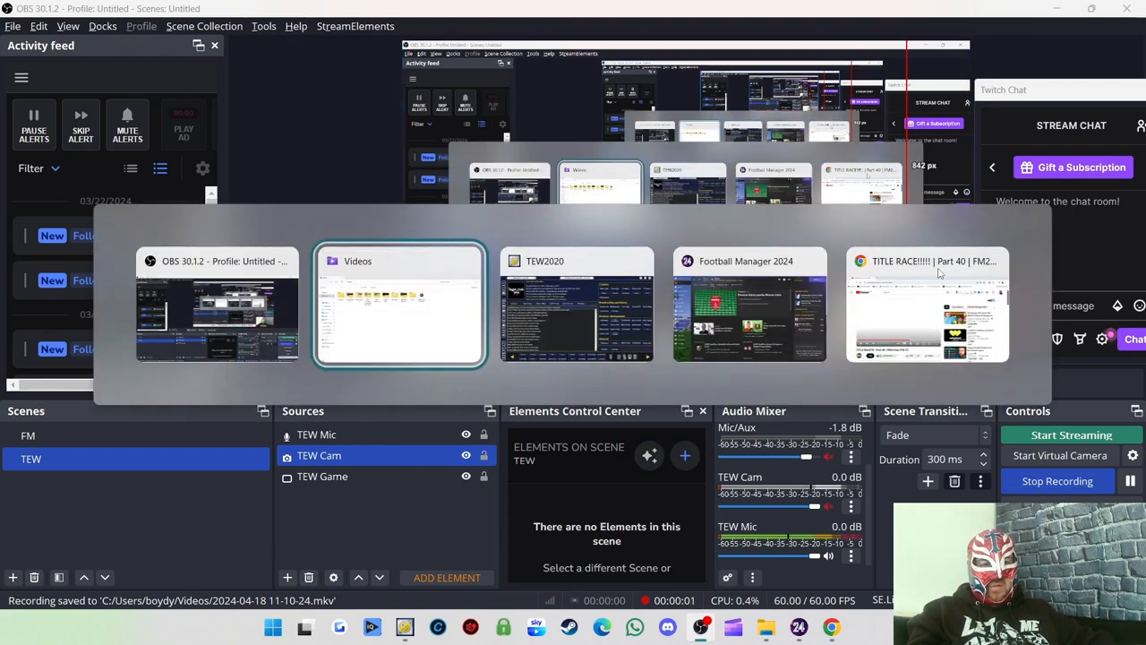
Switch to the TEW2020 window and bring up the FCP roster showing Alex Gracie.
left_click(576, 305)
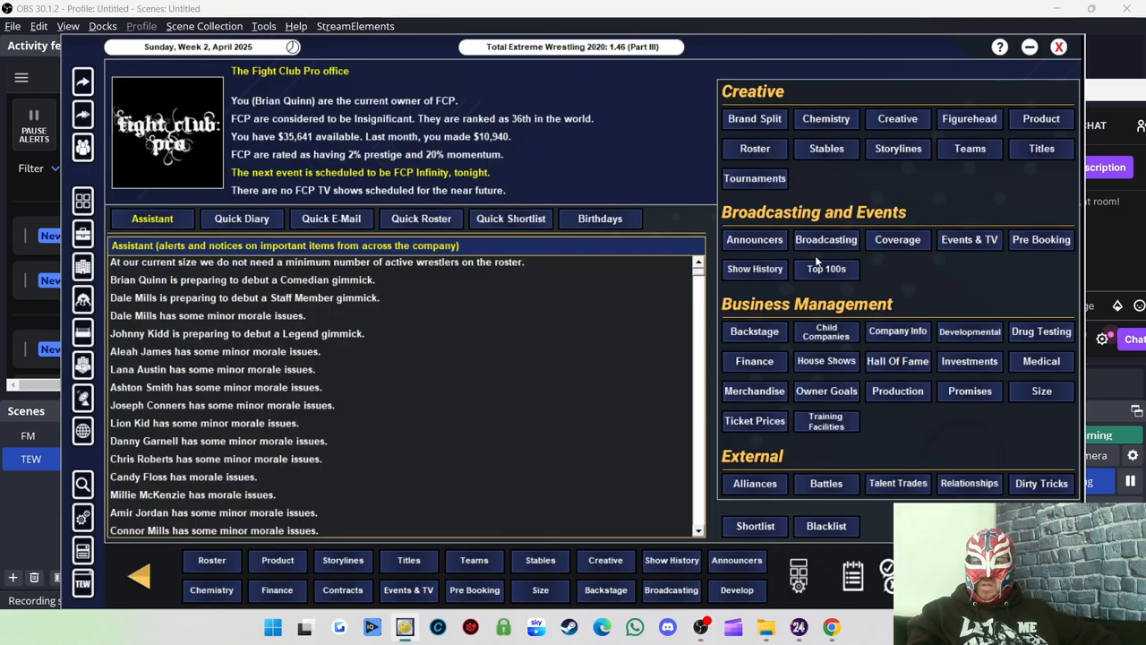
mouse_move(874, 207)
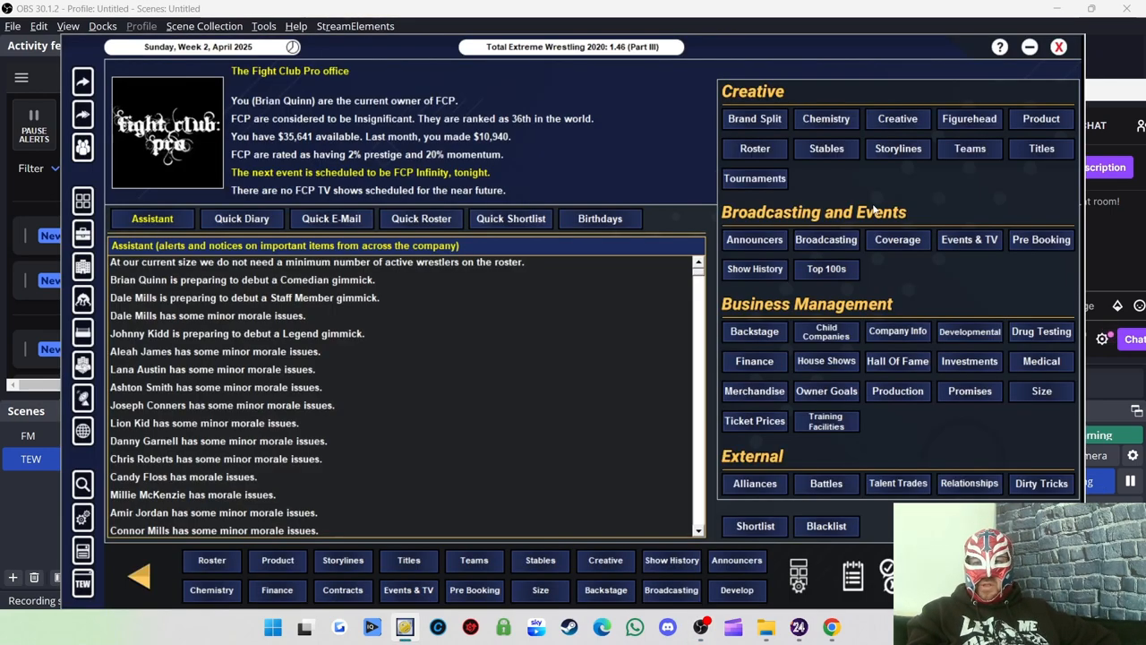
mouse_move(851, 168)
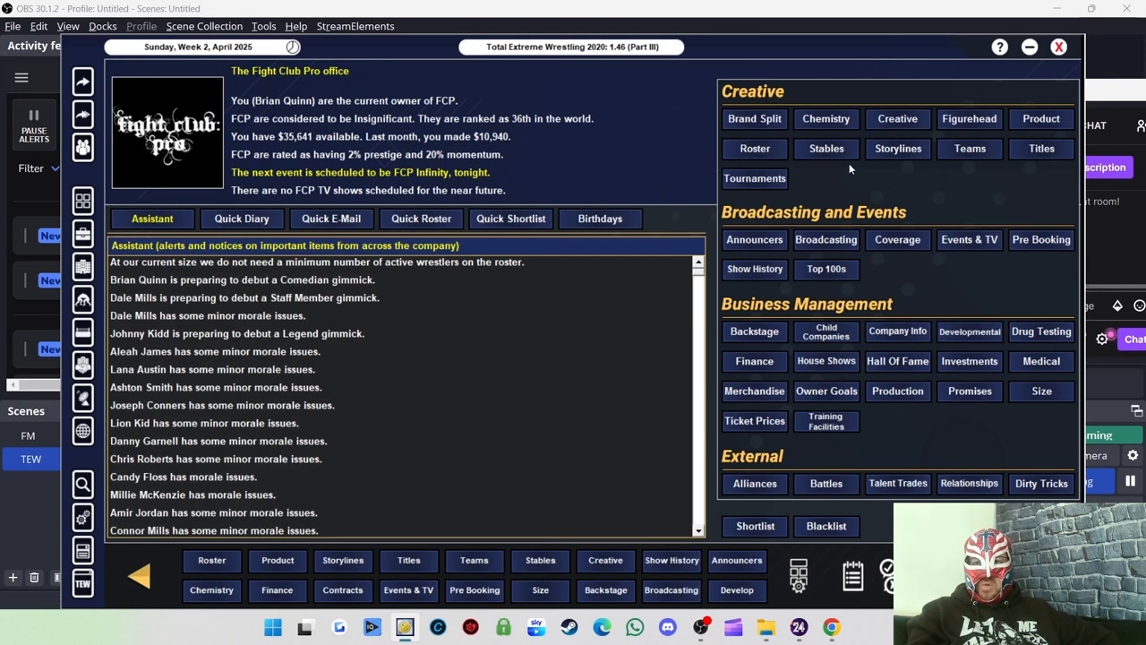
mouse_move(749, 149)
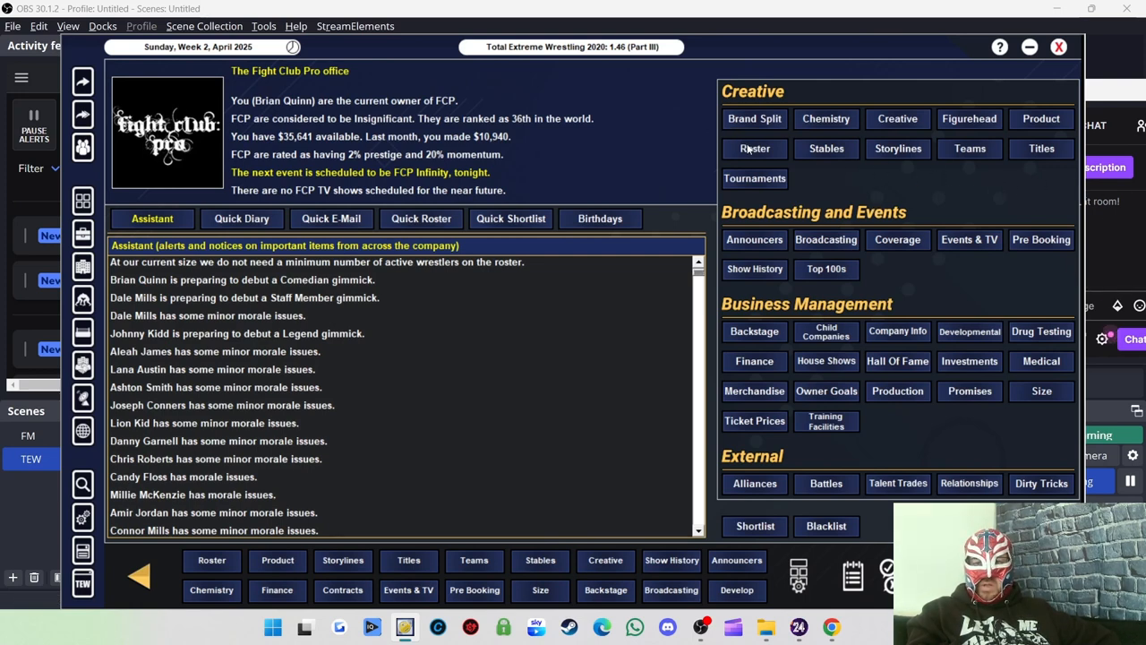
left_click(754, 147)
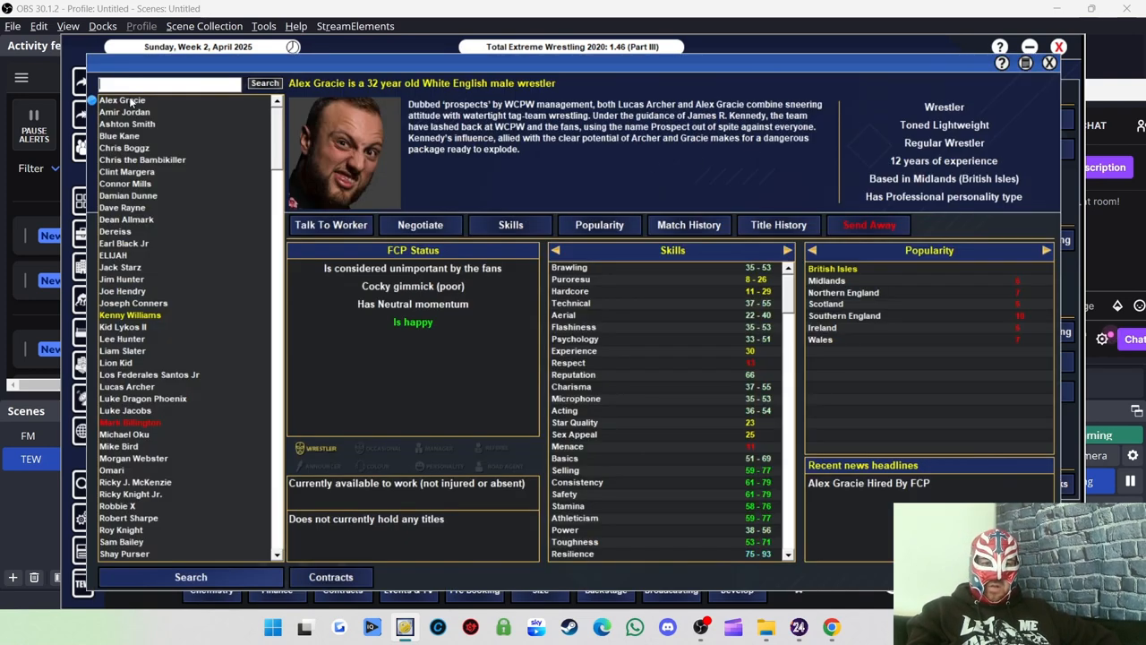
mouse_move(206, 123)
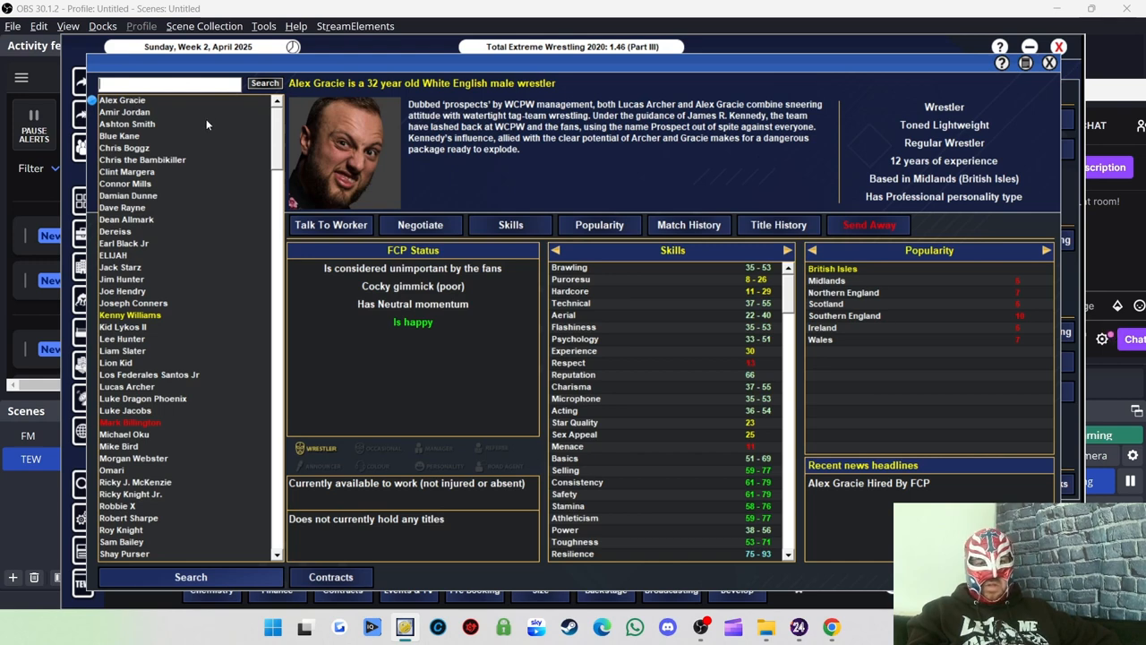
mouse_move(591, 160)
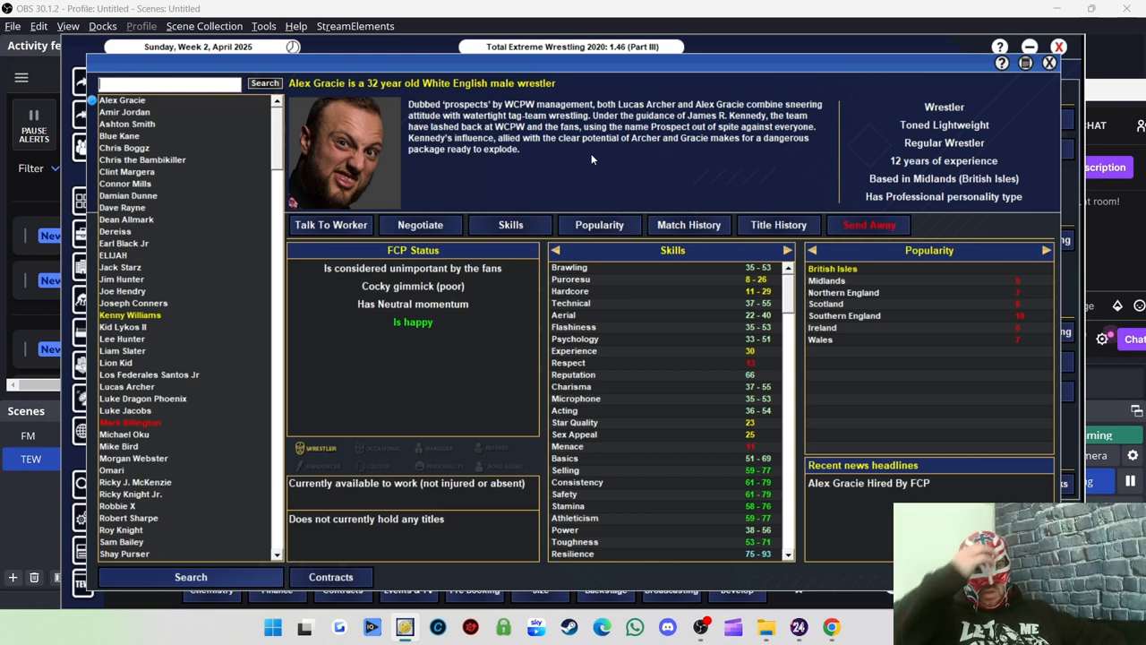
mouse_move(438, 172)
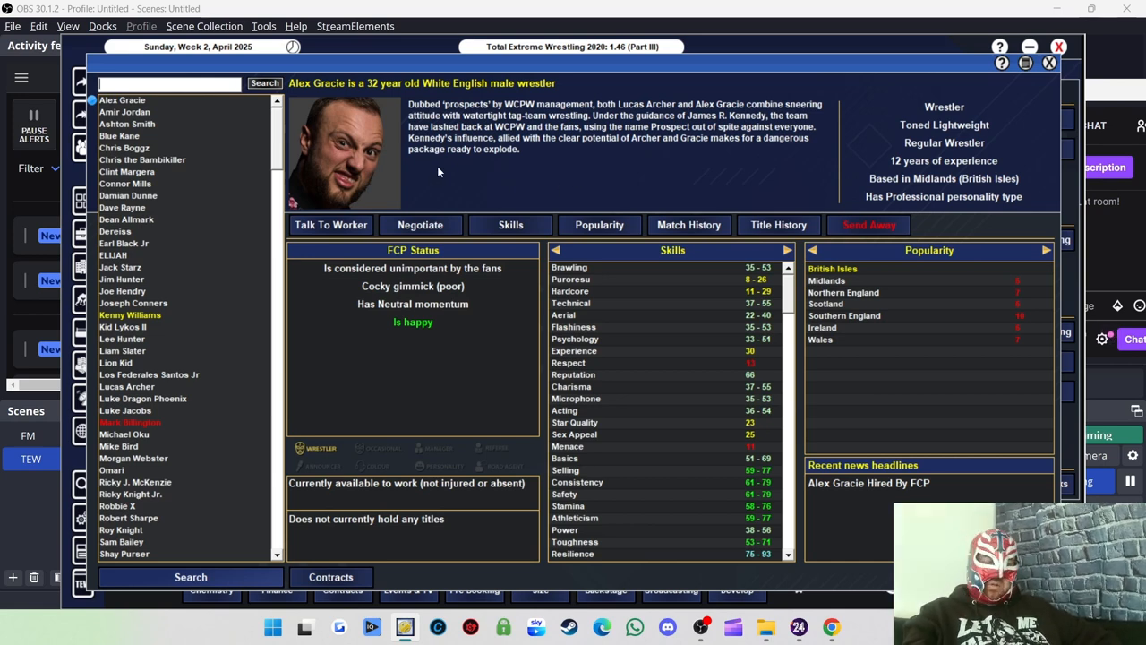
mouse_move(566, 217)
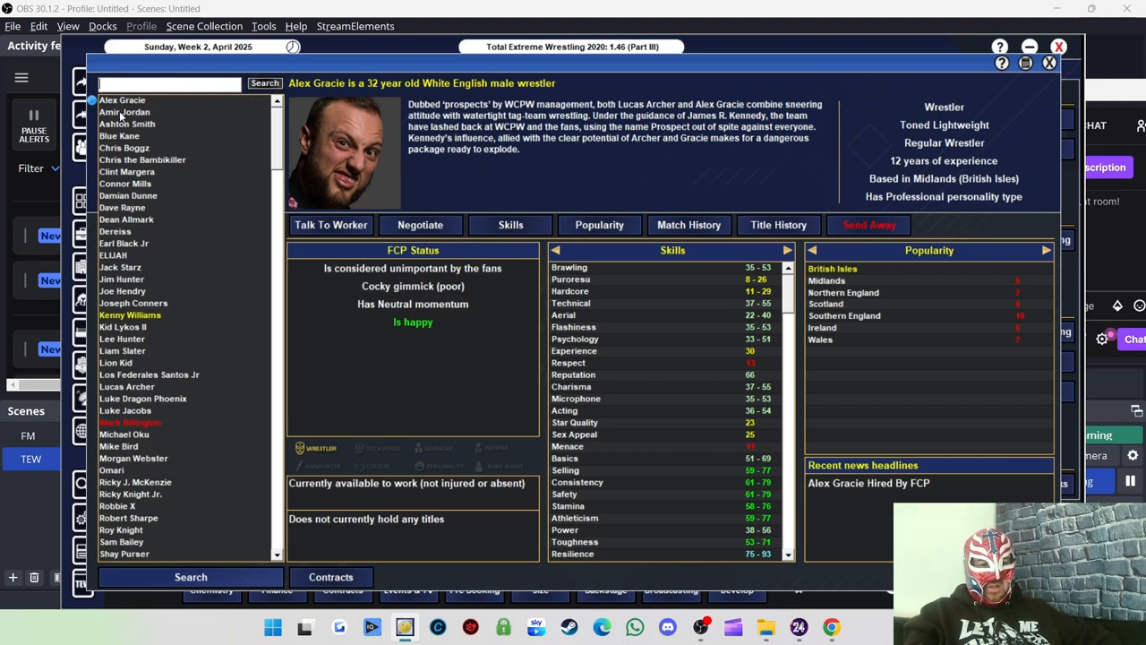
mouse_move(204, 498)
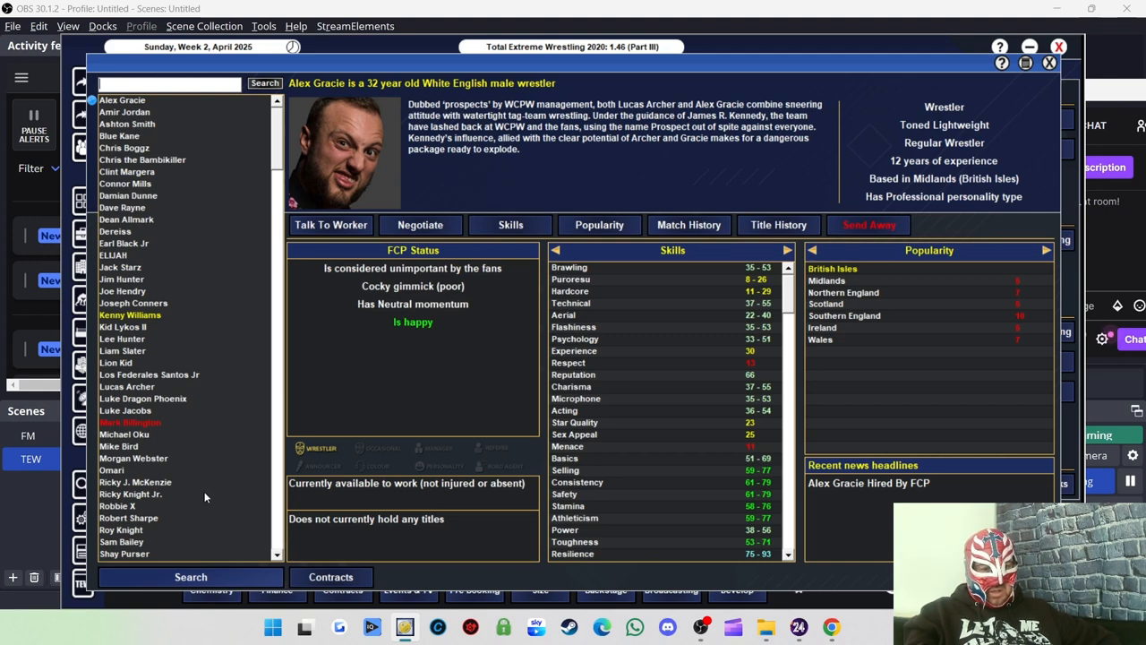
Filter the roster search to female wrestlers only.
left_click(190, 577)
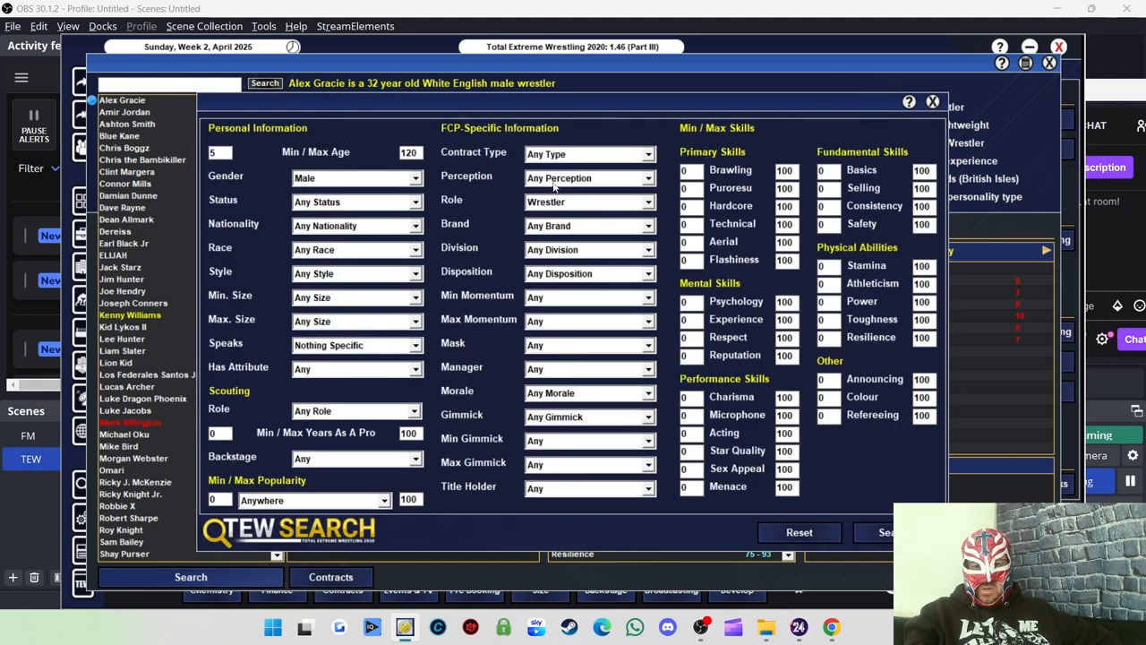
left_click(588, 201)
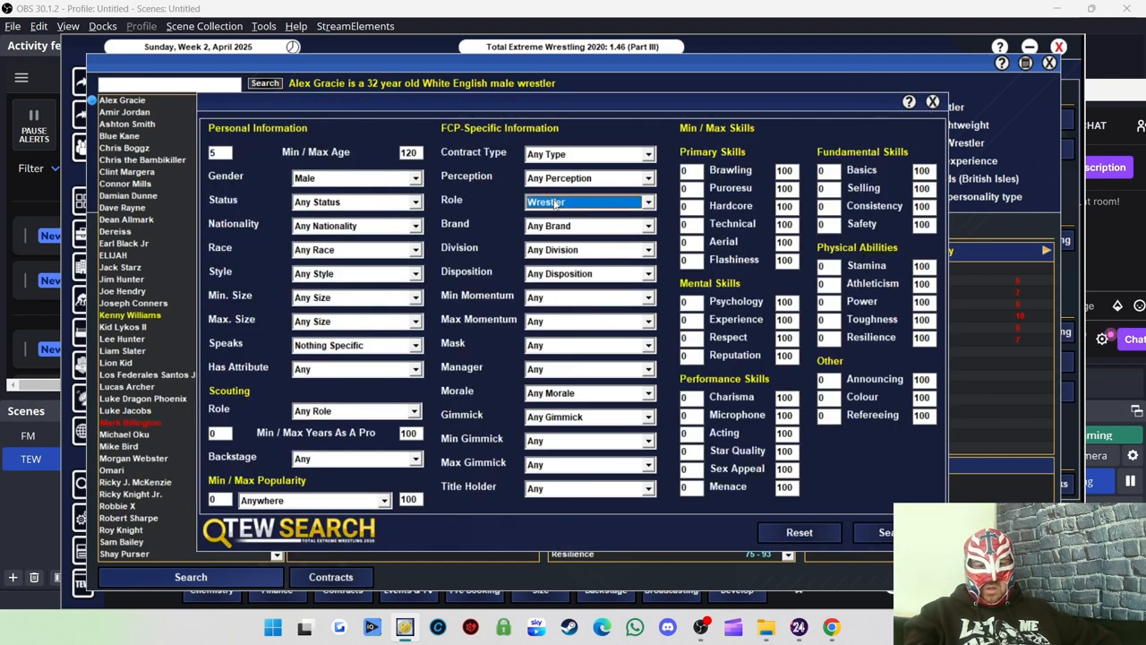
left_click(355, 201)
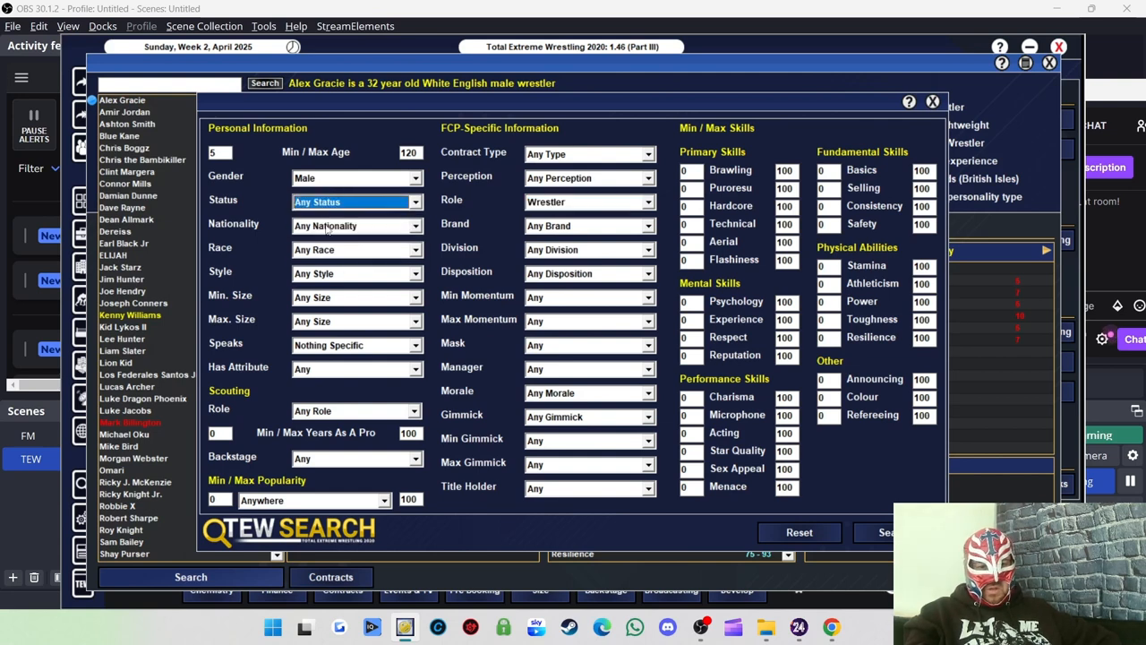
left_click(357, 177)
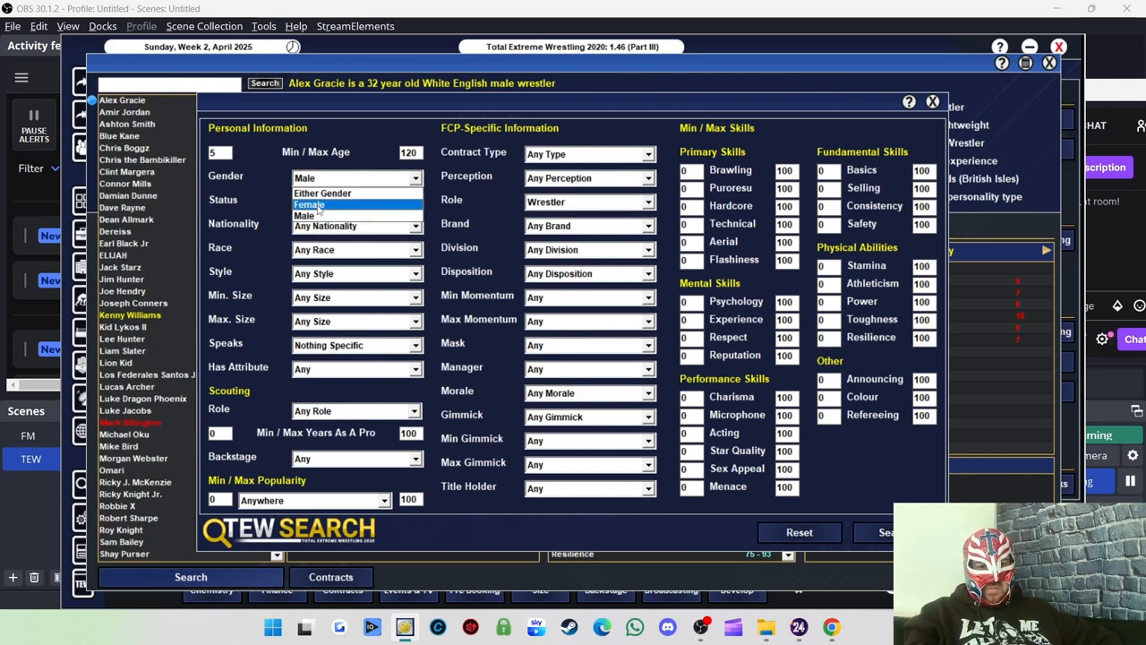
left_click(308, 204)
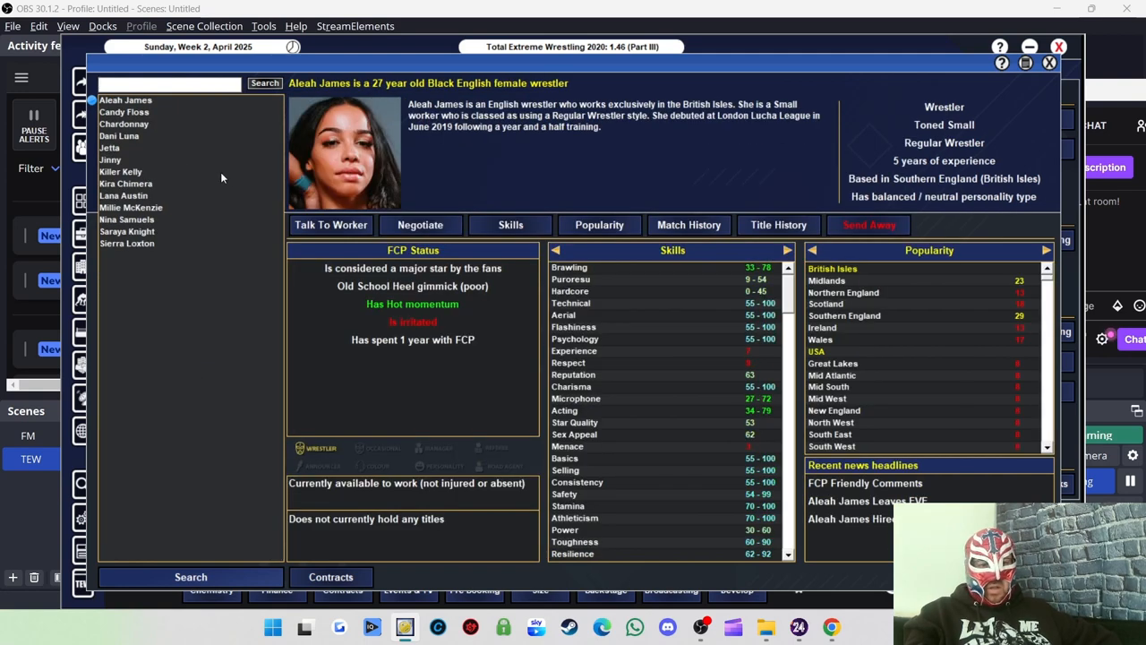
mouse_move(121, 135)
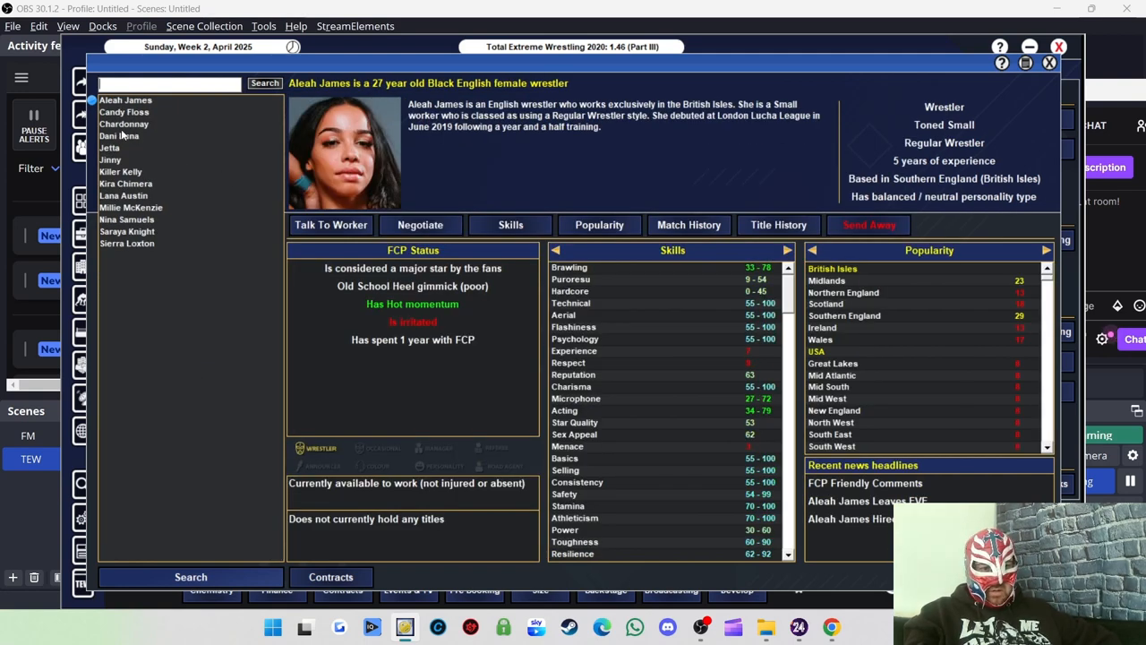
Review Jetta, Kira Chimera, Saraya Knight and Sierra Loxton's profiles, then reopen the search filters.
left_click(109, 147)
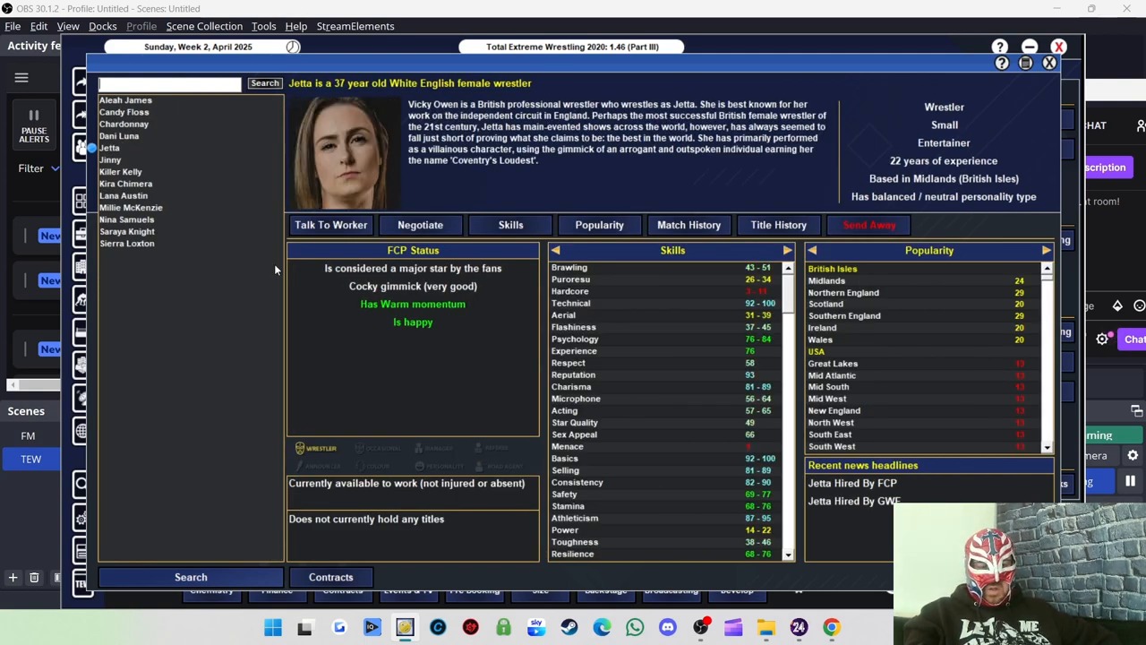
mouse_move(473, 296)
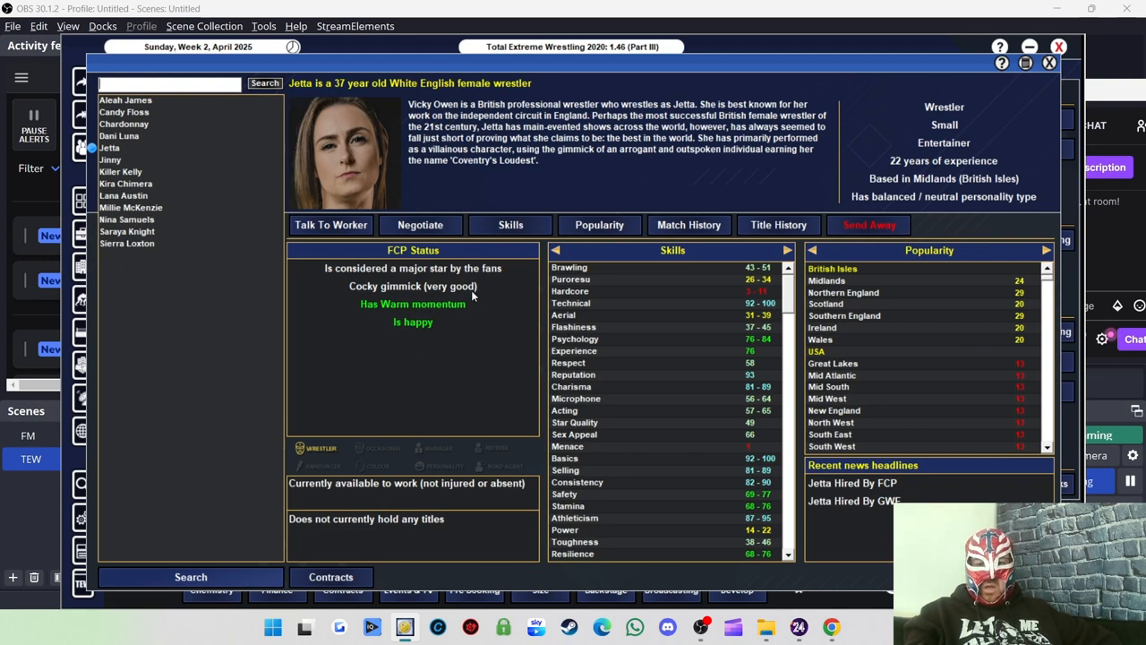
mouse_move(446, 286)
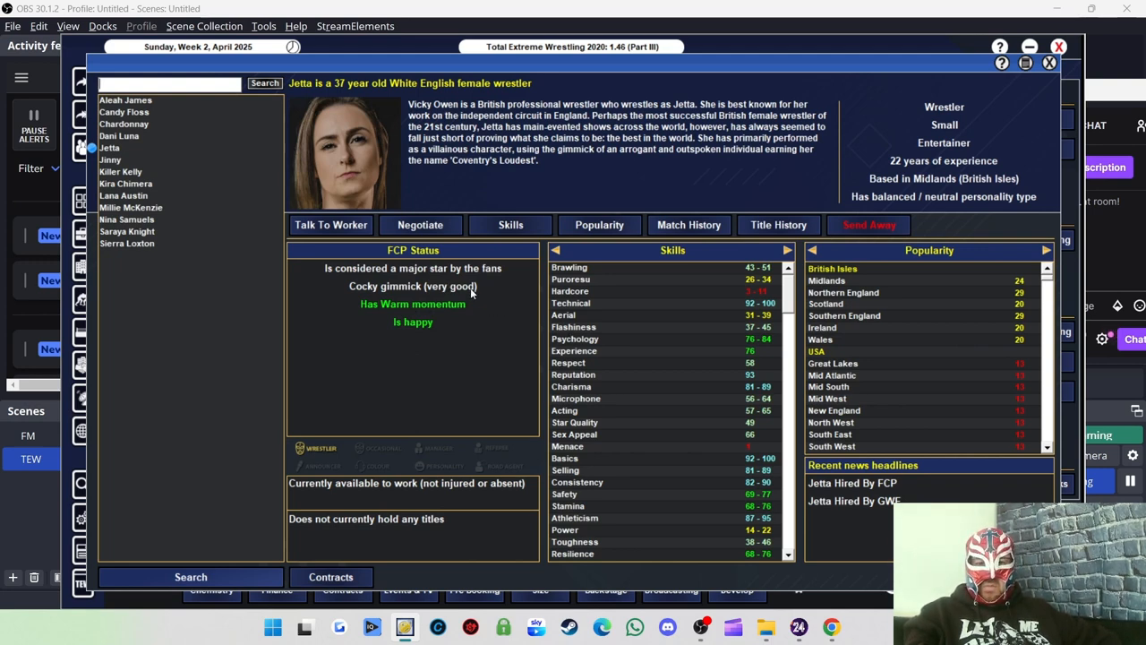
mouse_move(466, 340)
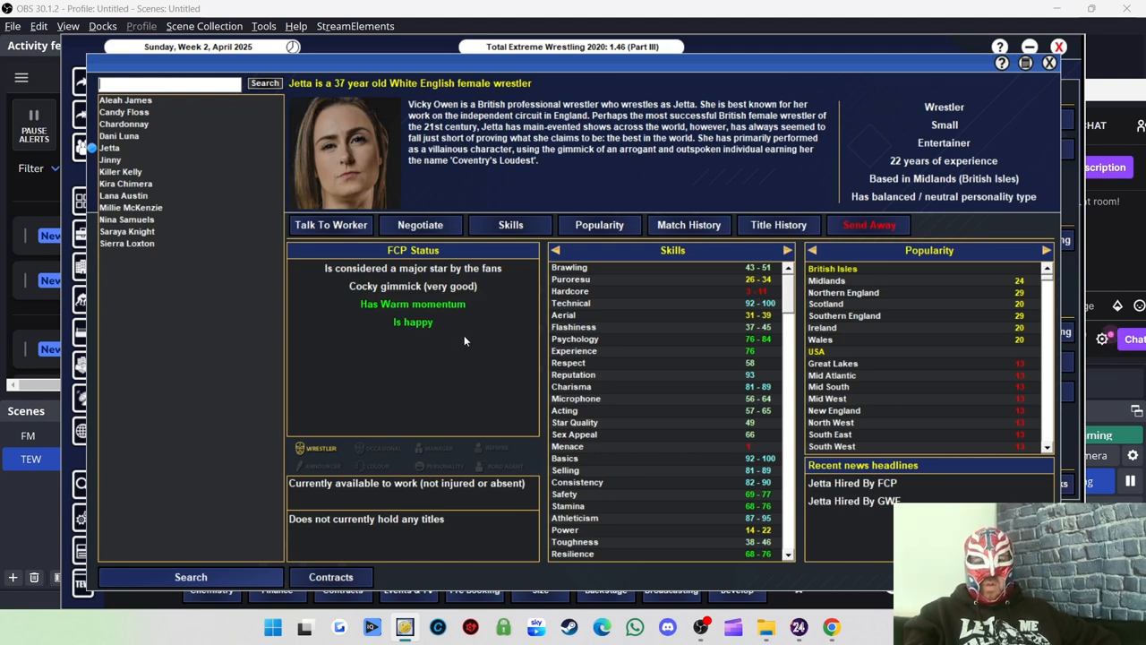
mouse_move(527, 336)
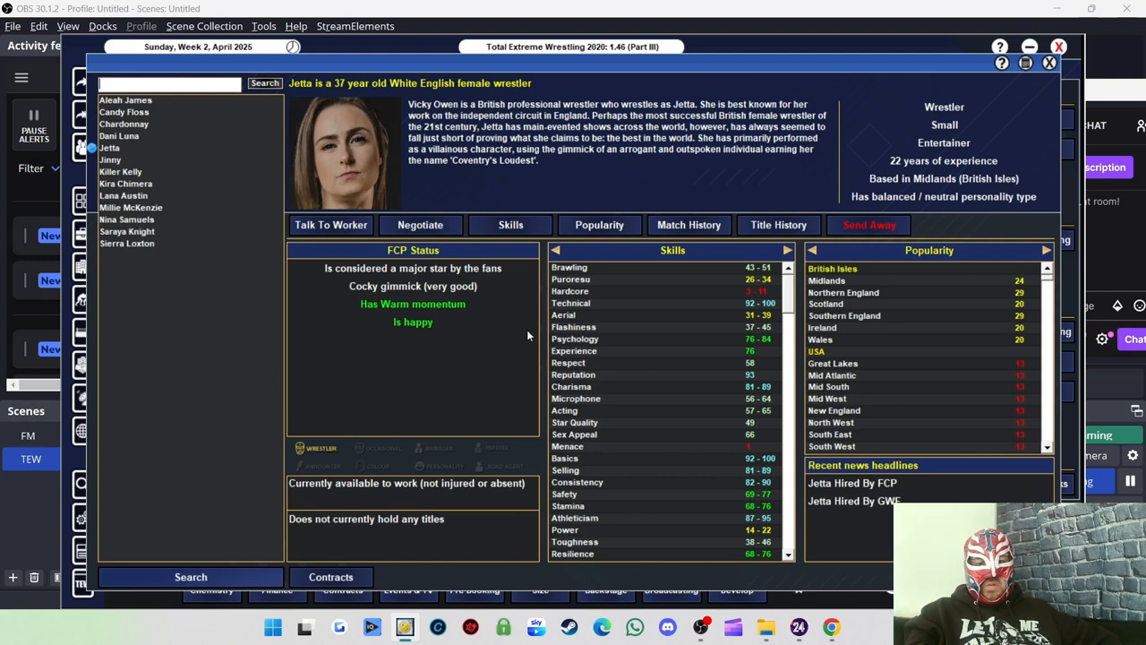
mouse_move(534, 253)
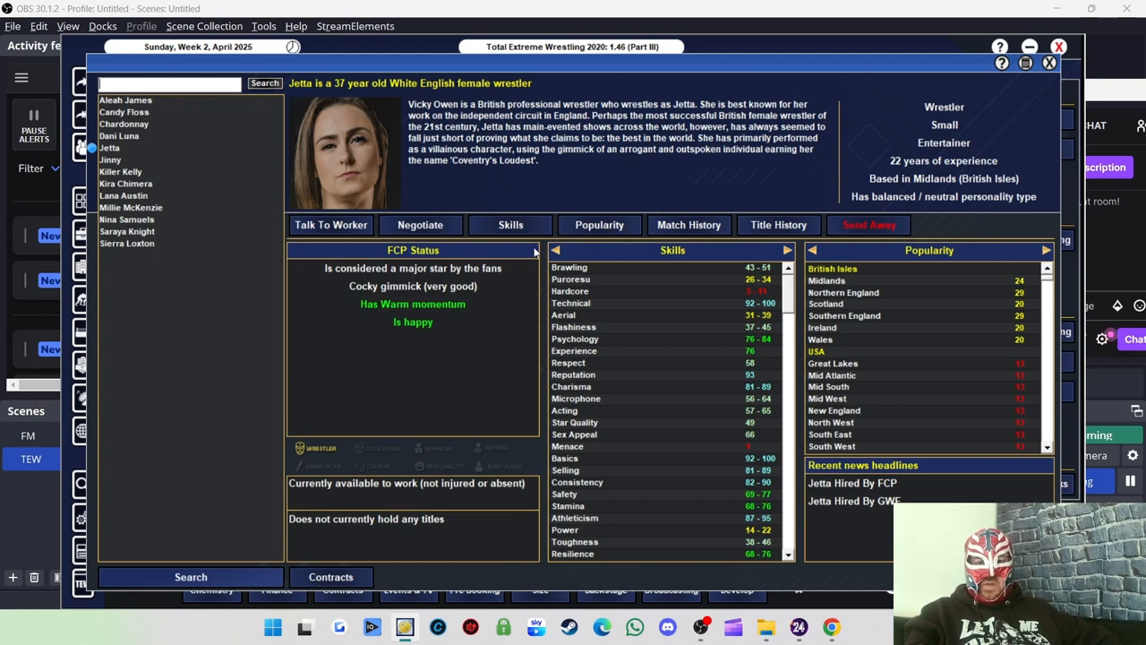
mouse_move(798, 198)
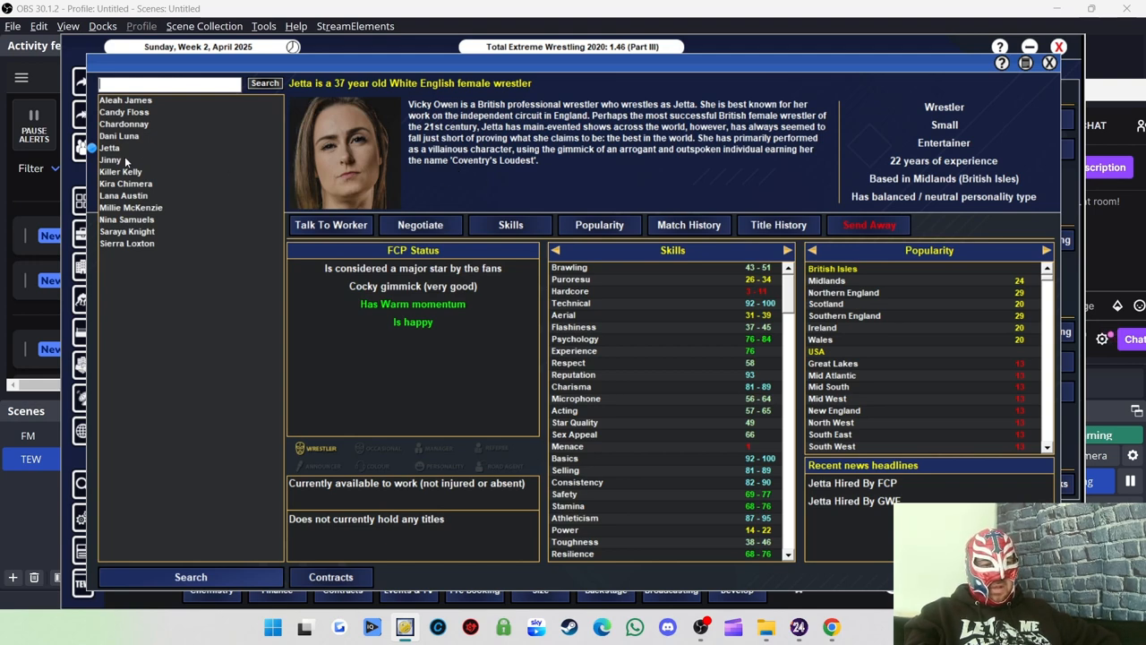
mouse_move(160, 207)
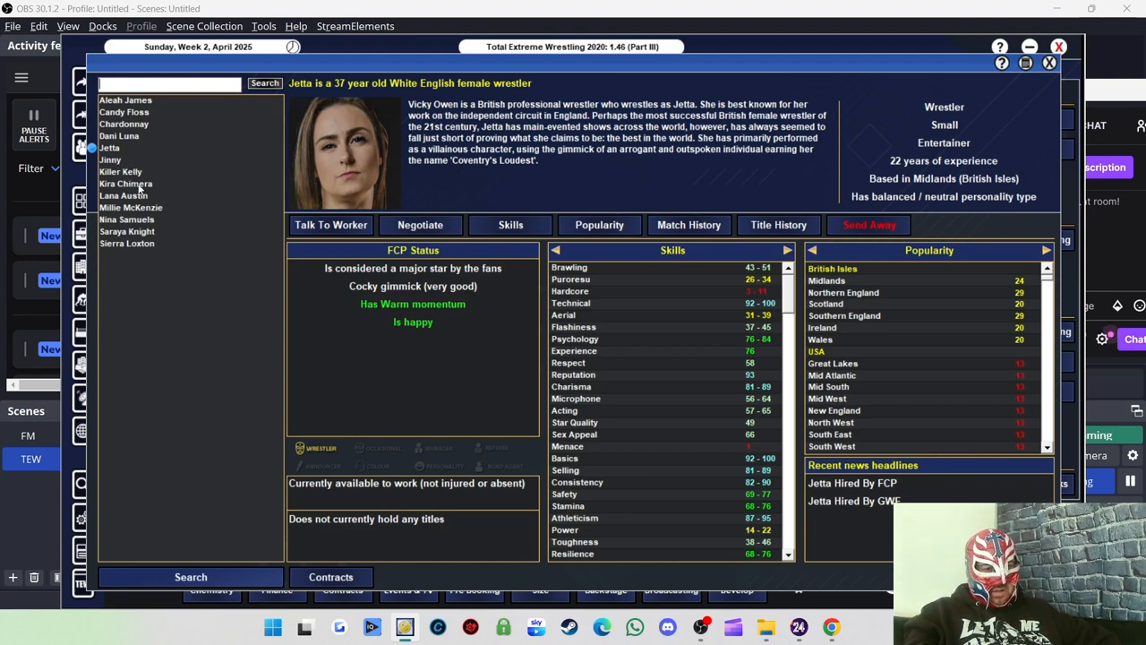
left_click(125, 183)
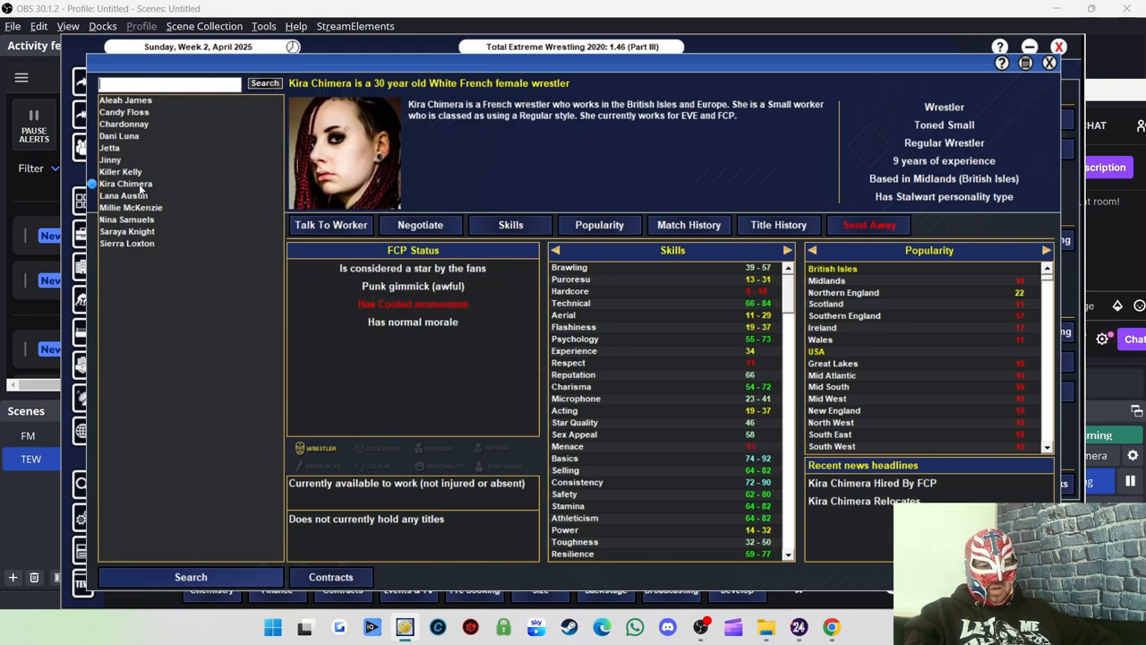
mouse_move(462, 247)
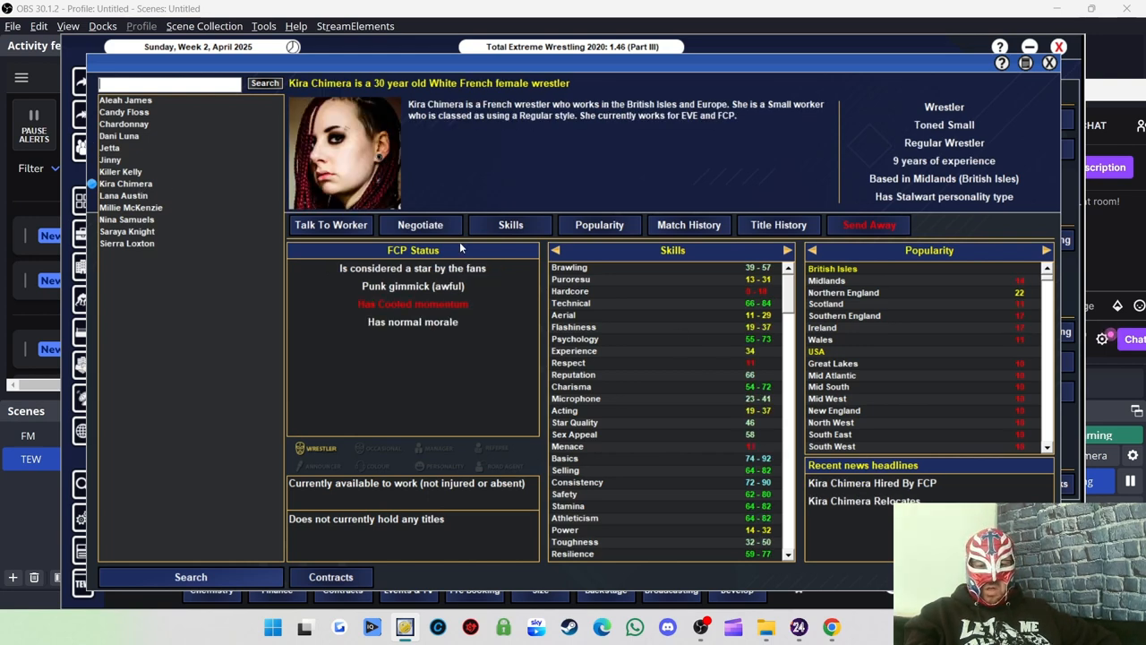
mouse_move(527, 97)
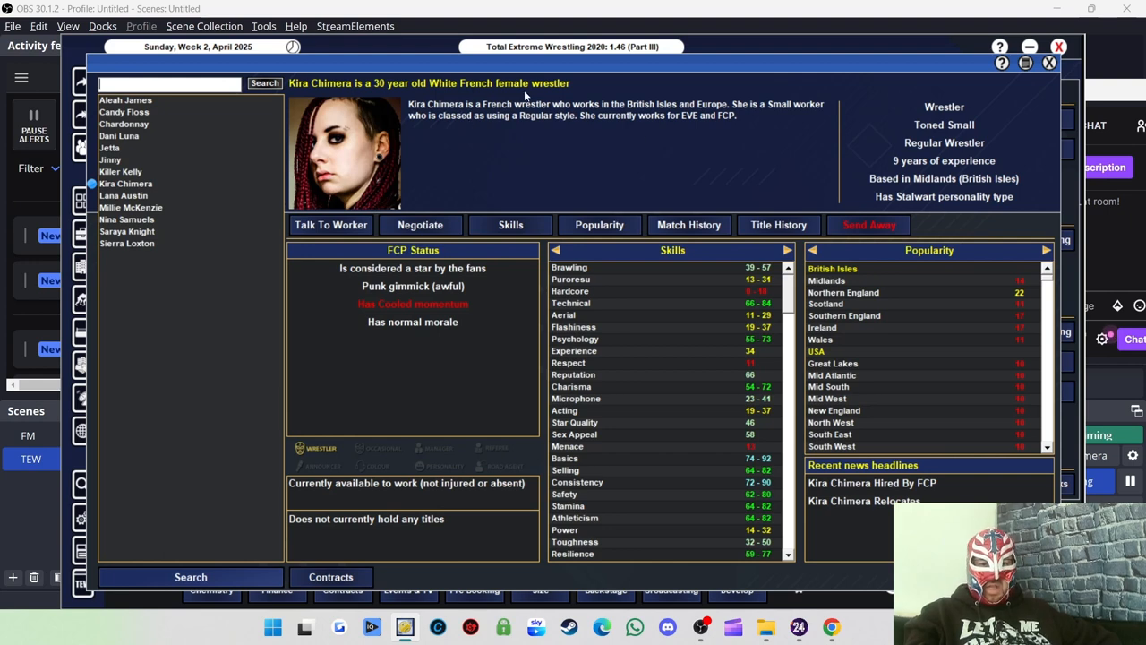
mouse_move(128, 215)
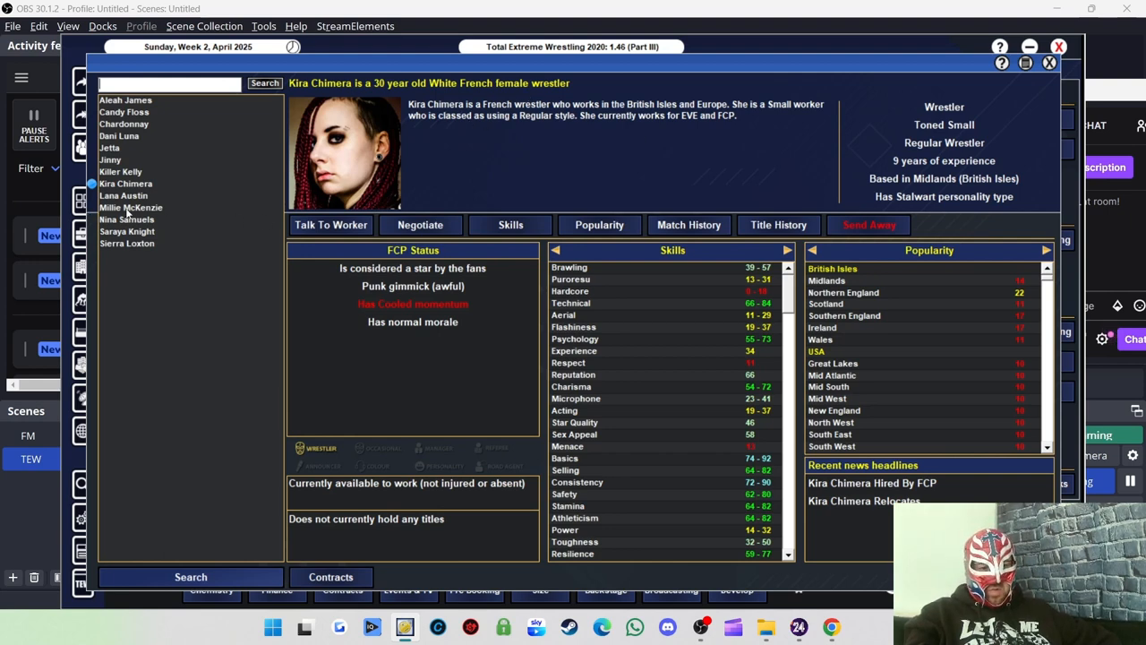
mouse_move(147, 234)
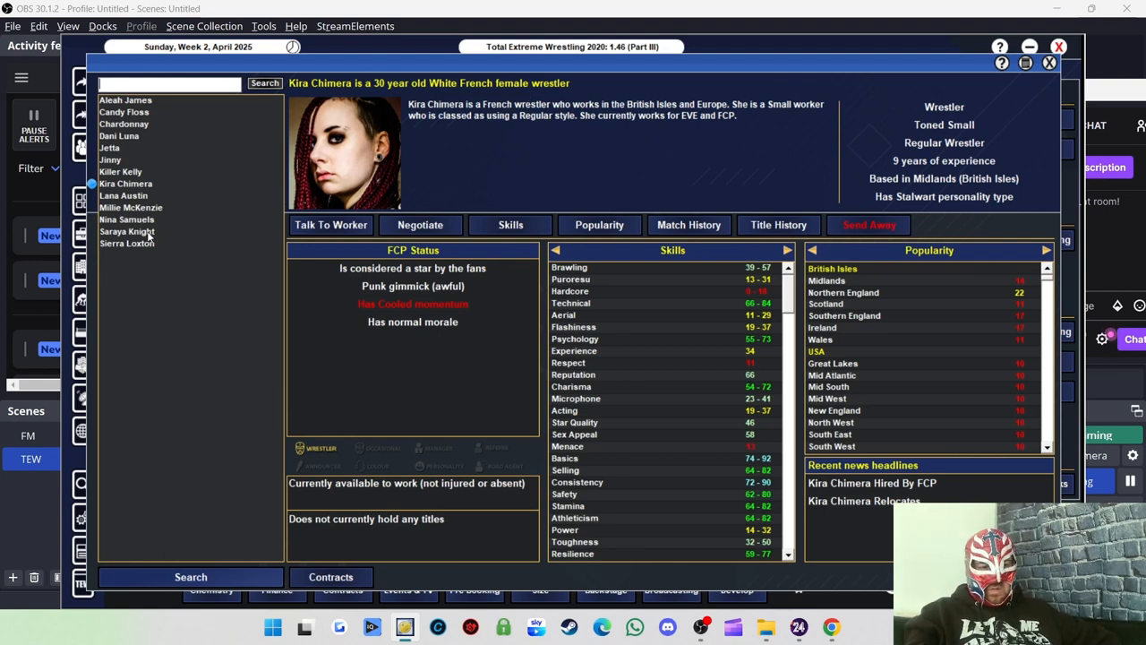
left_click(126, 232)
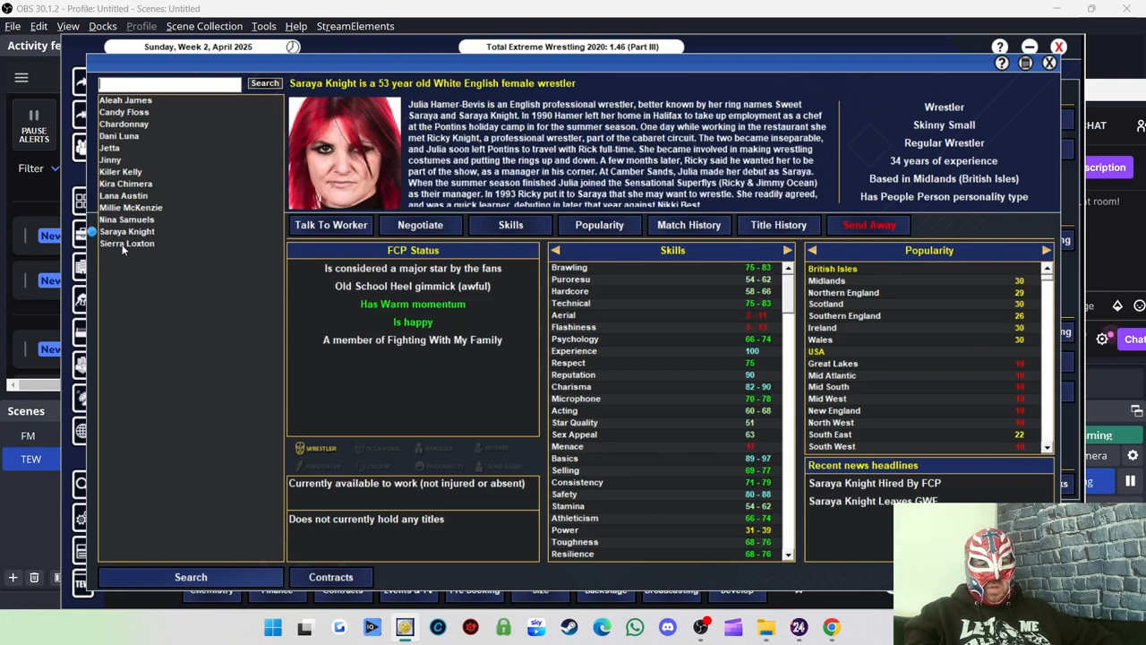
left_click(125, 244)
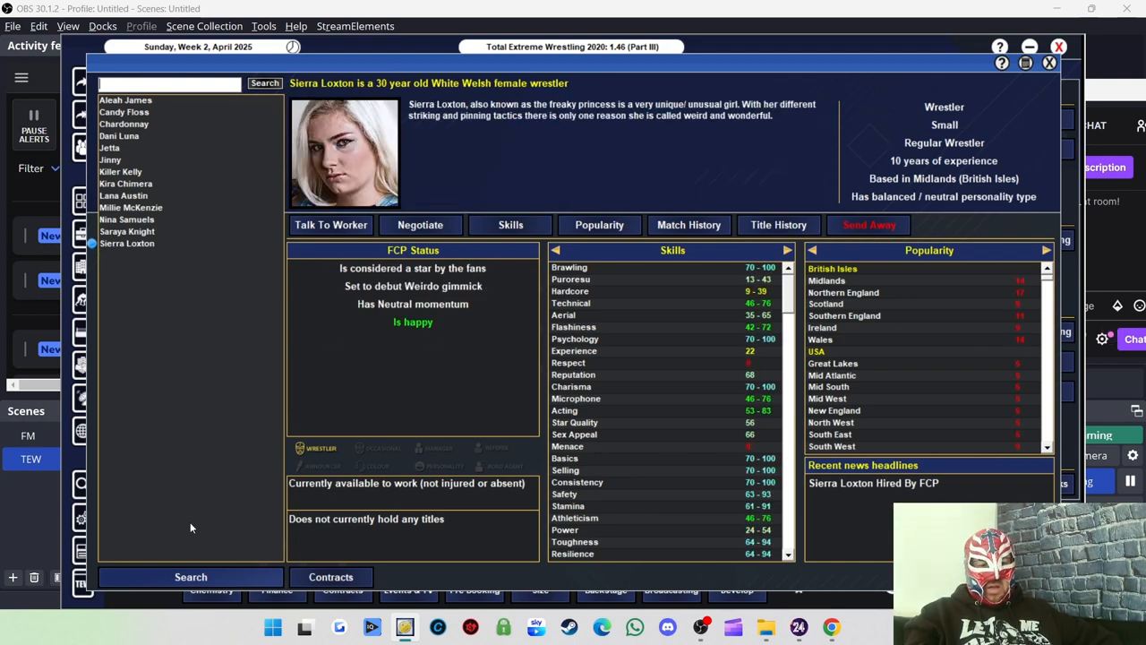
left_click(190, 577)
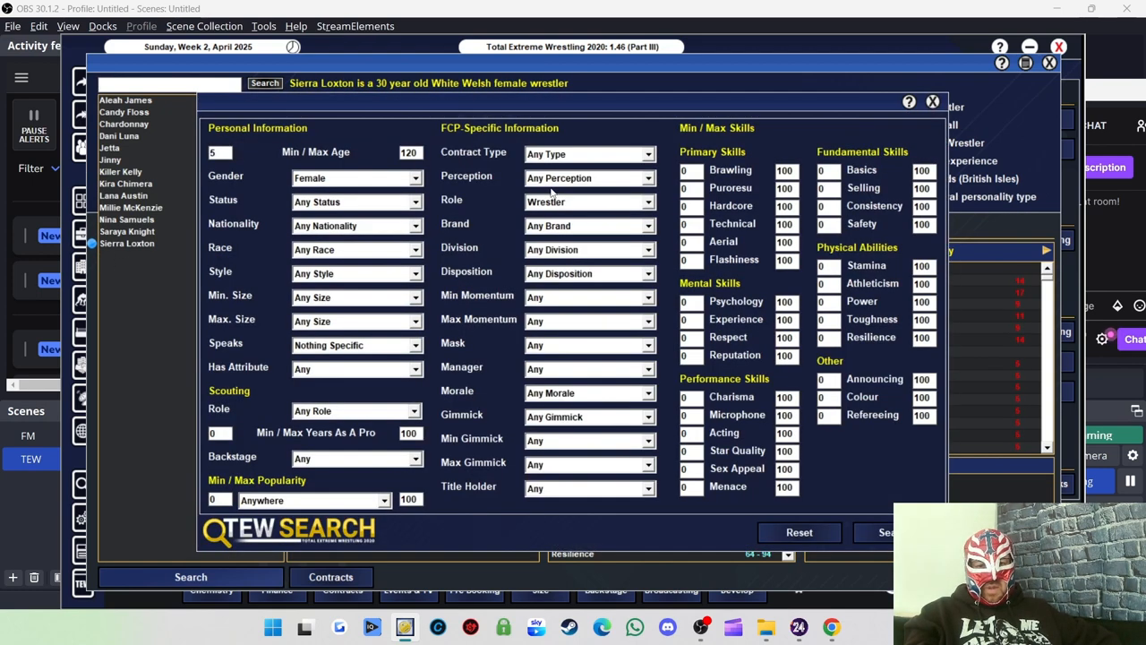
Show the male roster and review profiles from Alex Gracie through Earl Black Jr.
left_click(355, 177)
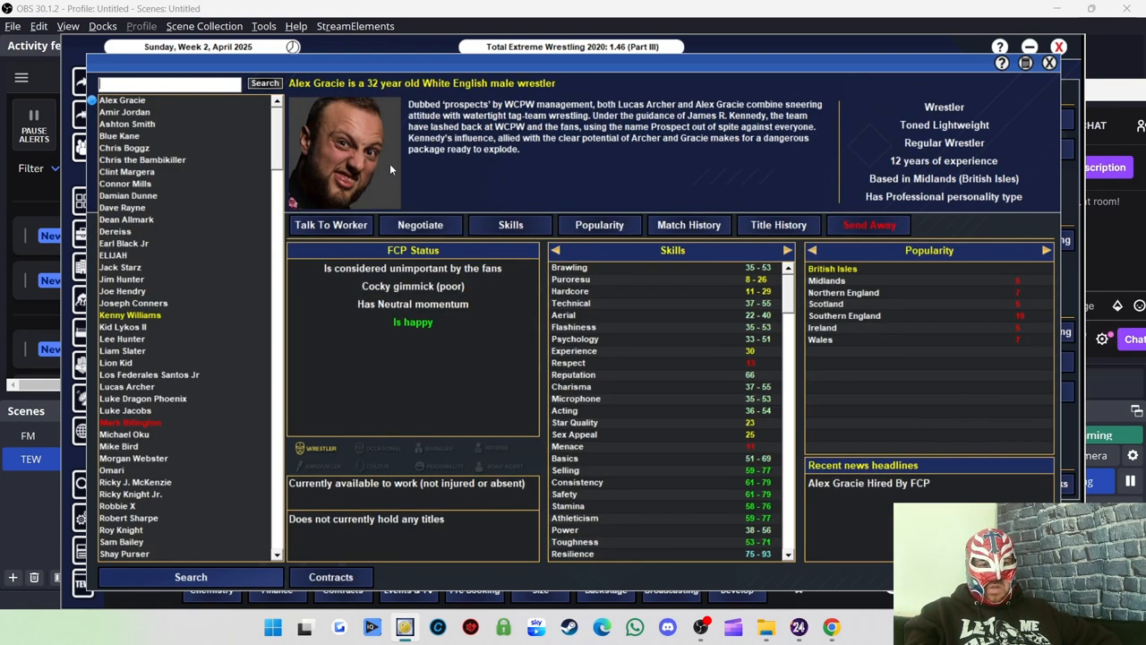
mouse_move(124, 111)
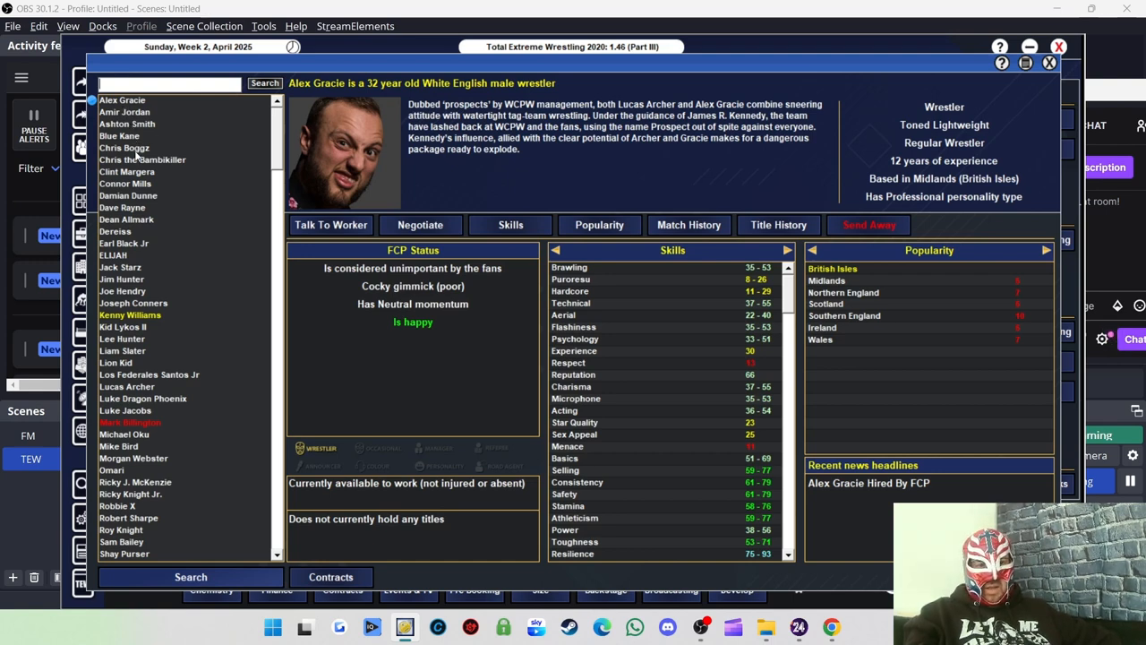
left_click(123, 147)
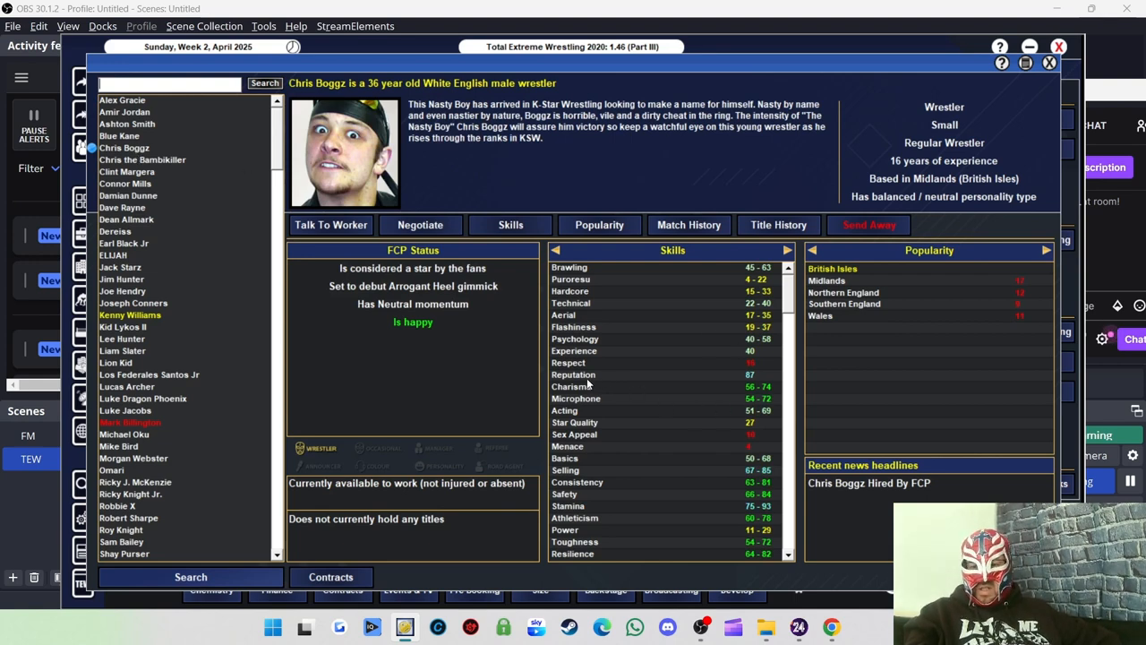
mouse_move(582, 391)
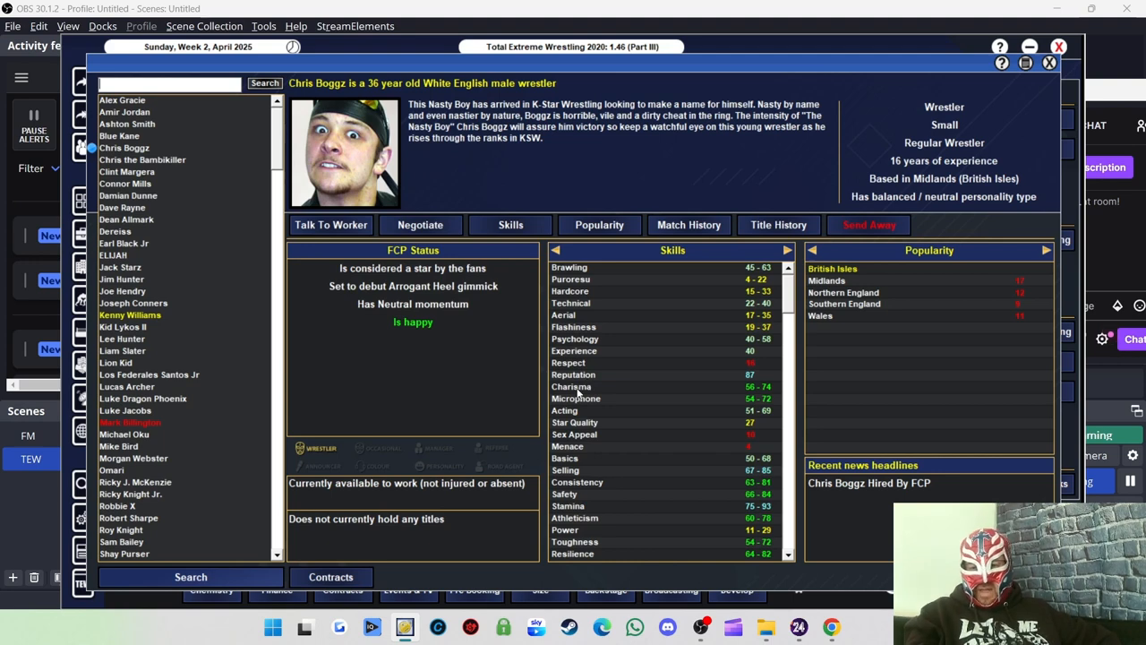
mouse_move(616, 412)
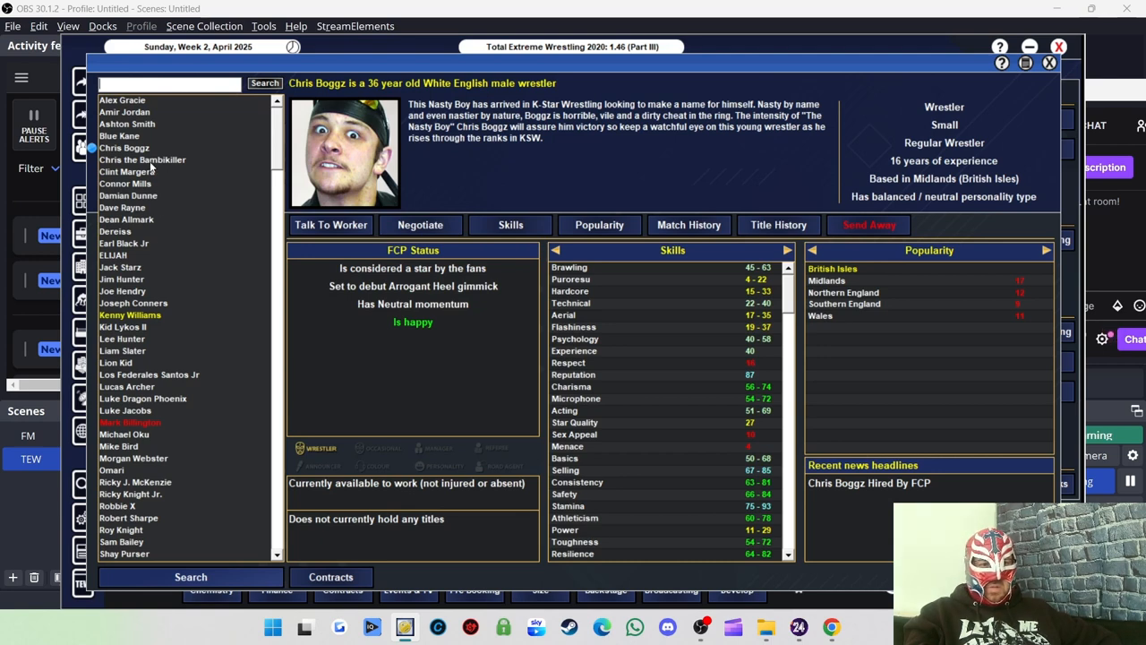
left_click(144, 159)
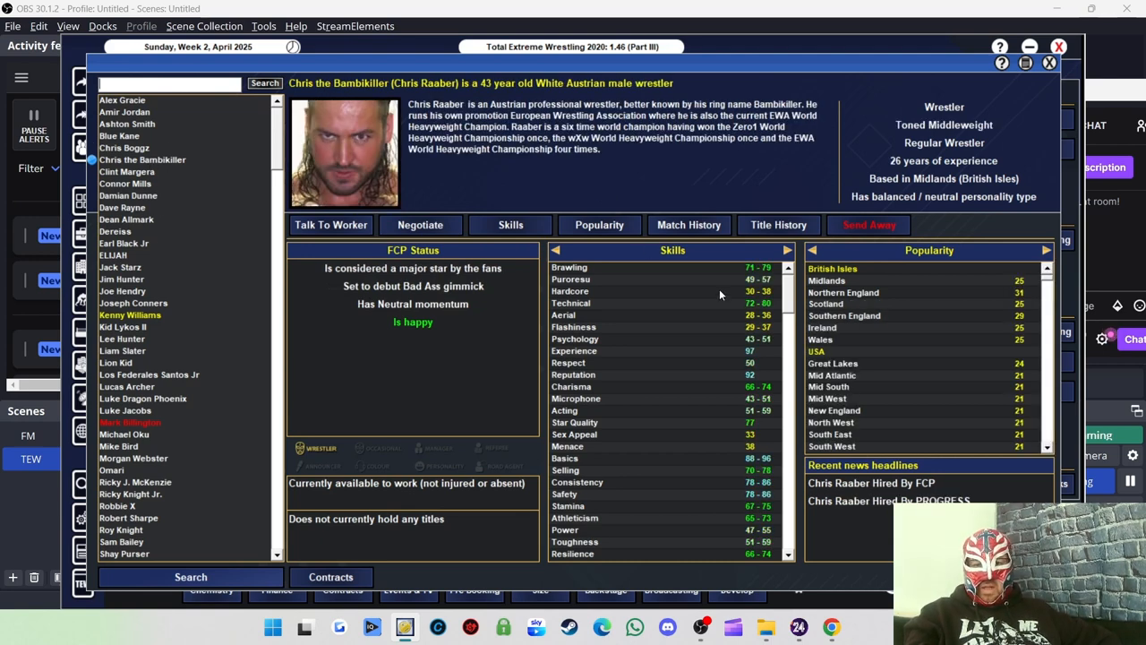
mouse_move(648, 308)
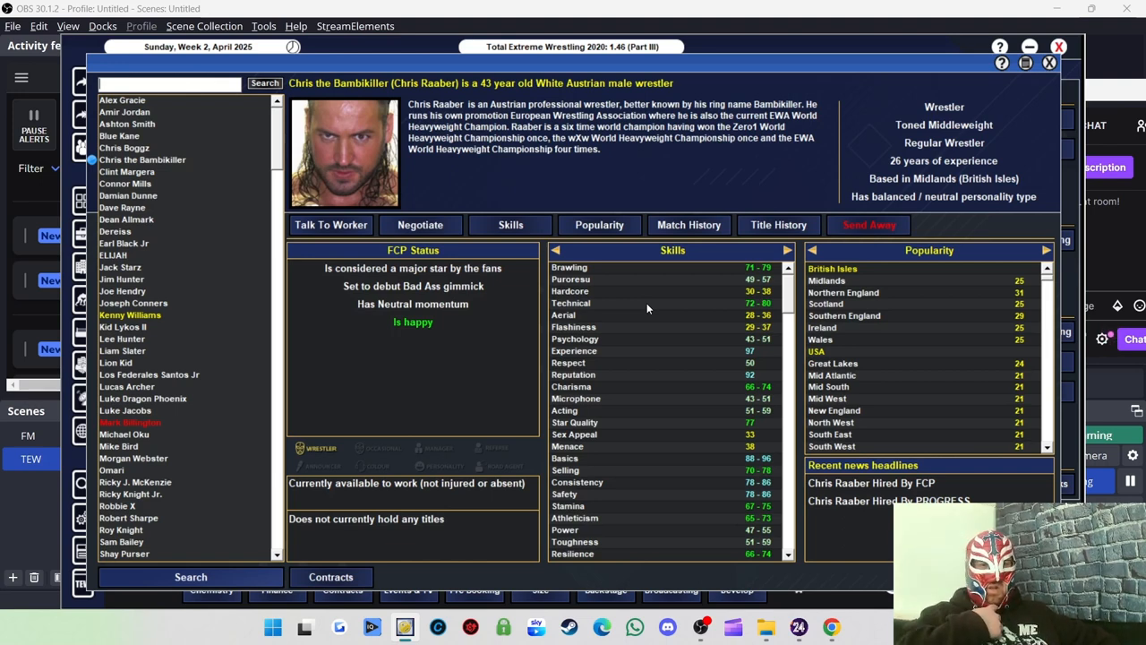
mouse_move(652, 290)
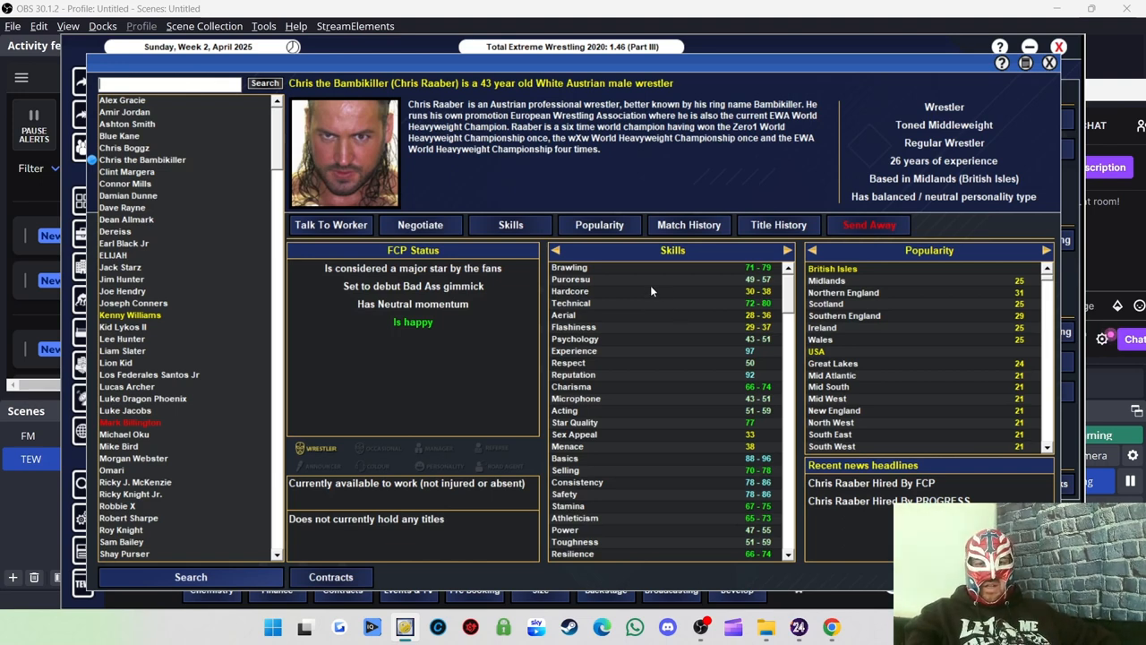
mouse_move(702, 313)
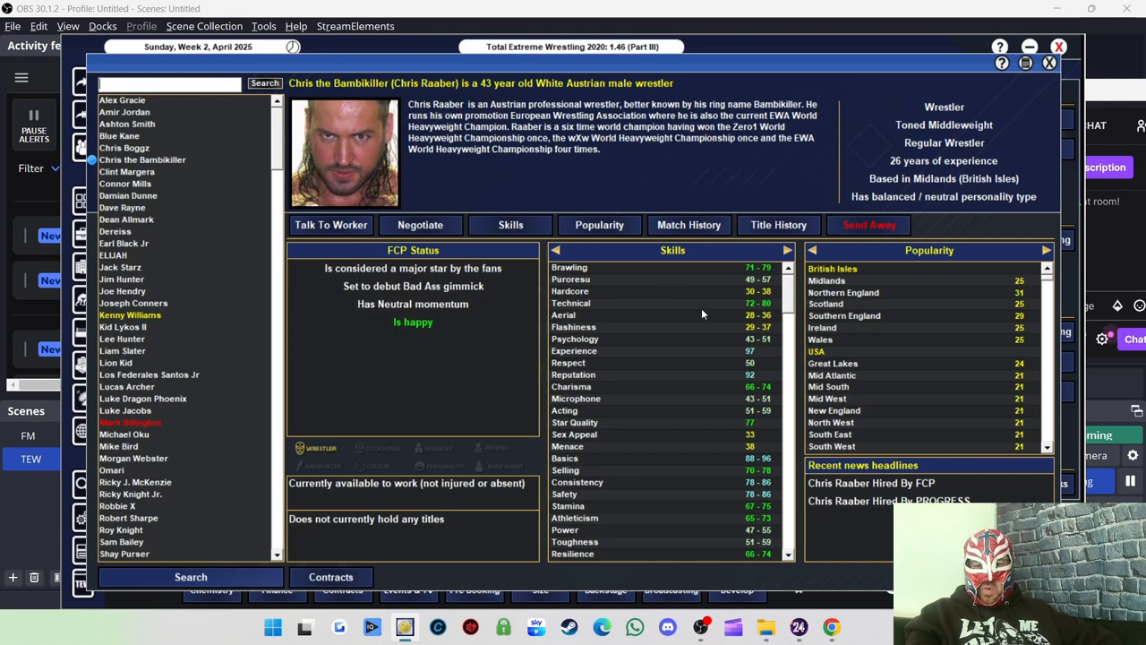
mouse_move(1129, 427)
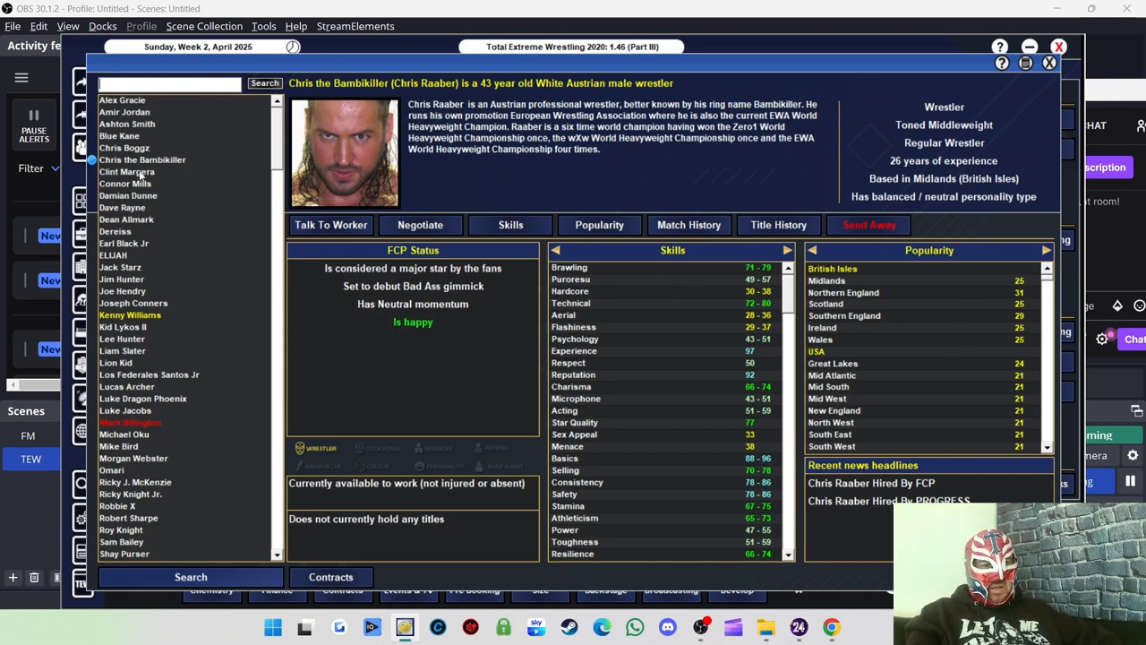
left_click(125, 172)
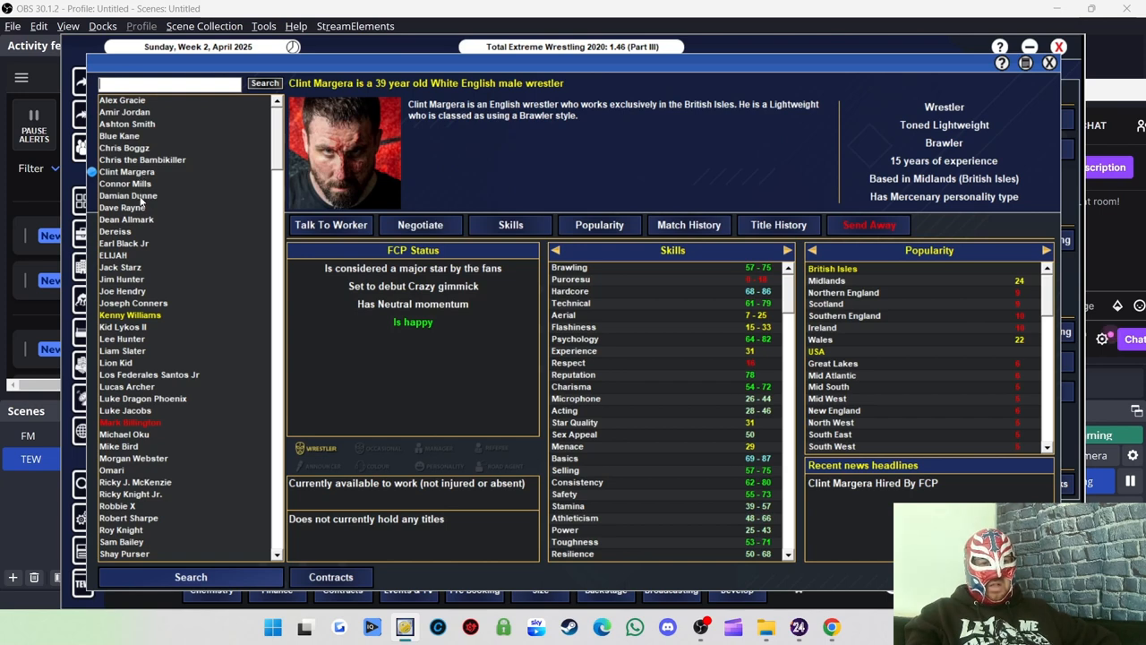
left_click(129, 195)
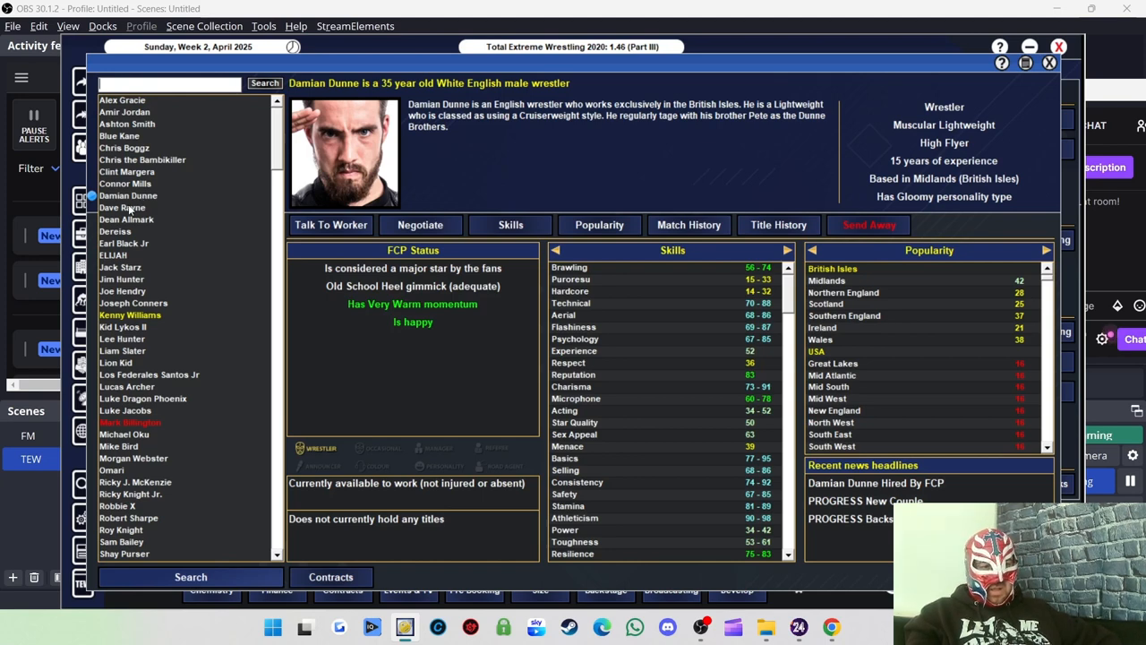
left_click(121, 208)
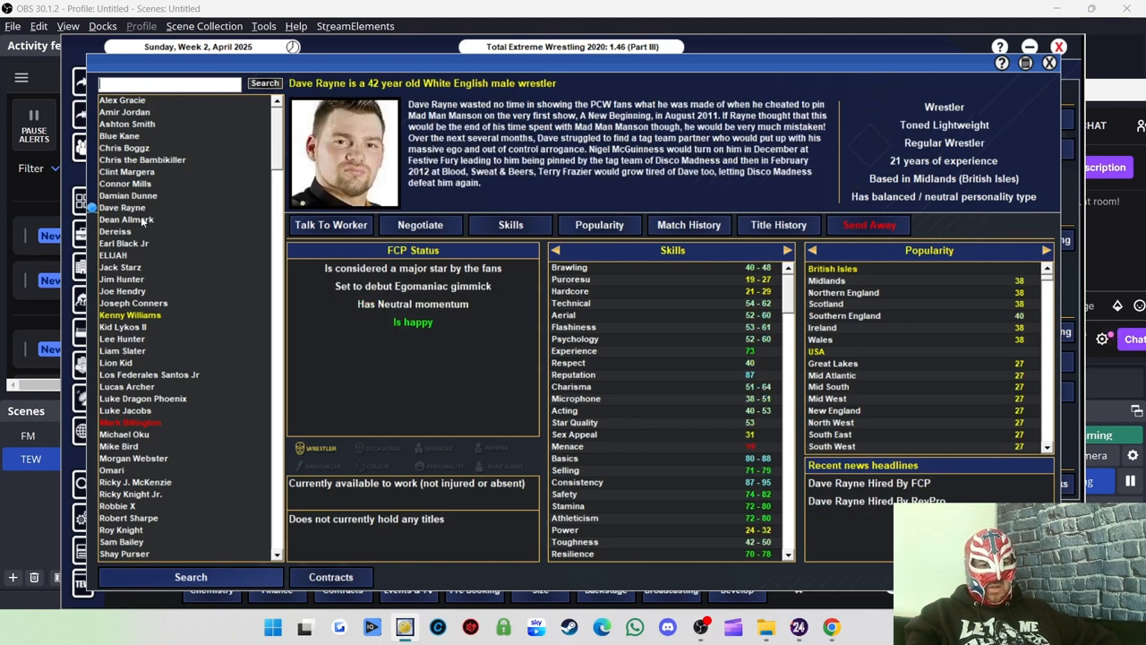
left_click(125, 219)
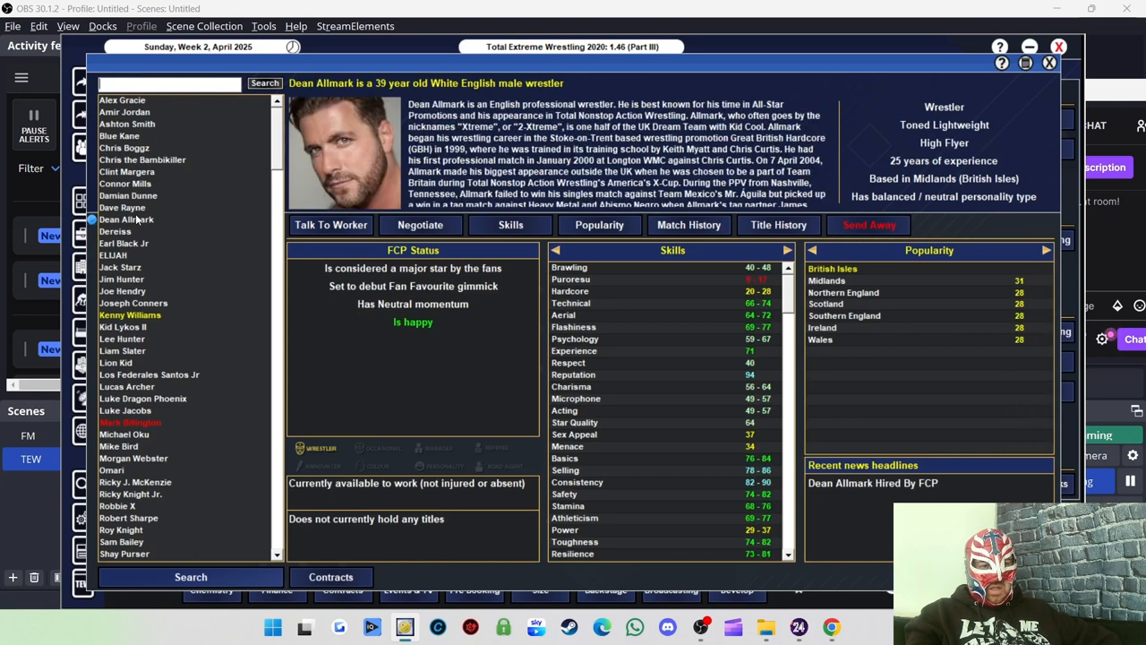
left_click(123, 244)
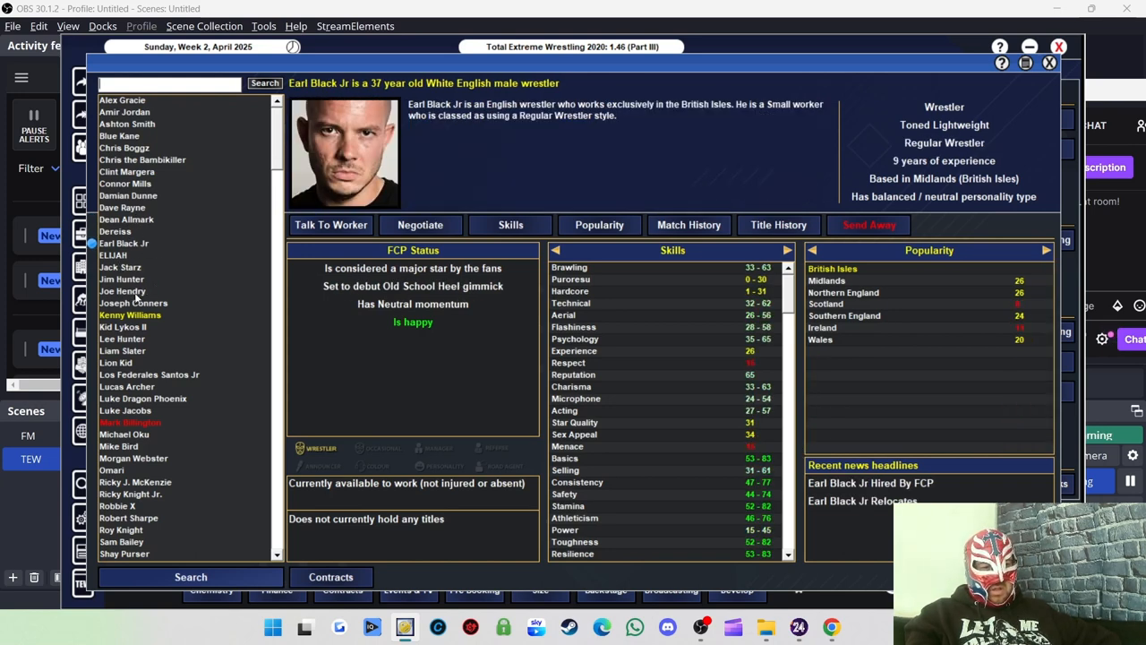
Review Joe Hendry, Los Federales Santos Jr (with biography), Lucas Archer, Mike Bird and Morgan Webster.
left_click(122, 291)
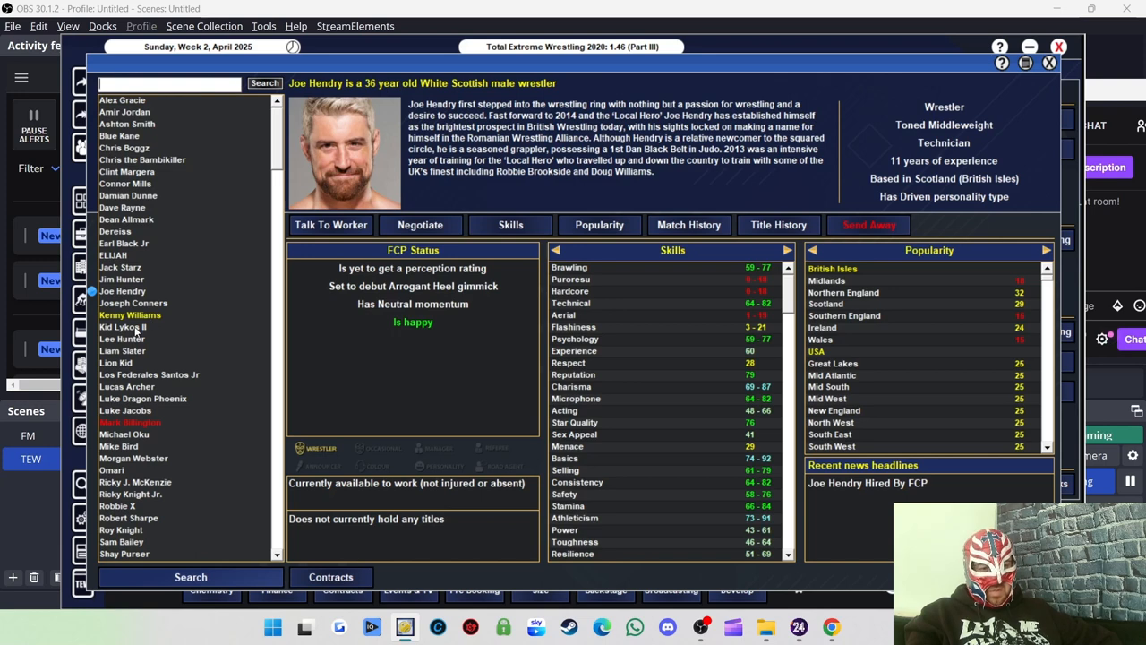
mouse_move(143, 340)
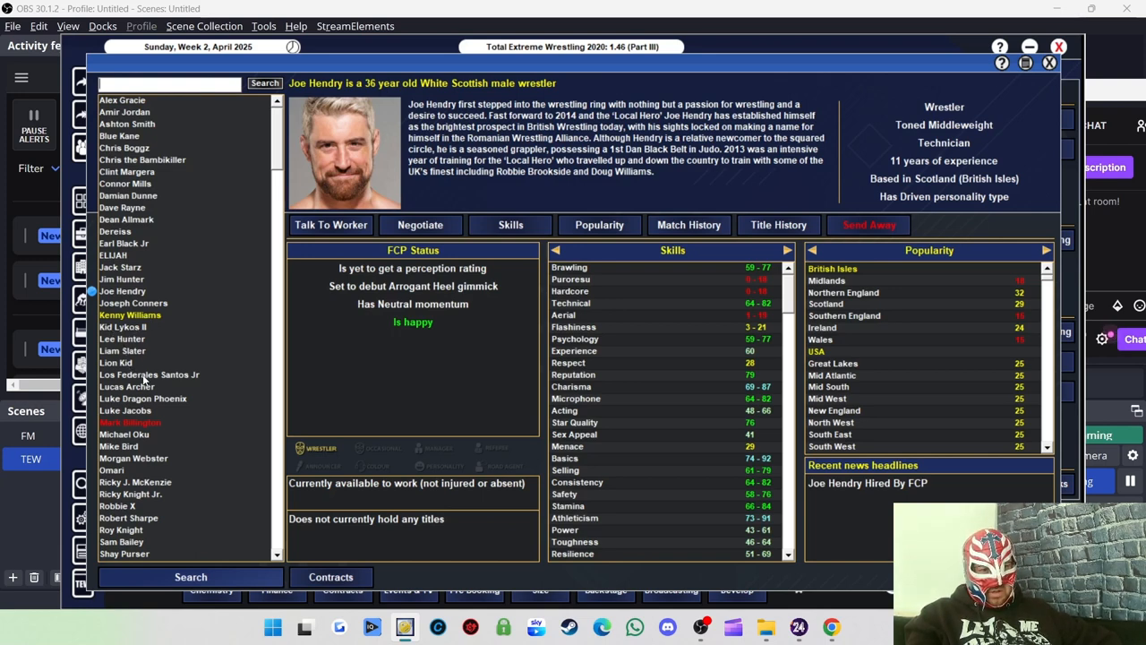
left_click(150, 375)
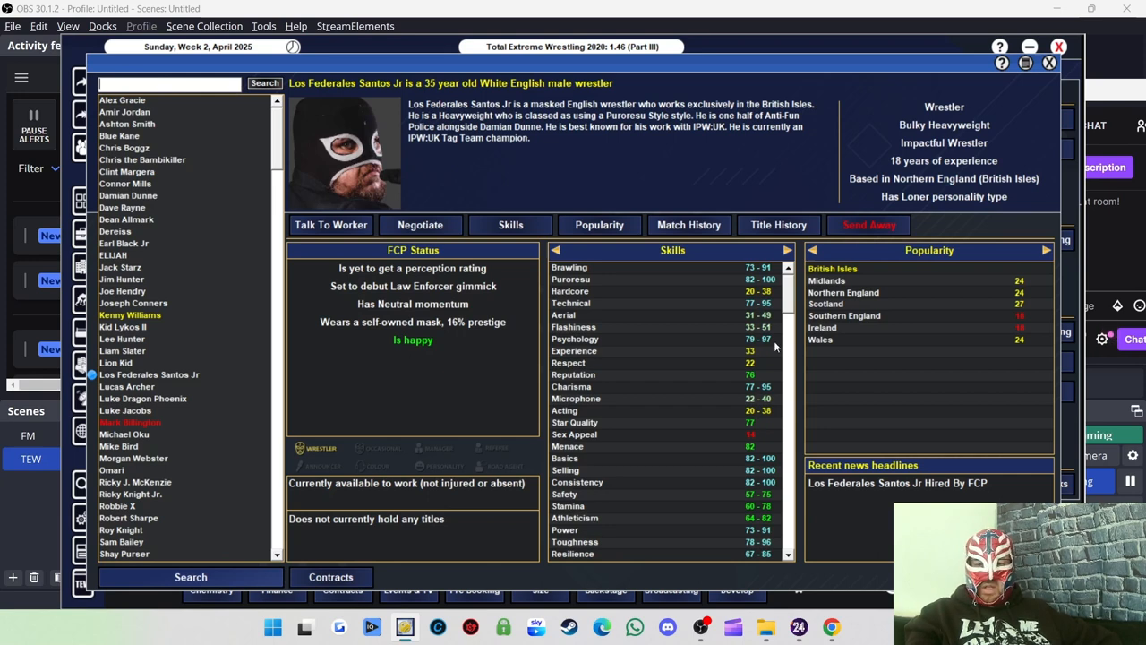
mouse_move(815, 405)
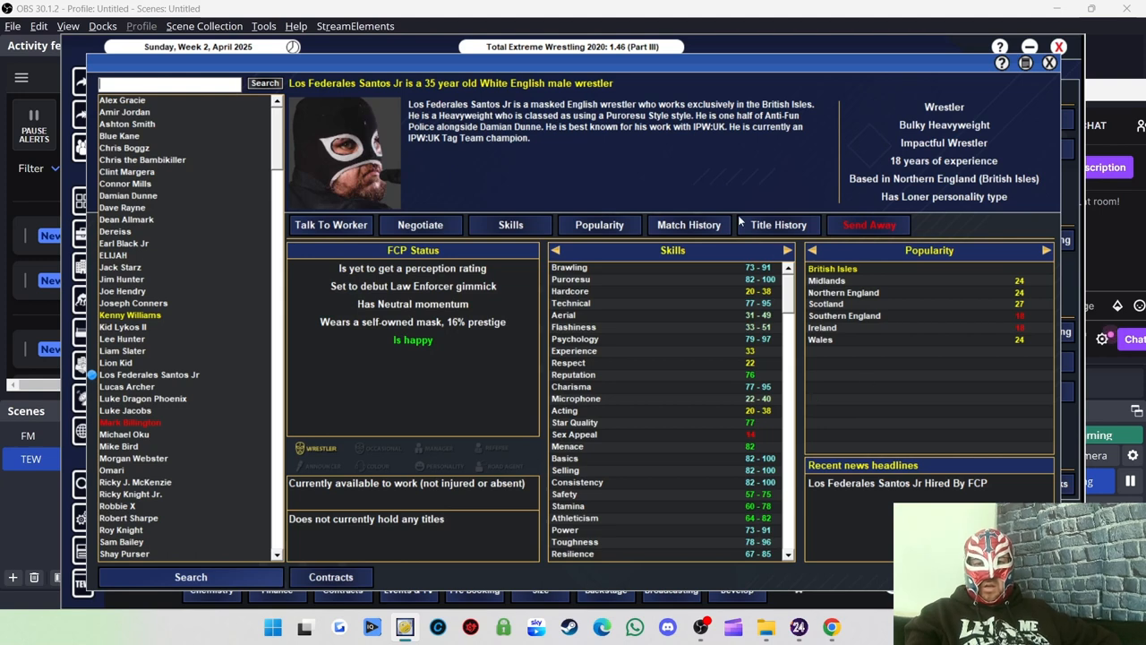
mouse_move(584, 151)
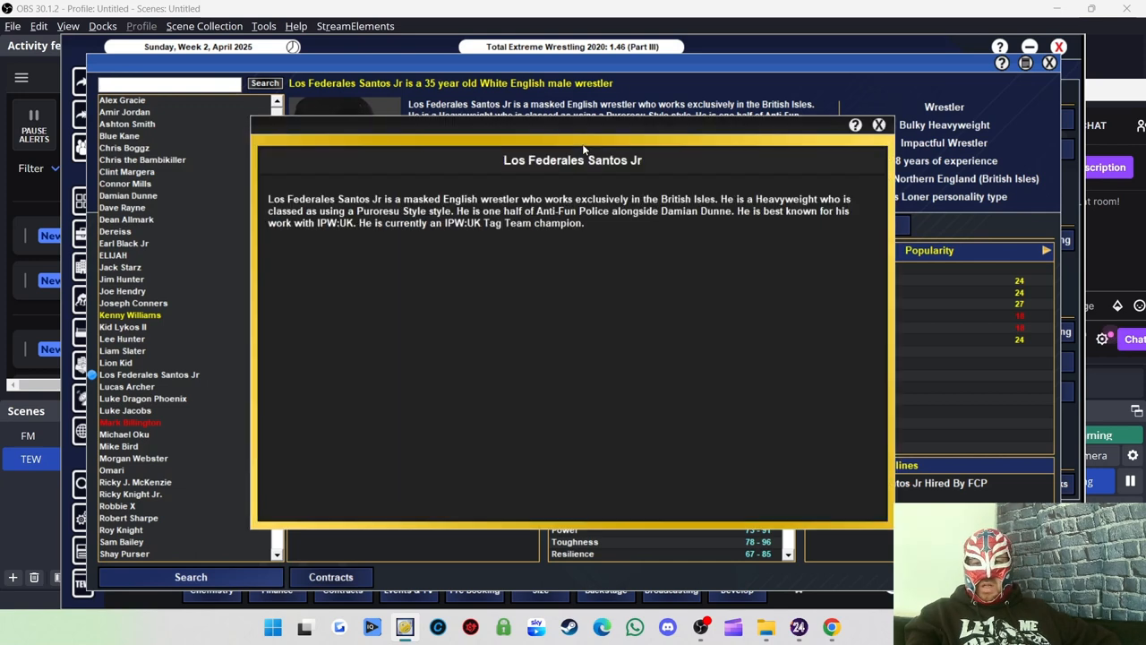
left_click(878, 125)
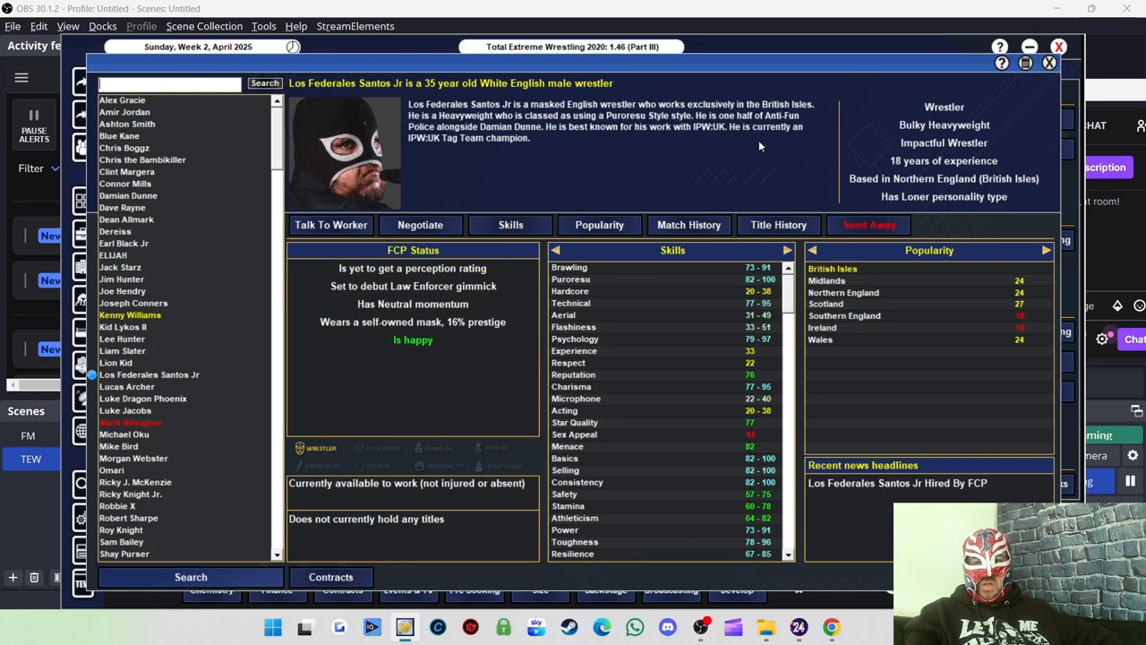
mouse_move(721, 157)
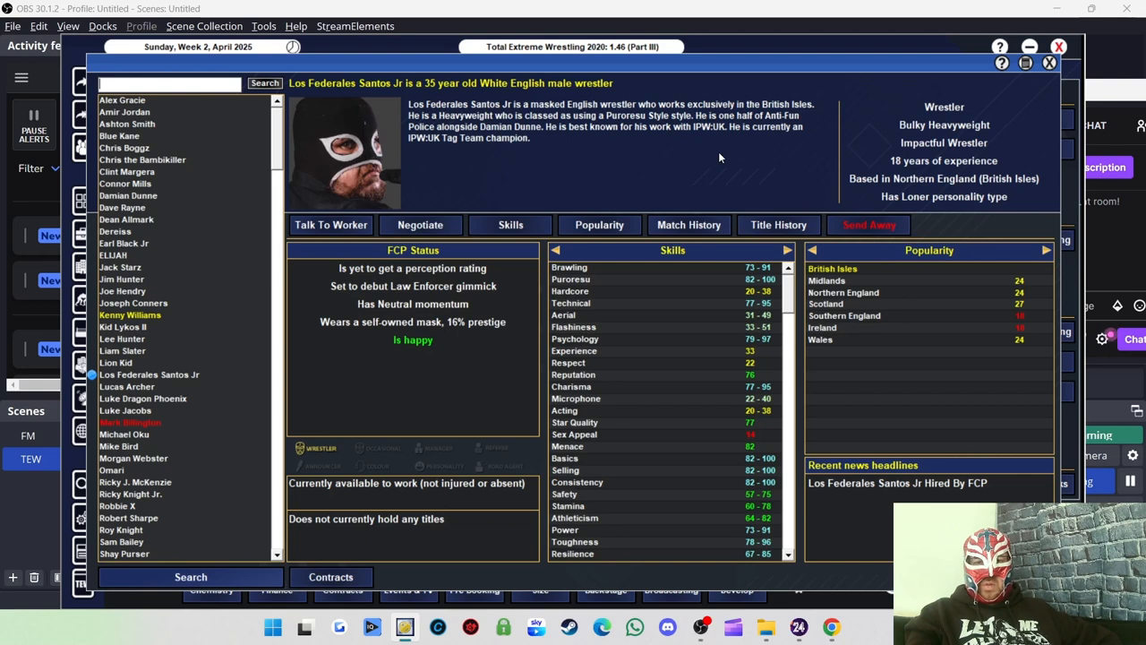
mouse_move(750, 157)
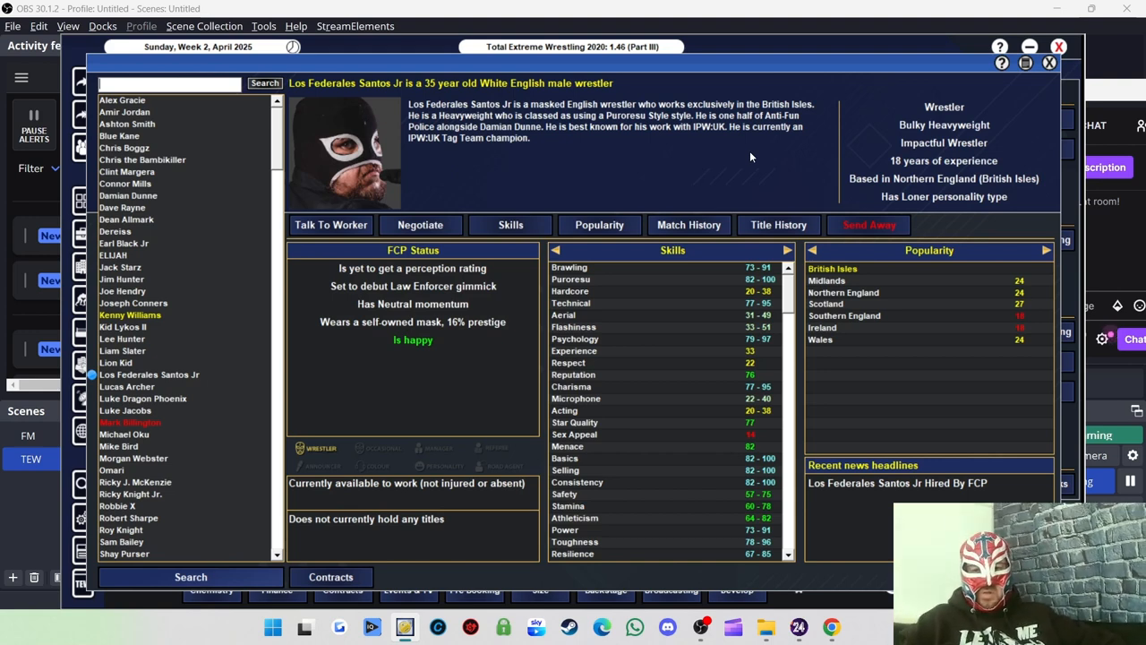
mouse_move(140, 393)
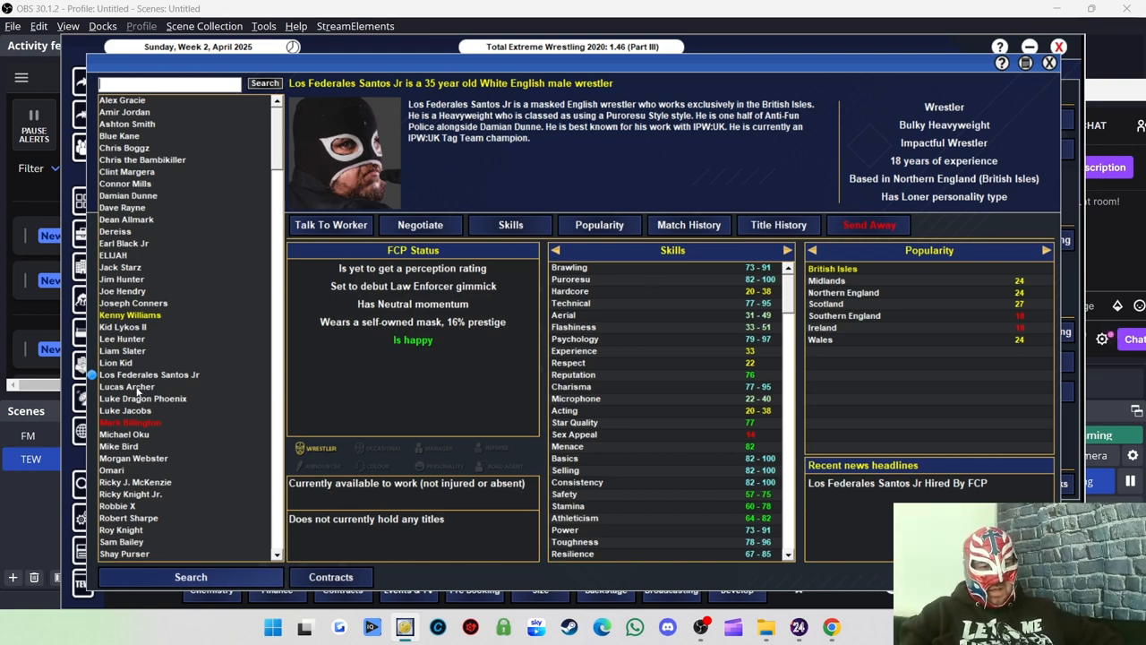
left_click(128, 387)
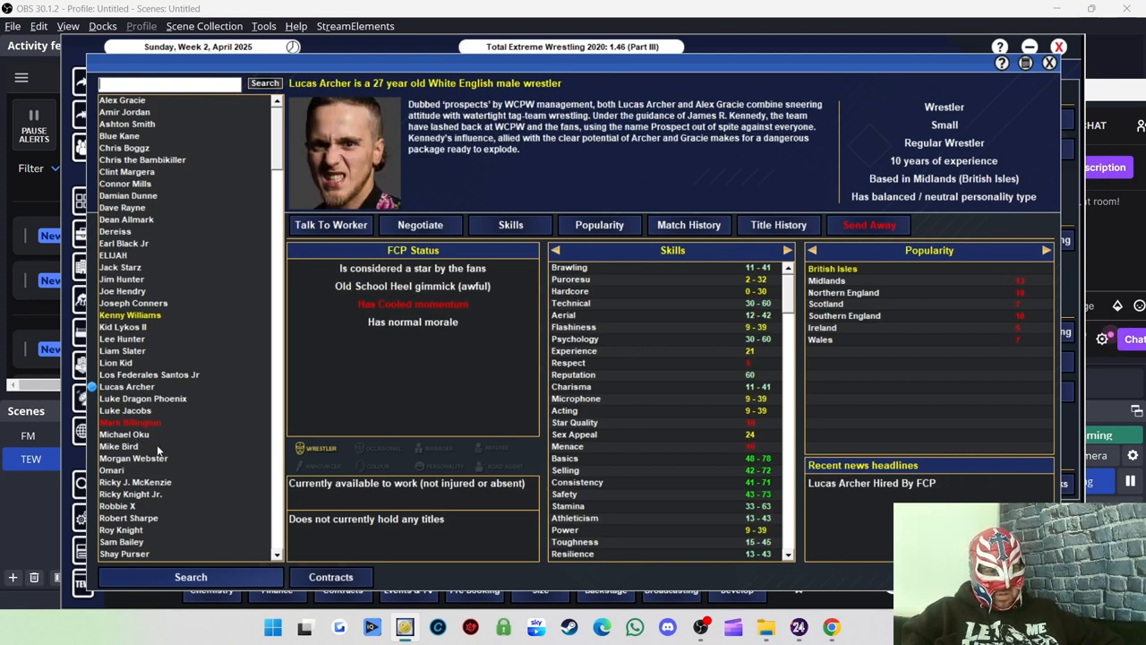
left_click(118, 446)
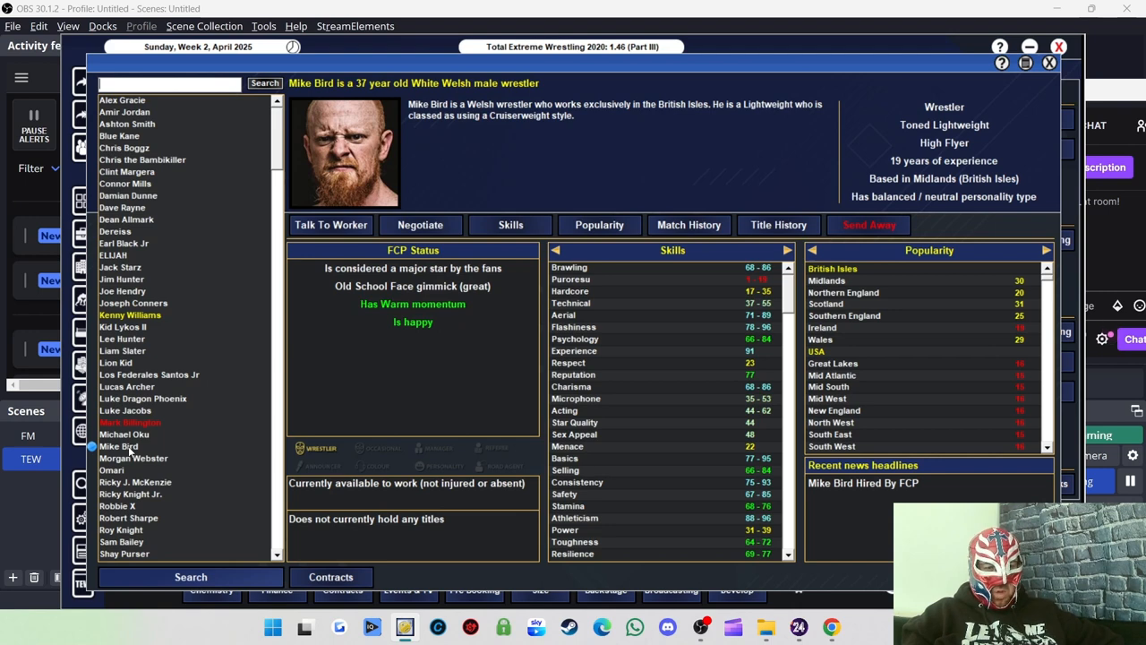
mouse_move(147, 462)
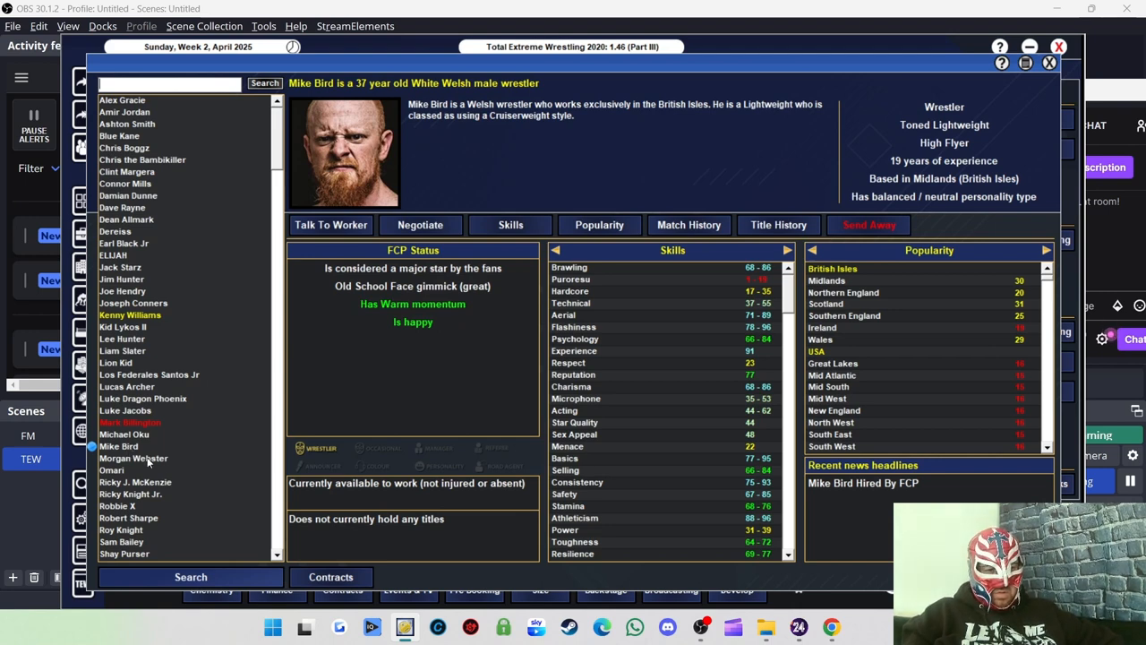
left_click(133, 459)
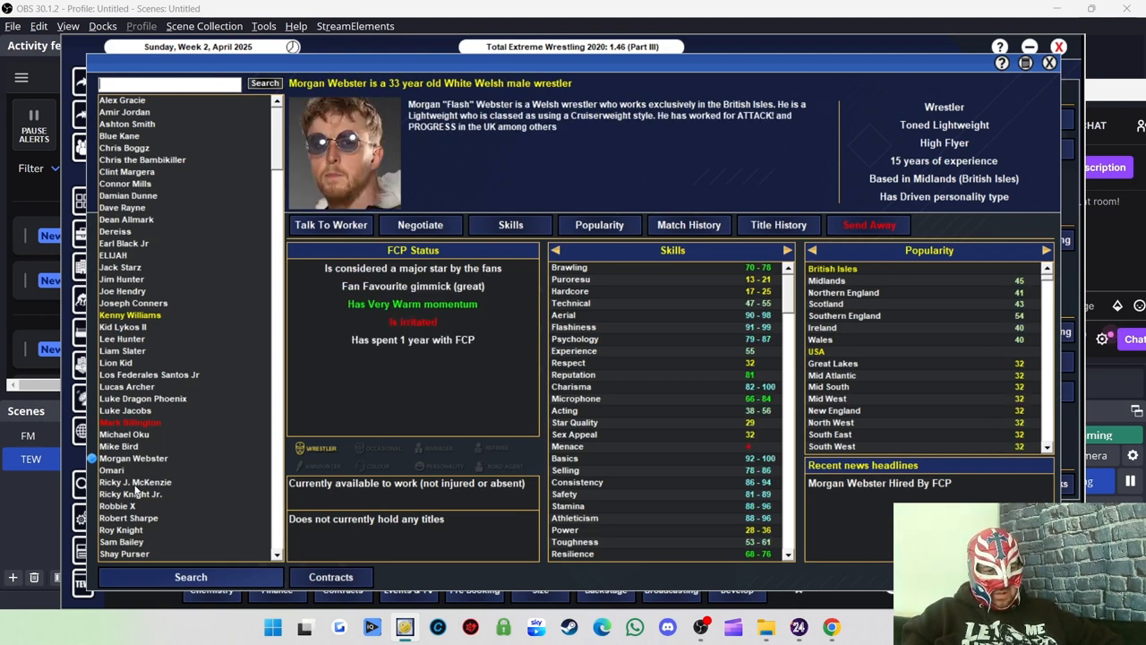
Rename Ricky J. McKenzie to Sam Gradwell, then bring up the Welsh high-flyer's profile.
left_click(135, 482)
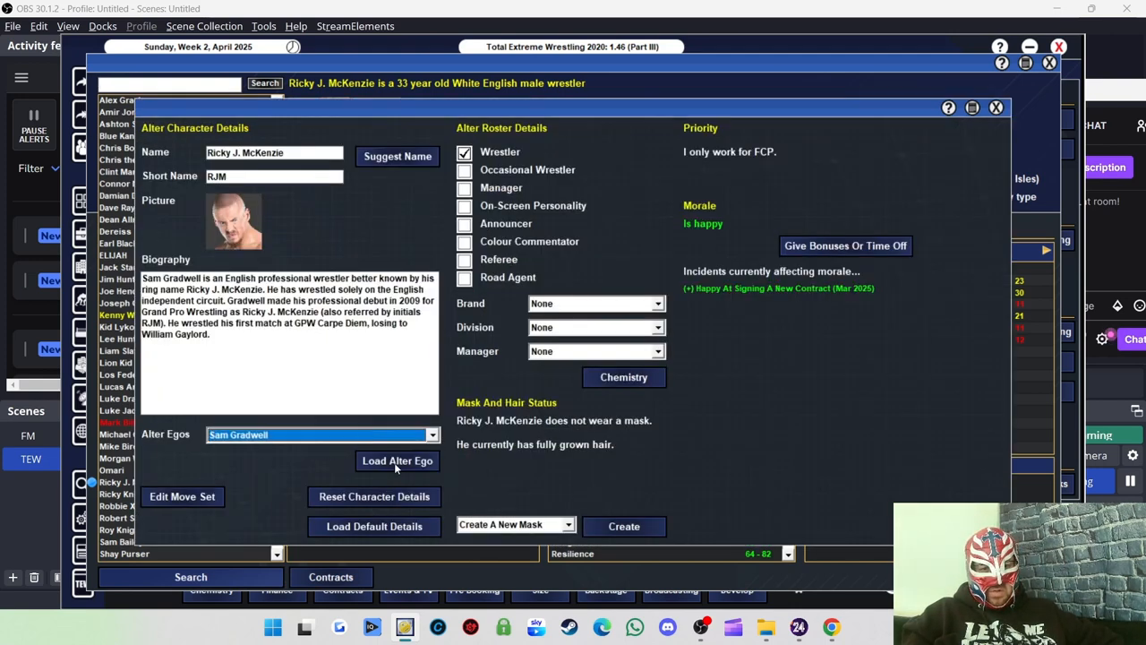
left_click(397, 460)
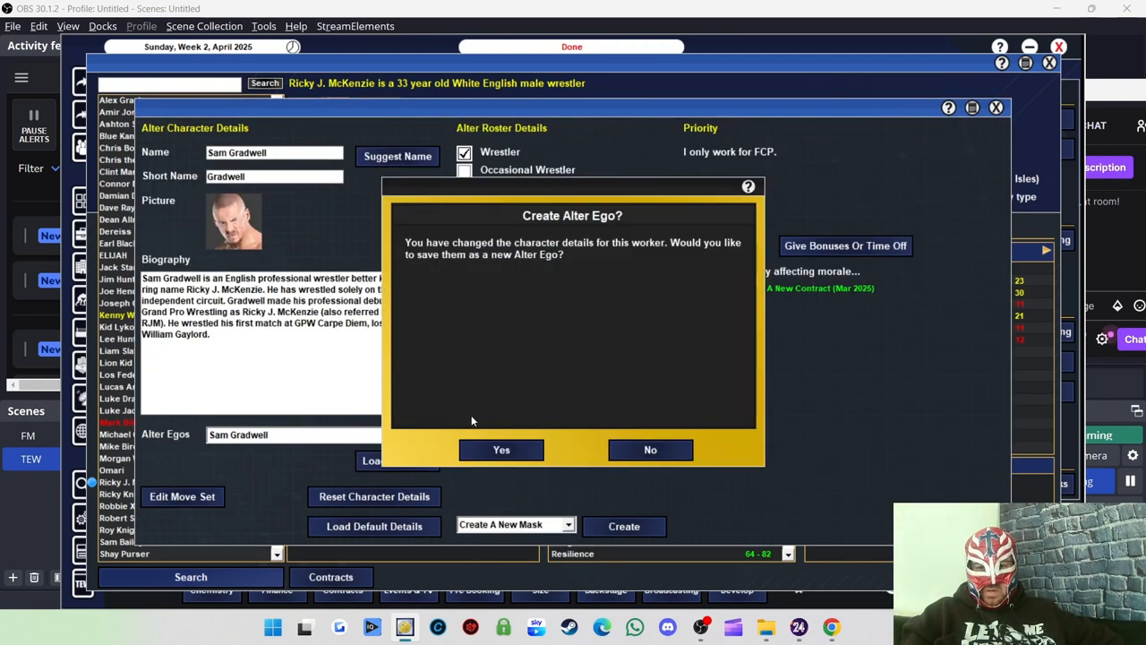
left_click(651, 449)
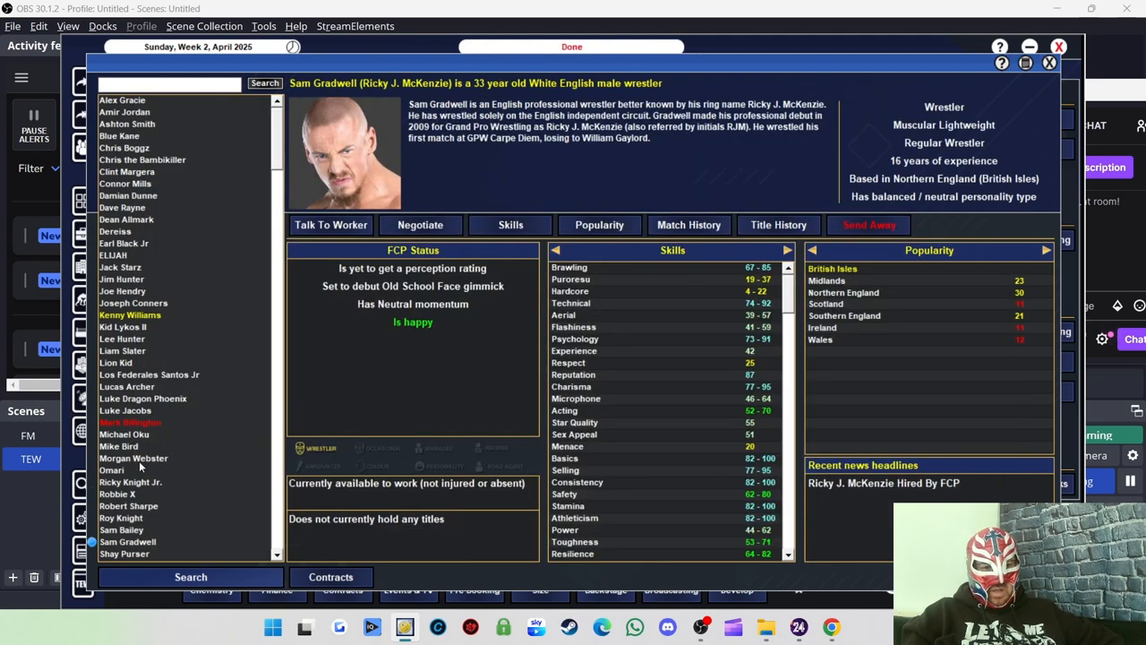
left_click(118, 446)
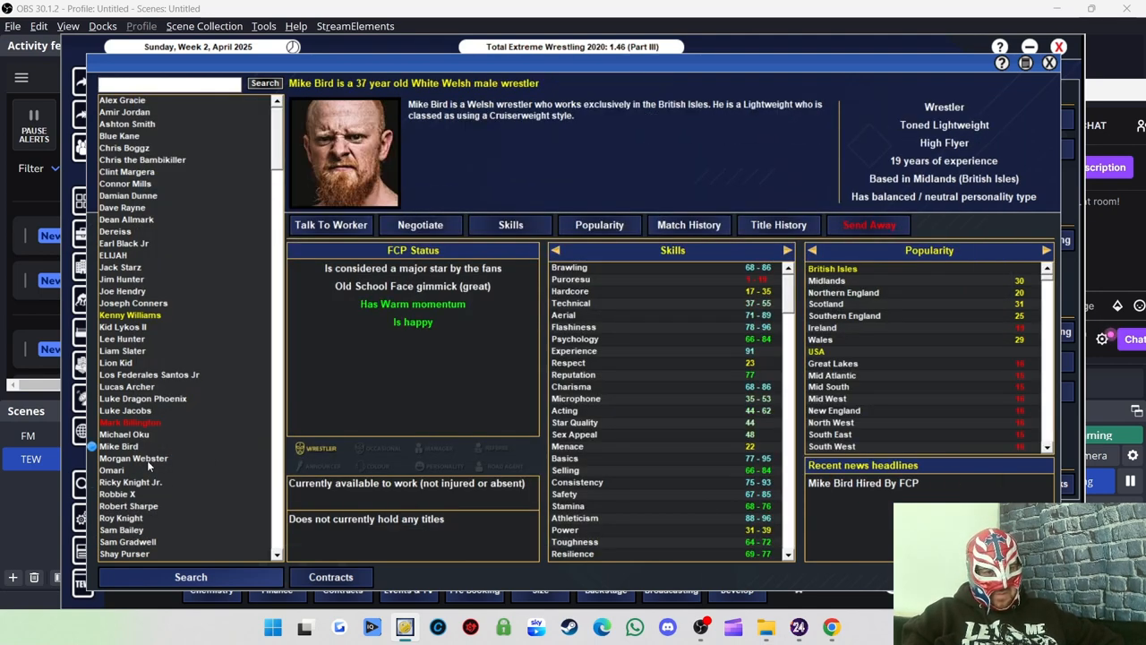
Review Robert Sharpe, Roy Knight, Zak Zodiac and others' profiles, ending on Warren Banks.
left_click(119, 494)
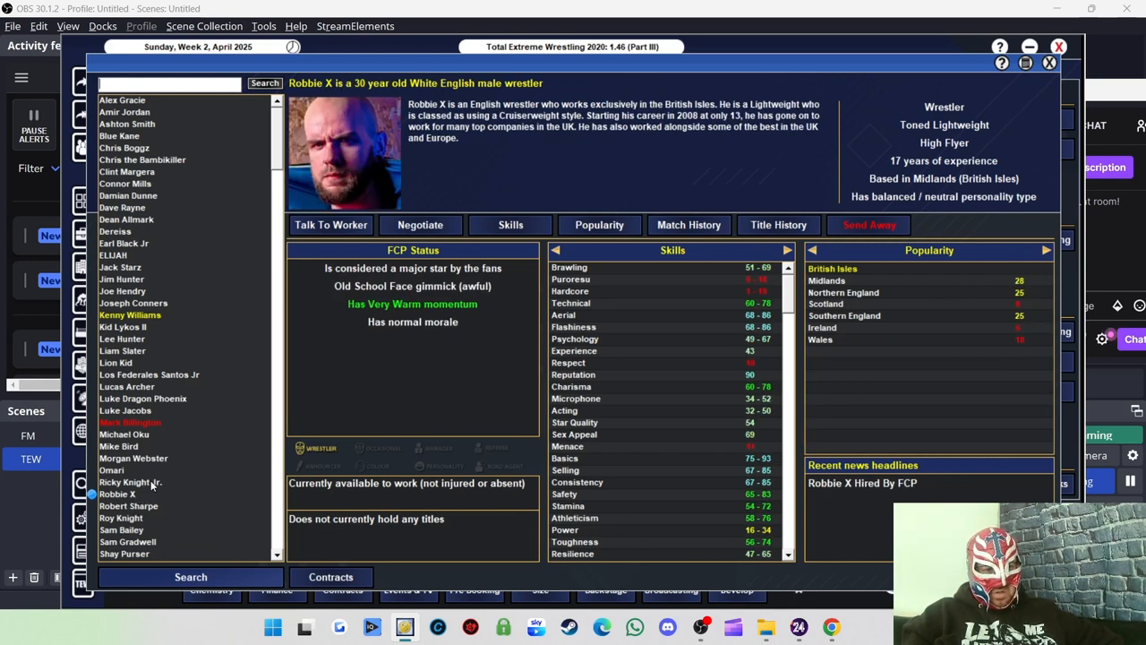
left_click(129, 482)
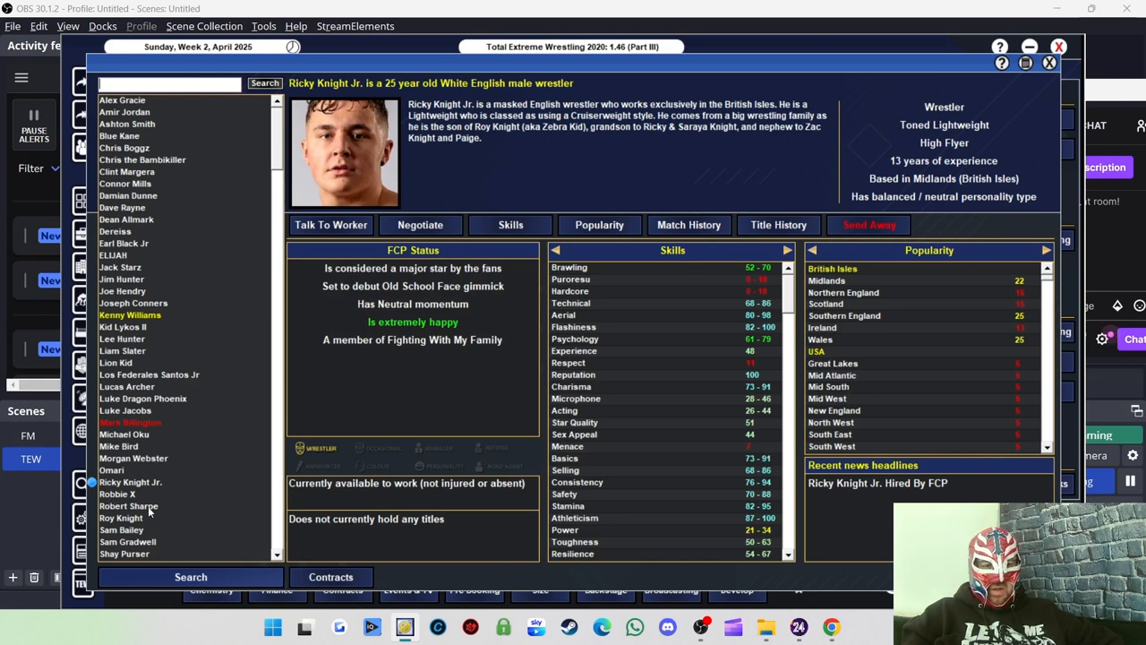
left_click(129, 505)
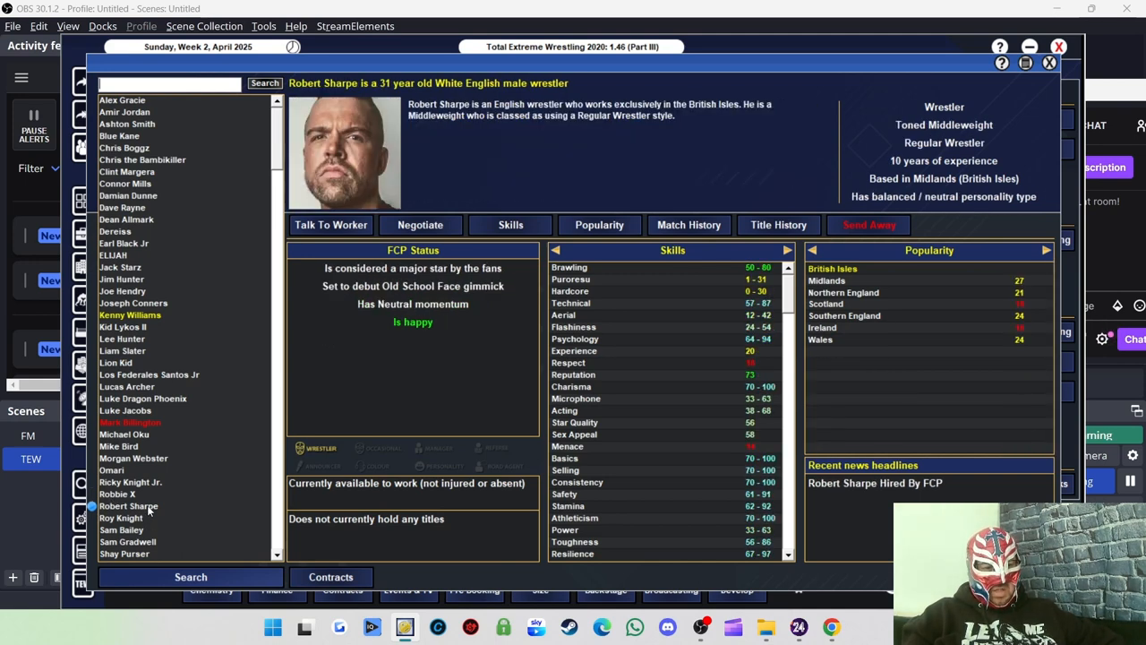
mouse_move(132, 530)
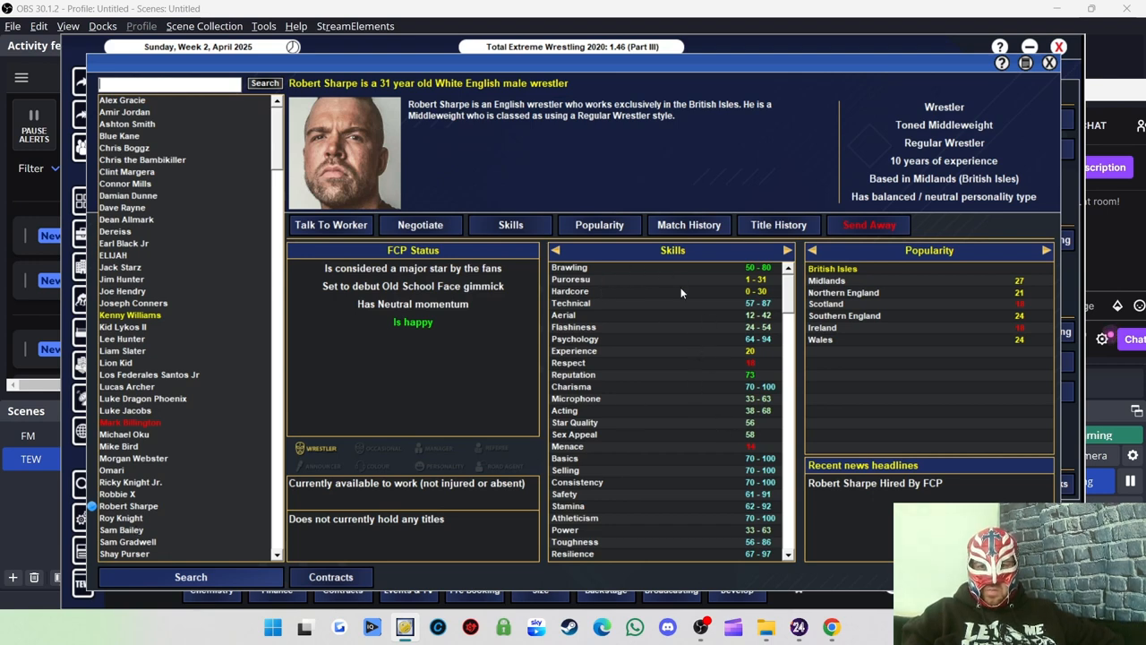
mouse_move(580, 457)
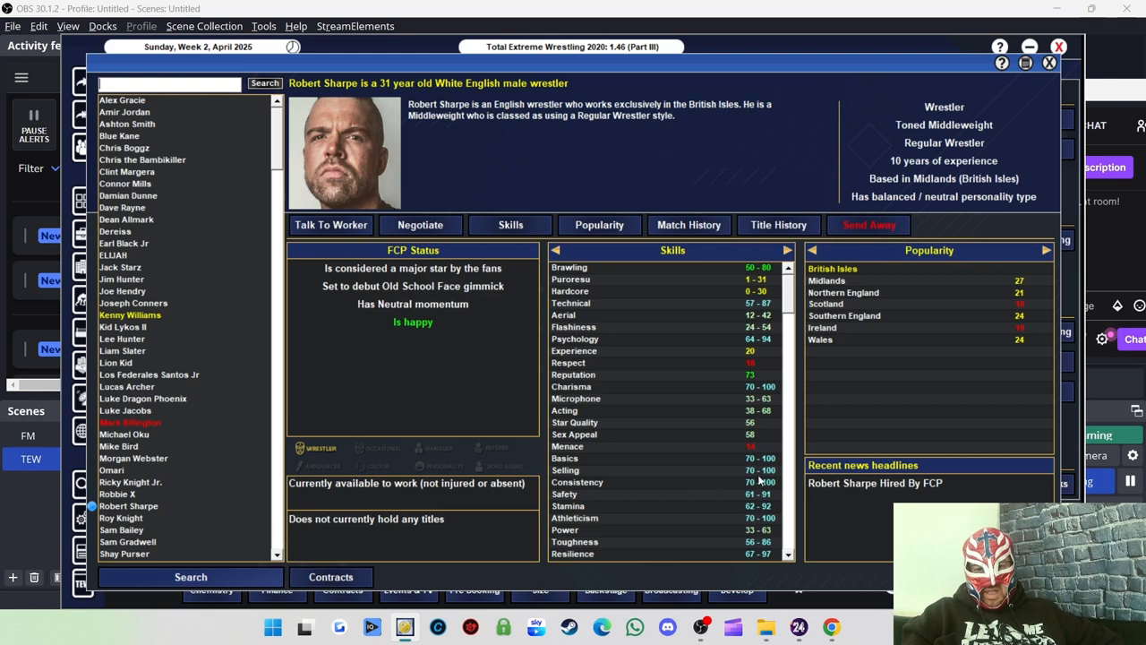
left_click(122, 517)
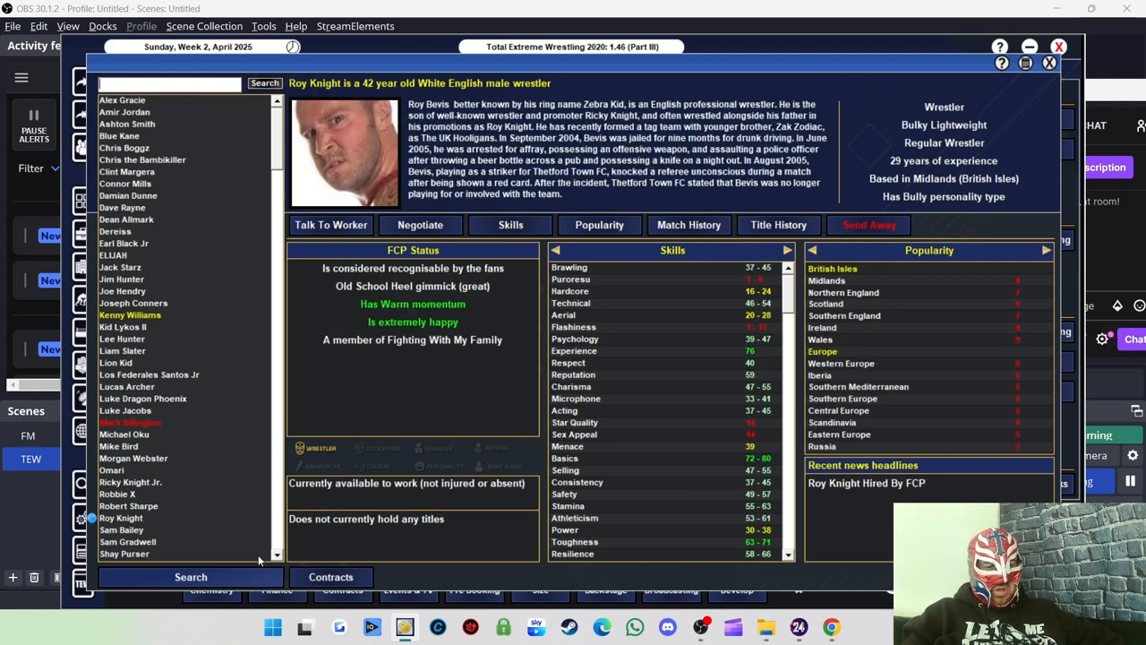
scroll("down", 3)
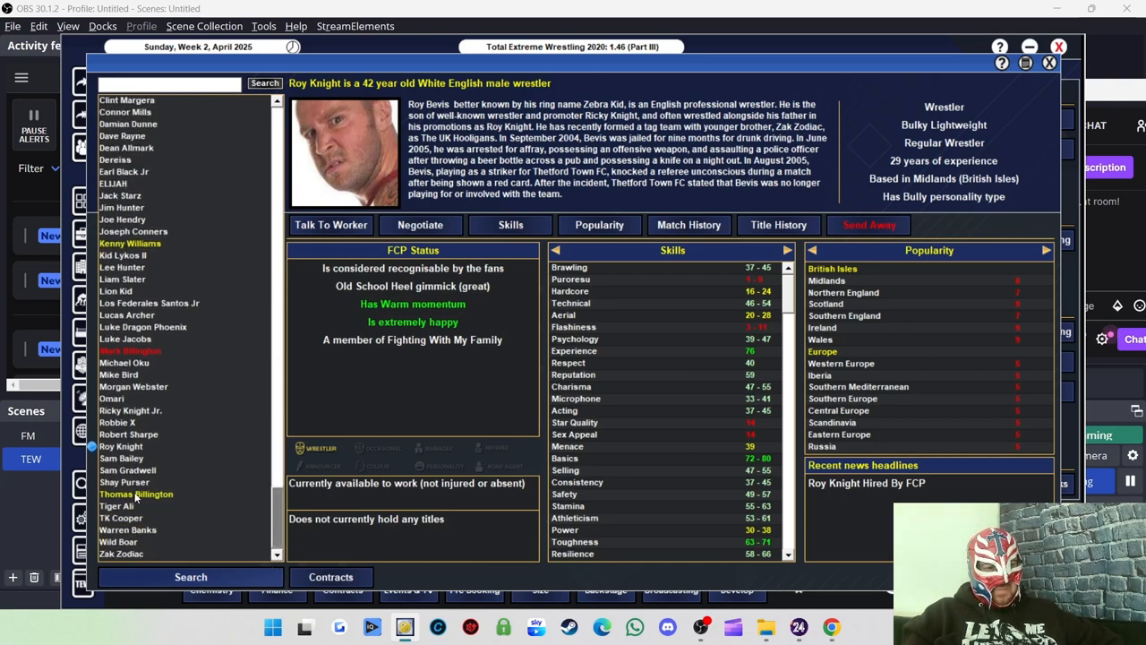
mouse_move(129, 559)
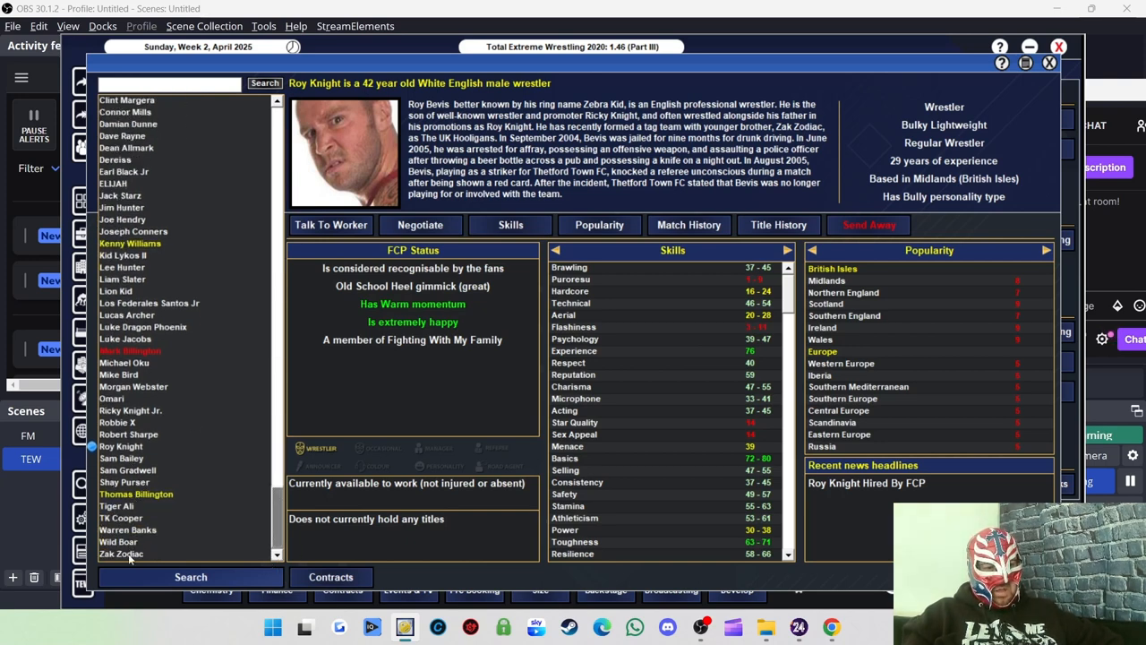
left_click(122, 553)
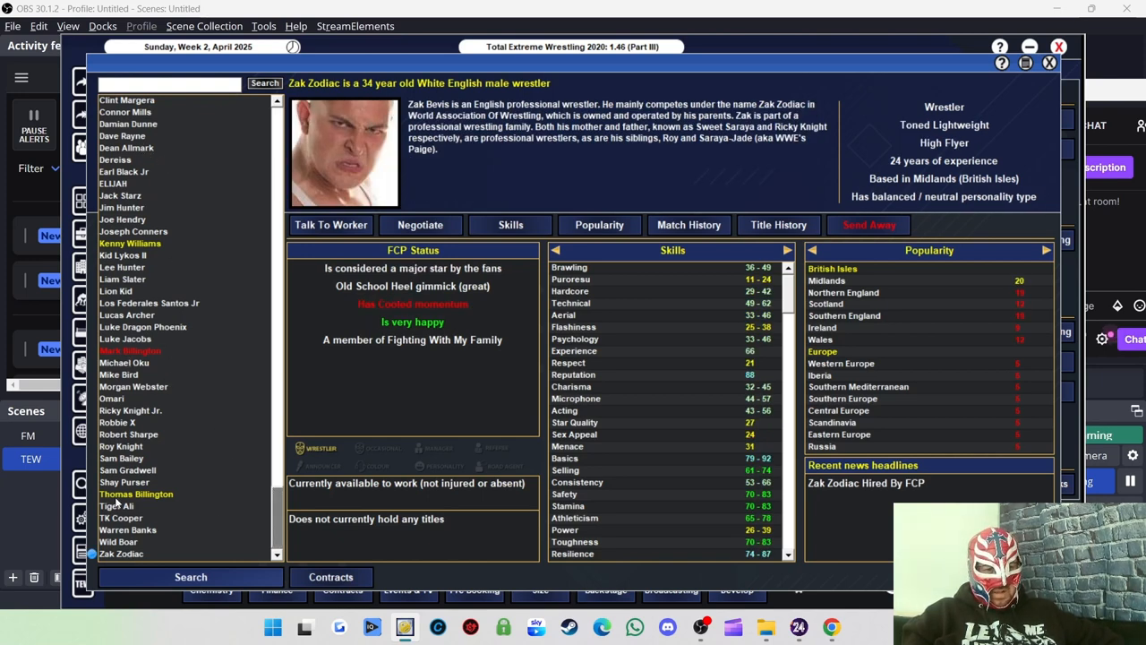
left_click(127, 531)
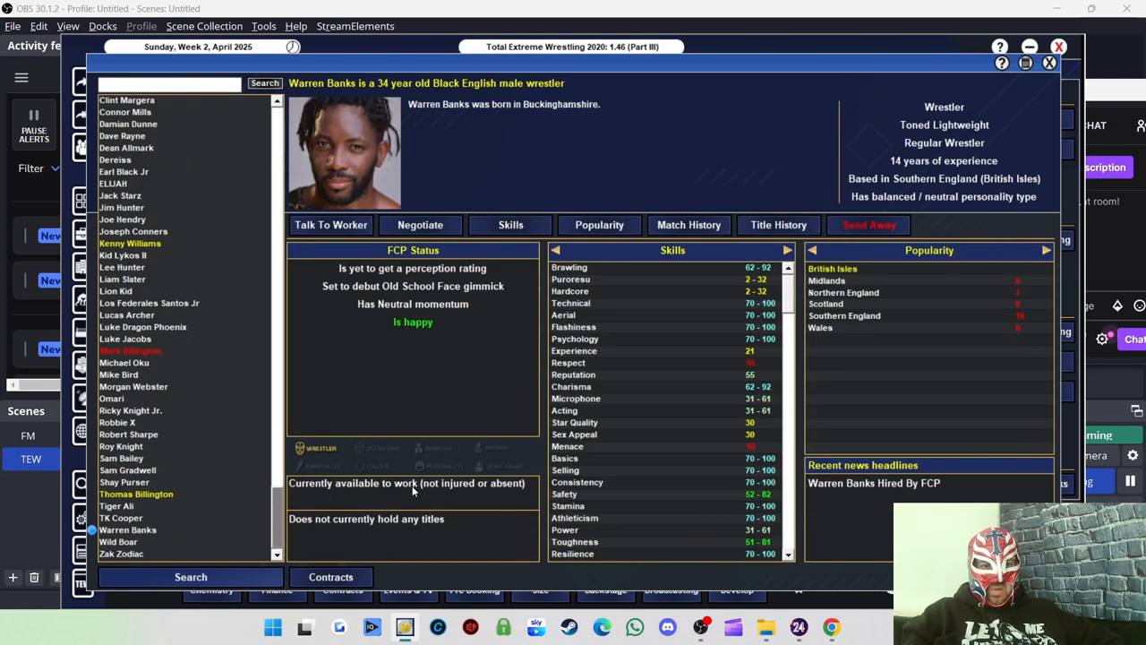
mouse_move(616, 365)
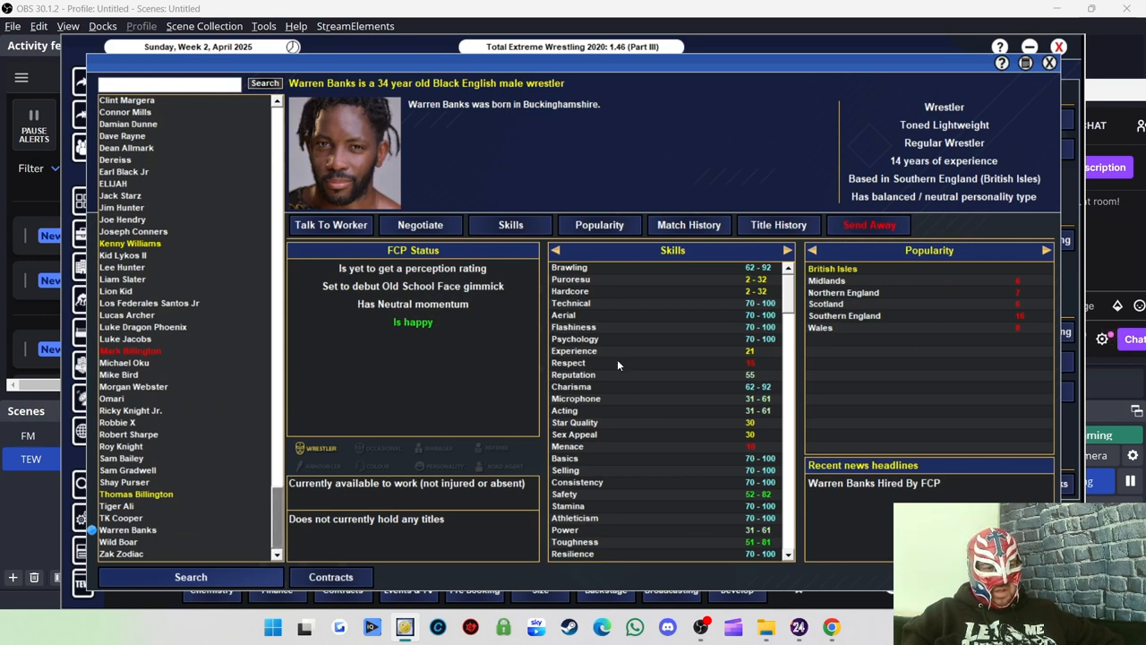
mouse_move(791, 306)
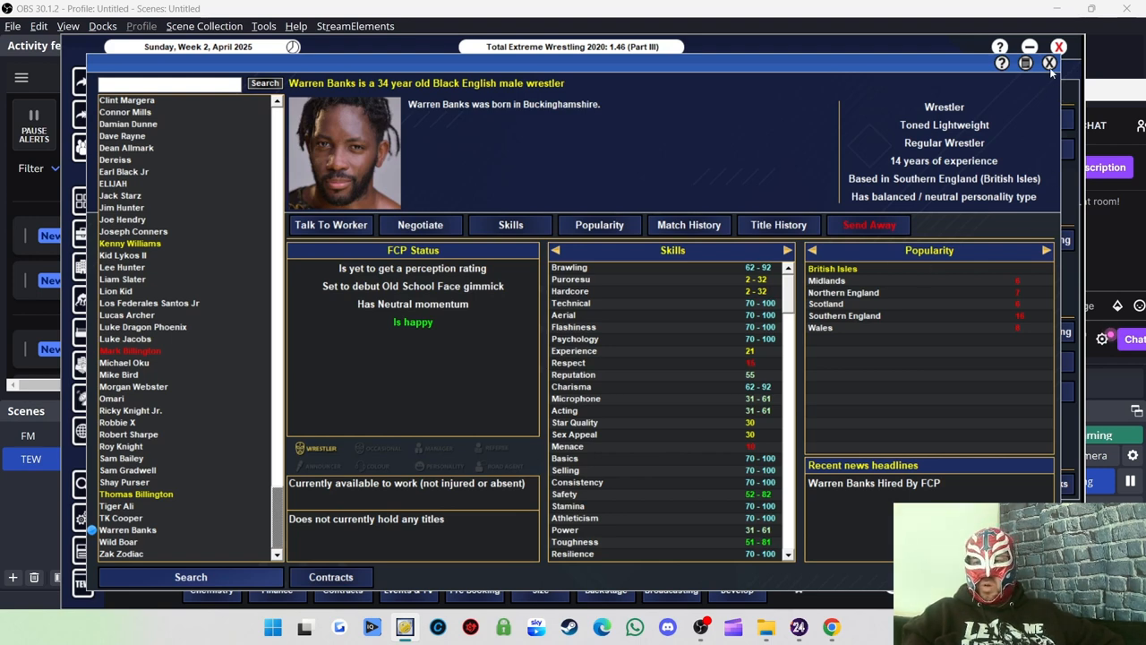
Return to the office, check the Fighting With My Family stable's five members, and go back to the office.
left_click(1050, 63)
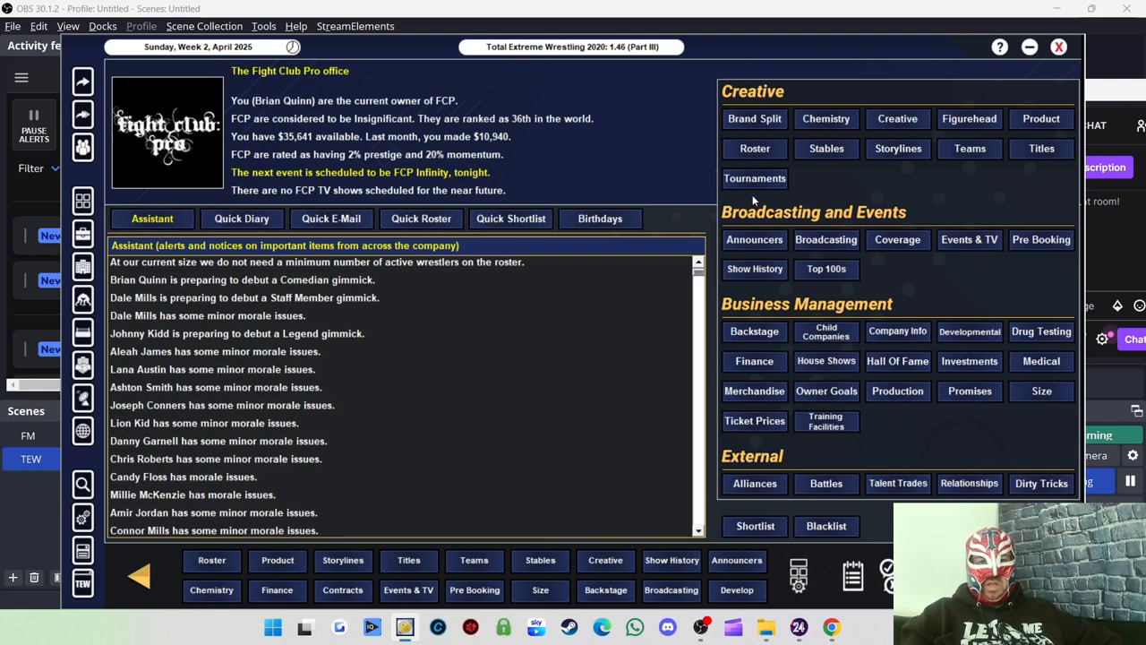
mouse_move(1055, 183)
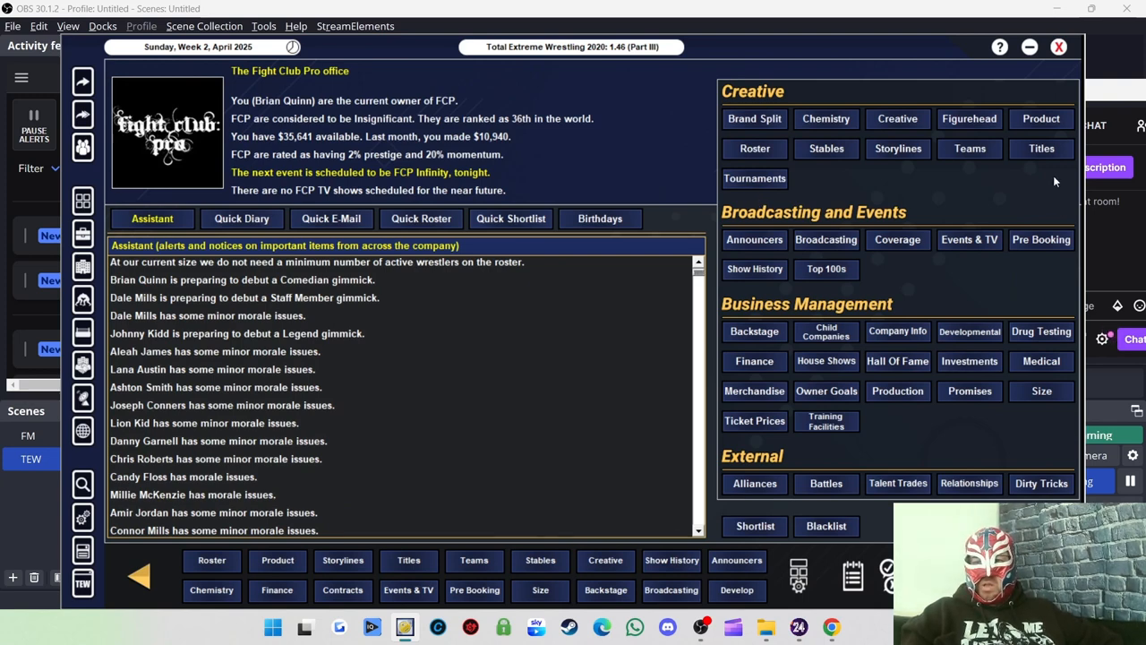
mouse_move(1021, 184)
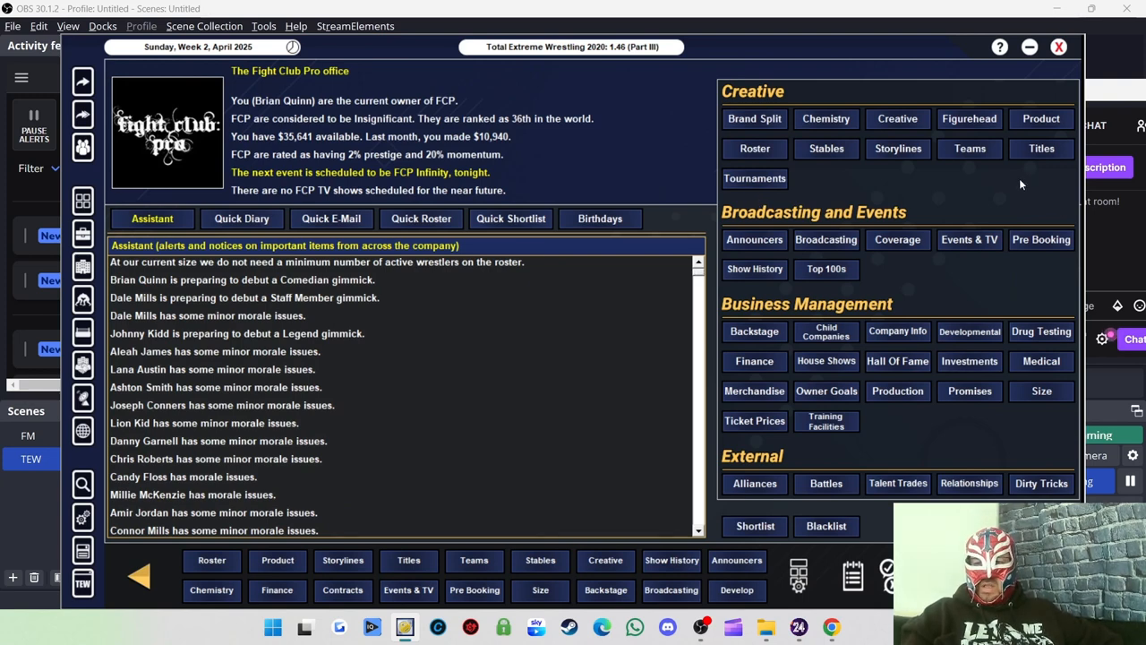
mouse_move(998, 176)
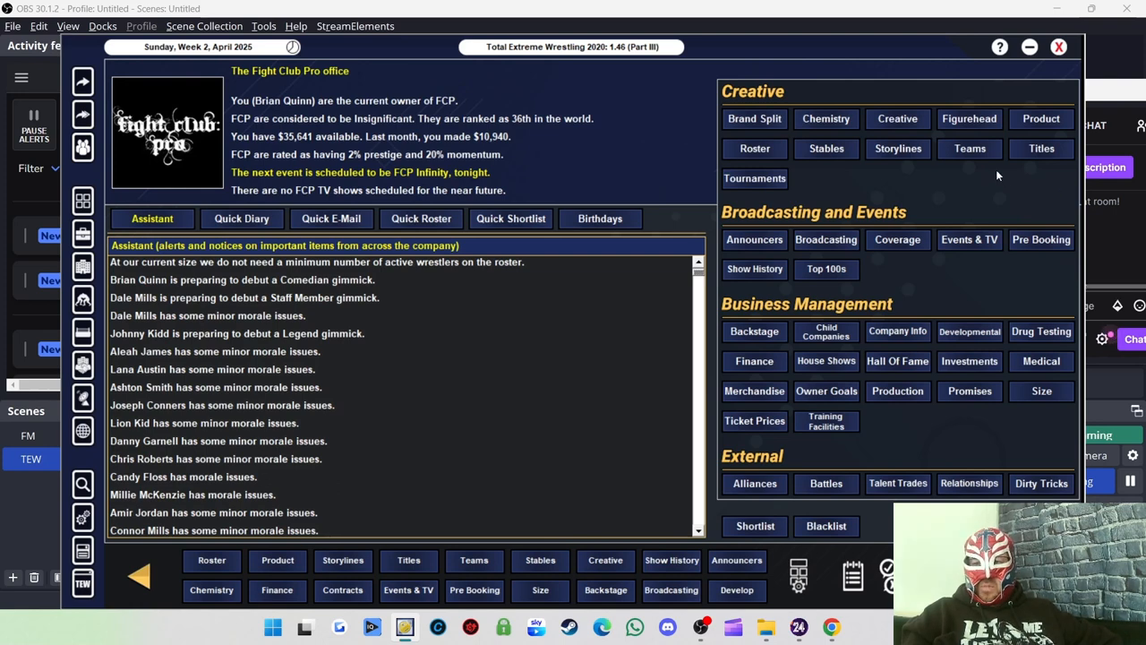
mouse_move(828, 152)
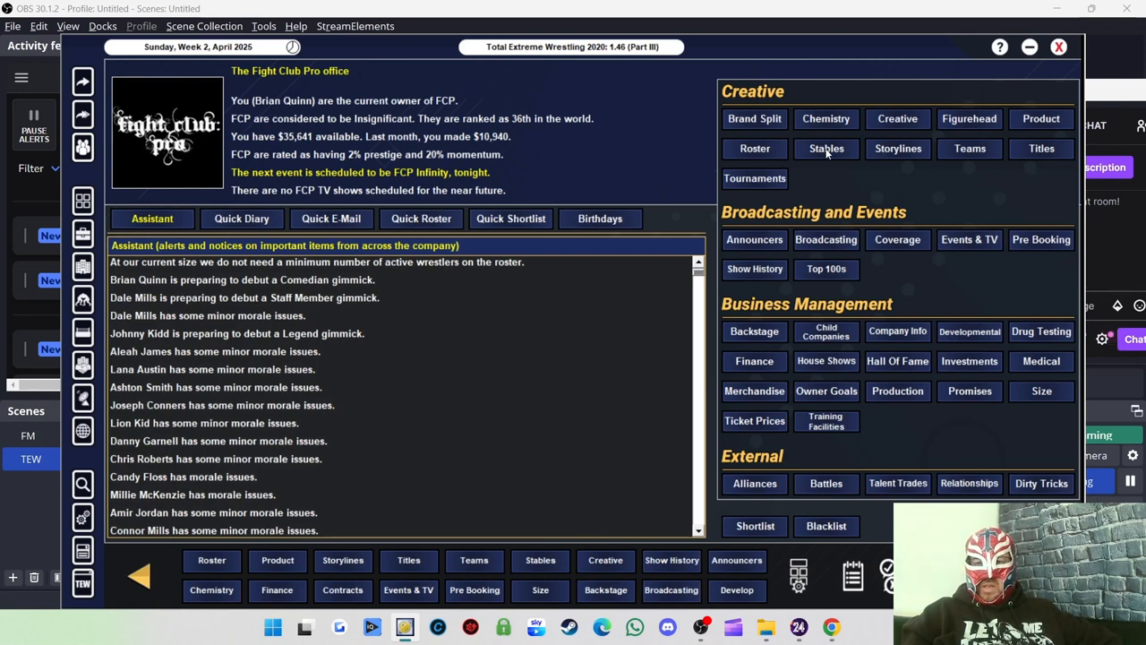
left_click(826, 149)
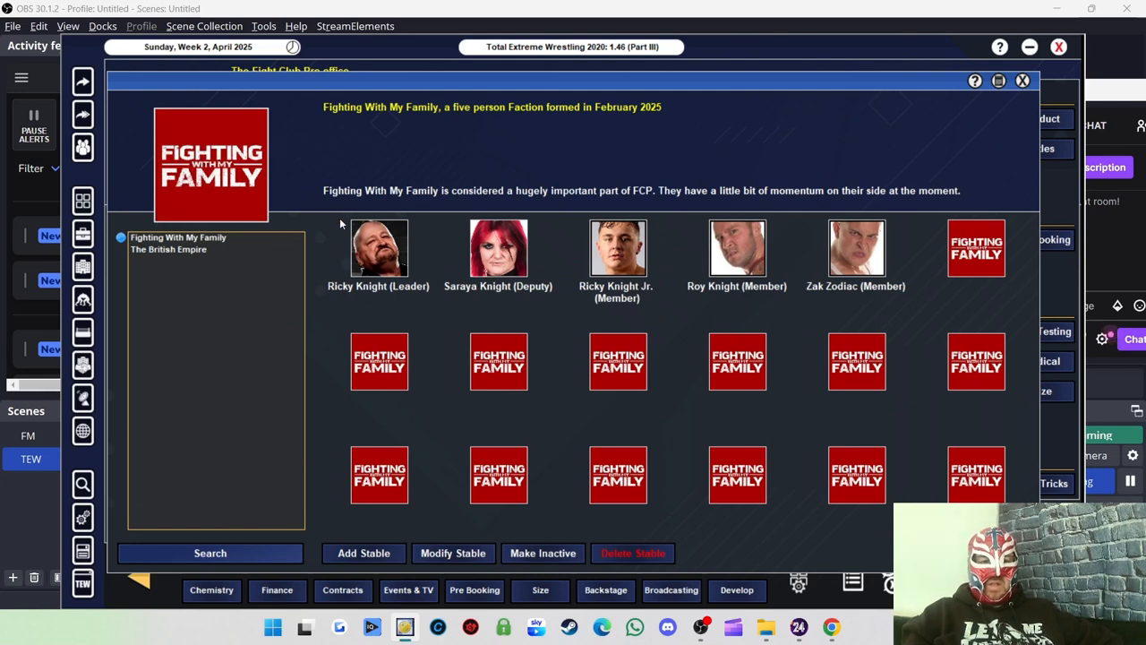
mouse_move(376, 261)
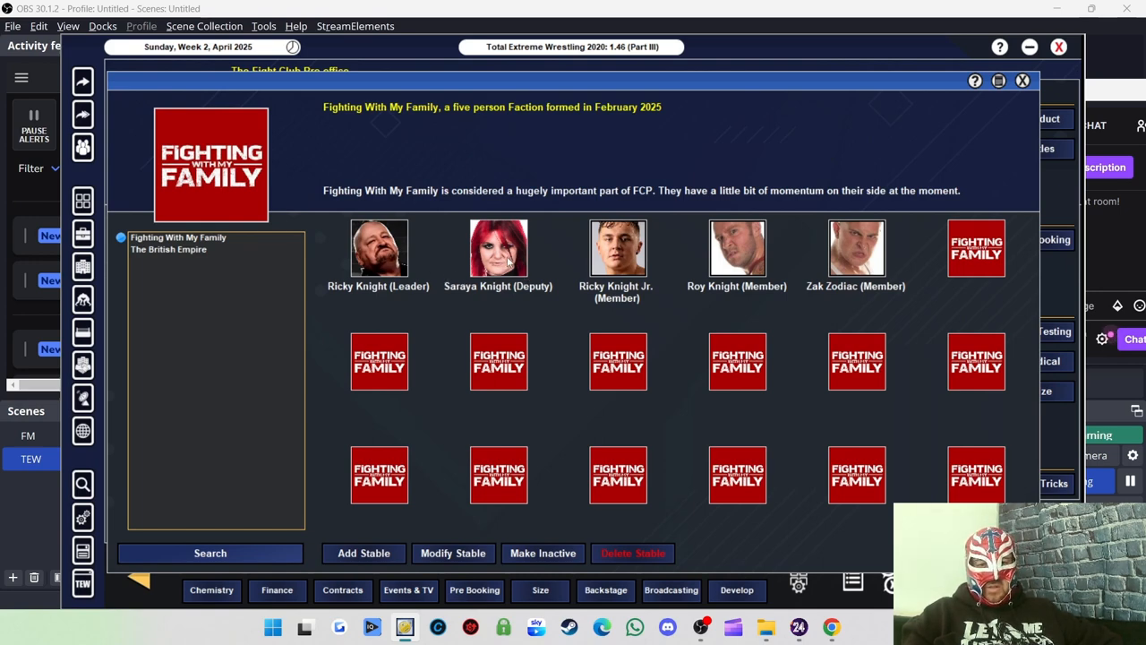
mouse_move(641, 272)
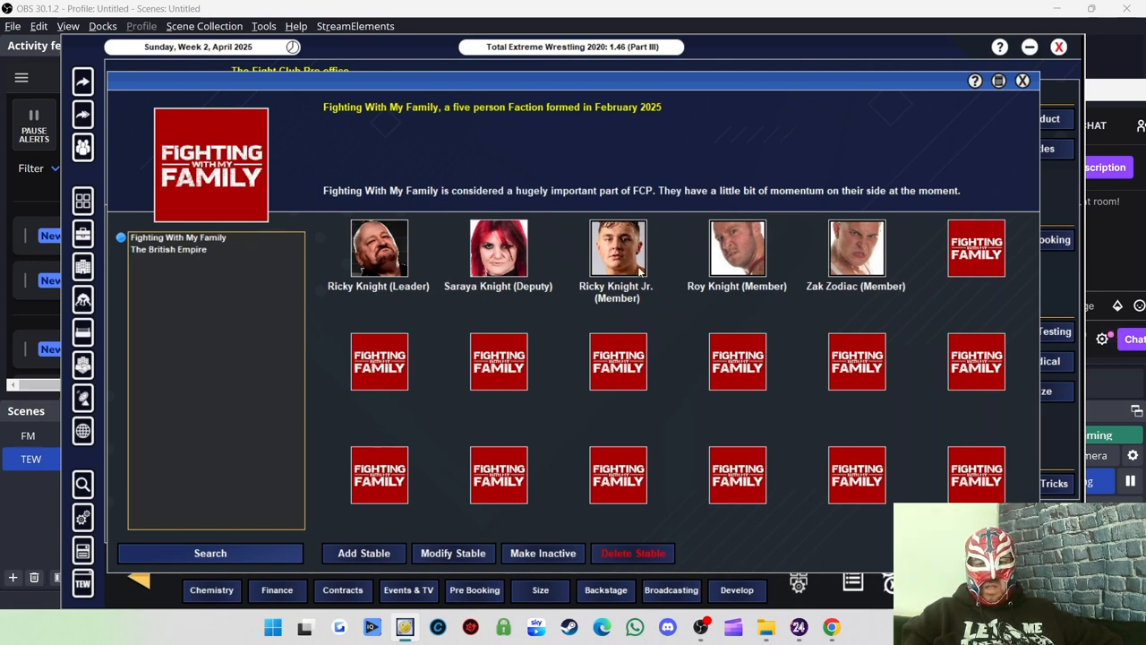
mouse_move(784, 272)
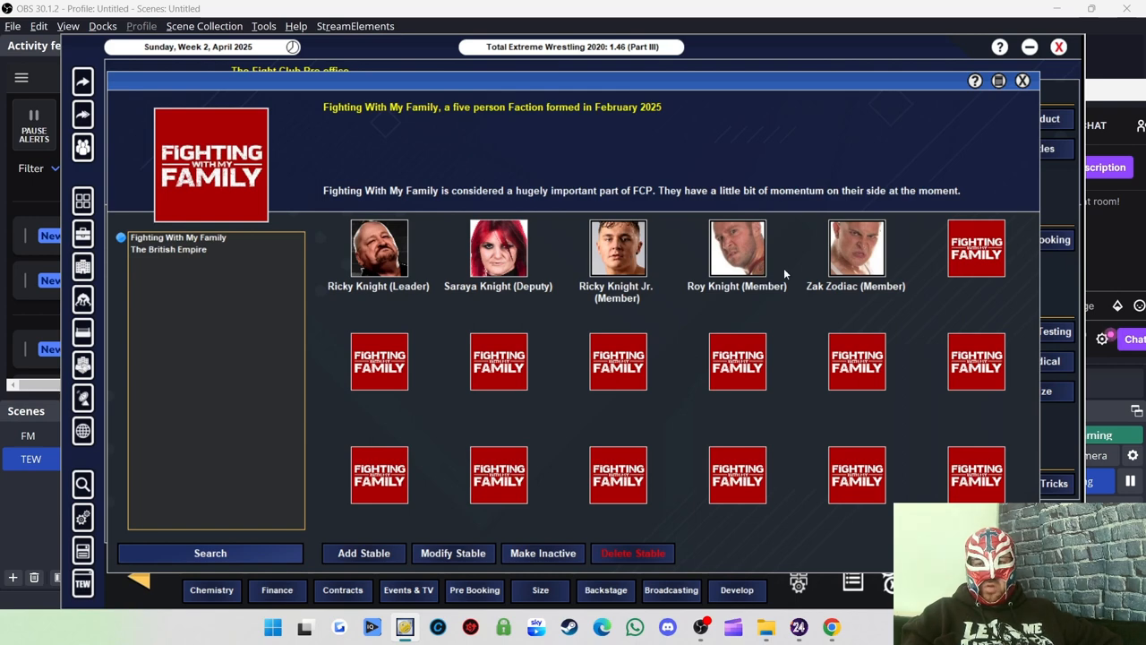
left_click(1021, 80)
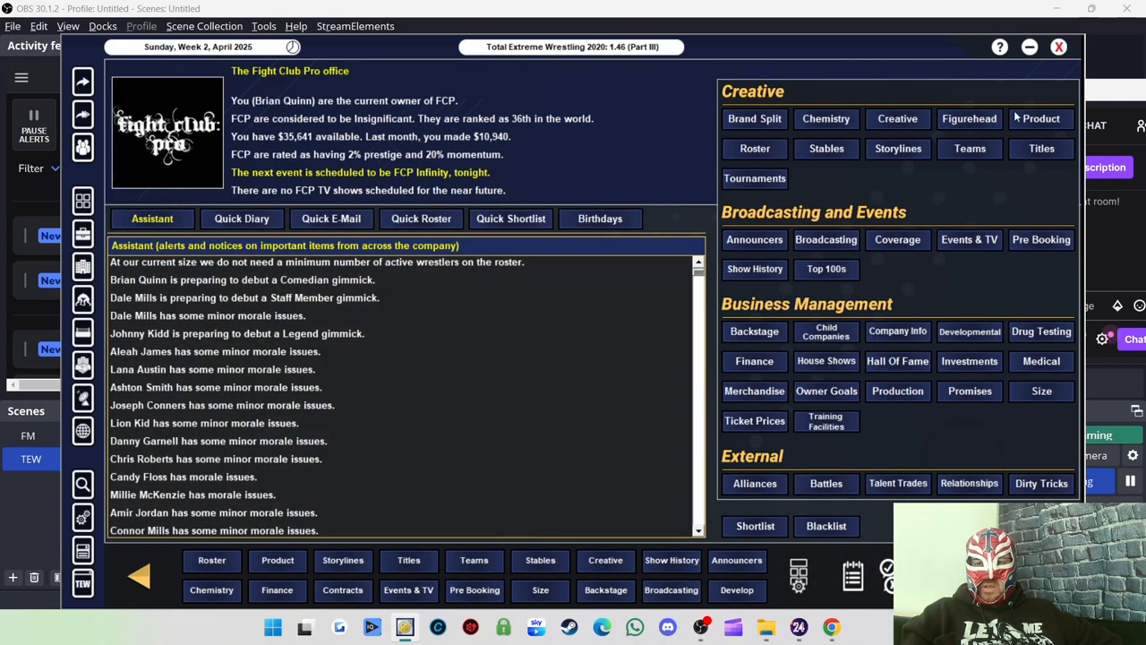
mouse_move(889, 154)
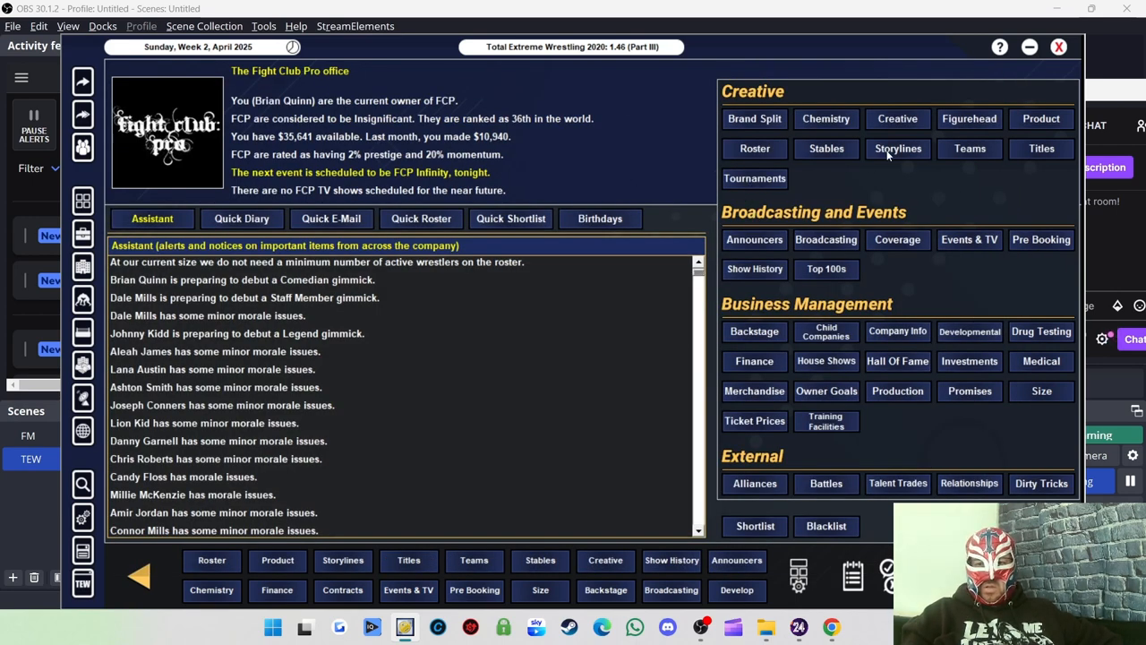
Review tag teams Guilty By Habit, Outside the Law, Perfectly Violent, The 198 and The Doom Patrol.
left_click(971, 147)
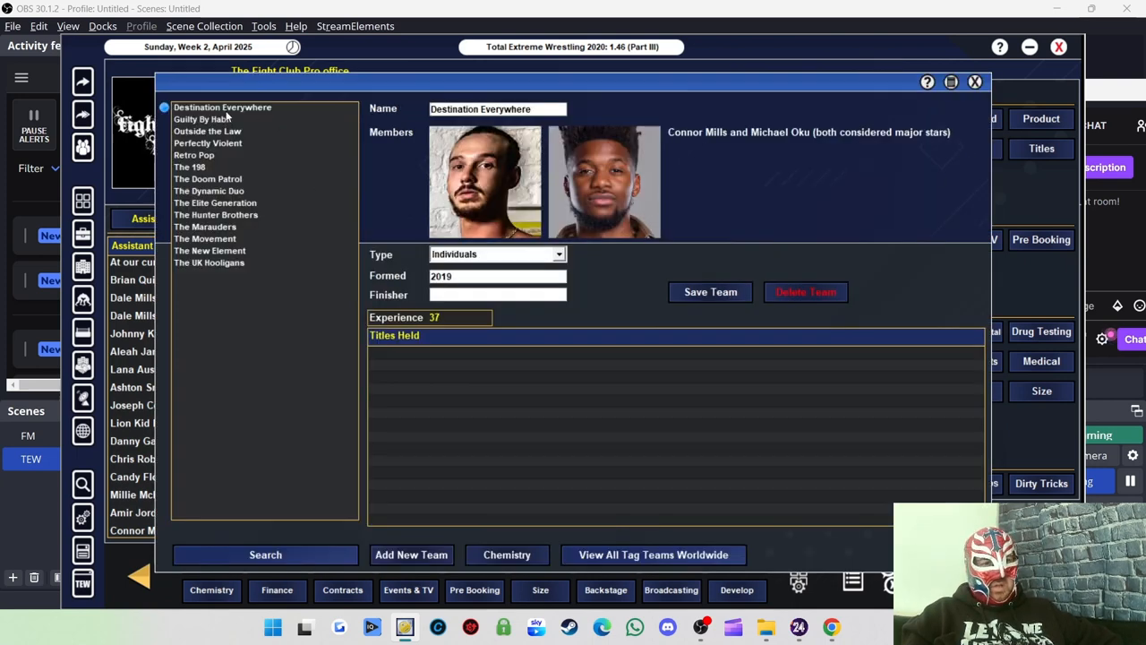
left_click(200, 118)
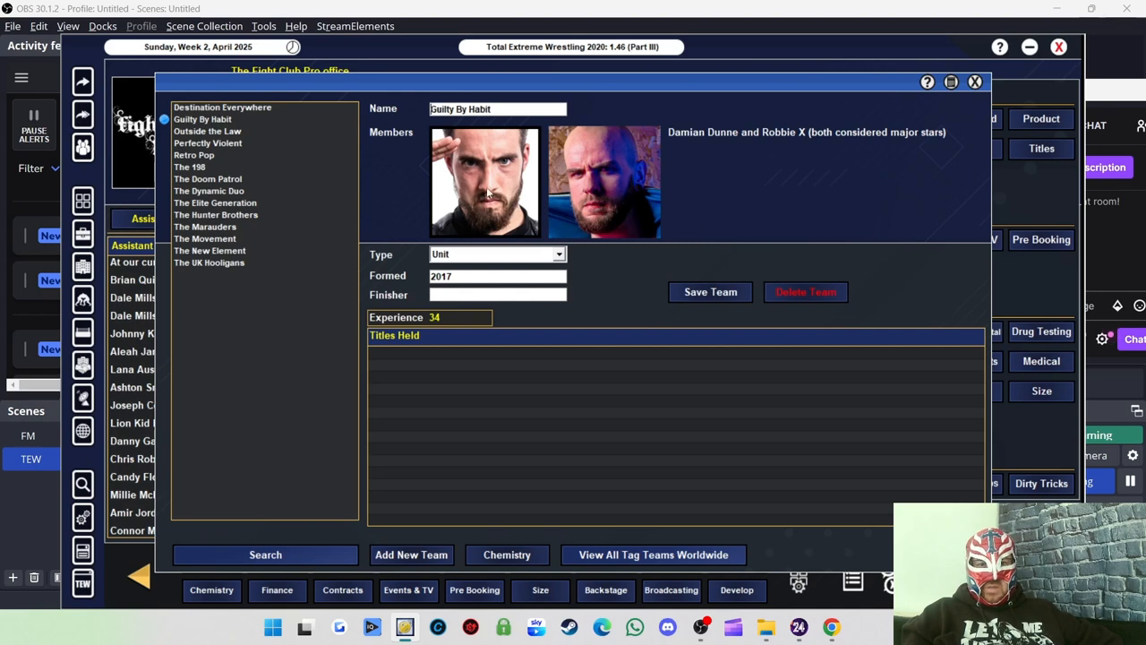
mouse_move(645, 197)
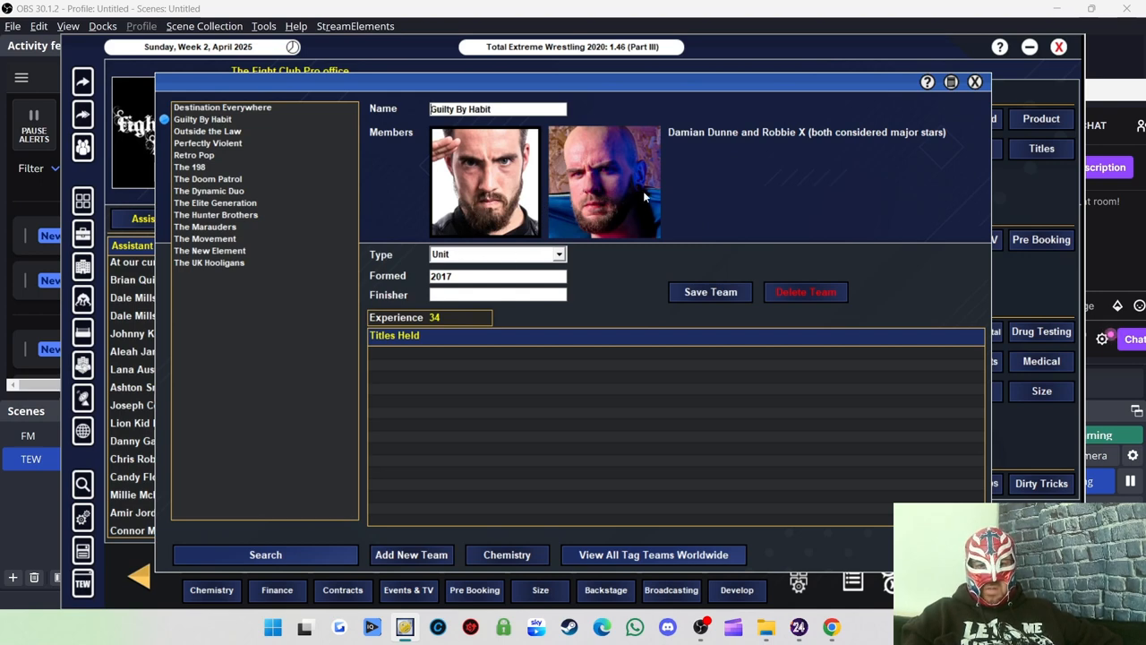
left_click(208, 130)
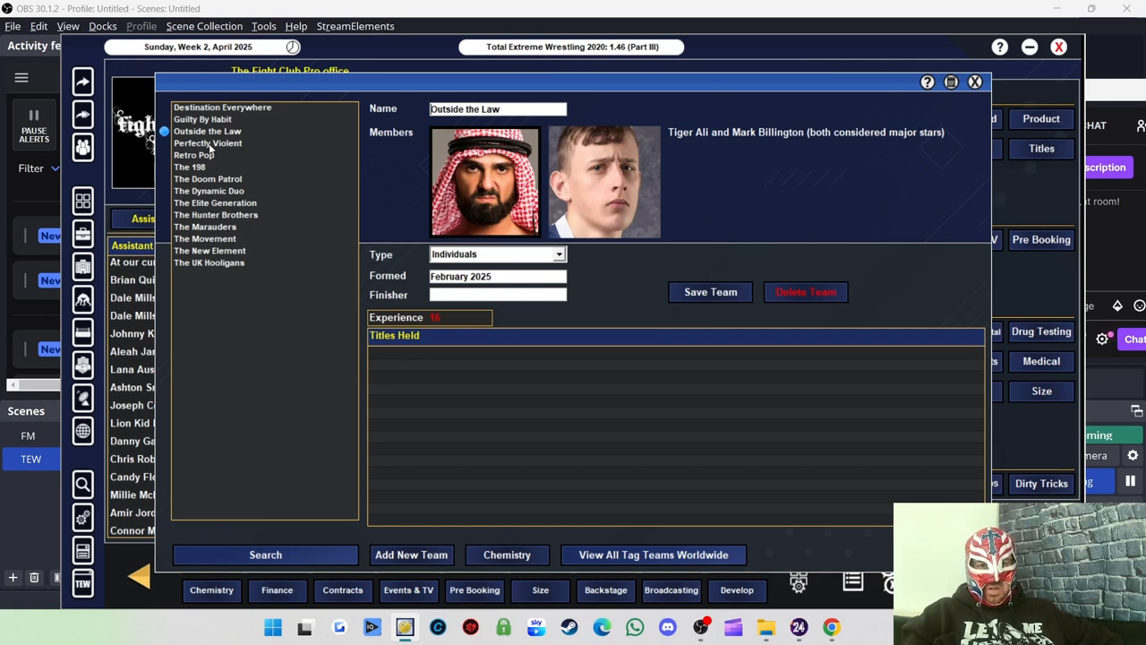
mouse_move(251, 278)
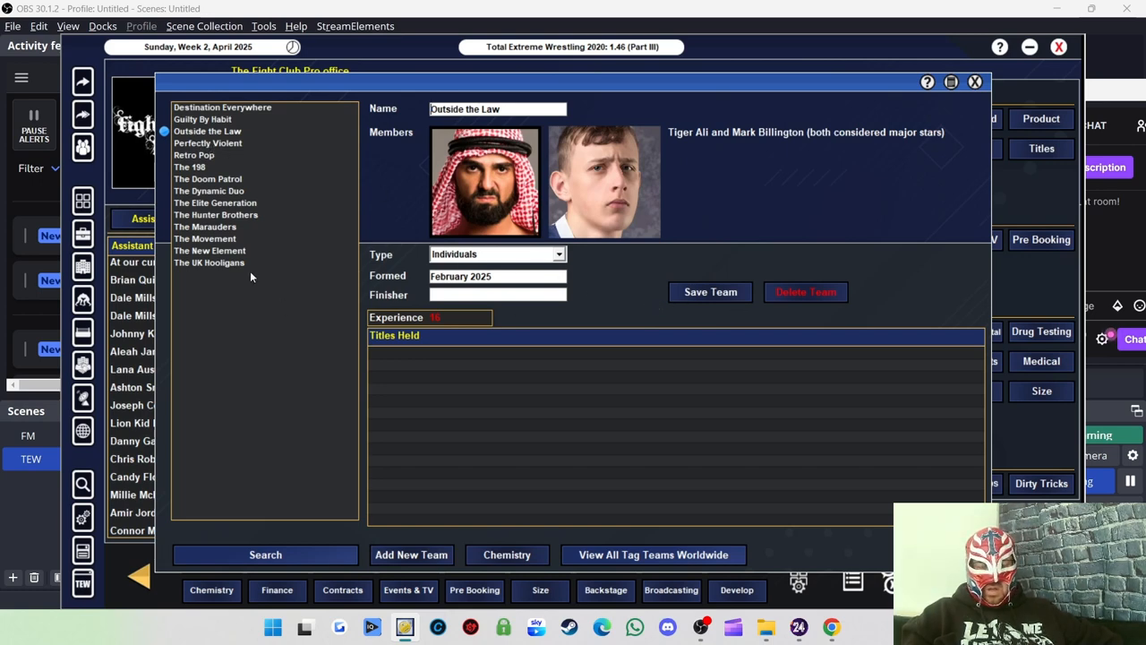
mouse_move(577, 210)
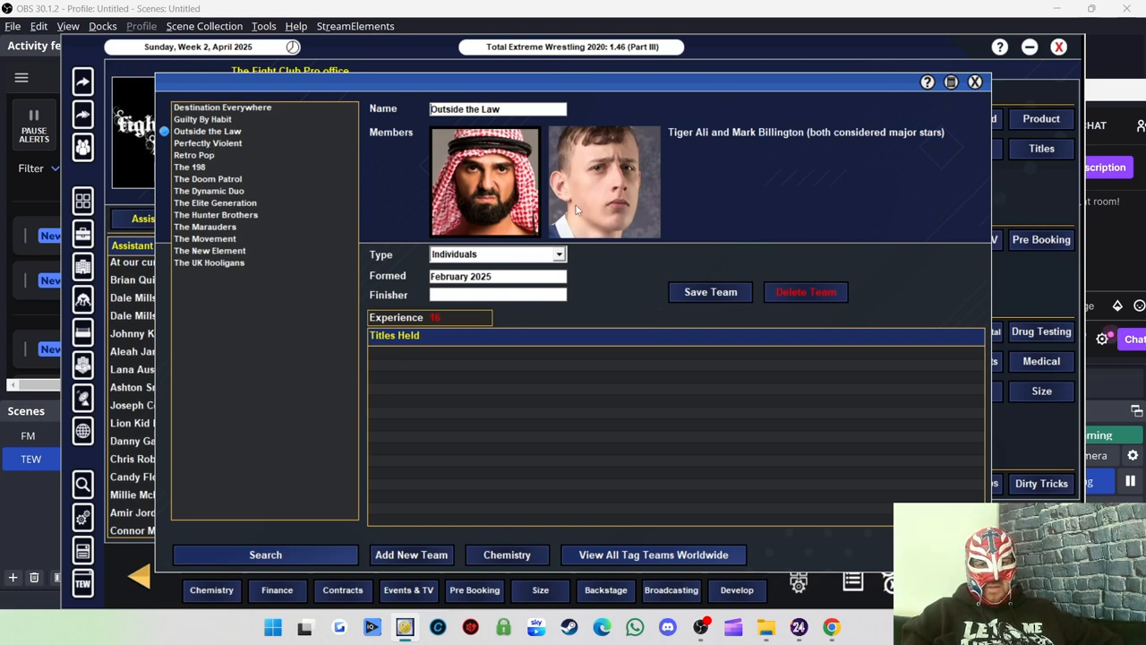
mouse_move(183, 96)
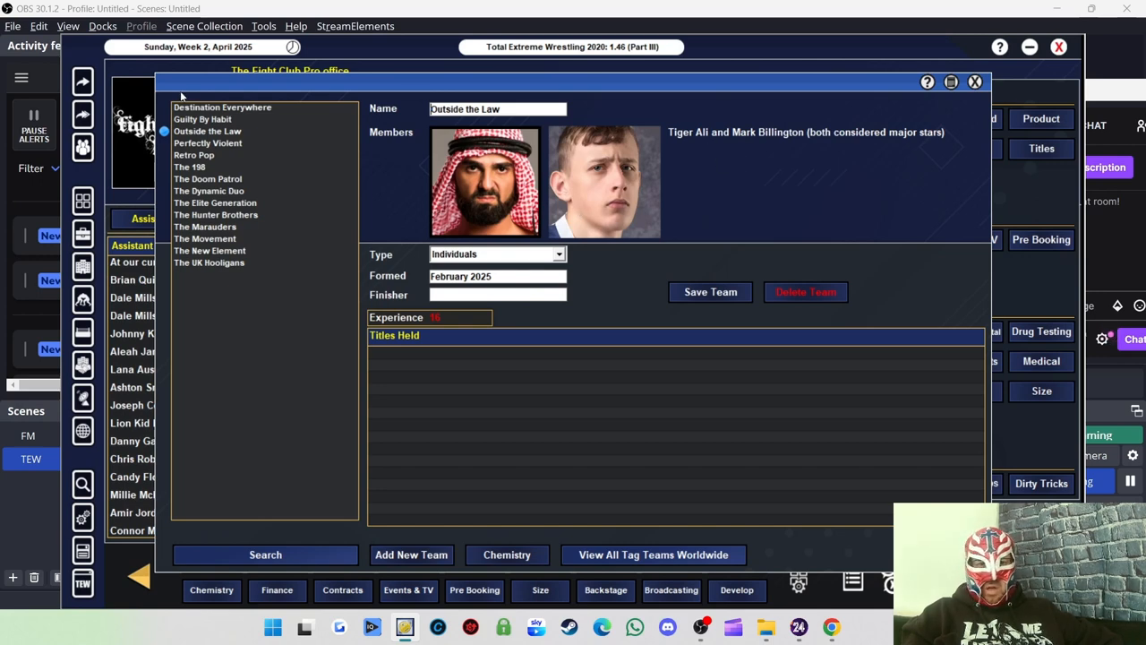
left_click(208, 143)
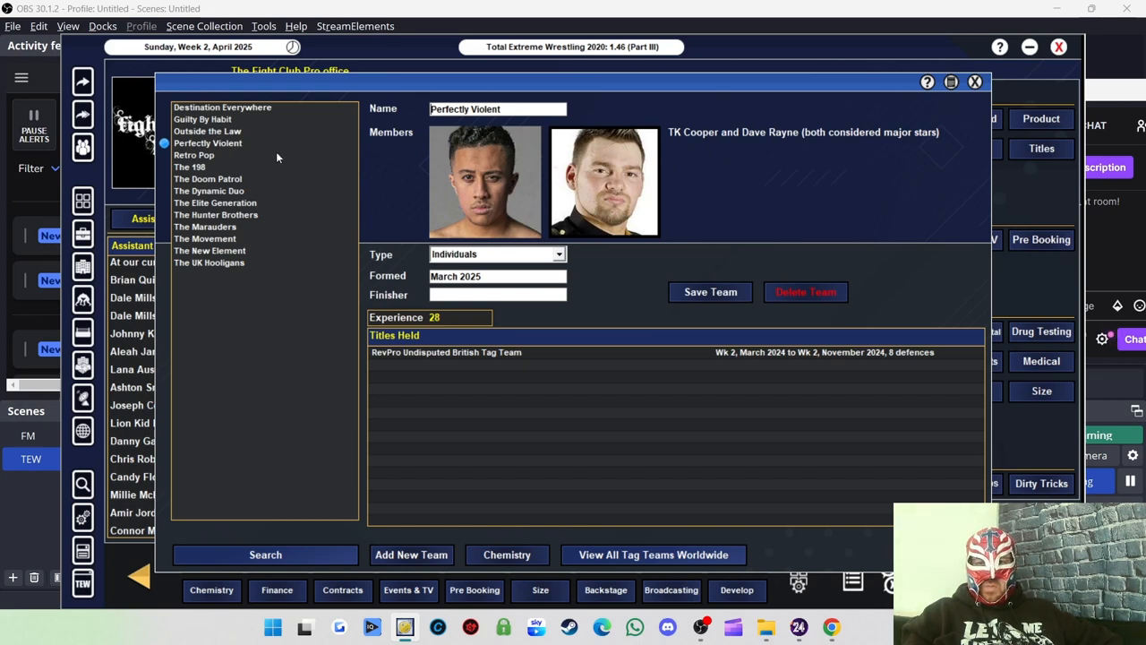
left_click(194, 154)
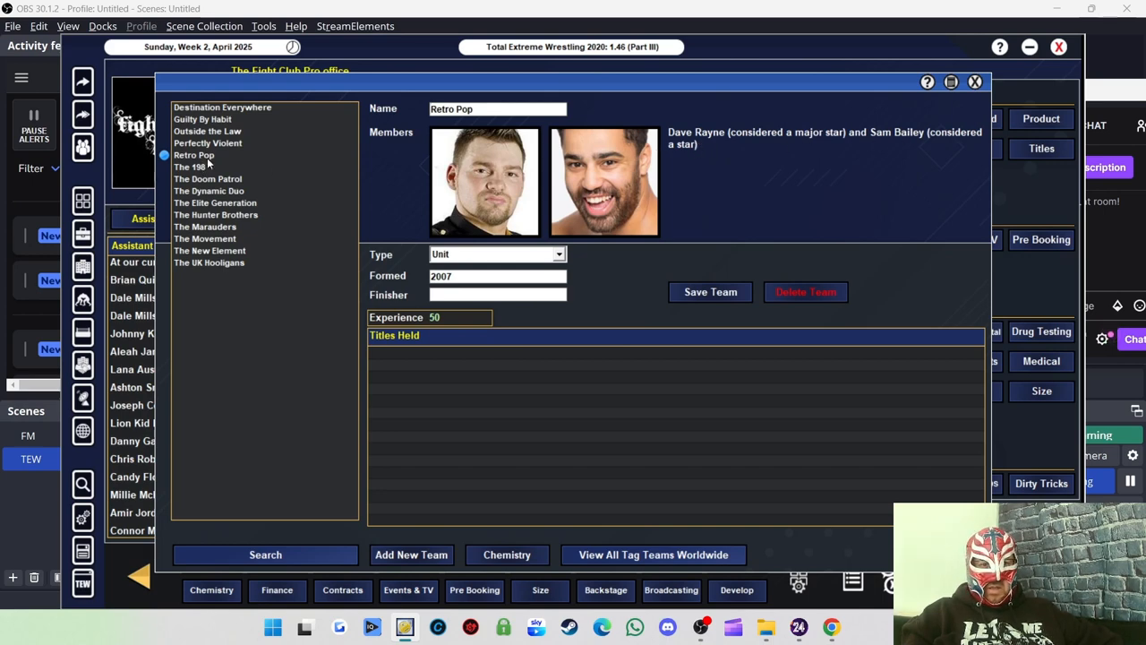
left_click(190, 167)
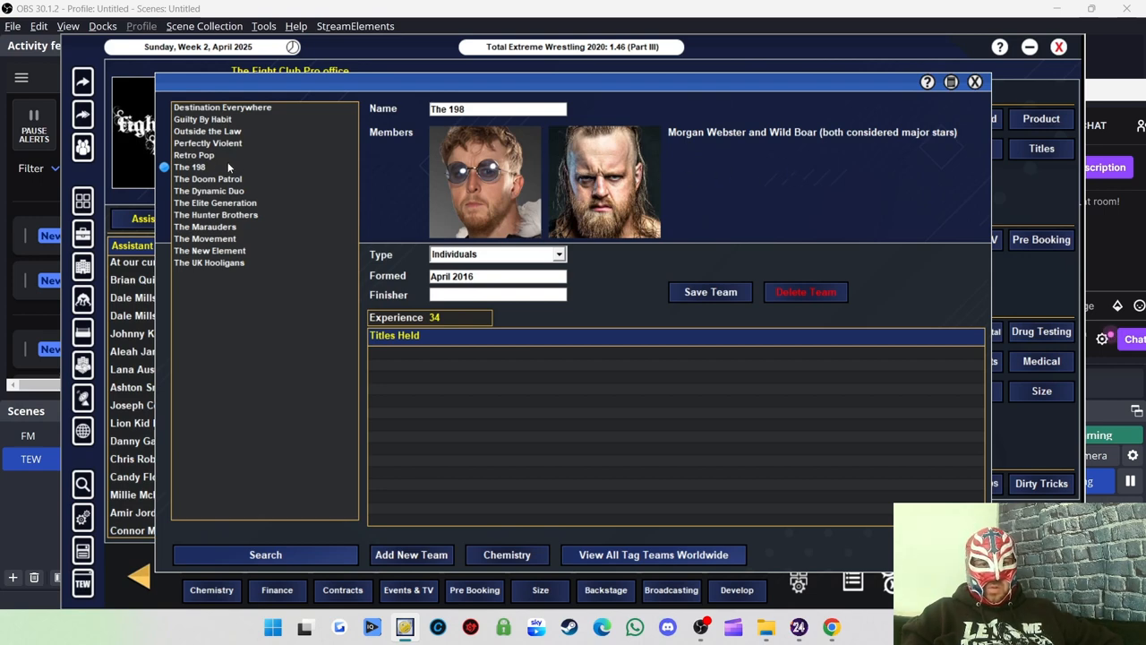
left_click(207, 180)
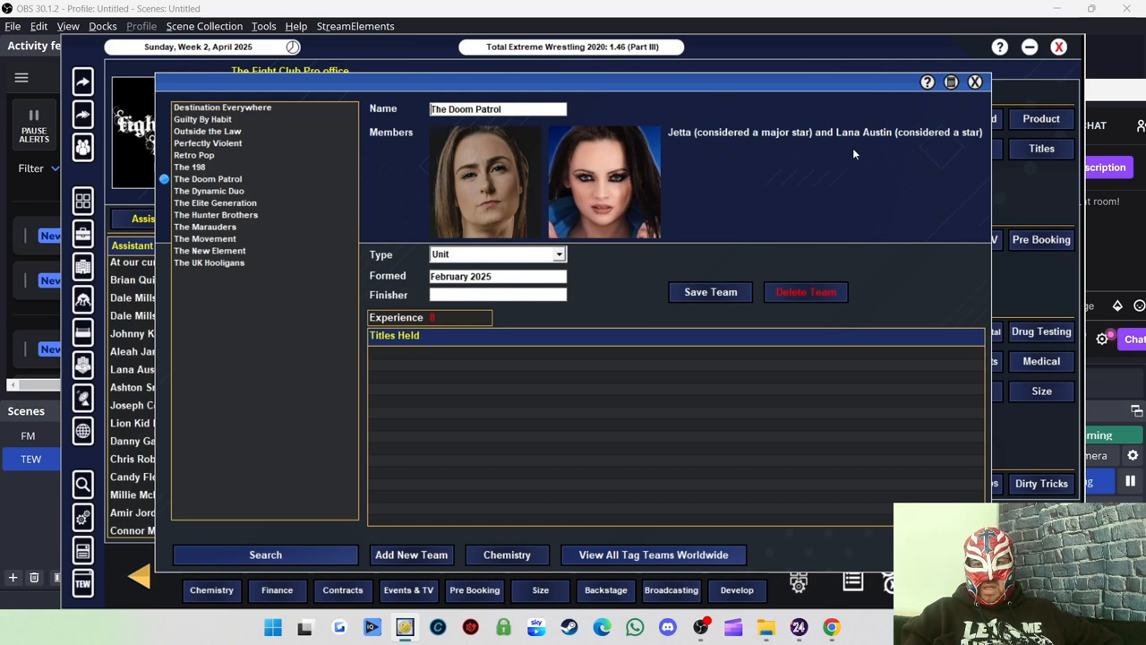
Review The Dynamic Duo, Elite Generation, Marauders, Movement, New Element and UK Hooligans, then return to the office.
left_click(208, 189)
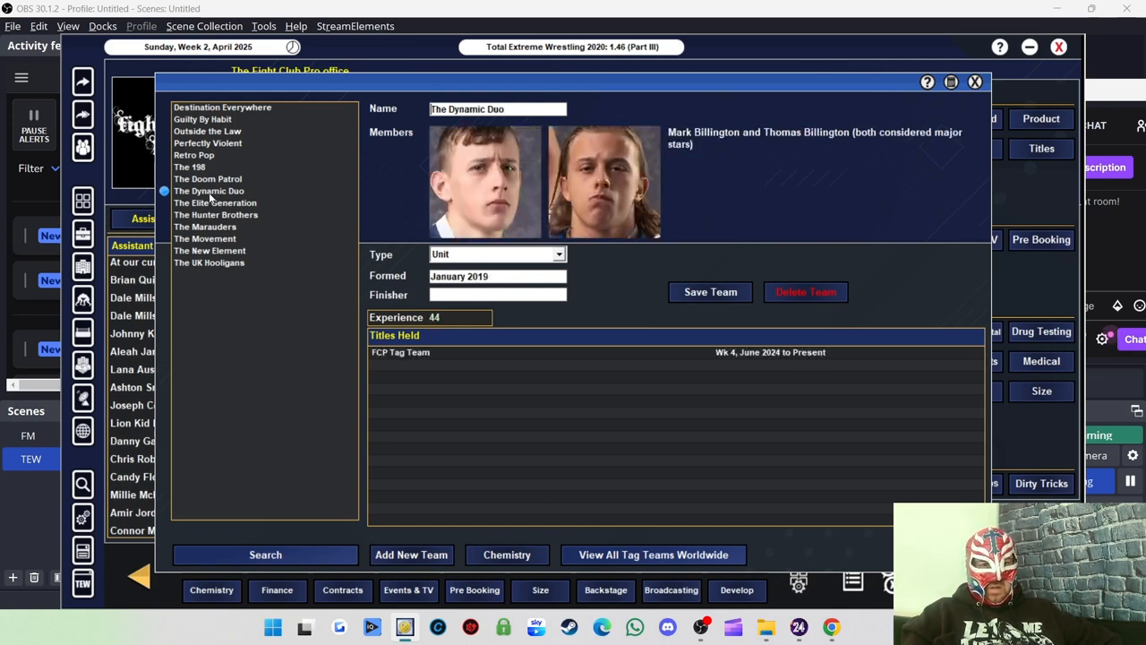
left_click(215, 203)
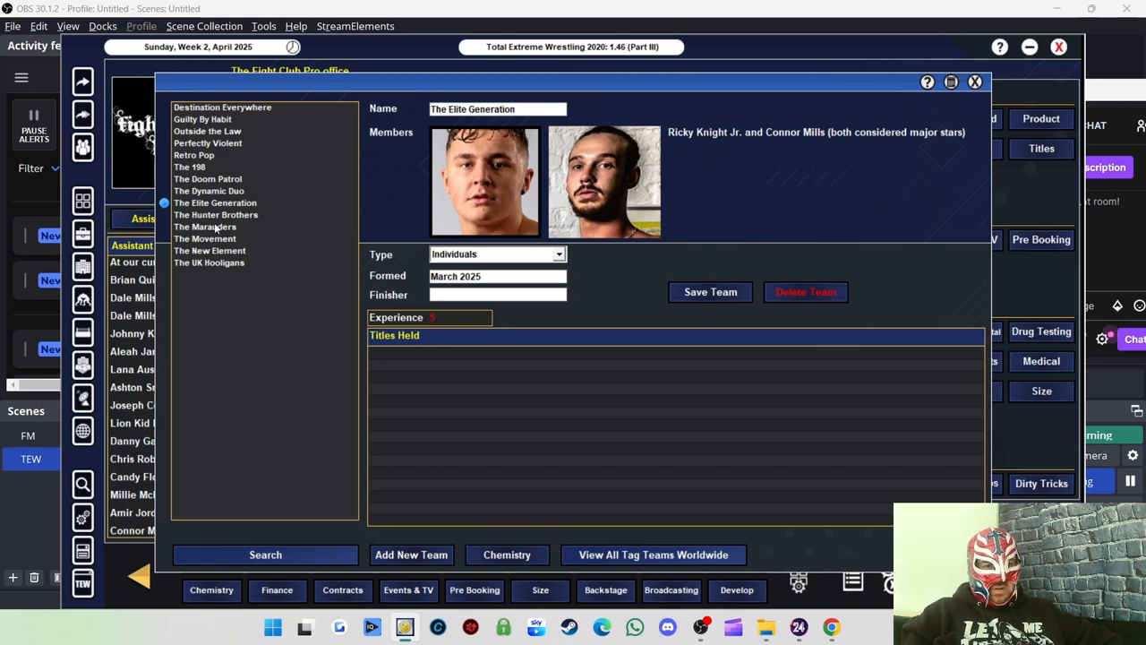
left_click(205, 225)
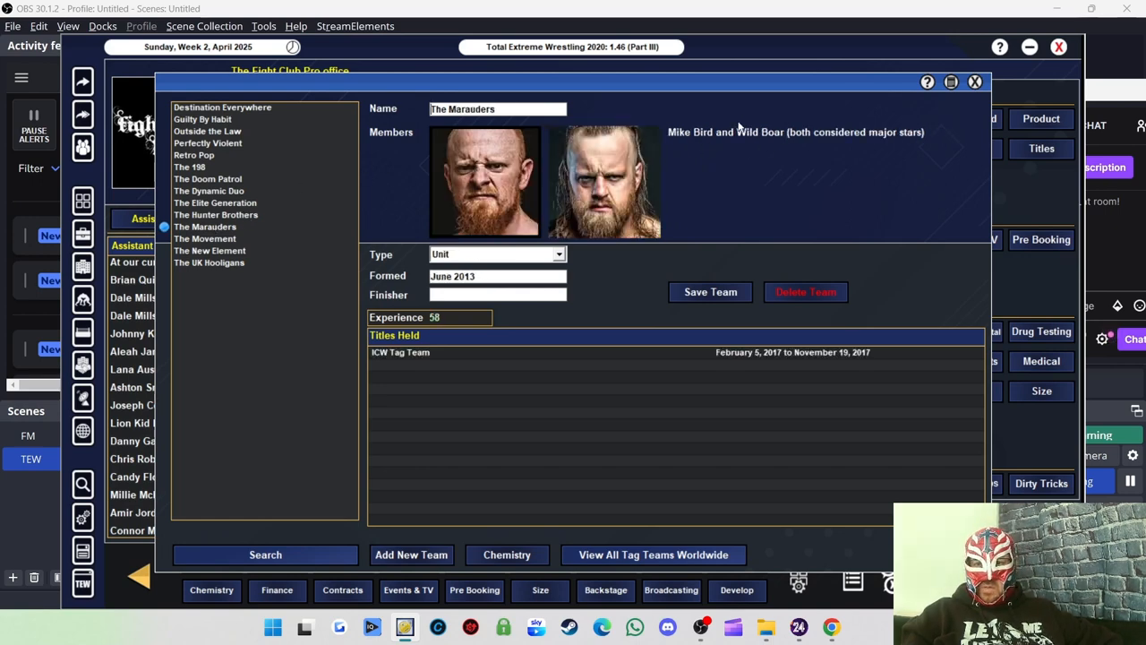
left_click(204, 239)
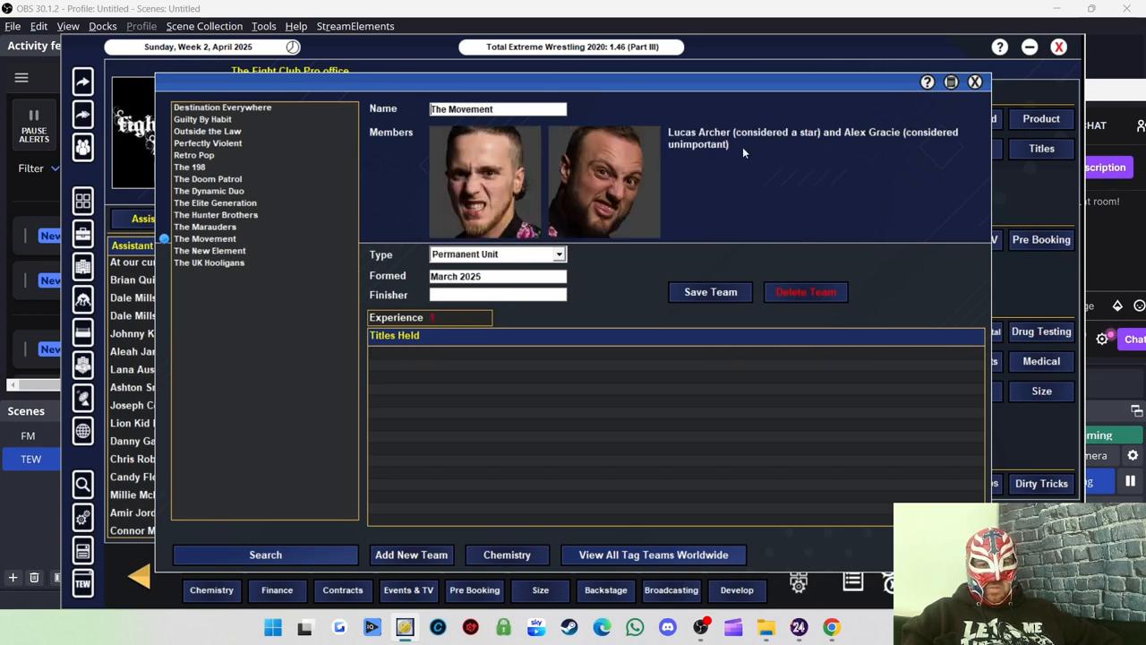
mouse_move(860, 150)
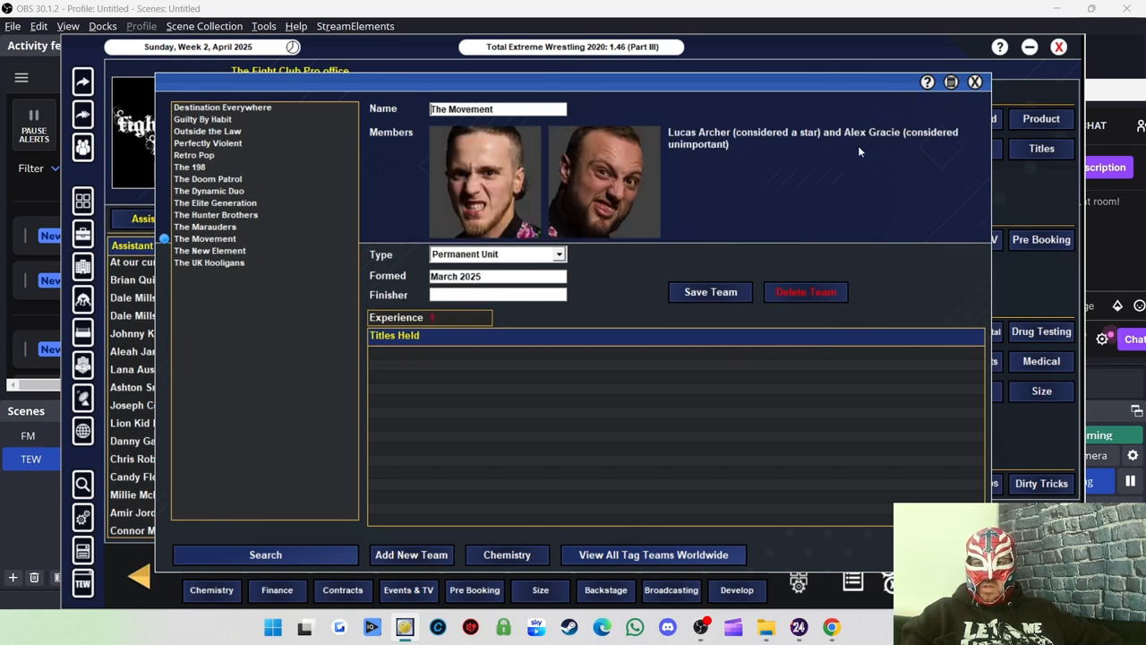
mouse_move(903, 147)
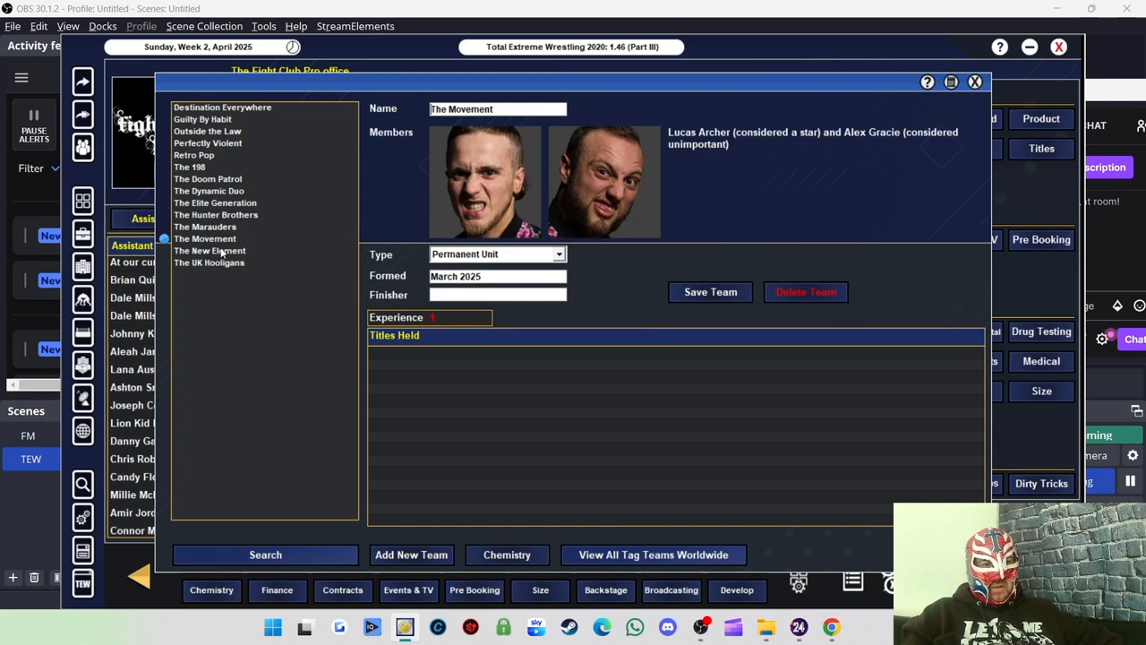
left_click(208, 251)
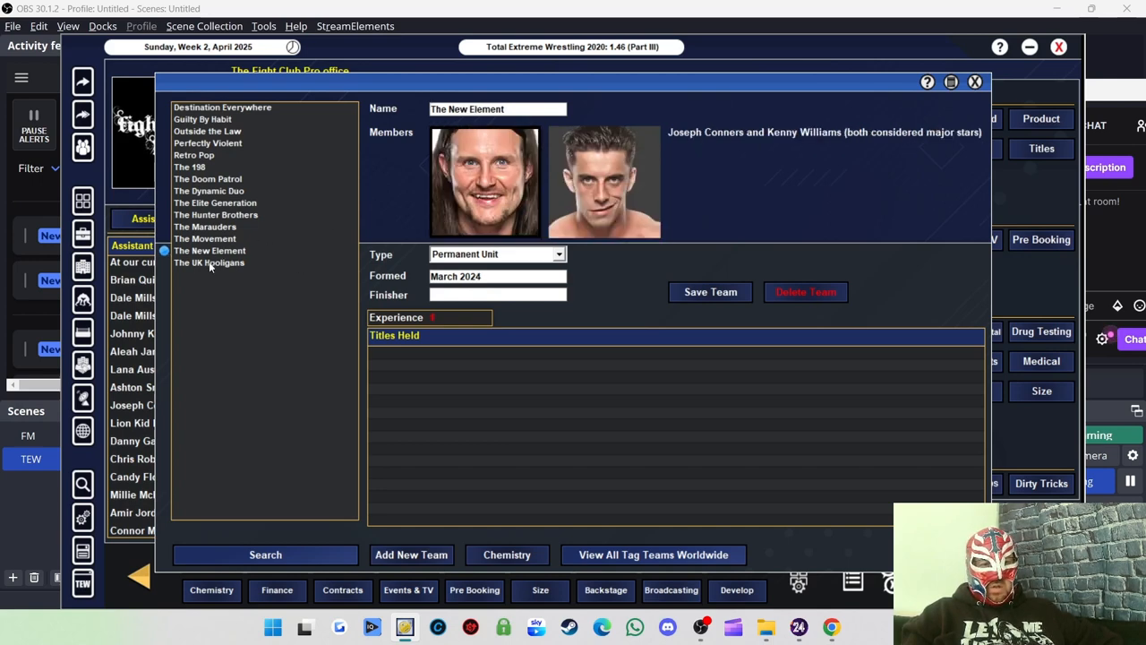
left_click(208, 261)
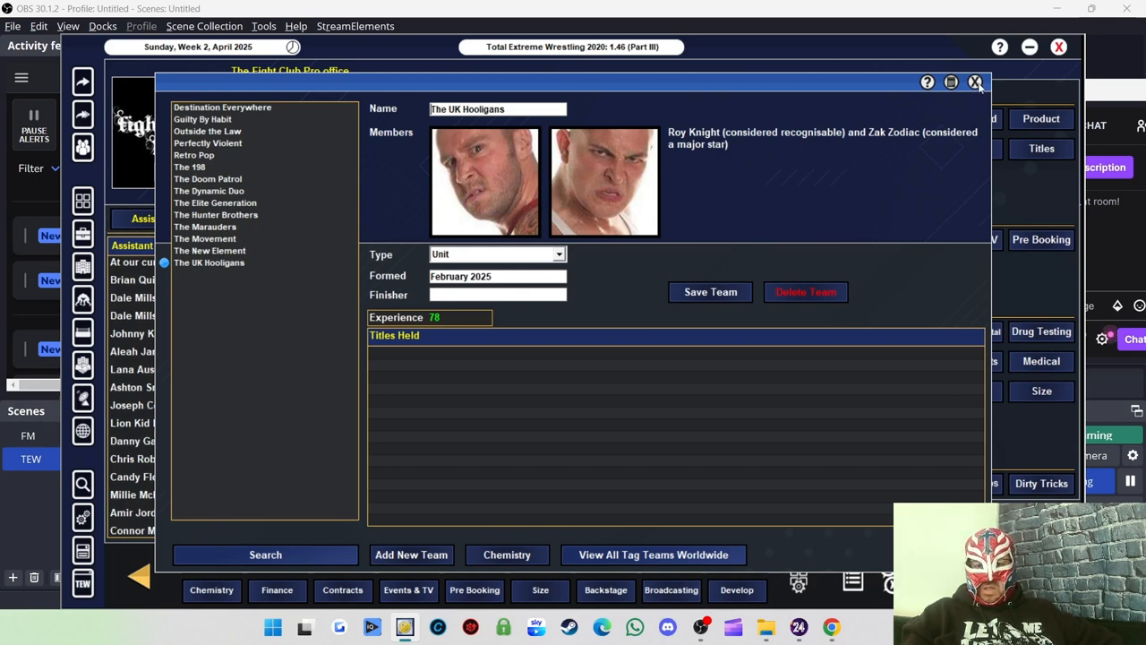
left_click(975, 83)
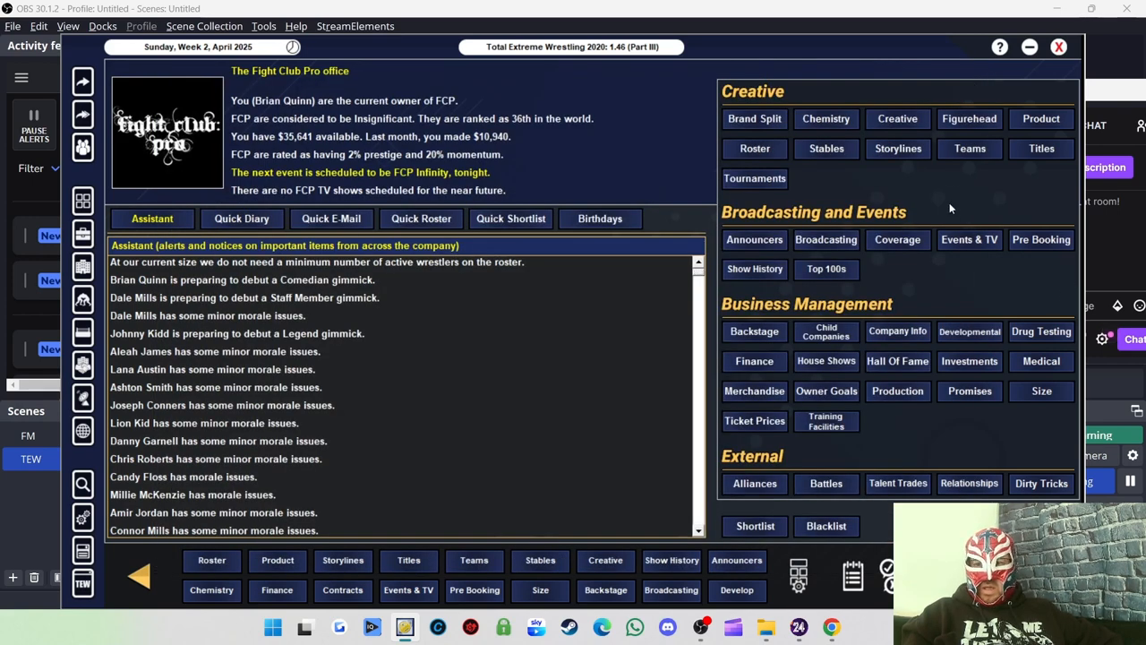
mouse_move(958, 178)
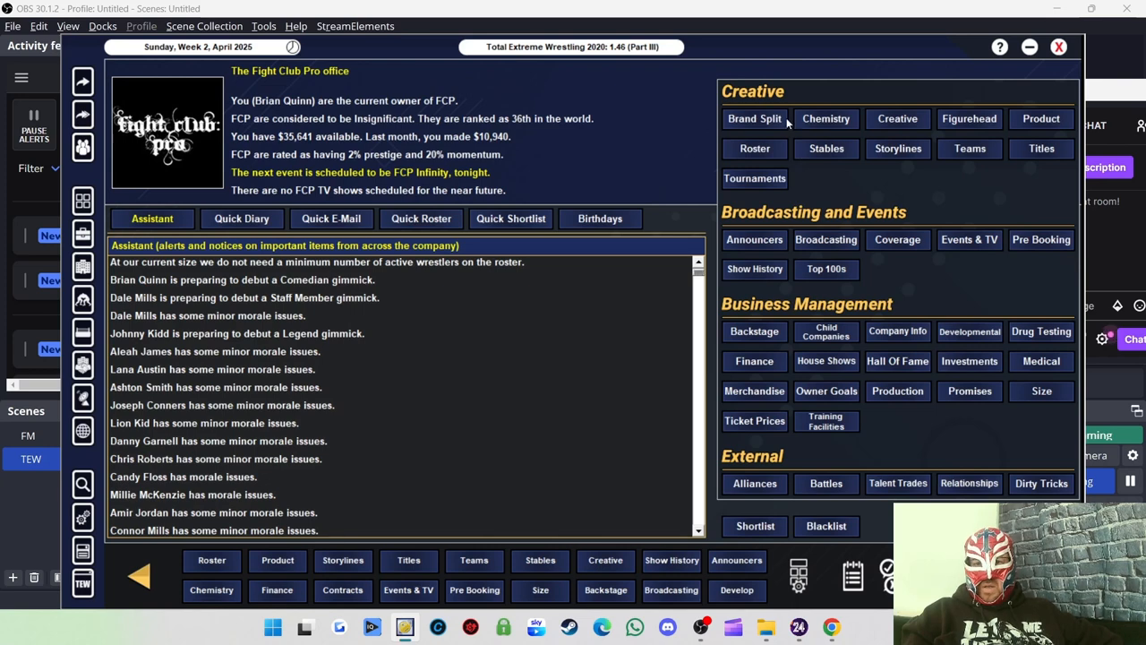
Bring up show history and check The New Element vs Destination Everywhere match details.
left_click(672, 559)
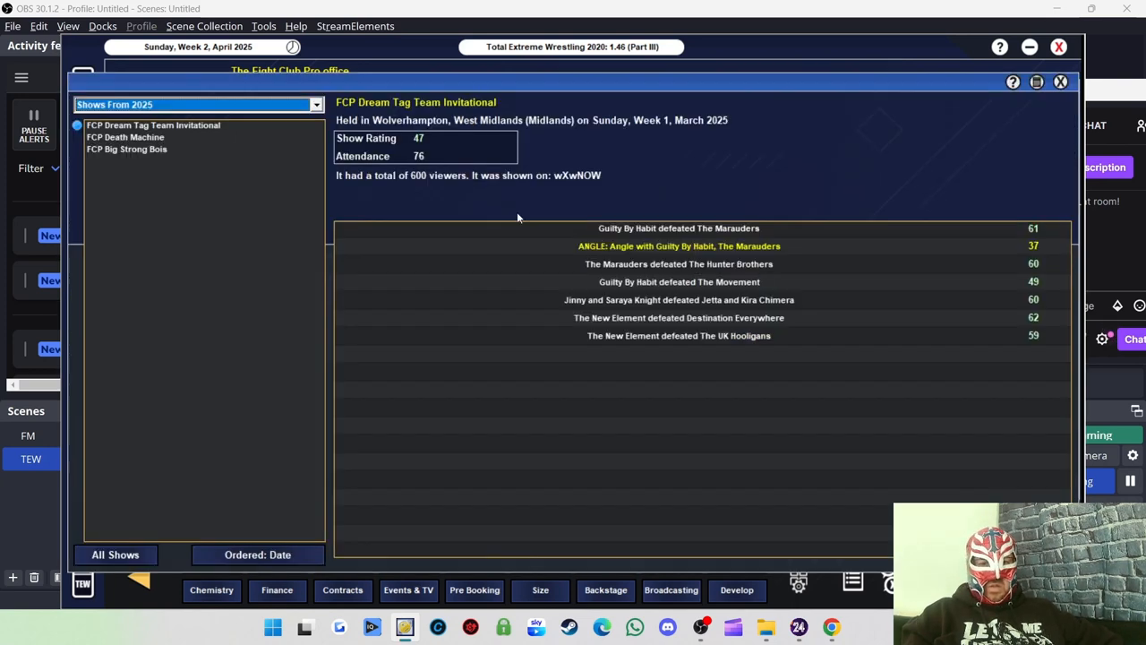
mouse_move(703, 335)
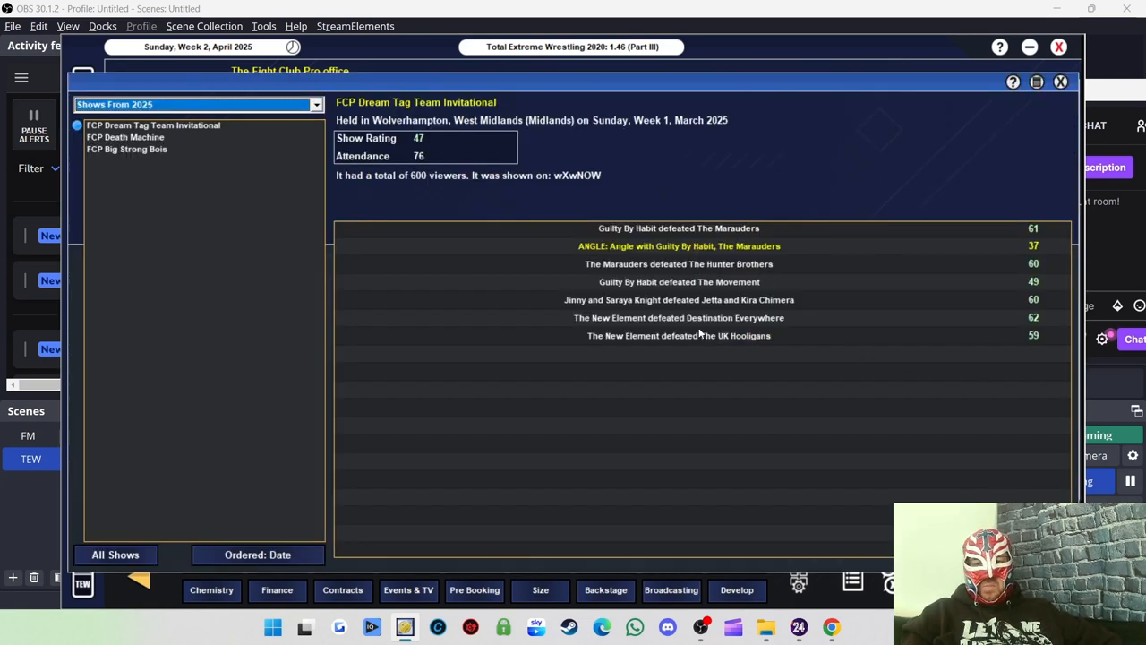
mouse_move(667, 341)
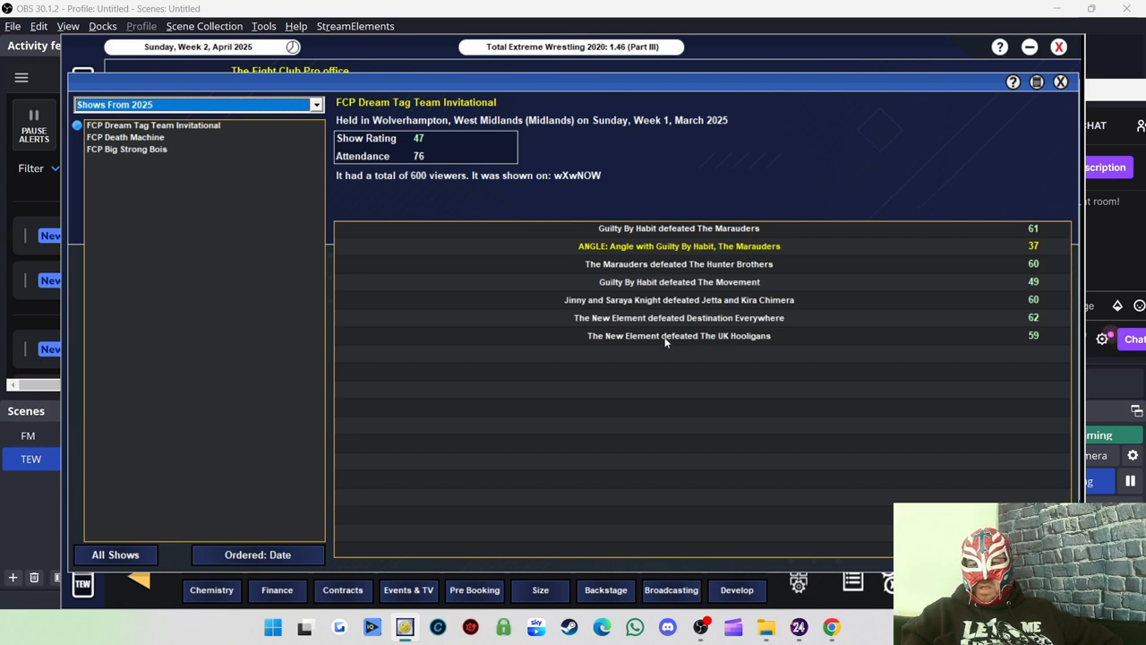
mouse_move(632, 342)
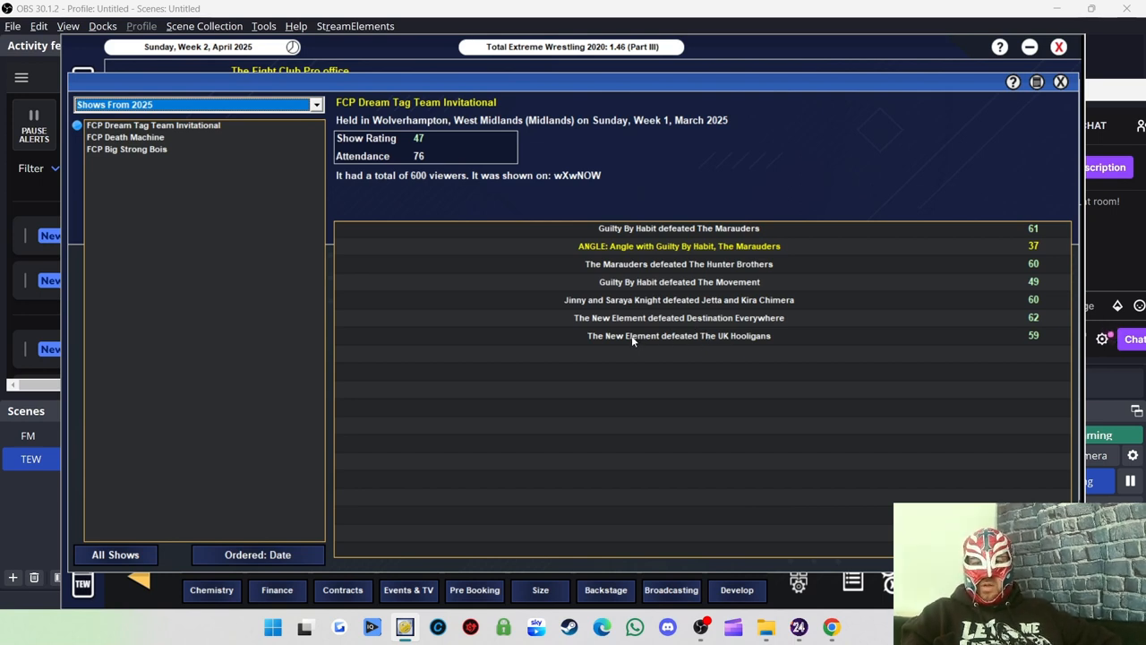
mouse_move(745, 344)
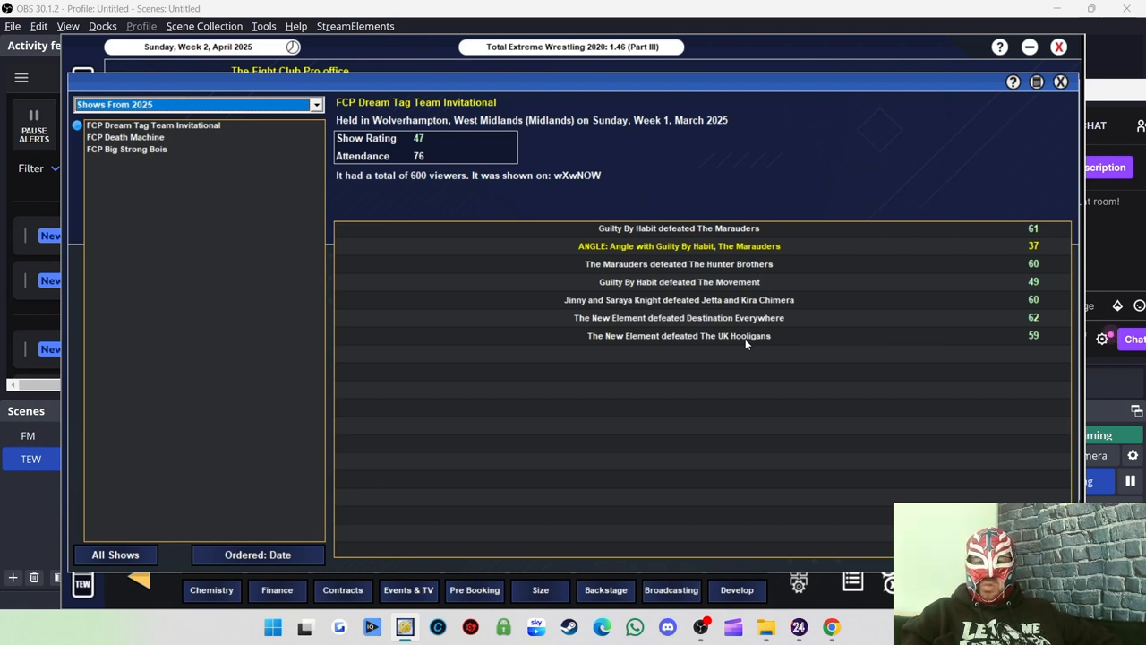
mouse_move(781, 377)
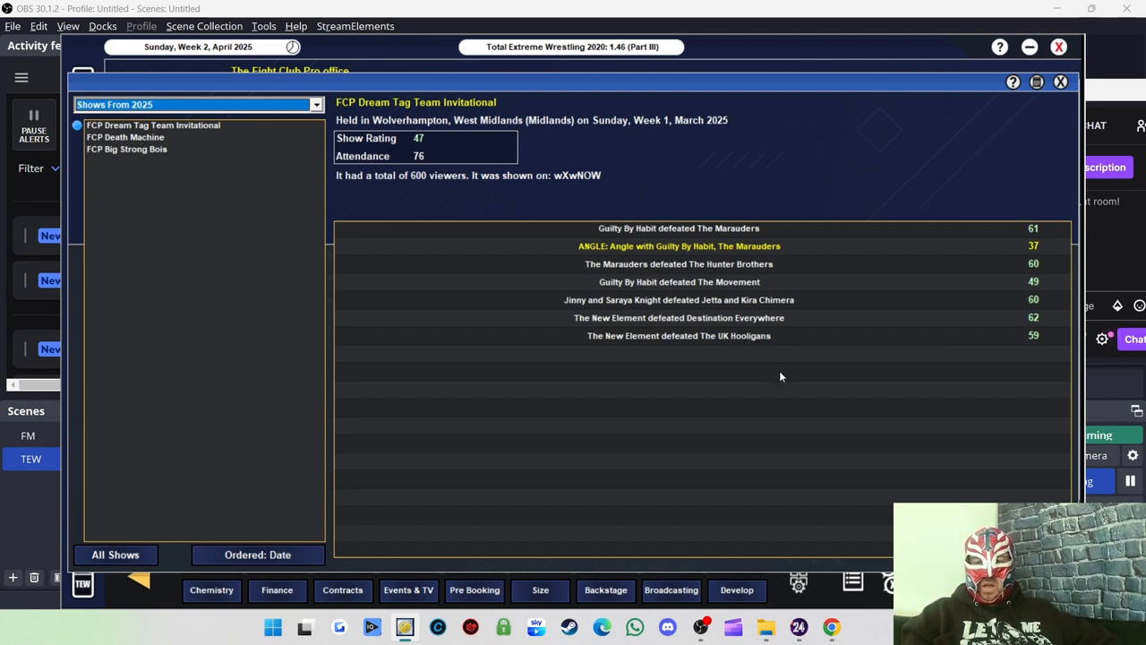
mouse_move(756, 355)
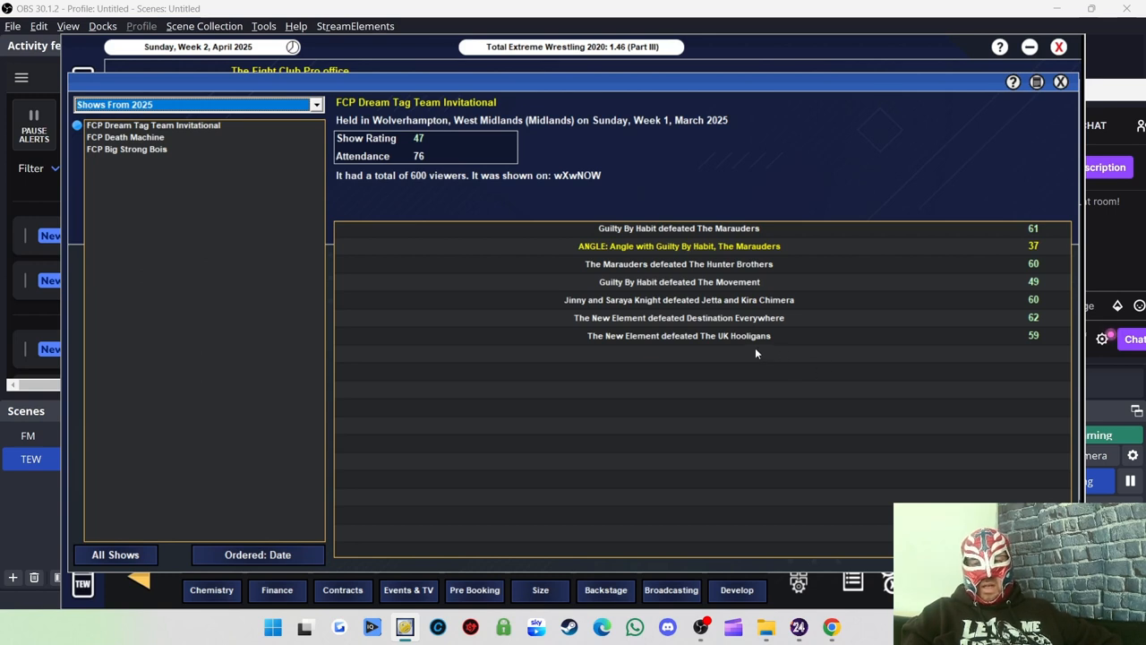
mouse_move(870, 279)
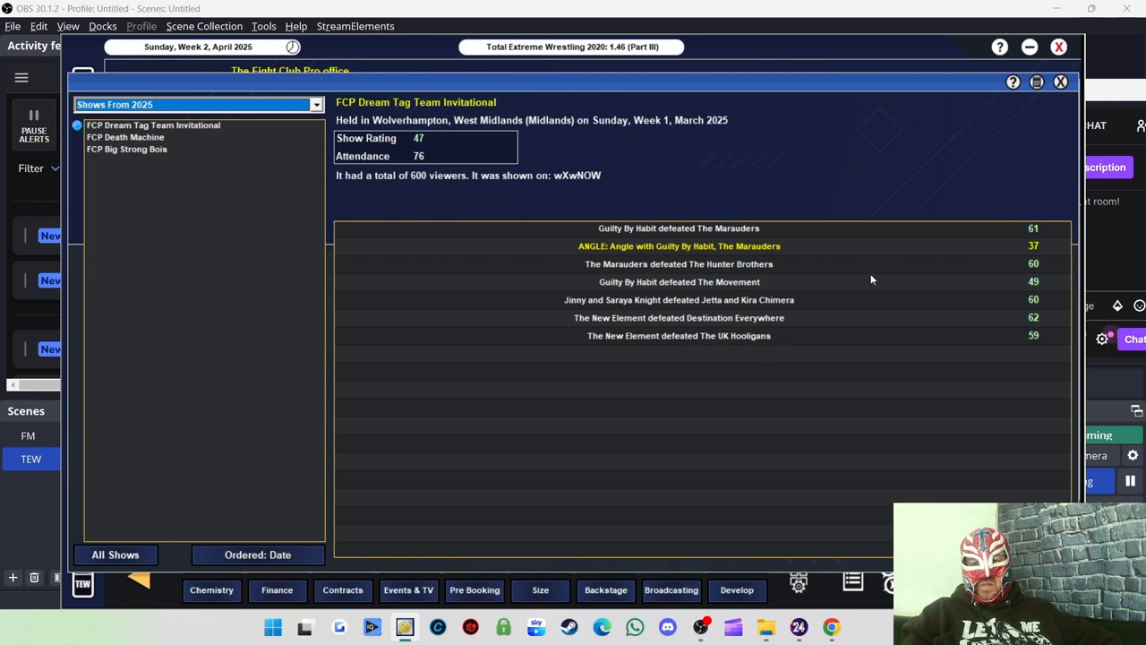
mouse_move(1018, 179)
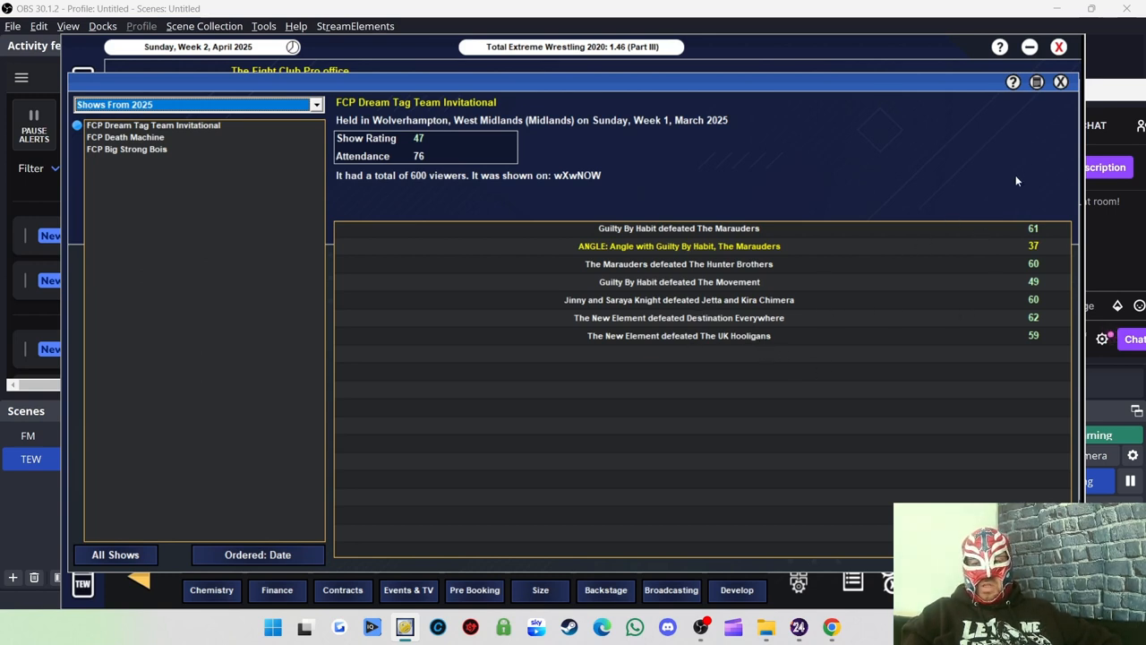
mouse_move(743, 215)
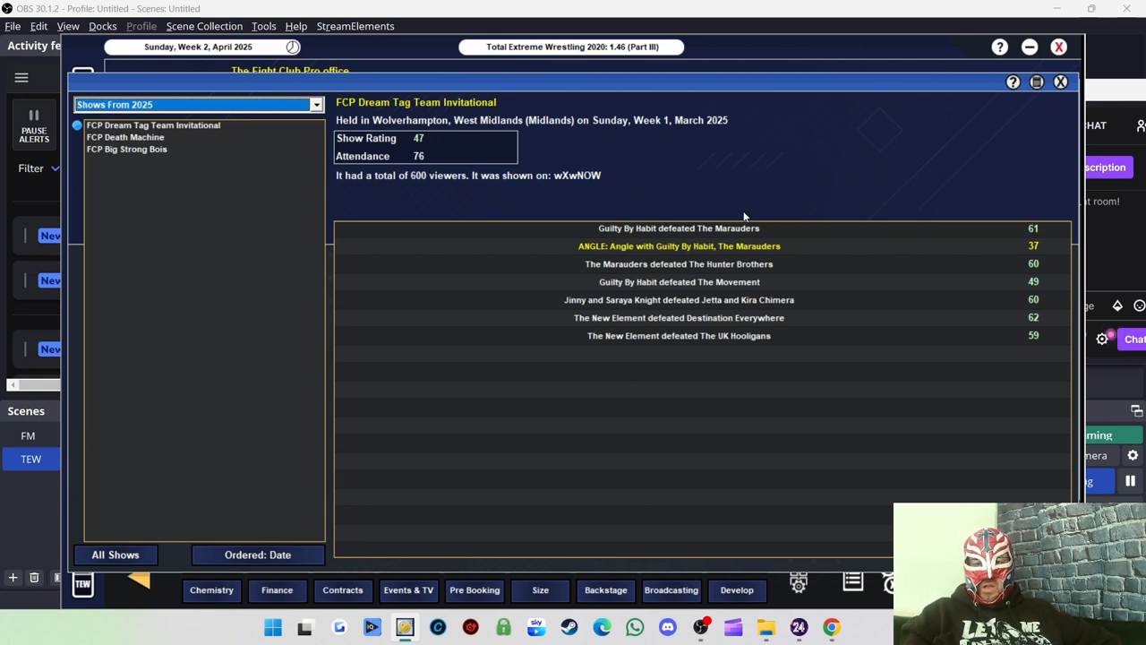
mouse_move(679, 314)
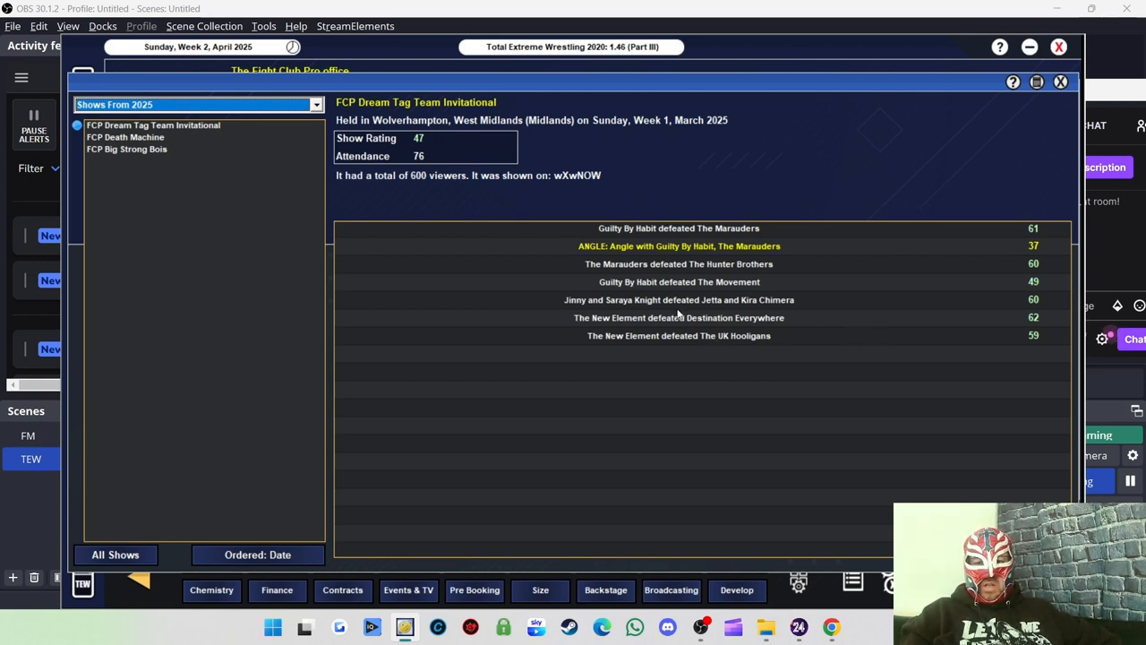
mouse_move(667, 319)
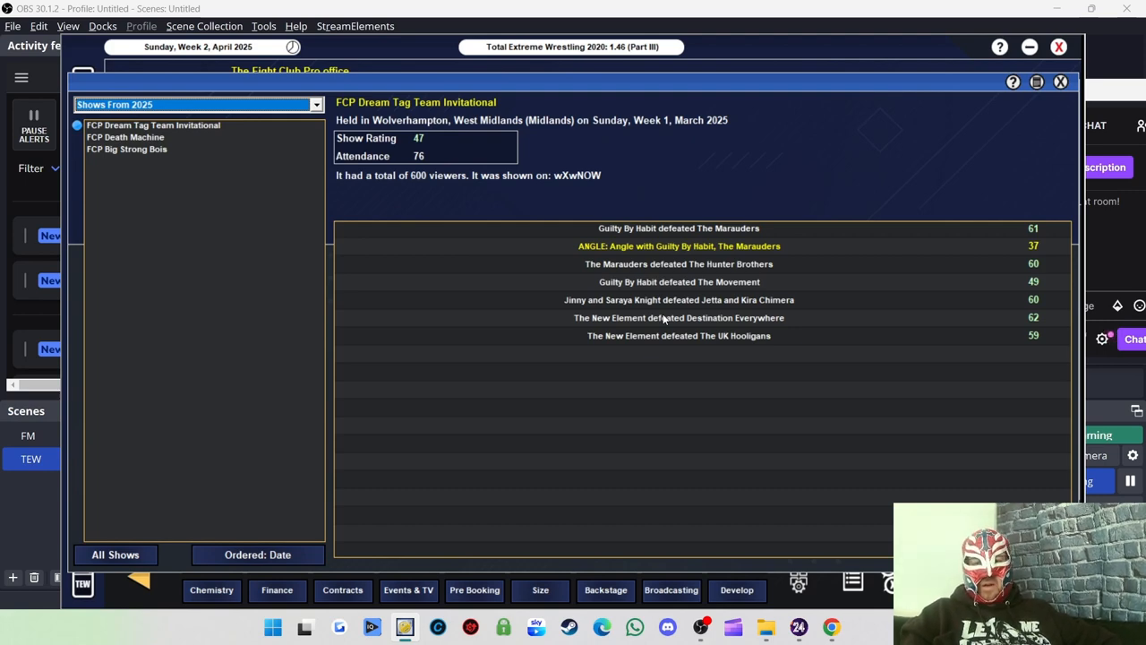
left_click(679, 317)
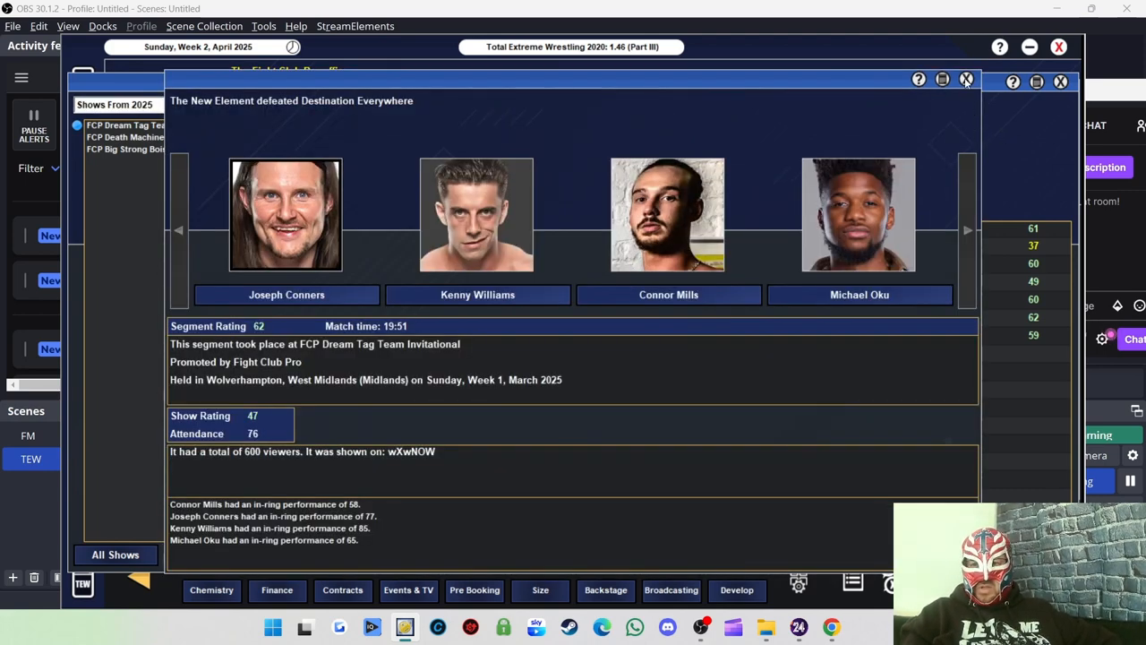
left_click(967, 78)
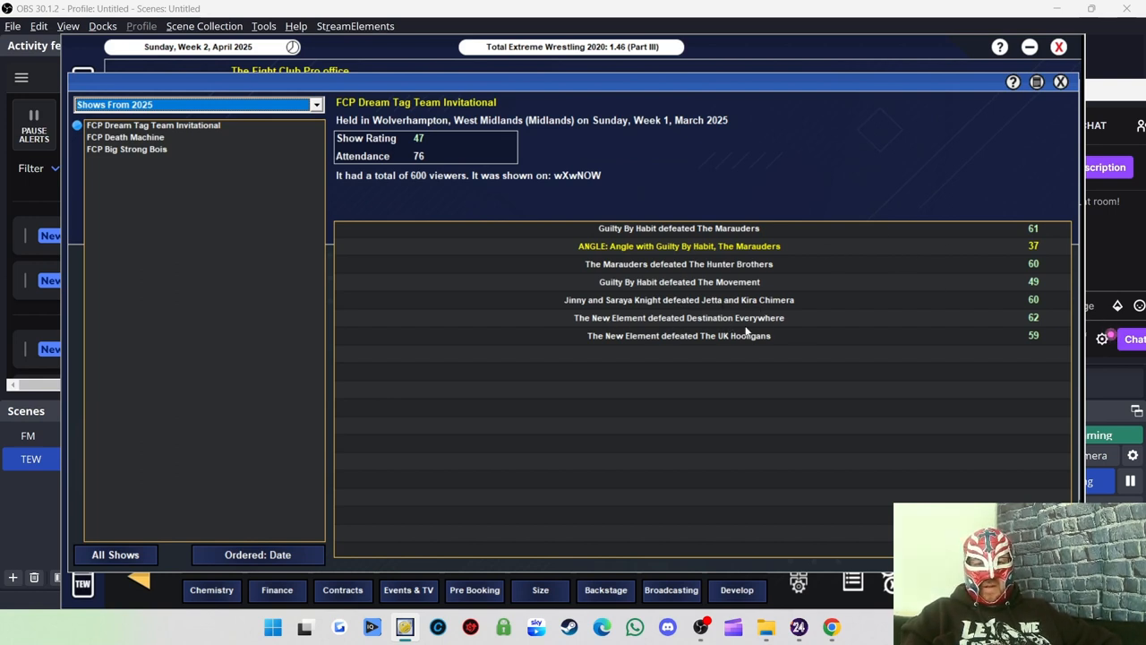
mouse_move(667, 285)
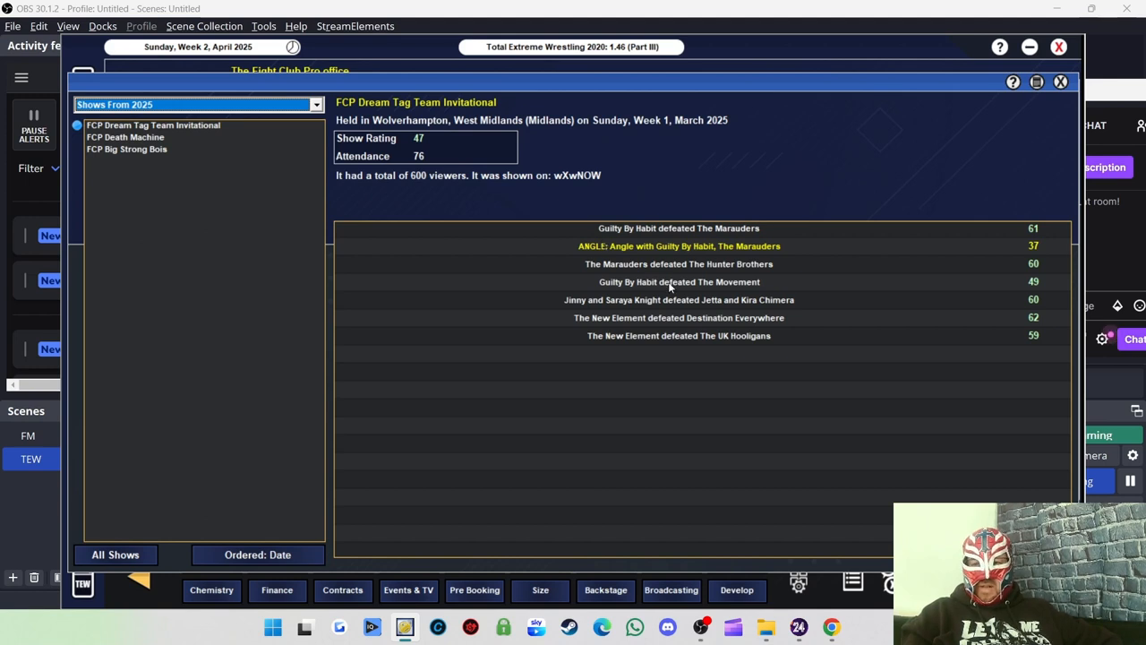
mouse_move(616, 294)
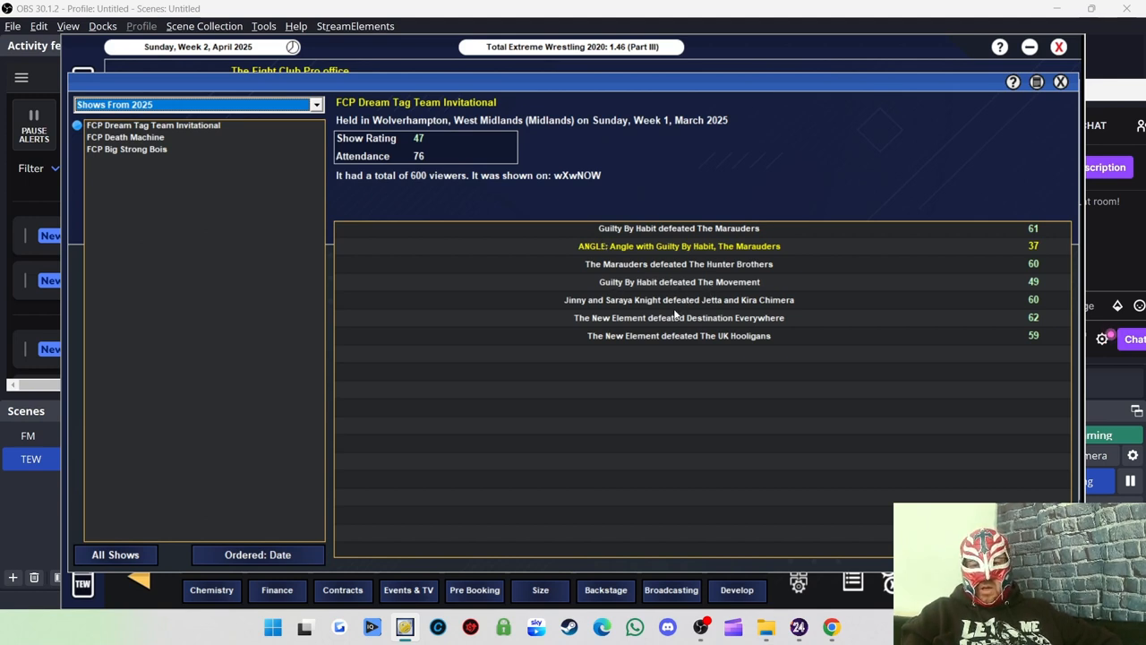
mouse_move(606, 306)
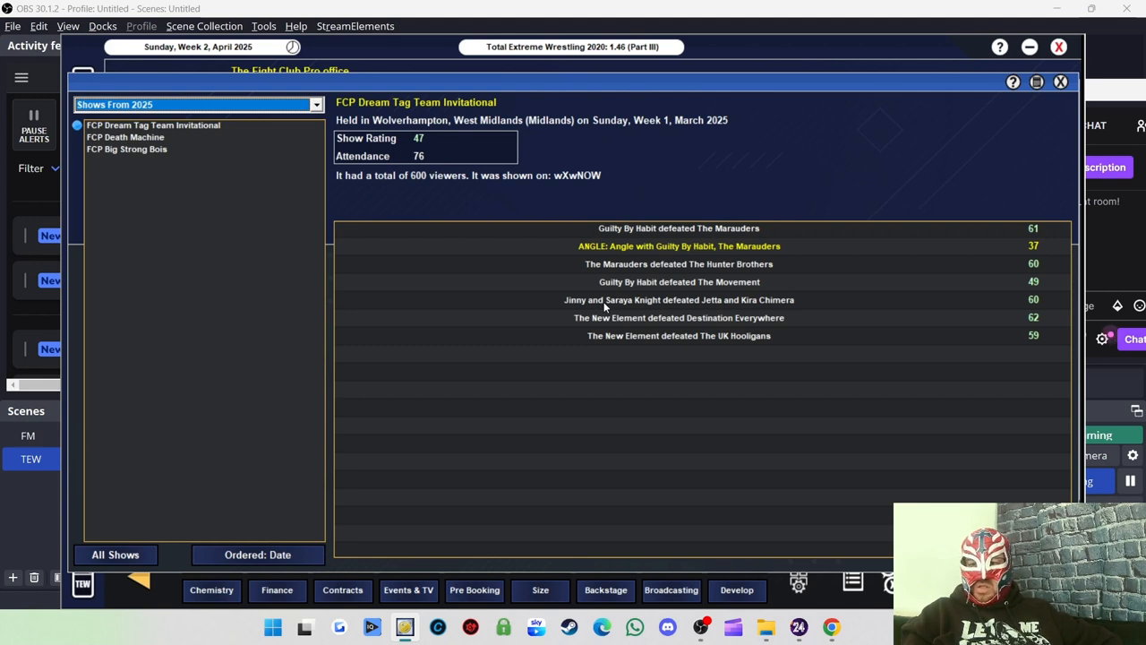
mouse_move(788, 309)
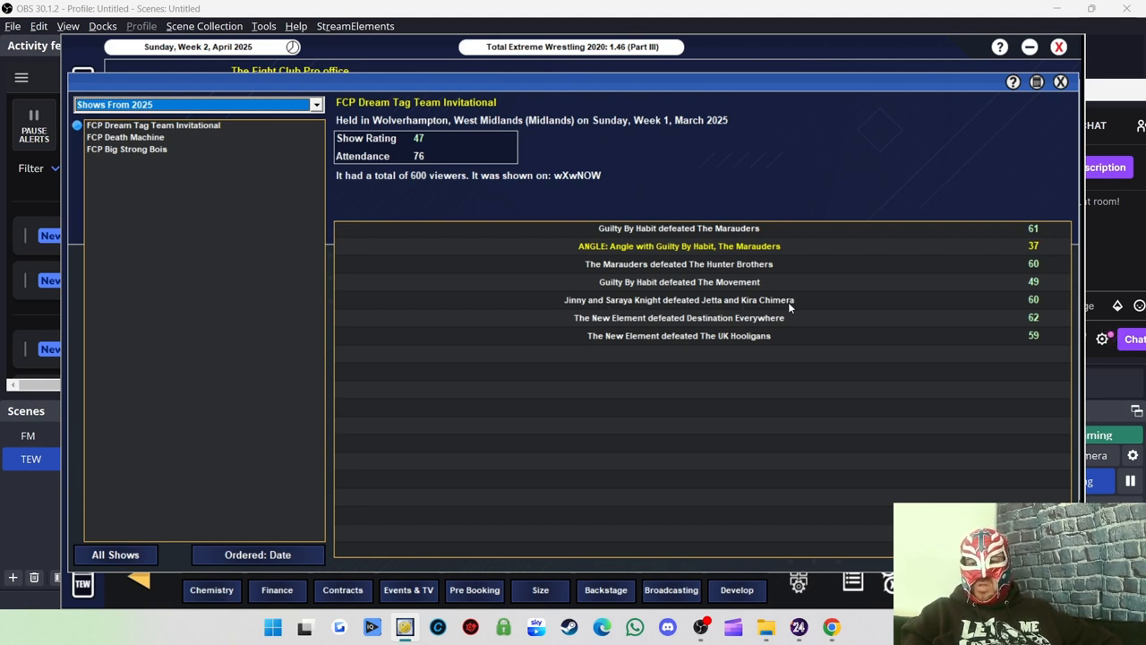
mouse_move(607, 307)
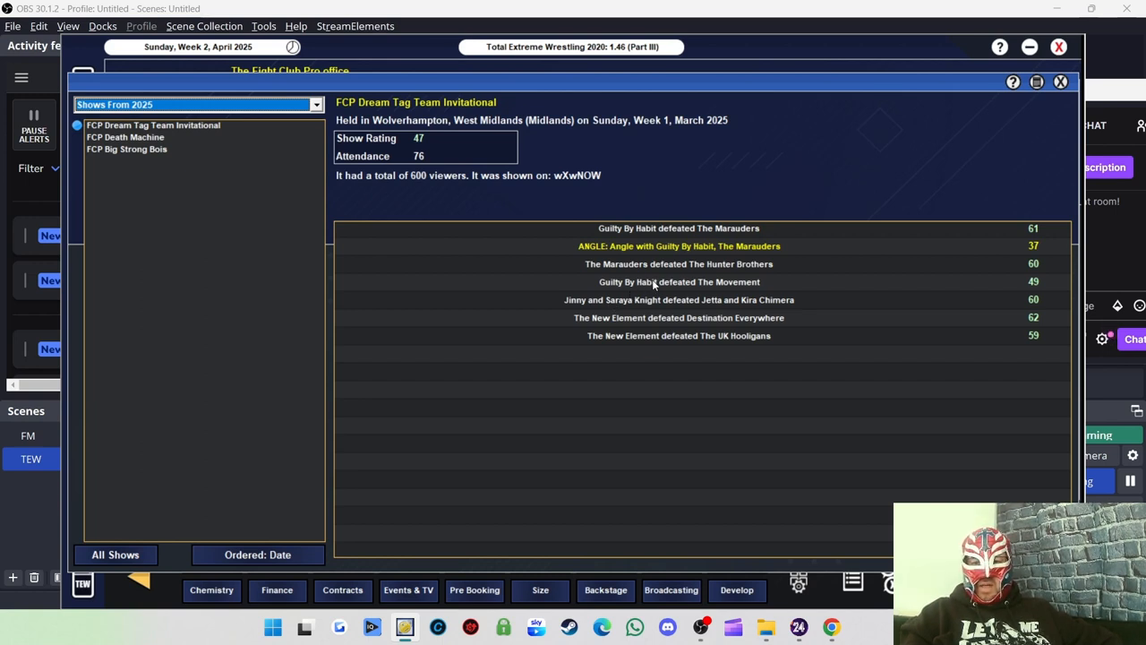
mouse_move(731, 290)
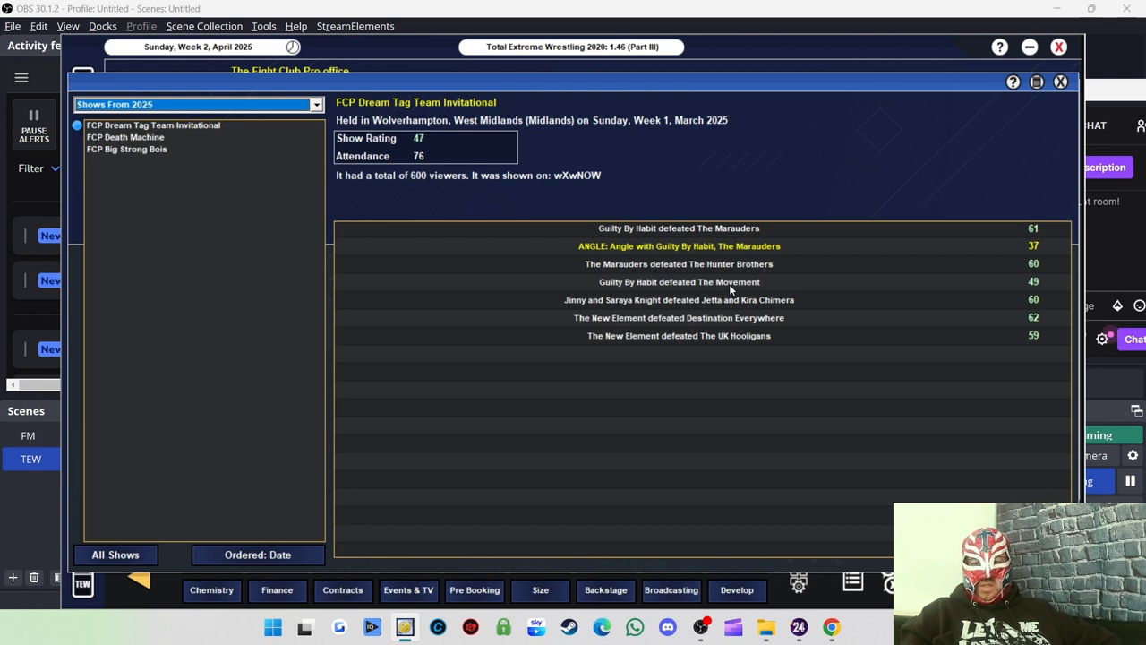
mouse_move(600, 265)
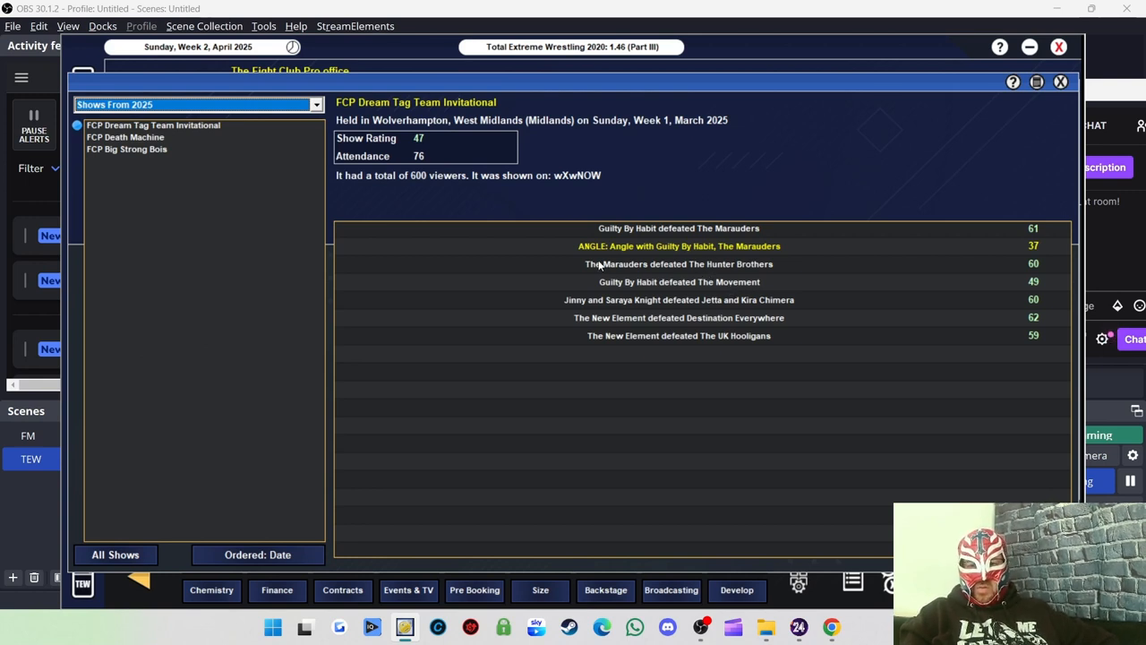
mouse_move(777, 263)
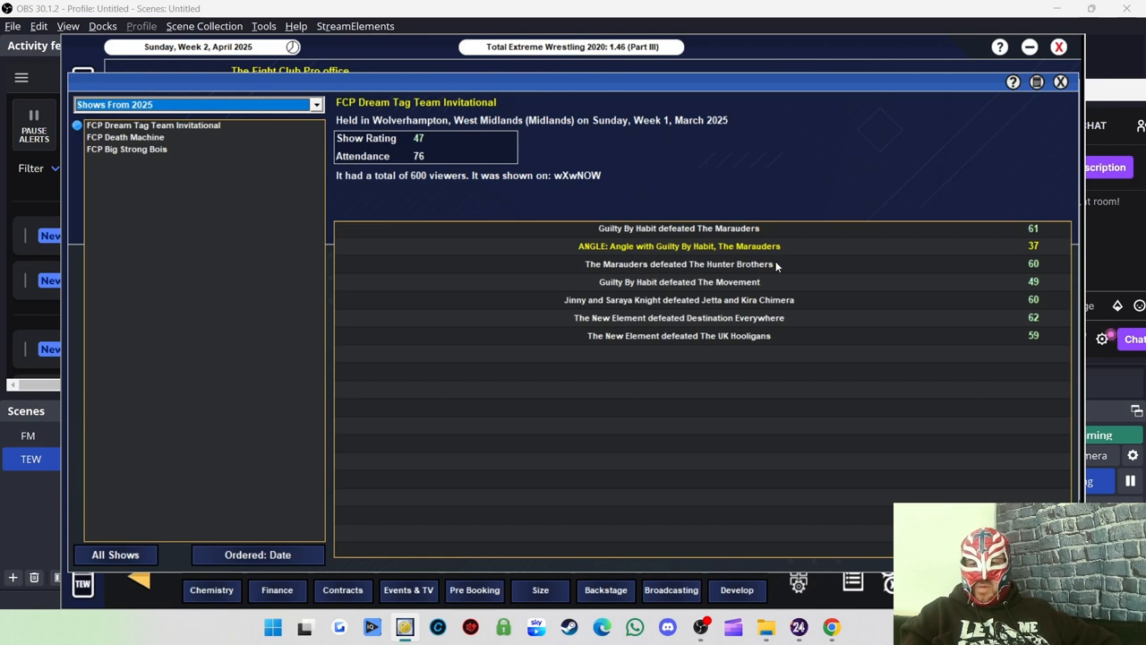
mouse_move(713, 258)
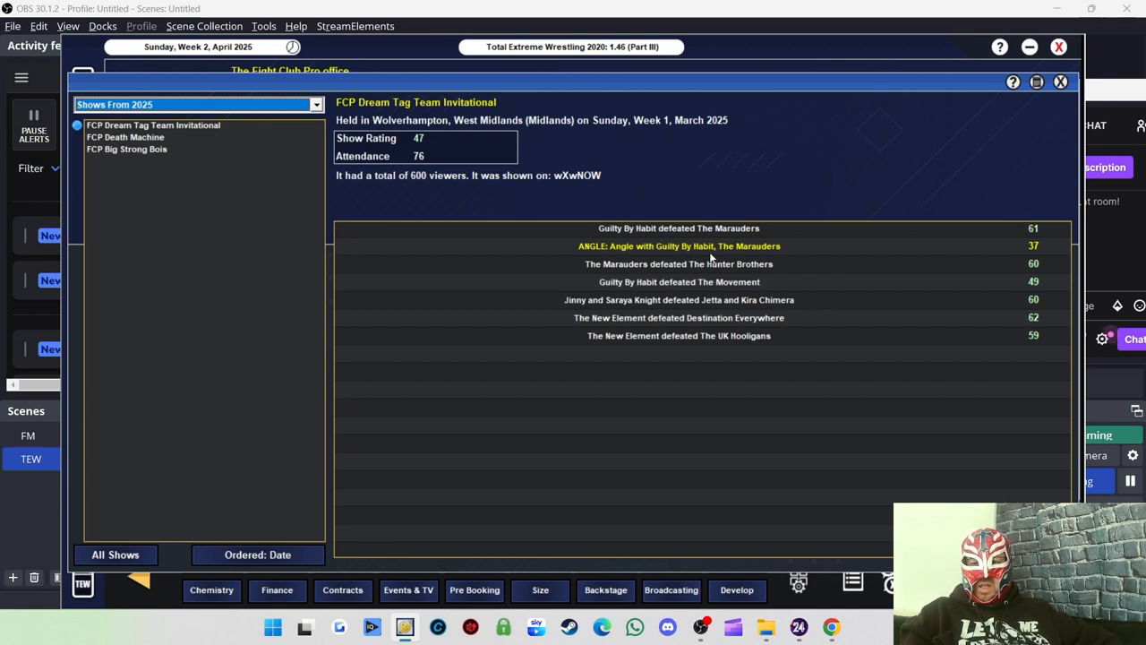
mouse_move(751, 236)
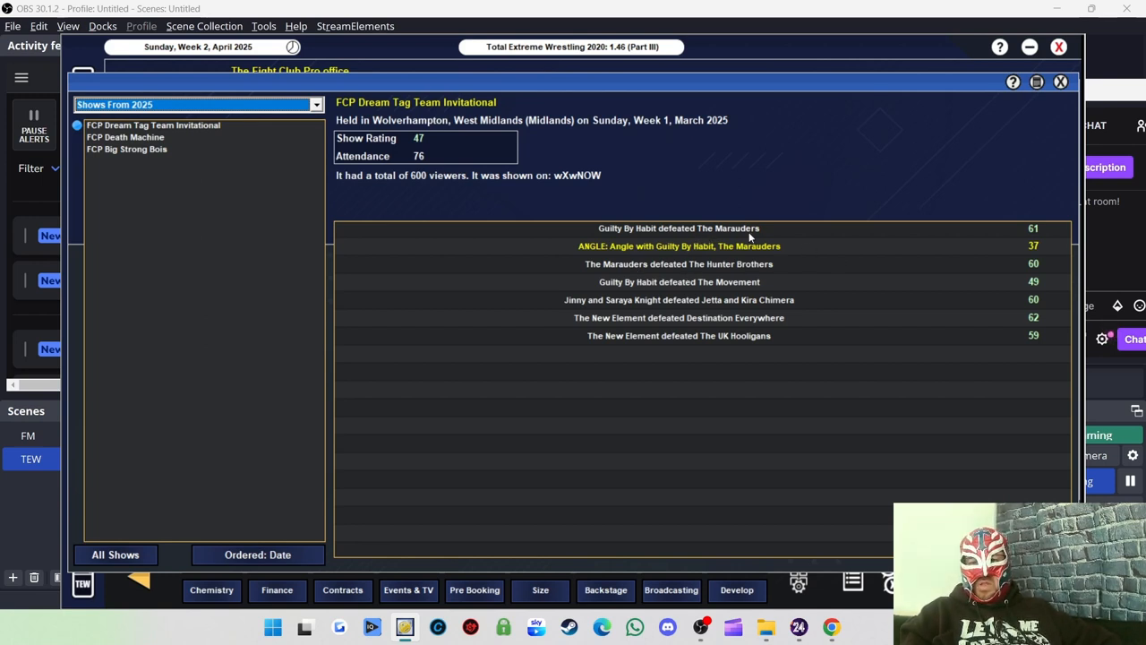
mouse_move(659, 233)
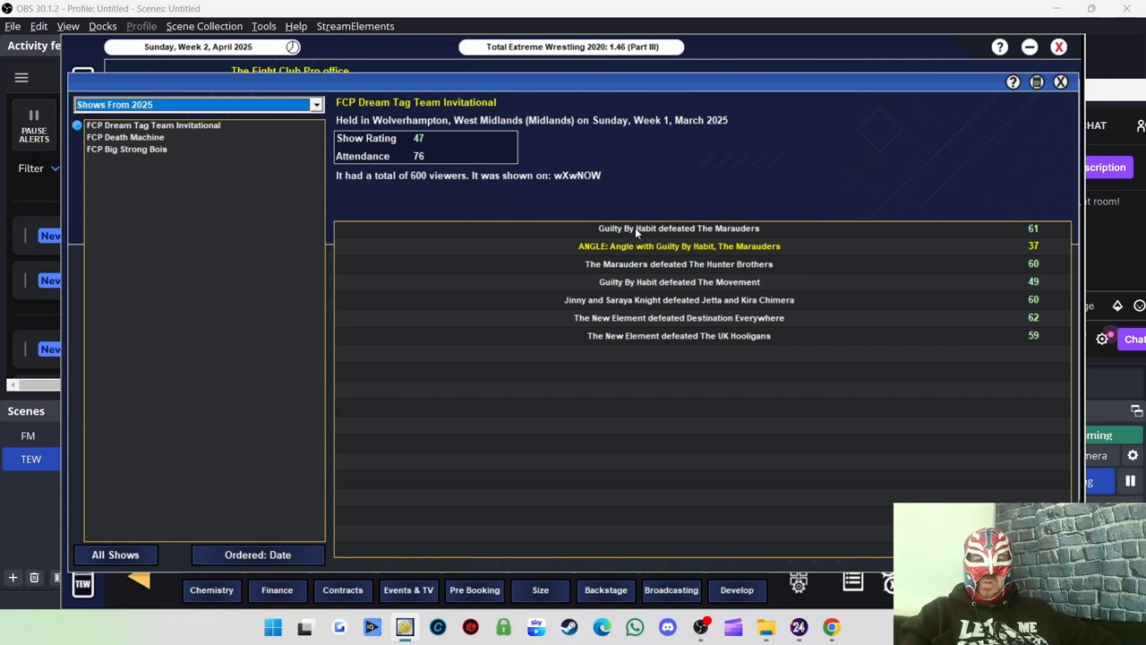
mouse_move(851, 164)
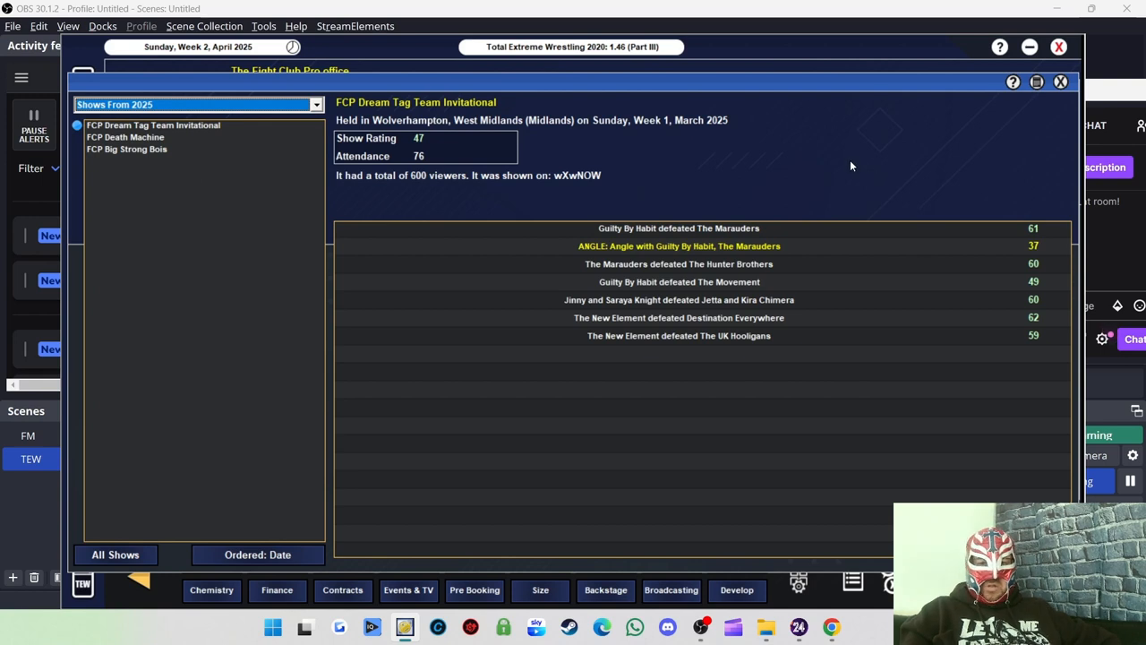
mouse_move(605, 217)
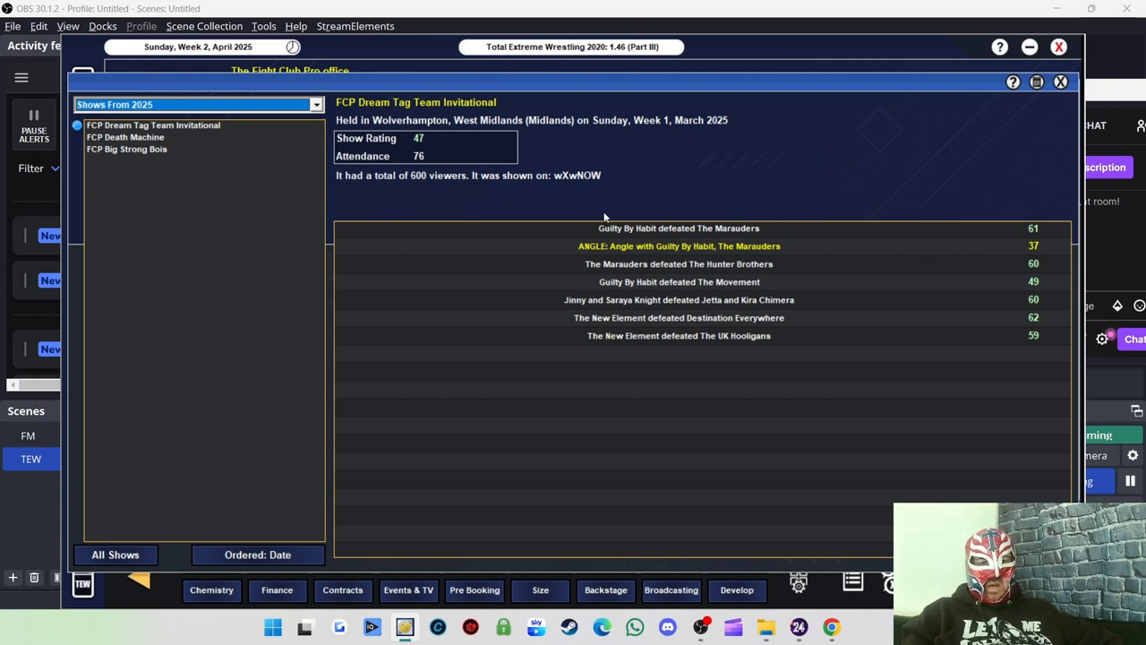
mouse_move(580, 182)
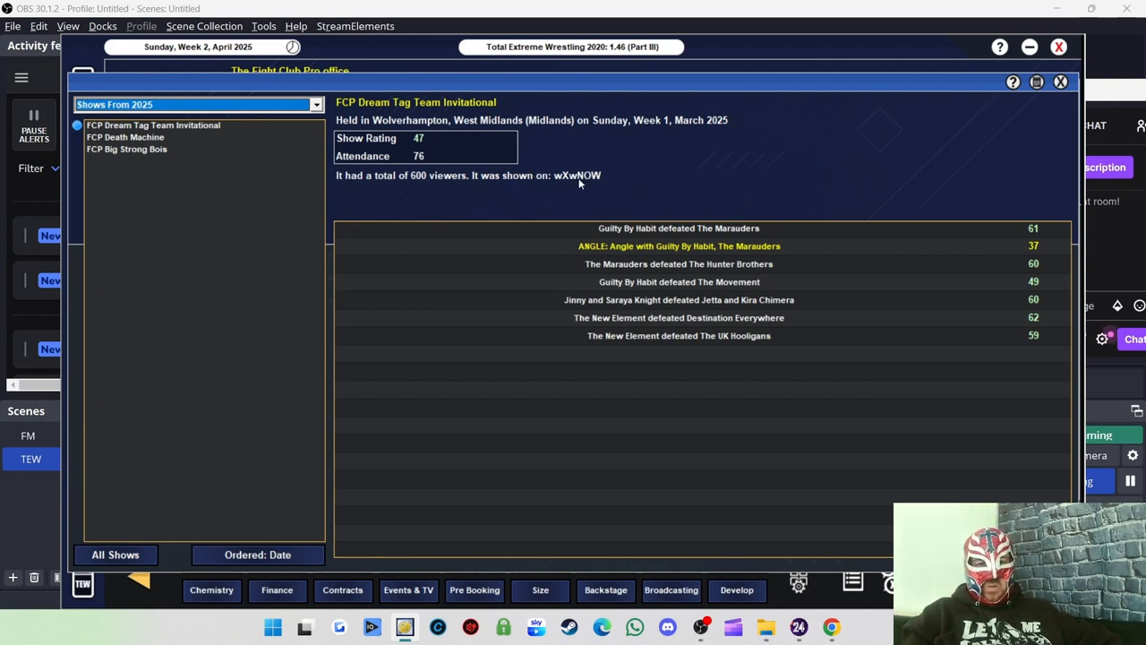
mouse_move(576, 170)
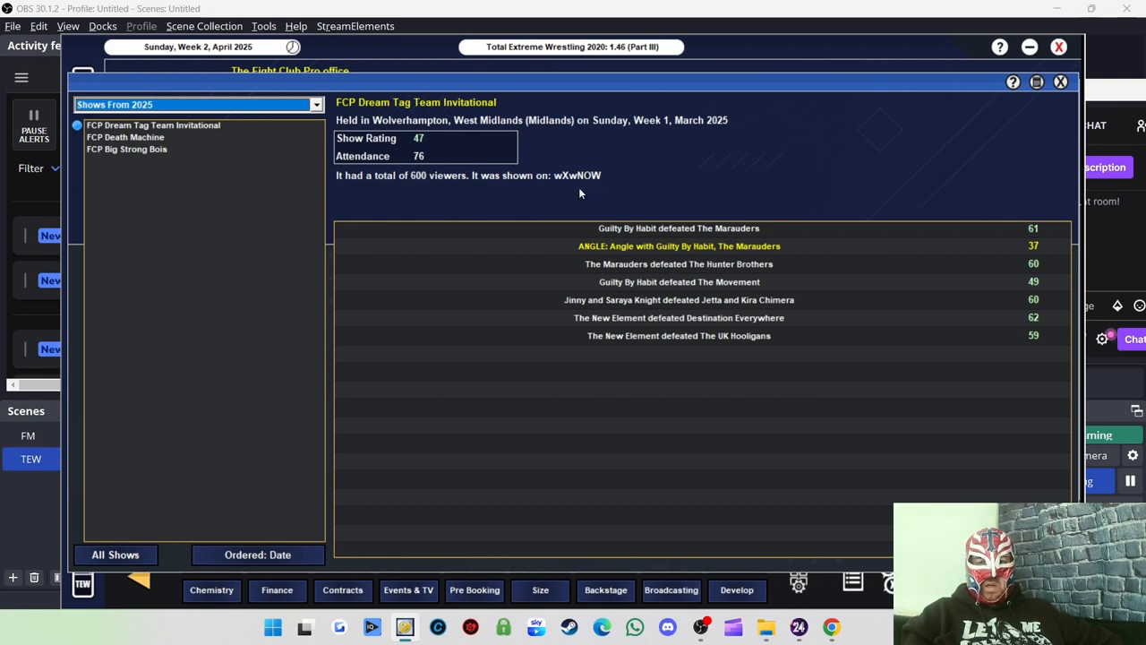
mouse_move(437, 158)
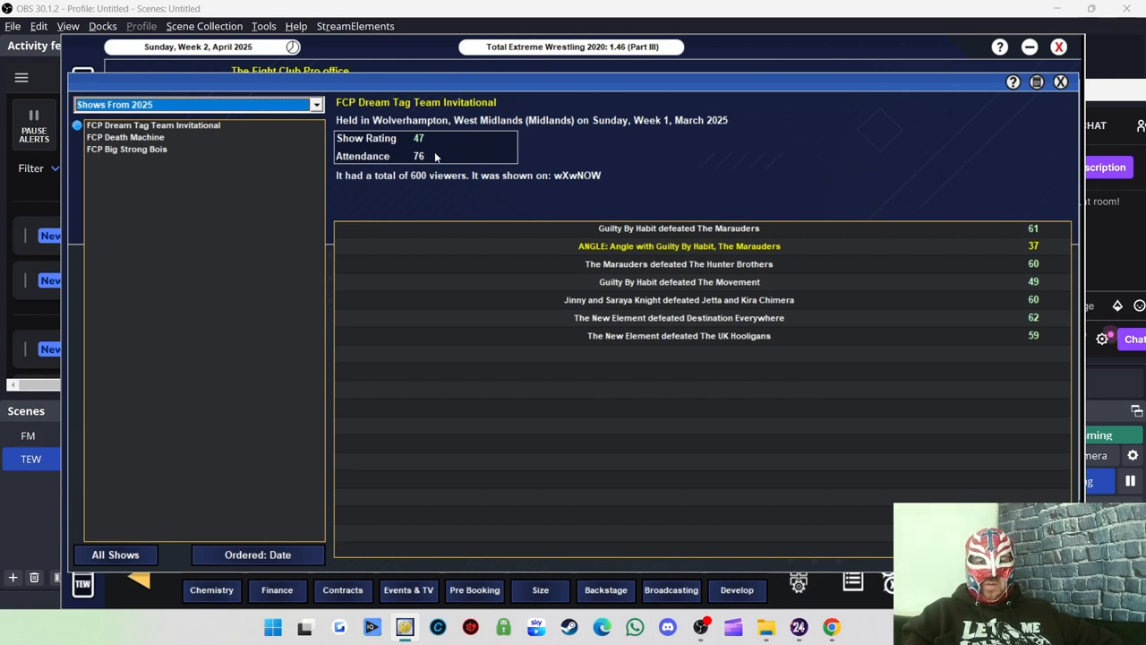
mouse_move(476, 150)
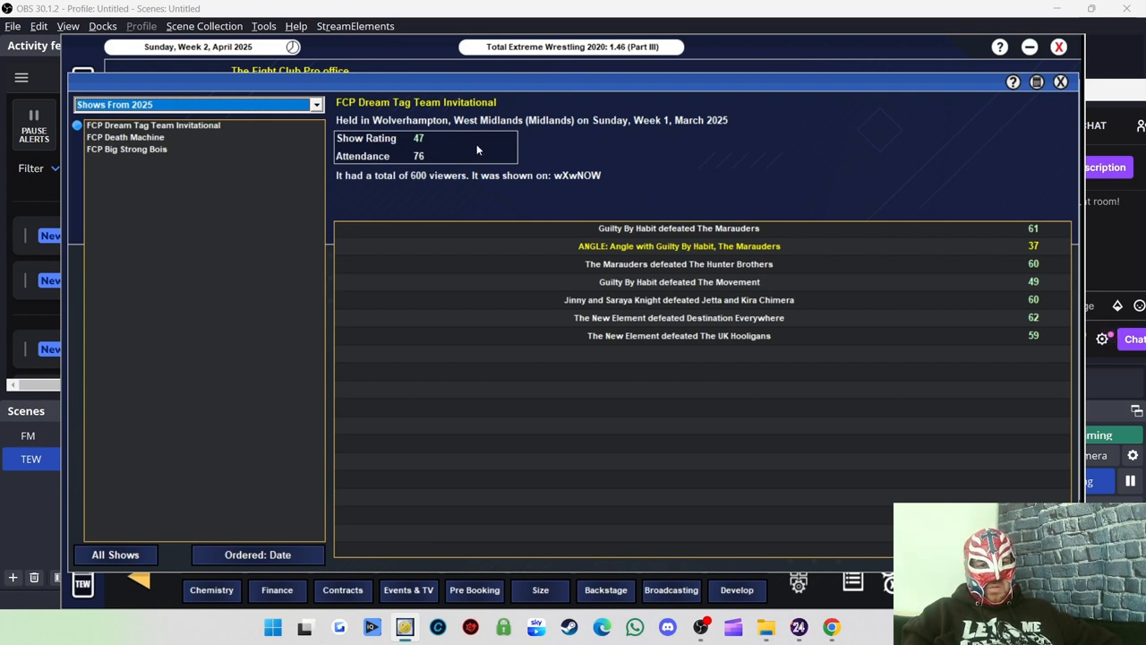
mouse_move(416, 145)
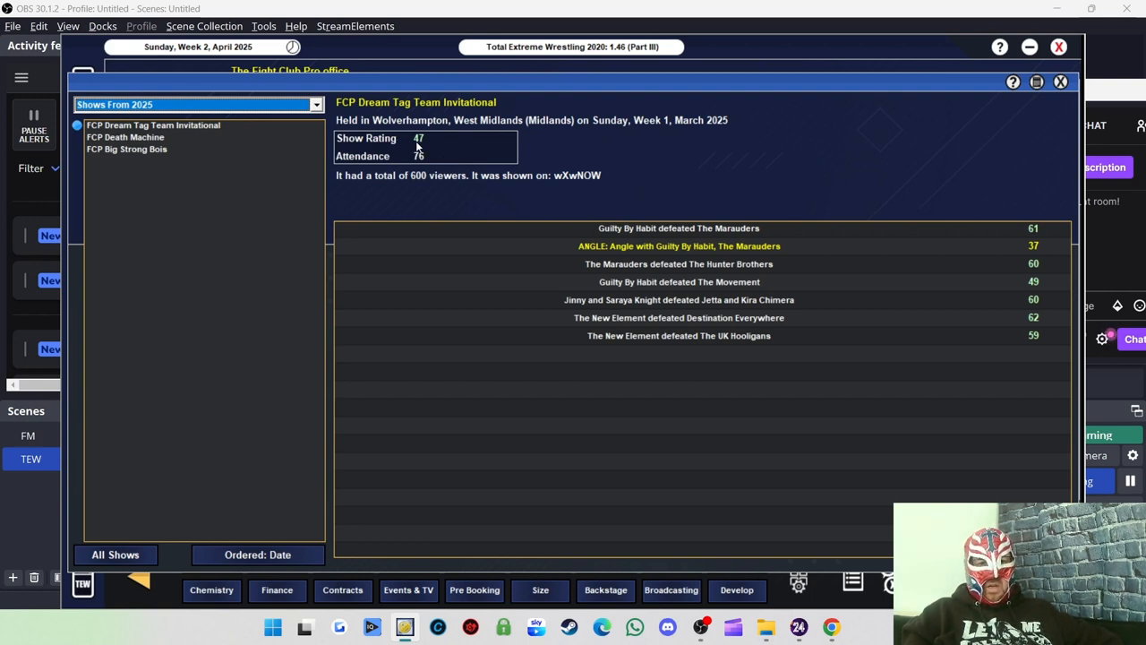
mouse_move(420, 168)
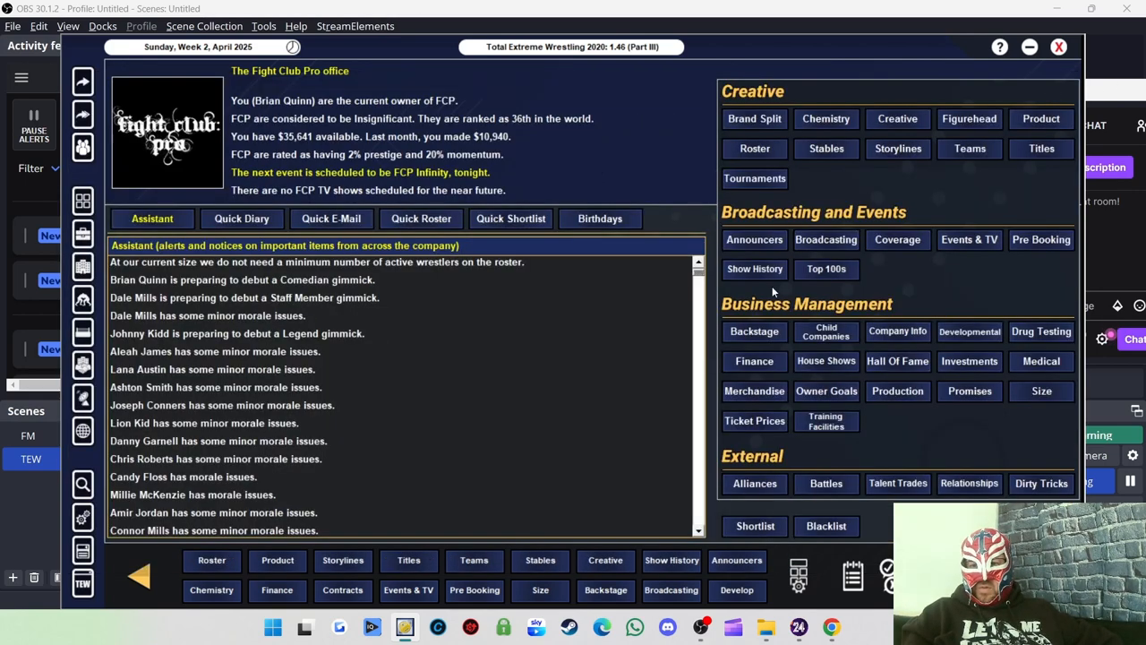
Bring up Fight Club Pro's monthly financial report showing $35,641 current finances.
left_click(754, 361)
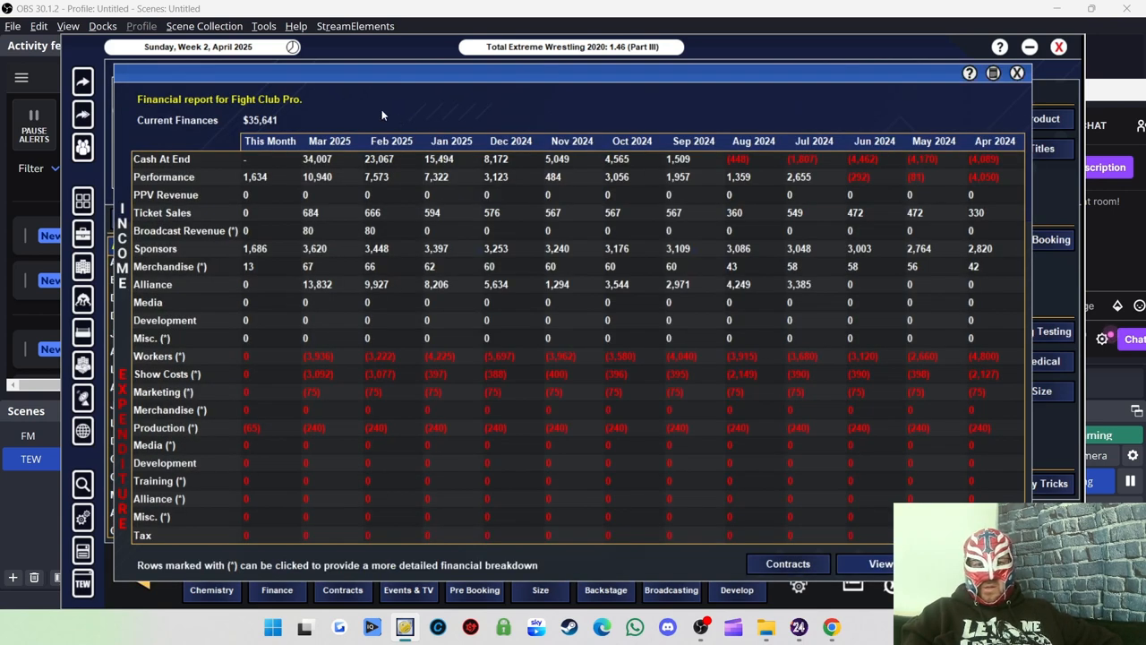
mouse_move(315, 167)
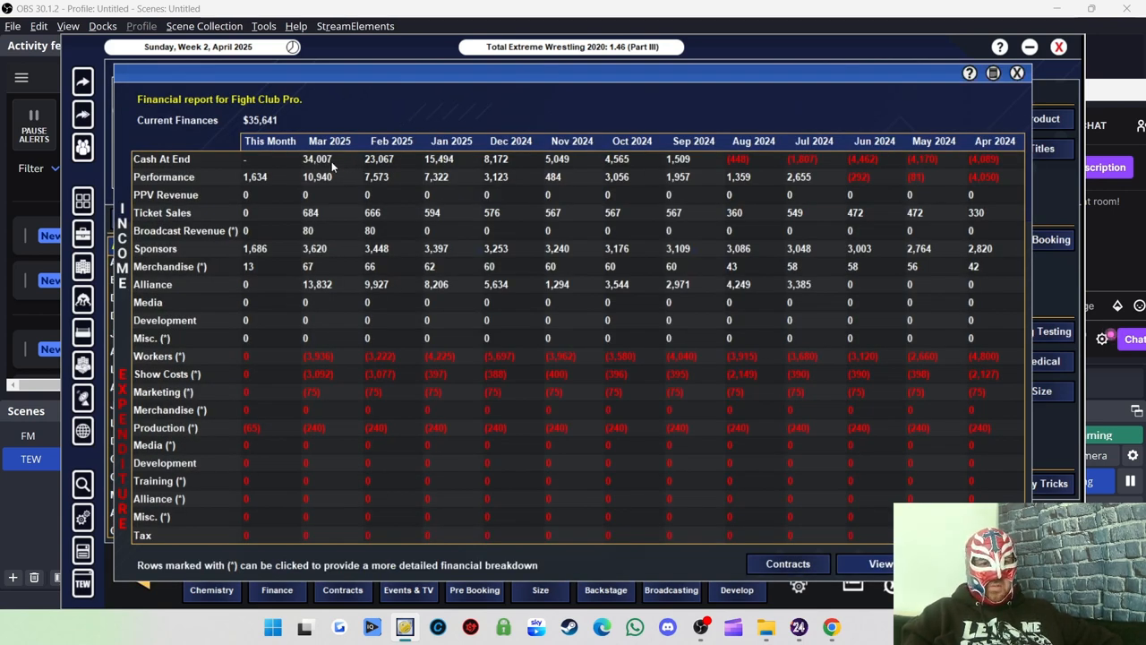
mouse_move(415, 157)
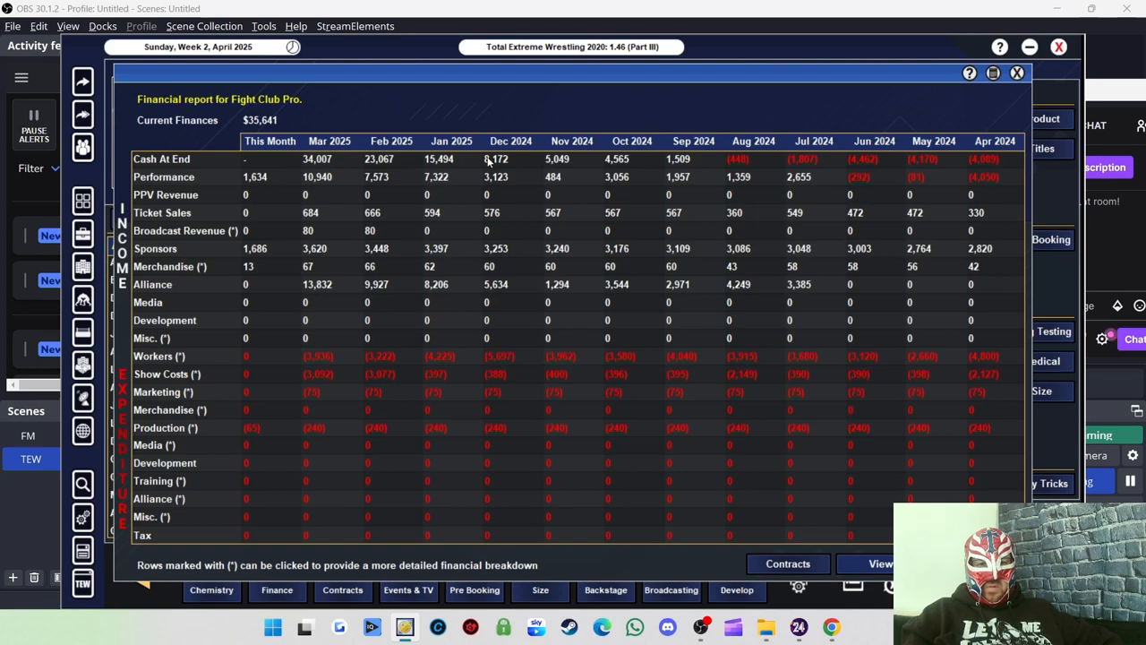
mouse_move(445, 169)
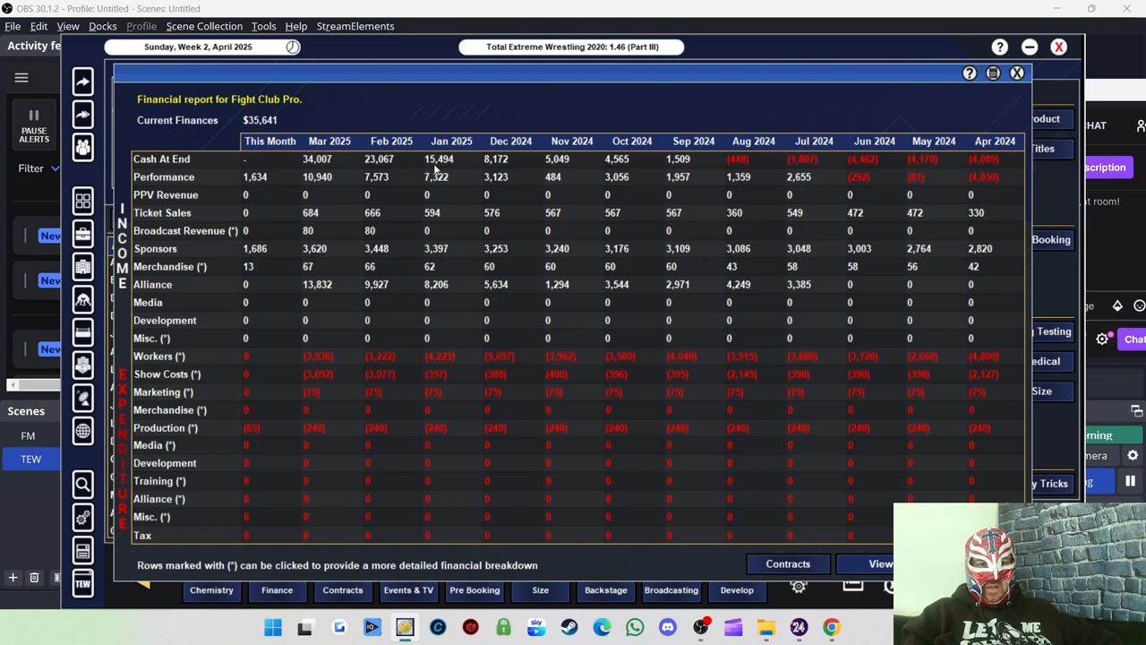
mouse_move(362, 171)
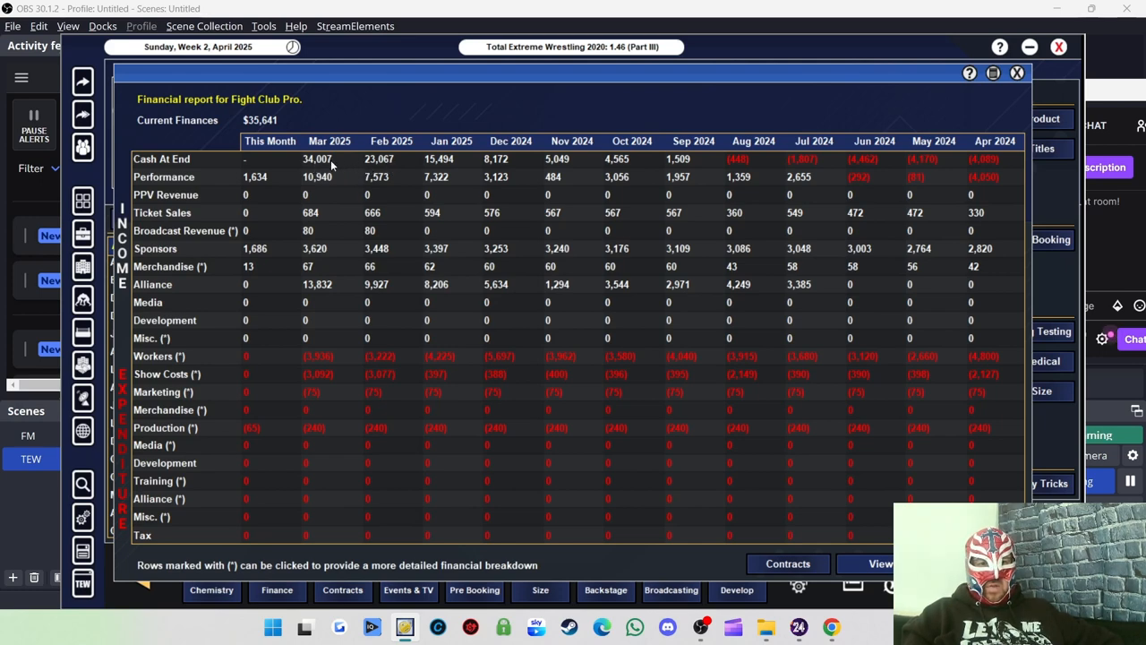
mouse_move(331, 164)
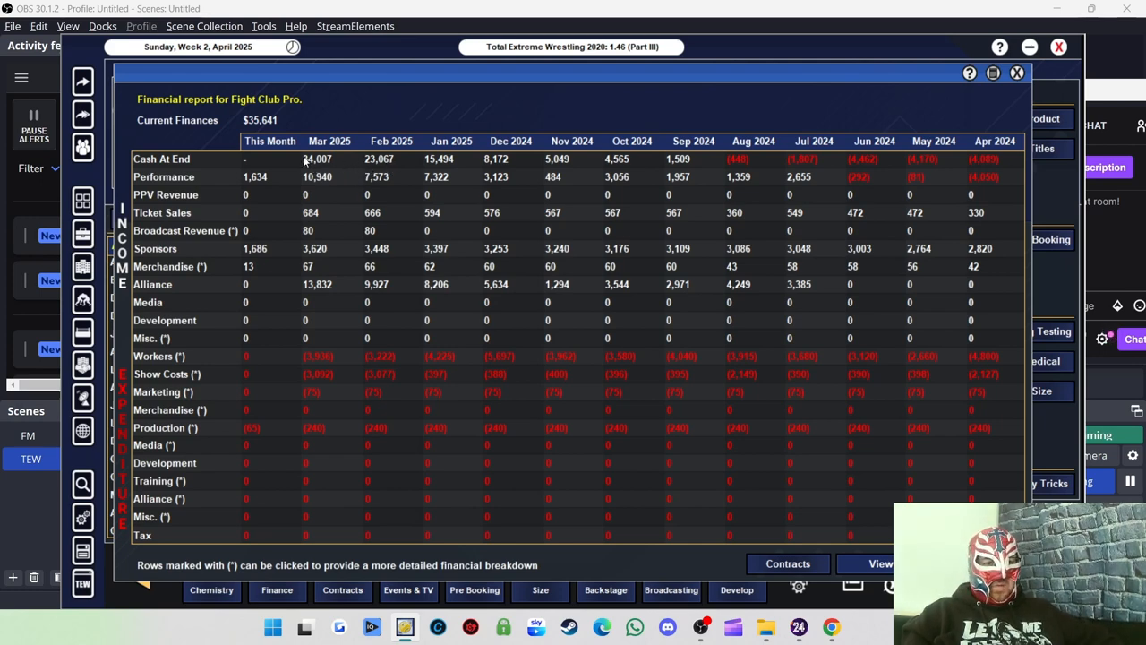
mouse_move(349, 192)
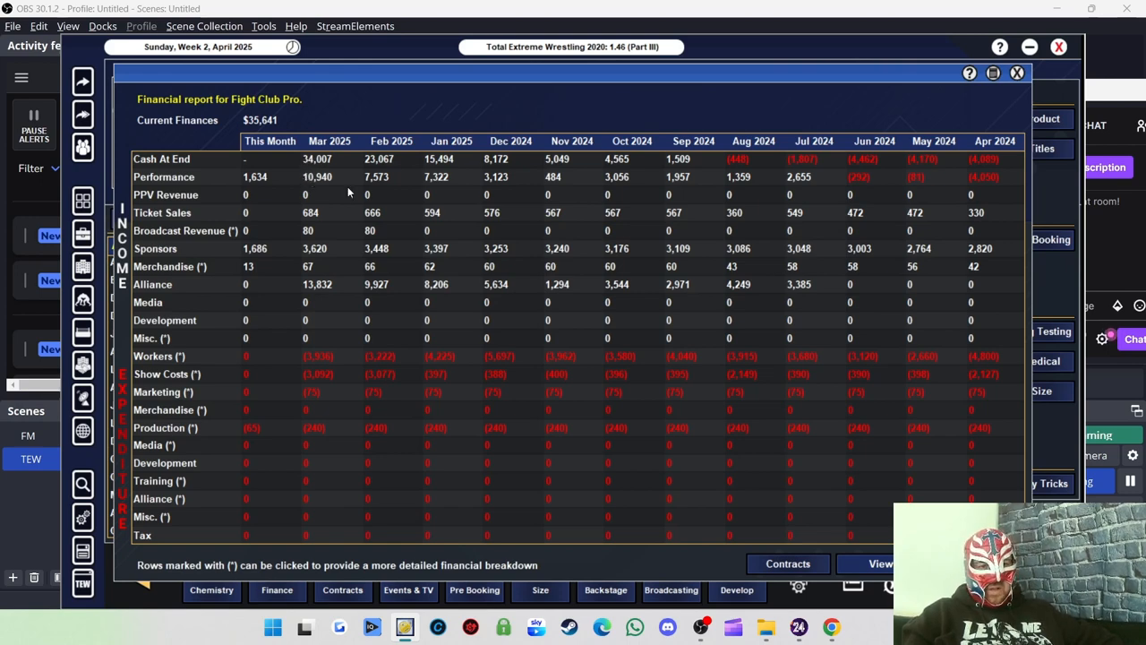
mouse_move(321, 224)
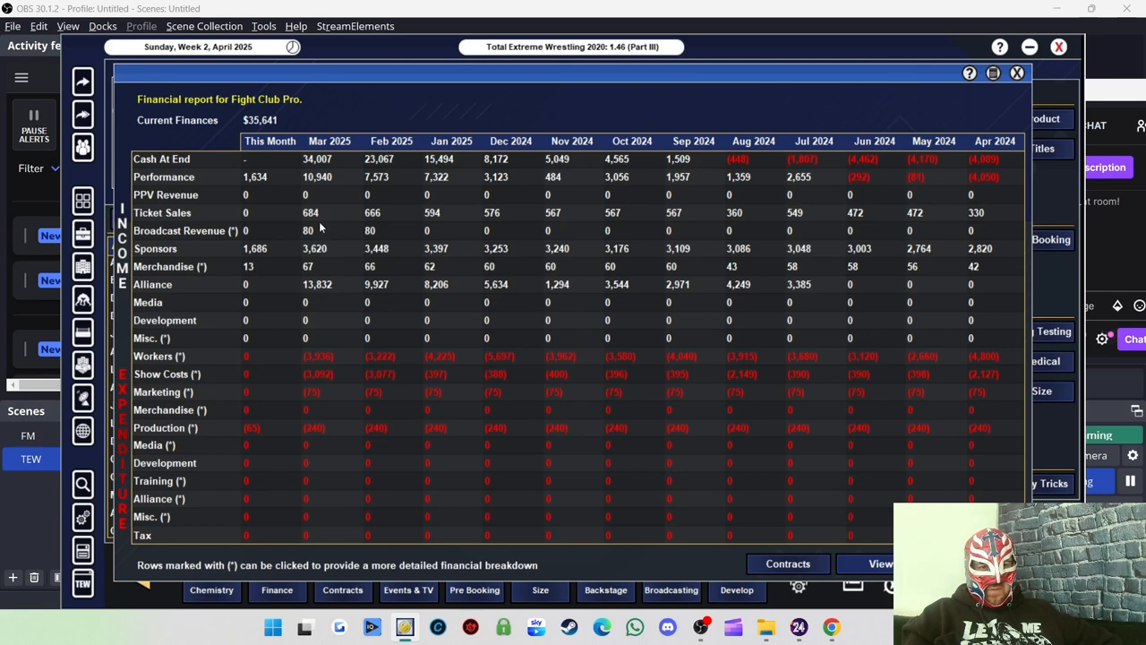
mouse_move(314, 231)
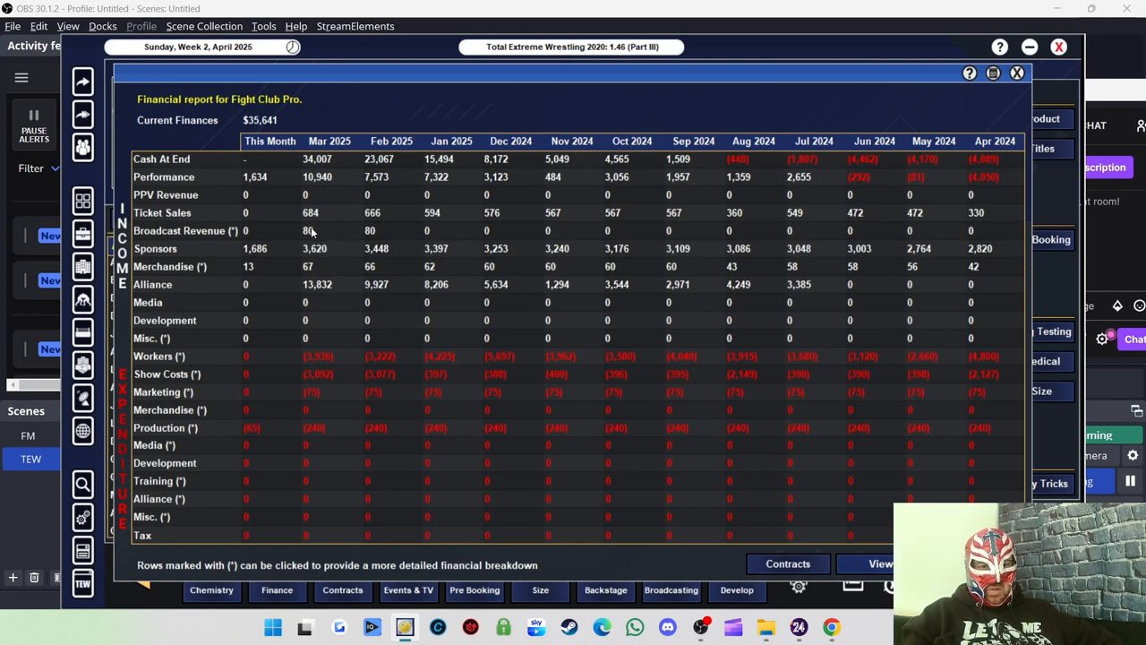
mouse_move(324, 258)
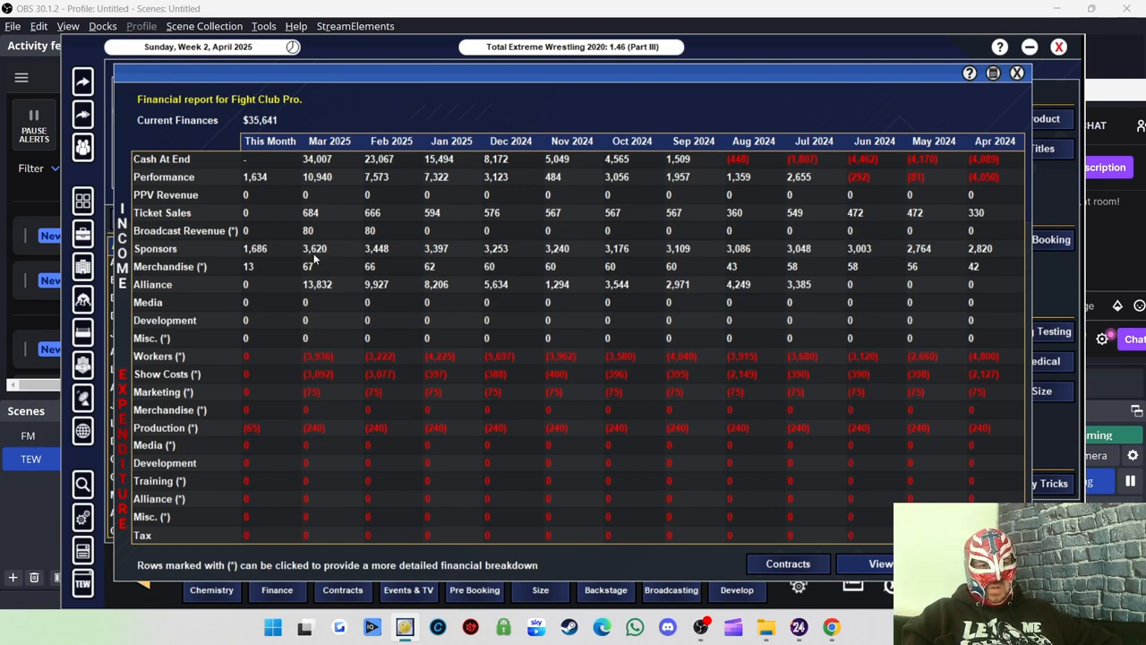
mouse_move(319, 285)
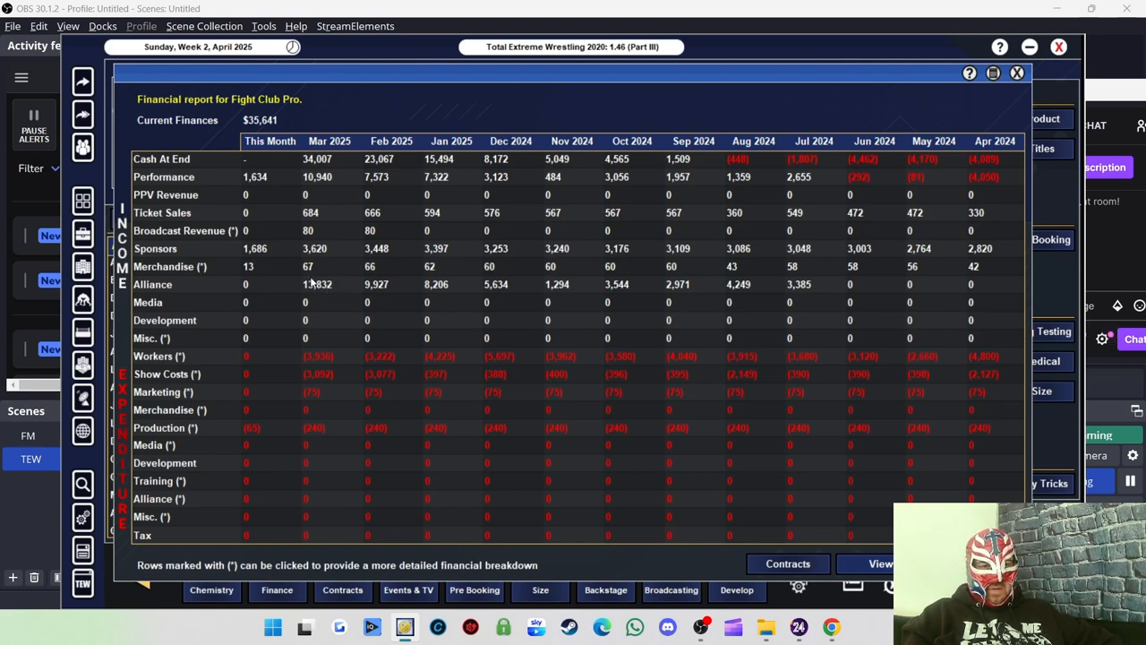
mouse_move(321, 294)
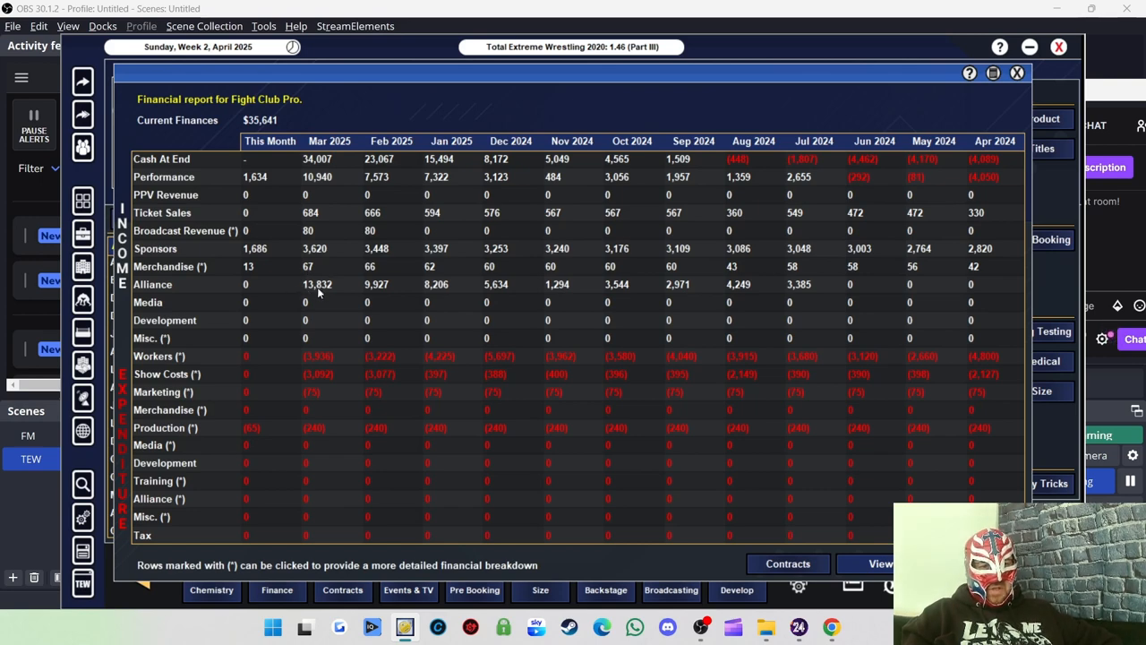
mouse_move(385, 301)
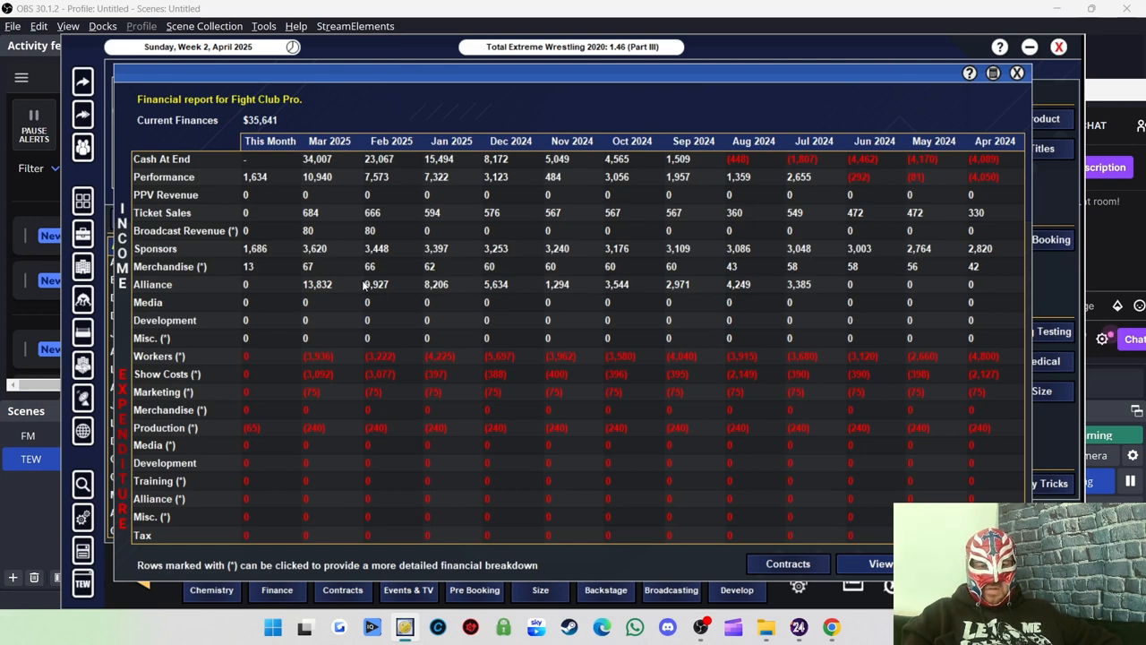
mouse_move(289, 286)
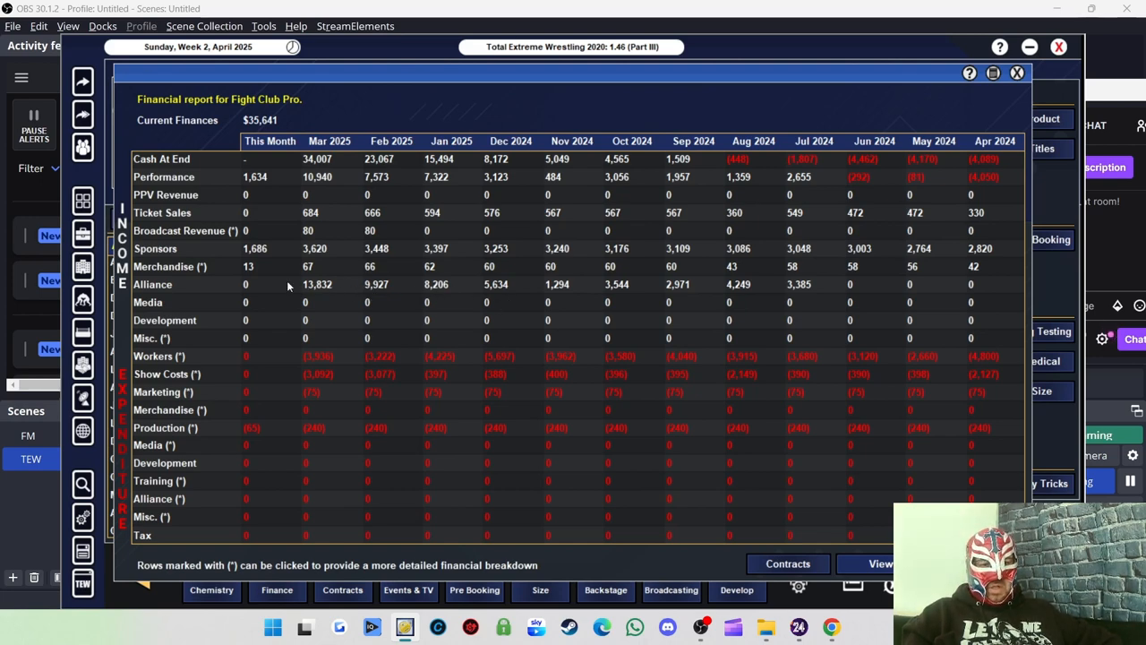
mouse_move(322, 285)
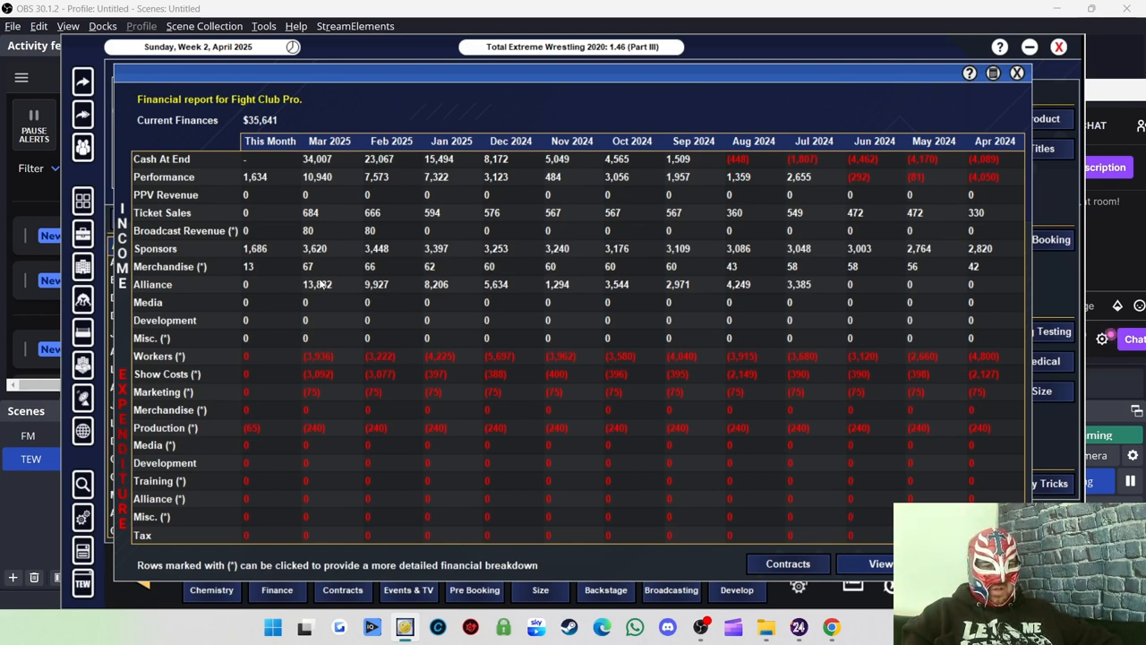
mouse_move(241, 255)
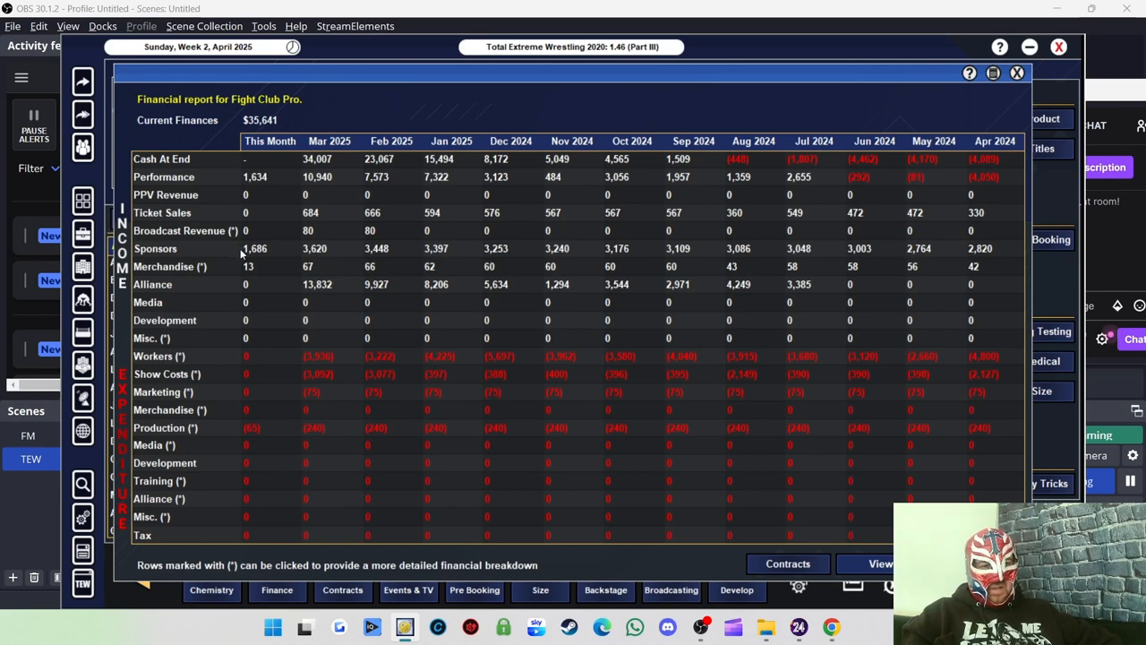
mouse_move(242, 215)
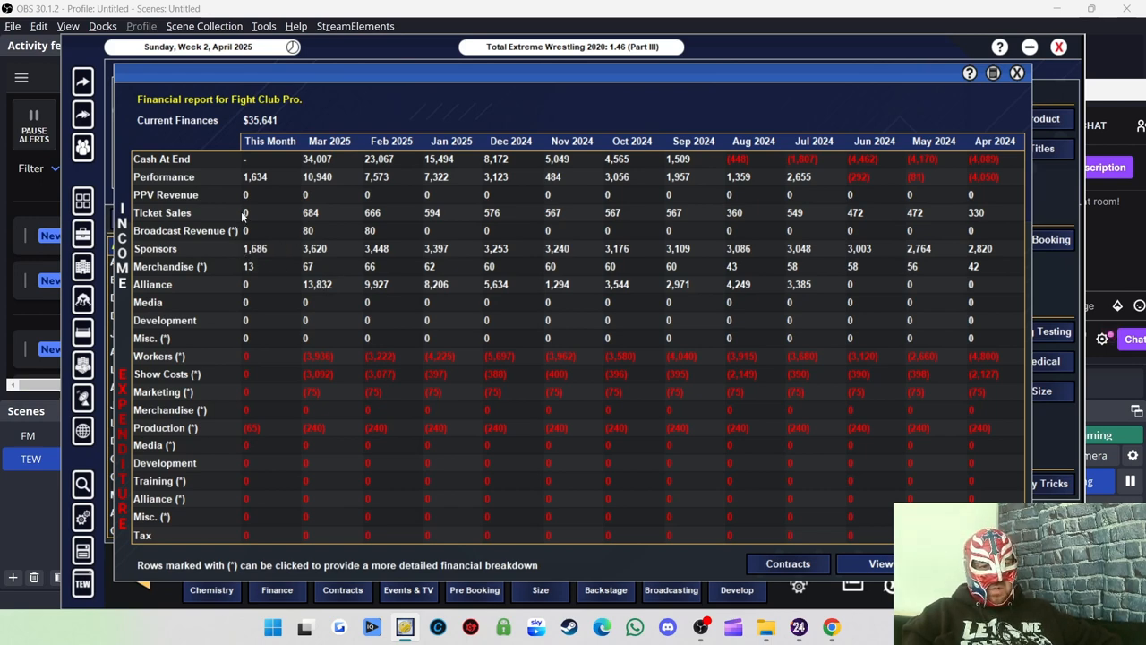
mouse_move(903, 84)
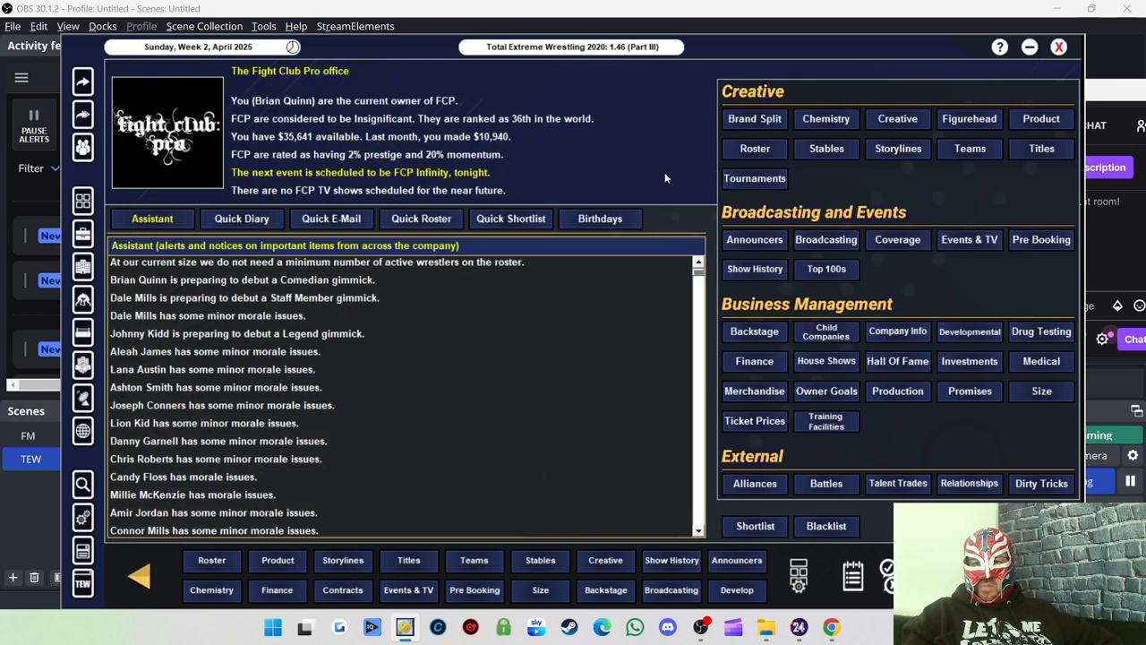
mouse_move(351, 147)
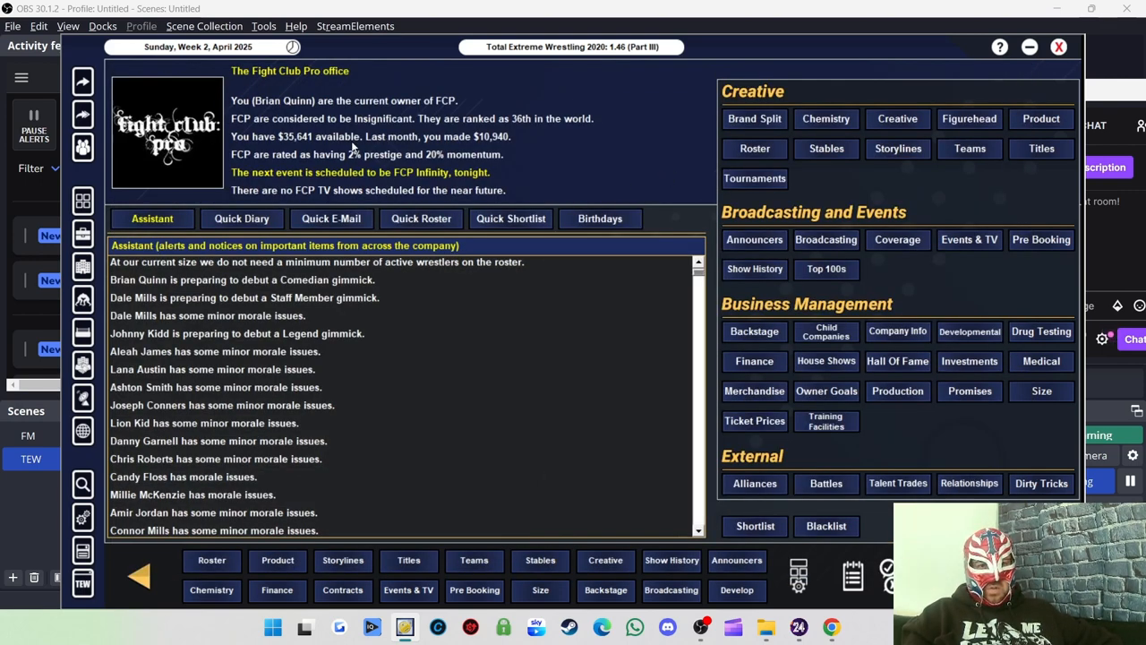
mouse_move(457, 188)
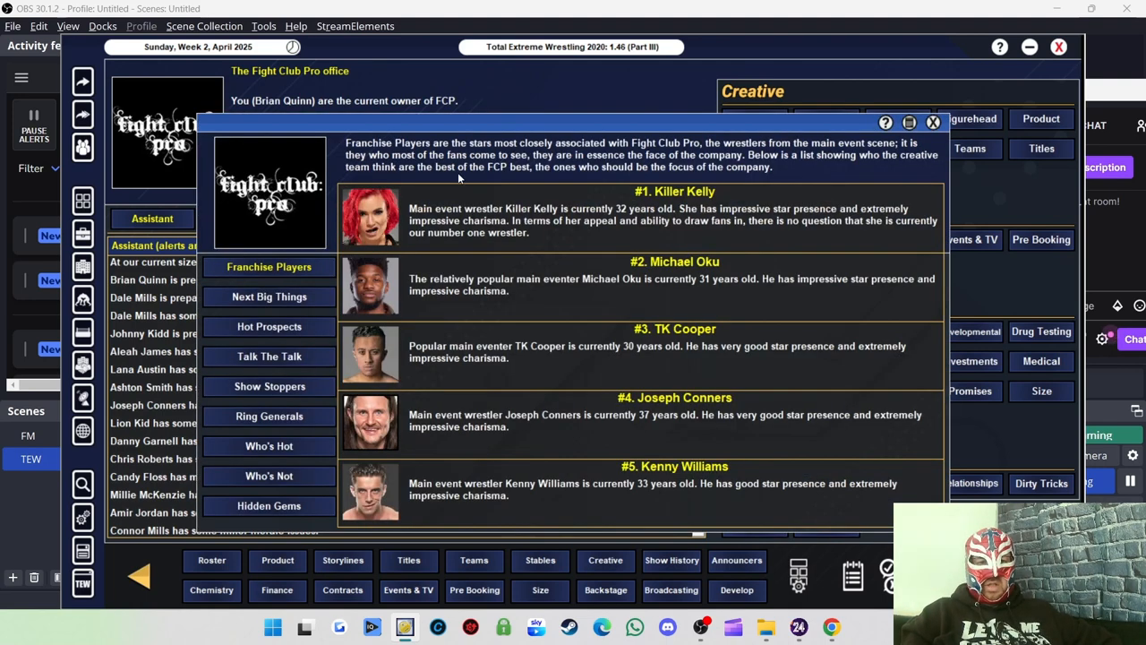
mouse_move(715, 212)
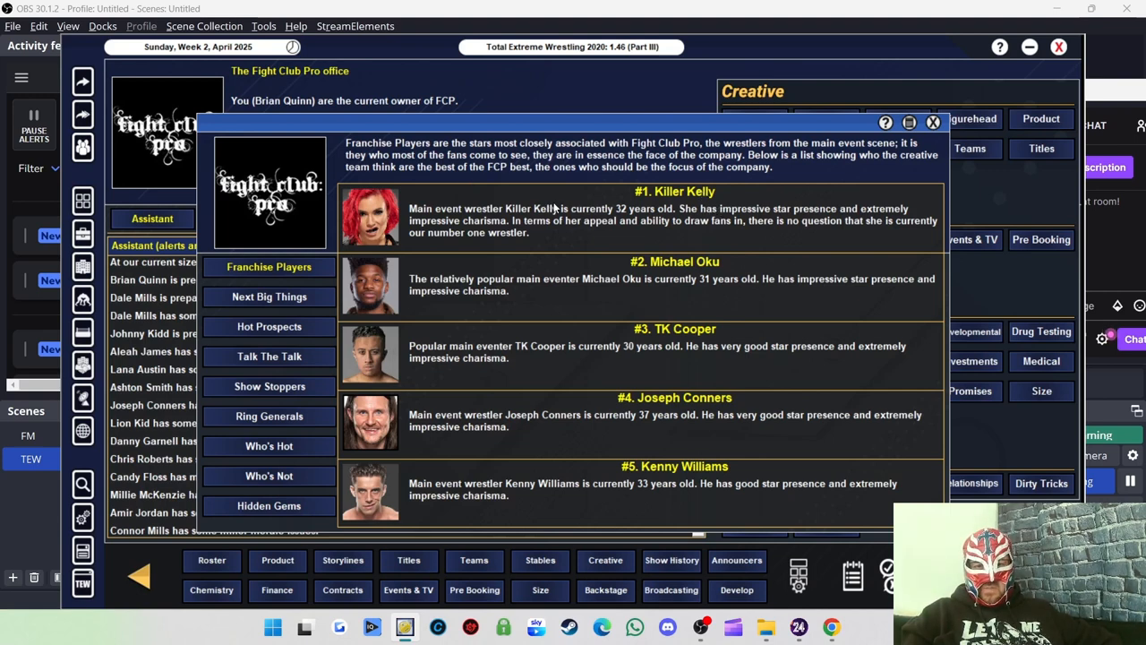
mouse_move(740, 212)
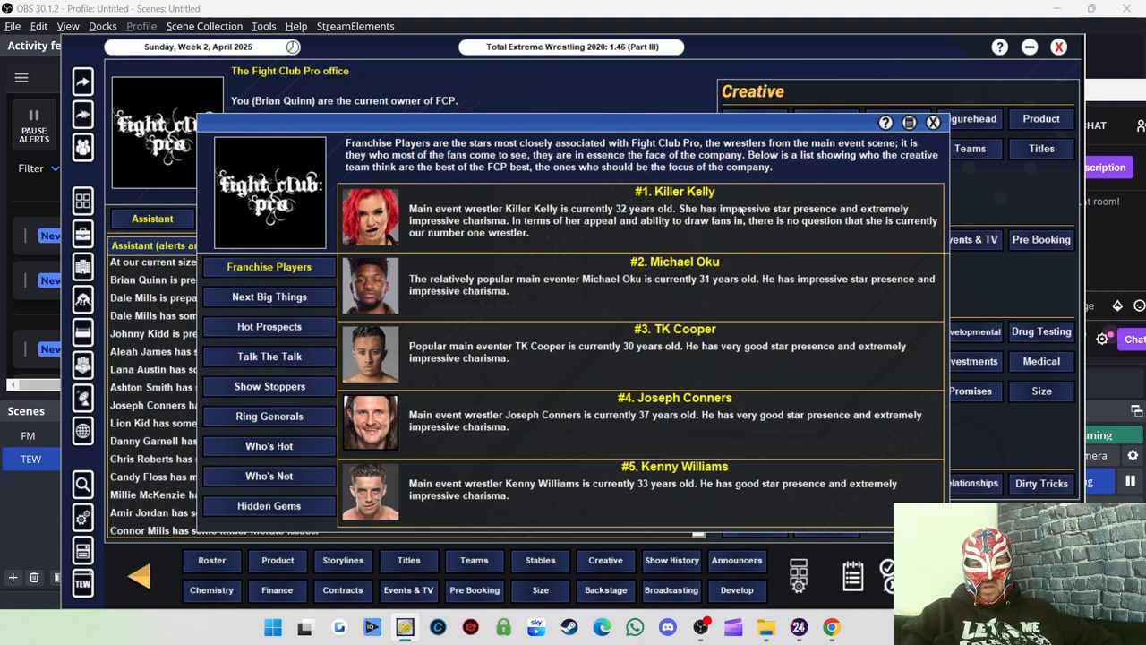
mouse_move(842, 190)
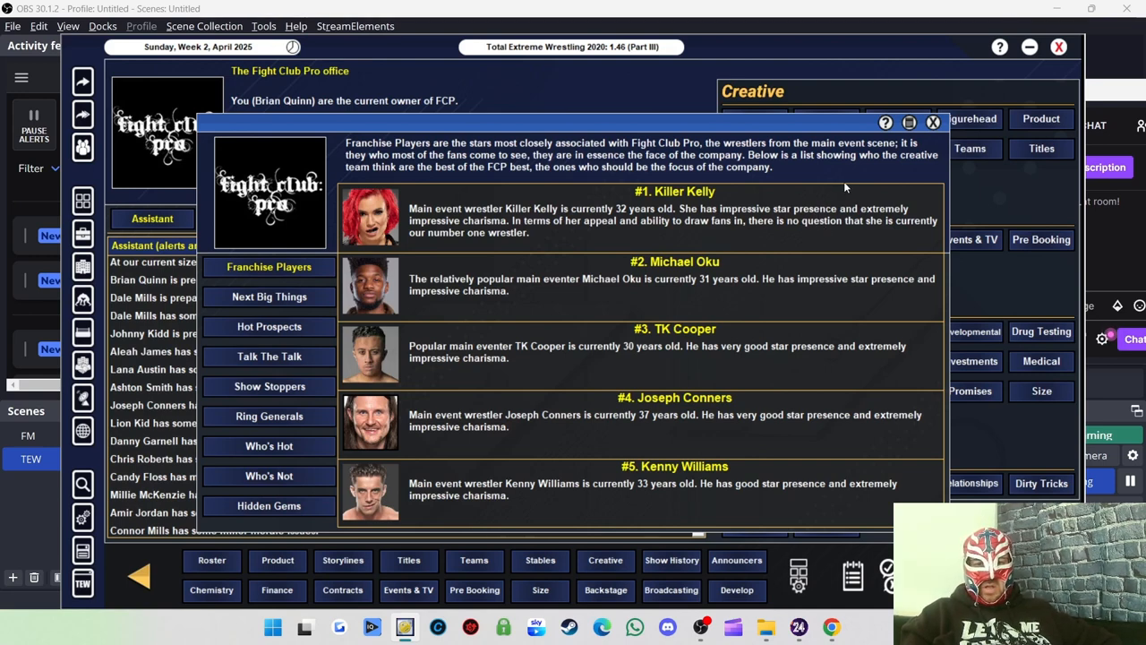
mouse_move(634, 225)
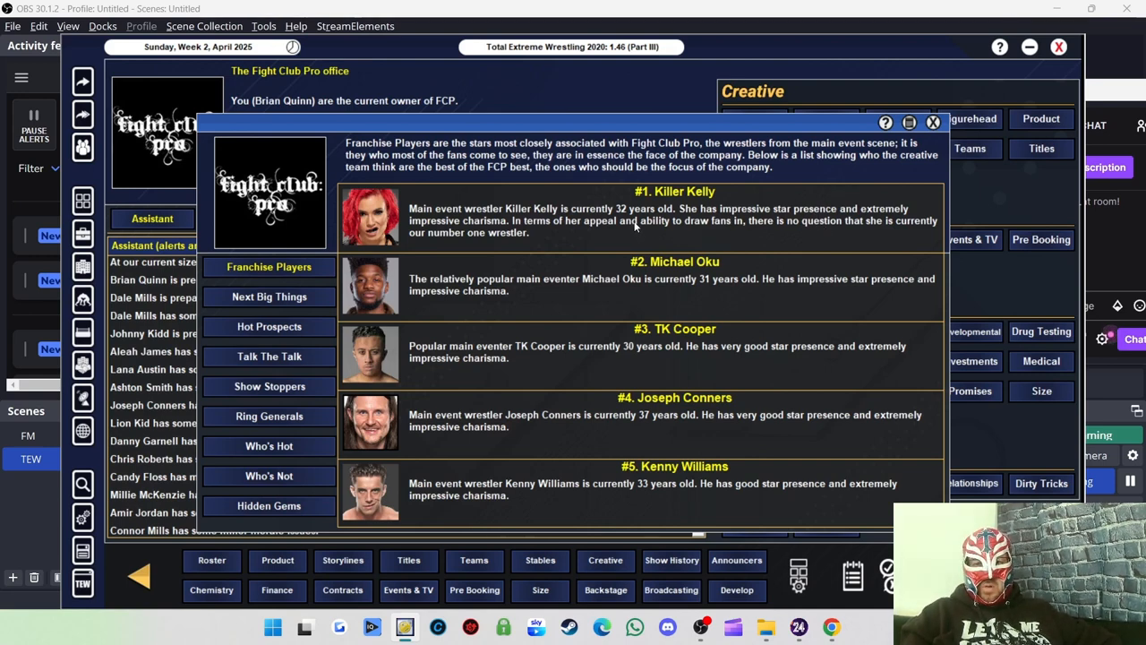
mouse_move(710, 229)
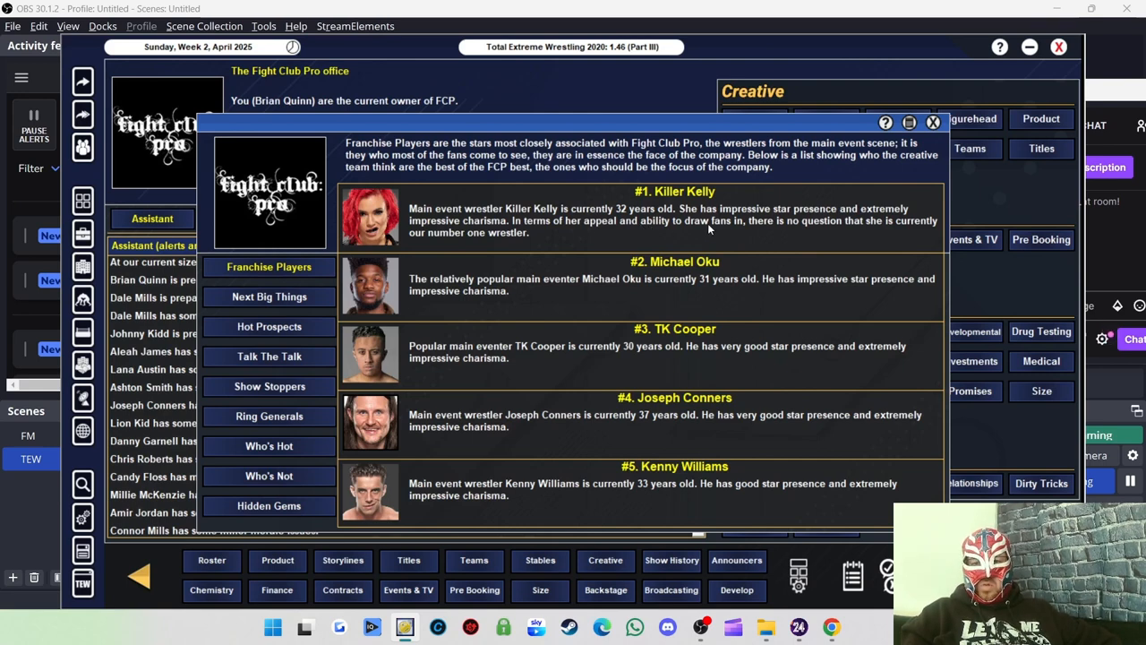
mouse_move(849, 226)
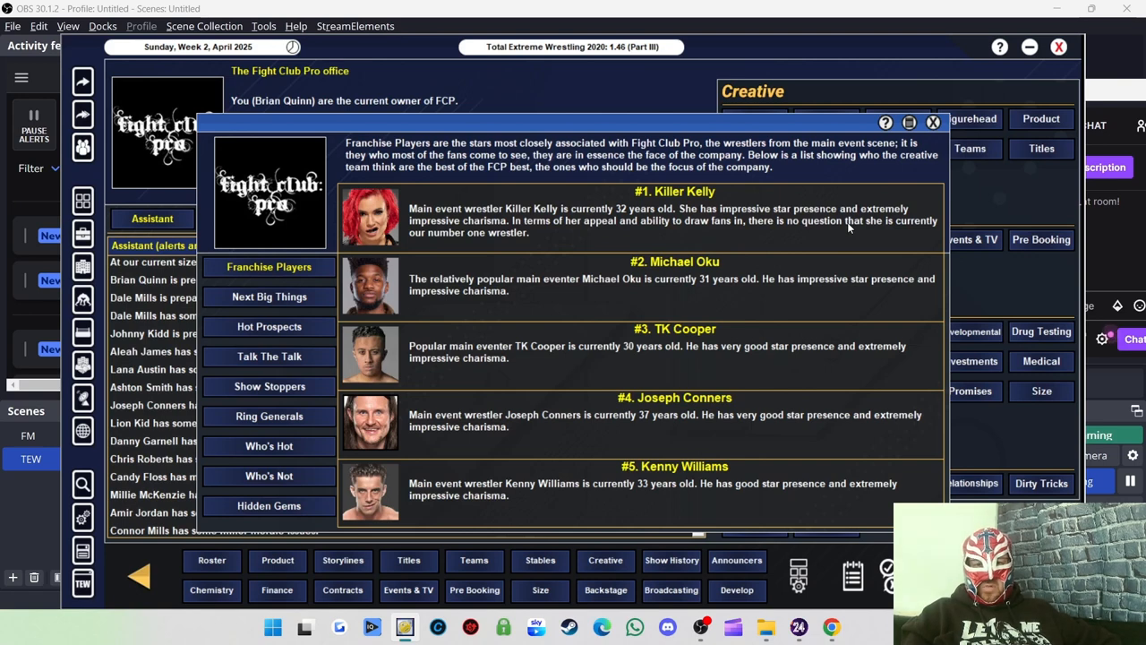
mouse_move(656, 321)
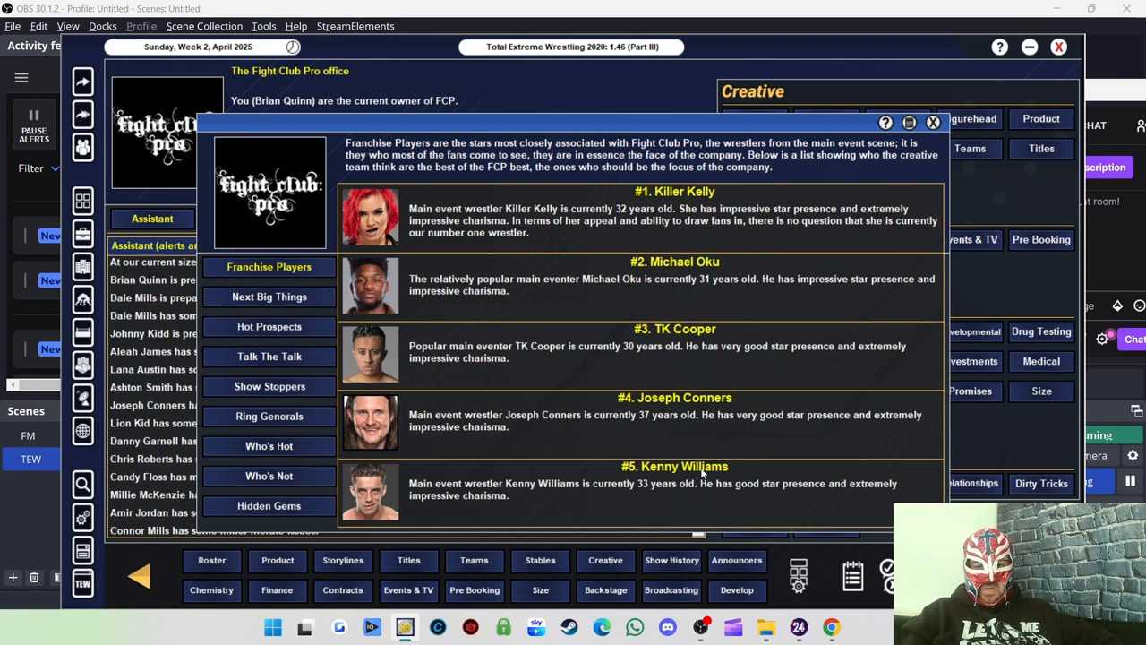
Bring up the creative team's Next Big Things list: Dereiss, Luke Jacobs and Dani Luna.
left_click(268, 298)
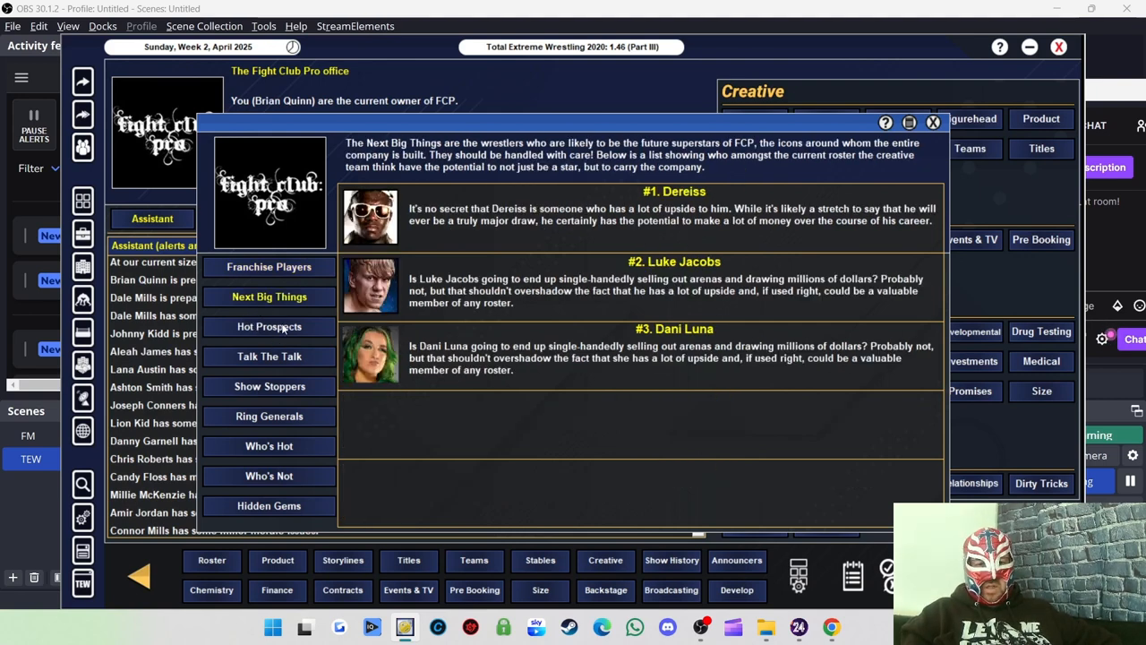
Browse the Hot Prospects, Talk The Talk, Show Stoppers and Hidden Gems rankings in turn.
left_click(269, 326)
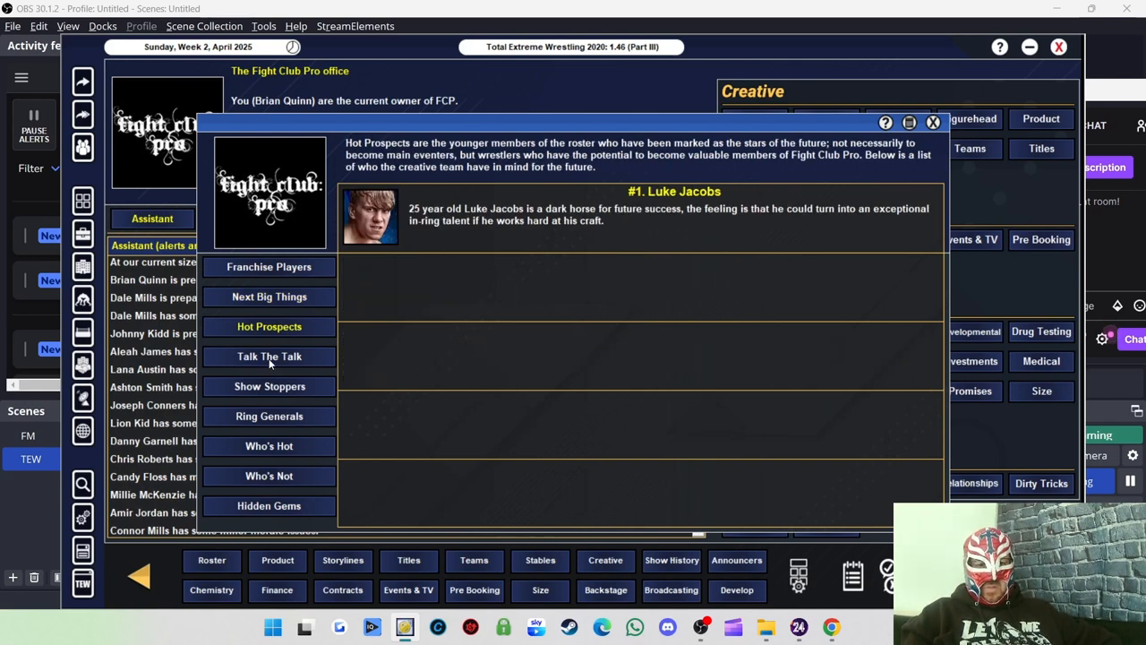
left_click(268, 355)
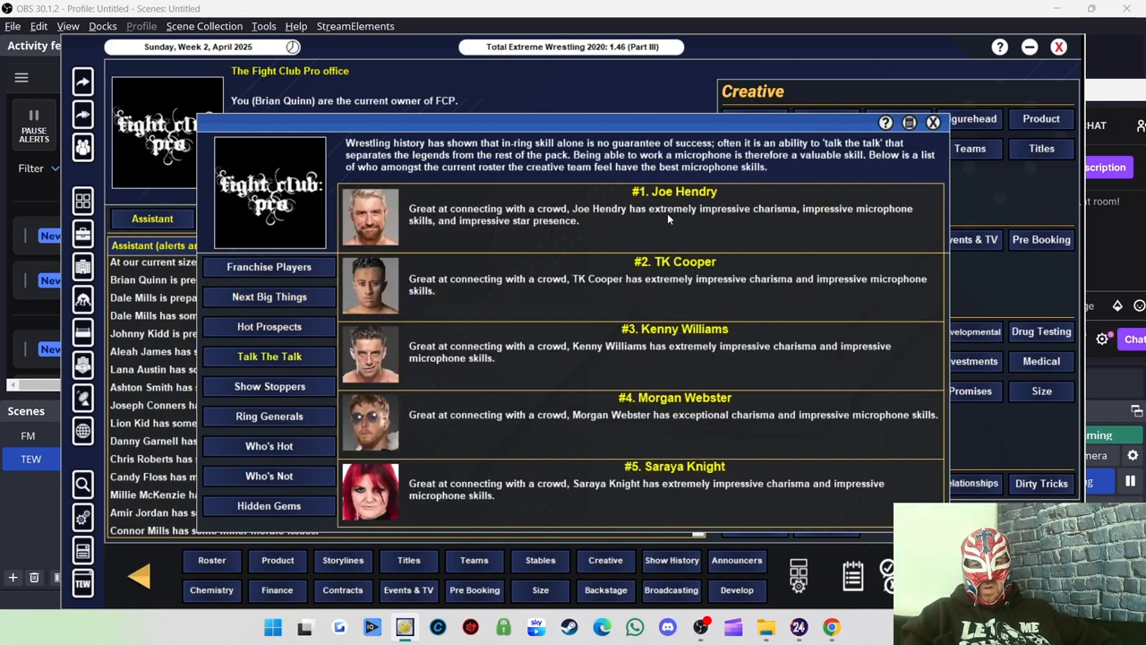
mouse_move(666, 439)
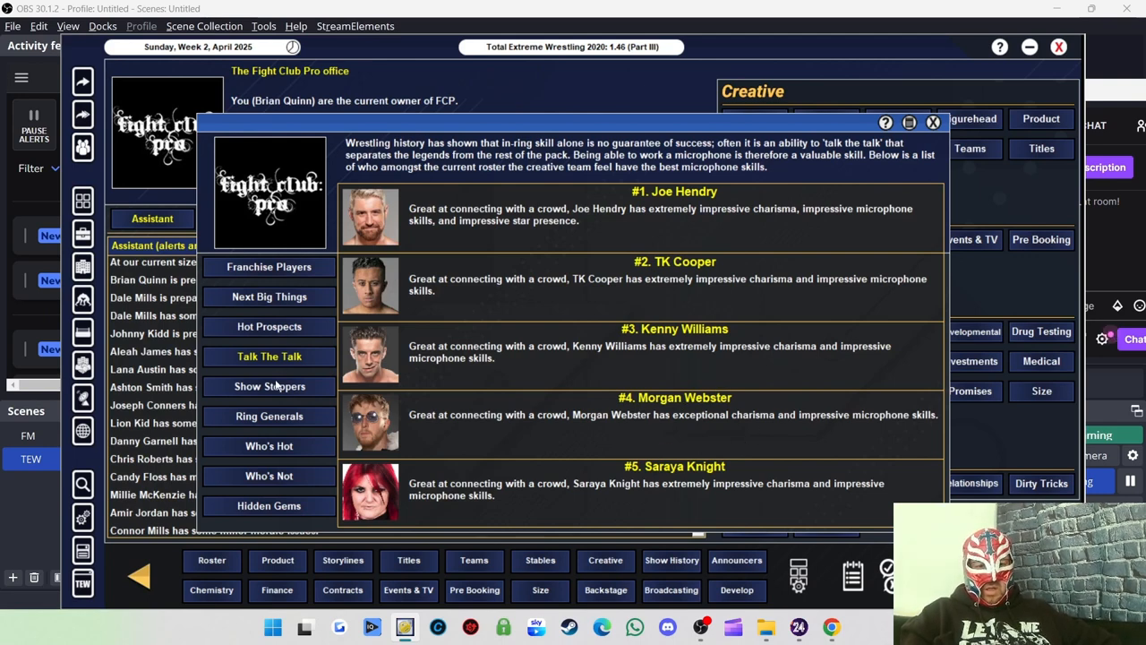
left_click(269, 387)
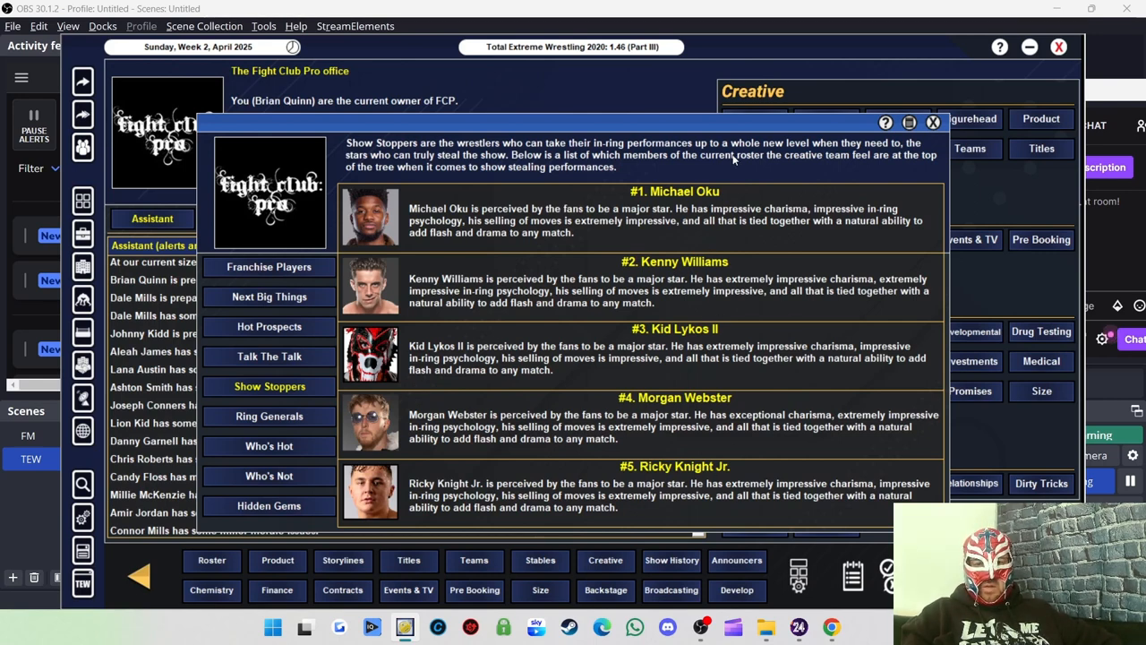
mouse_move(296, 416)
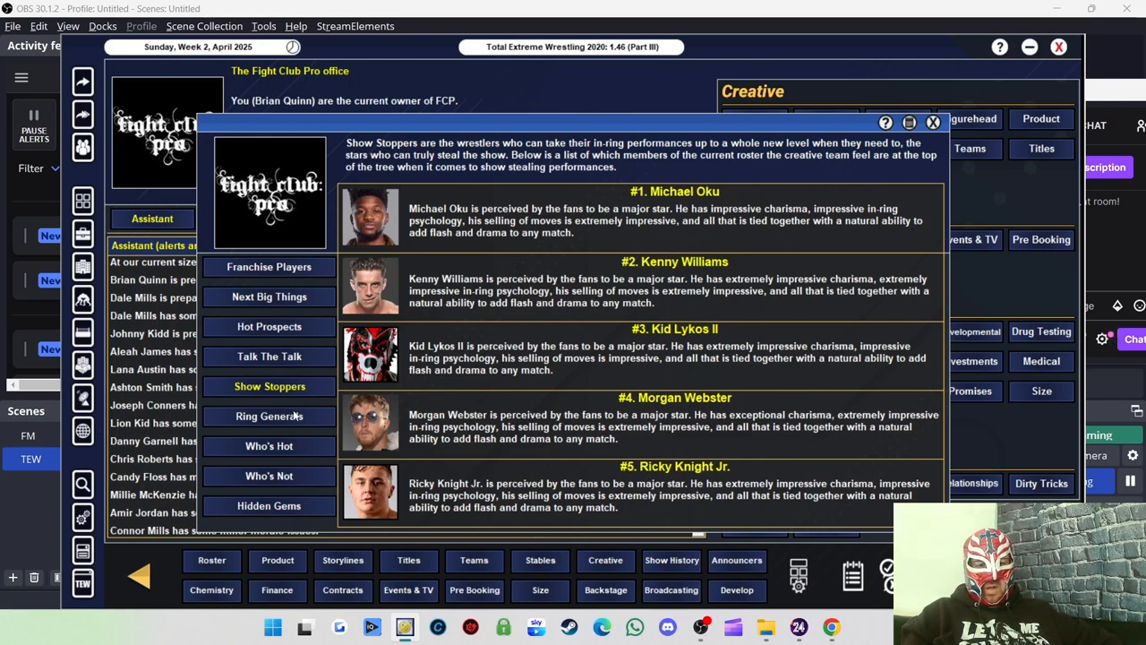
mouse_move(290, 498)
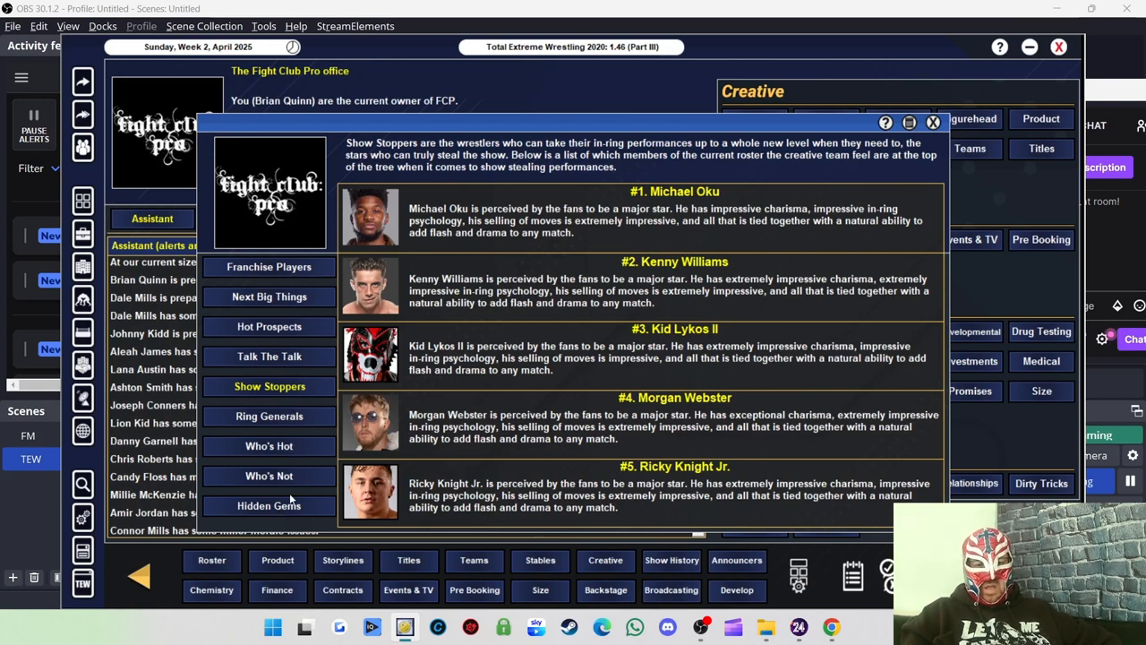
left_click(269, 505)
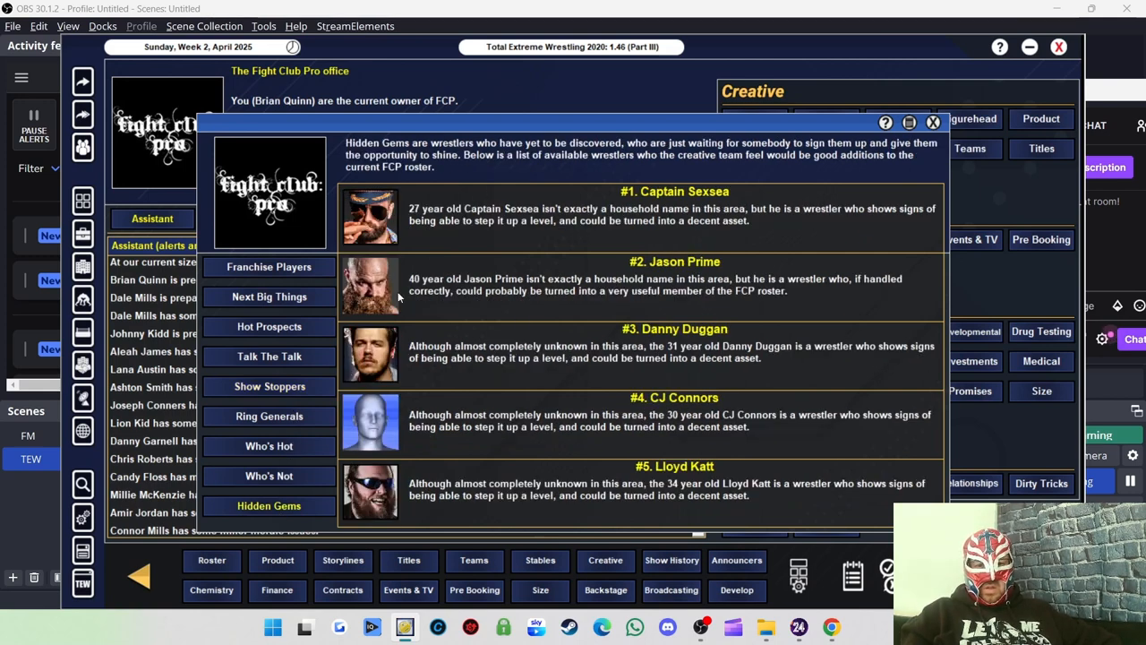
mouse_move(400, 285)
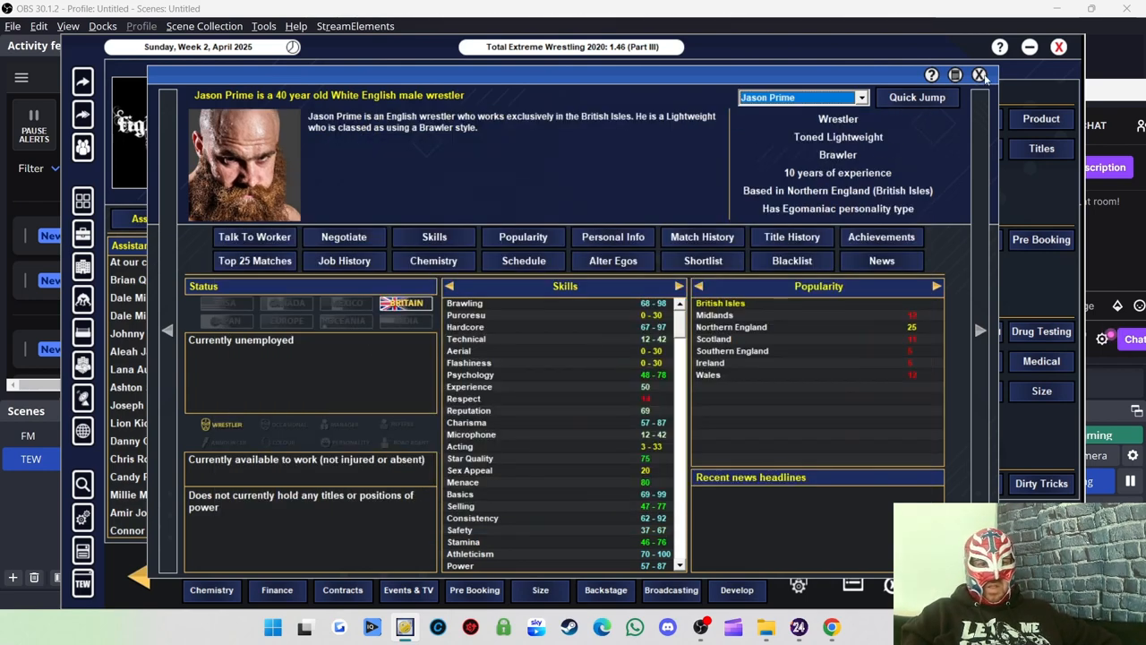
left_click(980, 75)
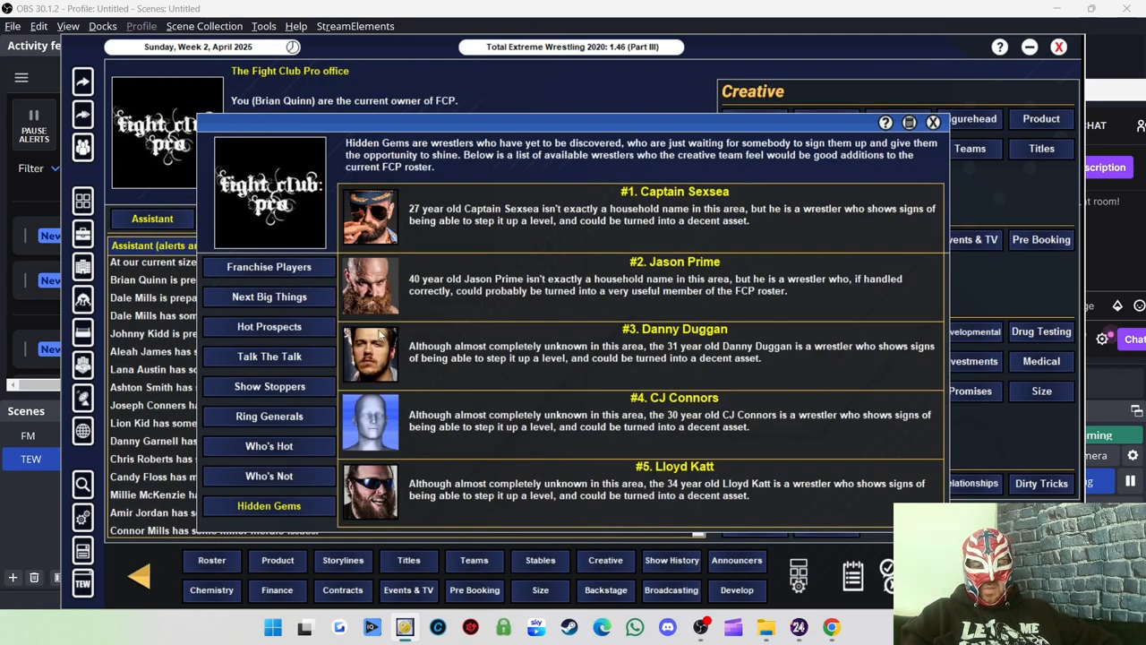
mouse_move(378, 500)
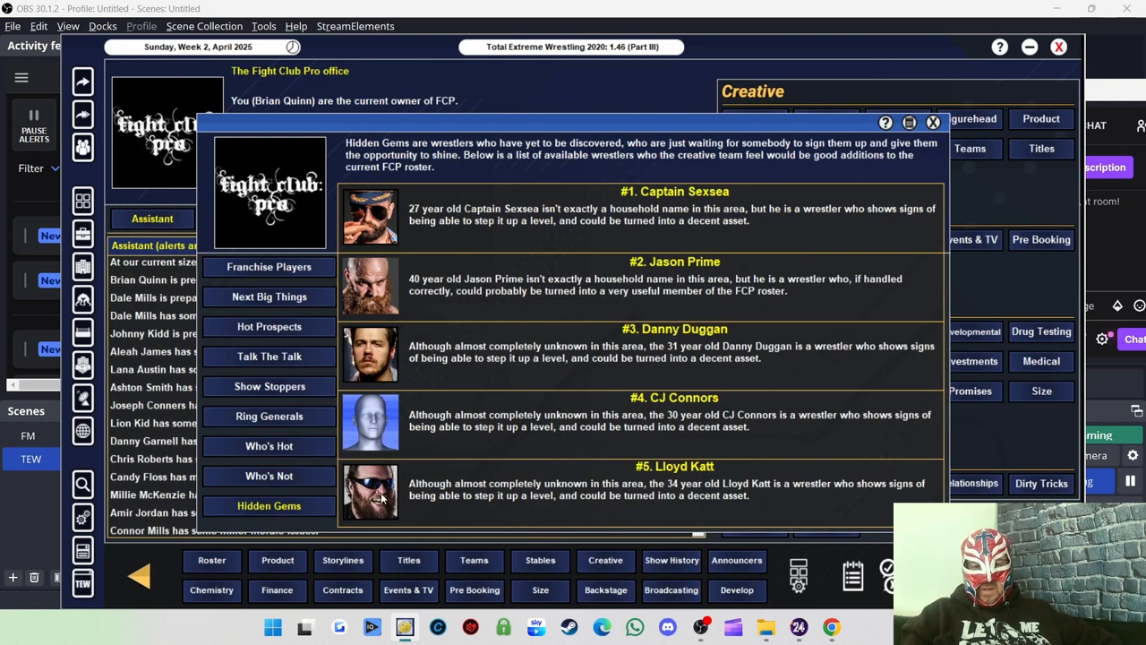
left_click(369, 491)
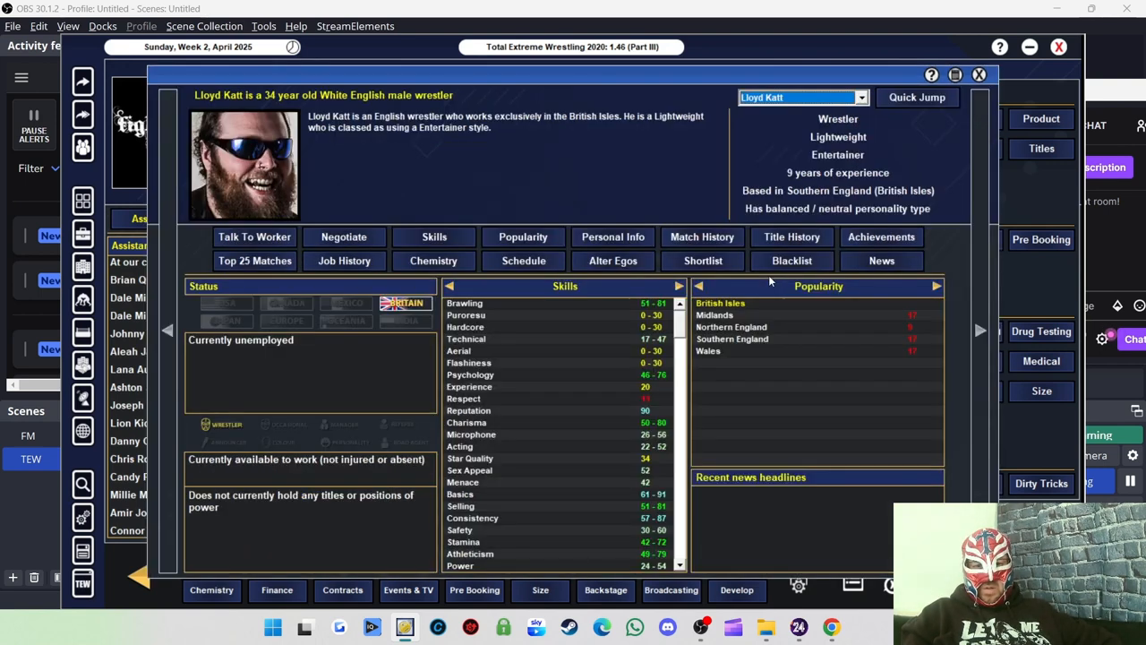
mouse_move(769, 321)
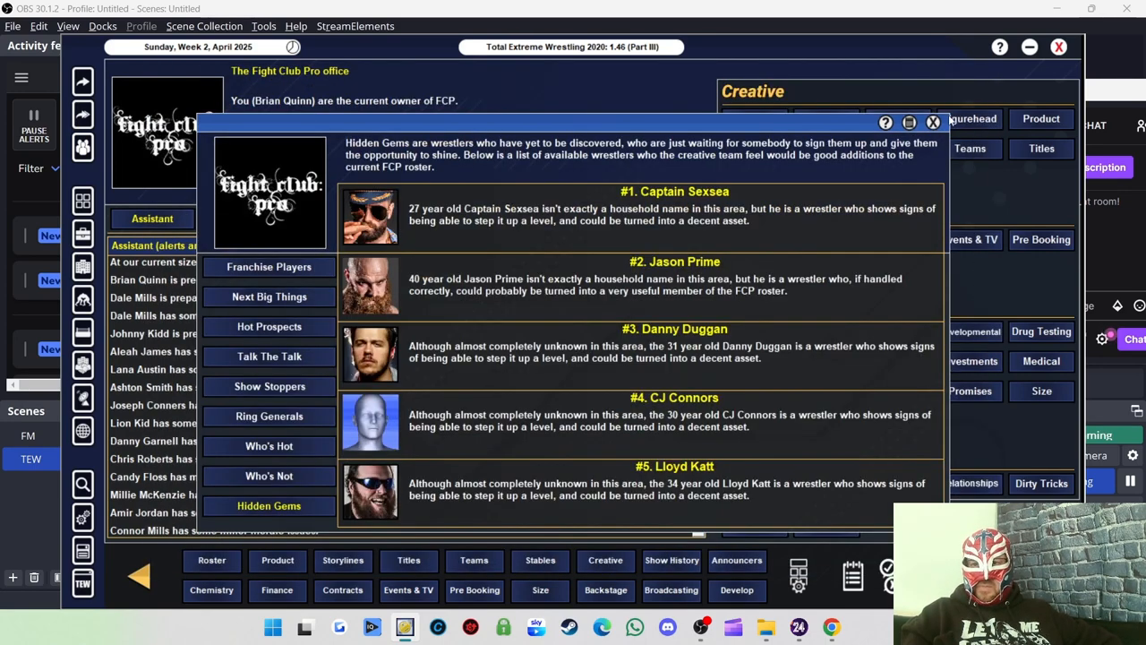
left_click(934, 122)
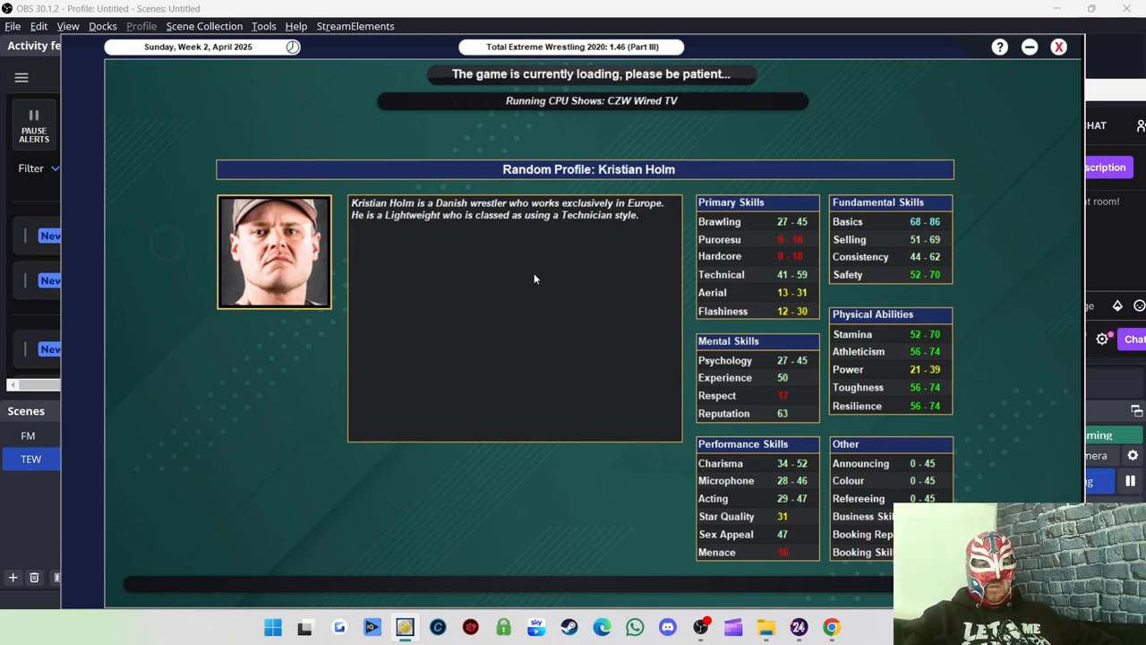
mouse_move(535, 269)
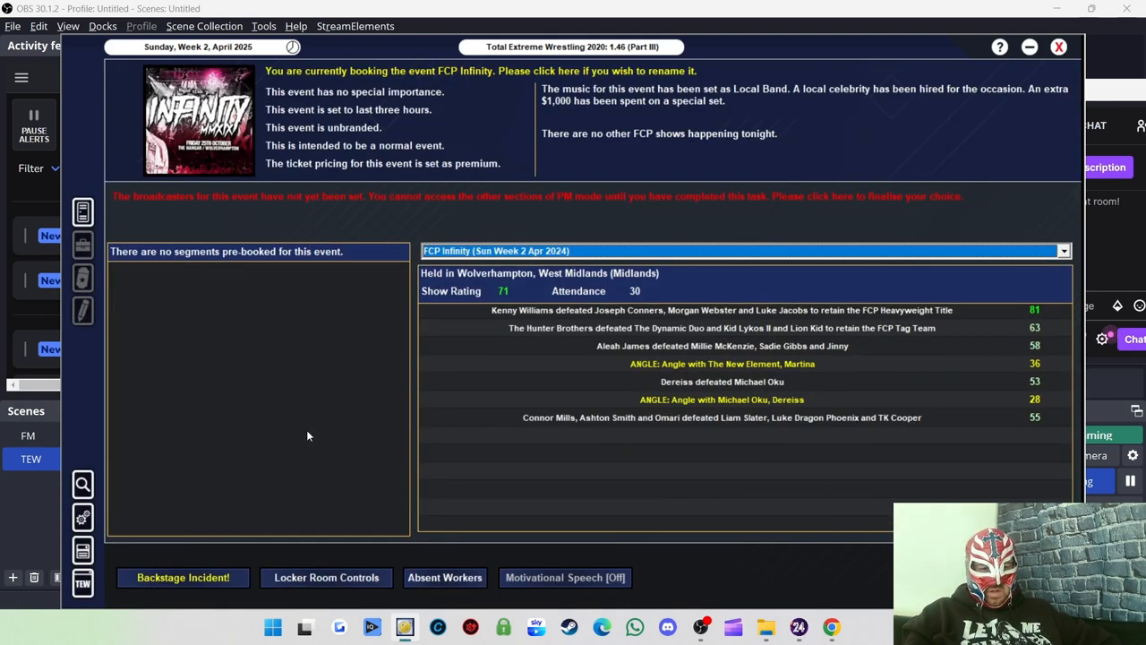
Read the Johnny Kidd and Blue Kane backstage incident and dismiss it.
left_click(183, 577)
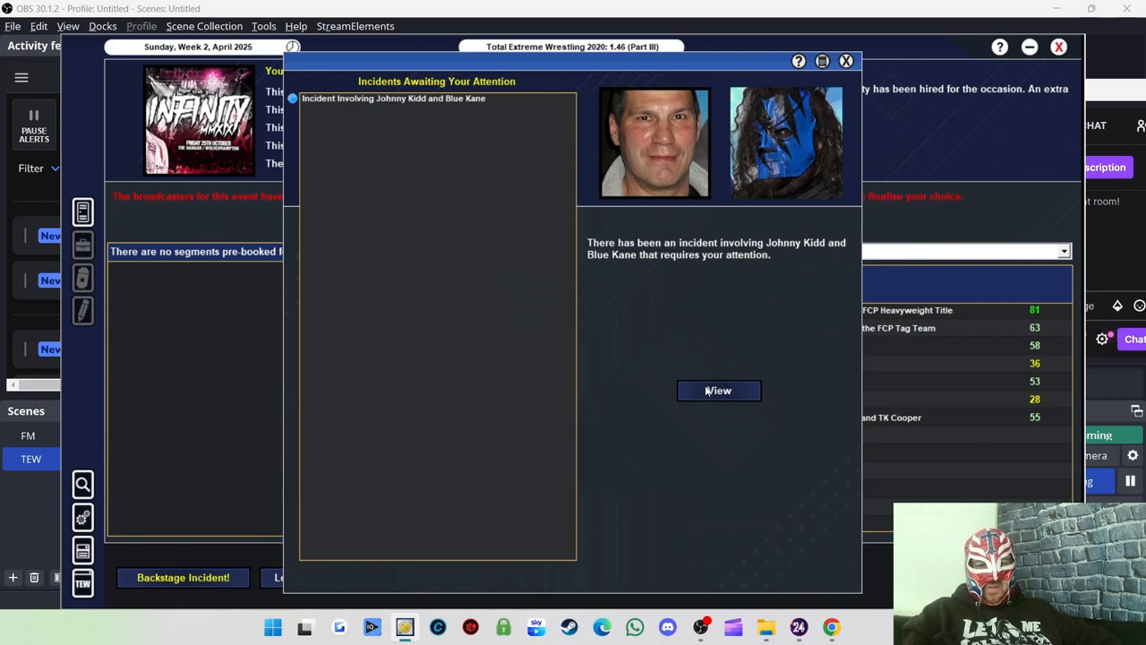
mouse_move(423, 133)
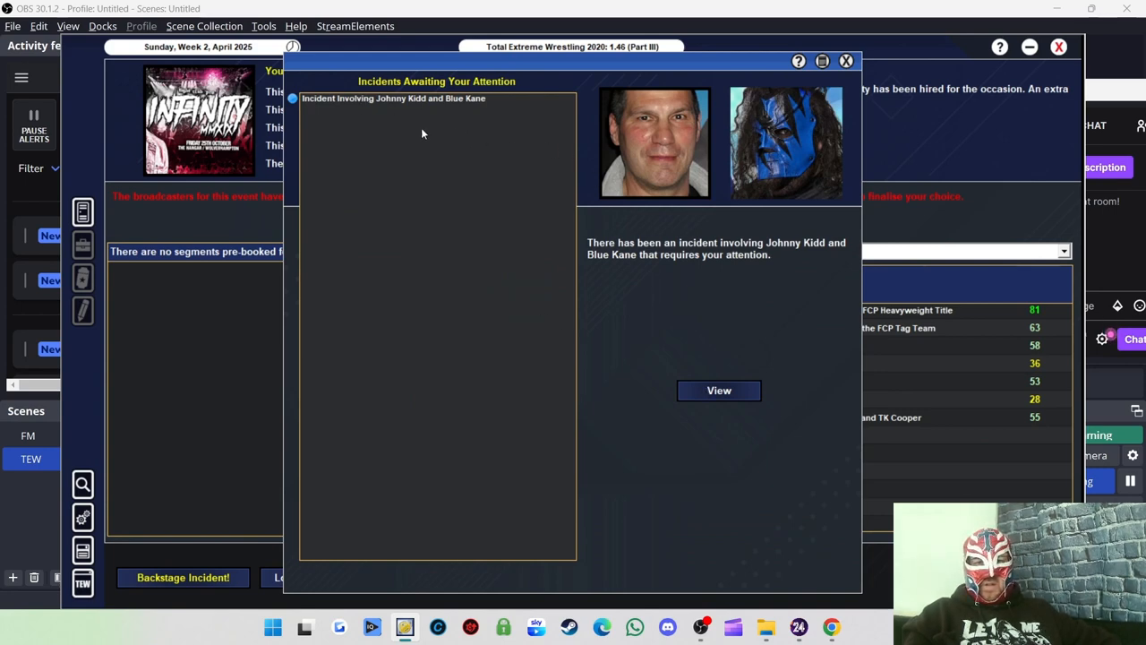
mouse_move(689, 255)
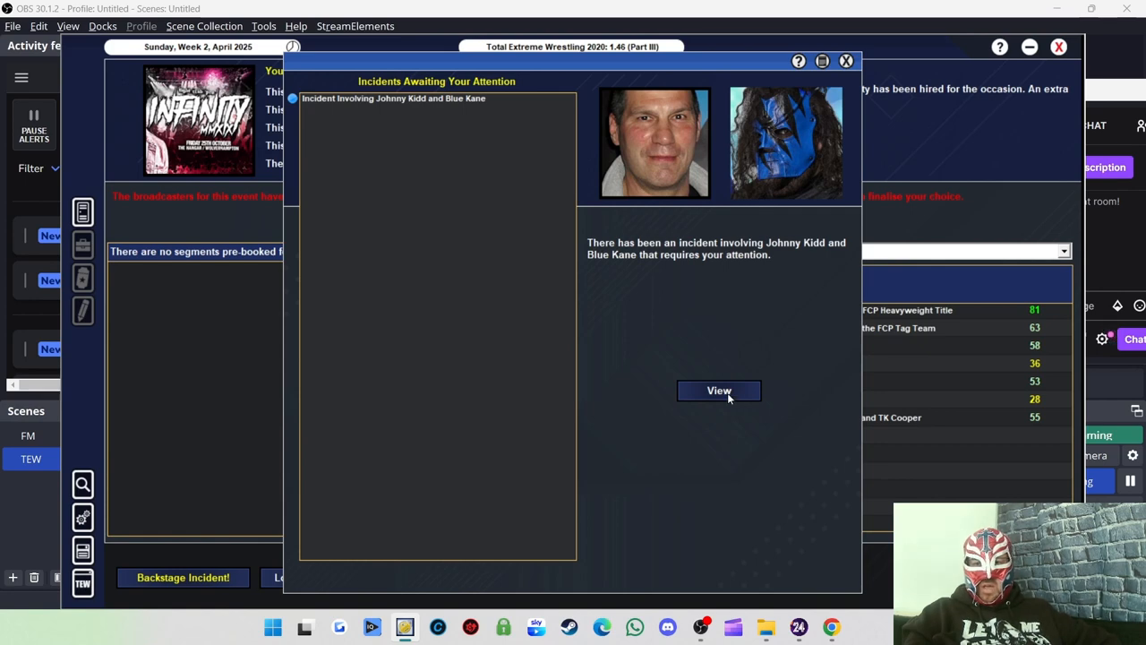
mouse_move(734, 383)
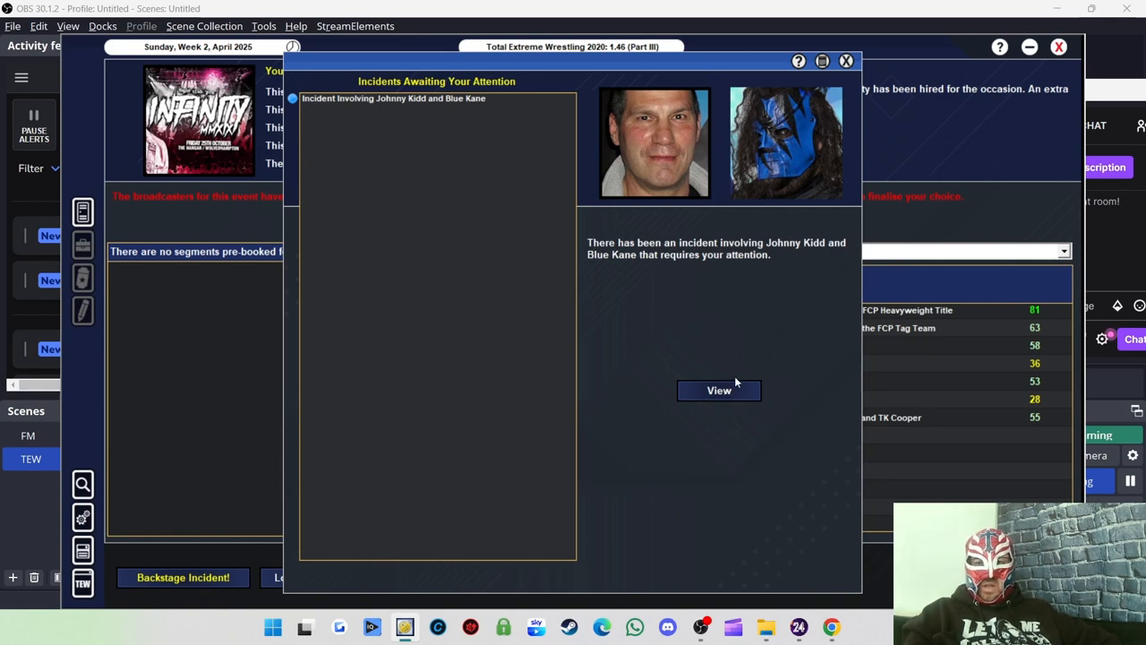
left_click(720, 390)
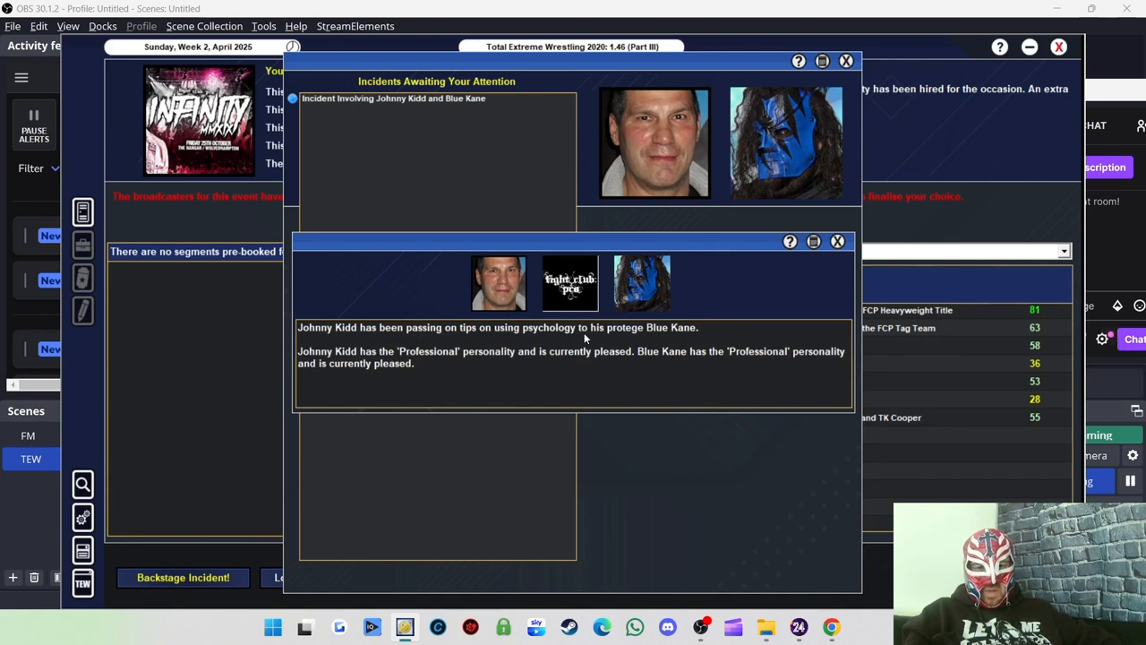
mouse_move(869, 297)
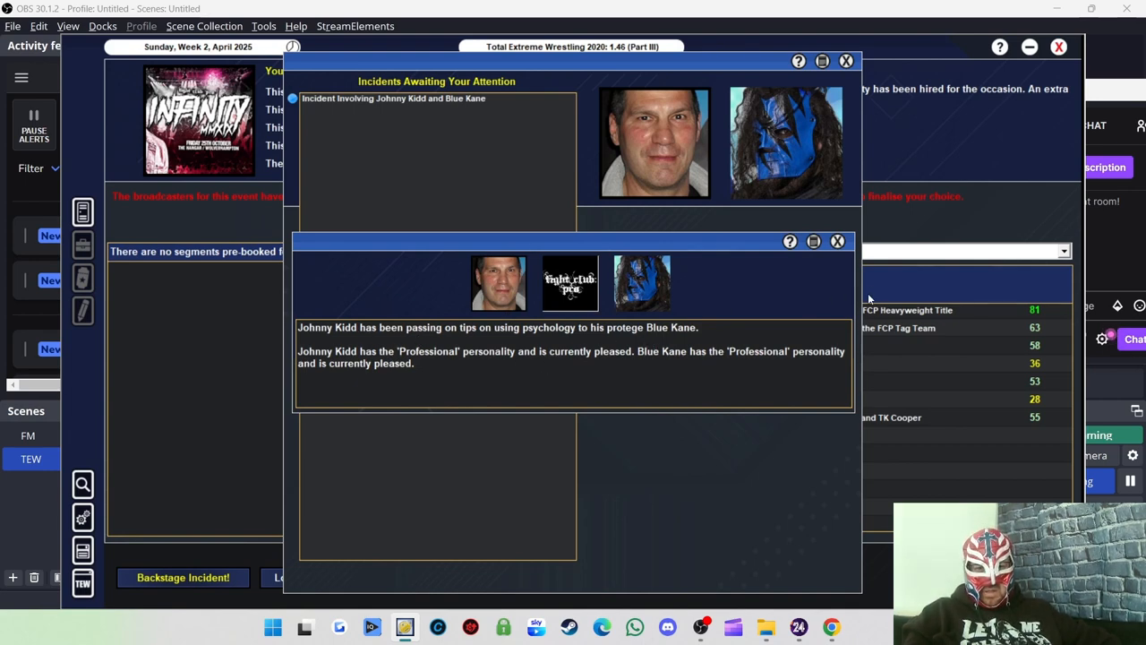
left_click(838, 240)
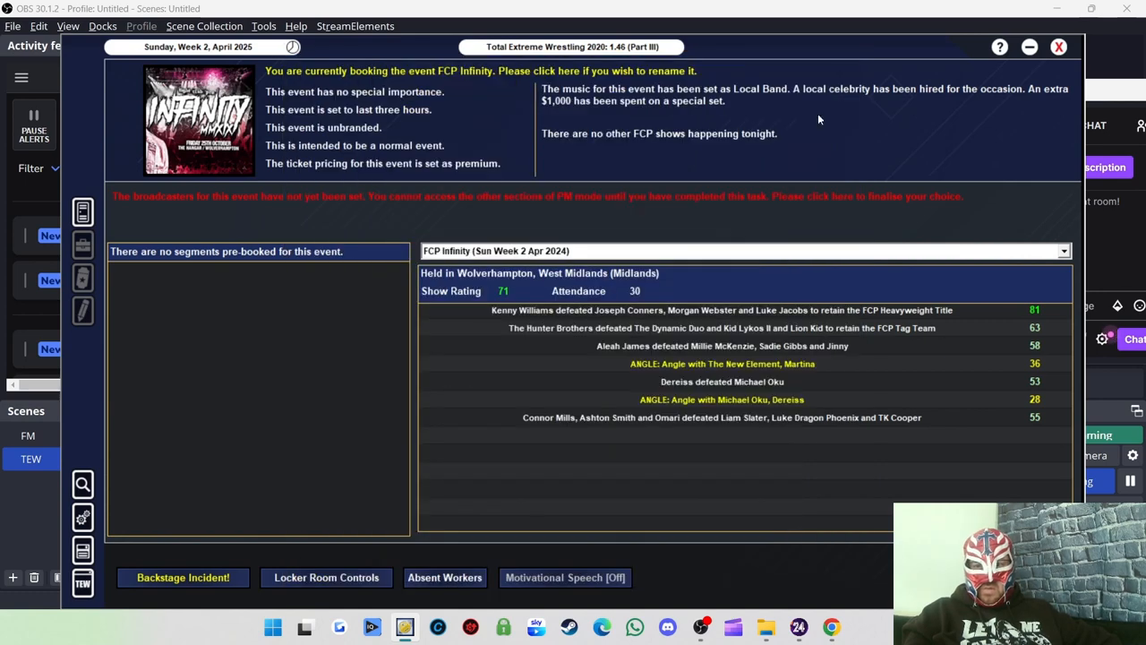
Choose wXwNOW as the broadcaster for FCP Infinity.
left_click(182, 577)
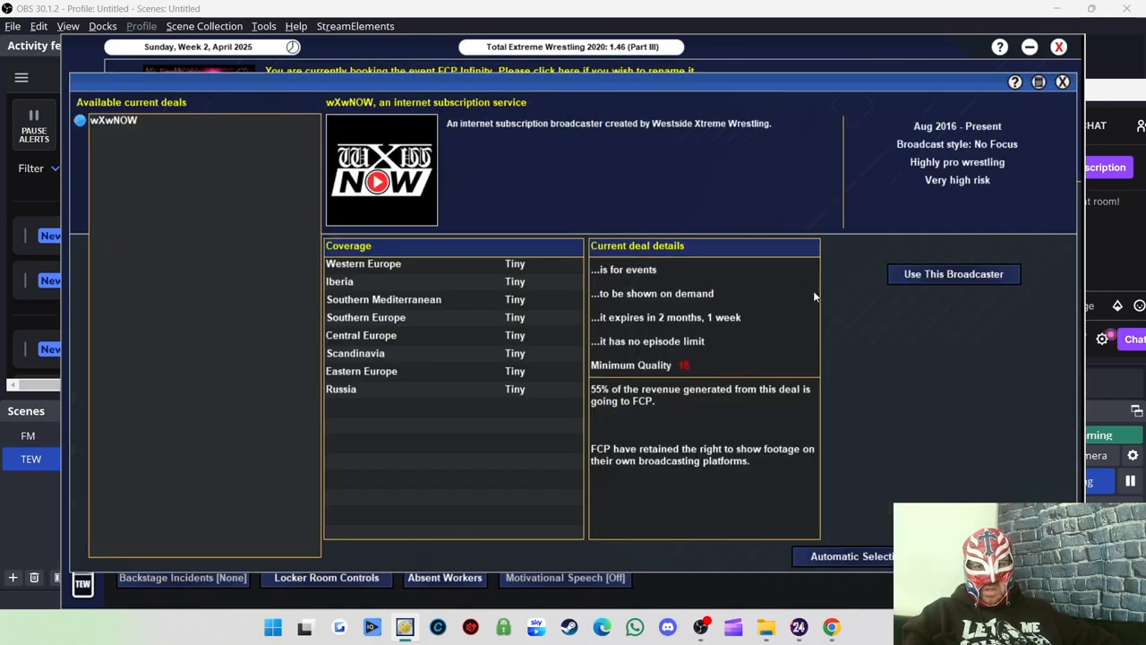
left_click(953, 272)
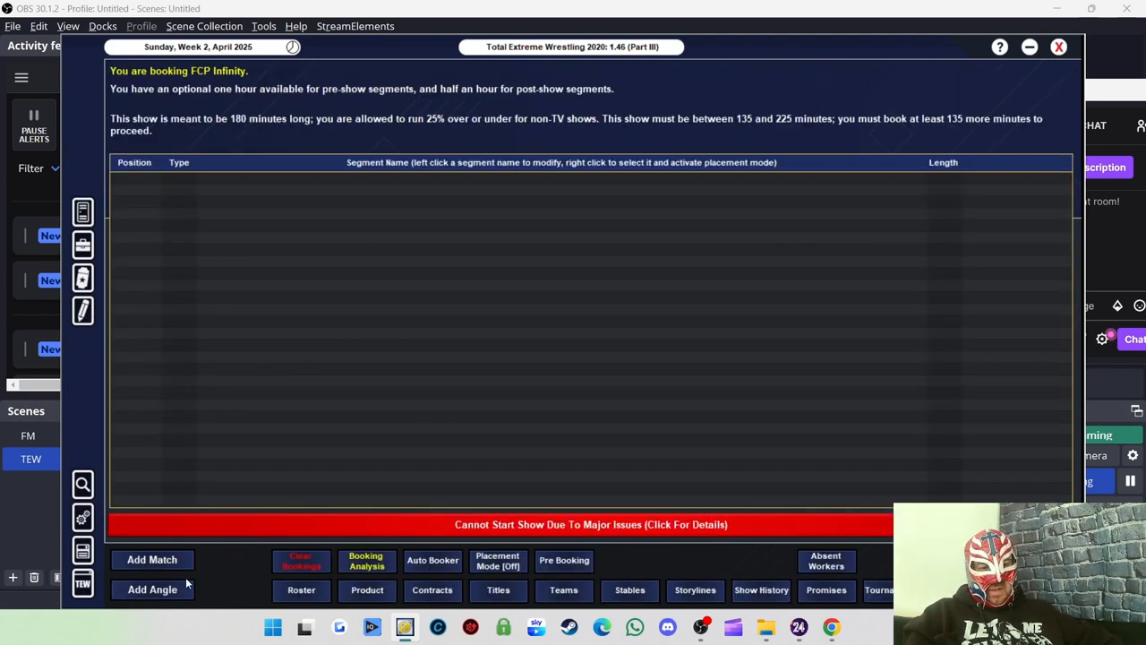
mouse_move(423, 280)
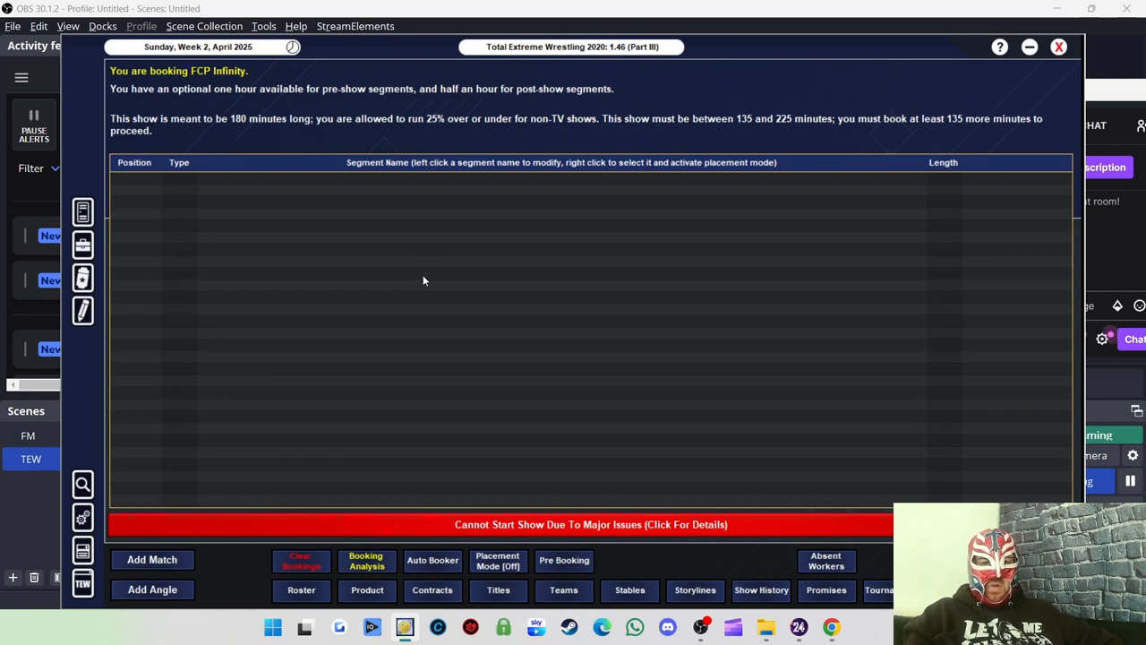
Start a 1 vs 1 match with Kenny Williams facing Joe Hendry.
left_click(152, 559)
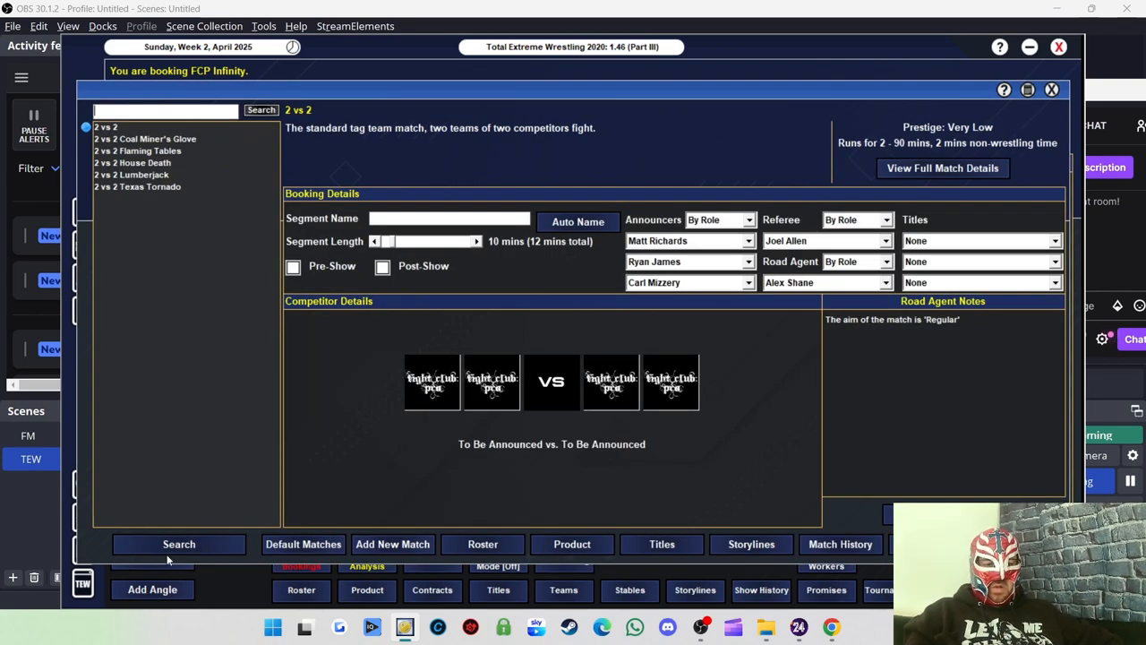
left_click(179, 545)
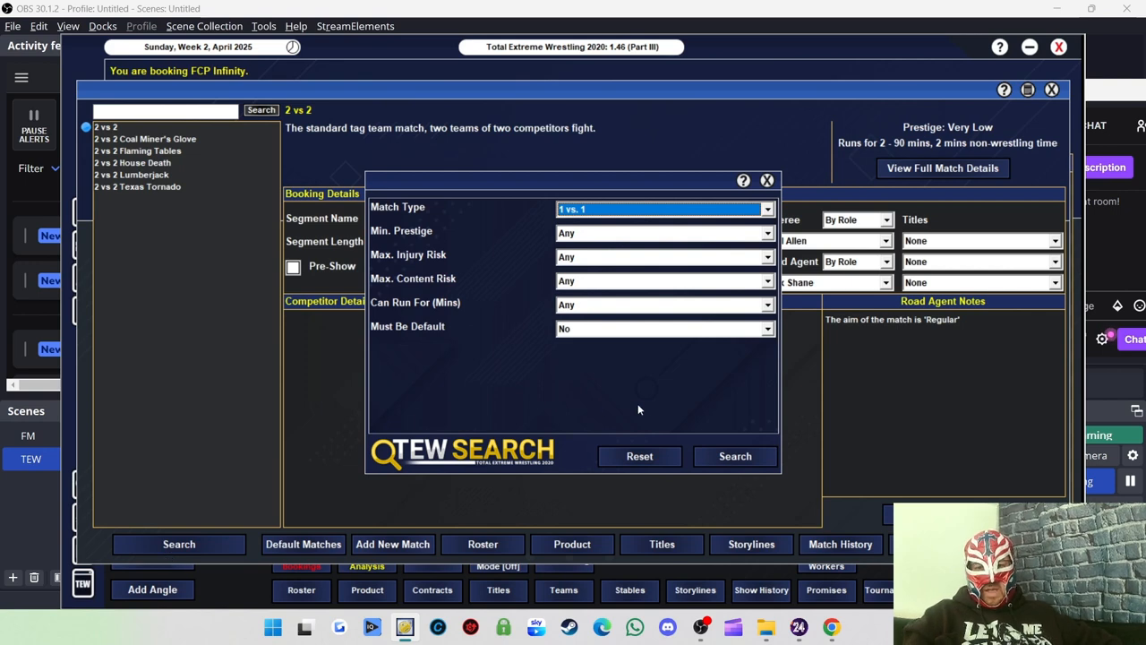
left_click(734, 457)
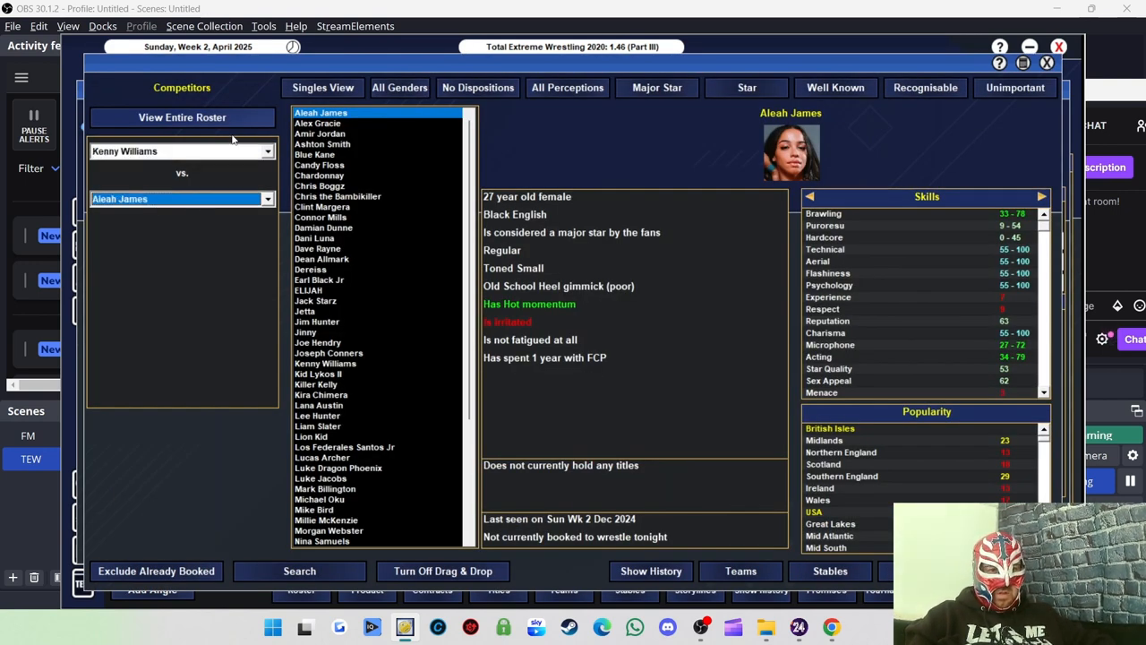
left_click(319, 342)
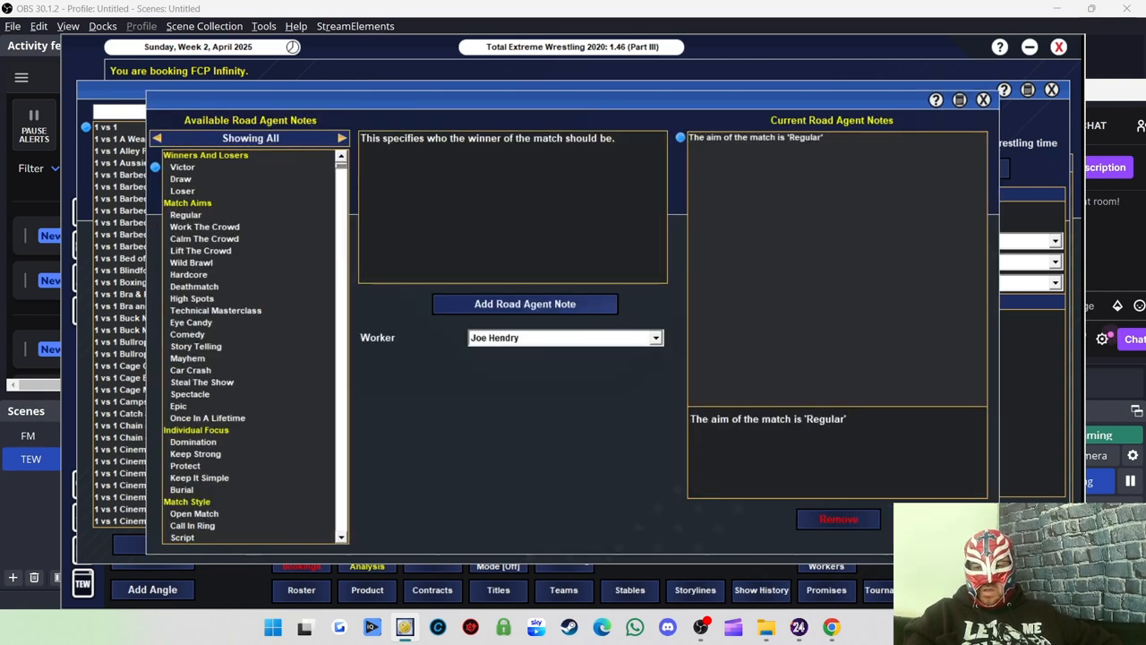
Add road agent notes: Steal The Show aim and Kenny Williams as the victor.
left_click(201, 381)
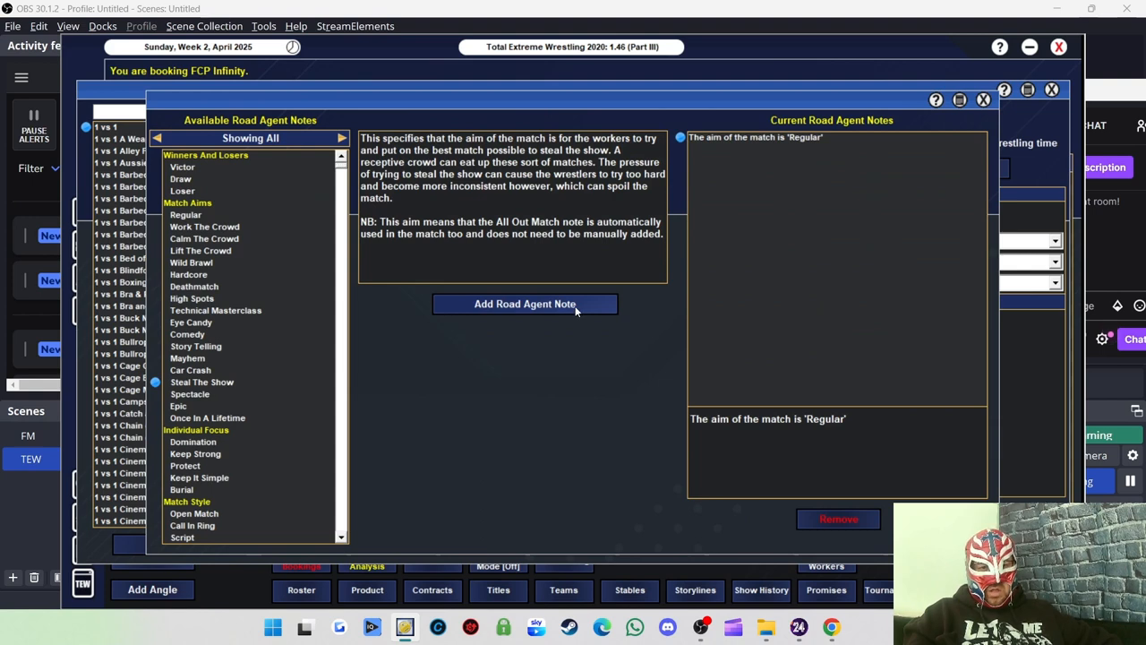
left_click(525, 304)
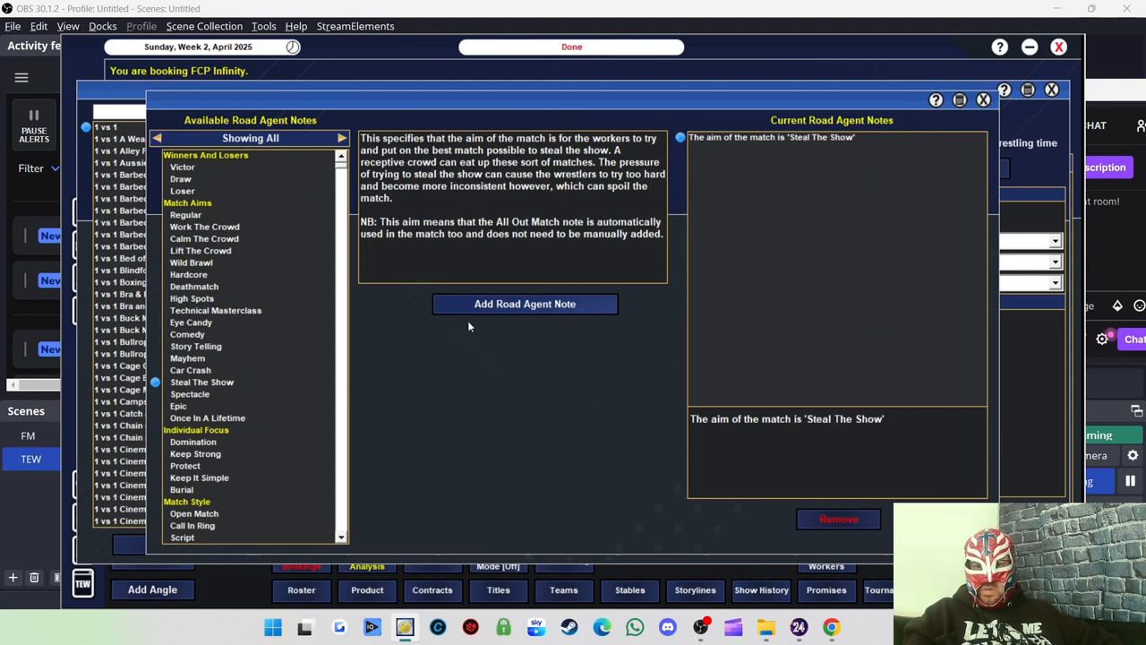
left_click(183, 167)
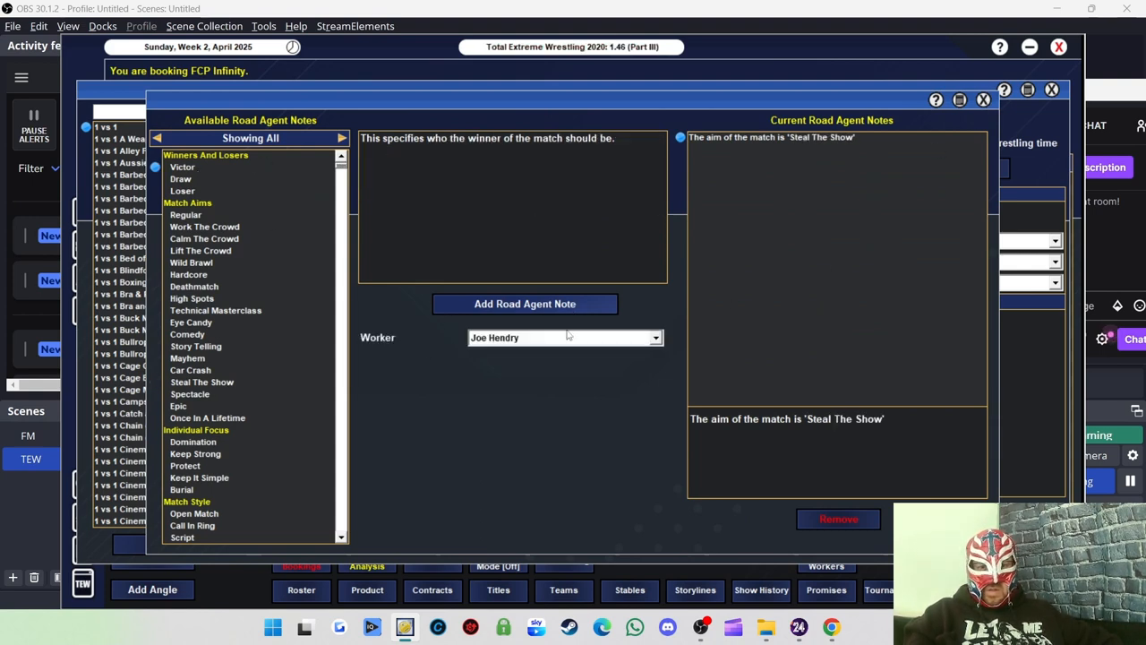
left_click(566, 337)
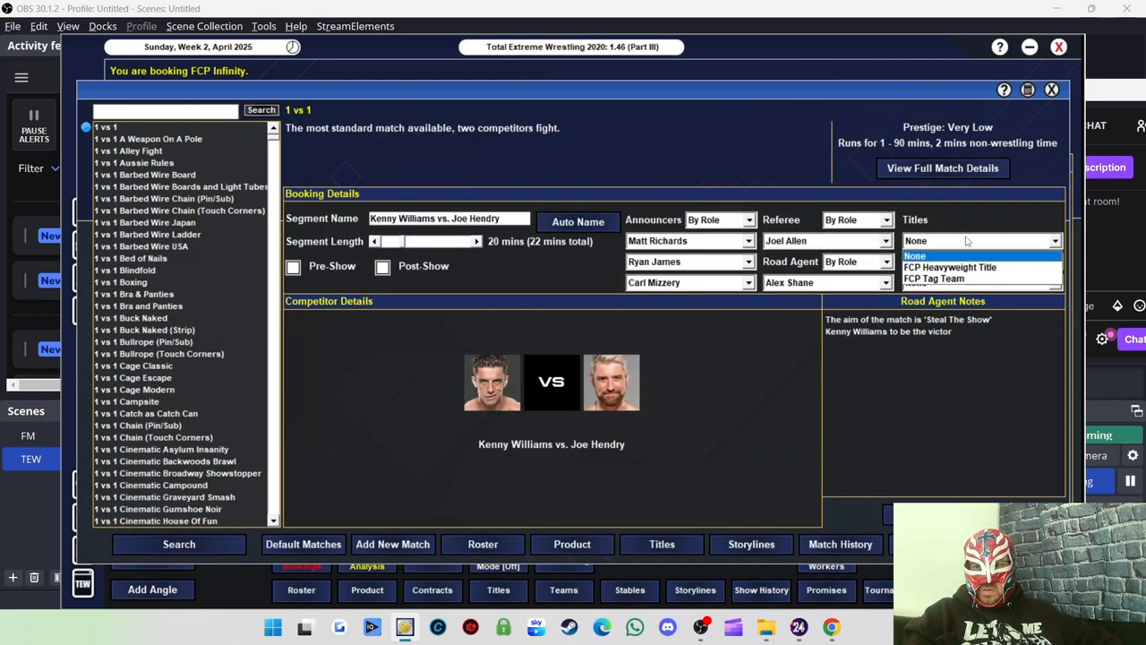
Put the FCP Heavyweight Title on the line, accept the stamina warning and book the match.
left_click(950, 267)
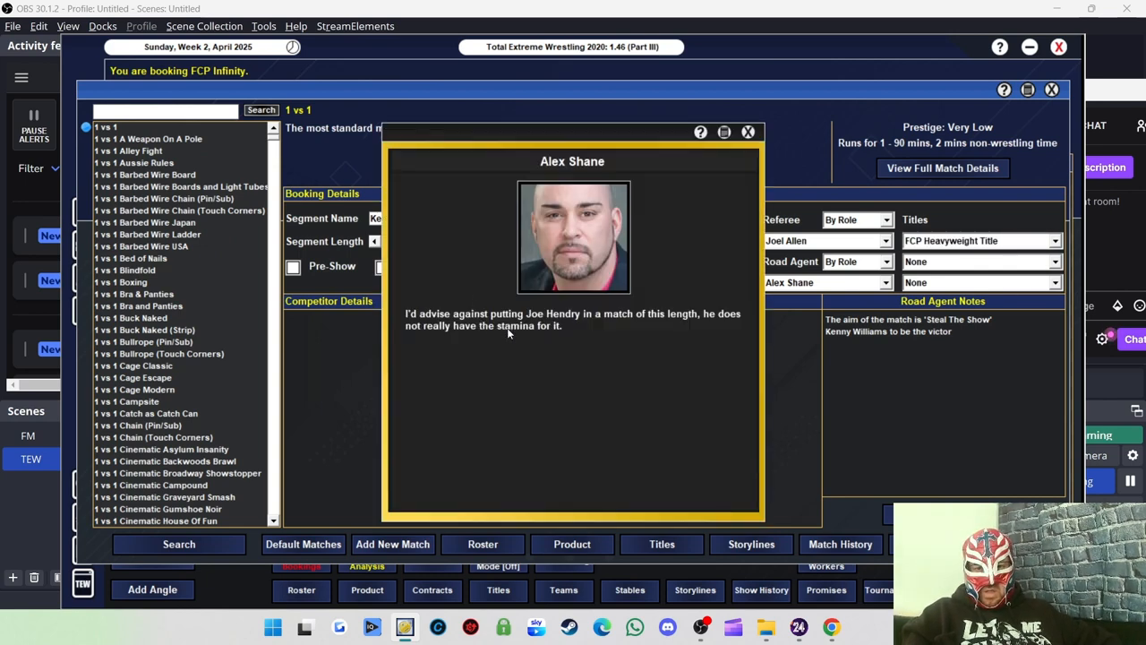
mouse_move(564, 324)
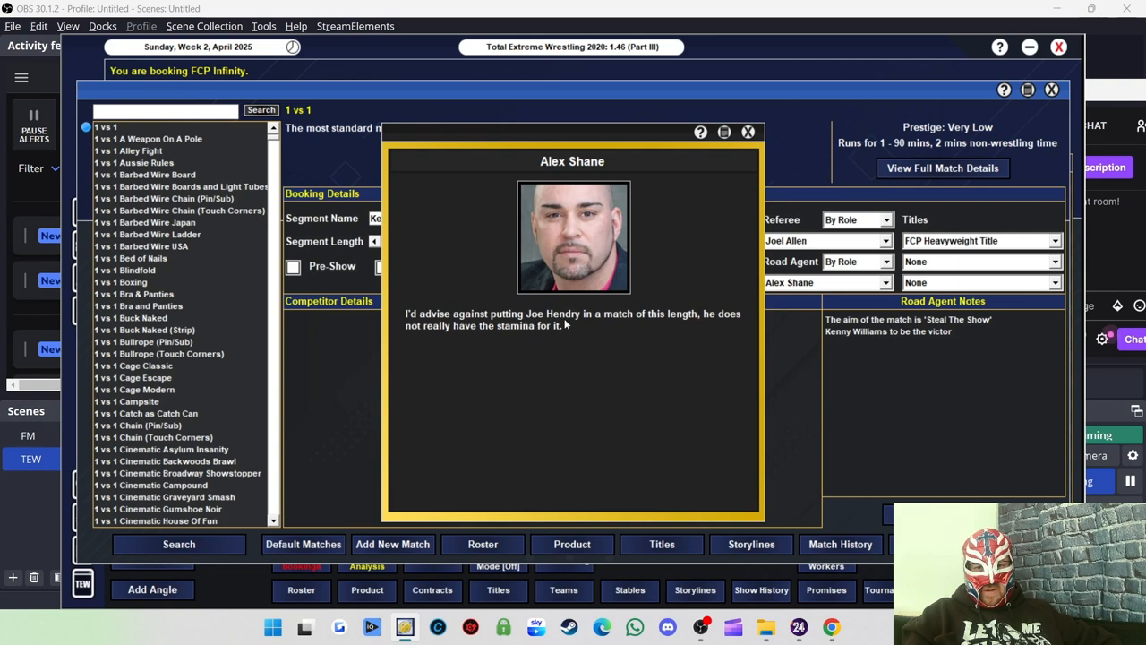
left_click(748, 133)
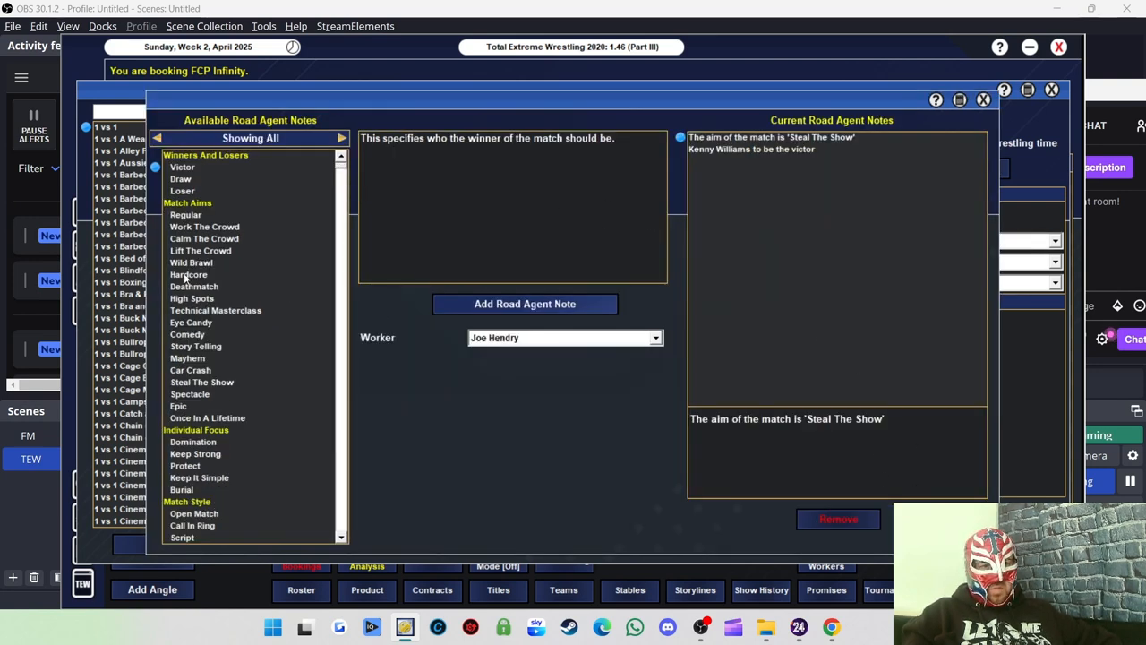
left_click(186, 215)
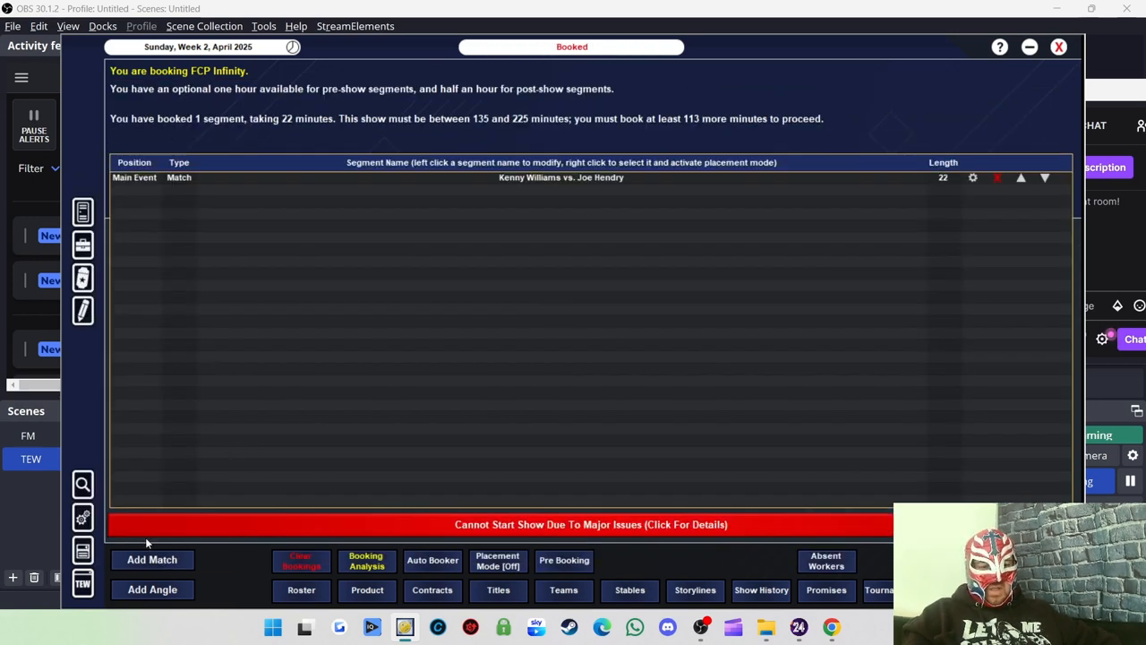
Start a new match and choose Jinny and Saraya Knight from the female roster.
left_click(153, 559)
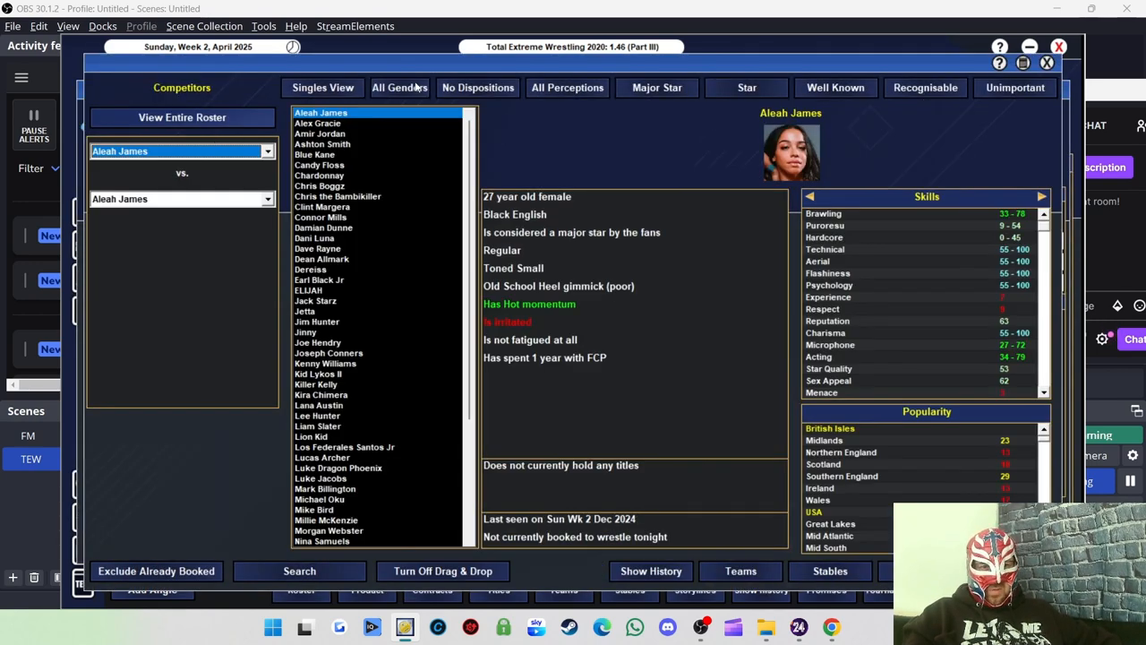
left_click(399, 86)
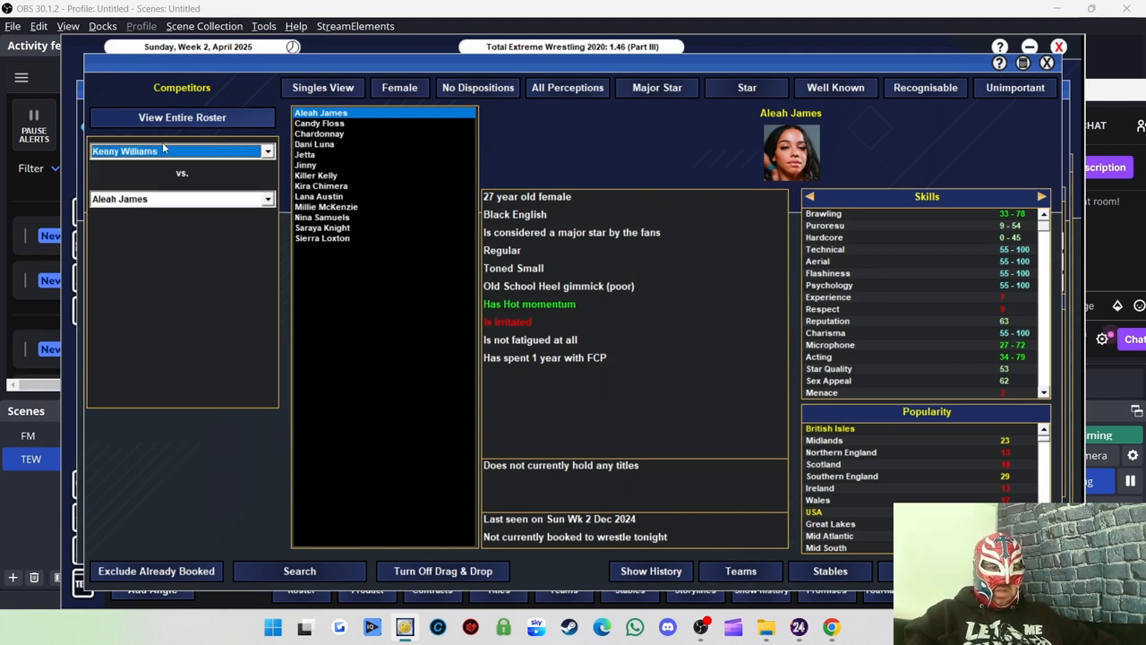
left_click(305, 165)
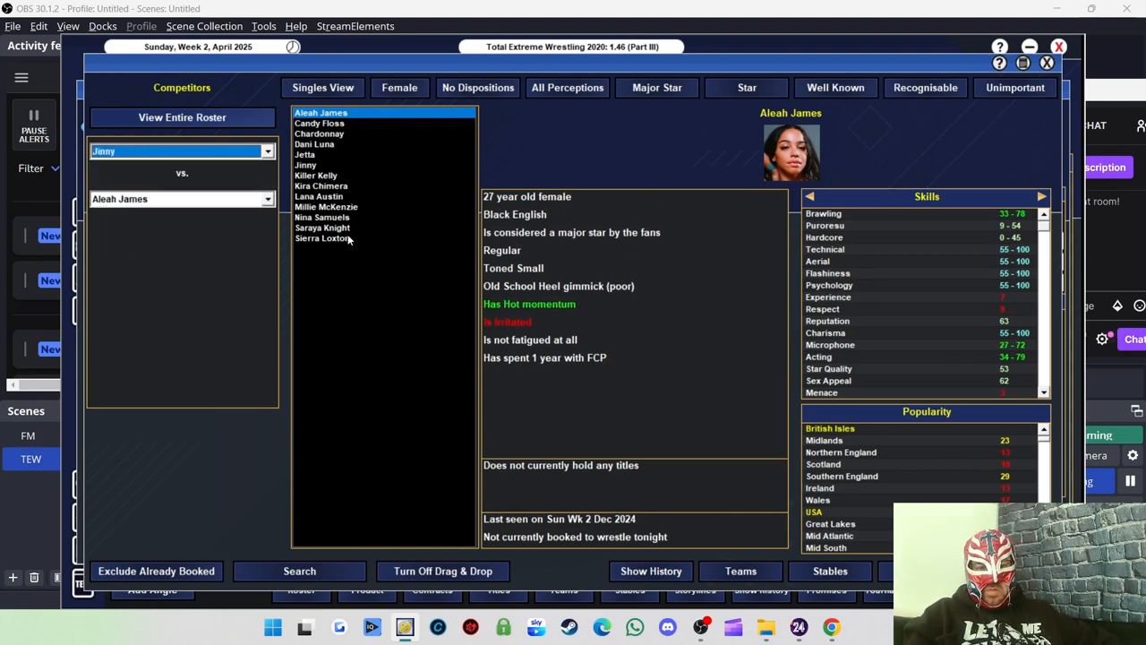
left_click(322, 236)
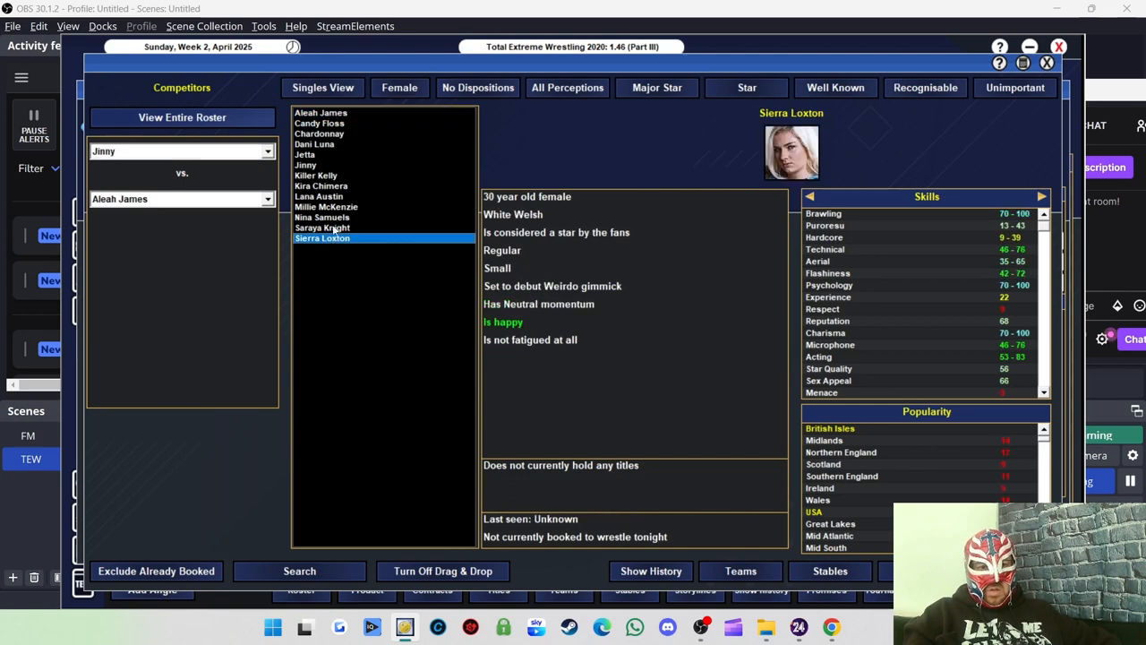
left_click(322, 228)
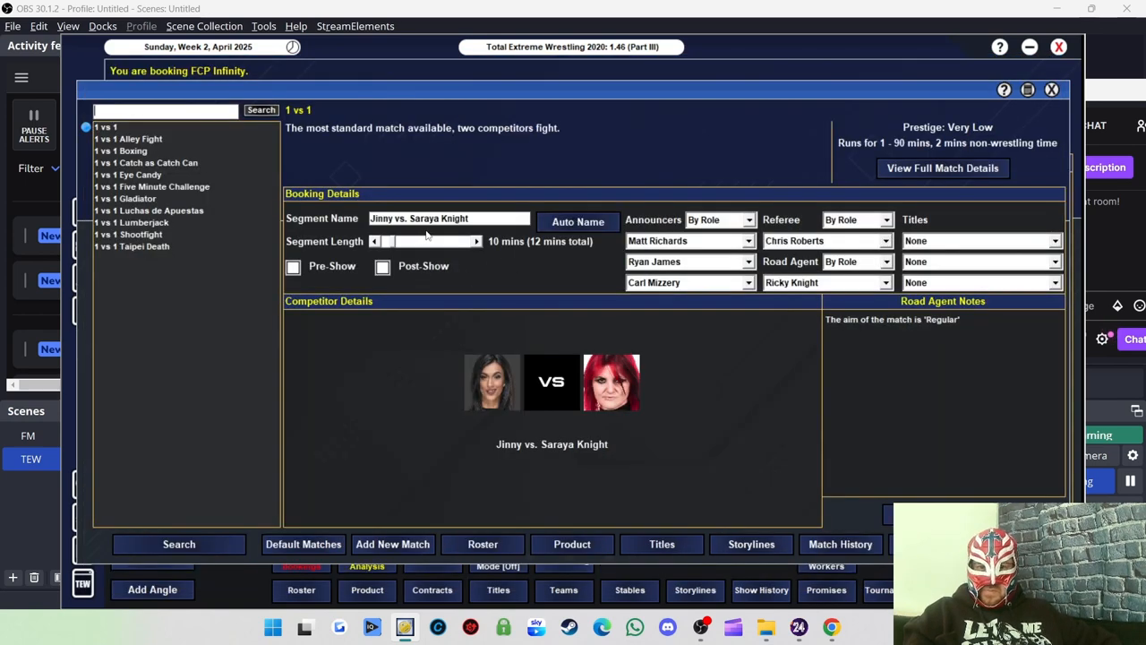
Lengthen the match to 15 minutes, check road agent notes and book it.
left_click(477, 240)
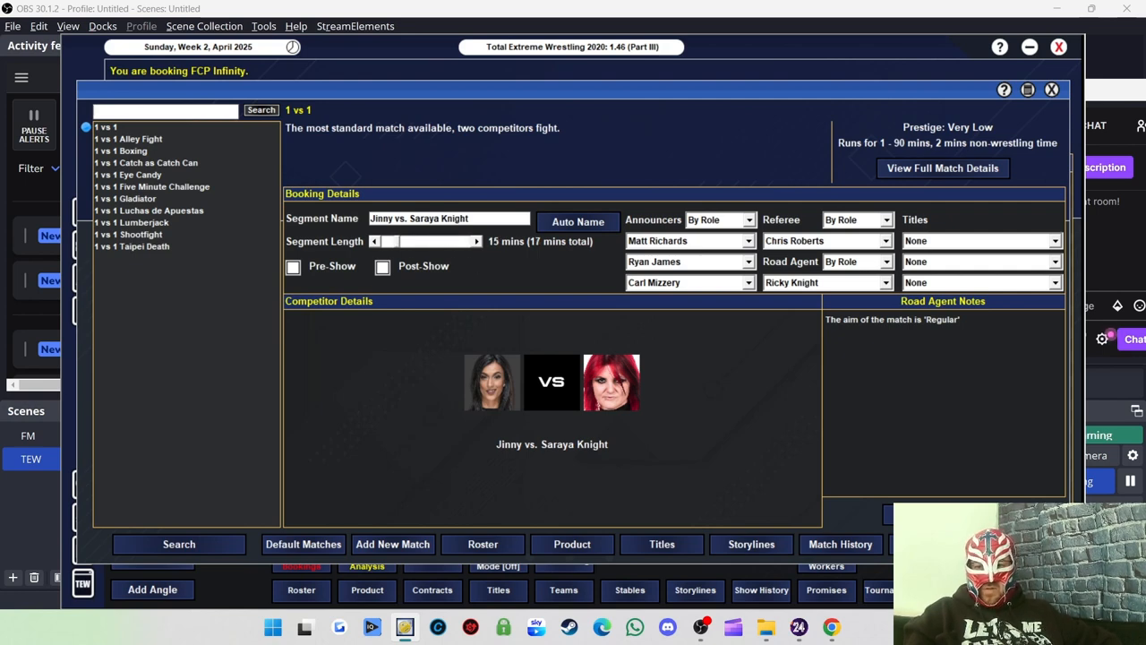
left_click(943, 301)
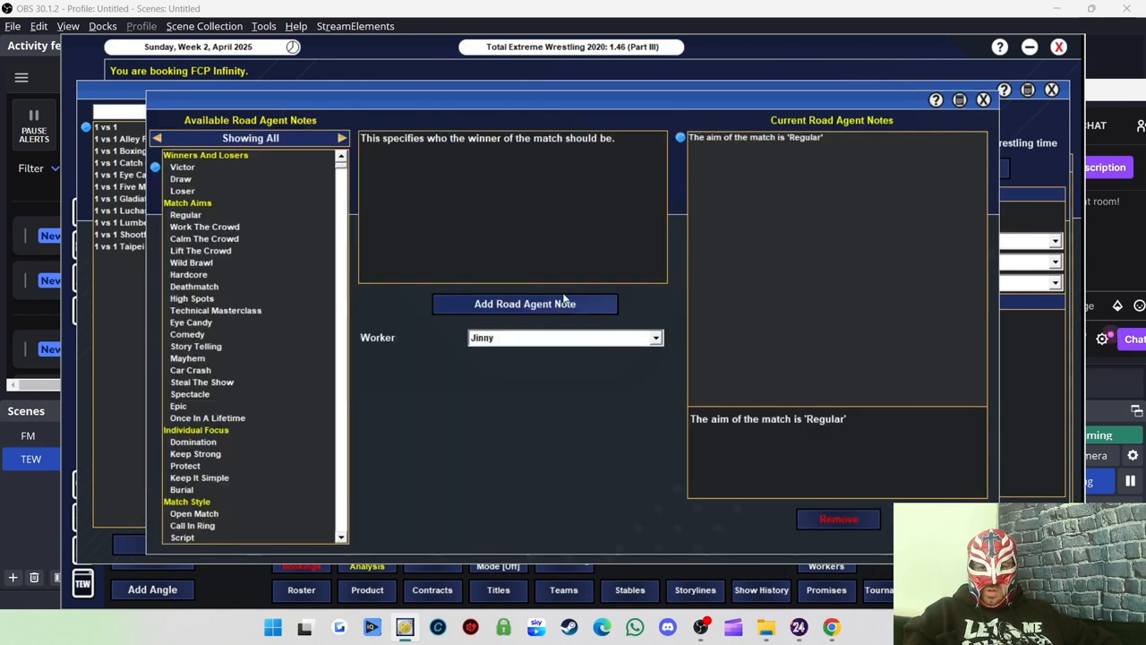
left_click(525, 304)
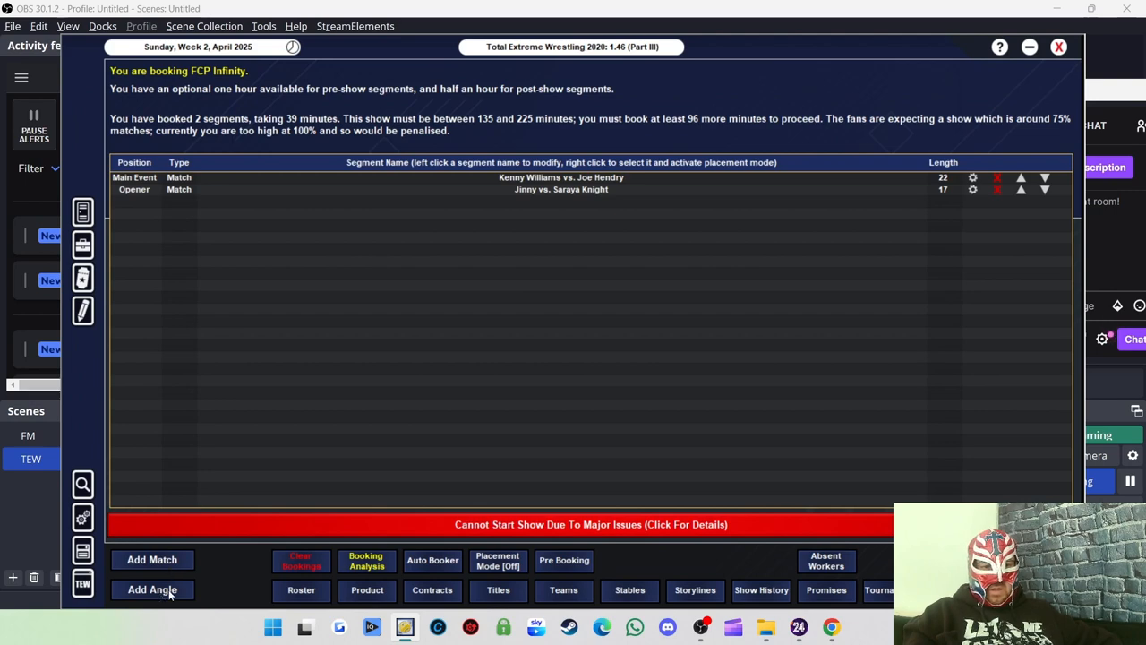
Book an angle featuring Kenny Williams and Joe Hendry.
left_click(152, 589)
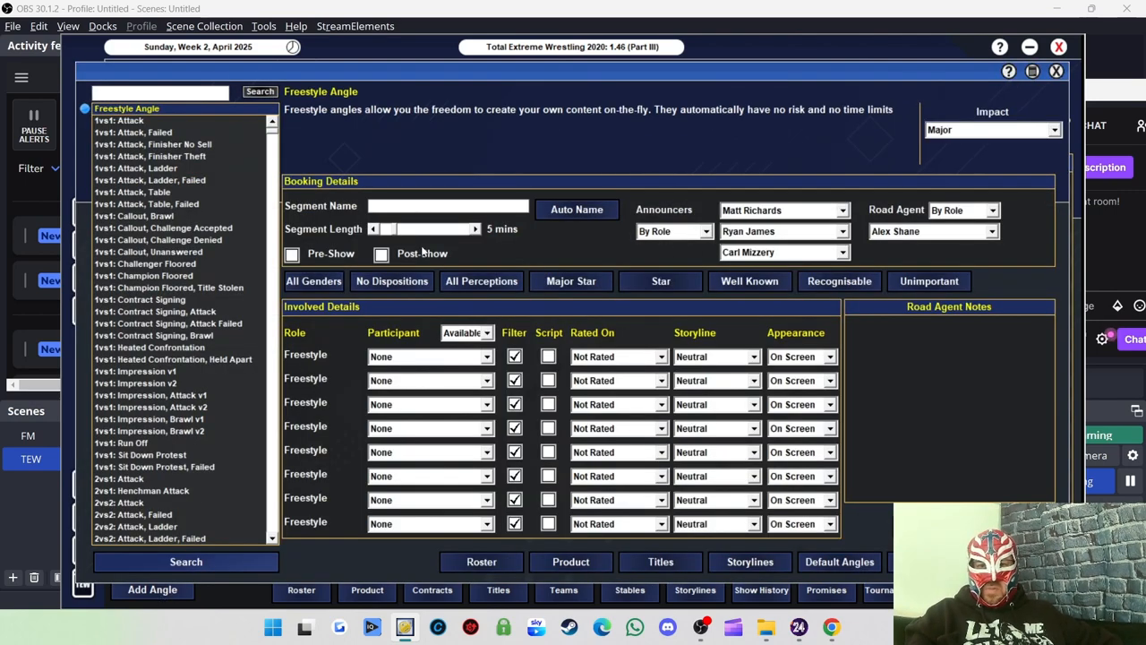
left_click(430, 356)
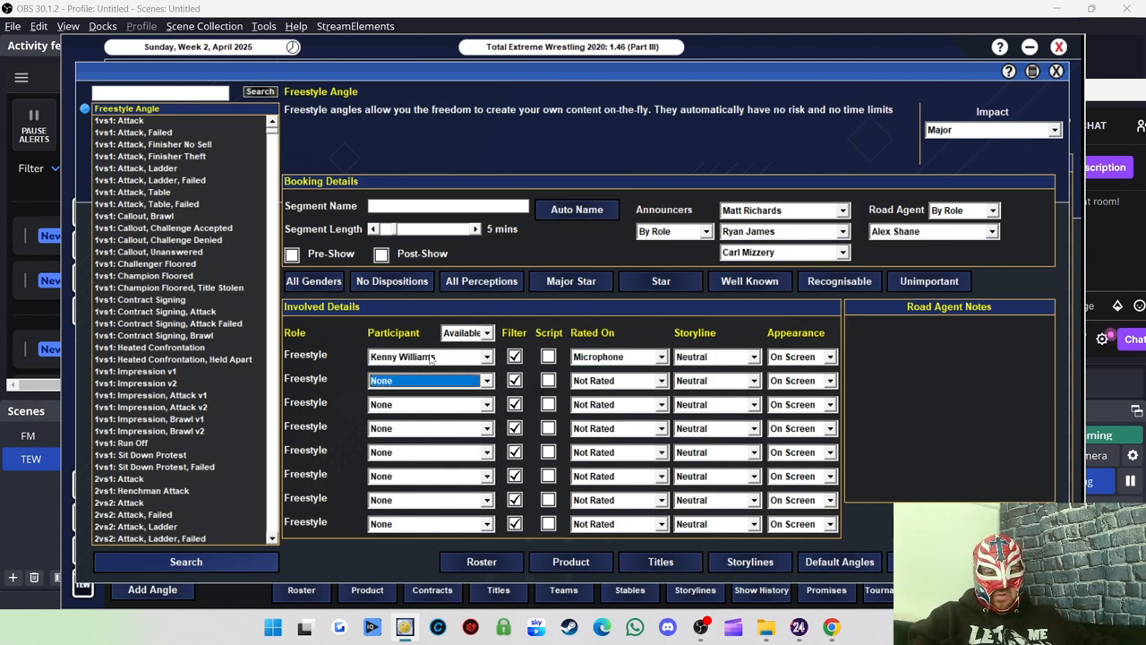
left_click(430, 380)
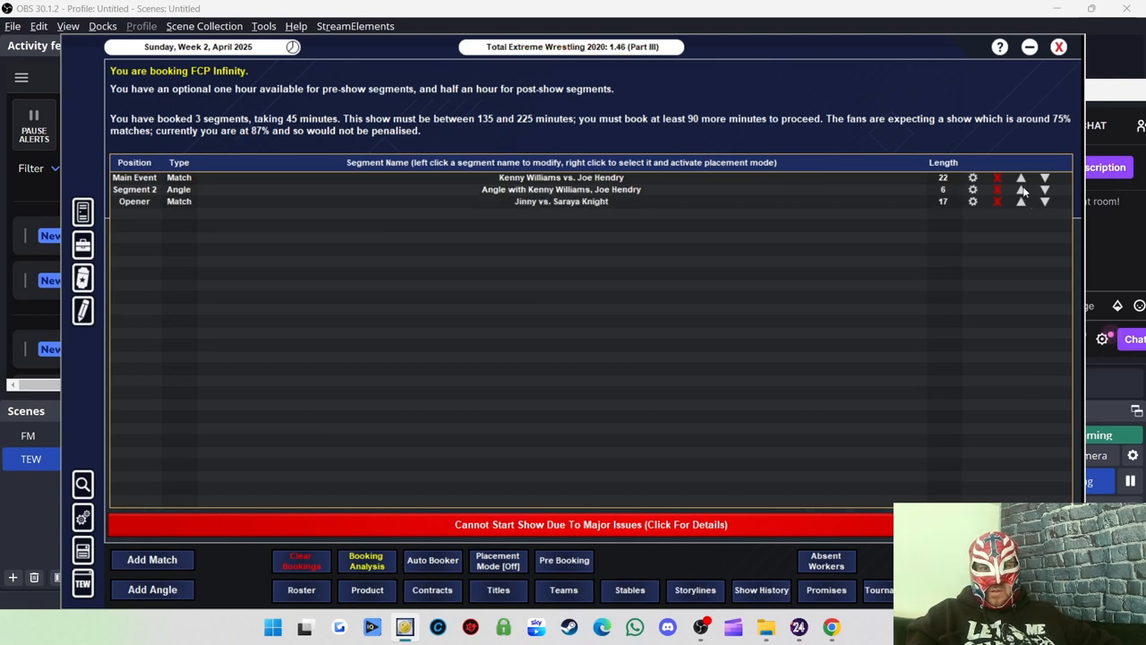
mouse_move(555, 339)
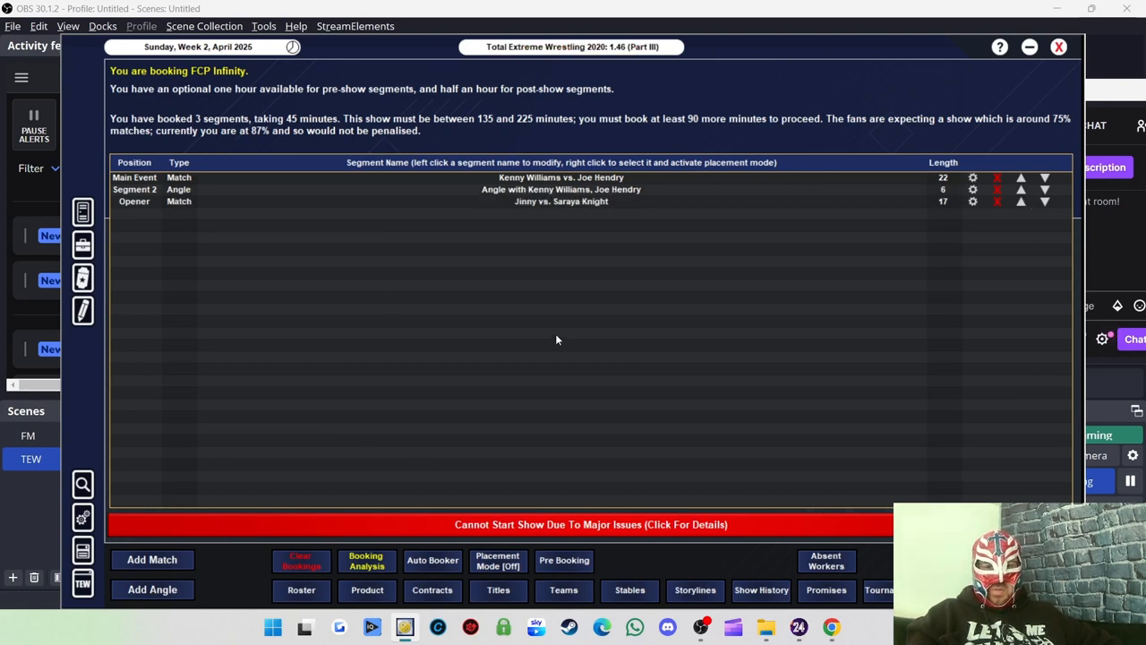
Book a second angle named after its participants, Jinny and Saraya Knight.
left_click(152, 589)
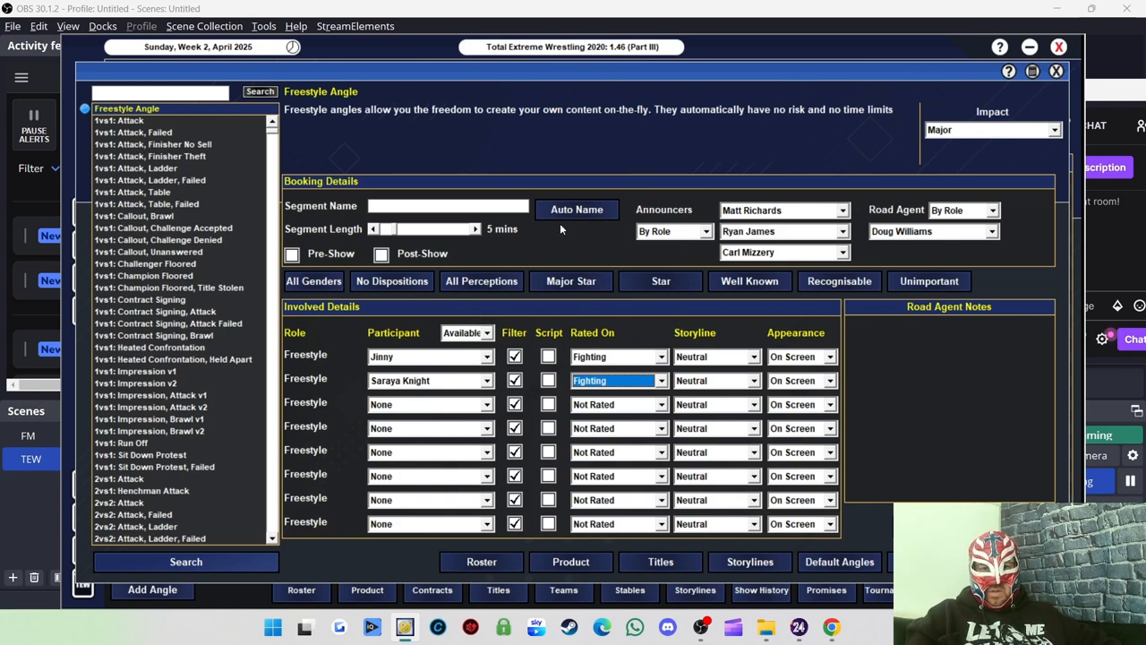
left_click(576, 209)
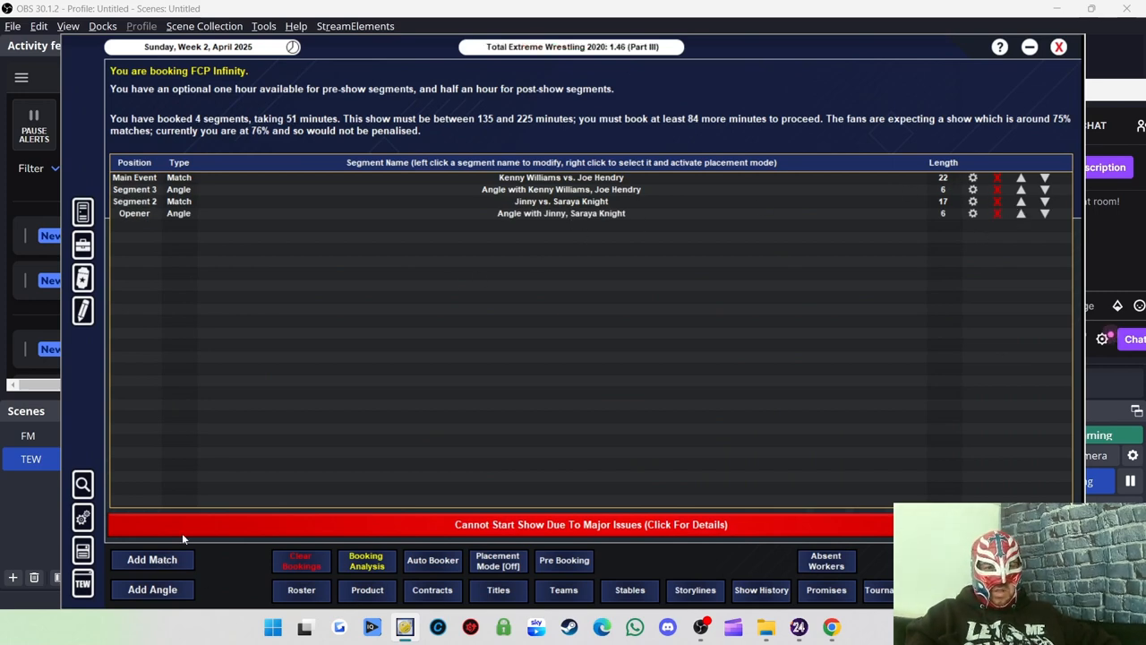
Search for a Four Way Tag Team (2 vs 2 vs 2 vs 2 Elimination) match type.
left_click(151, 559)
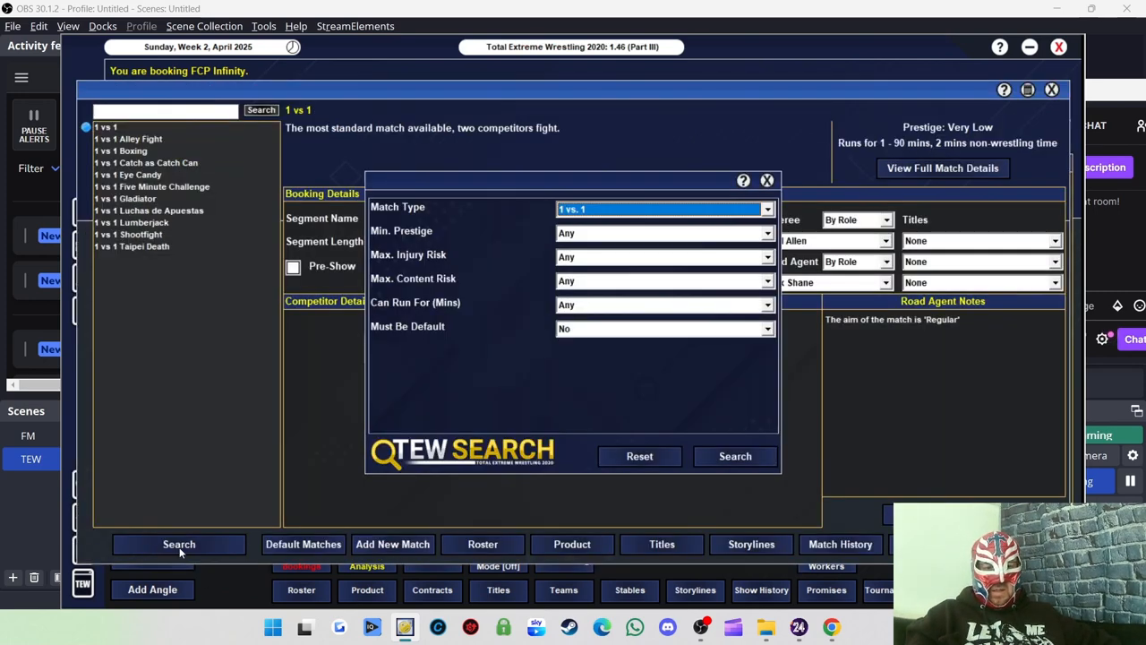
left_click(766, 208)
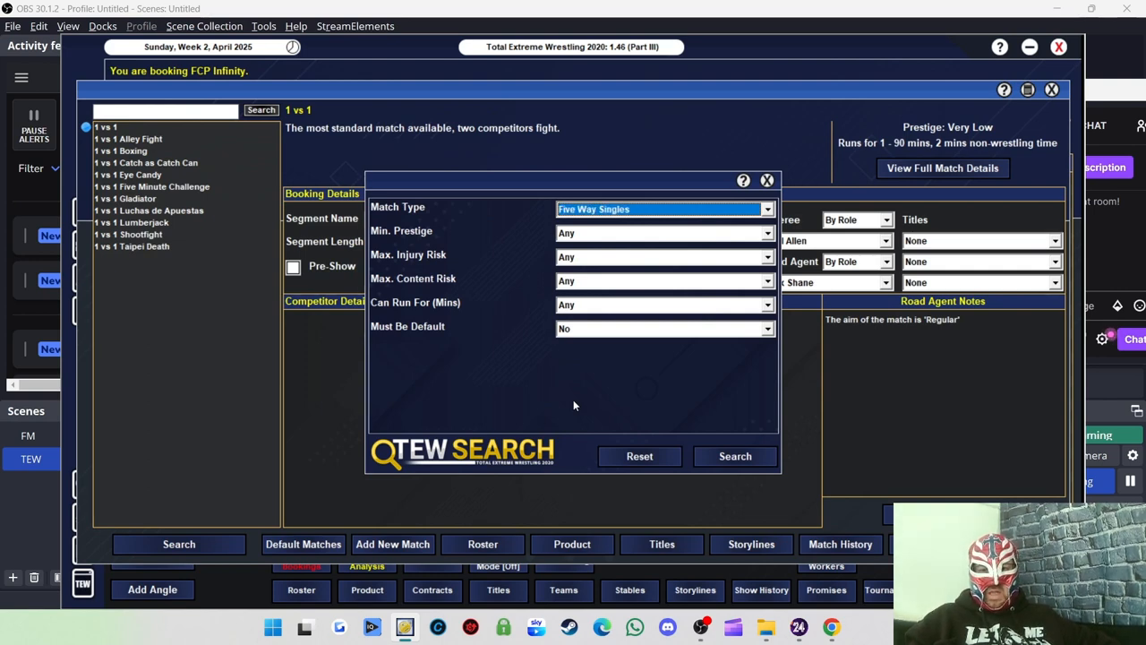
left_click(666, 208)
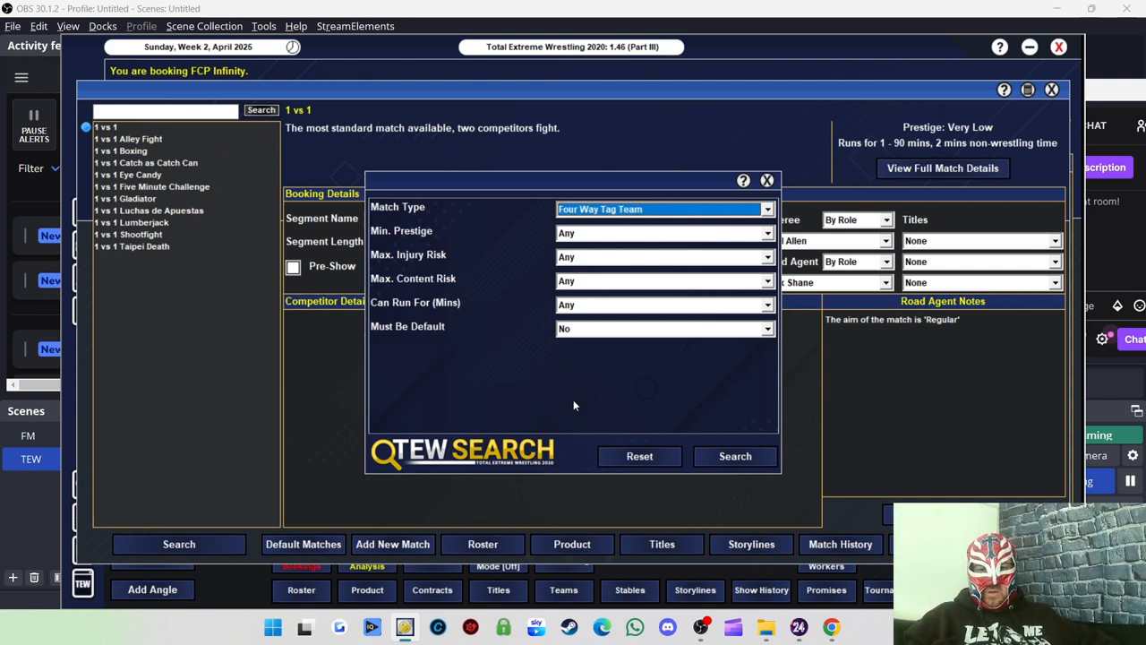
left_click(735, 457)
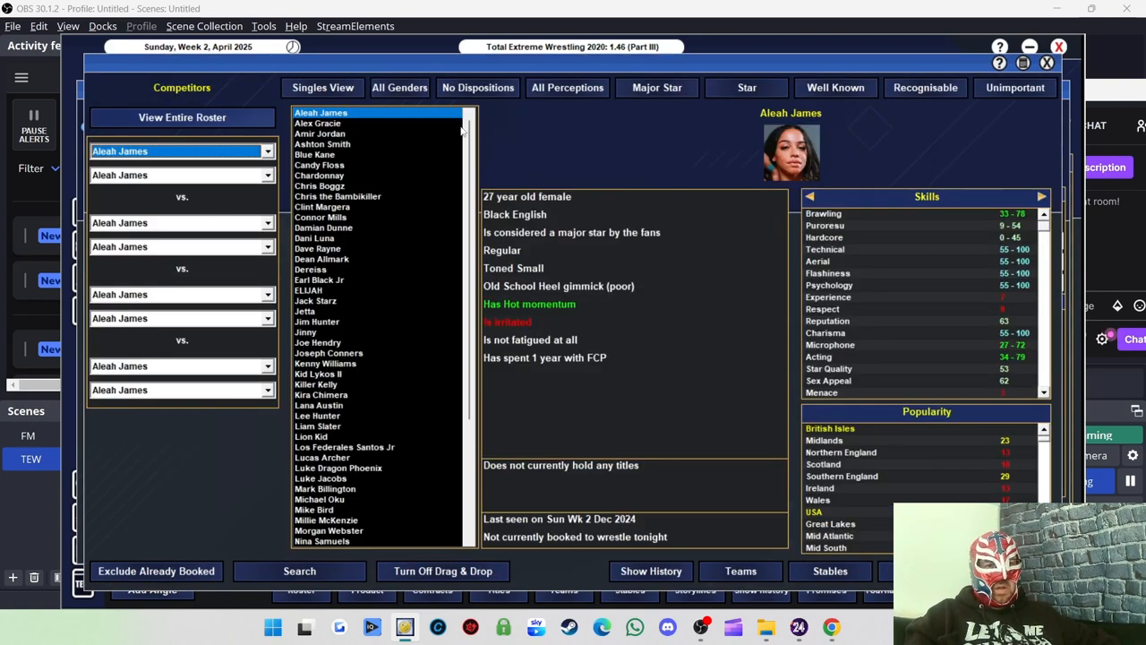
Switch the roster to Tag Team View and place Destination Everywhere as the first team.
left_click(399, 86)
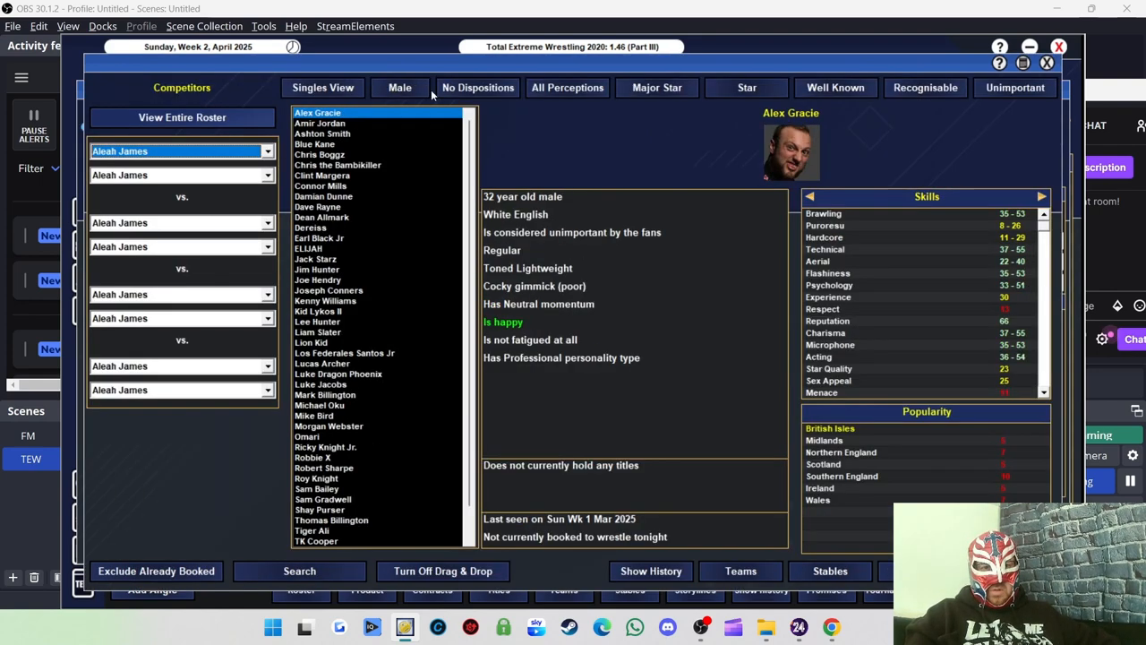
left_click(322, 86)
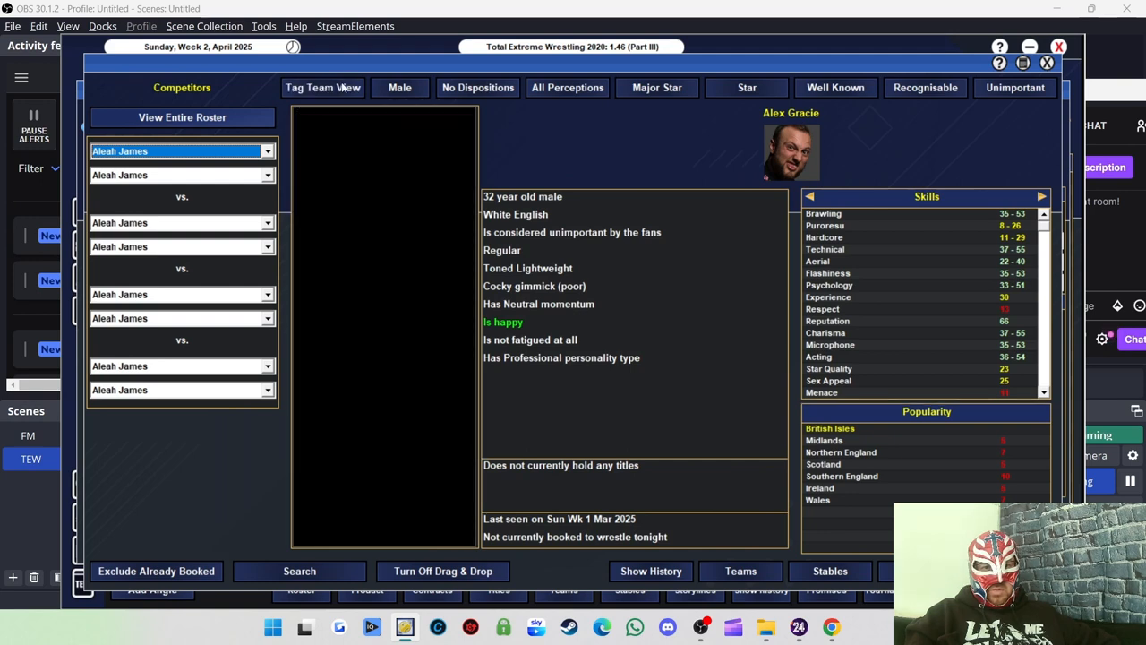
left_click(322, 86)
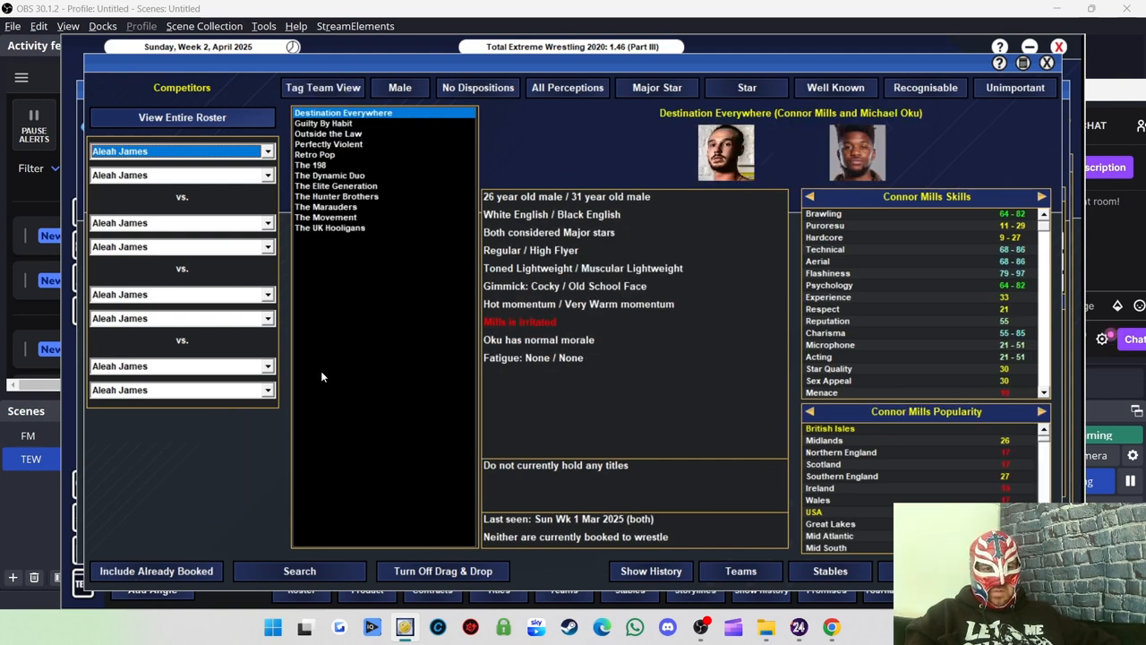
left_click(330, 132)
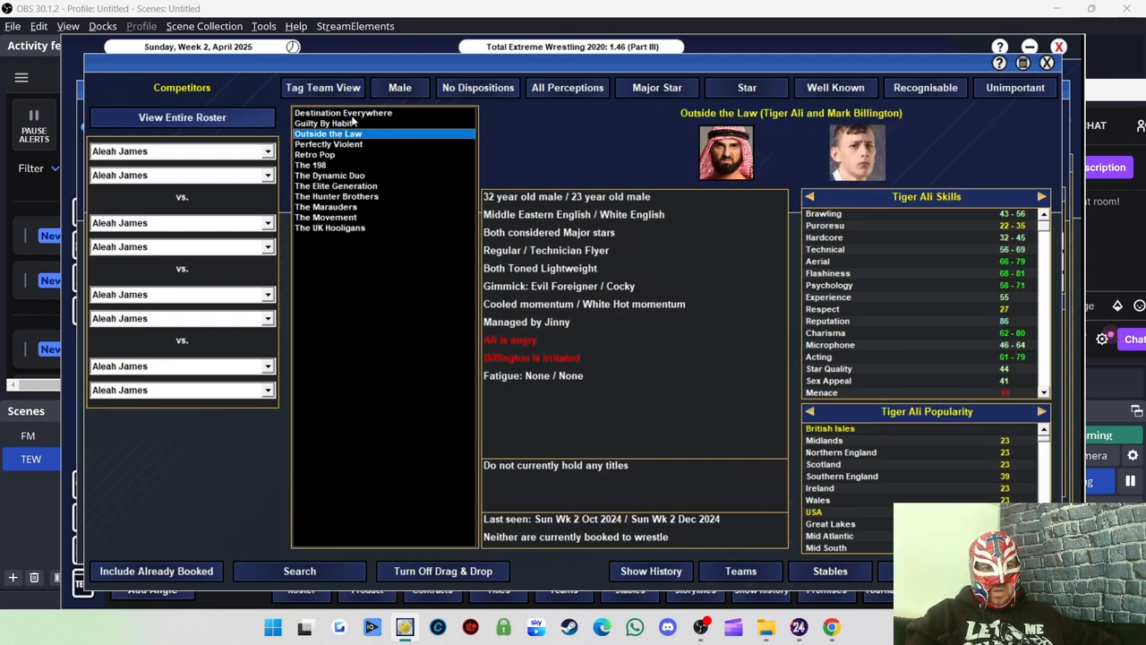
left_click(344, 111)
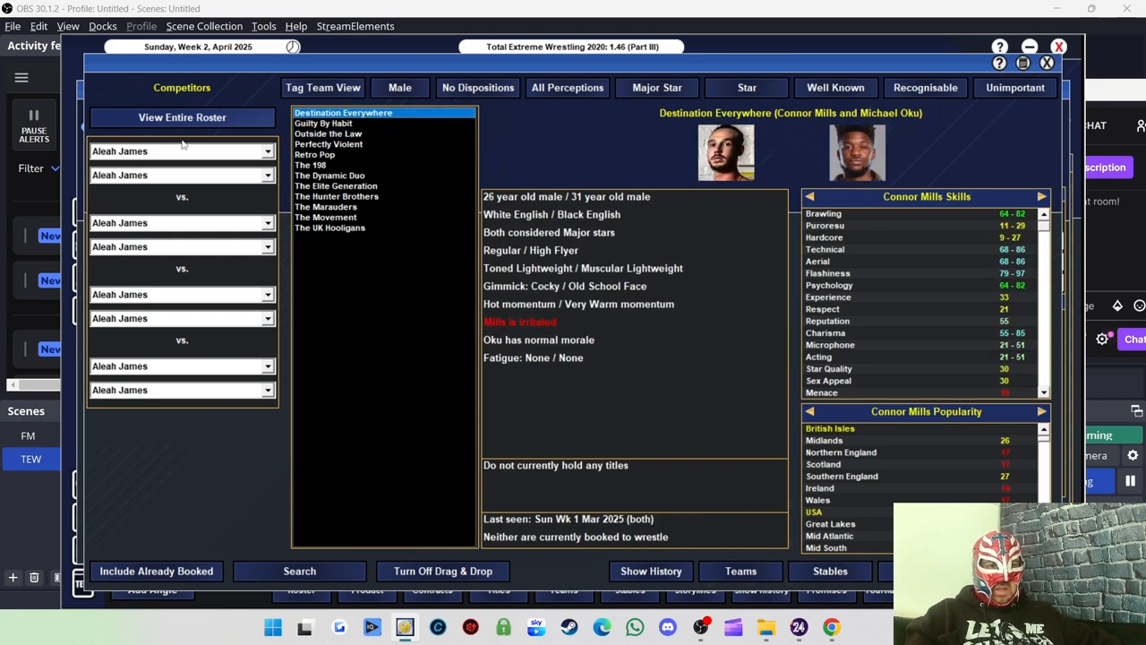
mouse_move(199, 160)
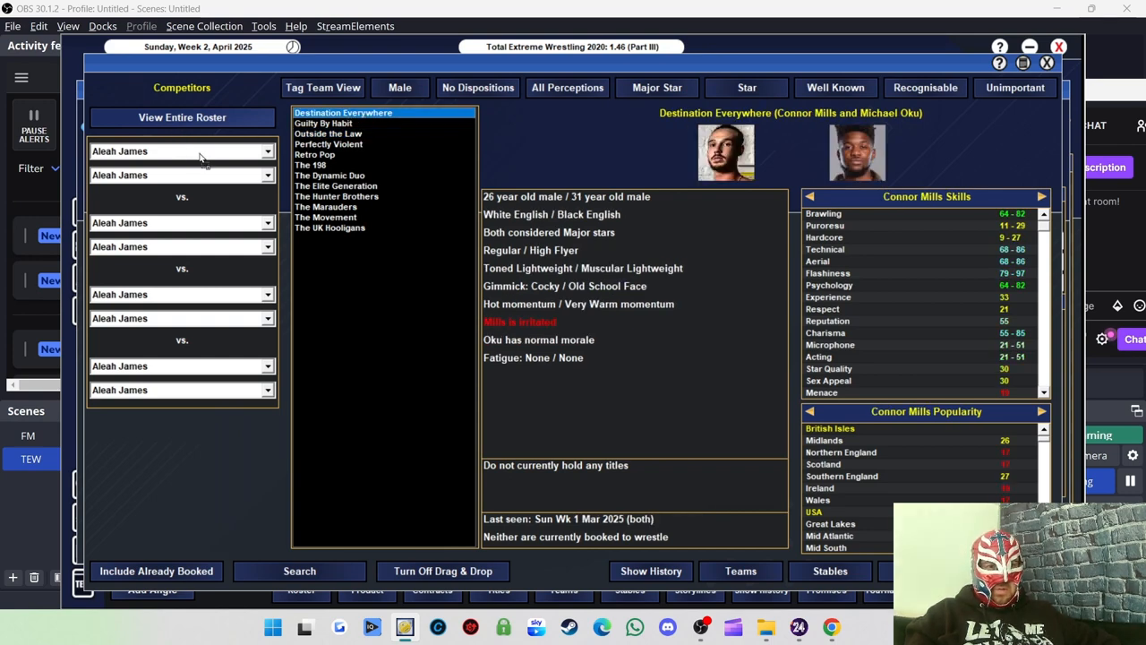
left_click(323, 122)
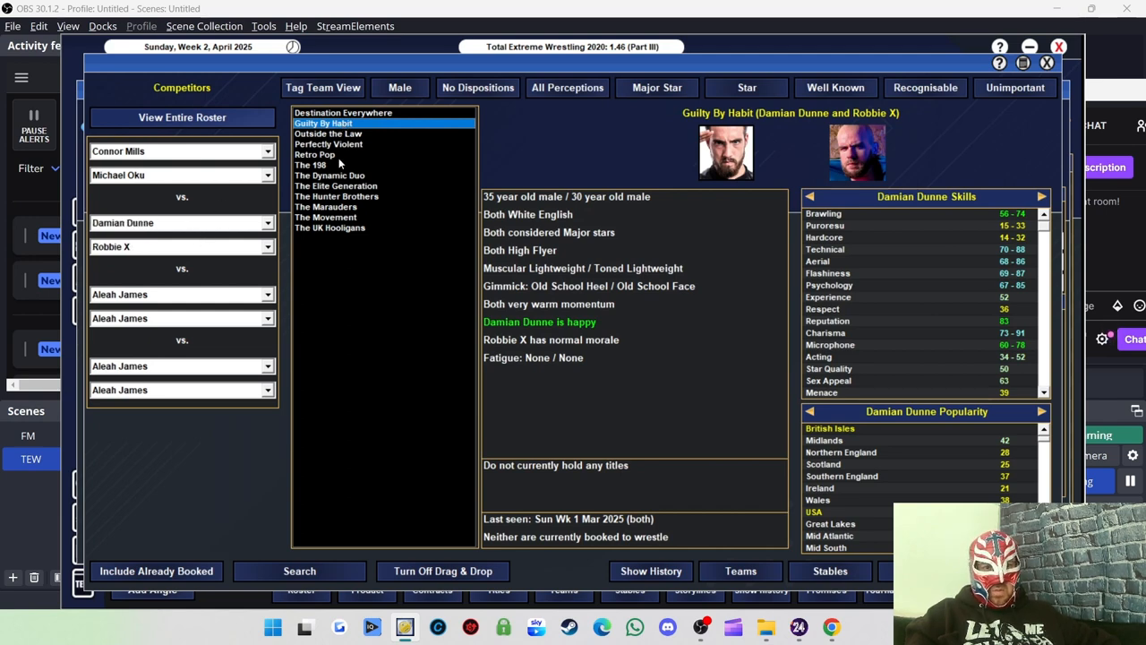
Add Perfectly Violent and The Marauders, set road agent notes and book the match.
left_click(329, 144)
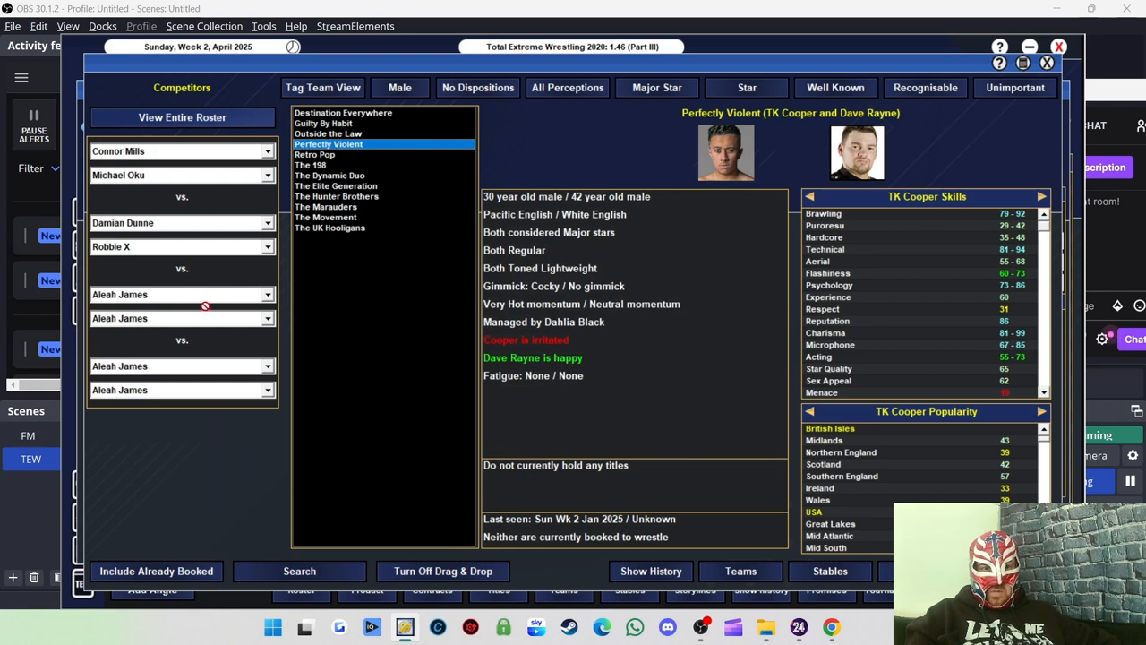
left_click(336, 185)
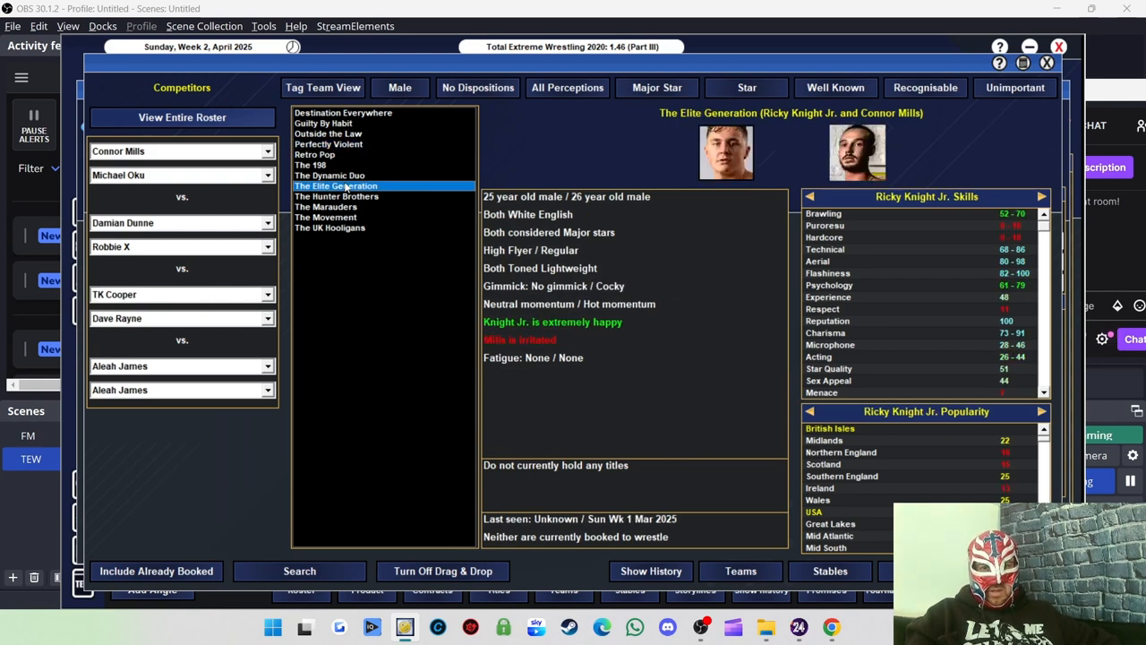
left_click(337, 195)
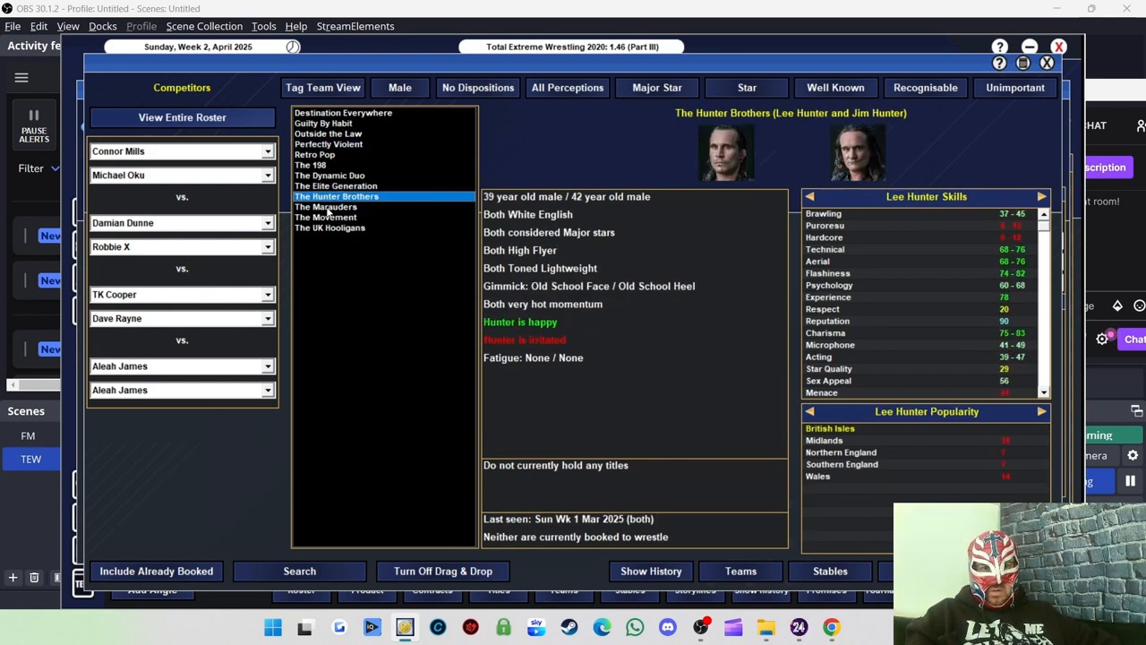
left_click(326, 206)
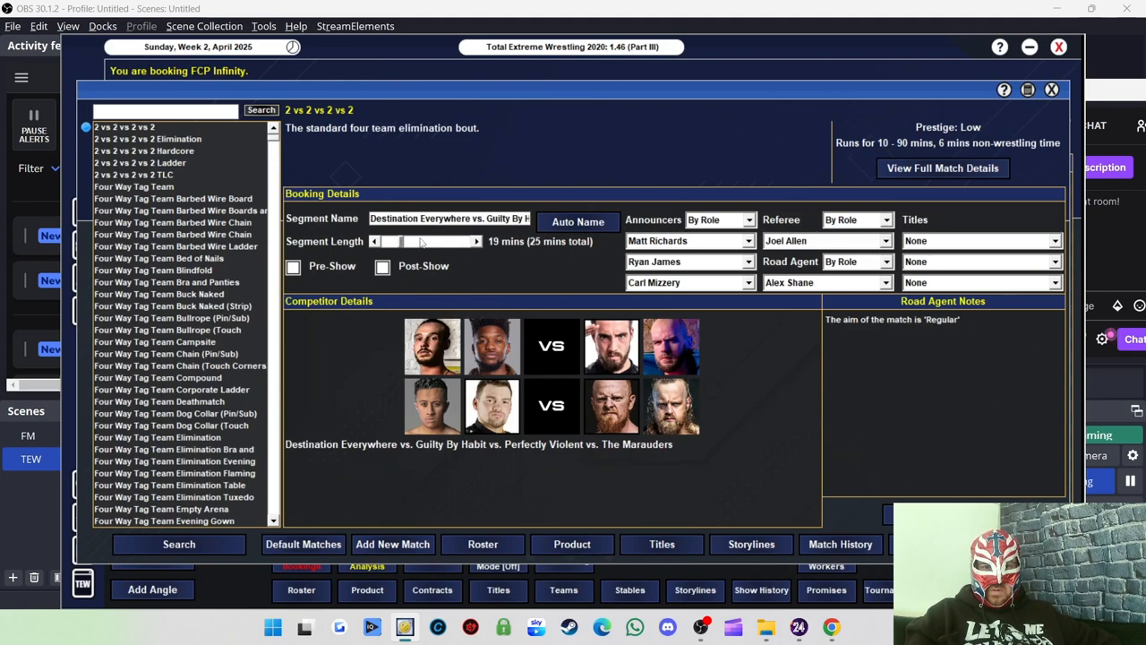
left_click(942, 301)
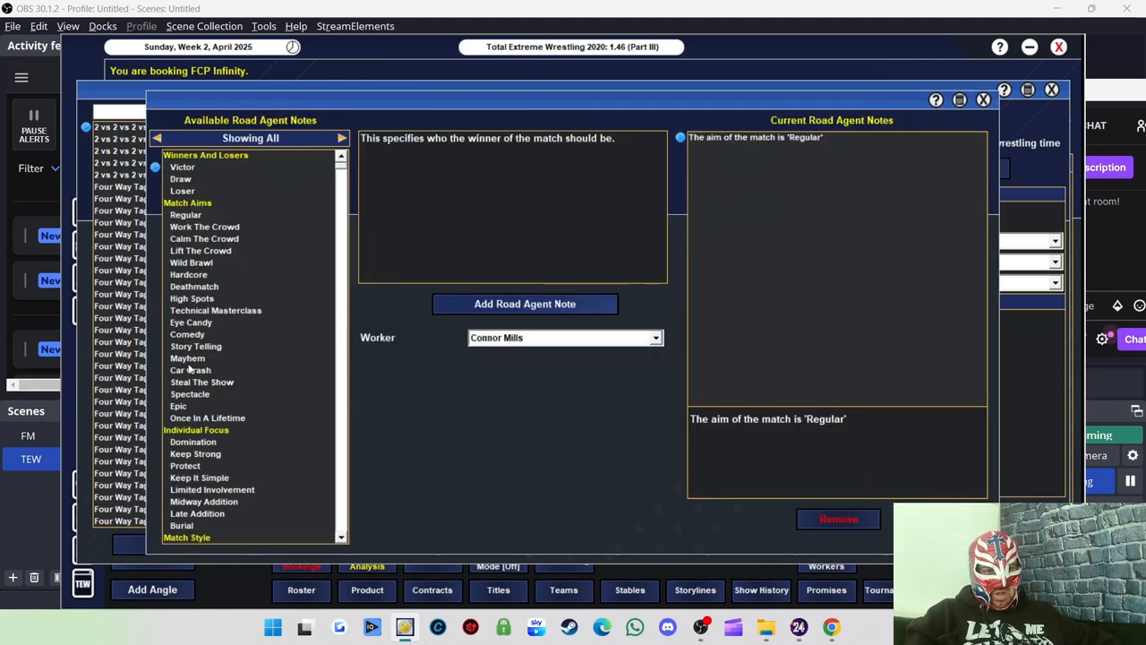
left_click(201, 381)
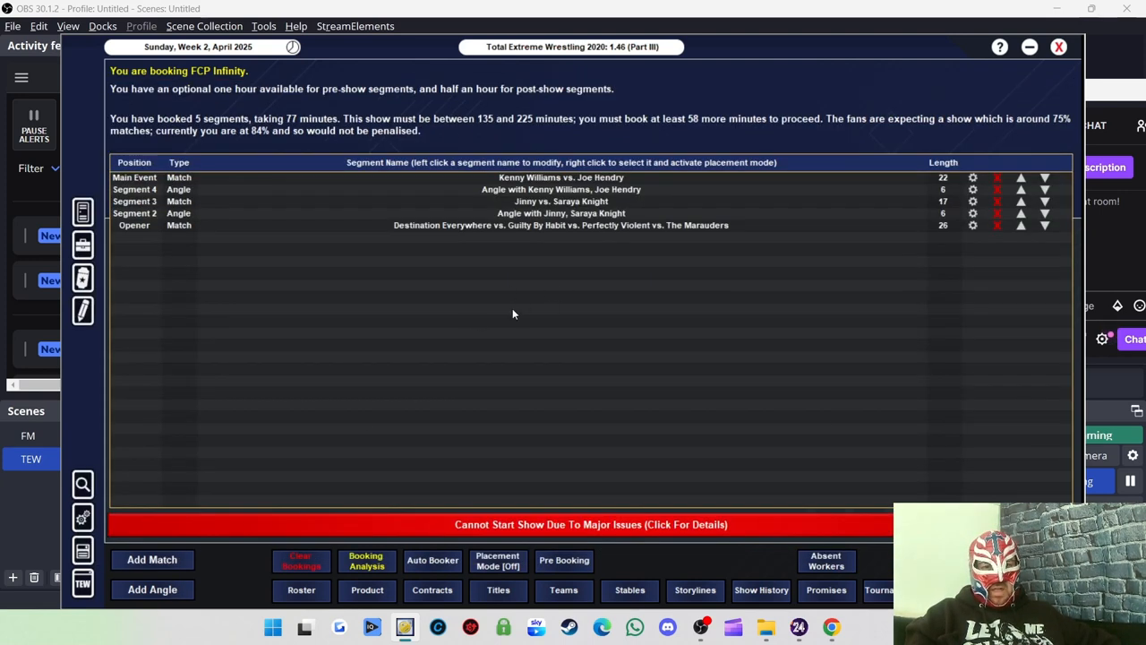
Book a freestyle angle with TK Cooper rated on Microphone, then begin another match.
left_click(152, 589)
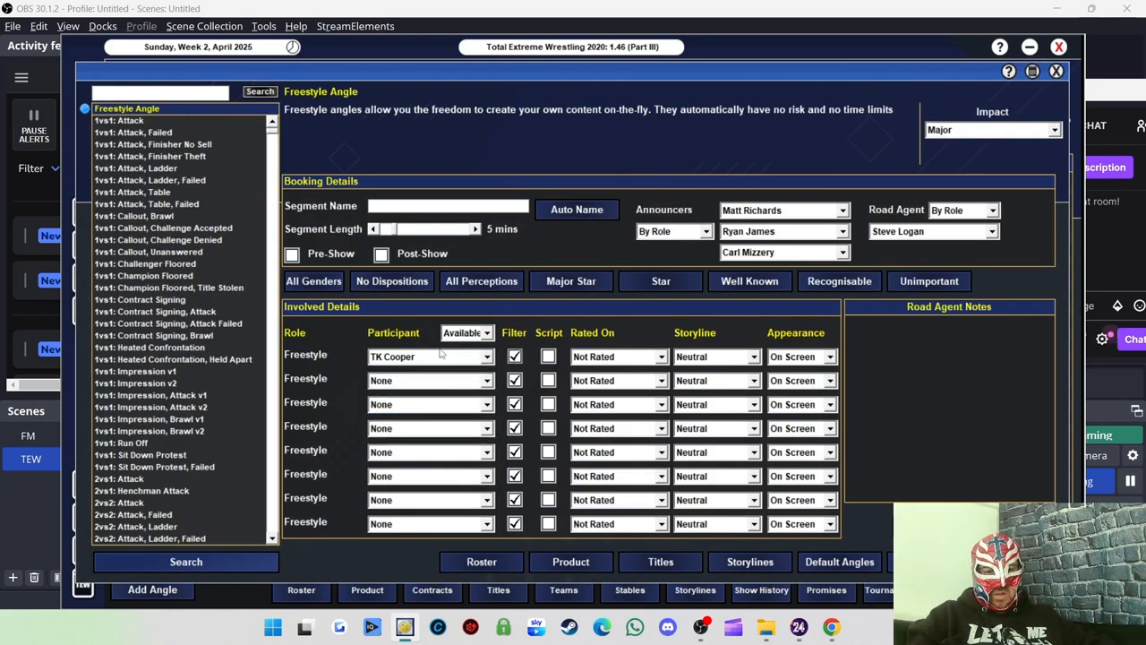
left_click(618, 357)
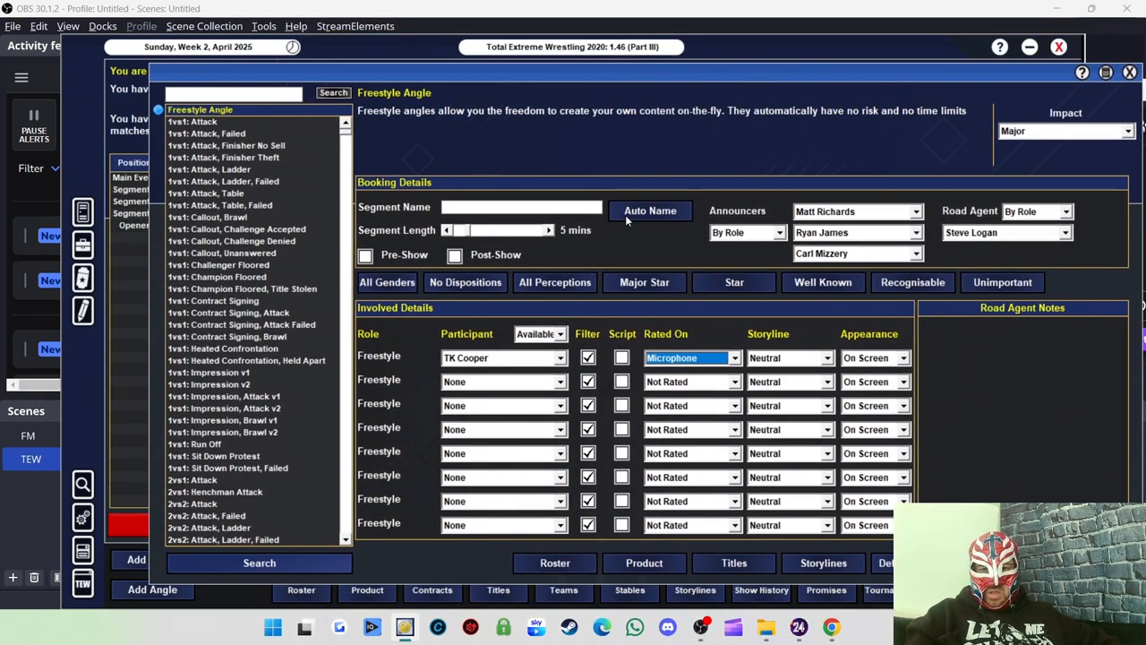
left_click(649, 212)
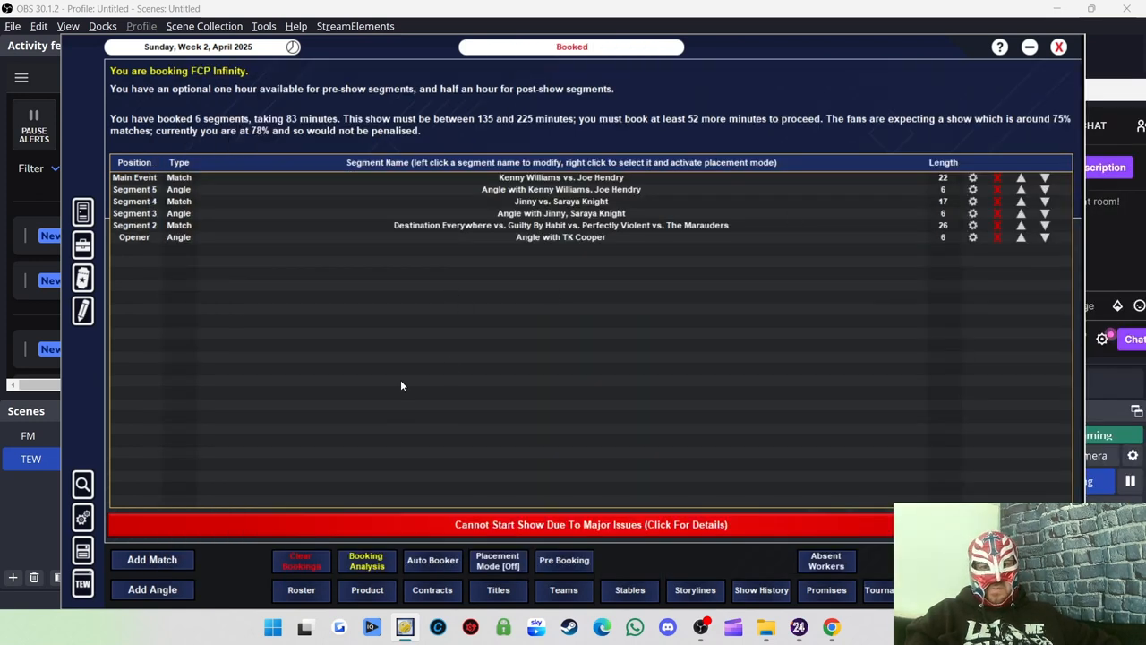
left_click(151, 559)
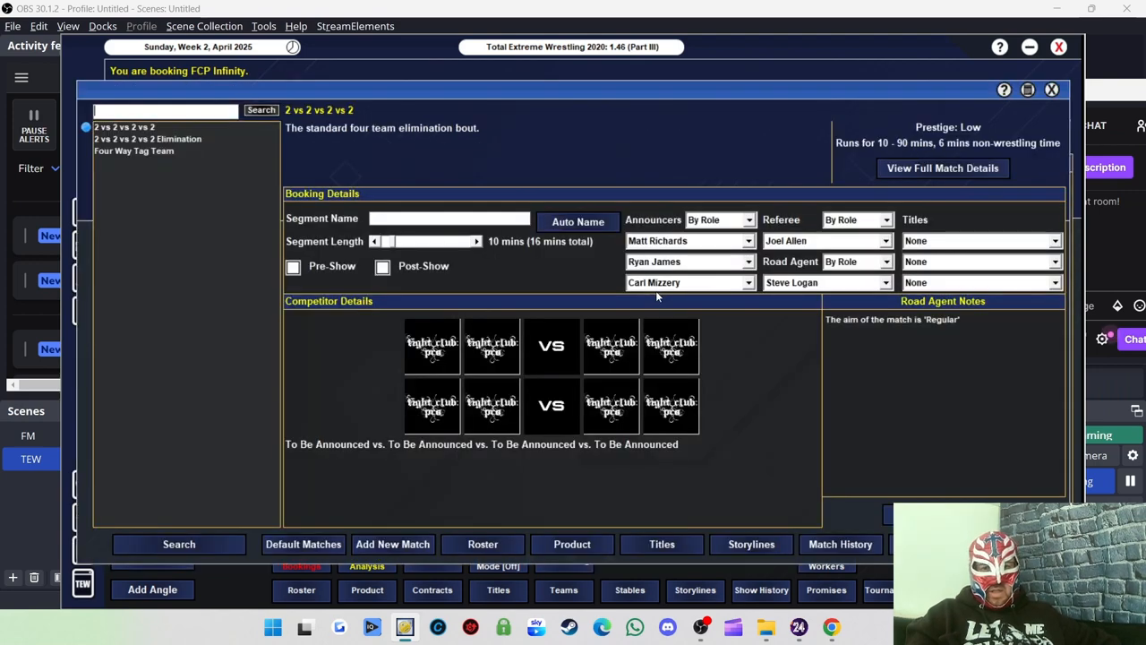
mouse_move(136, 384)
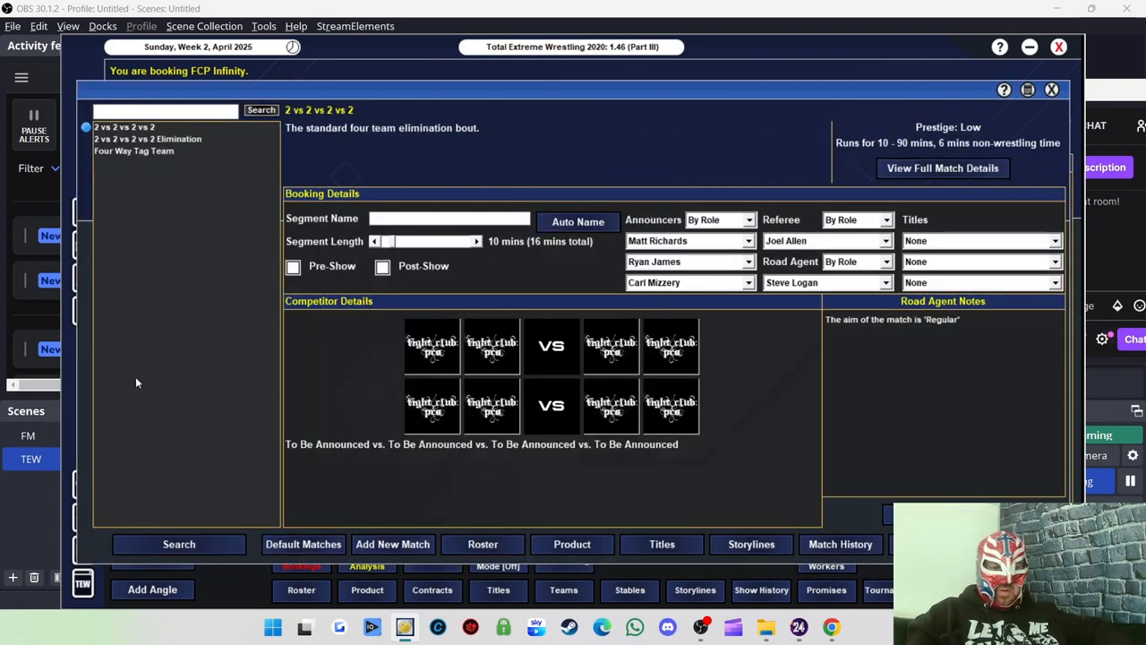
From the male roster, set Tiger Ali as Blue Kane's 1 vs 1 opponent.
left_click(179, 544)
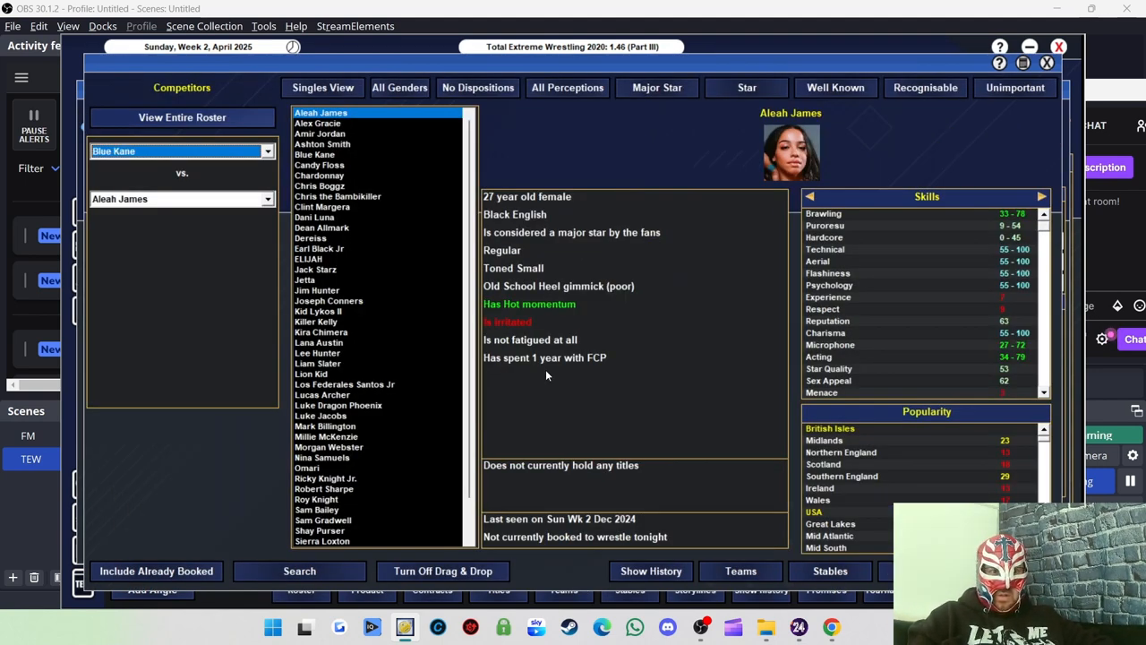
left_click(399, 86)
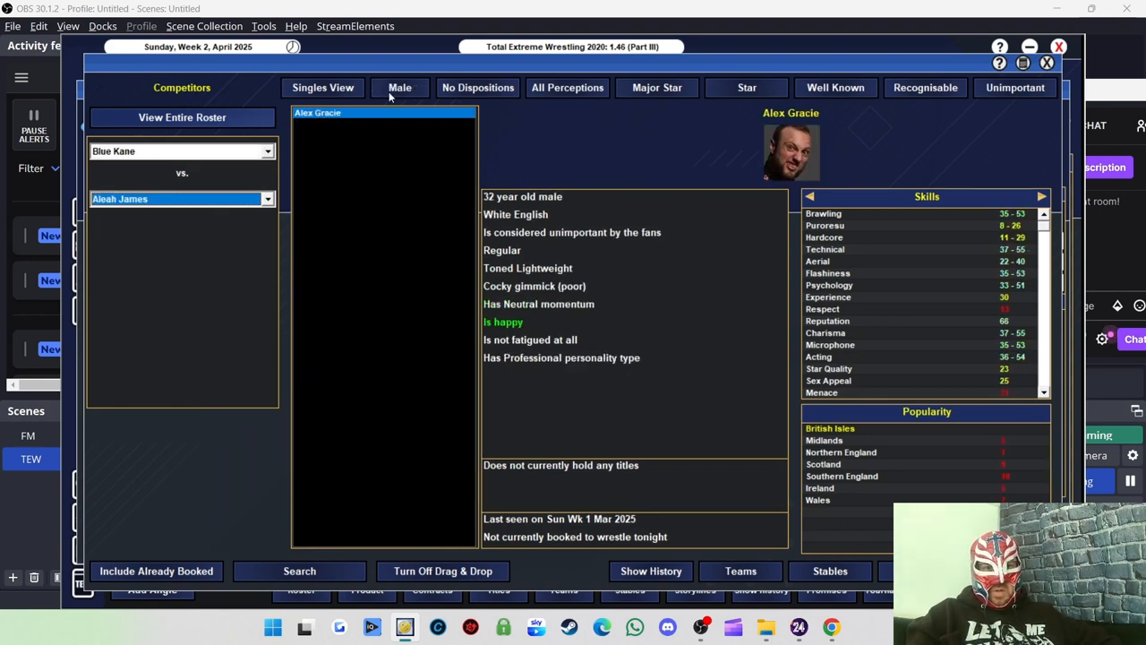
left_click(383, 111)
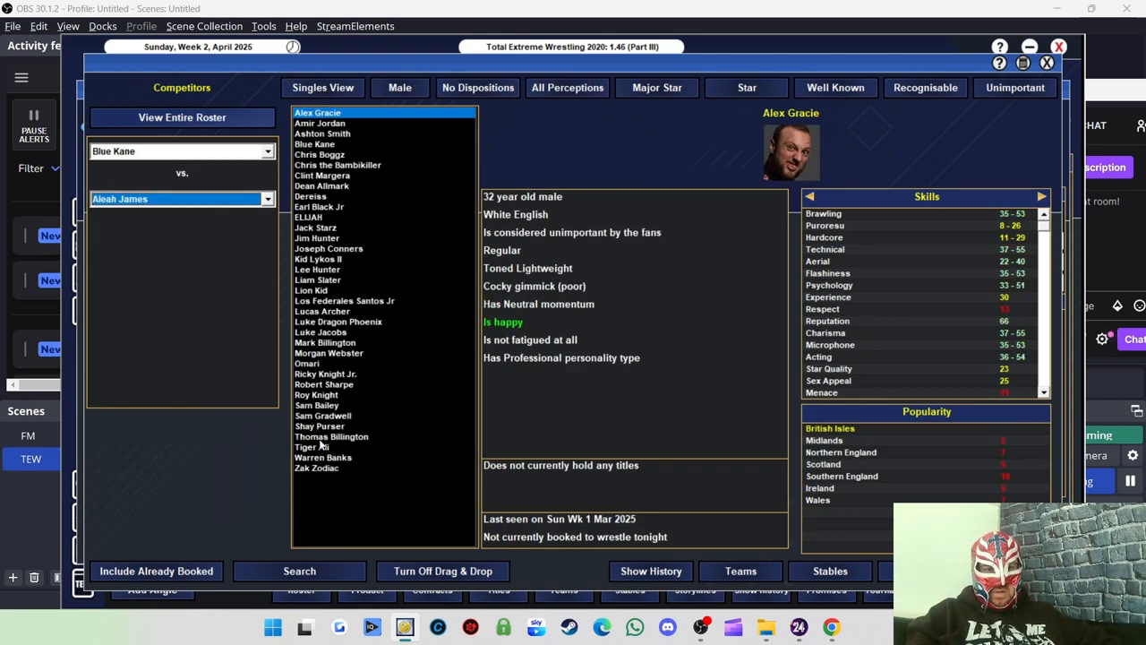
mouse_move(365, 435)
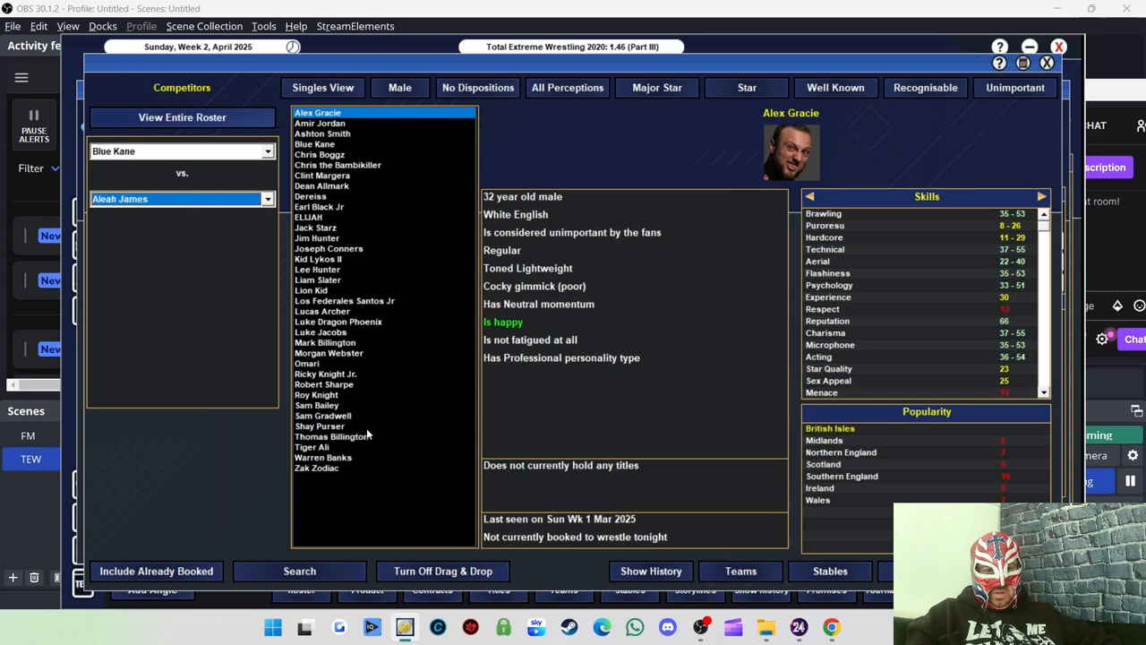
left_click(331, 437)
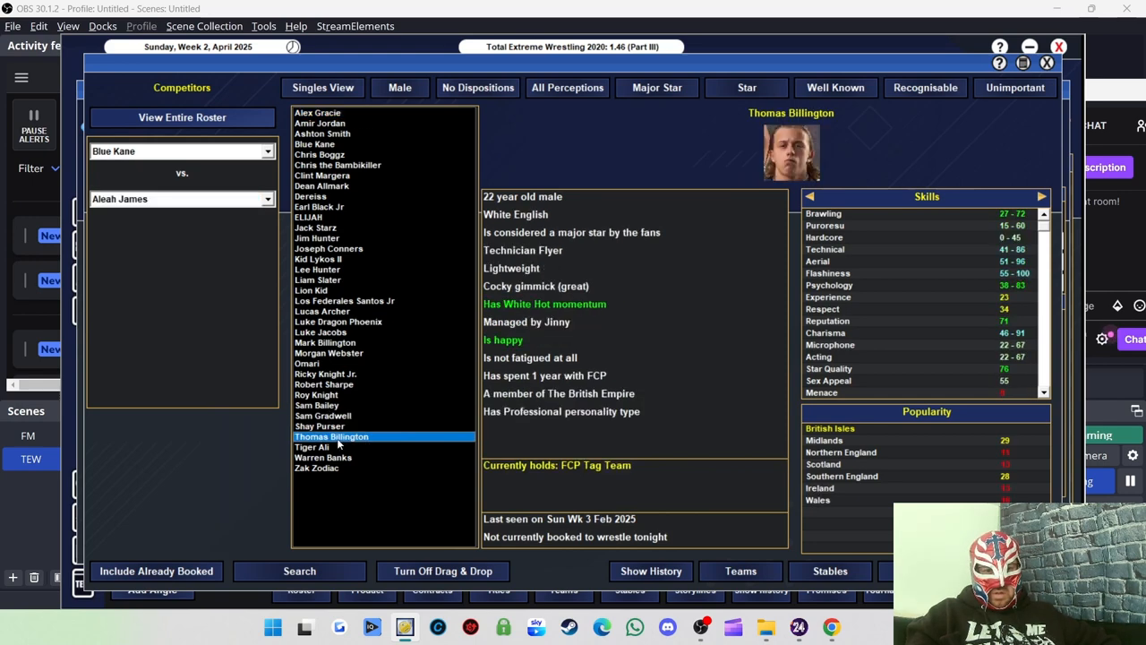
left_click(312, 448)
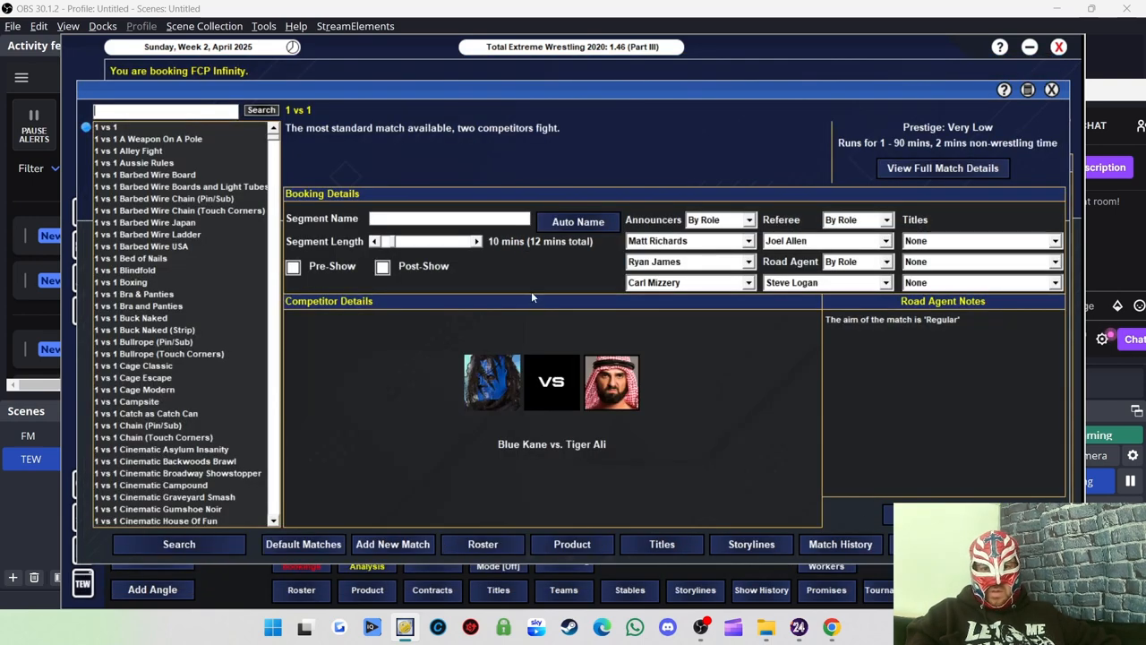
Add Victor, Dominate and Protect notes for Blue Kane, overriding Tiger Ali's complaint, and book.
left_click(577, 222)
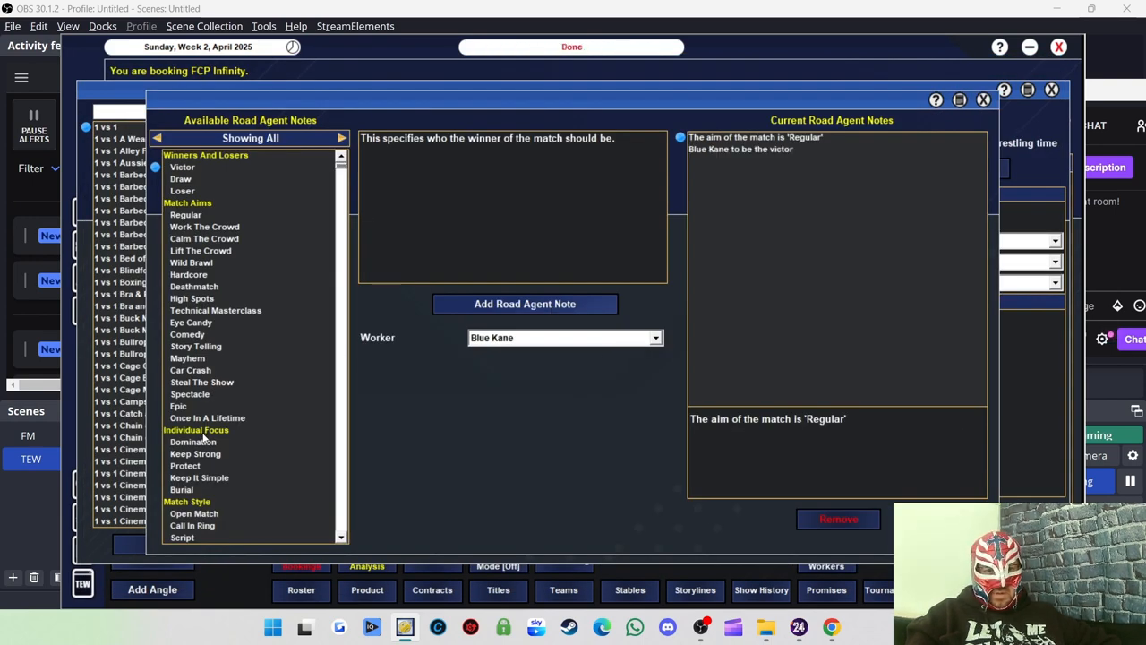
left_click(194, 440)
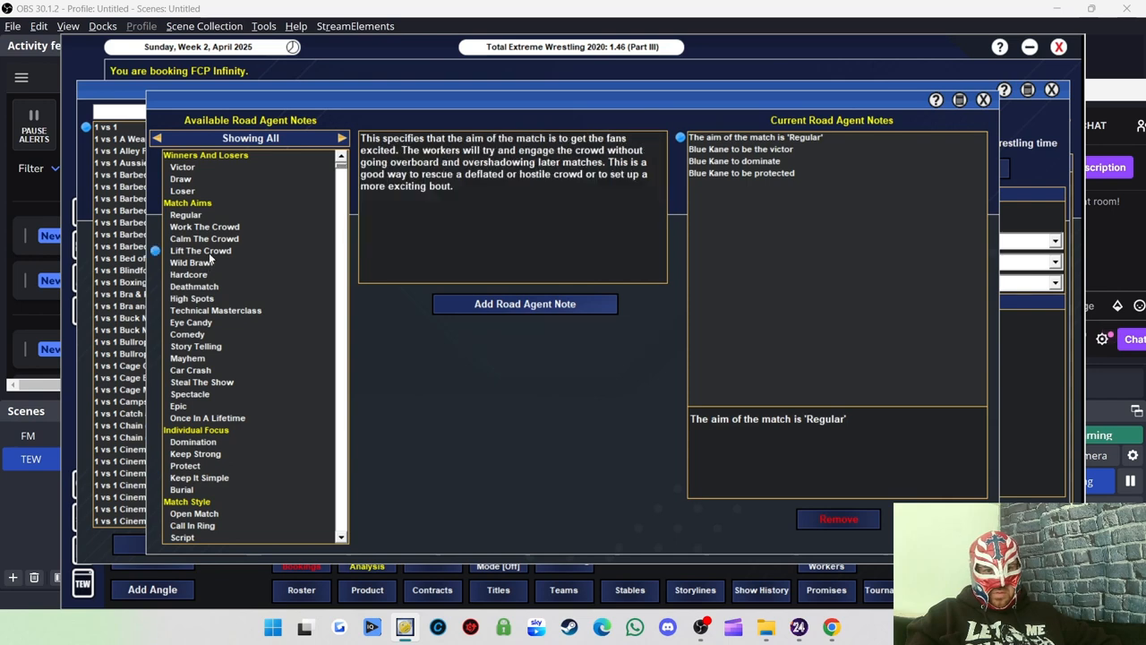
left_click(190, 262)
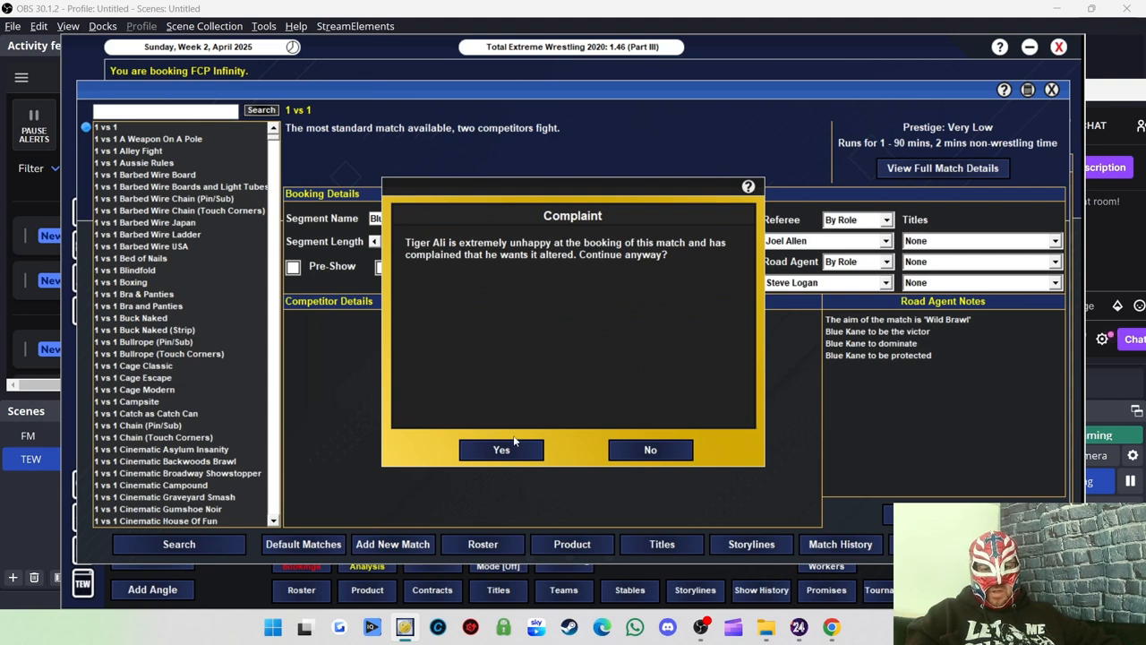
left_click(501, 450)
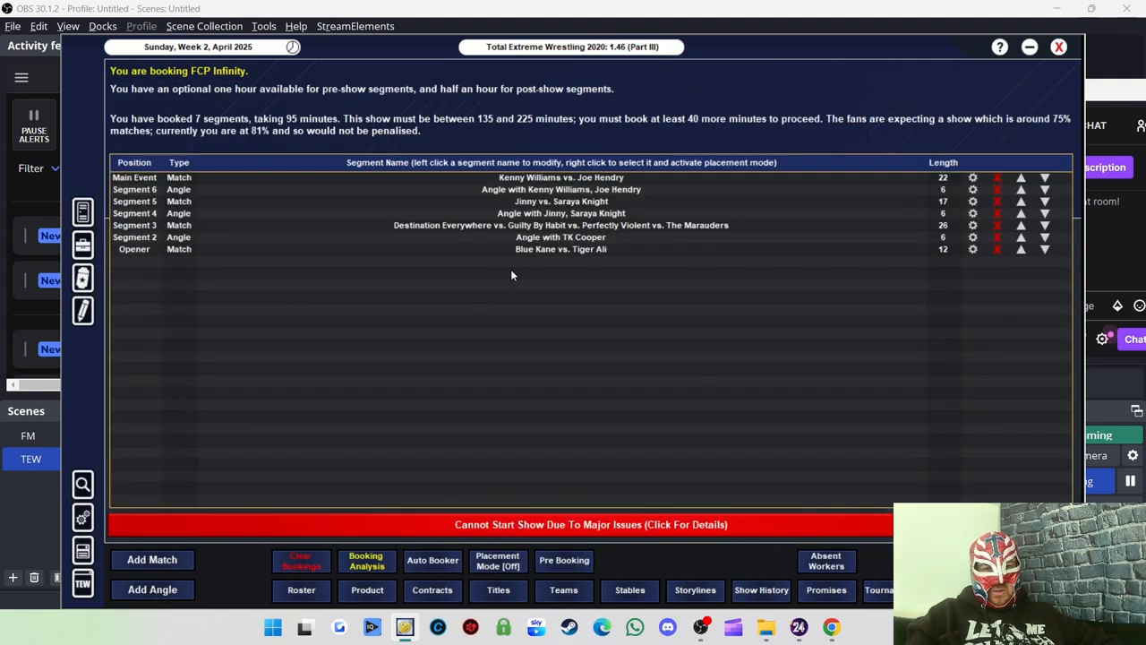
left_click(152, 589)
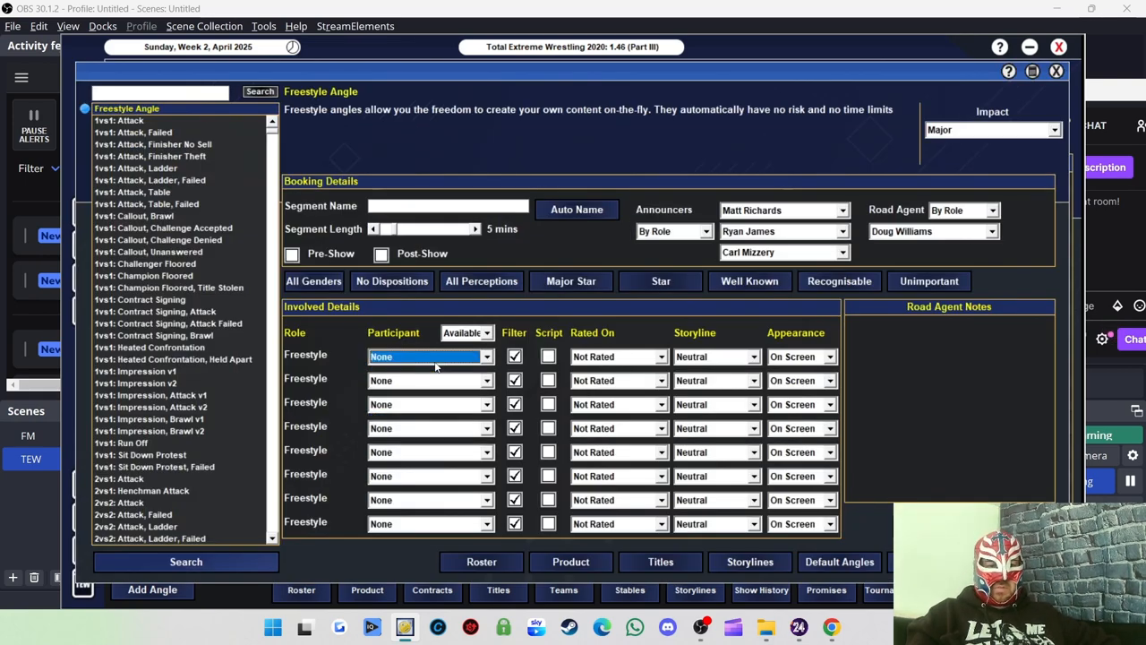
left_click(430, 357)
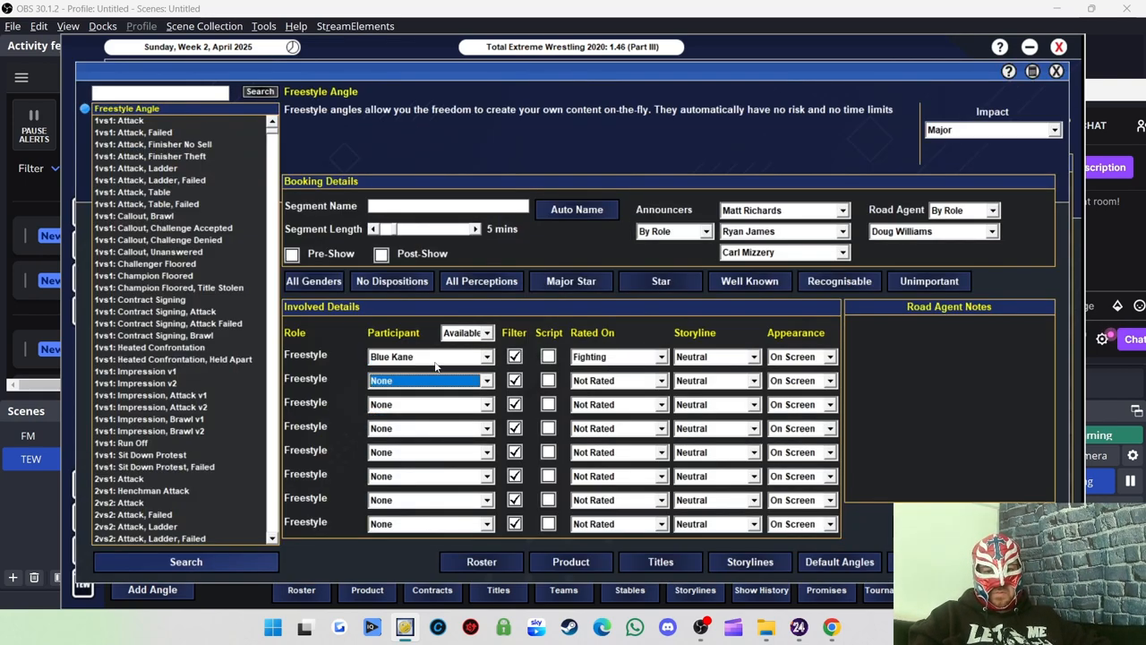
left_click(430, 380)
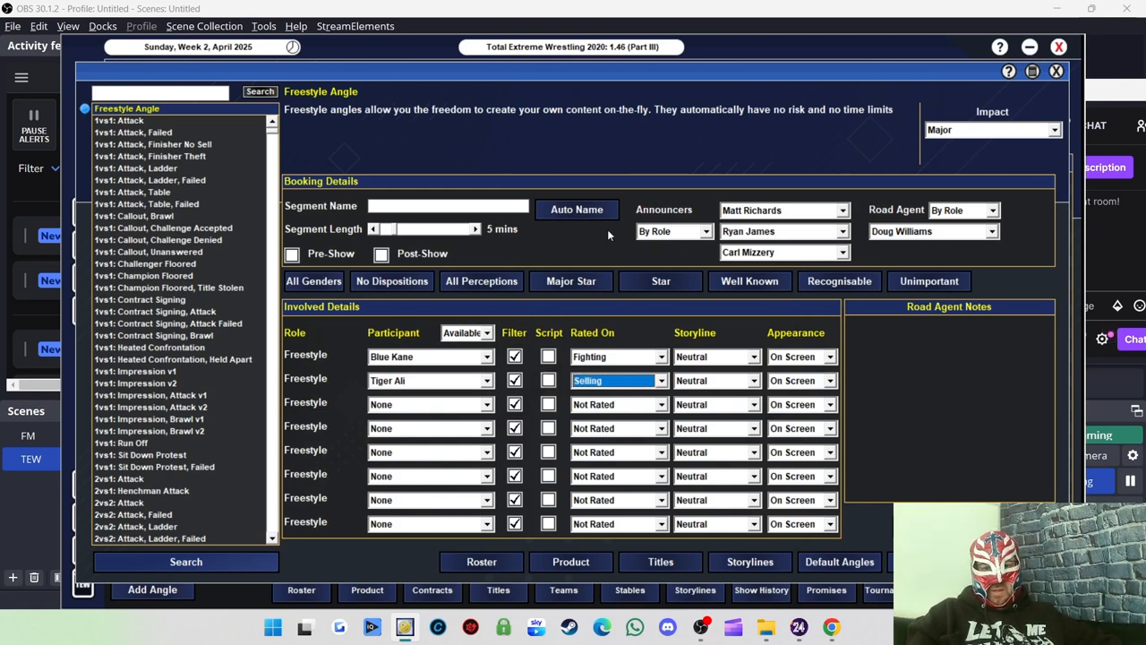
left_click(577, 207)
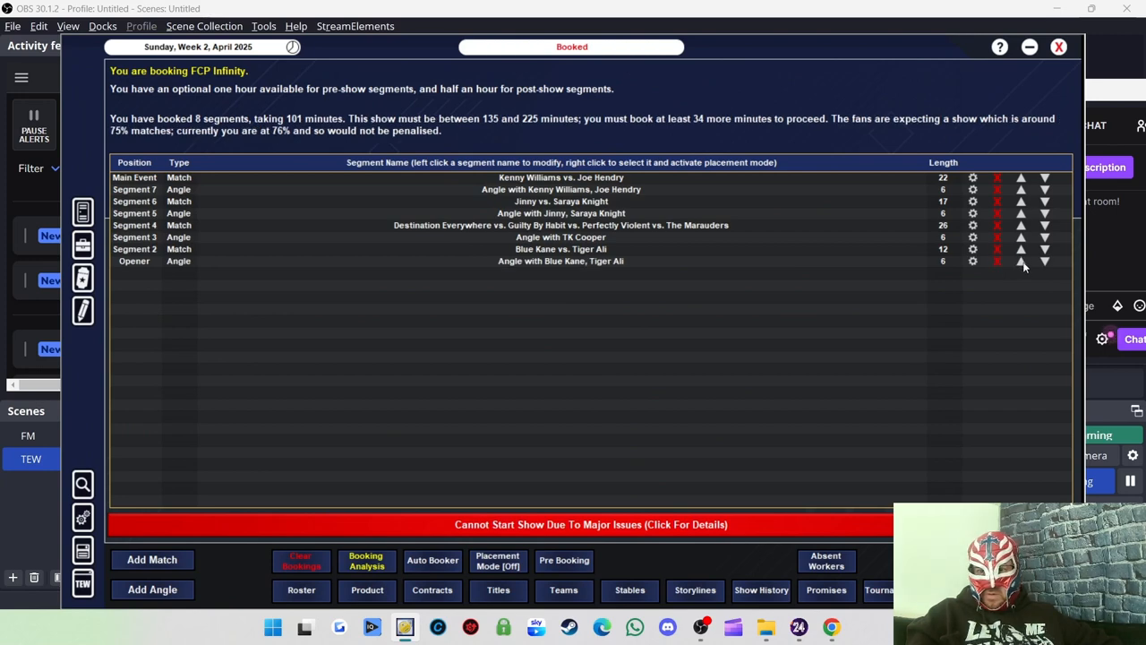
left_click(1021, 261)
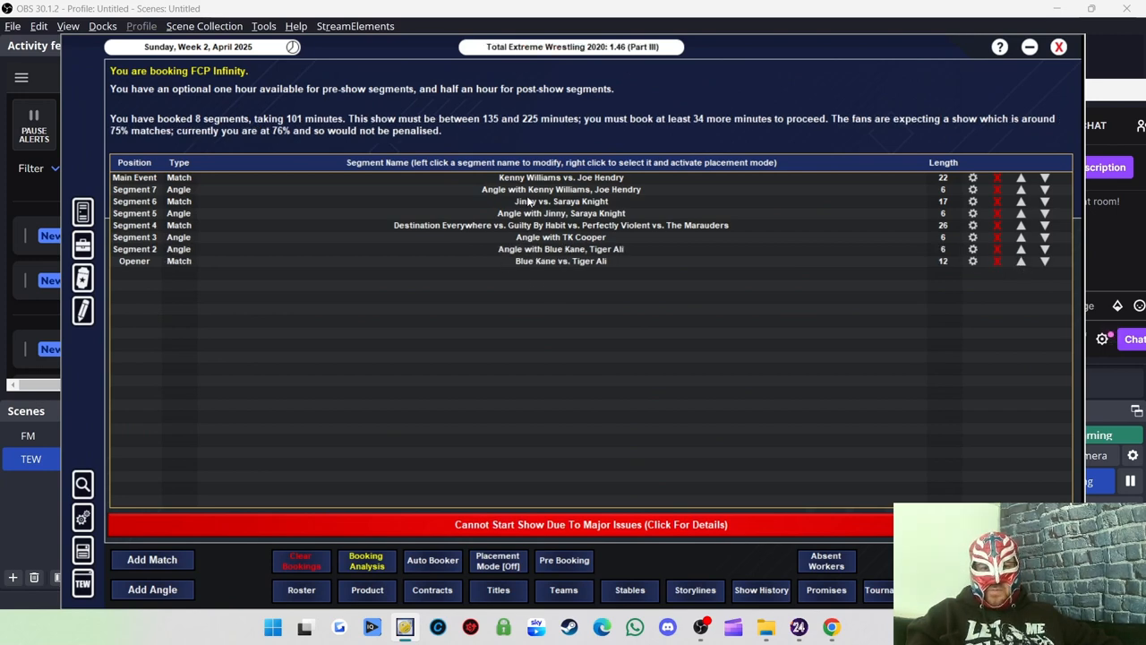
mouse_move(462, 129)
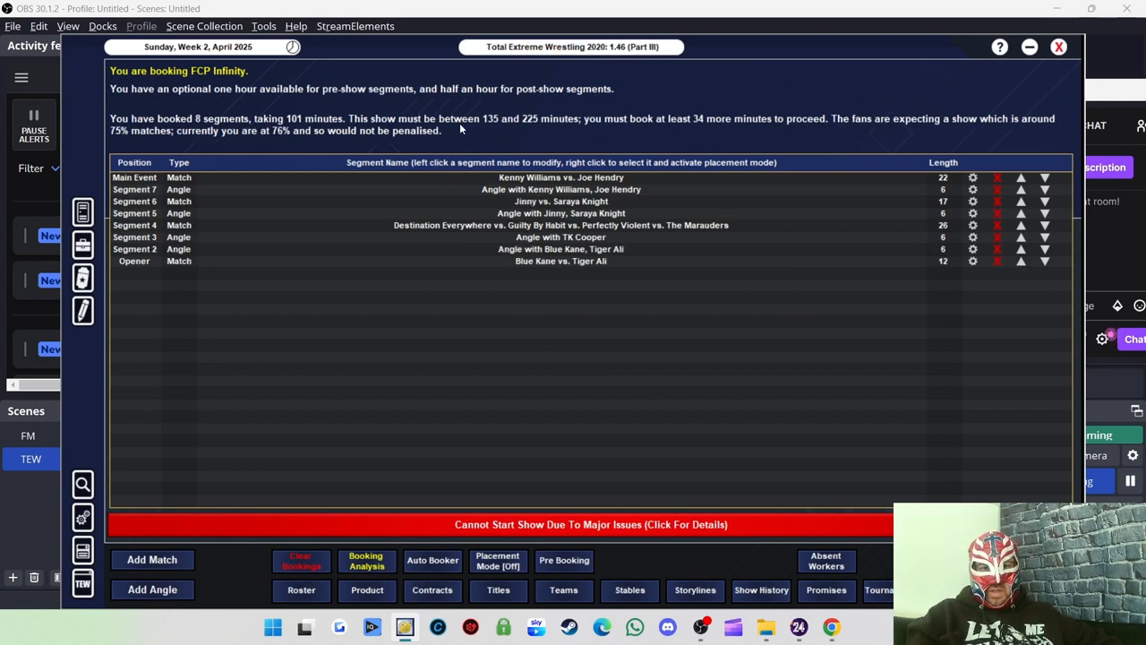
mouse_move(343, 152)
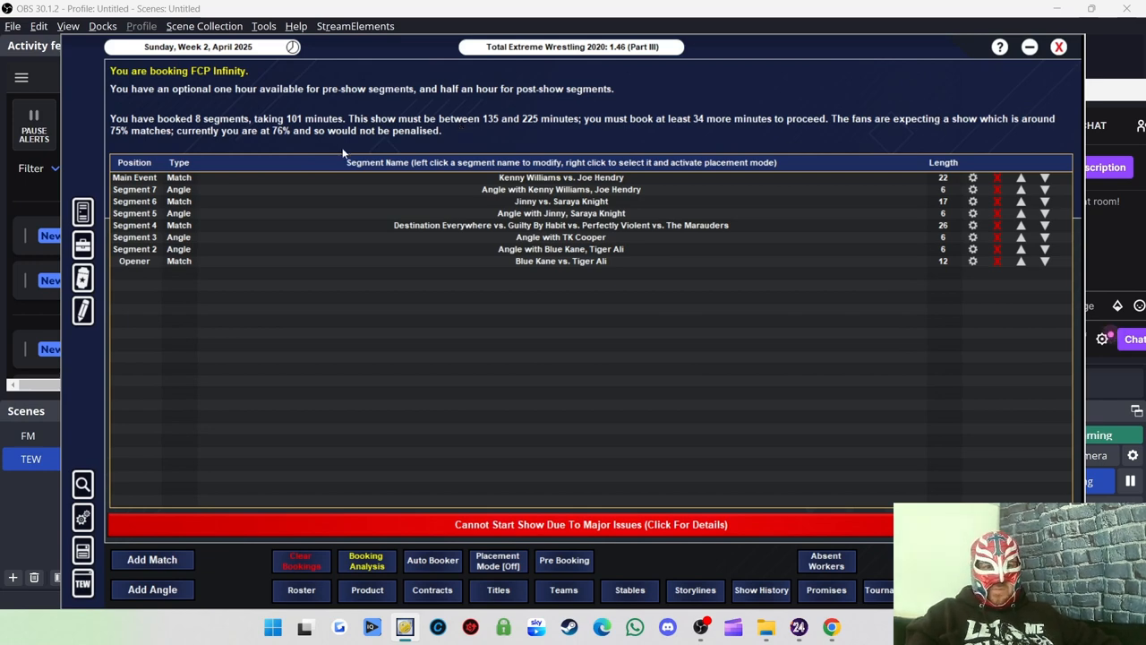
mouse_move(171, 563)
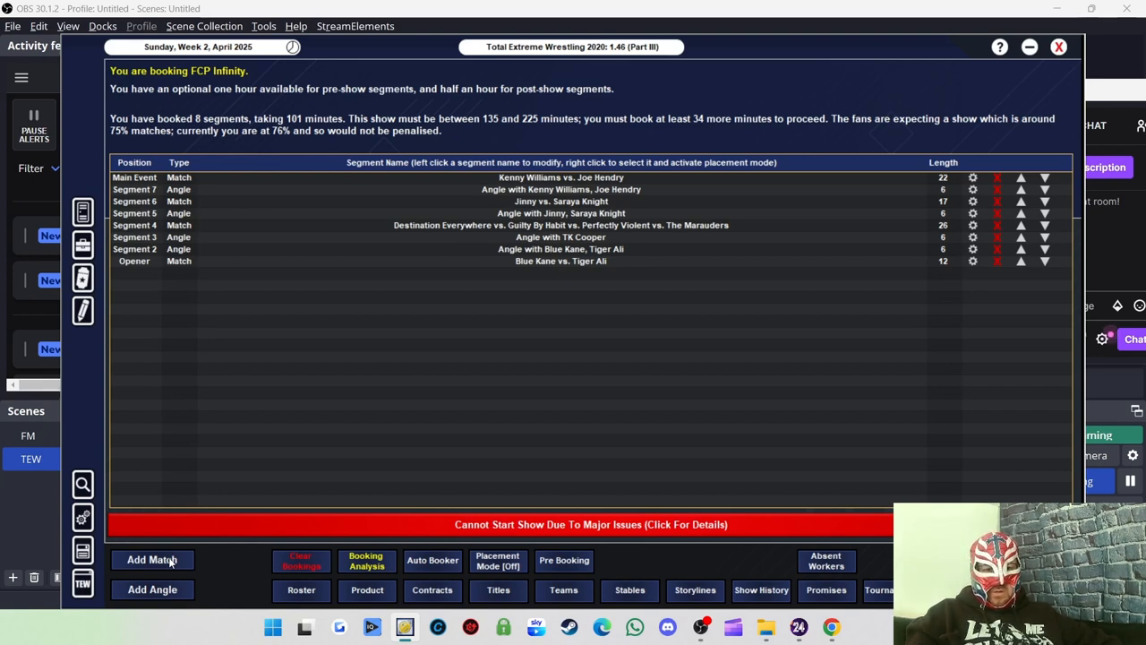
Book a new match with Millie McKenzie and Jetta from the female roster.
left_click(151, 559)
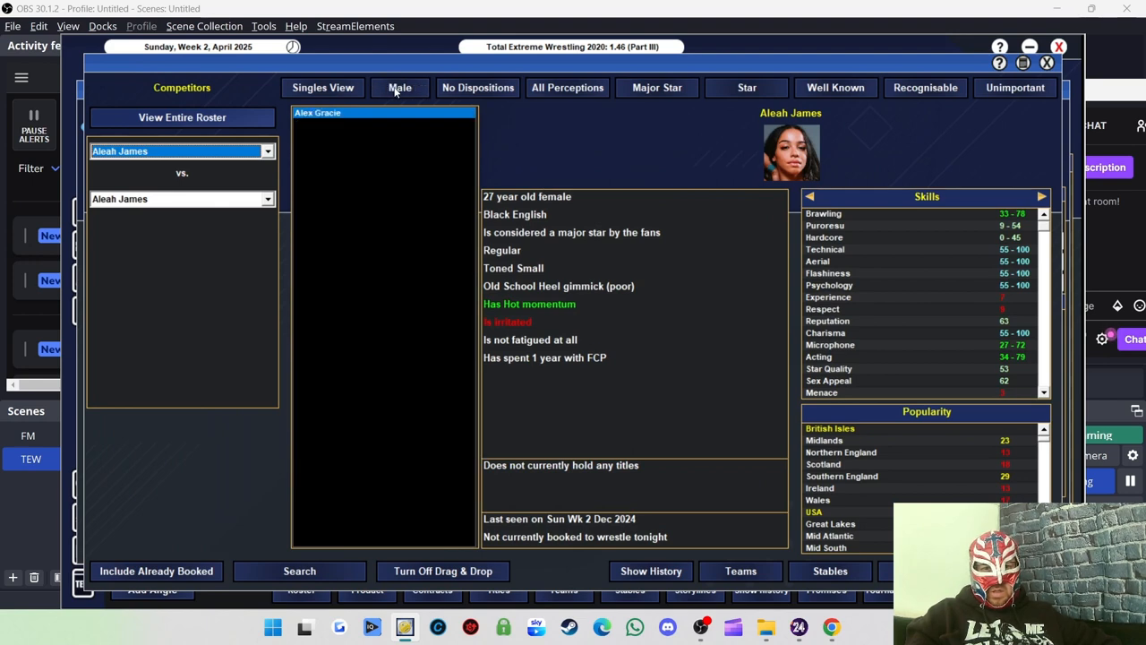
left_click(400, 86)
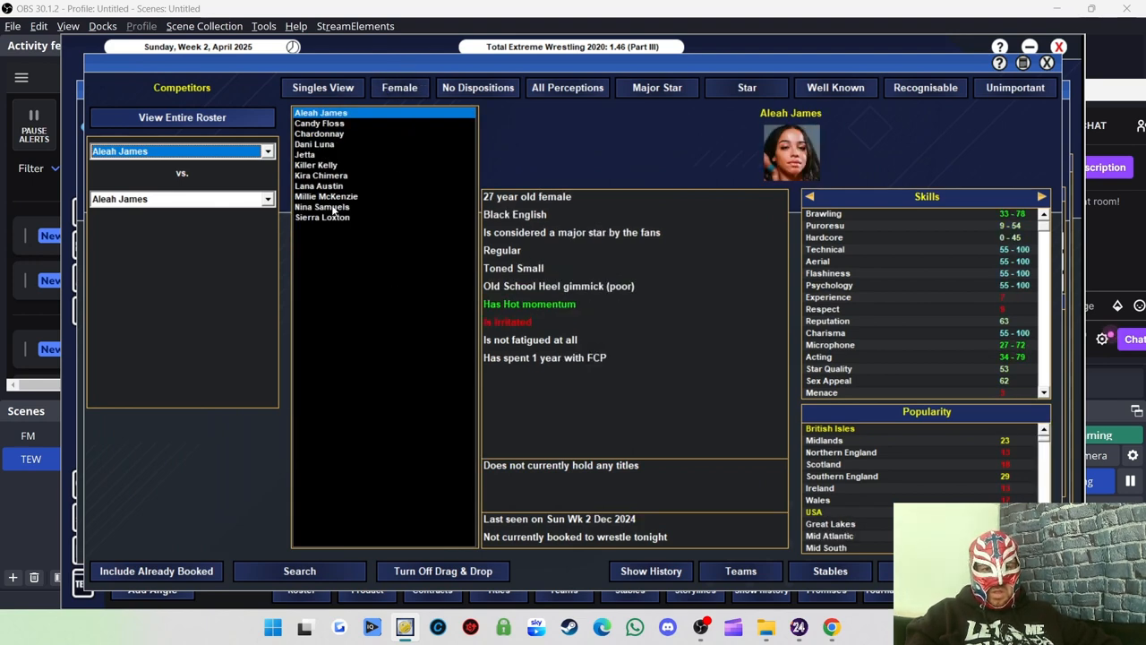
left_click(326, 195)
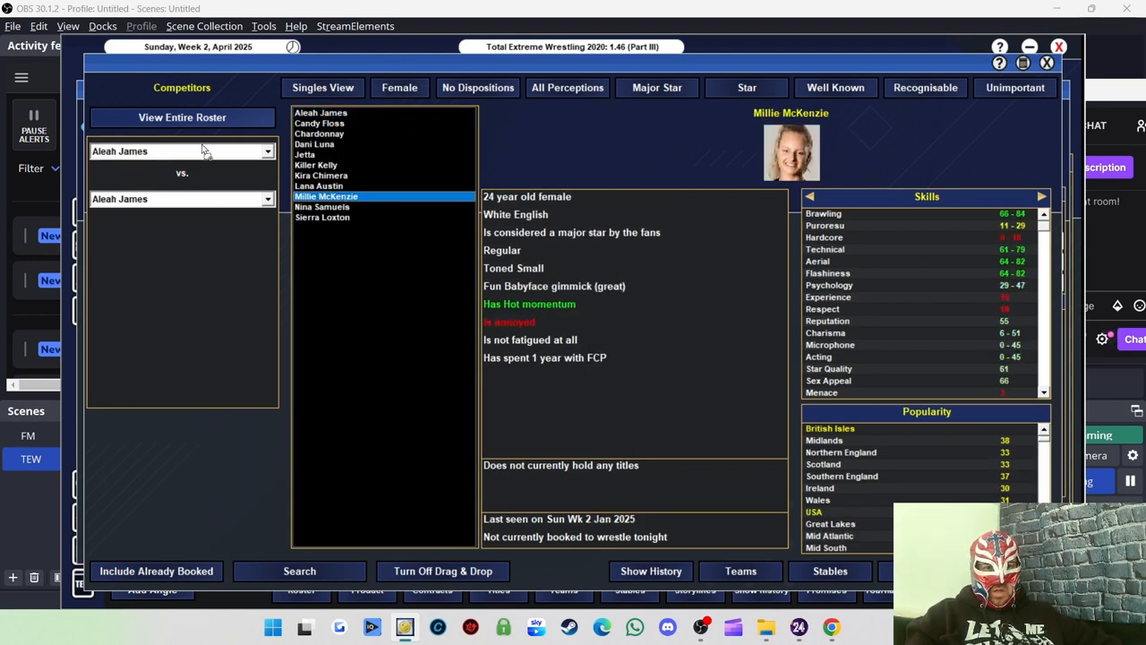
left_click(323, 219)
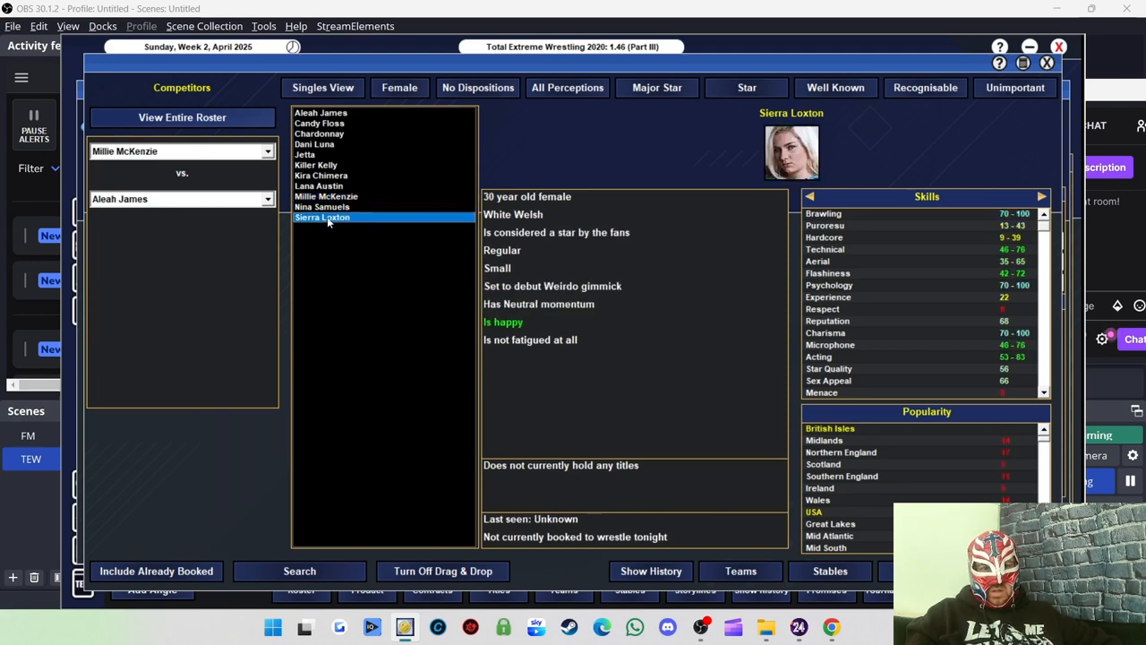
left_click(304, 154)
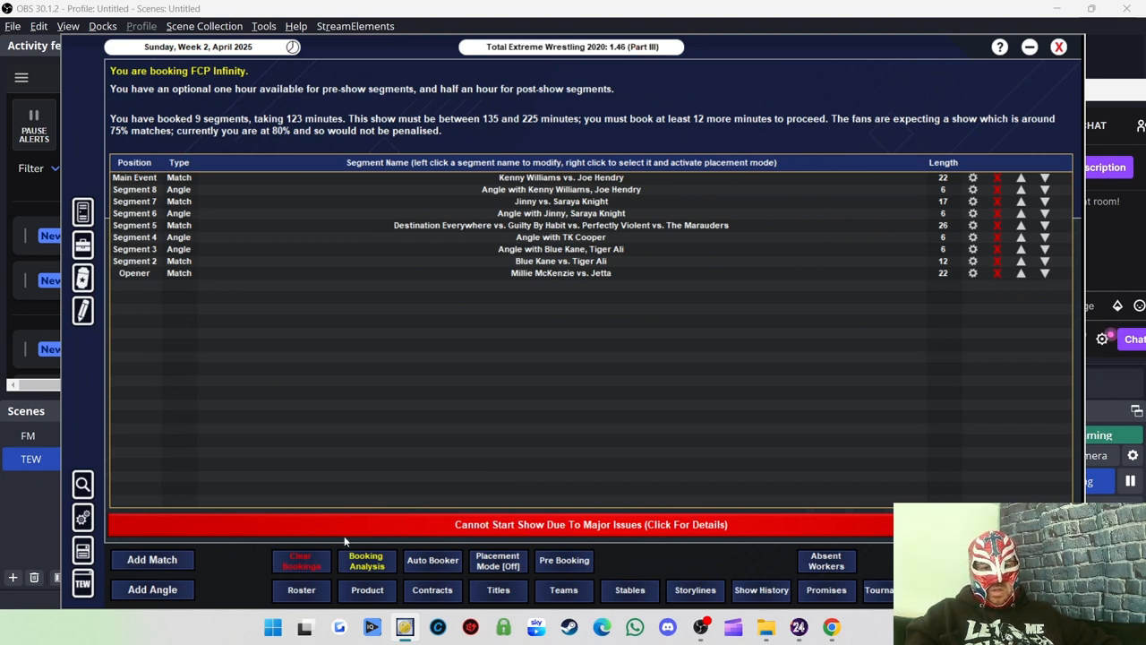
mouse_move(401, 126)
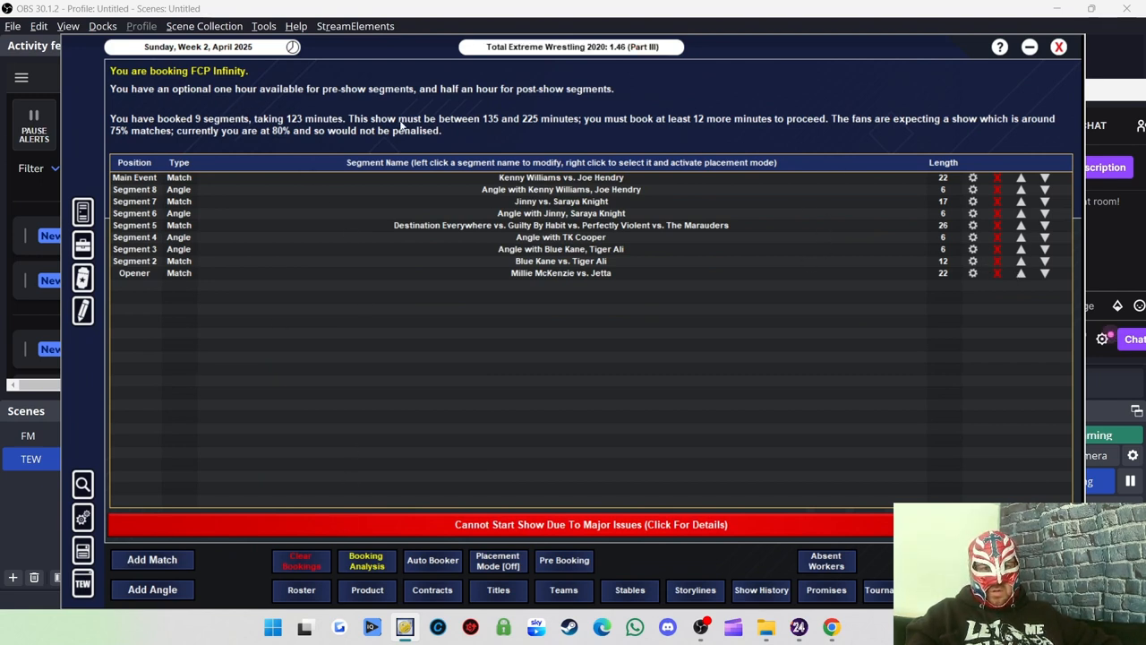
Start a new match with Chris the Bambikiller and Sam Gradwell from the male roster.
left_click(151, 559)
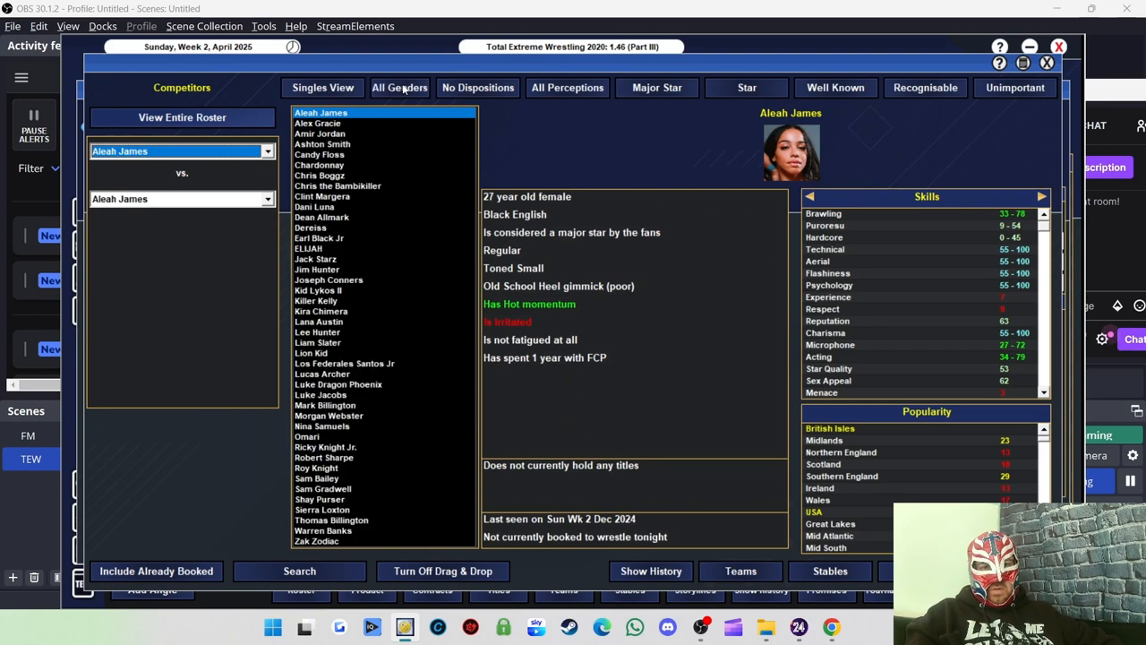
left_click(399, 86)
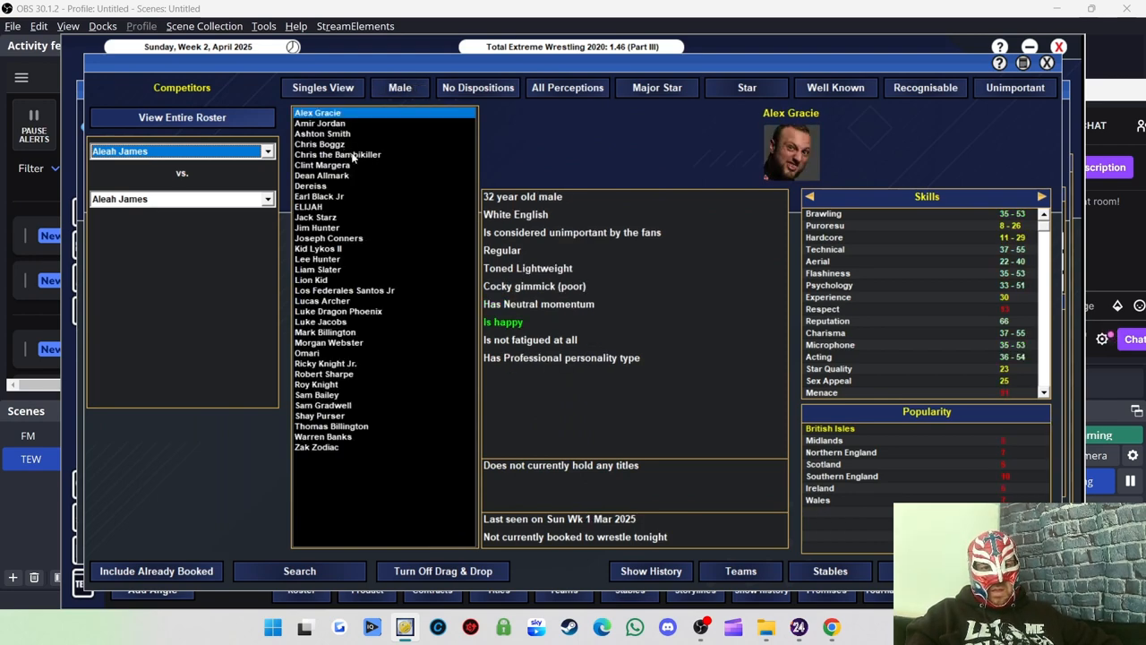
left_click(337, 154)
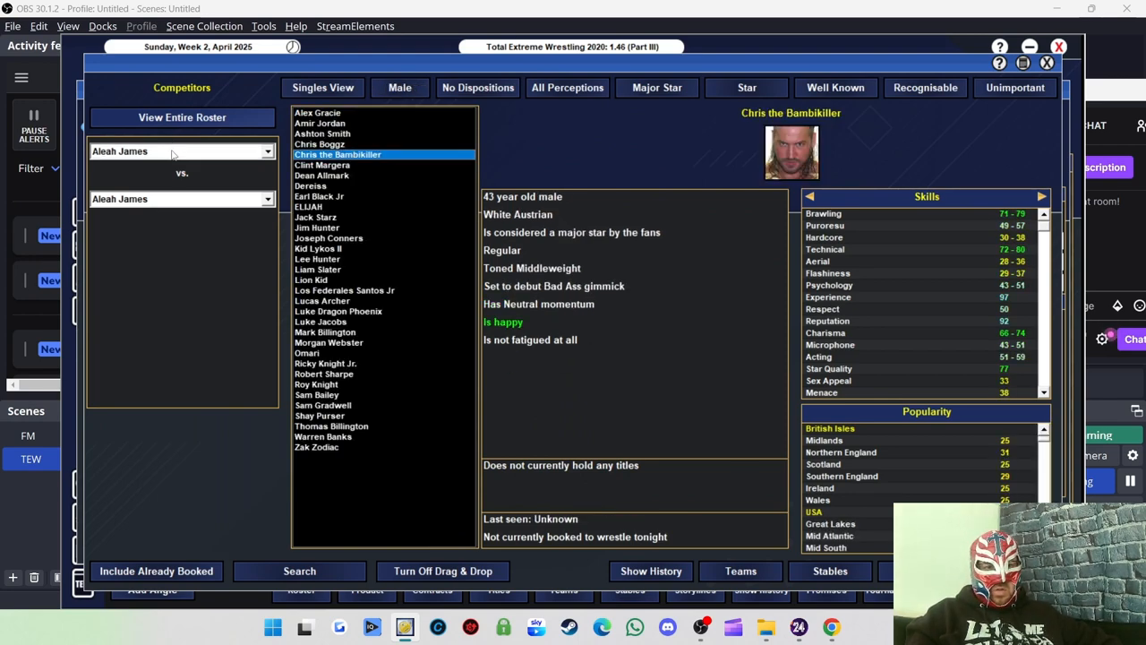
left_click(337, 154)
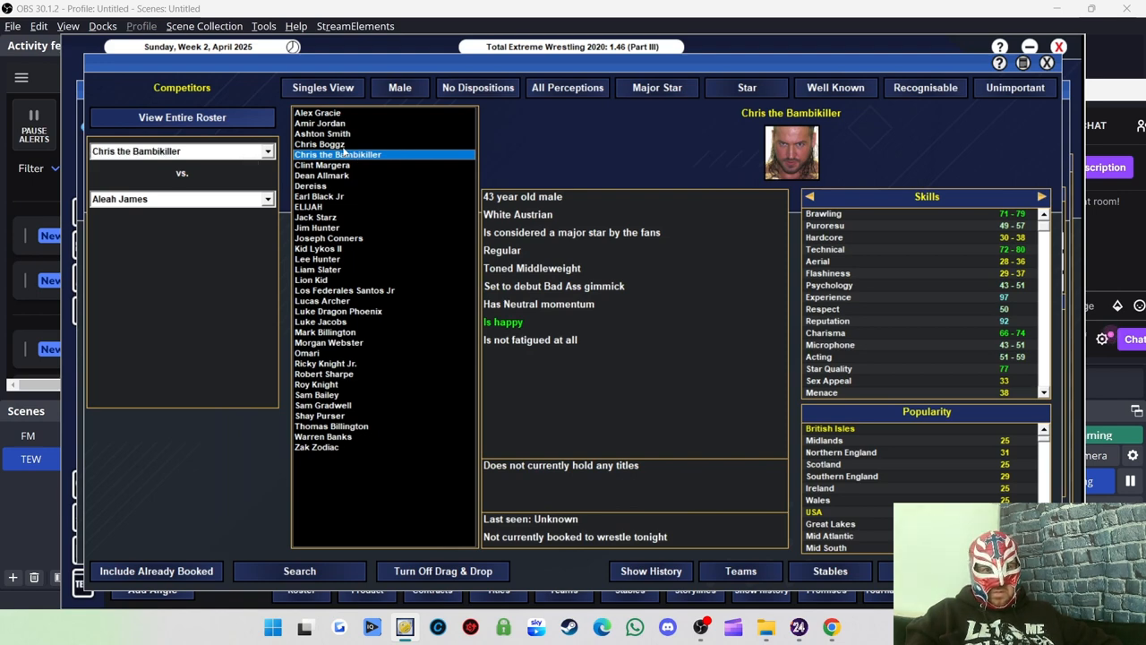
mouse_move(344, 294)
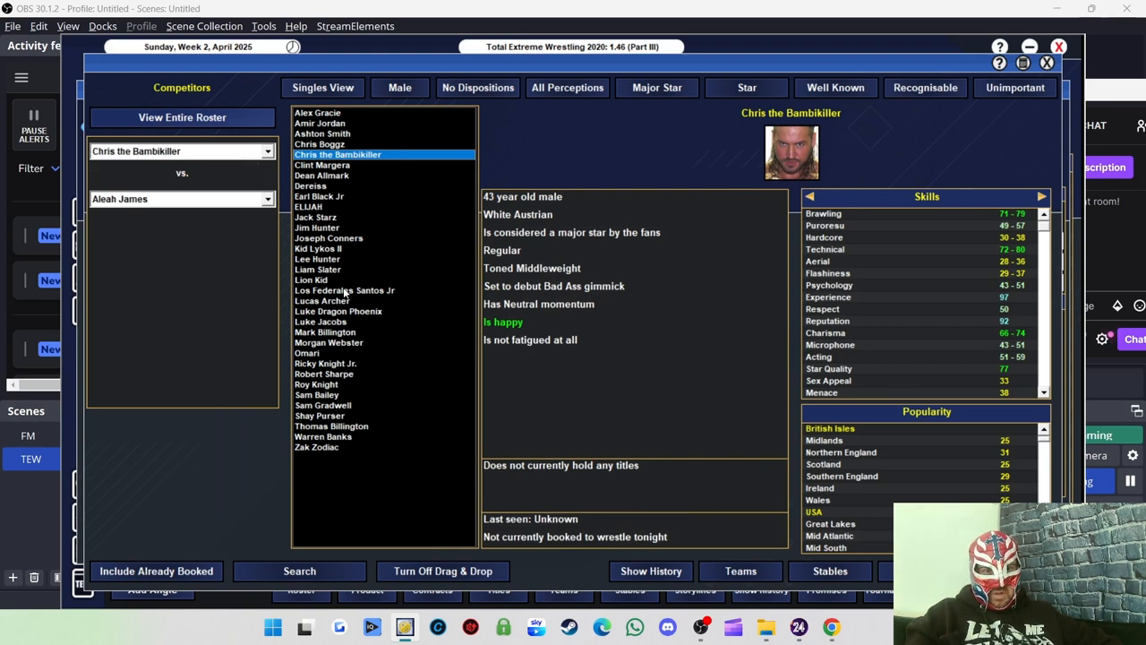
mouse_move(338, 444)
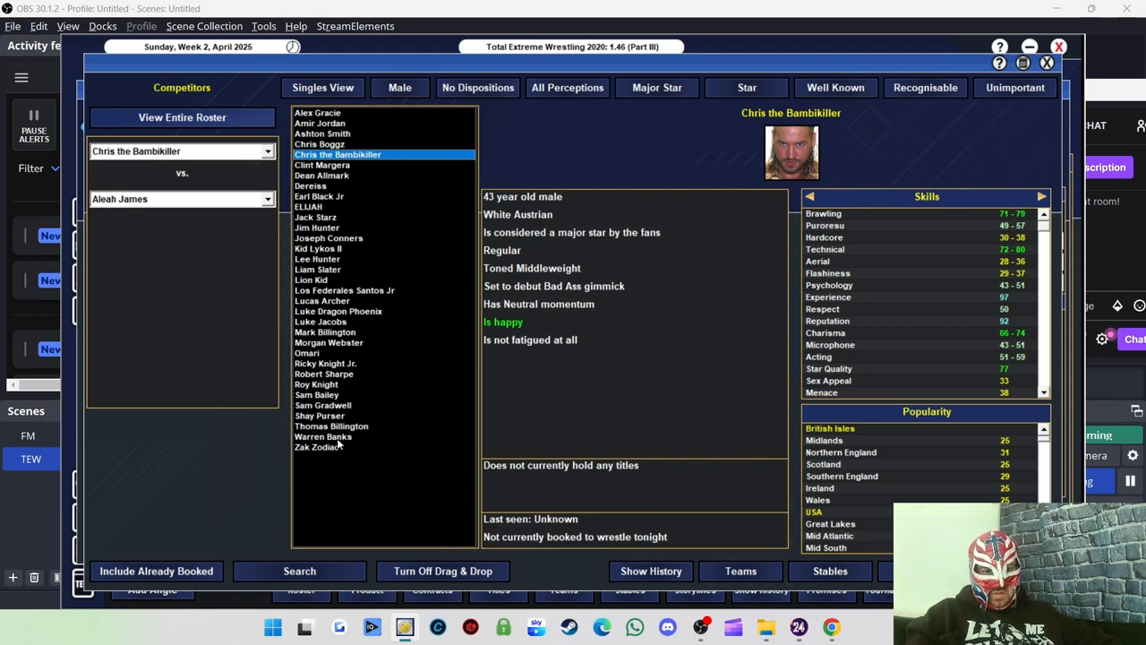
mouse_move(326, 408)
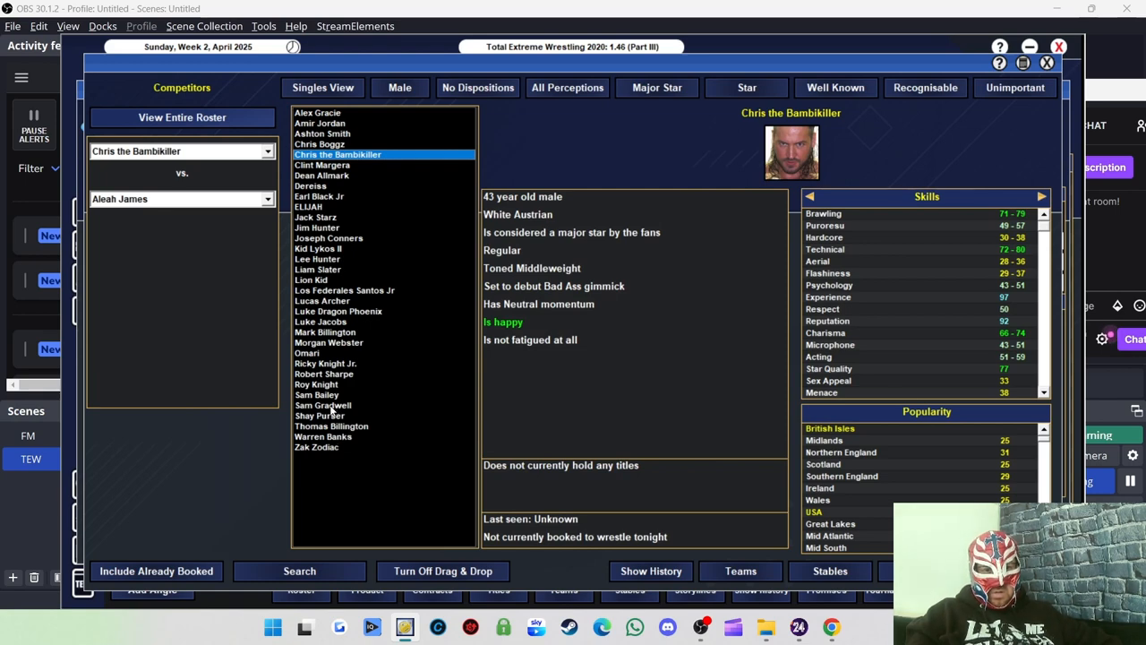
left_click(322, 405)
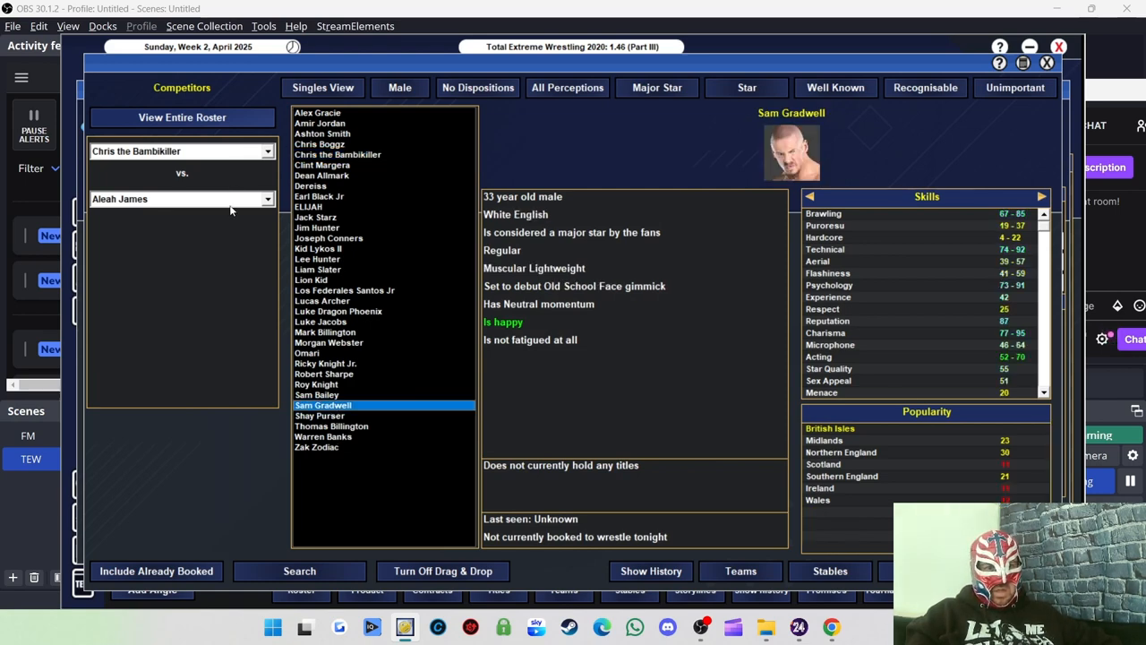
left_click(323, 405)
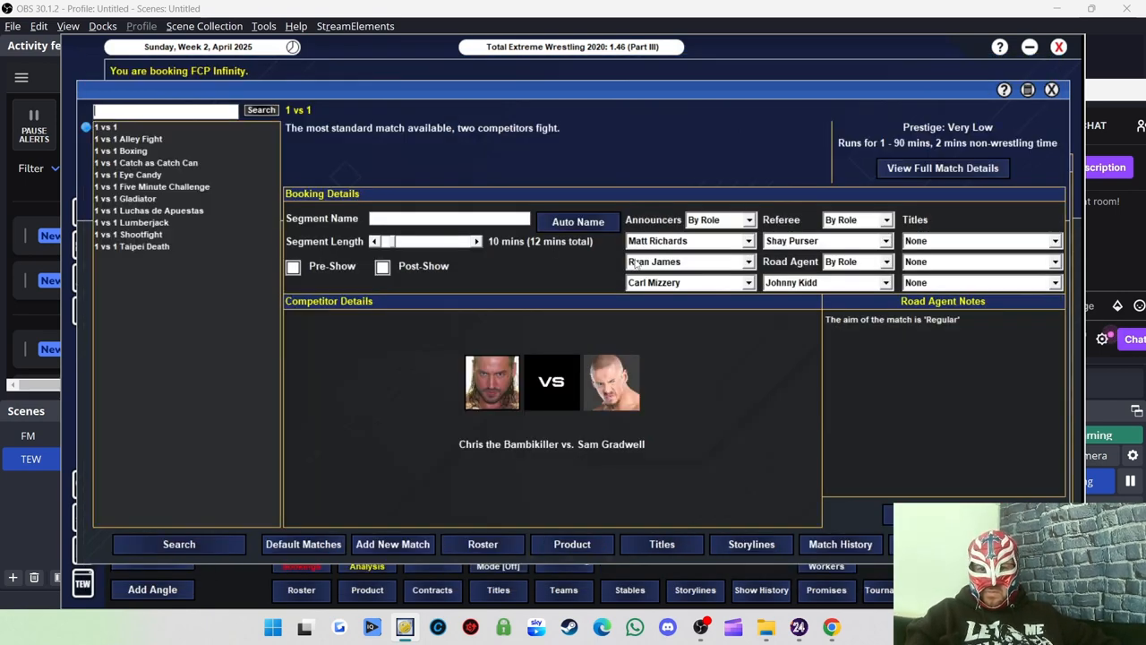
Auto-name the match, set its length to 20 minutes and save it to the card.
left_click(577, 222)
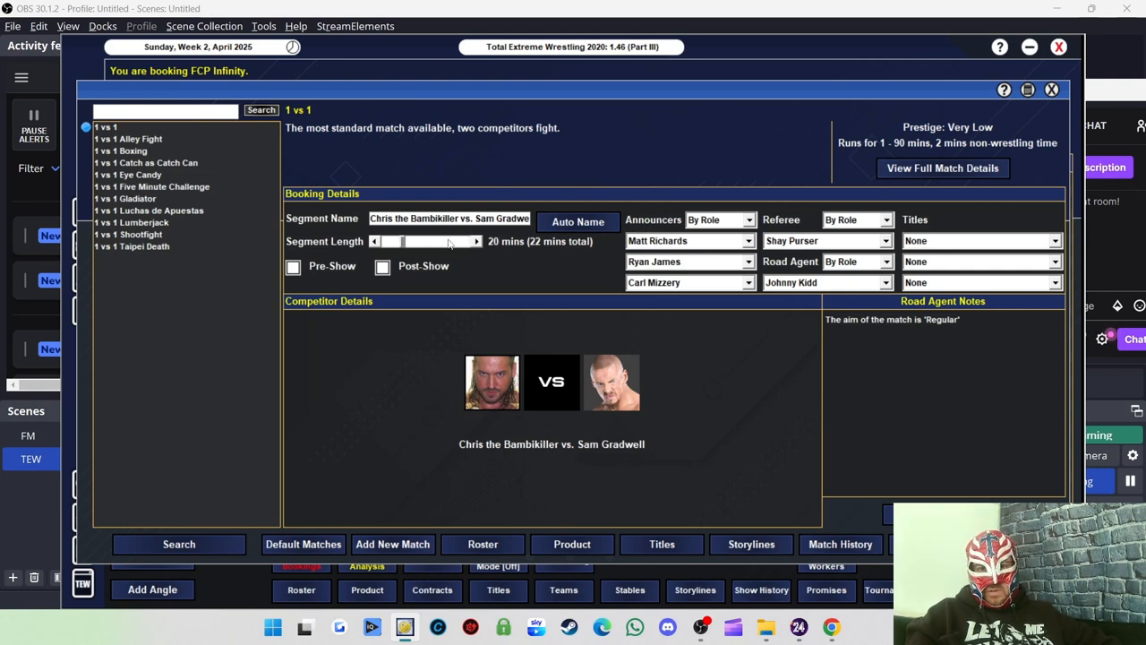
left_click(374, 240)
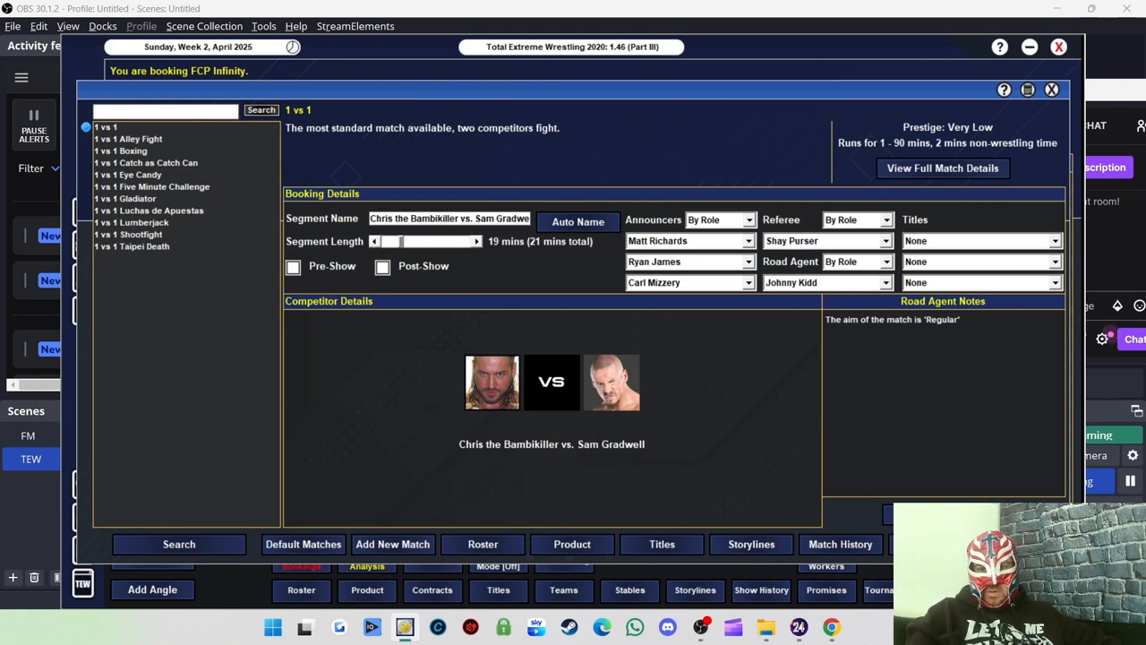
left_click(476, 240)
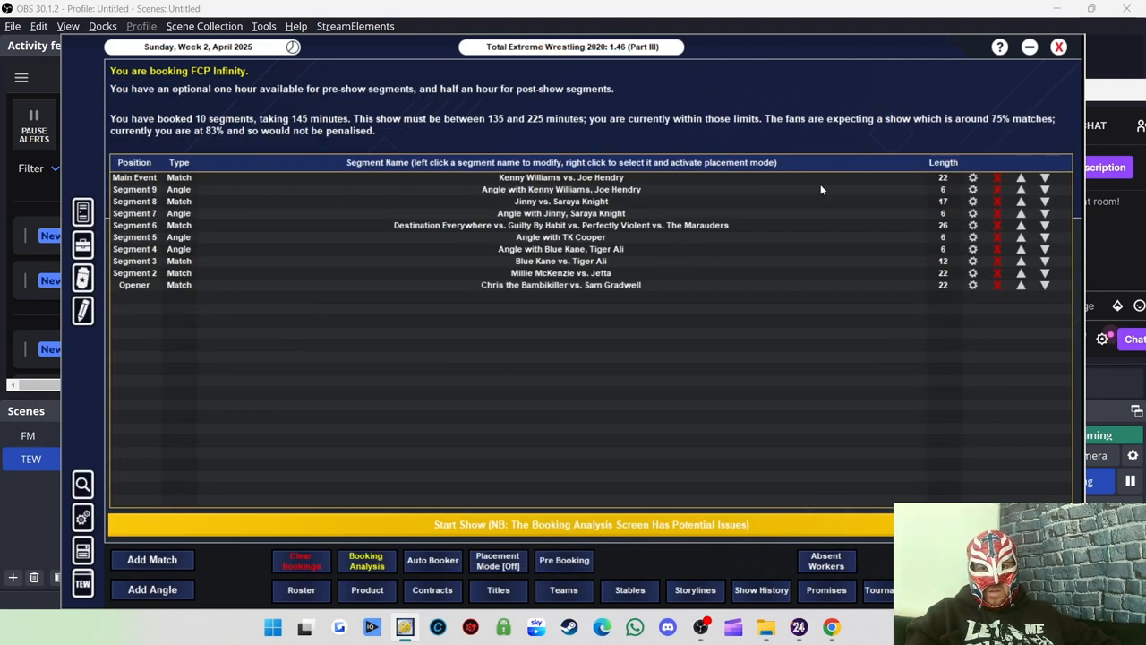
mouse_move(1021, 261)
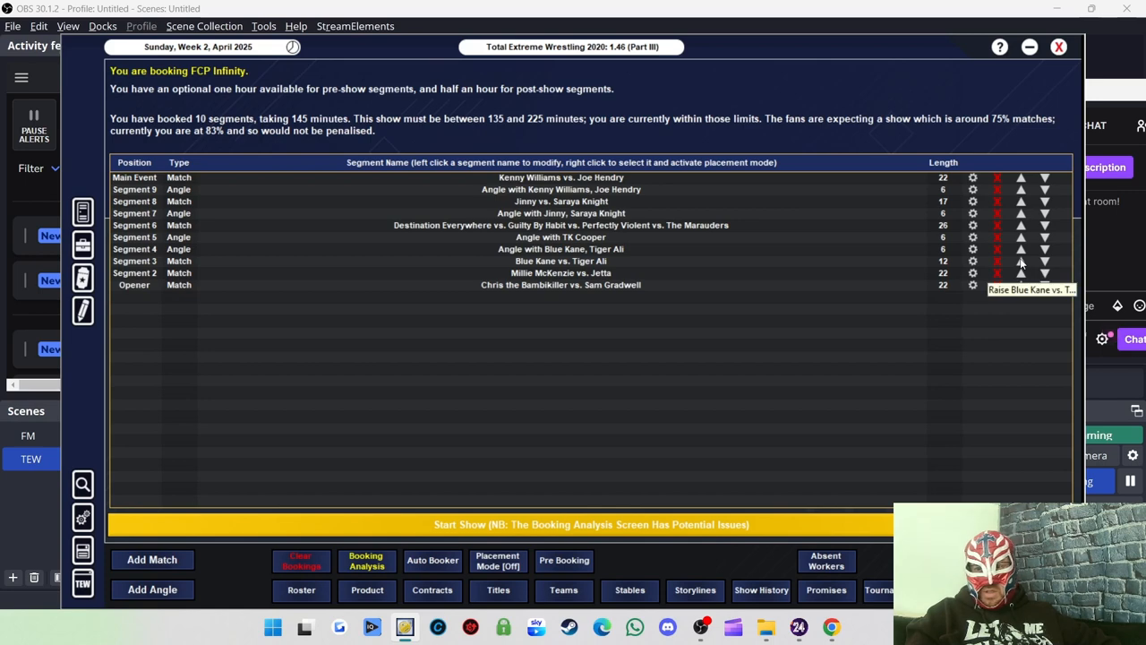
Move Blue Kane vs. Tiger Ali up the card into the Opener slot.
left_click(1021, 261)
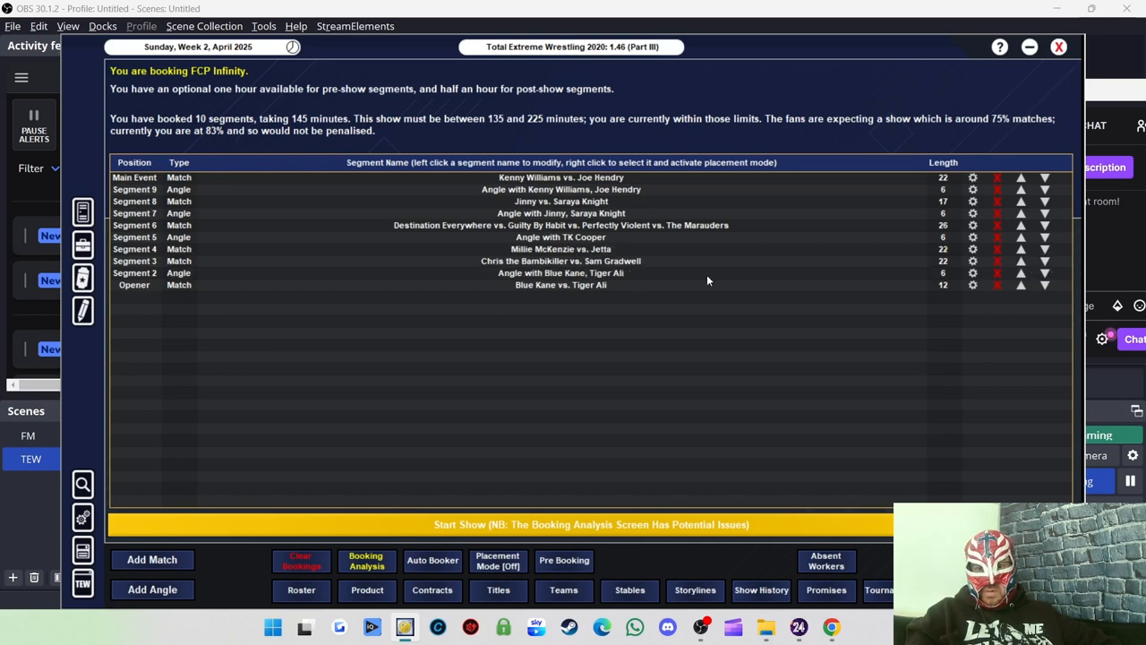
left_click(365, 559)
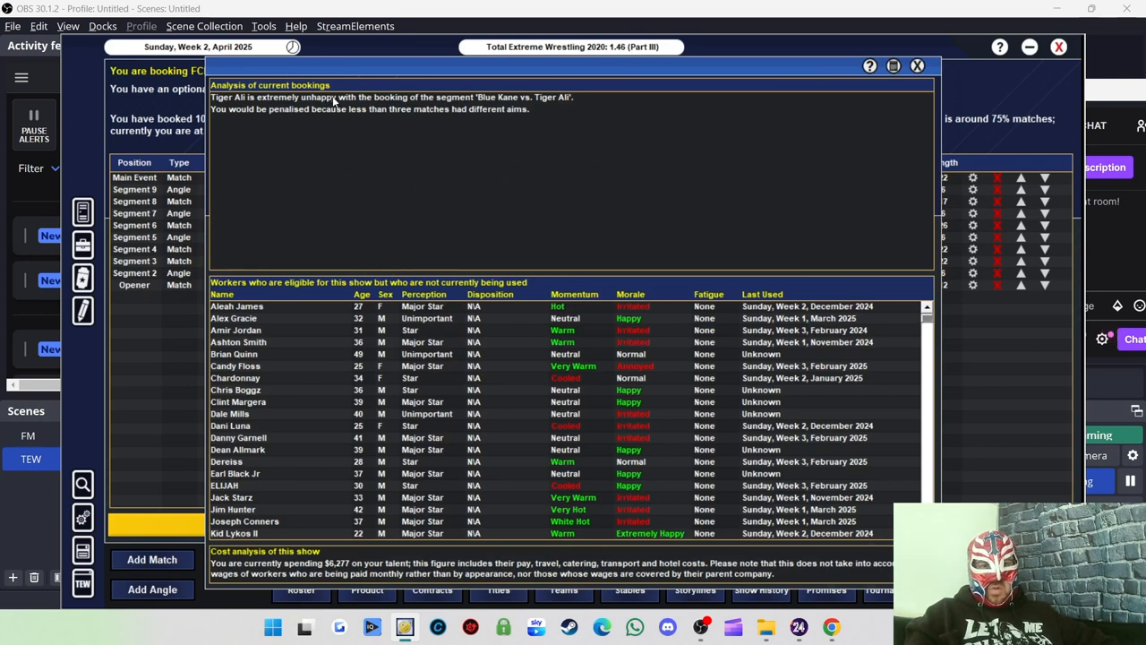
mouse_move(297, 118)
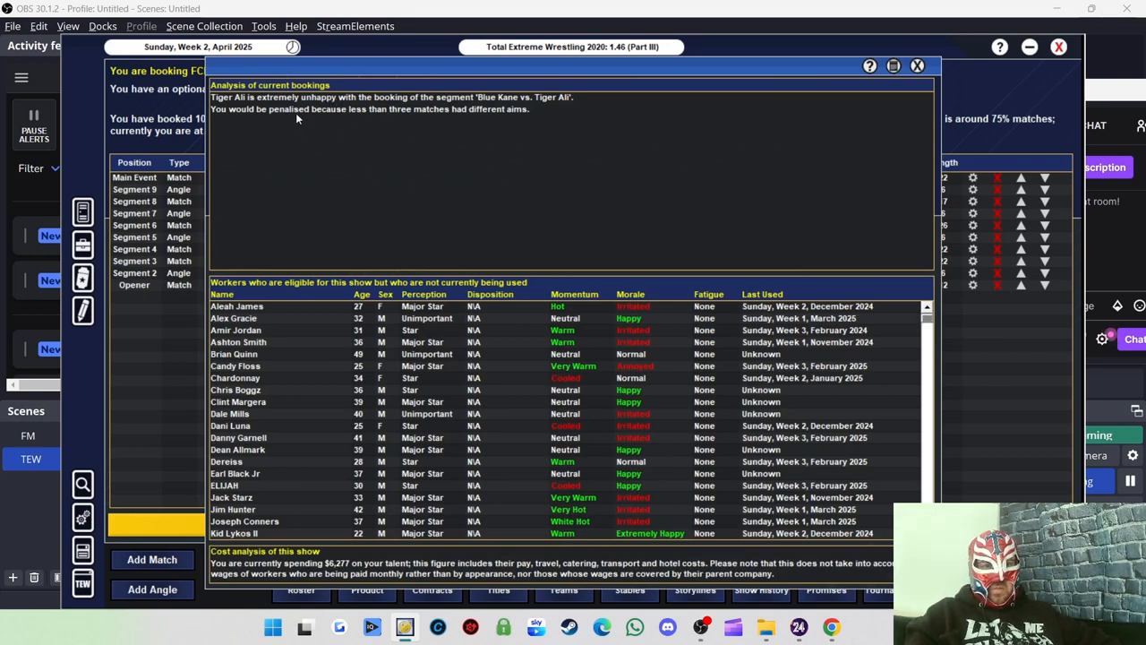
mouse_move(389, 118)
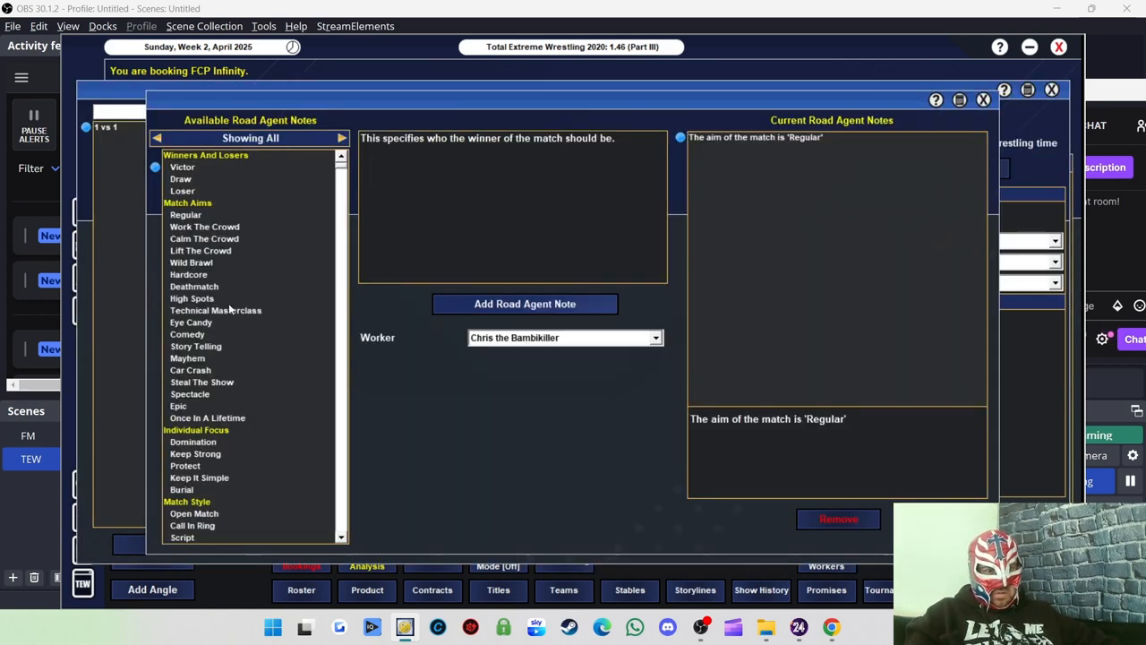
Add the Story Telling road agent note to Chris the Bambikiller vs. Sam Gradwell.
left_click(195, 346)
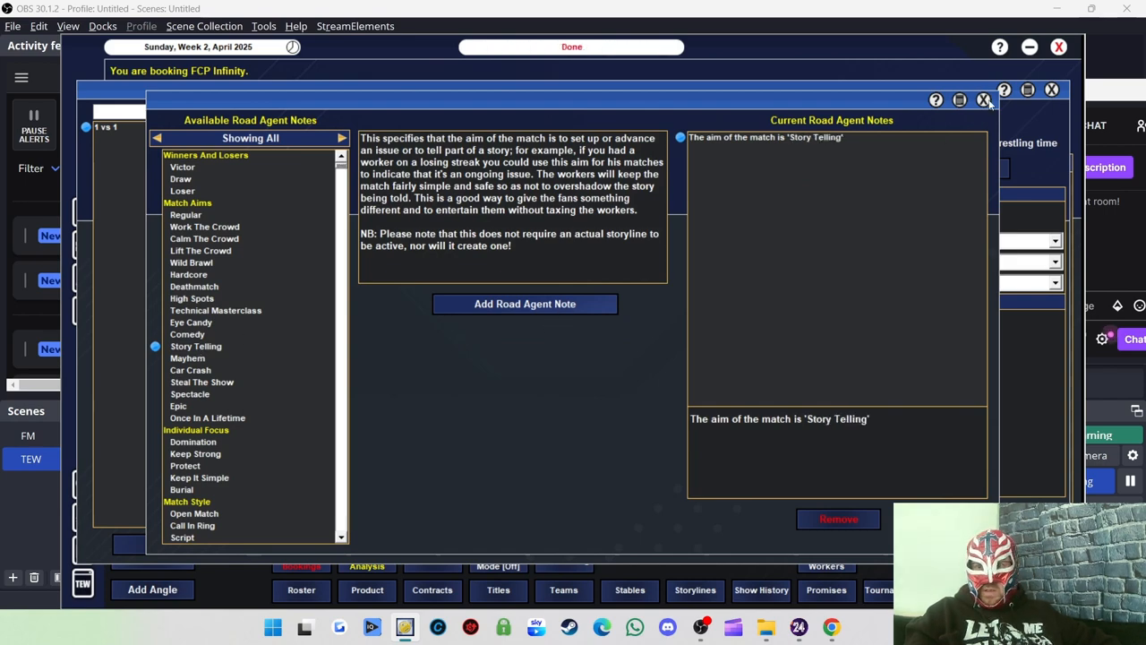
left_click(983, 101)
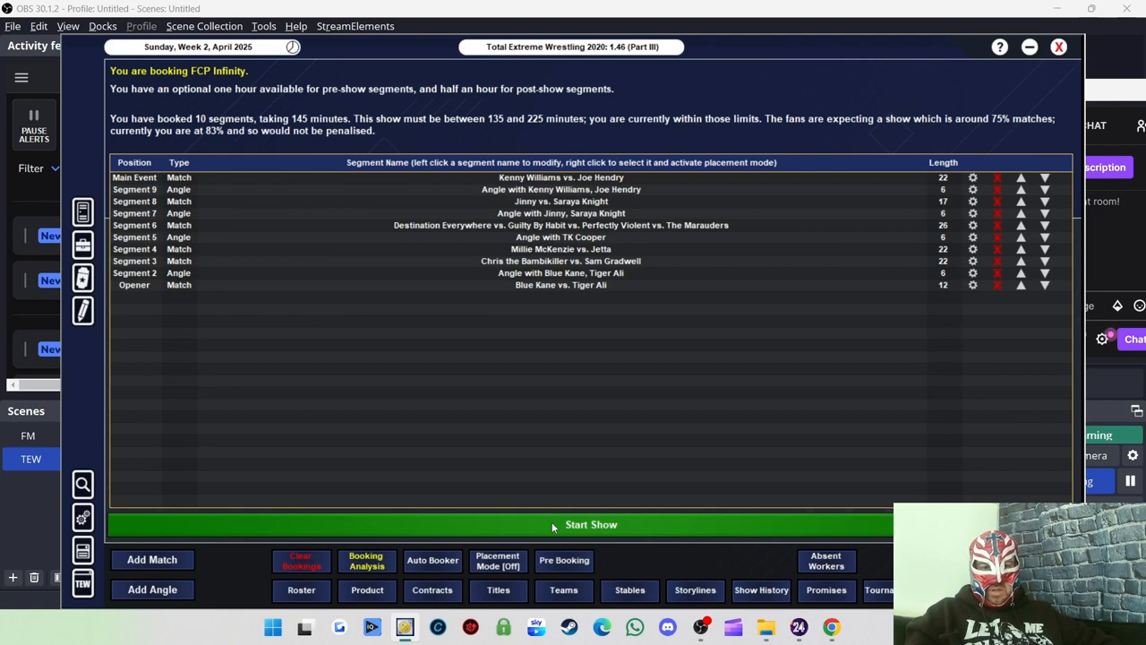
Run FCP Infinity and advance from the Gradwell vs. Bambikiller result to Millie McKenzie vs. Jetta.
left_click(591, 523)
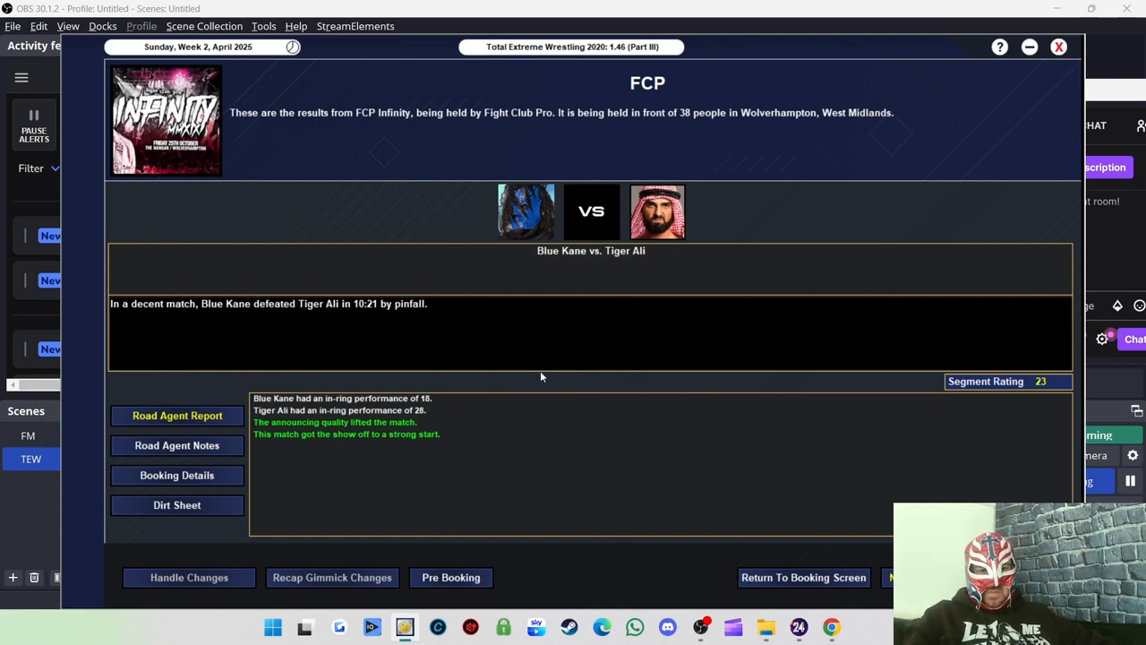
mouse_move(336, 439)
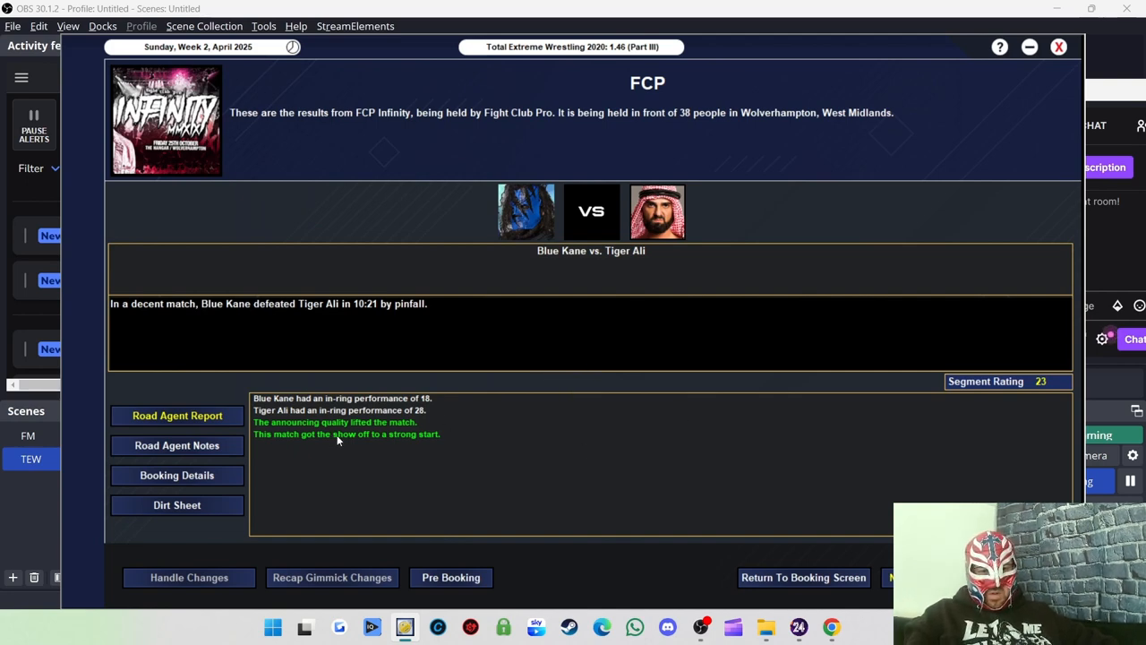
mouse_move(1032, 369)
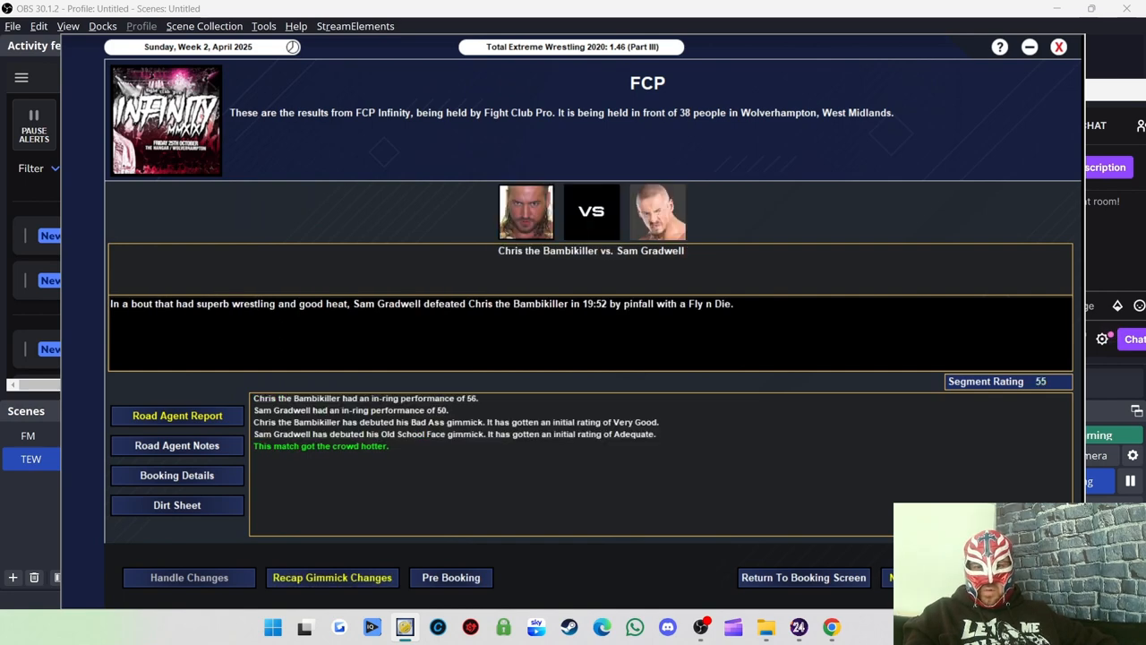
mouse_move(802, 355)
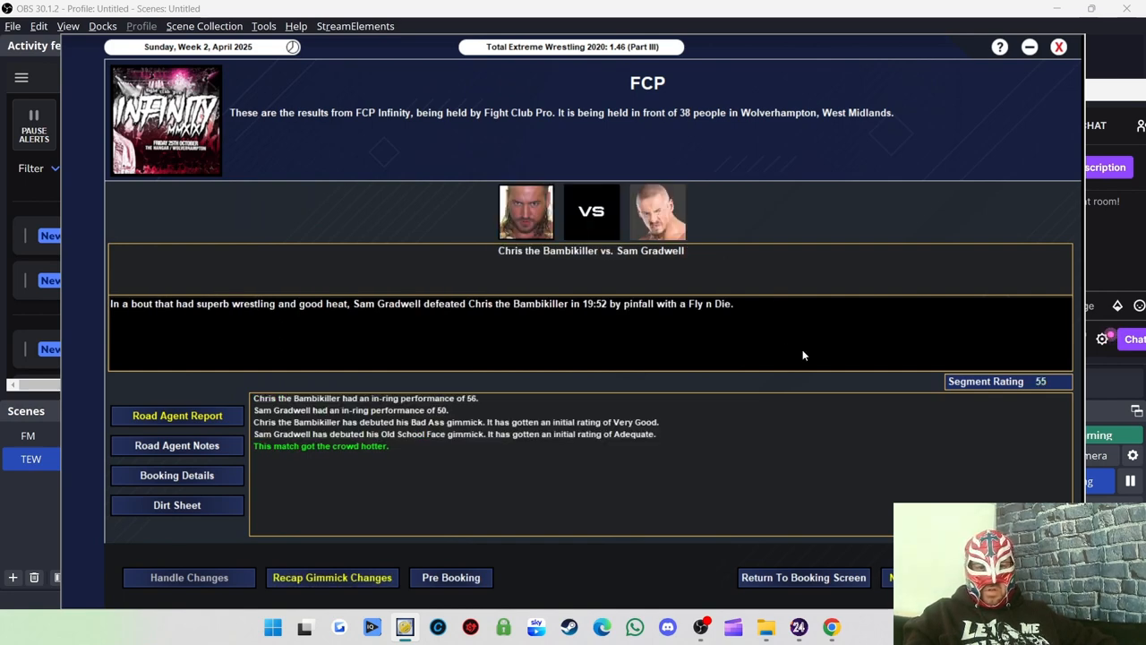
mouse_move(559, 308)
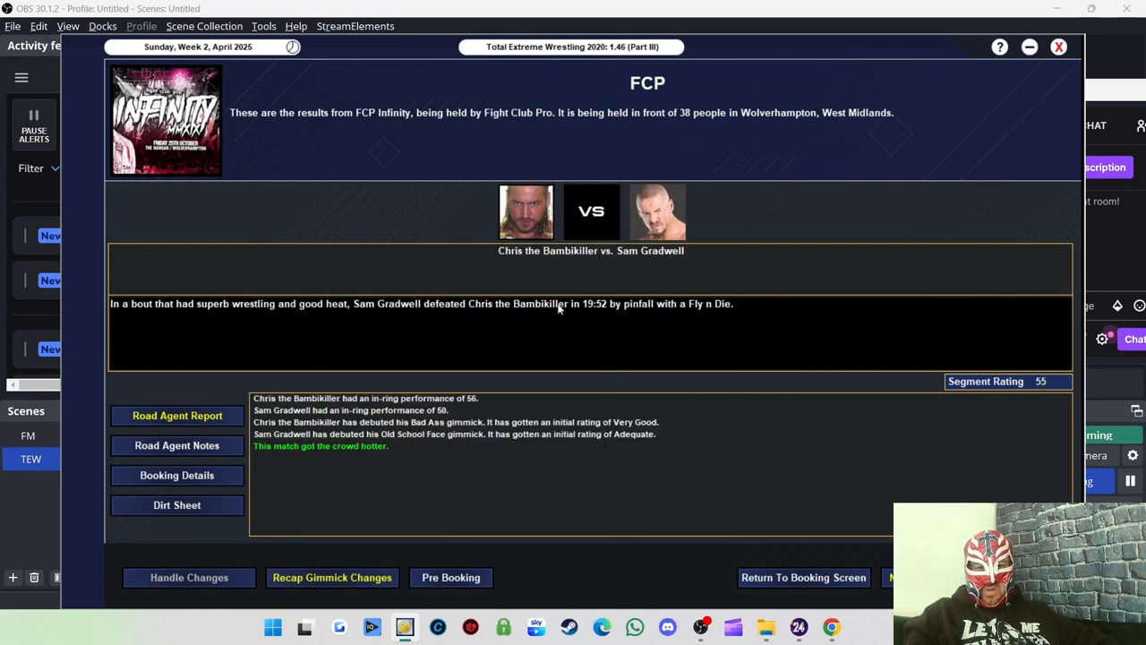
mouse_move(838, 326)
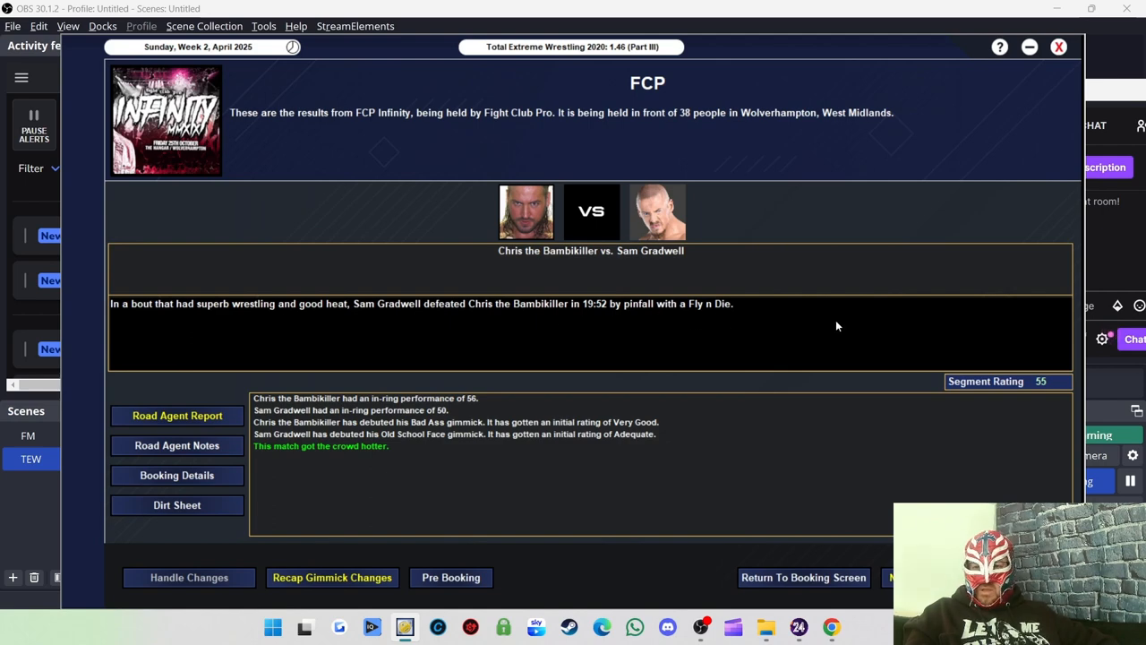
mouse_move(338, 451)
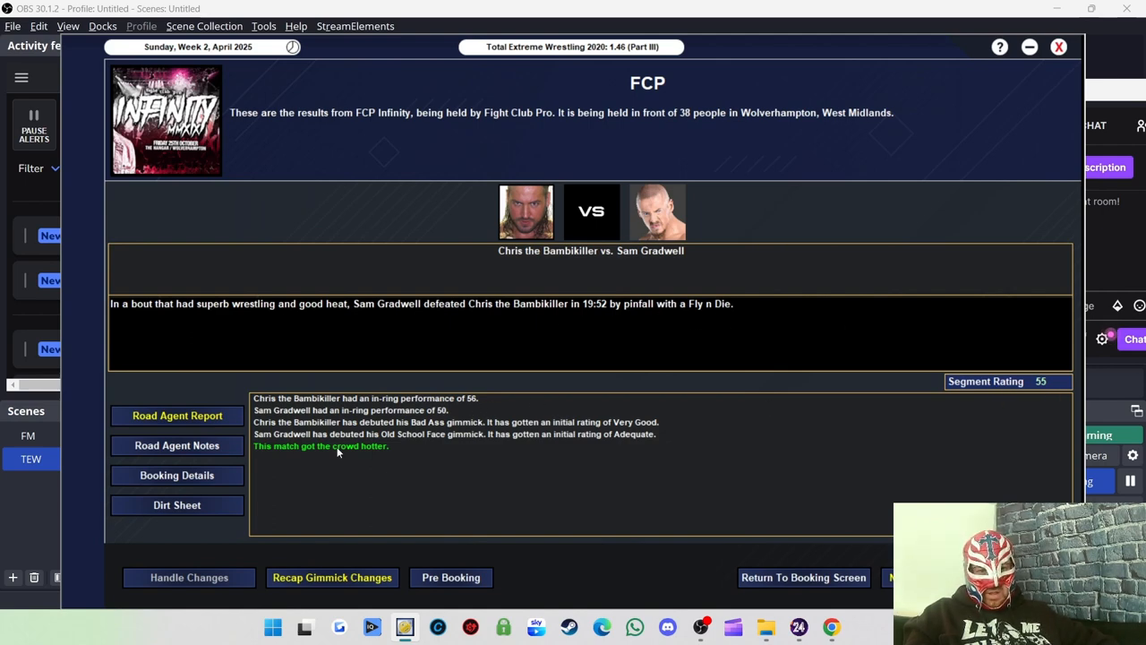
mouse_move(455, 416)
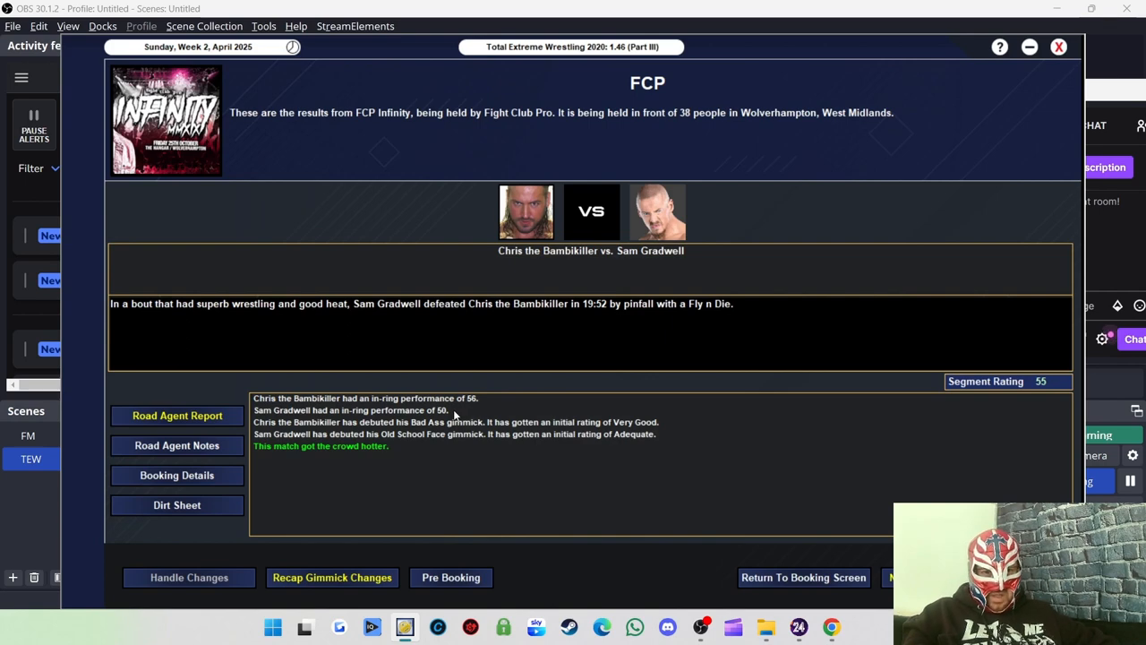
mouse_move(480, 404)
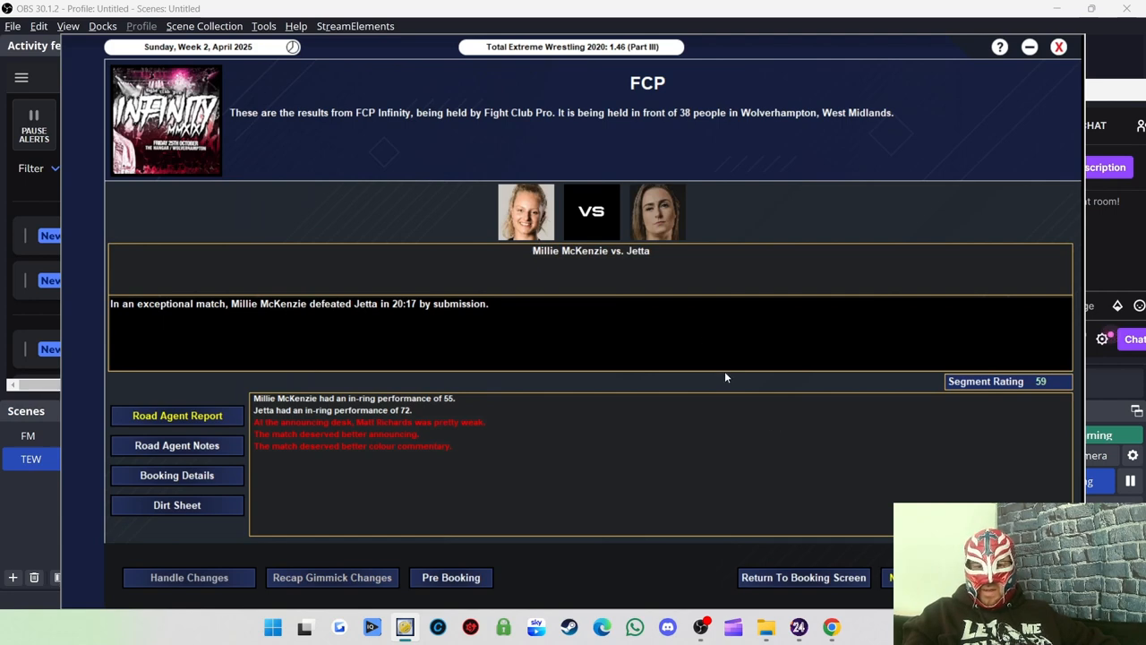
mouse_move(423, 308)
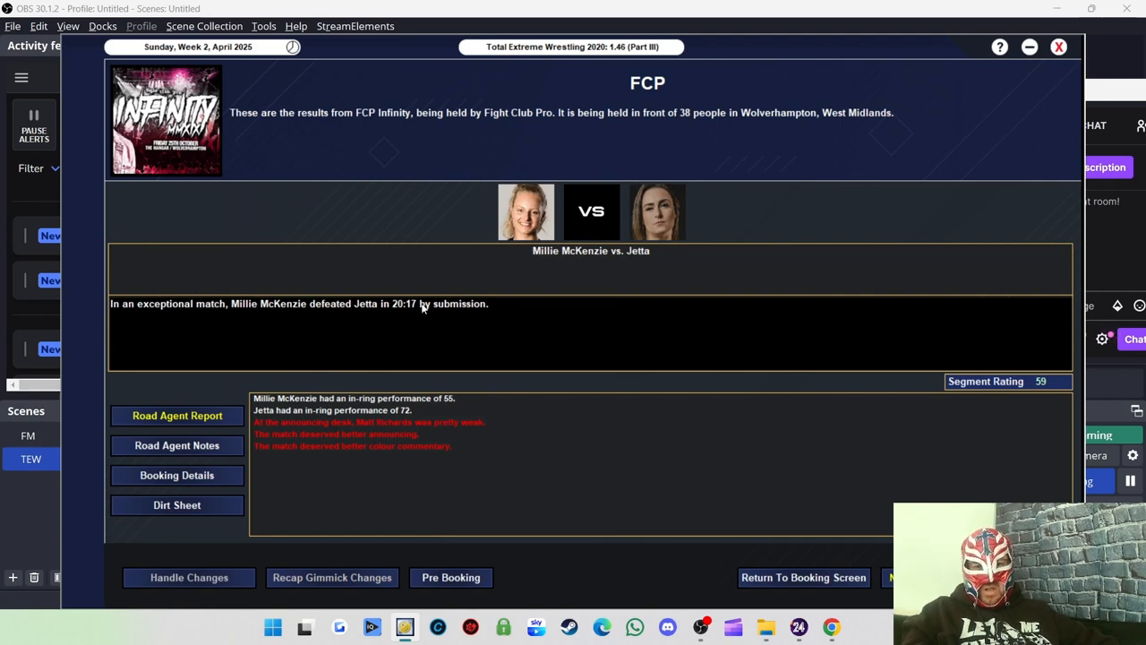
mouse_move(412, 415)
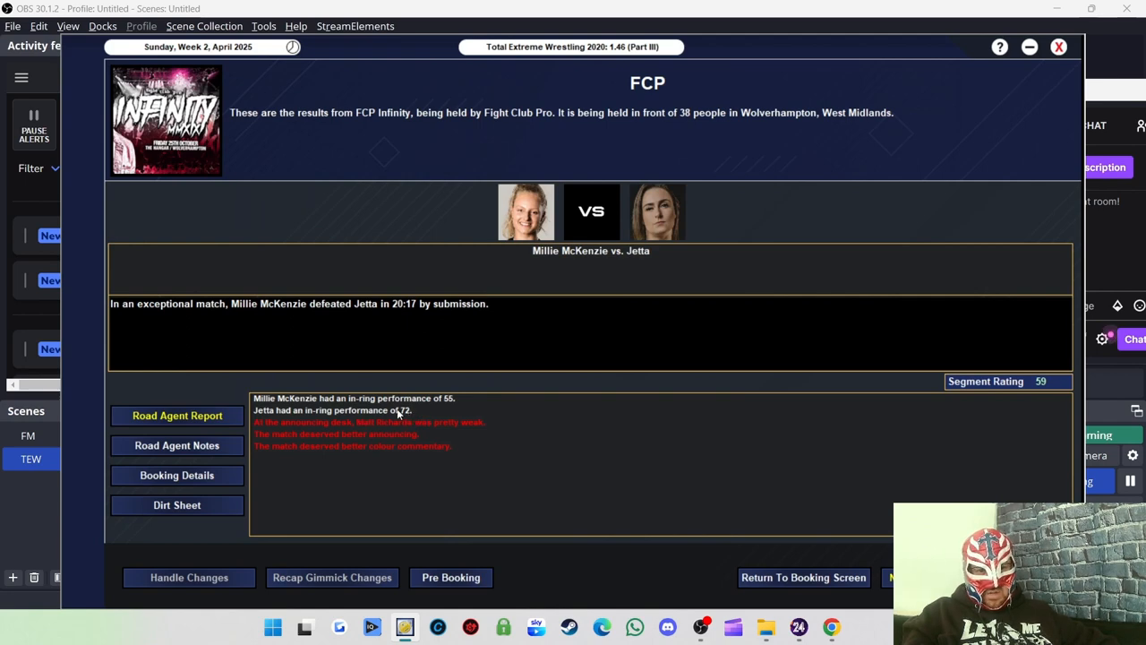
mouse_move(824, 367)
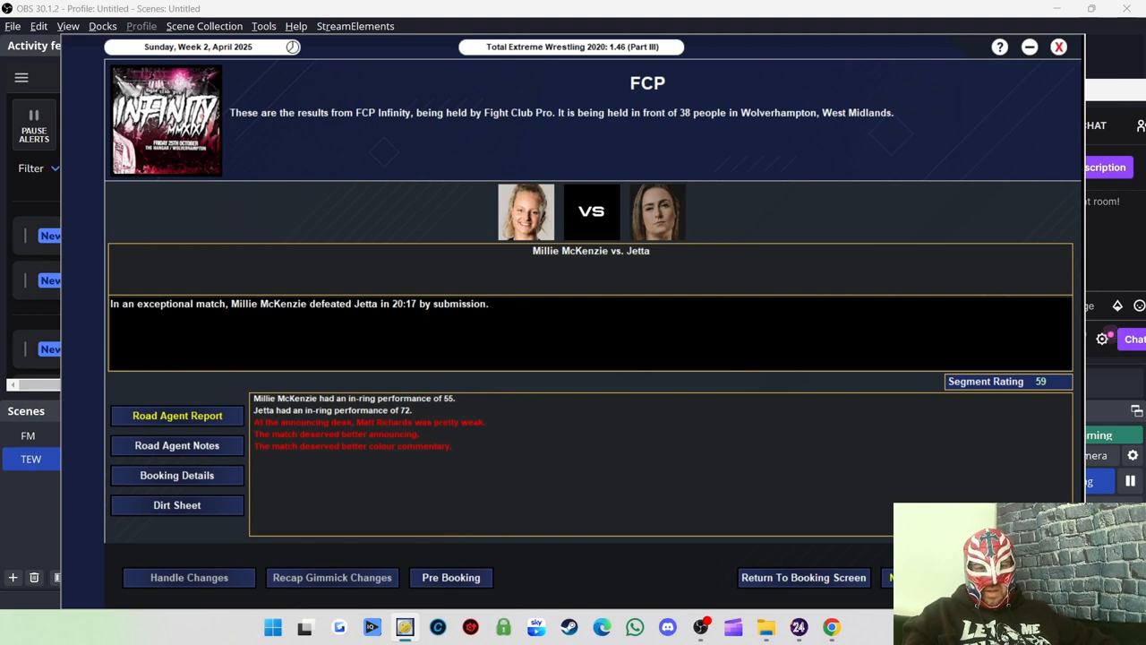
mouse_move(792, 505)
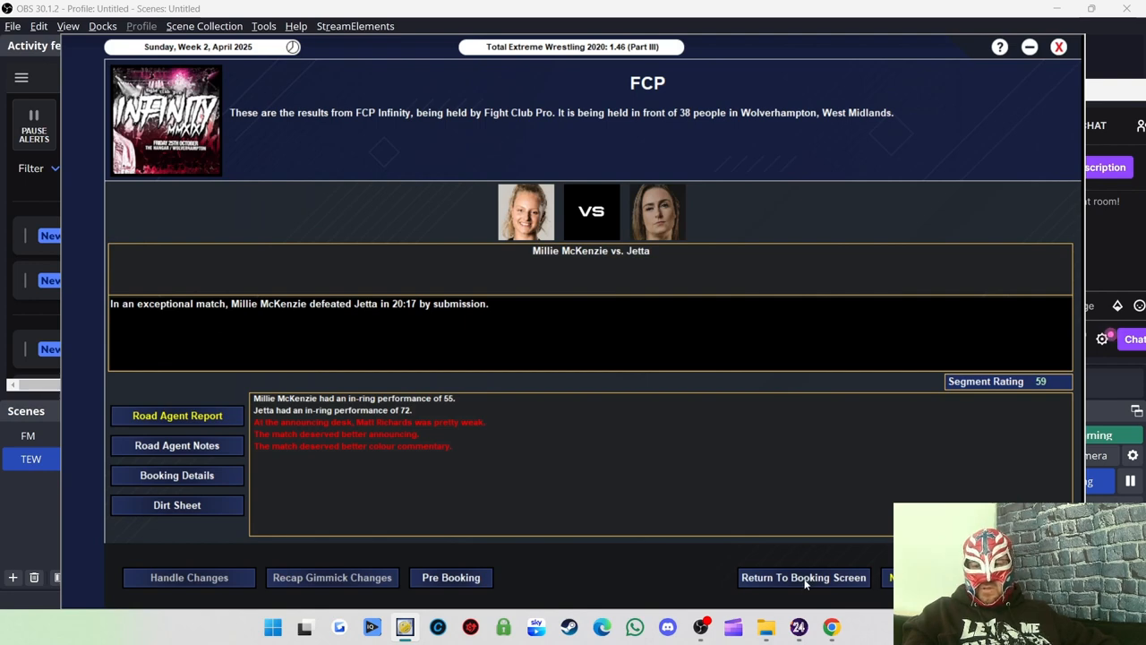
Return to booking and assign Alex Shane as announcer for the four-team elimination match.
left_click(803, 576)
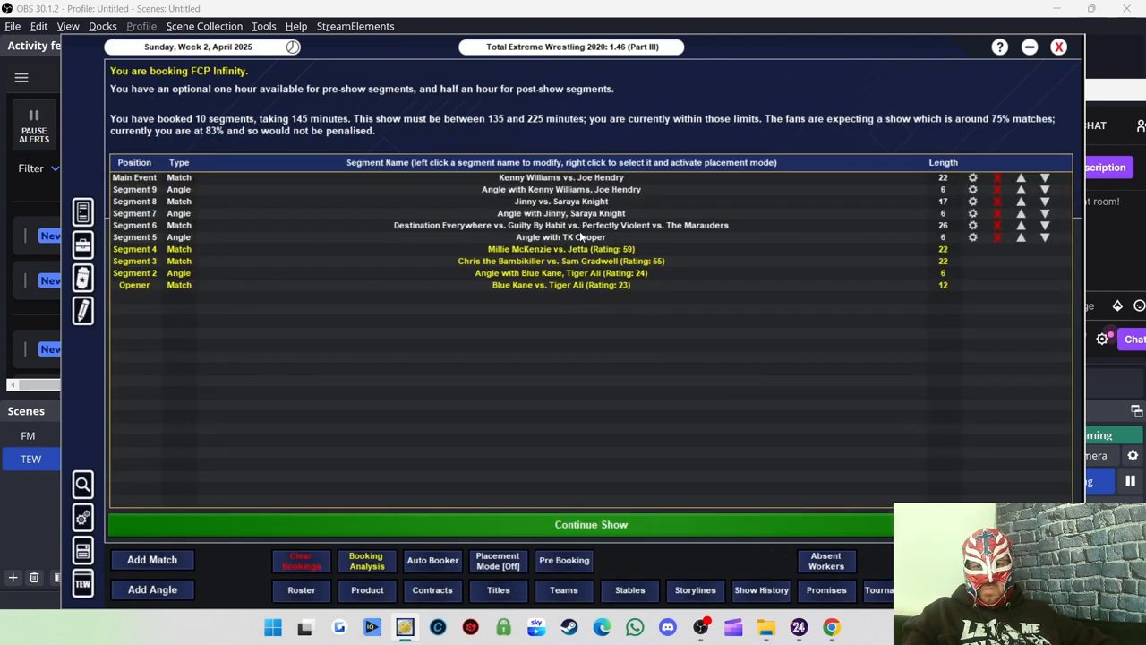
left_click(563, 225)
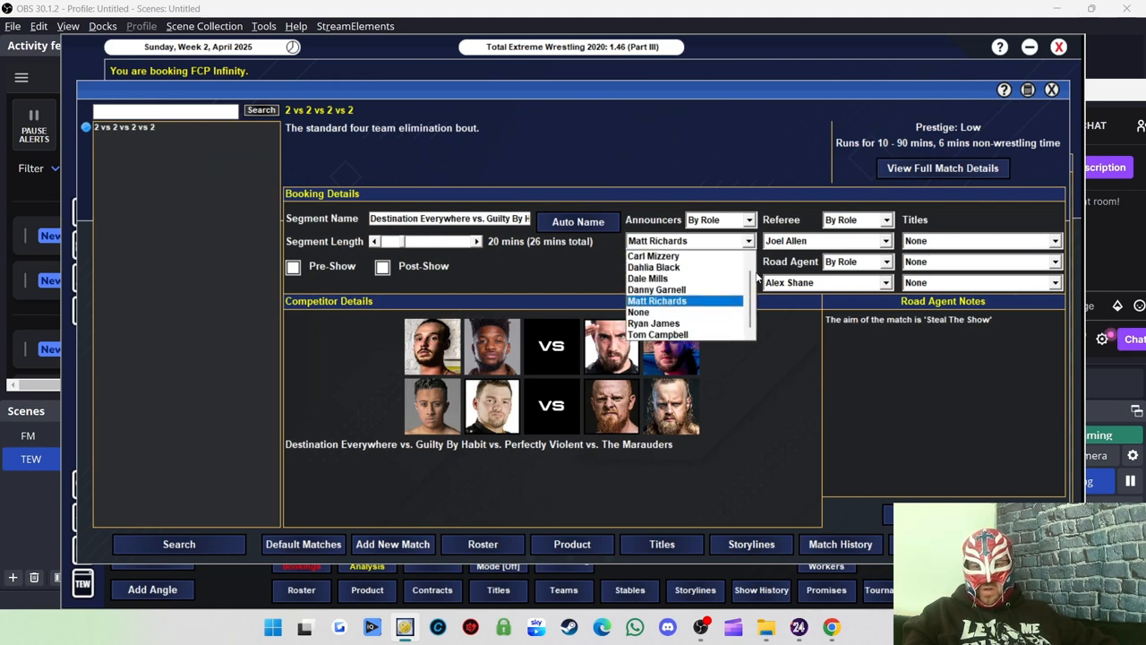
scroll("up", 3)
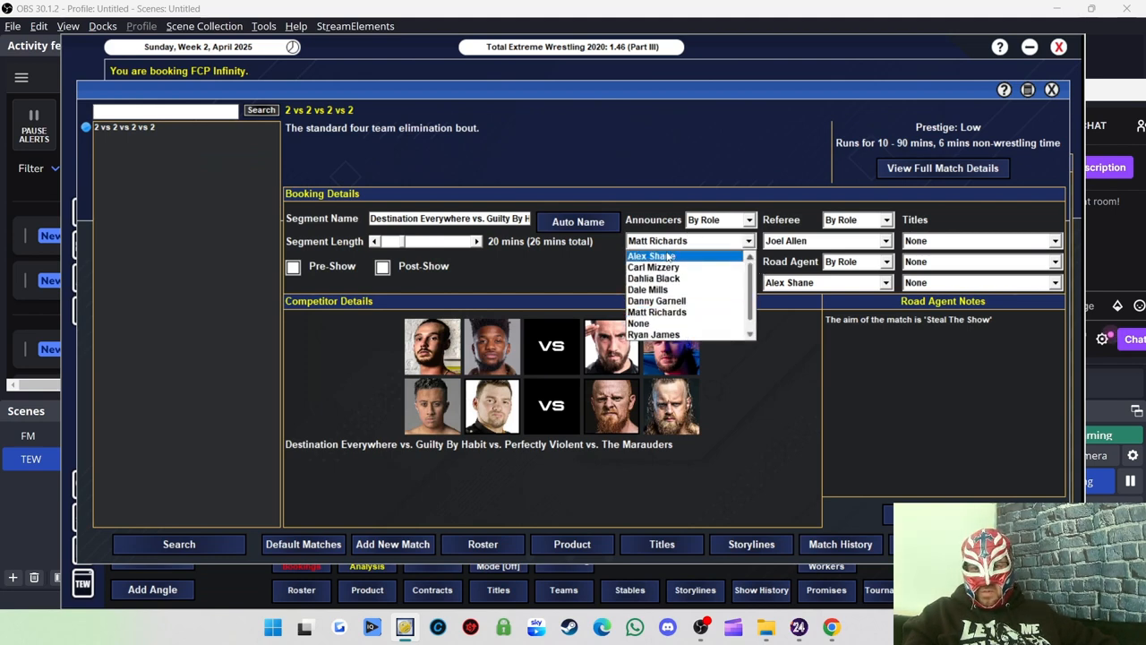
left_click(652, 255)
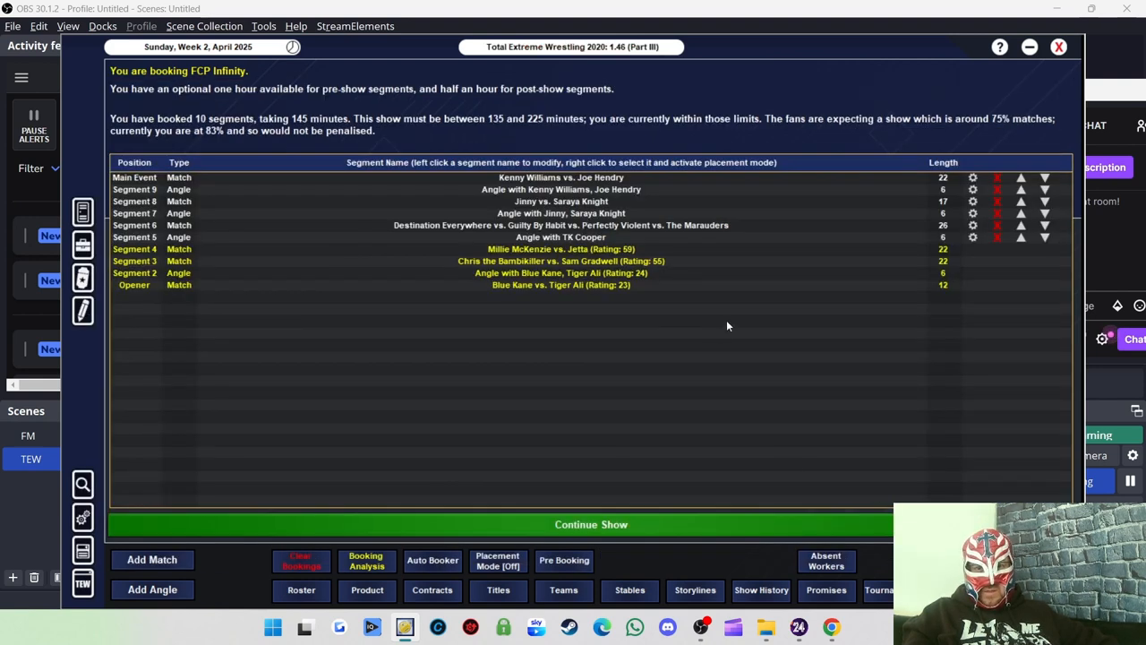
left_click(562, 226)
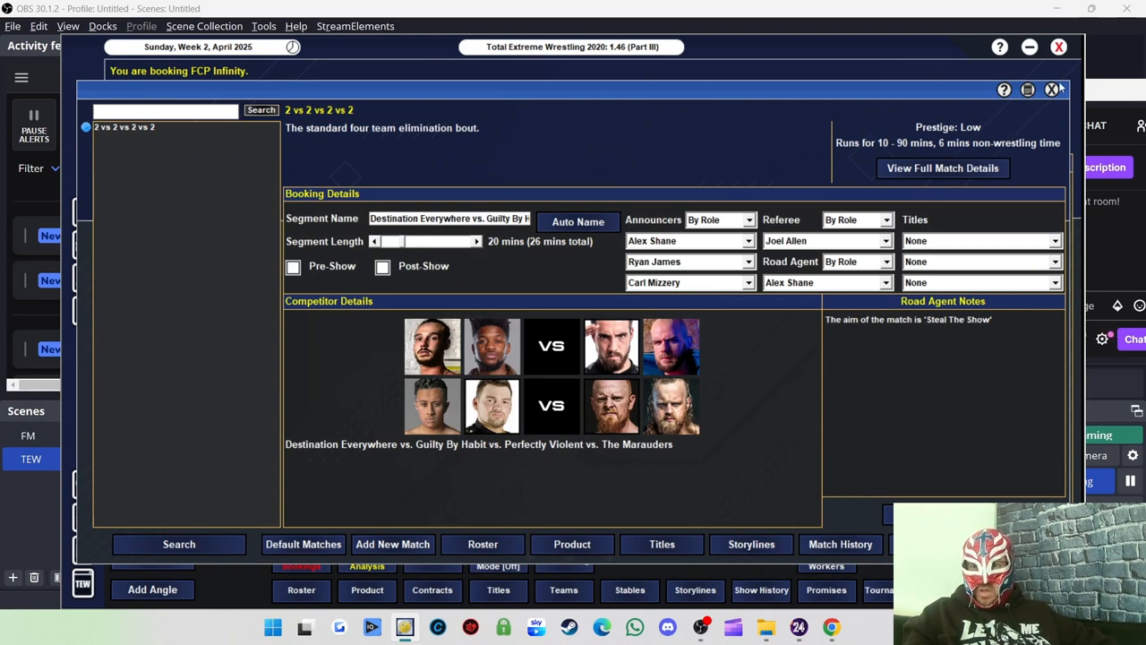
left_click(1053, 90)
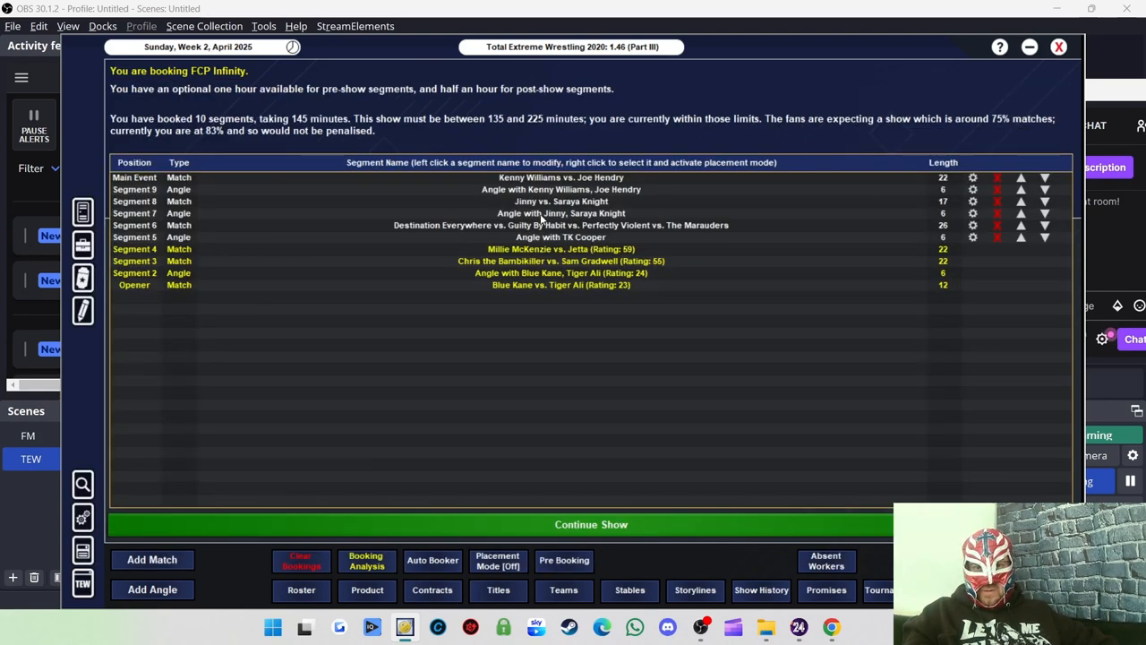
Review the remaining booked segments including the Kenny Williams vs. Joe Hendry main event, then continue the show.
left_click(562, 213)
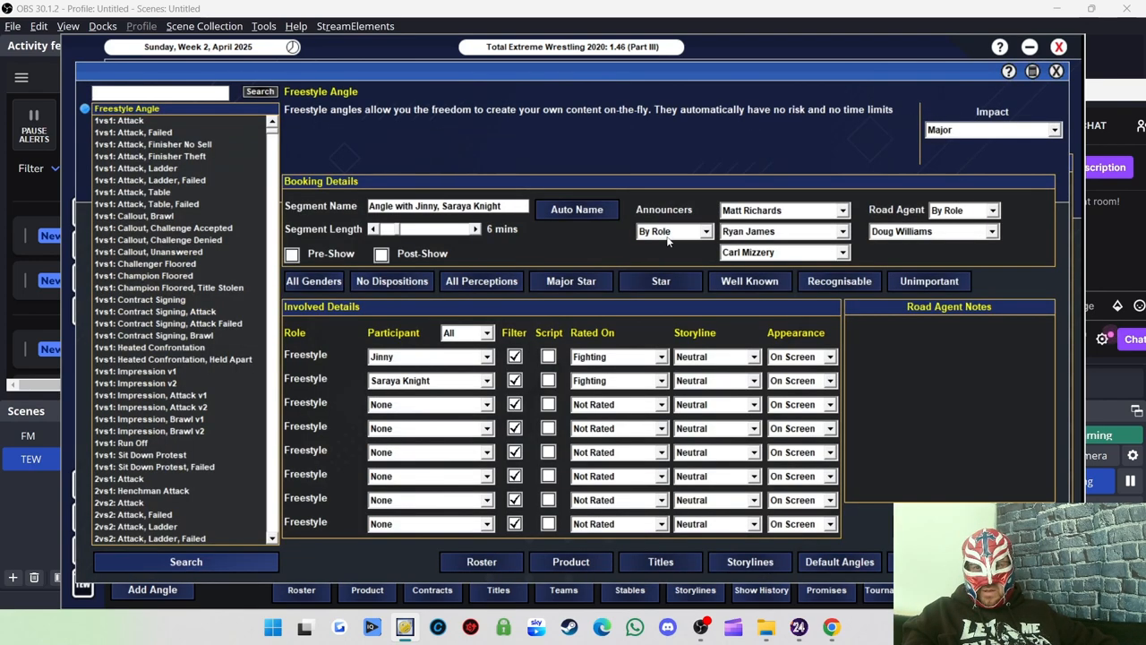
left_click(781, 209)
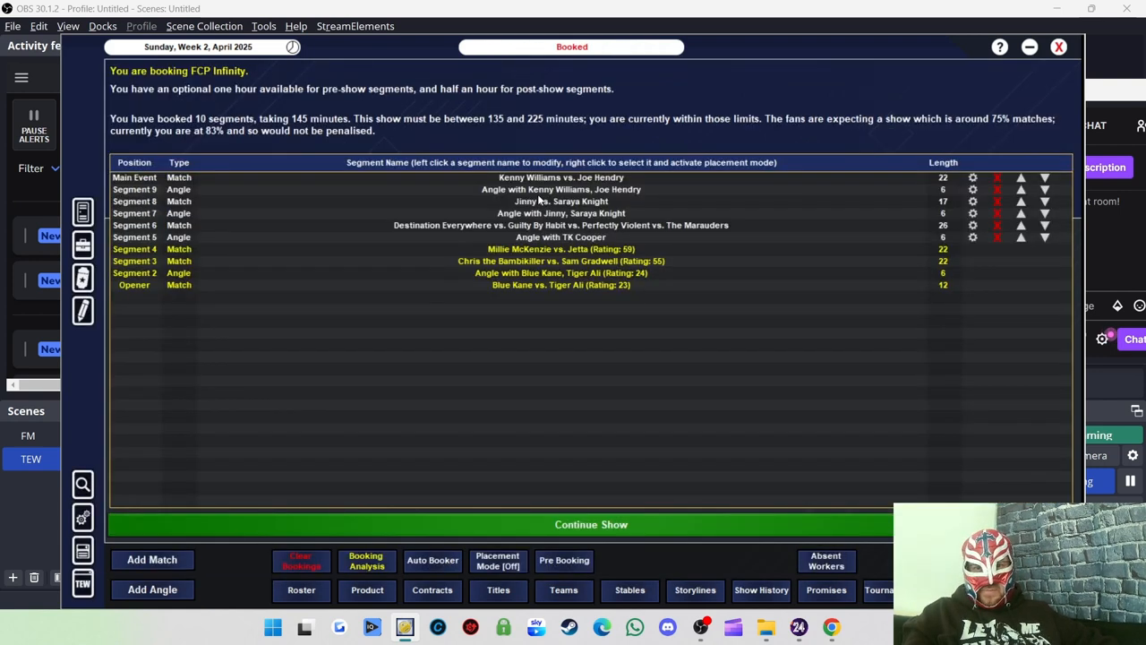
left_click(562, 200)
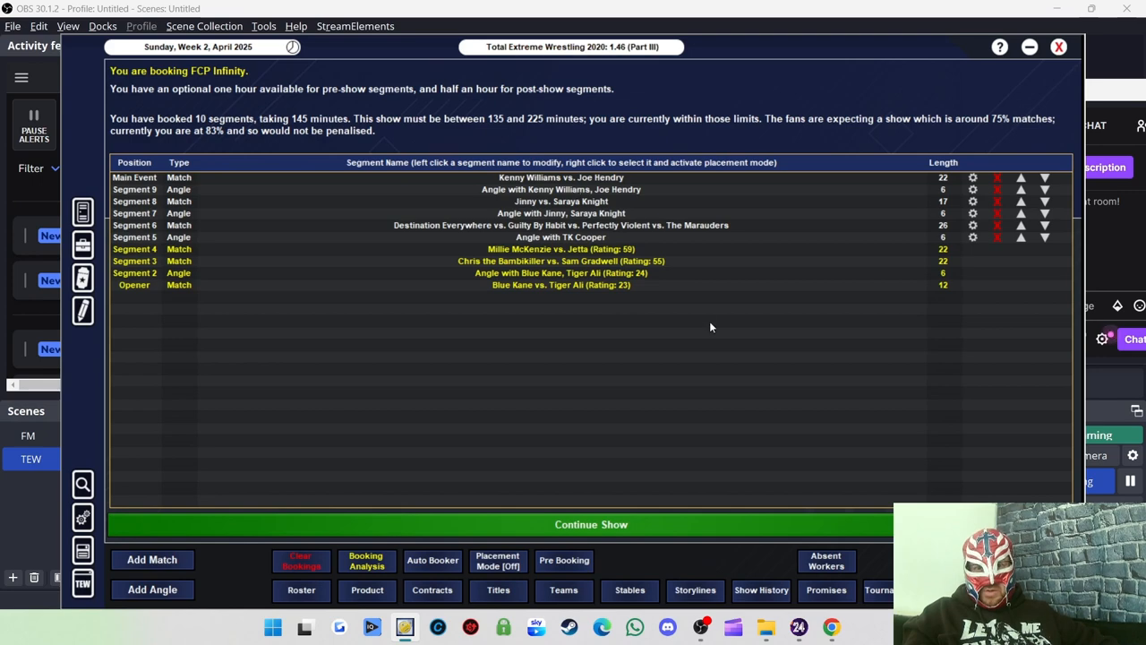
left_click(560, 190)
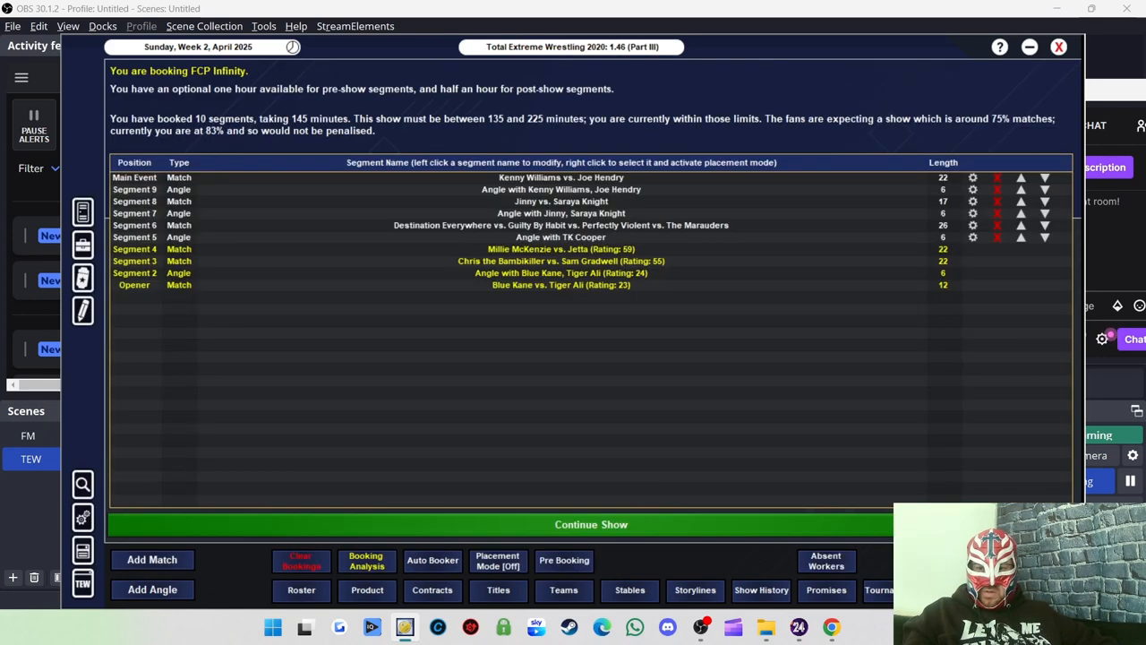
left_click(562, 178)
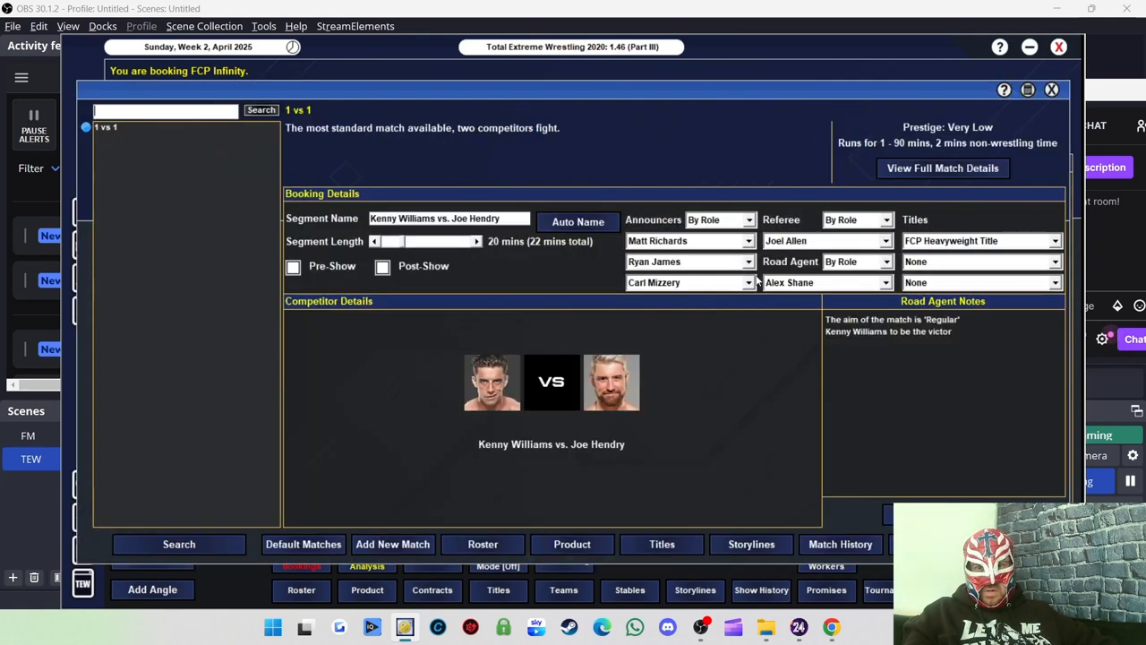
left_click(690, 240)
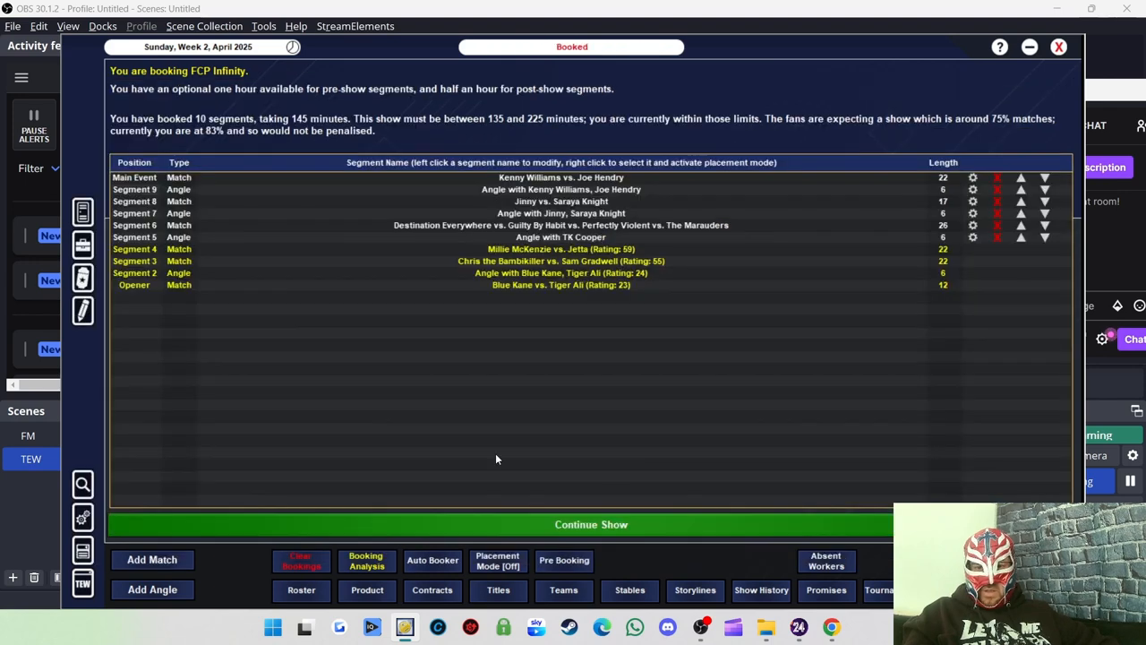
left_click(591, 523)
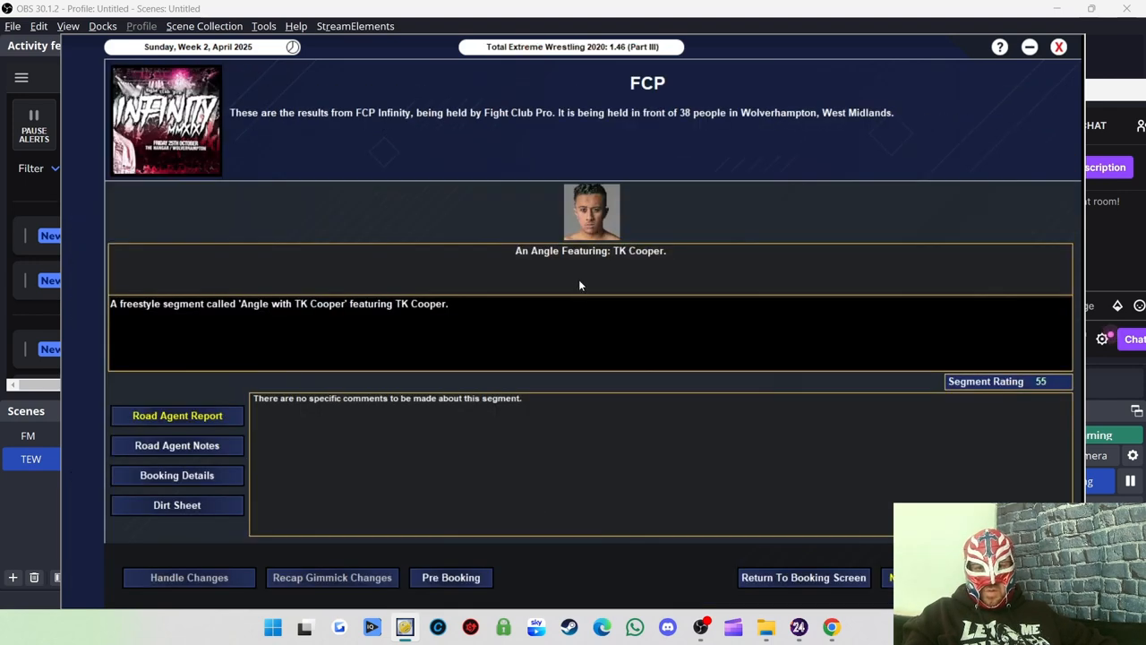
mouse_move(874, 415)
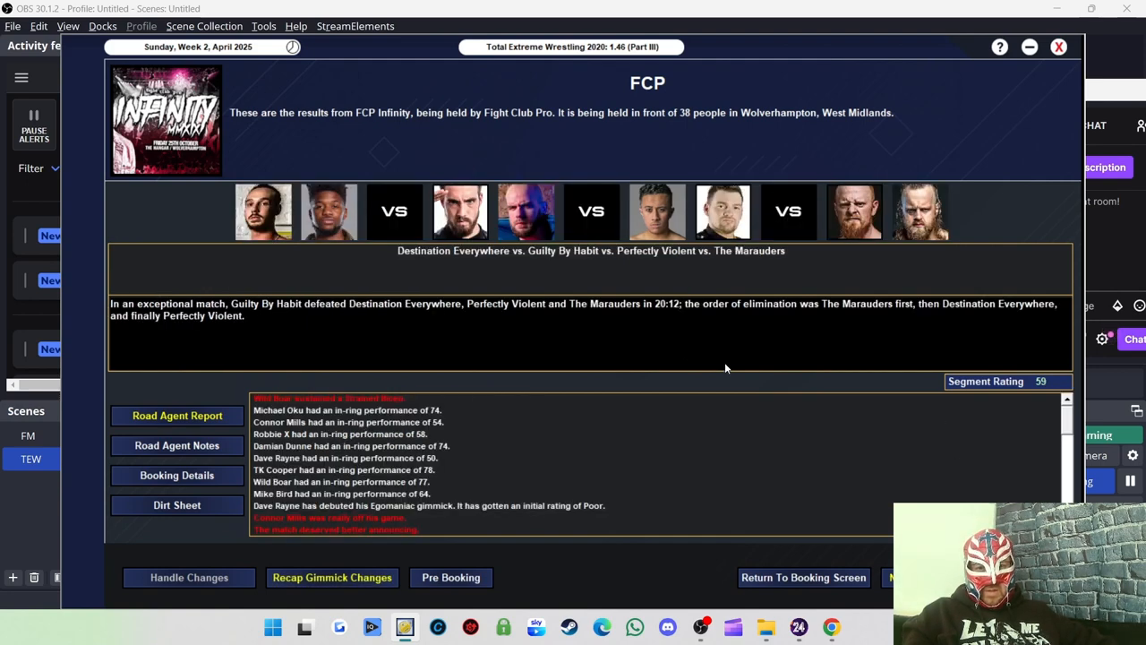
mouse_move(564, 326)
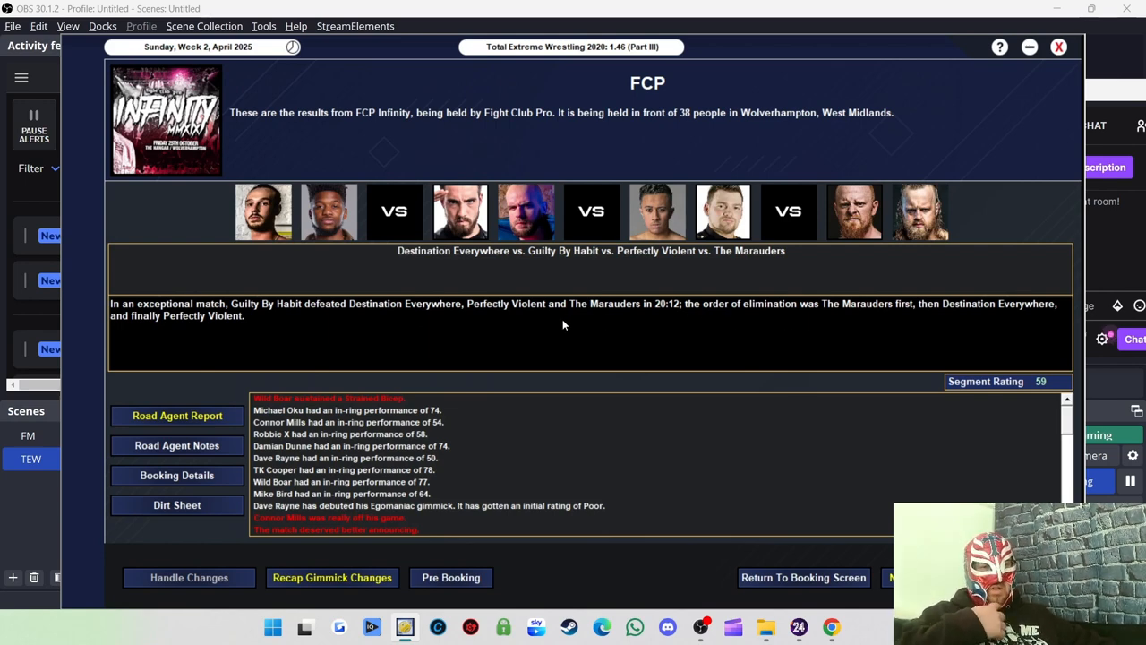
mouse_move(294, 314)
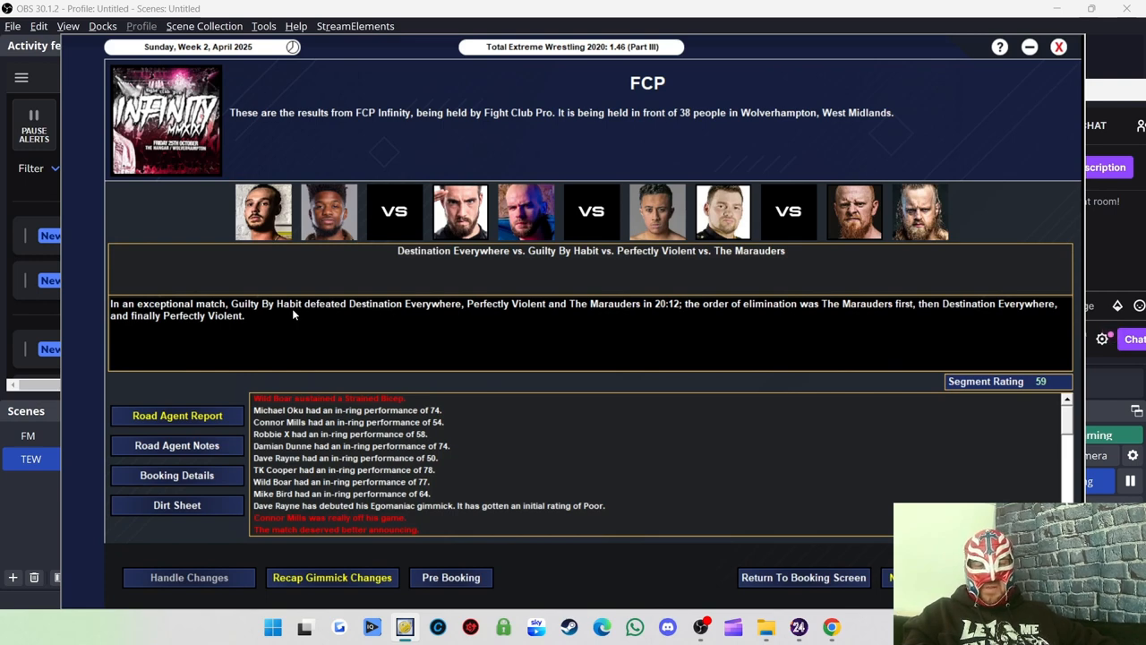
mouse_move(350, 319)
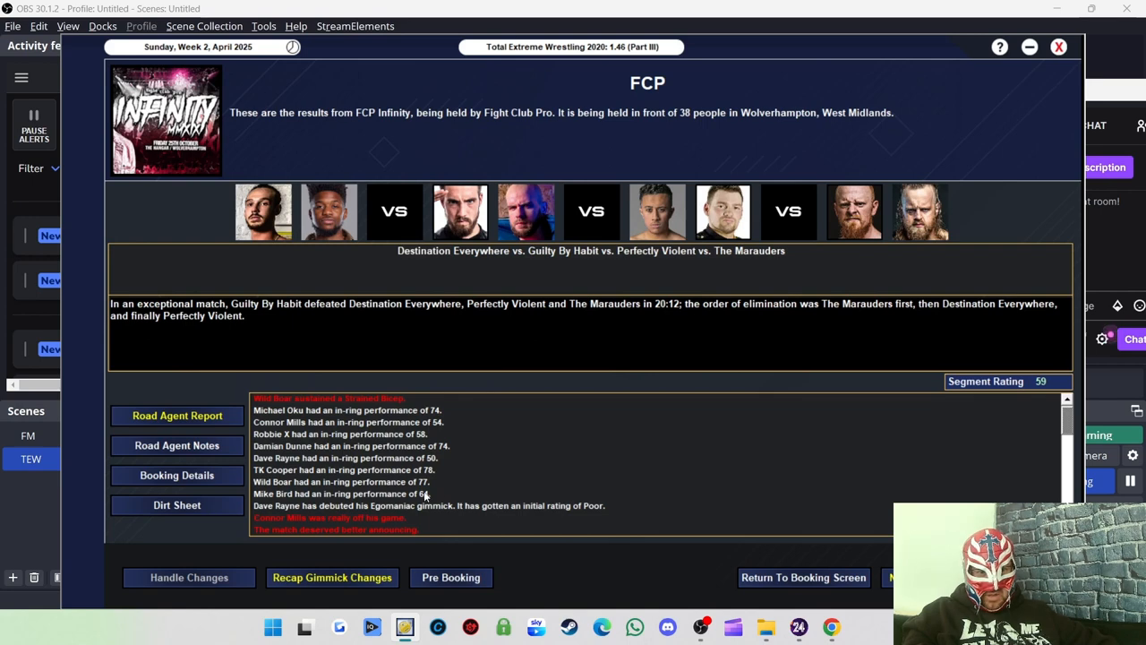
mouse_move(642, 448)
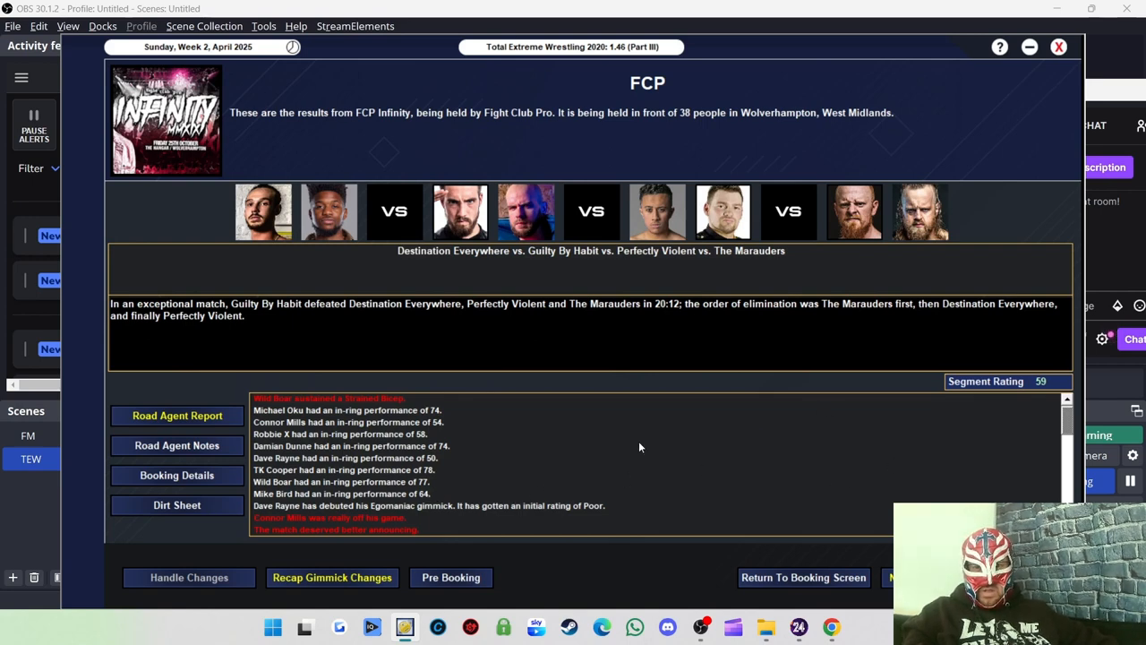
mouse_move(314, 491)
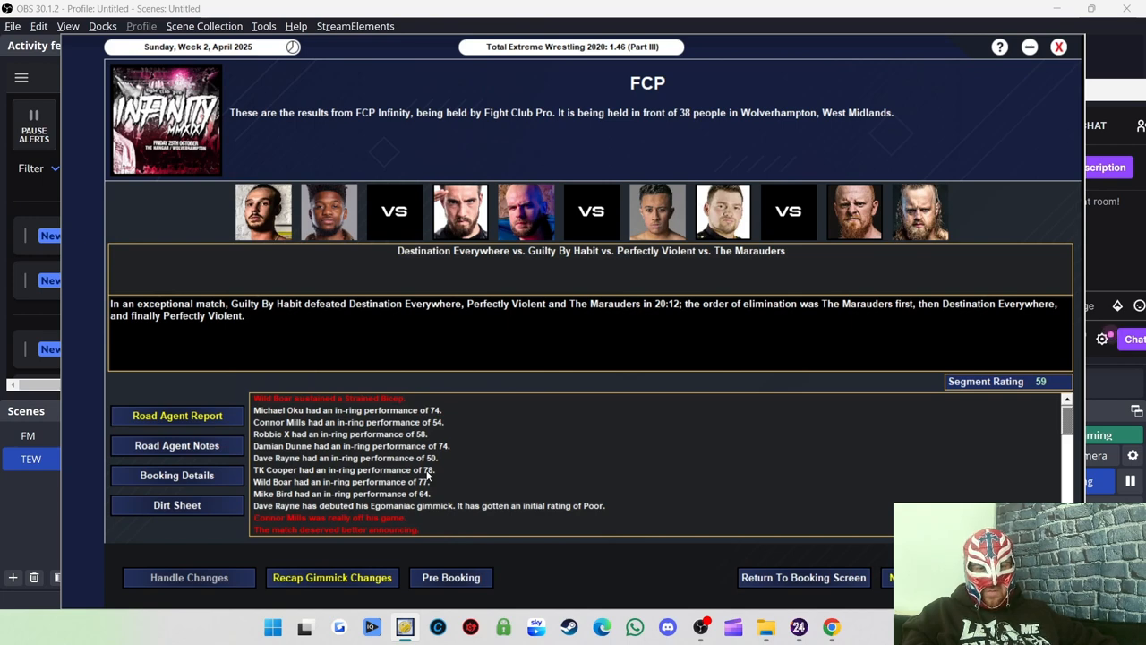
mouse_move(457, 451)
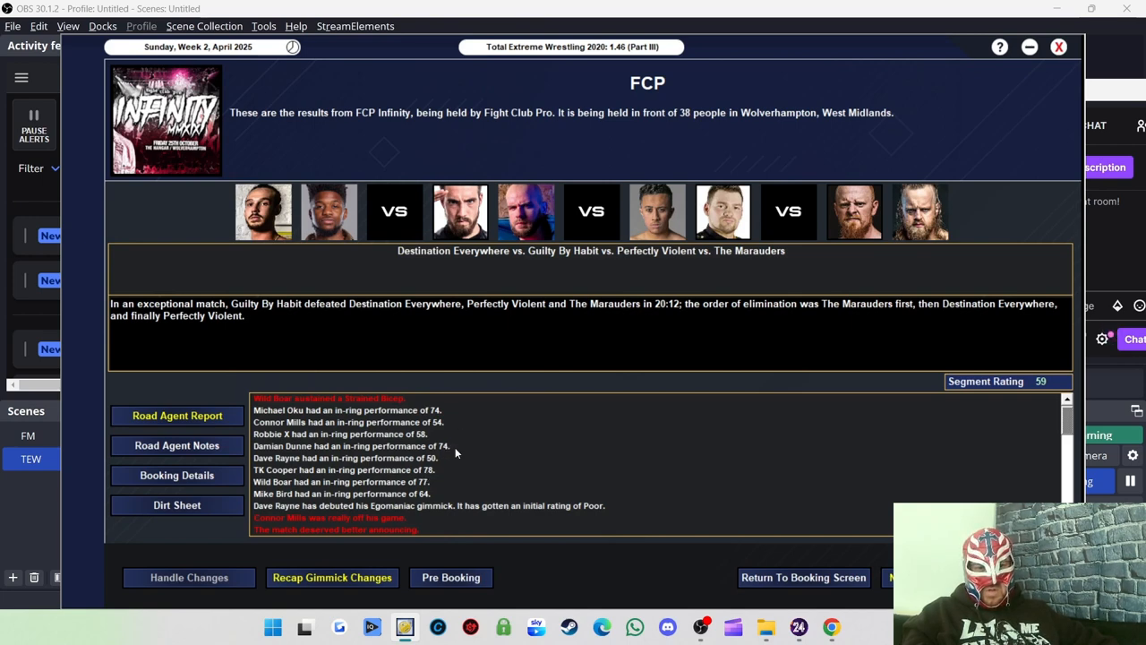
Read through the Guilty By Habit four-team elimination result down to the Wild Boar injury note.
scroll("down", 3)
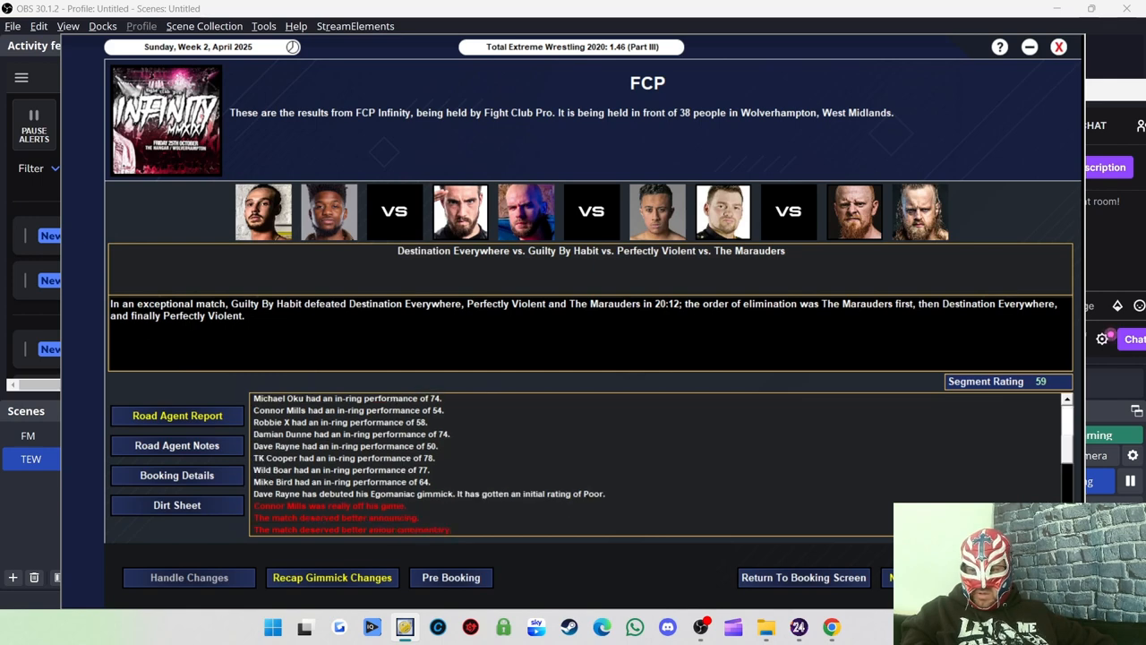
scroll("down", 3)
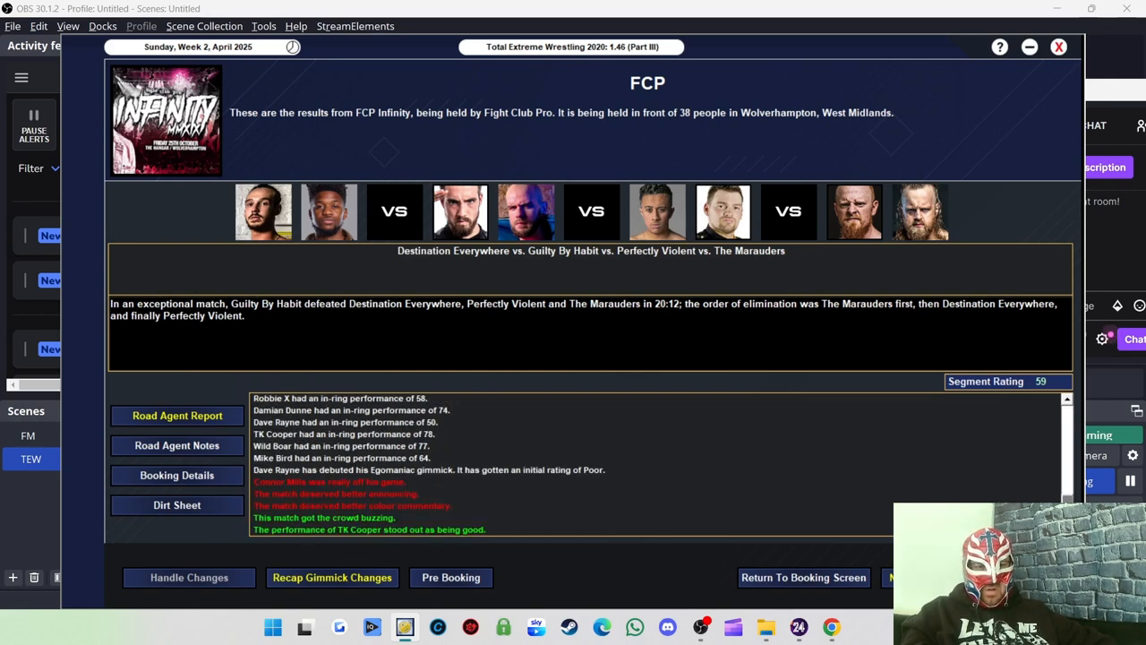
mouse_move(627, 416)
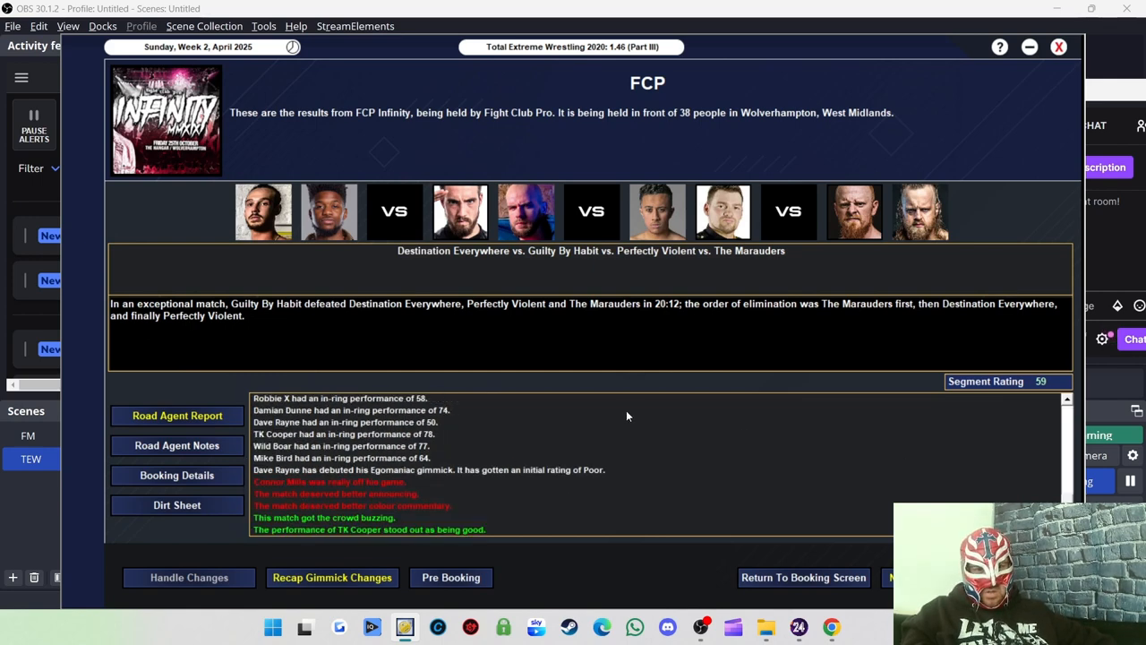
mouse_move(707, 410)
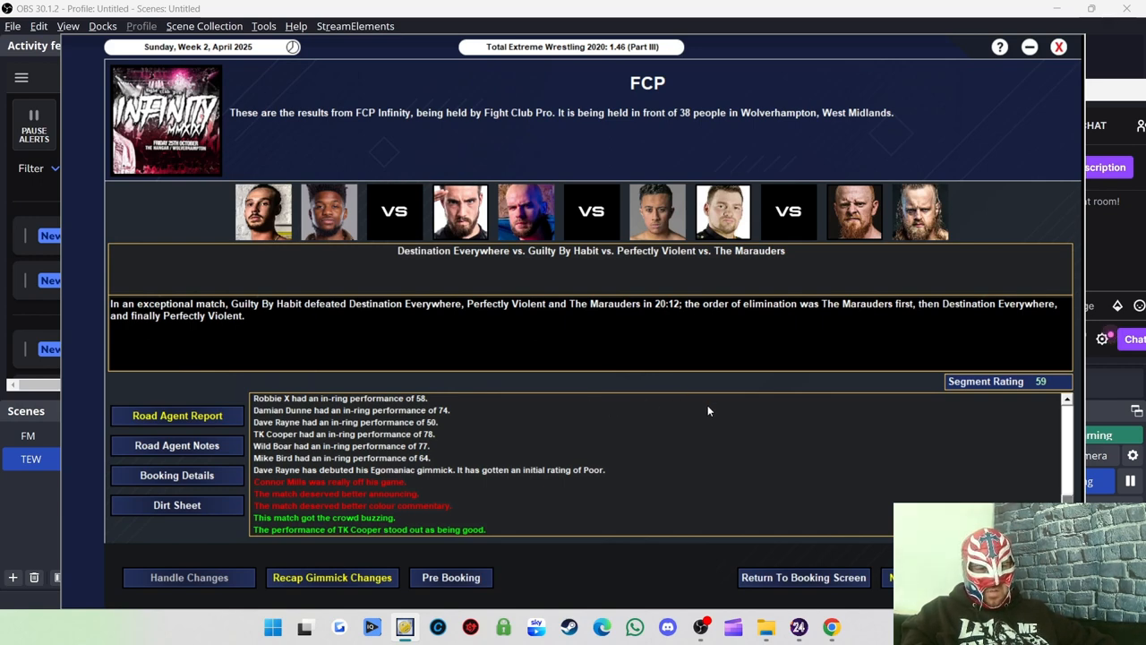
mouse_move(401, 534)
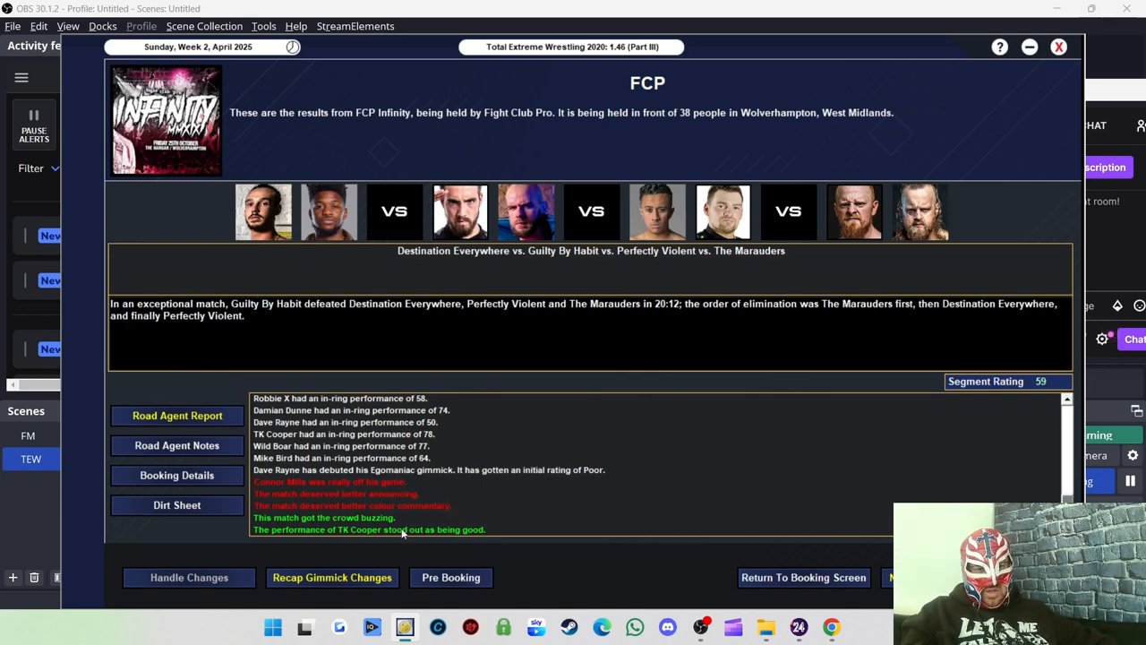
mouse_move(455, 544)
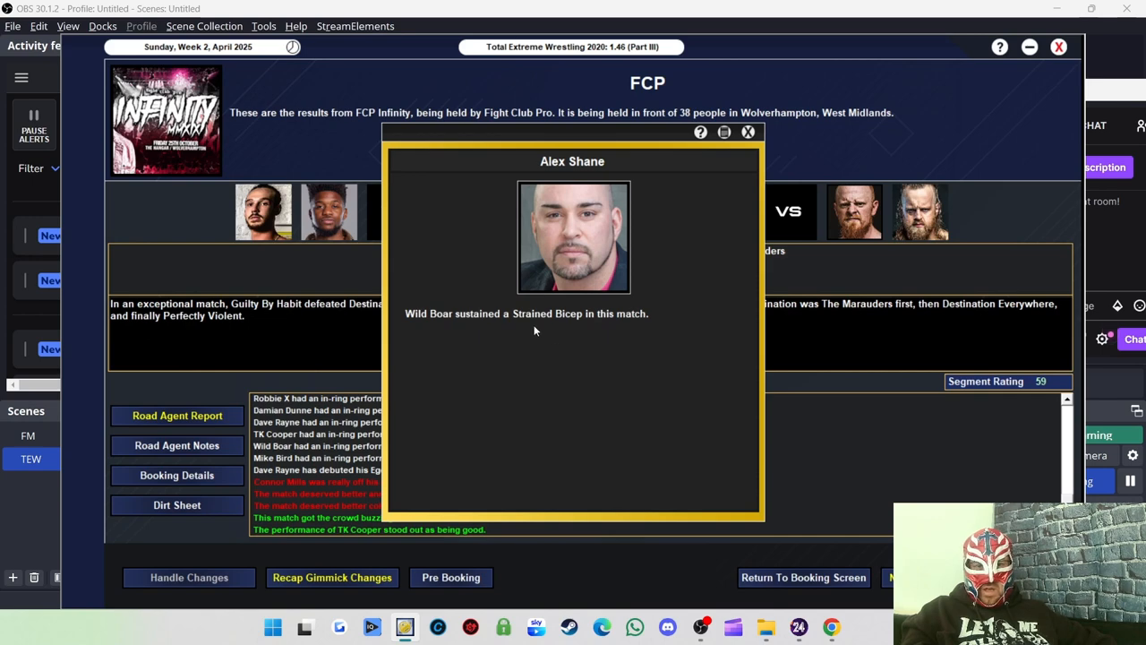
Dismiss the Wild Boar strained bicep notice and move on through the results.
left_click(749, 133)
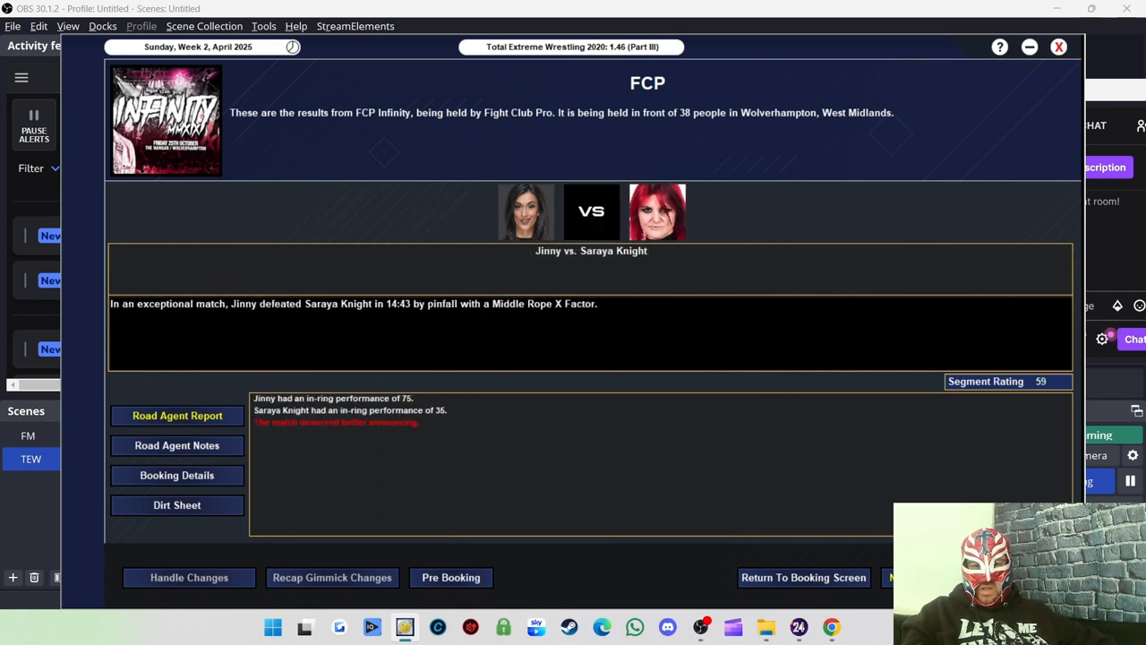
mouse_move(434, 419)
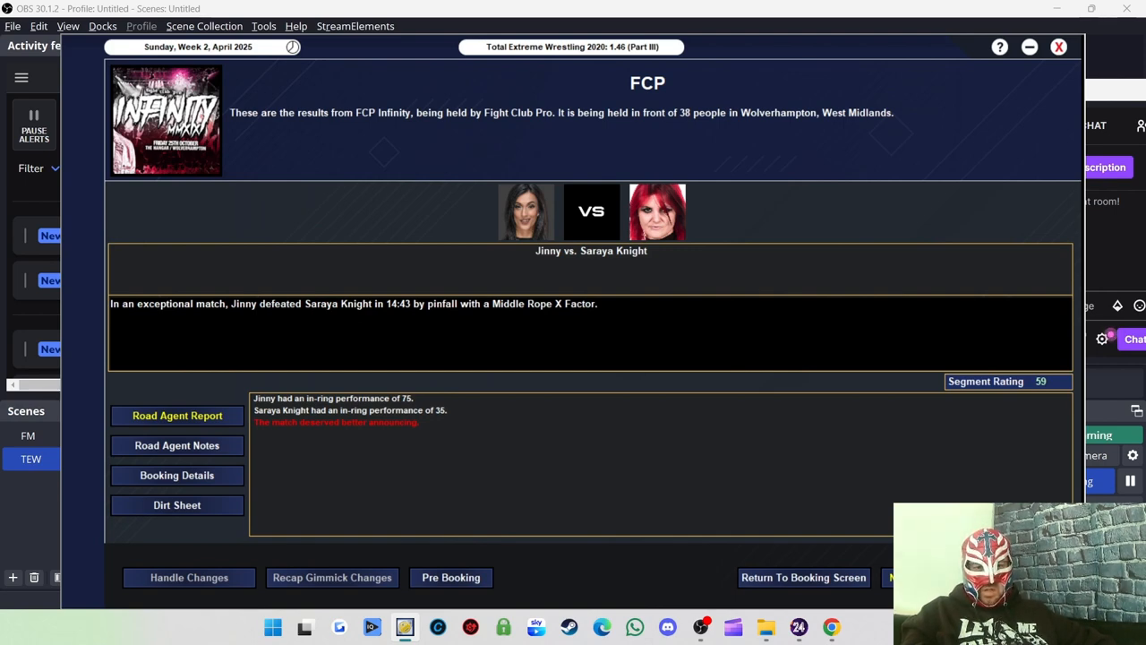
mouse_move(487, 306)
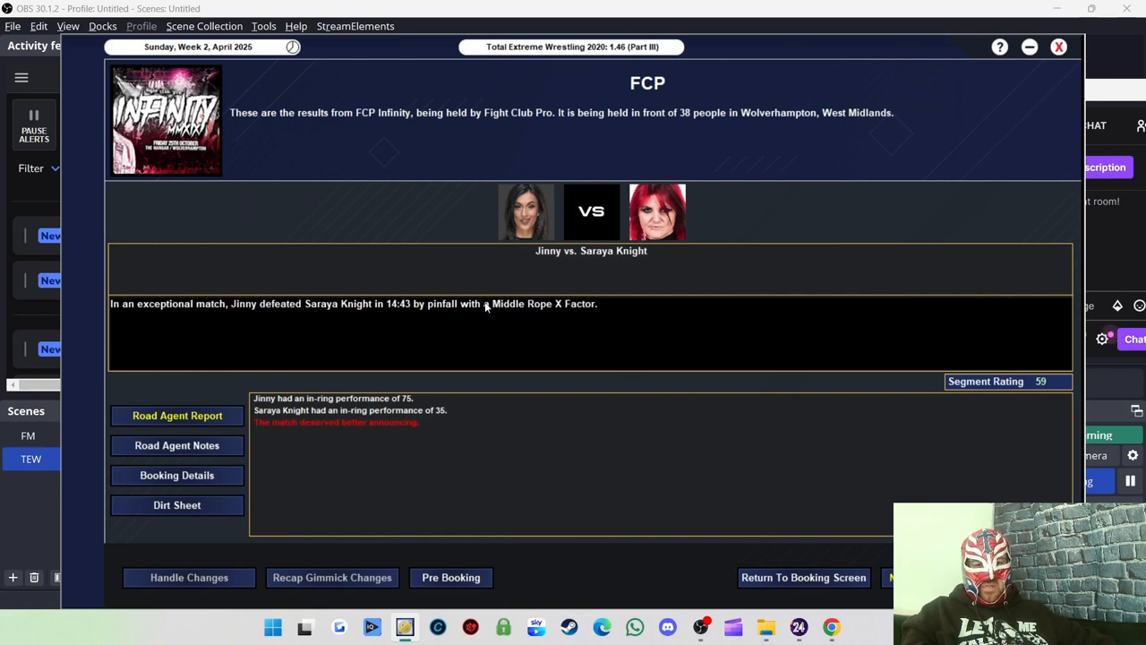
mouse_move(358, 326)
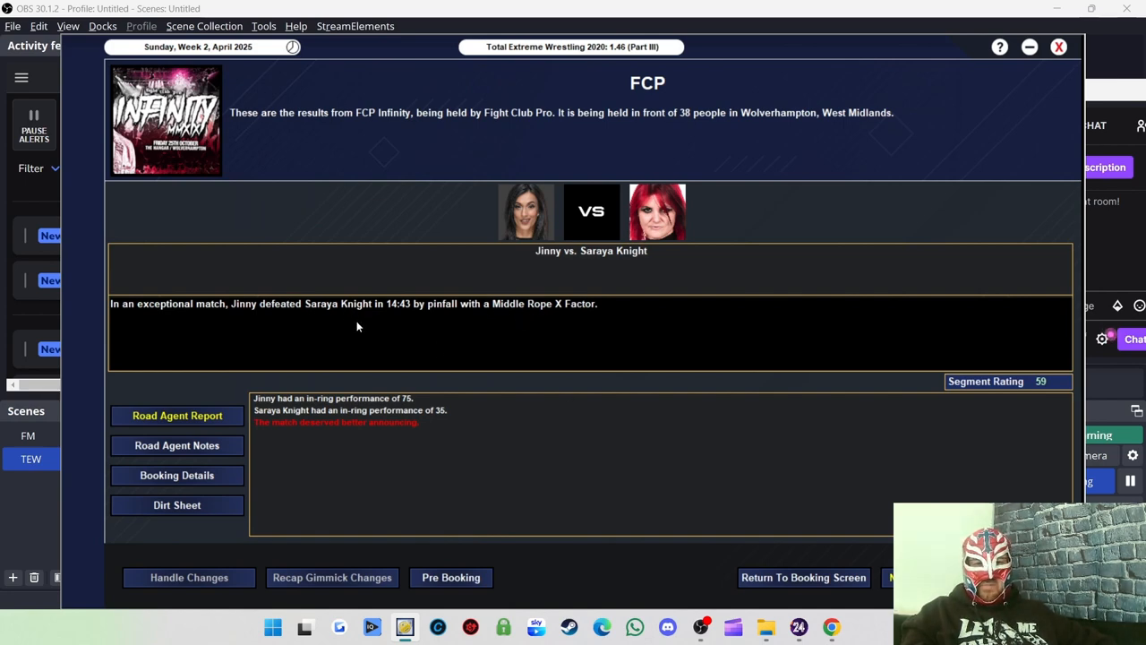
mouse_move(677, 348)
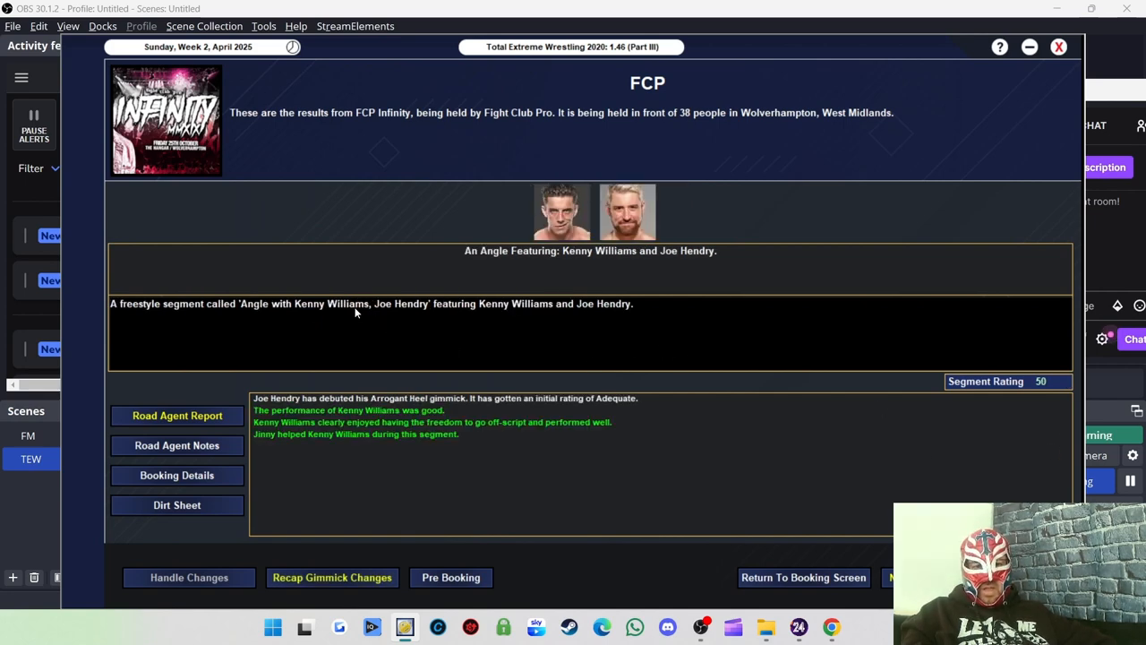
mouse_move(1064, 369)
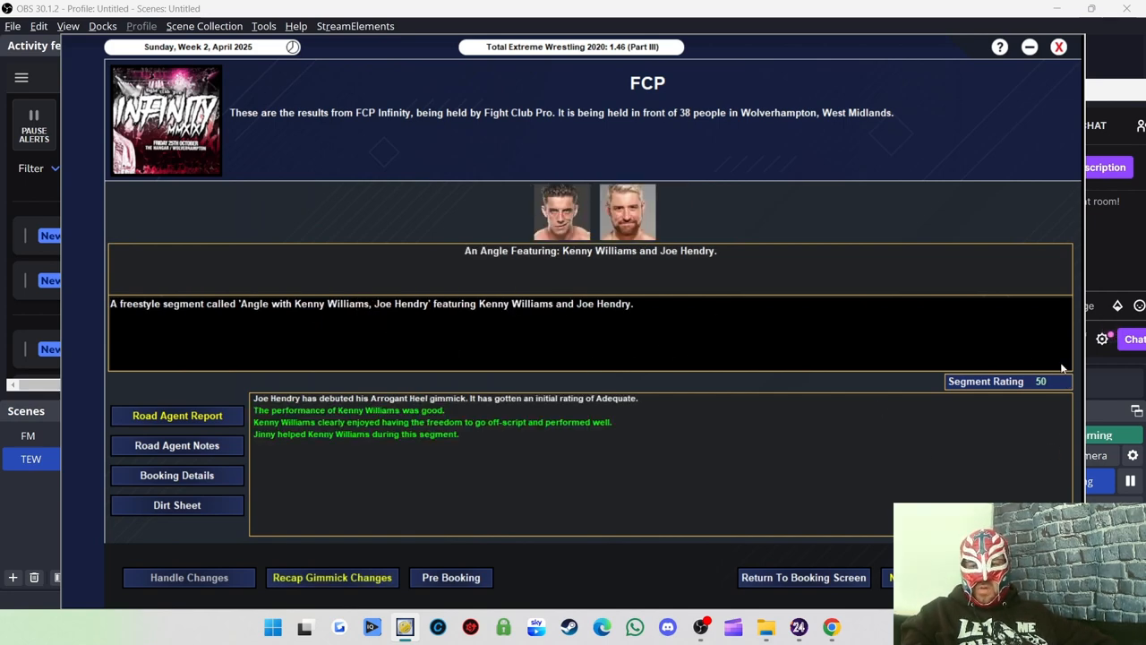
mouse_move(1064, 367)
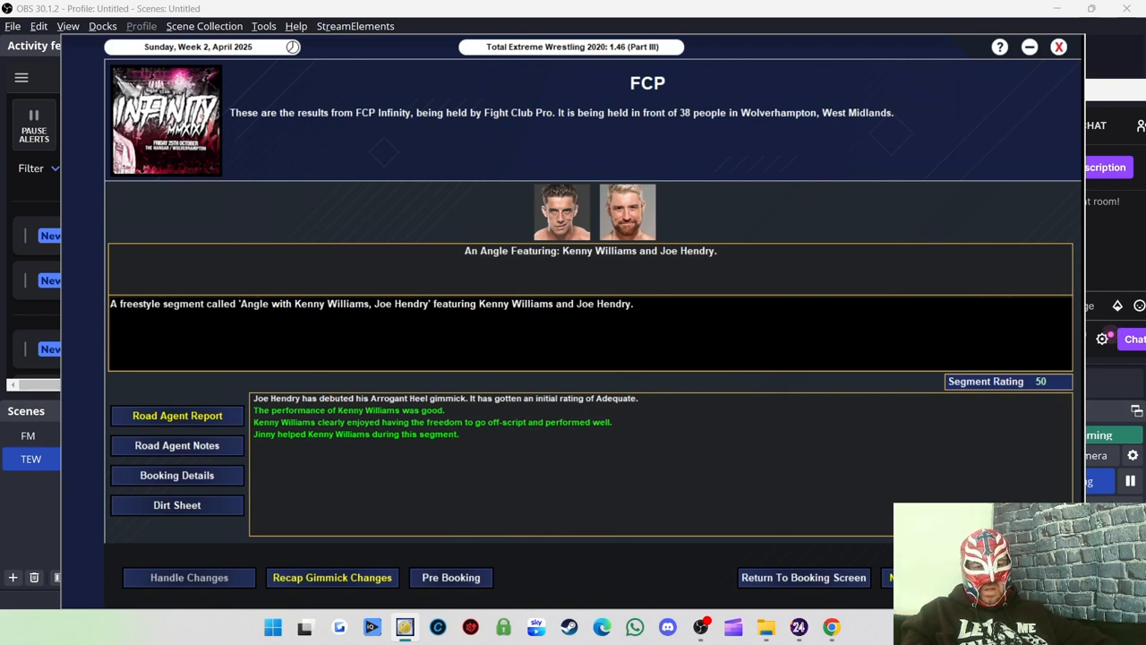
mouse_move(702, 498)
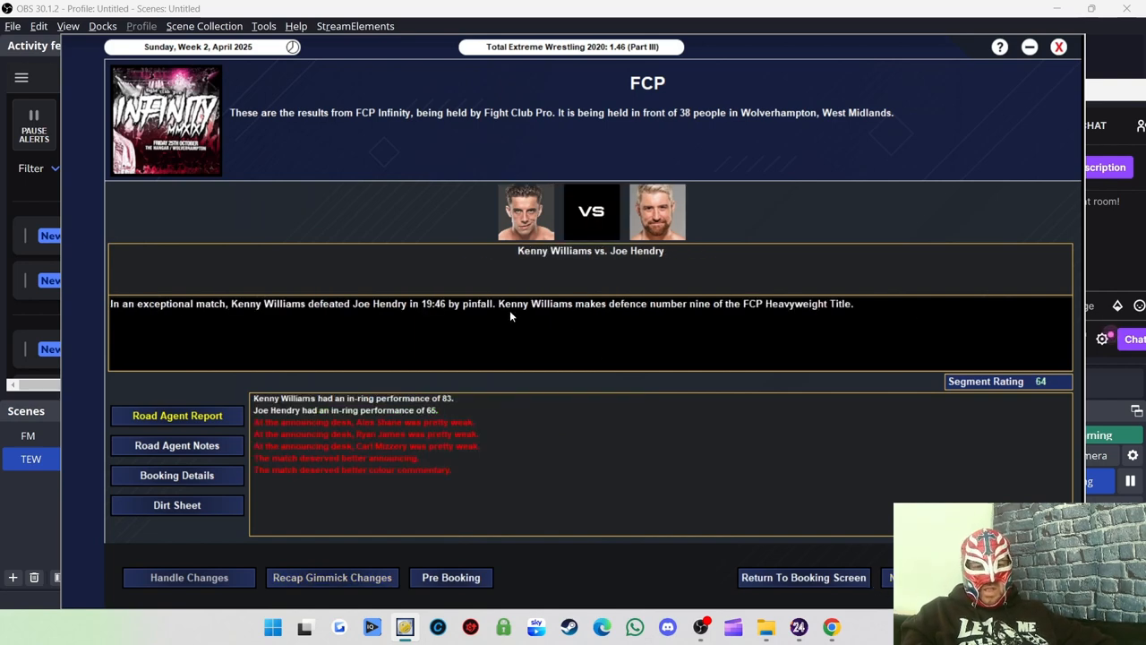
mouse_move(358, 410)
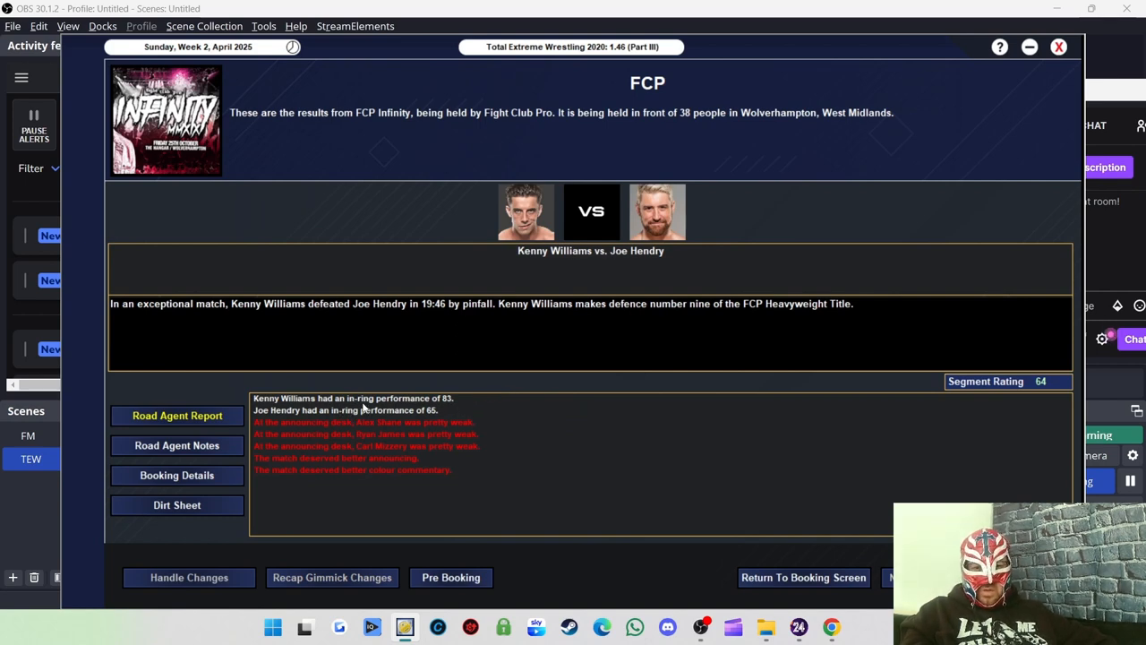
mouse_move(465, 437)
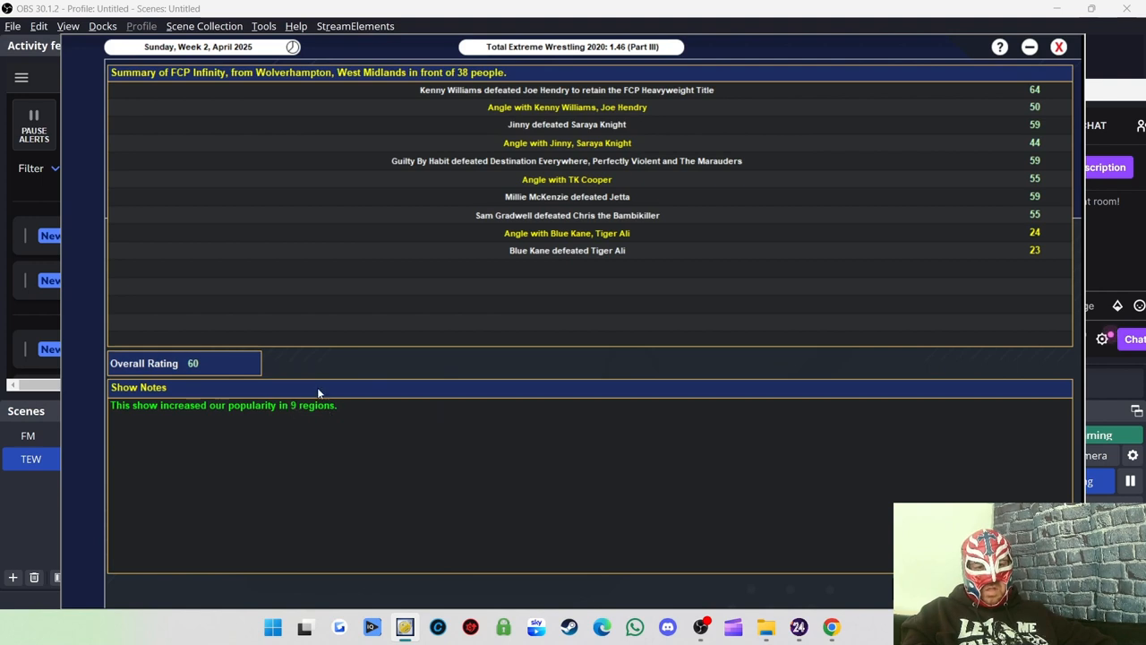
mouse_move(463, 87)
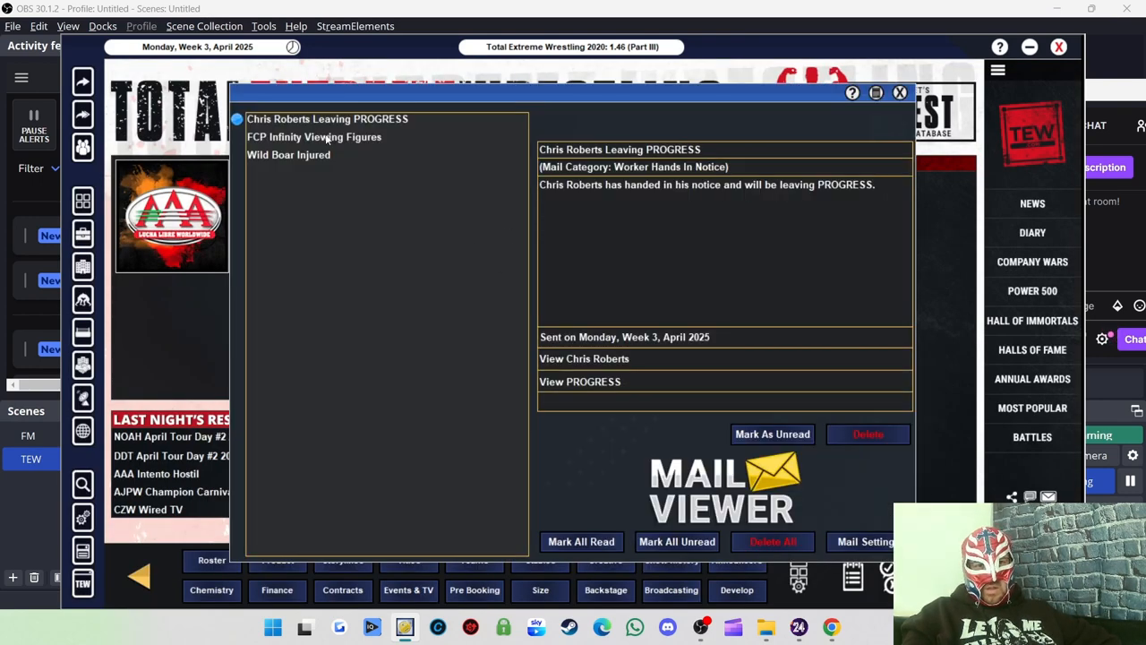
Read the FCP Infinity Viewing Figures mail (600 viewers) and return to the office.
left_click(315, 136)
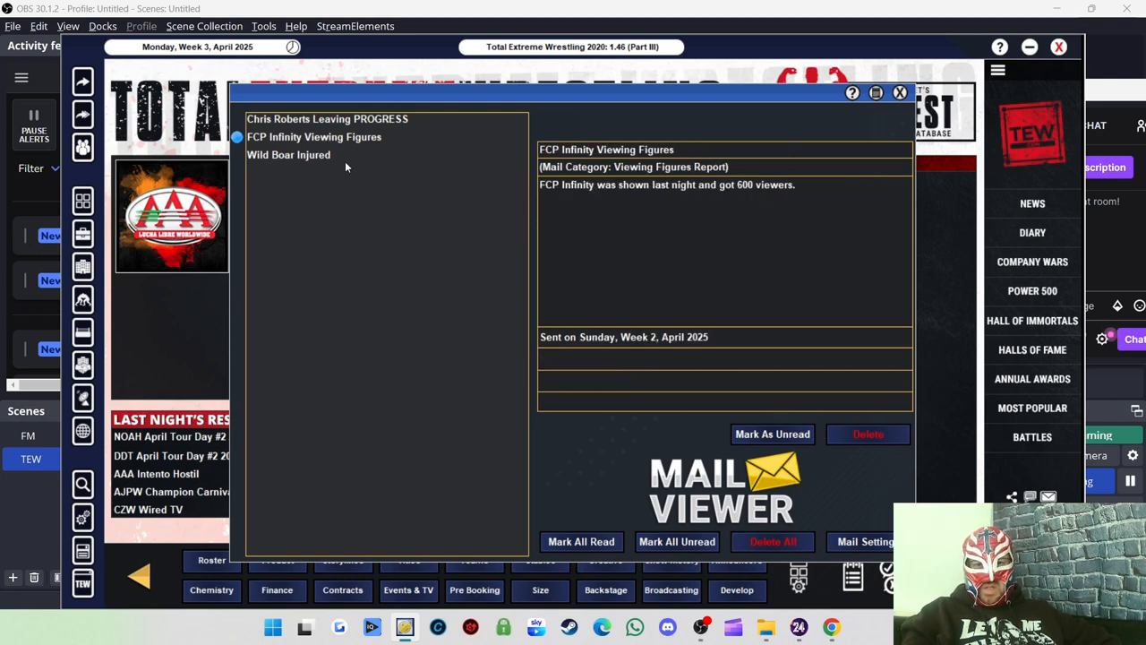
left_click(288, 154)
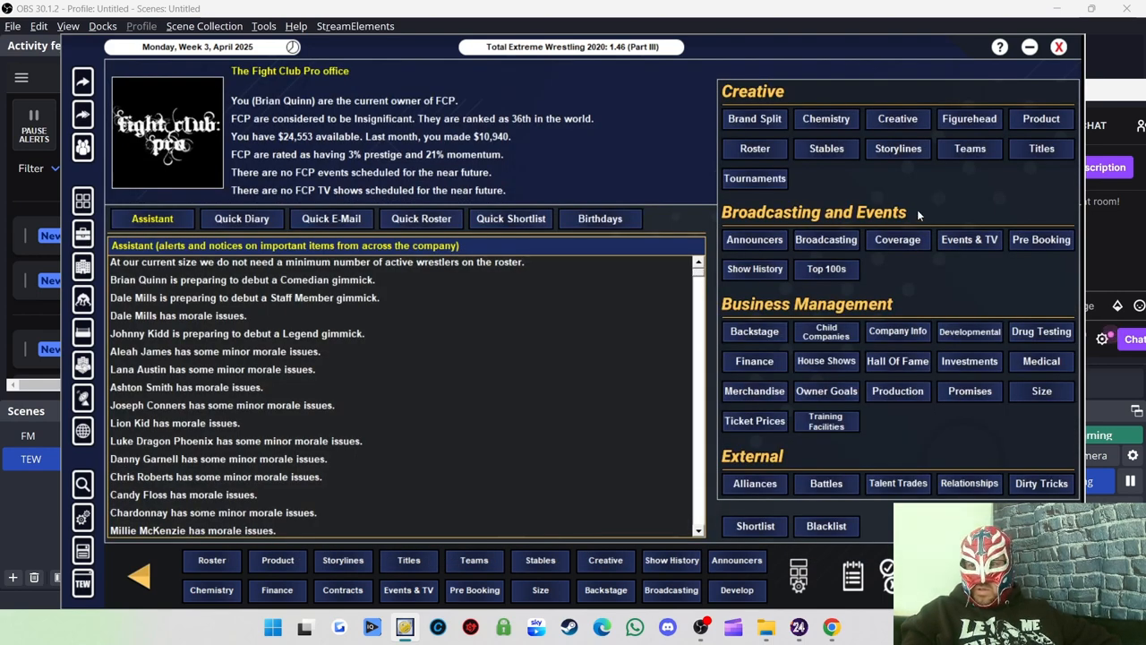
mouse_move(856, 276)
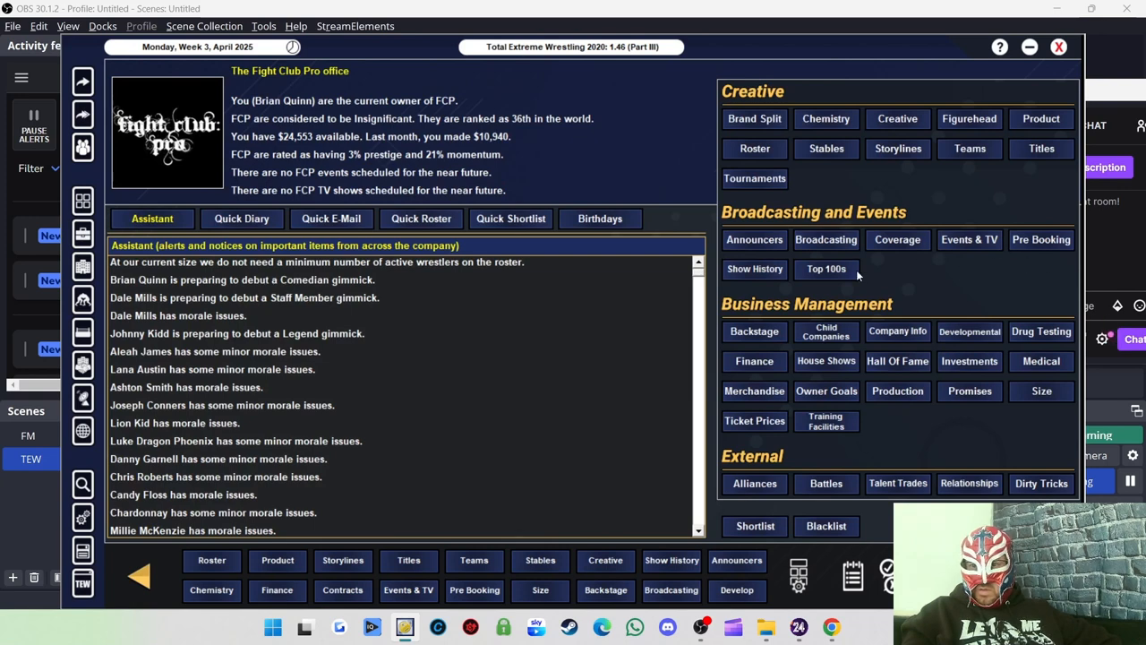
mouse_move(853, 376)
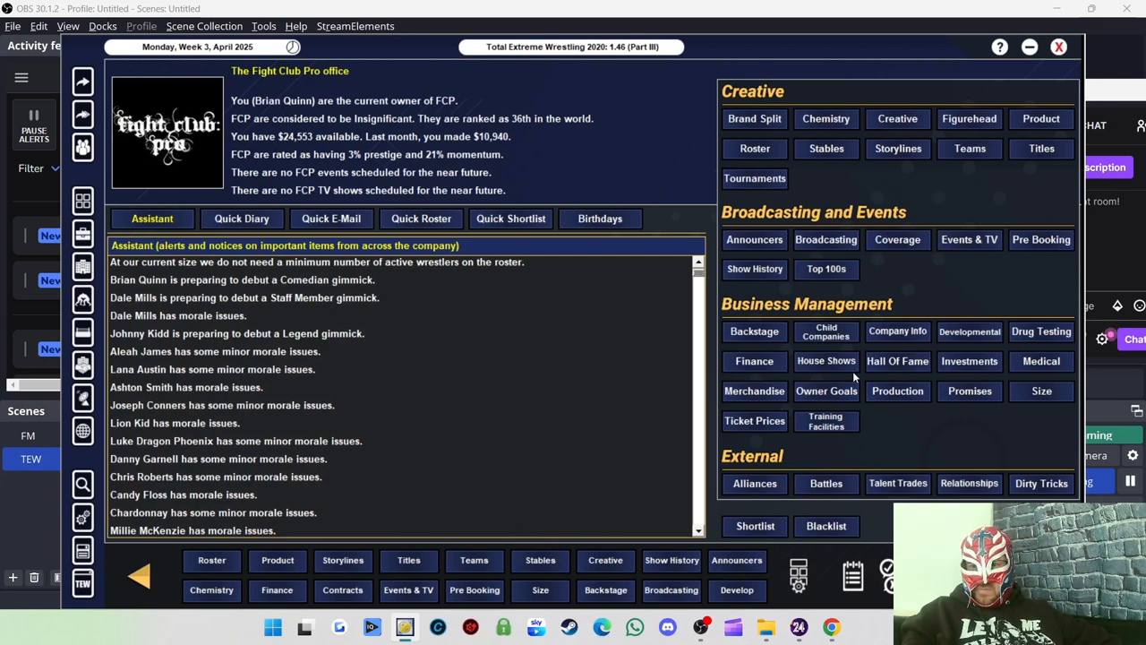
left_click(1041, 362)
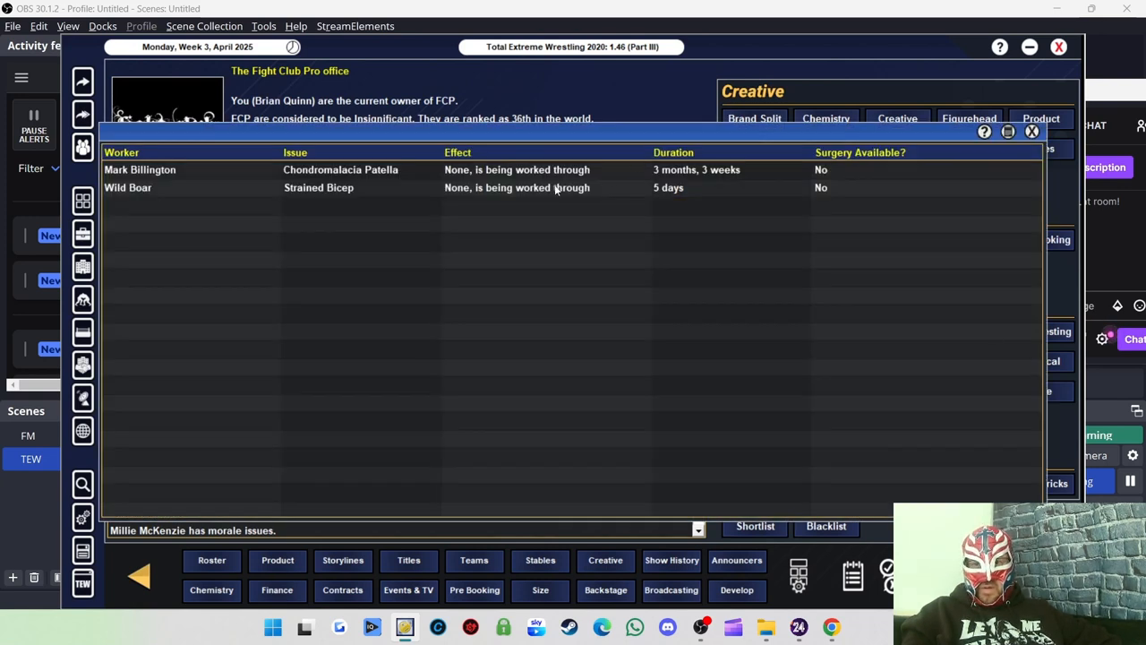
mouse_move(201, 170)
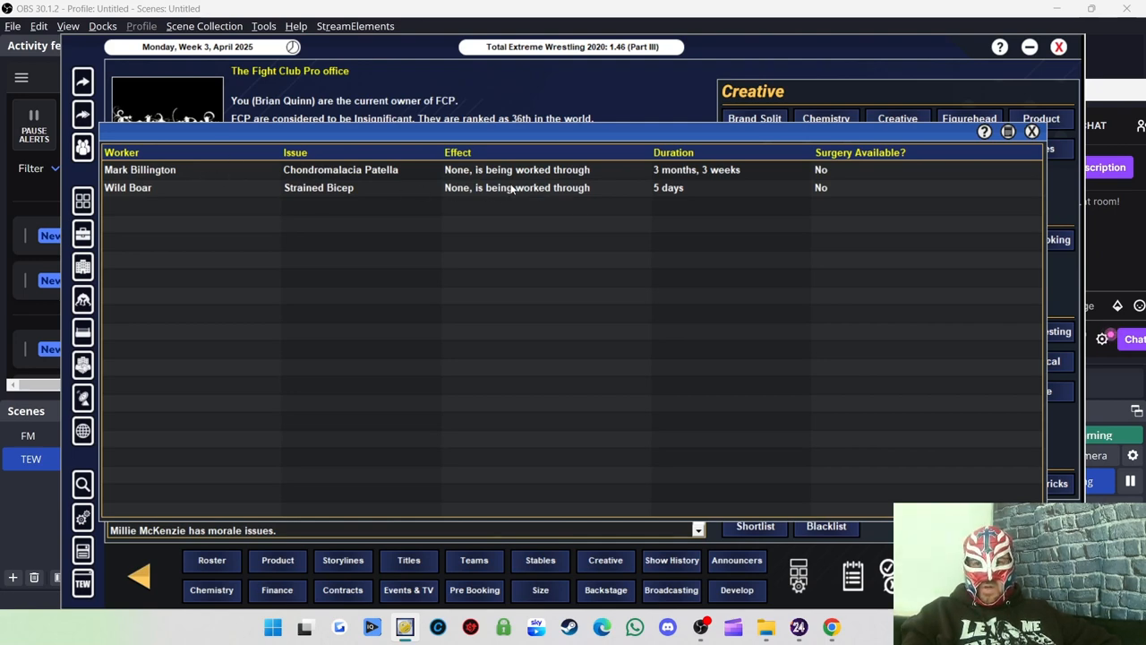
mouse_move(308, 208)
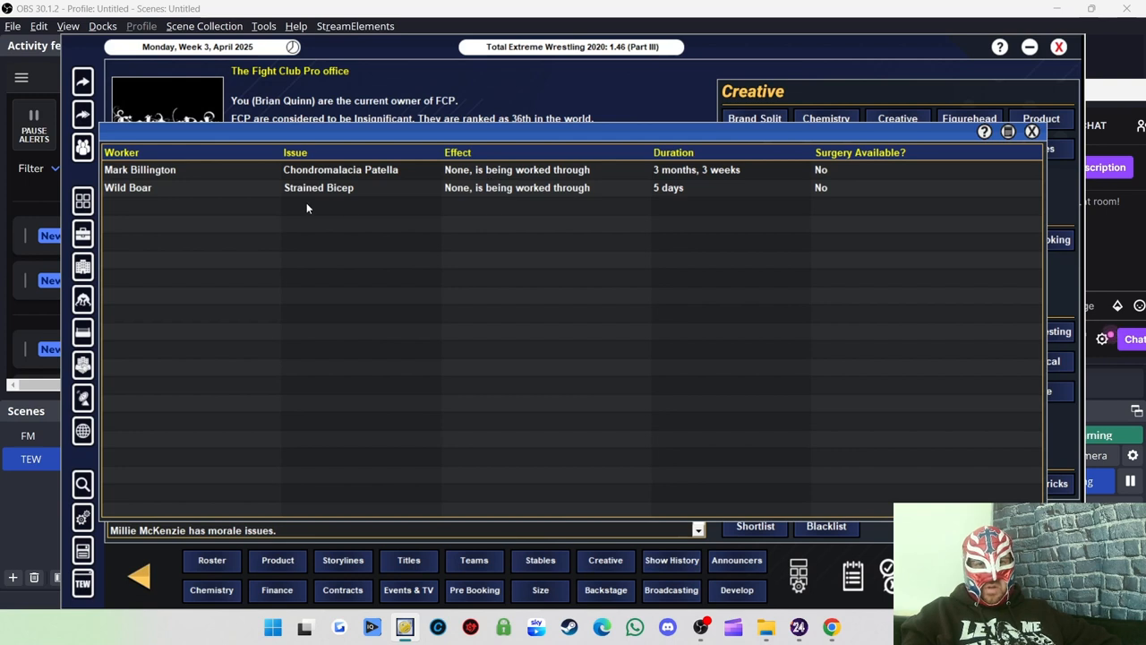
mouse_move(531, 160)
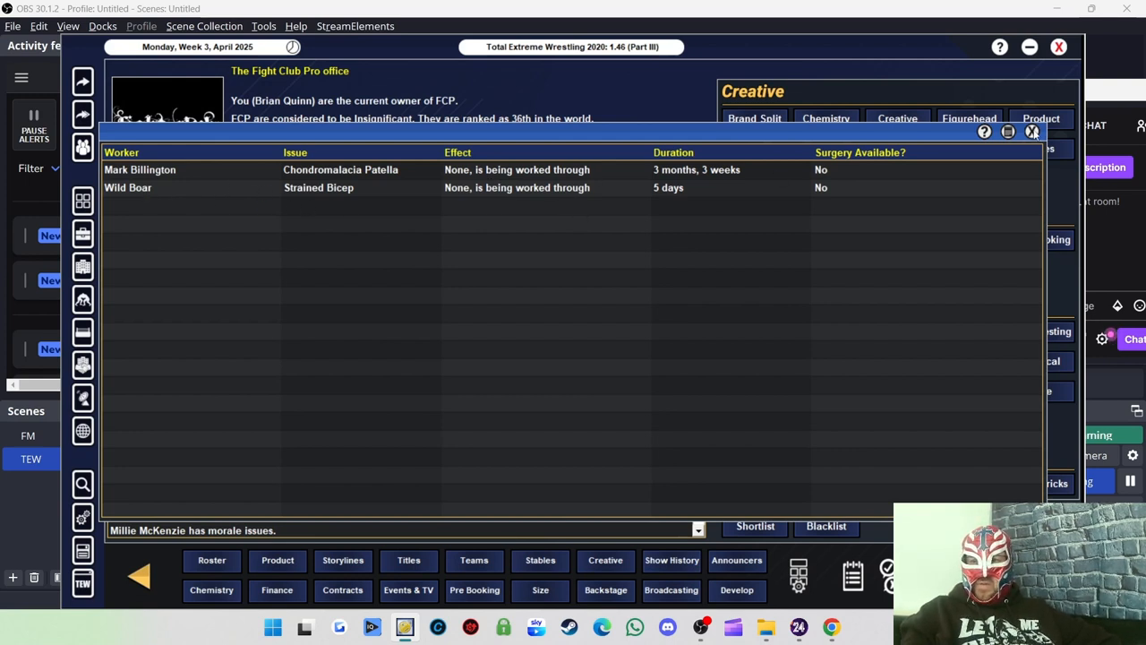
left_click(1031, 133)
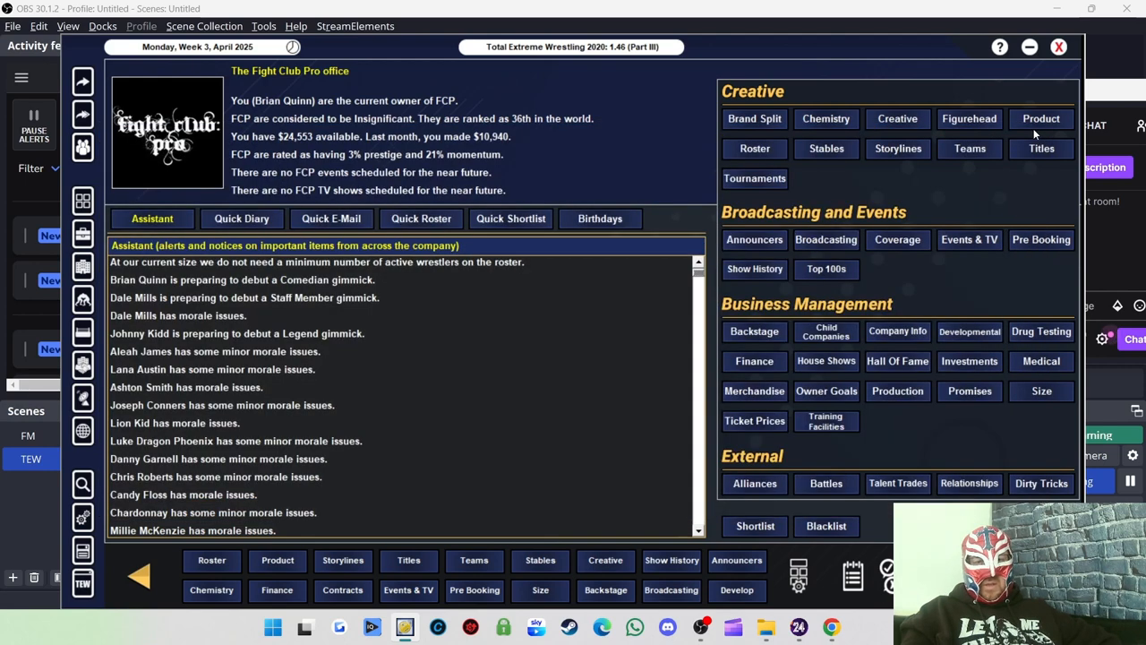
mouse_move(602, 151)
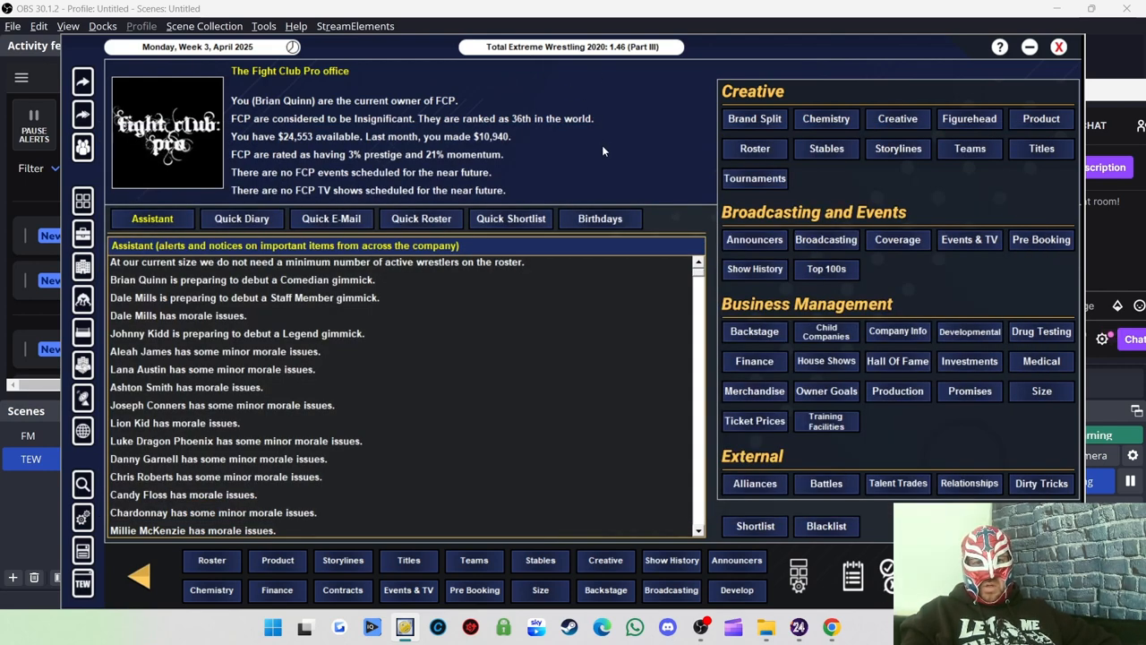
mouse_move(433, 158)
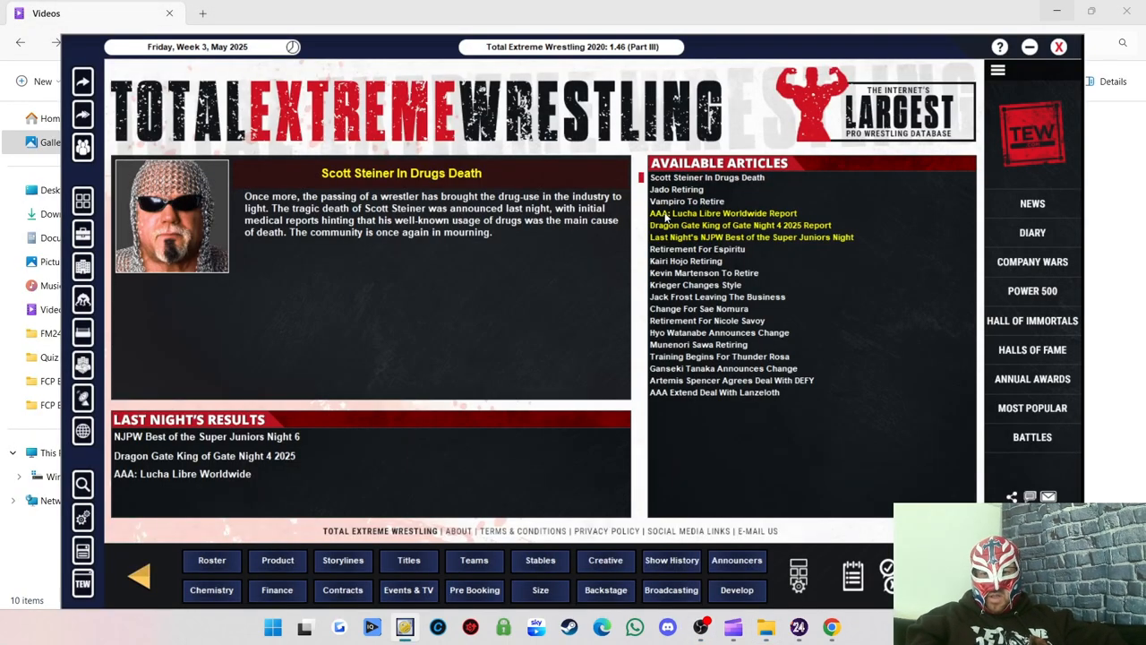
mouse_move(682, 255)
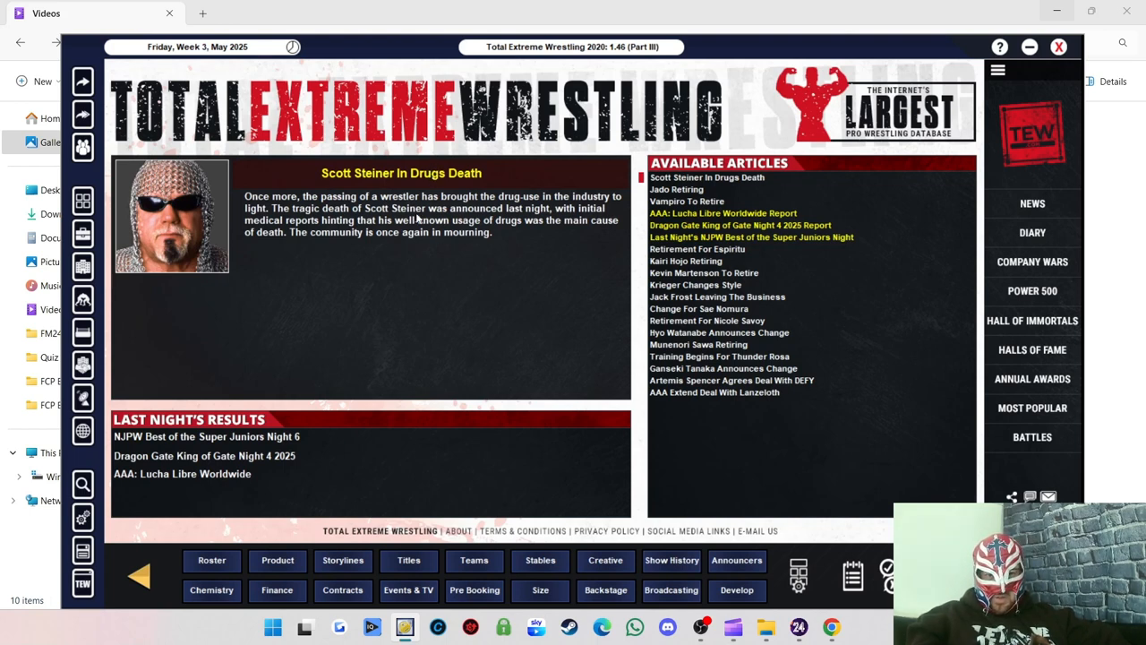
mouse_move(439, 249)
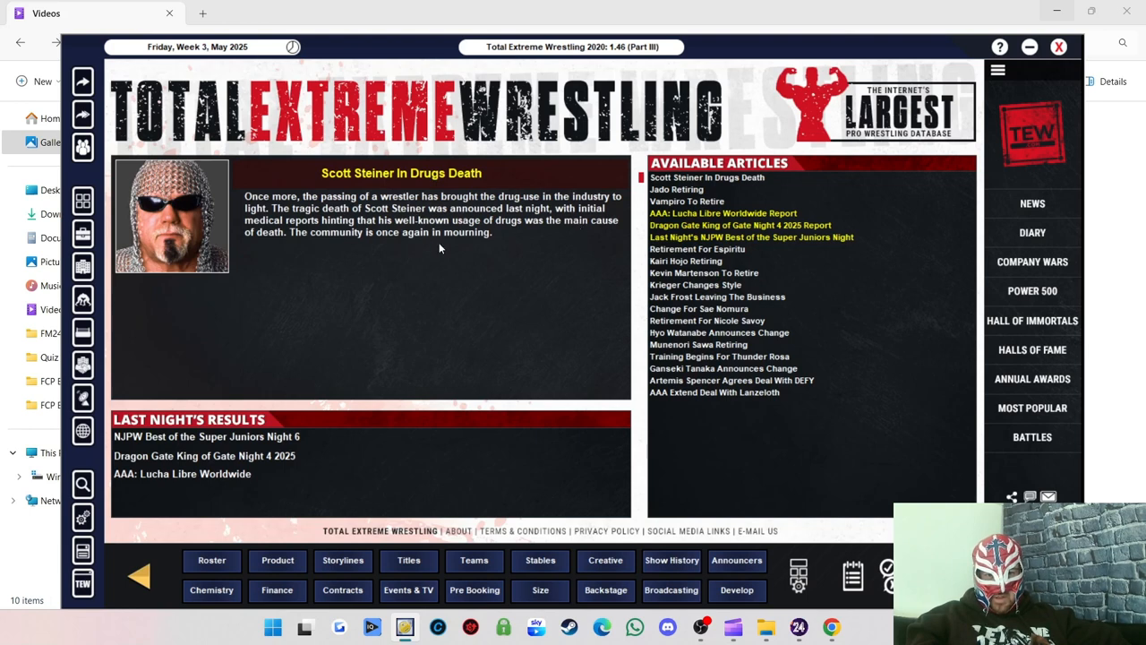
mouse_move(494, 233)
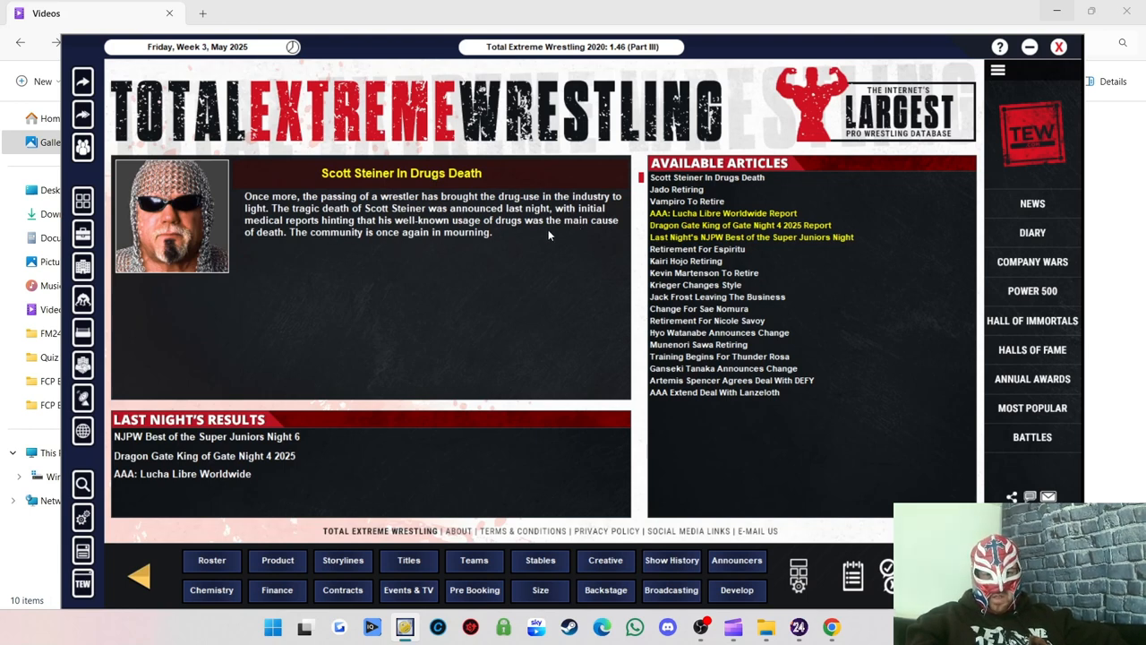
mouse_move(523, 287)
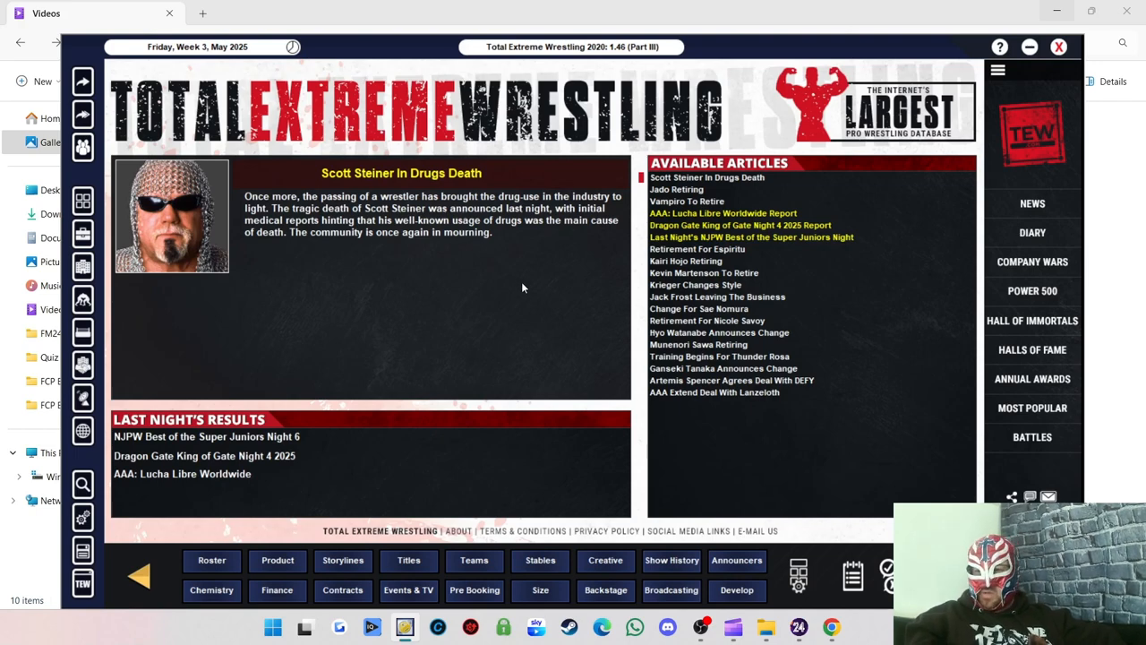
mouse_move(156, 277)
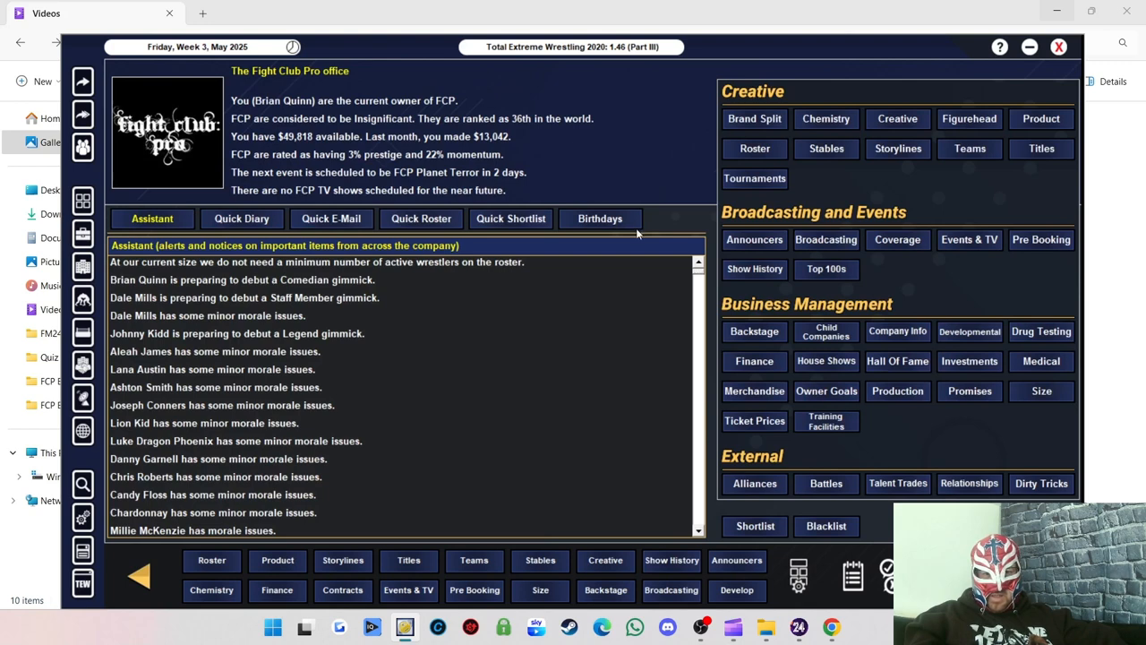
mouse_move(448, 87)
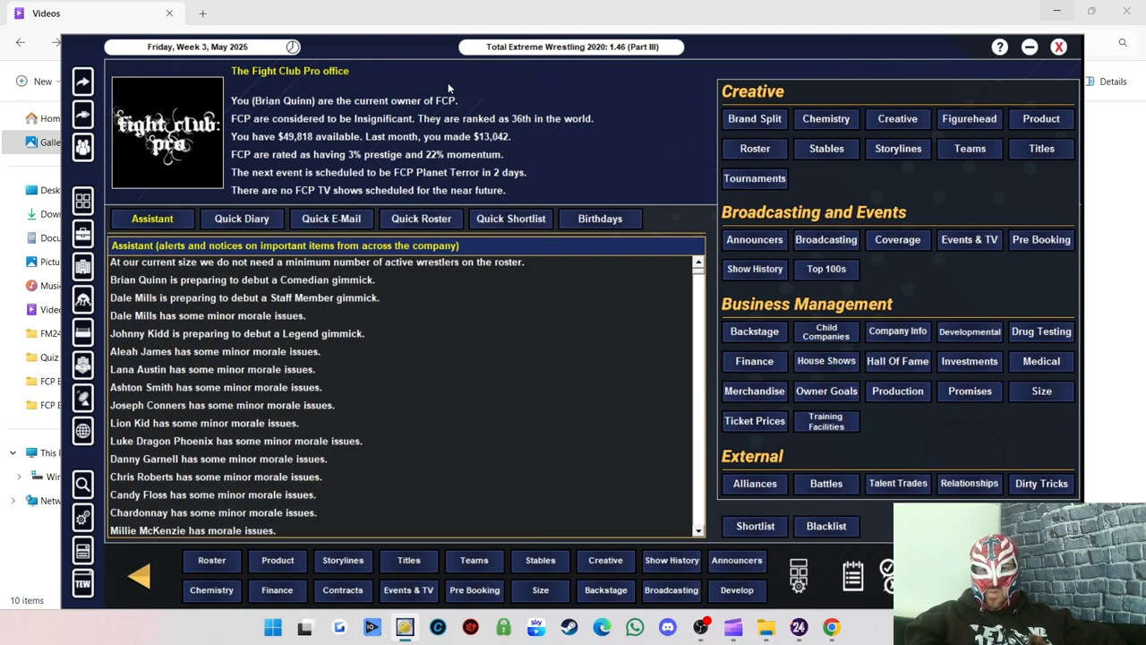
mouse_move(781, 201)
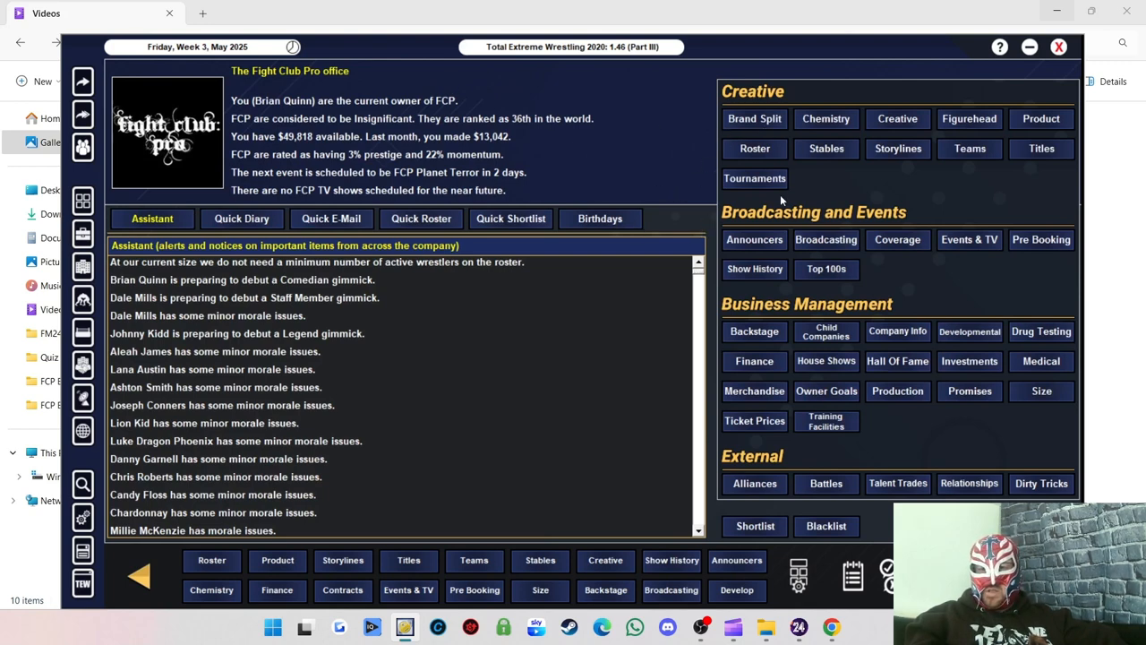
mouse_move(856, 179)
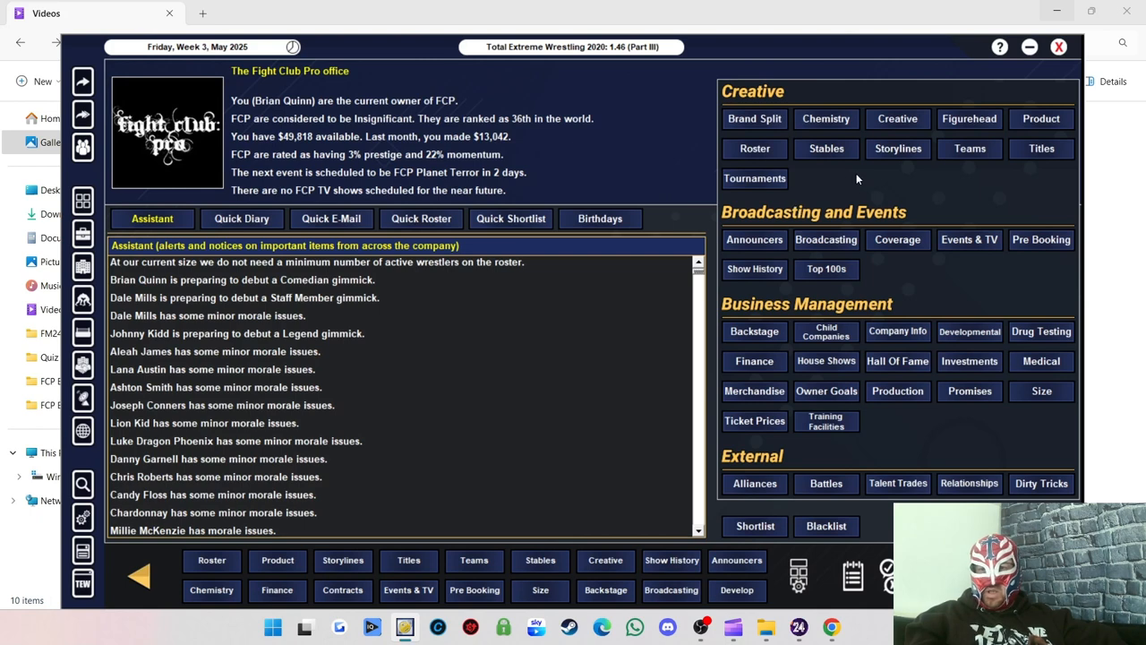
mouse_move(94, 247)
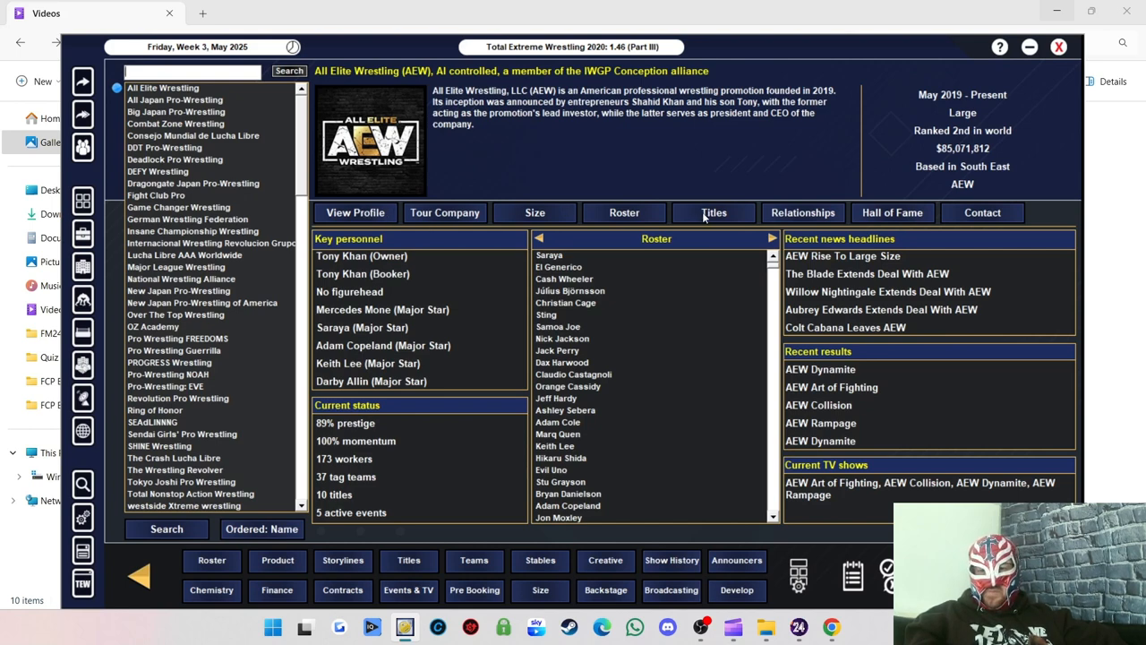
Bring up the AEW World title details with Bryan Danielson as champion.
left_click(713, 211)
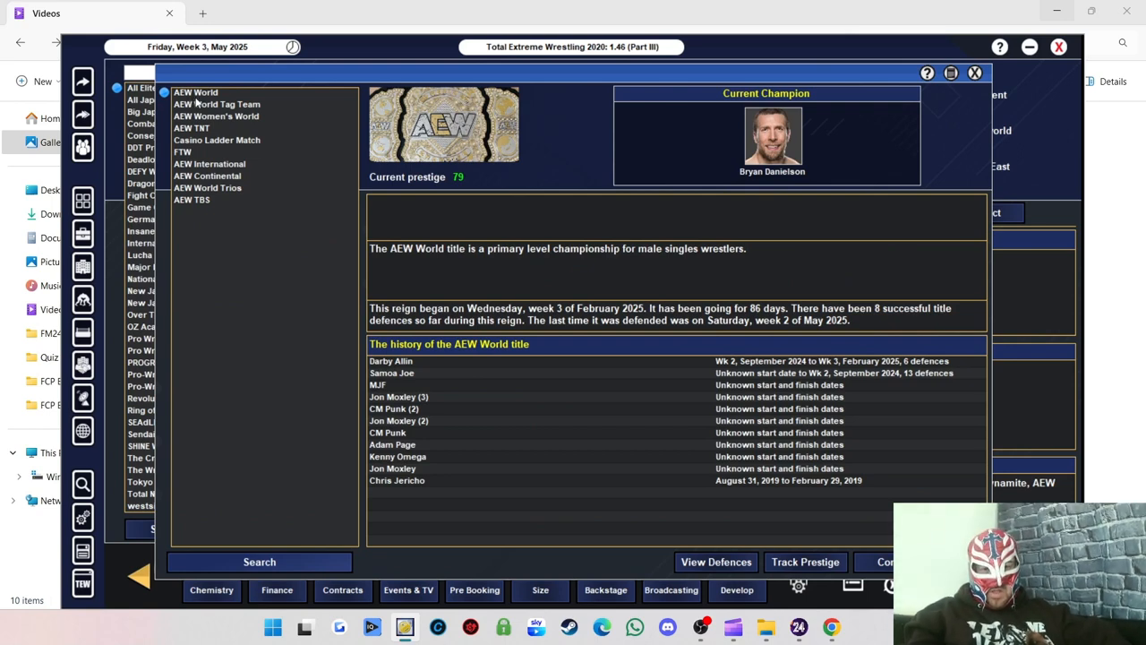
mouse_move(707, 335)
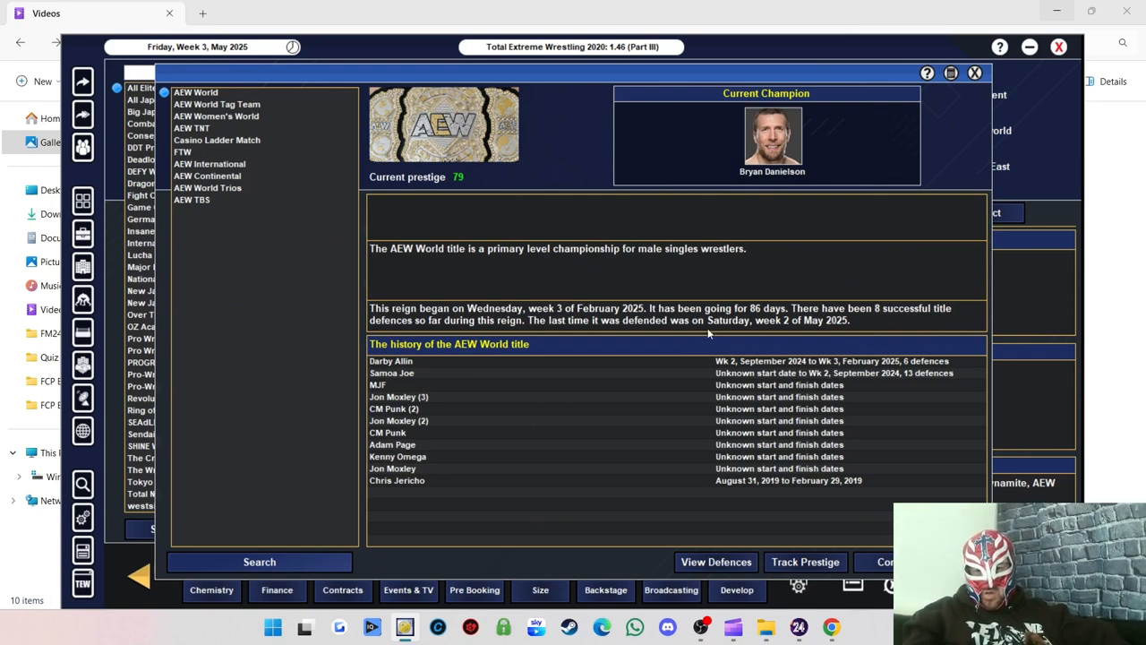
mouse_move(369, 394)
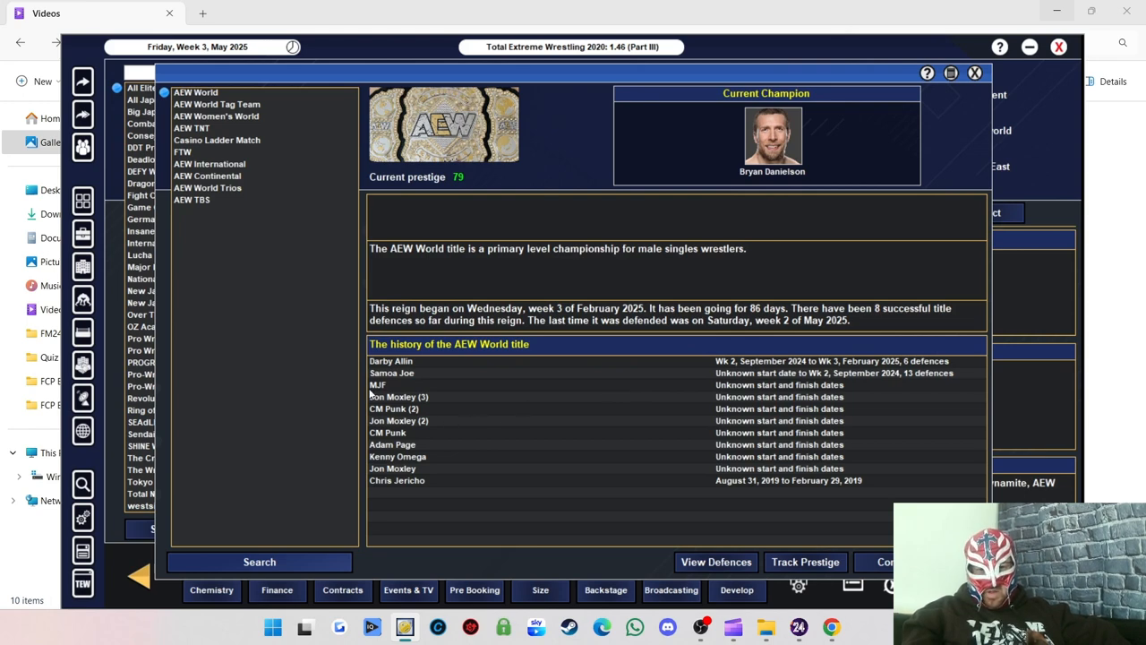
mouse_move(403, 354)
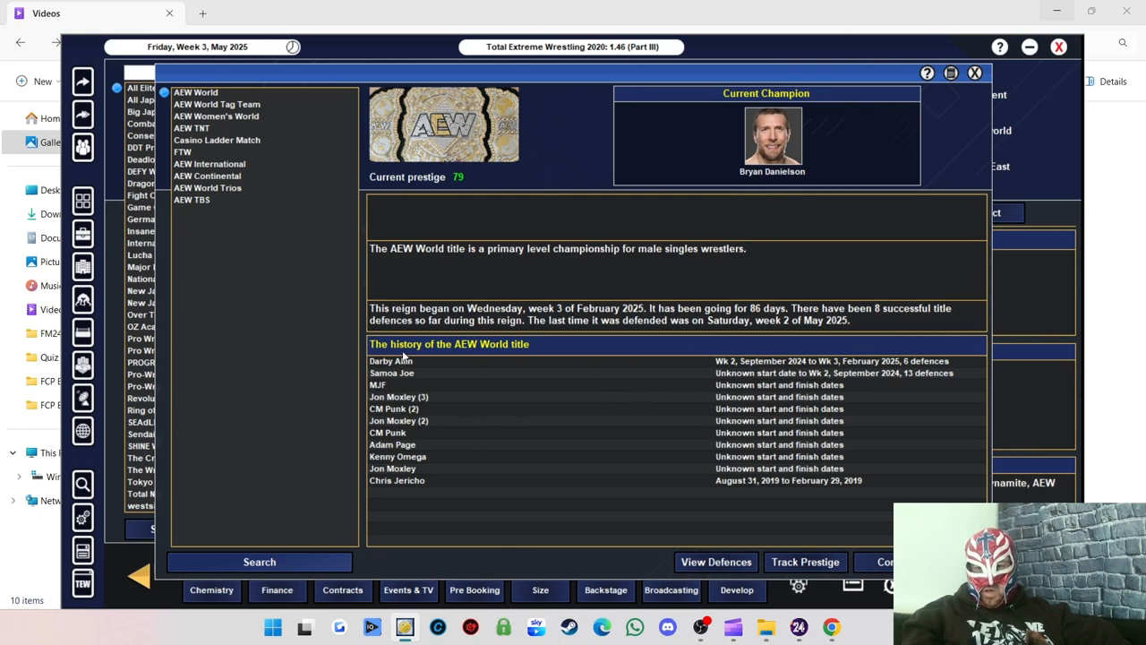
mouse_move(922, 366)
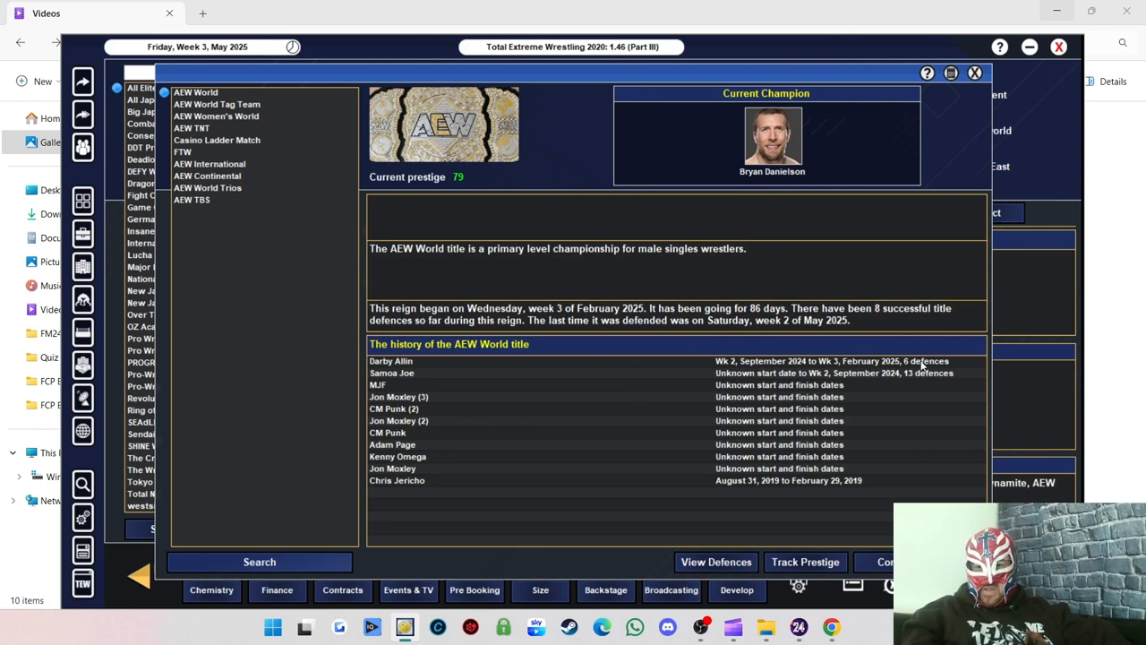
mouse_move(648, 296)
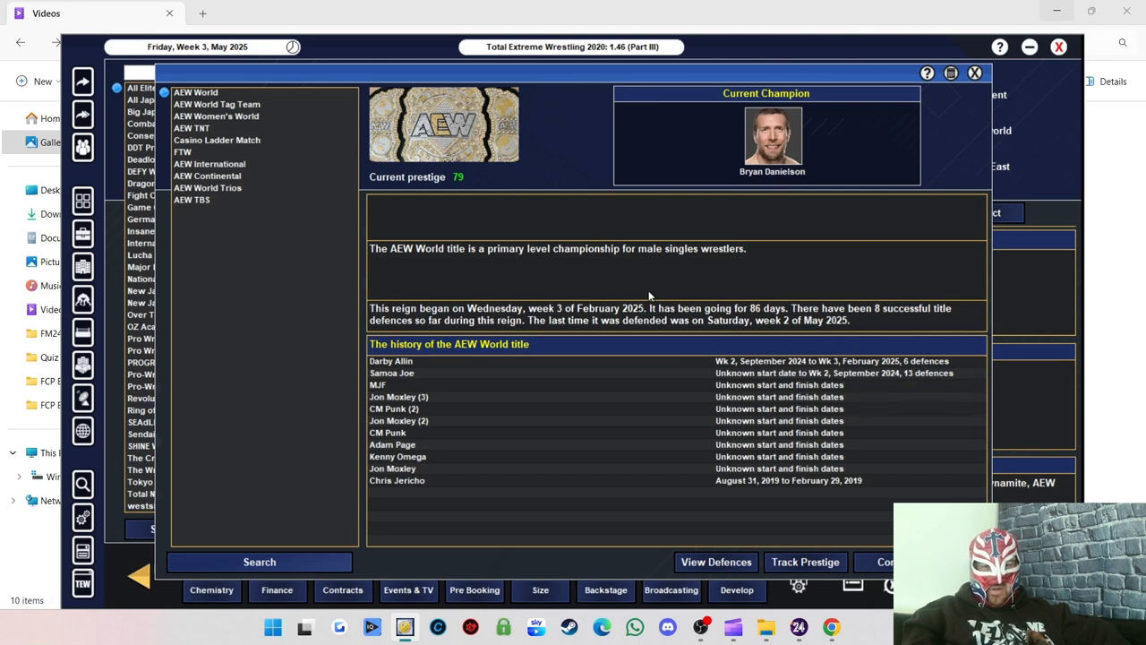
mouse_move(875, 322)
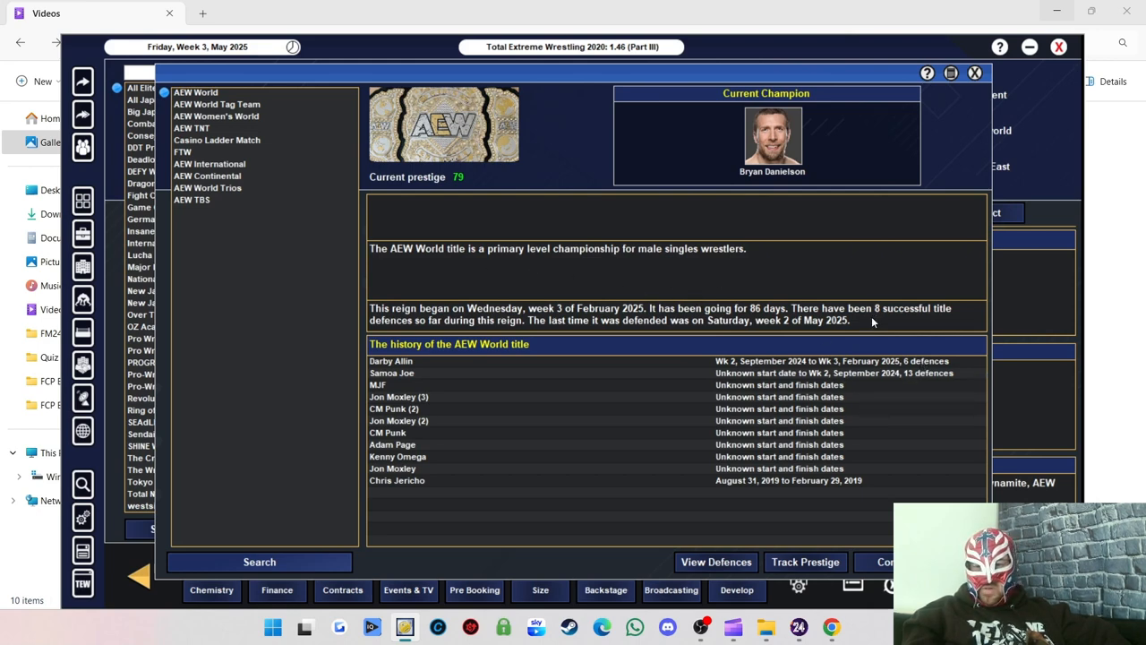
mouse_move(609, 322)
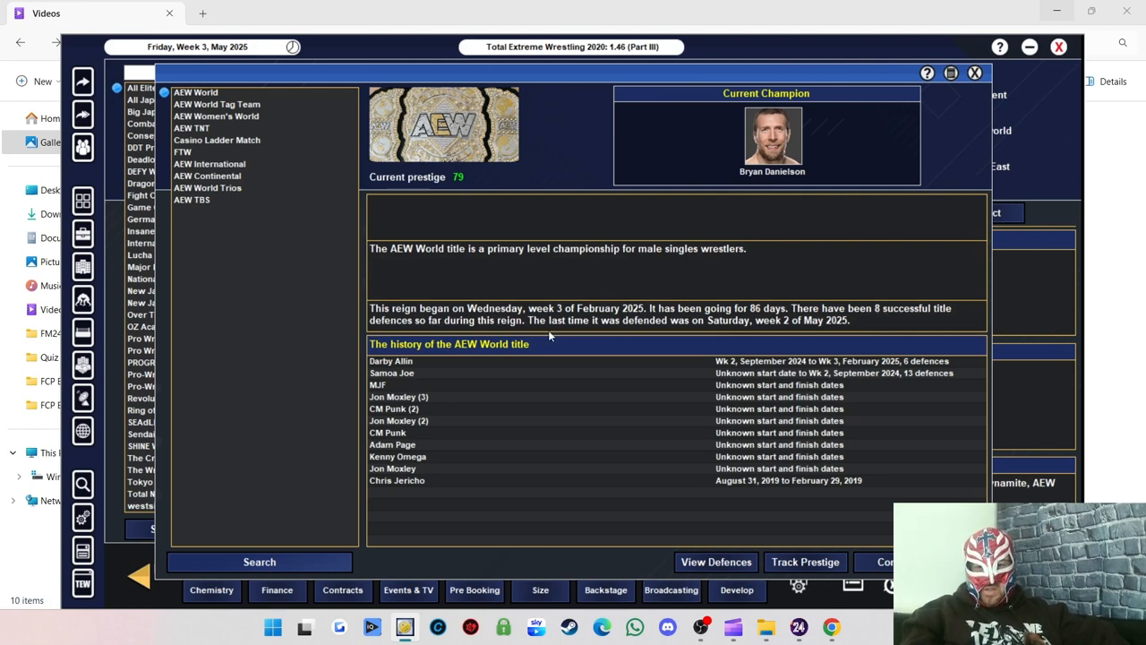
Select the AEW World Tag Team titles held by Alex Reynolds and John Silver.
left_click(217, 104)
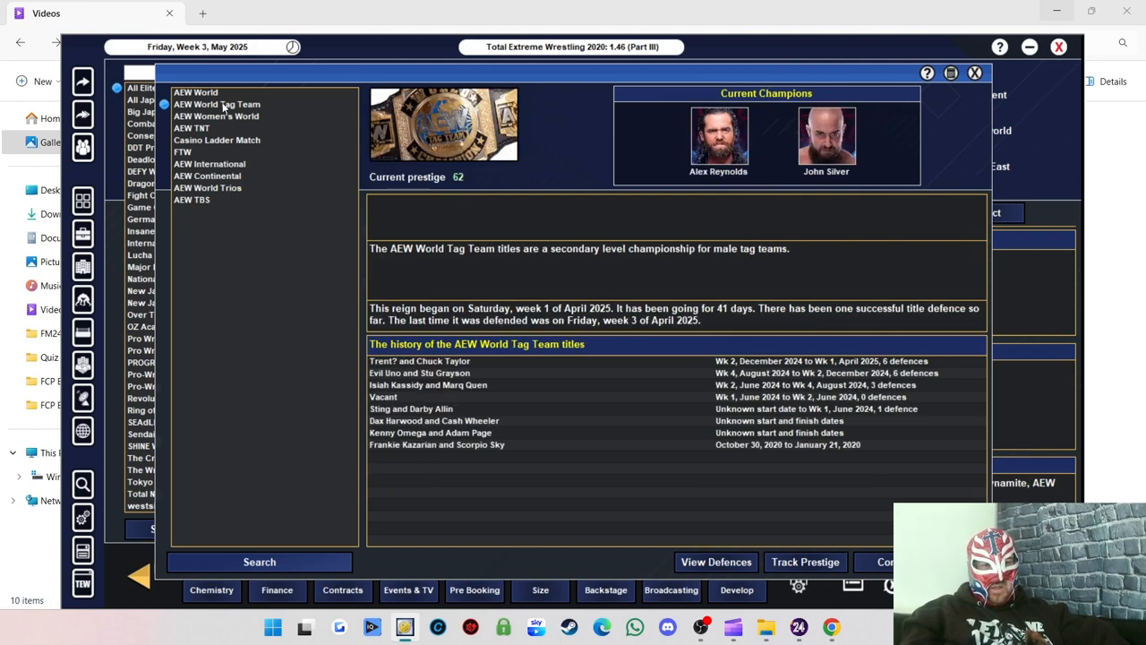
mouse_move(838, 220)
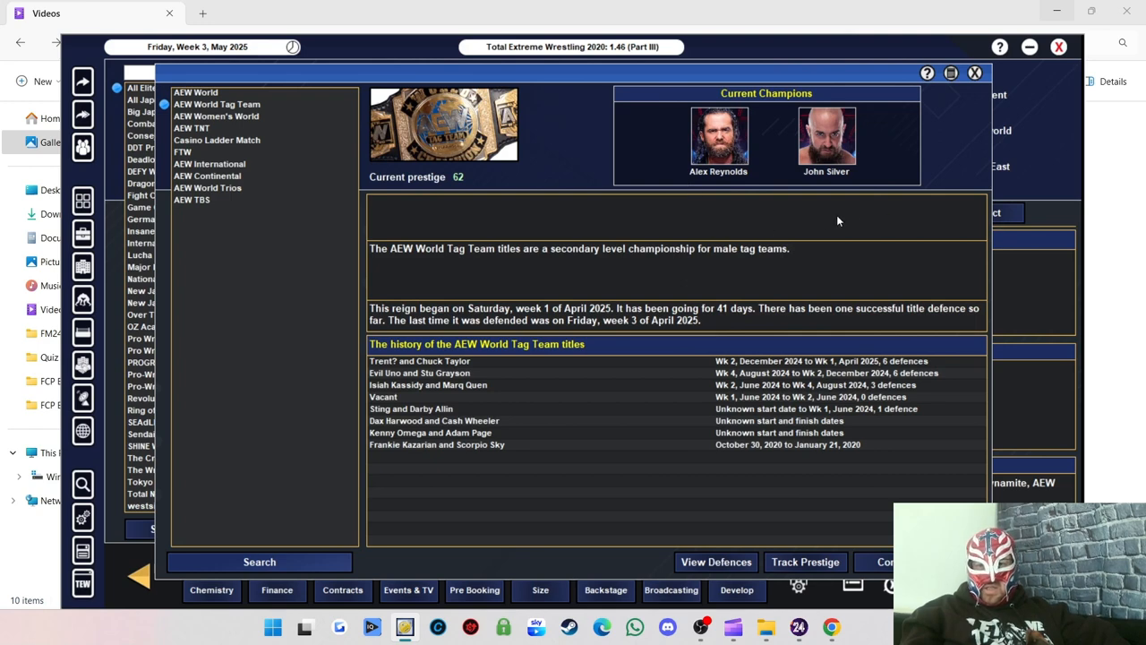
mouse_move(842, 184)
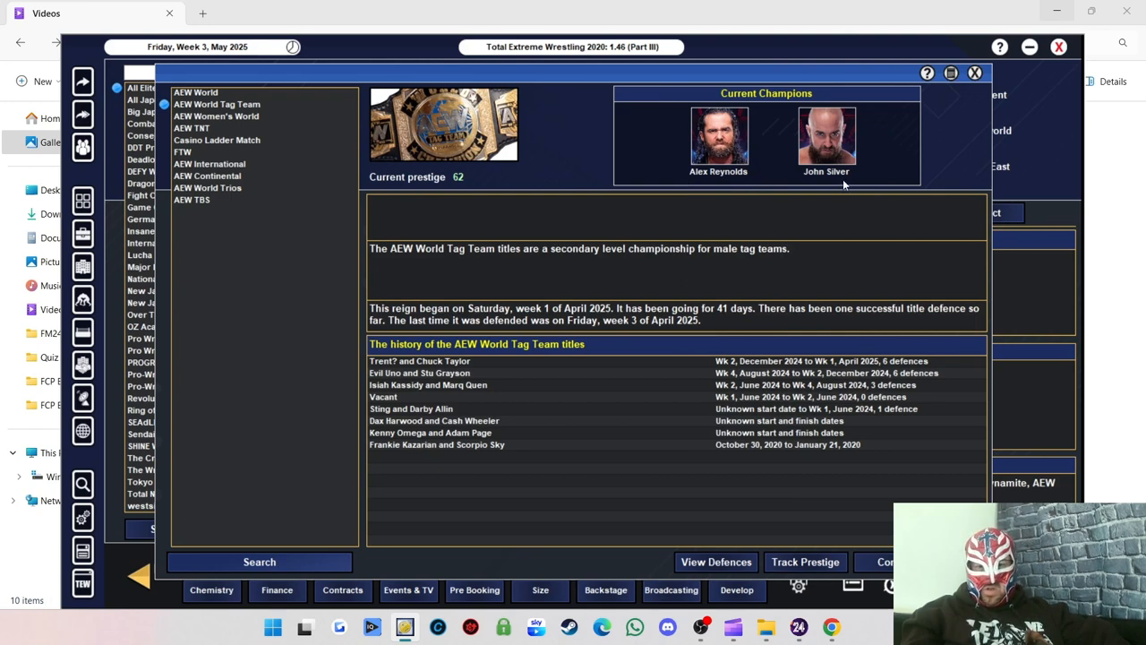
mouse_move(516, 376)
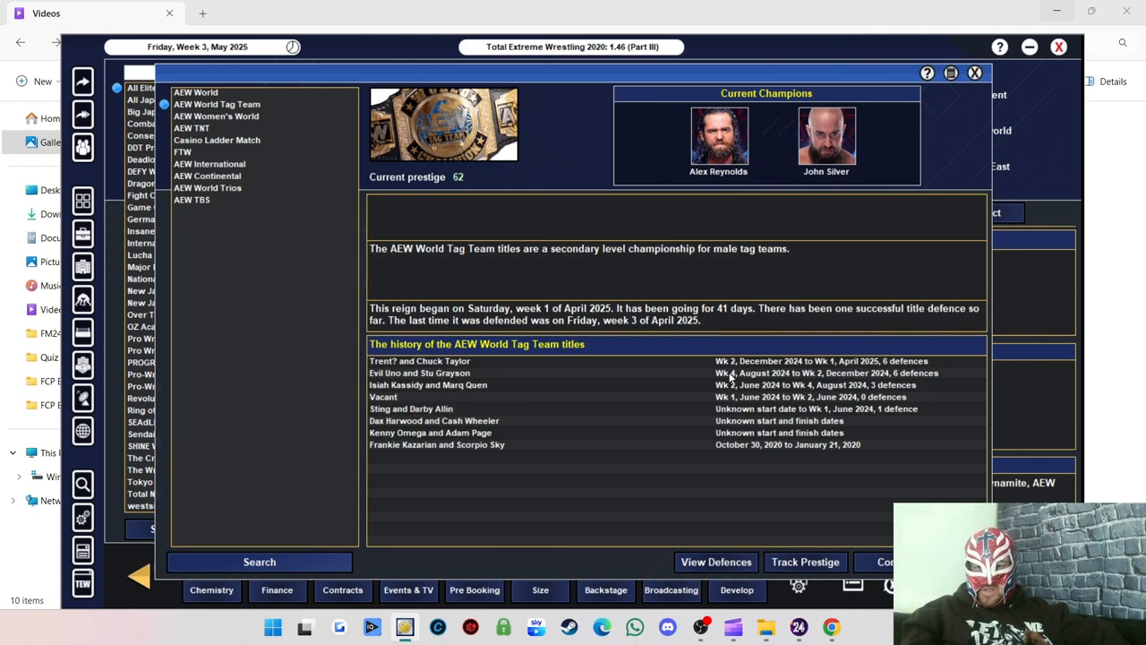
mouse_move(415, 374)
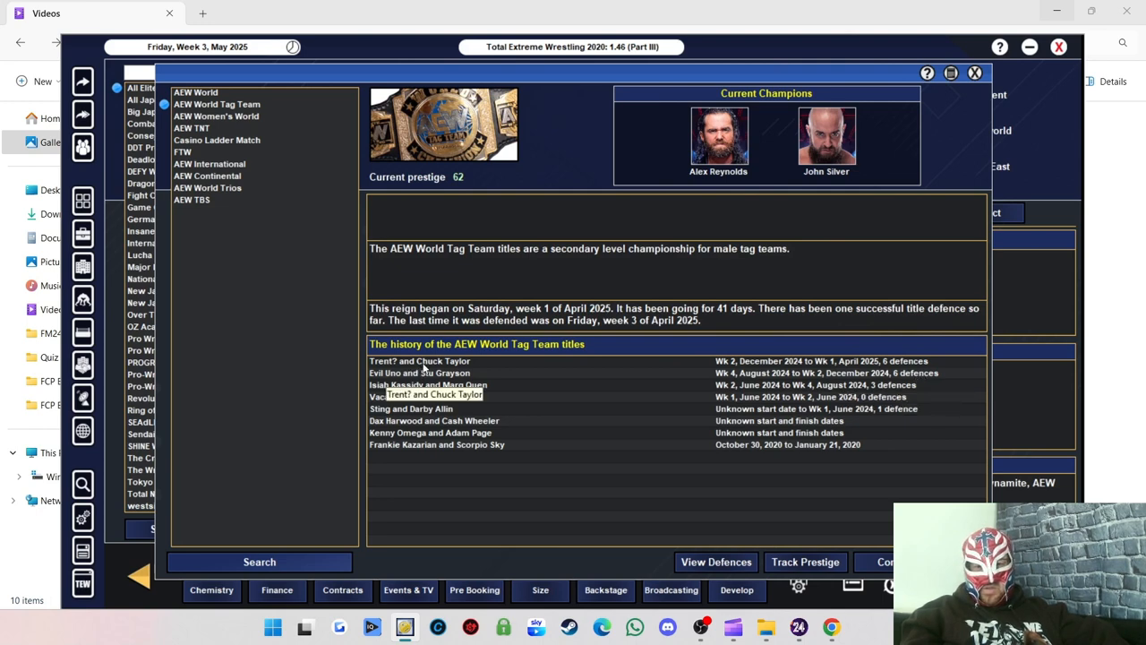
mouse_move(627, 234)
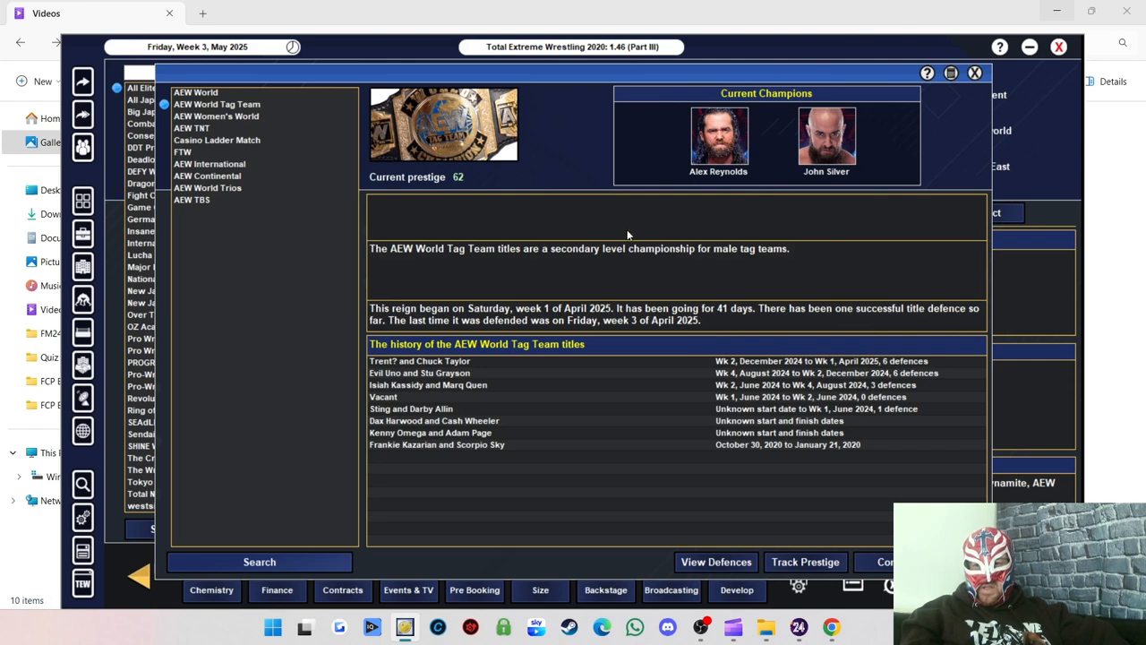
mouse_move(688, 315)
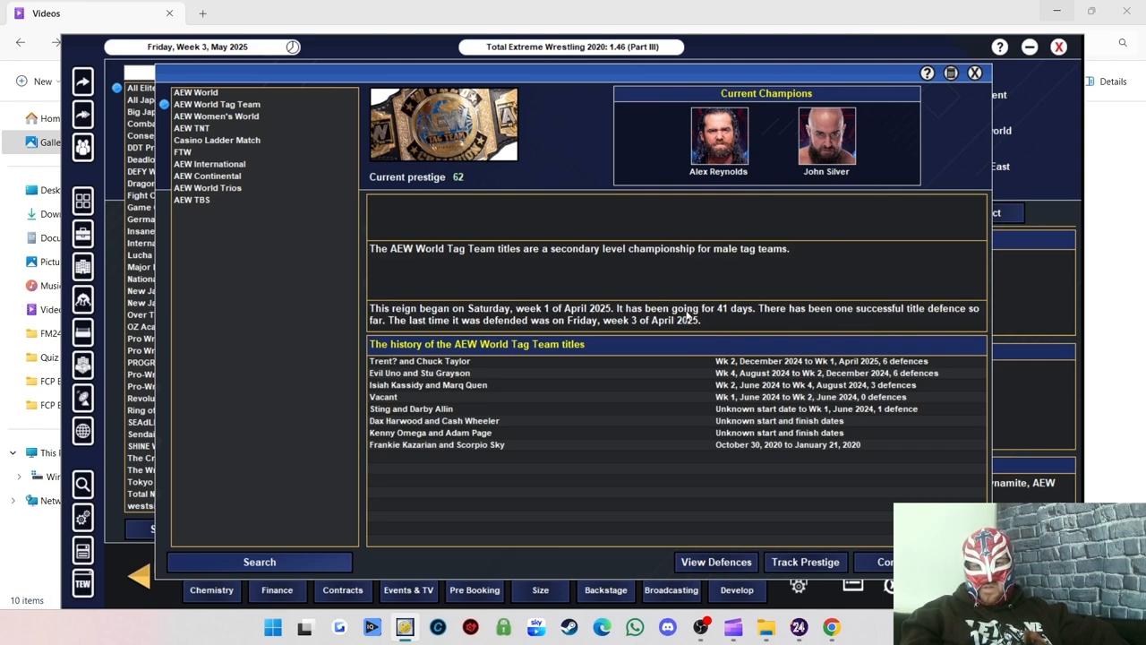
mouse_move(791, 319)
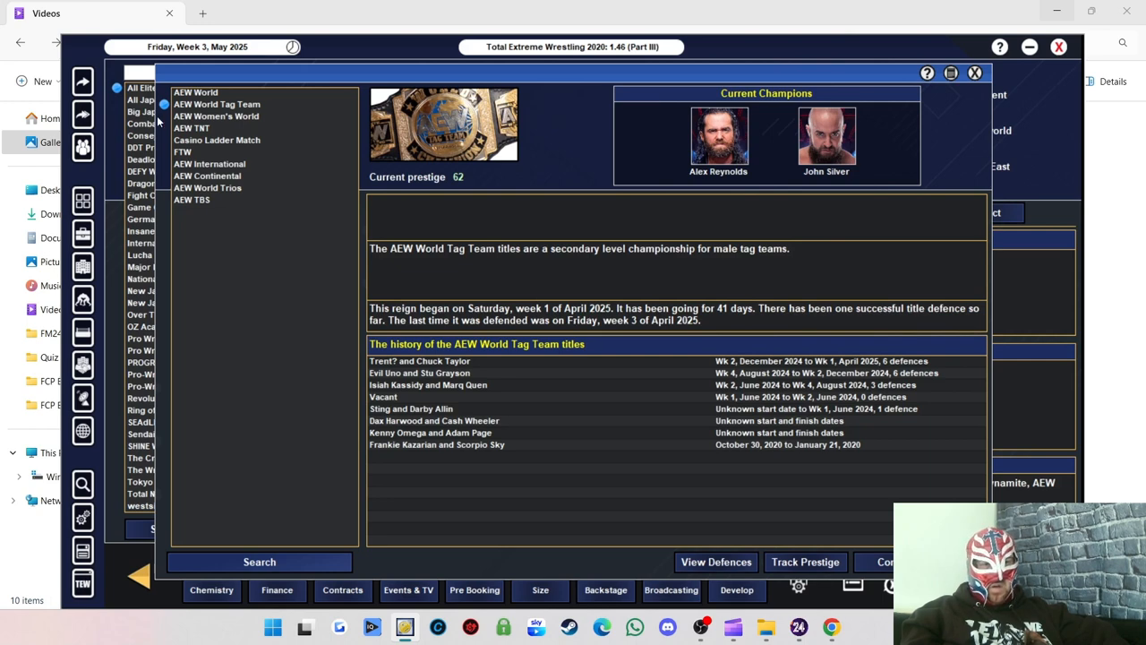
mouse_move(876, 330)
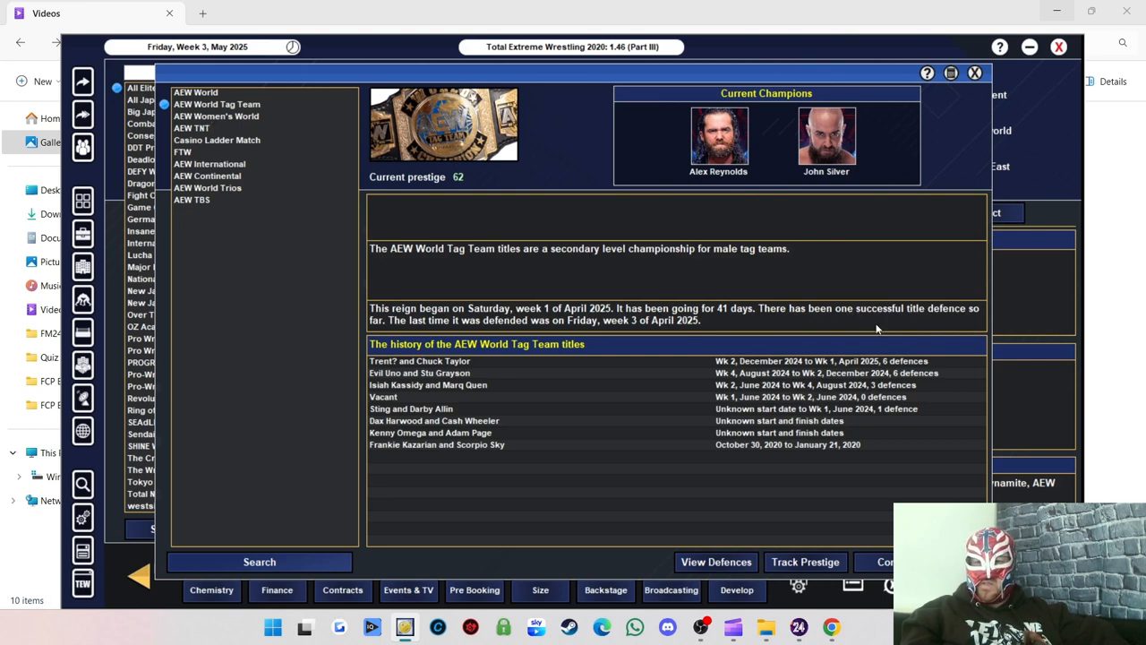
mouse_move(201, 109)
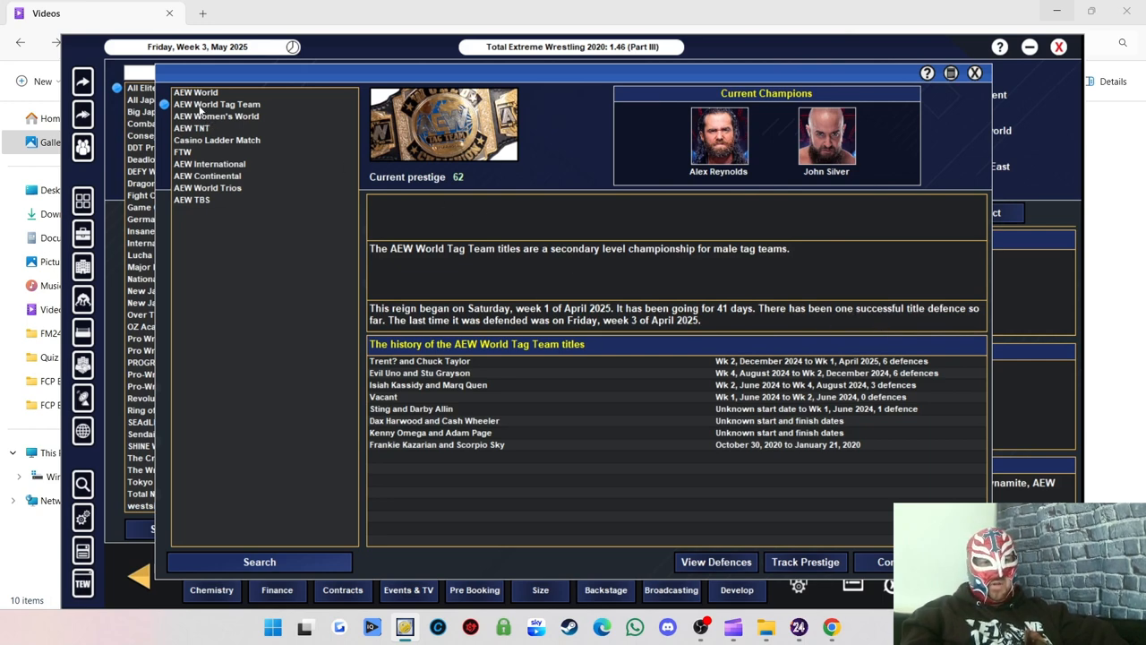
View Athena's AEW Women's World title, then Big Bill's AEW TNT title.
left_click(215, 115)
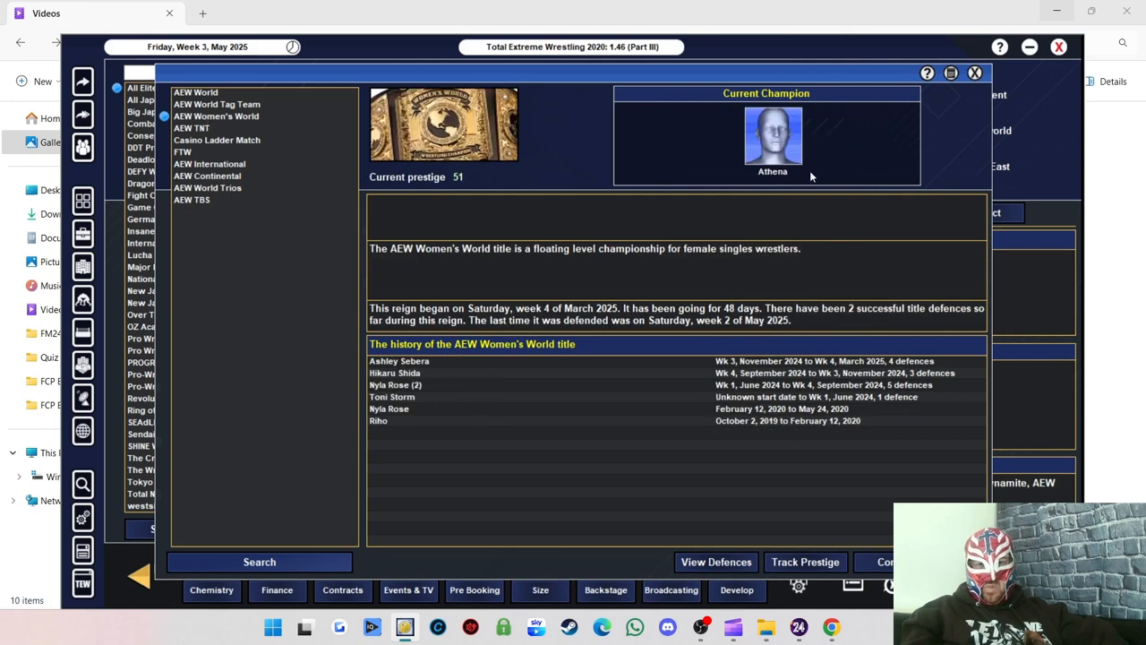
mouse_move(473, 174)
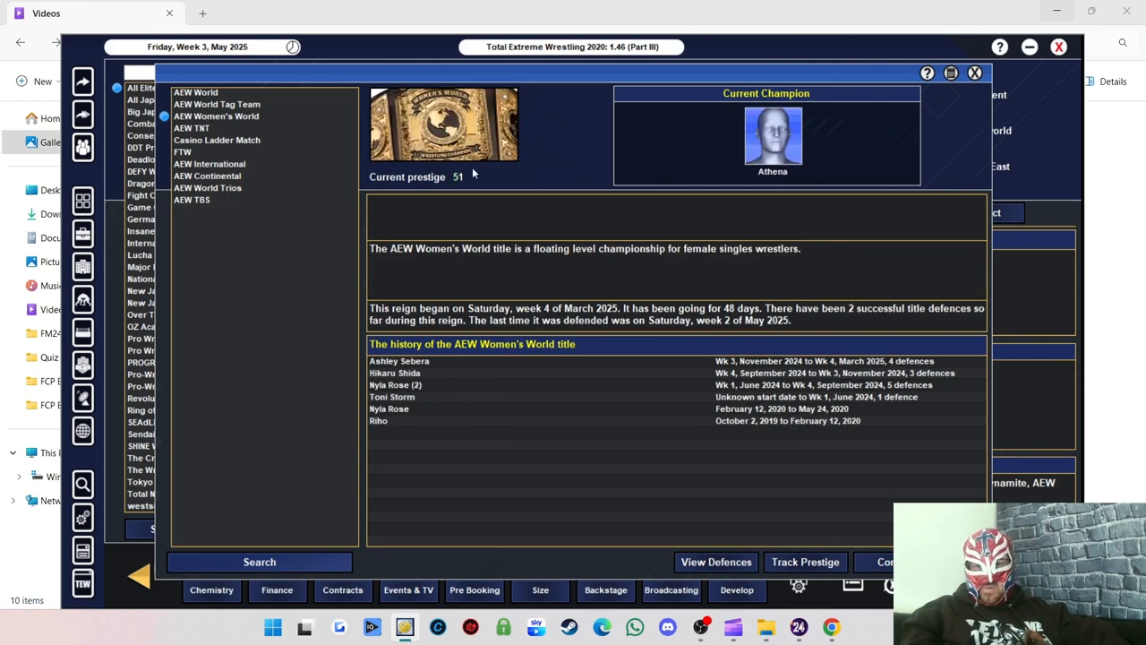
mouse_move(410, 366)
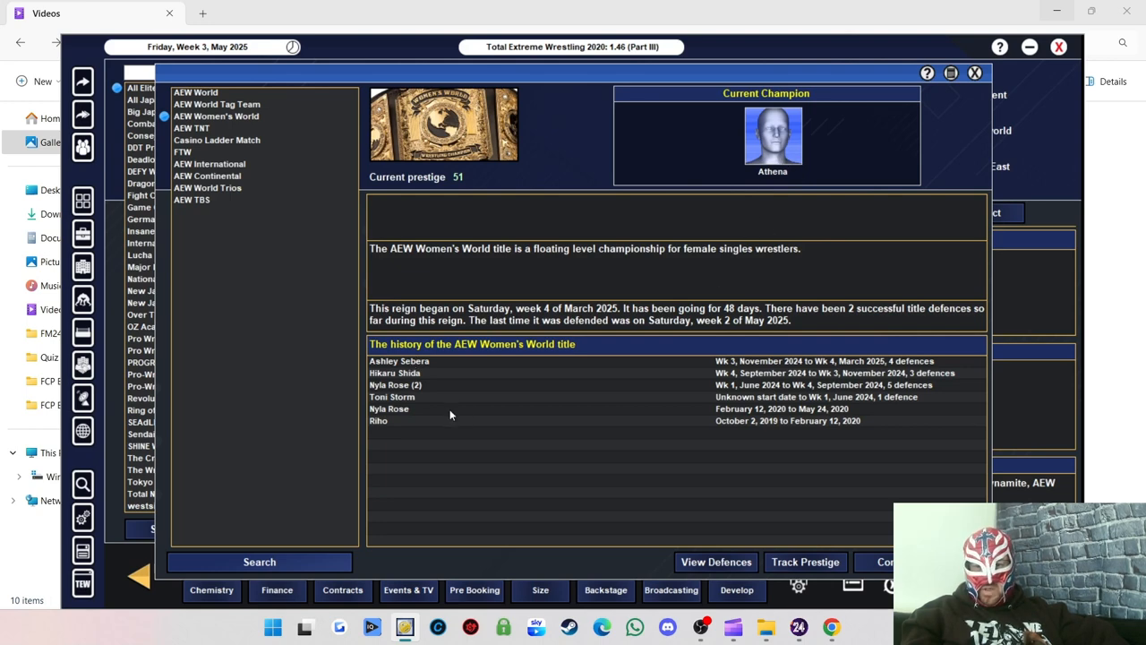
mouse_move(398, 394)
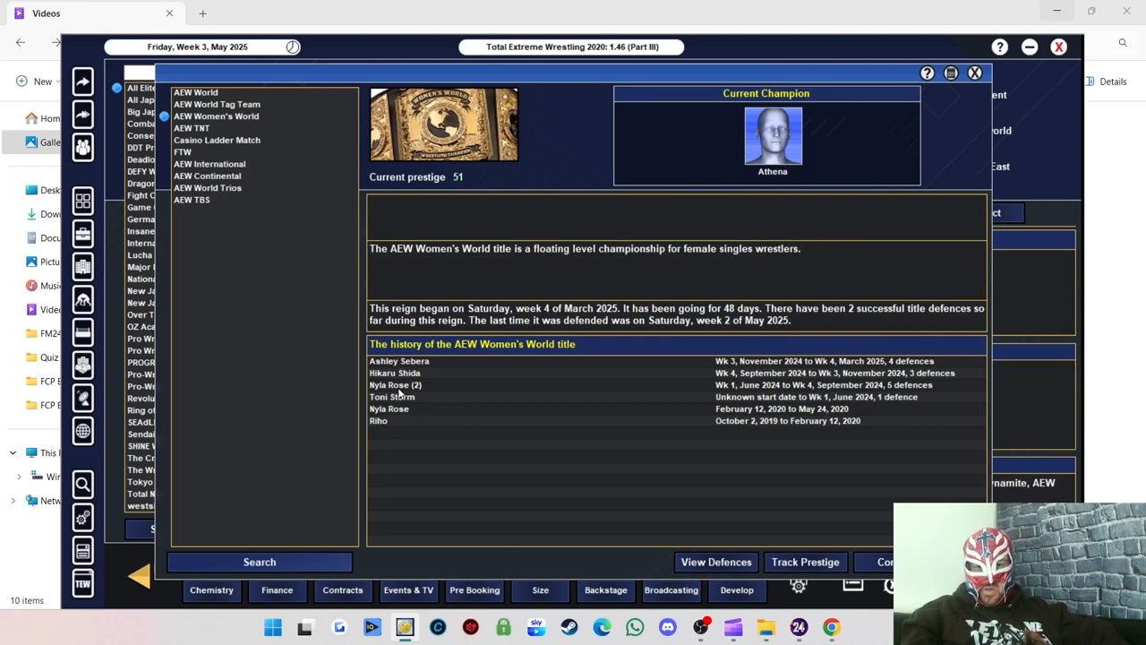
mouse_move(394, 396)
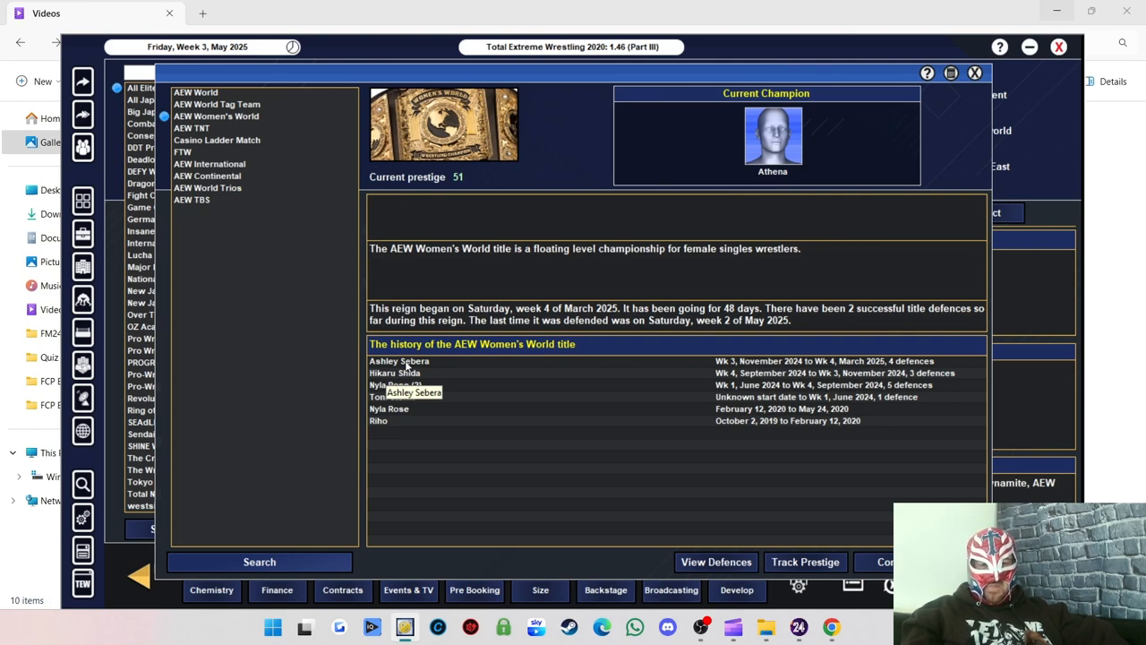
mouse_move(466, 321)
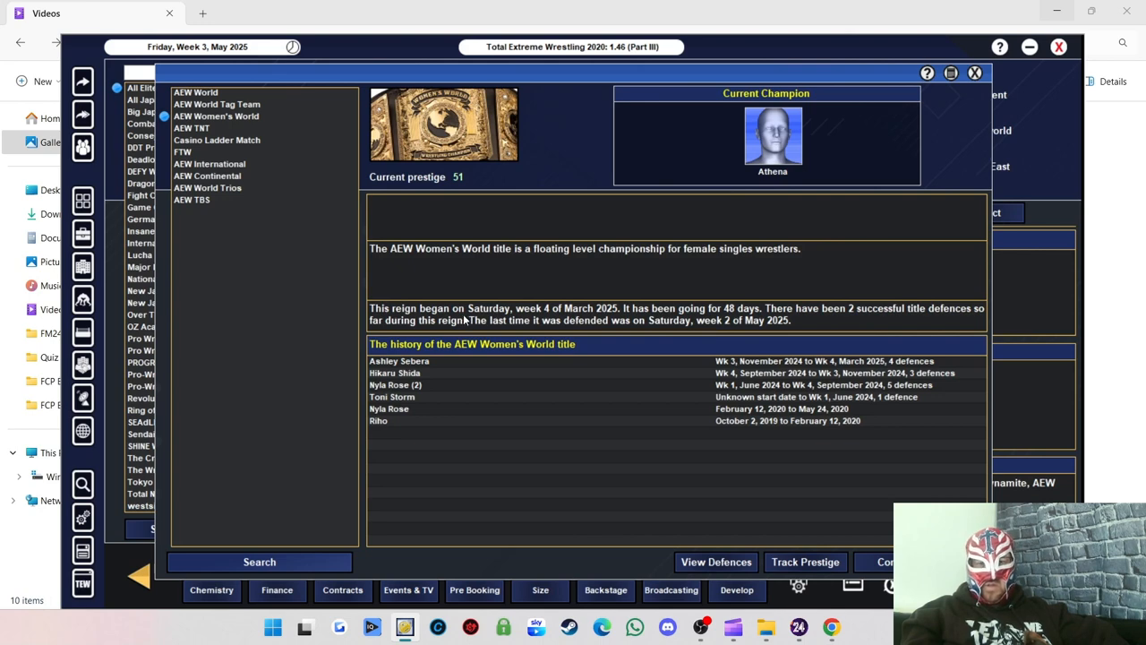
mouse_move(608, 272)
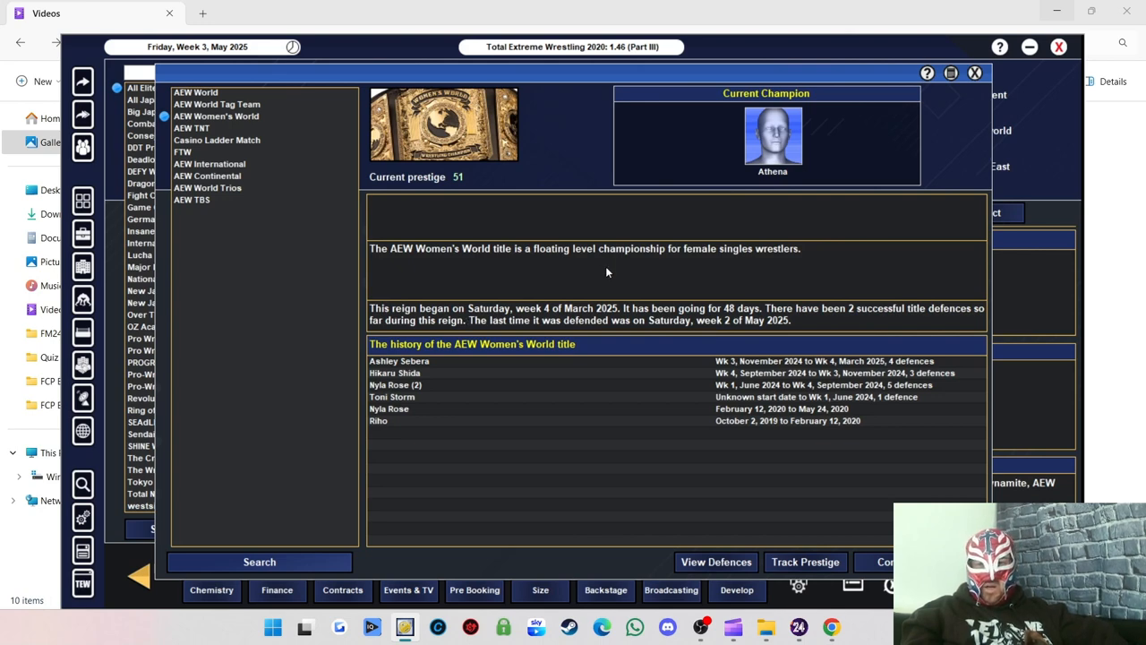
mouse_move(742, 205)
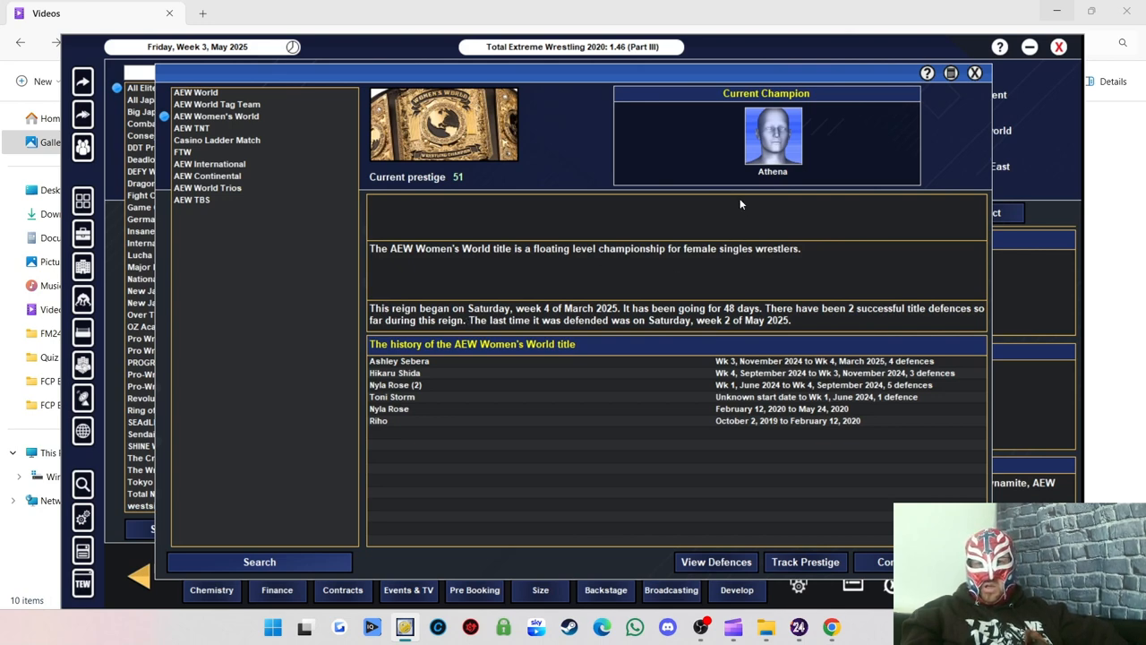
mouse_move(792, 183)
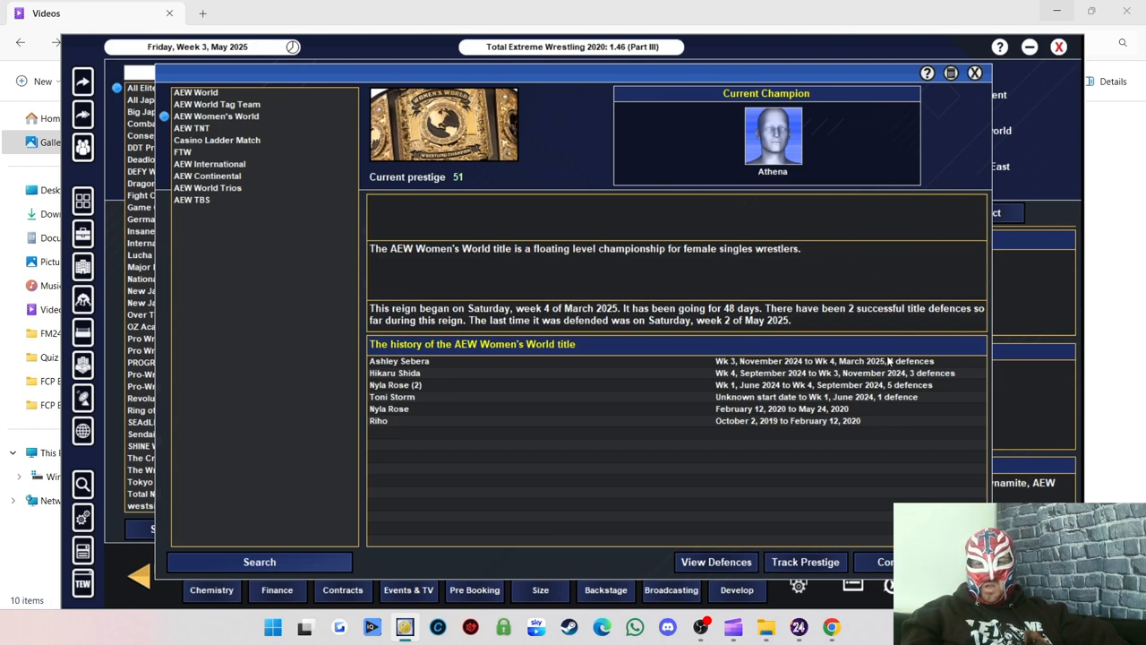
mouse_move(226, 141)
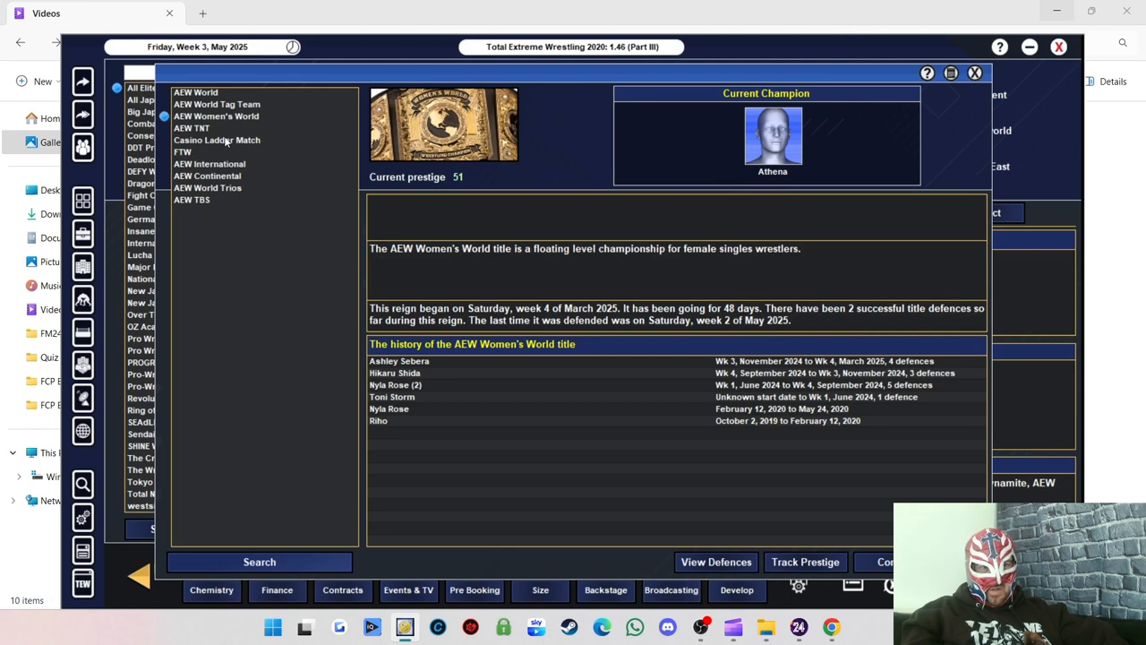
left_click(192, 129)
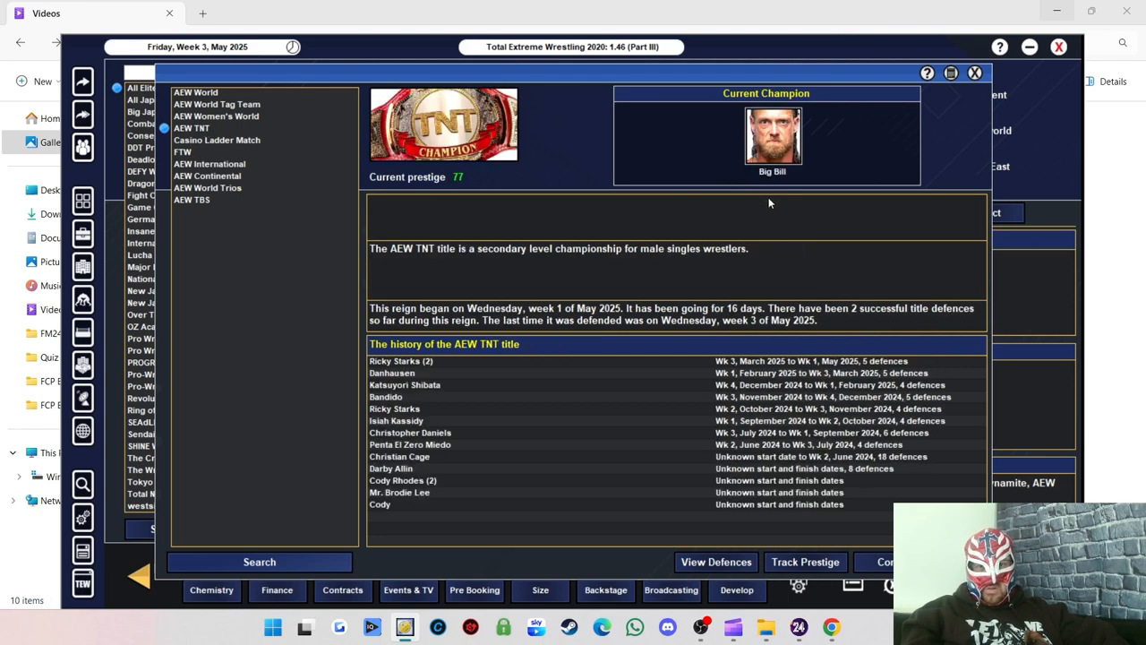
mouse_move(483, 161)
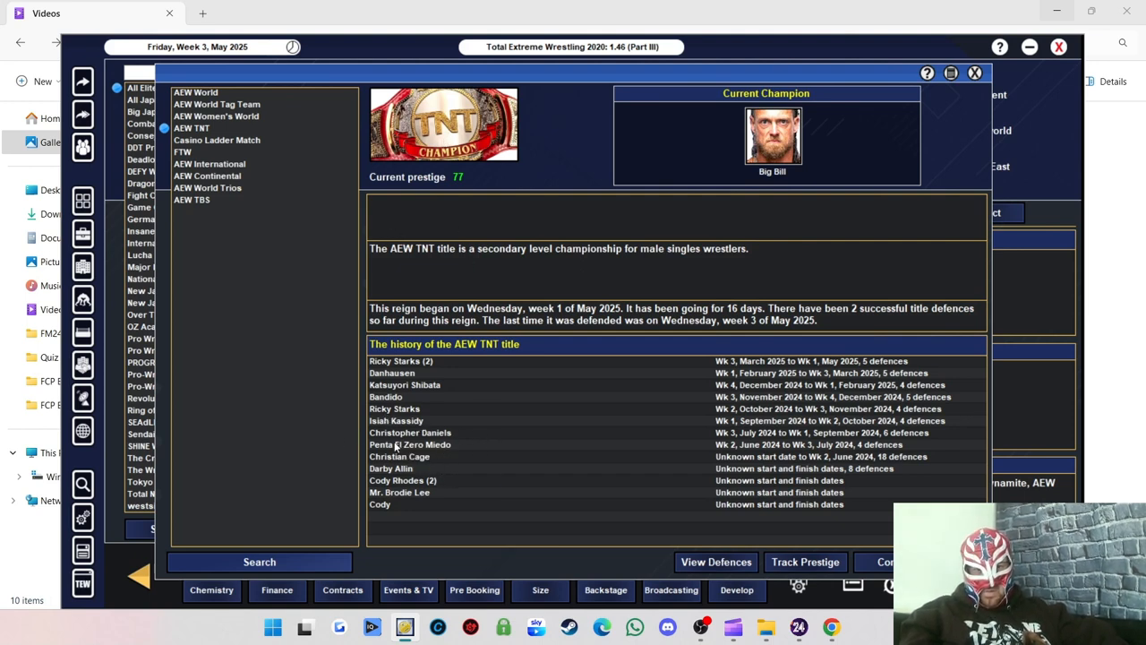
mouse_move(432, 451)
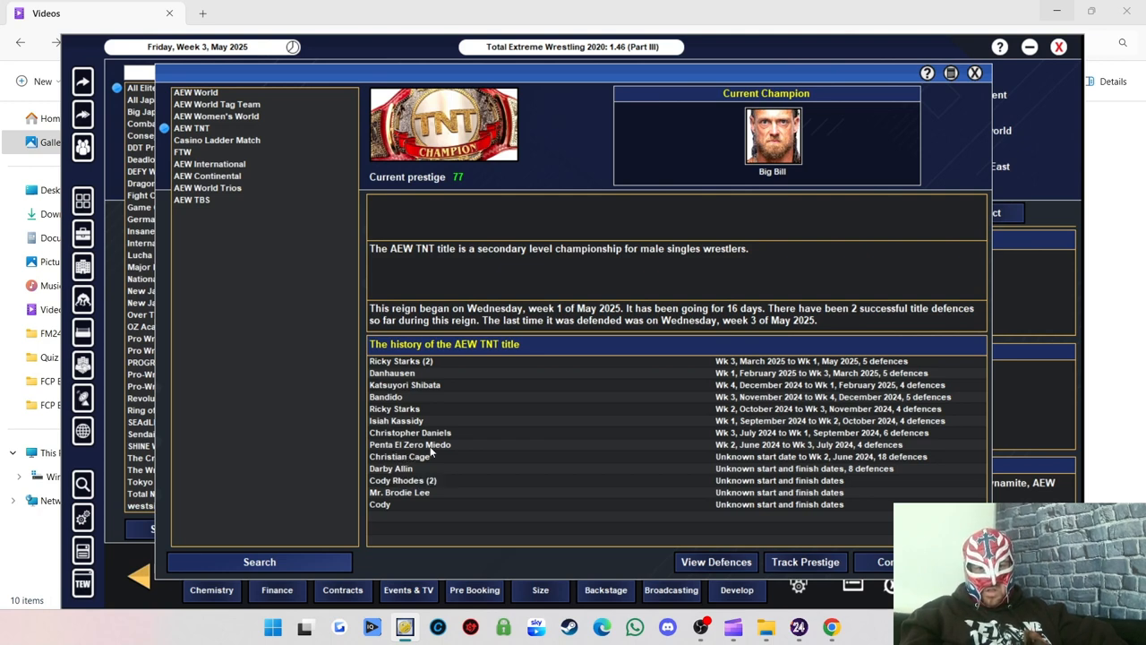
mouse_move(408, 444)
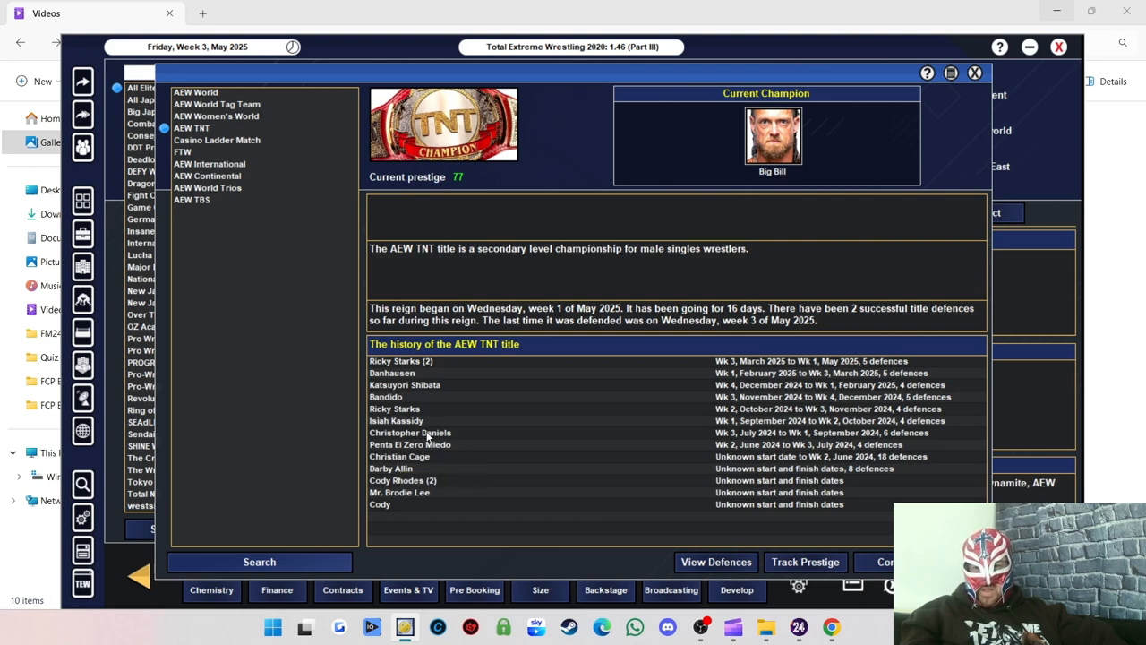
mouse_move(410, 431)
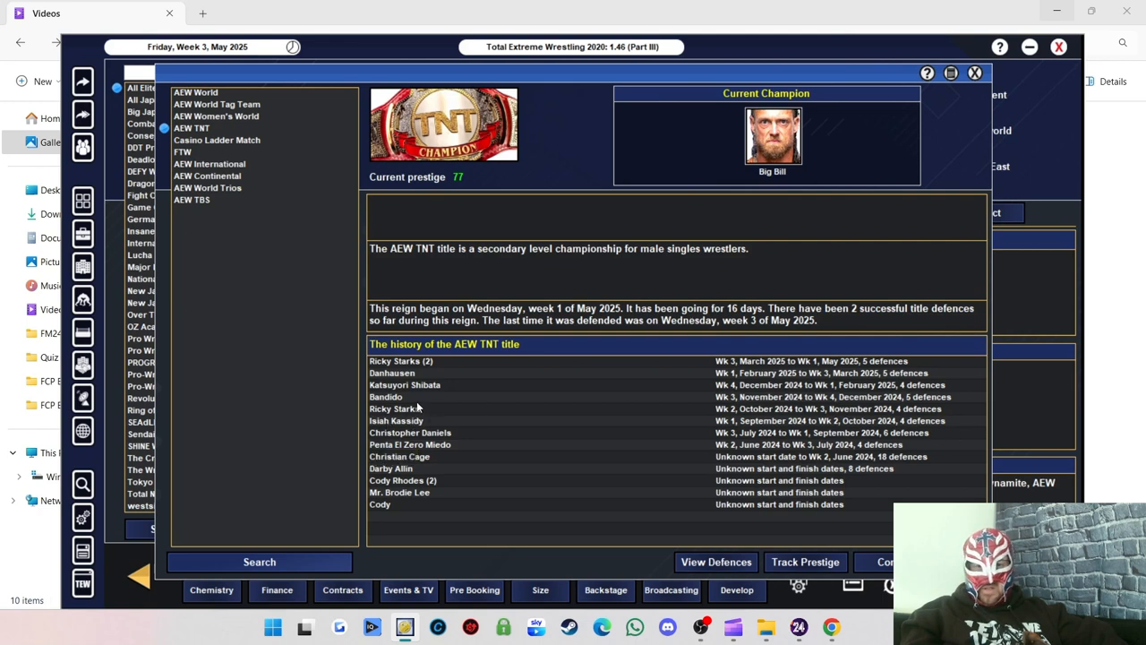
mouse_move(416, 419)
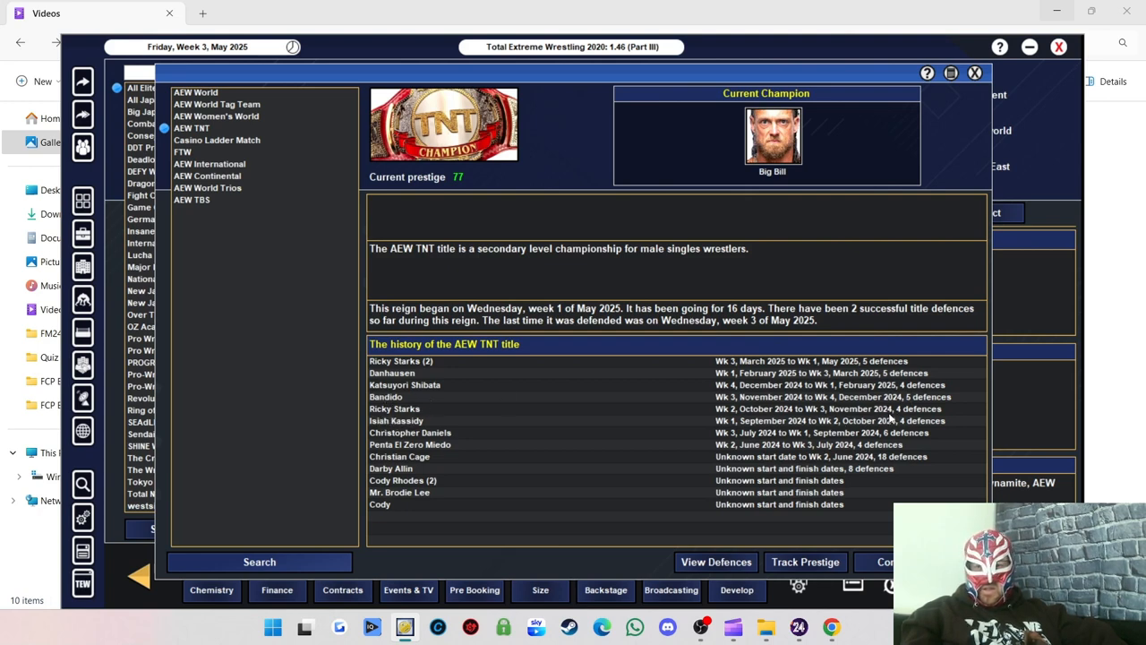
mouse_move(421, 405)
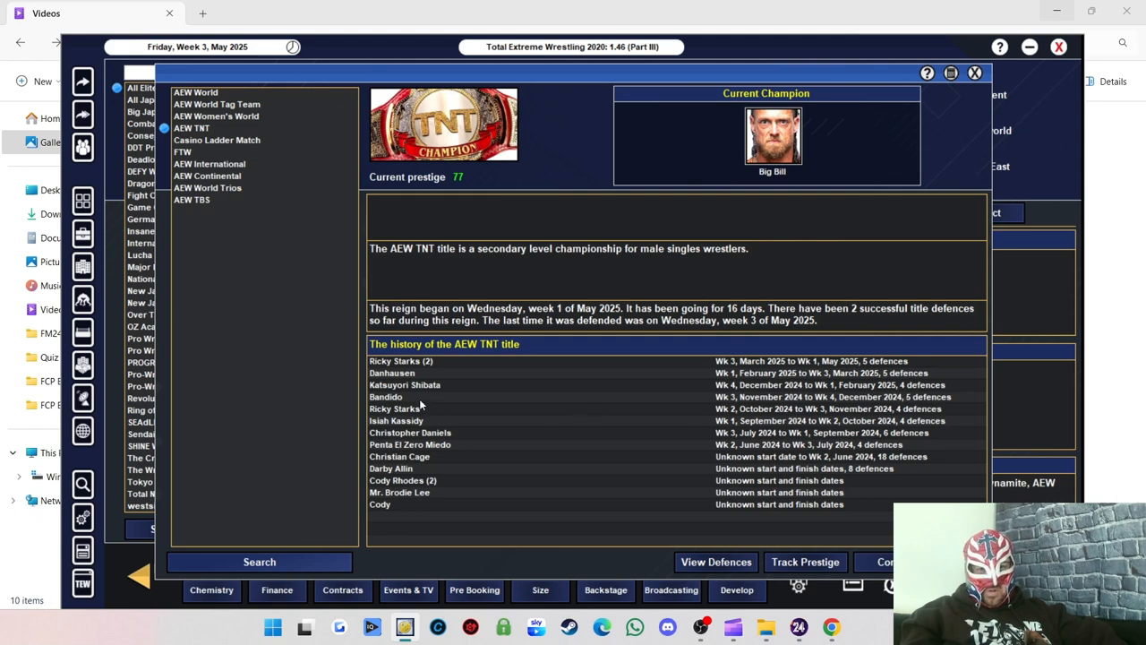
mouse_move(430, 394)
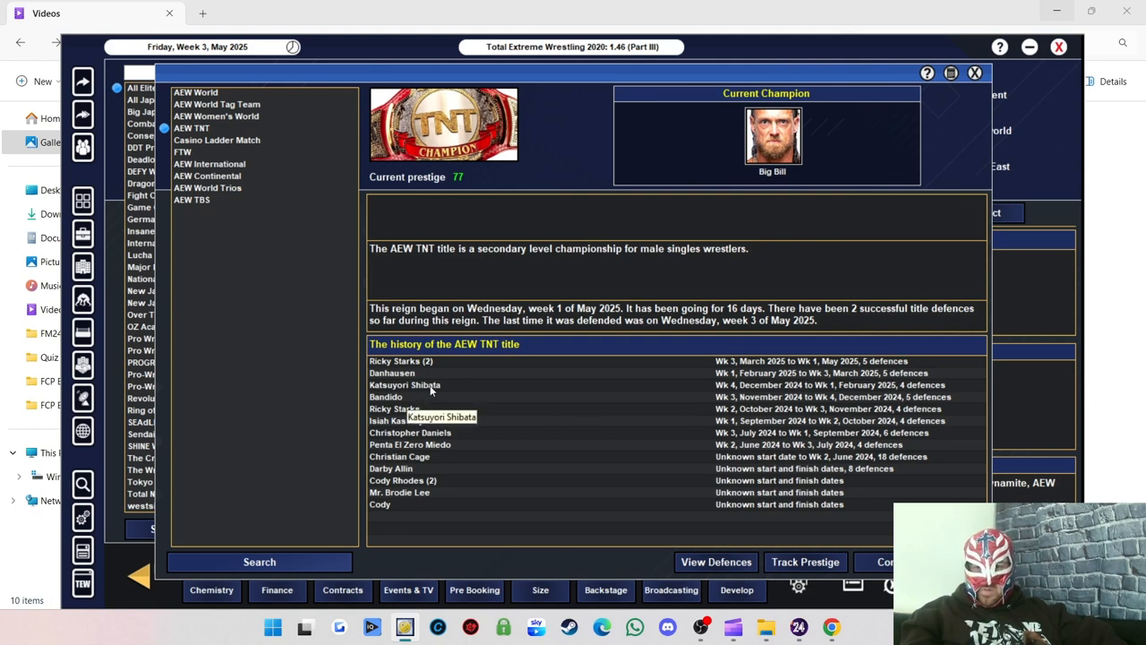
mouse_move(804, 356)
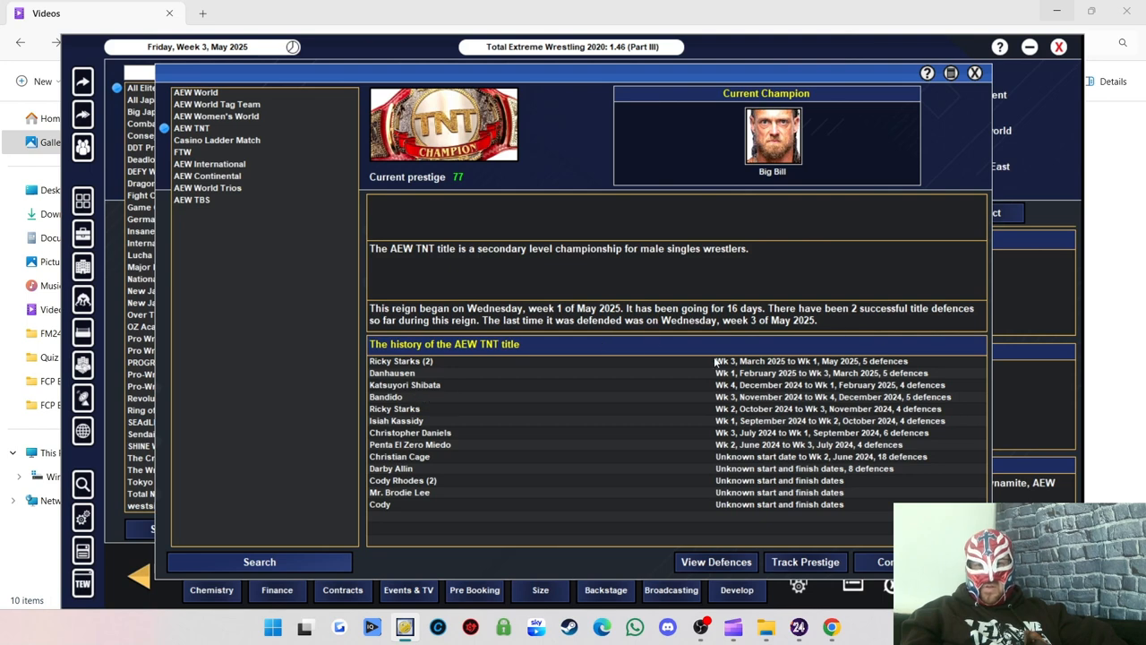
mouse_move(401, 360)
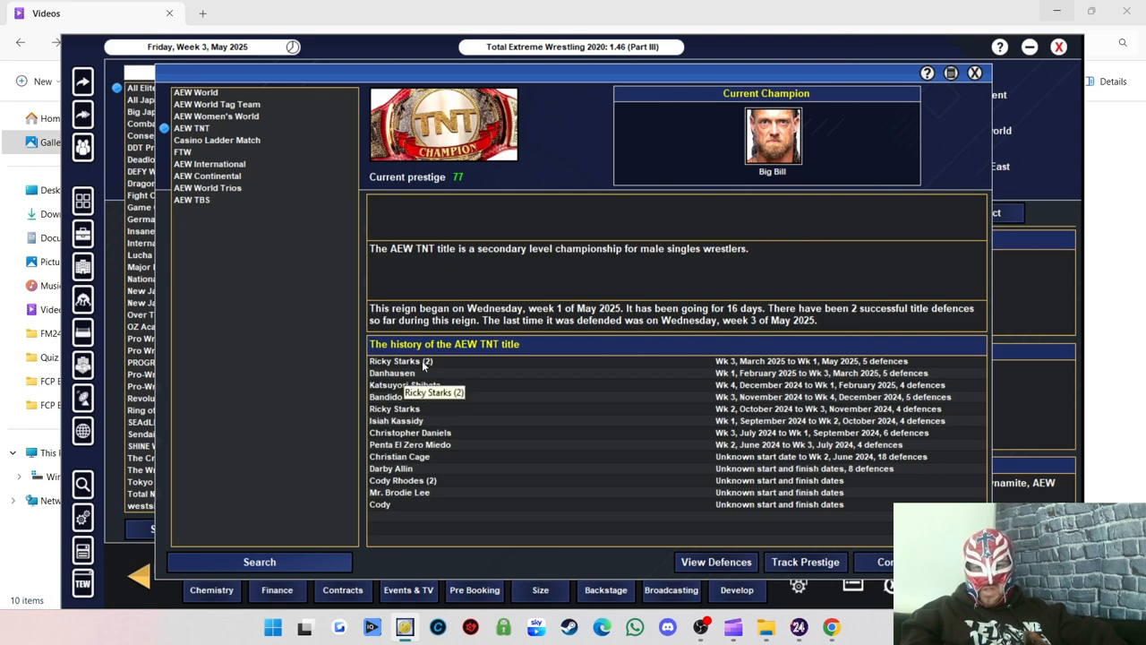
mouse_move(899, 369)
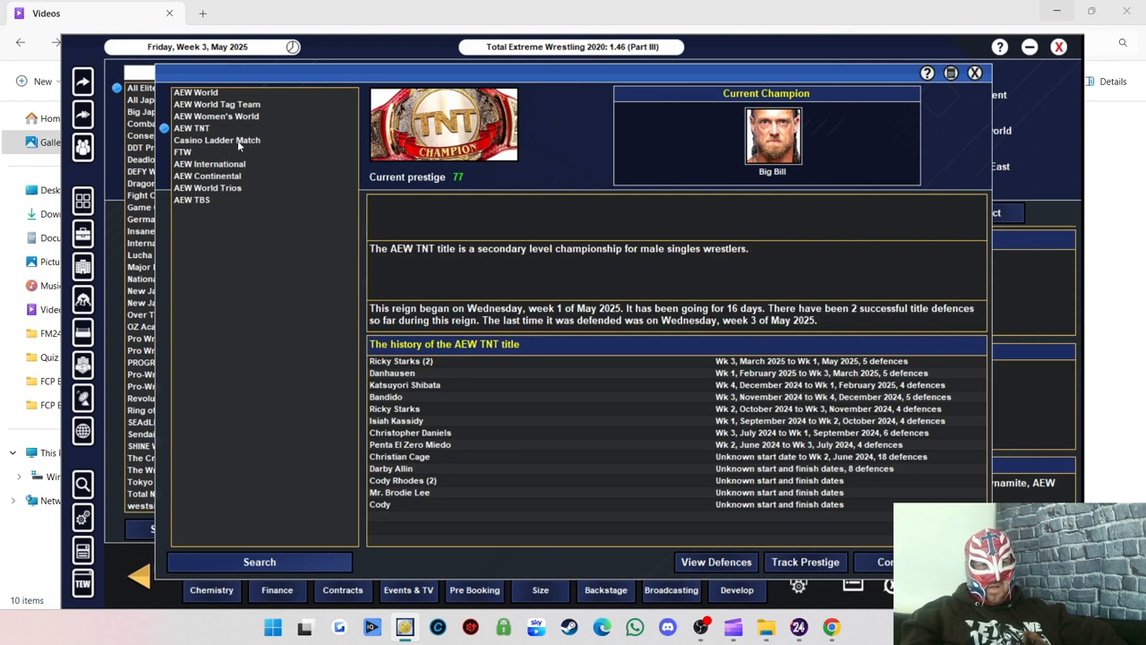
View the Casino Ladder Match description and winner history (prestige 68).
left_click(216, 139)
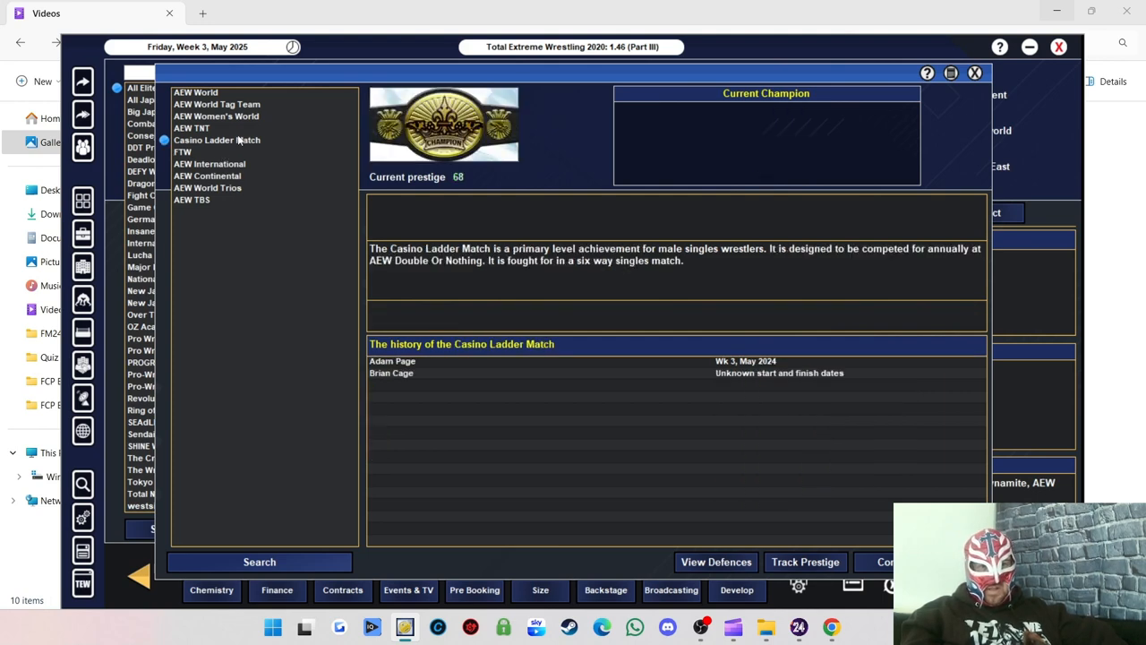
mouse_move(189, 150)
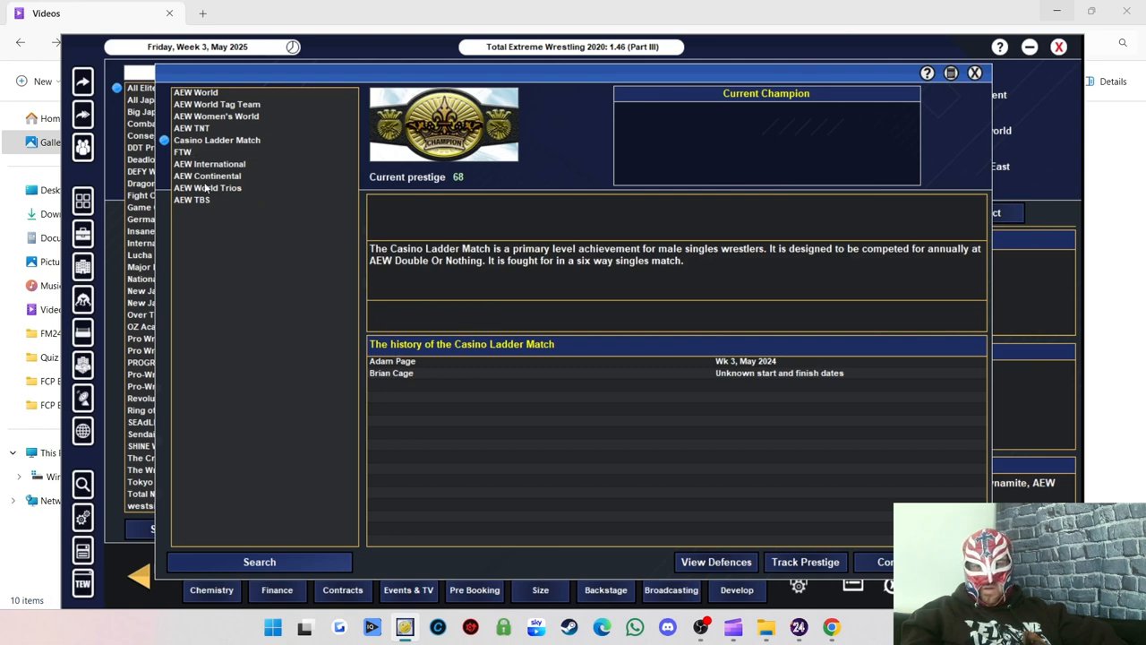
Review Rey Fenix's FTW title history, then show Eddie Kingston's AEW International title.
left_click(182, 150)
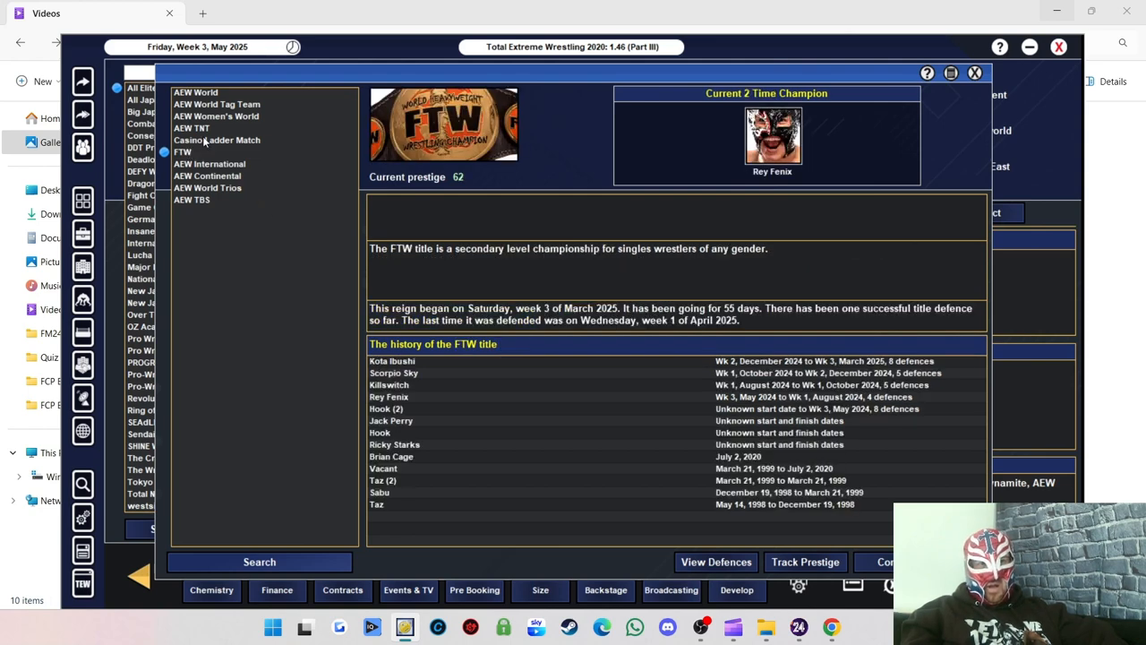
mouse_move(695, 260)
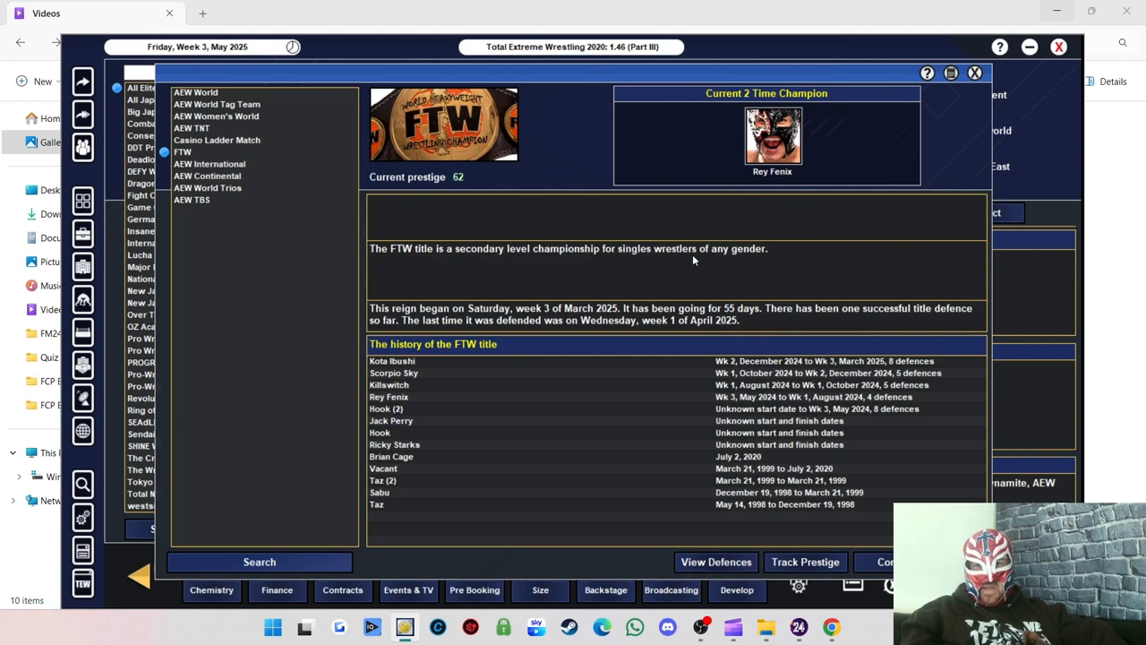
mouse_move(774, 194)
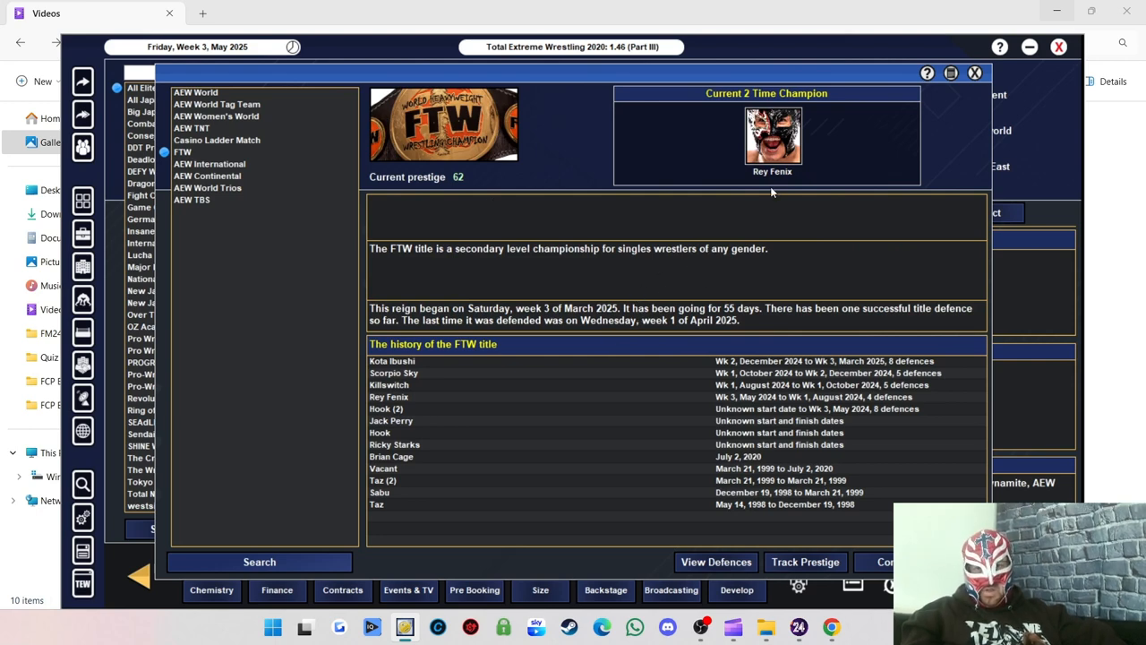
mouse_move(394, 437)
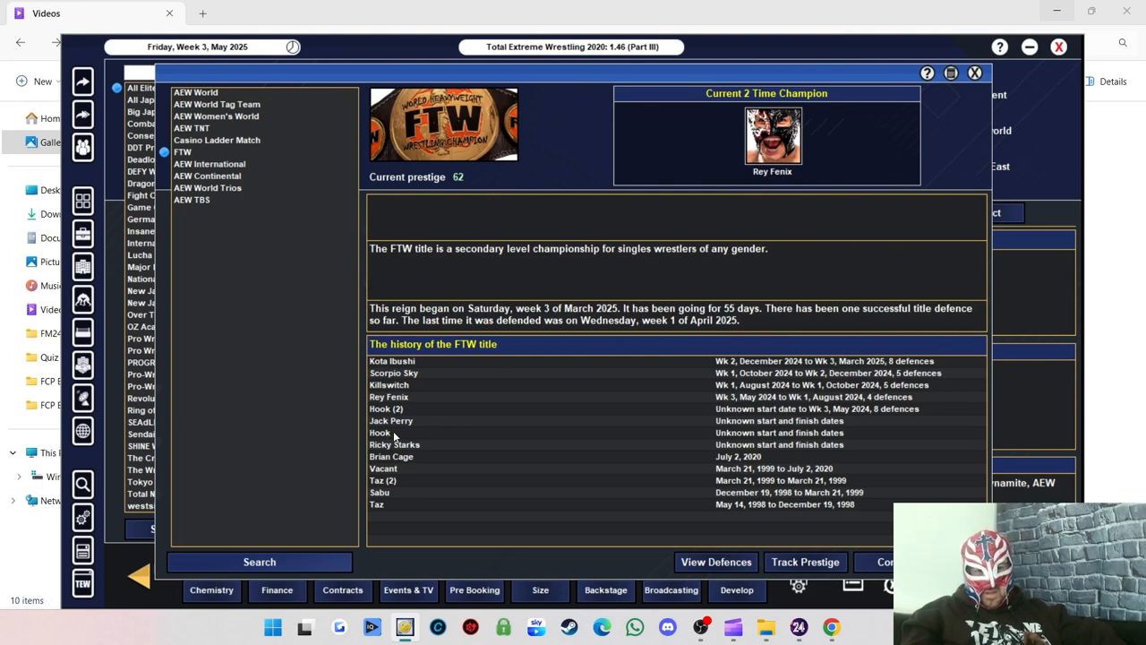
mouse_move(394, 408)
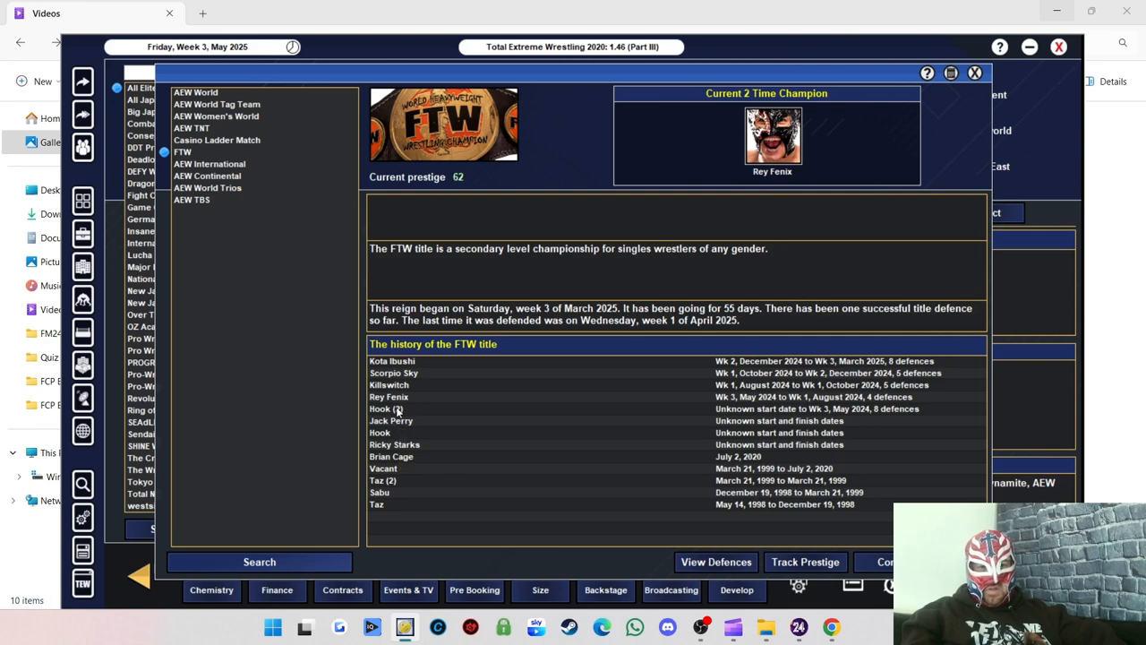
mouse_move(402, 401)
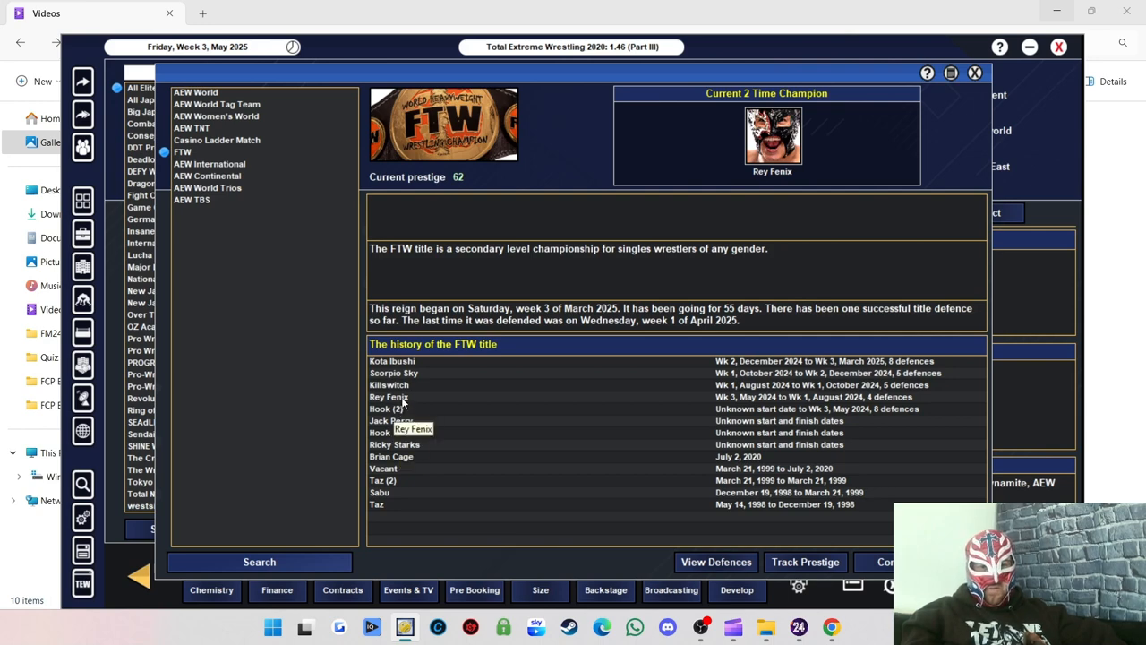
mouse_move(412, 374)
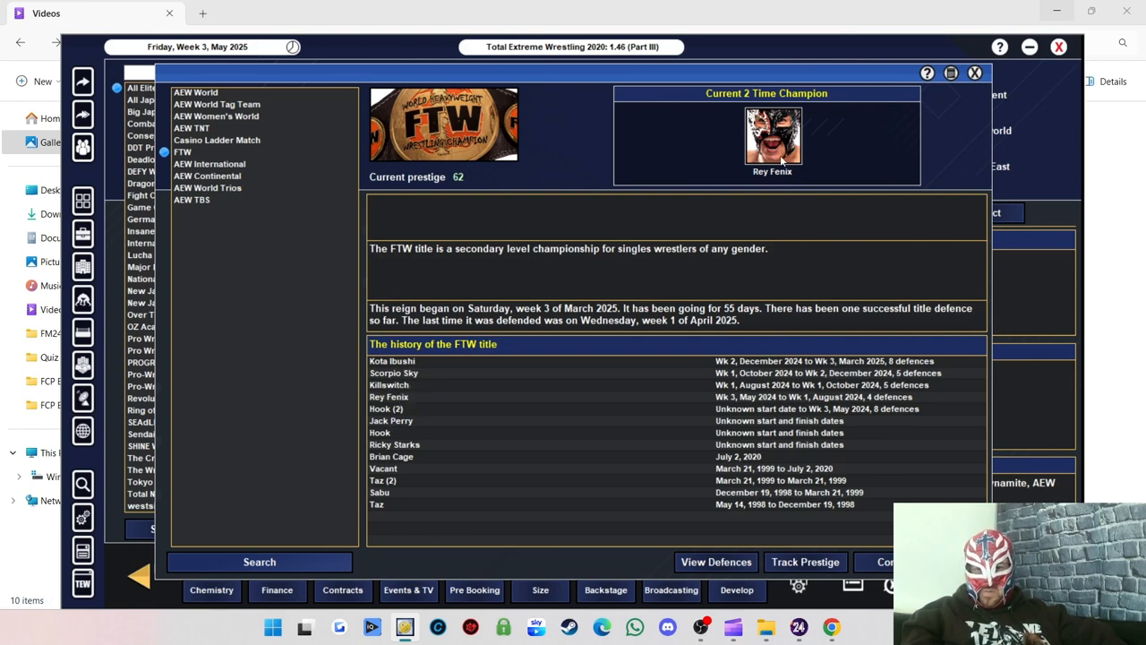
mouse_move(869, 424)
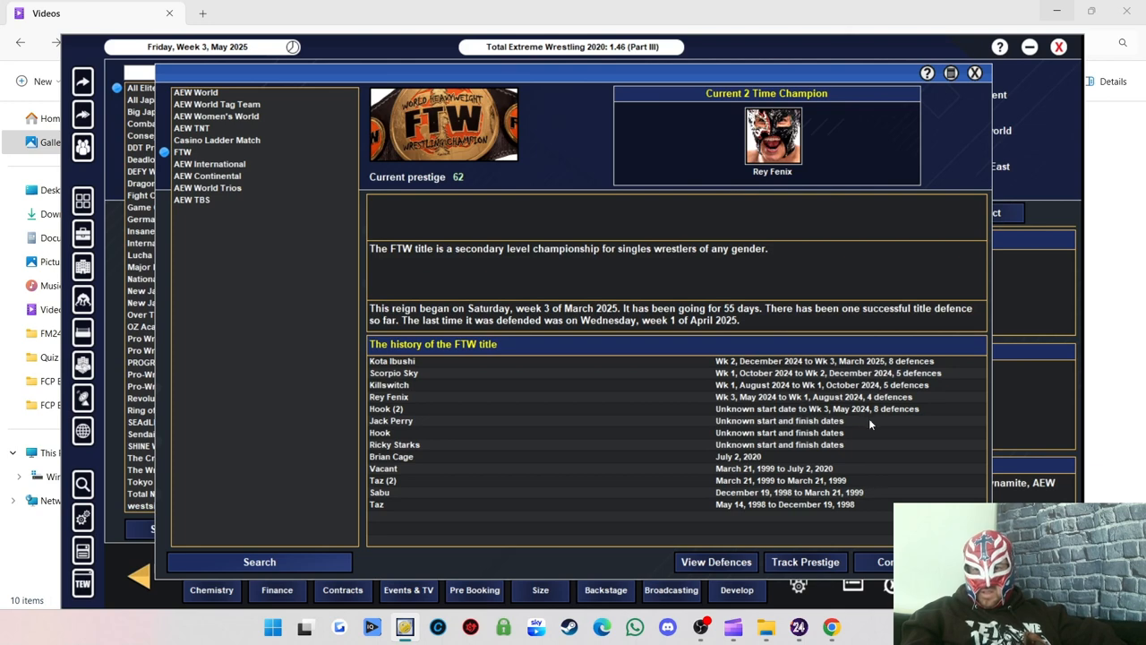
mouse_move(881, 371)
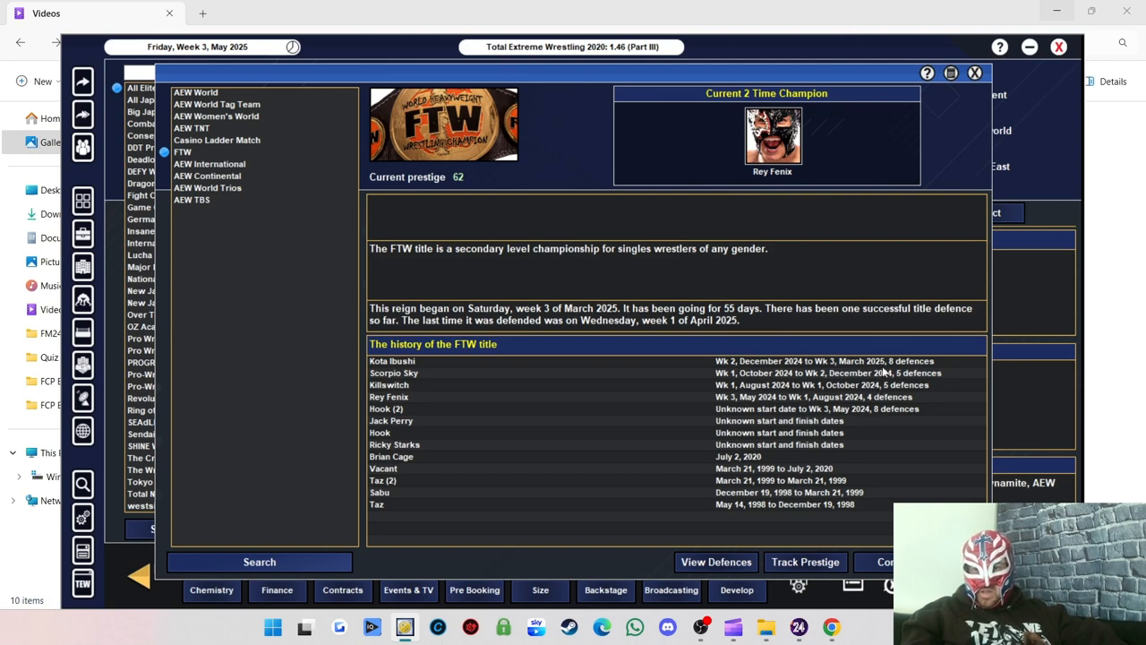
mouse_move(885, 435)
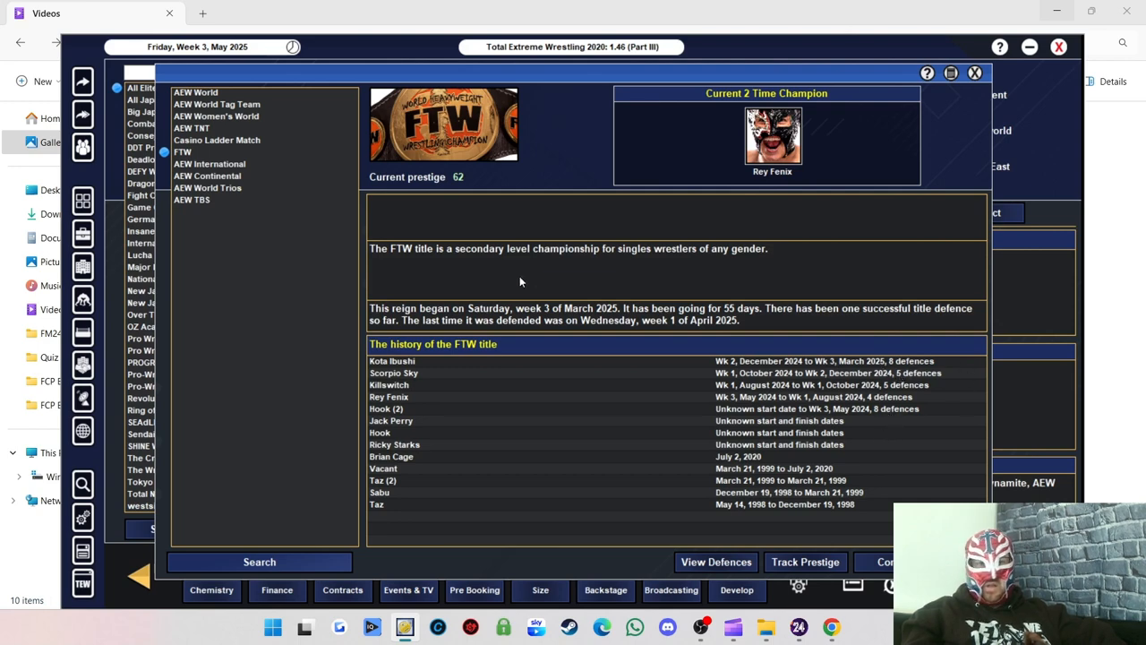
left_click(210, 165)
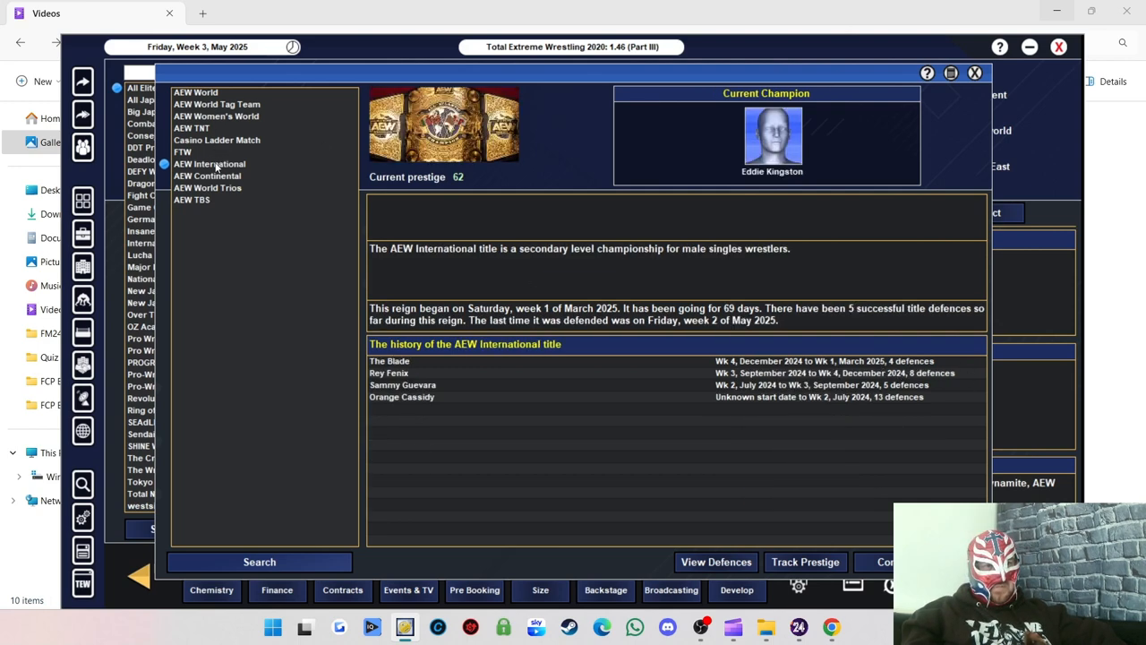
mouse_move(650, 218)
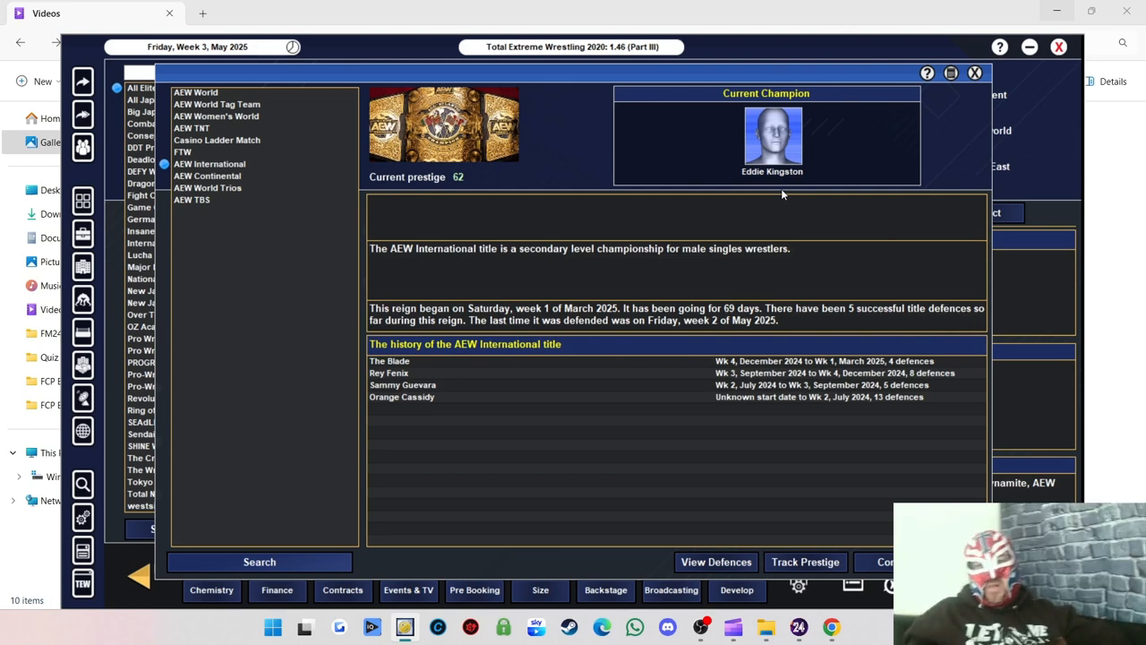
mouse_move(567, 394)
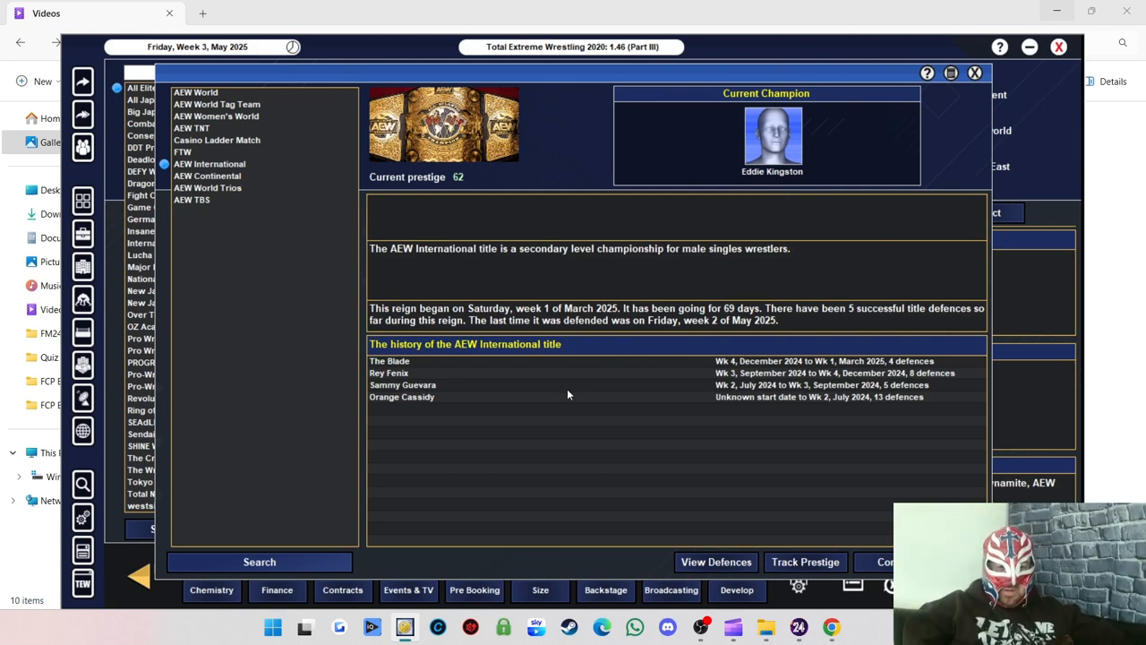
mouse_move(424, 398)
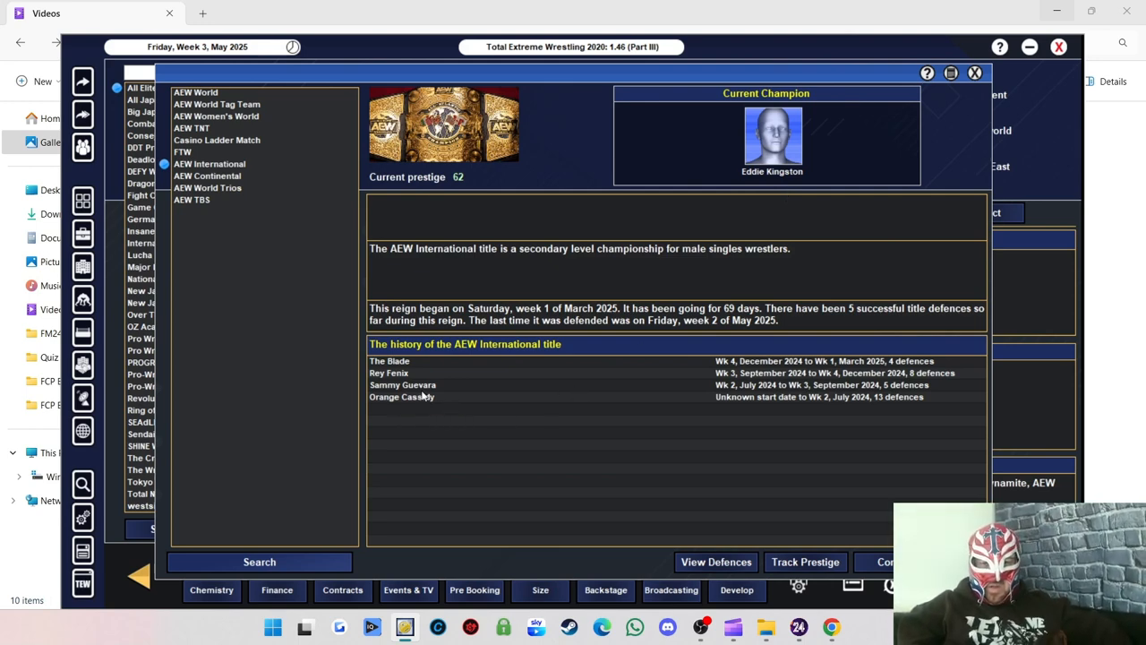
mouse_move(405, 372)
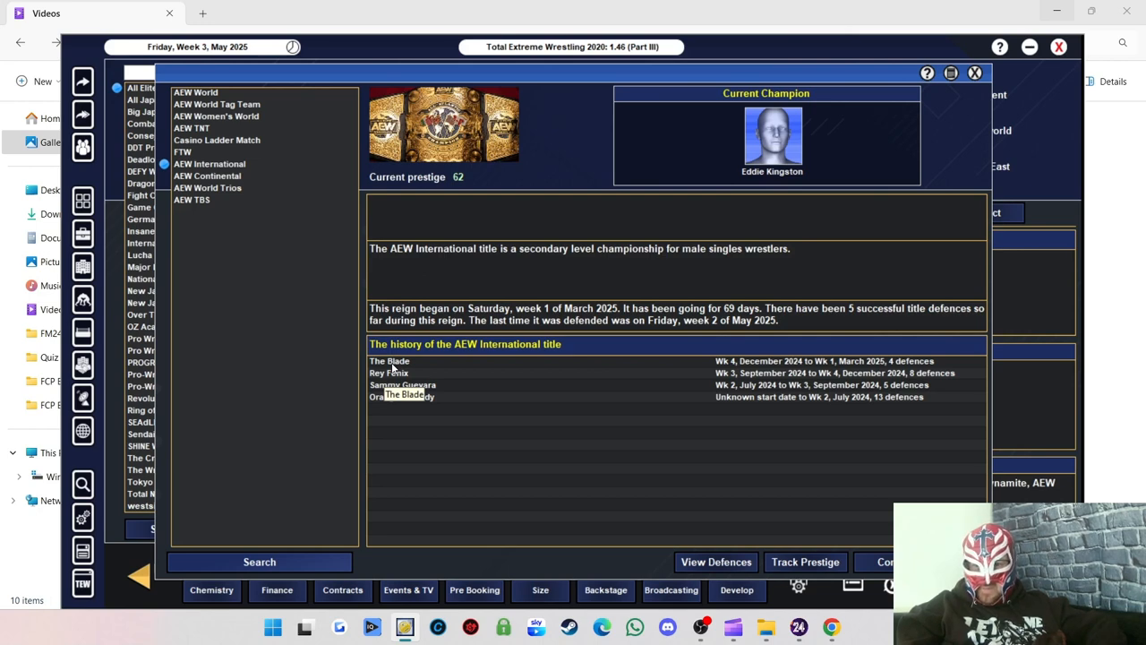
mouse_move(797, 320)
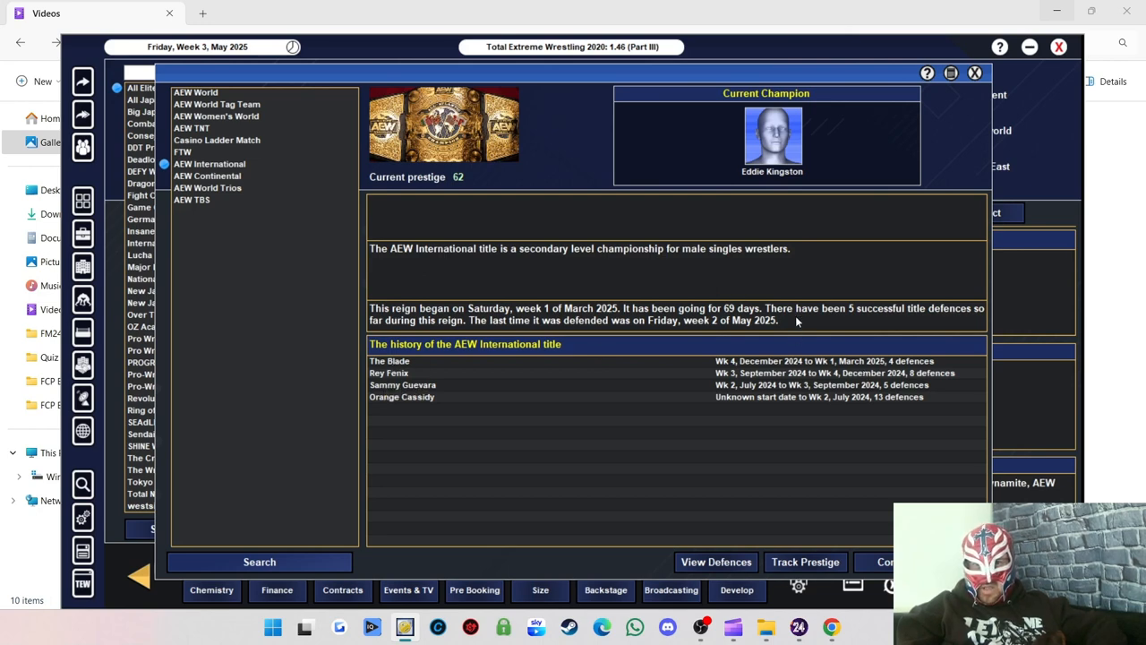
mouse_move(887, 315)
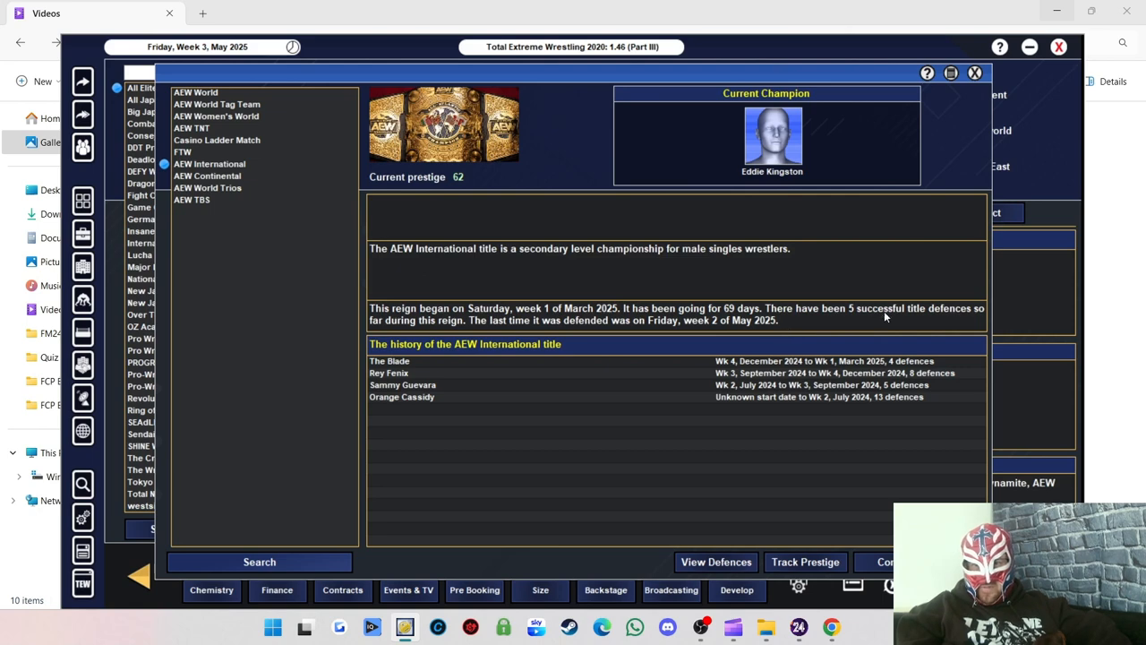
mouse_move(220, 190)
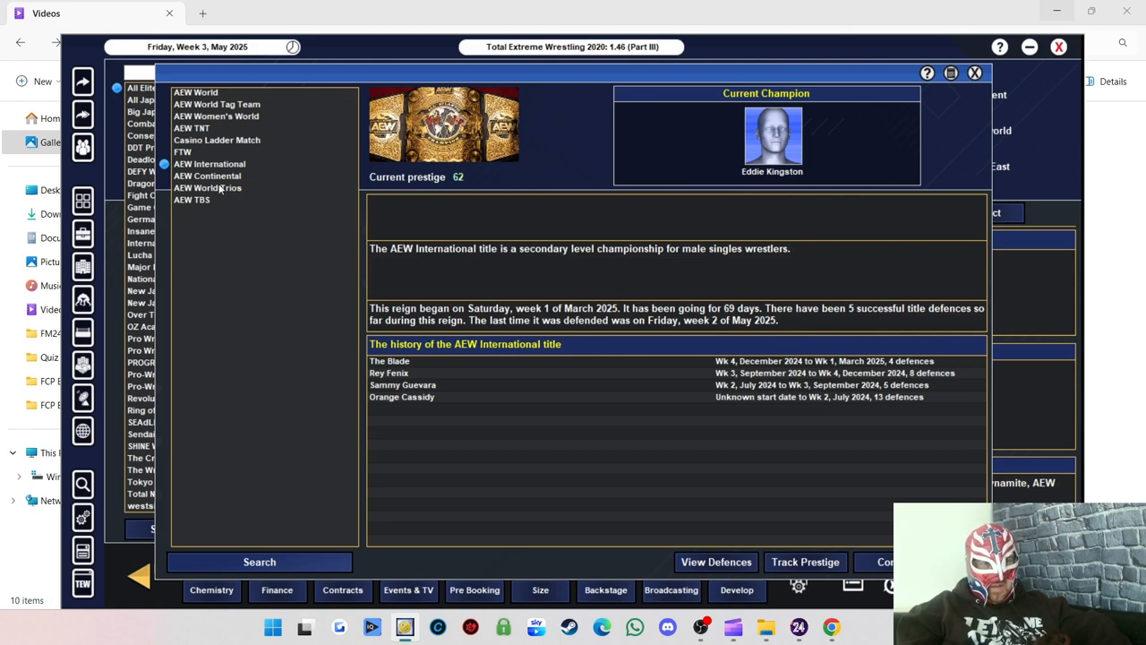
Show Kota Ibushi's AEW Continental title, reign details and history (prestige 59).
left_click(208, 176)
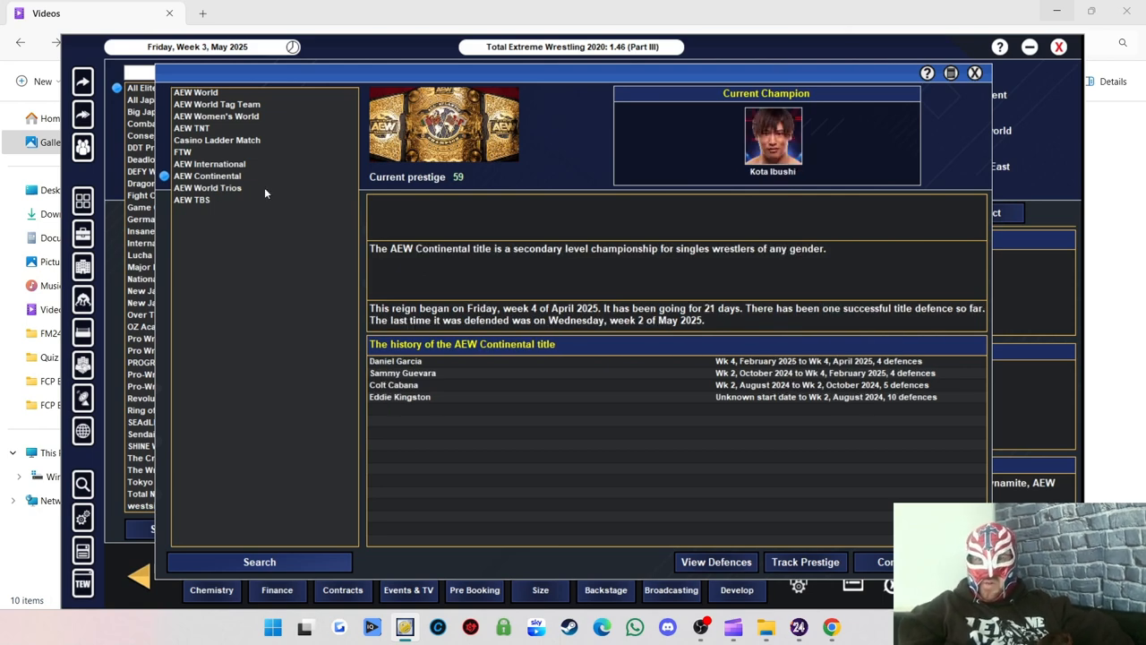
mouse_move(755, 177)
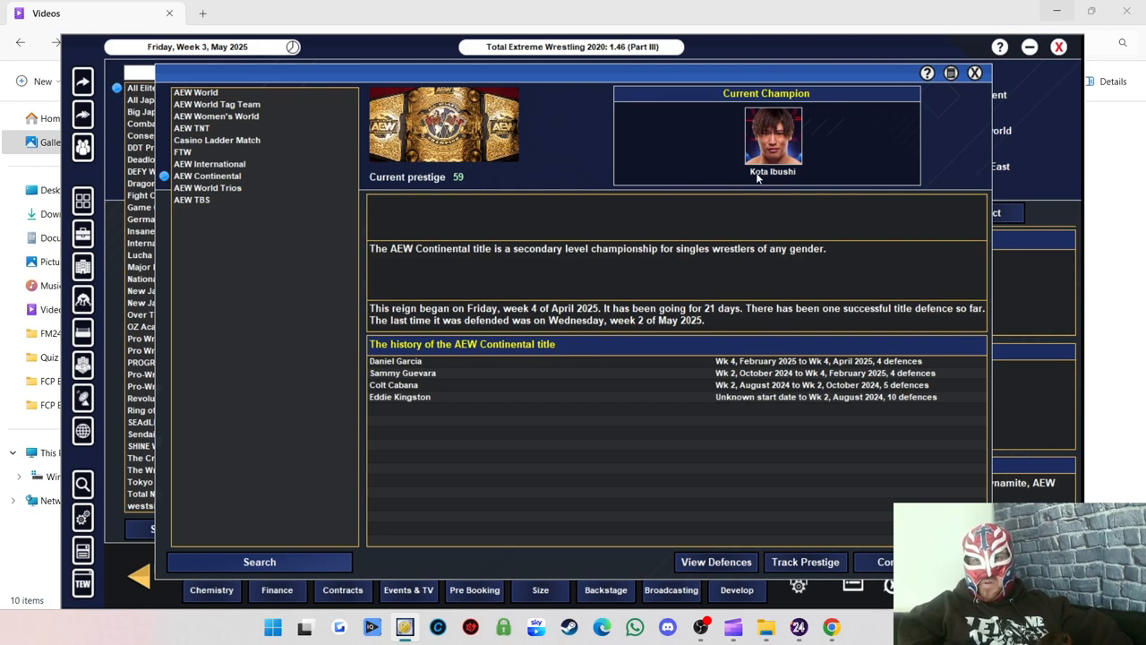
mouse_move(447, 177)
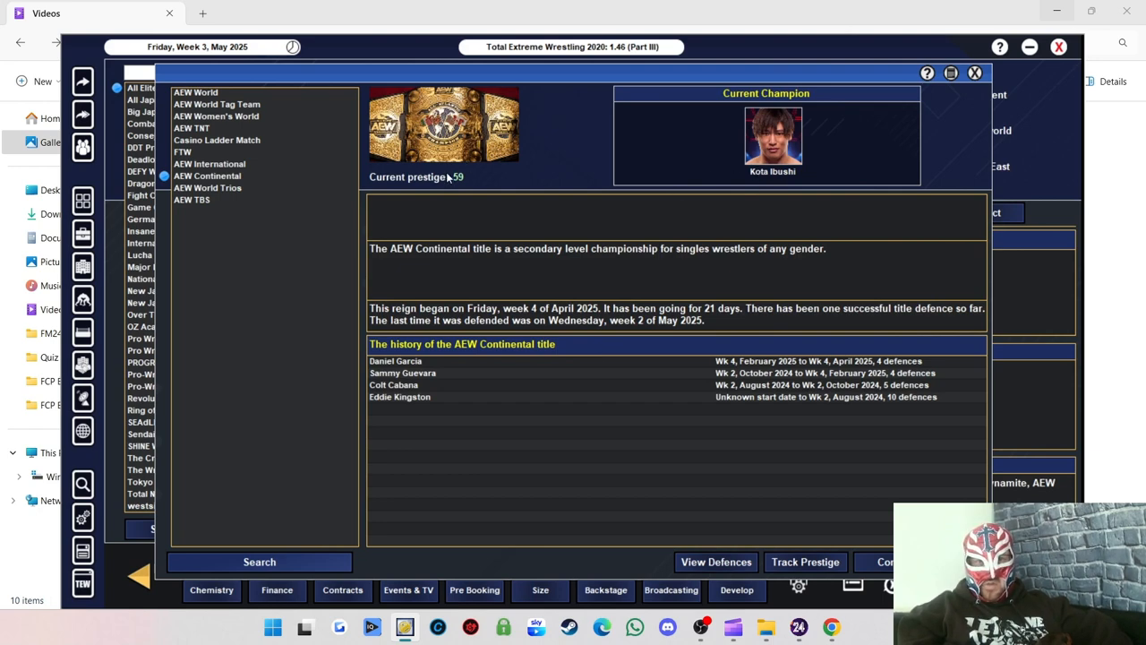
mouse_move(448, 404)
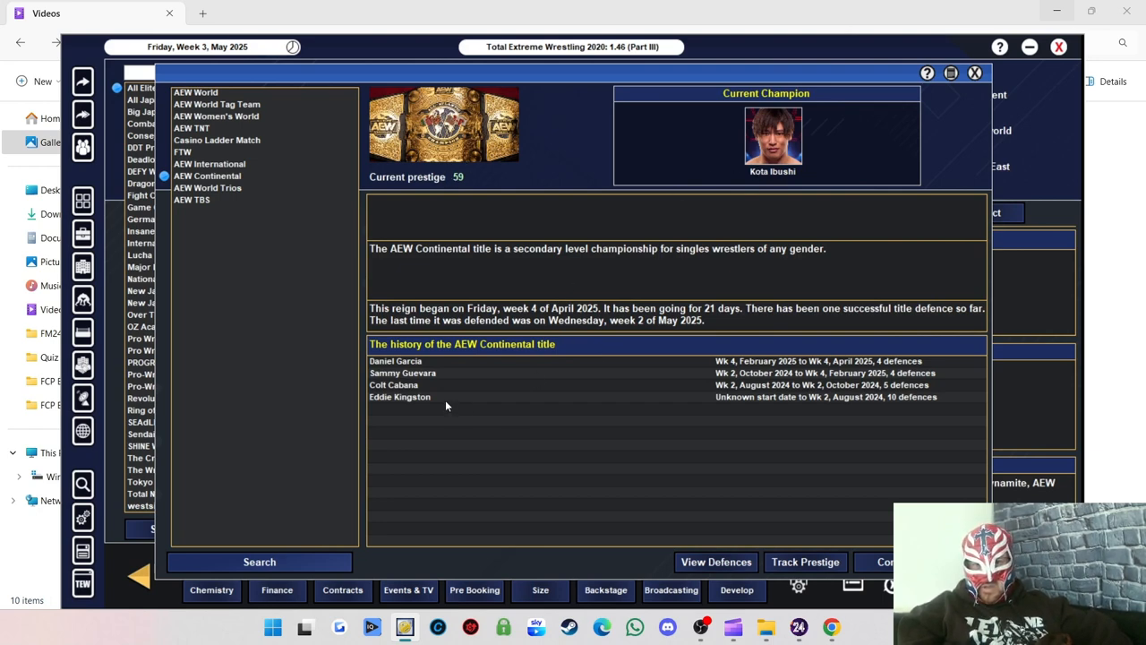
mouse_move(401, 401)
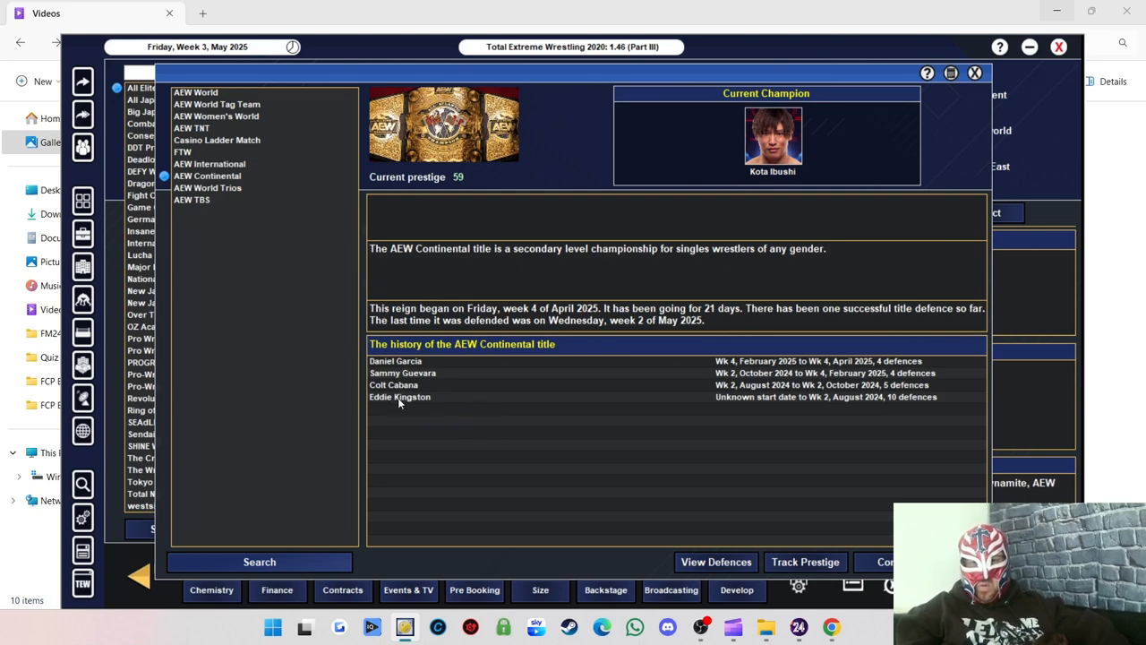
mouse_move(426, 383)
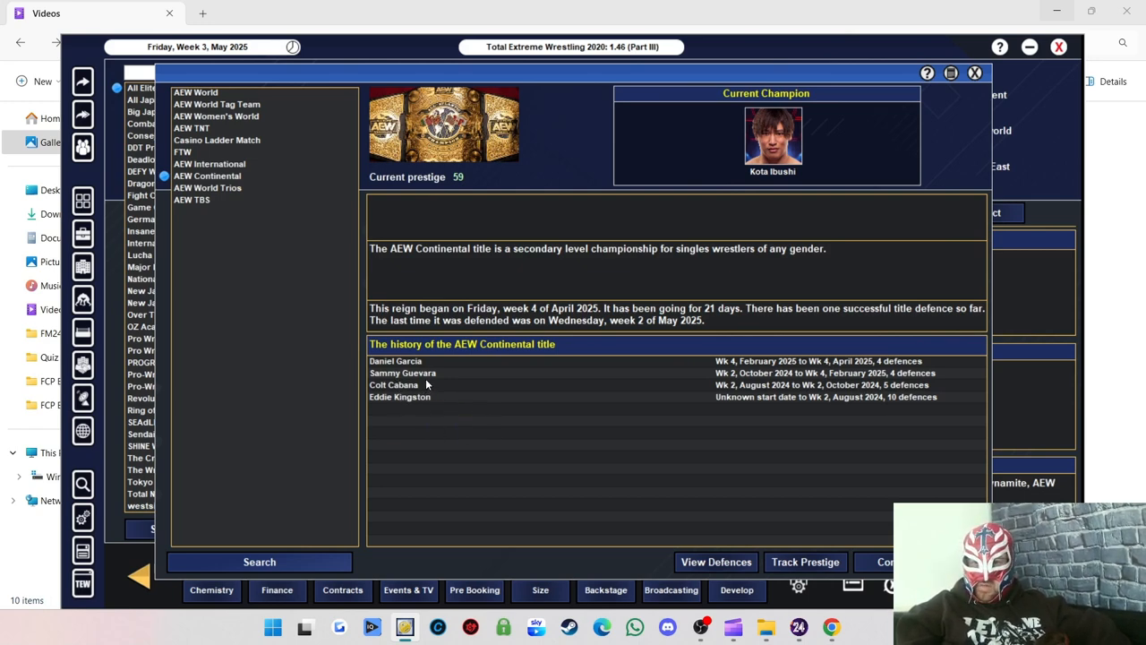
mouse_move(411, 372)
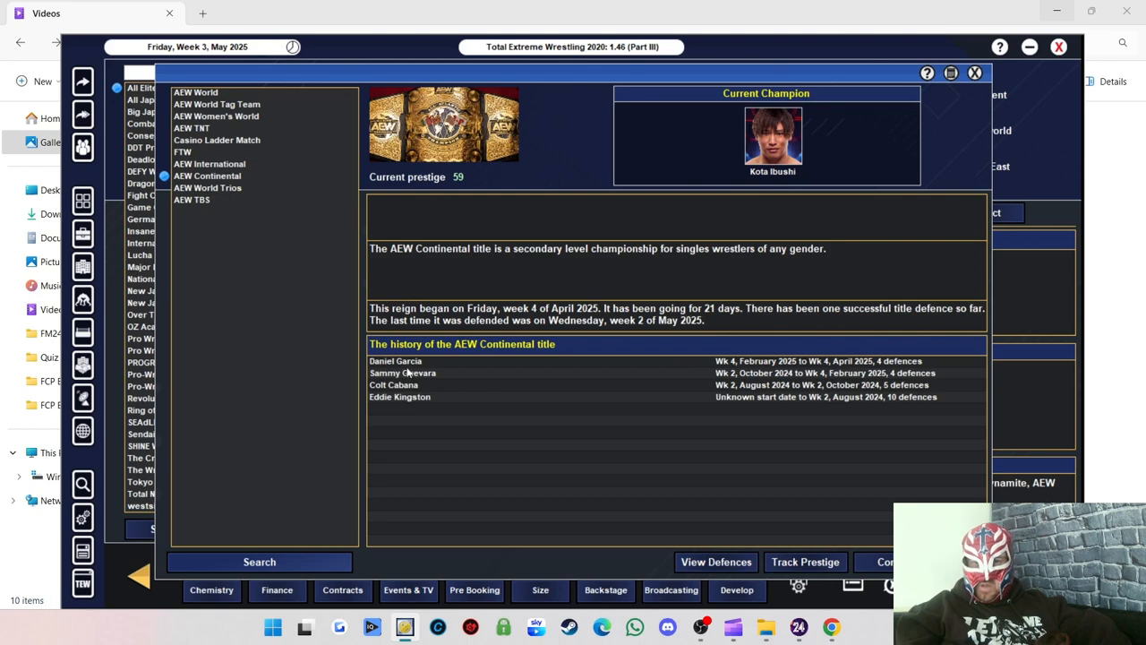
mouse_move(409, 362)
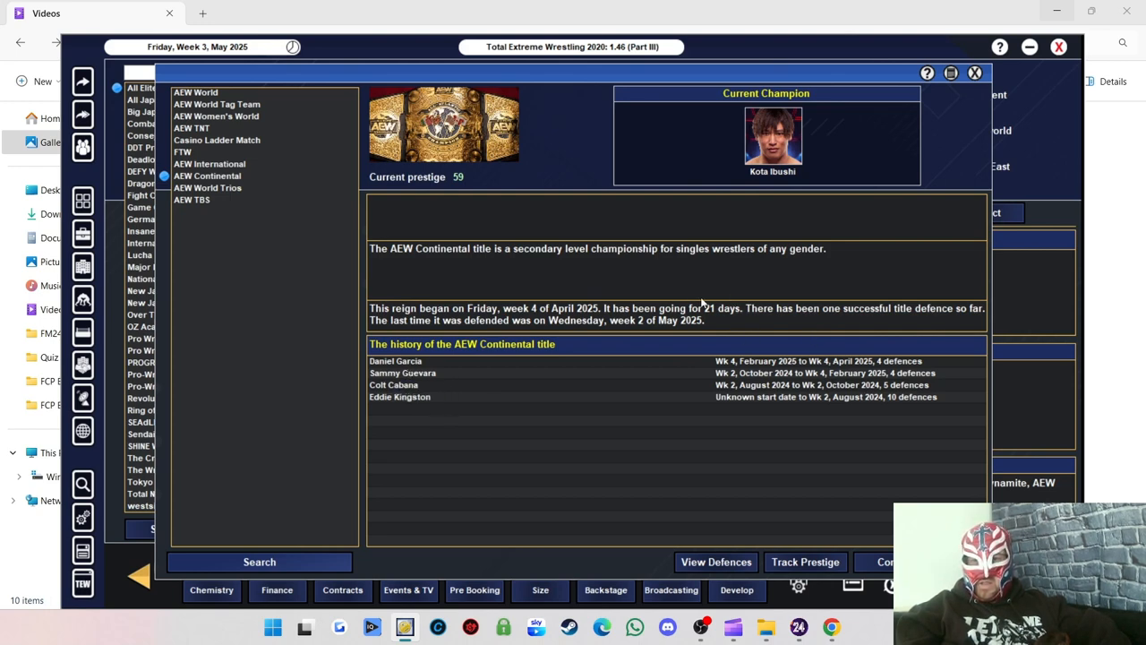
mouse_move(222, 188)
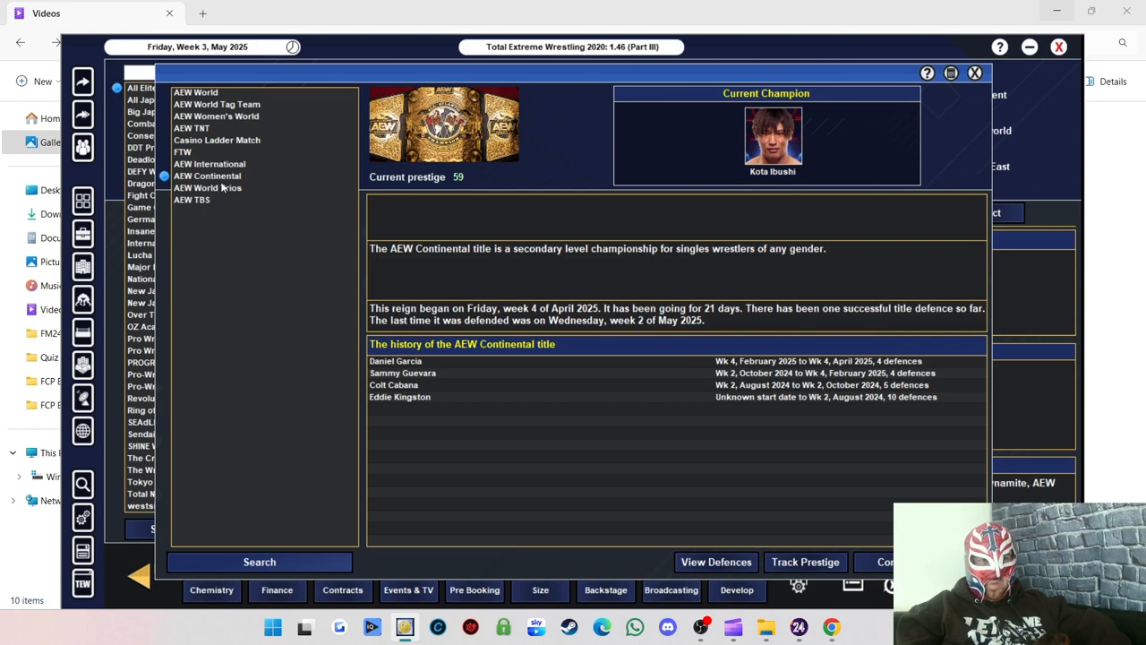
Show the AEW World Trios titles' champions, description and history (prestige 54).
left_click(207, 188)
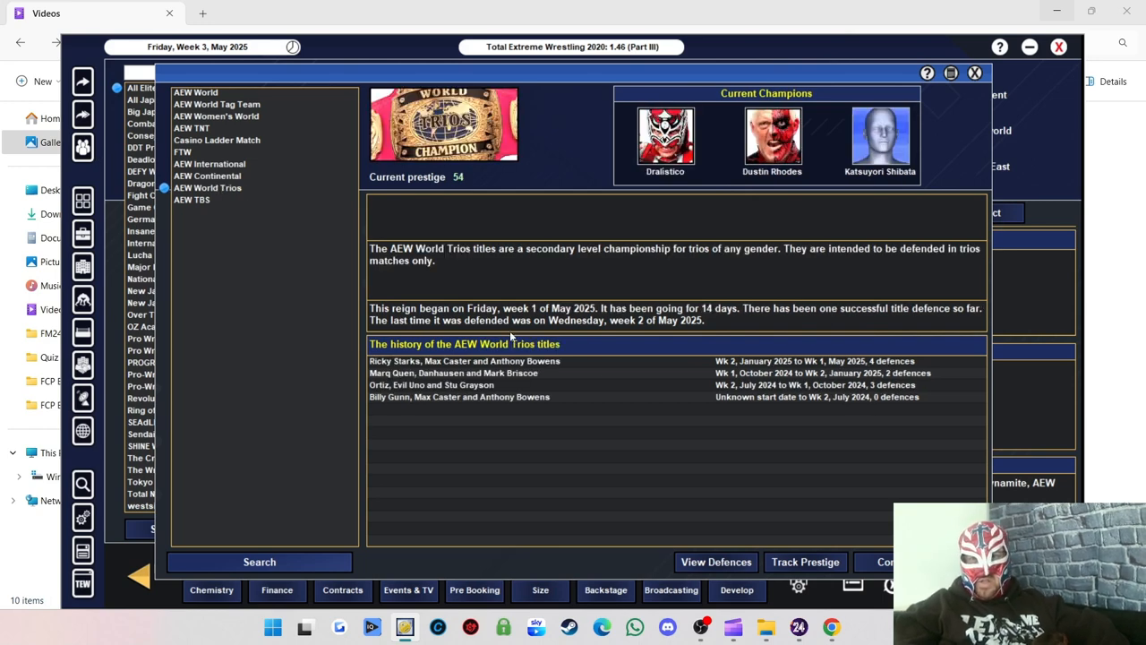
Review the Trios title history, then show Angelico's AEW TBS title (prestige 52).
left_click(459, 398)
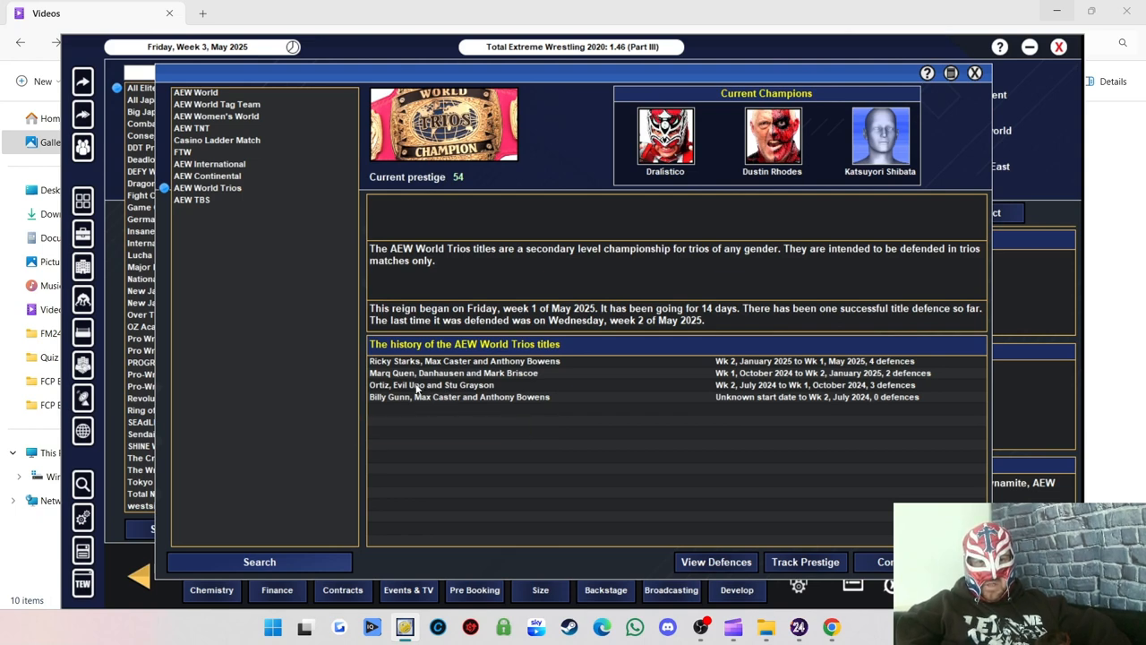
mouse_move(466, 385)
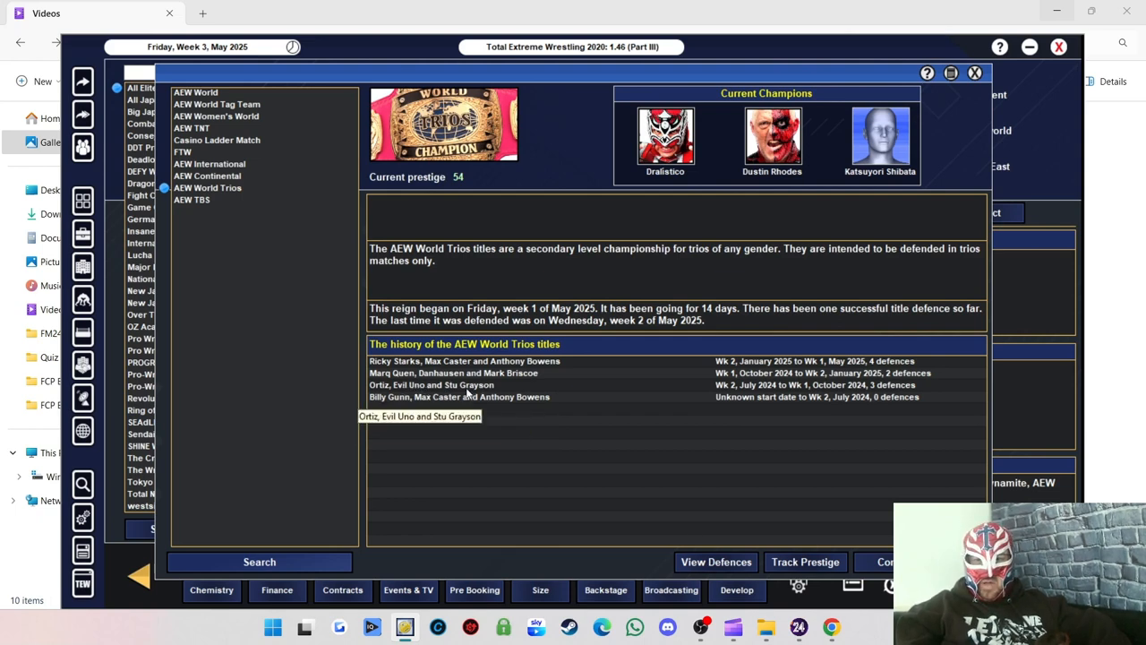
mouse_move(452, 383)
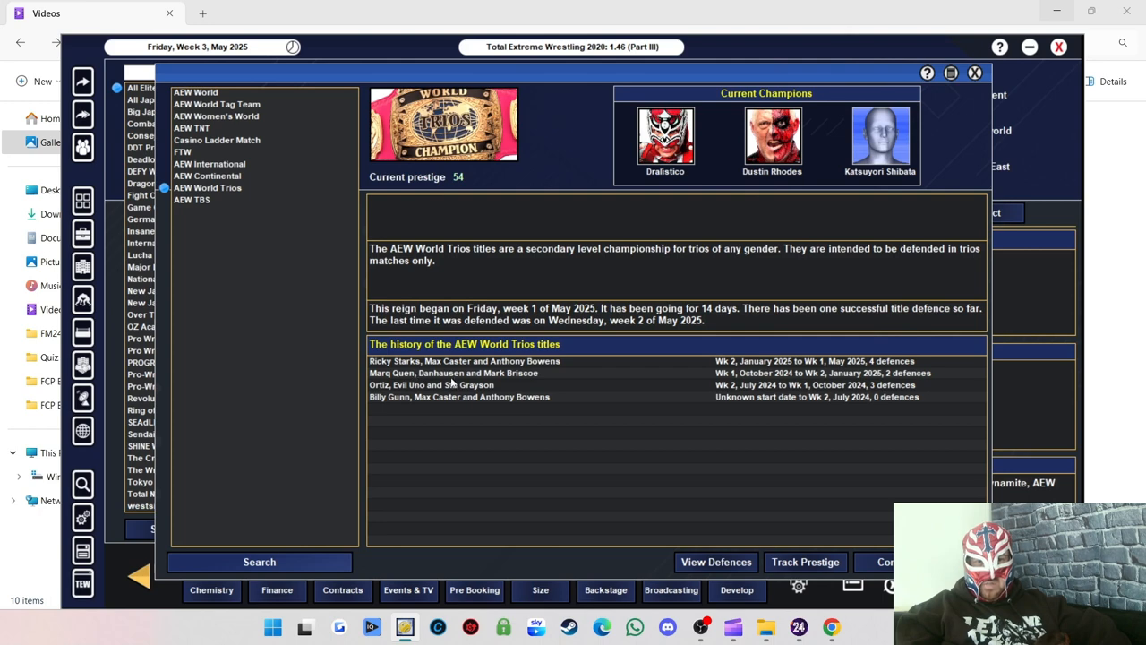
mouse_move(509, 376)
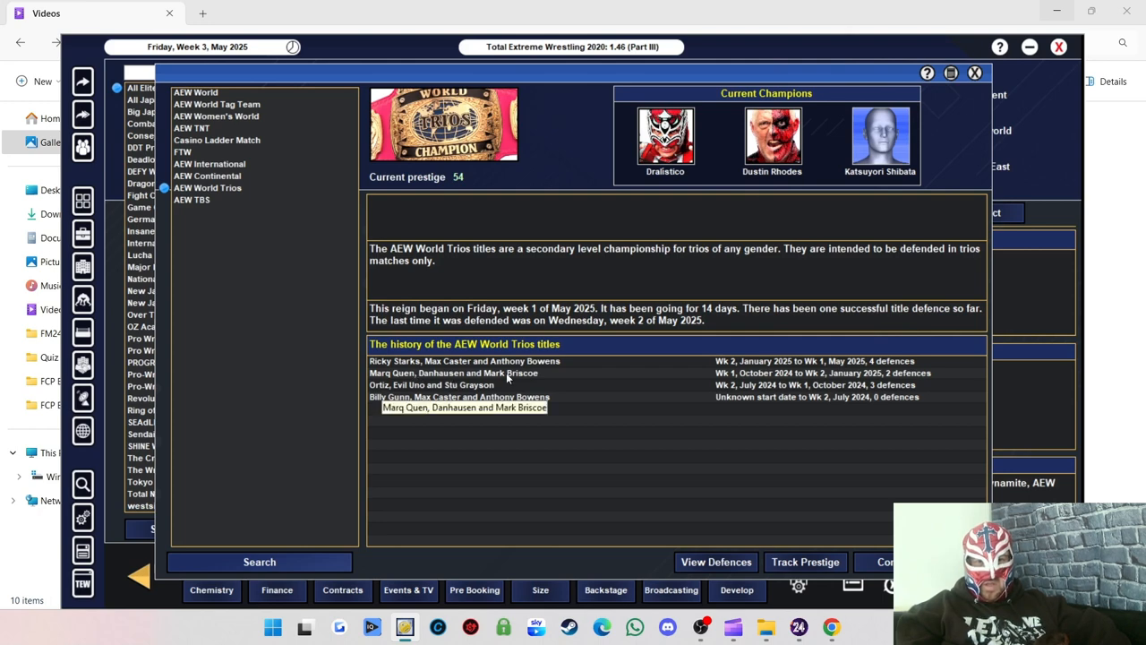
mouse_move(434, 362)
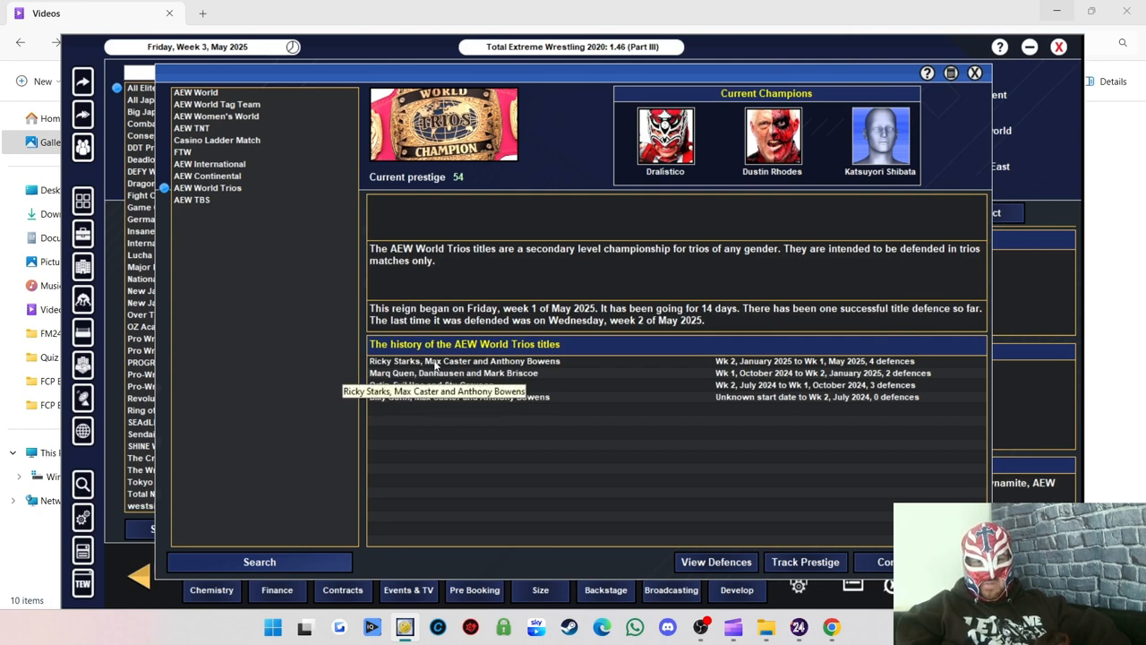
mouse_move(475, 366)
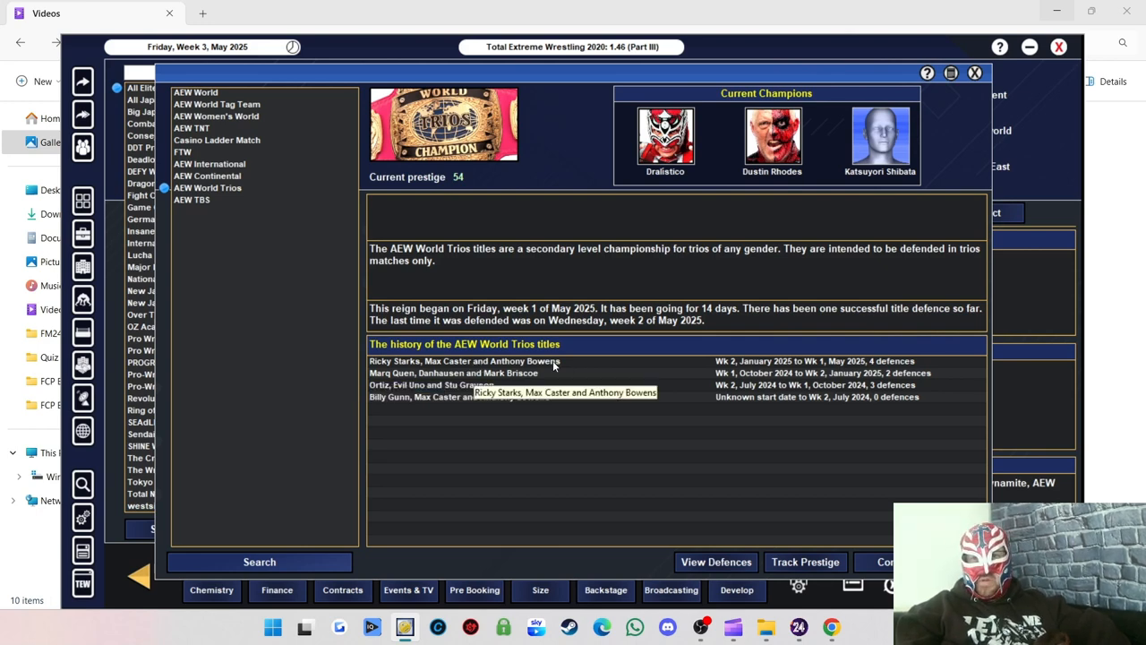
mouse_move(708, 172)
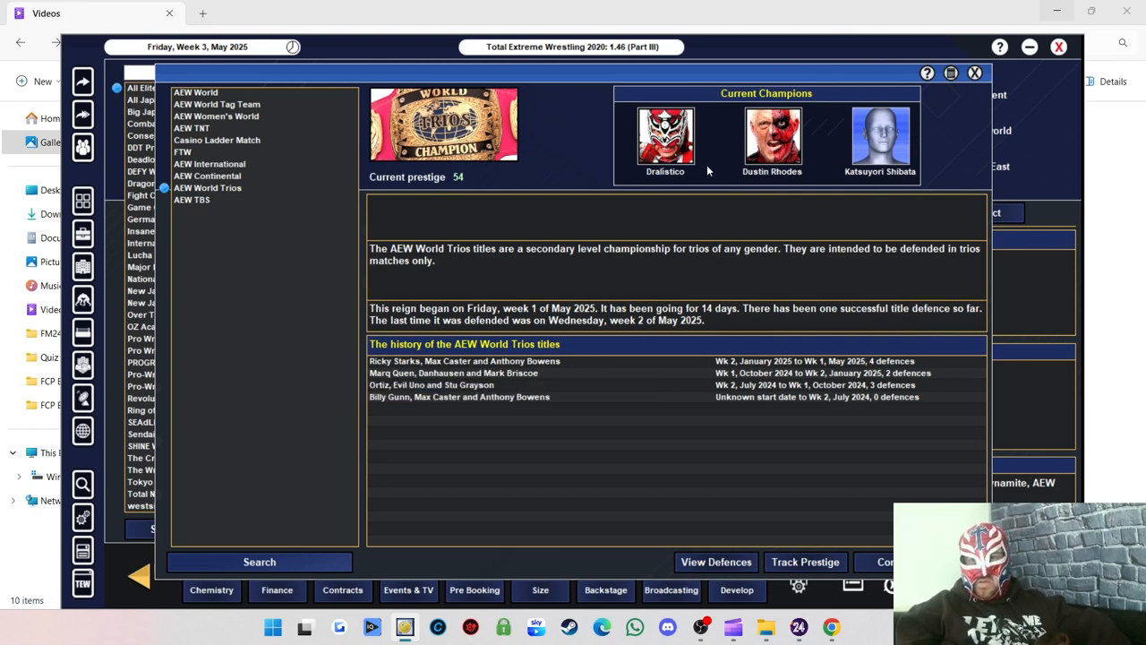
mouse_move(892, 183)
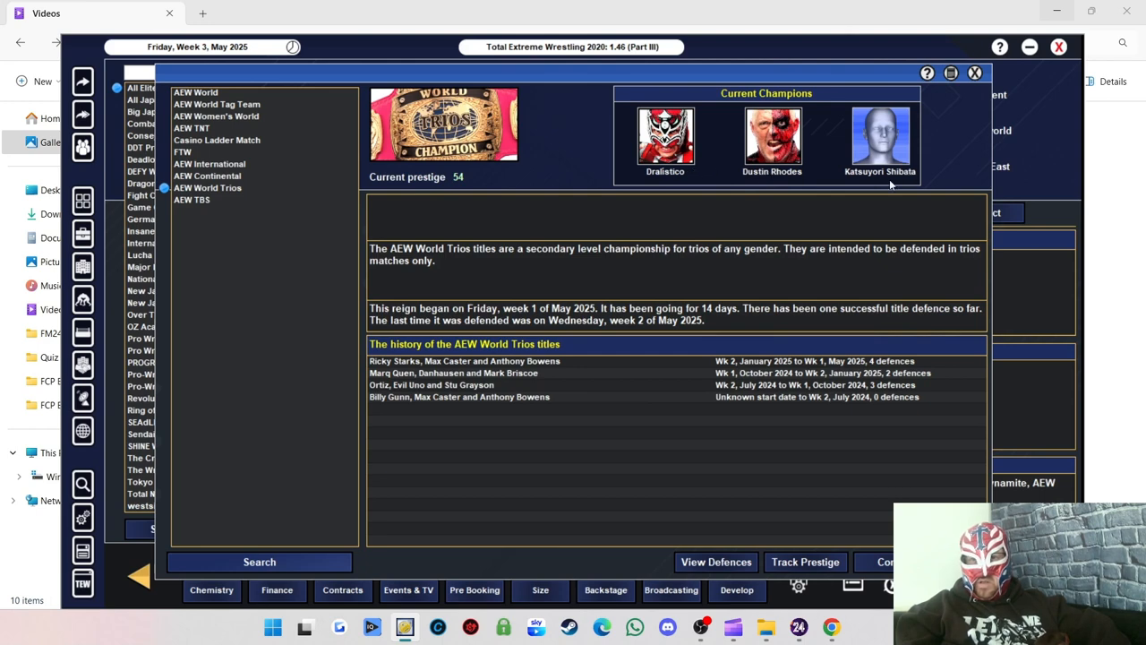
mouse_move(179, 206)
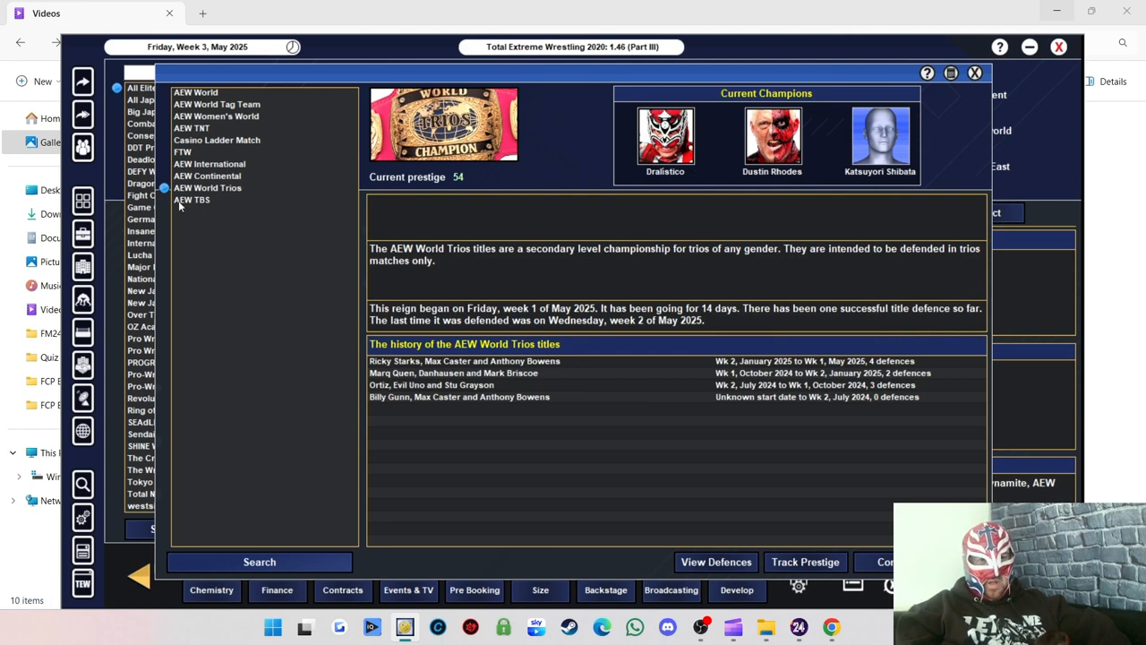
mouse_move(190, 204)
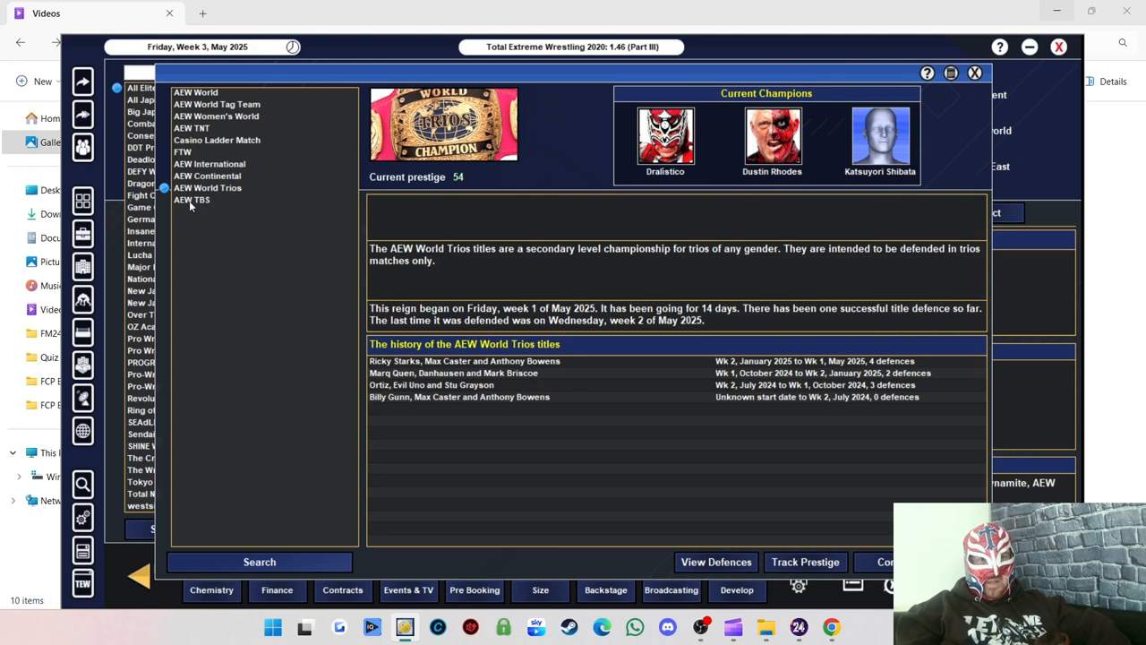
left_click(192, 201)
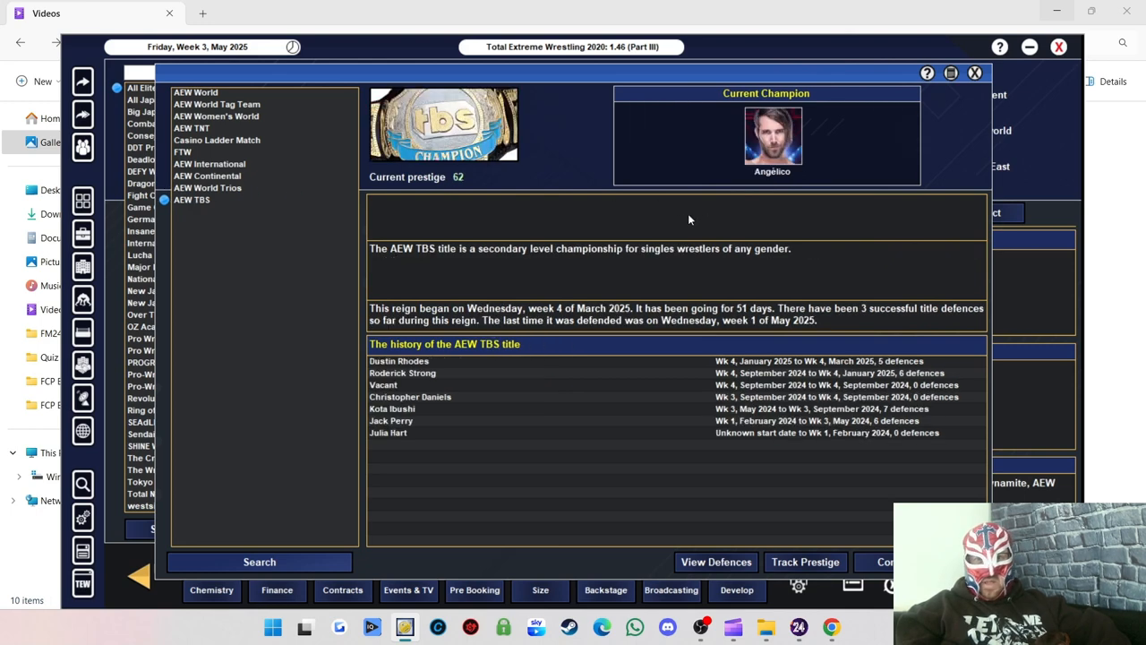
mouse_move(480, 392)
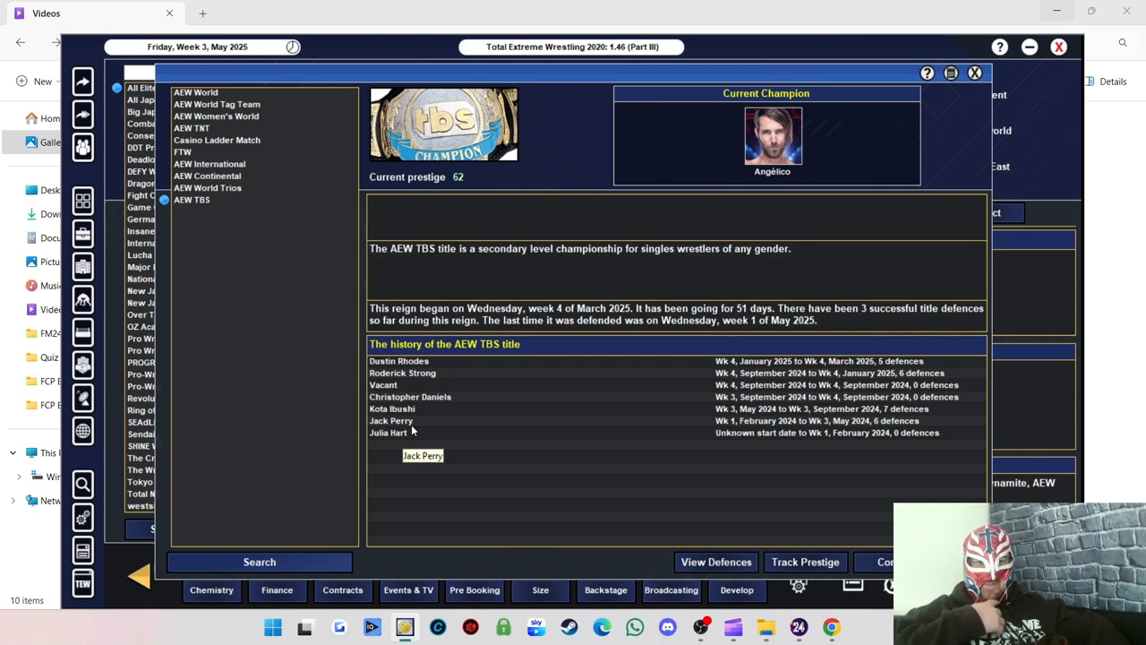
mouse_move(467, 362)
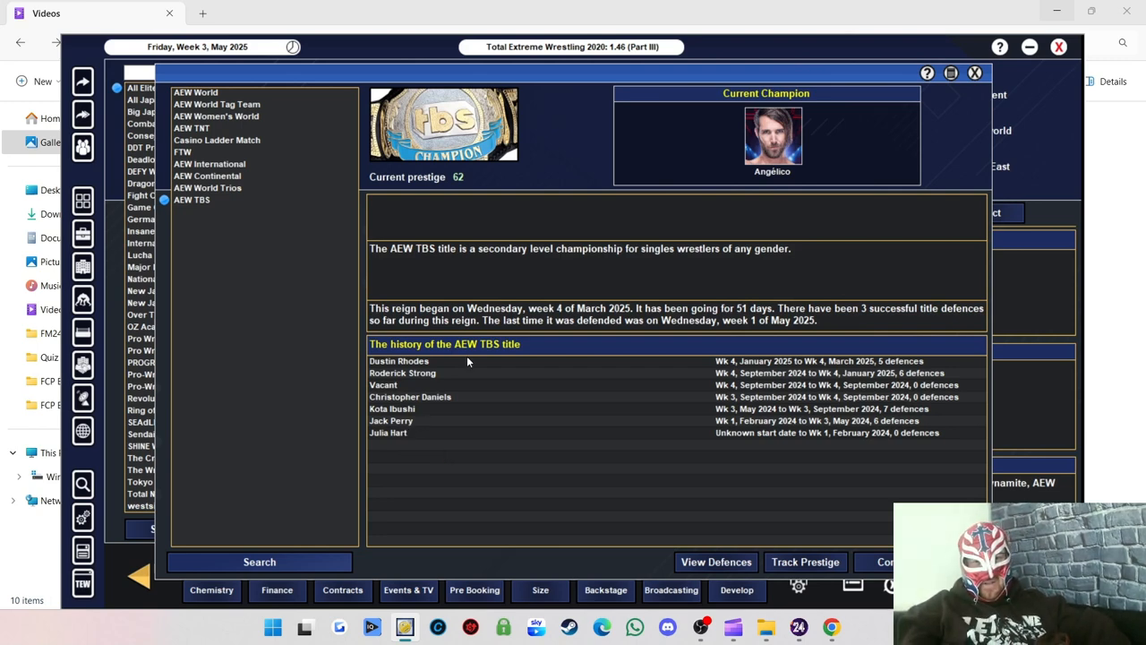
mouse_move(466, 362)
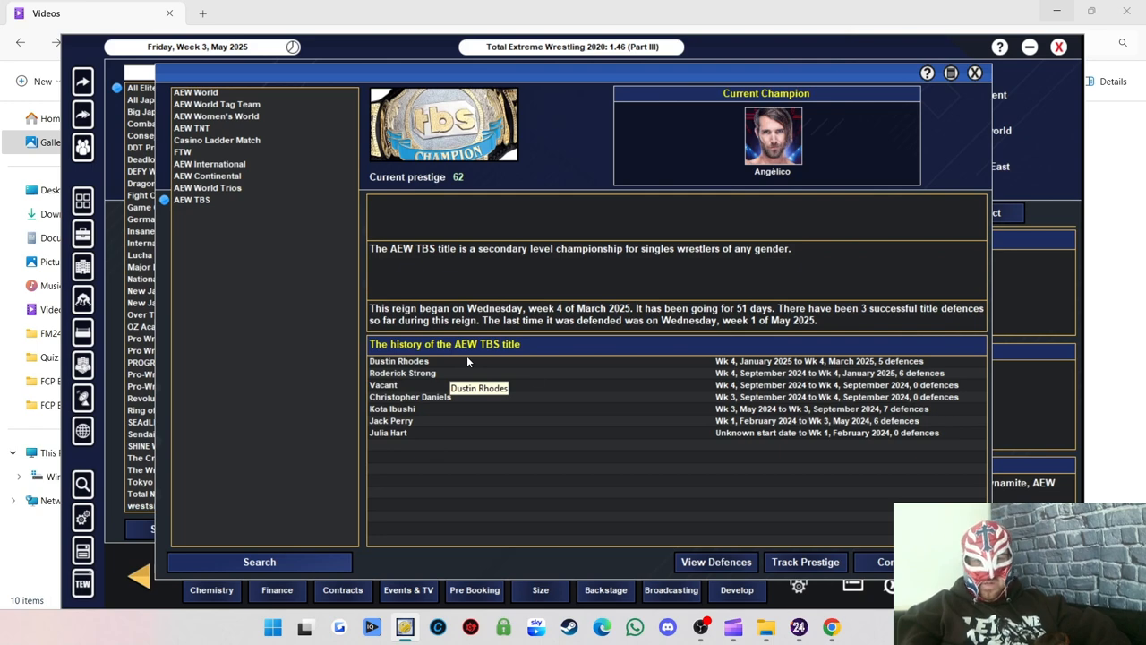
mouse_move(416, 427)
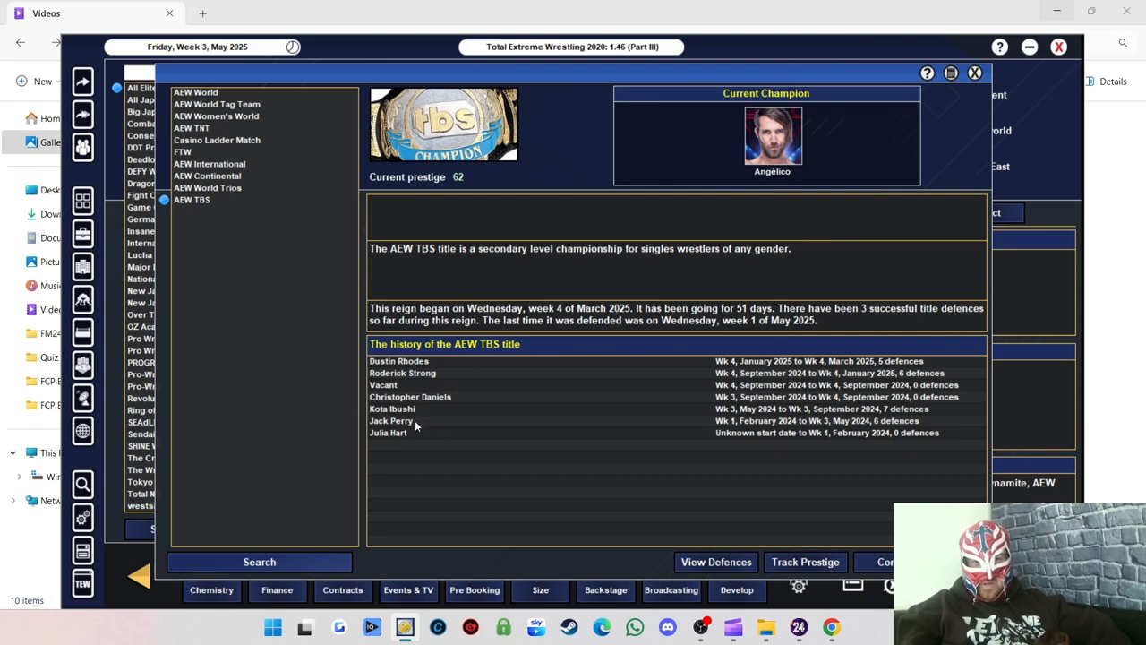
mouse_move(373, 408)
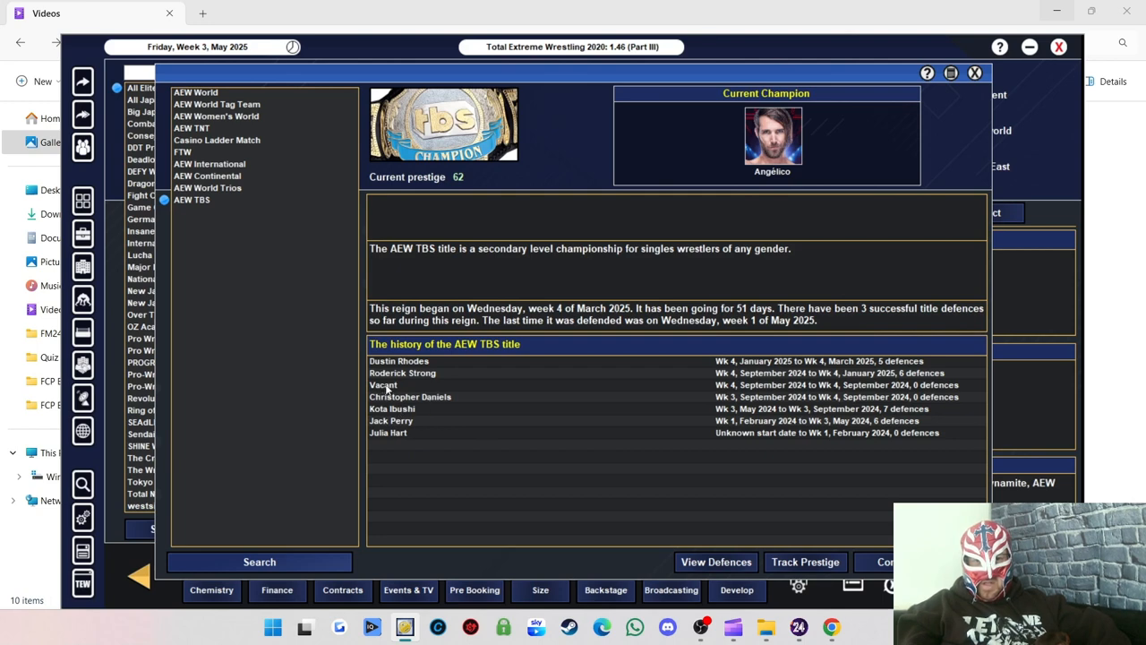
mouse_move(421, 367)
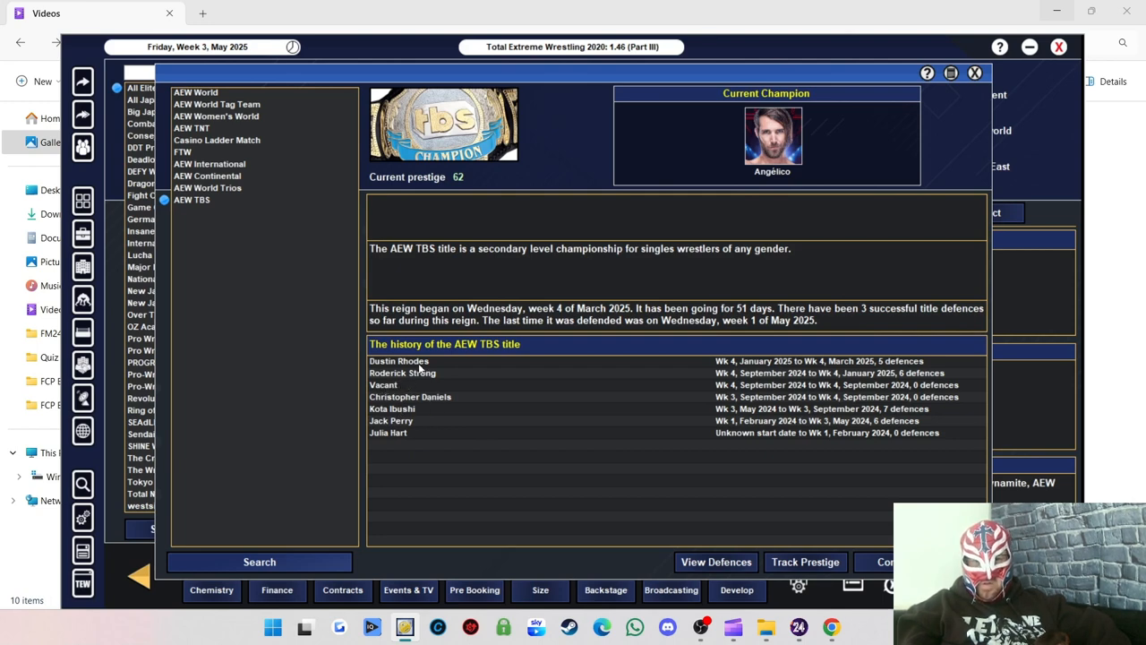
mouse_move(851, 287)
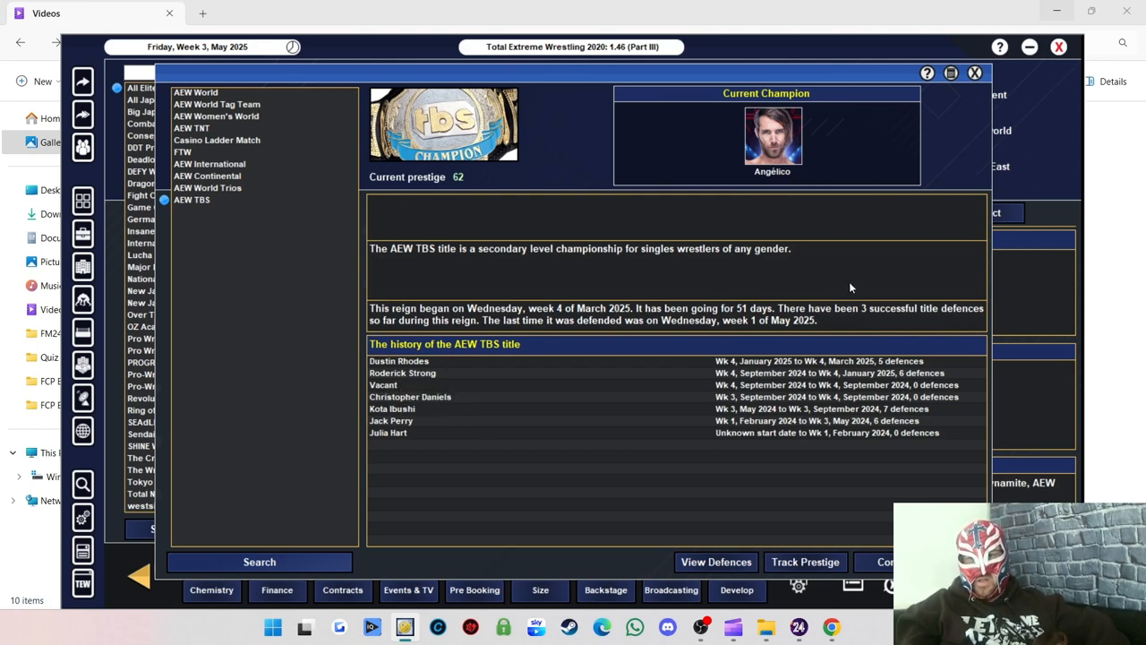
mouse_move(559, 308)
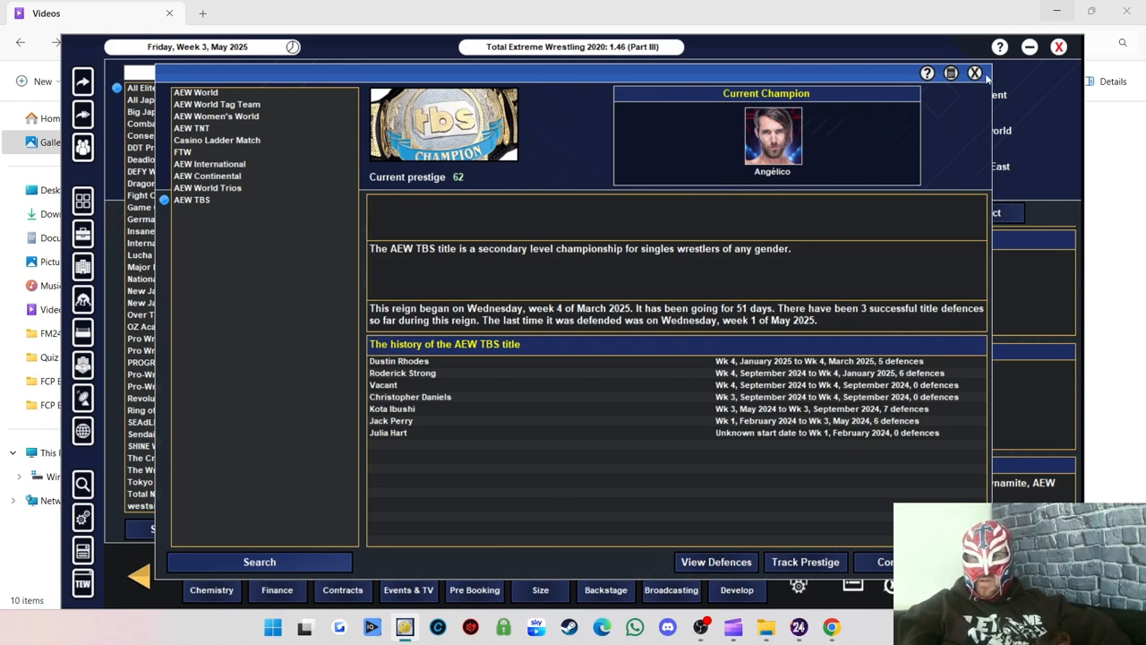
Close the AEW titles window and return to All Elite Wrestling's company profile.
left_click(974, 71)
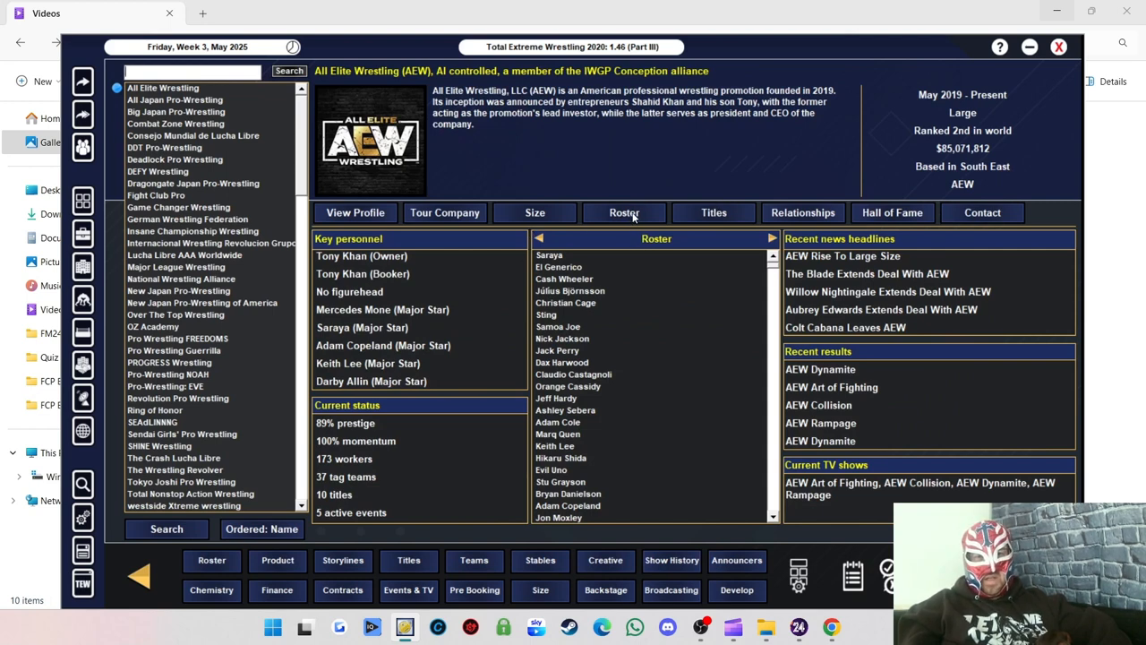
mouse_move(582, 319)
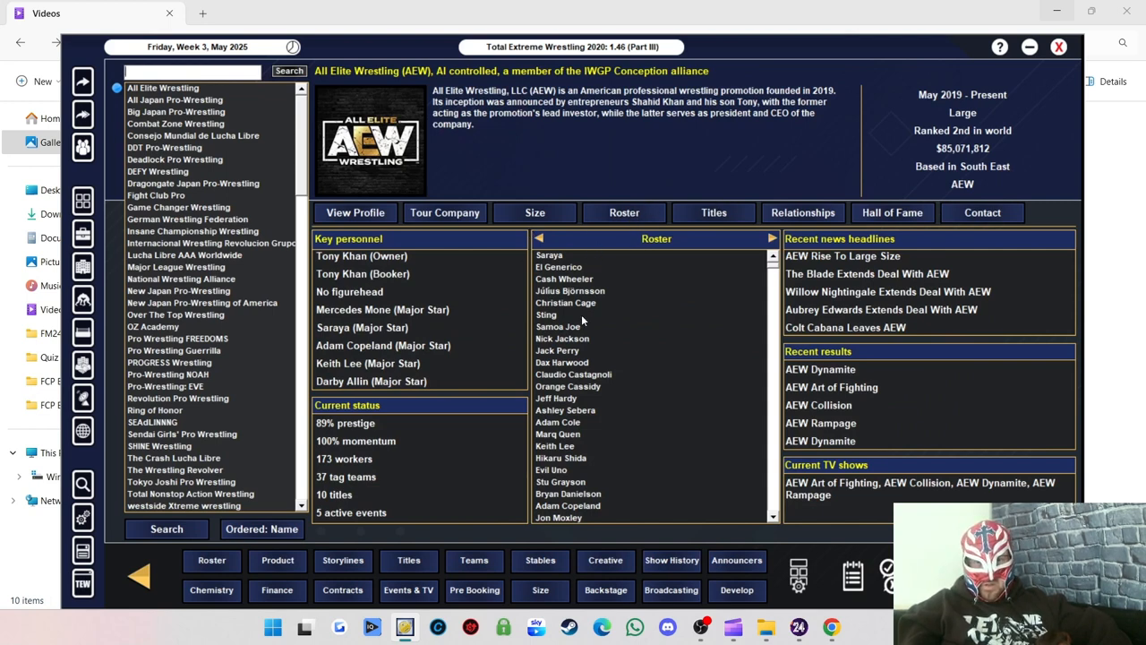
mouse_move(708, 329)
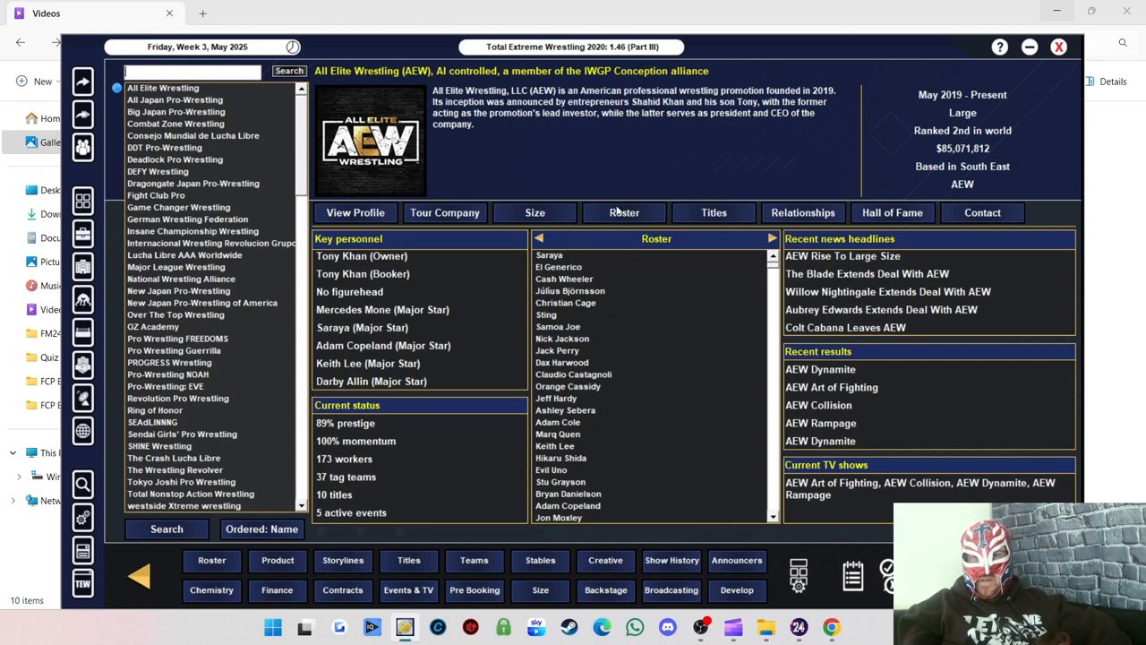
mouse_move(355, 211)
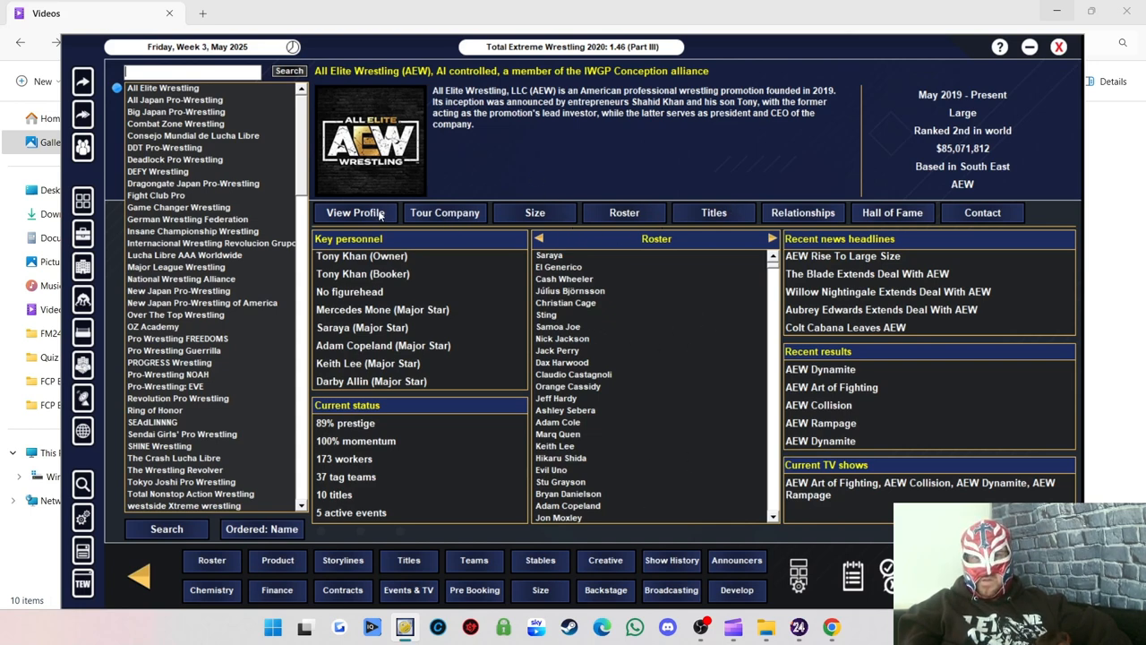
Open AEW's full profile and view the Alex Reynolds & John Silver tag team.
left_click(355, 211)
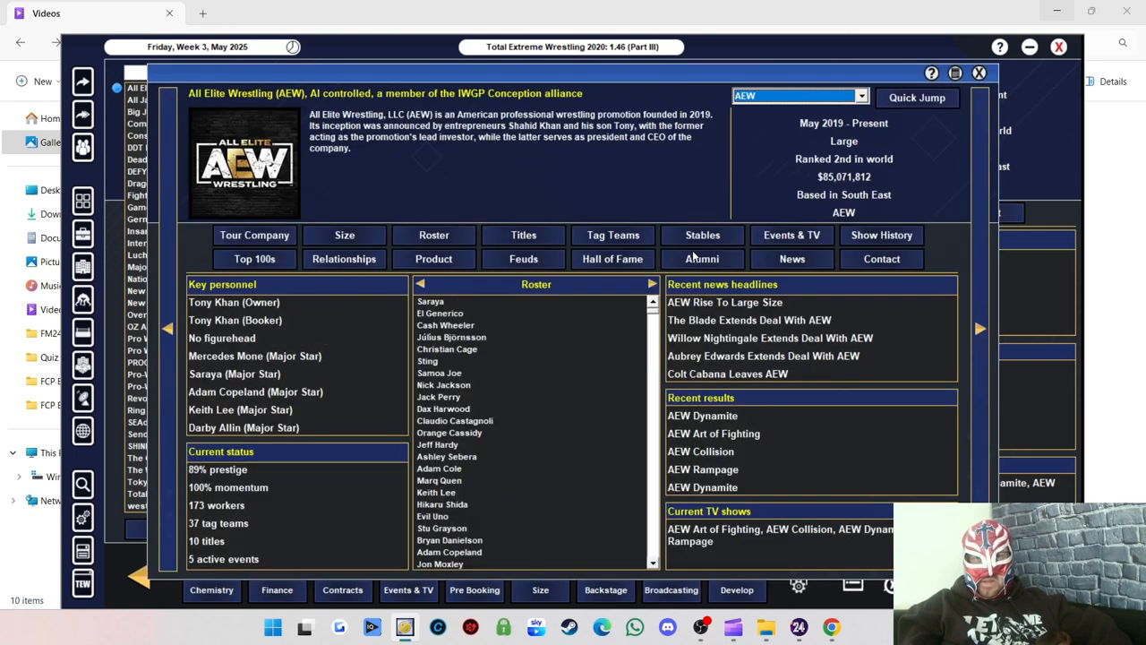
left_click(612, 234)
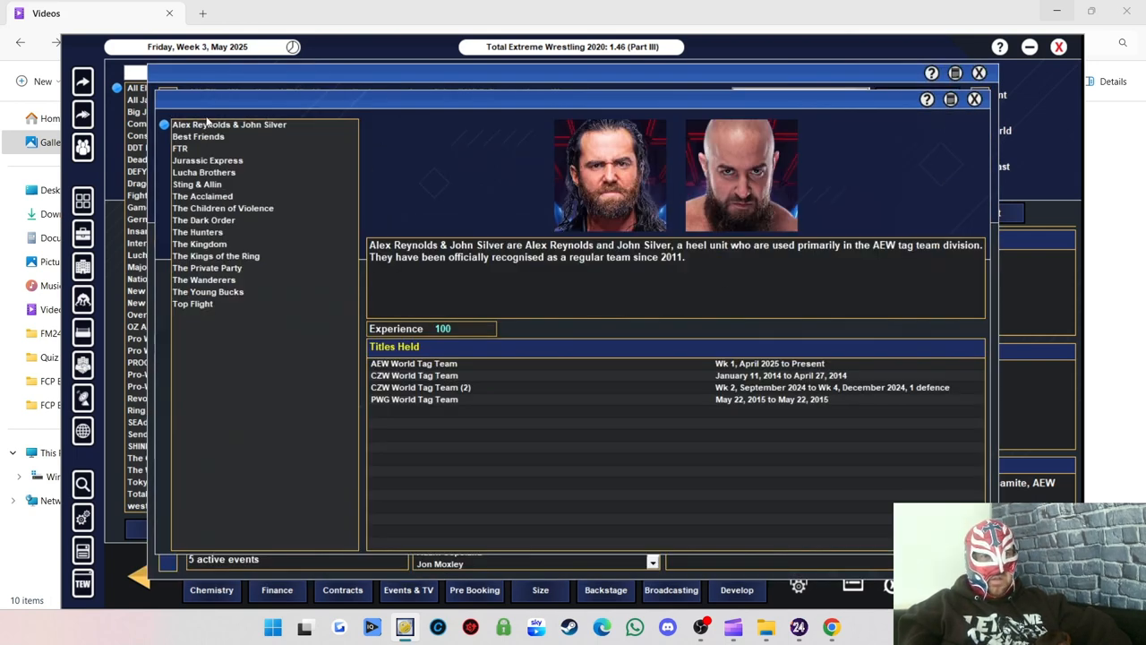
Review FTR, Lucha Brothers, Sting & Allin, Children of Violence, Hunters, Kings of the Ring and Wanderers team profiles.
left_click(179, 147)
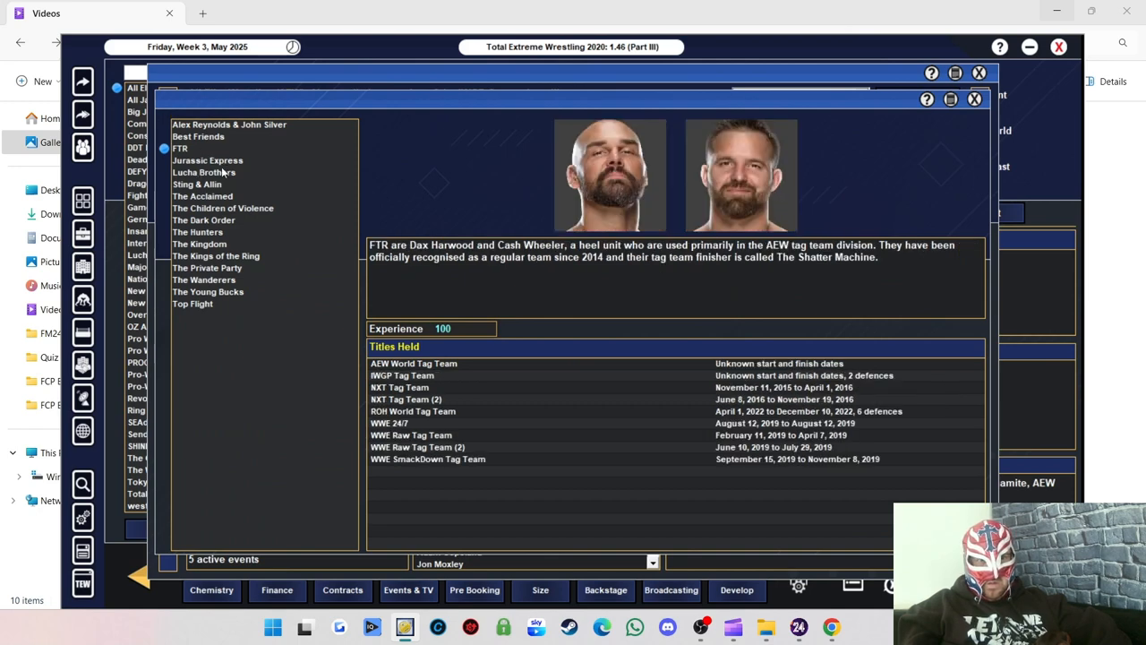
left_click(205, 172)
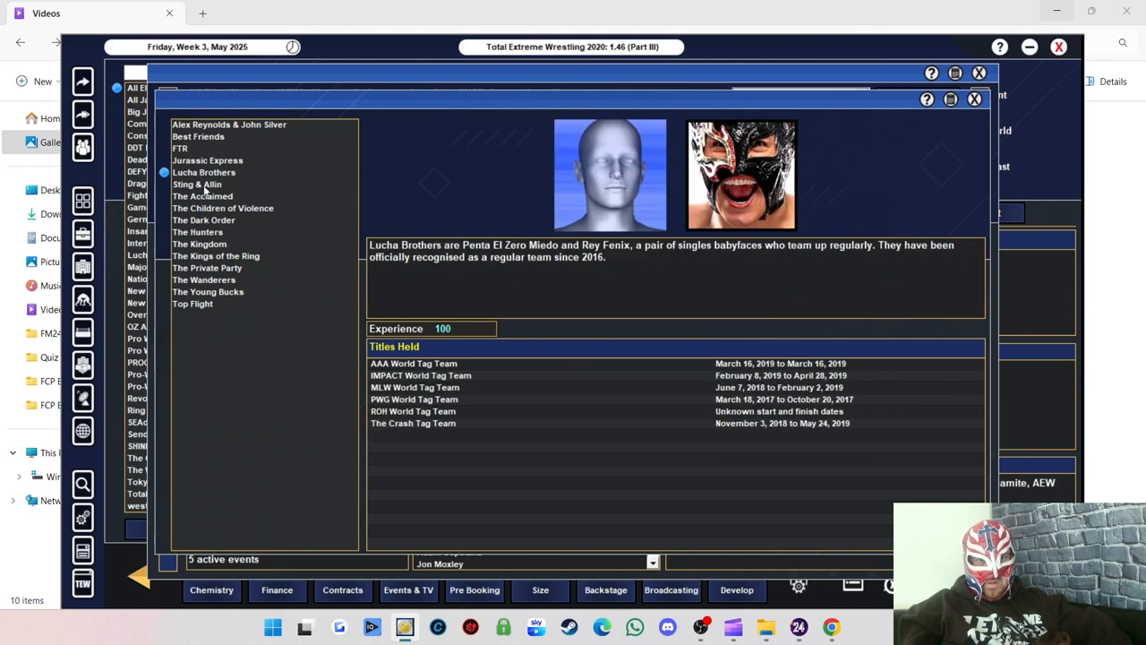
left_click(197, 183)
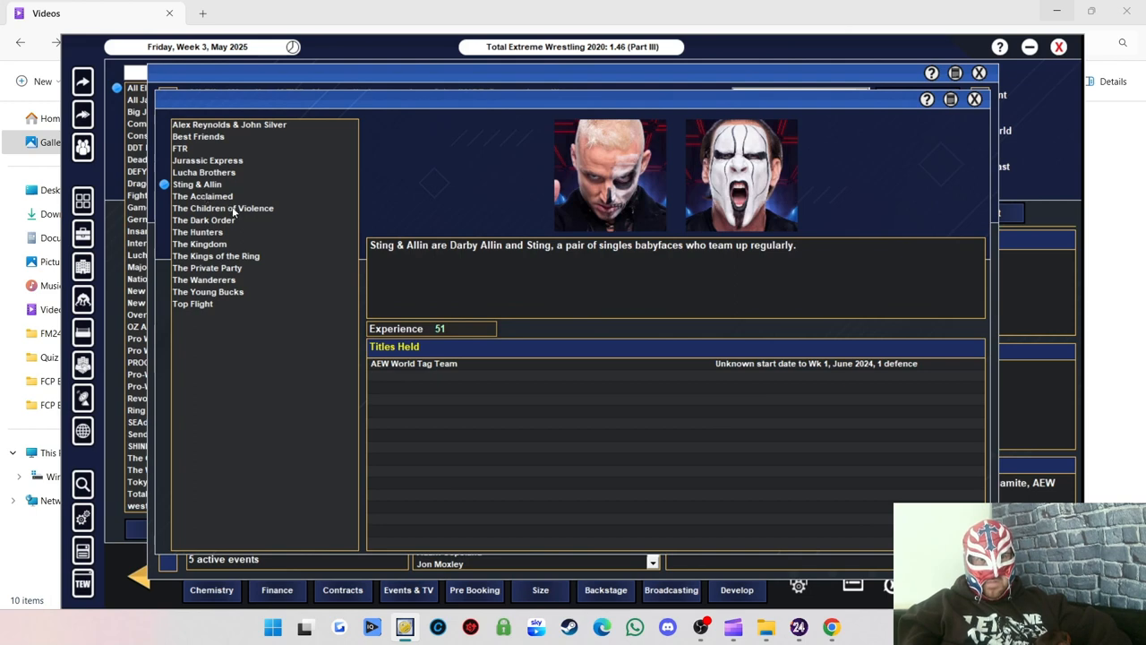
left_click(222, 208)
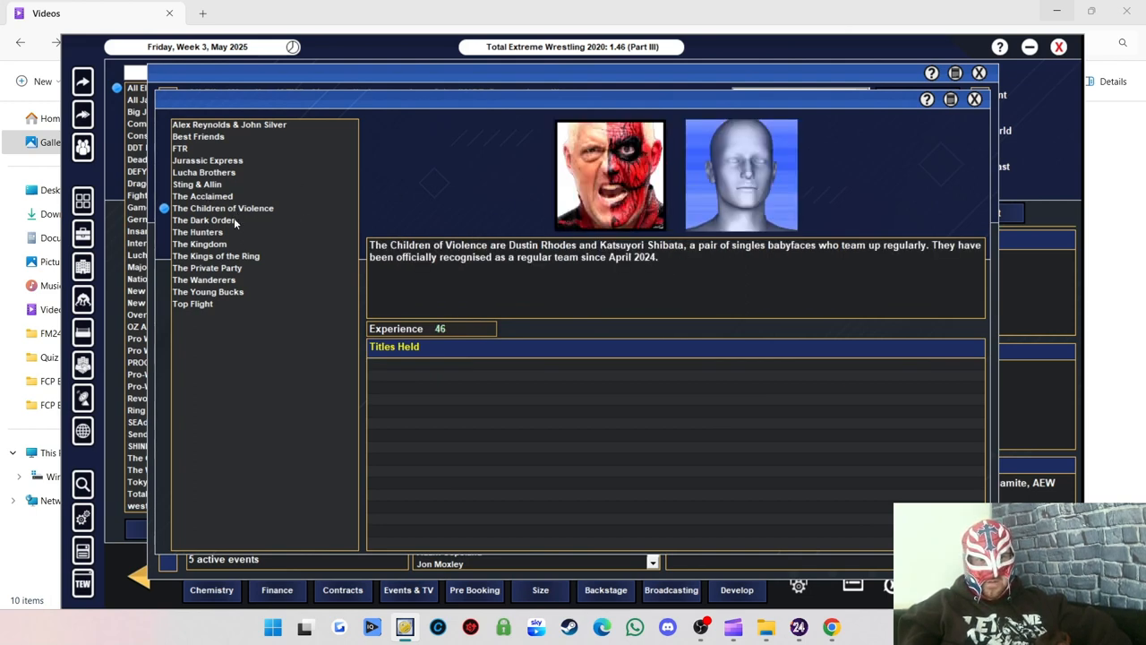
left_click(197, 231)
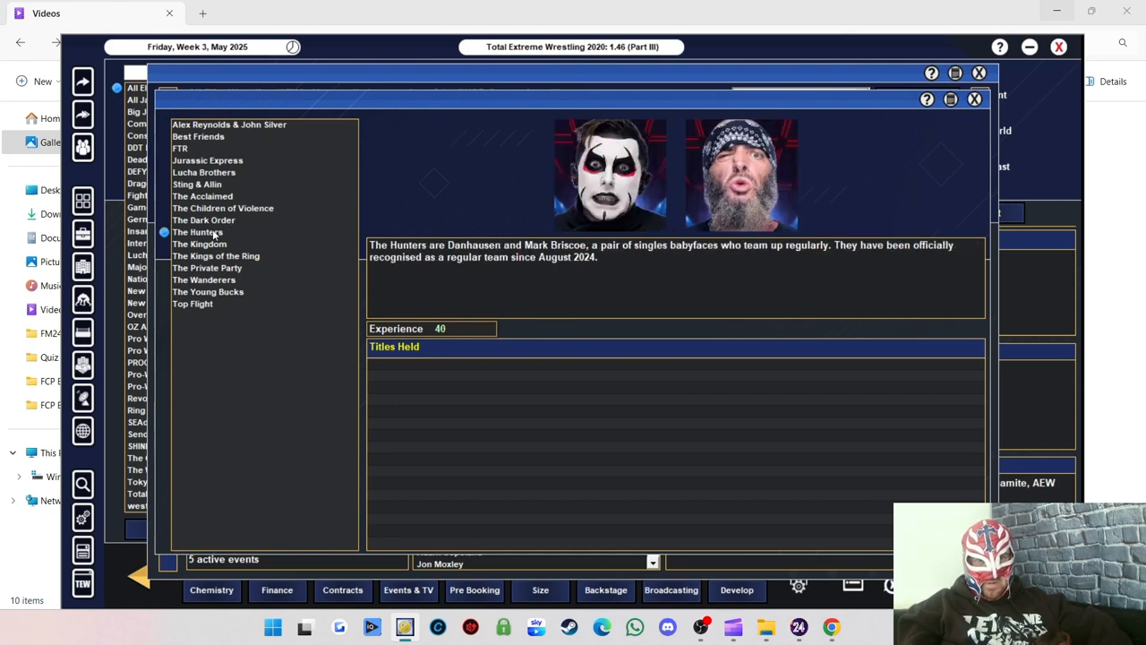
mouse_move(237, 251)
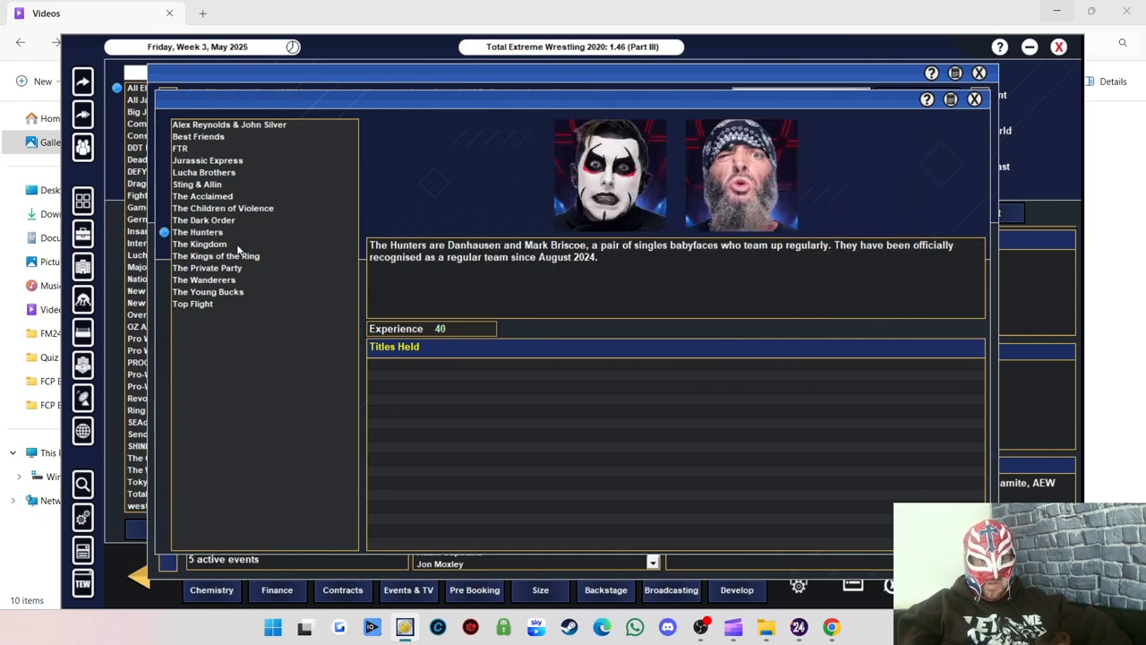
left_click(215, 255)
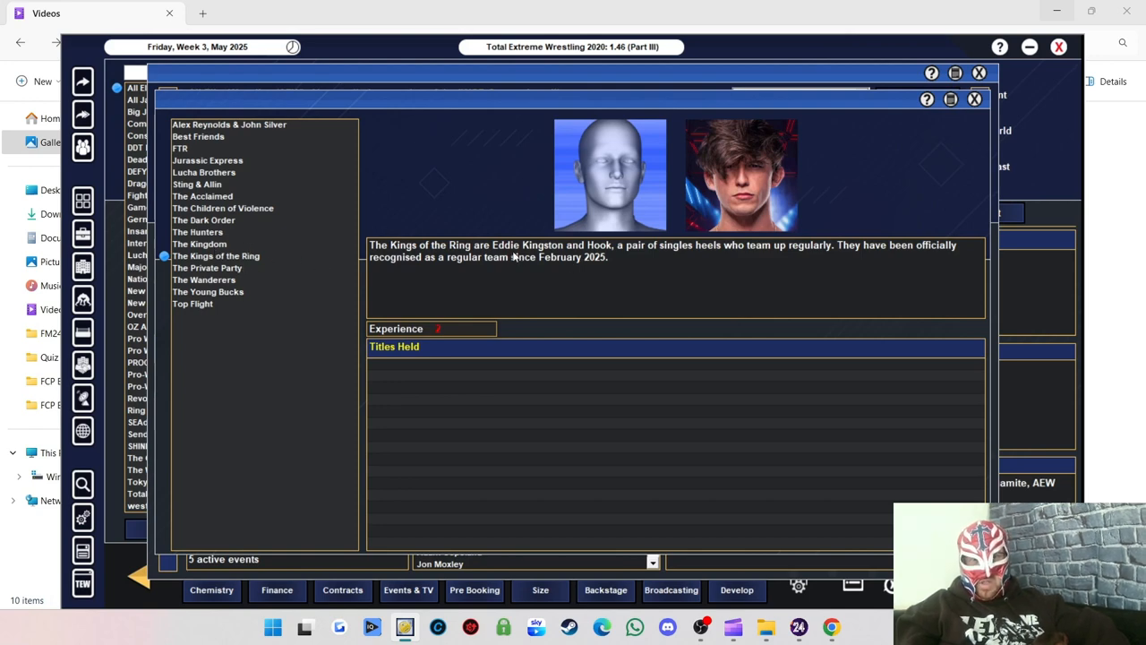
mouse_move(415, 268)
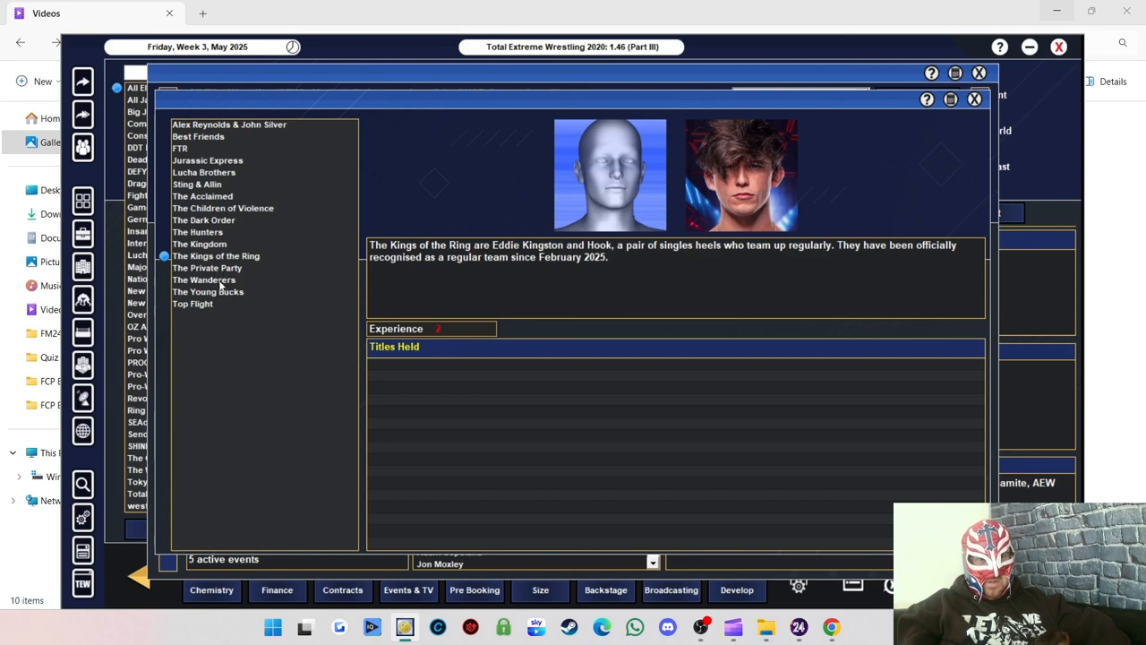
left_click(204, 279)
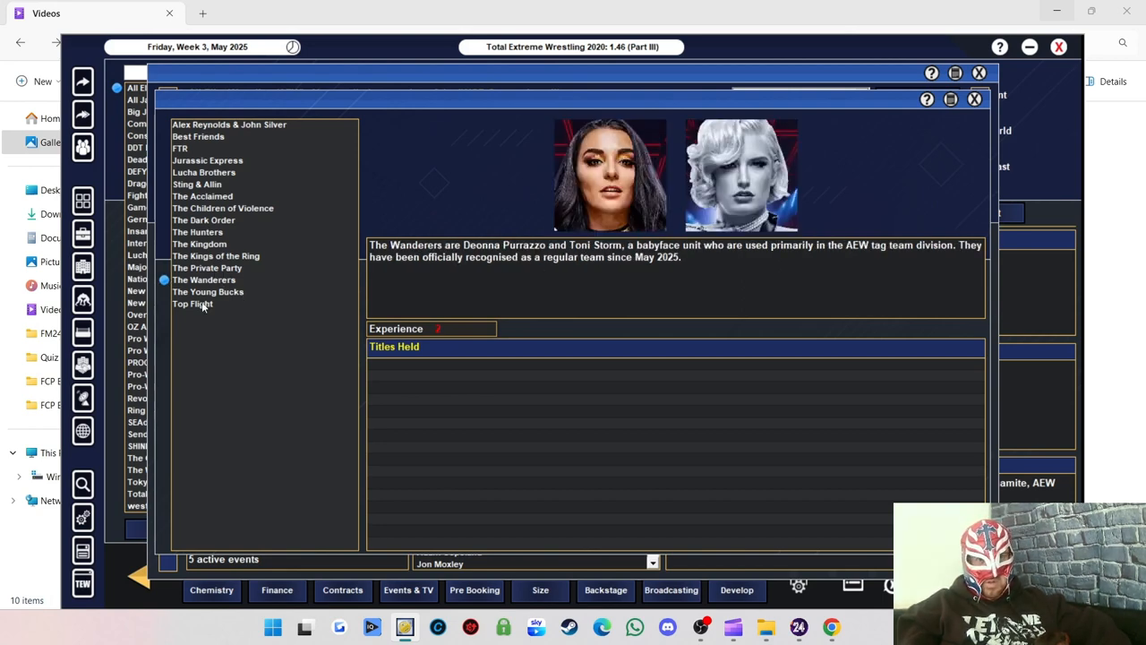
Return to the AEW overview and bring up AEW's stables list, starting with Best Friends.
left_click(193, 305)
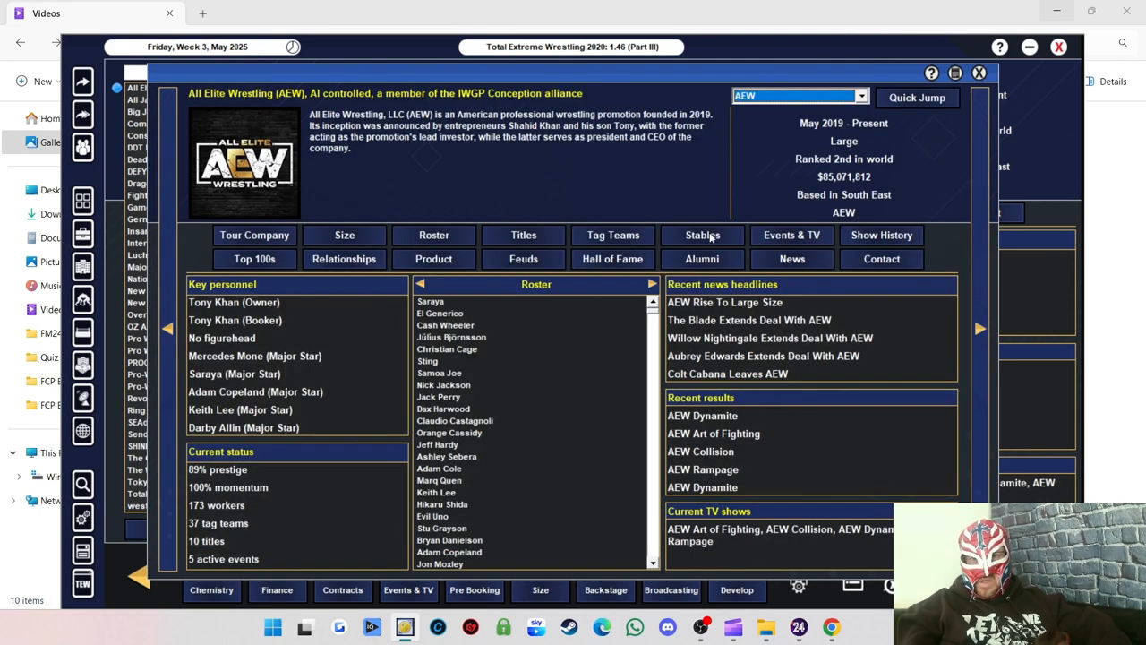
left_click(702, 235)
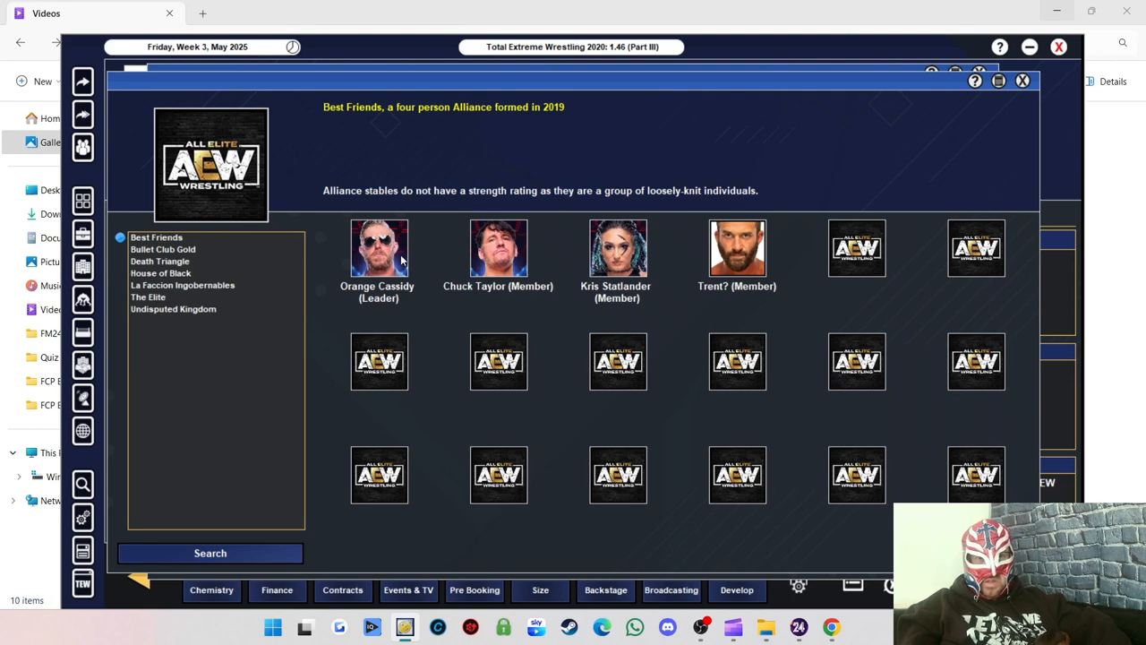
mouse_move(197, 262)
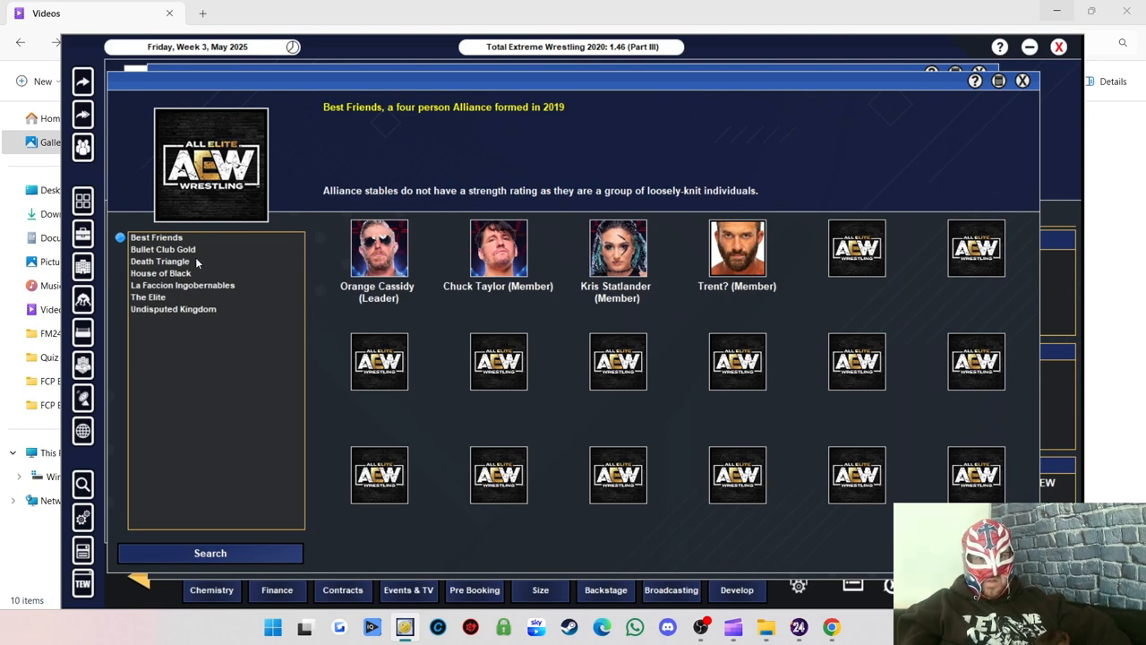
View Bullet Club Gold, Death Triangle, House of Black, La Faccion Ingobernables, The Elite, ending on Undisputed Kingdom.
left_click(161, 249)
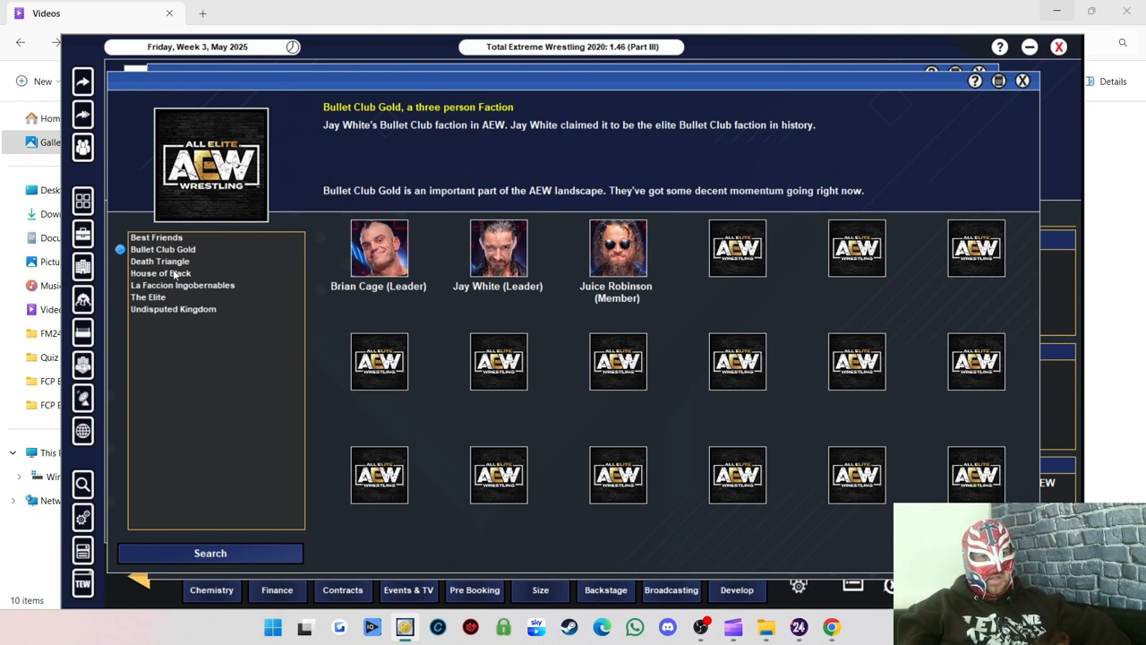
left_click(160, 262)
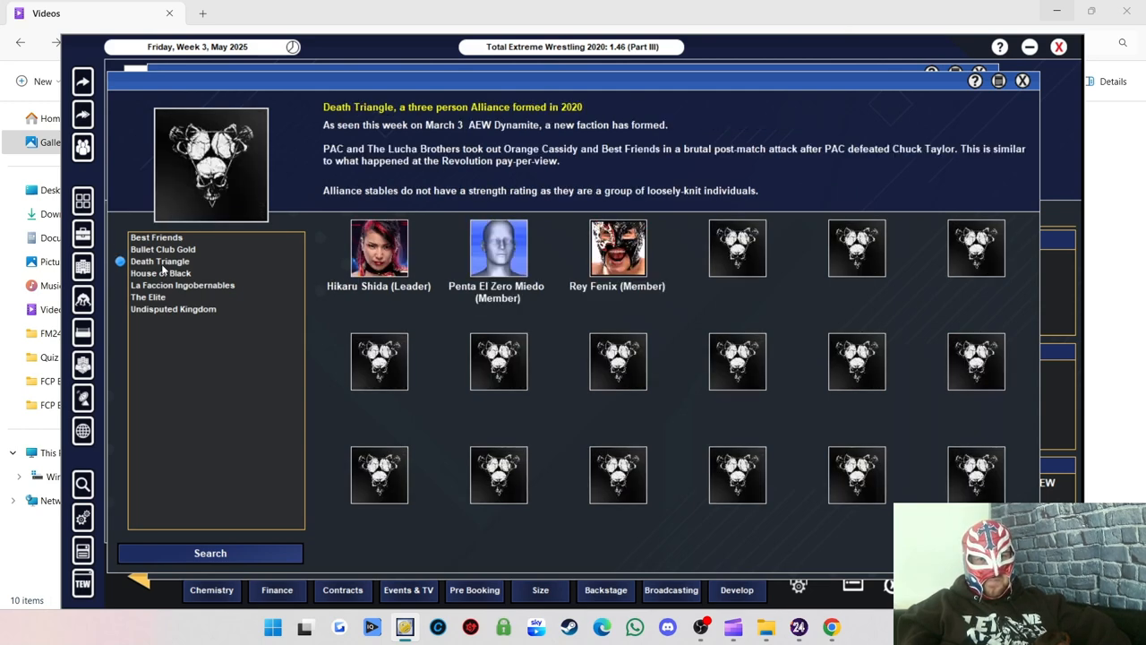
mouse_move(358, 272)
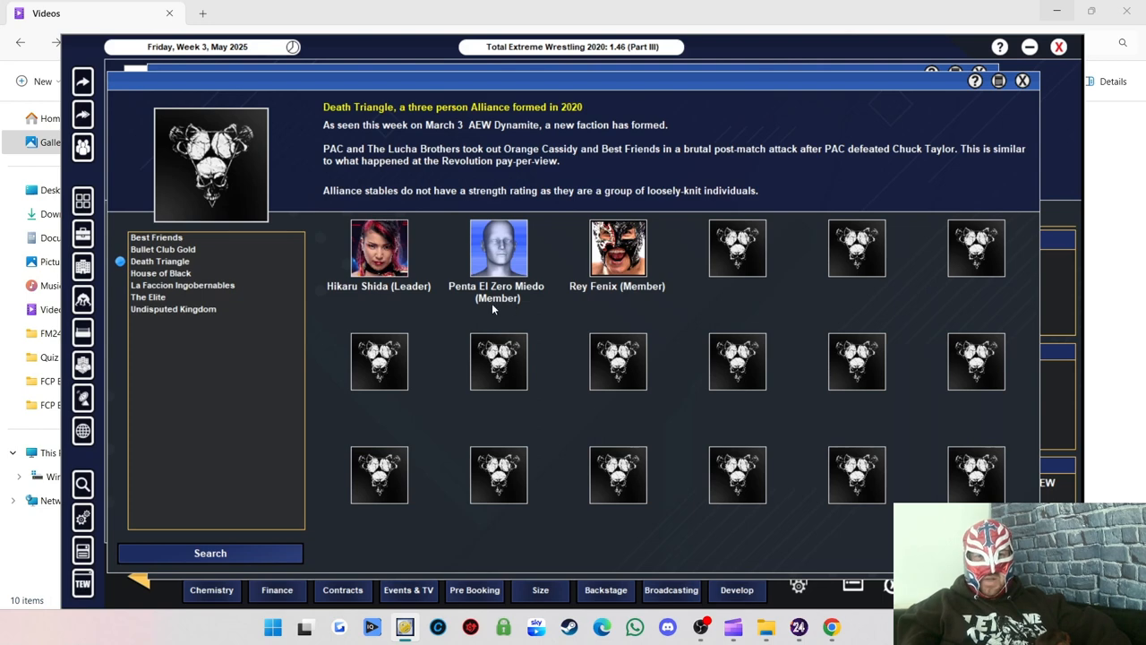
mouse_move(165, 283)
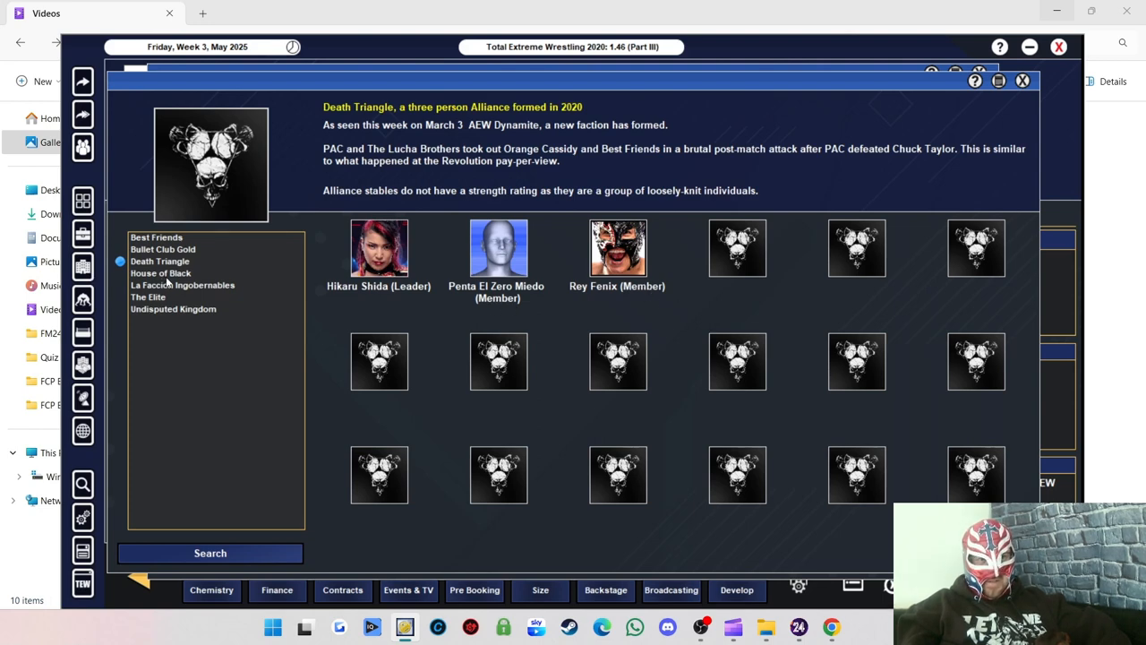
left_click(161, 272)
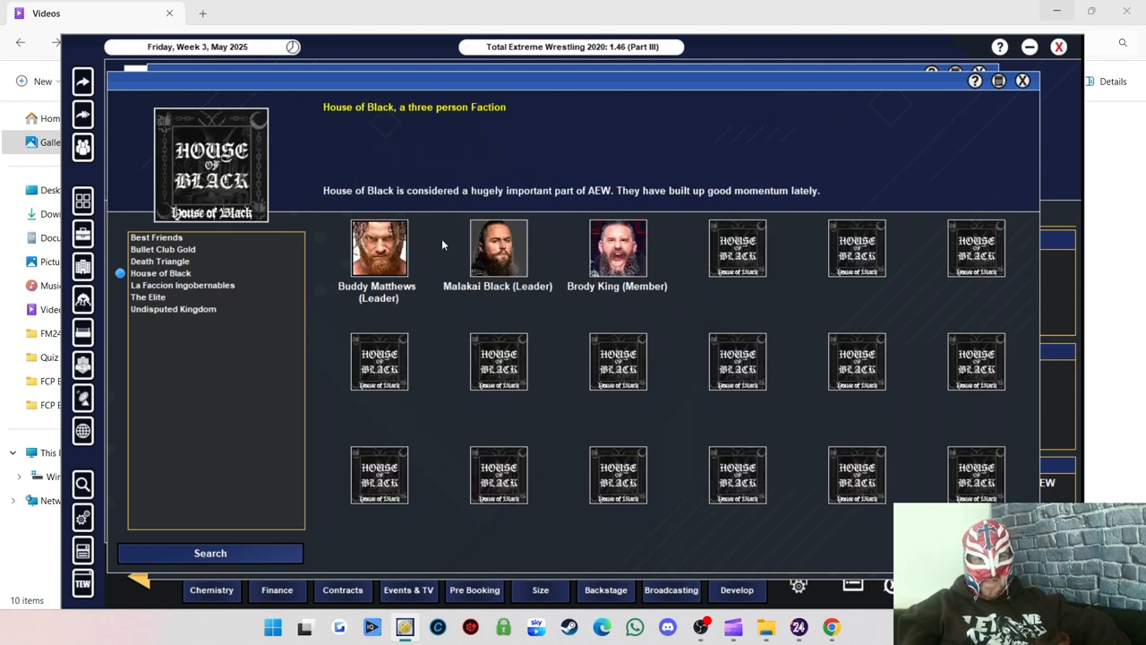
mouse_move(428, 268)
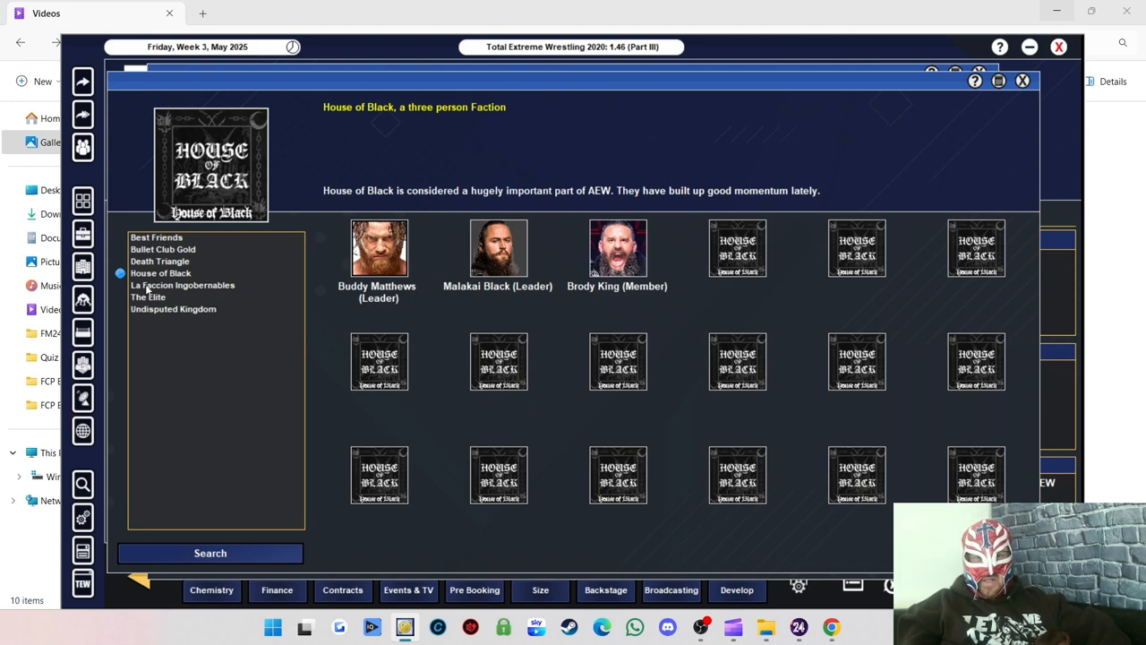
mouse_move(489, 297)
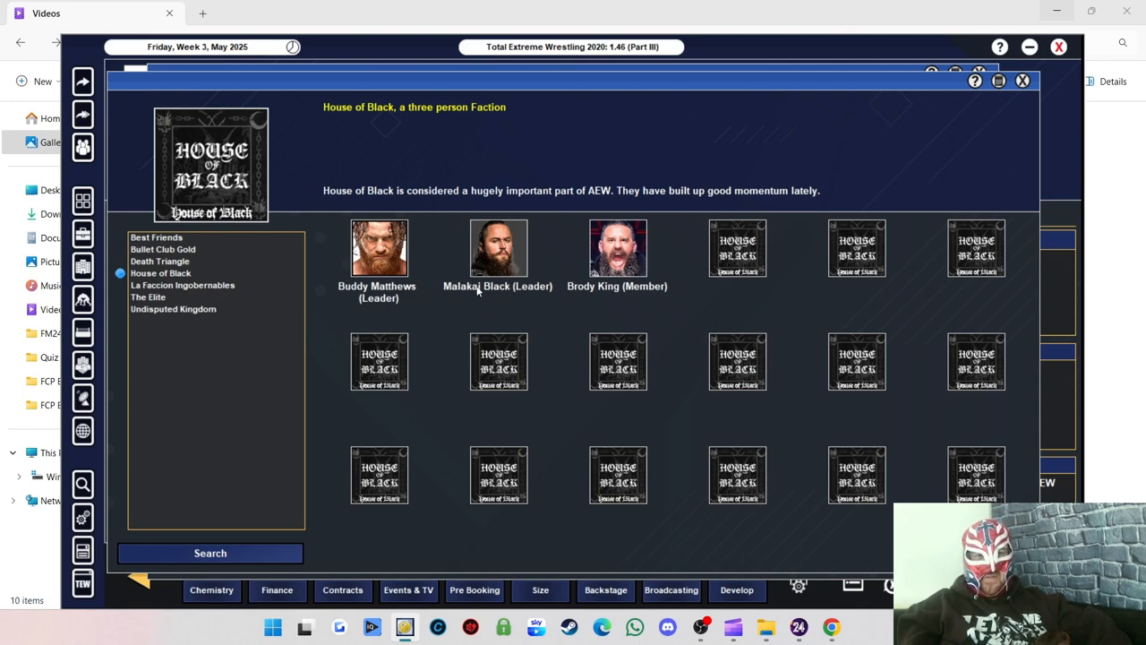
mouse_move(618, 287)
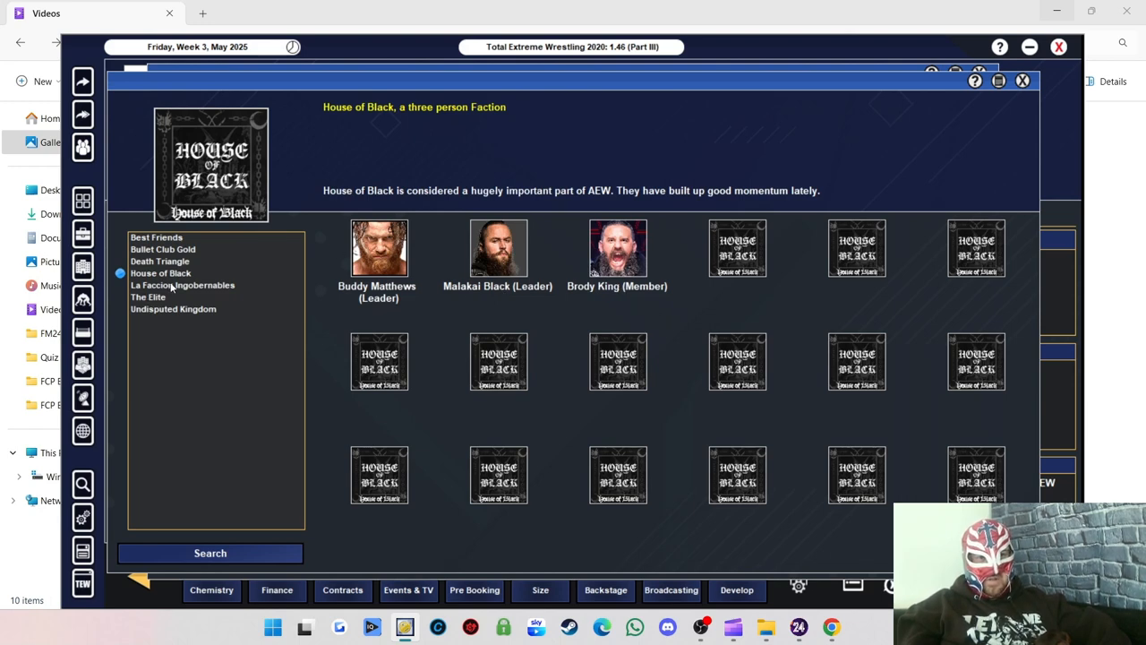
left_click(183, 285)
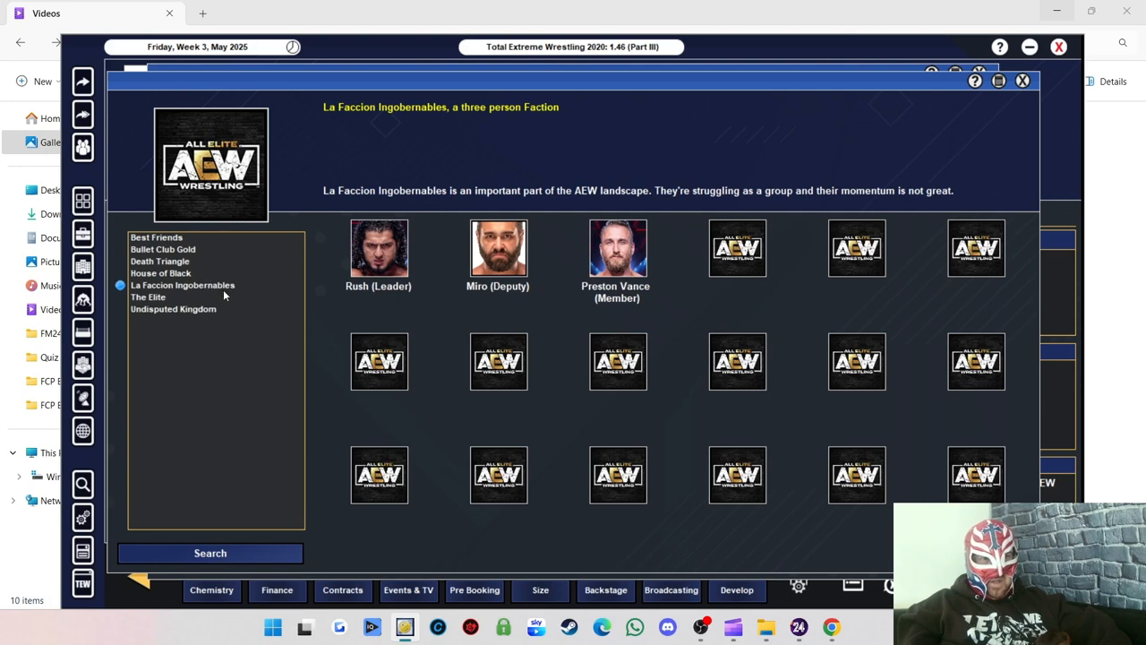
mouse_move(384, 304)
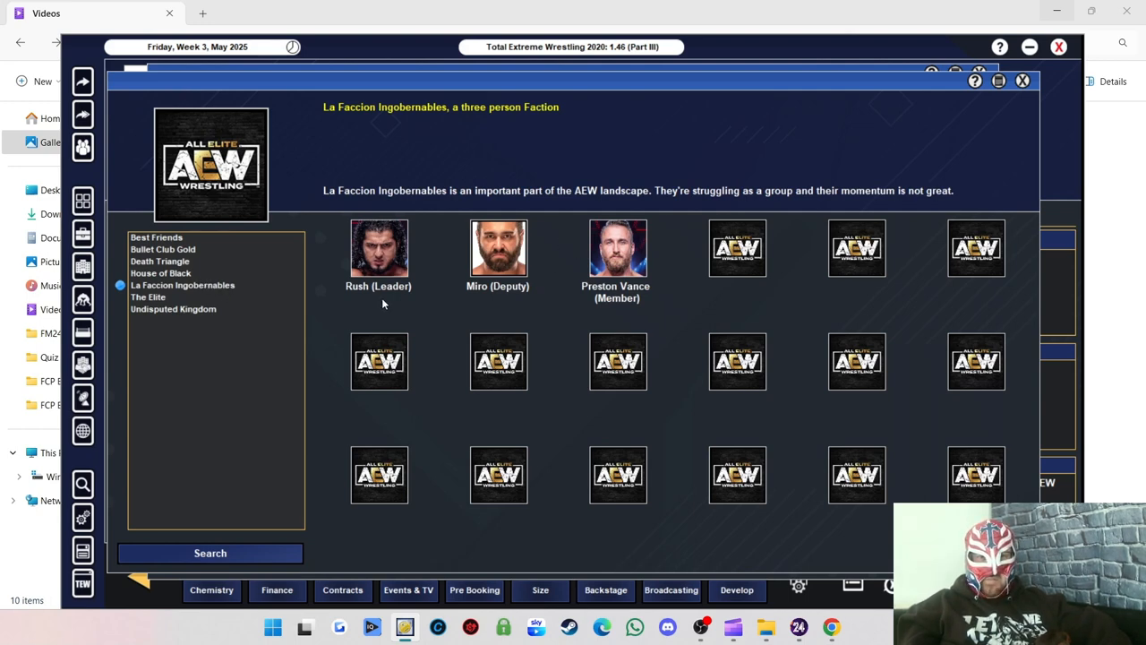
mouse_move(498, 307)
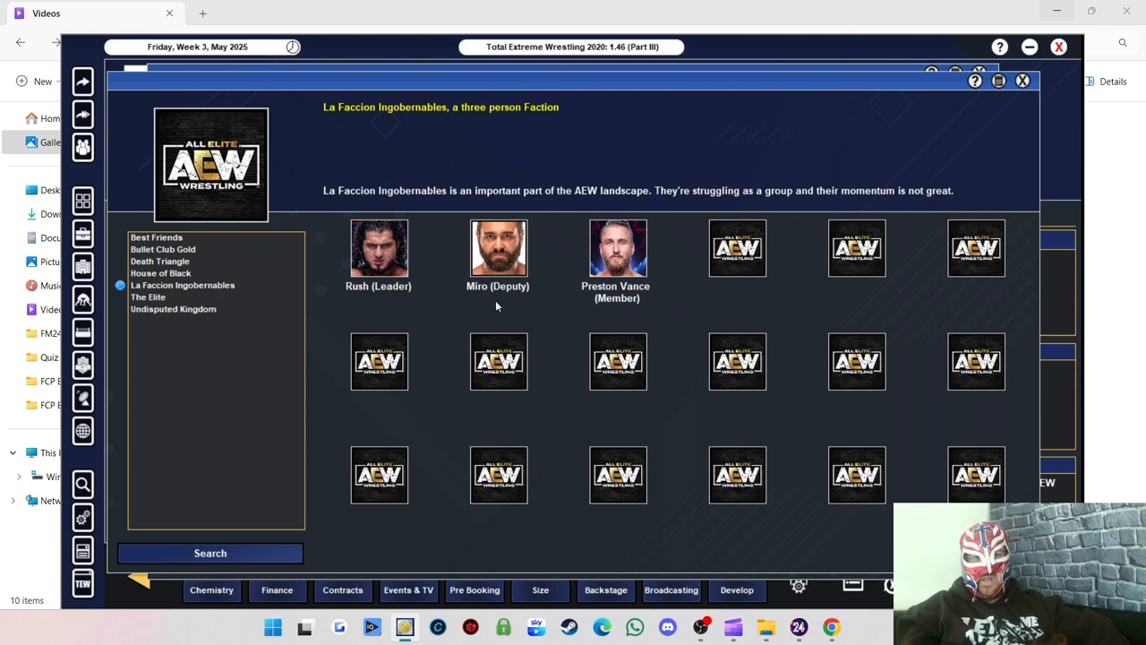
mouse_move(147, 294)
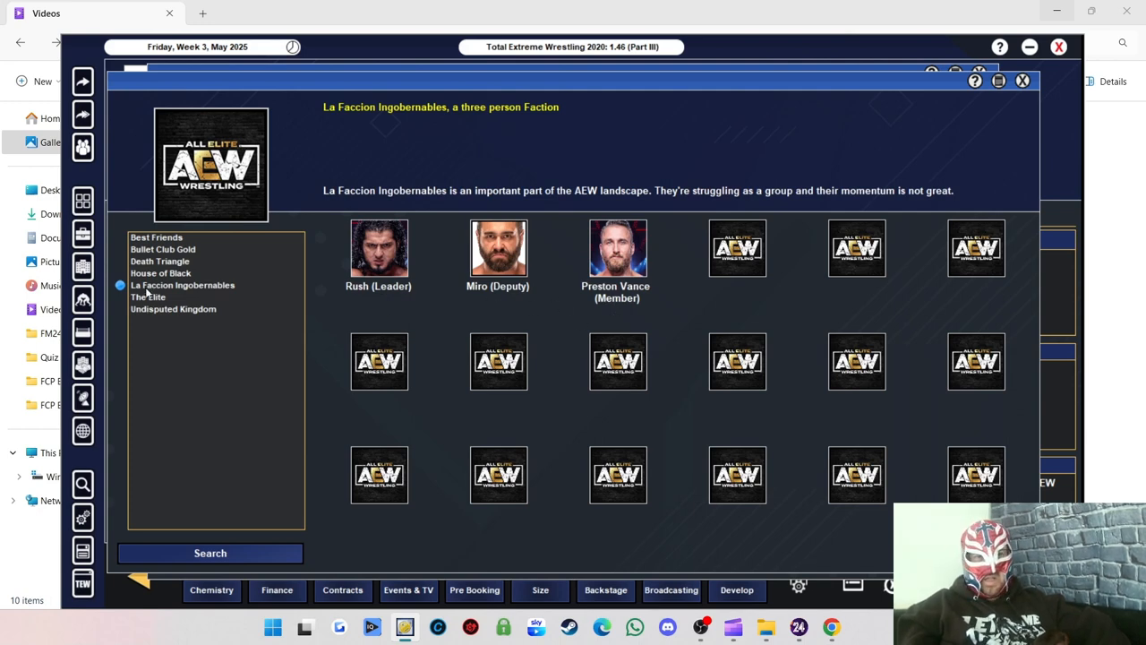
left_click(172, 308)
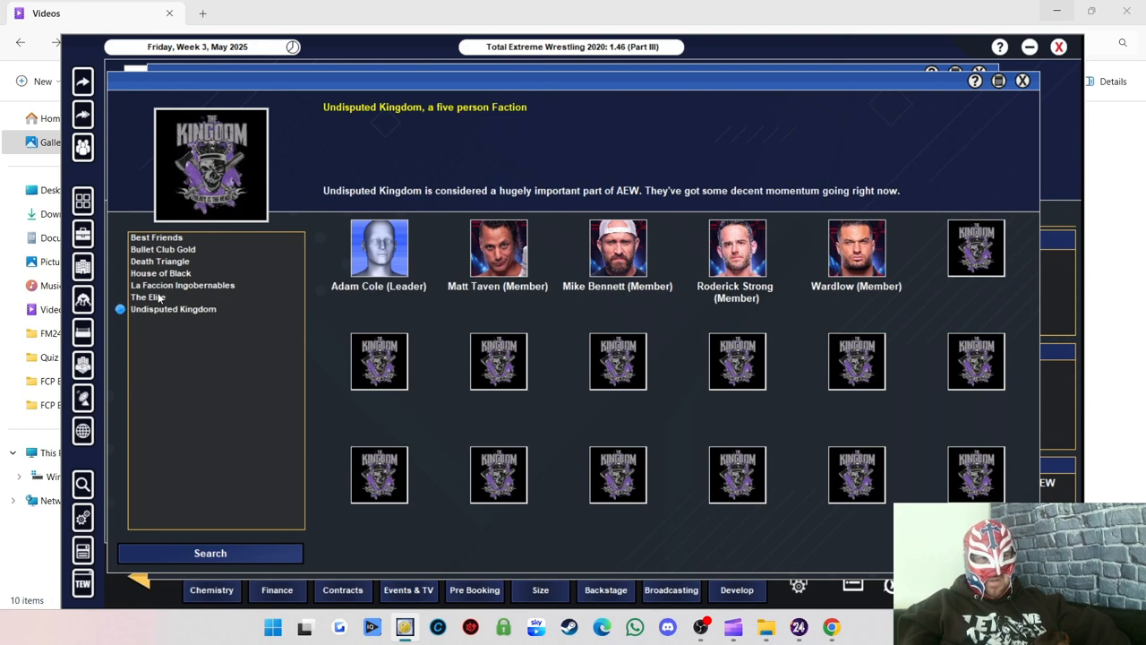
left_click(147, 298)
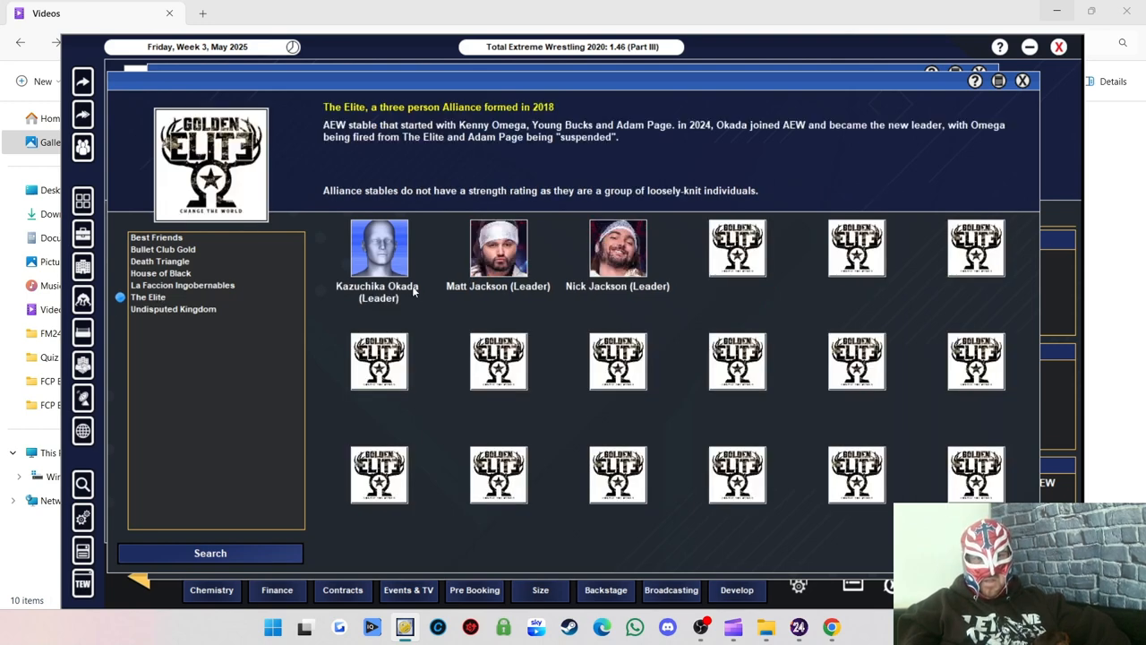
mouse_move(153, 347)
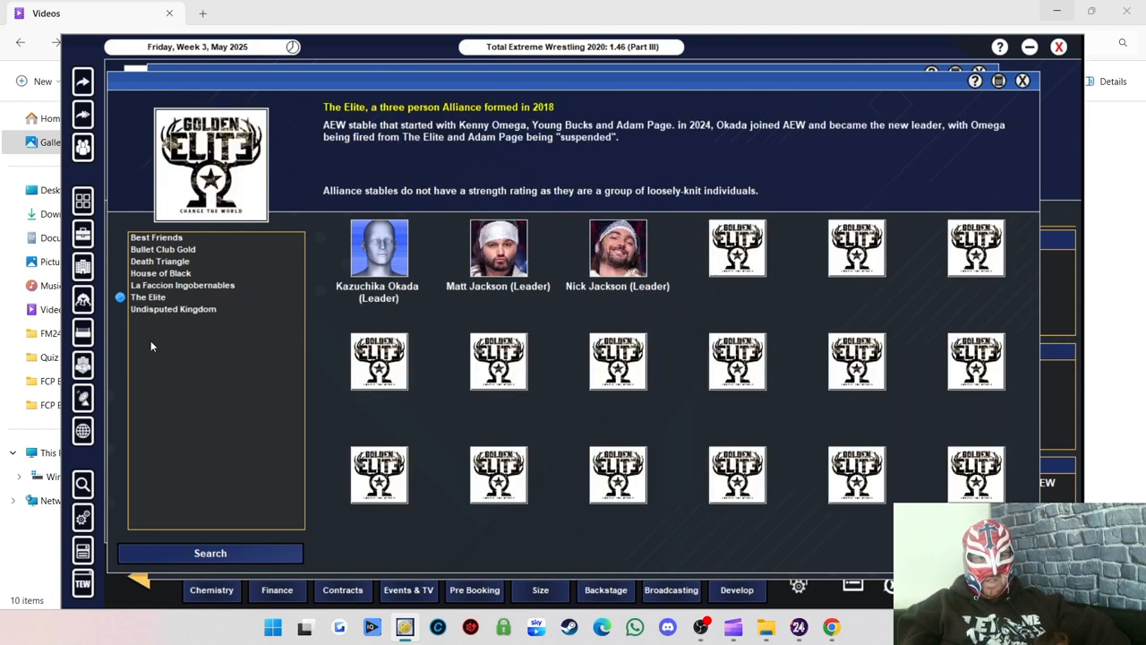
left_click(171, 308)
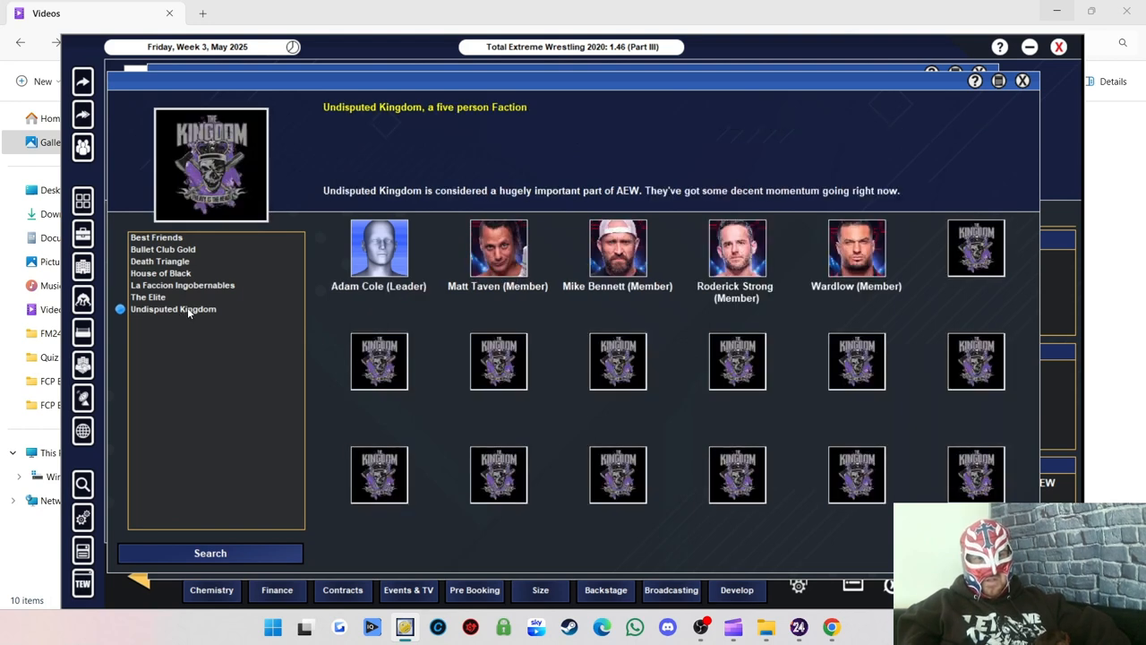
mouse_move(435, 313)
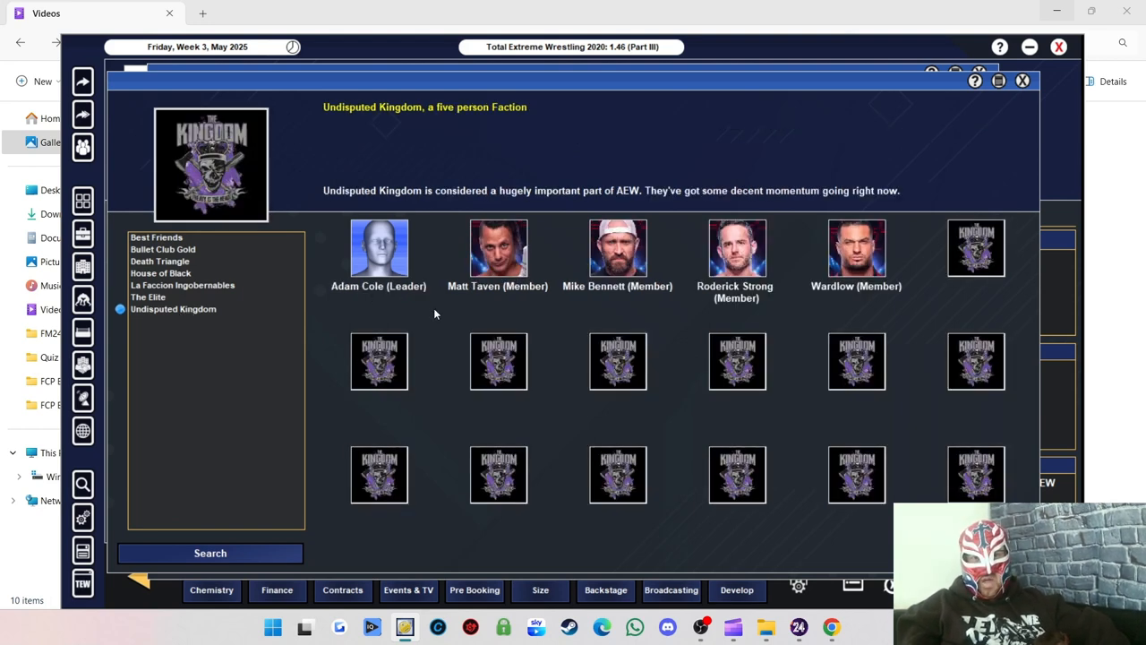
mouse_move(732, 301)
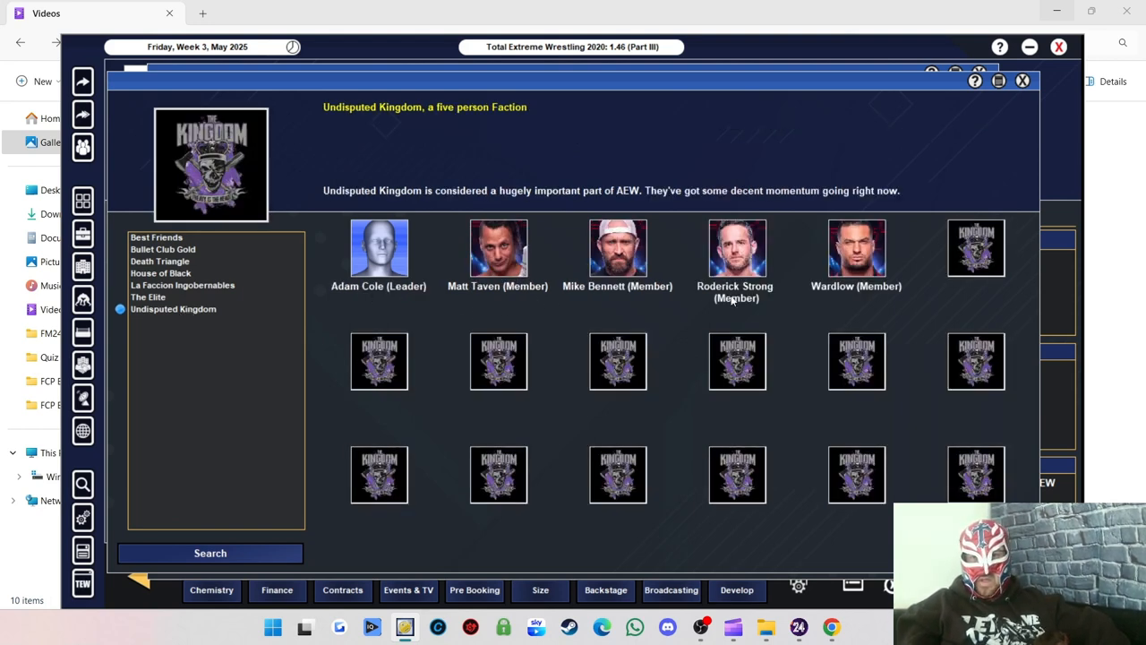
mouse_move(825, 319)
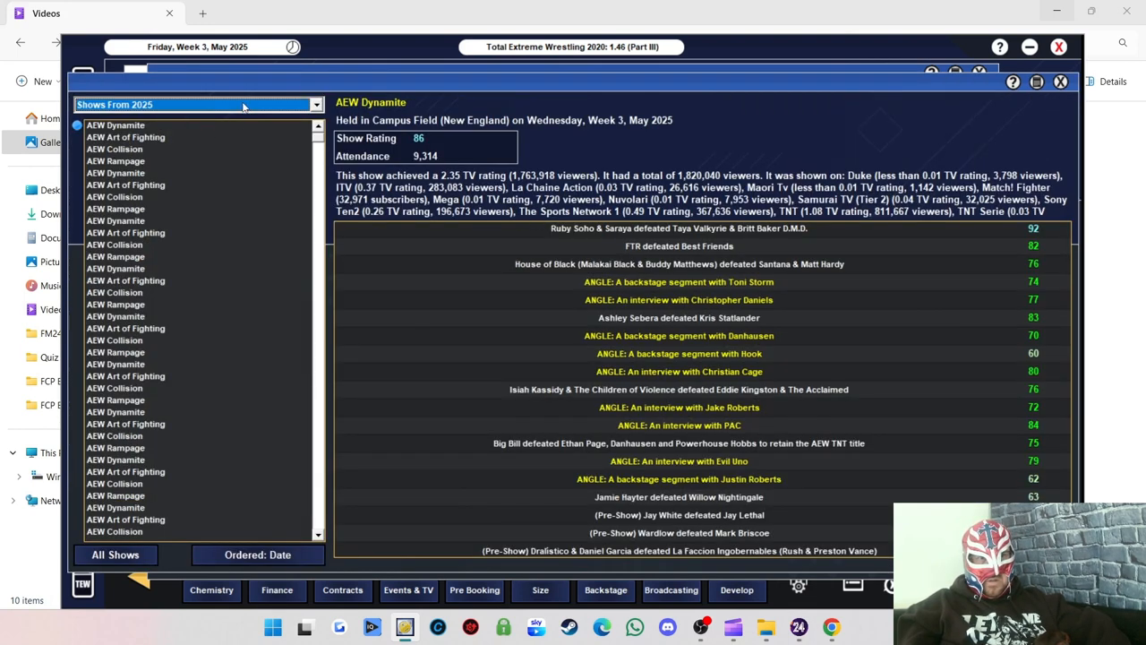
Filter to 2024 shows and review Revolution, Double Or Nothing, Fight for the Fallen, All Out and Full Gear results.
left_click(316, 104)
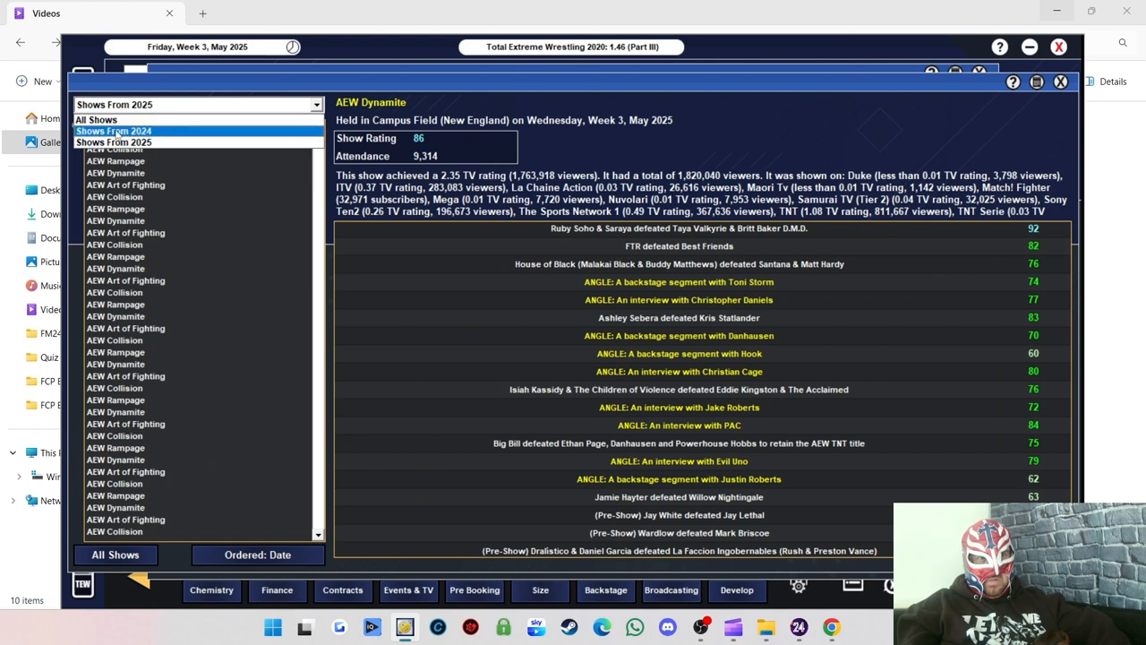
left_click(115, 129)
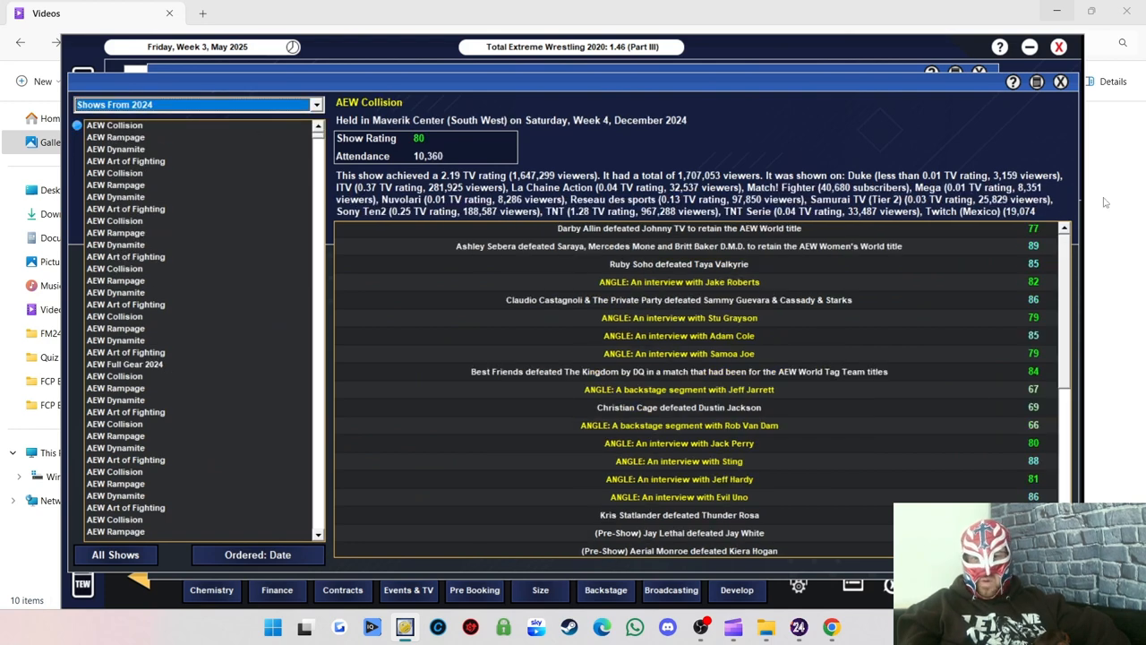
mouse_move(247, 133)
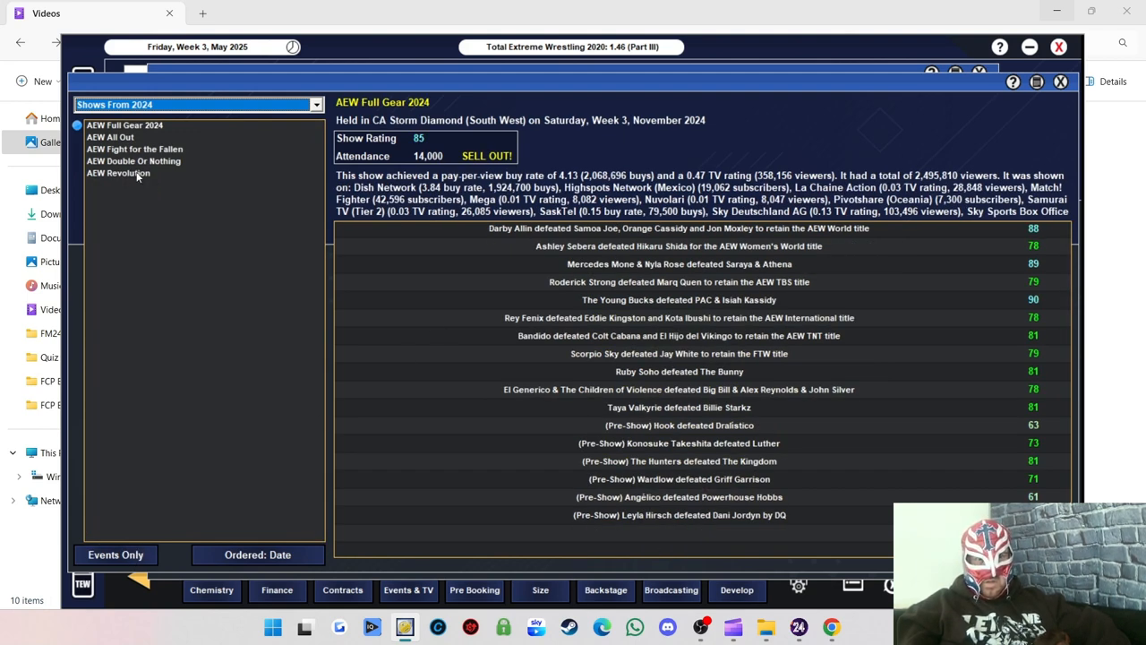
left_click(118, 172)
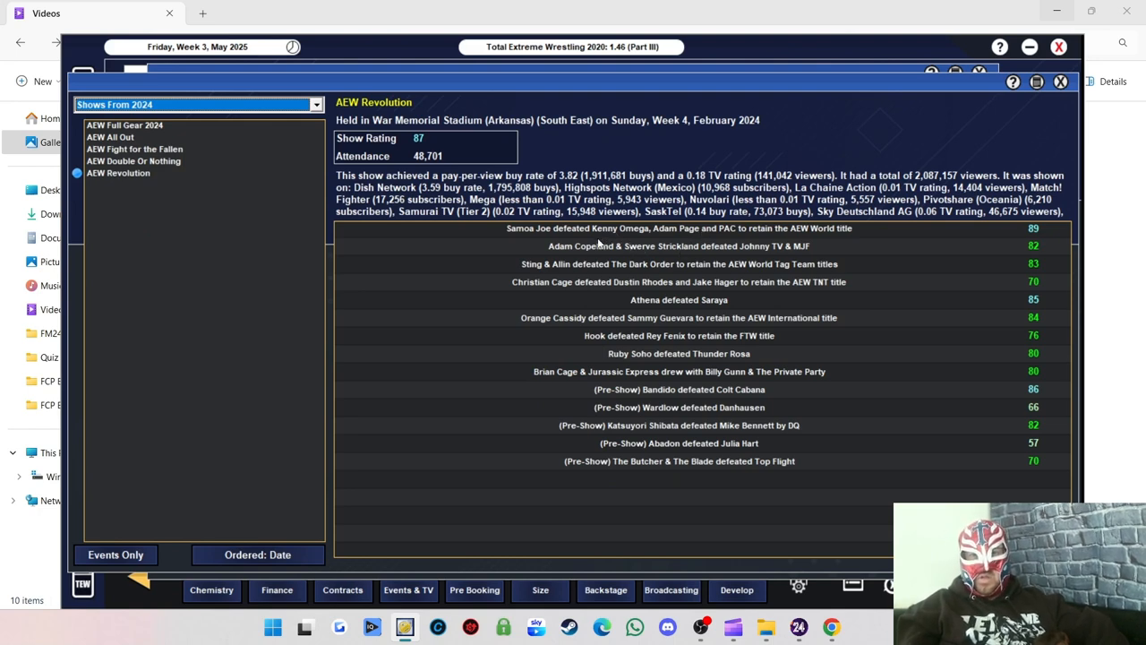
mouse_move(756, 229)
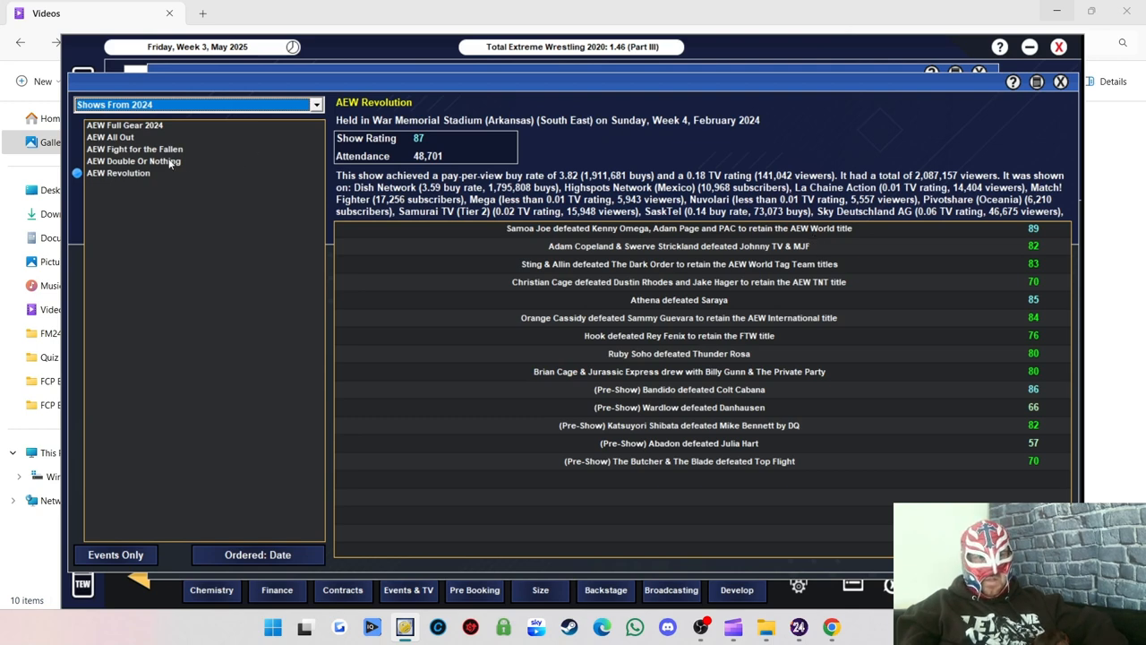
left_click(132, 161)
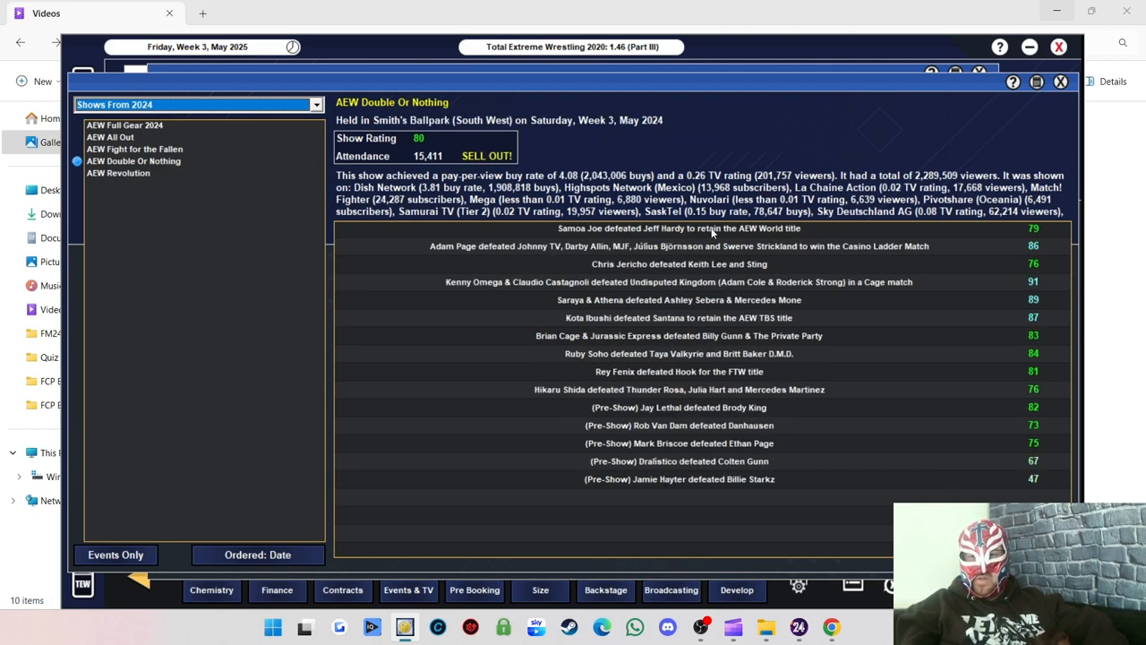
left_click(134, 149)
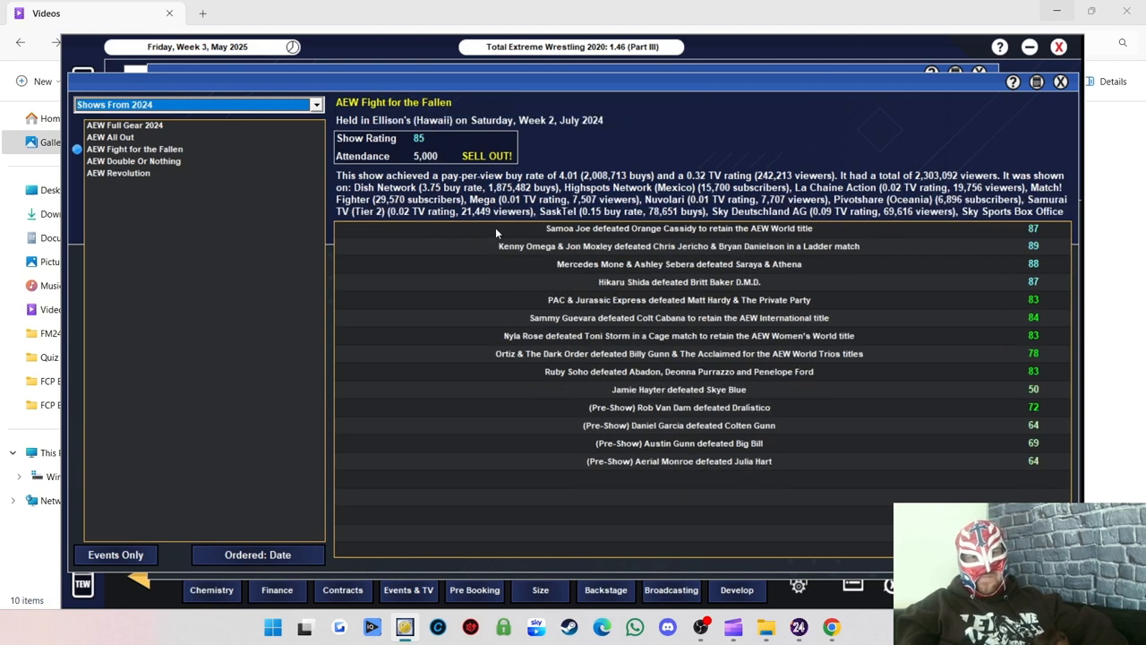
mouse_move(634, 240)
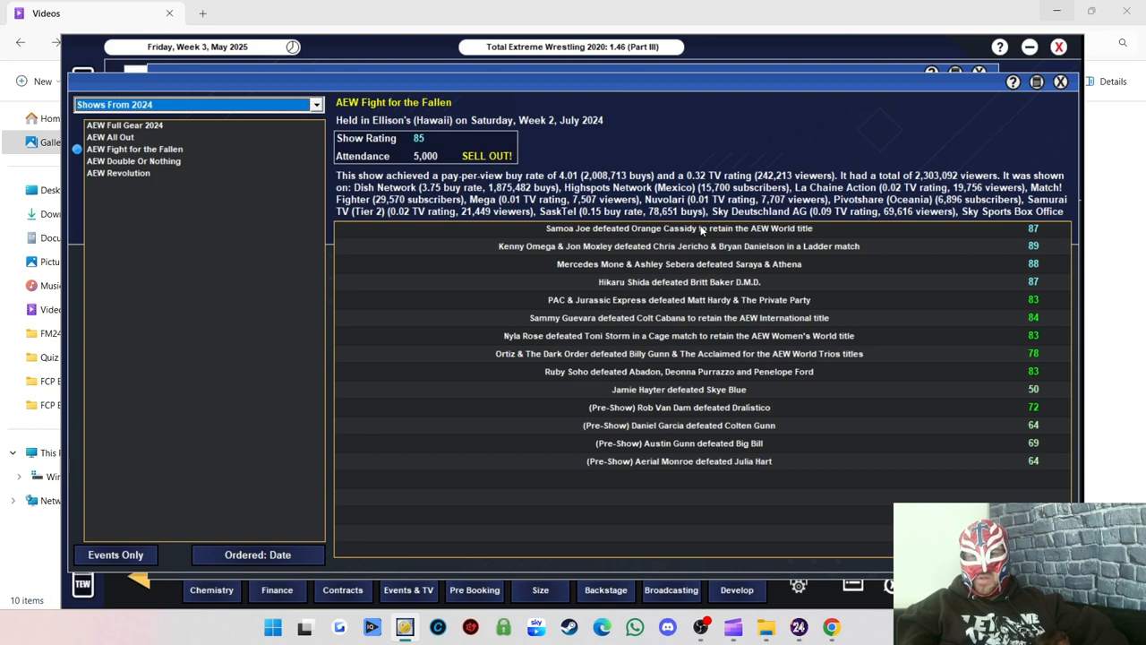
left_click(111, 137)
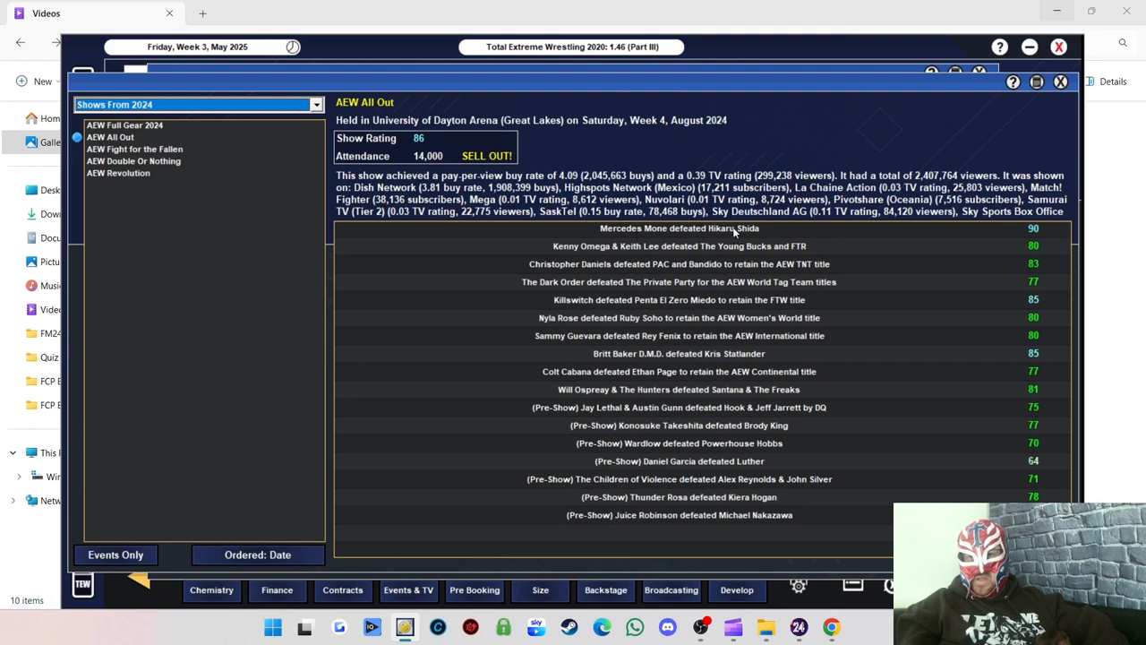
mouse_move(685, 255)
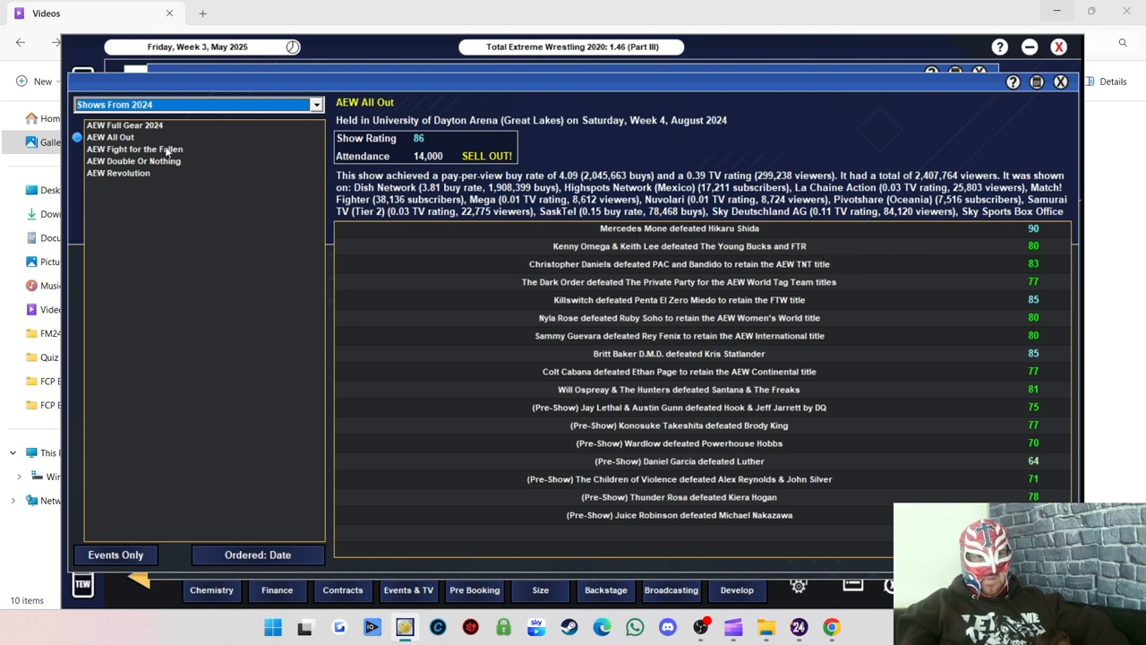
left_click(124, 125)
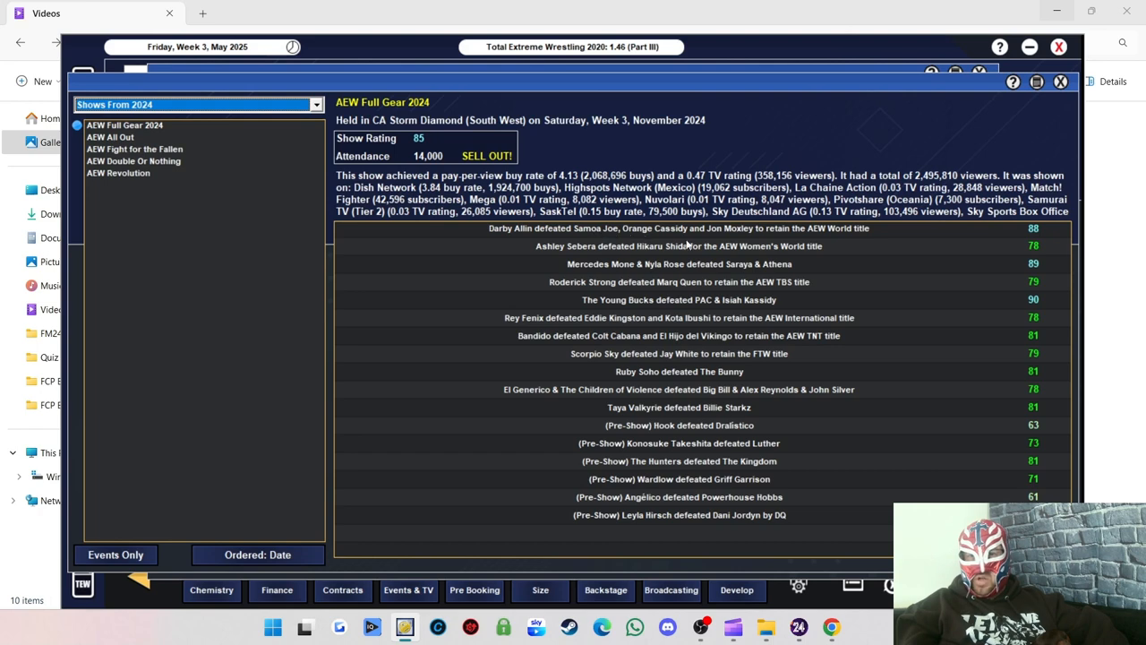
mouse_move(867, 240)
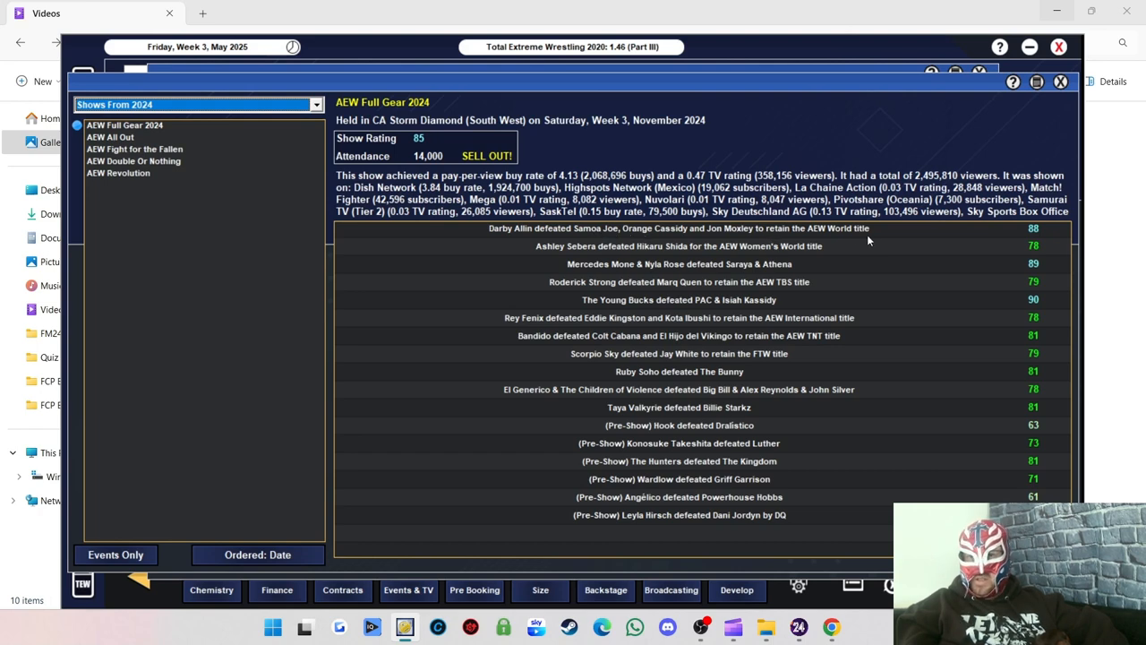
mouse_move(802, 255)
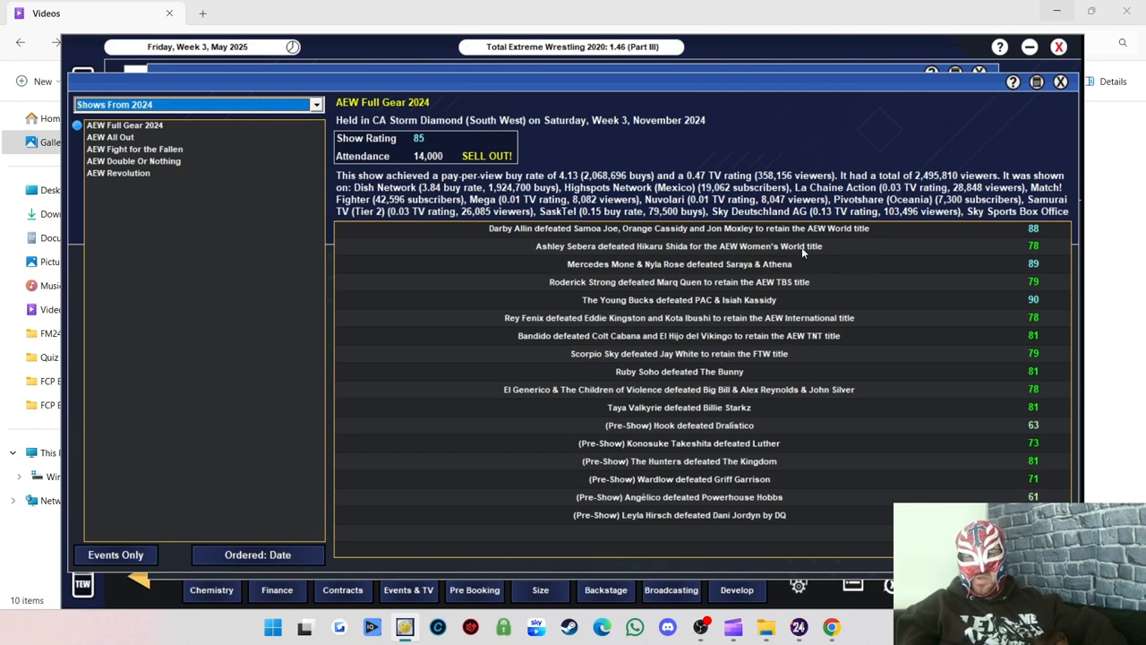
mouse_move(849, 283)
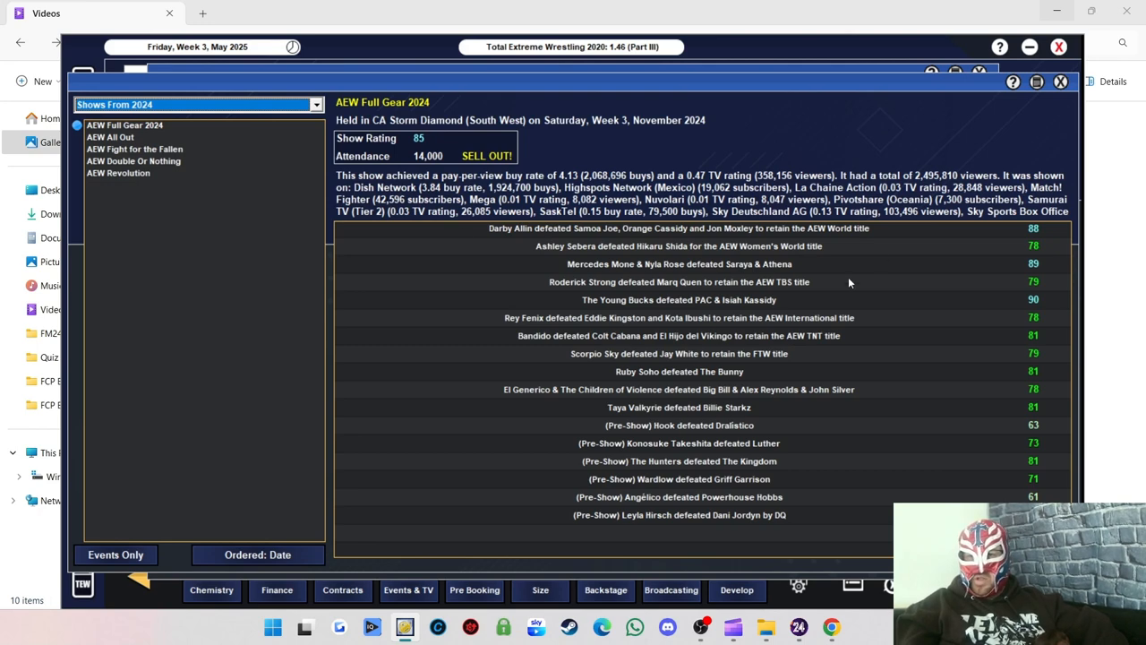
Switch the Show History filter to AEW's 2025 events, showing Revolution 2025.
left_click(315, 104)
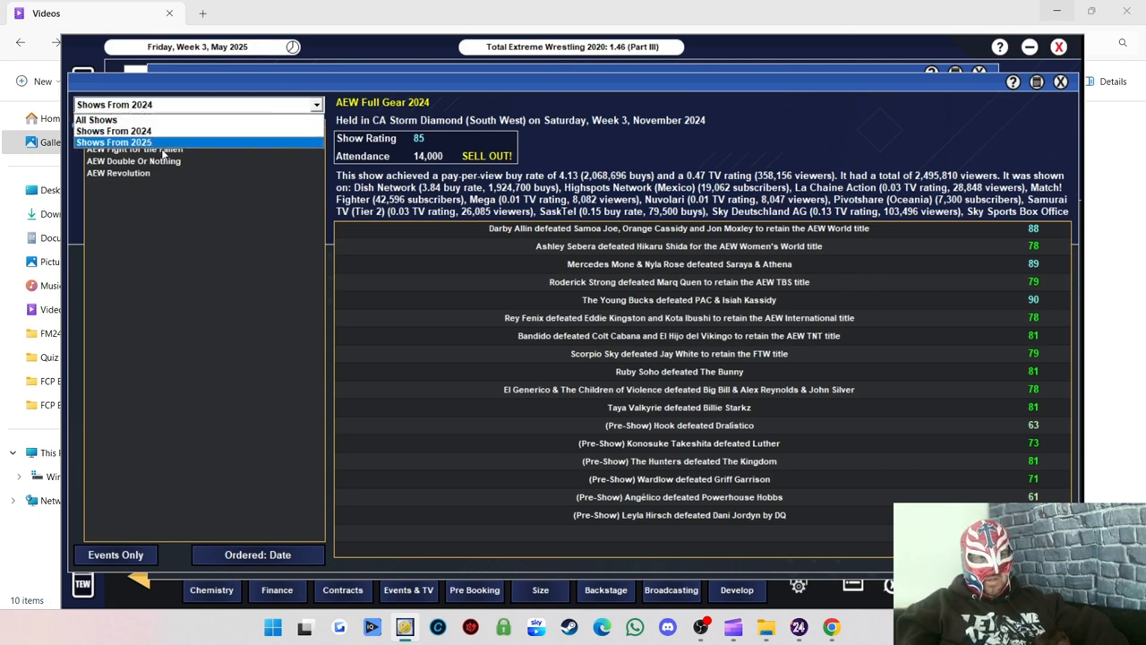
left_click(112, 141)
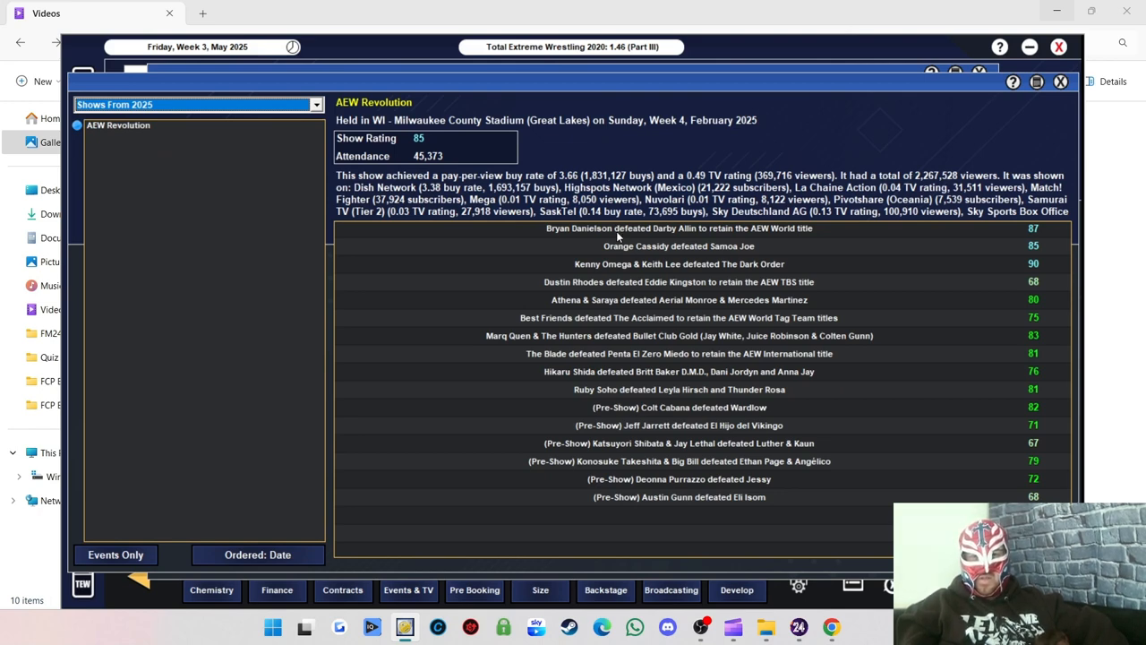
mouse_move(726, 255)
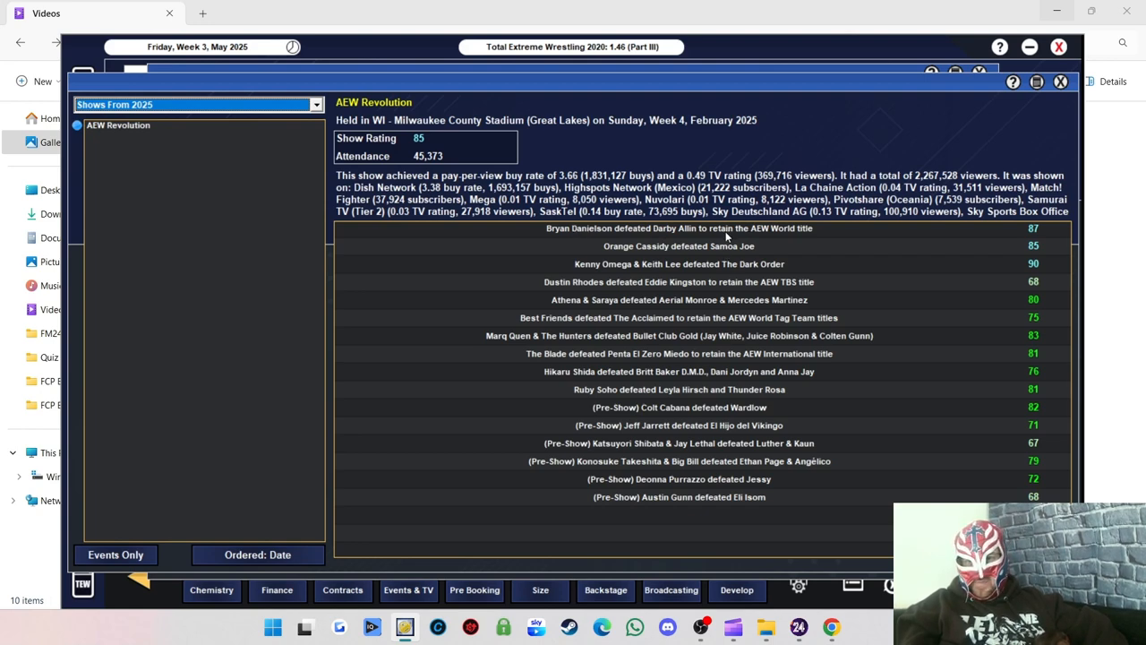
mouse_move(786, 229)
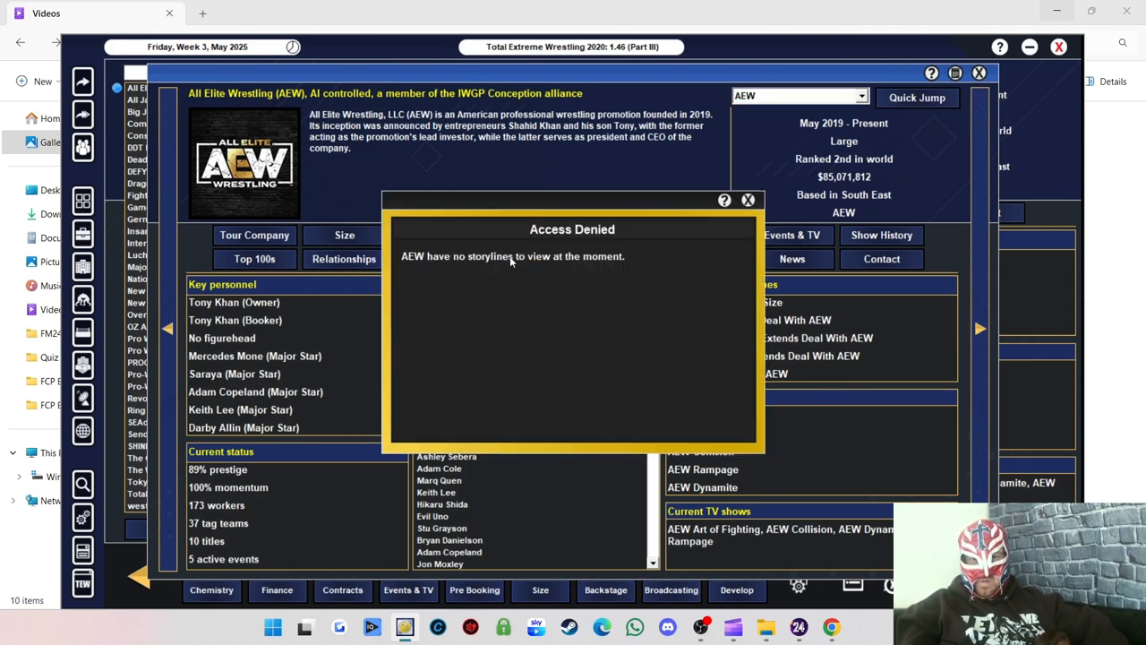
Dismiss the notice and bring up the WWE NXT company profile from the promotion list.
left_click(748, 200)
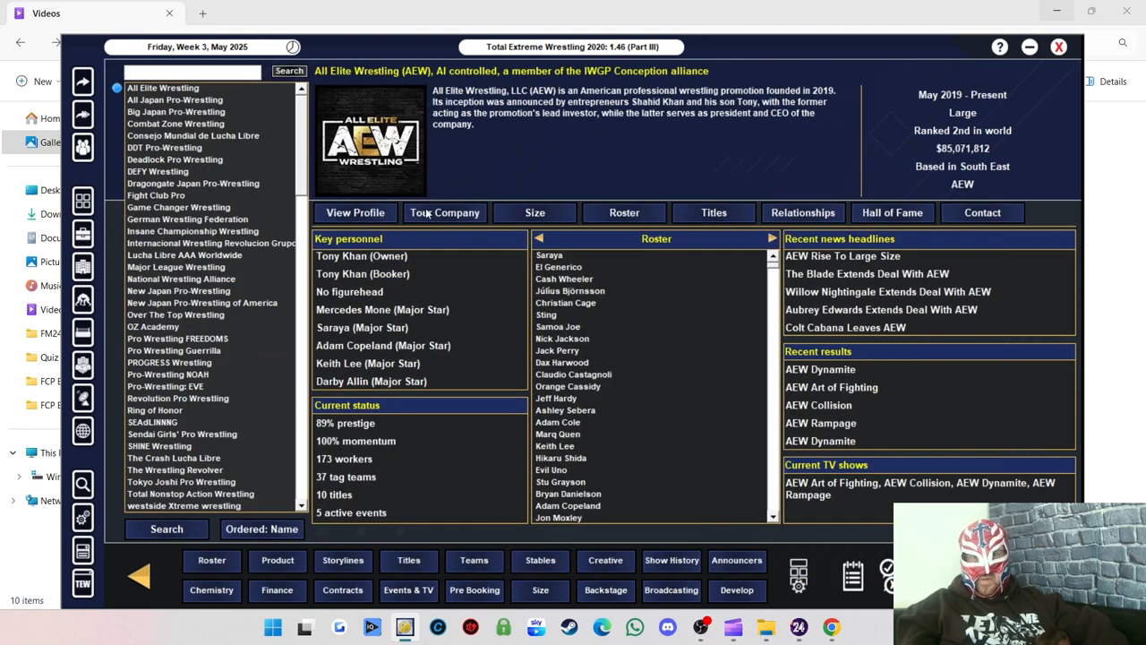
scroll("down", 3)
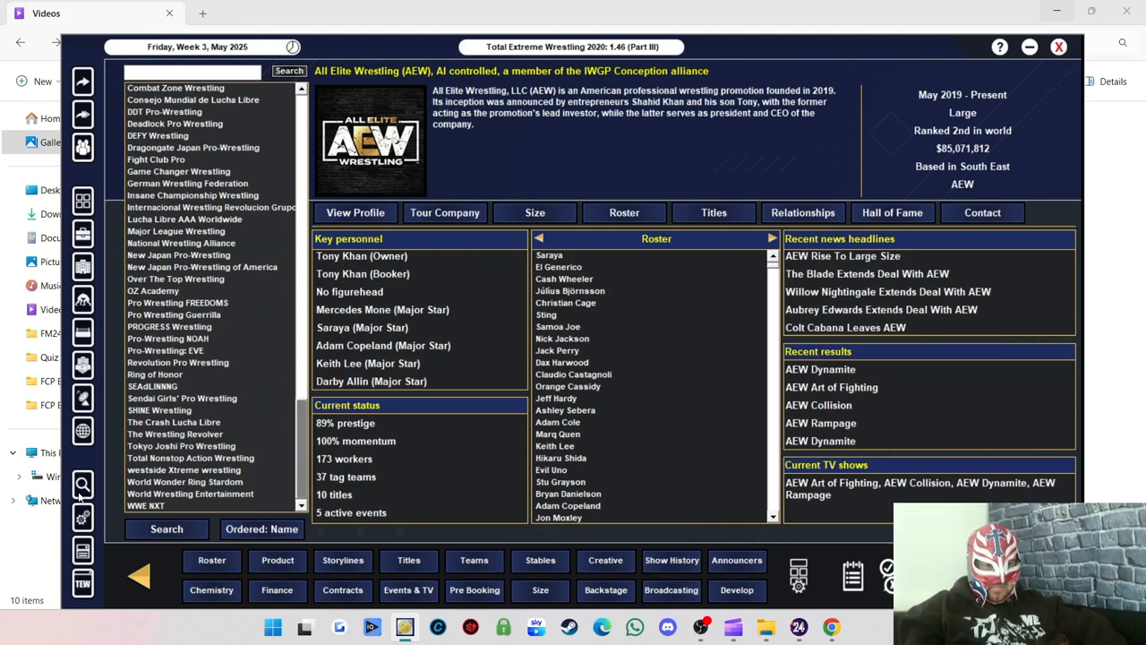
left_click(145, 506)
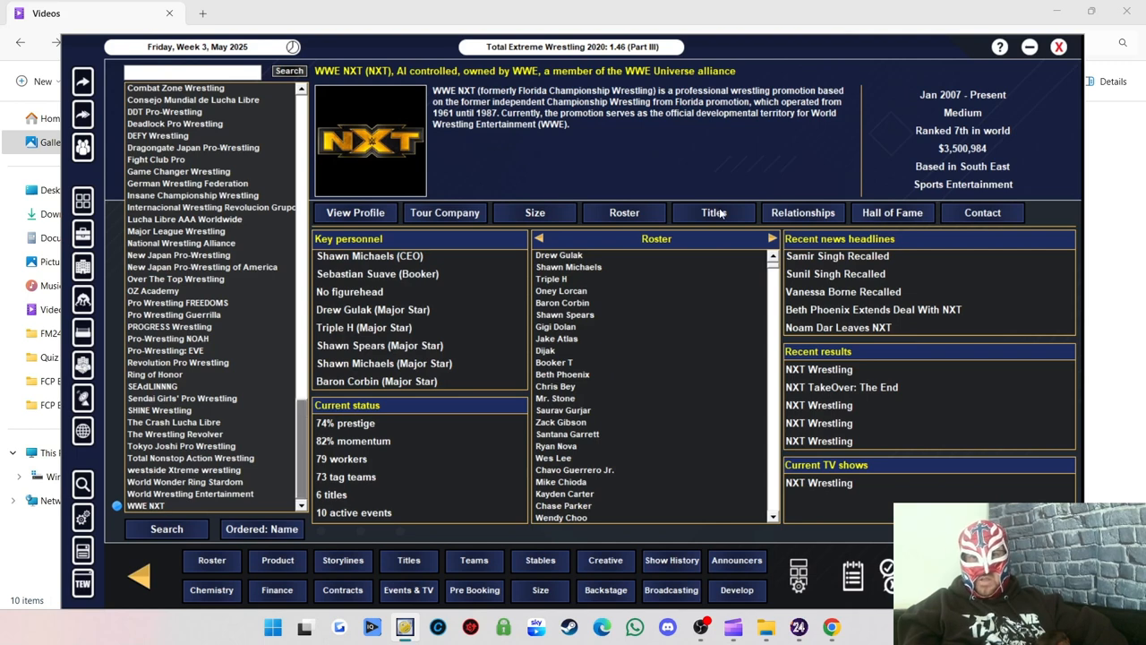
Open NXT's titles and review the NXT Championship and NXT Tag Team title holders.
left_click(713, 211)
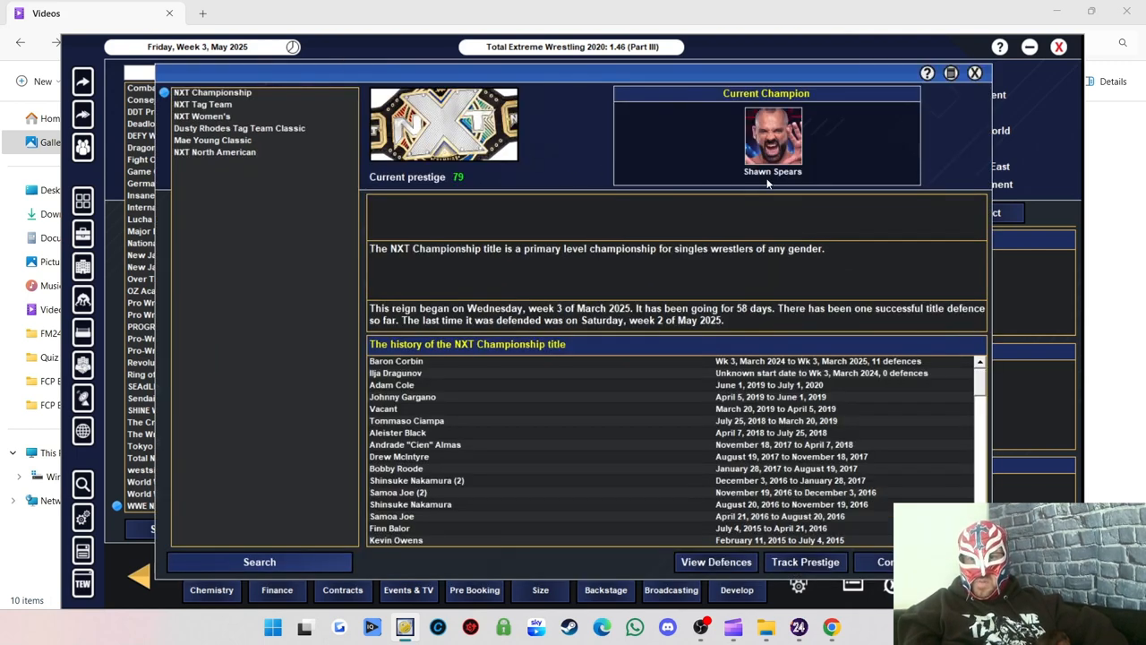
mouse_move(742, 320)
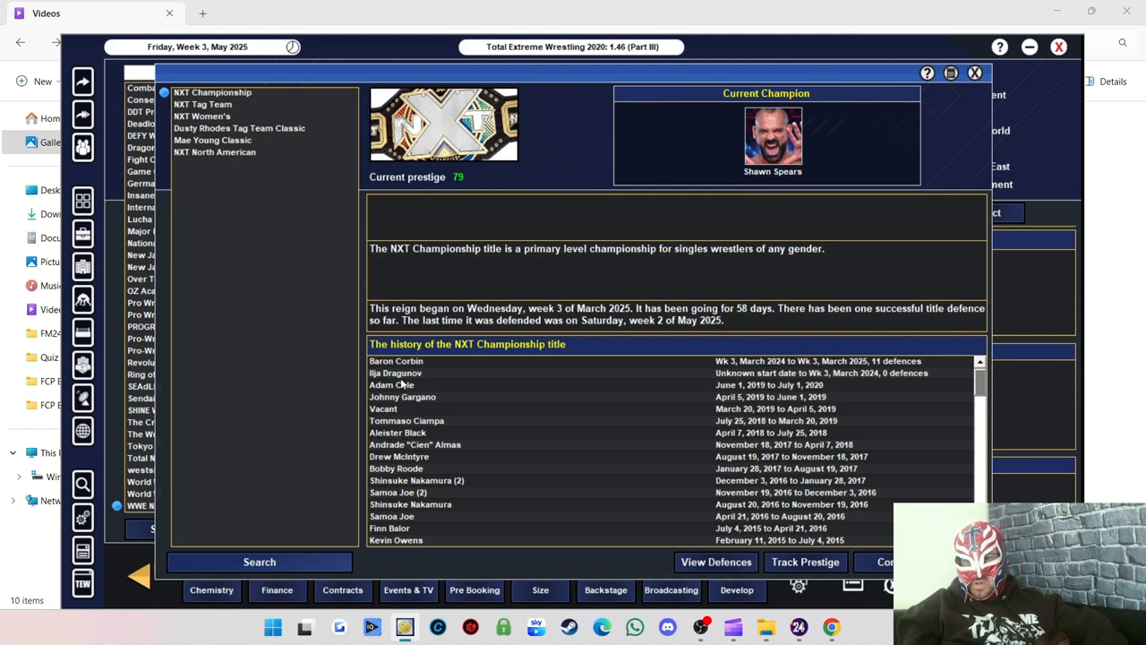
mouse_move(417, 360)
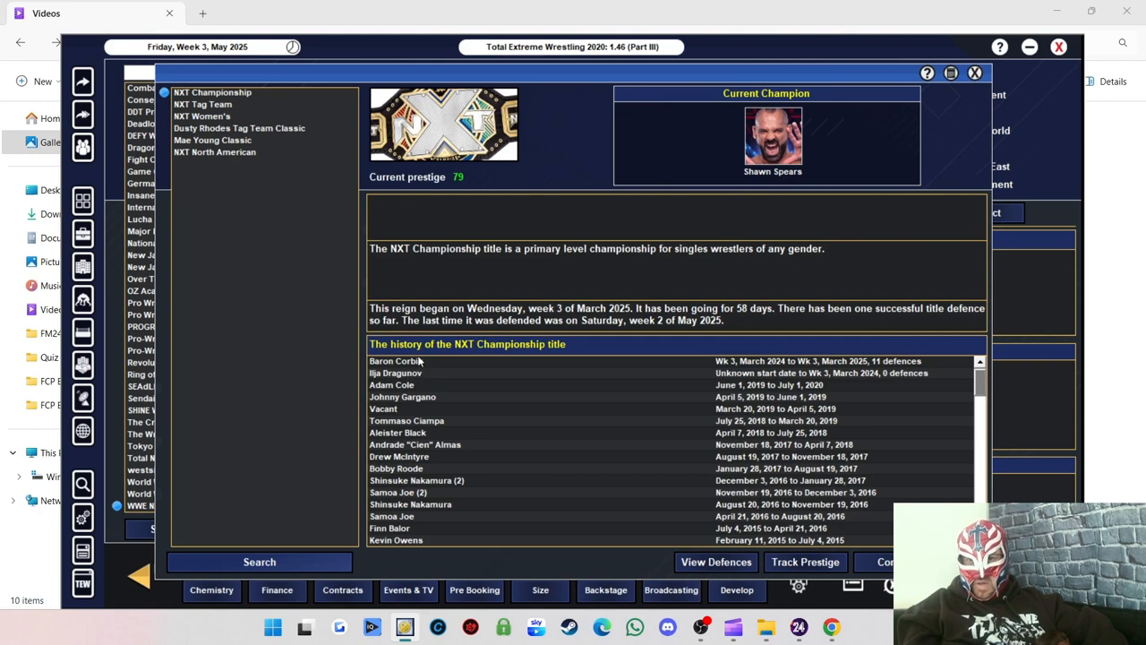
mouse_move(430, 276)
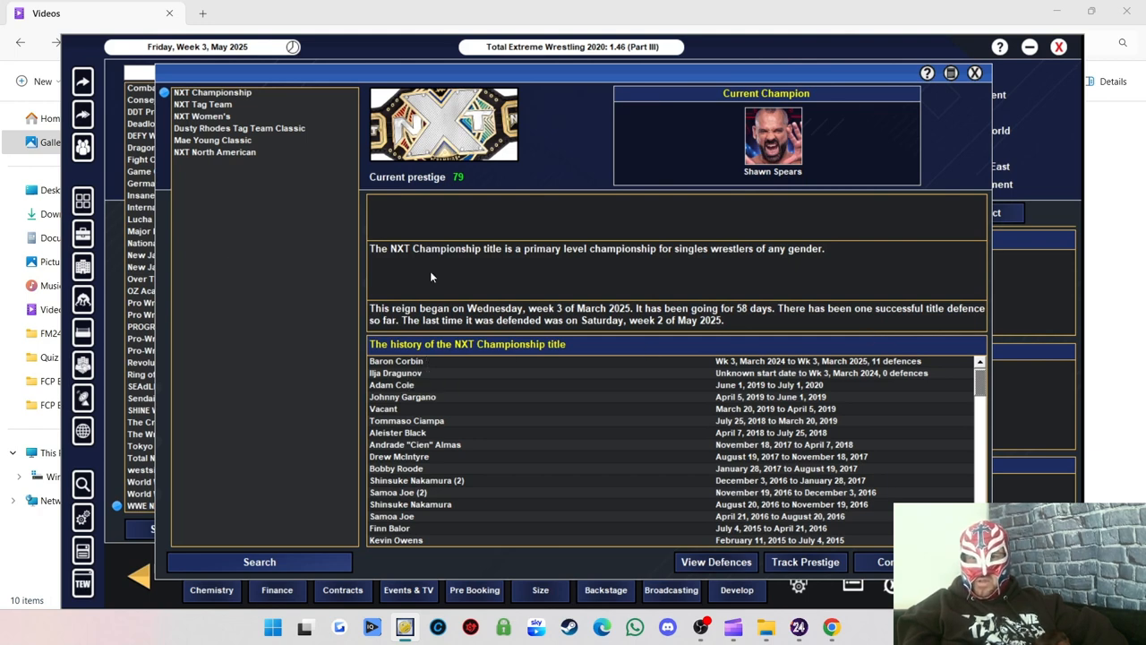
left_click(202, 104)
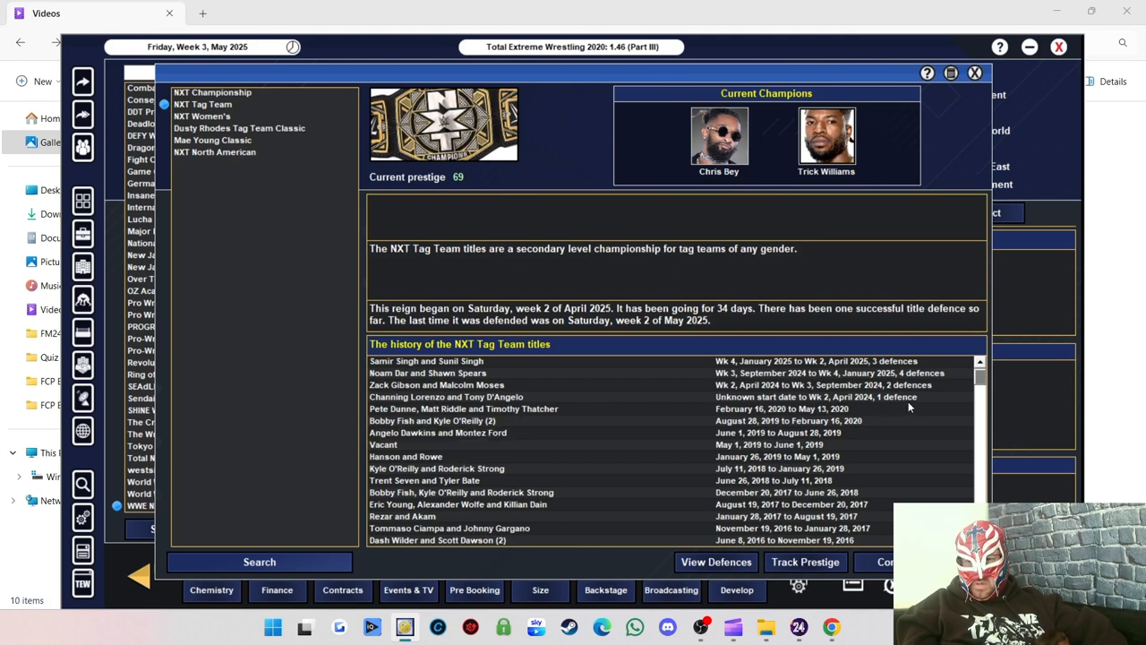
mouse_move(411, 408)
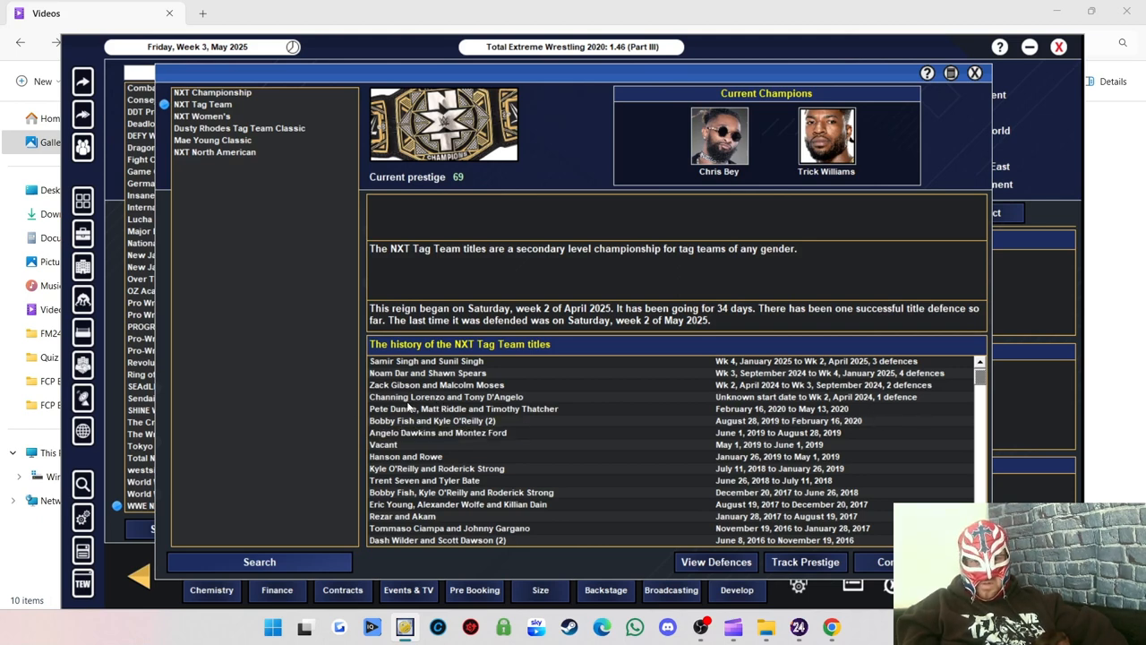
mouse_move(440, 405)
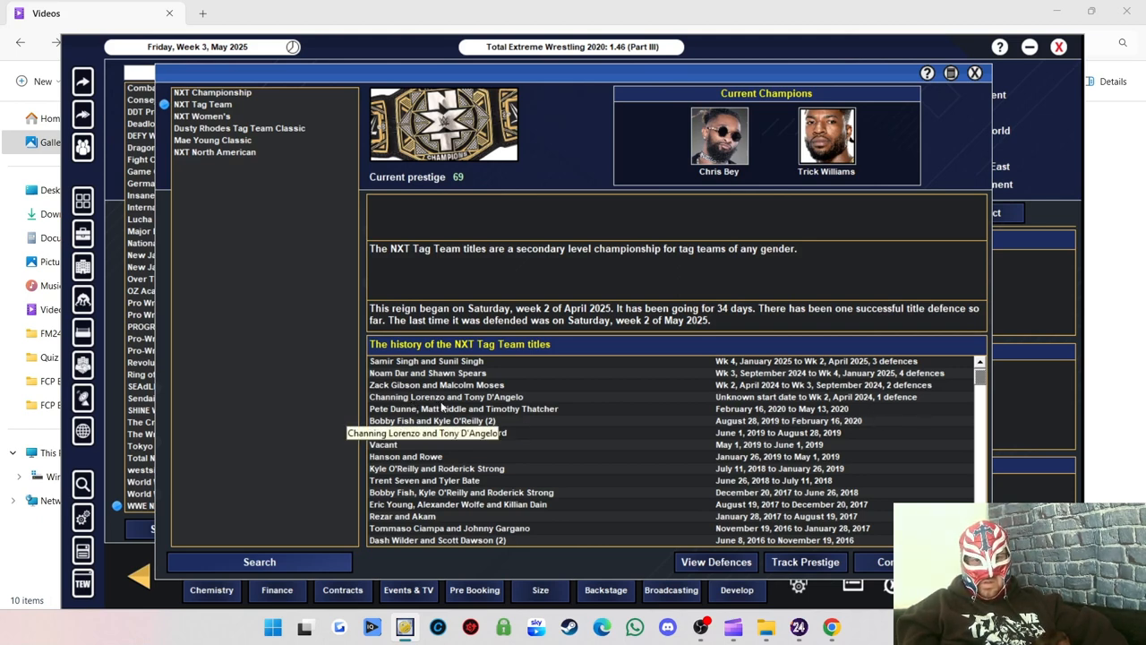
mouse_move(476, 407)
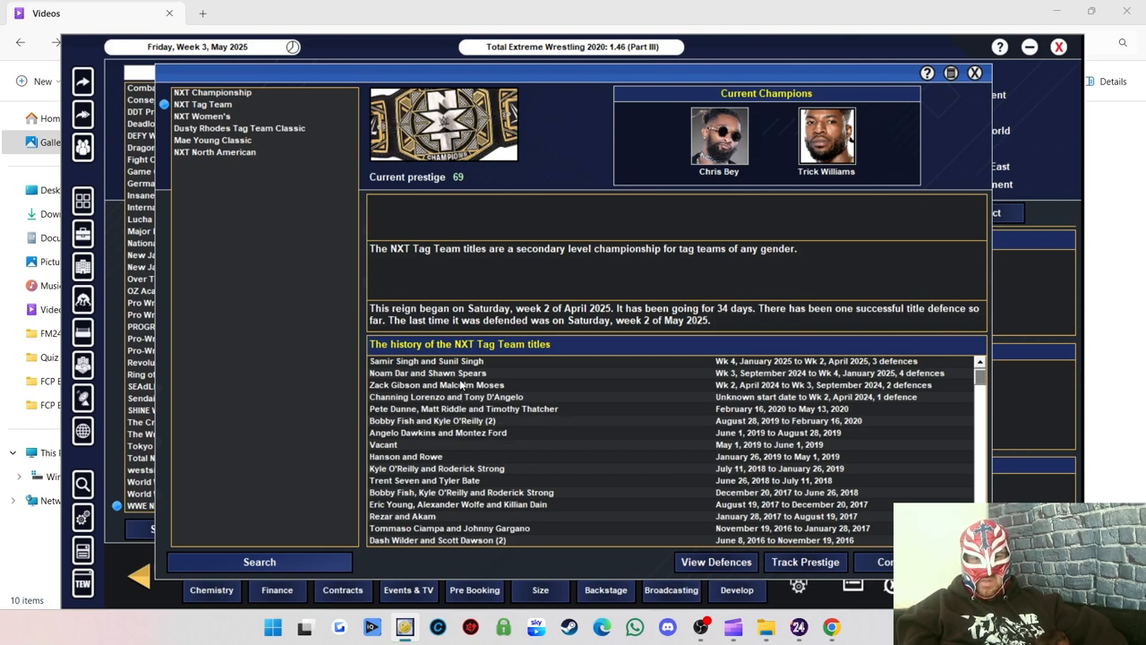
mouse_move(437, 398)
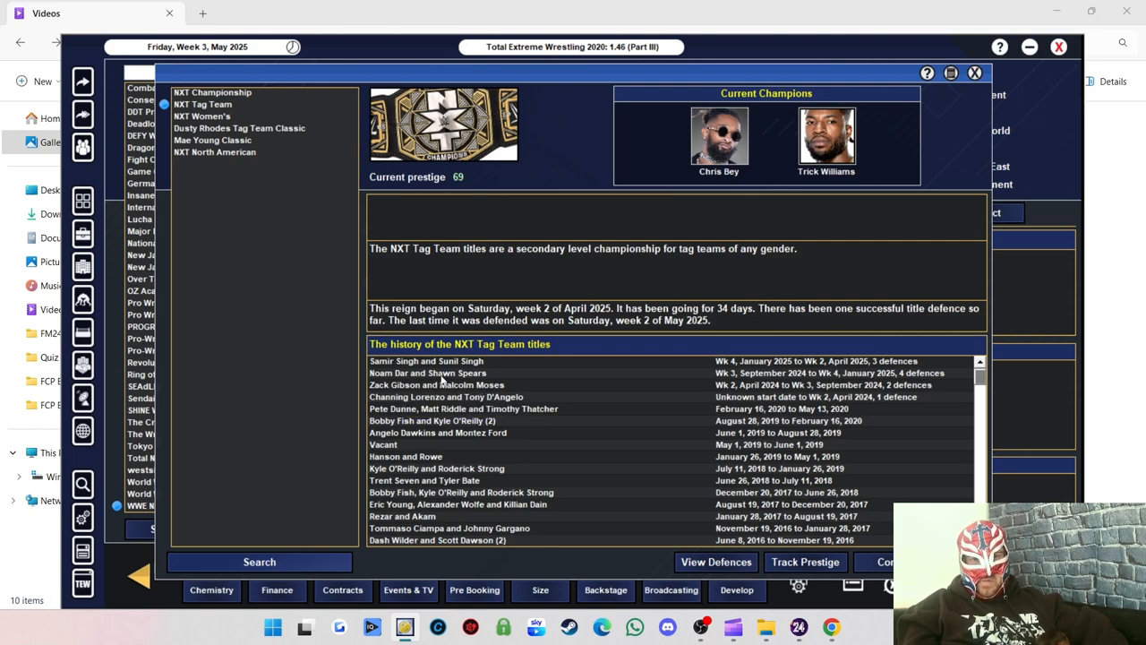
mouse_move(428, 373)
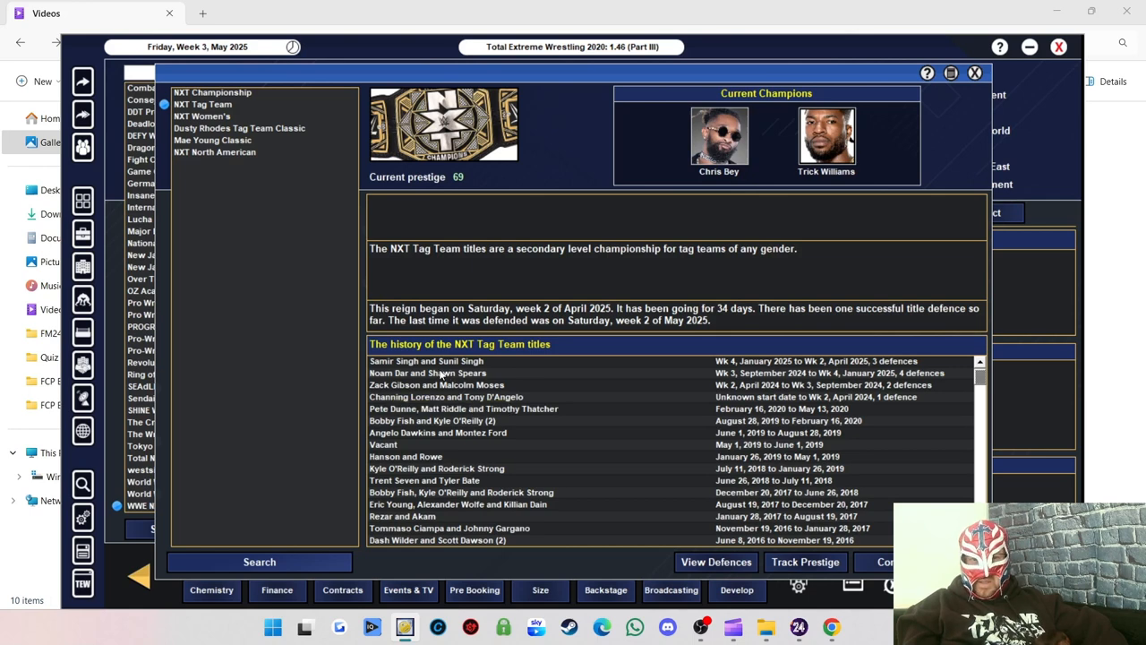
mouse_move(439, 372)
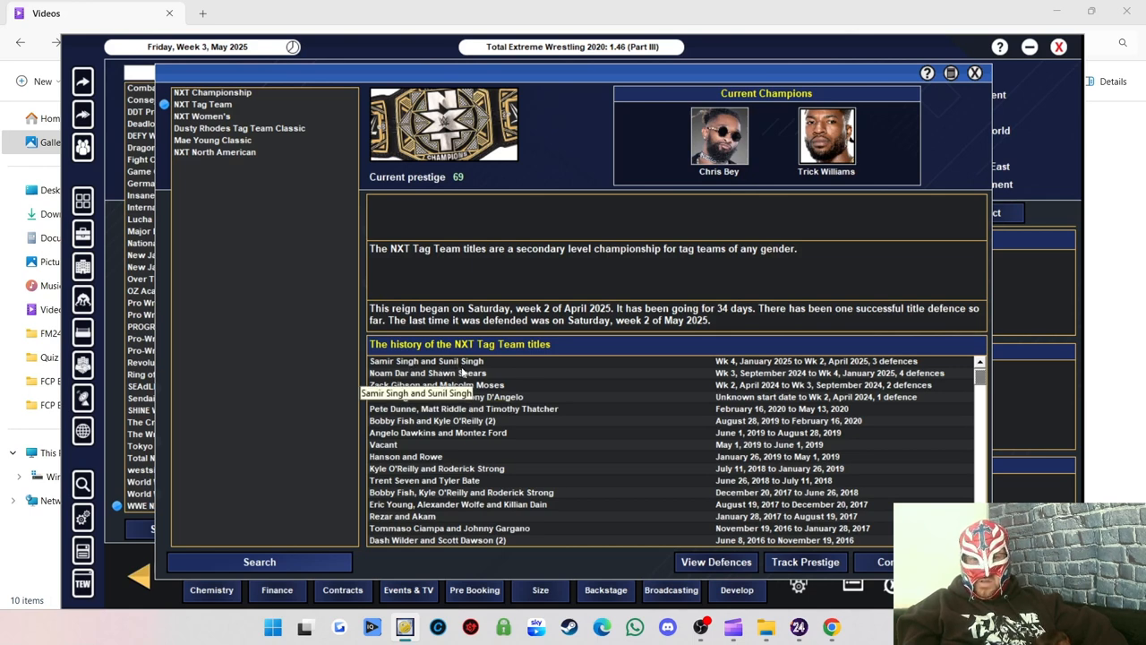
mouse_move(781, 210)
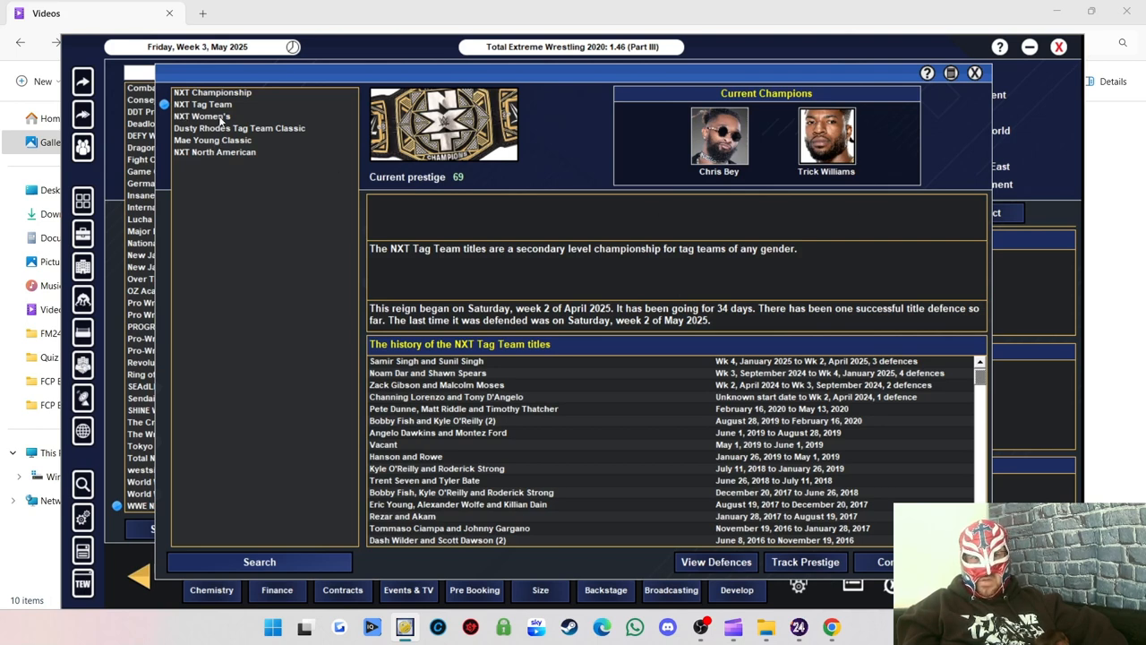
mouse_move(217, 118)
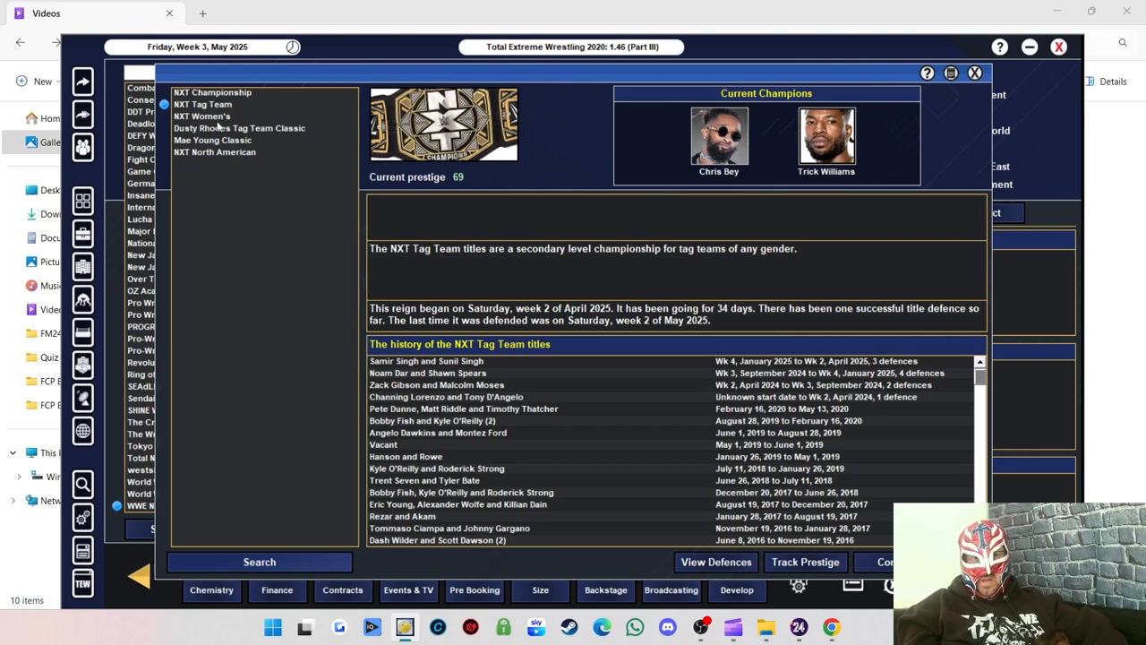
Review the NXT Women's title, Dusty Rhodes Classic, Mae Young Classic and North American title.
left_click(200, 114)
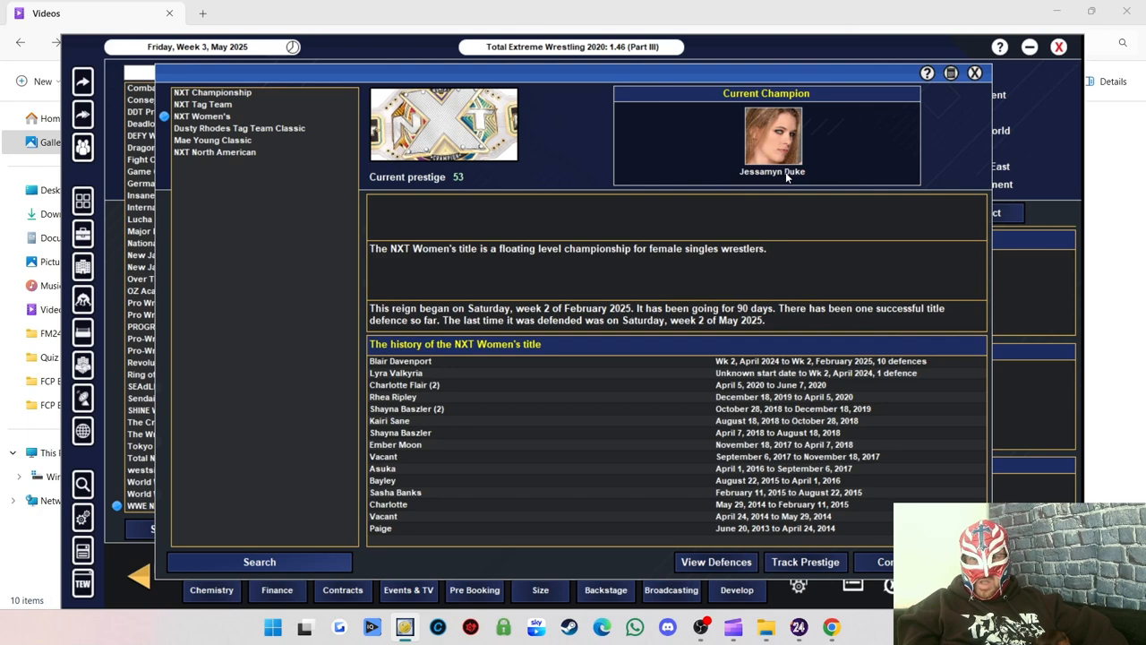
mouse_move(412, 380)
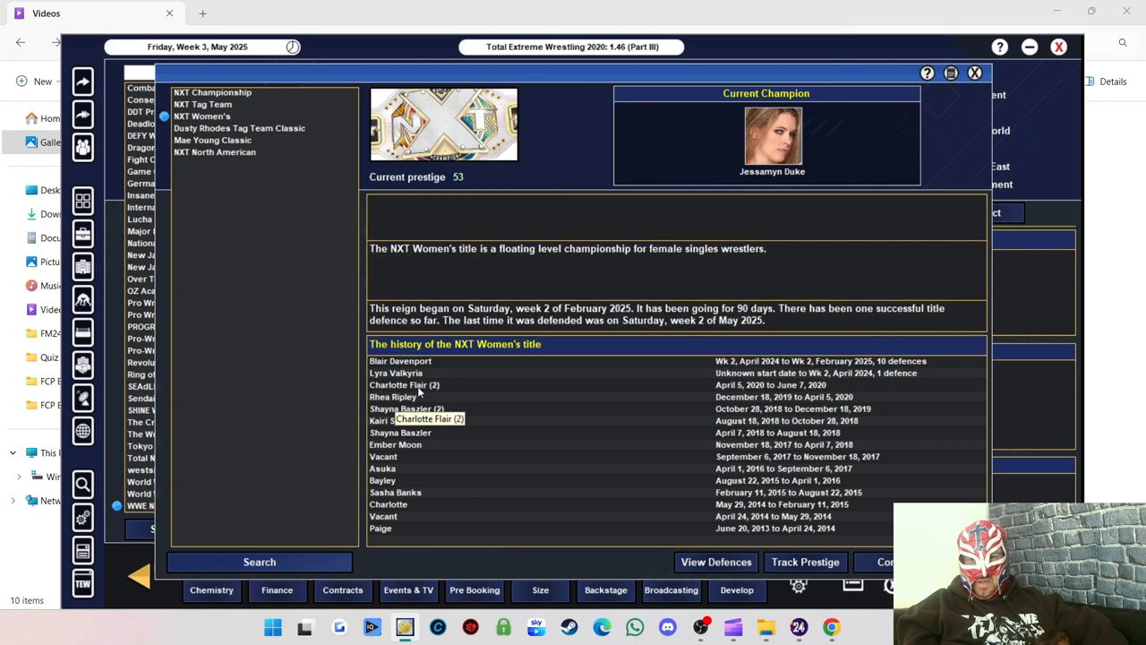
left_click(240, 129)
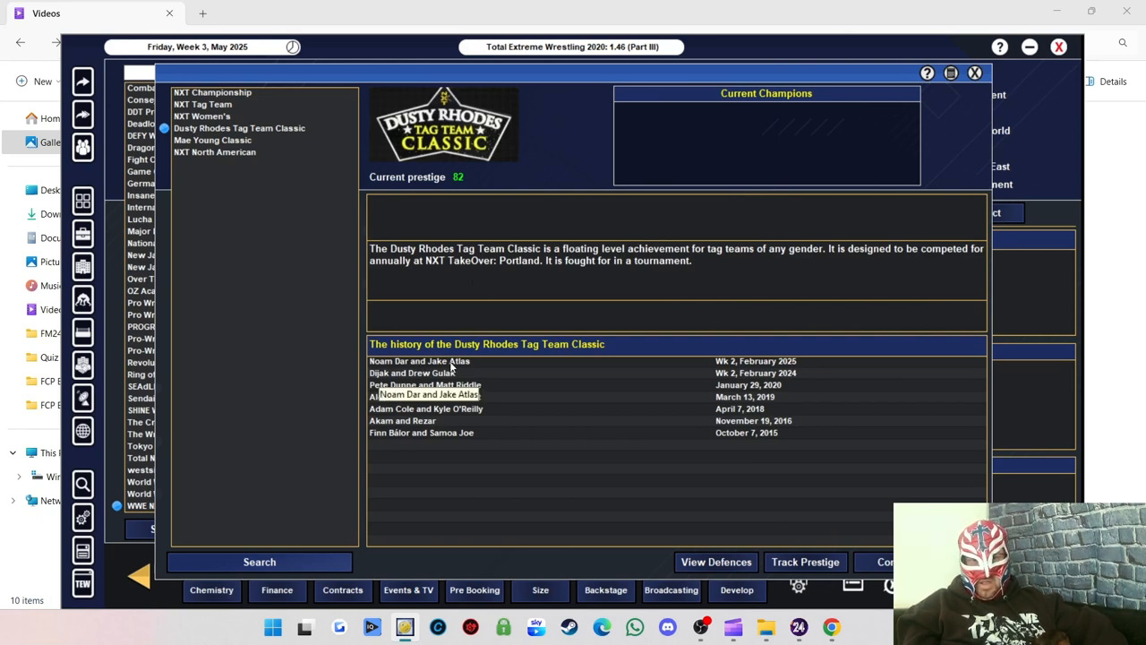
mouse_move(500, 408)
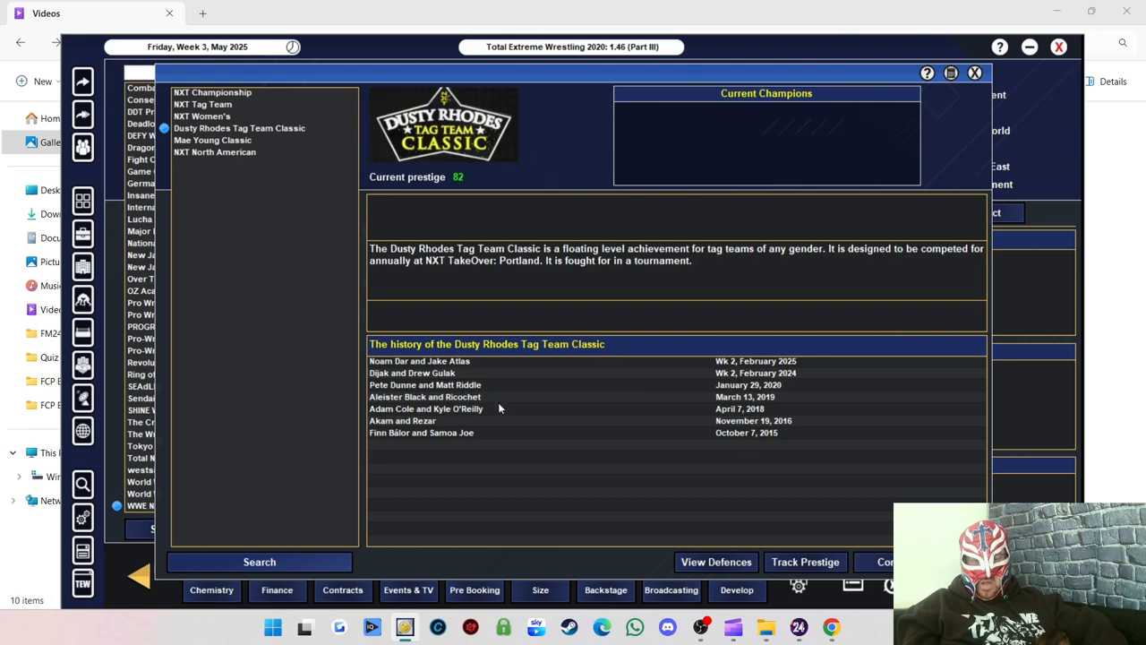
mouse_move(426, 387)
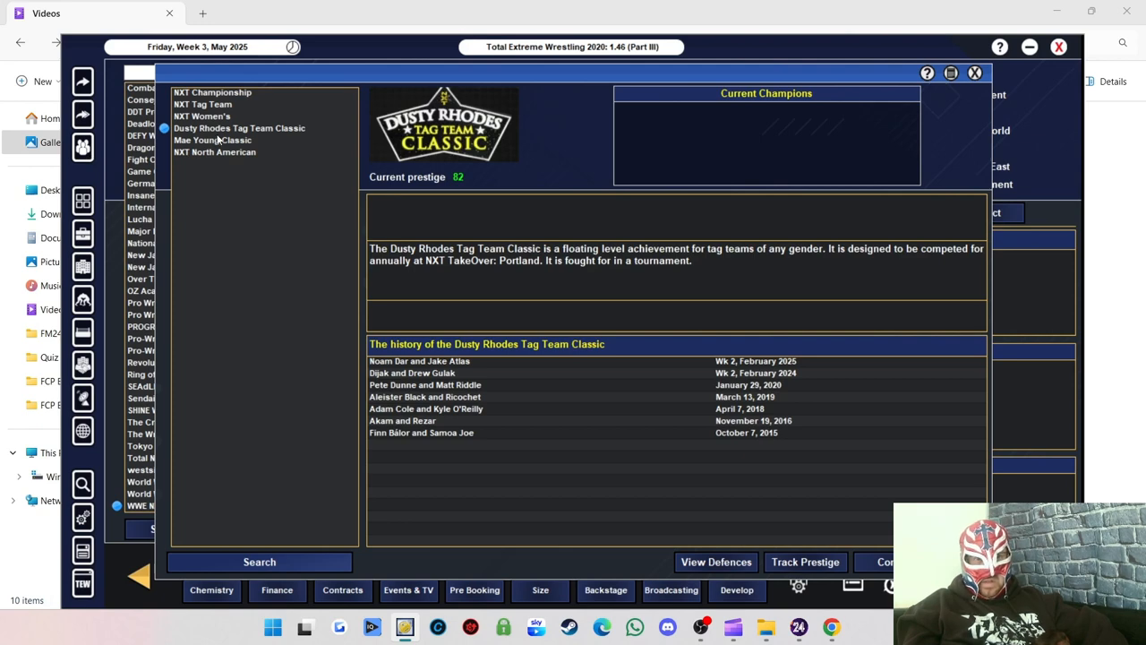
left_click(212, 140)
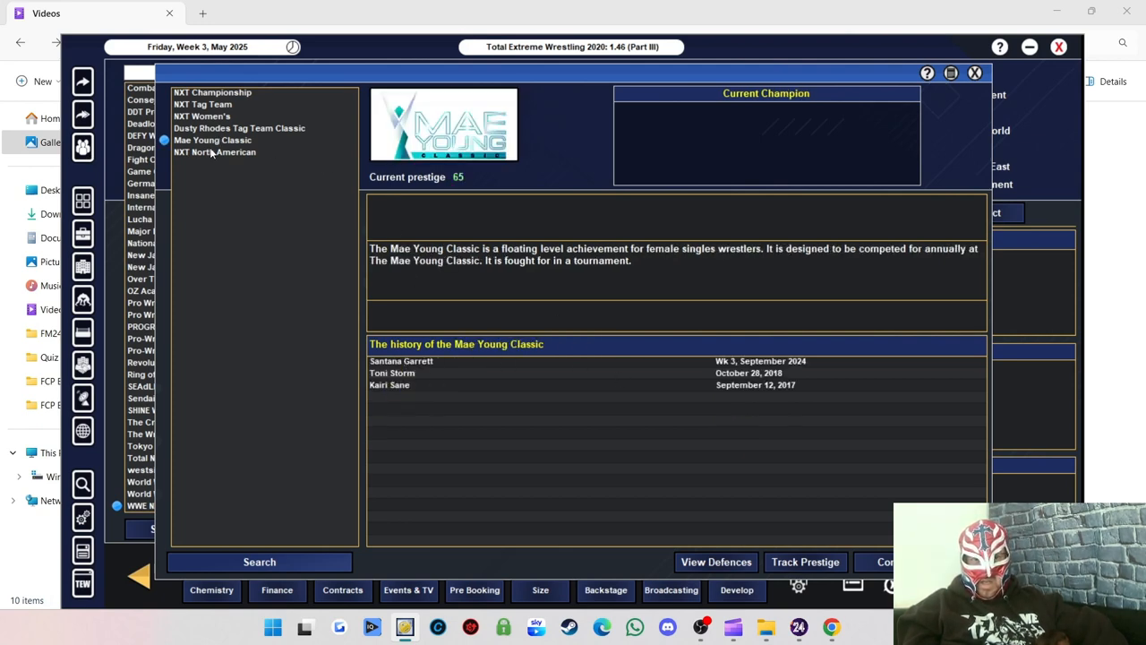
left_click(215, 150)
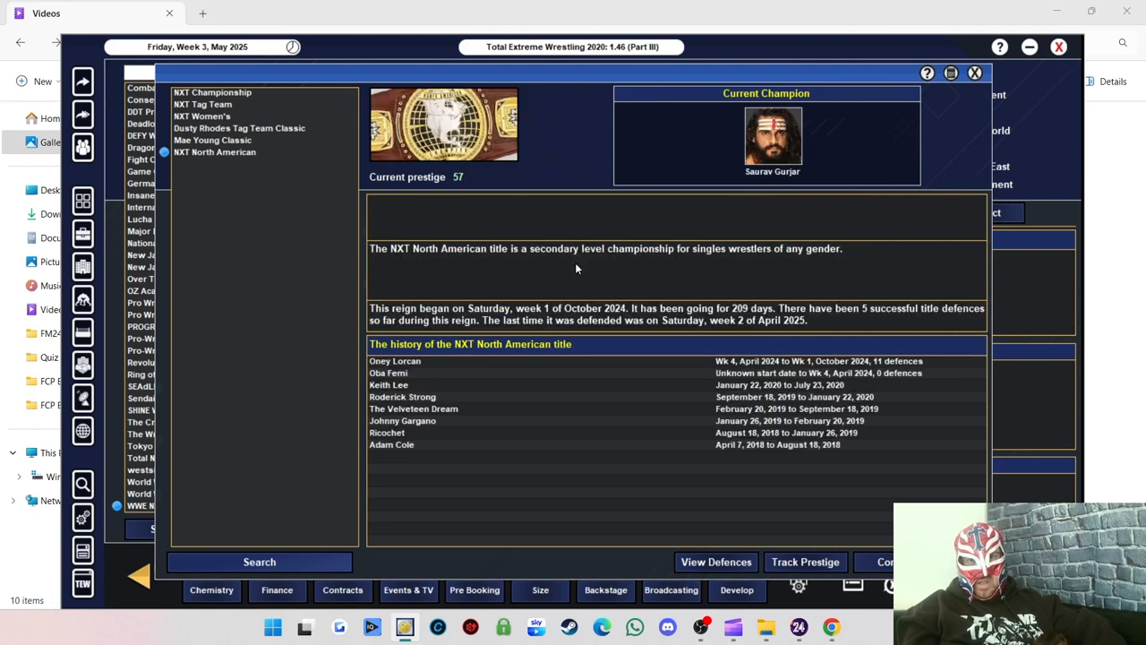
mouse_move(465, 376)
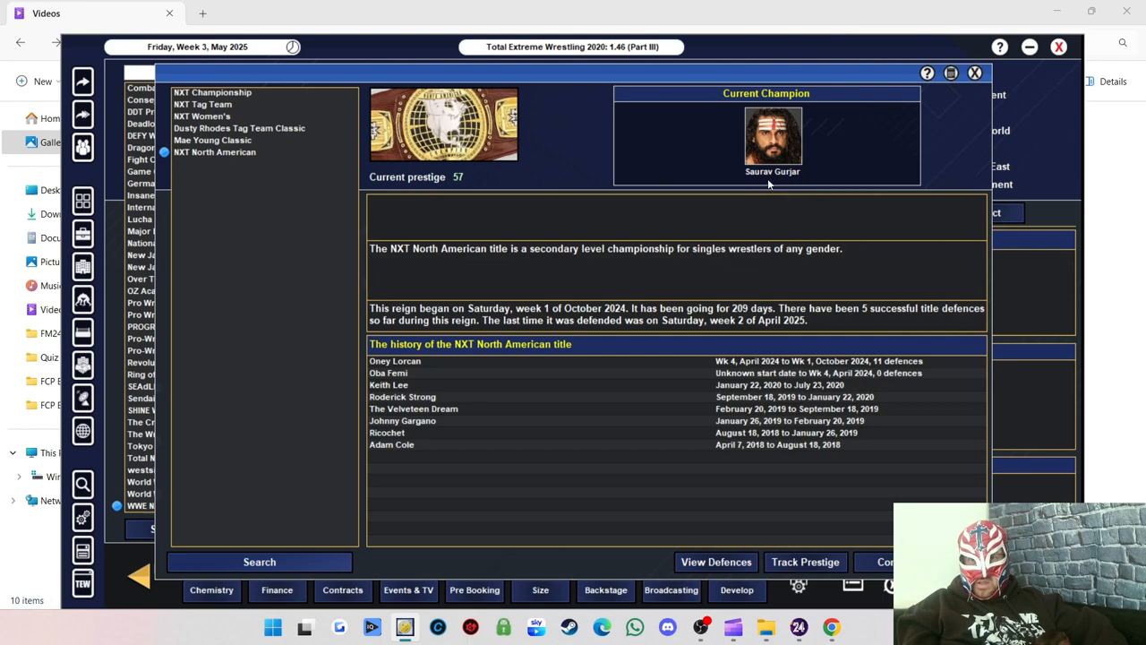
mouse_move(805, 240)
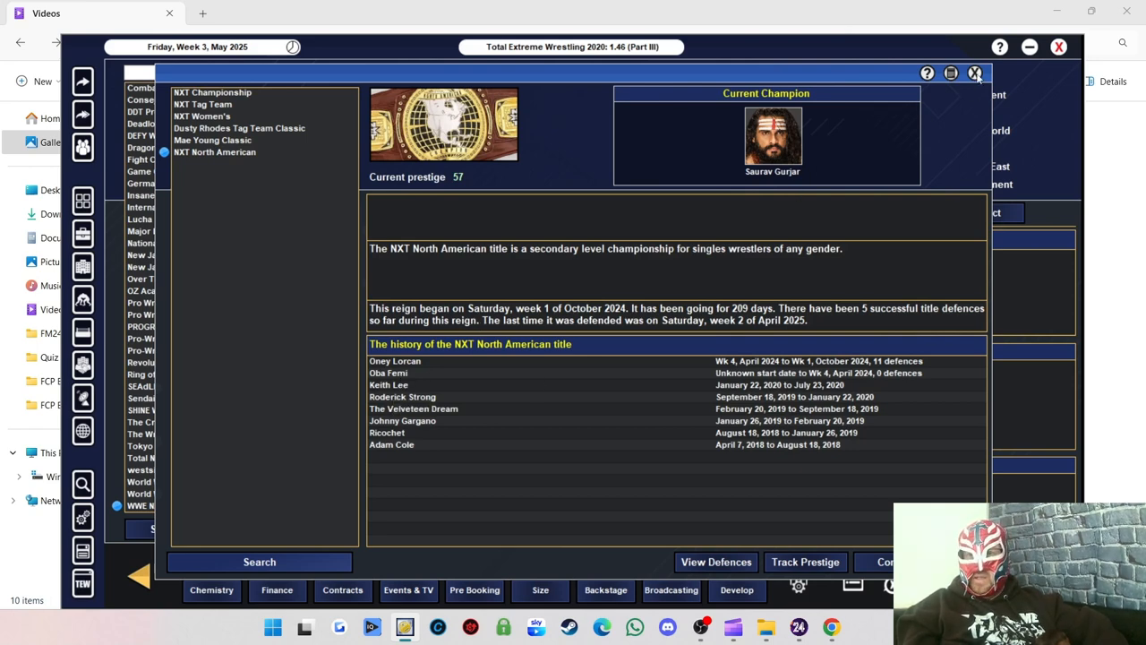
Leave the titles overview and return to the detailed WWE NXT company profile.
left_click(975, 74)
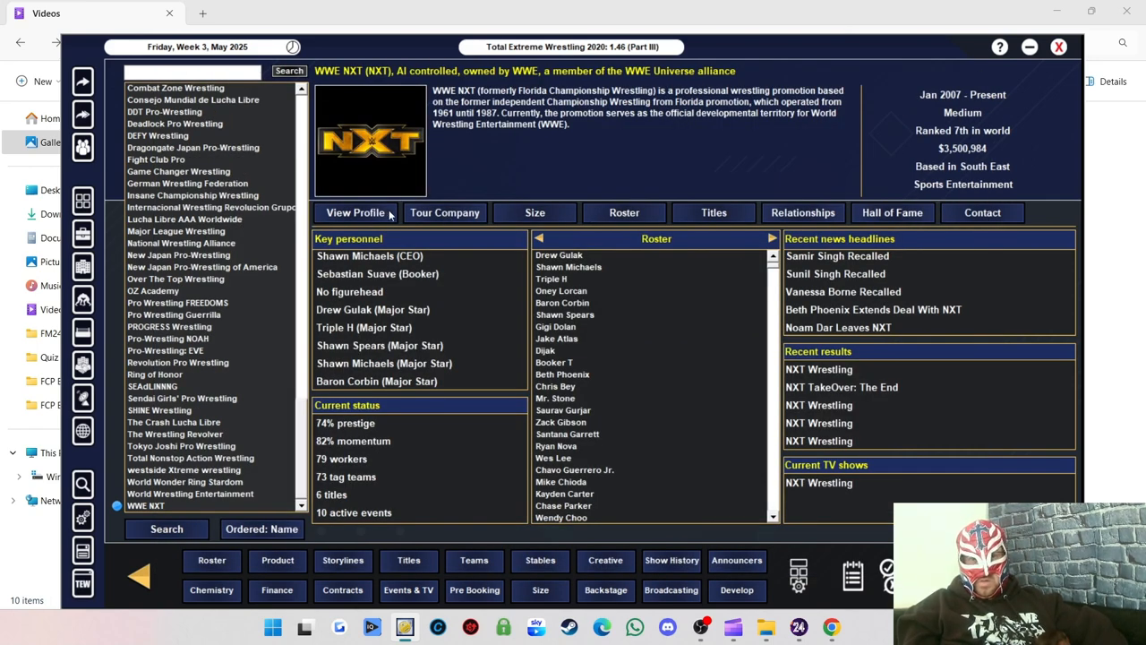
left_click(355, 212)
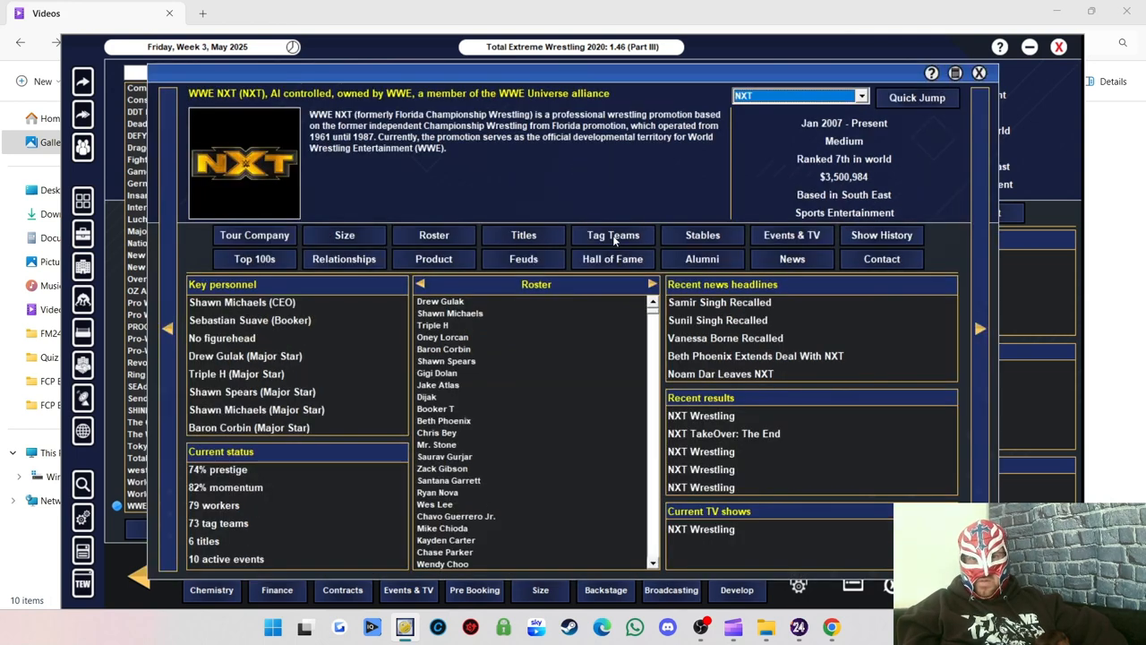
List NXT's tag teams and review Outside the Law, Politically Incorrect, Blackhawks, Brothers of Doom and Establishment.
left_click(612, 235)
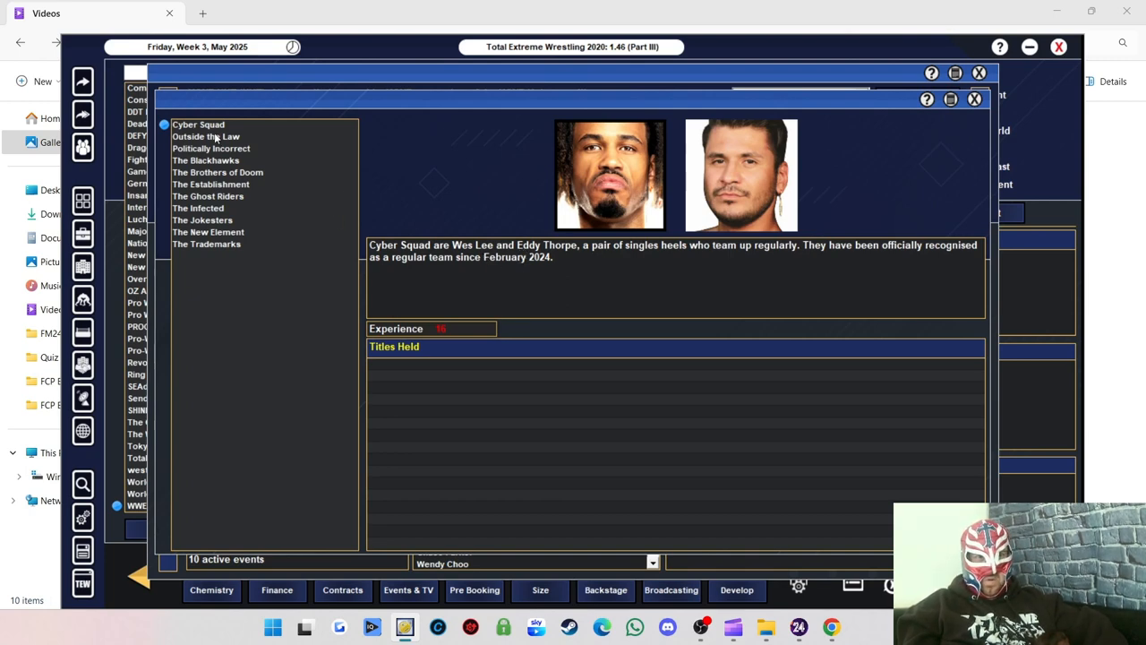
left_click(206, 136)
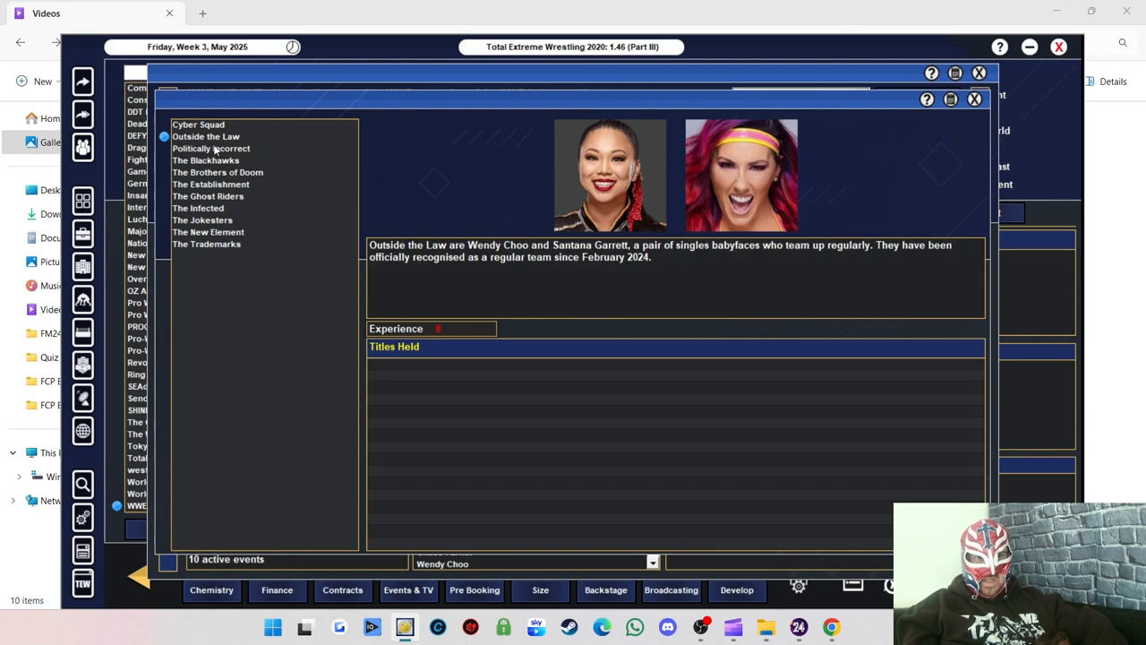
left_click(211, 147)
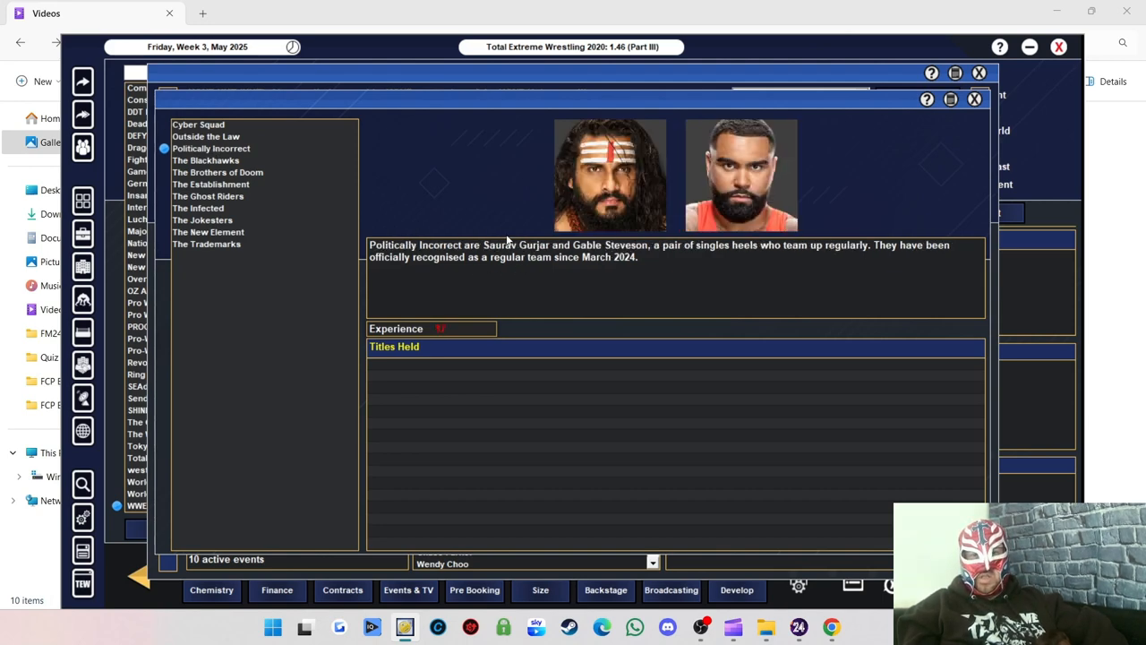
mouse_move(418, 214)
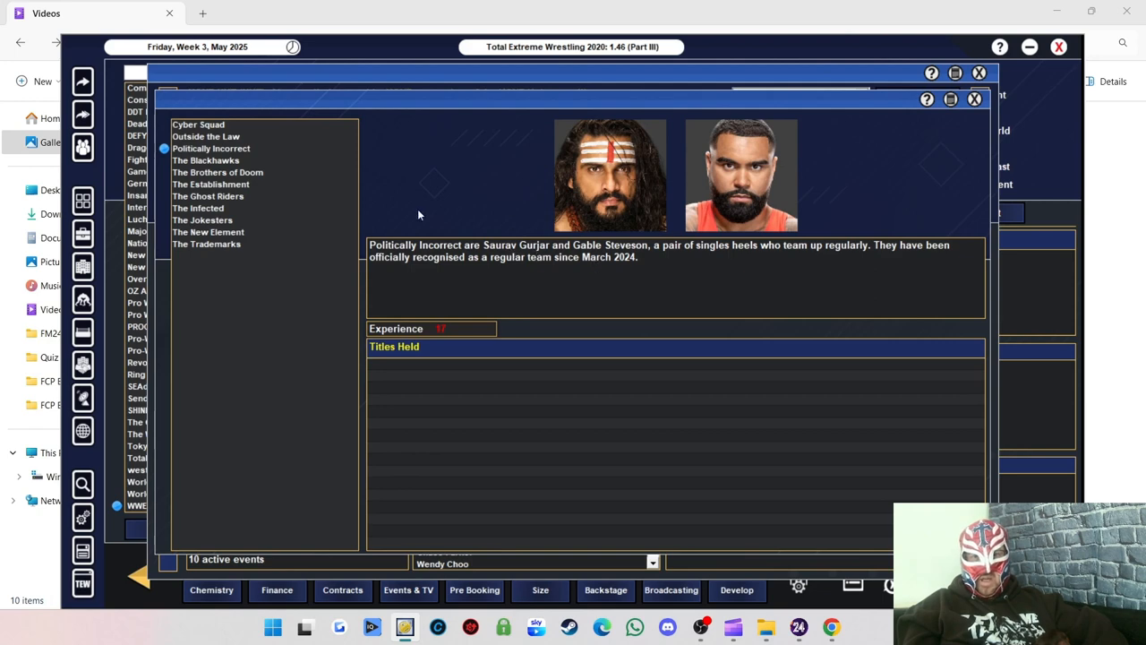
left_click(204, 160)
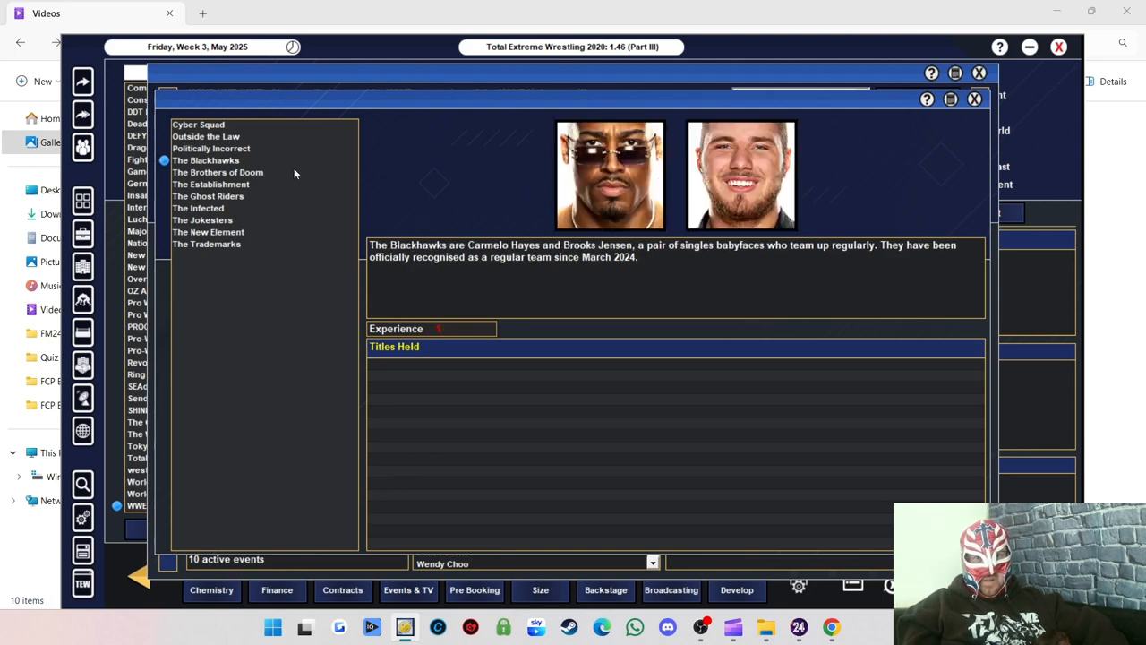
mouse_move(555, 267)
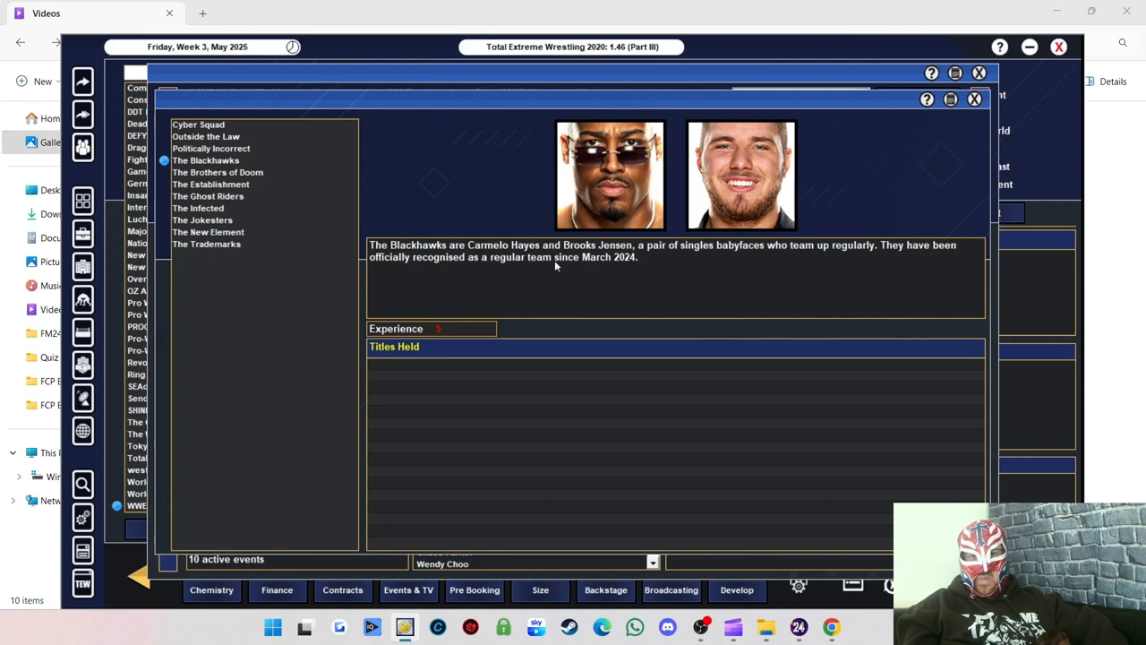
left_click(218, 172)
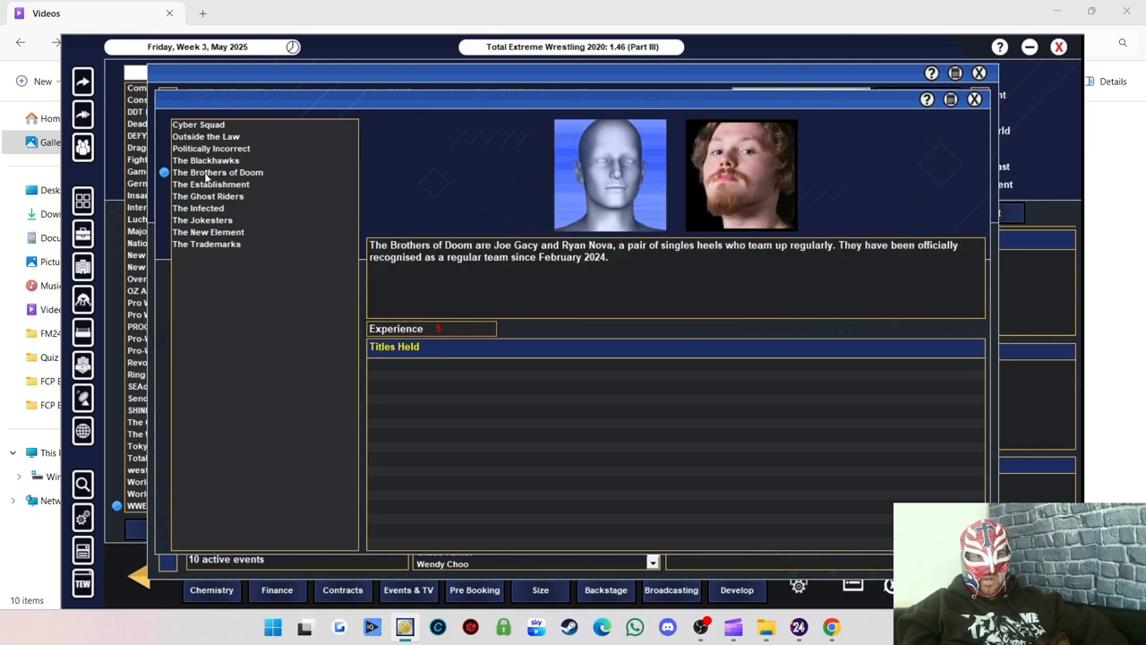
mouse_move(642, 267)
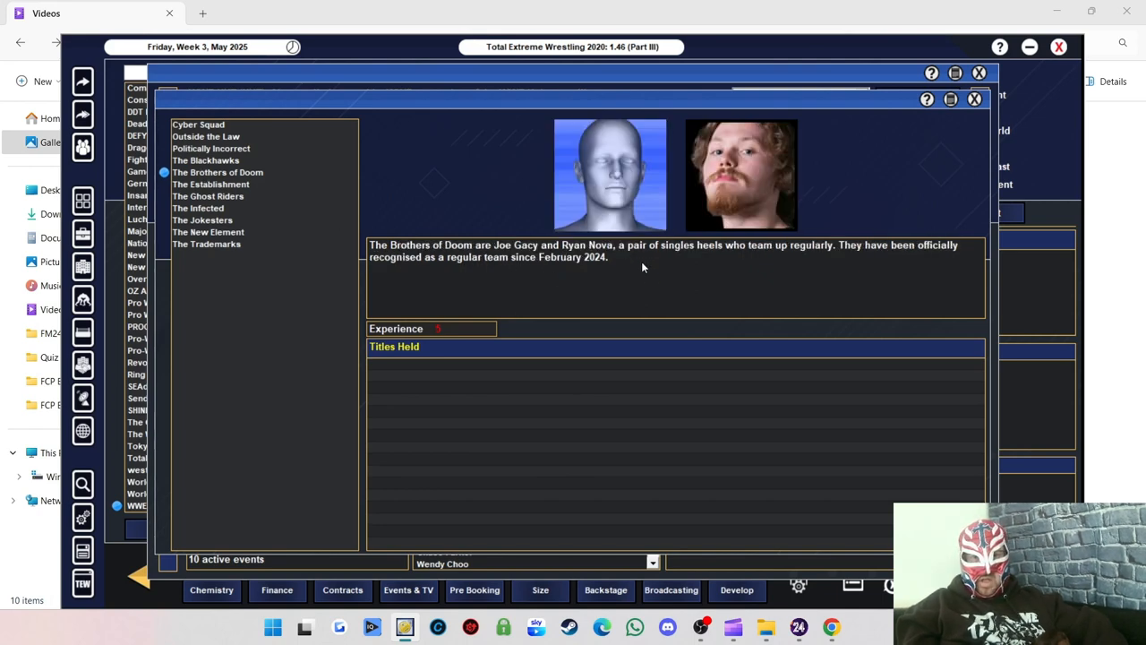
left_click(211, 183)
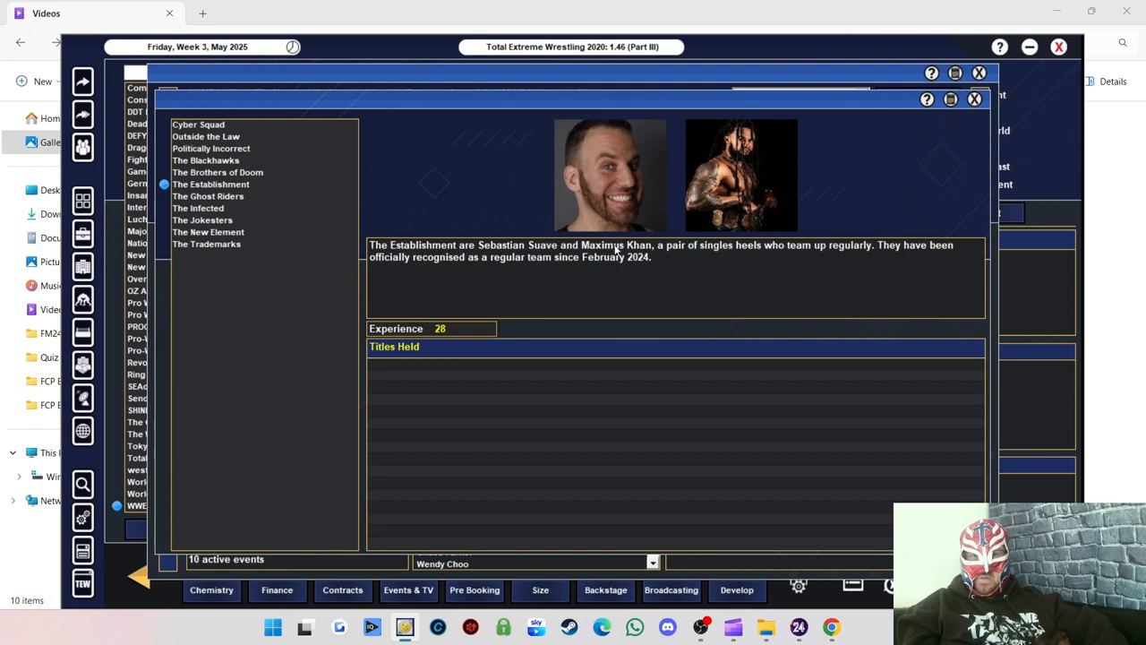
mouse_move(208, 206)
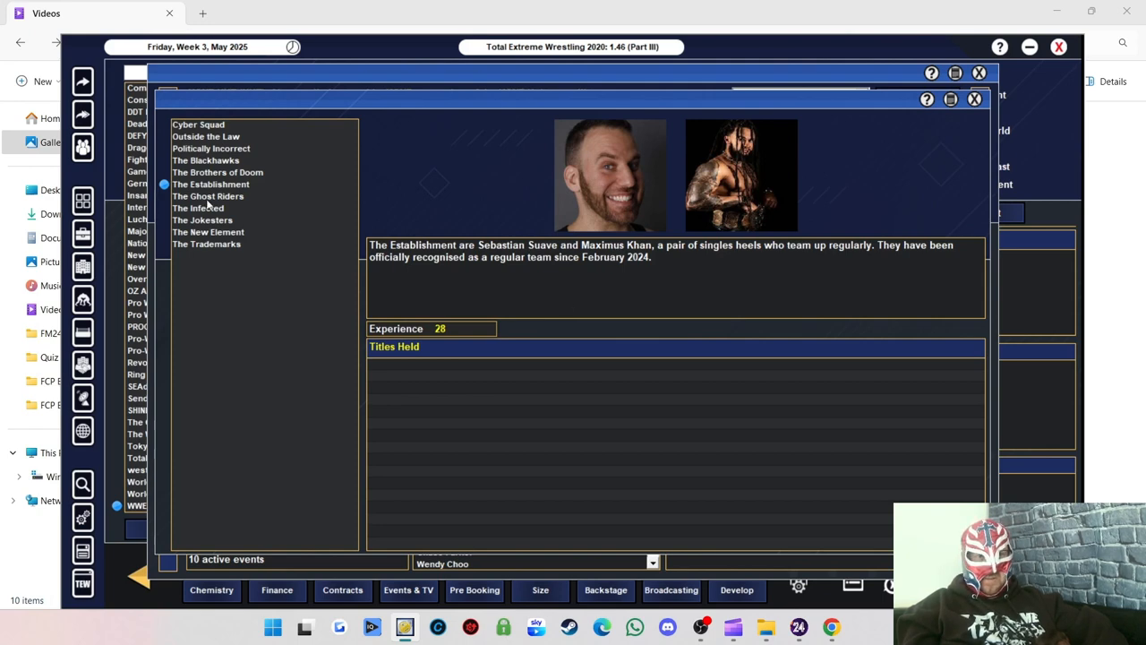
Review The Ghost Riders, The Infected, The New Element, The Jokesters and The Trademarks teams.
left_click(208, 195)
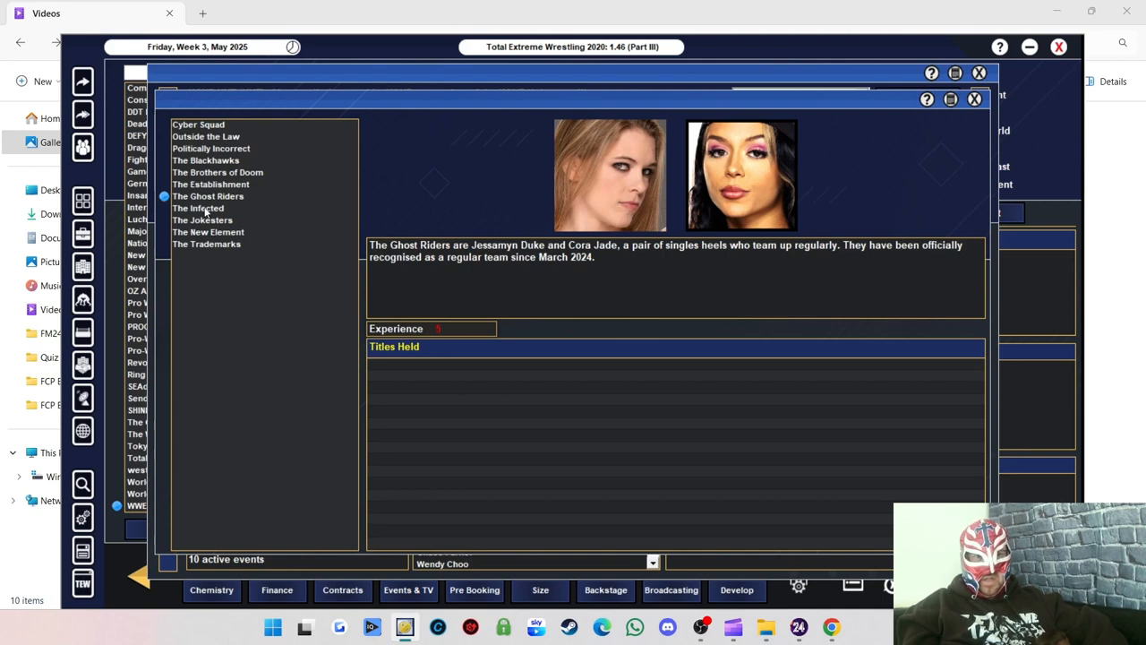
left_click(197, 208)
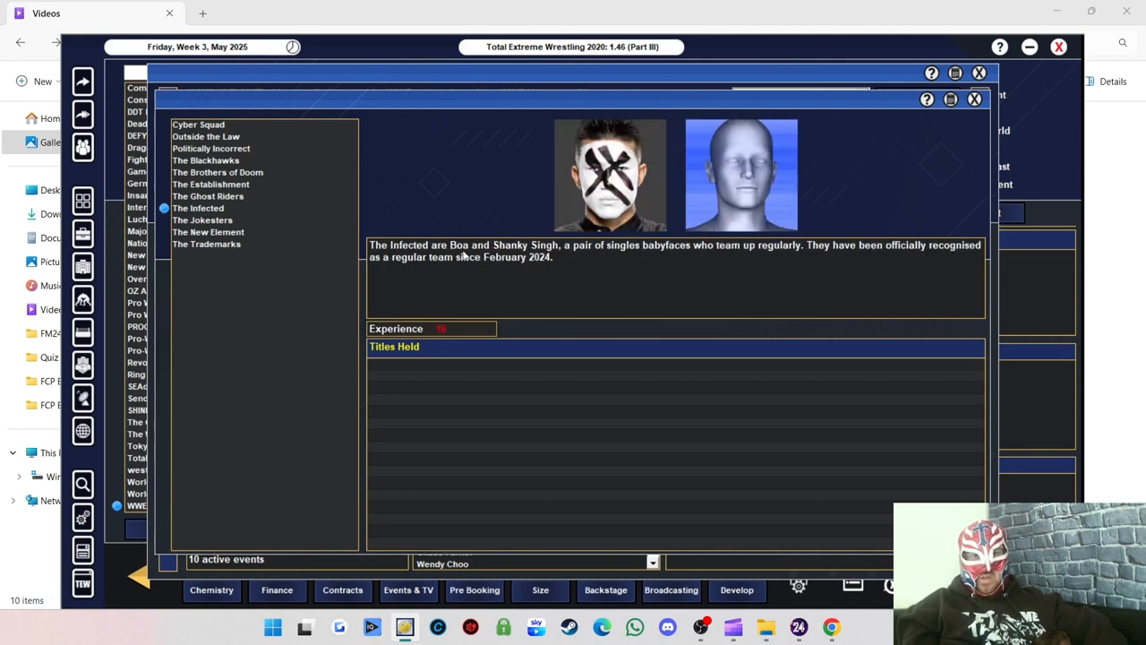
mouse_move(541, 272)
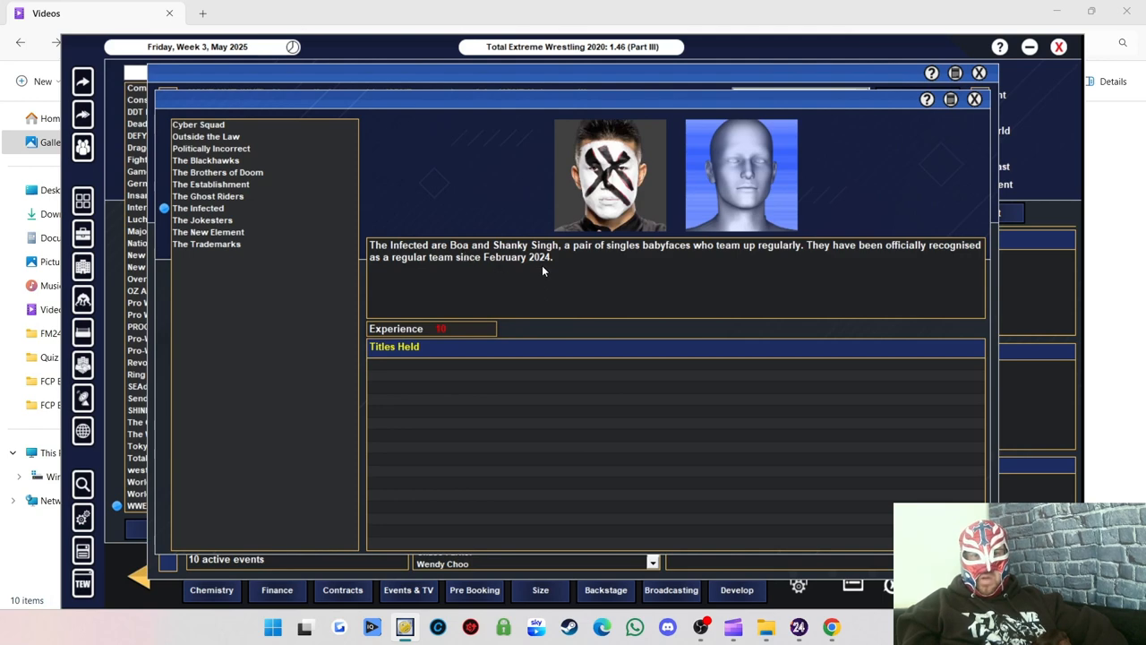
left_click(208, 231)
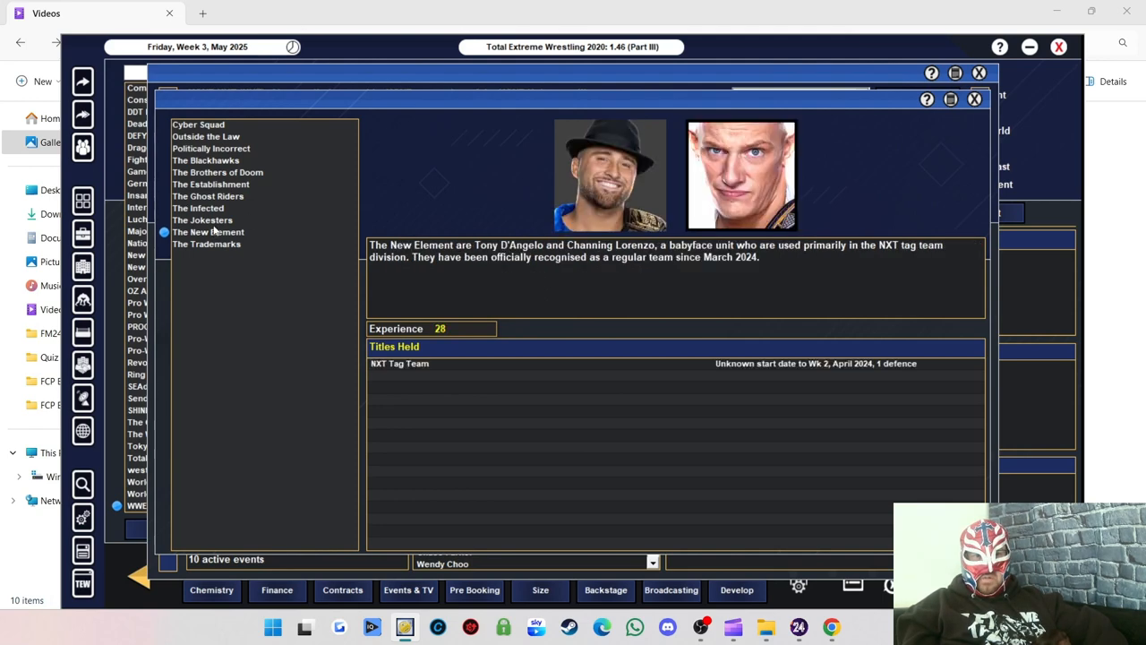
left_click(202, 219)
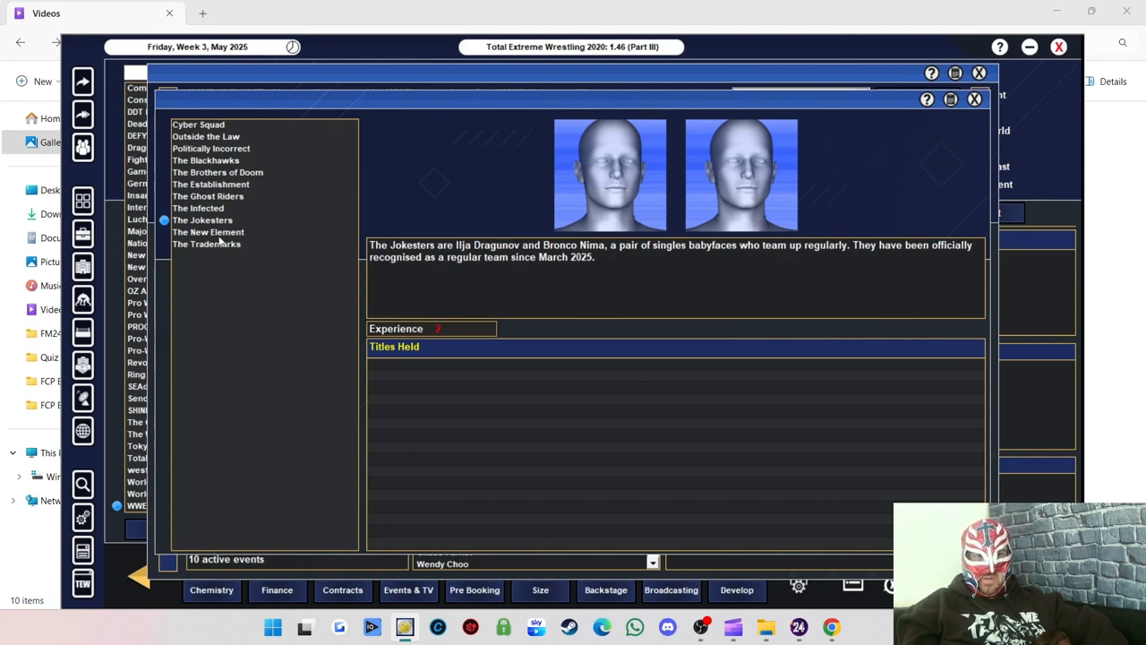
left_click(208, 233)
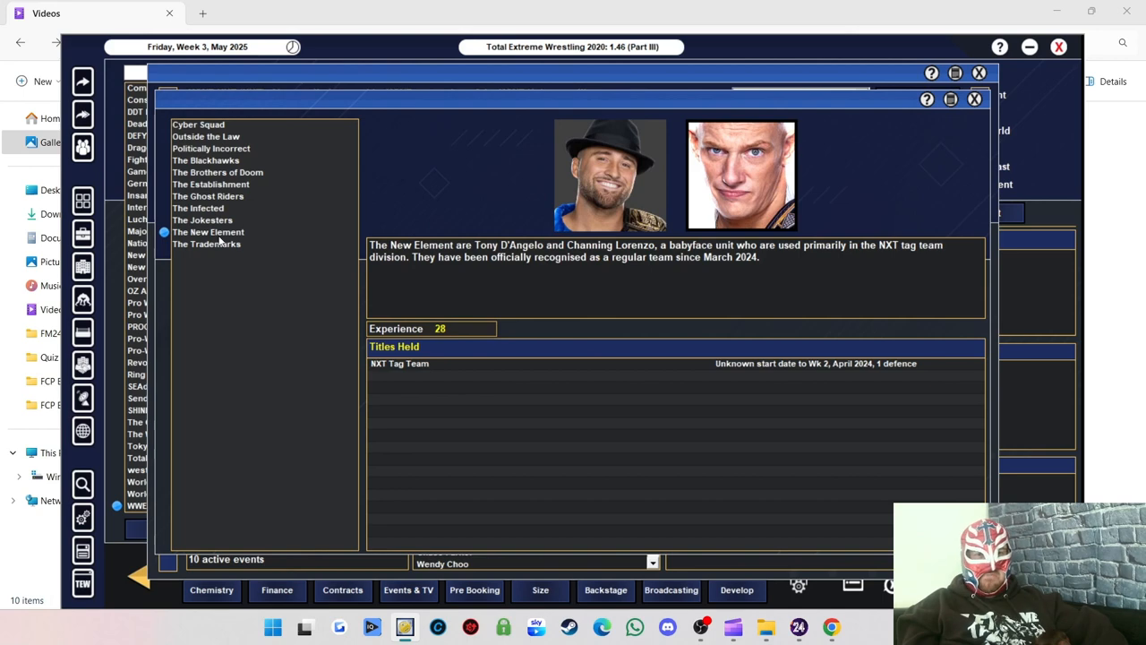
mouse_move(523, 293)
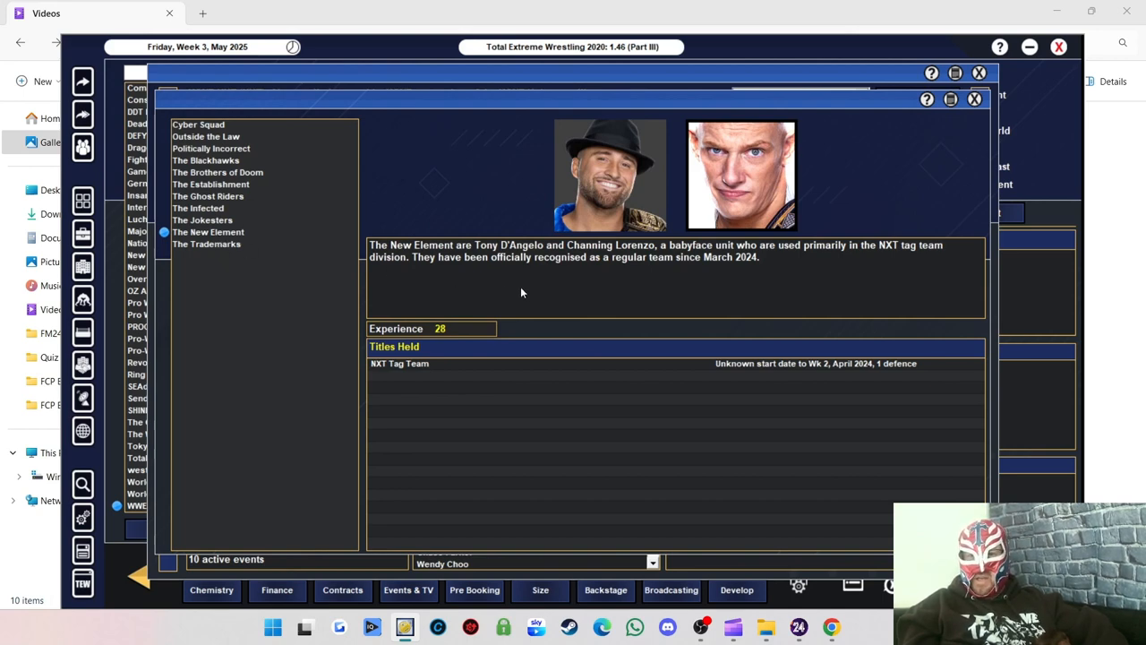
mouse_move(523, 247)
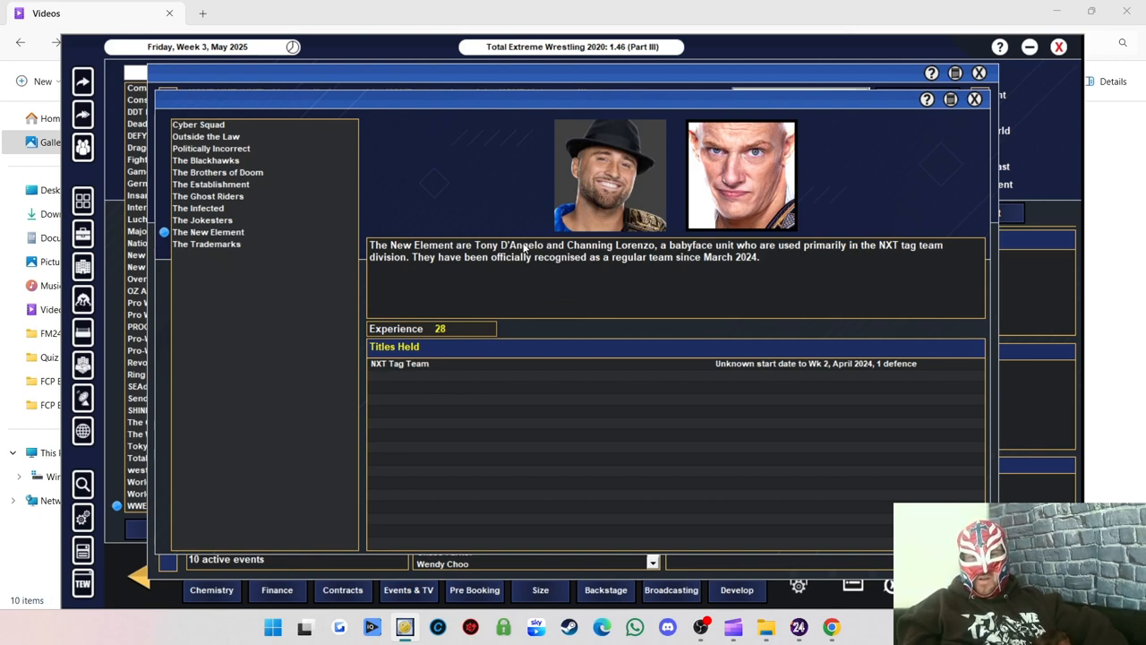
mouse_move(226, 254)
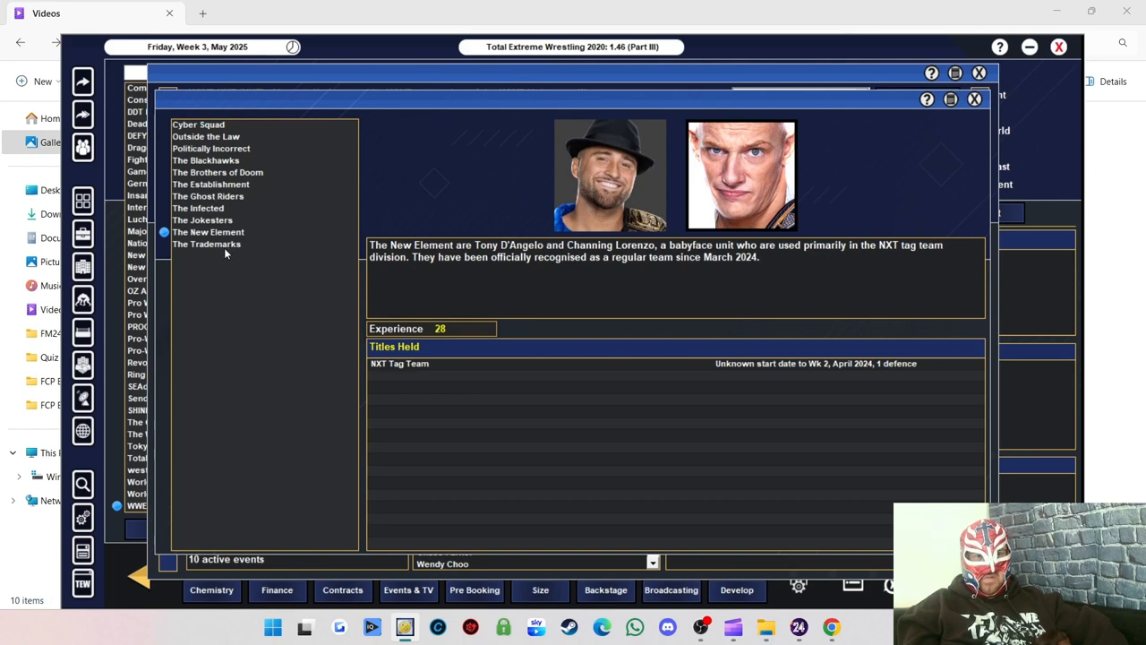
left_click(208, 243)
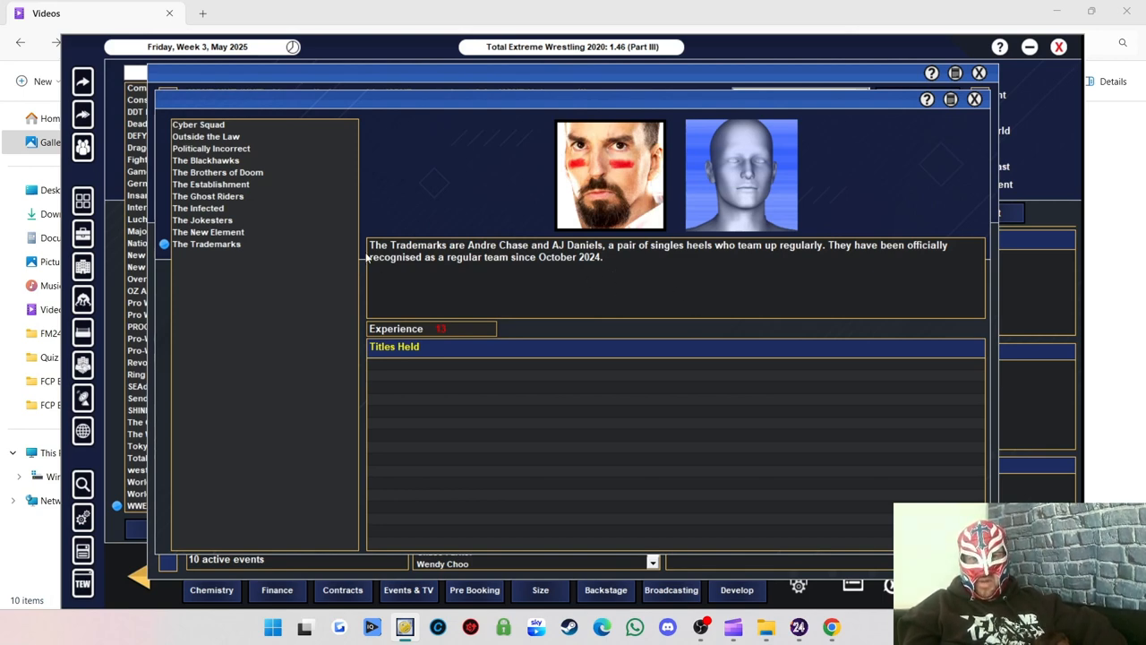
mouse_move(537, 276)
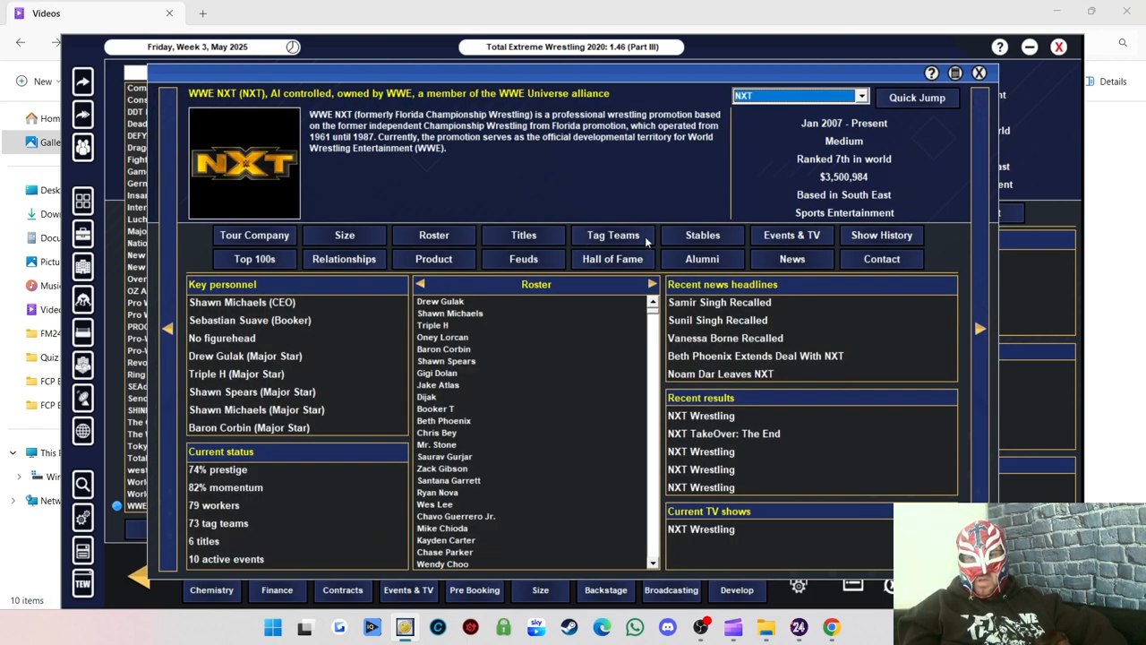
List NXT's stables and show the X Force faction's members.
left_click(702, 235)
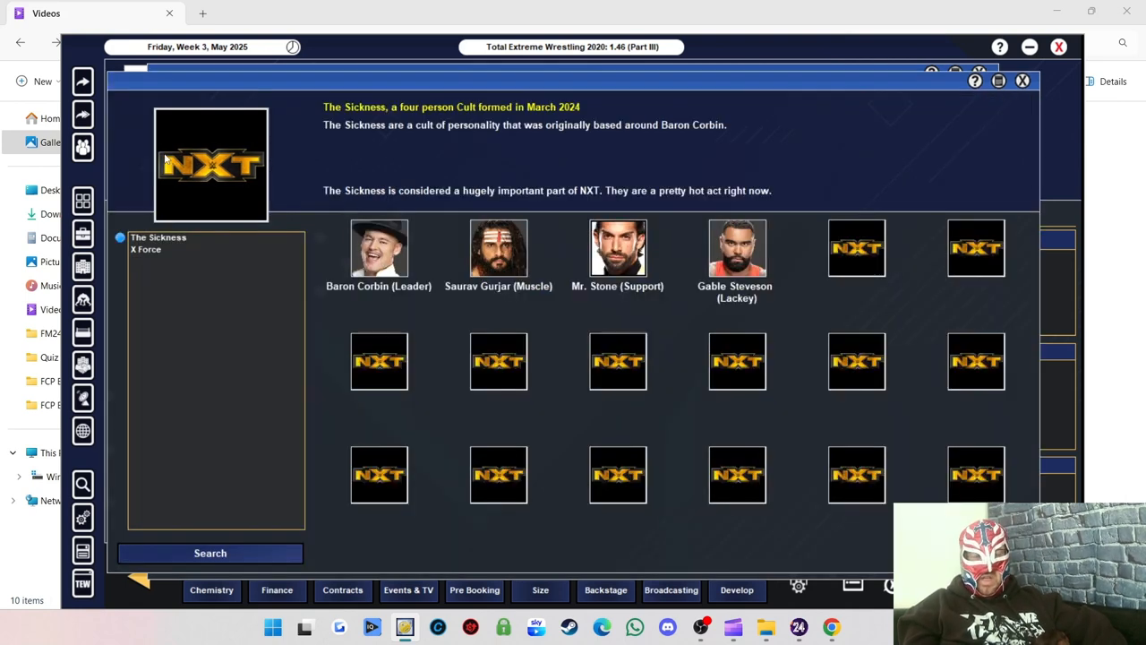
mouse_move(142, 254)
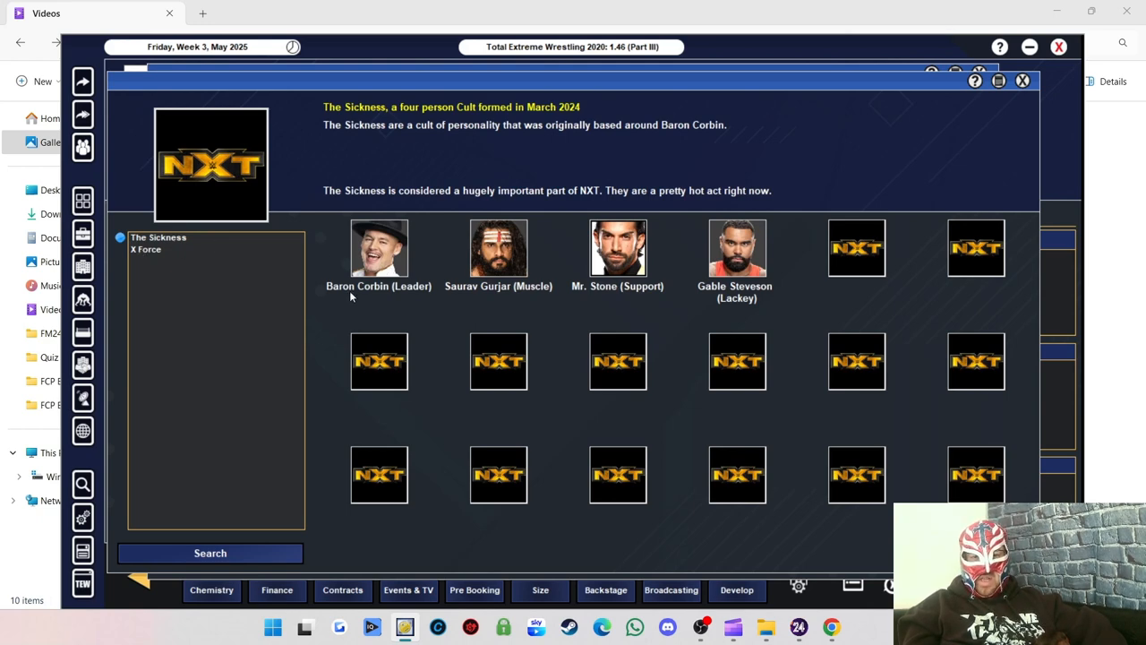
mouse_move(534, 305)
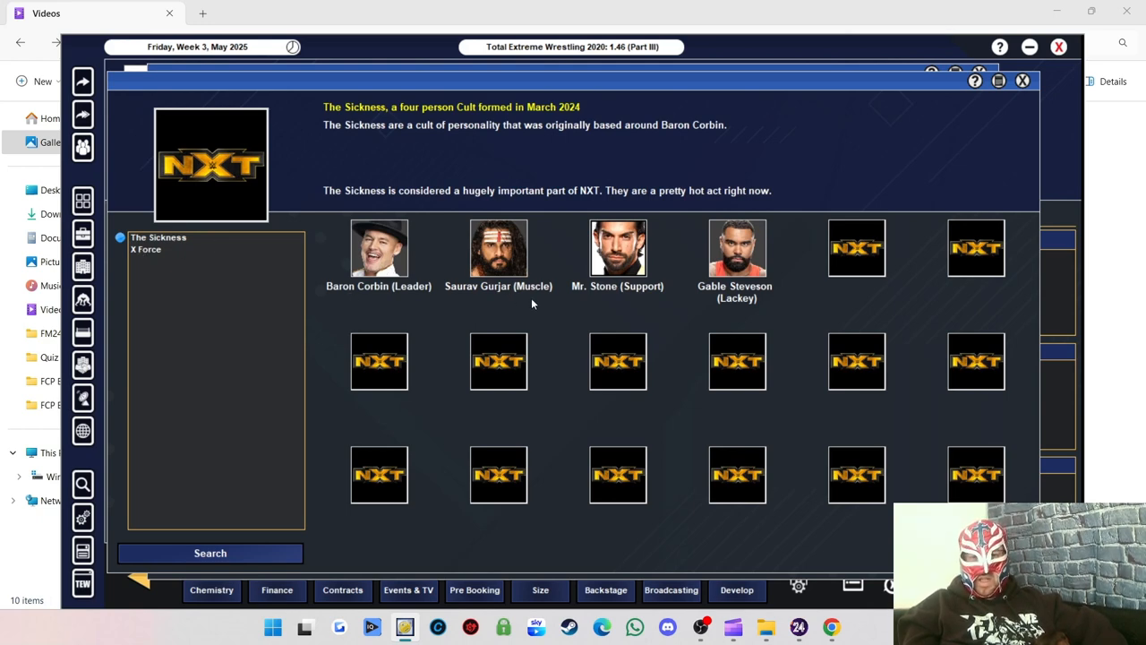
mouse_move(627, 280)
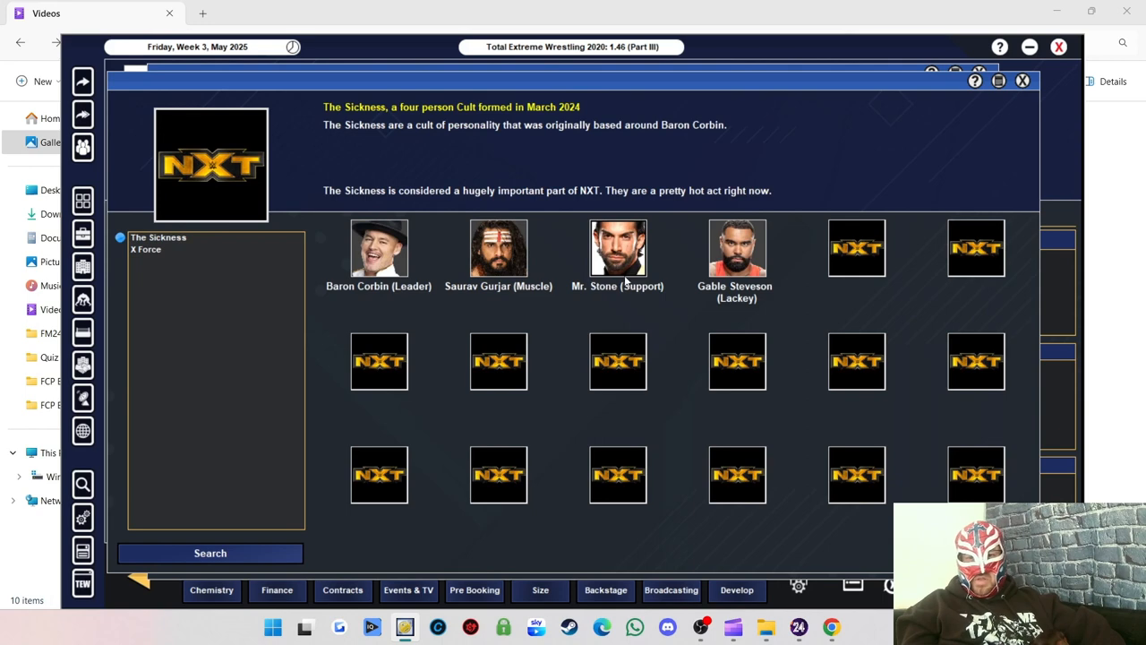
mouse_move(723, 295)
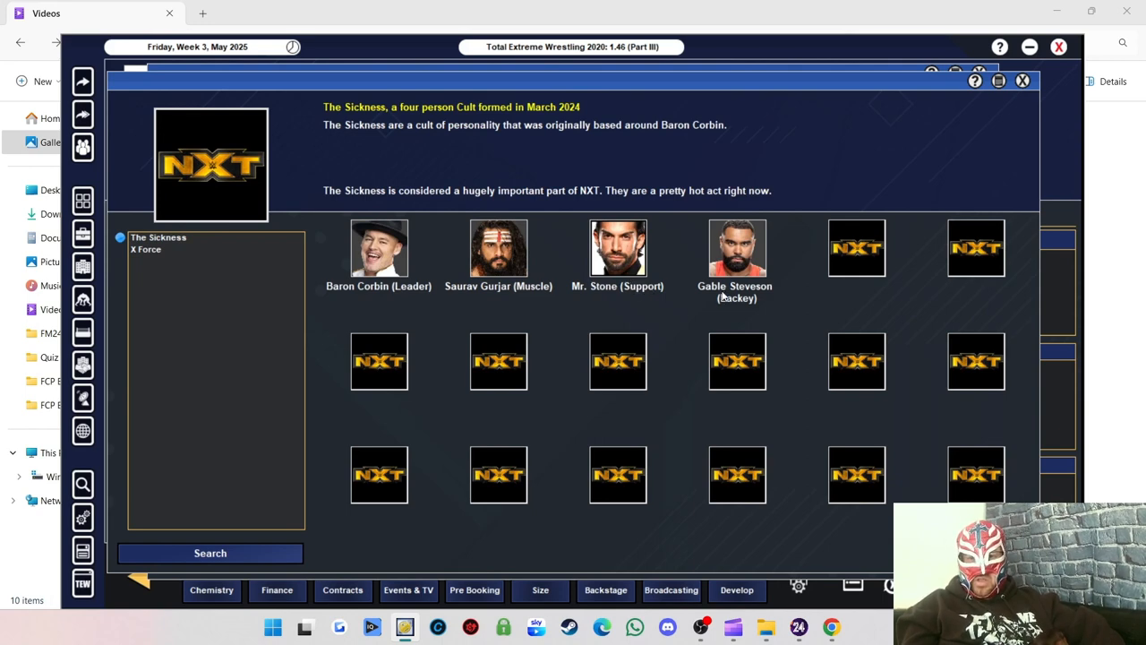
mouse_move(152, 249)
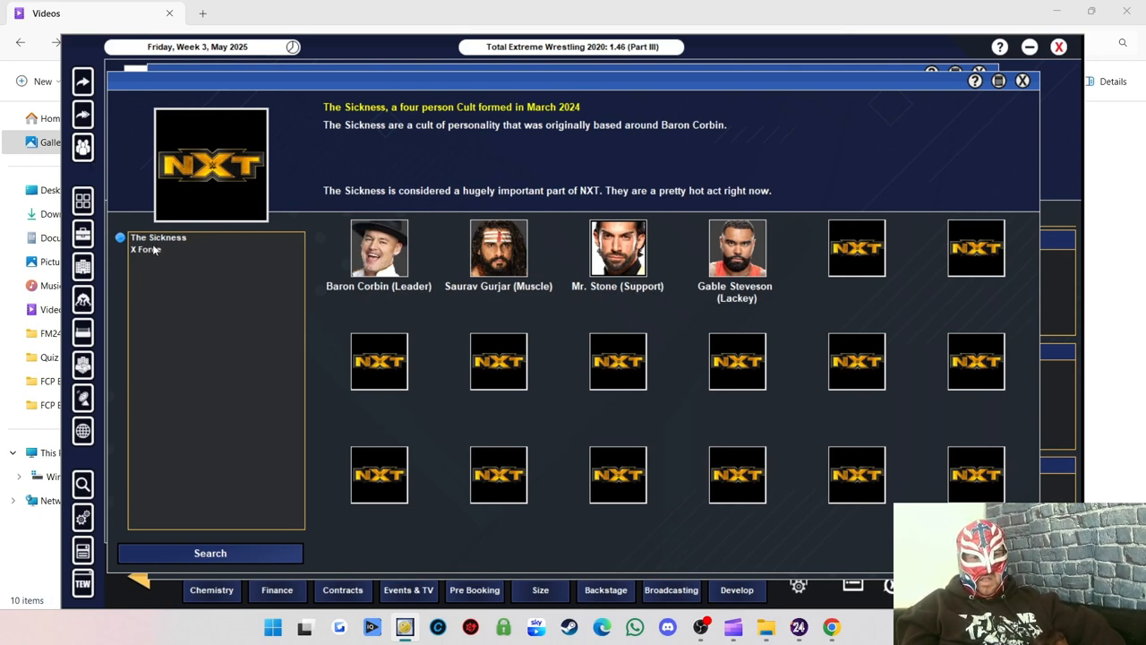
left_click(145, 249)
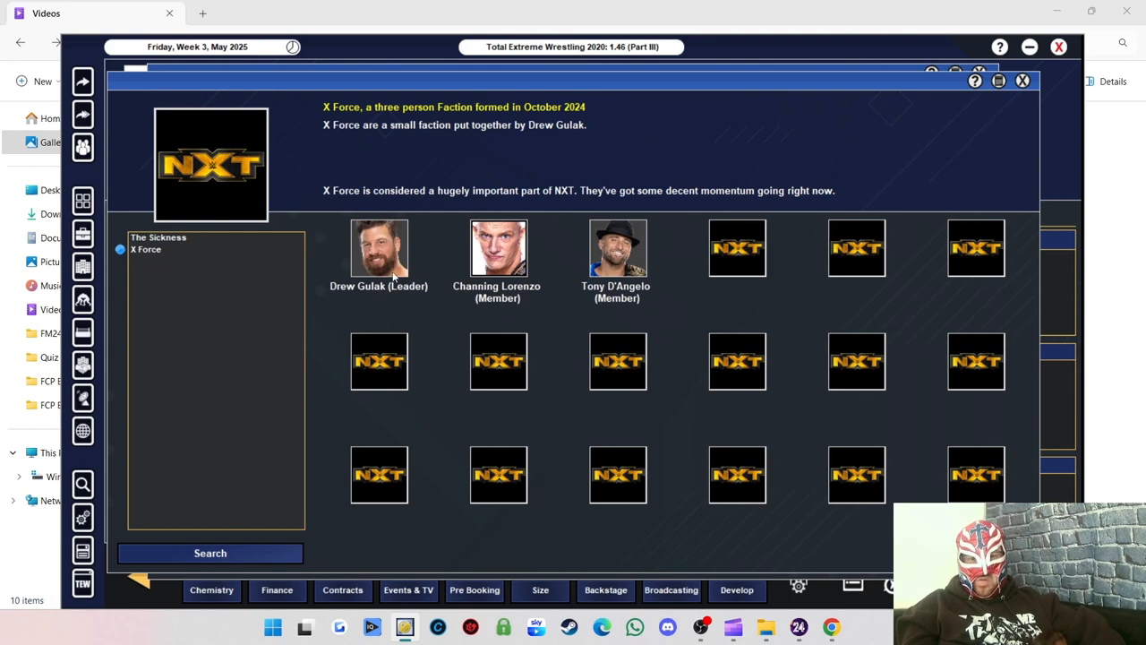
mouse_move(631, 301)
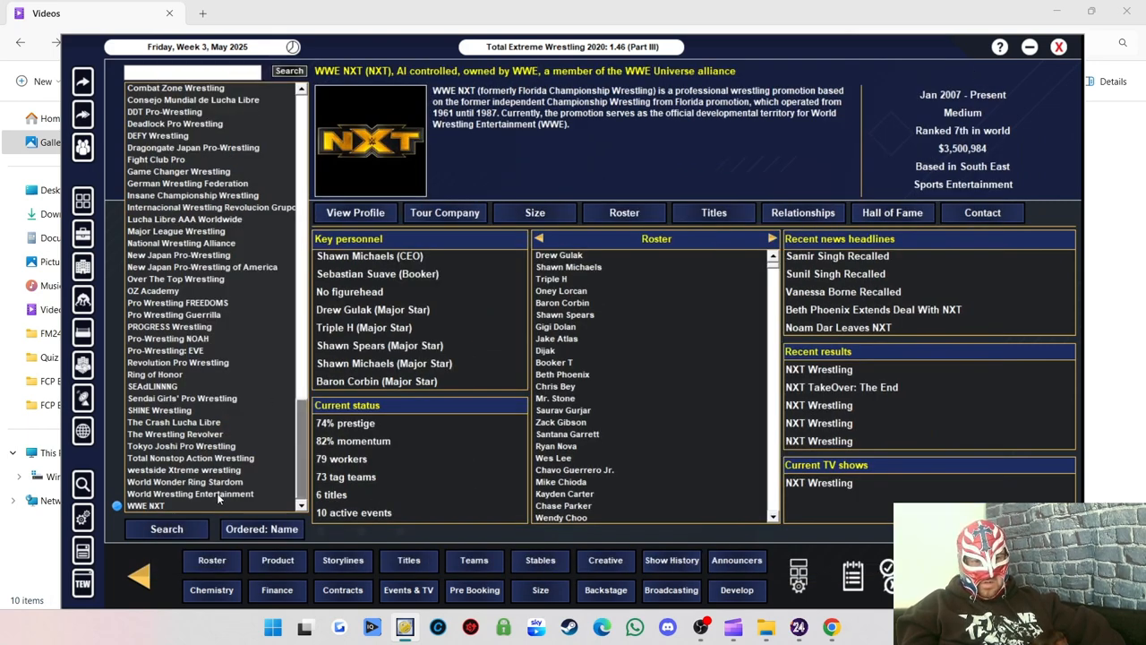
Select World Wrestling Entertainment and open its championships on the Intercontinental title.
left_click(190, 495)
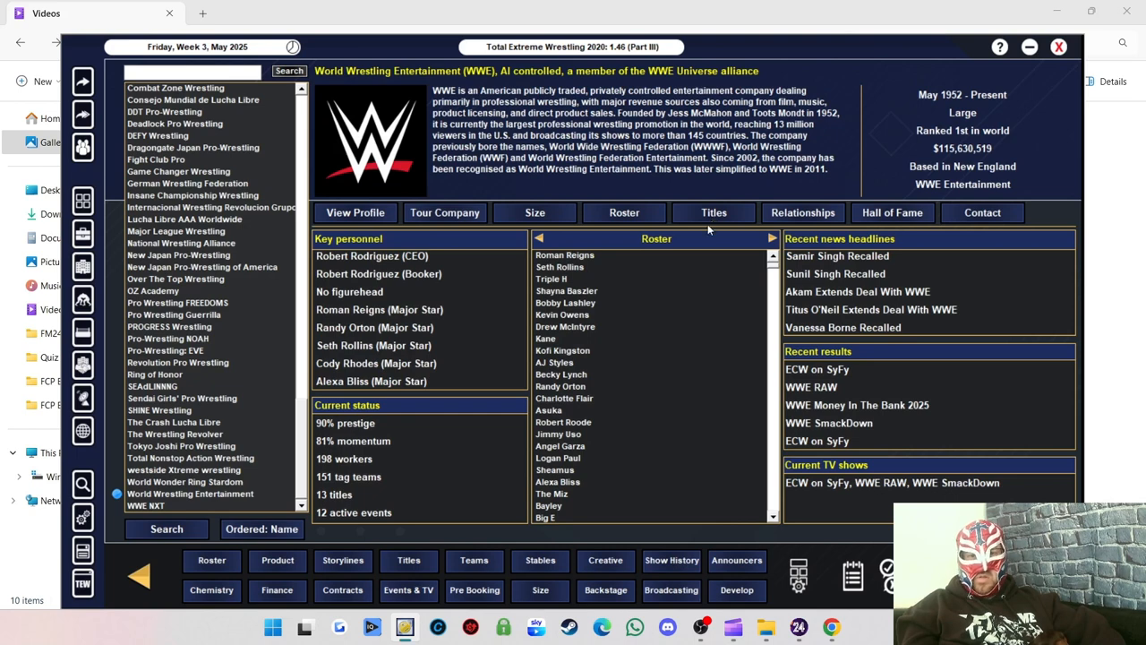
left_click(713, 212)
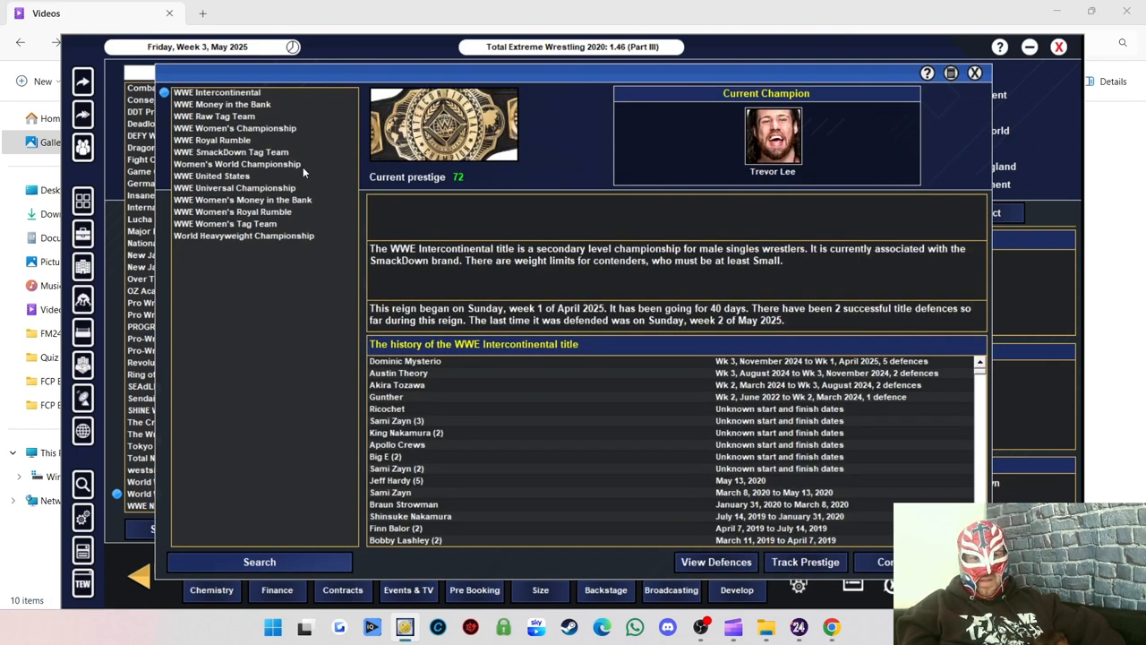
mouse_move(735, 240)
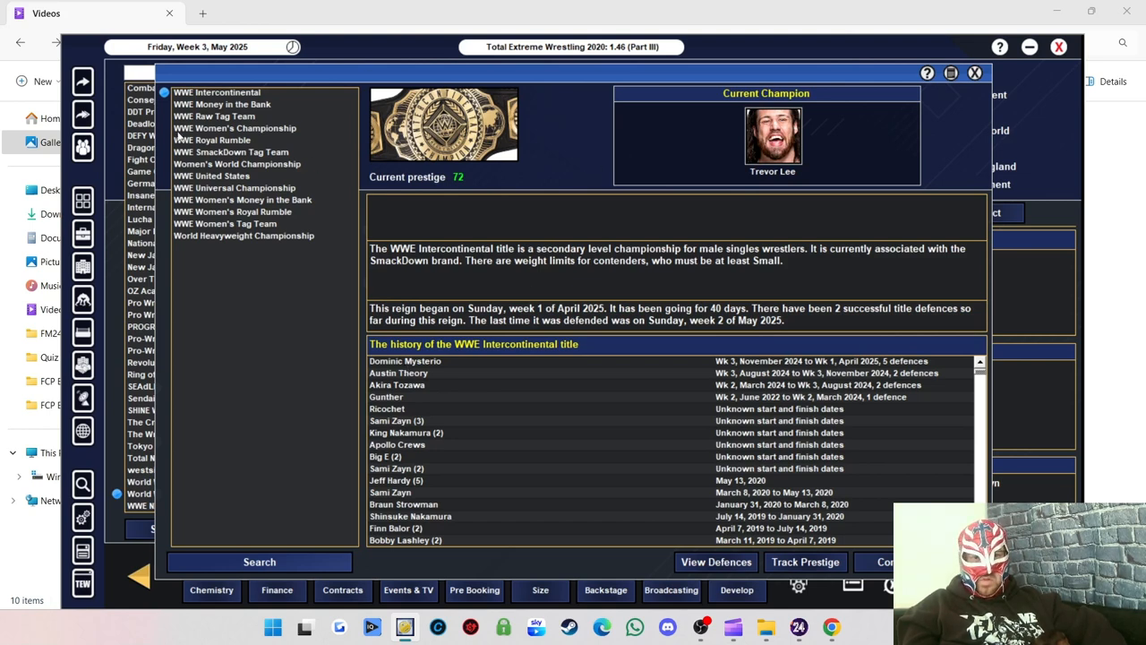
Review Money in the Bank, Raw Tag Team, Women's Championship, Royal Rumble and SmackDown Tag Team histories.
left_click(223, 104)
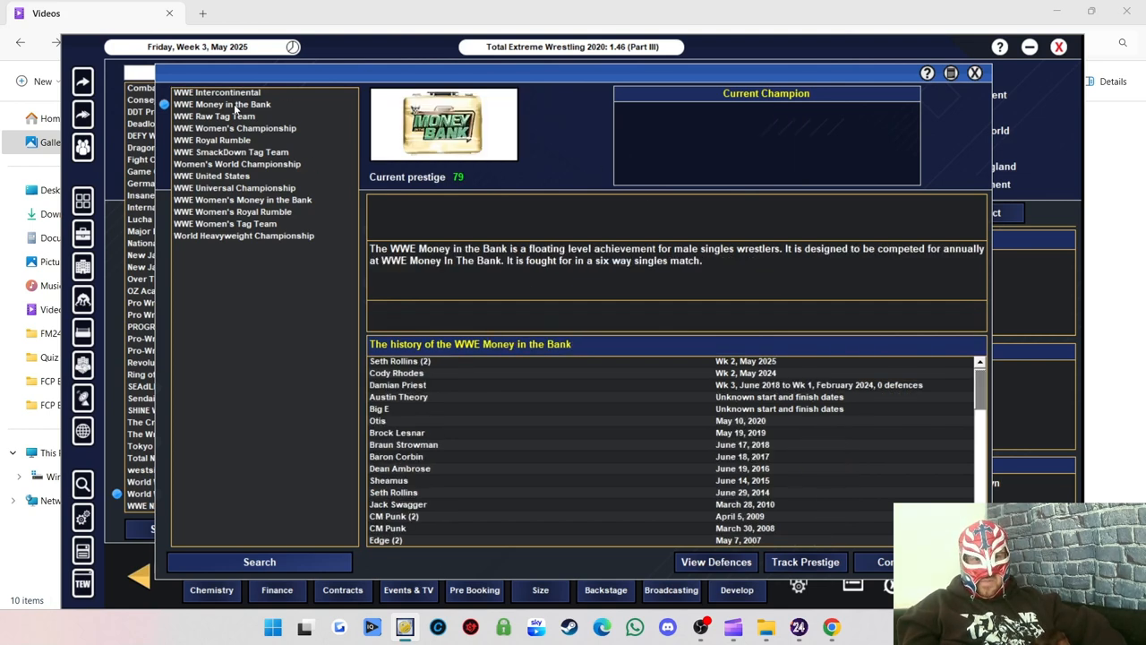
mouse_move(428, 377)
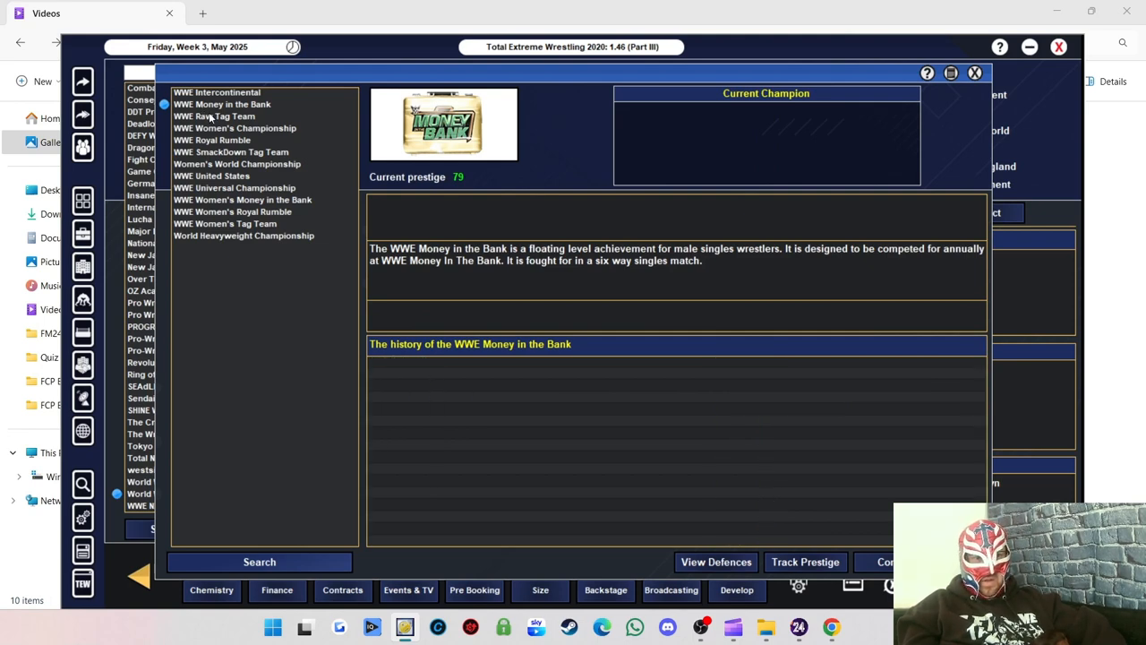
left_click(215, 115)
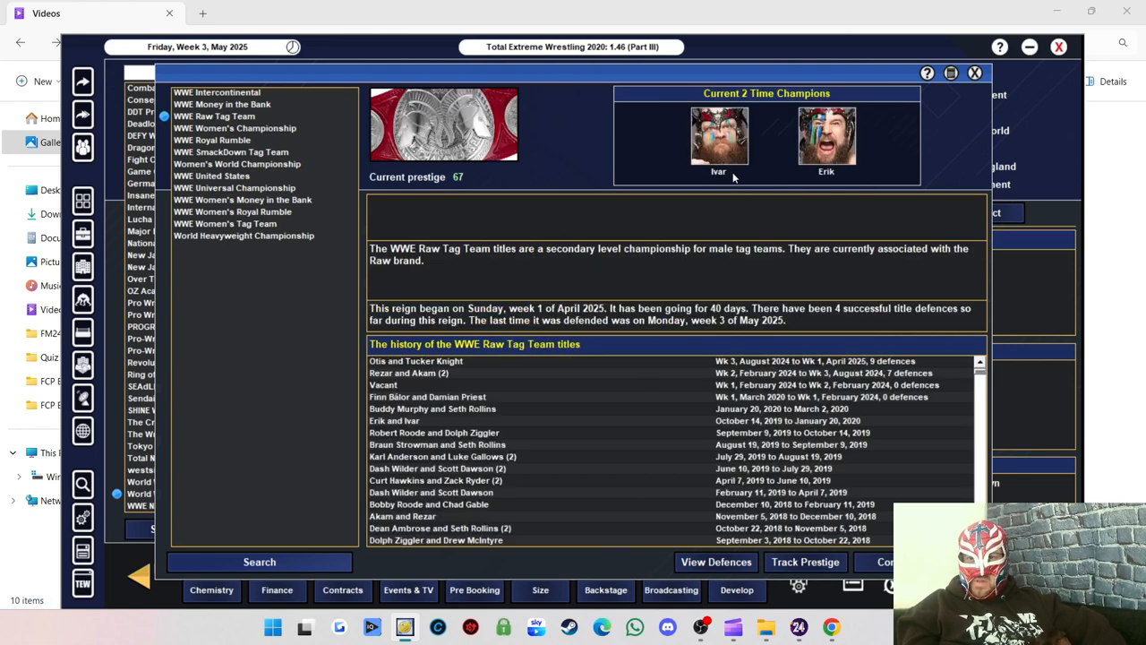
mouse_move(430, 409)
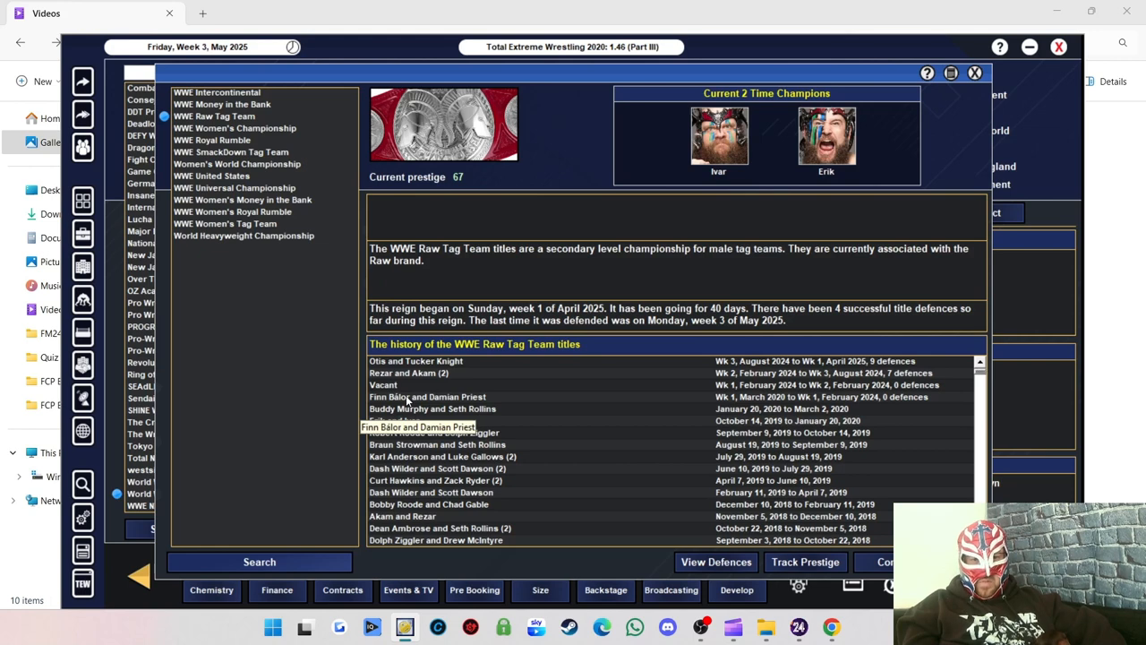
mouse_move(409, 373)
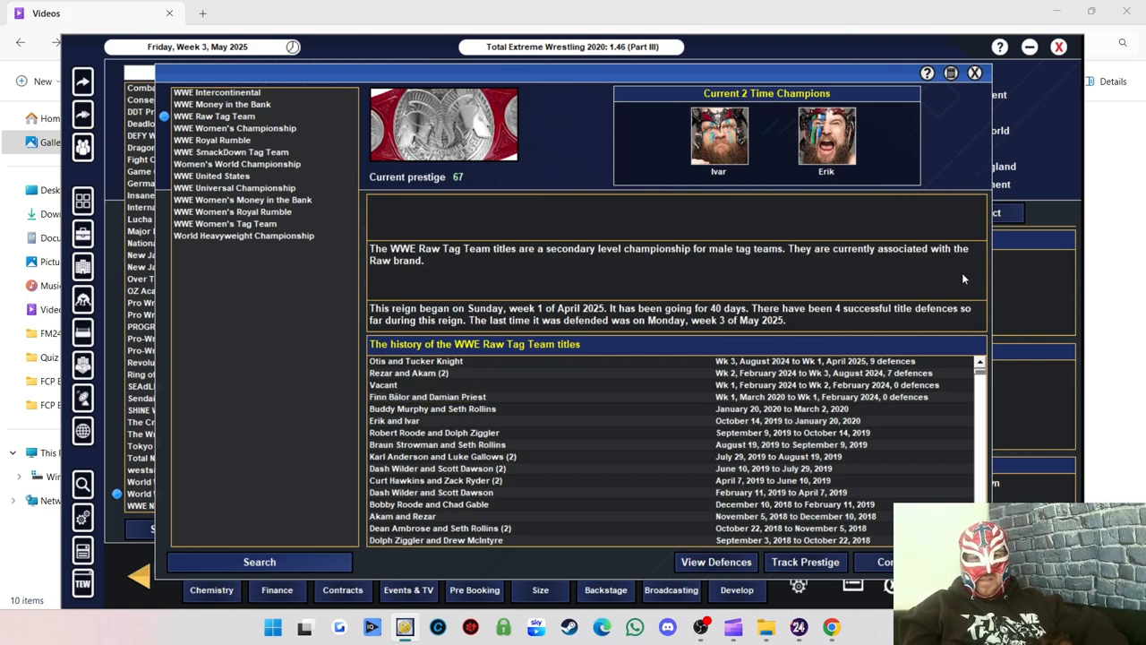
mouse_move(272, 129)
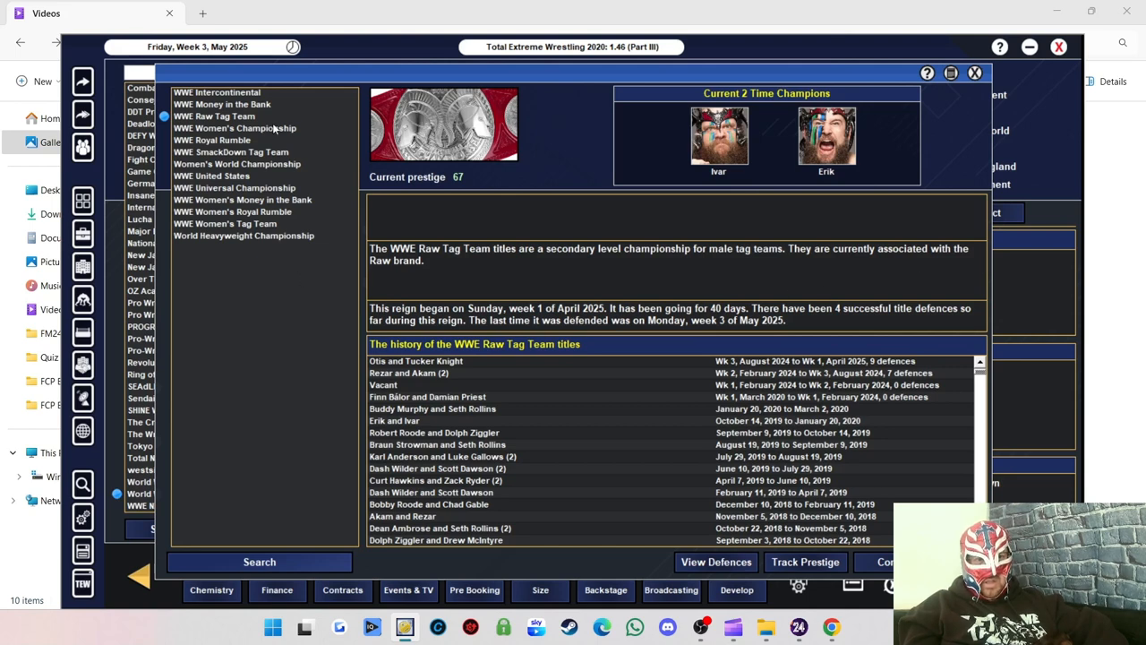
left_click(234, 127)
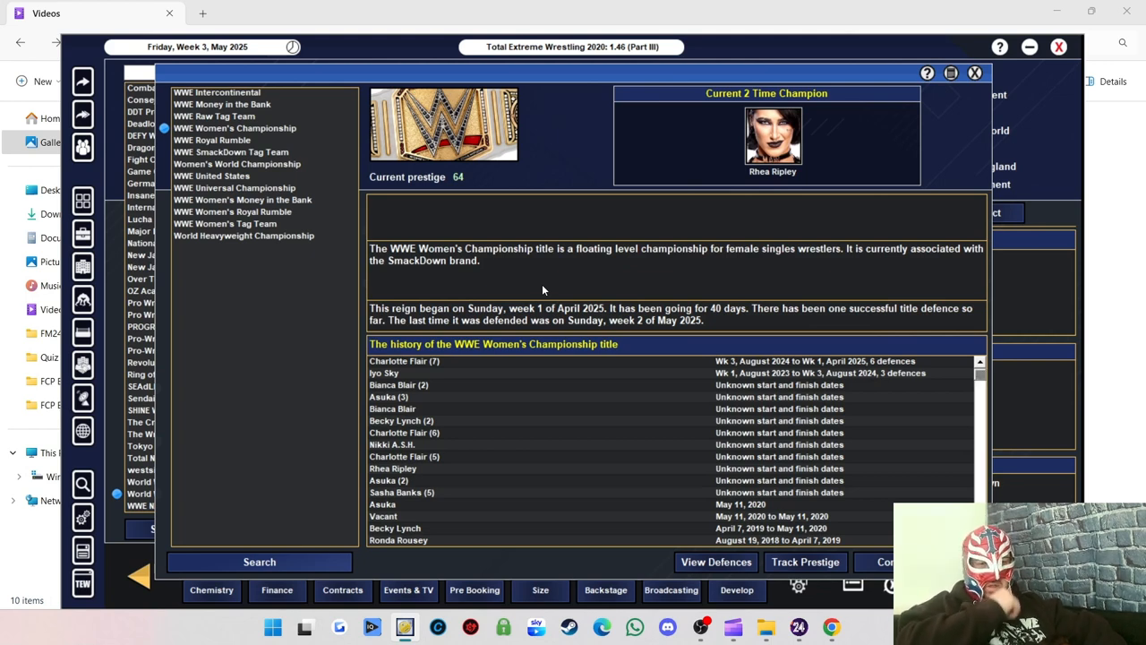
mouse_move(384, 383)
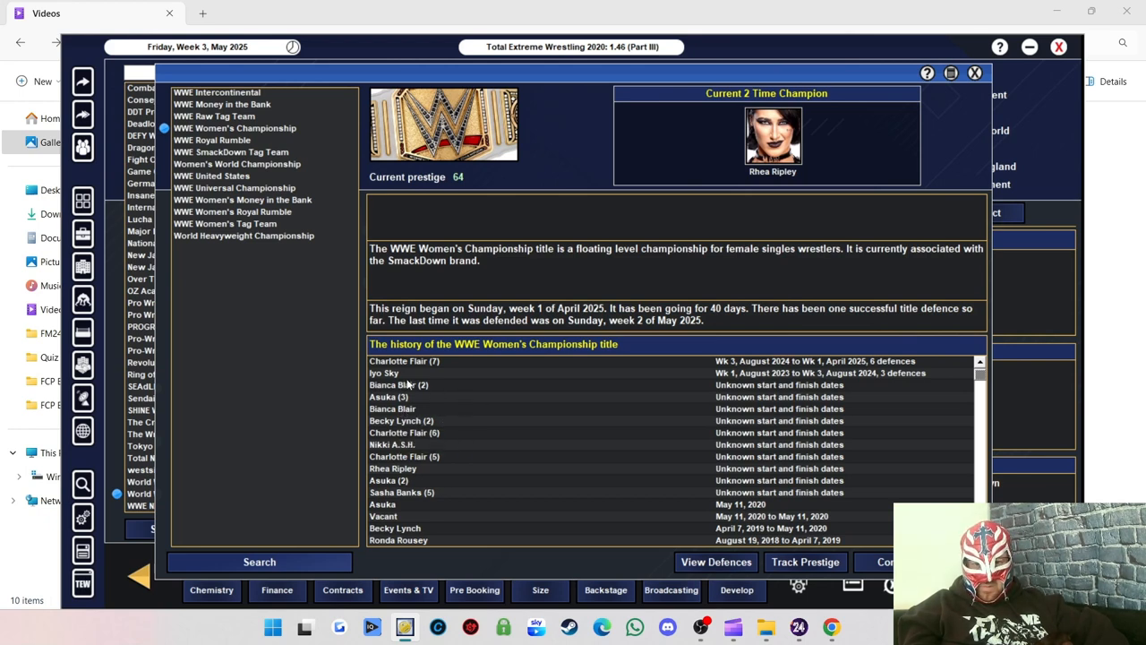
mouse_move(404, 369)
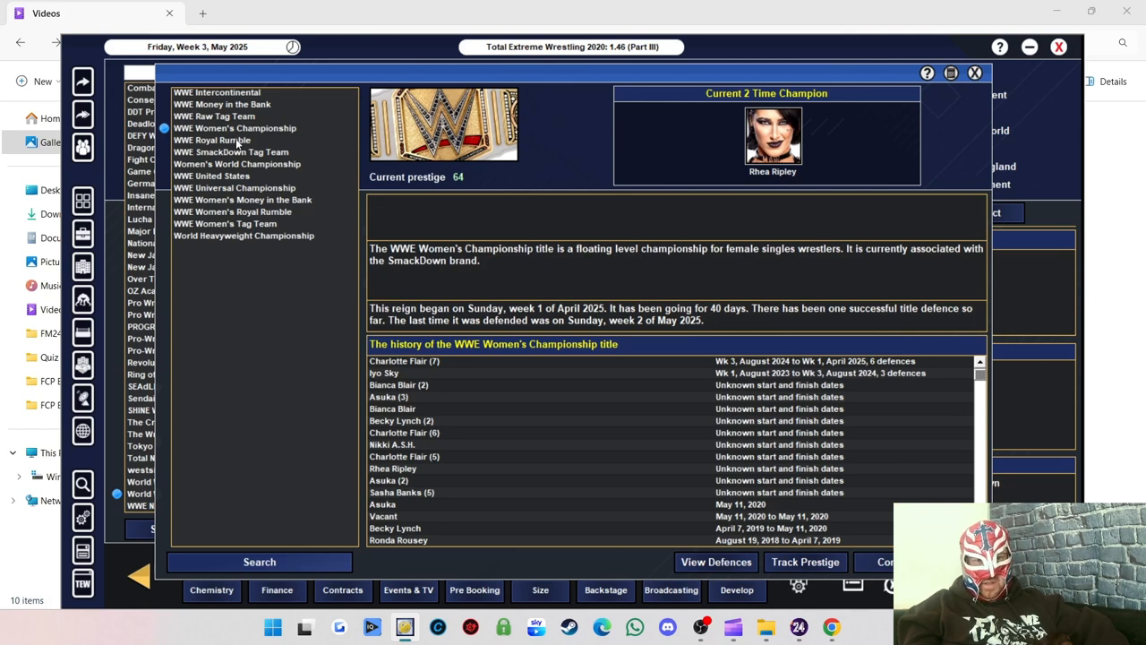
left_click(212, 140)
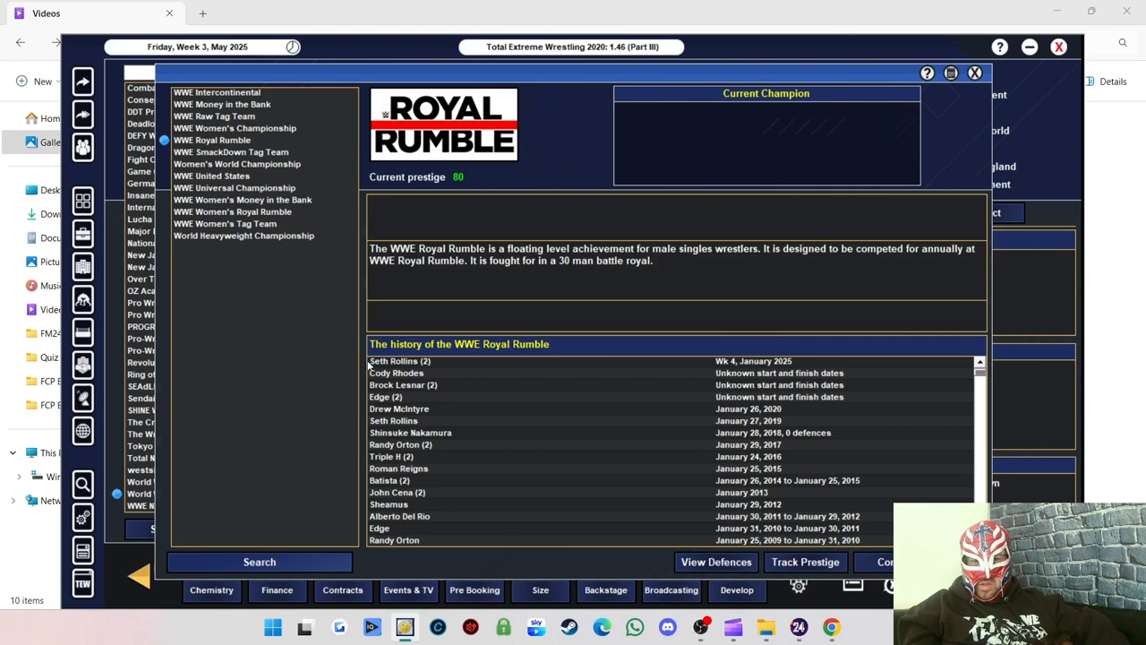
mouse_move(313, 224)
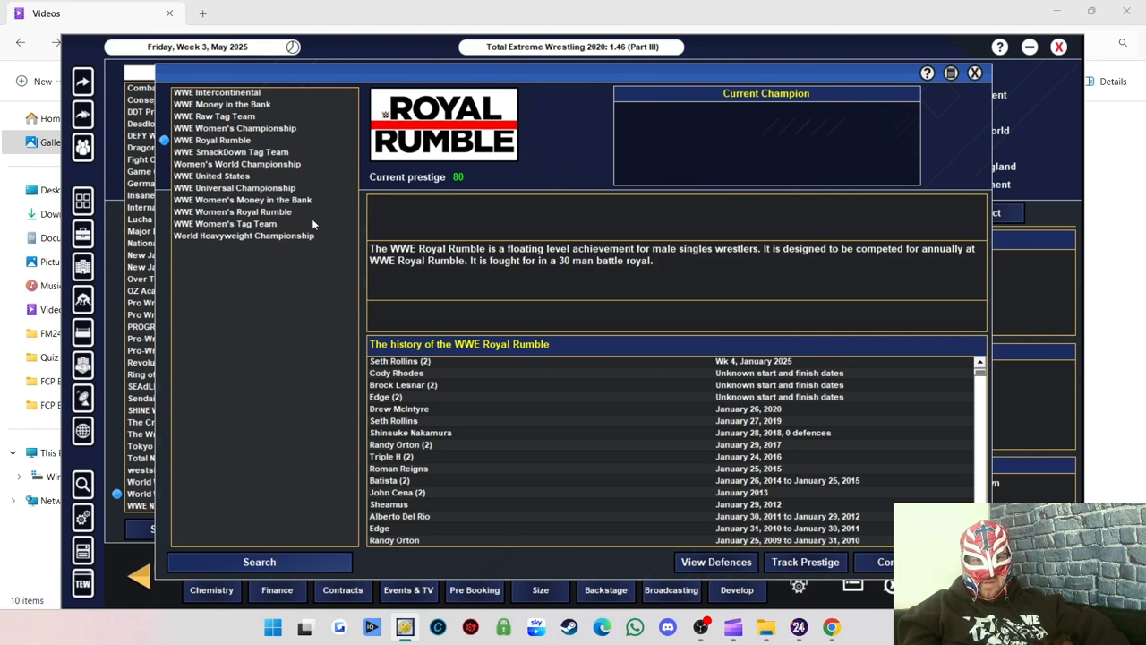
left_click(231, 150)
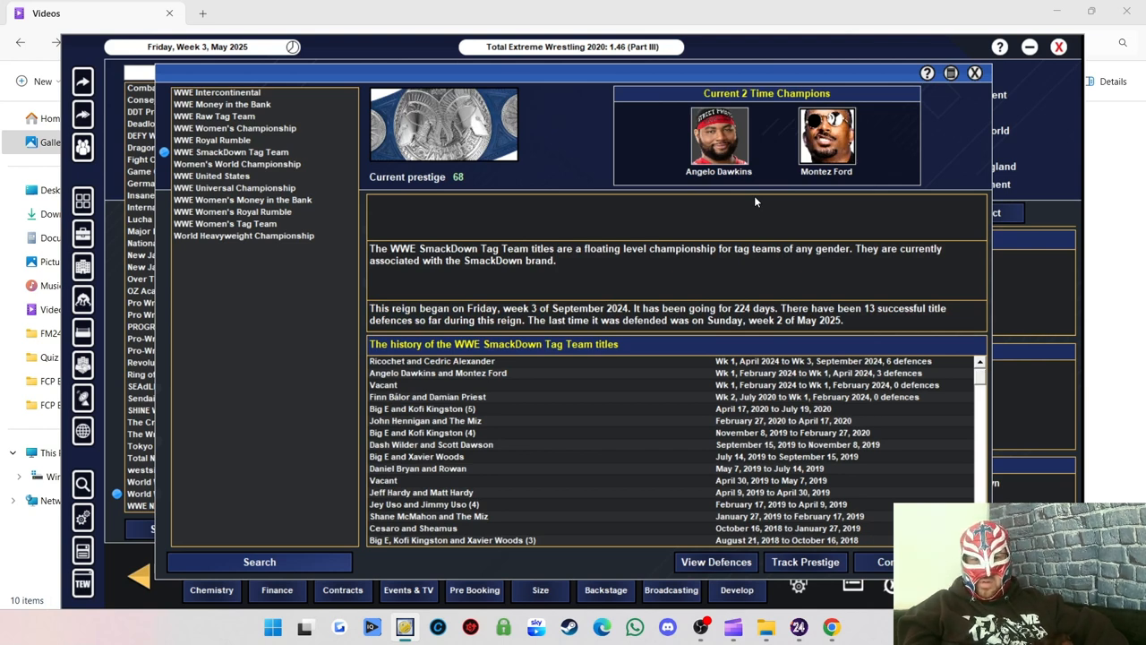
mouse_move(444, 392)
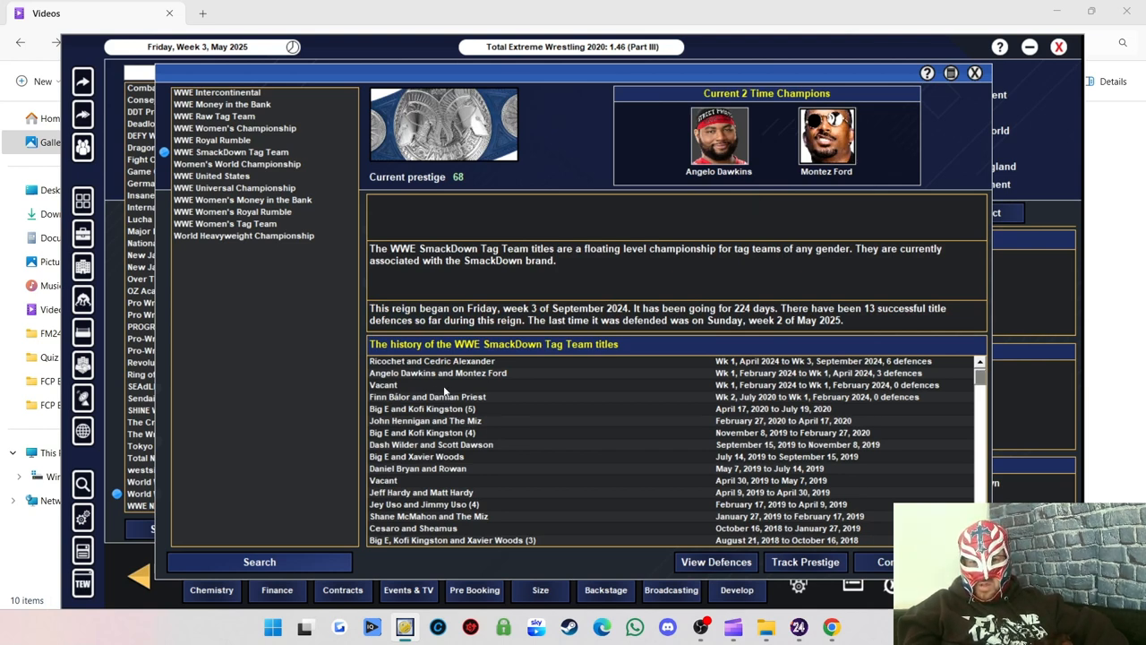
mouse_move(437, 373)
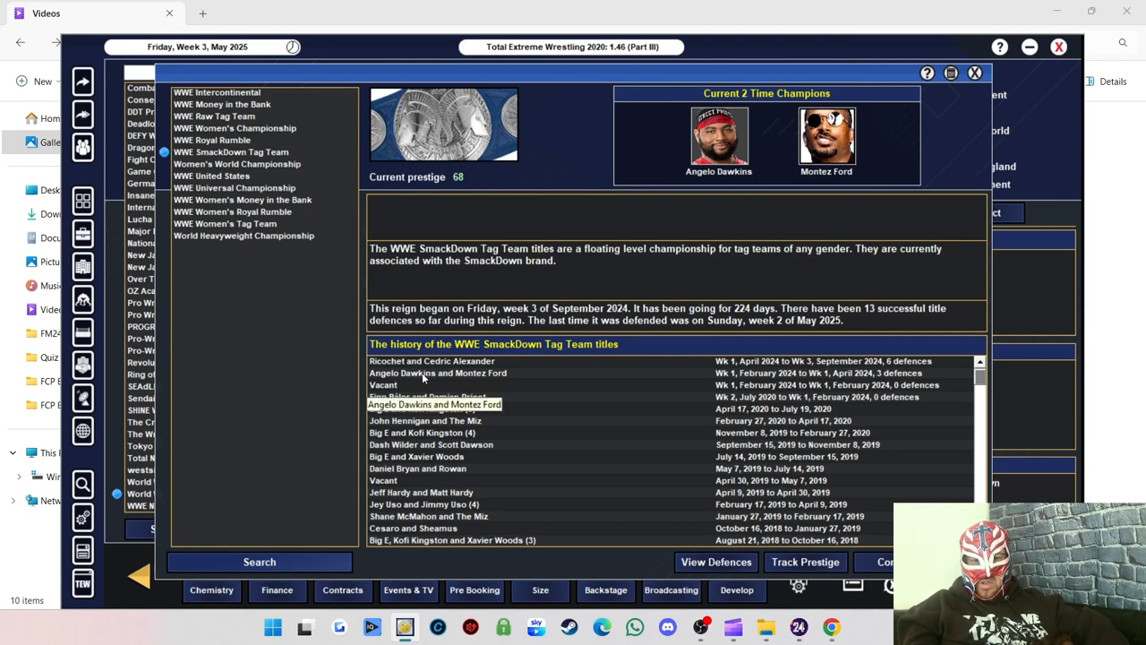
mouse_move(462, 376)
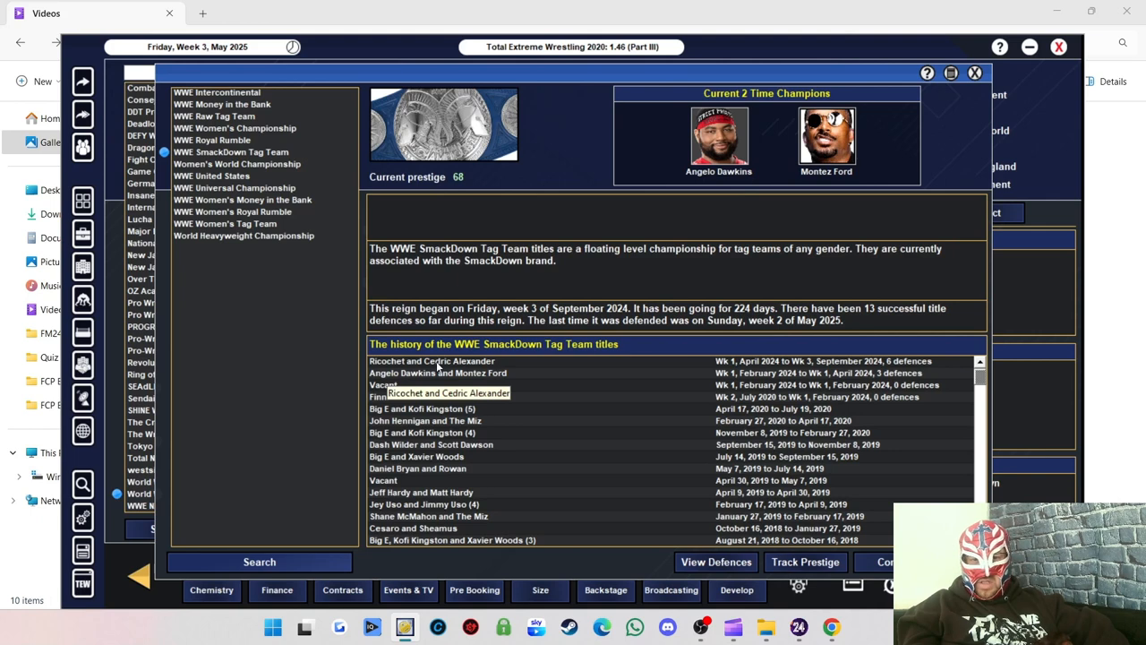
mouse_move(957, 294)
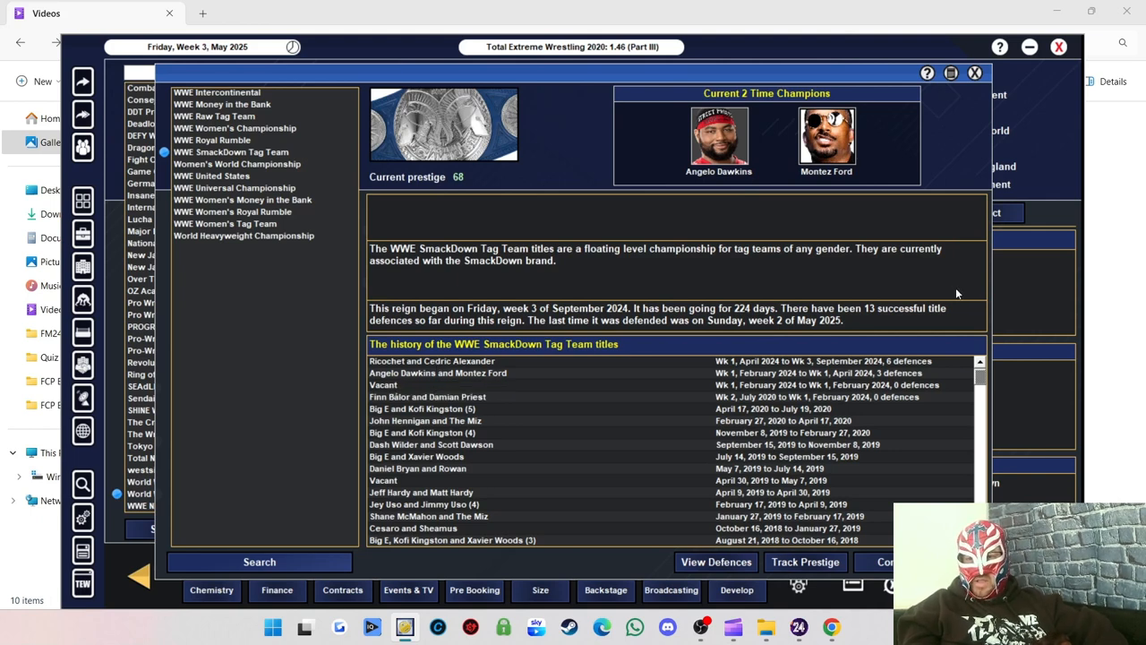
mouse_move(254, 179)
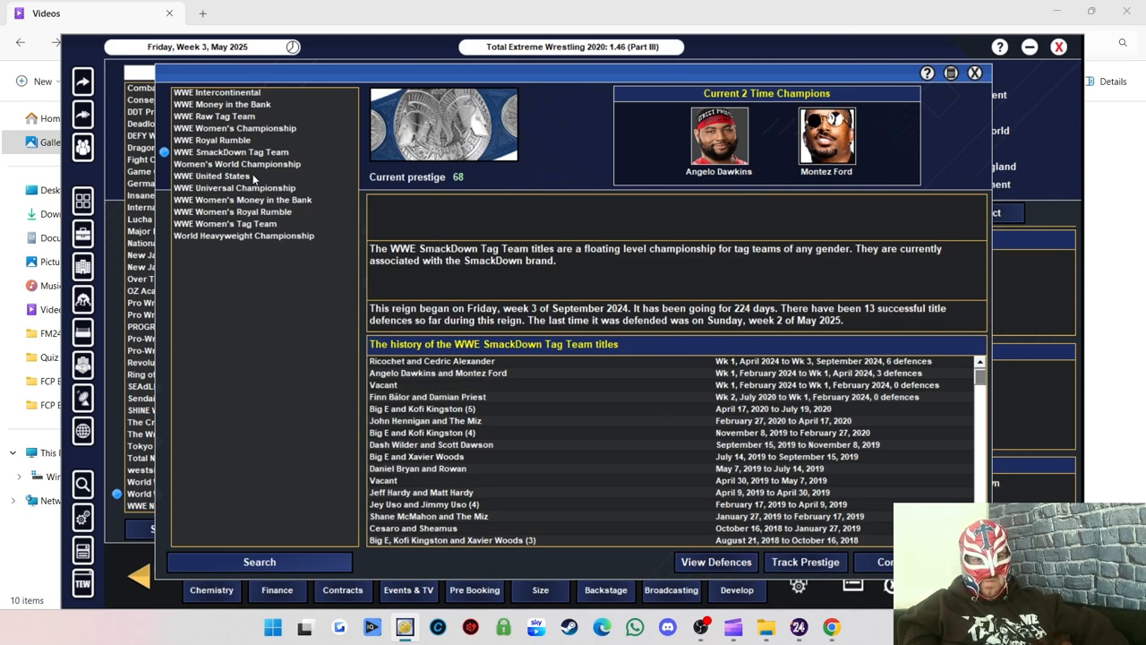
mouse_move(226, 165)
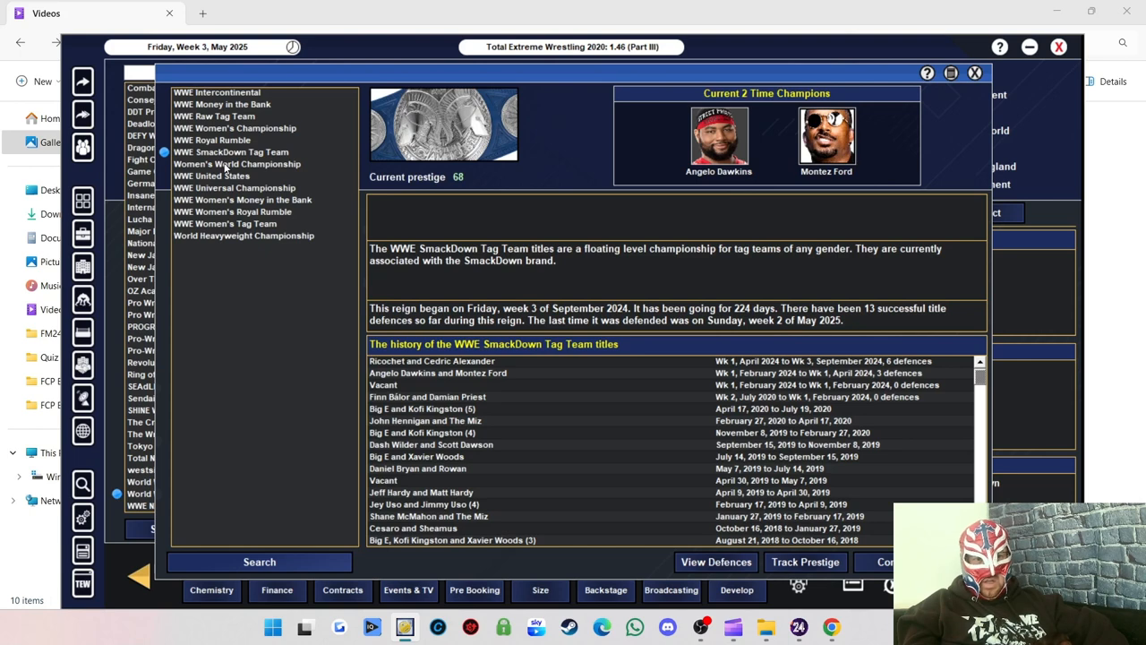
Review the Women's World and United States titles, then the WWE Universal Championship lineage.
left_click(237, 165)
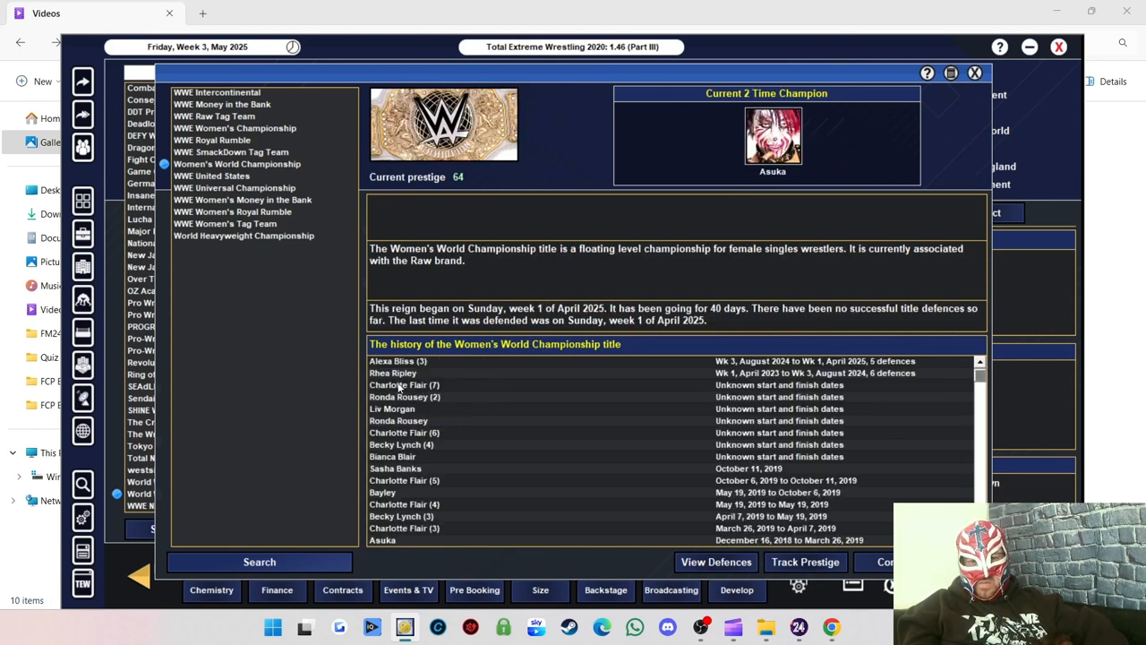
mouse_move(408, 410)
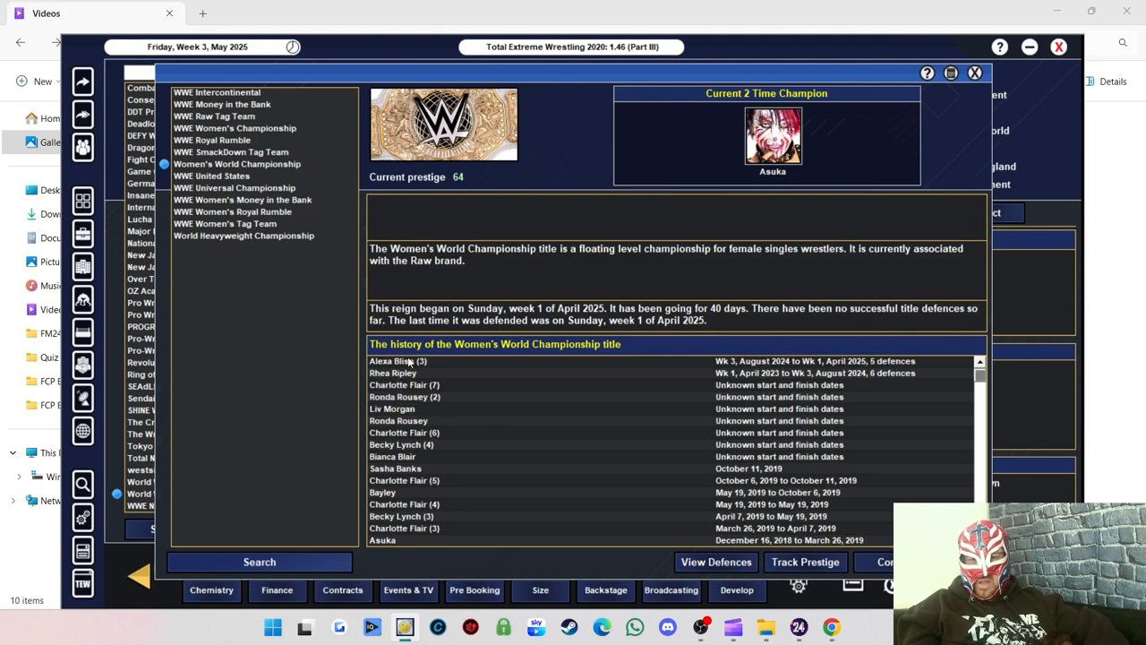
mouse_move(396, 362)
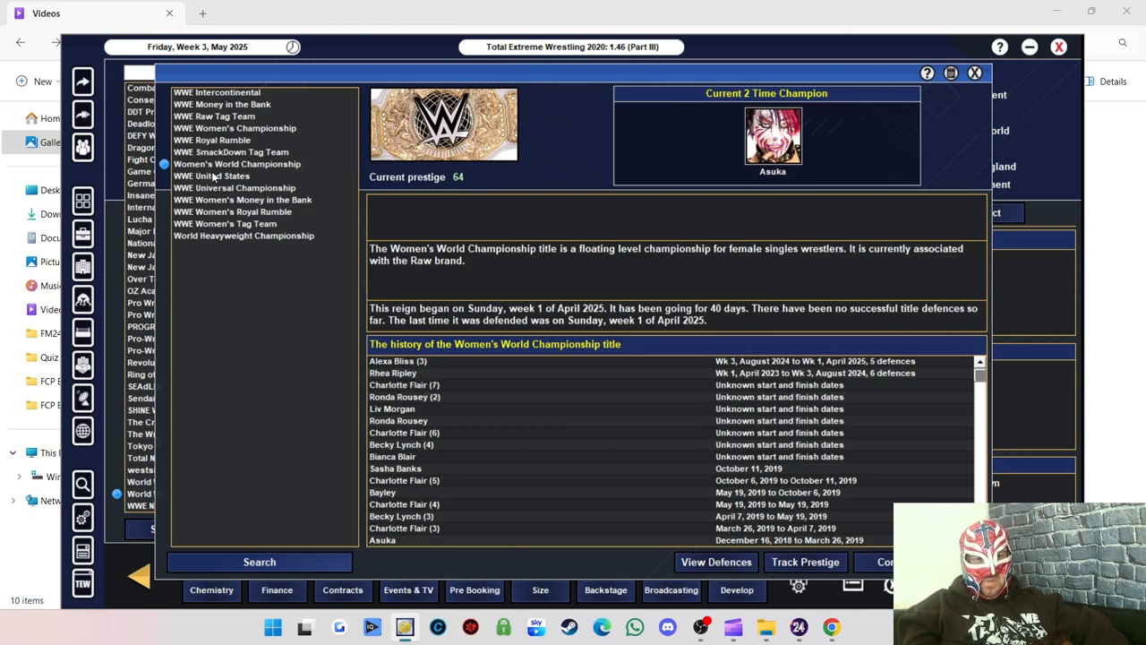
left_click(212, 175)
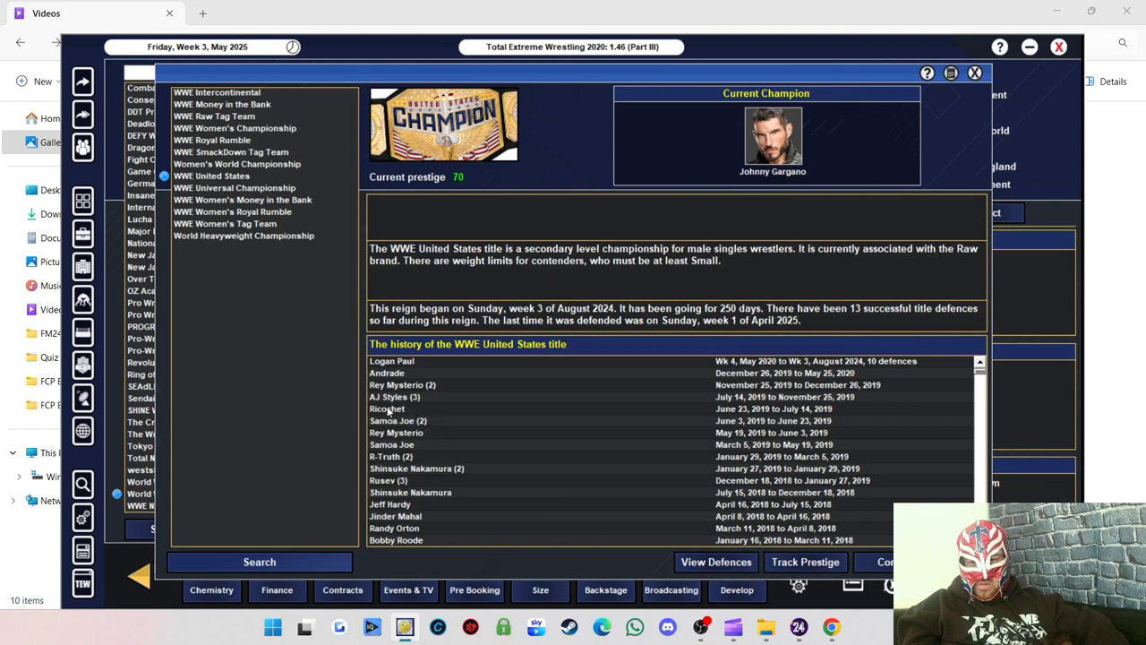
mouse_move(430, 380)
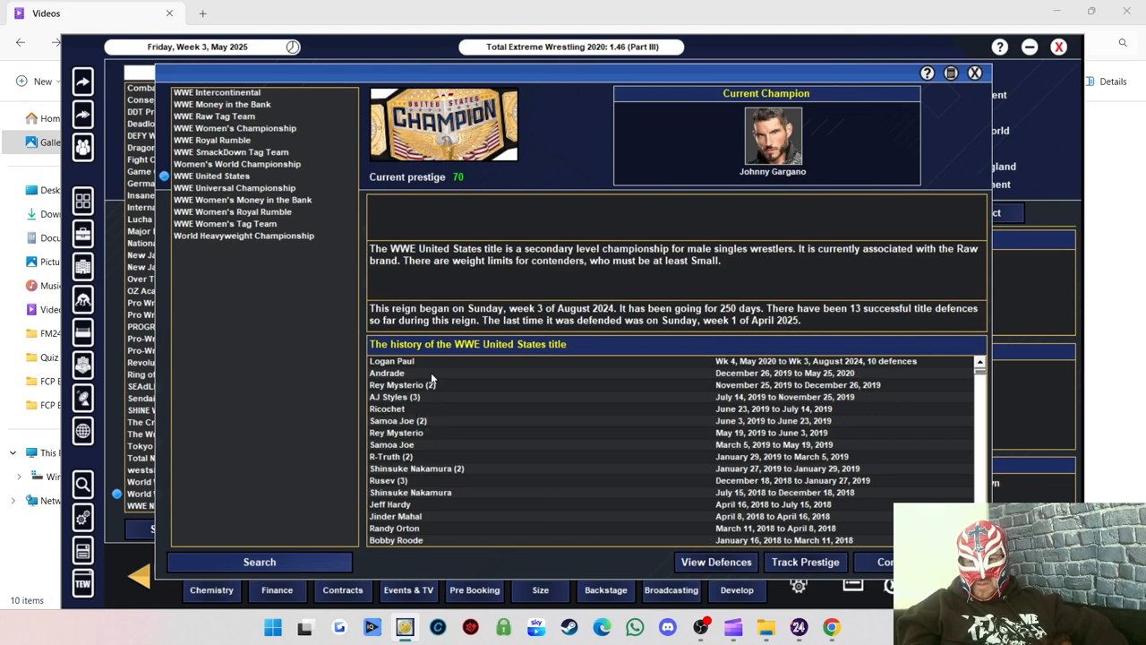
mouse_move(409, 369)
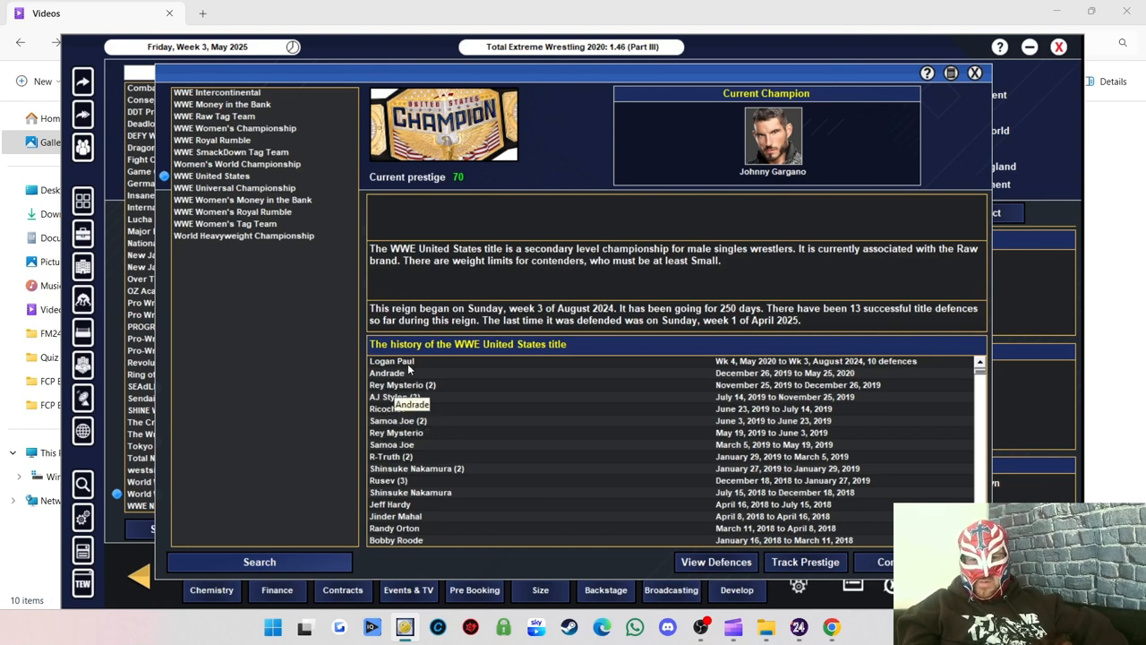
mouse_move(391, 361)
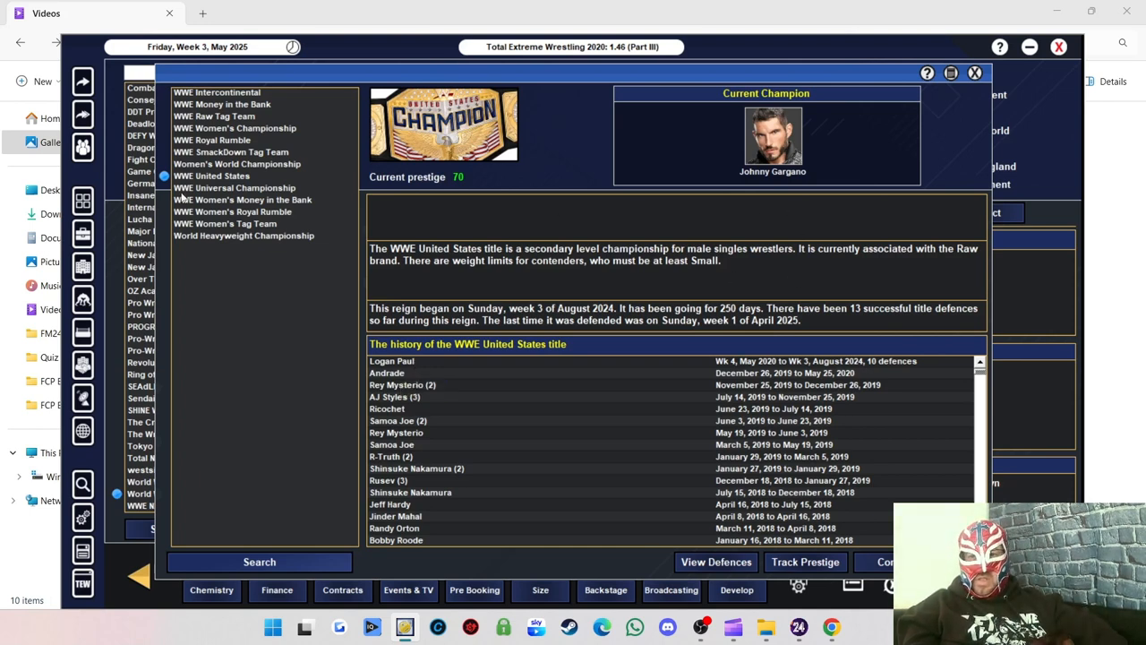
left_click(235, 188)
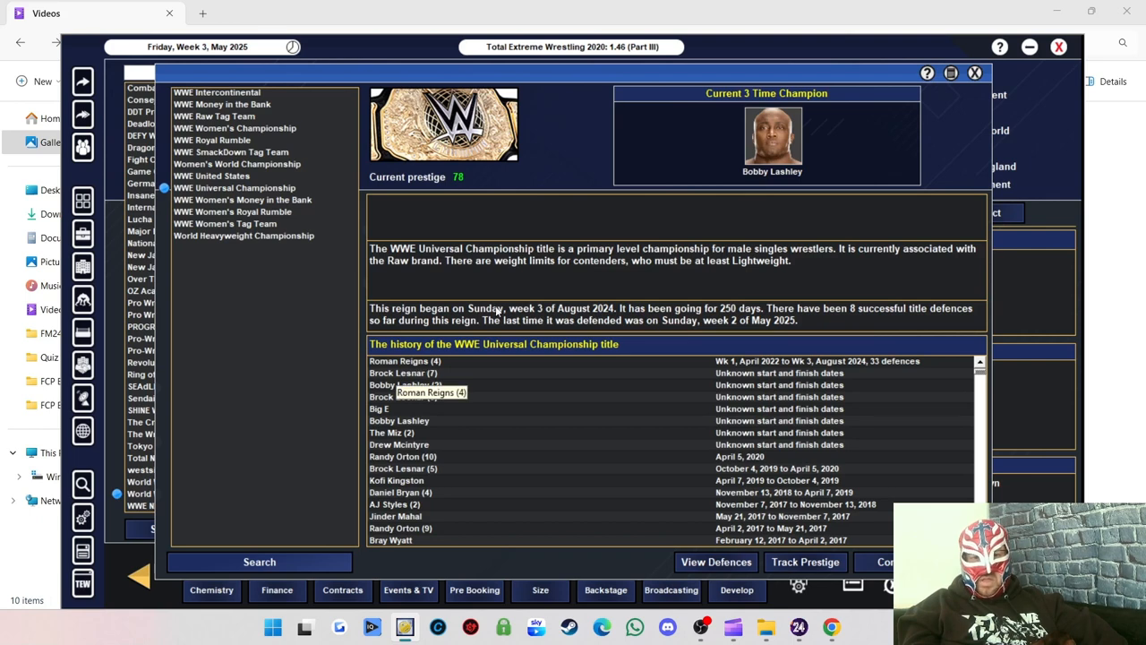
mouse_move(242, 222)
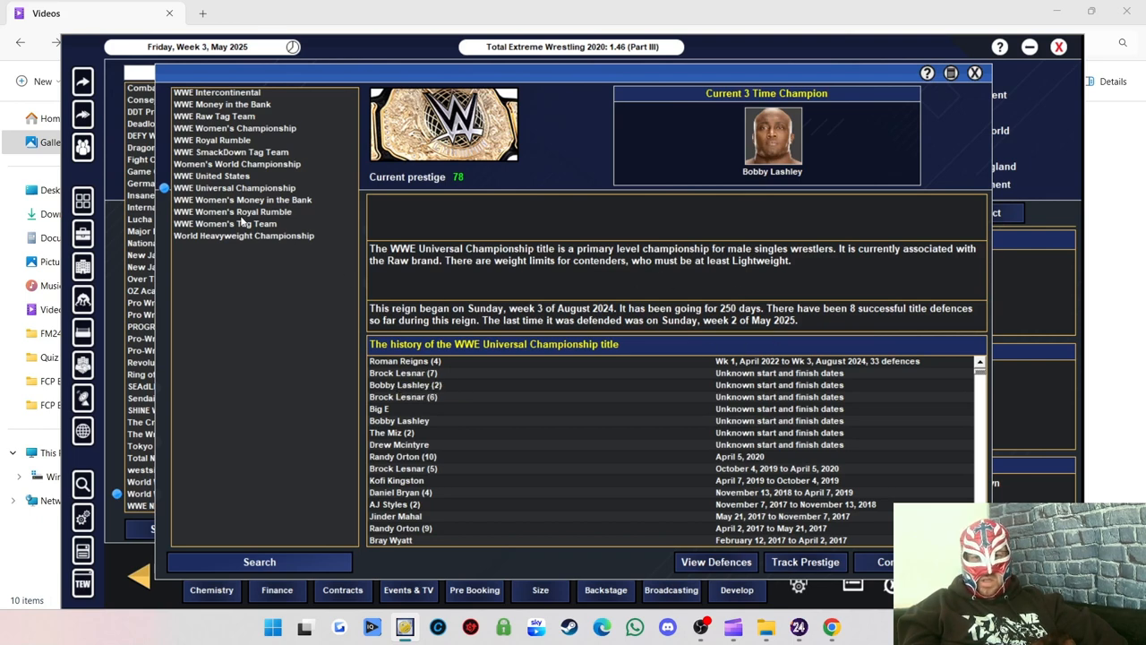
Check Women's Money in the Bank, Women's Royal Rumble, Women's Tag Team and World Heavyweight histories.
left_click(244, 199)
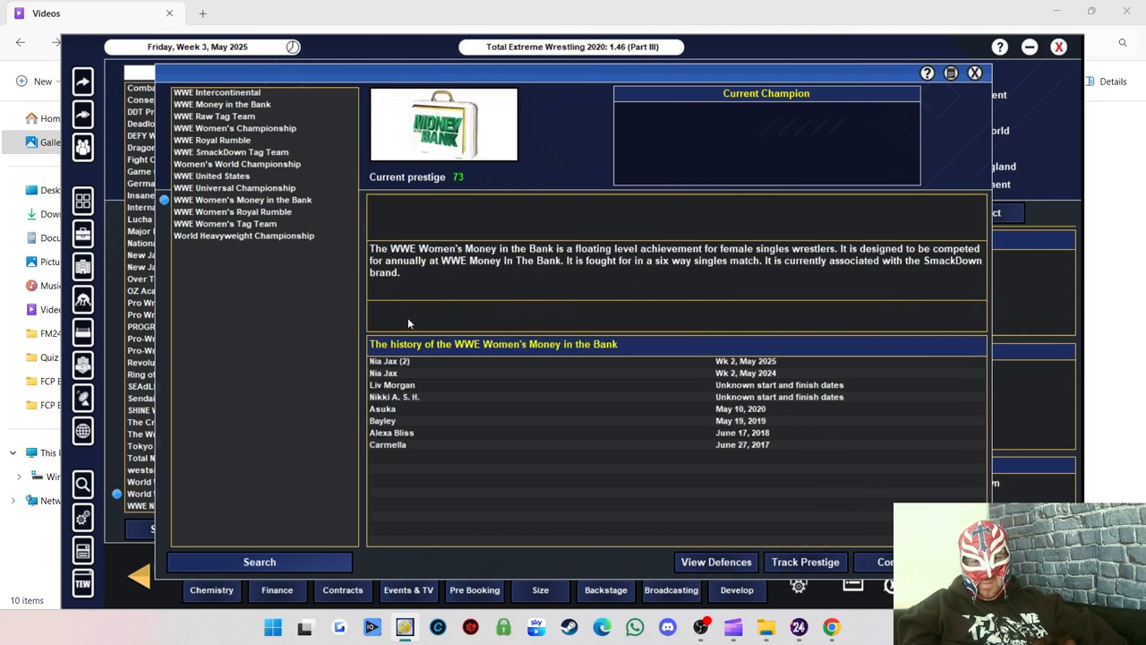
mouse_move(405, 370)
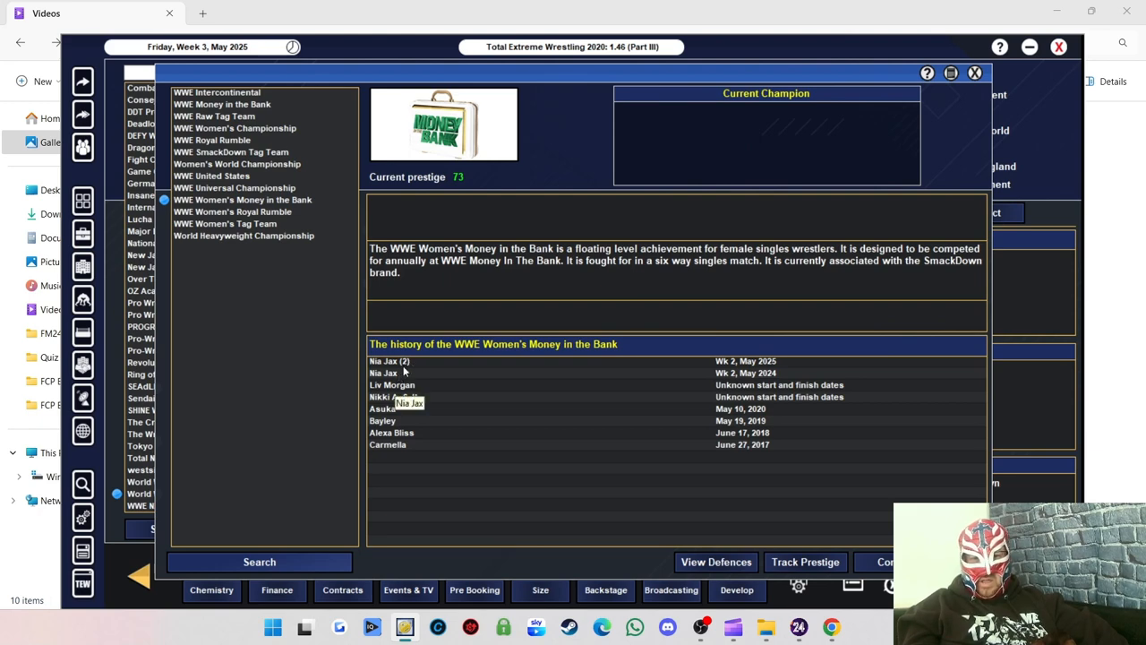
mouse_move(235, 235)
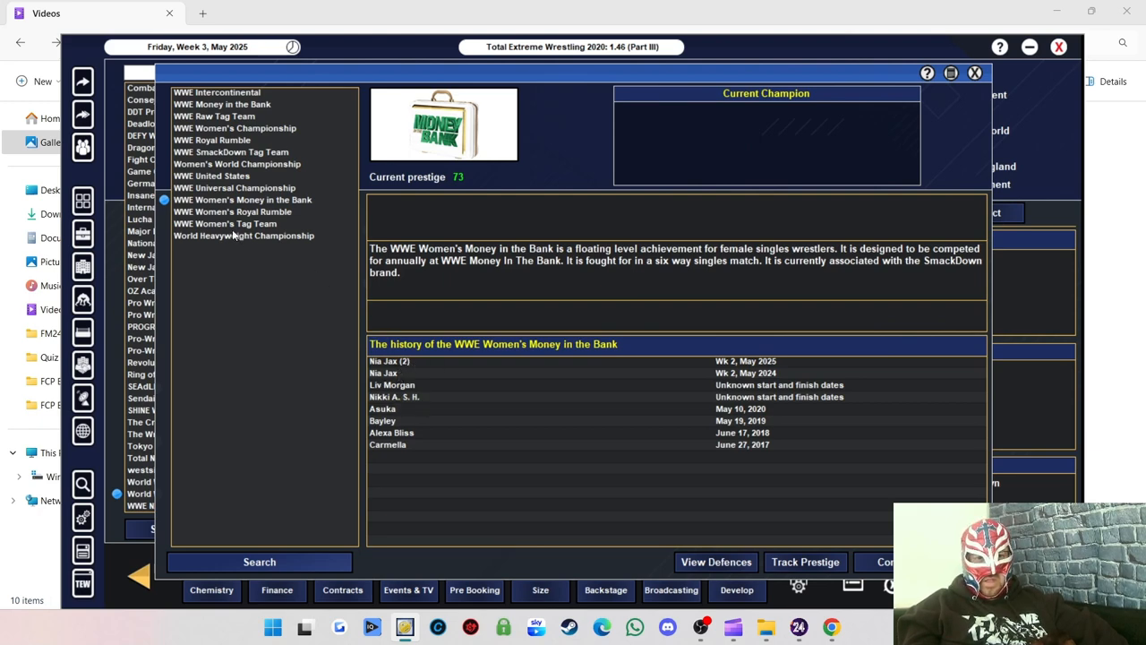
left_click(233, 212)
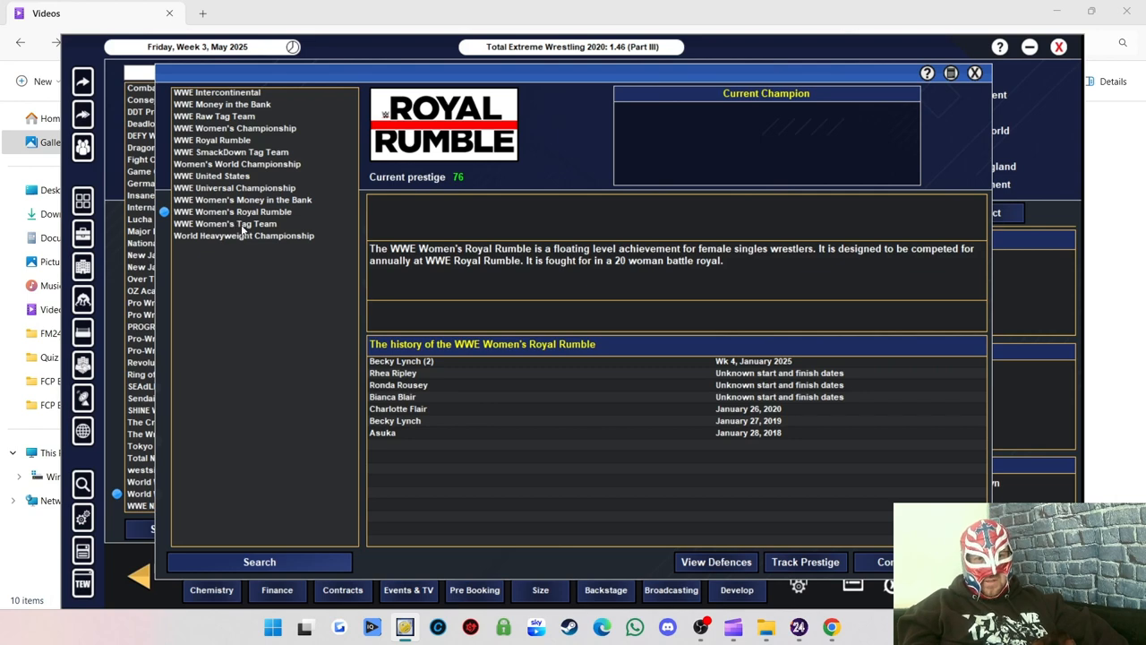
left_click(225, 222)
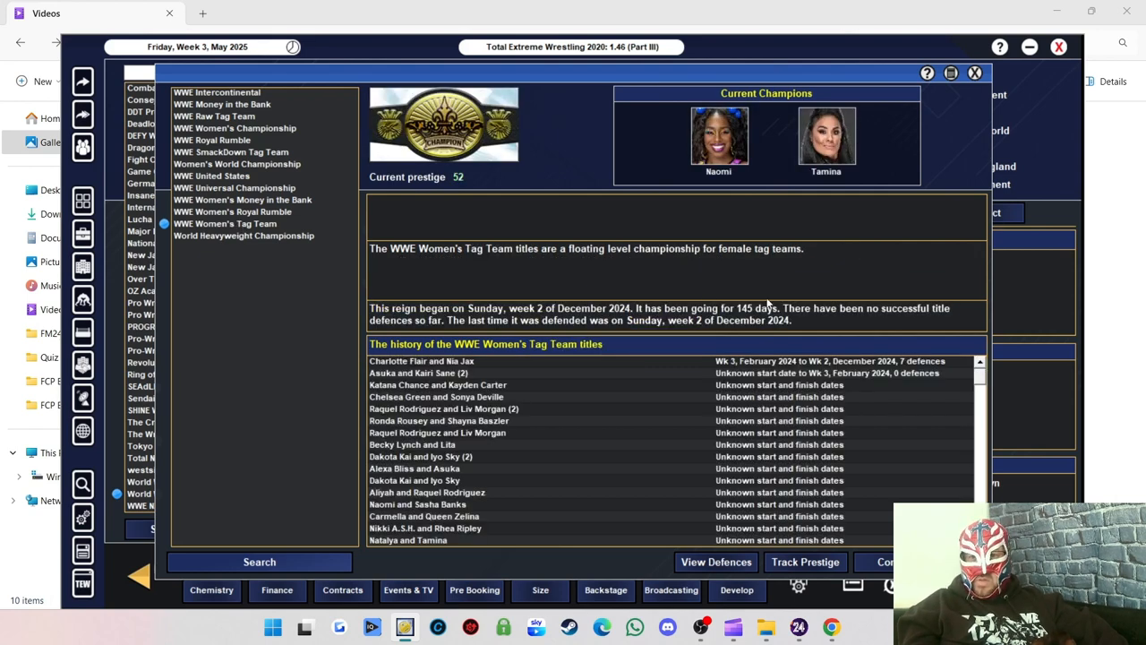
mouse_move(554, 326)
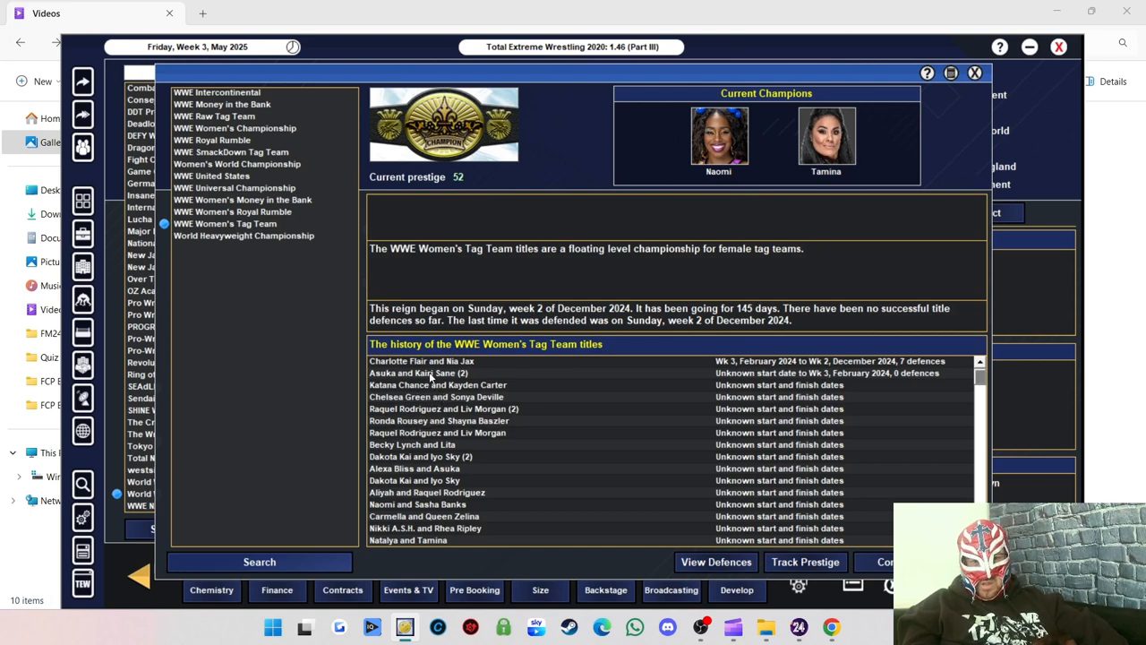
mouse_move(439, 372)
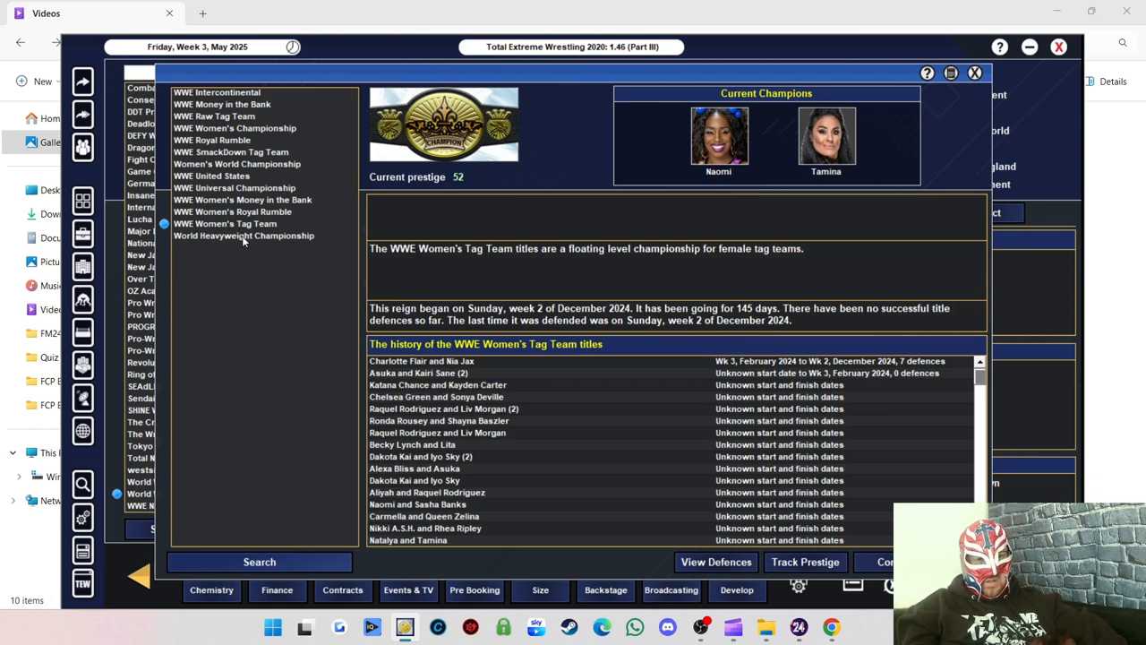
left_click(244, 236)
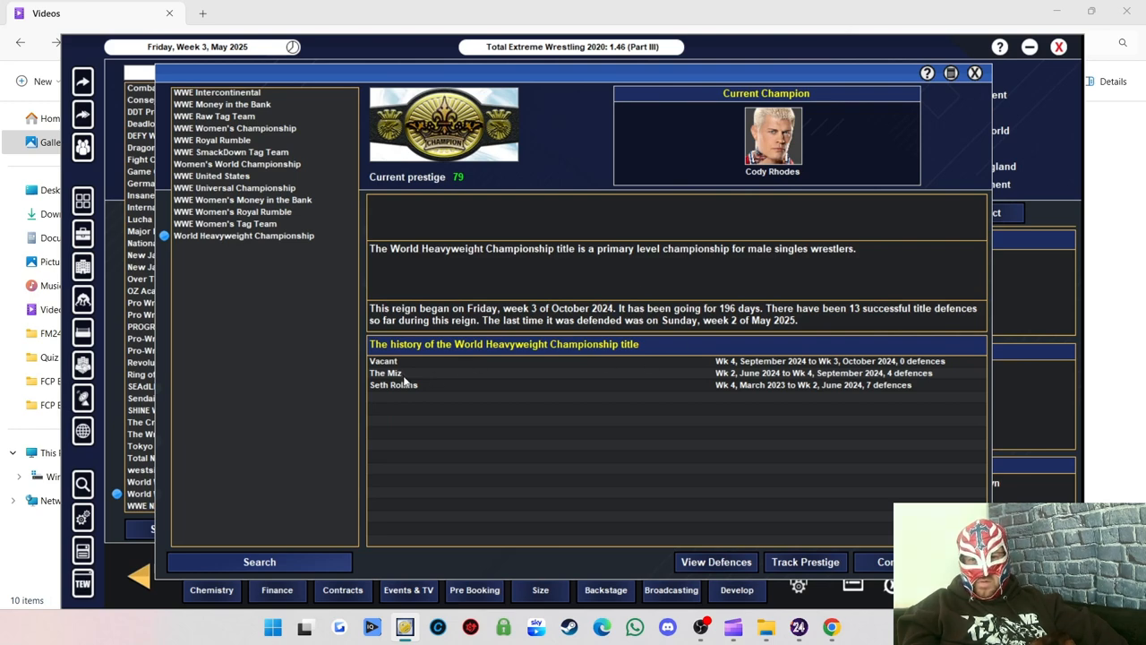
mouse_move(394, 373)
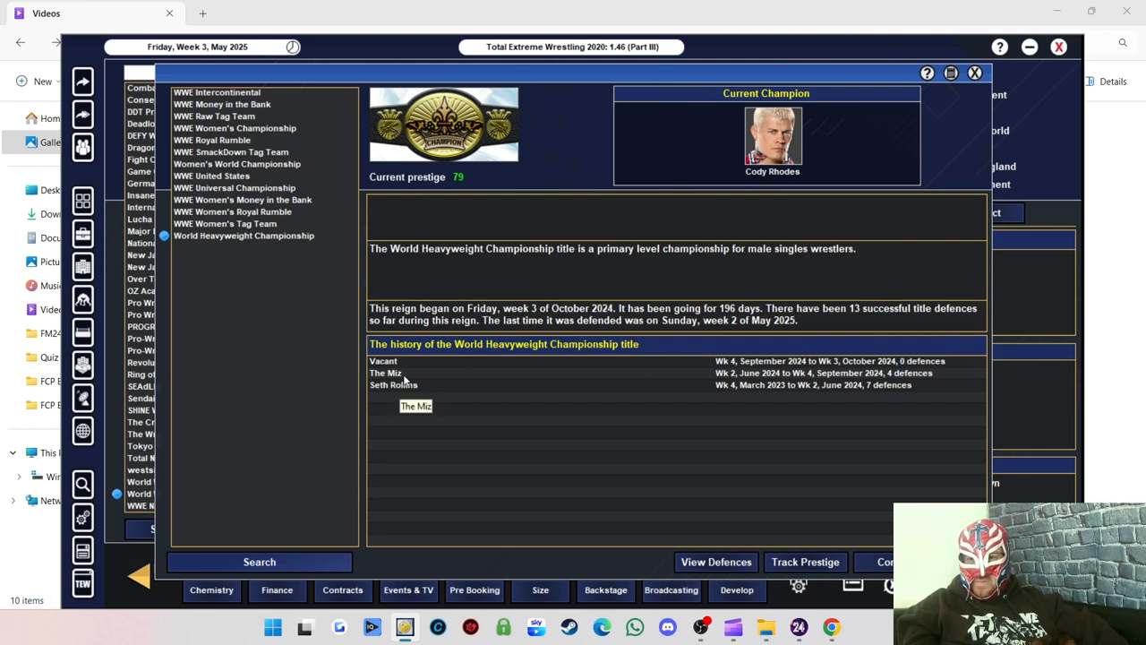
mouse_move(394, 383)
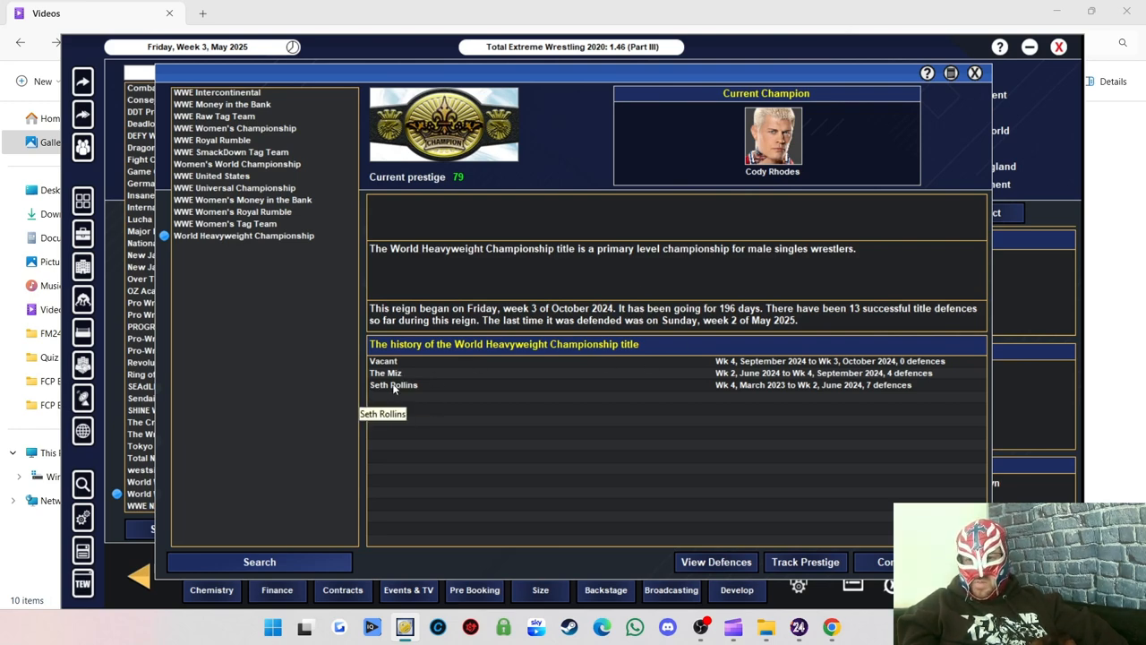
mouse_move(394, 373)
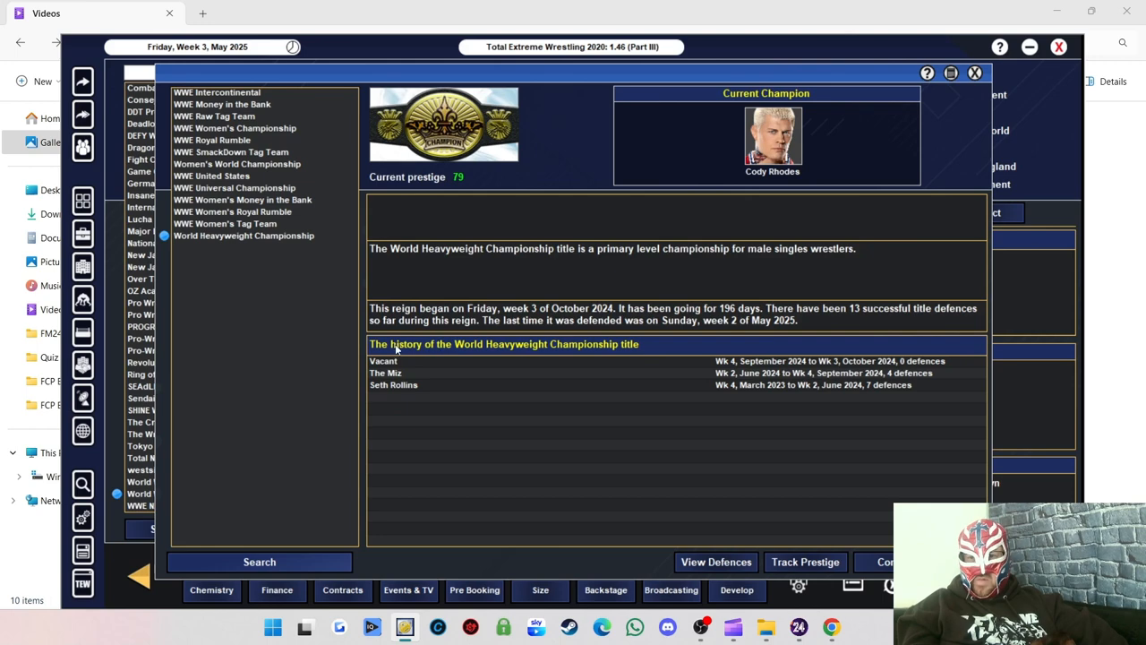
mouse_move(864, 281)
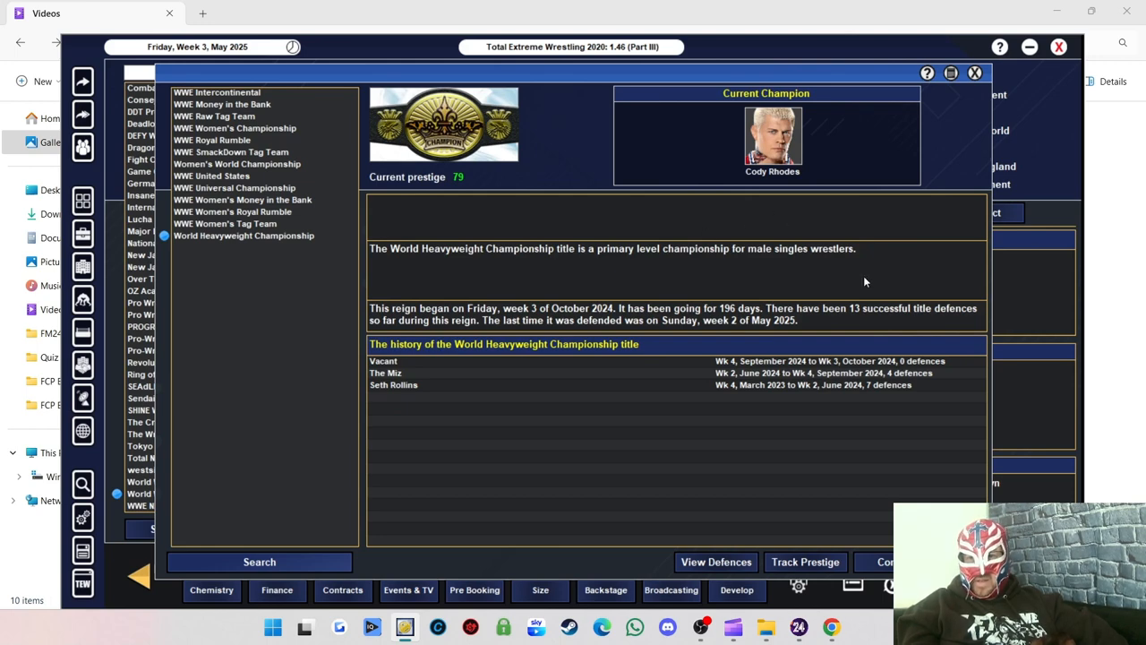
mouse_move(885, 52)
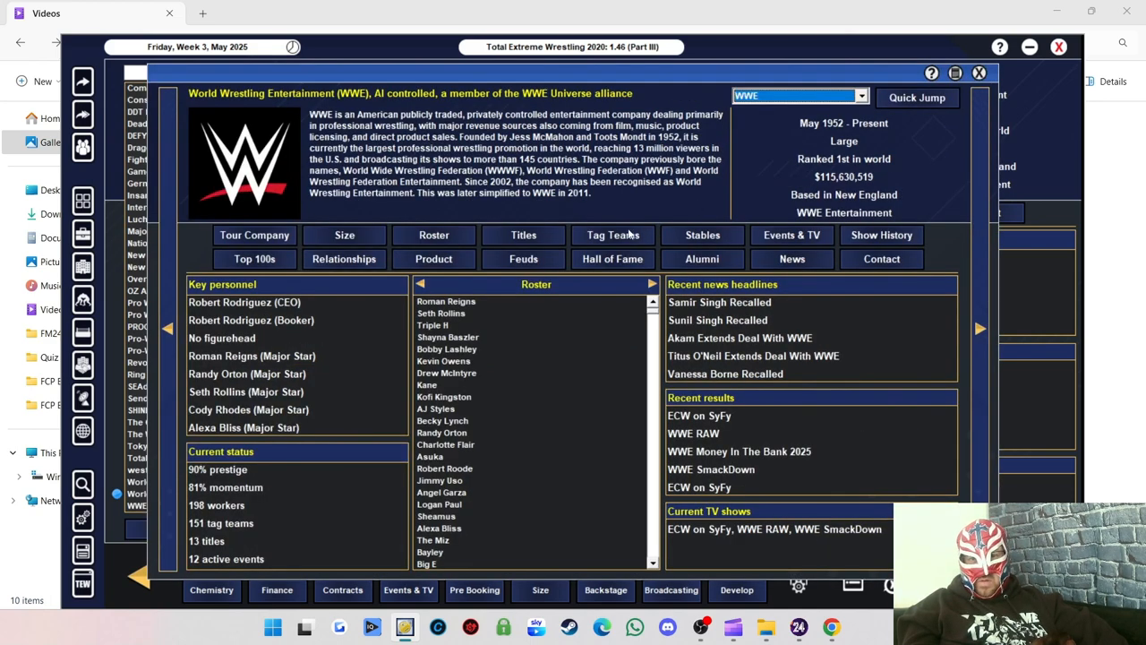
List WWE's tag teams and review 3MB III, AOP, Creed Brothers and Brothers of Destruction.
left_click(613, 235)
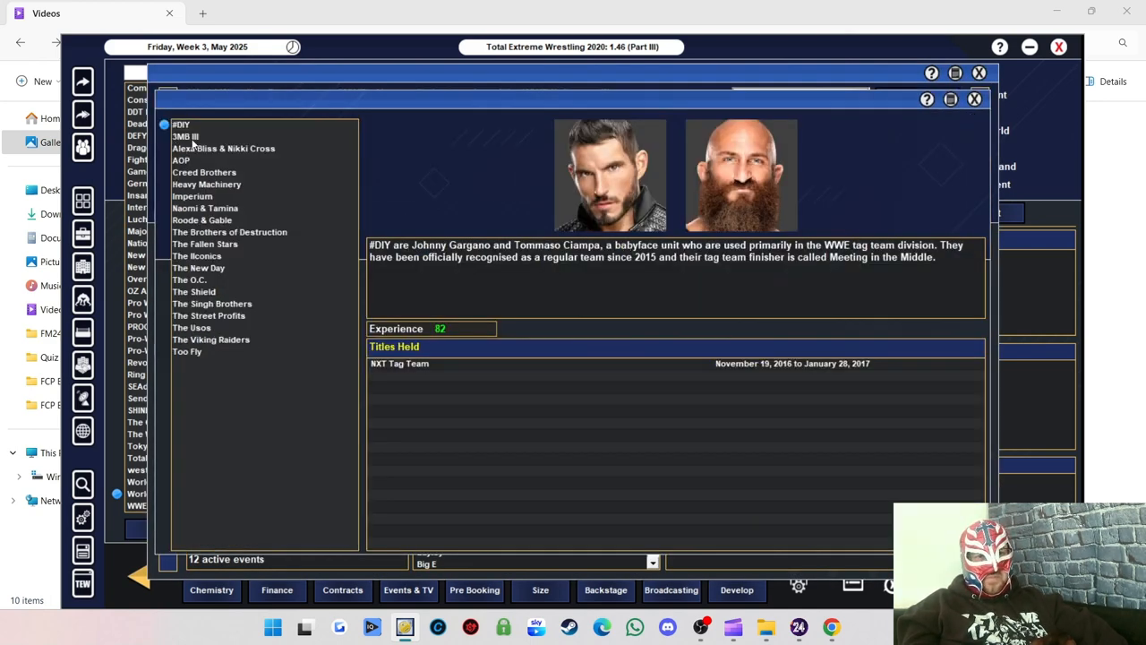
left_click(186, 136)
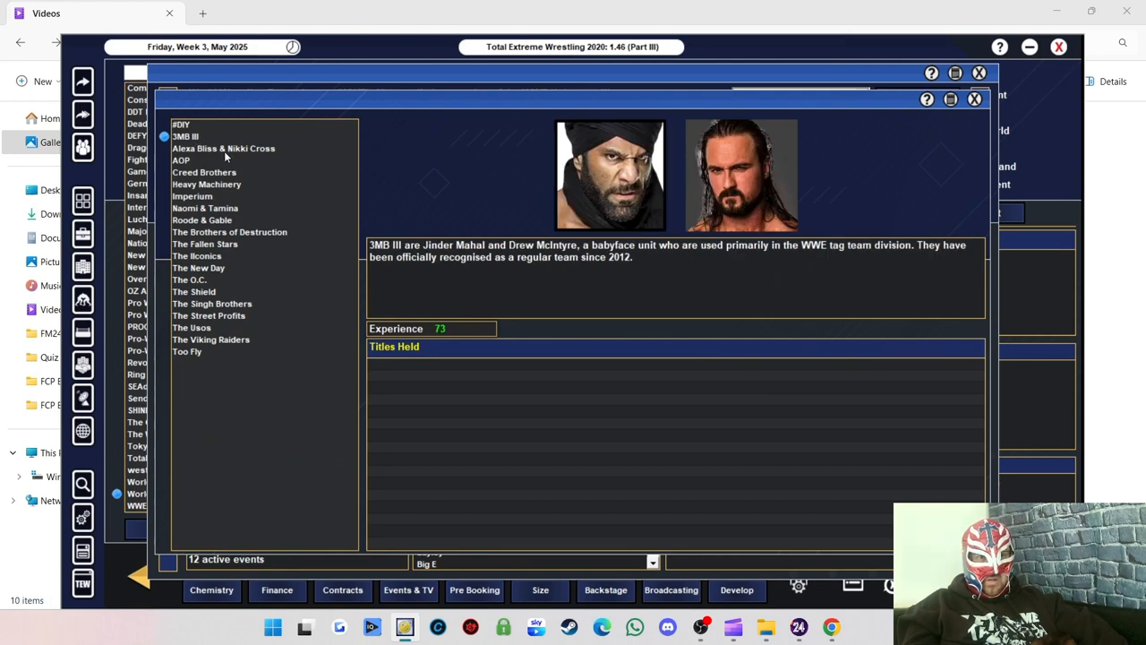
left_click(181, 161)
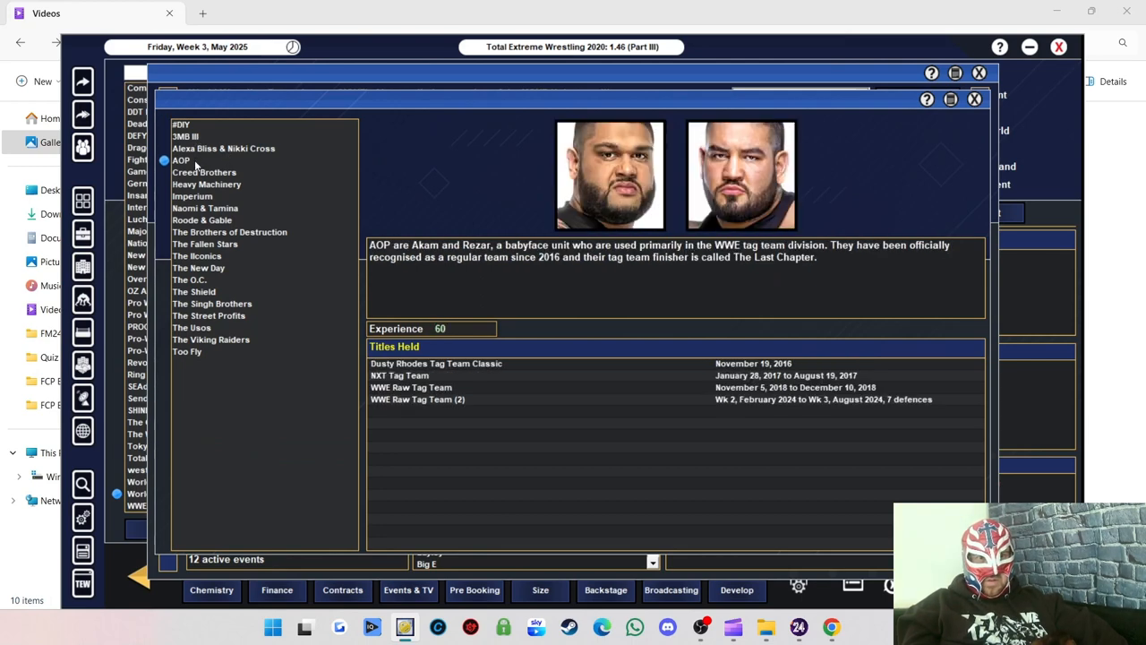
left_click(205, 172)
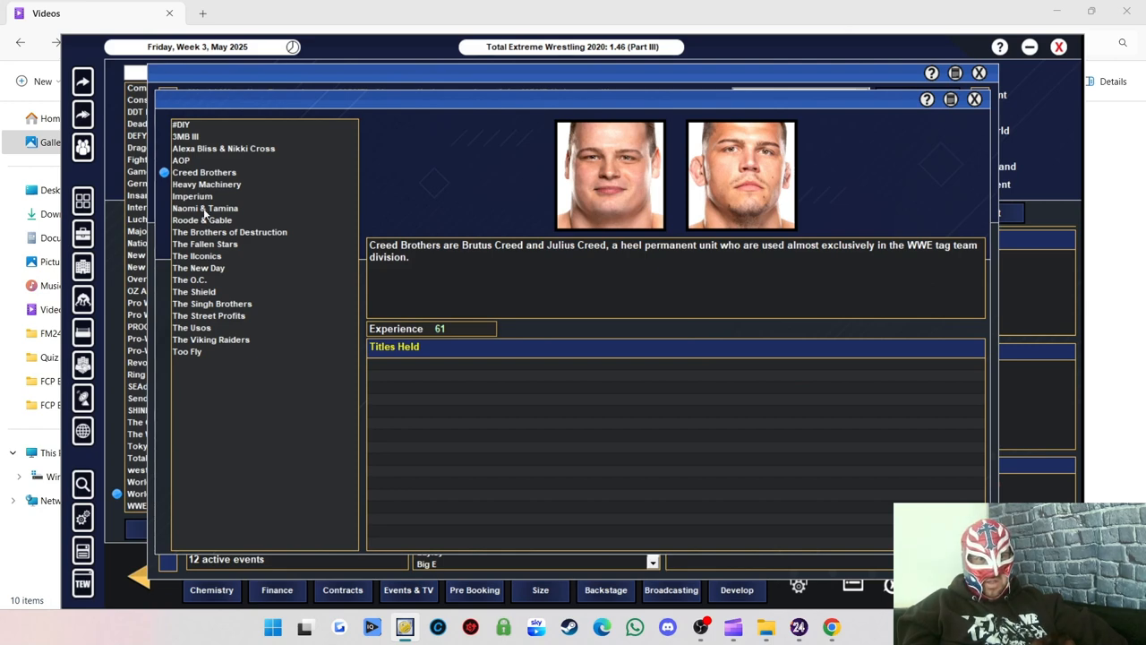
mouse_move(237, 248)
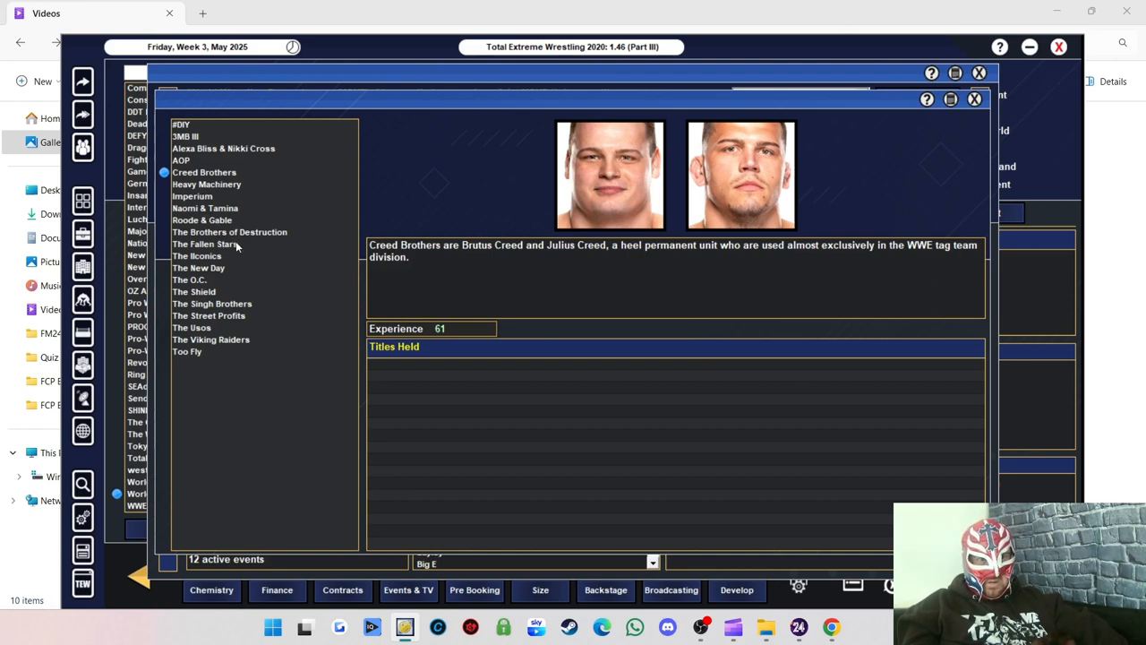
left_click(229, 233)
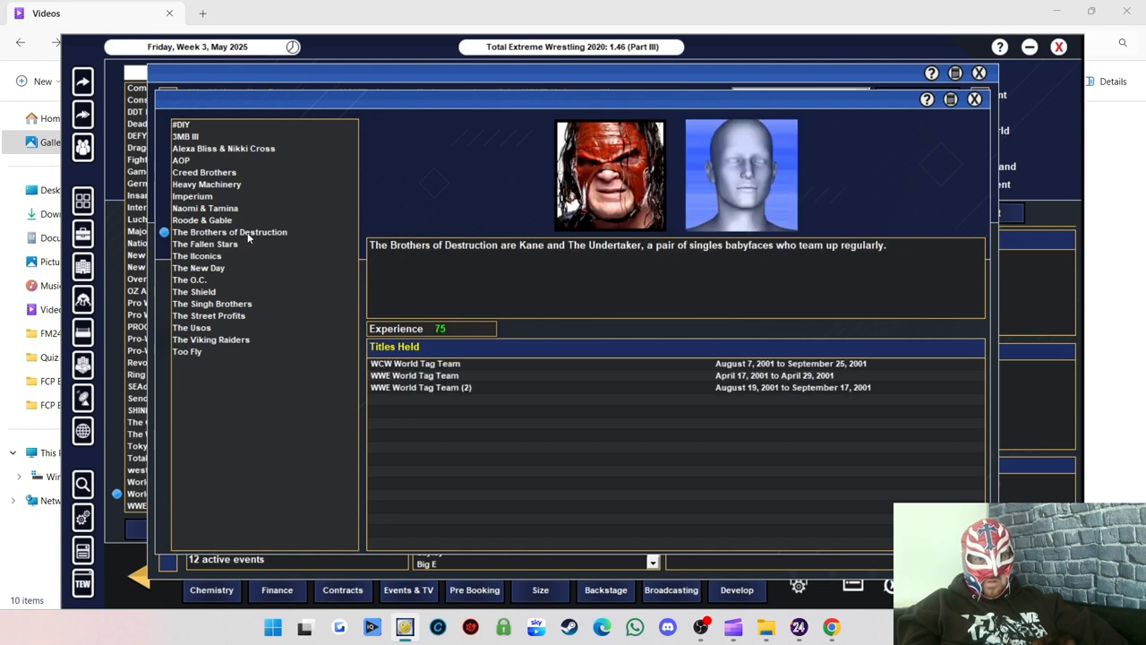
mouse_move(235, 251)
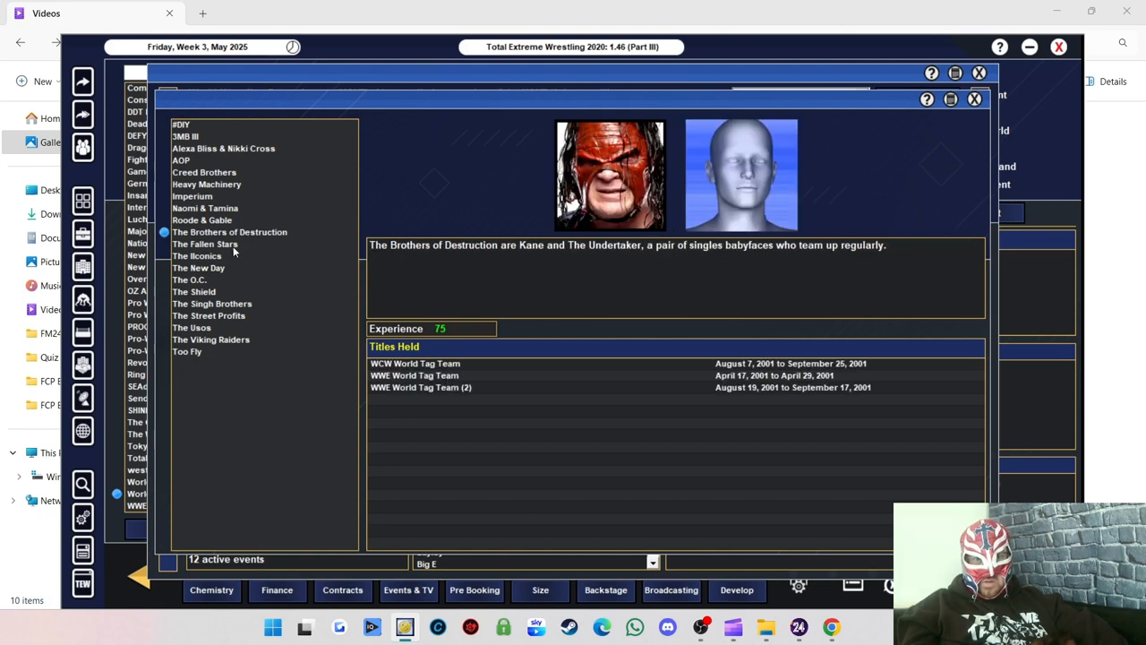
Review The Fallen Stars, The Shield, The Singh Brothers, The Street Profits and another team.
left_click(204, 243)
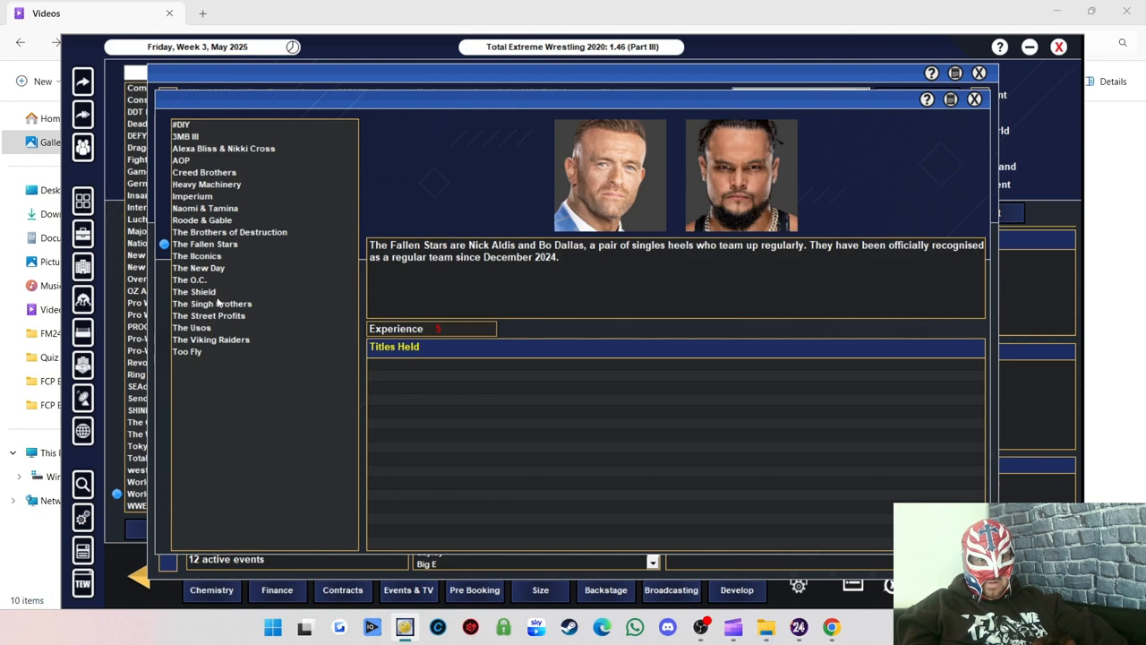
left_click(193, 290)
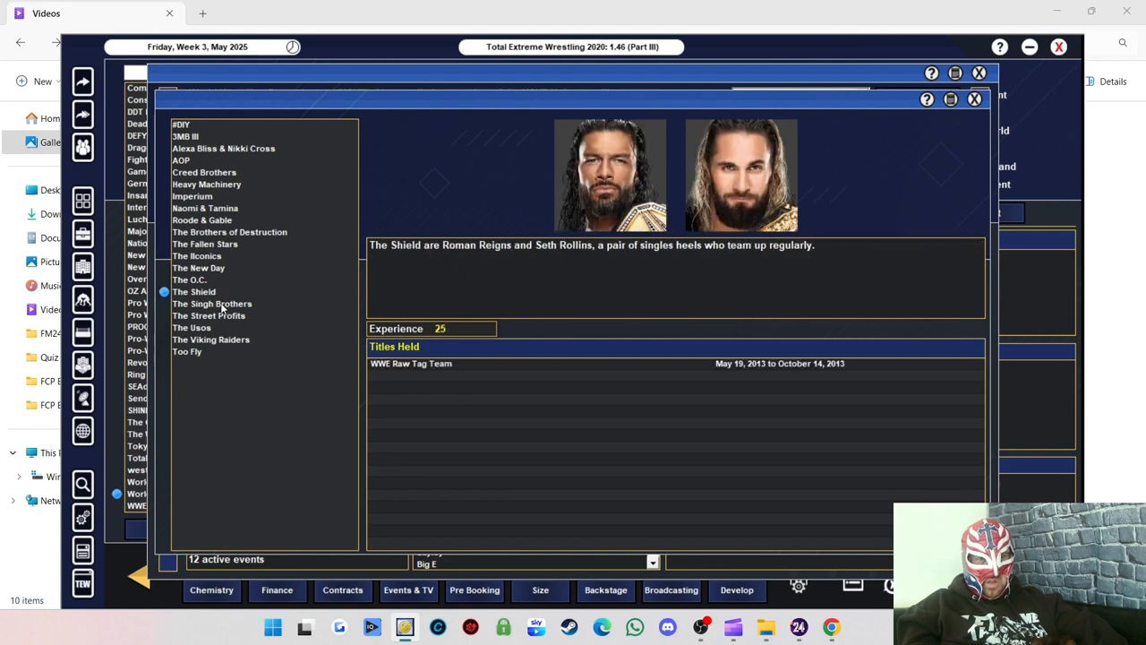
left_click(211, 303)
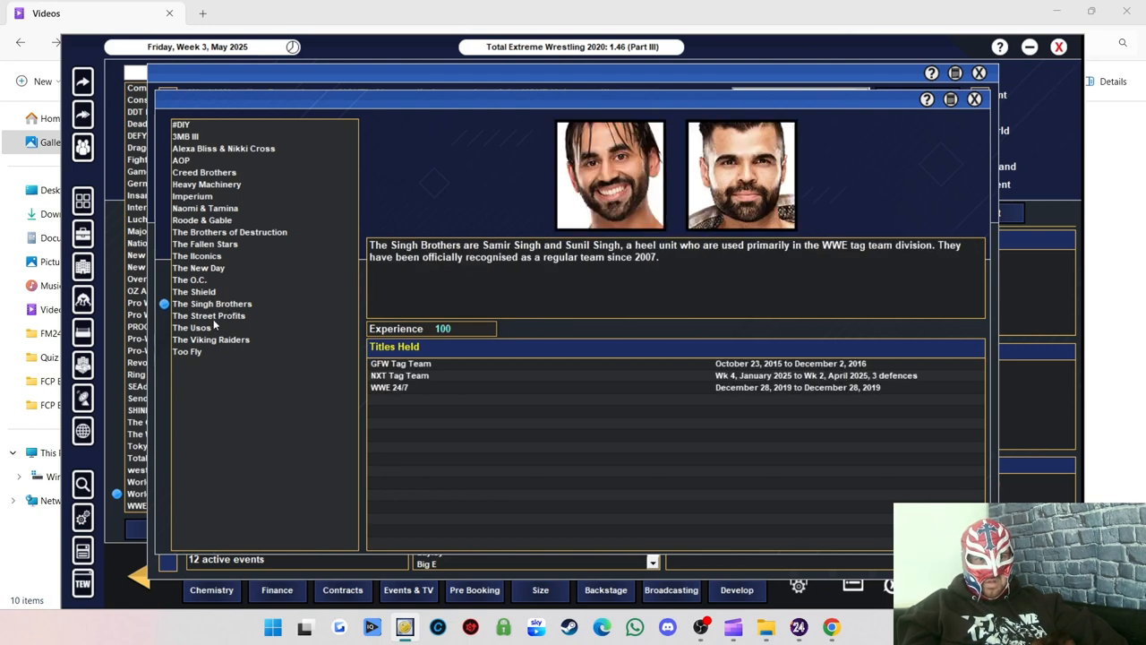
left_click(208, 316)
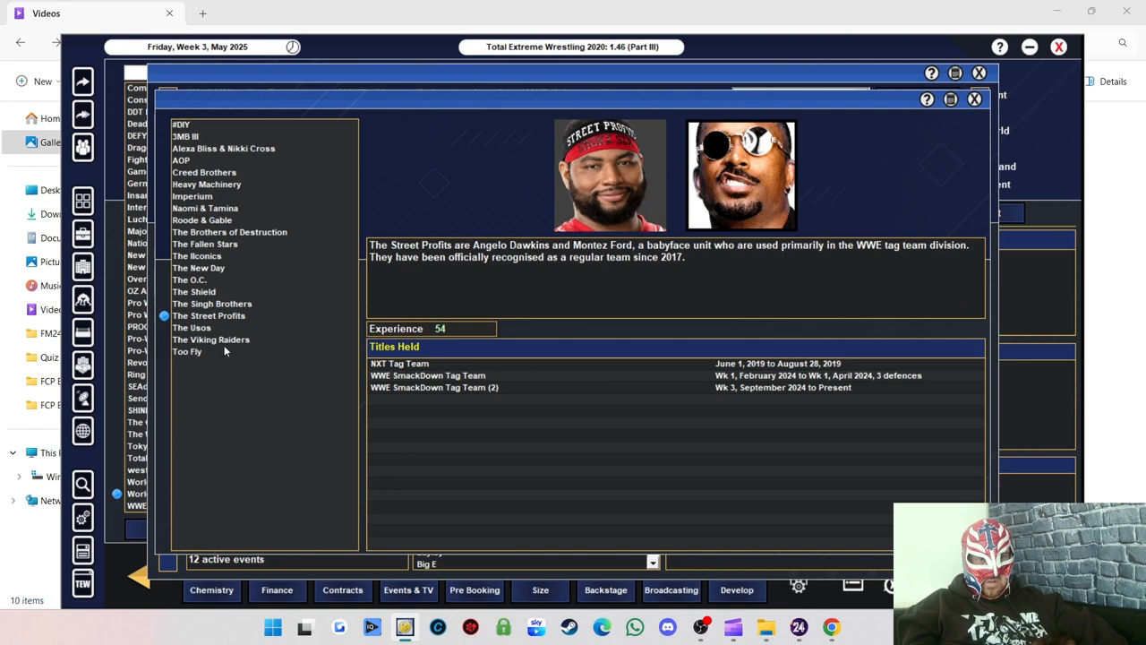
left_click(186, 351)
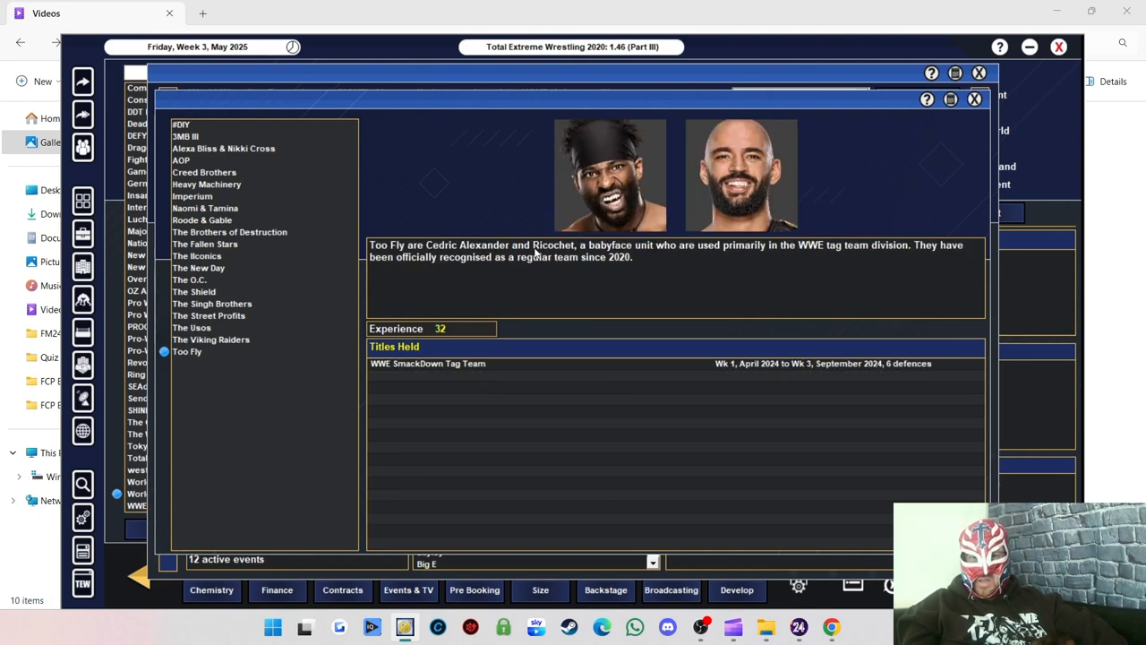
mouse_move(918, 81)
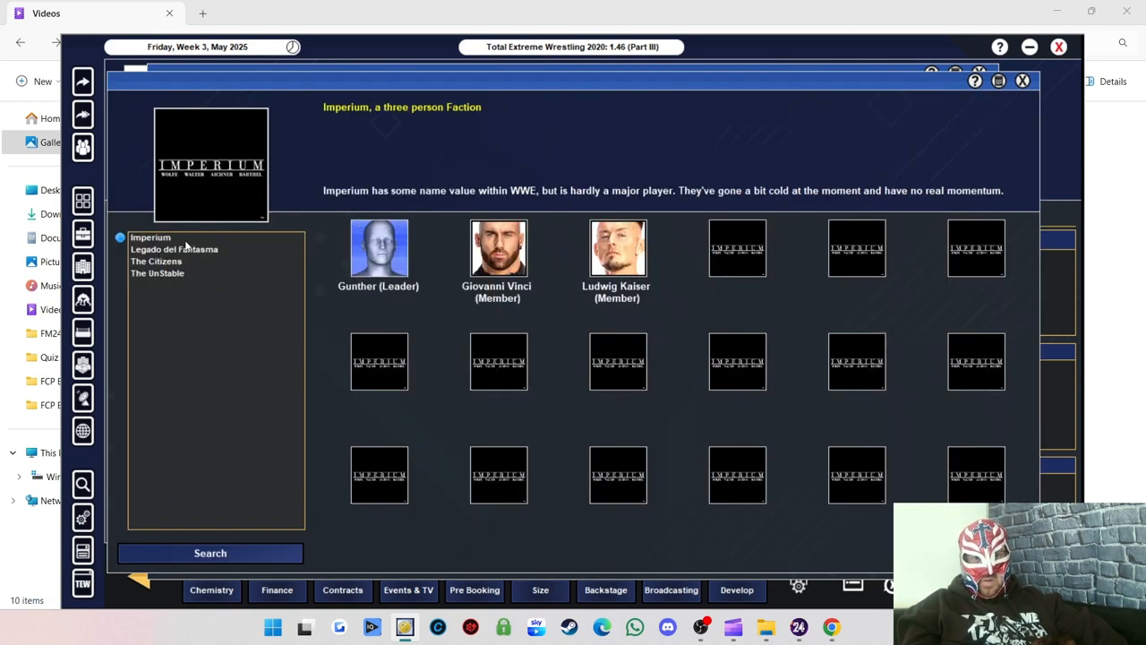
View the Legado del Fantasma, The Citizens and The UnStable factions in WWE's Stables window.
left_click(174, 249)
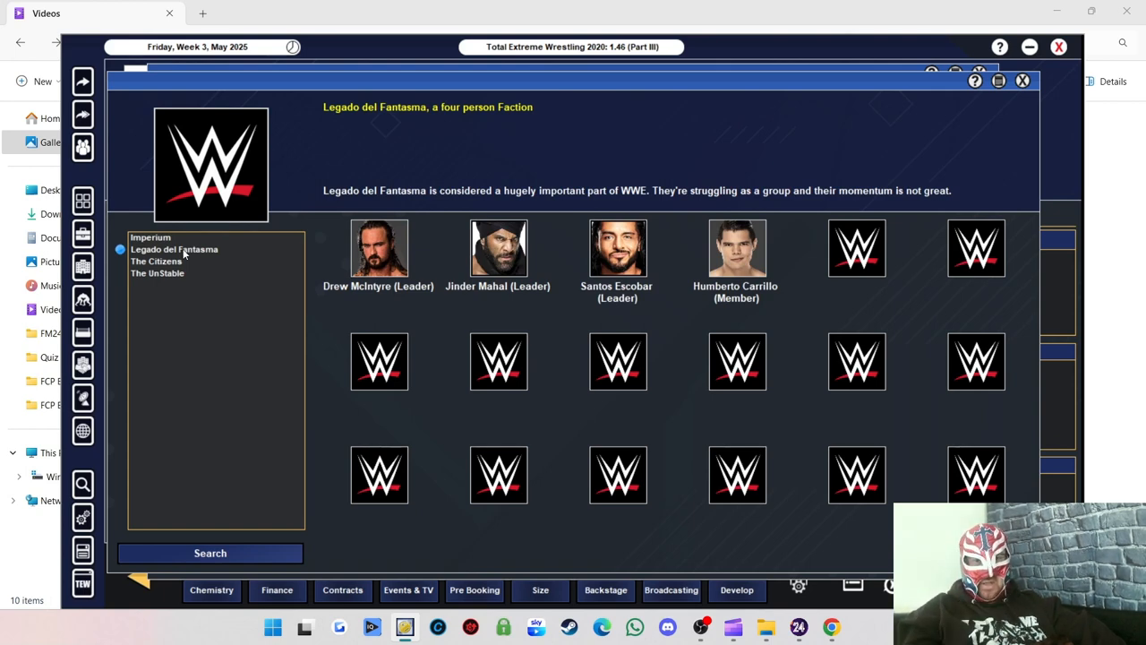
mouse_move(493, 285)
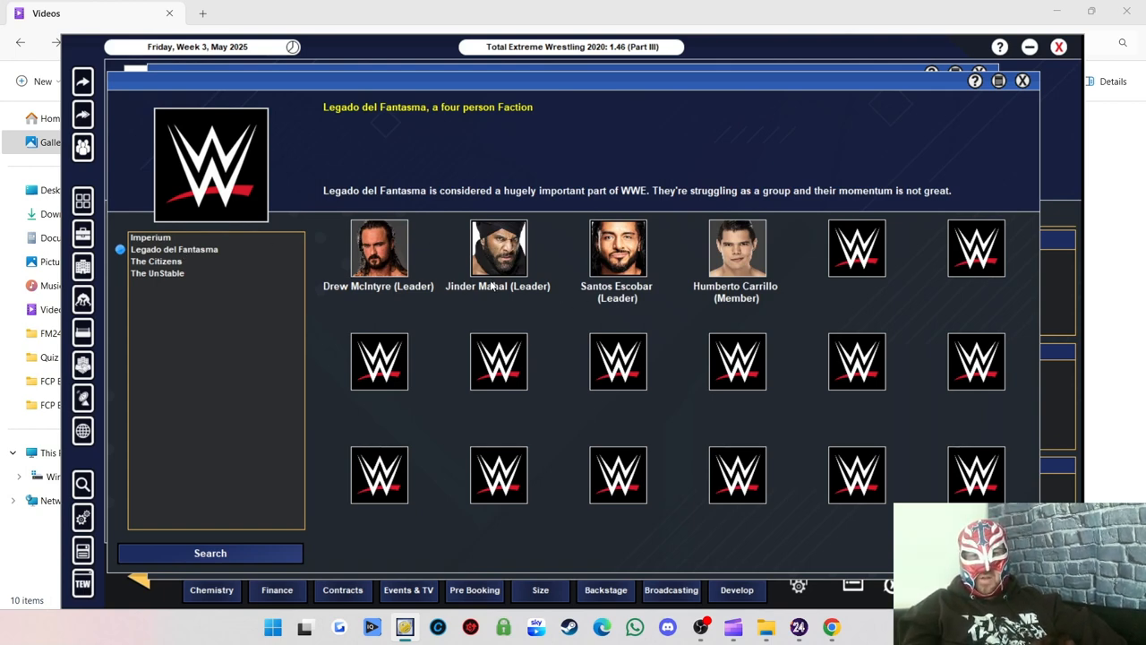
mouse_move(537, 293)
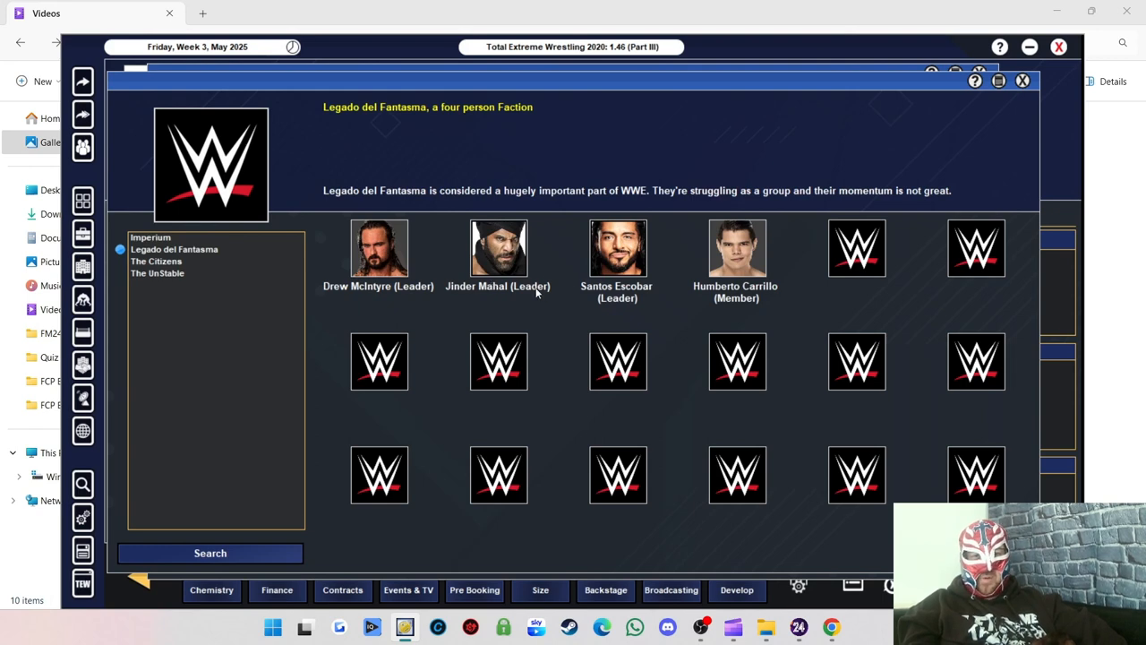
mouse_move(598, 294)
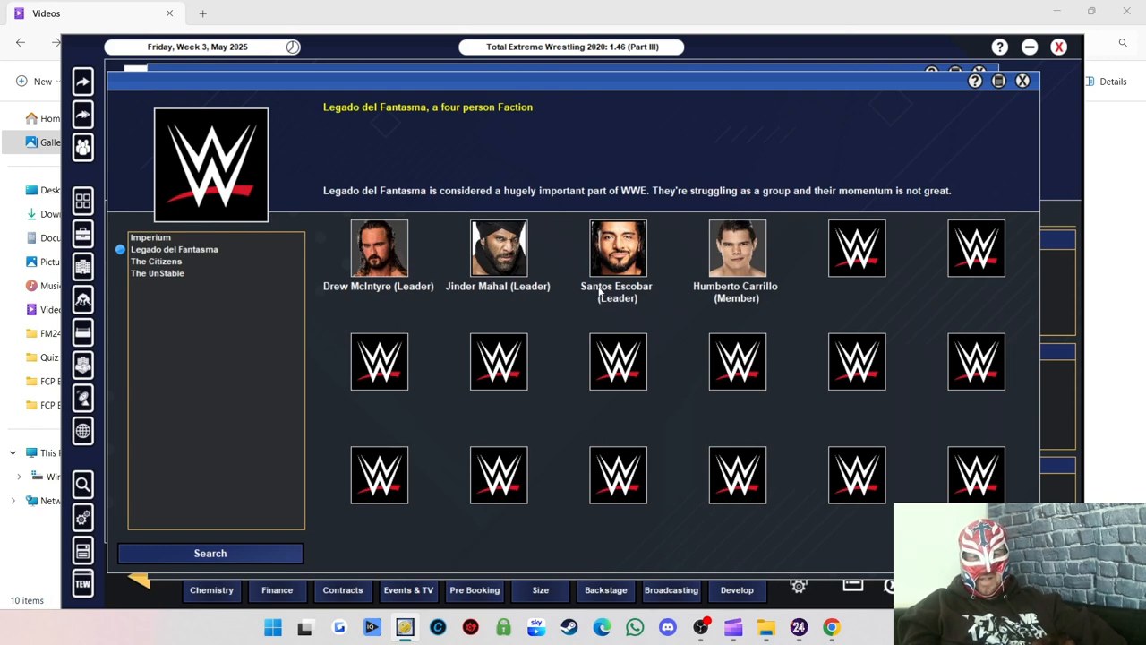
mouse_move(781, 305)
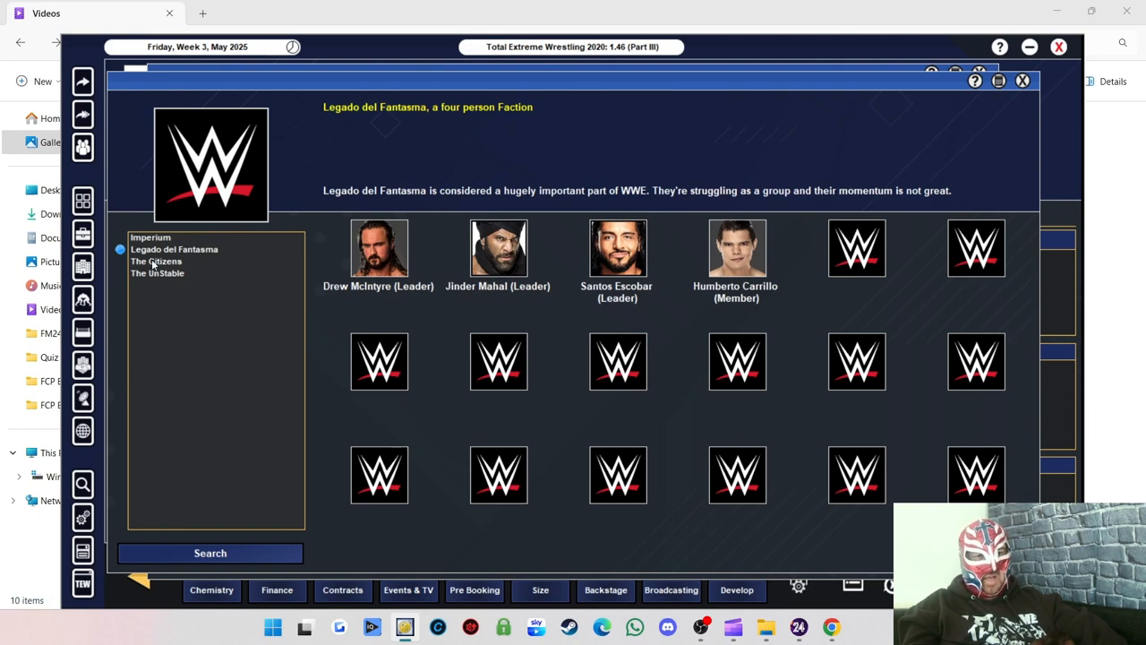
left_click(156, 261)
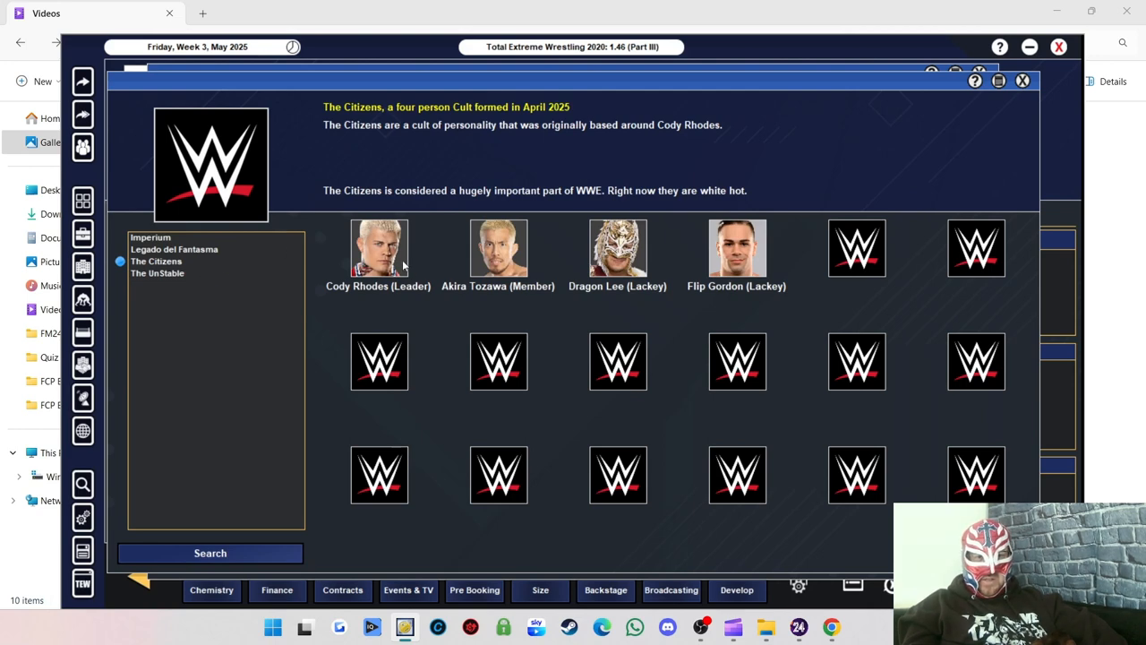
mouse_move(498, 290)
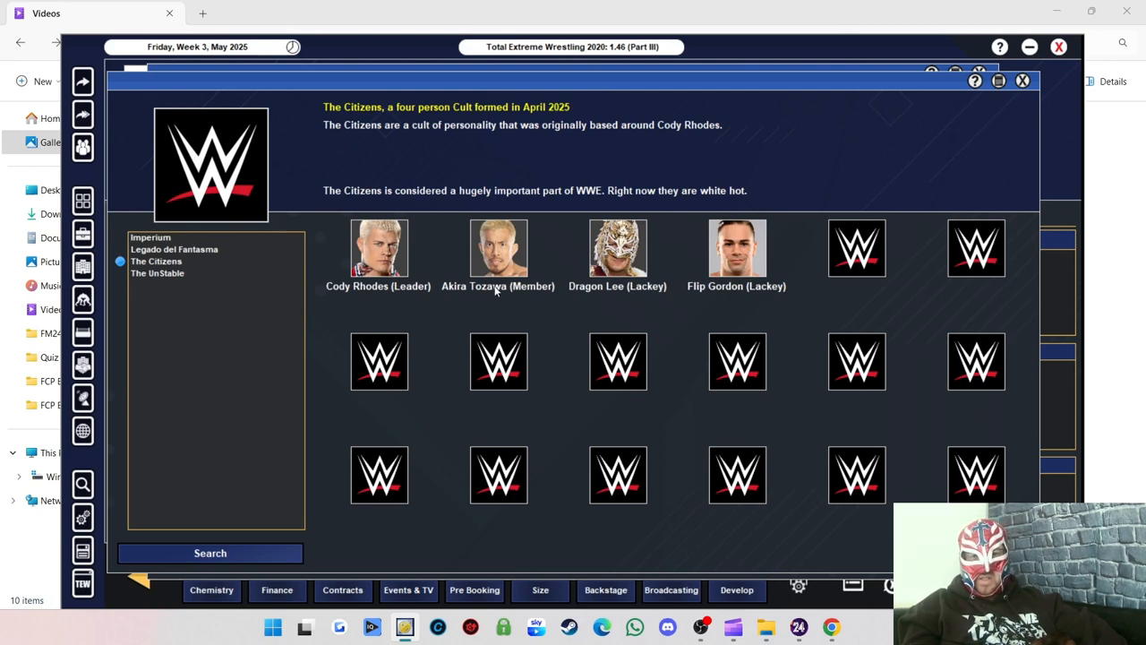
mouse_move(140, 260)
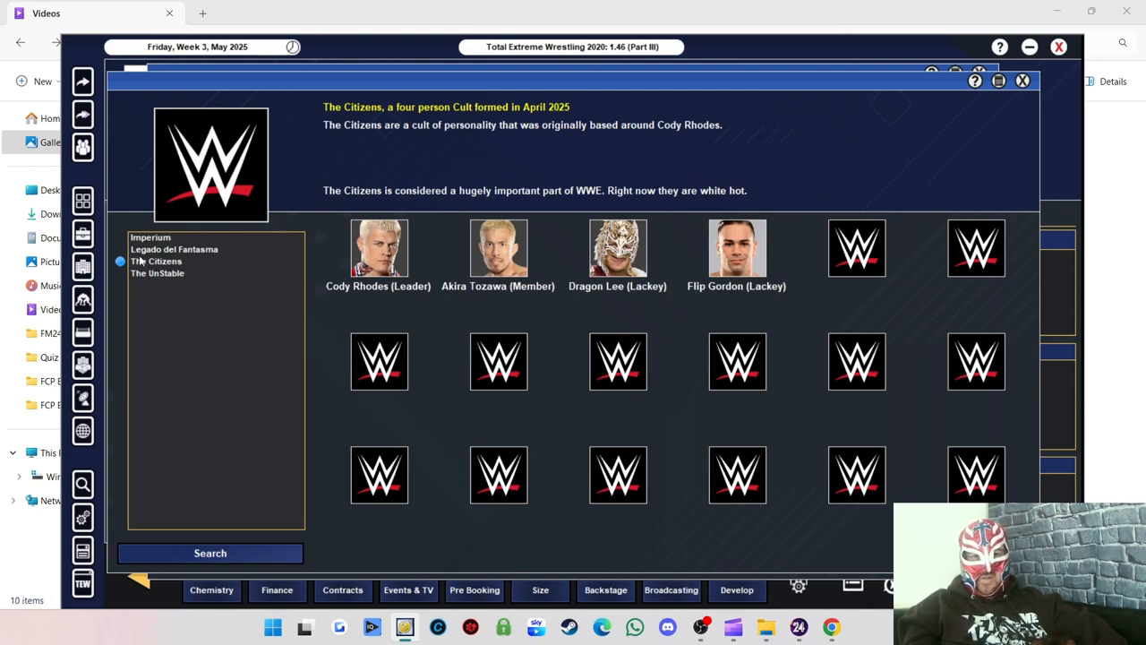
mouse_move(165, 272)
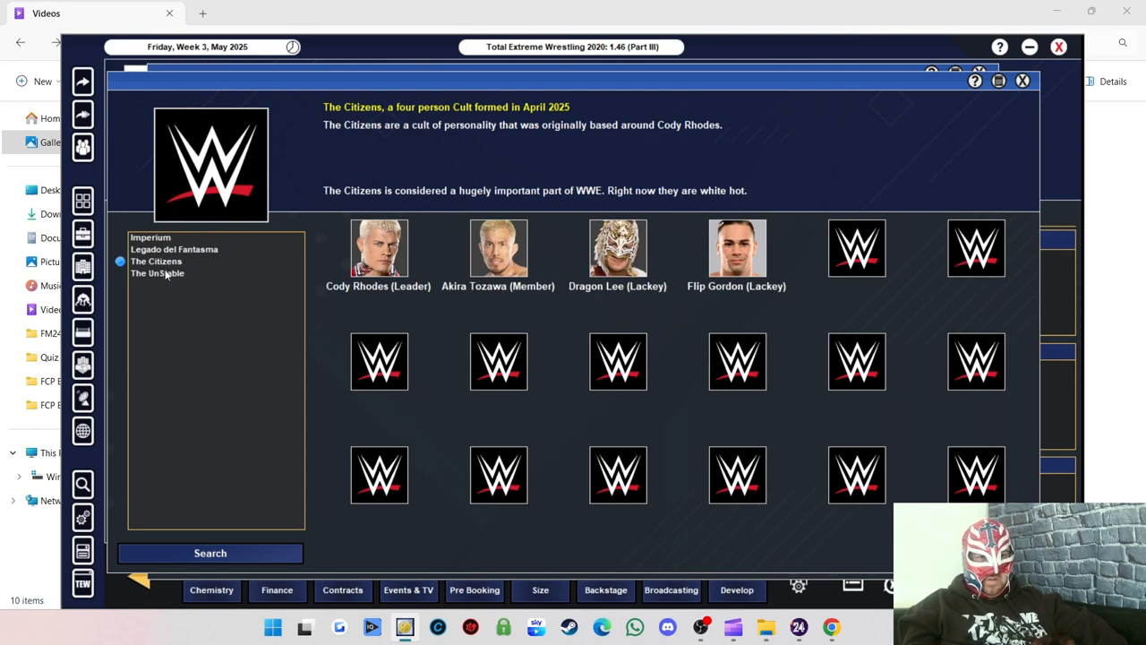
left_click(157, 273)
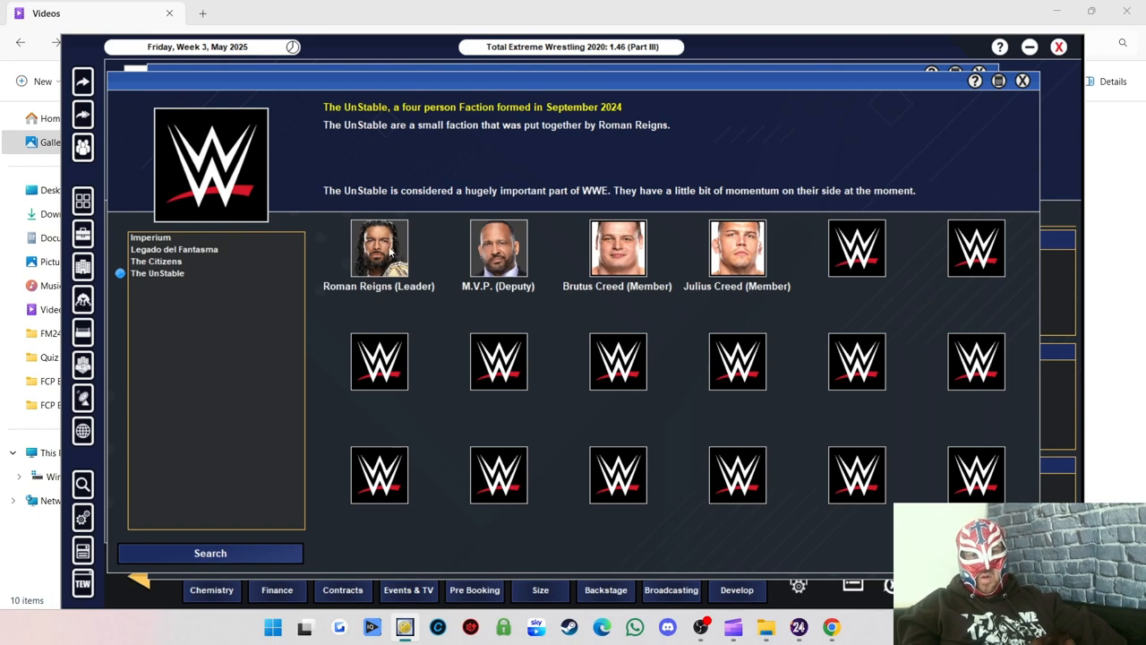
mouse_move(526, 258)
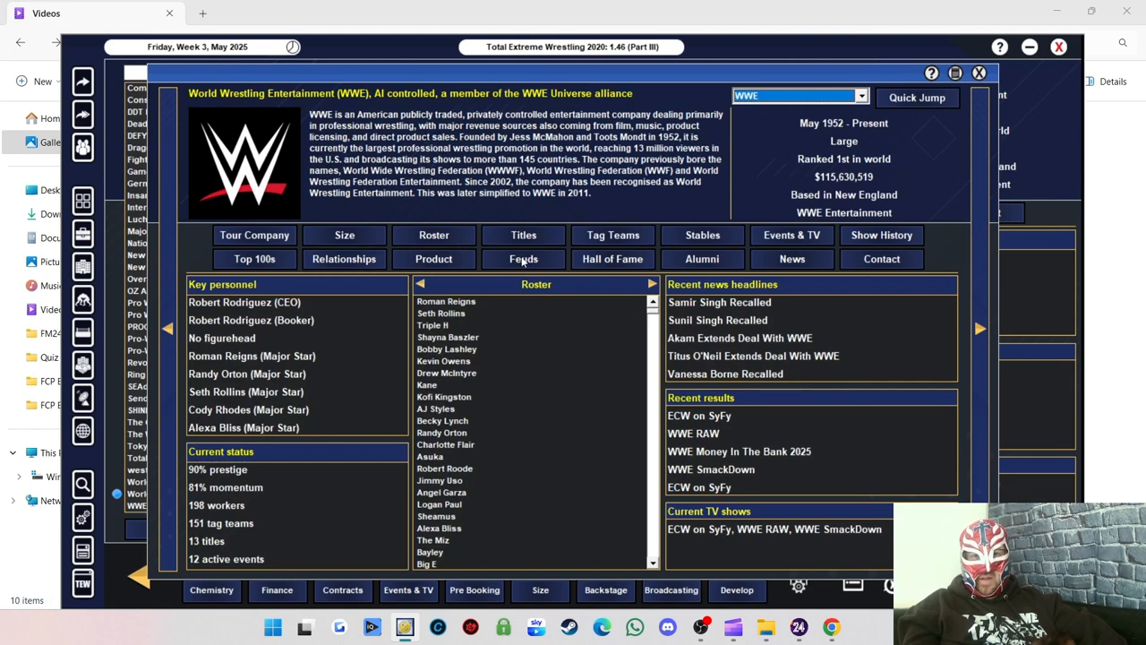
mouse_move(792, 236)
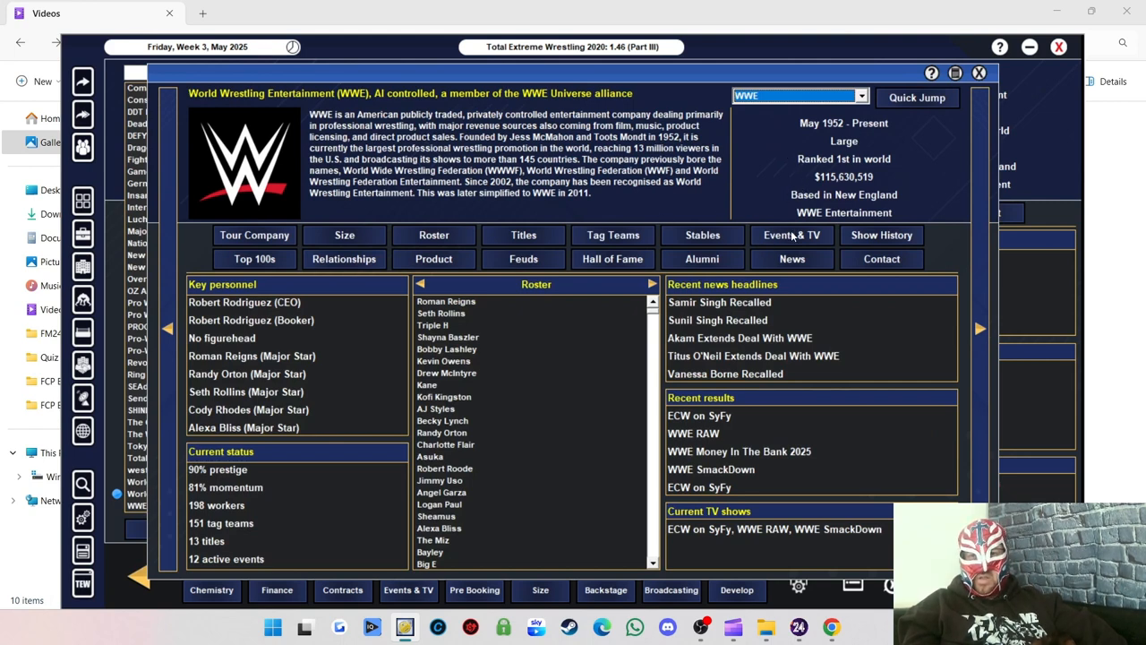
Show WWE's history filtered to Events Only from 2024.
left_click(792, 235)
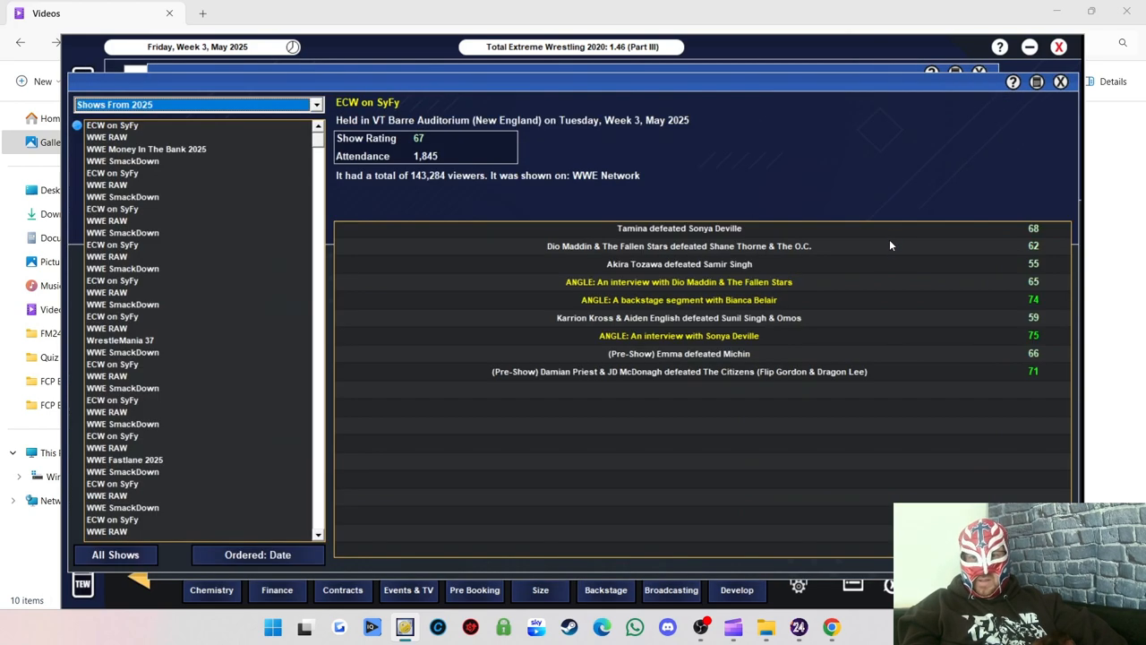
left_click(197, 104)
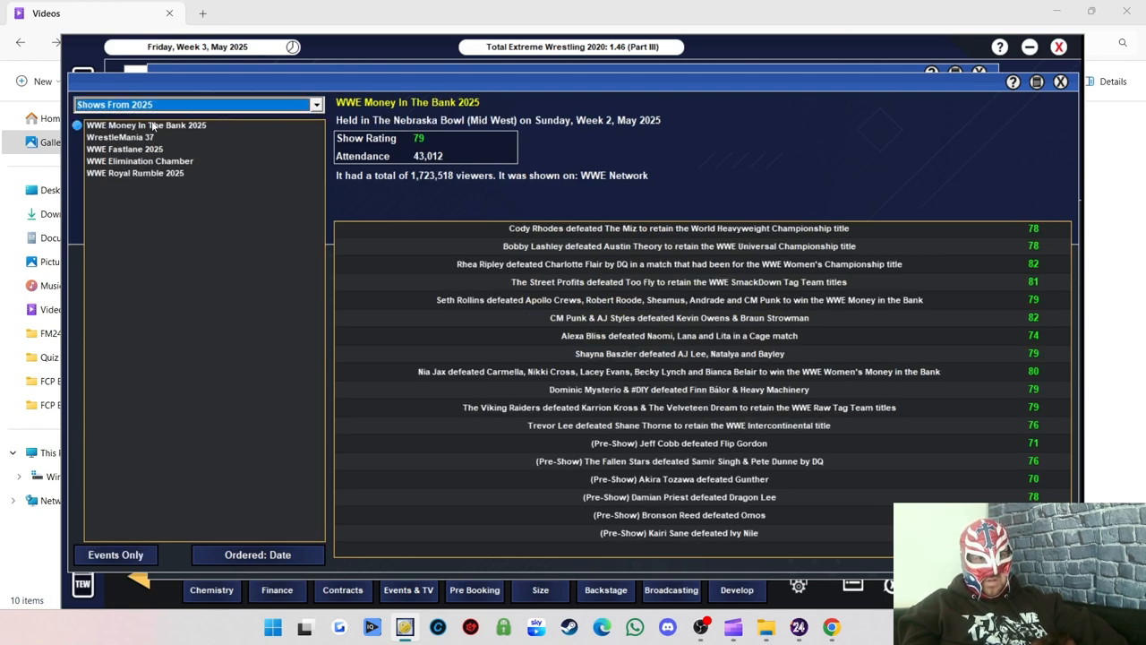
left_click(315, 104)
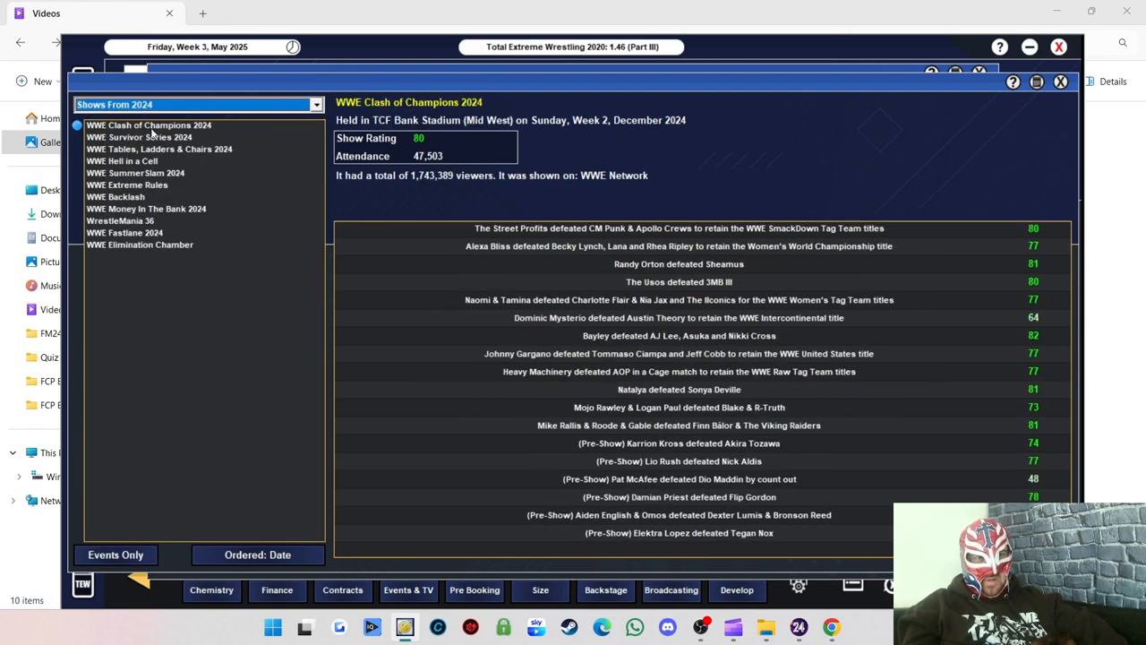
View the results of Elimination Chamber, Fastlane 2024, WrestleMania 36 and Money In The Bank 2024.
left_click(140, 244)
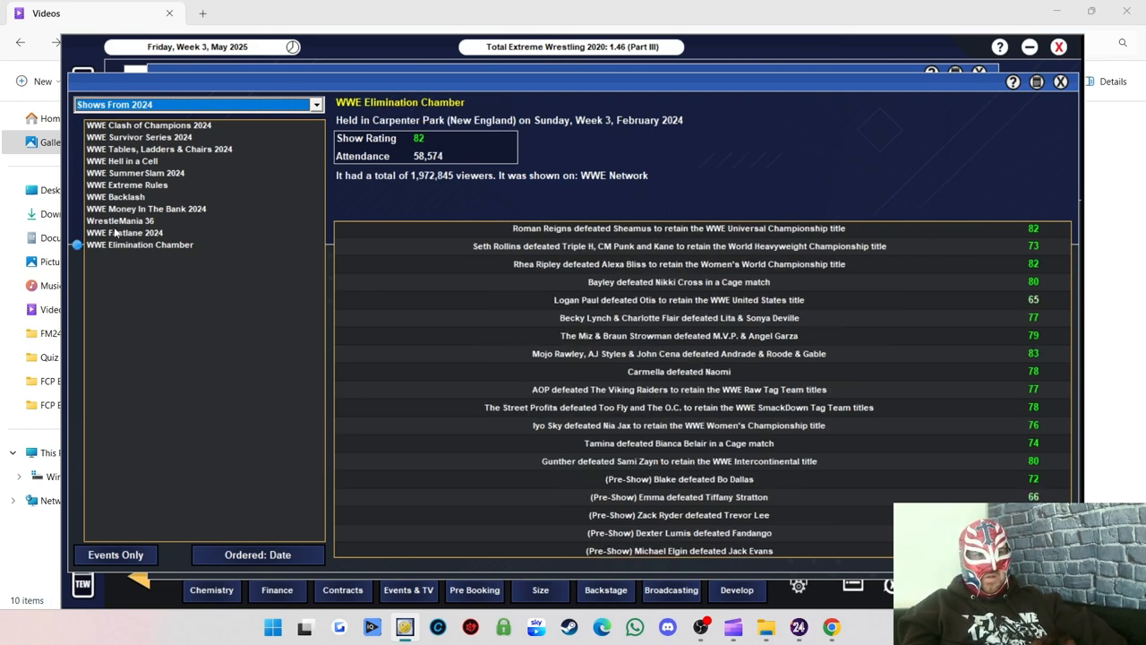
left_click(123, 232)
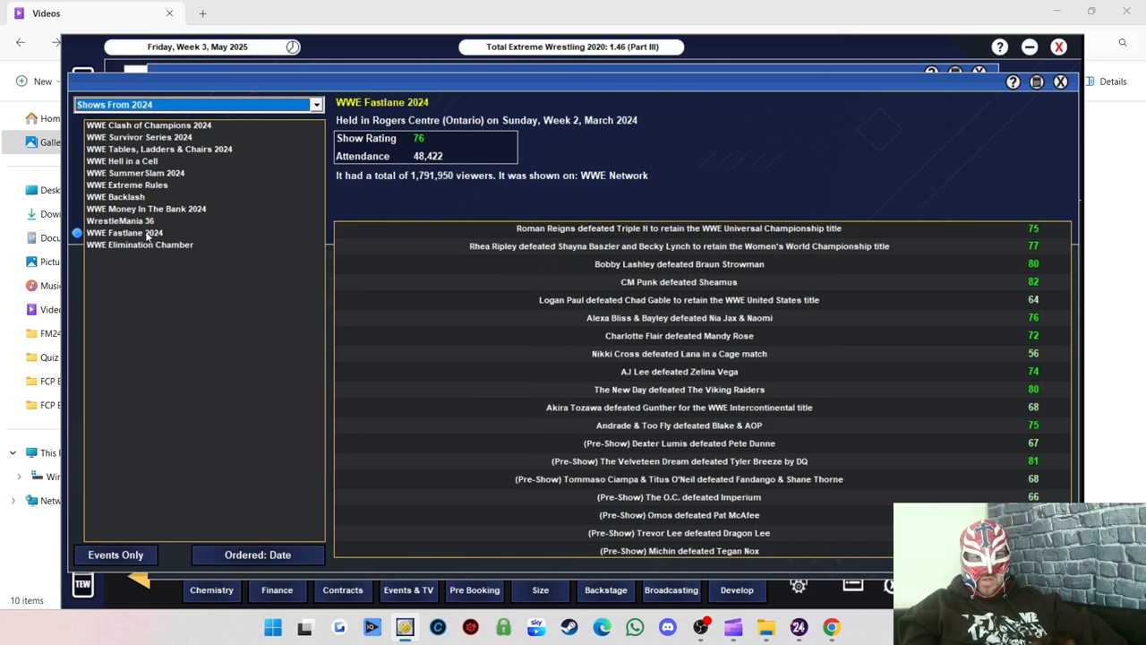
left_click(118, 220)
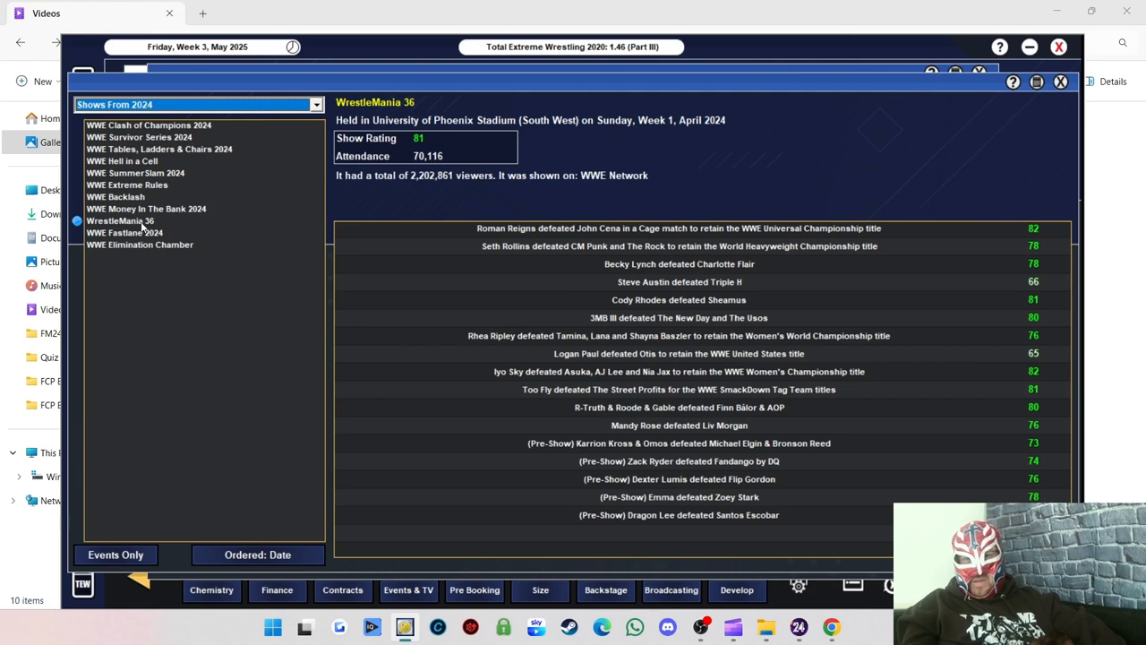
mouse_move(236, 273)
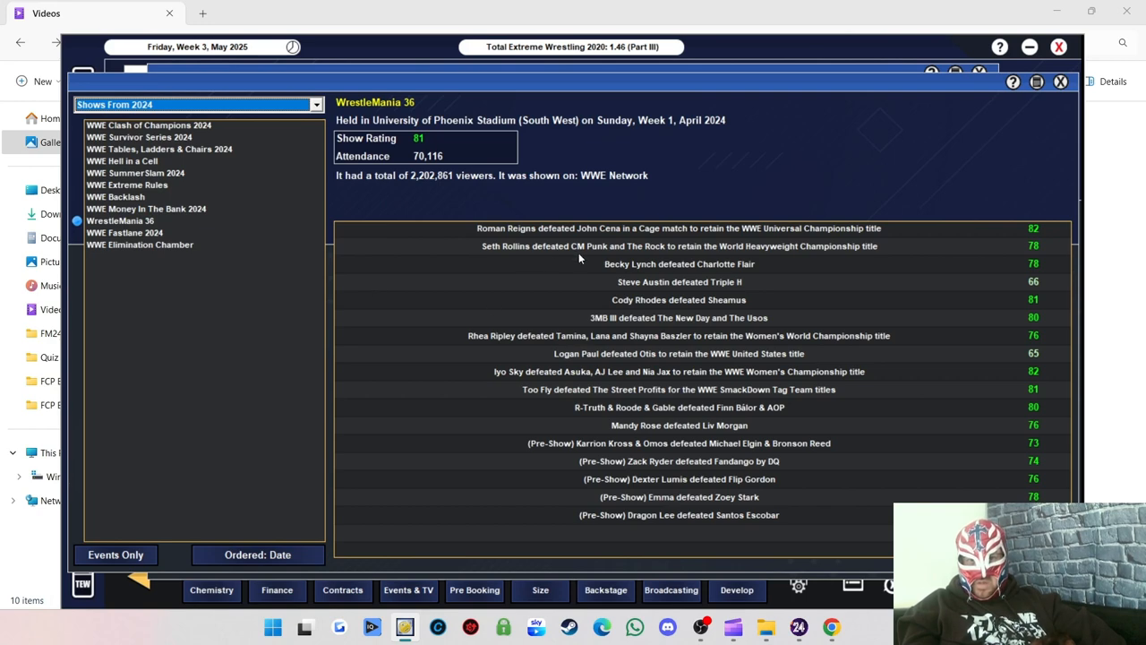
mouse_move(773, 261)
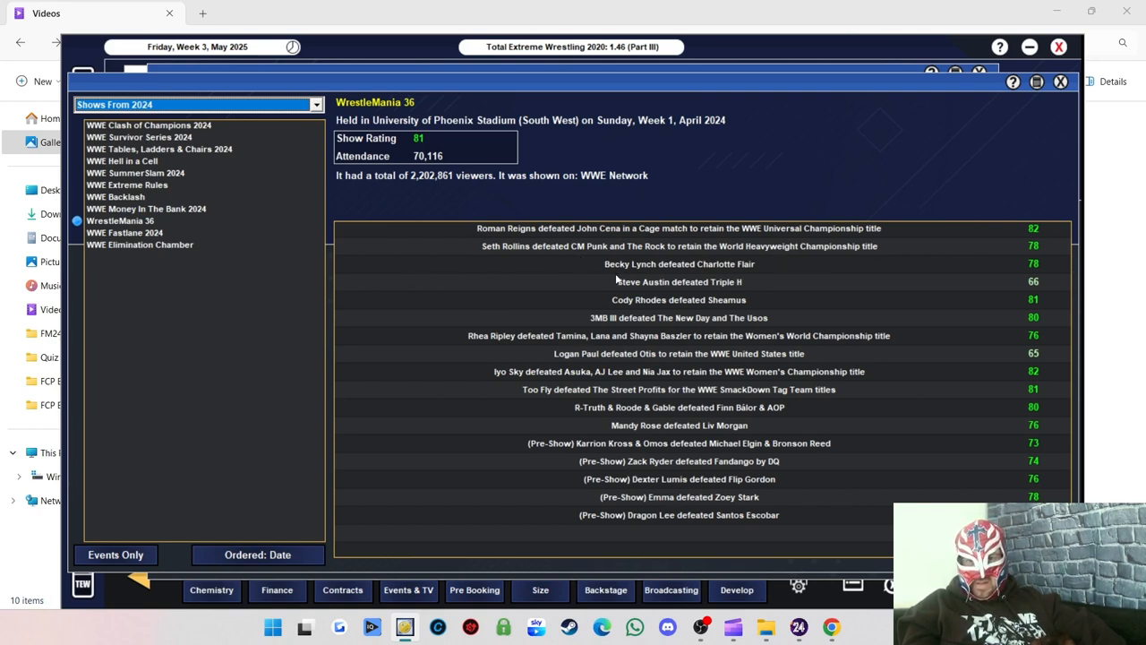
mouse_move(743, 299)
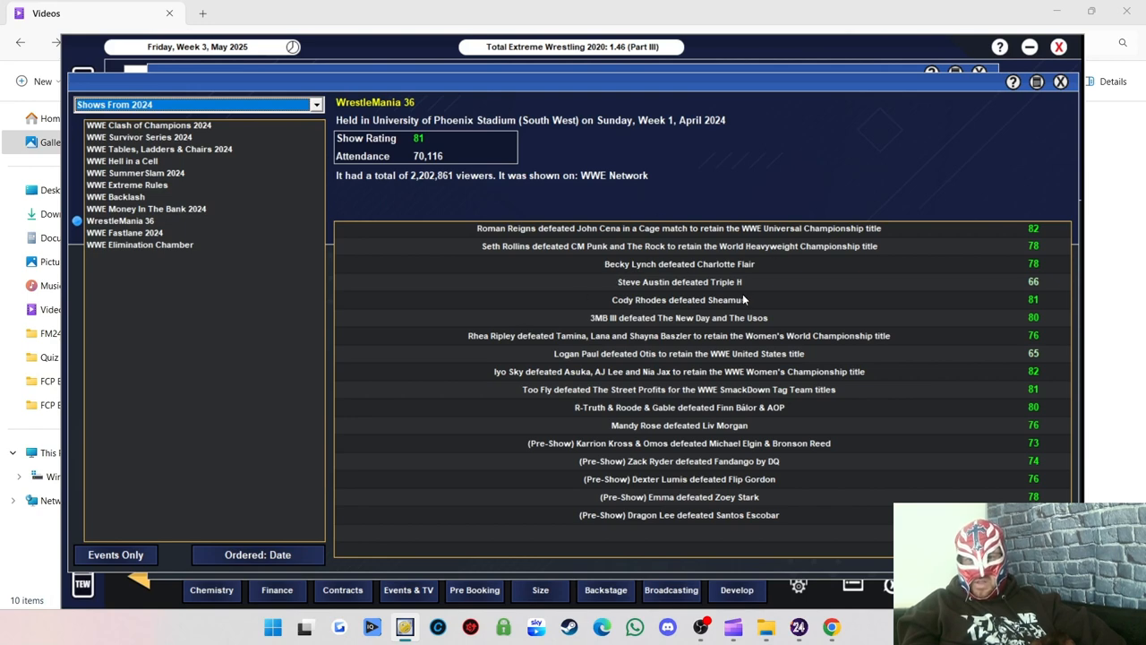
mouse_move(691, 311)
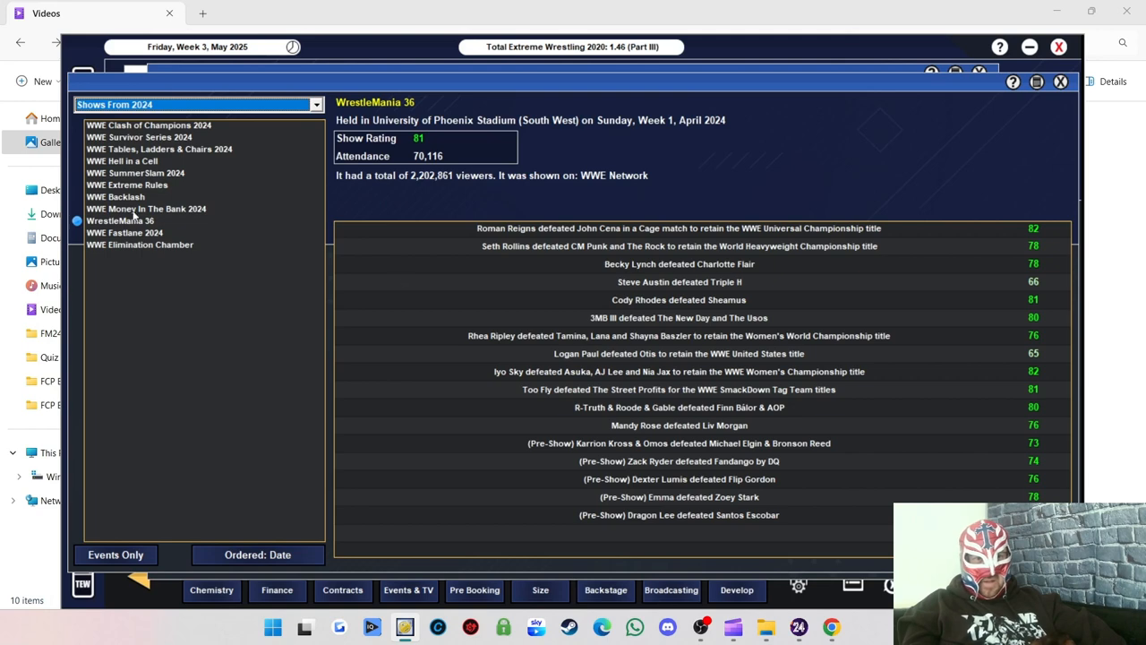
mouse_move(158, 213)
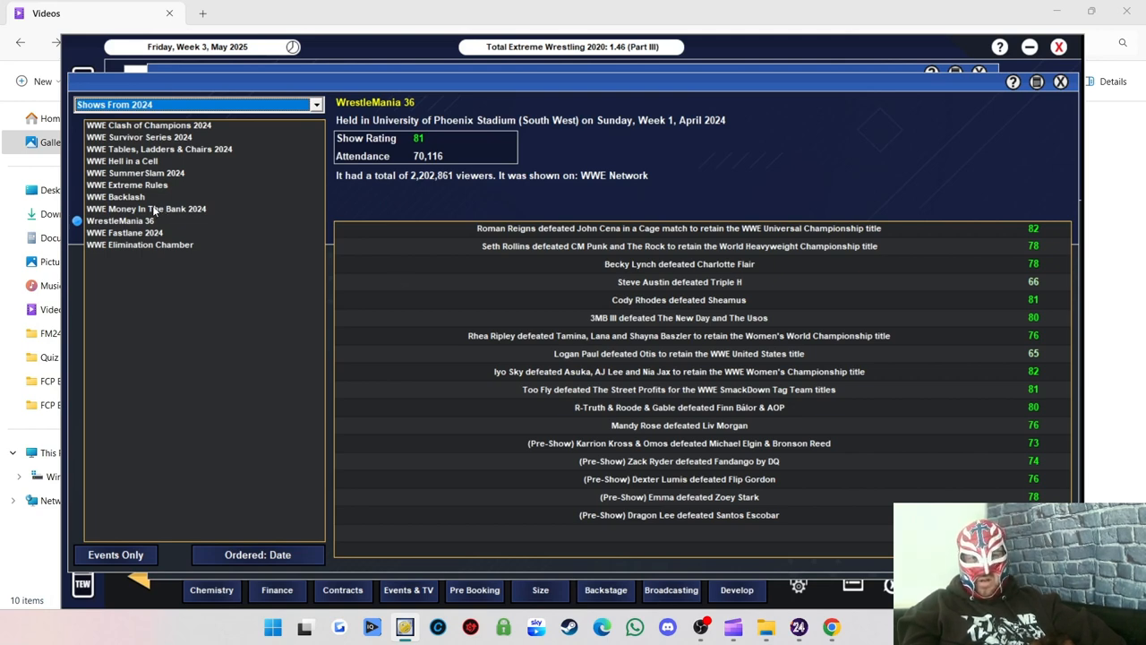
left_click(147, 208)
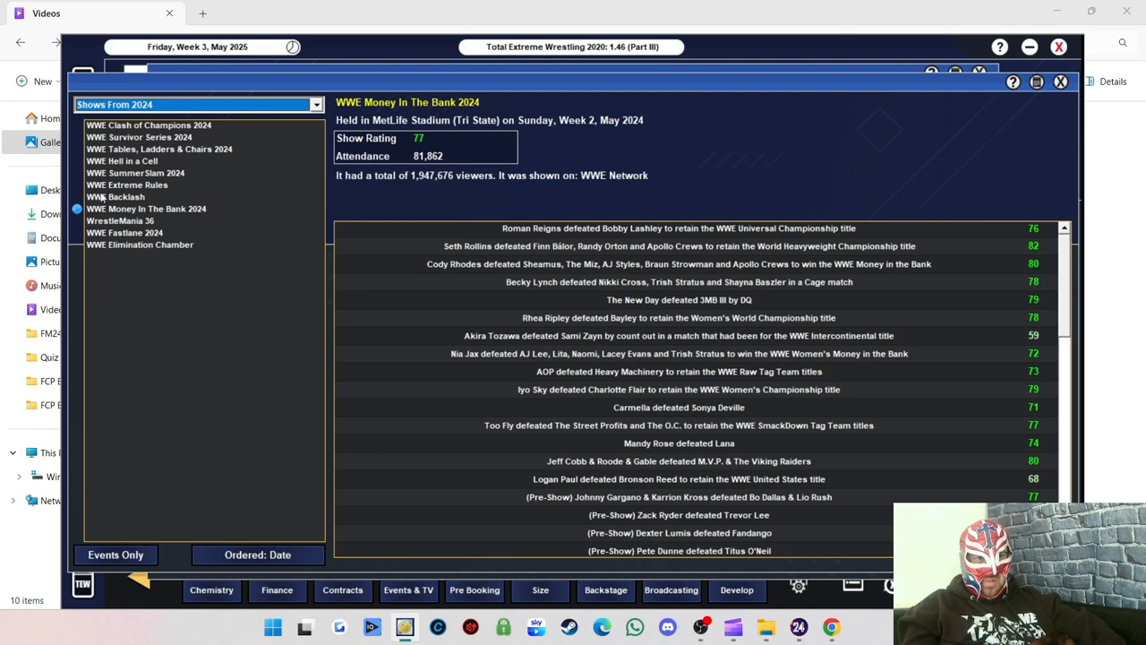
View the results of Backlash, Extreme Rules, SummerSlam 2024 and Hell in a Cell 2024.
left_click(116, 195)
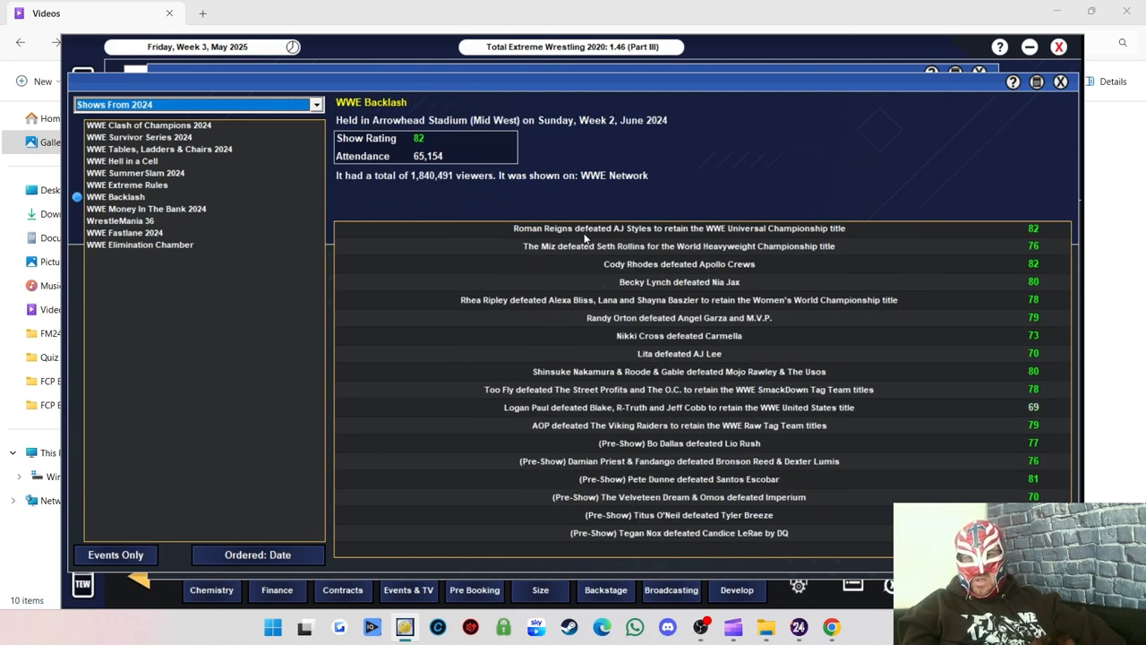
mouse_move(713, 233)
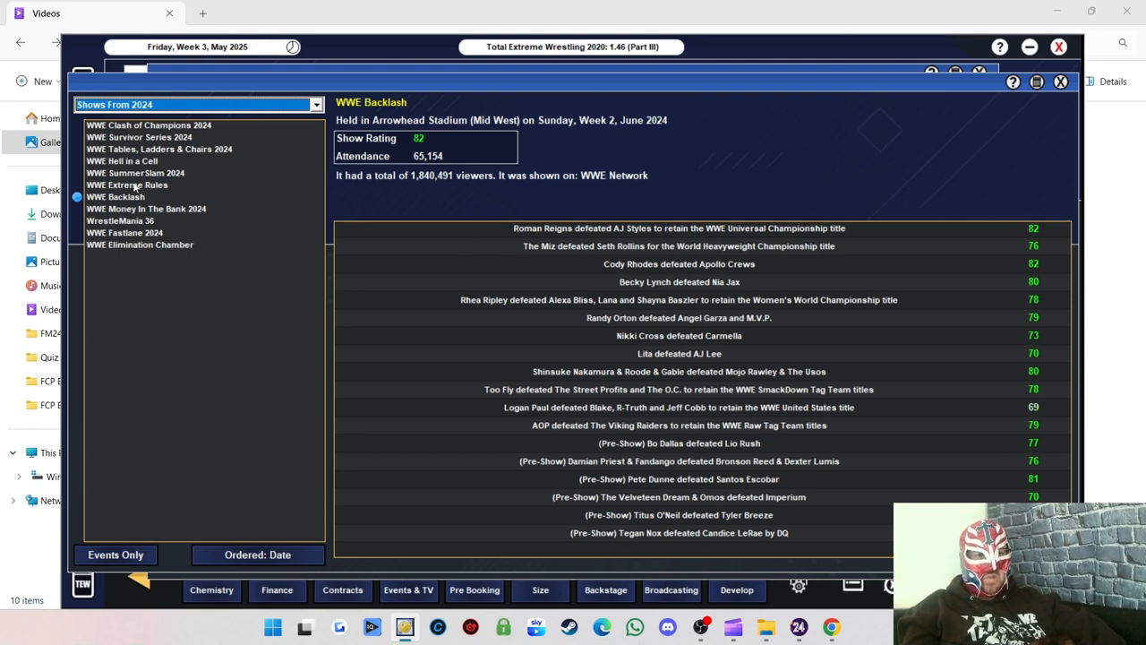
left_click(125, 184)
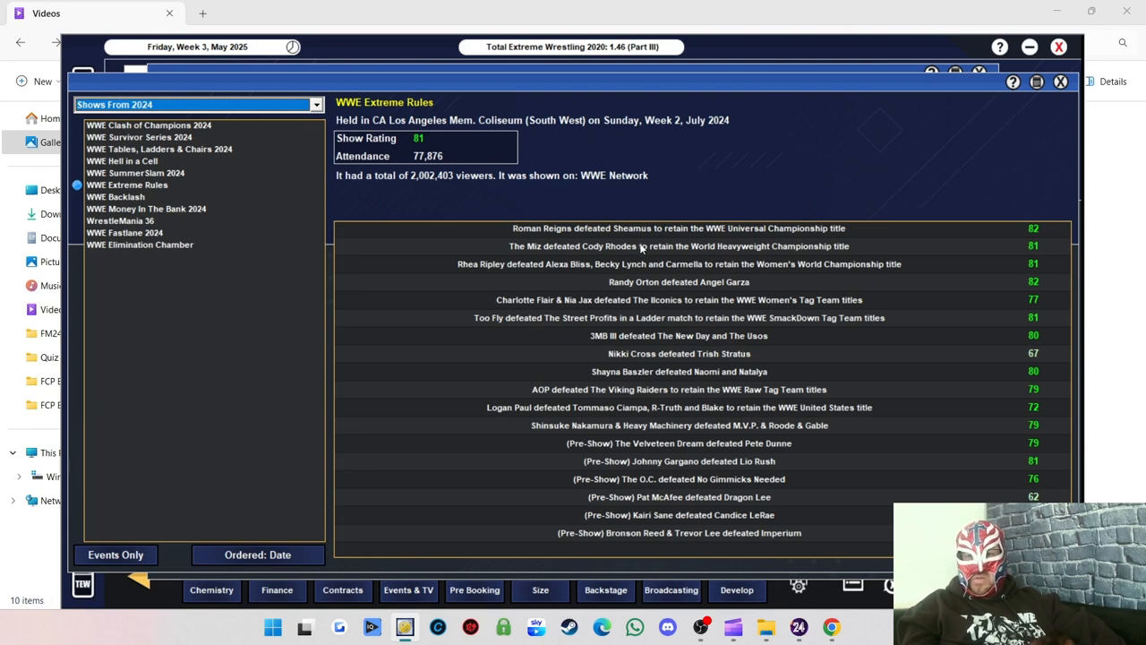
mouse_move(188, 204)
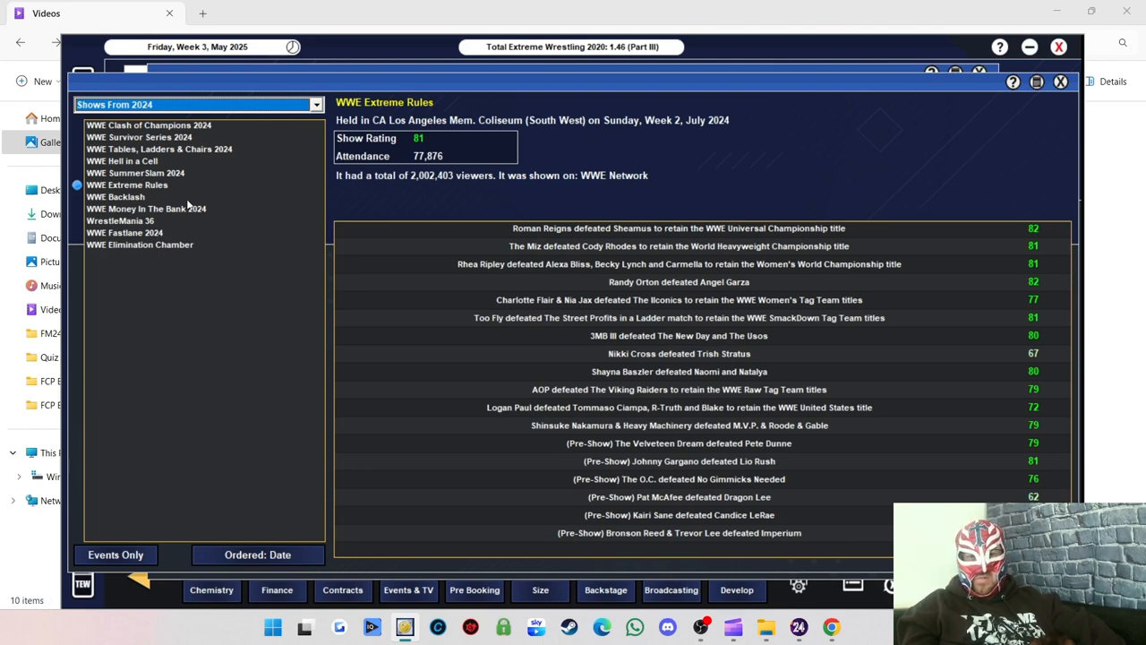
left_click(136, 172)
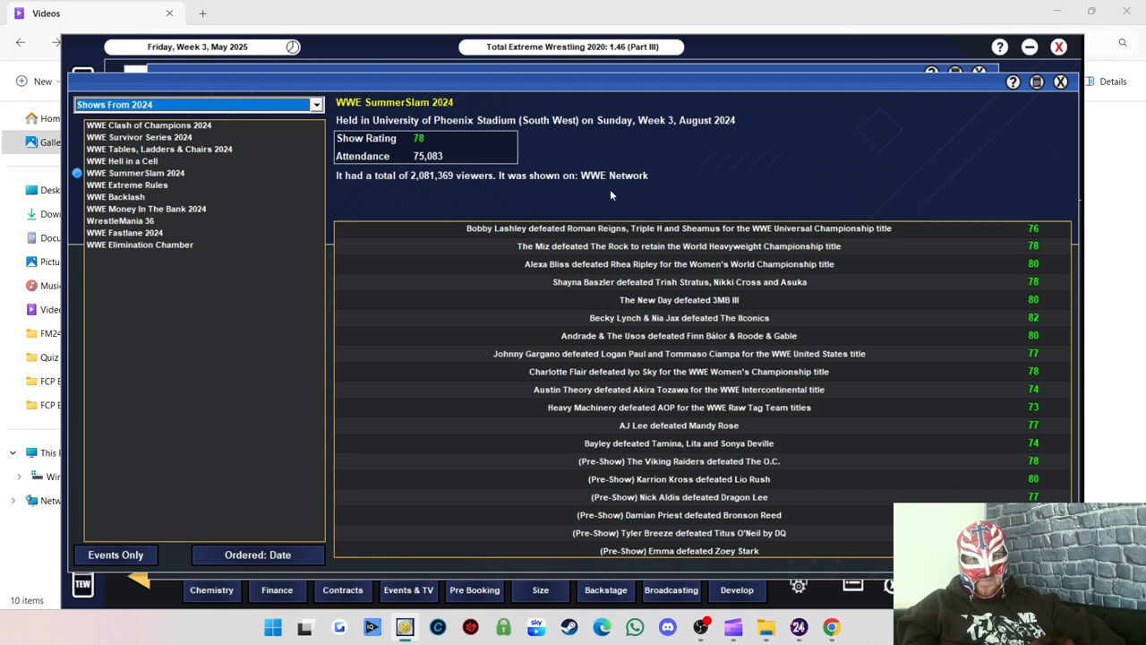
mouse_move(649, 244)
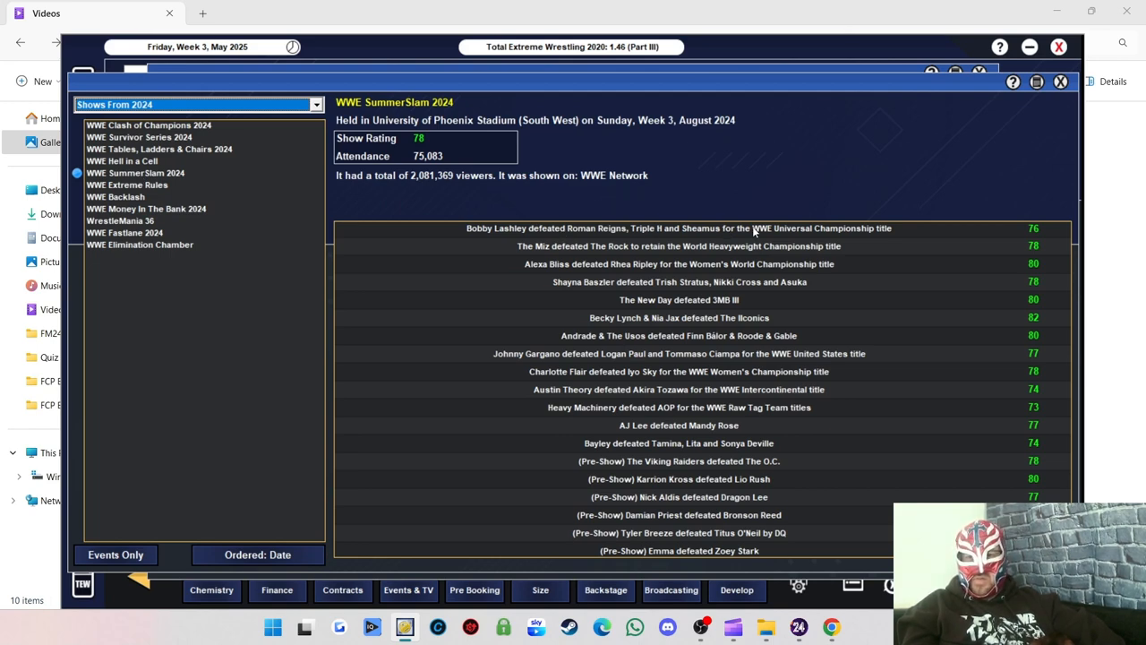
mouse_move(628, 249)
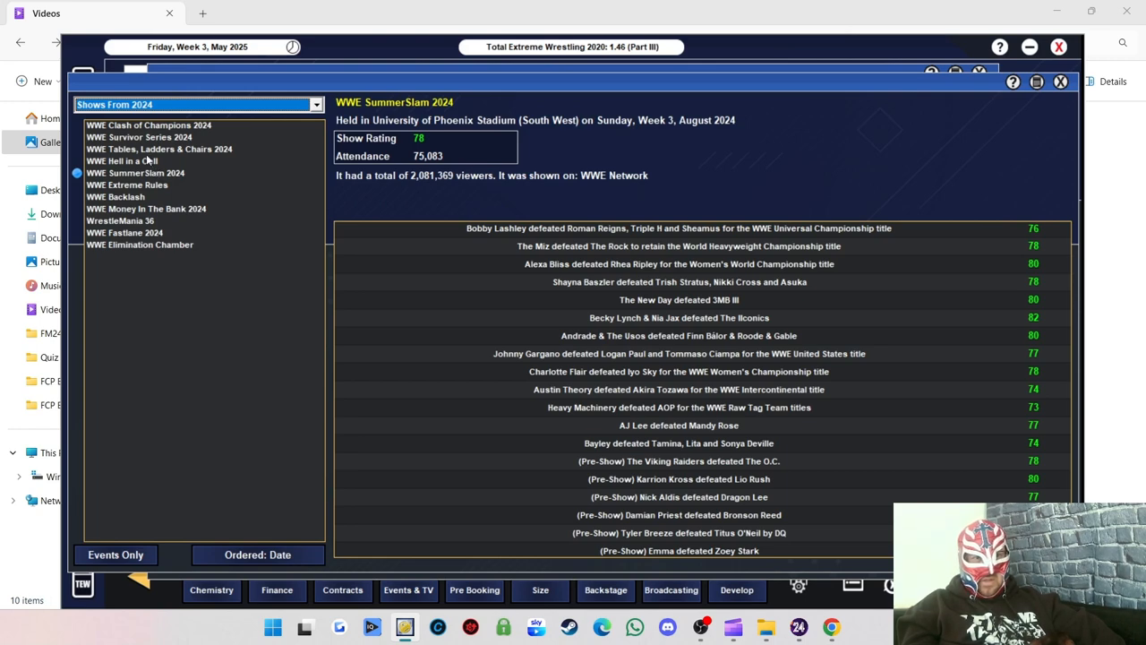
left_click(122, 161)
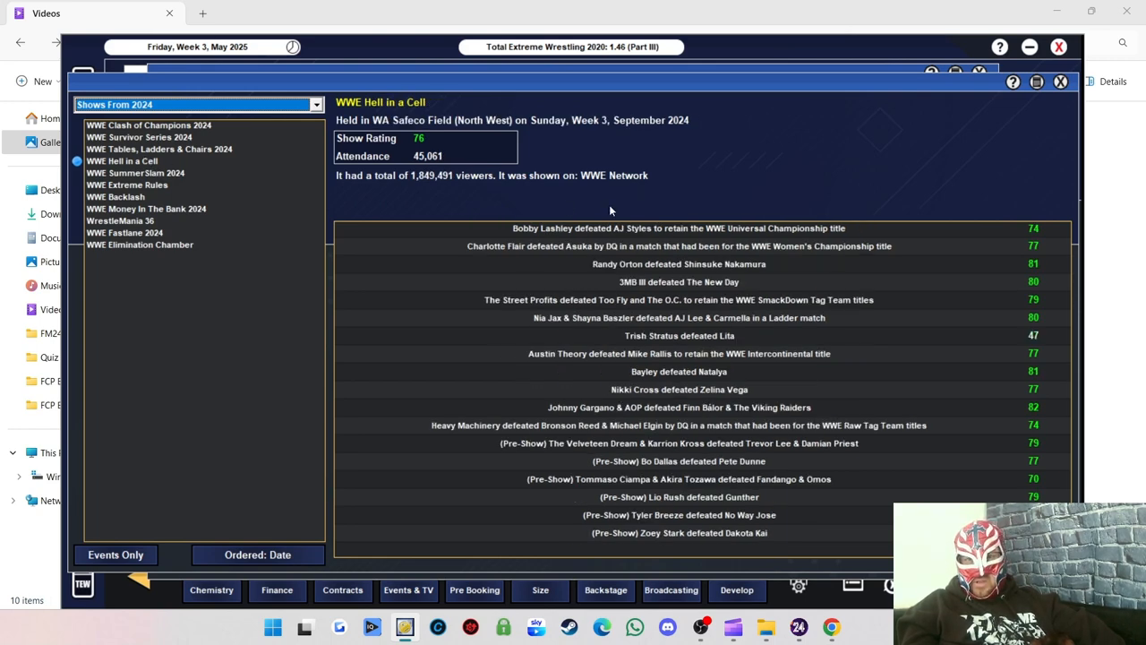
mouse_move(797, 218)
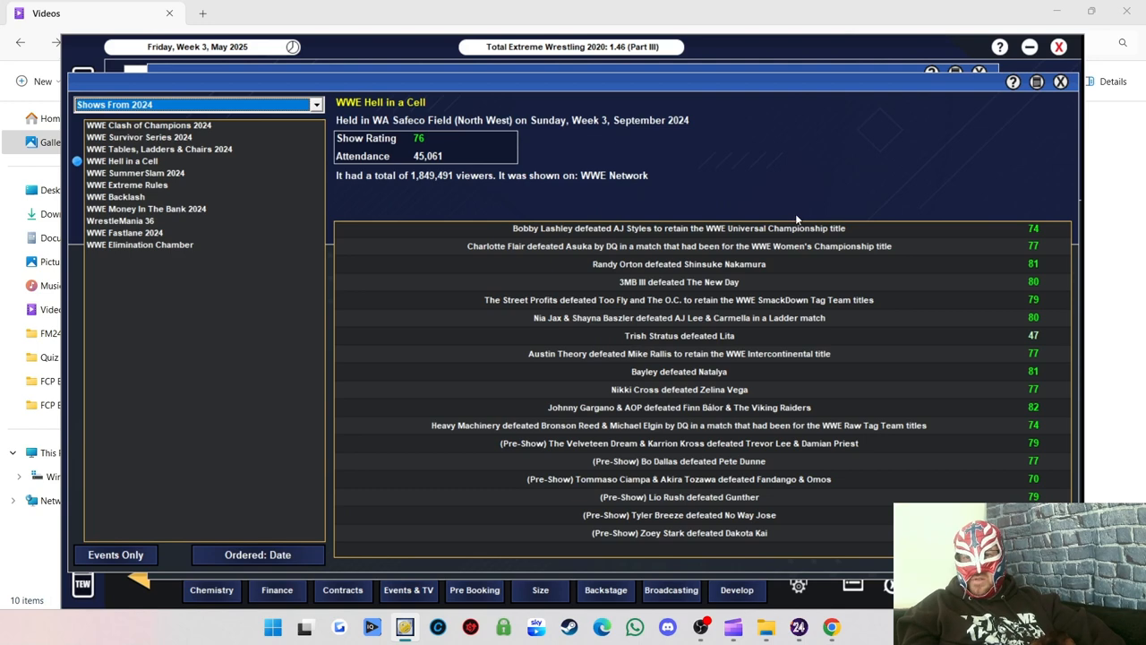
mouse_move(605, 267)
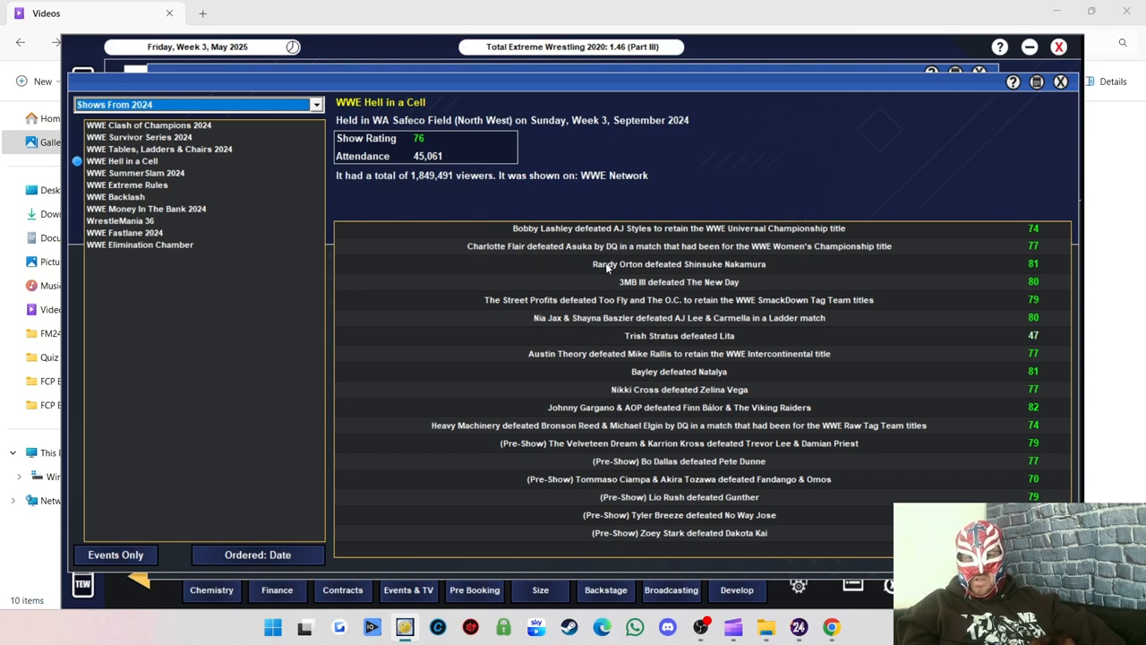
mouse_move(663, 280)
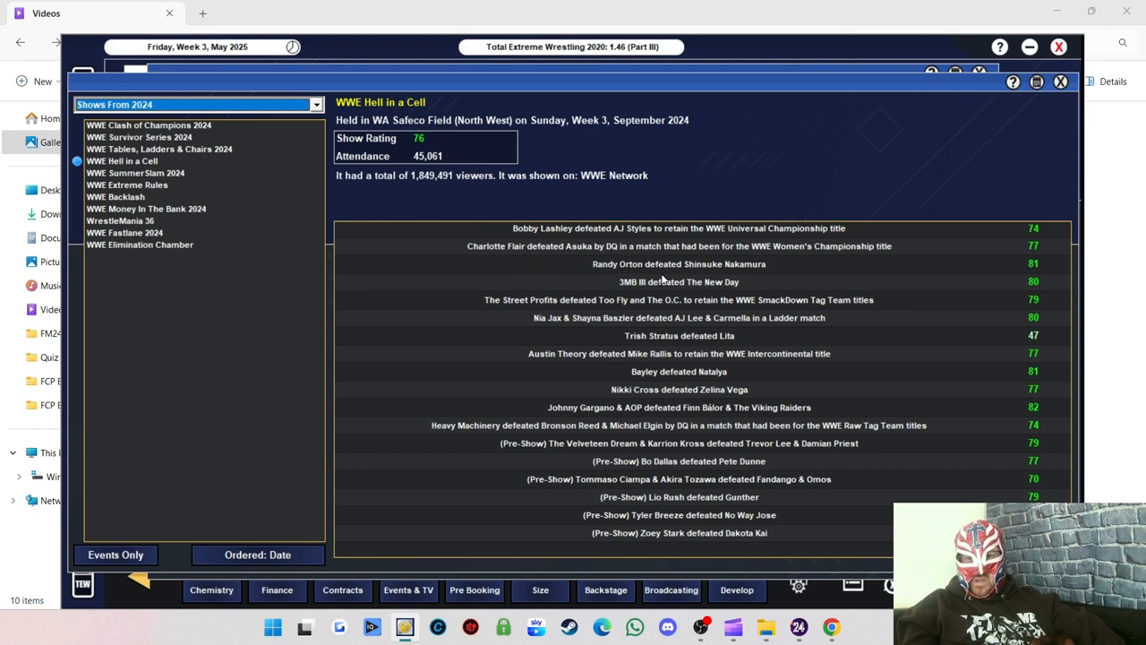
mouse_move(720, 371)
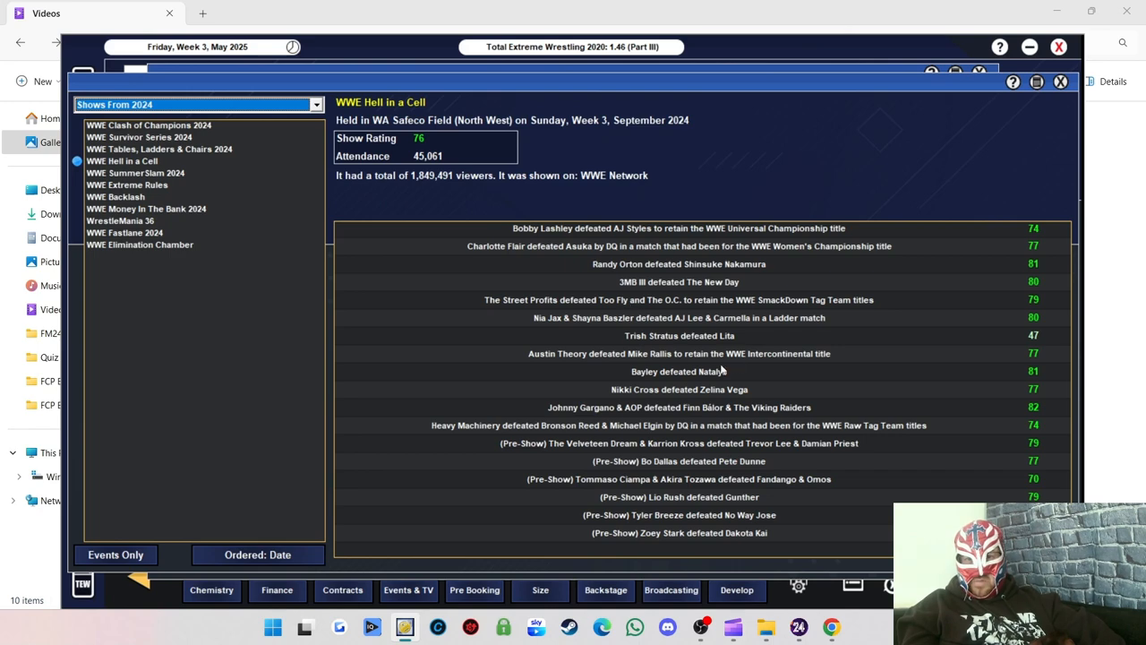
mouse_move(143, 161)
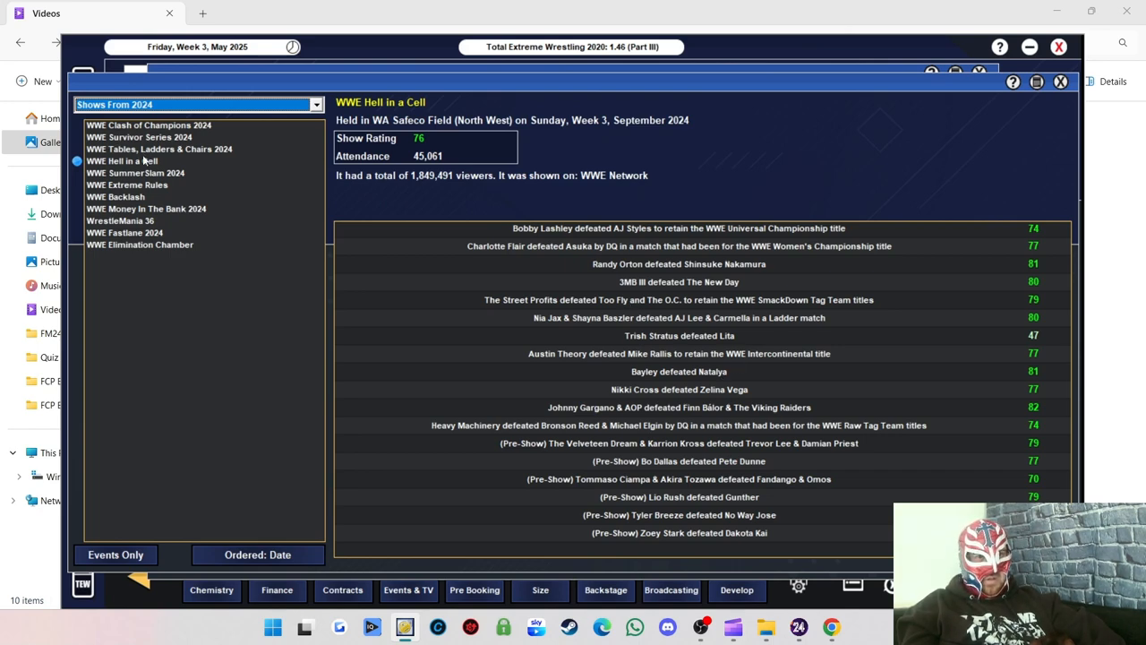
View the results of Tables, Ladders & Chairs, Survivor Series and Clash of Champions 2024.
left_click(160, 149)
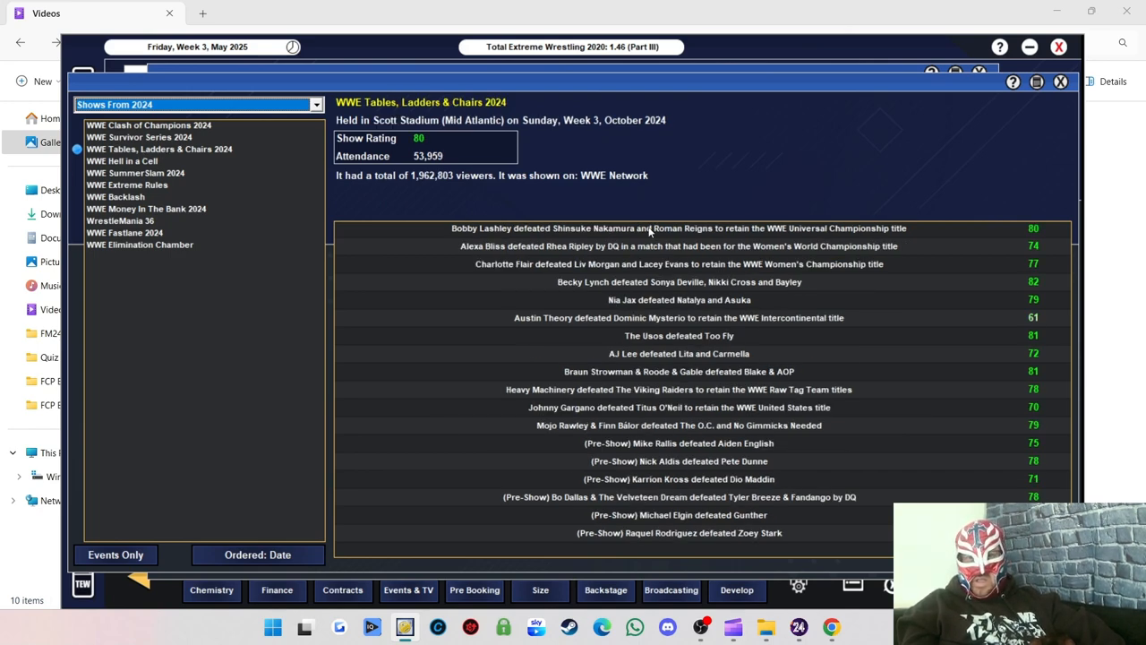
mouse_move(652, 240)
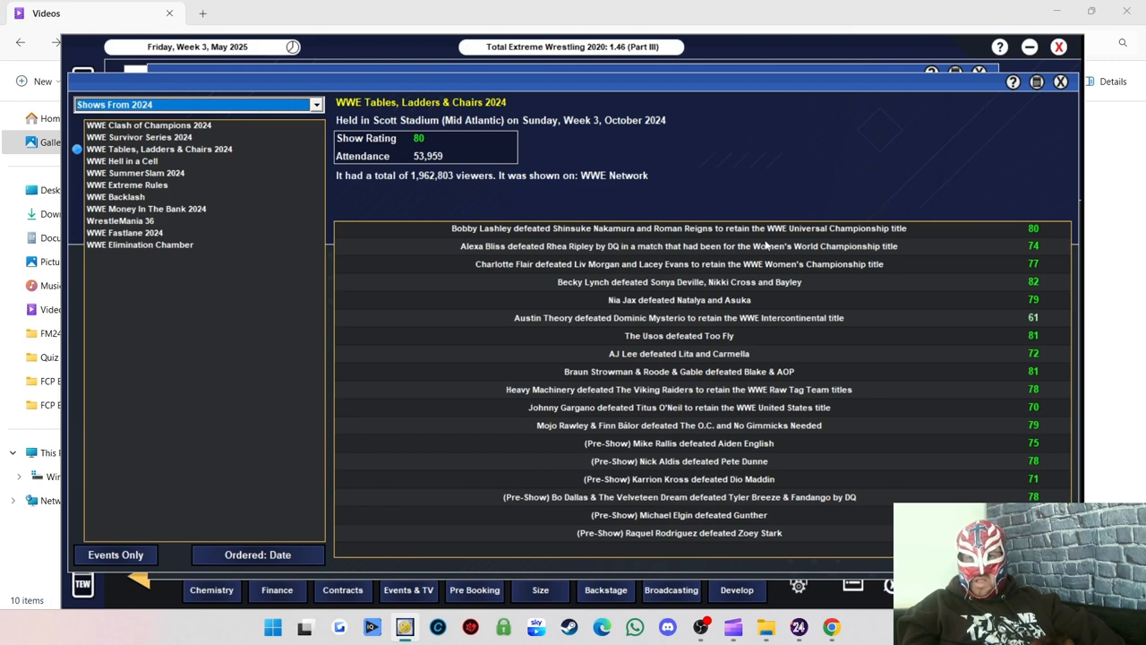
mouse_move(638, 283)
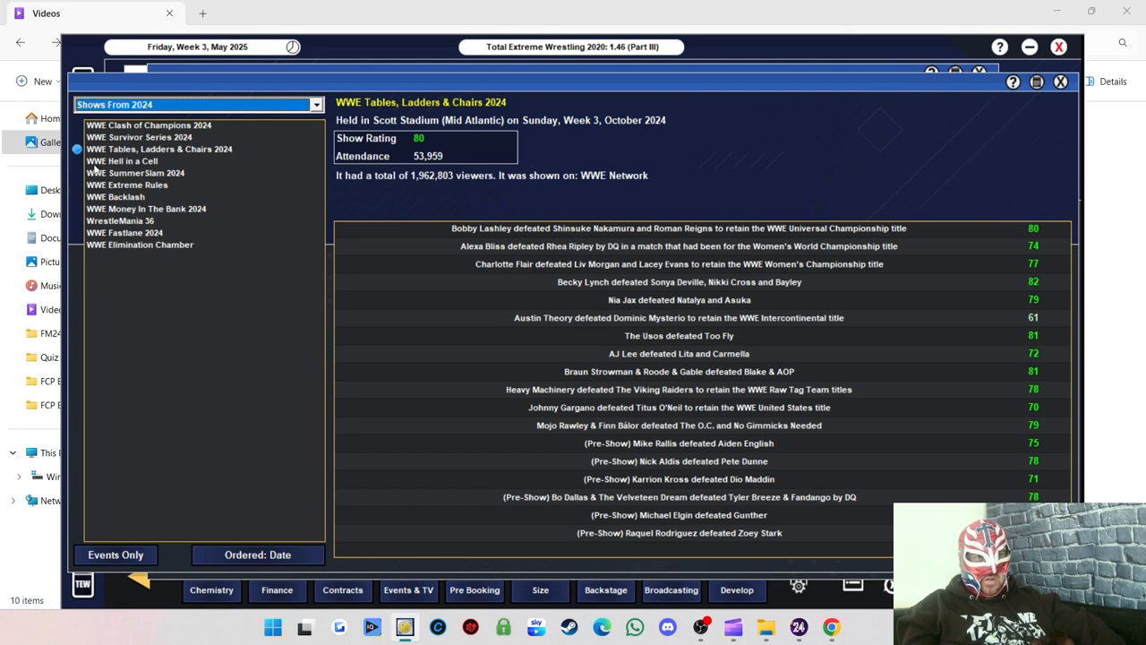
left_click(140, 137)
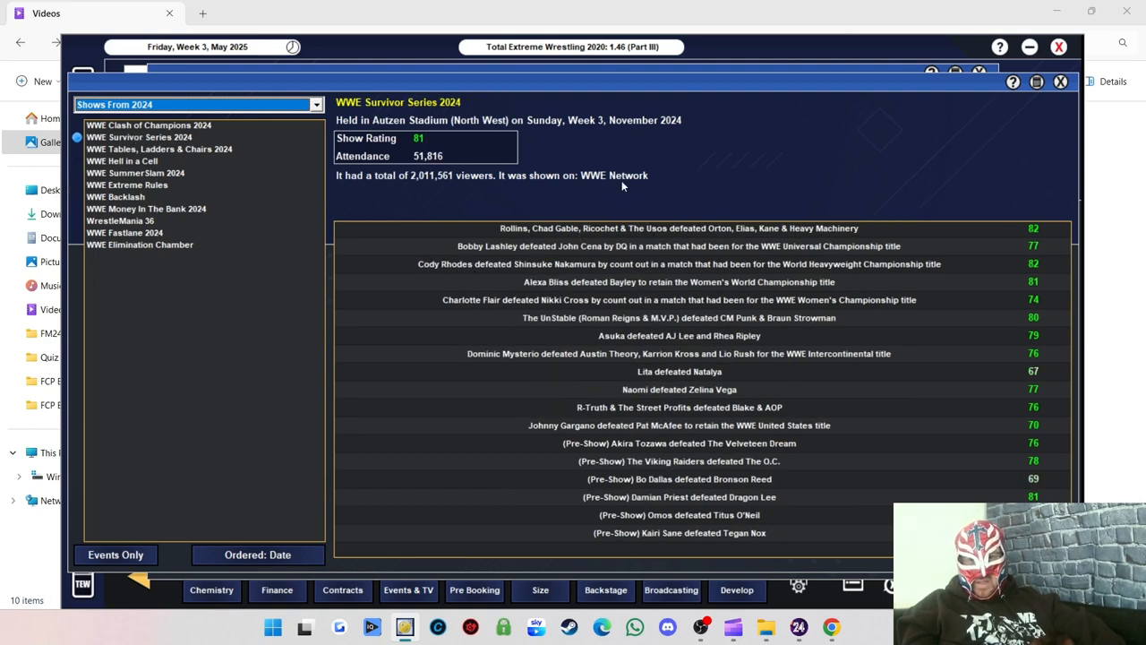
mouse_move(611, 236)
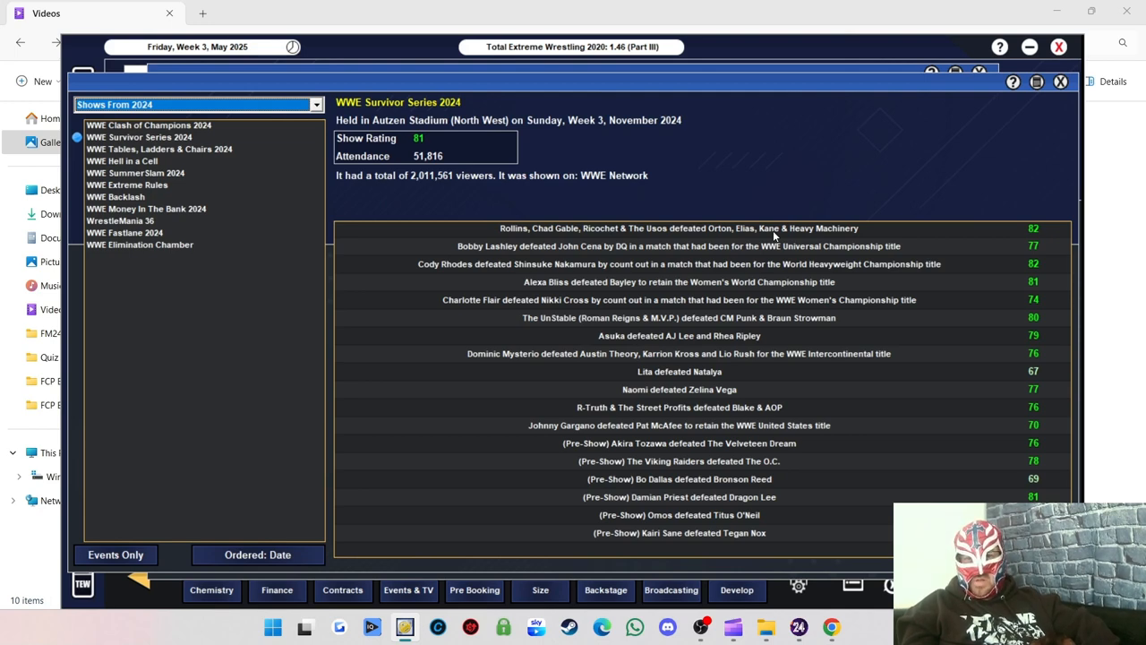
mouse_move(627, 251)
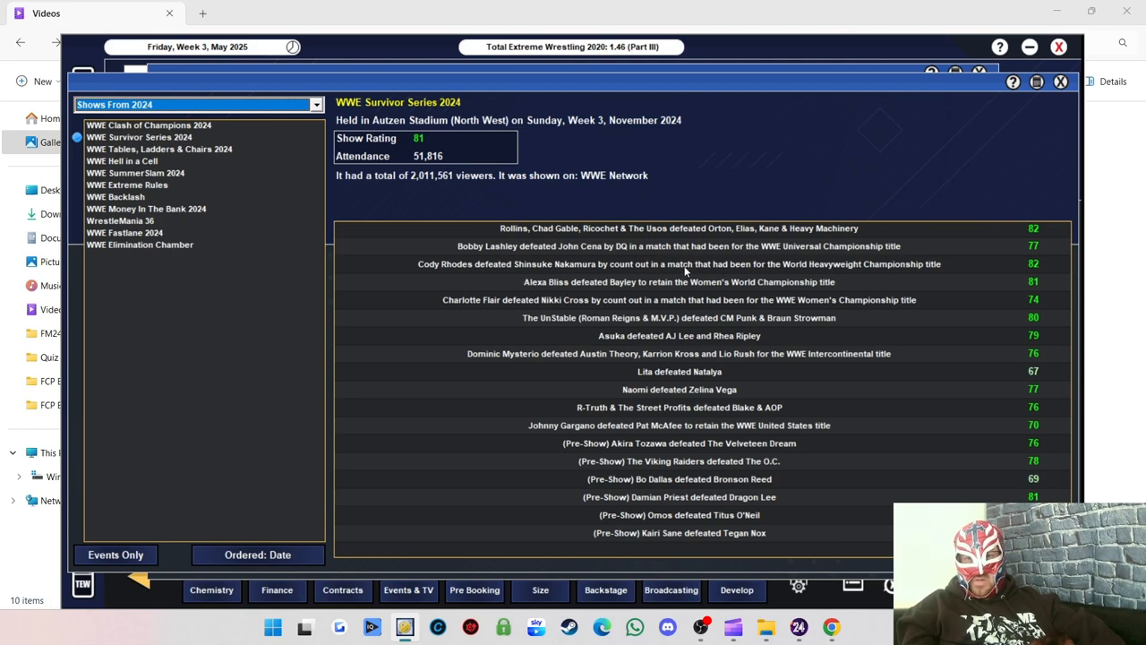
left_click(149, 126)
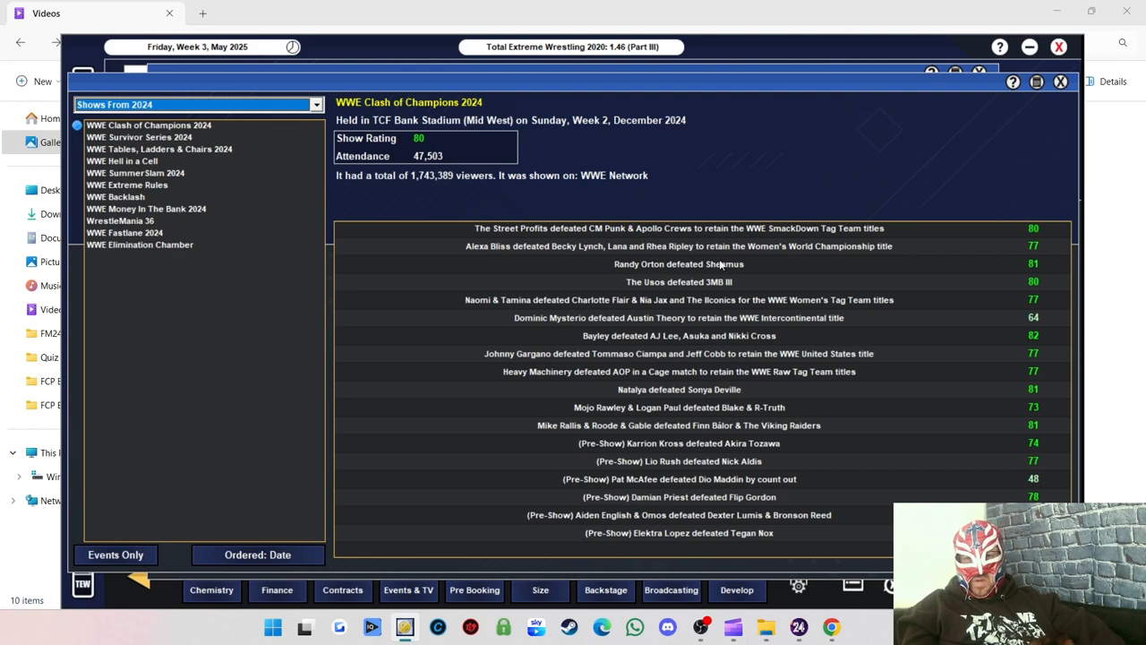
mouse_move(616, 315)
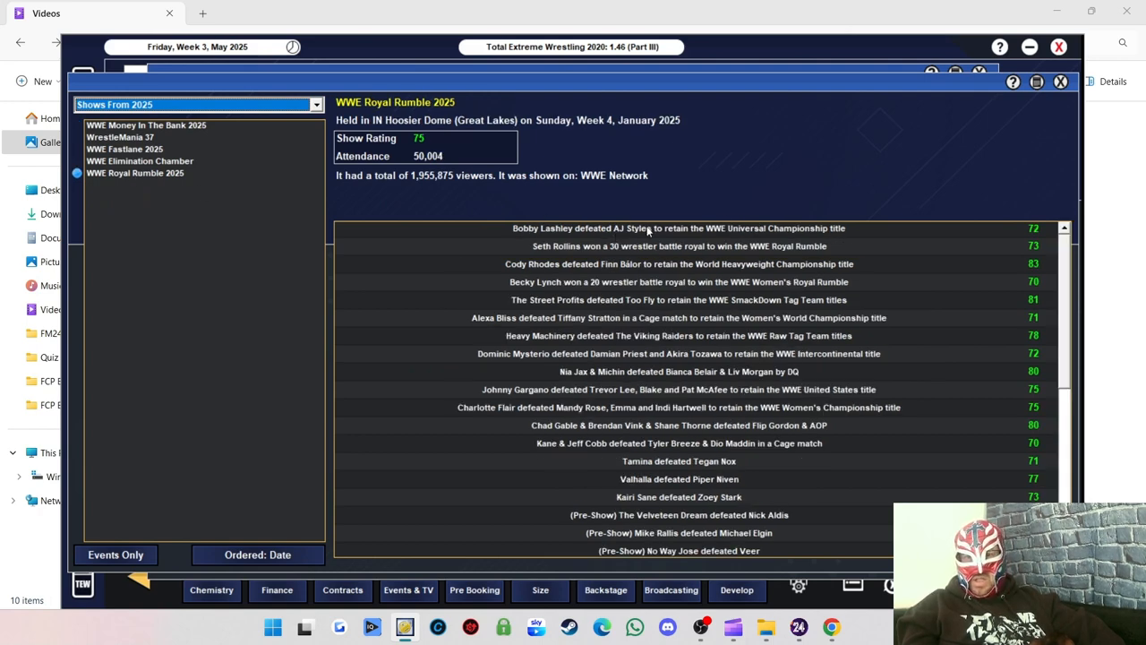
mouse_move(626, 256)
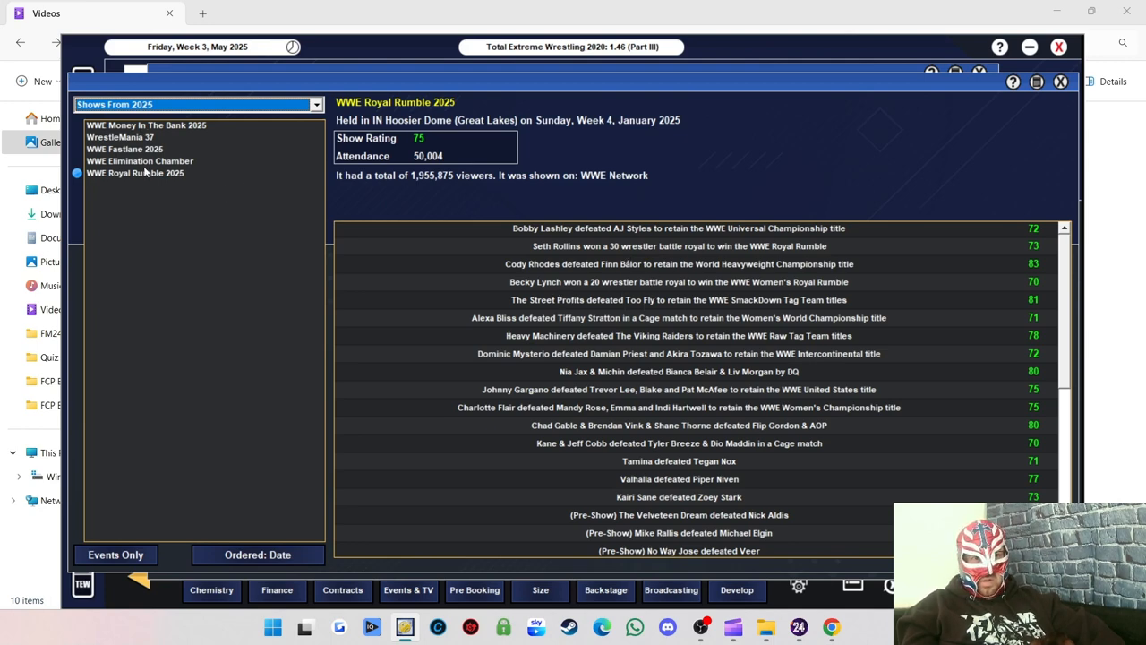
View the results of Elimination Chamber 2025, Fastlane 2025, WrestleMania 37 and Money In The Bank 2025.
left_click(139, 161)
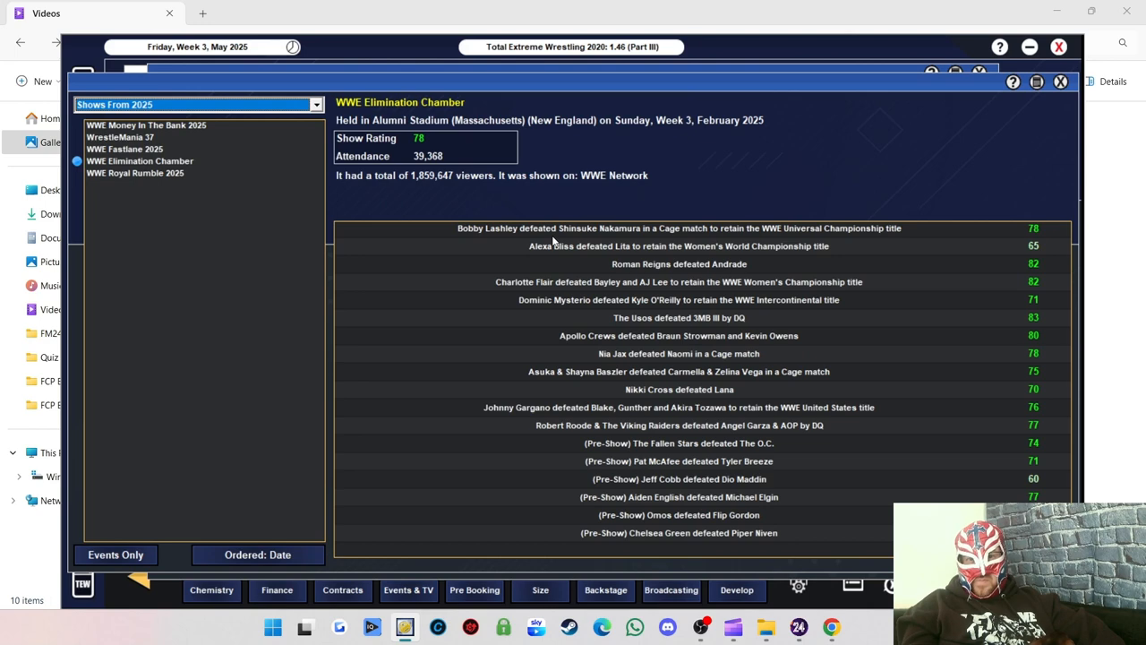
mouse_move(588, 261)
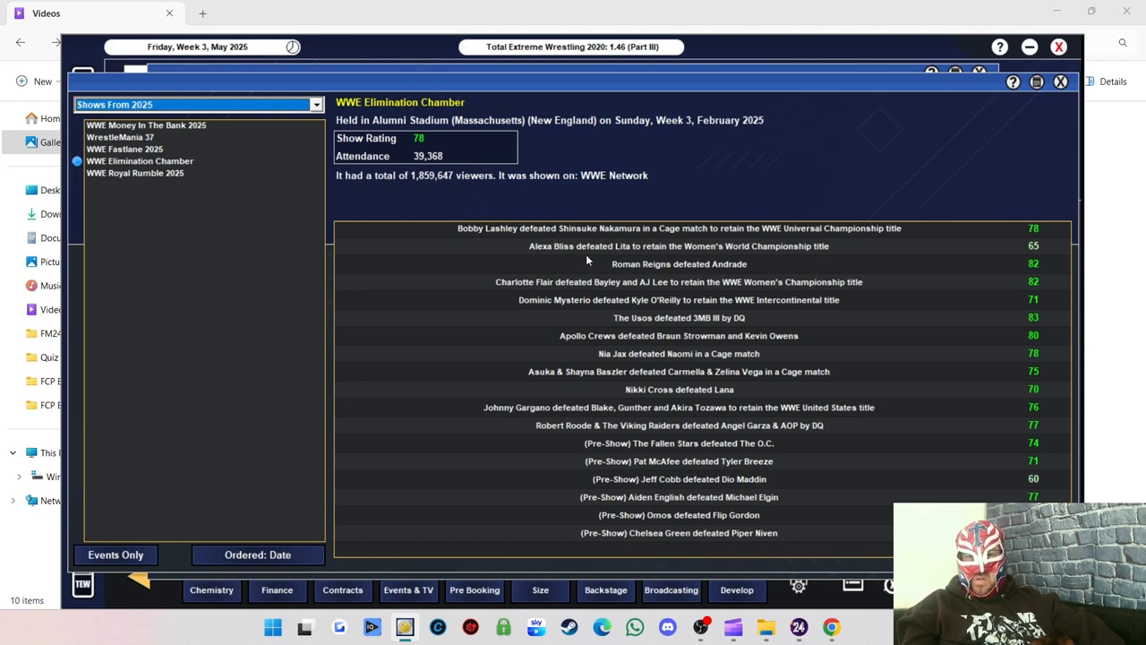
mouse_move(648, 258)
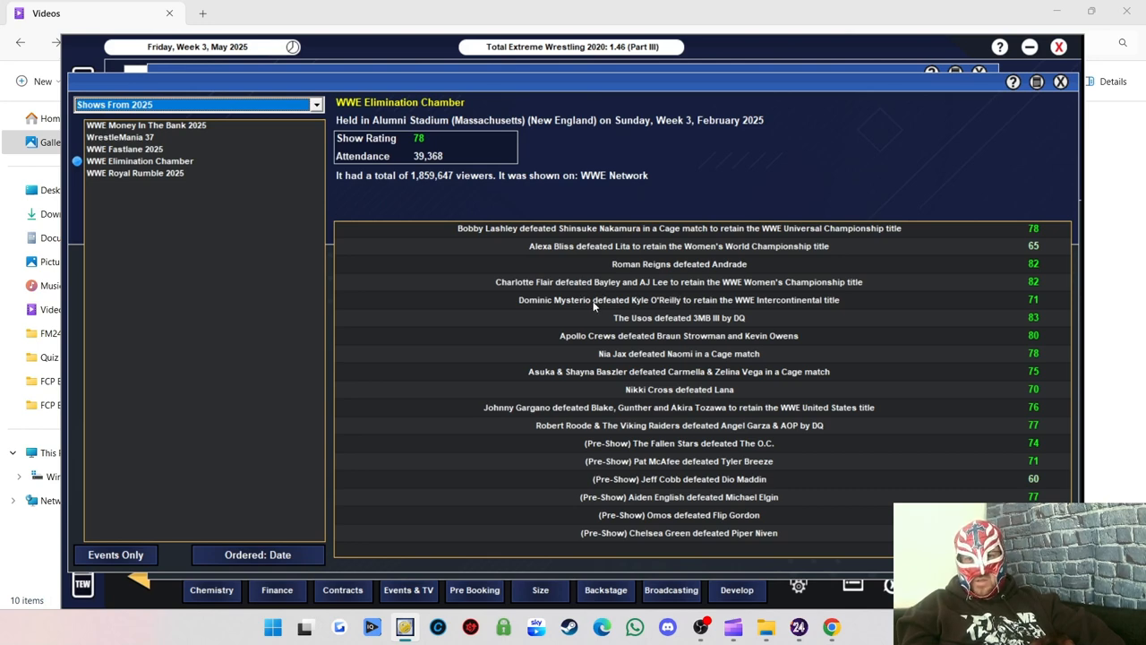
left_click(123, 149)
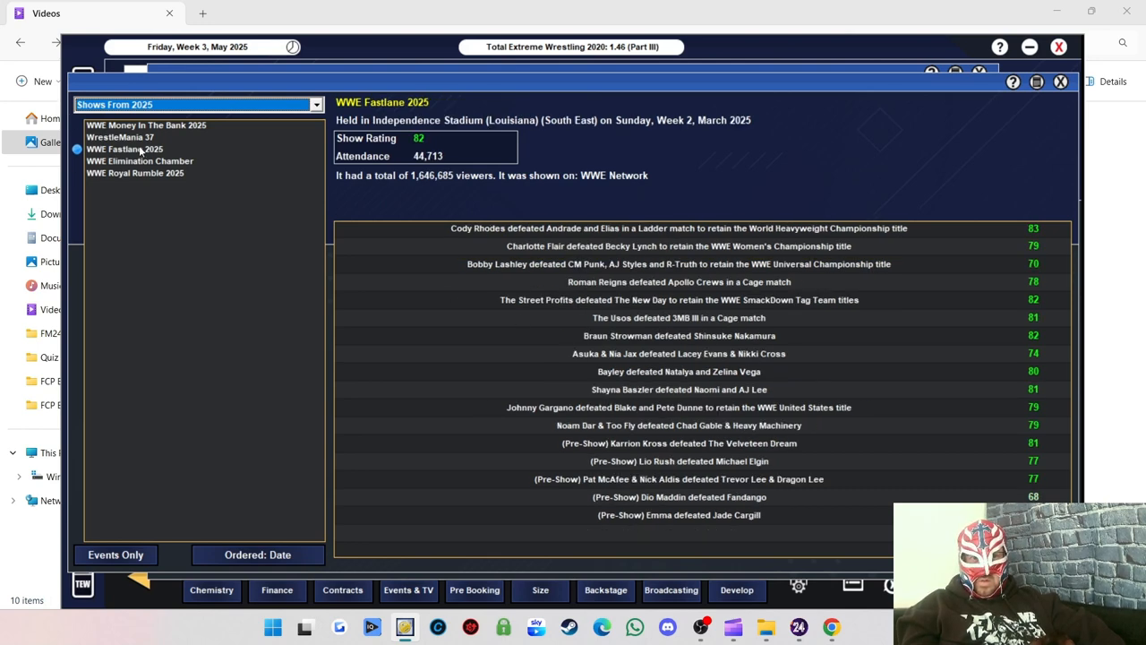
mouse_move(589, 237)
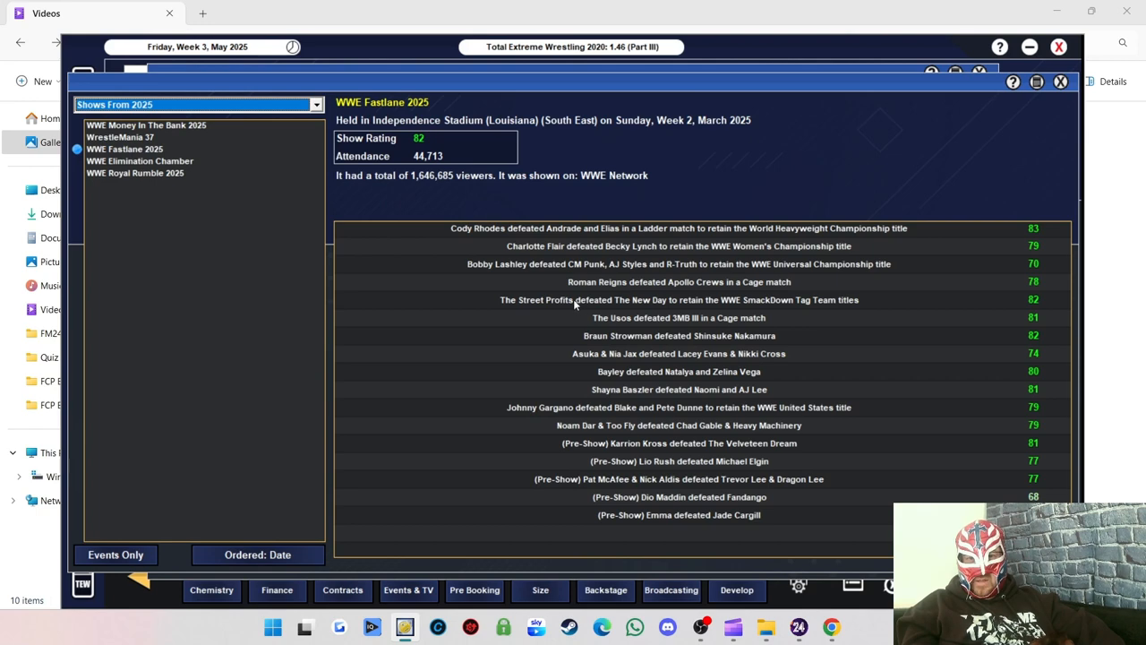
mouse_move(733, 276)
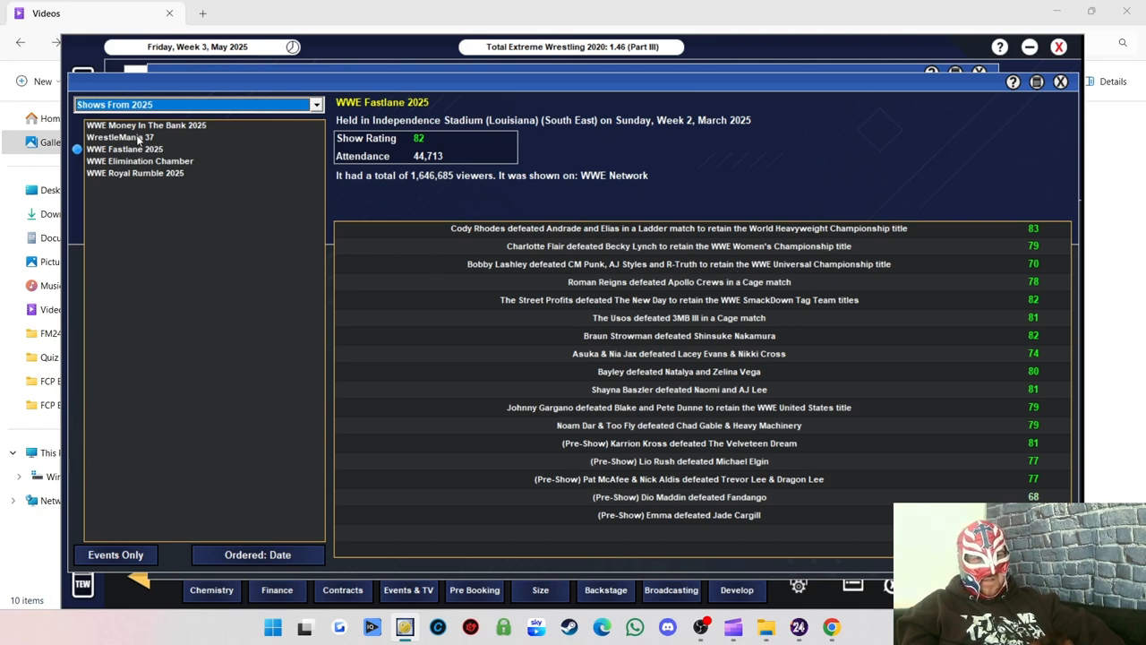
left_click(120, 136)
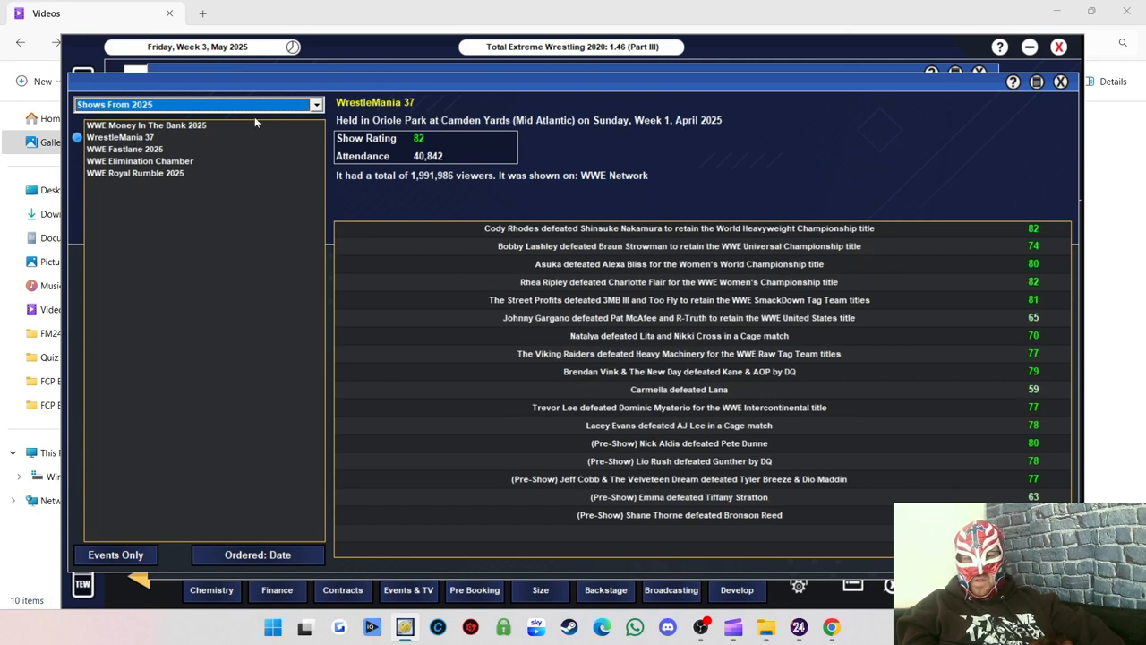
mouse_move(526, 196)
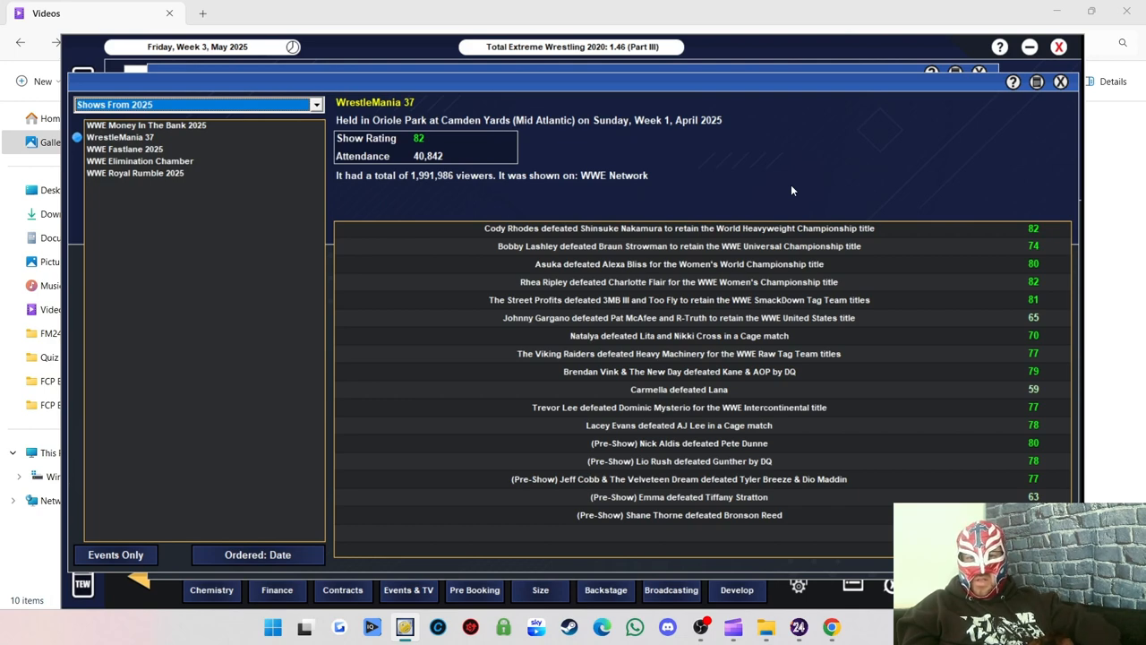
mouse_move(678, 265)
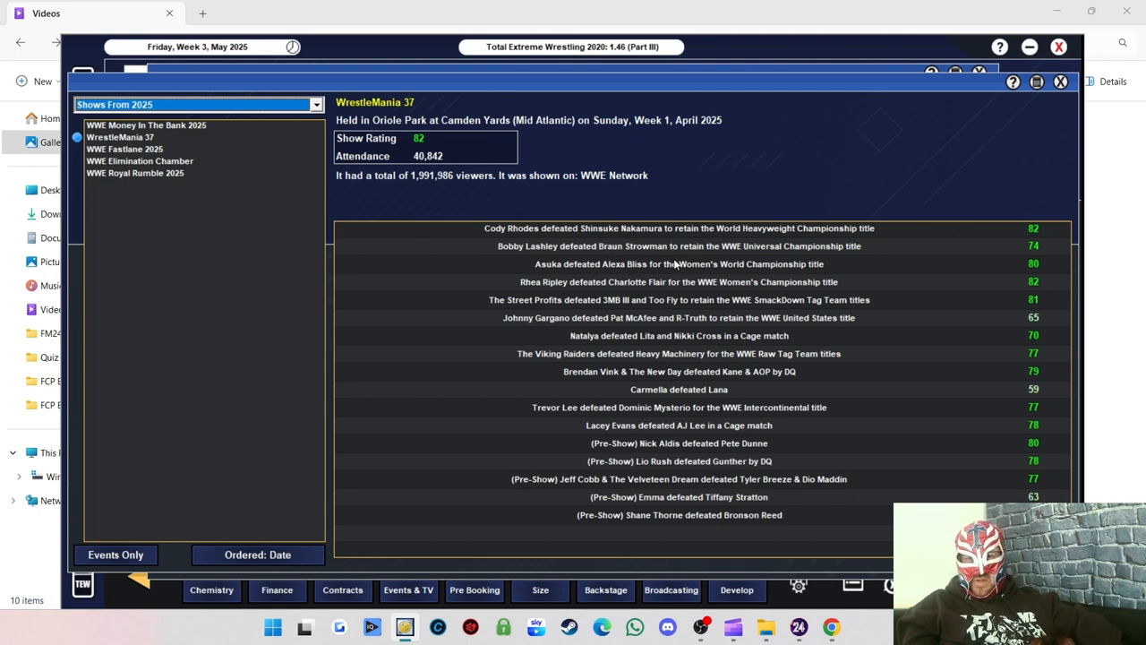
mouse_move(584, 283)
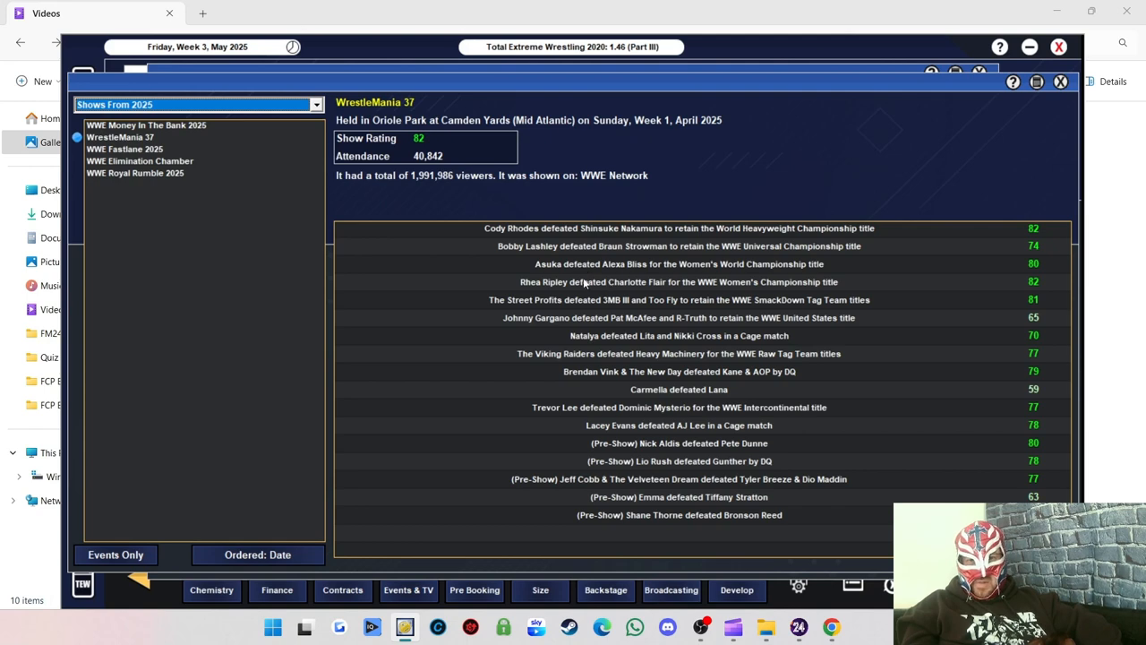
left_click(146, 125)
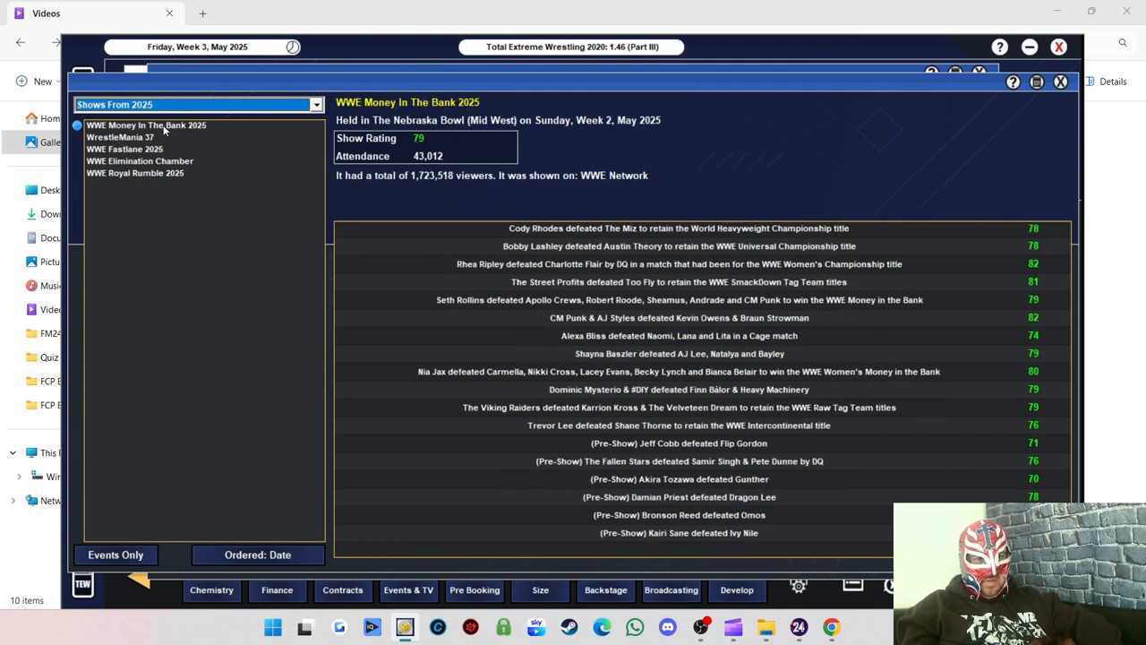
mouse_move(605, 230)
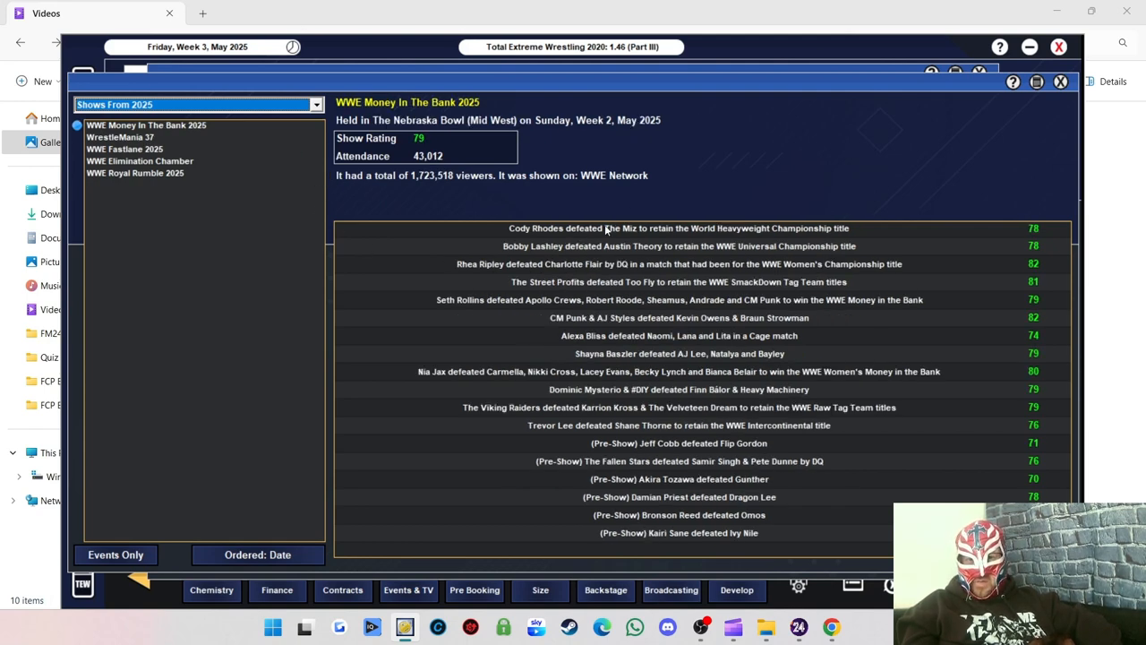
mouse_move(523, 254)
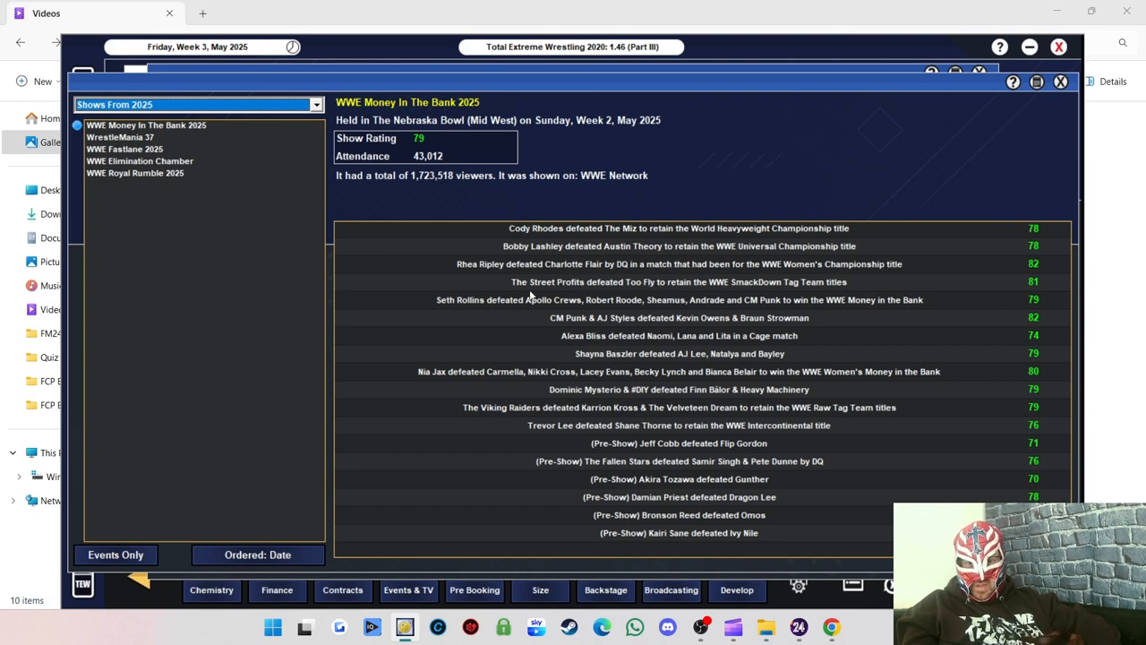
mouse_move(574, 304)
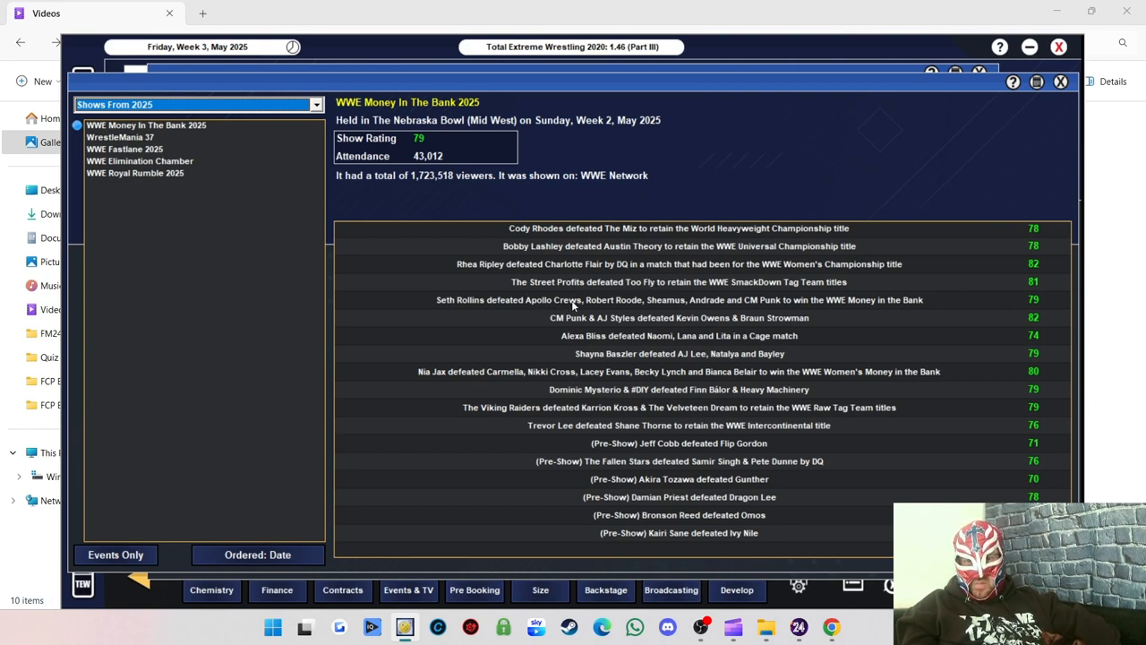
mouse_move(593, 329)
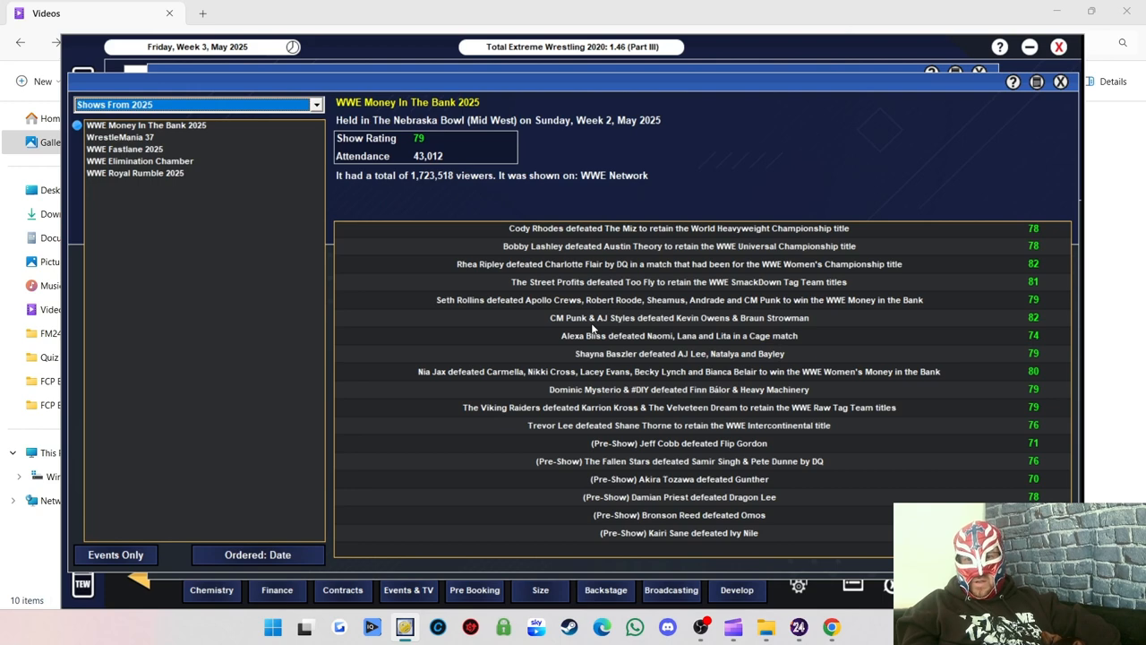
mouse_move(721, 329)
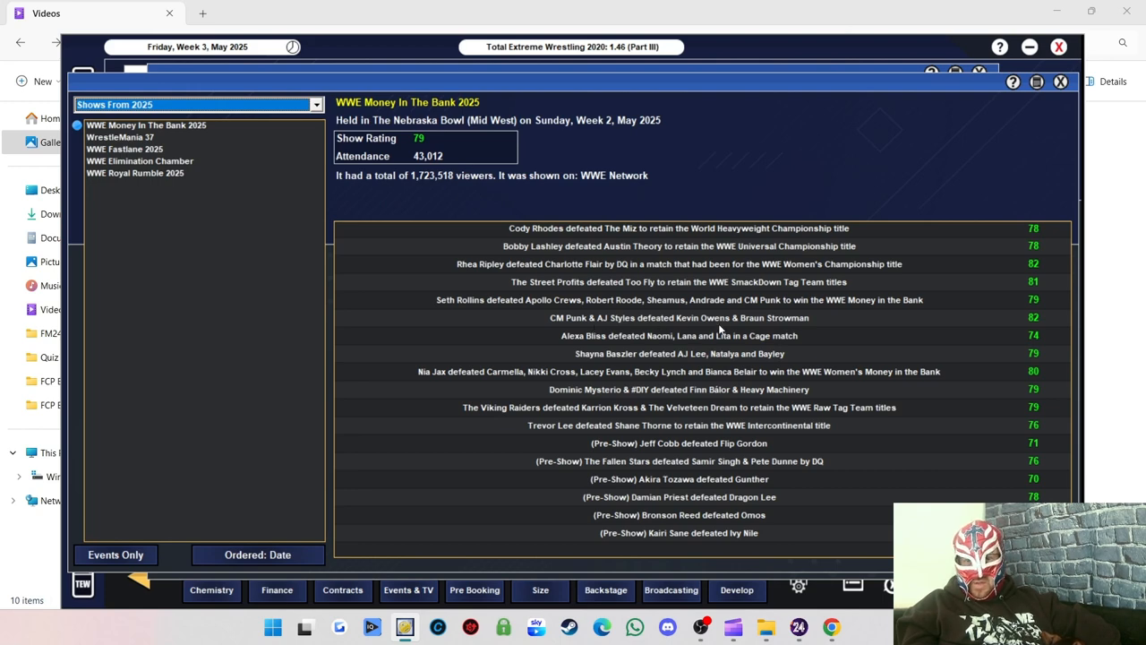
mouse_move(1042, 102)
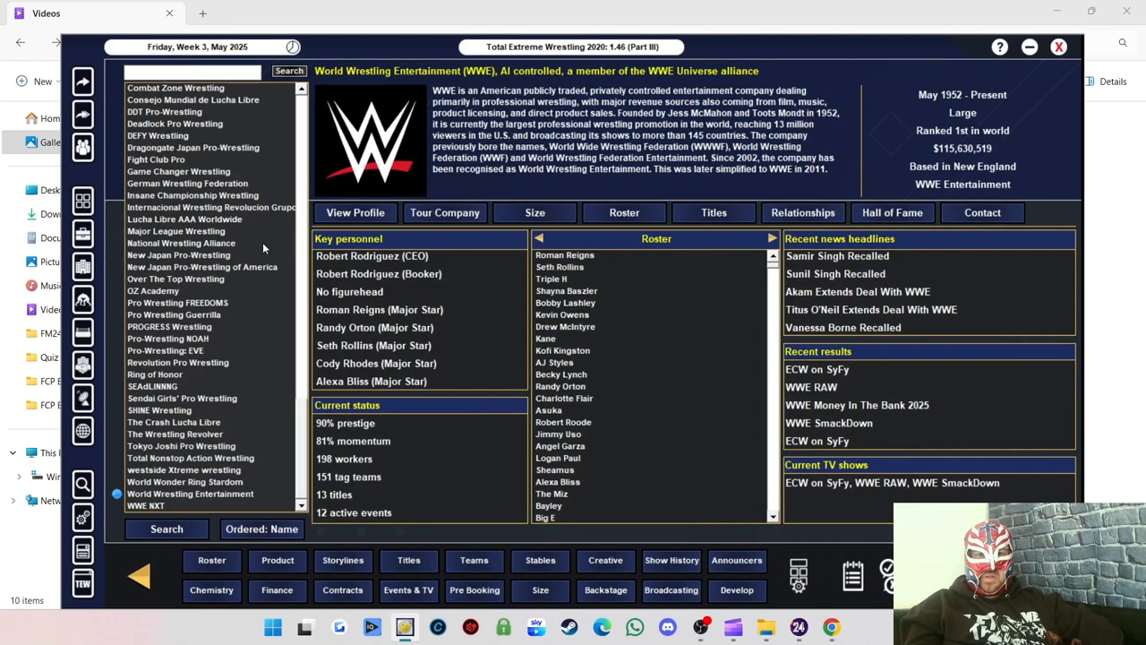
Go to the FCP Planet Terror booking and confirm wXwNOW as its broadcaster.
left_click(156, 160)
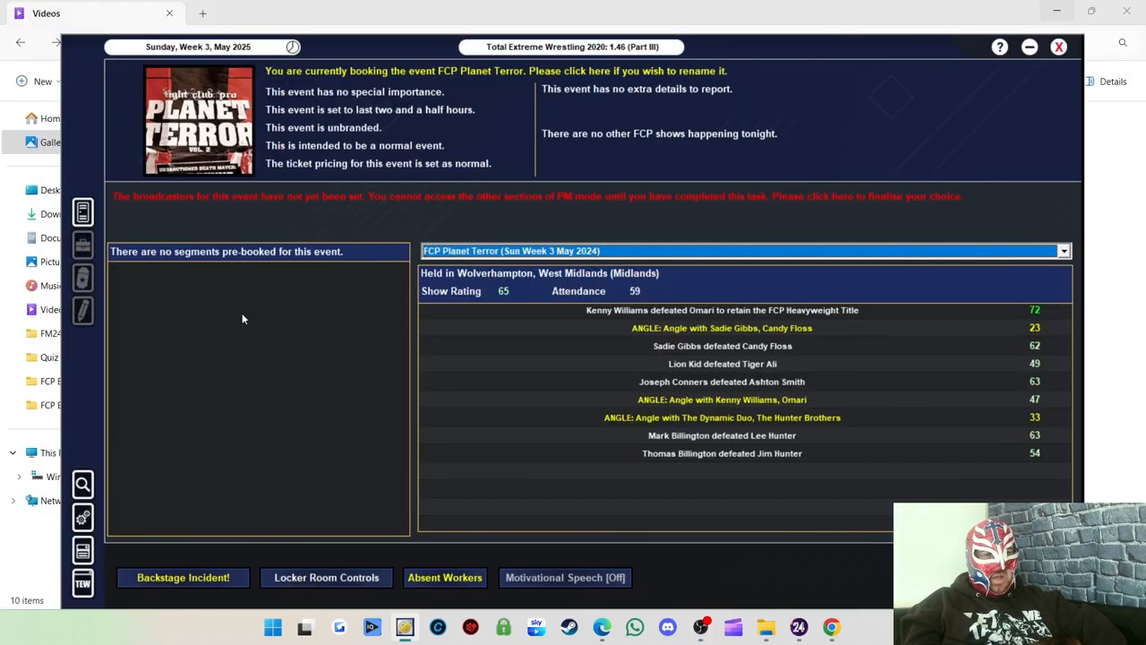
mouse_move(437, 366)
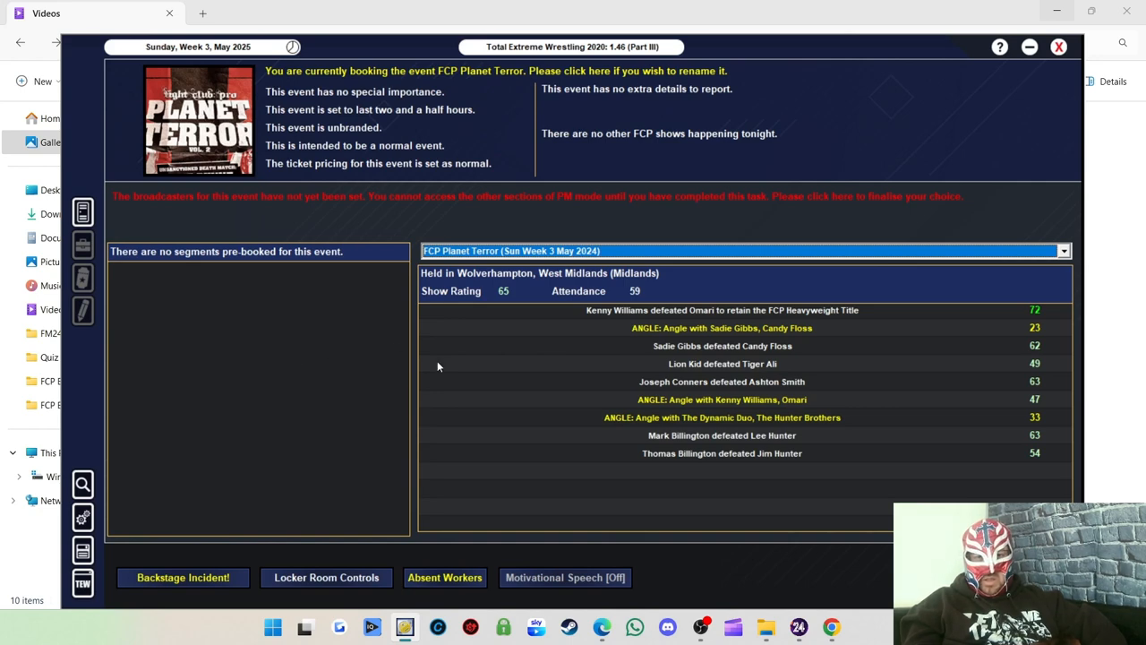
mouse_move(464, 208)
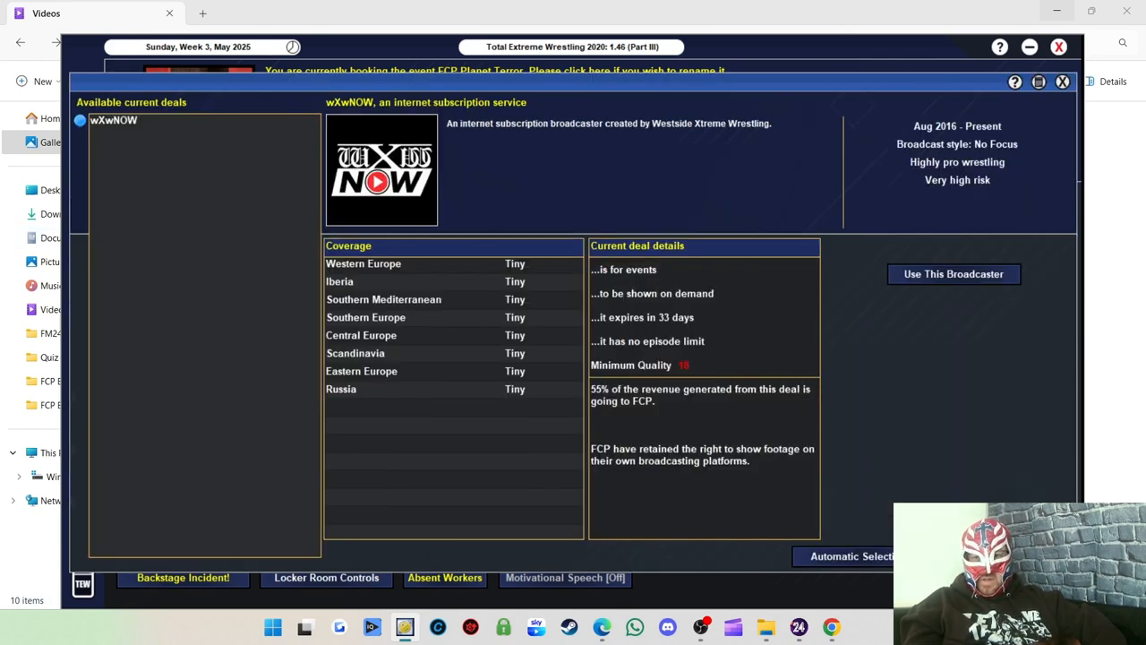
left_click(953, 273)
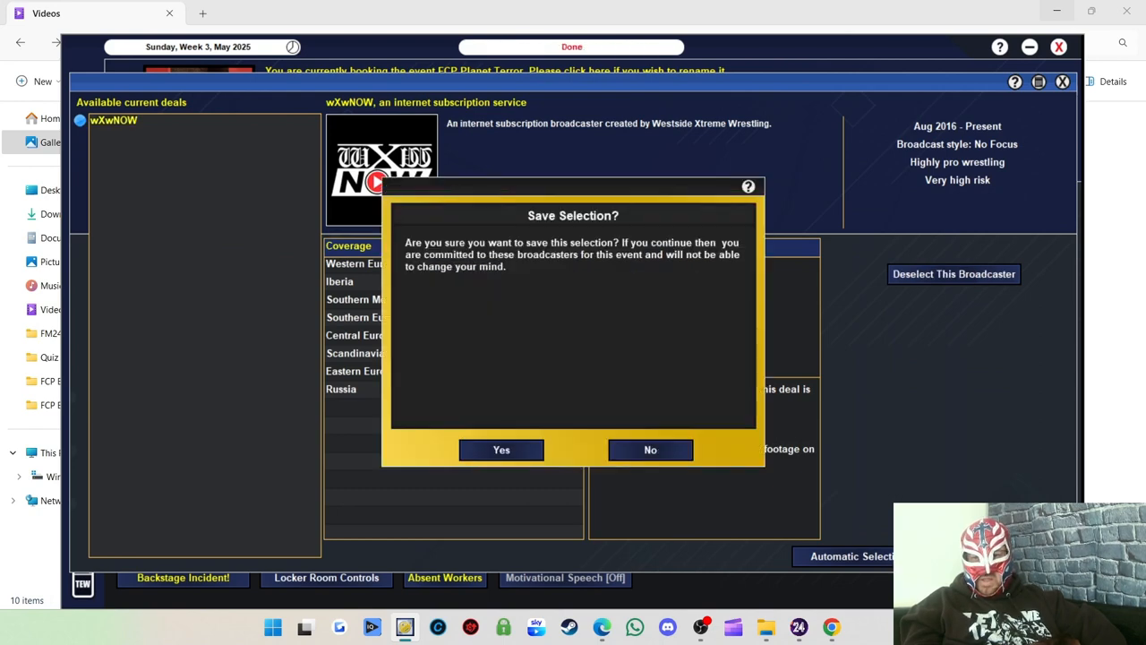
left_click(501, 450)
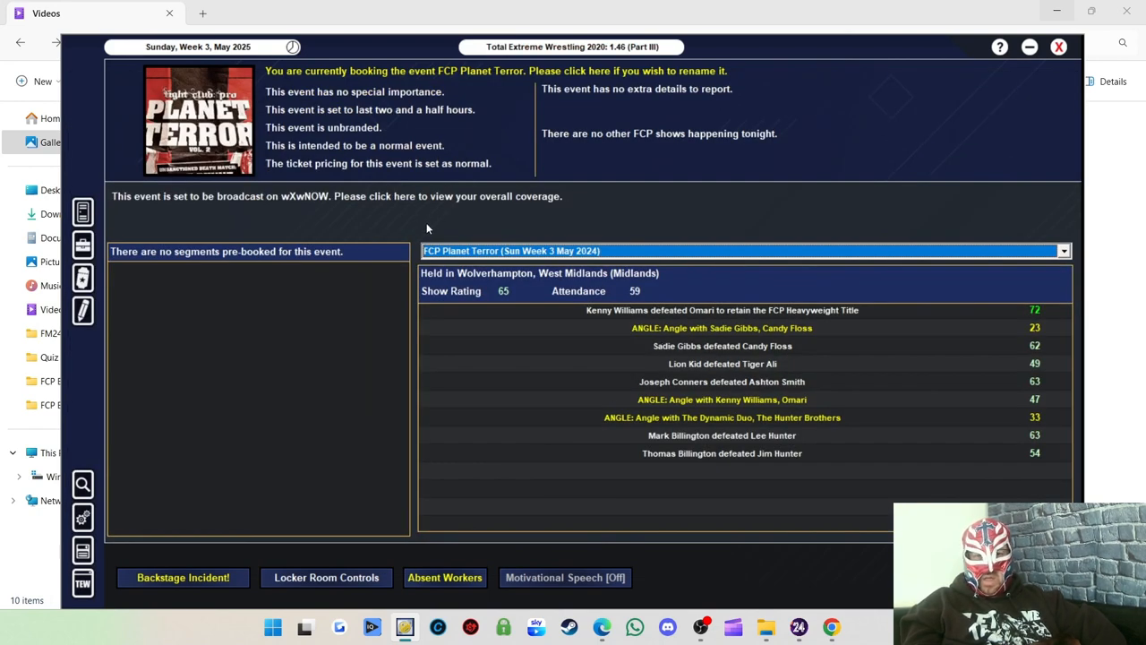
mouse_move(491, 215)
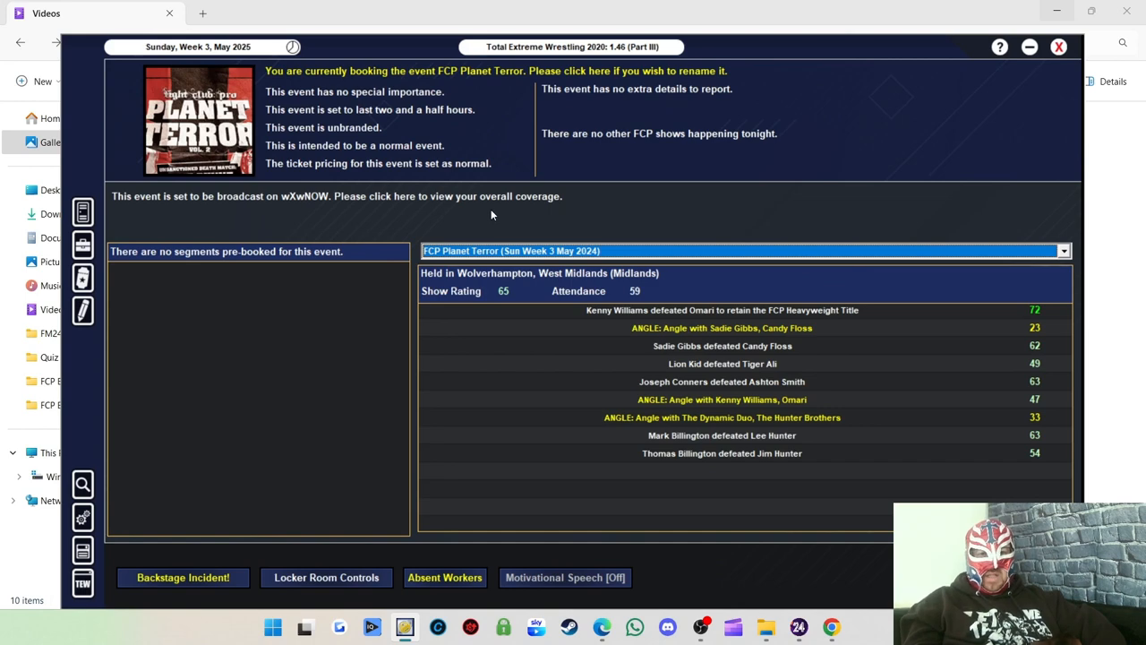
mouse_move(193, 361)
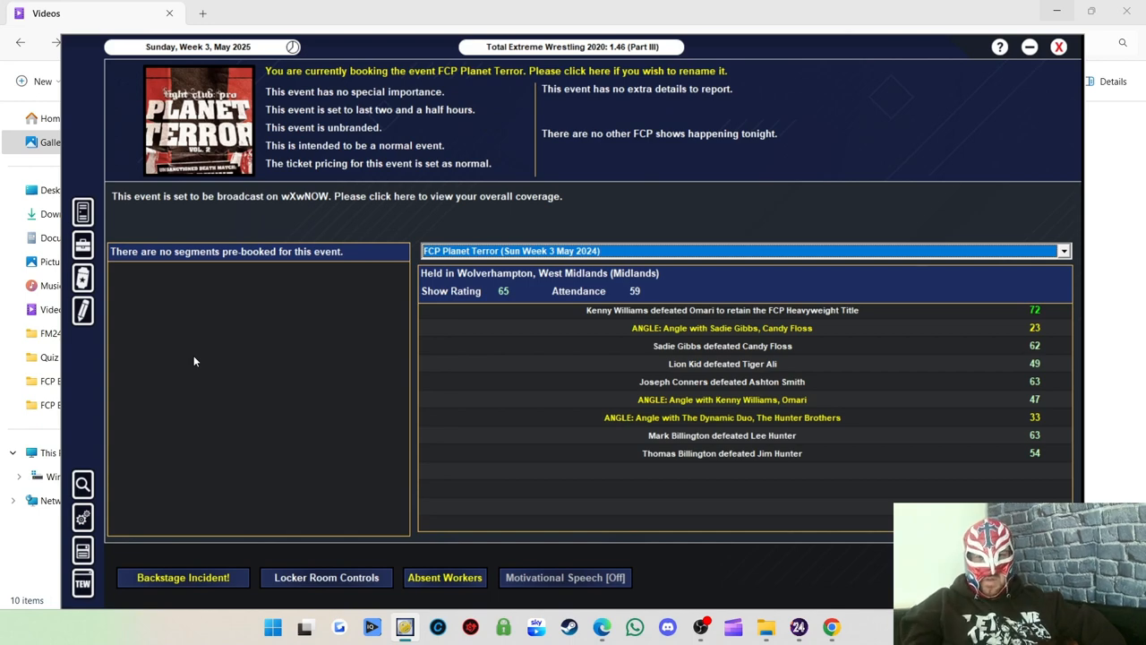
mouse_move(208, 362)
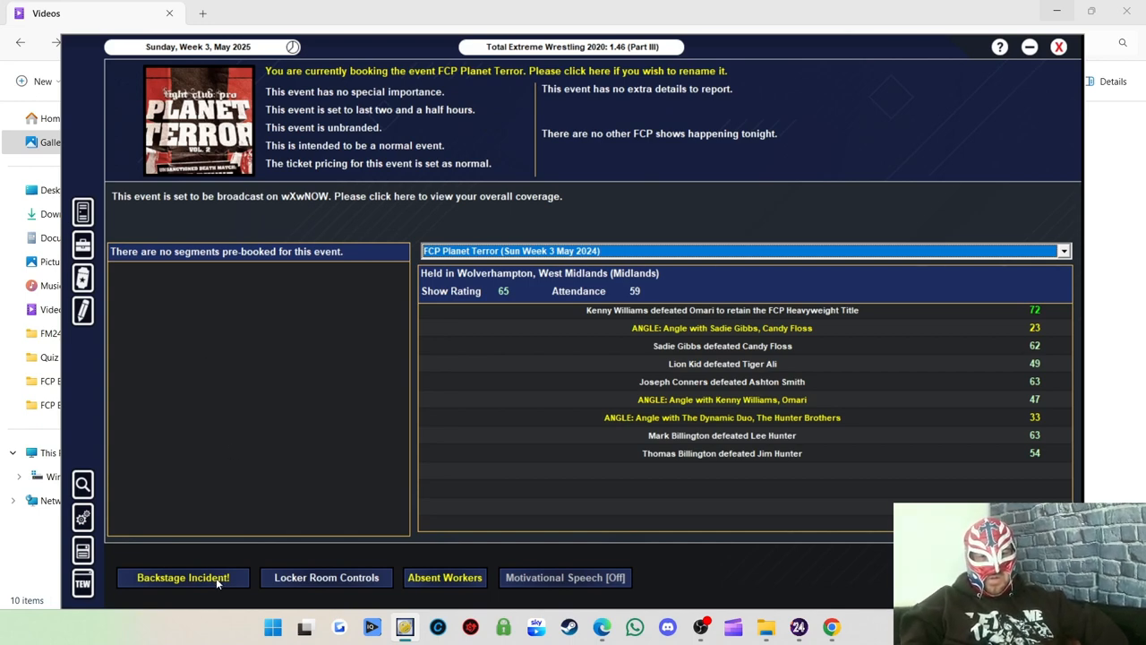
Read the Roy Knight and Johnny Kidd backstage incident and dismiss its positive impact notice.
left_click(183, 577)
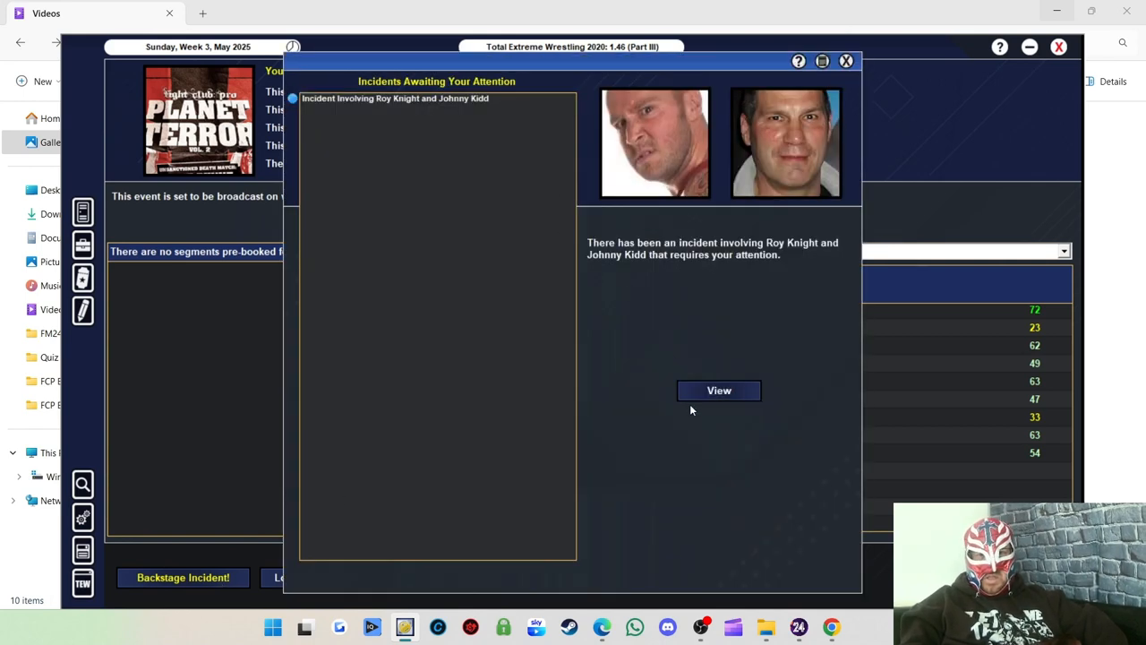
mouse_move(716, 391)
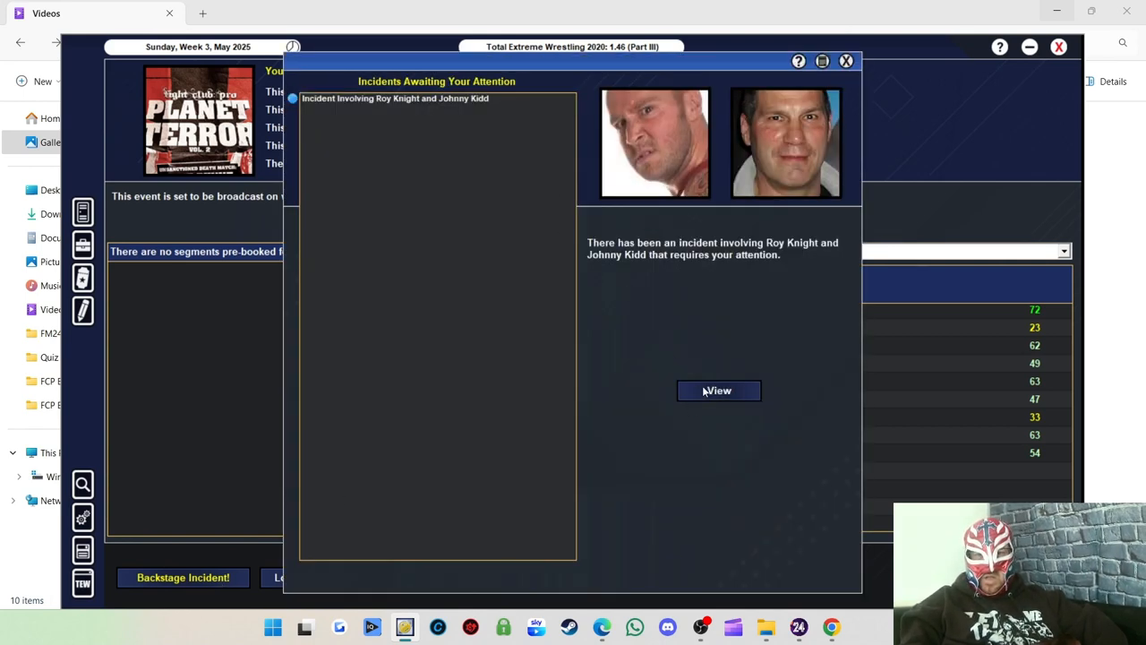
left_click(718, 391)
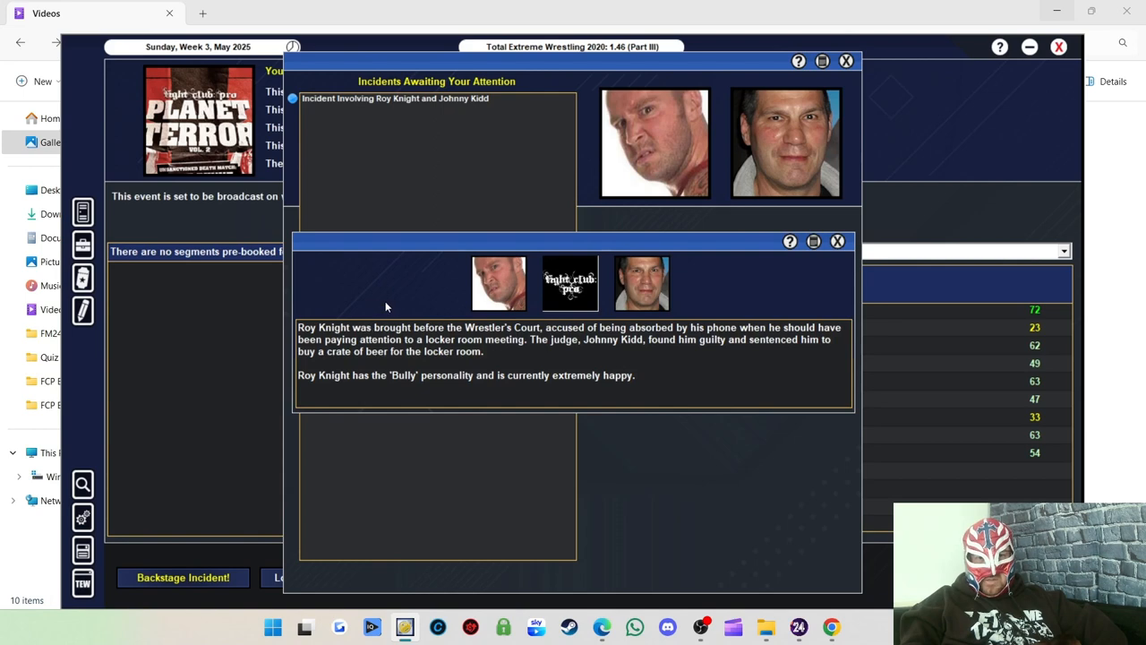
mouse_move(647, 337)
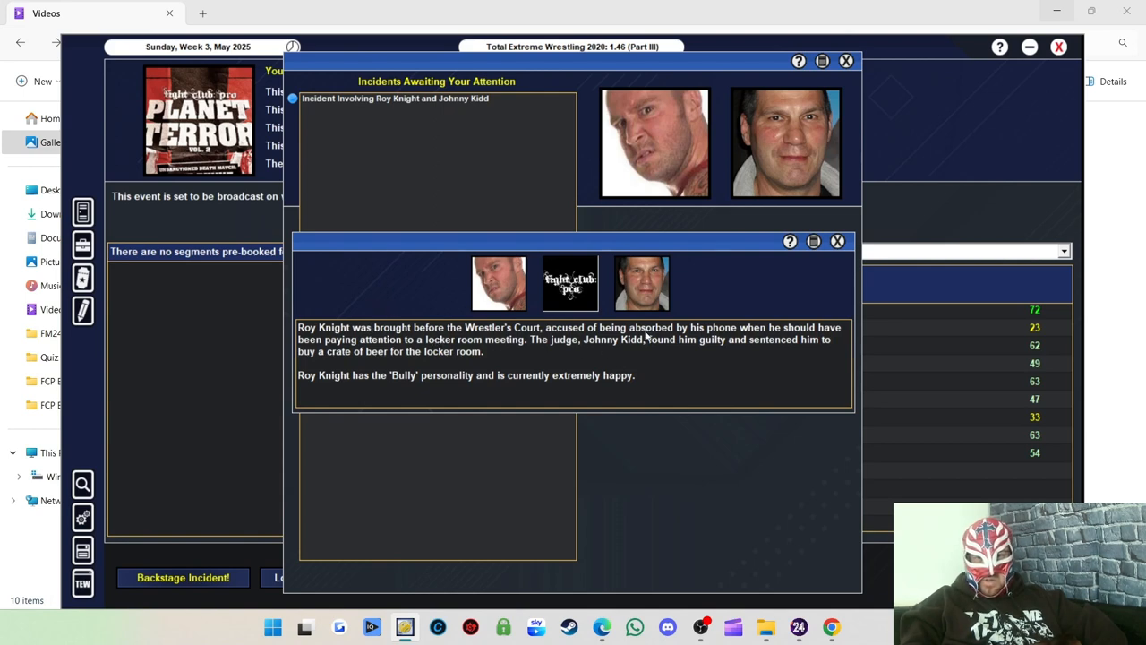
mouse_move(740, 348)
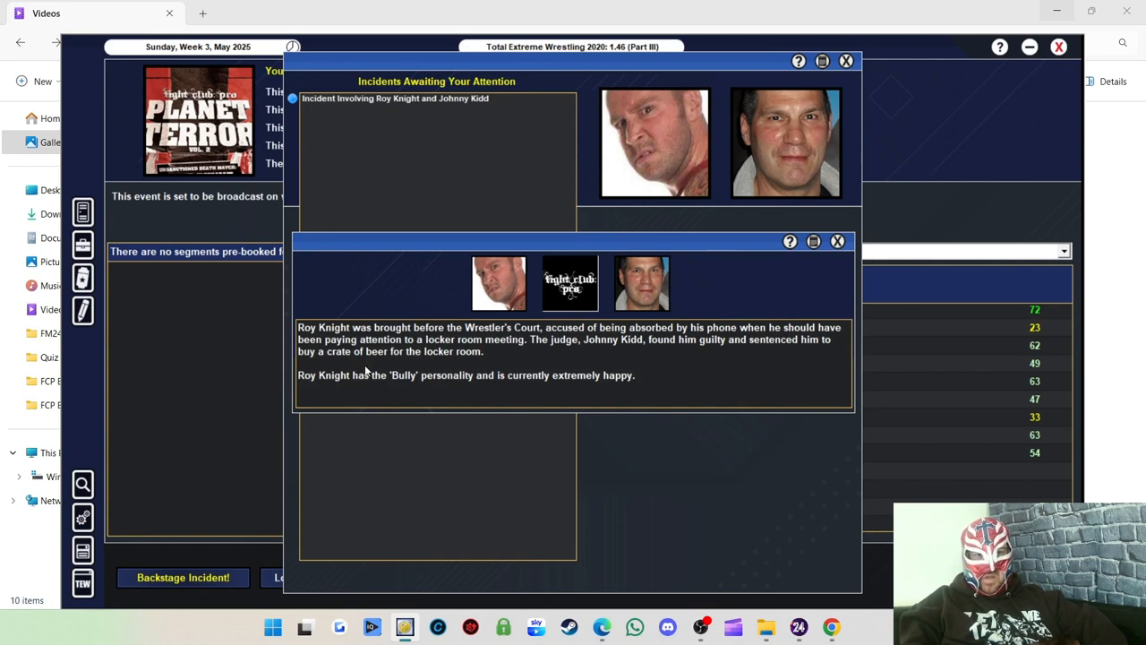
mouse_move(557, 351)
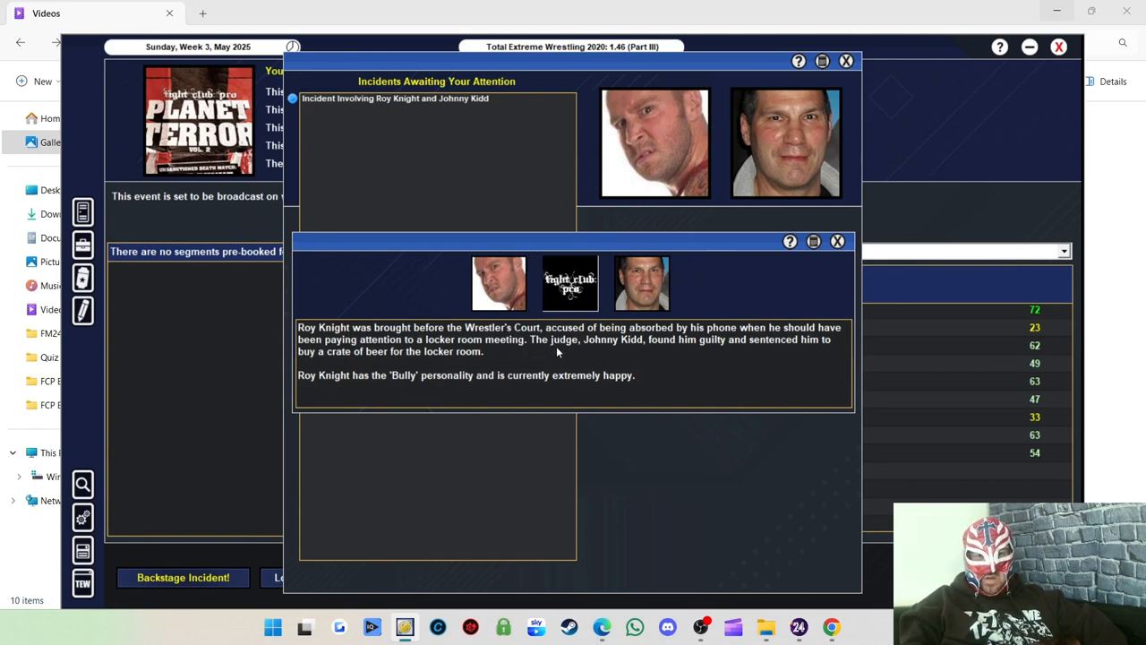
mouse_move(751, 308)
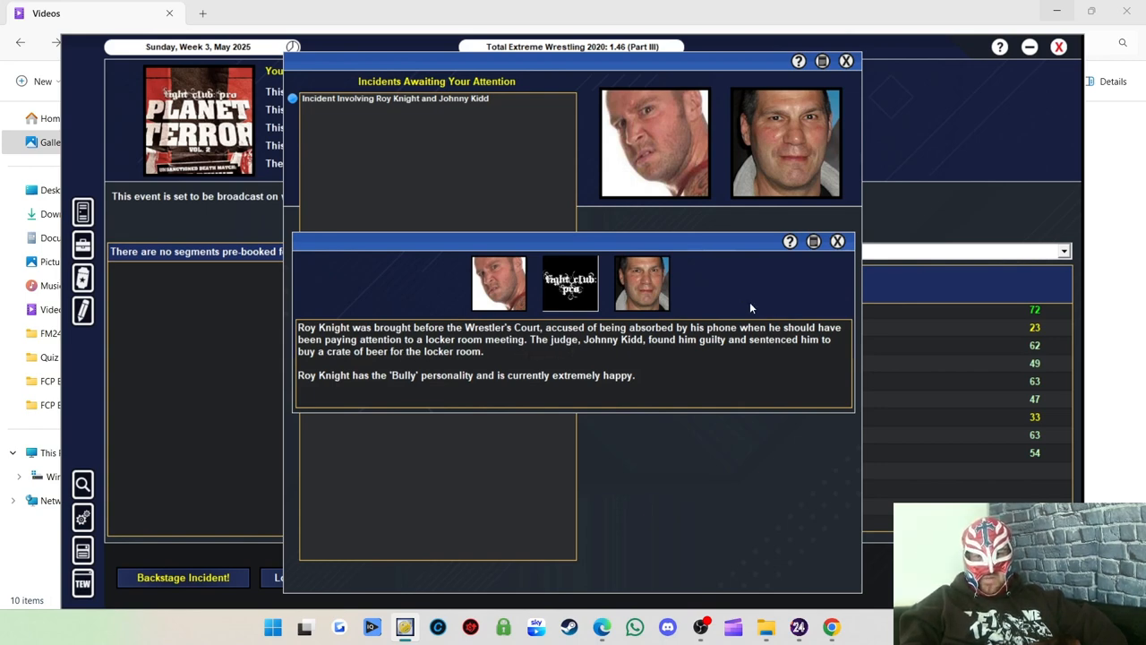
mouse_move(407, 369)
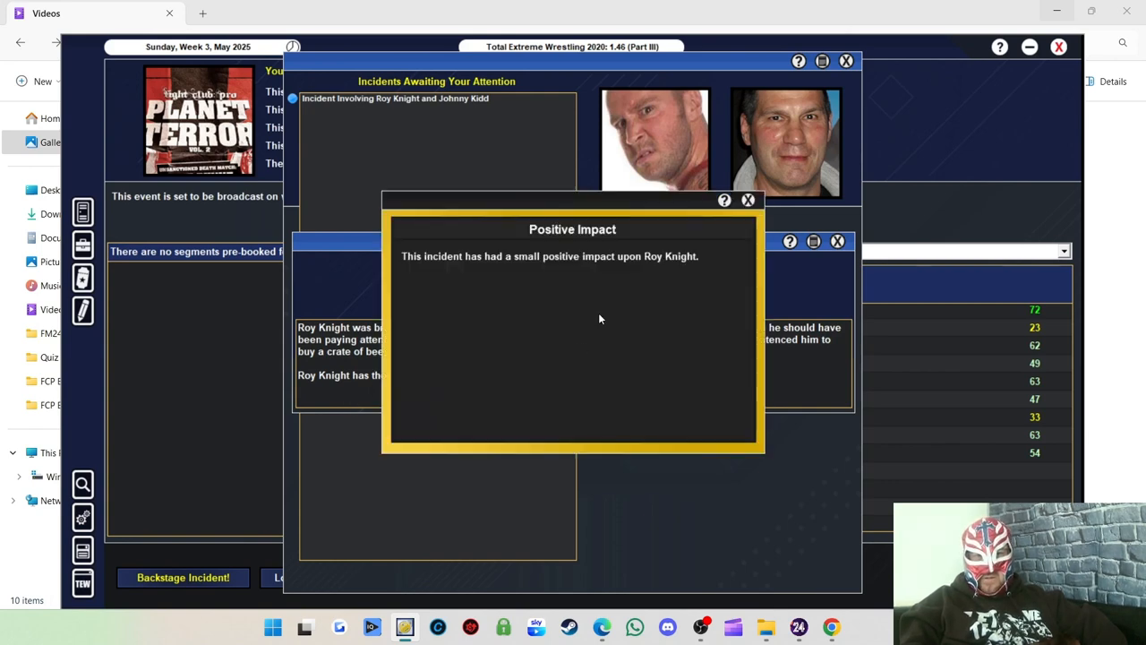
left_click(749, 201)
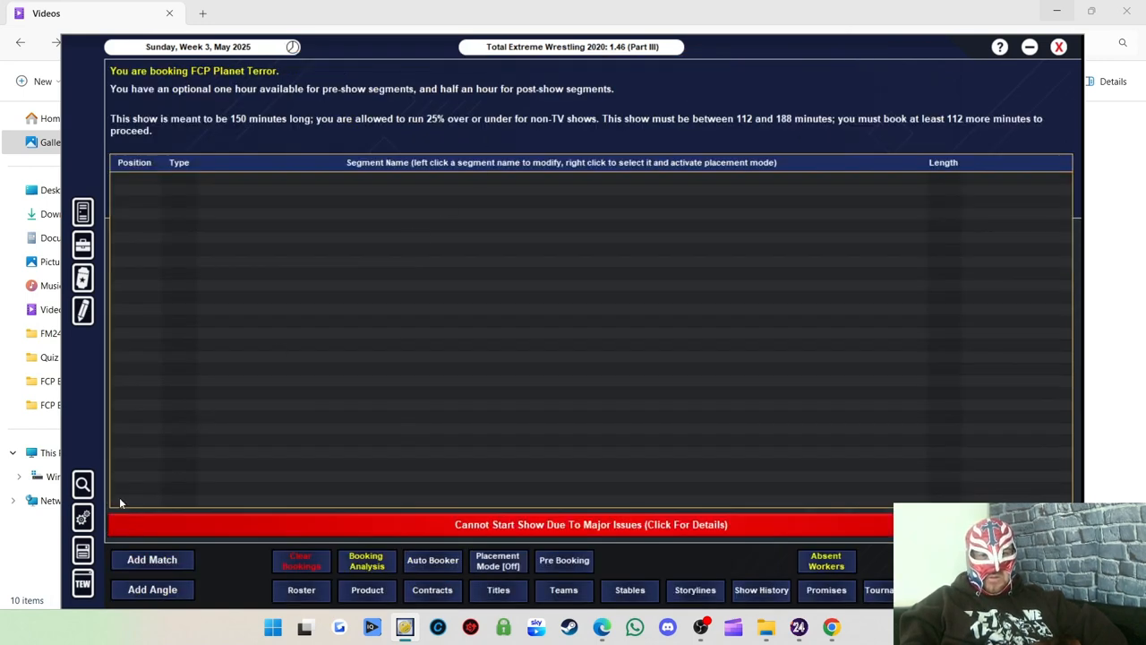
mouse_move(139, 559)
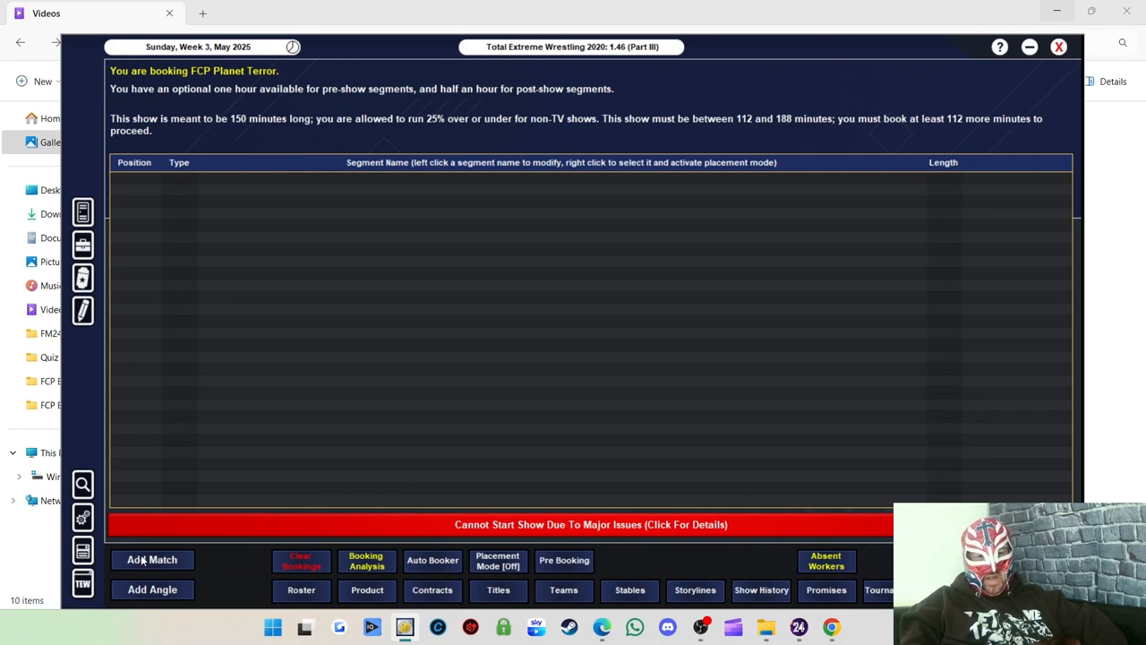
Start a new match and narrow the competitor list to major stars after a failed disposition sort.
left_click(153, 559)
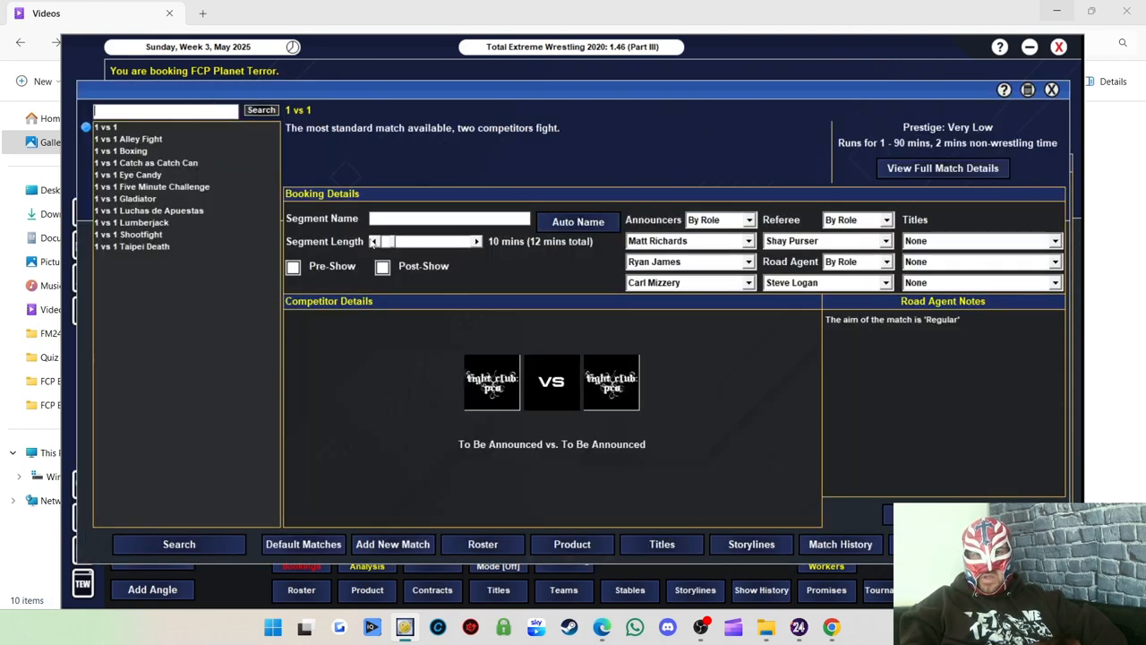
mouse_move(548, 403)
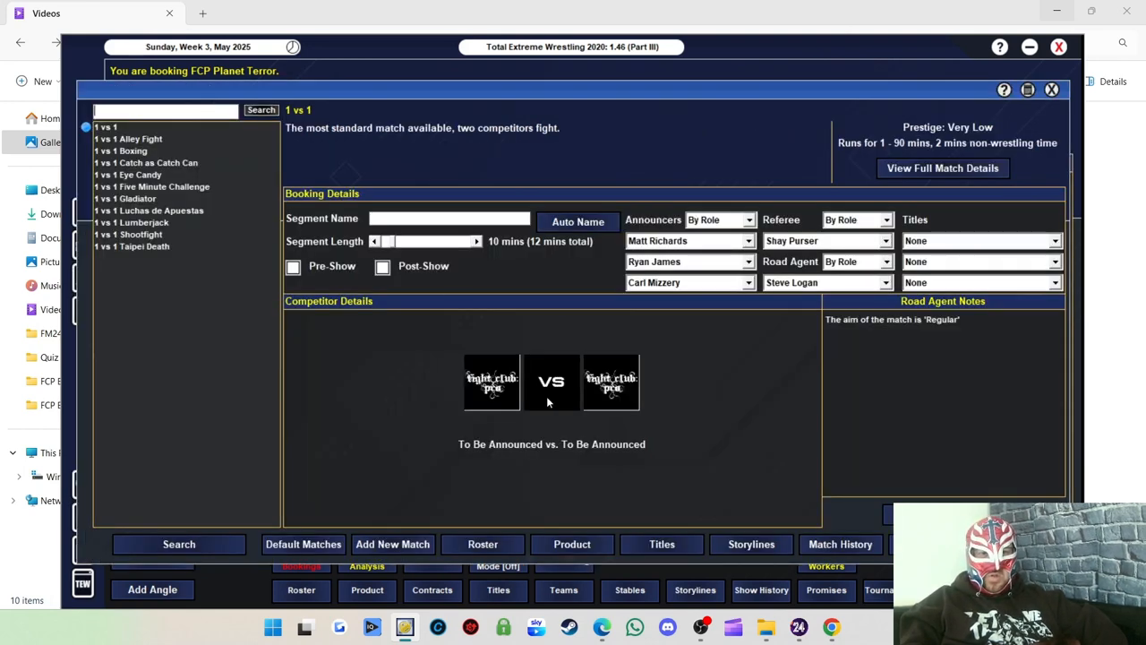
mouse_move(557, 387)
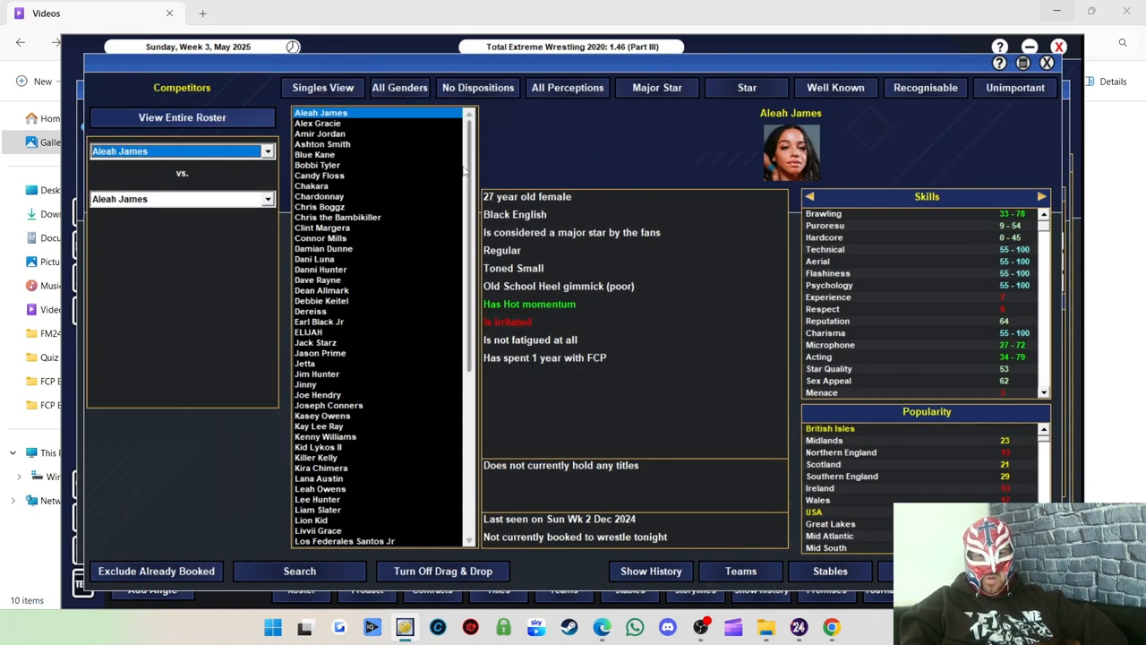
left_click(476, 86)
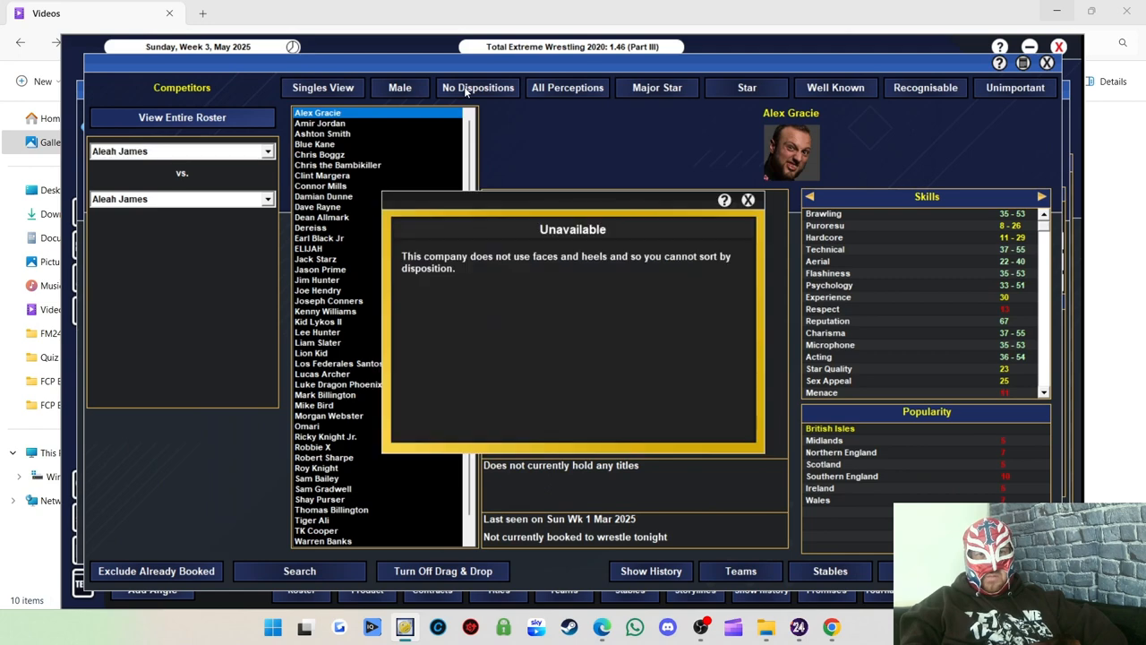
left_click(748, 201)
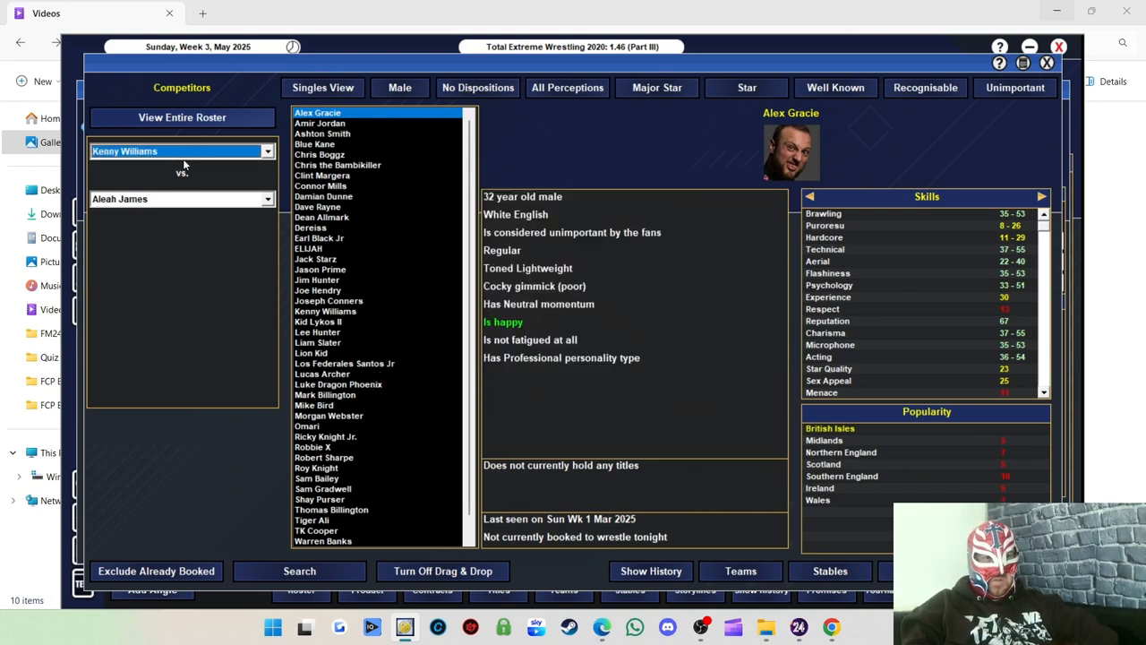
mouse_move(391, 132)
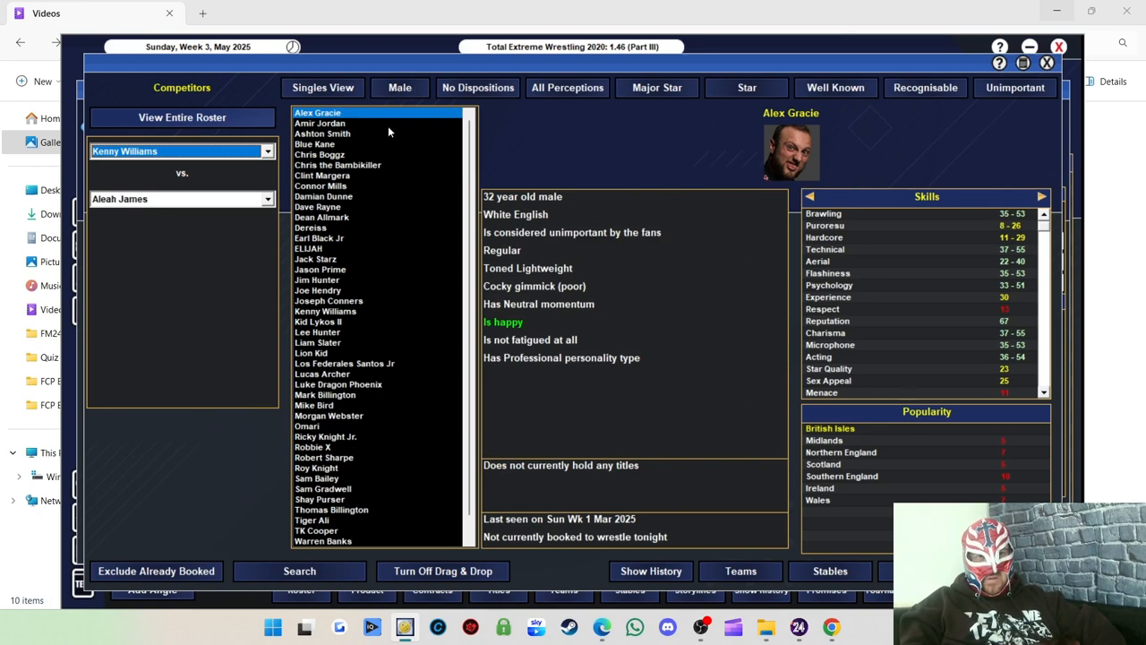
mouse_move(1000, 101)
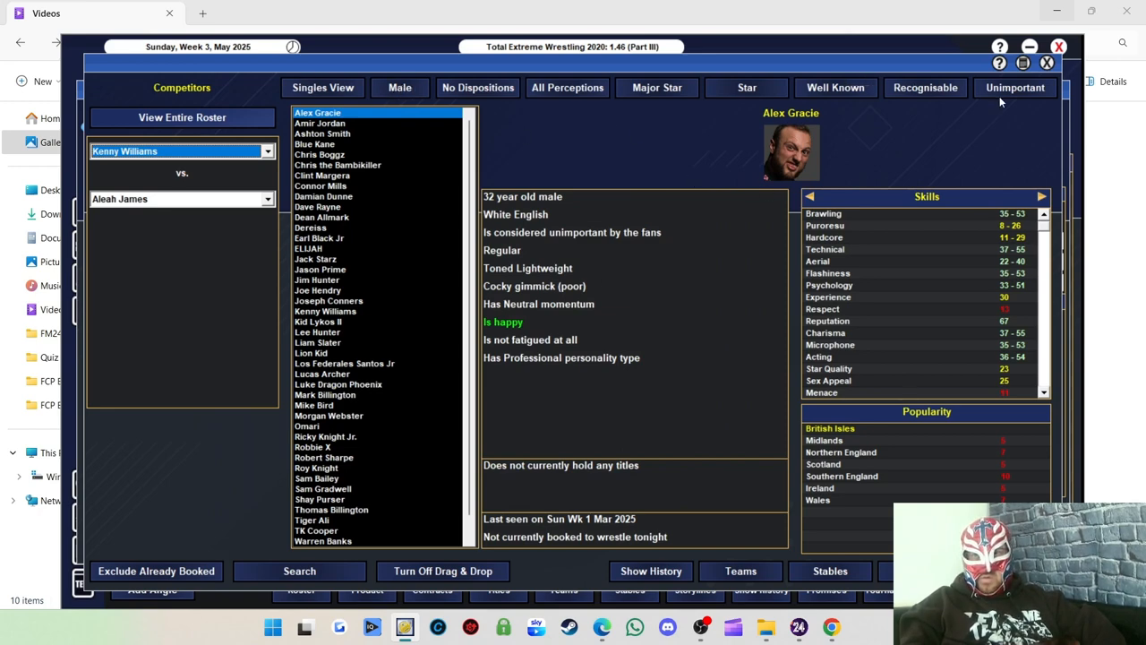
left_click(319, 122)
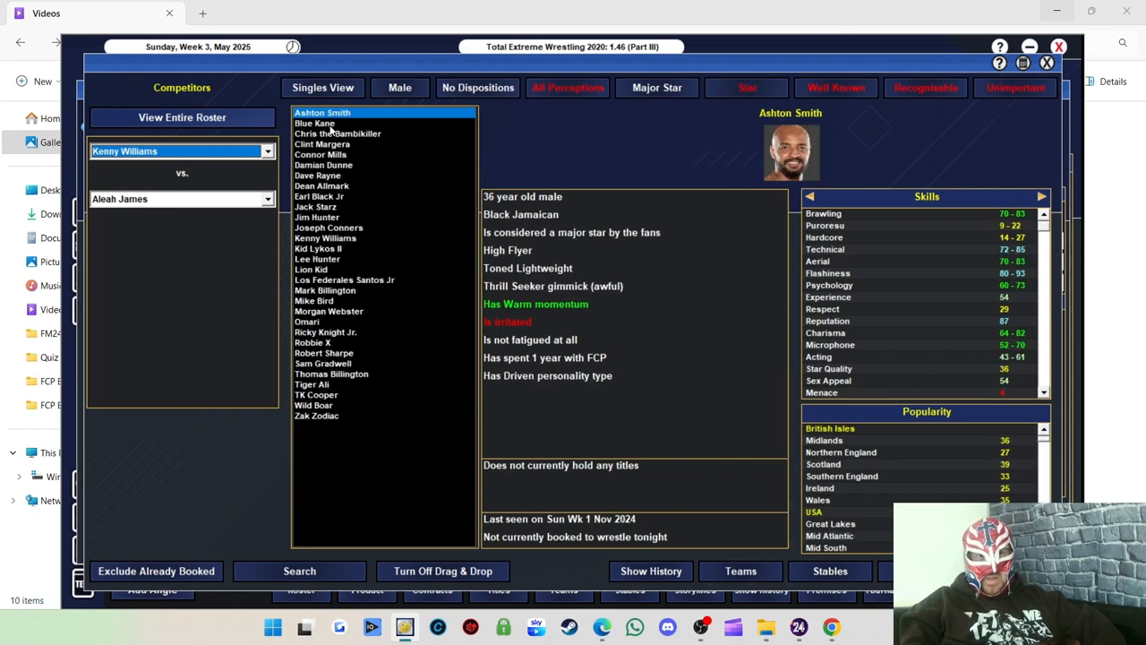
Compare Blue Kane, Chris the Bambikiller, Clint Margera, TK Cooper and Dave Rayne, settling on Kenny Williams vs. Clint Margera.
left_click(315, 122)
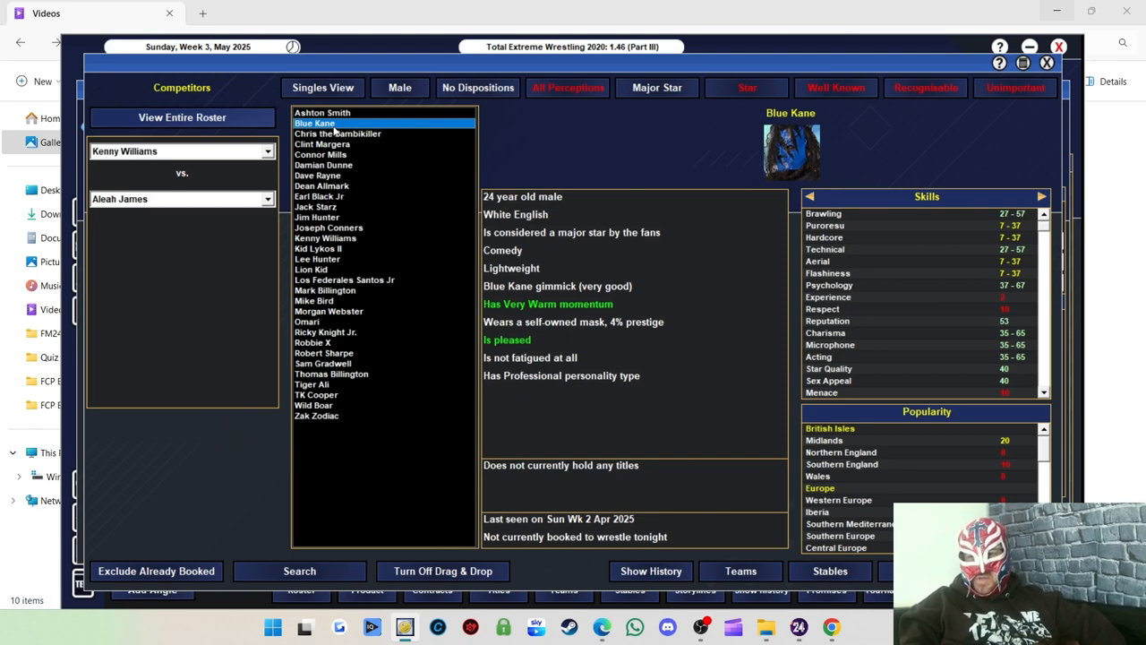
mouse_move(620, 247)
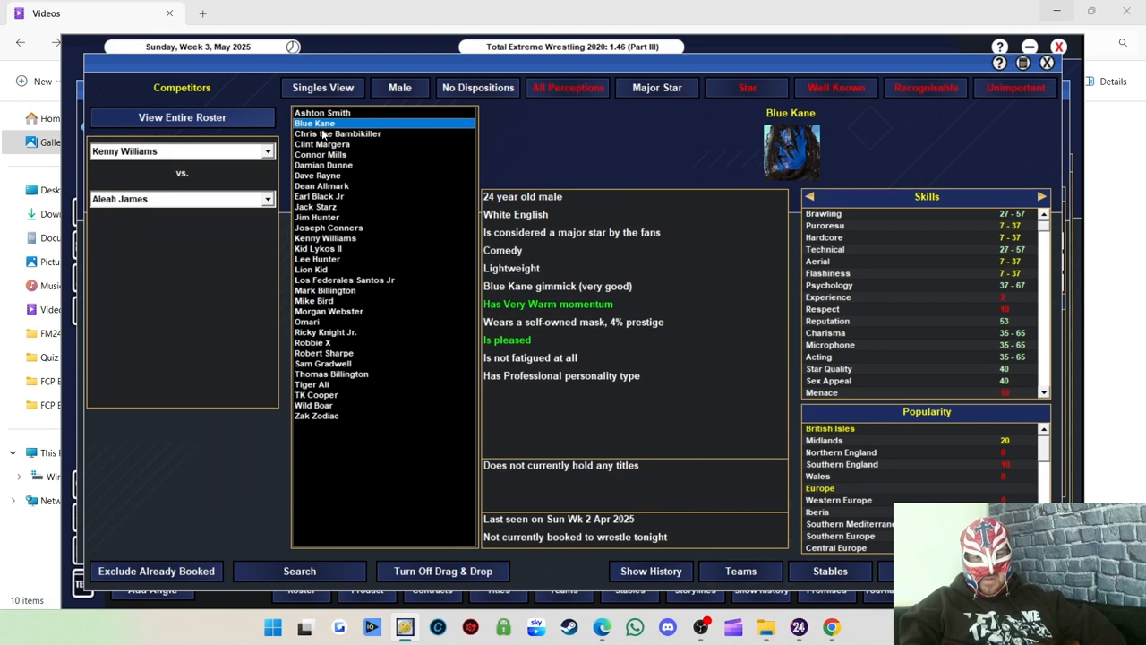
left_click(337, 133)
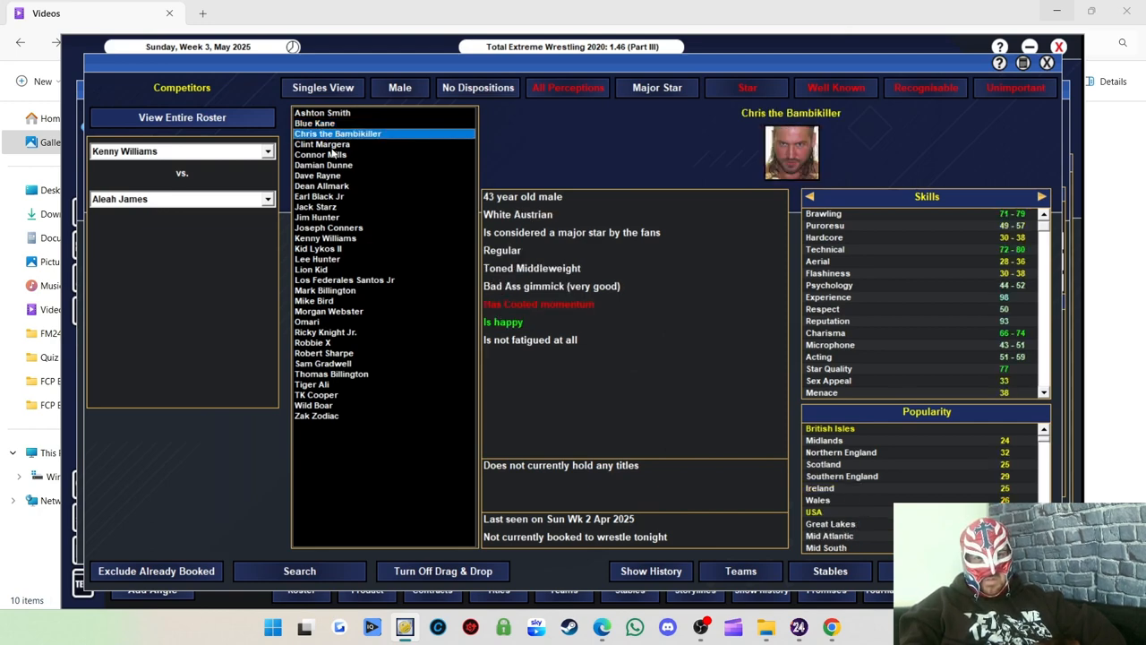
left_click(323, 143)
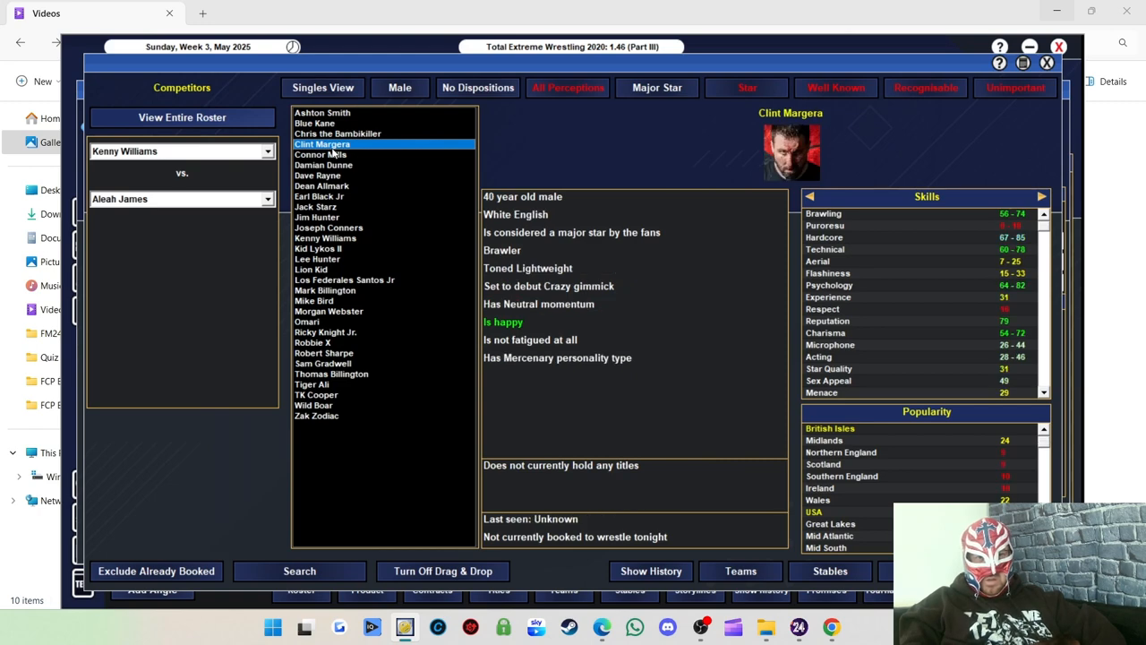
mouse_move(229, 206)
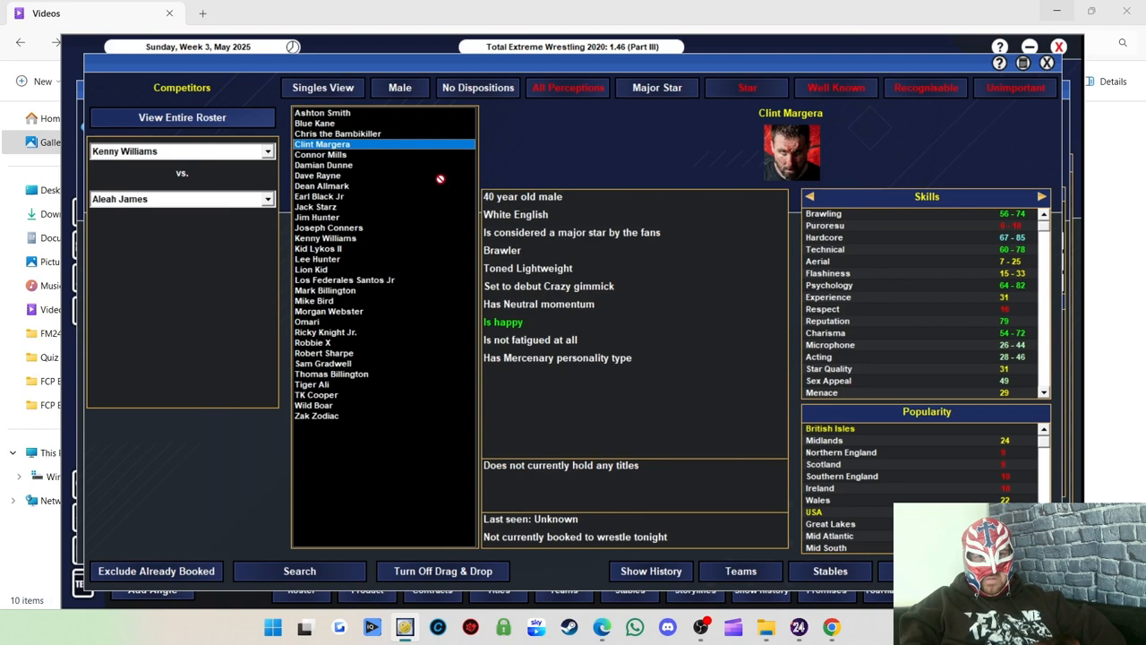
mouse_move(344, 194)
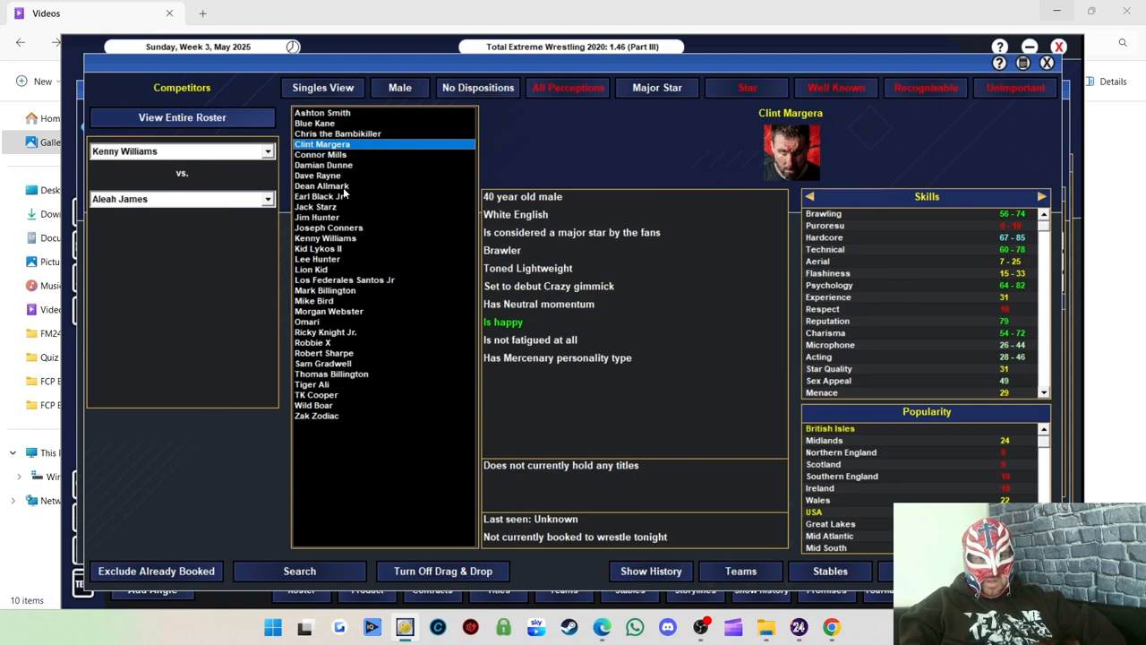
mouse_move(339, 215)
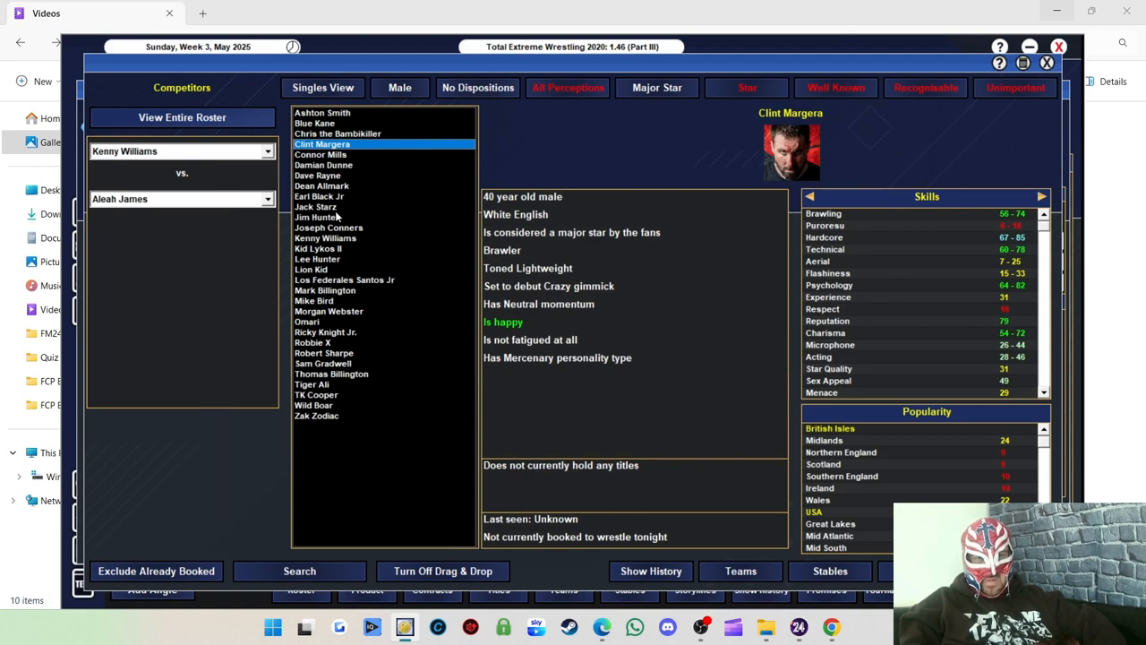
mouse_move(339, 231)
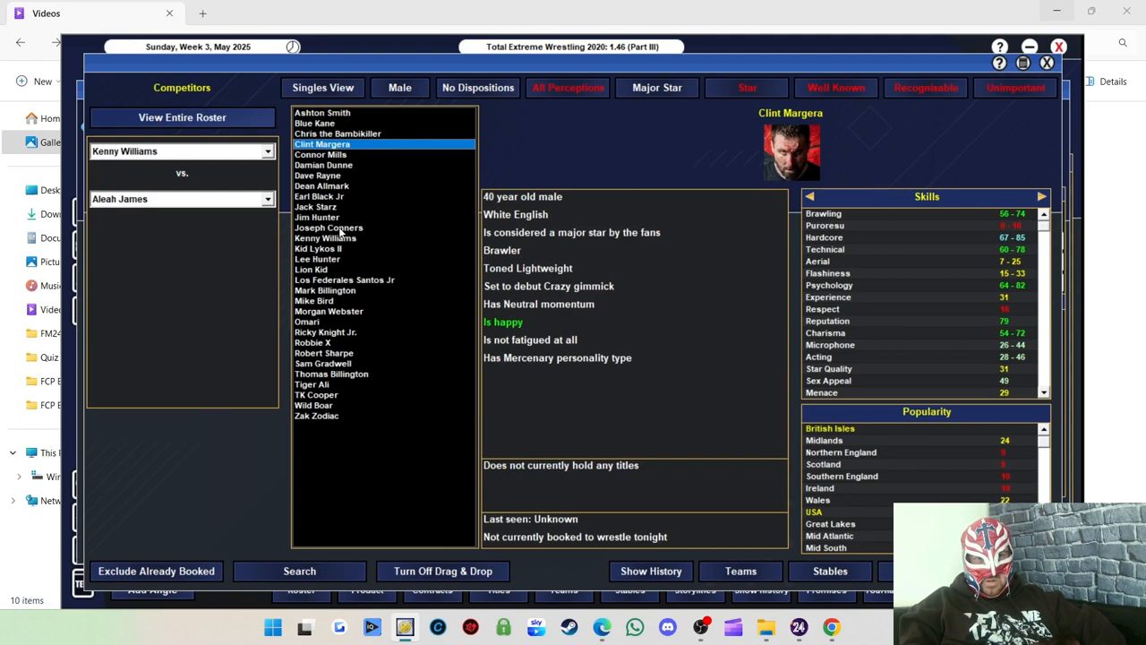
mouse_move(373, 285)
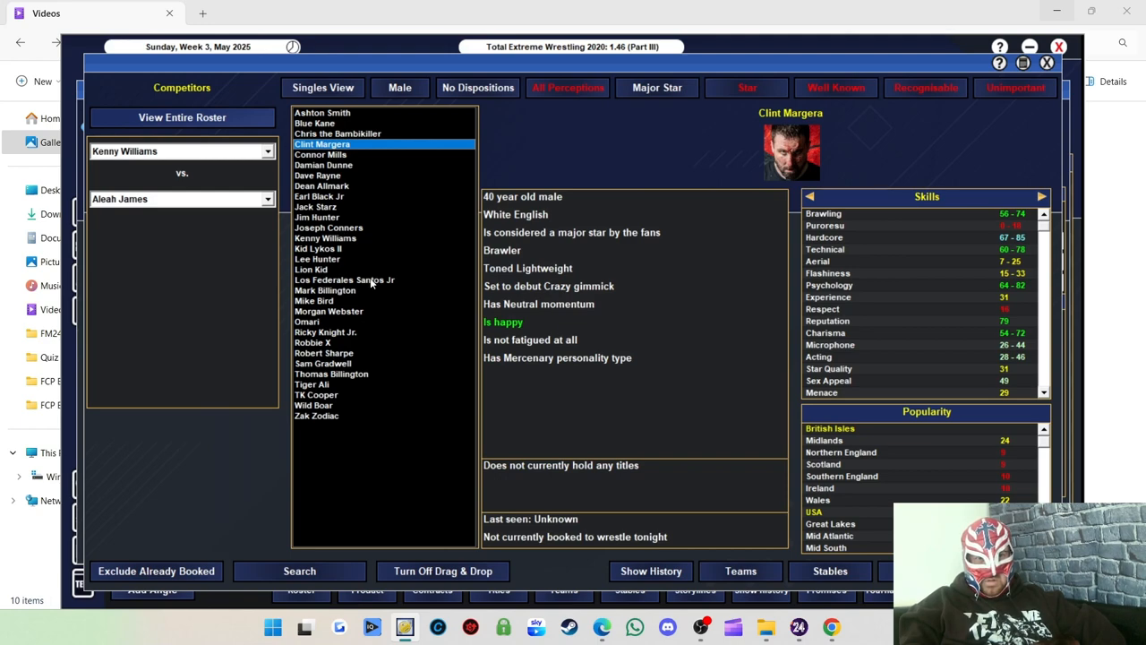
mouse_move(337, 320)
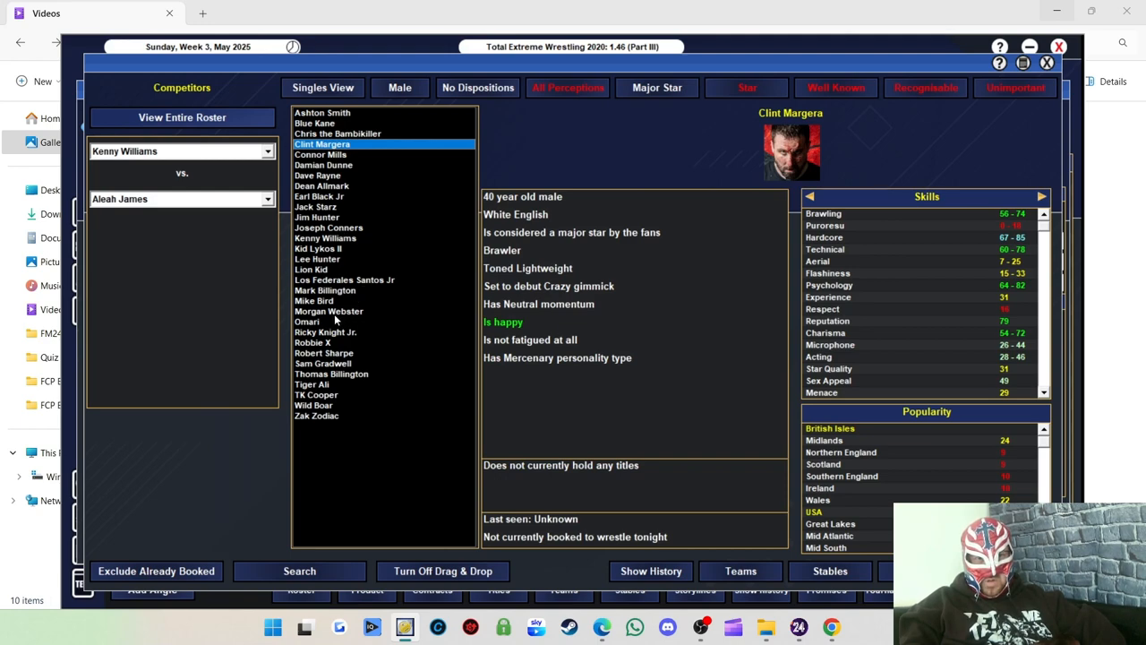
mouse_move(341, 340)
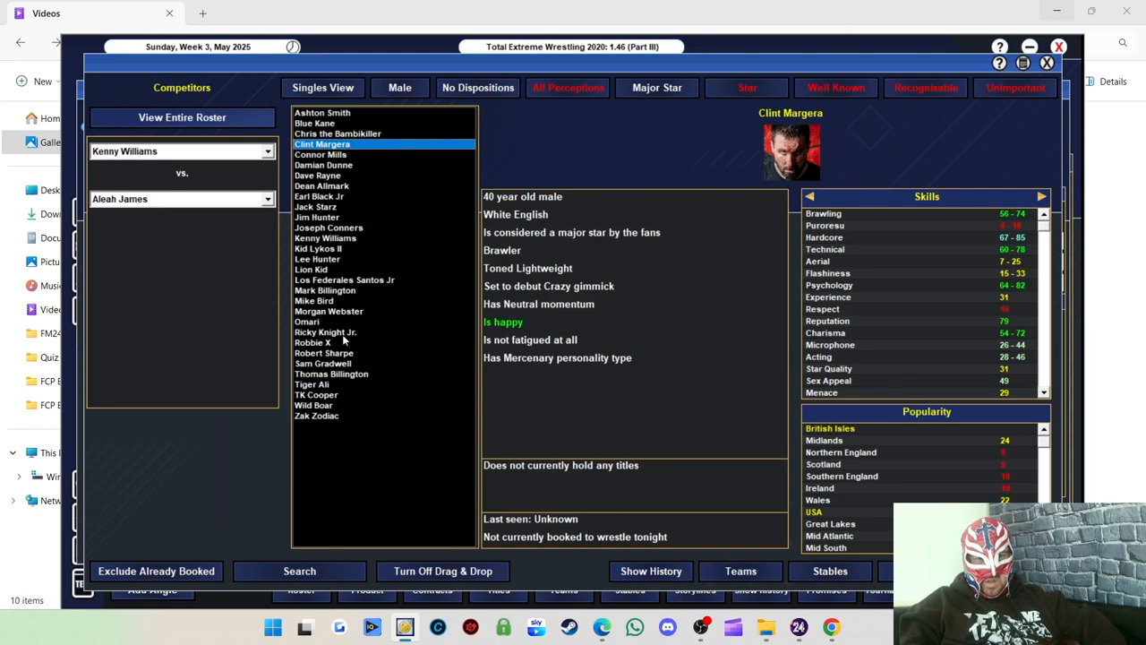
mouse_move(354, 360)
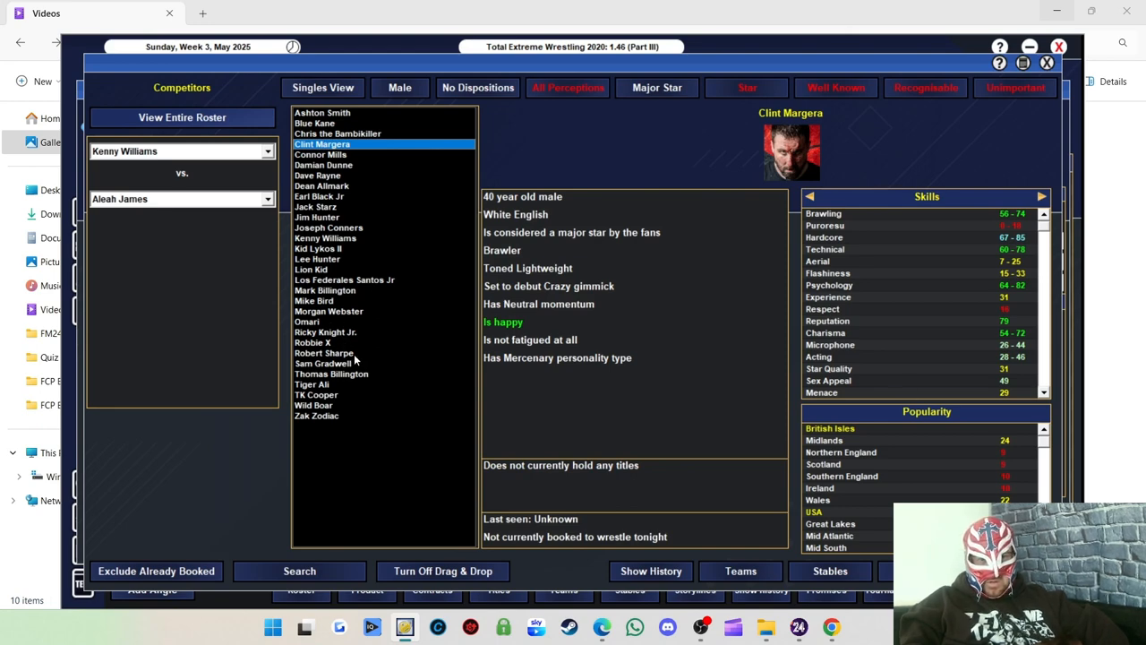
mouse_move(351, 401)
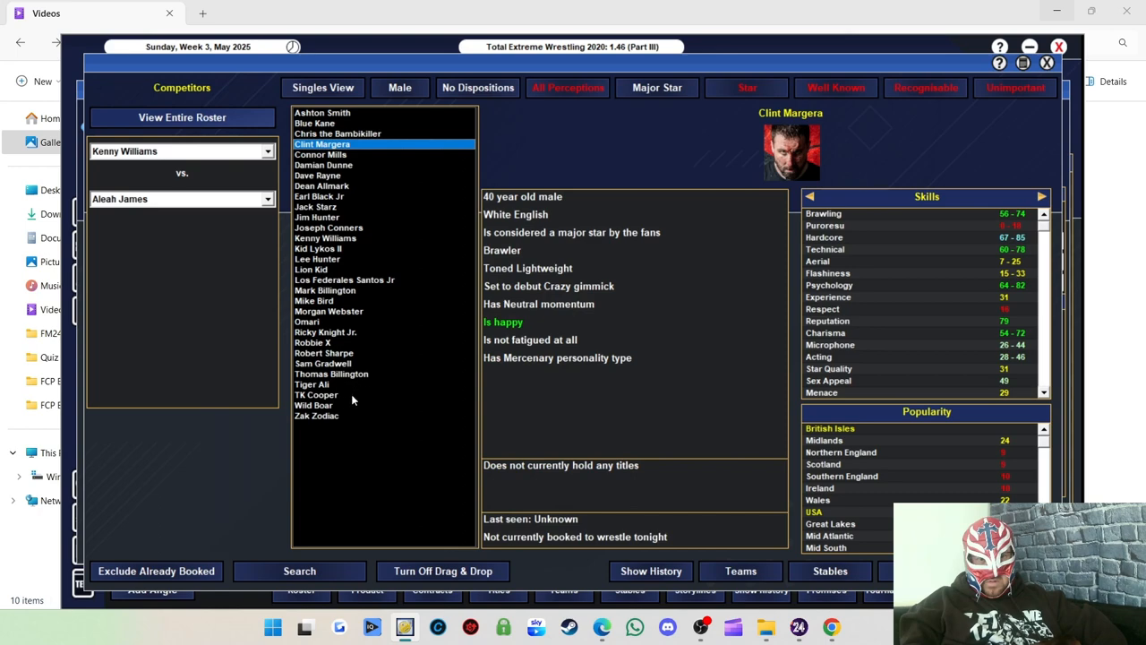
mouse_move(362, 419)
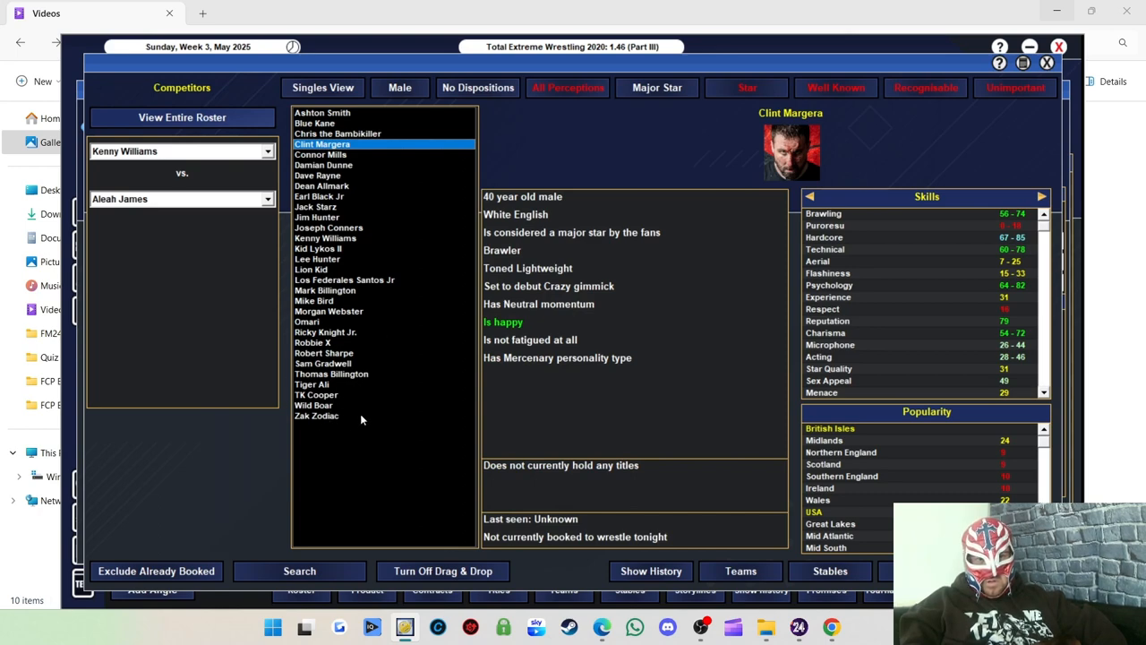
mouse_move(305, 356)
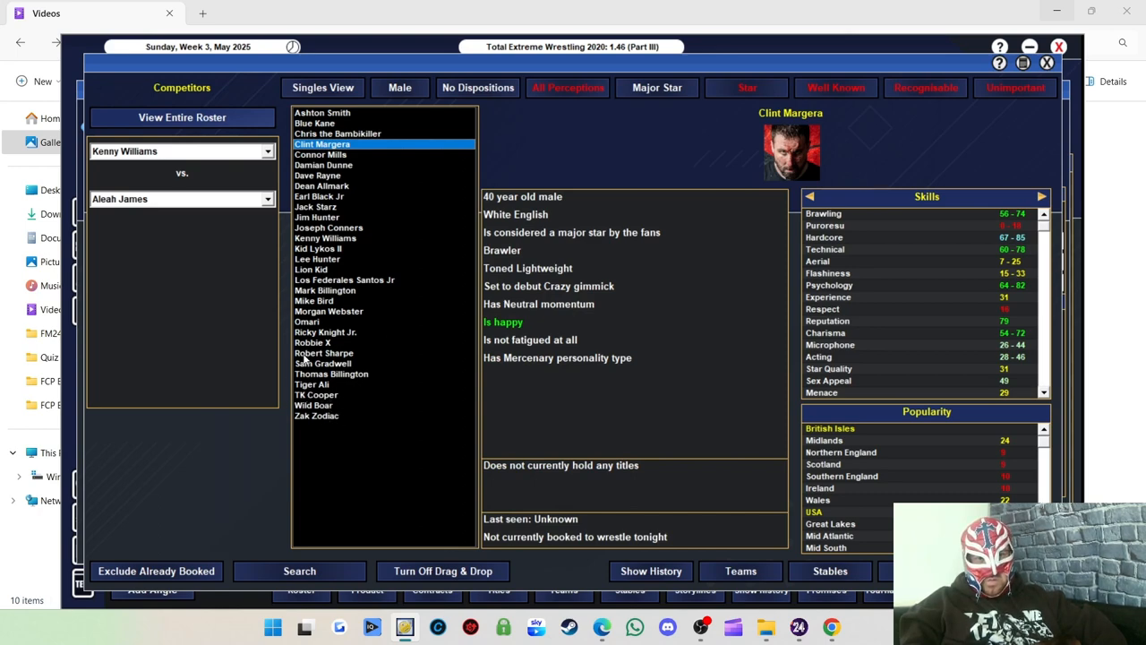
left_click(316, 394)
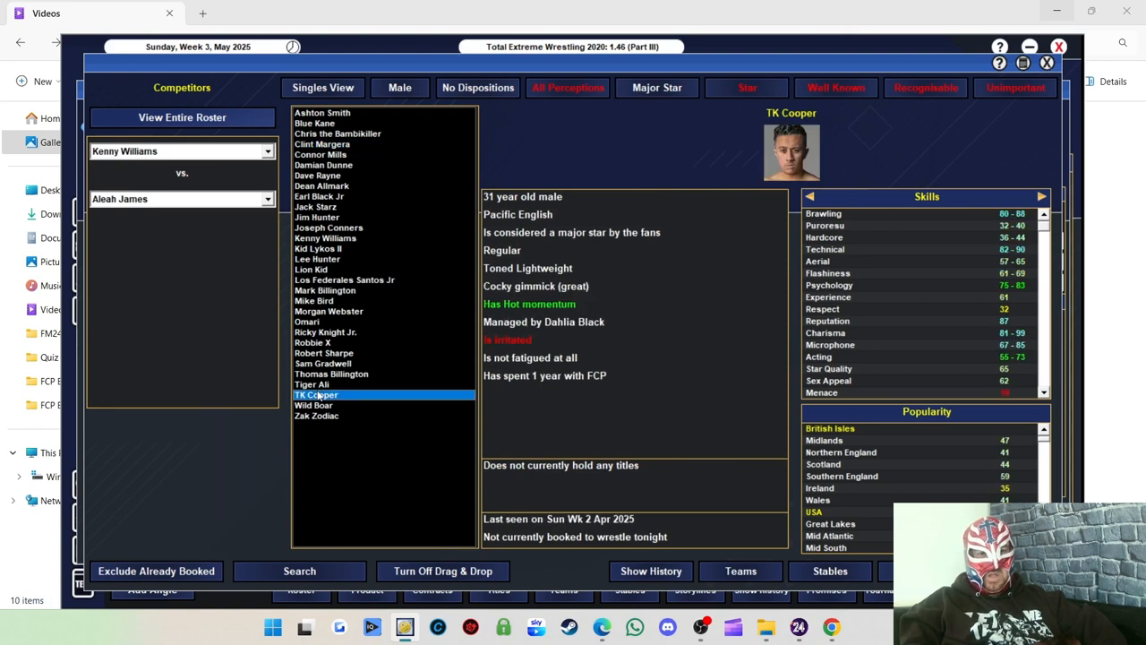
mouse_move(311, 396)
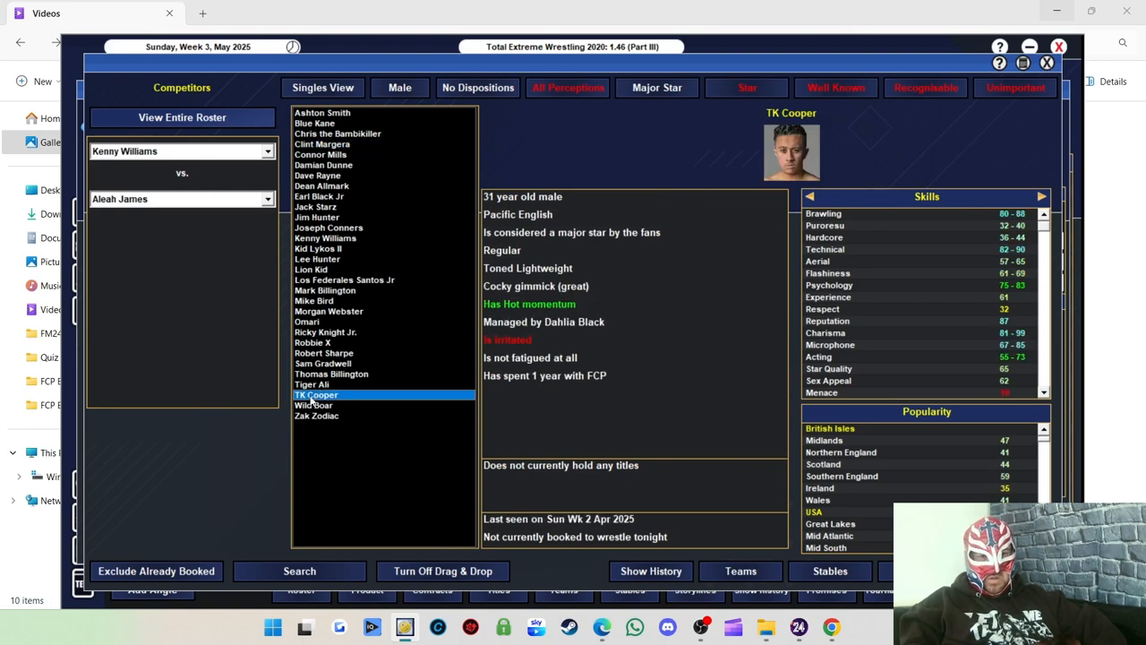
left_click(315, 394)
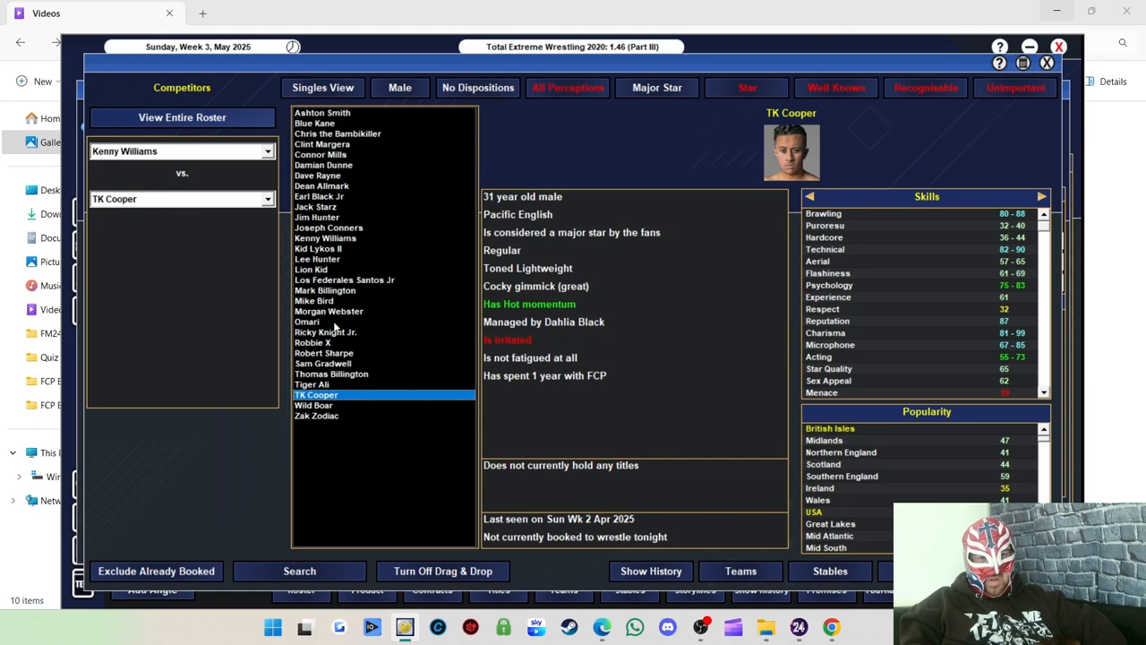
mouse_move(337, 324)
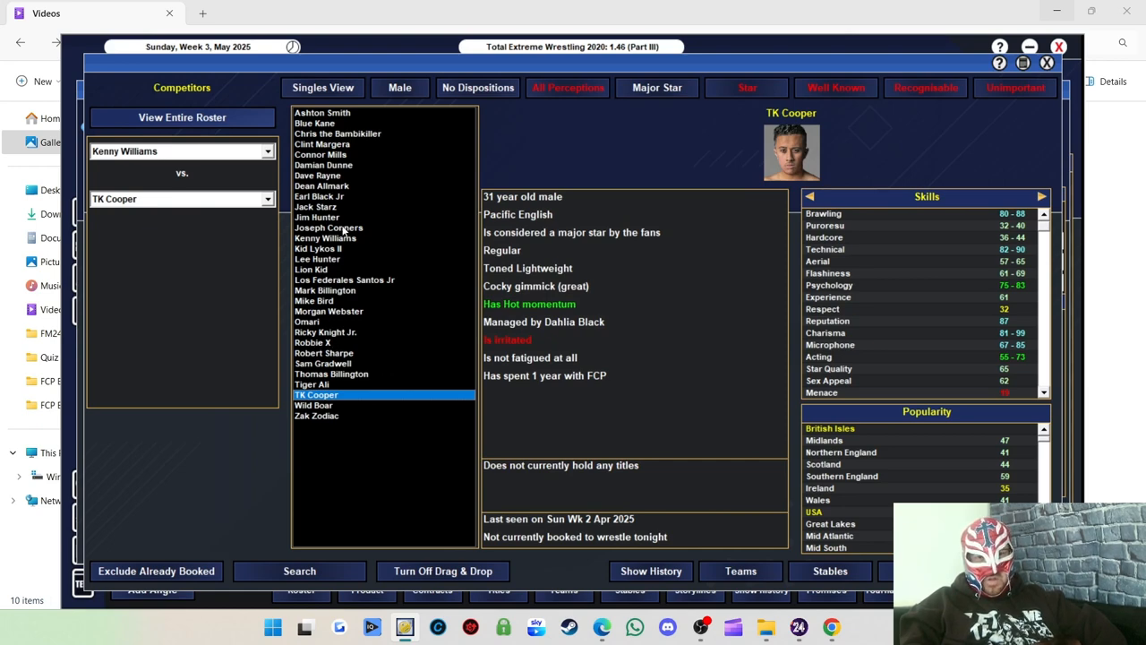
left_click(317, 176)
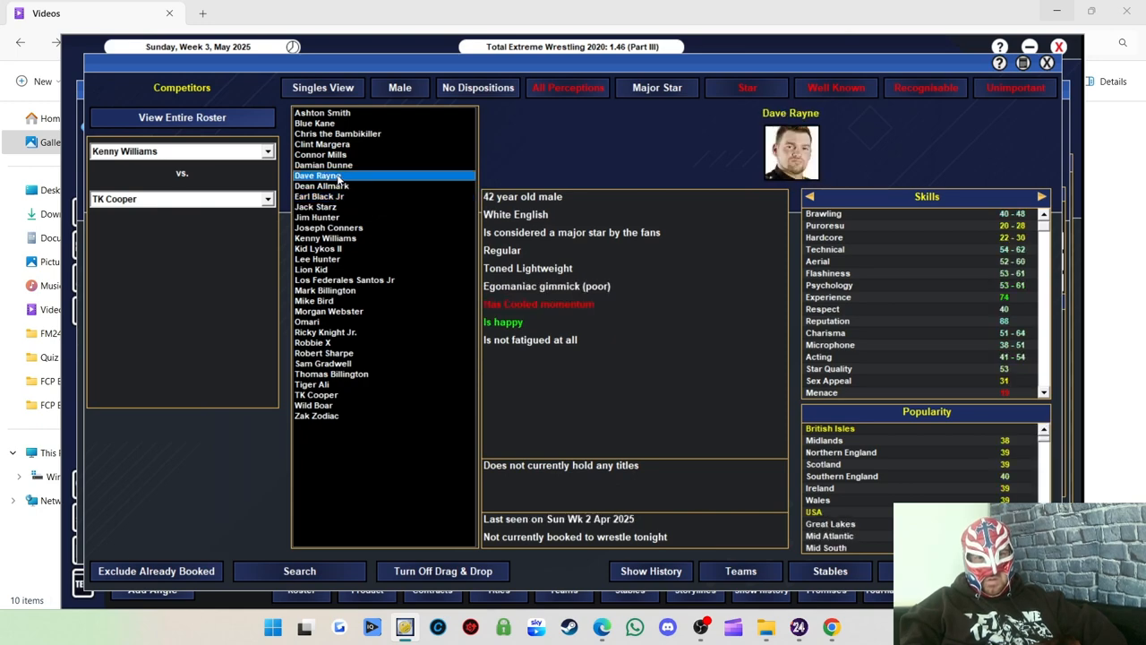
left_click(322, 143)
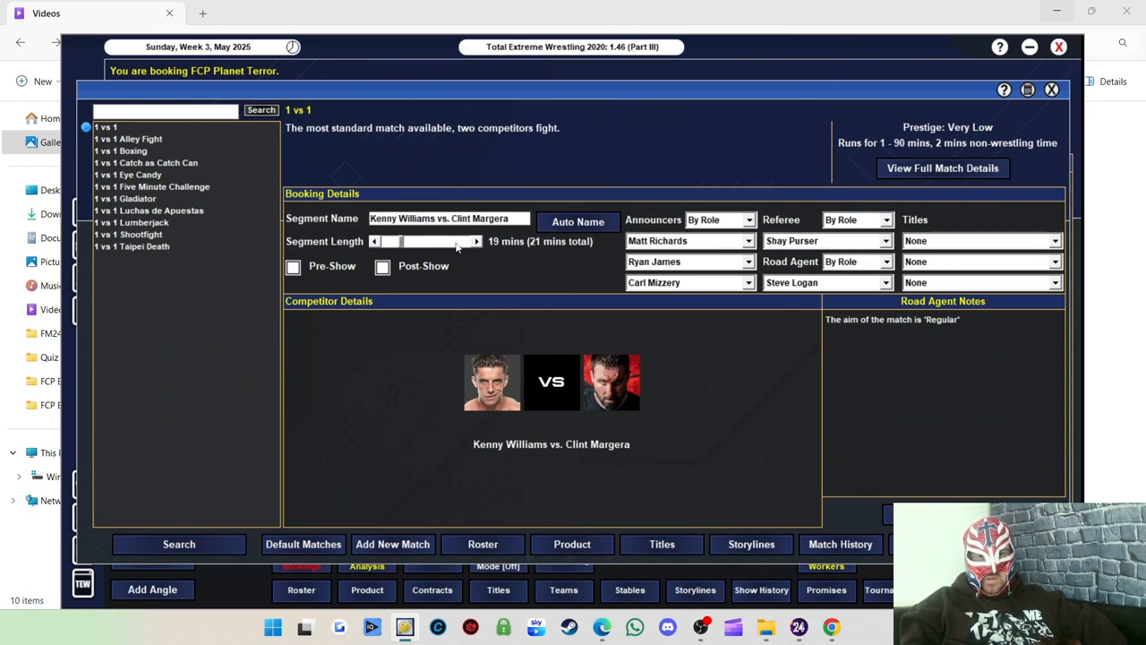
Lengthen the match to 20 minutes and choose 1 vs 1 Hardcore (Ring) from the full match type list.
left_click(476, 240)
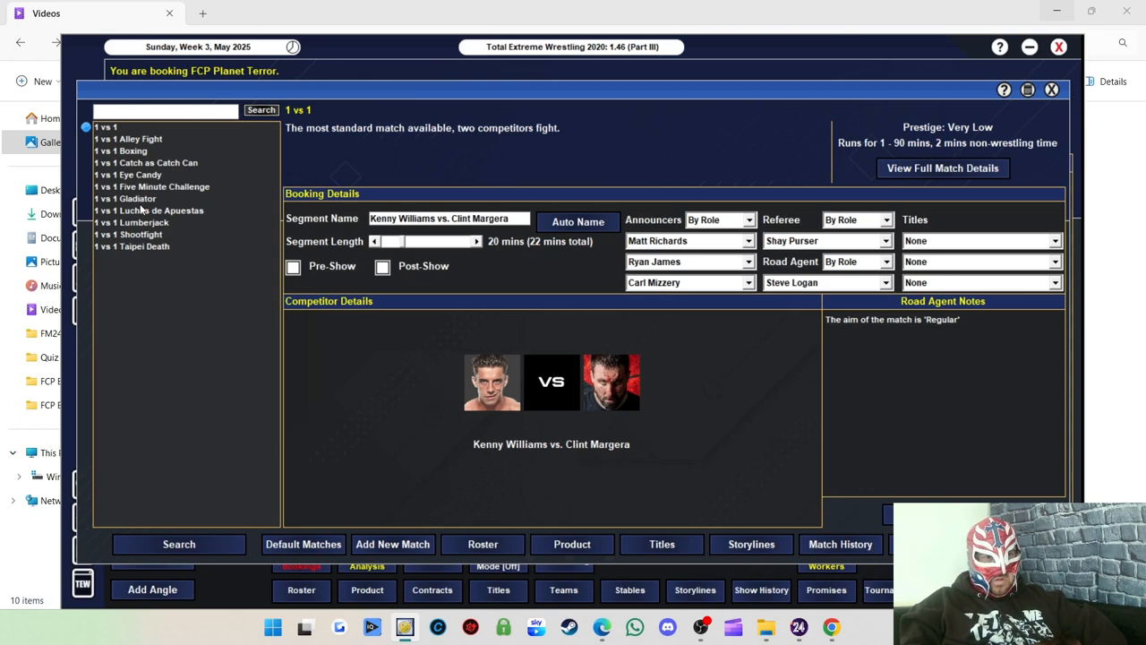
mouse_move(183, 172)
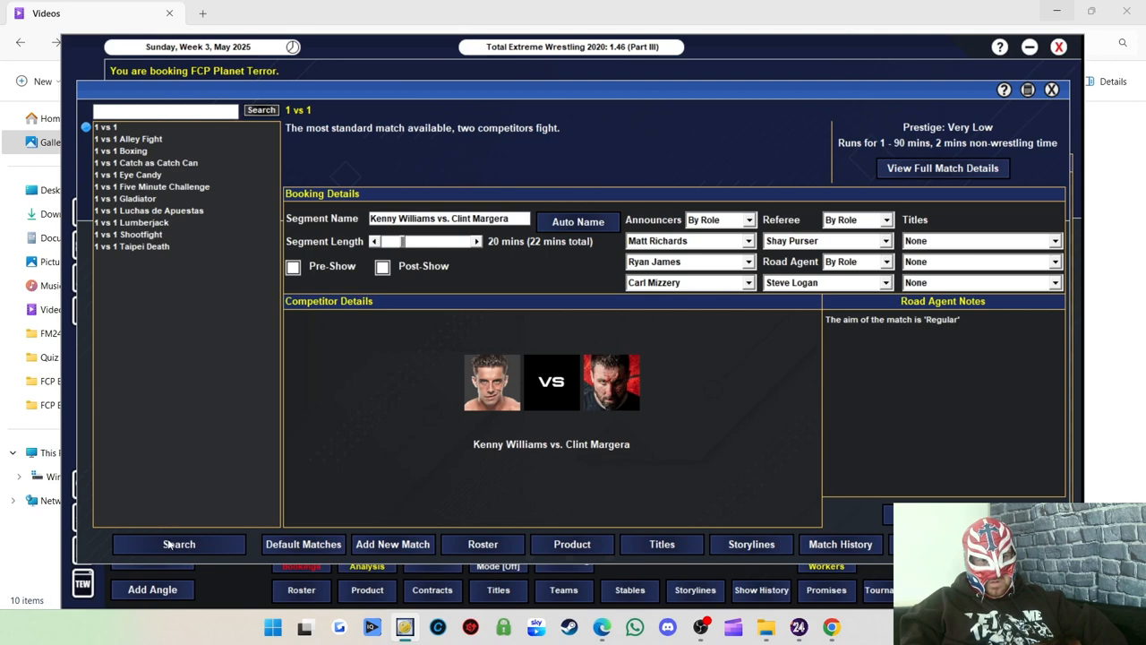
left_click(179, 545)
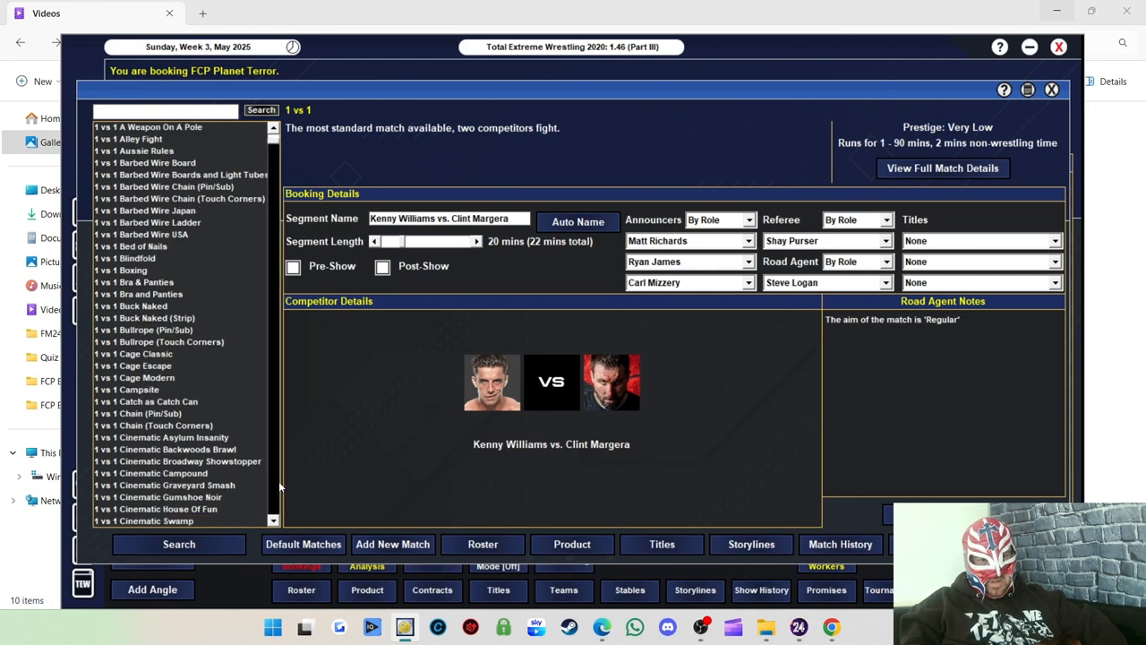
scroll("down", 3)
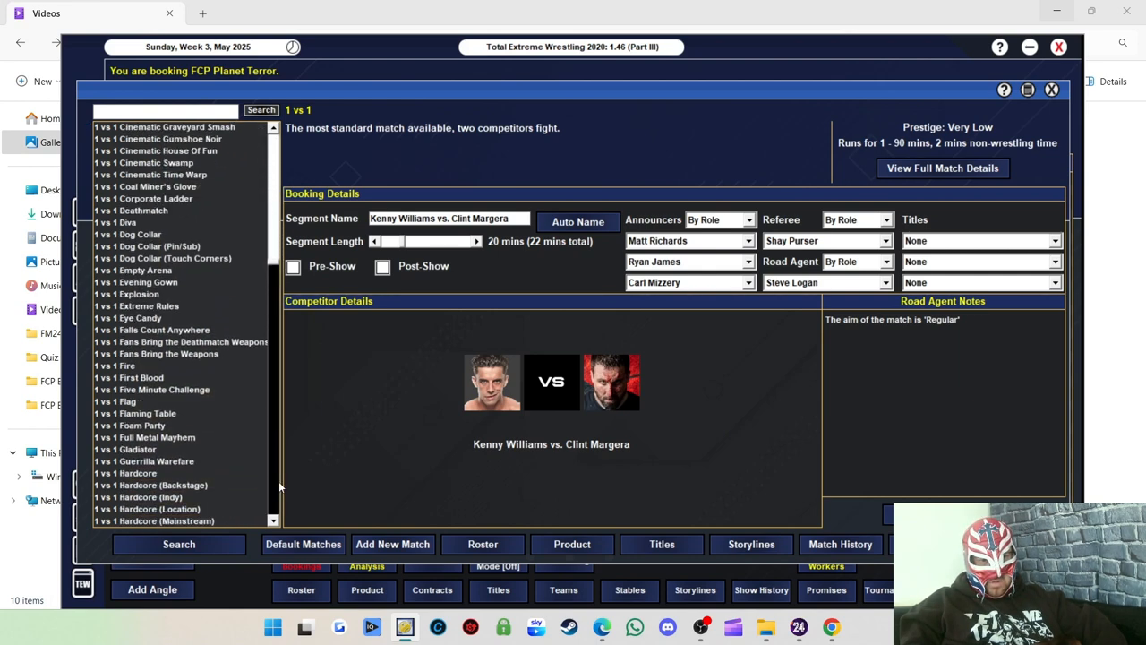
scroll("down", 3)
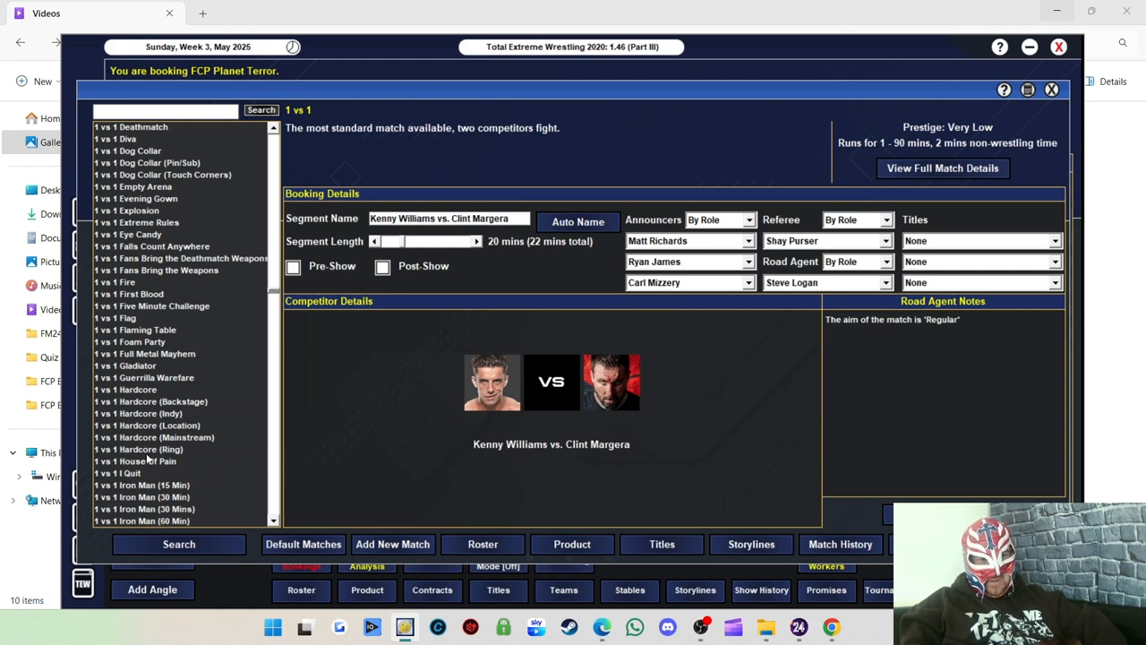
left_click(140, 448)
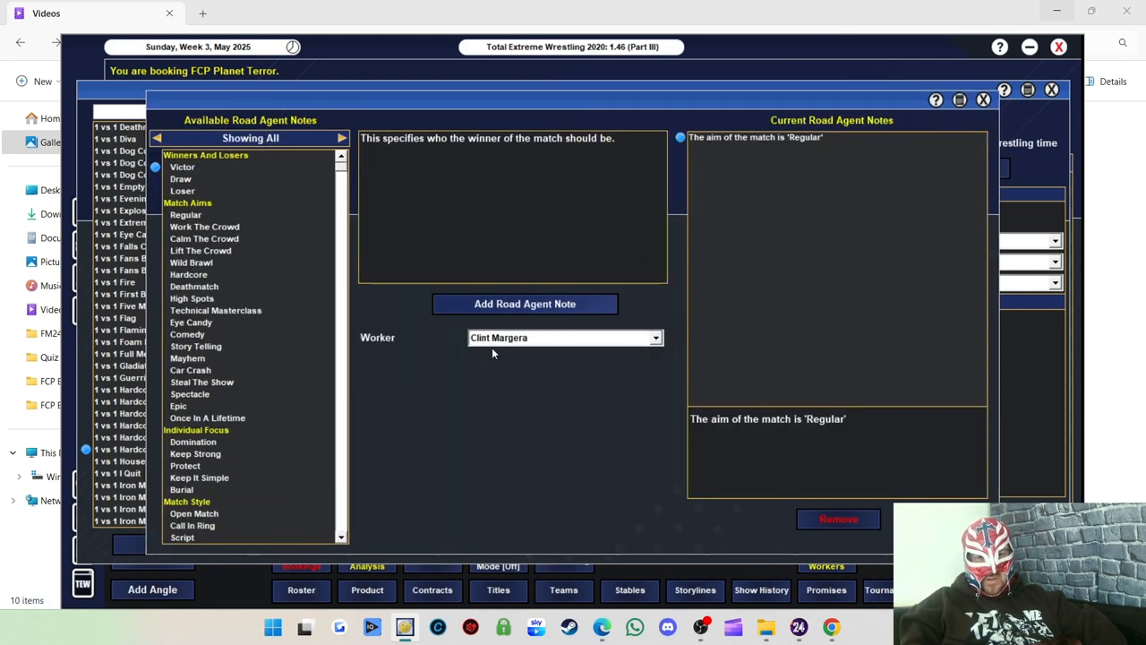
Make Kenny Williams the victor and set the match aim to Hardcore.
left_click(564, 337)
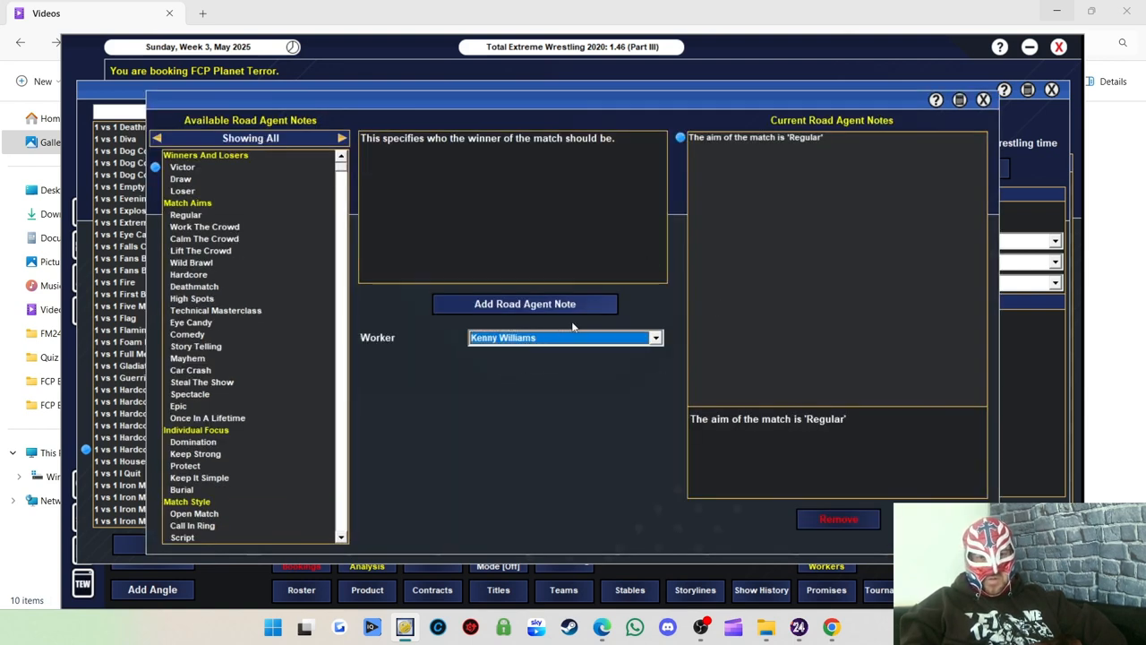
left_click(525, 304)
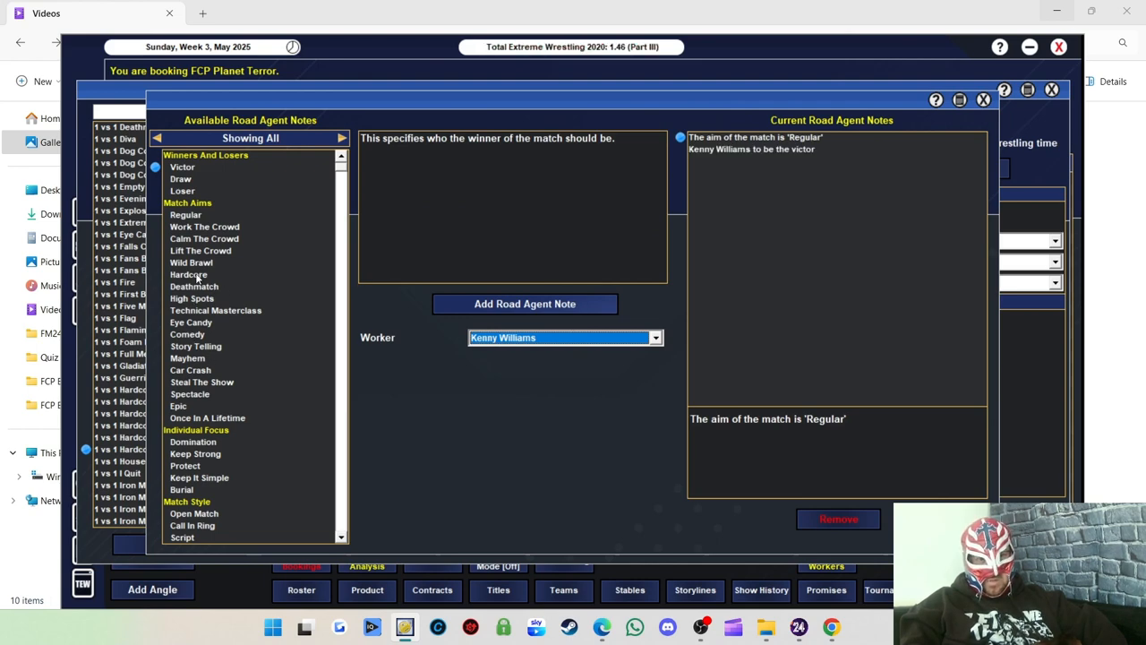
left_click(525, 305)
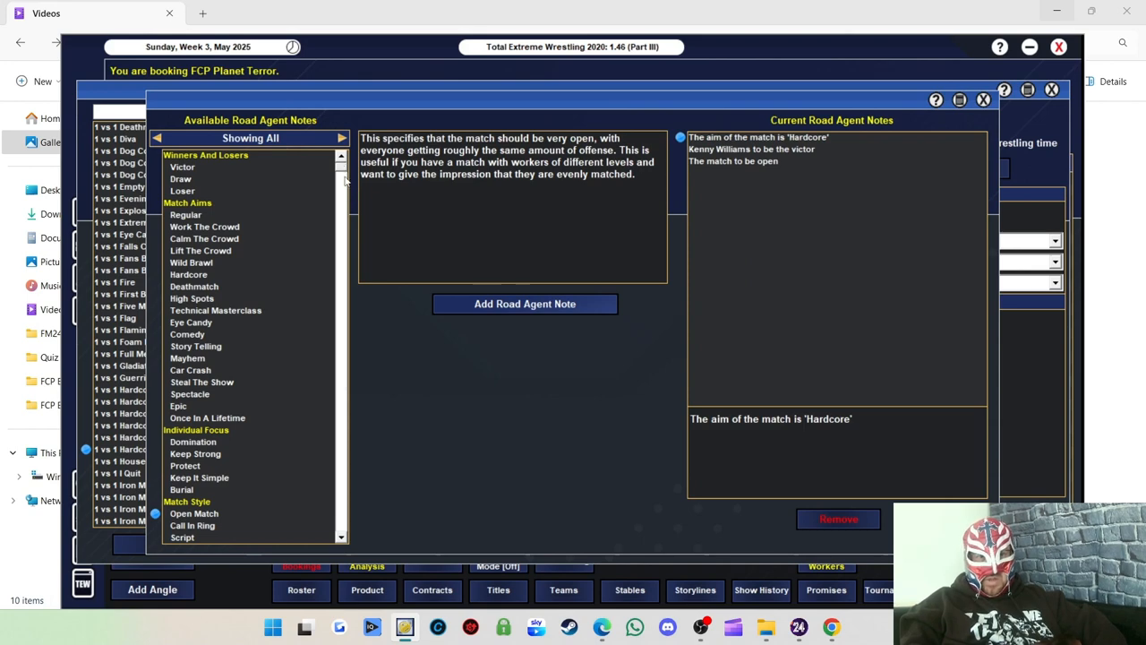
Add the high-risk and spinal-move ban-ignoring extras to the road agent notes.
scroll("down", 3)
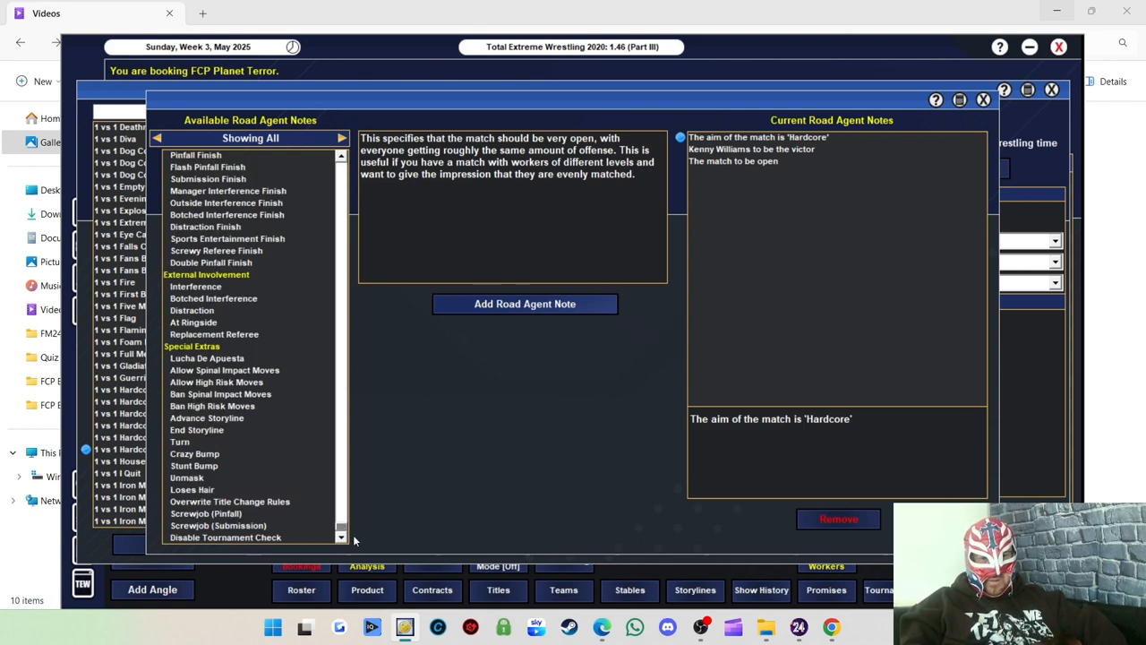
mouse_move(215, 397)
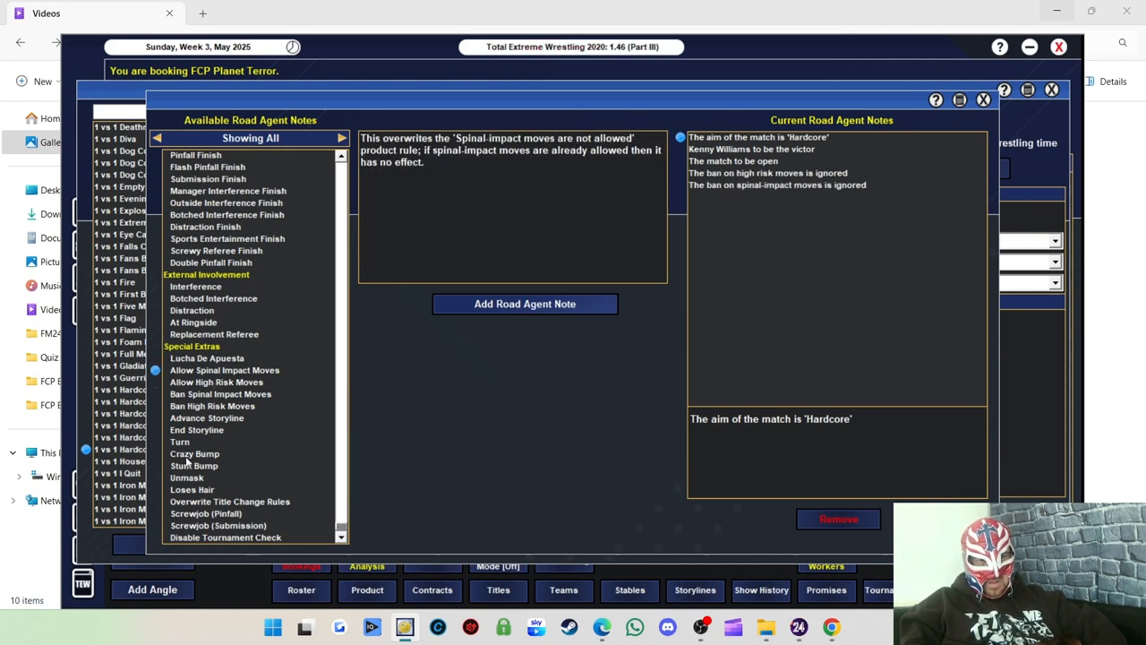
left_click(194, 454)
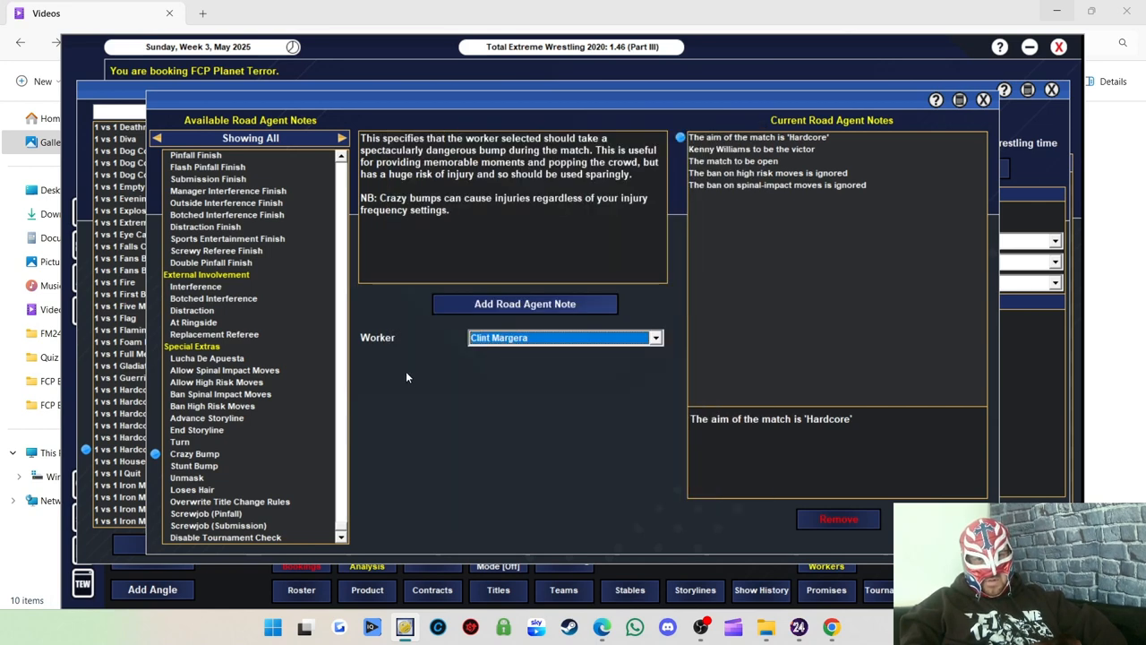
left_click(194, 466)
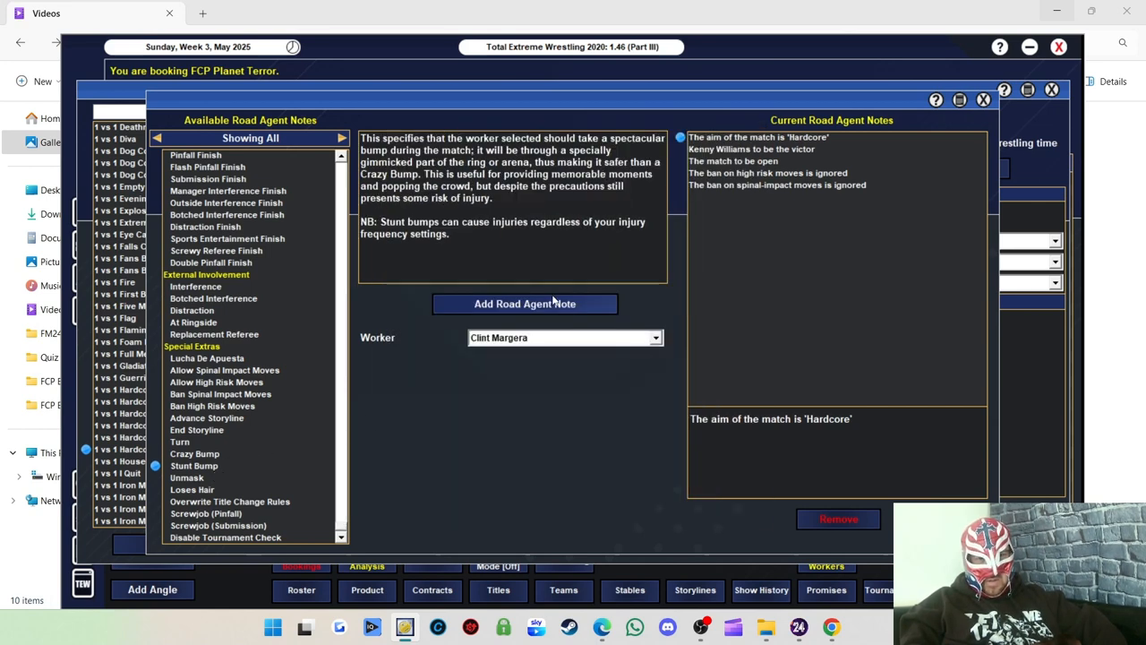
mouse_move(863, 105)
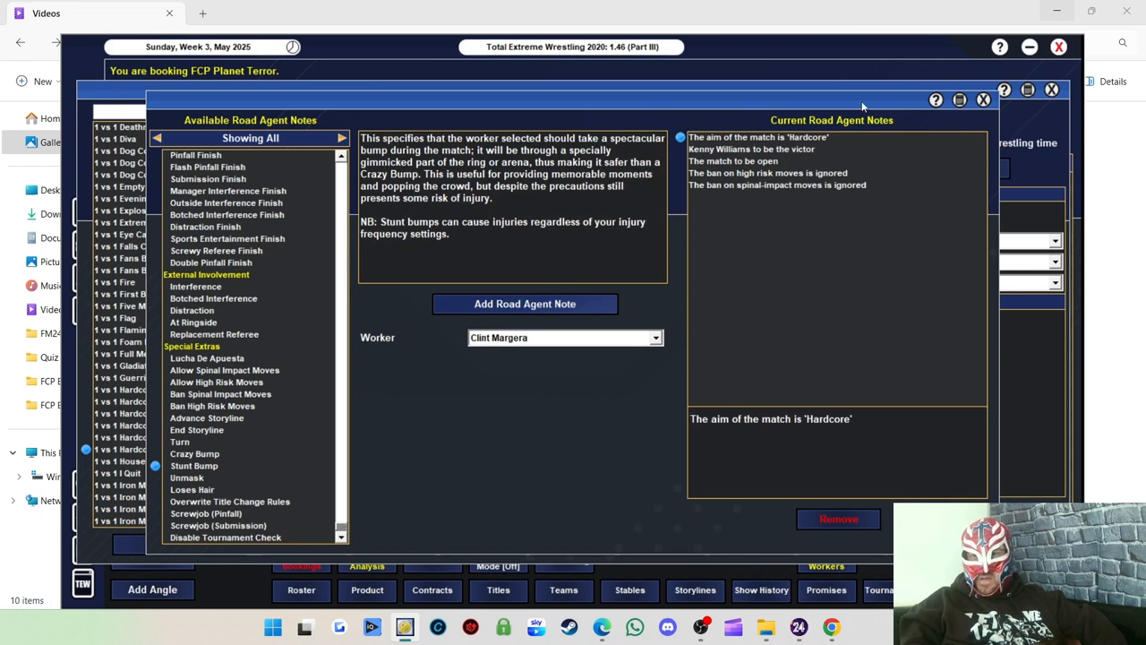
left_click(982, 101)
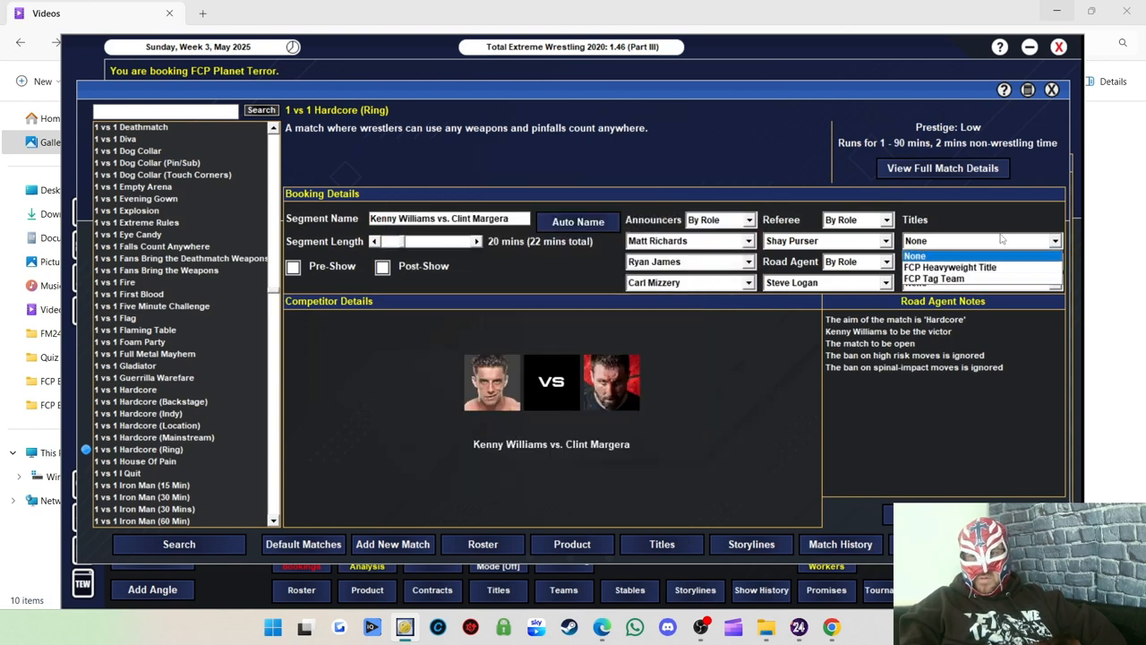
Put the FCP Heavyweight Title on the line and book Williams vs. Margera despite the stamina warning.
left_click(949, 267)
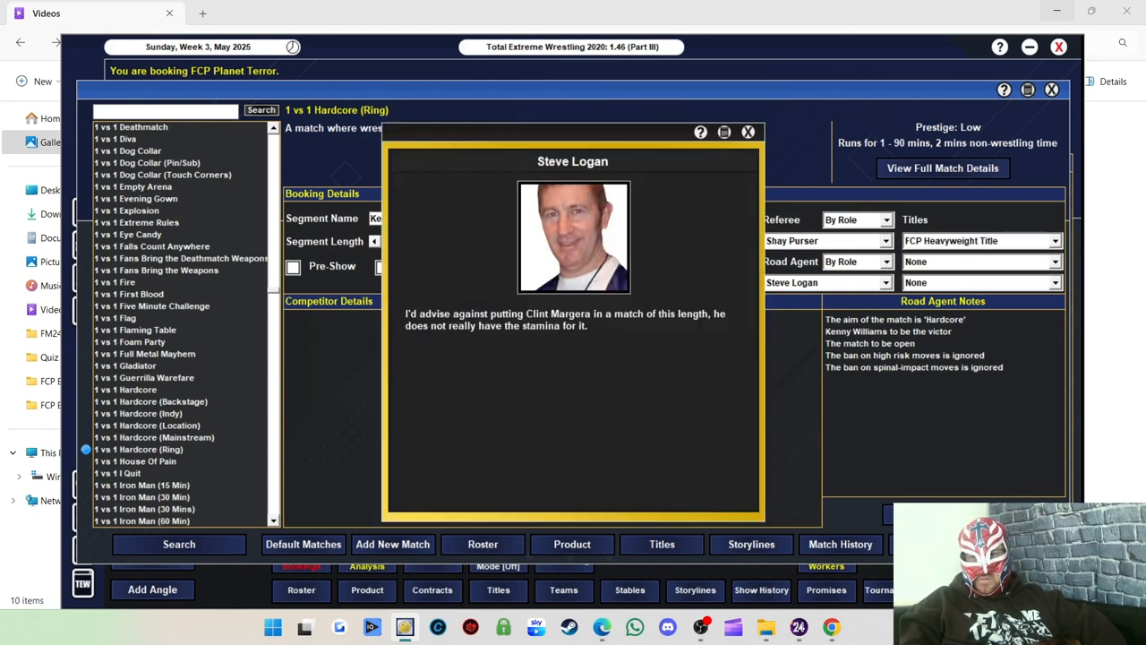
mouse_move(556, 367)
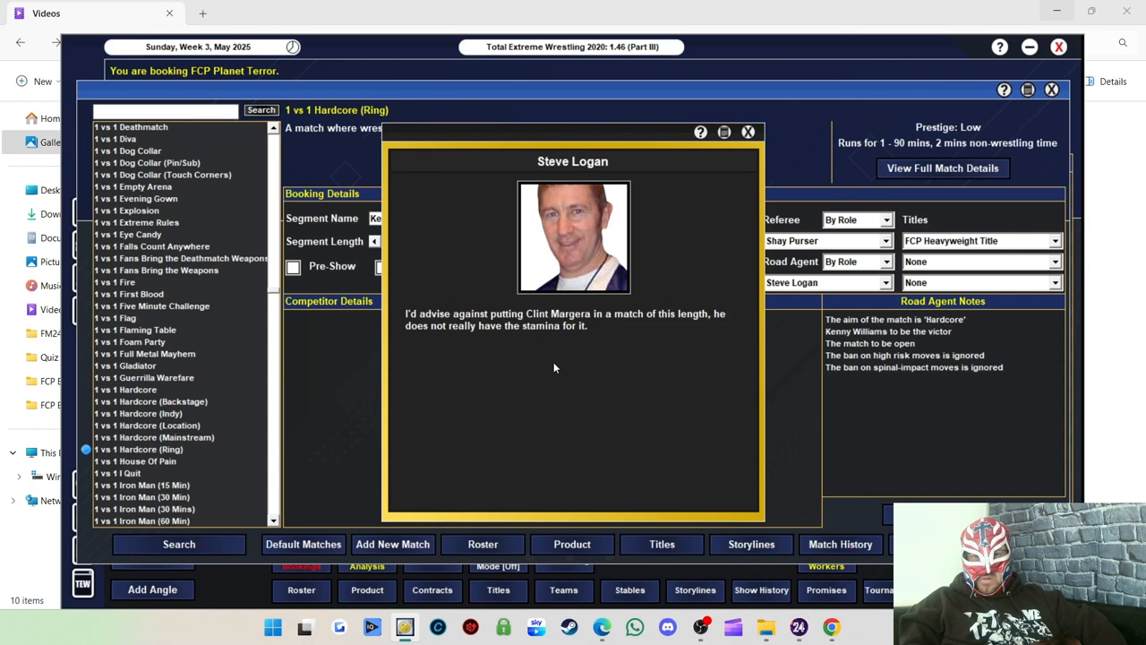
left_click(749, 132)
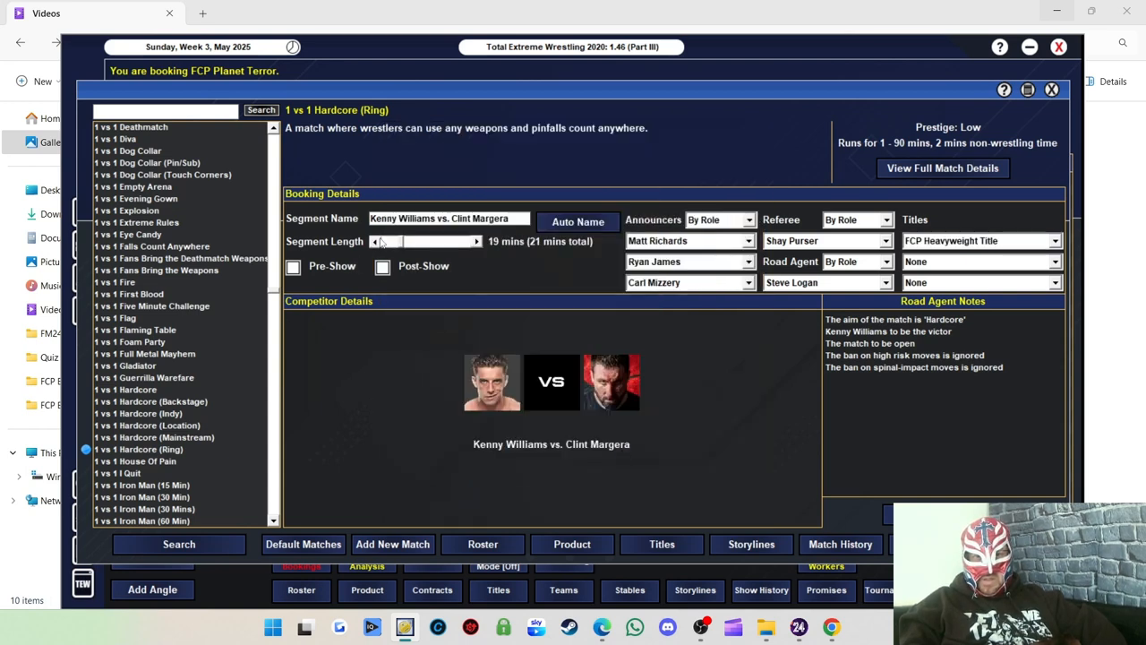
left_click(374, 240)
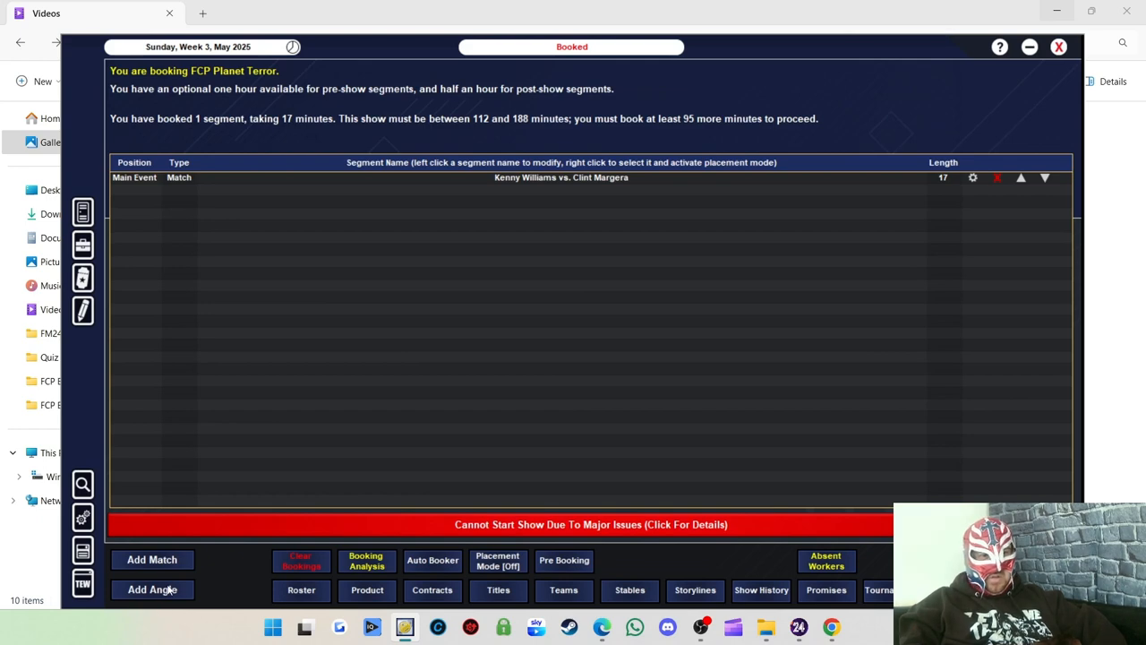
Book a Williams–Margera angle with Clint Margera rated on microphone work.
left_click(152, 590)
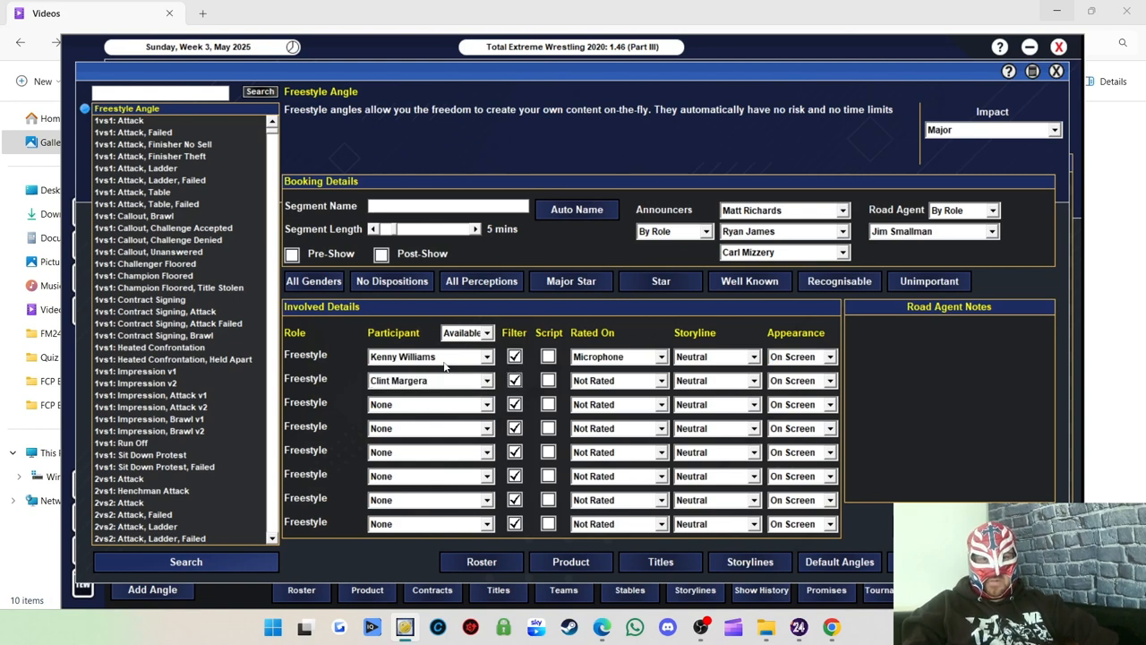
left_click(616, 380)
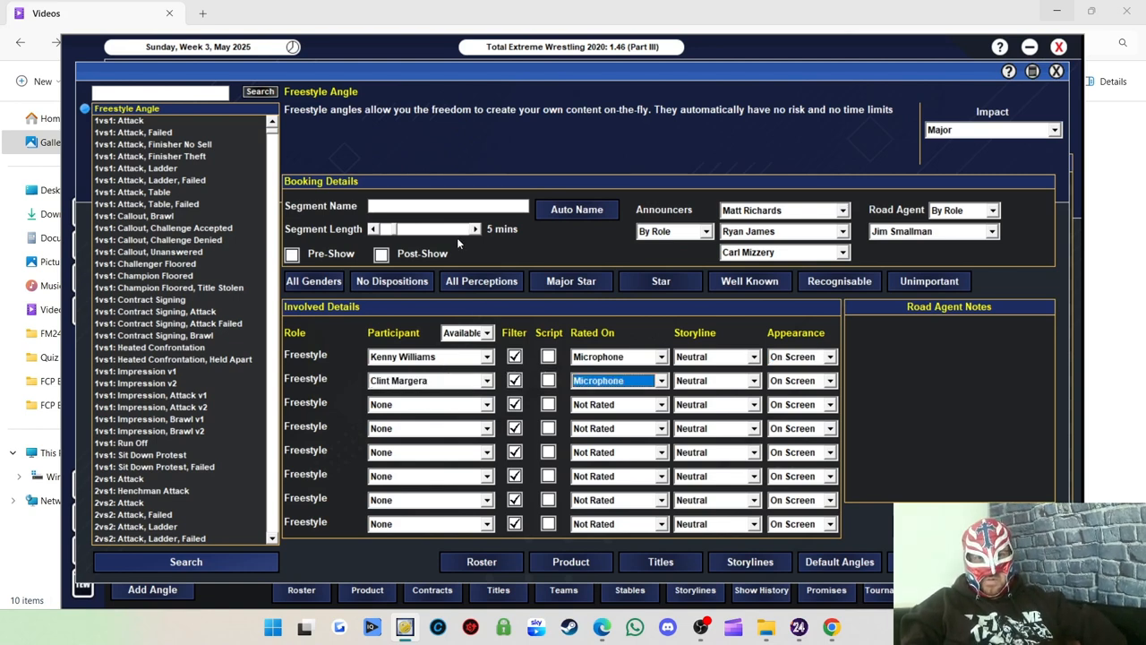
left_click(576, 208)
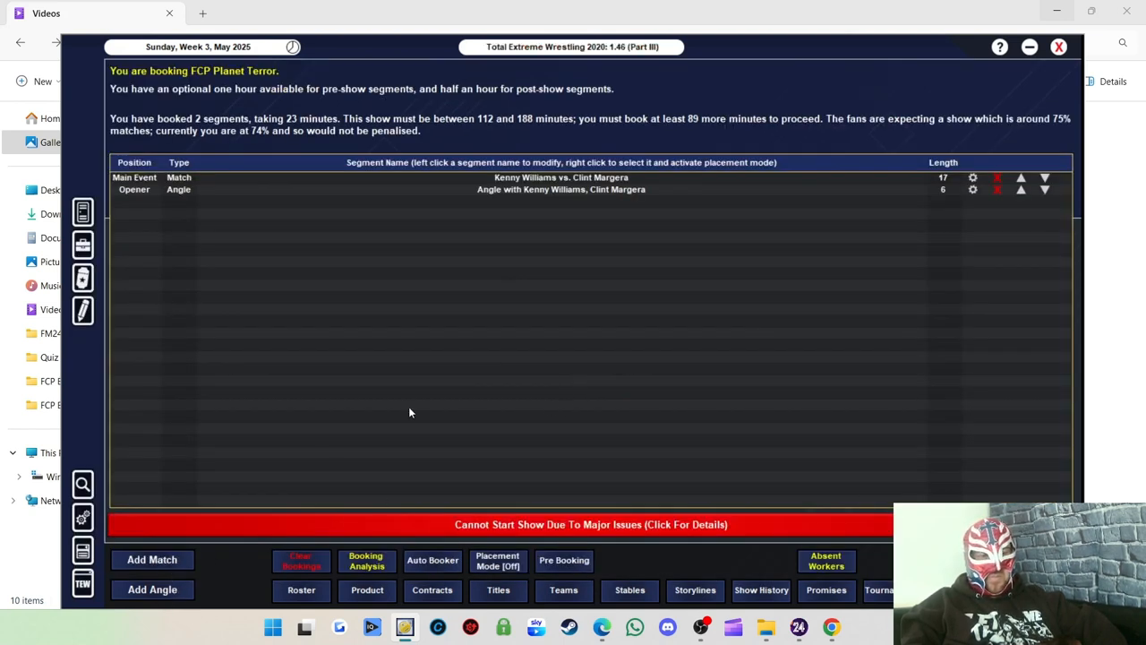
left_click(152, 559)
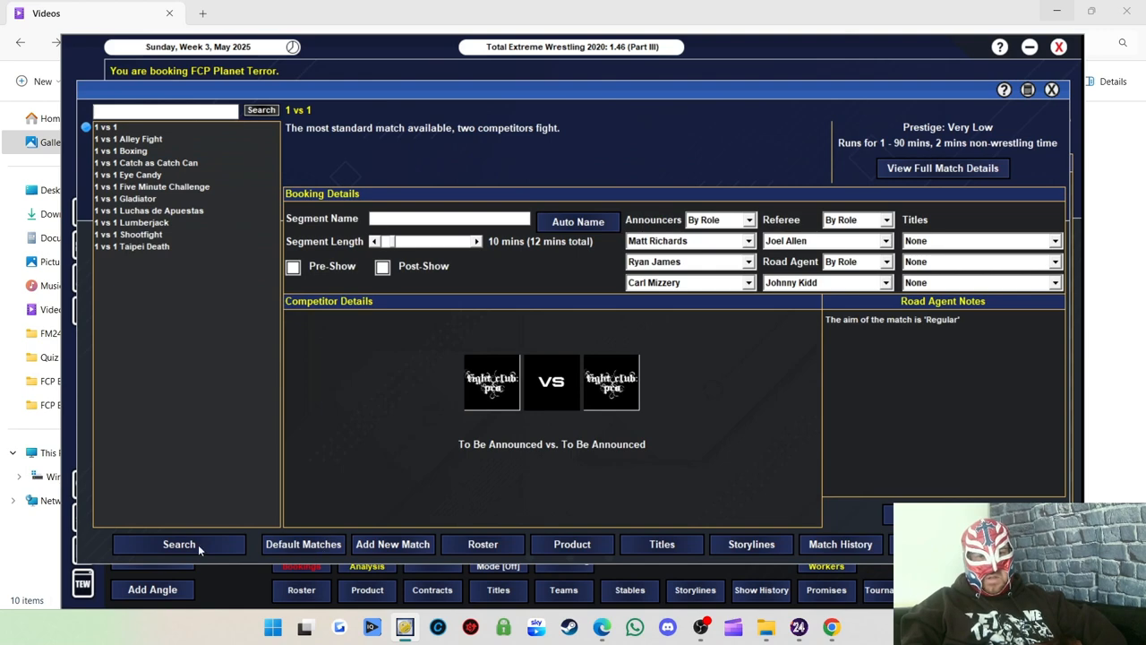
Choose a 2 vs 2 match, review the FCP Tag Team title and put it on the line.
left_click(179, 545)
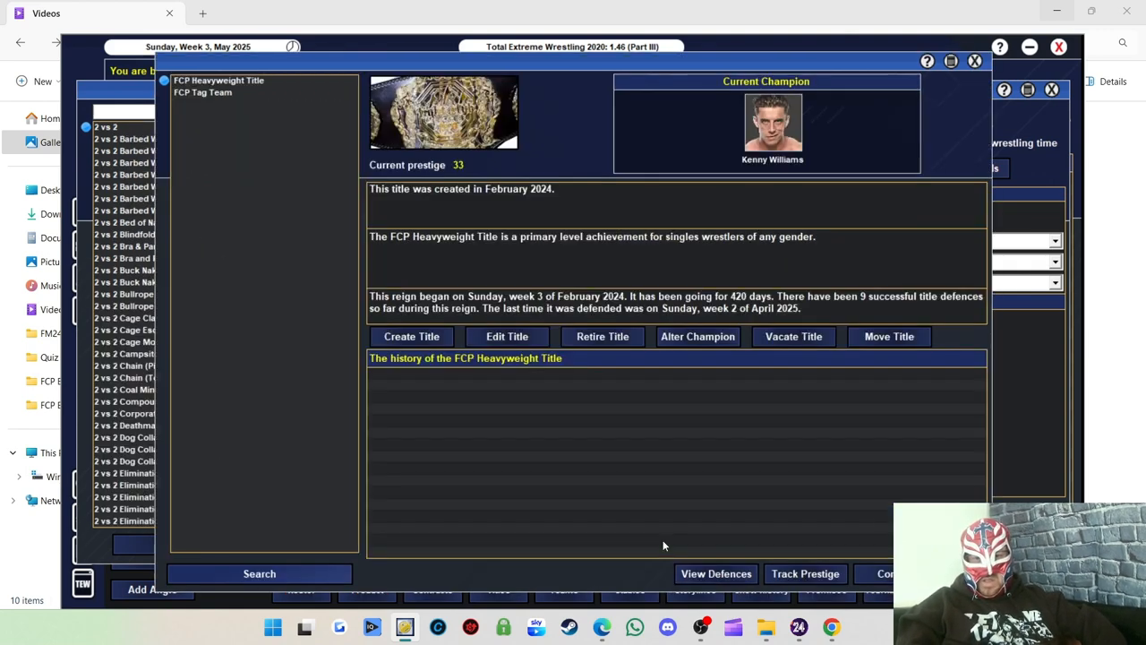
left_click(203, 93)
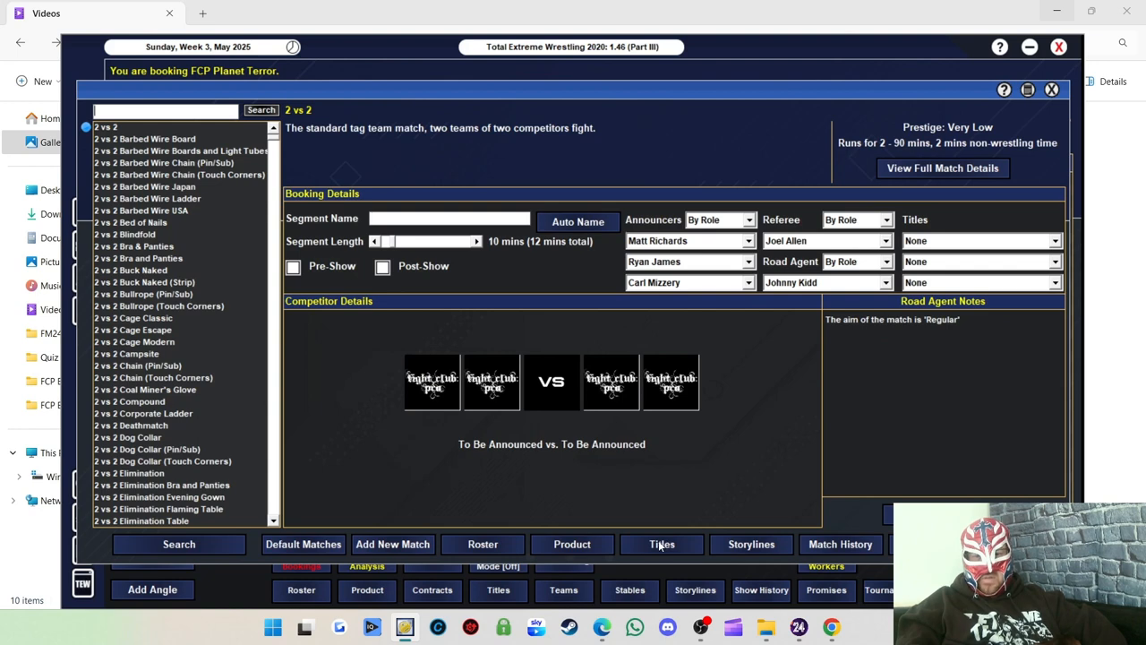
left_click(663, 545)
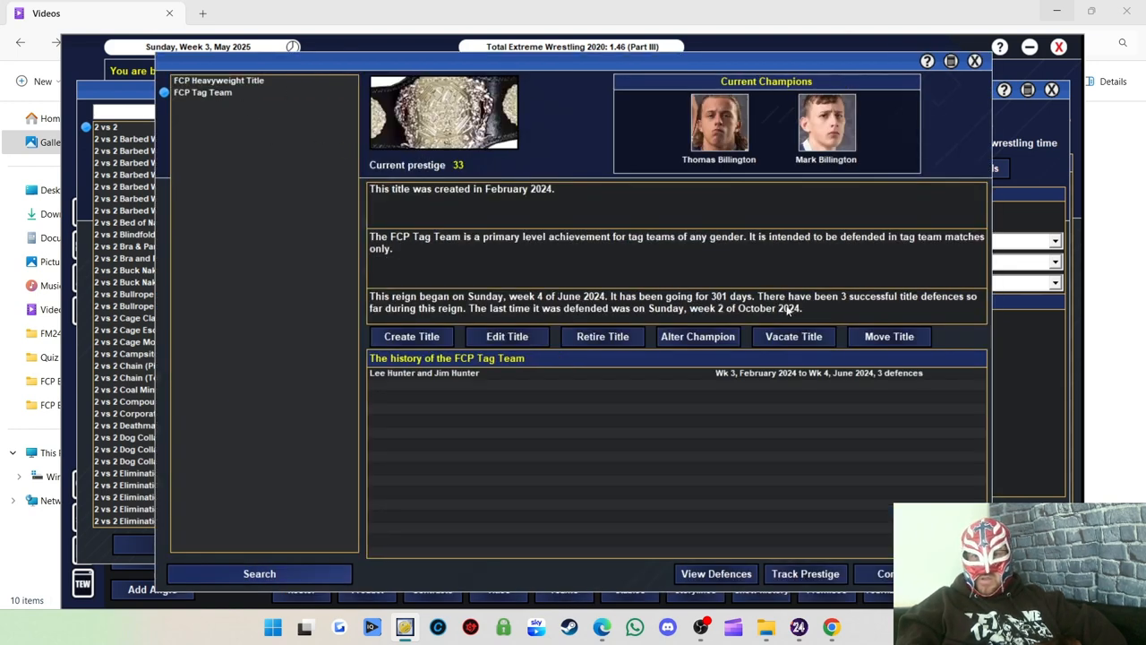
left_click(793, 337)
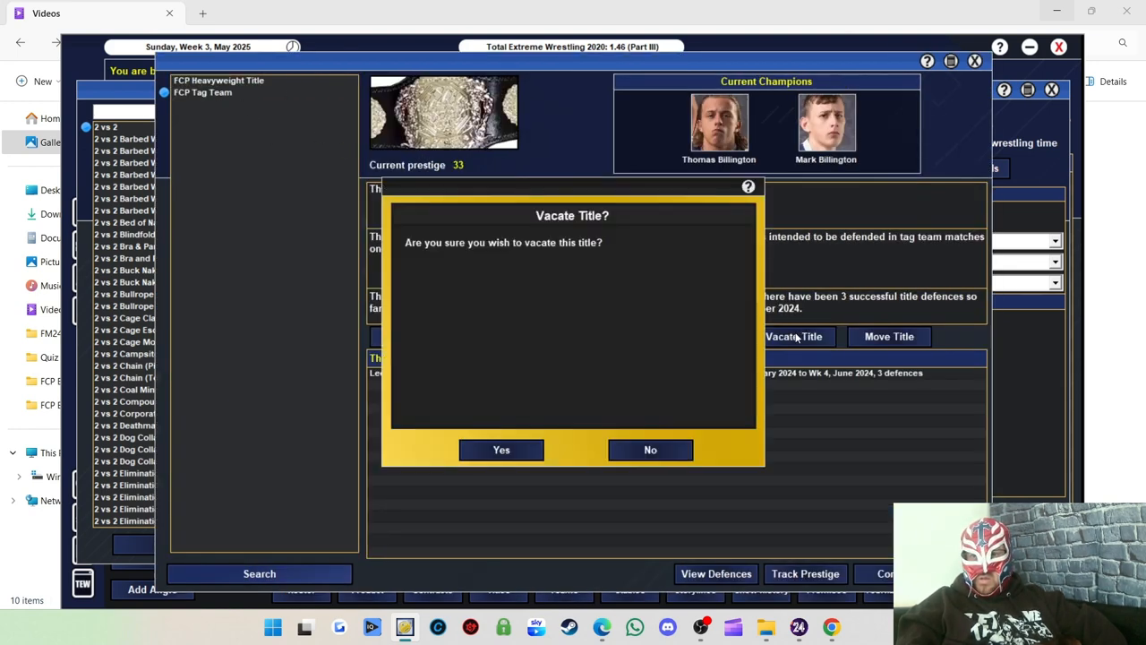
left_click(502, 450)
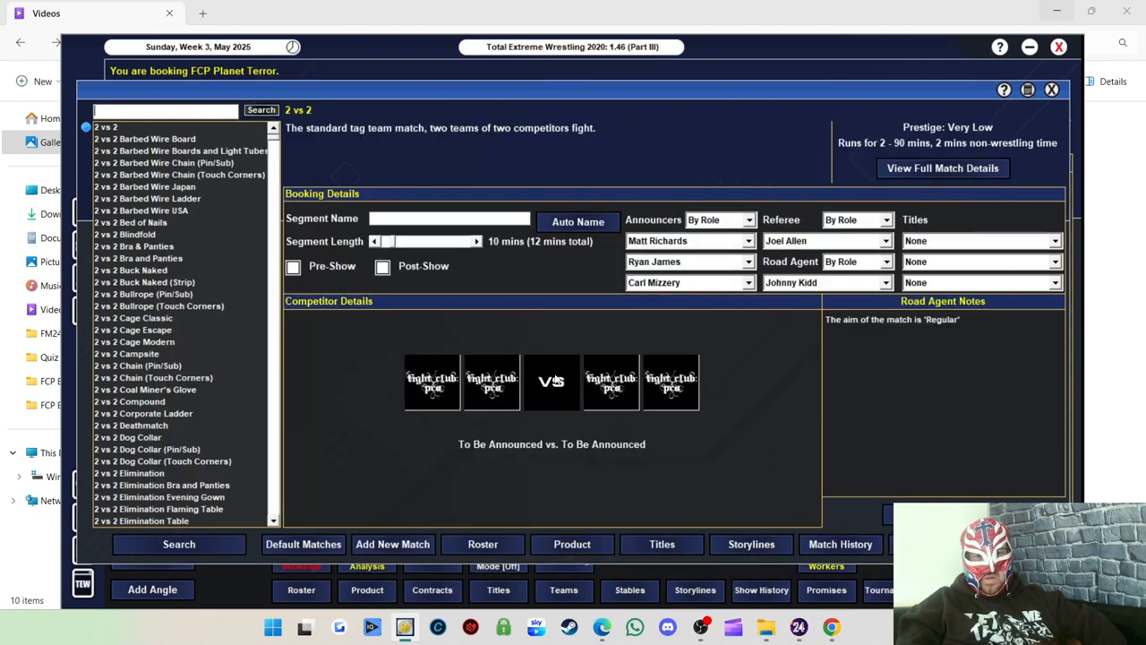
left_click(976, 262)
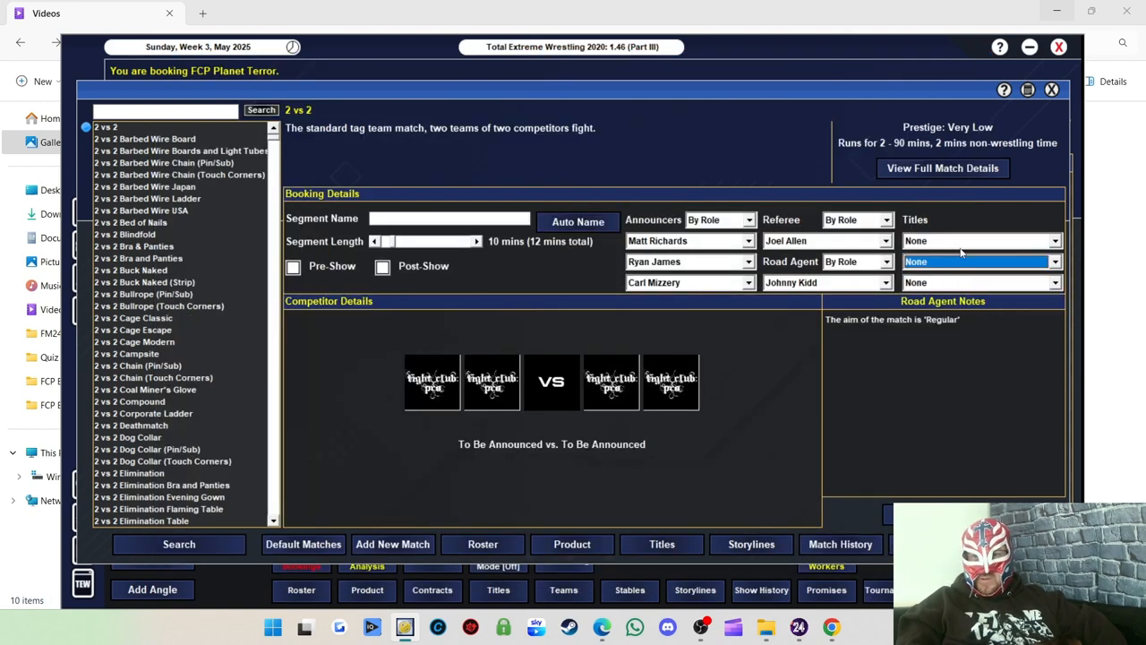
left_click(1054, 262)
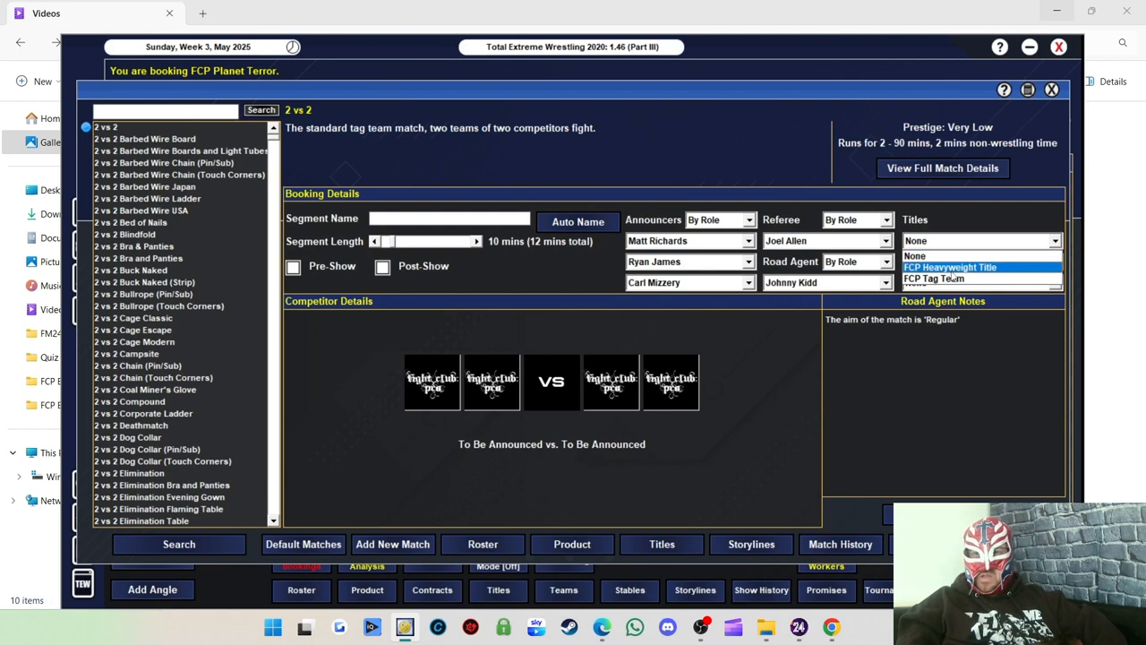
left_click(935, 280)
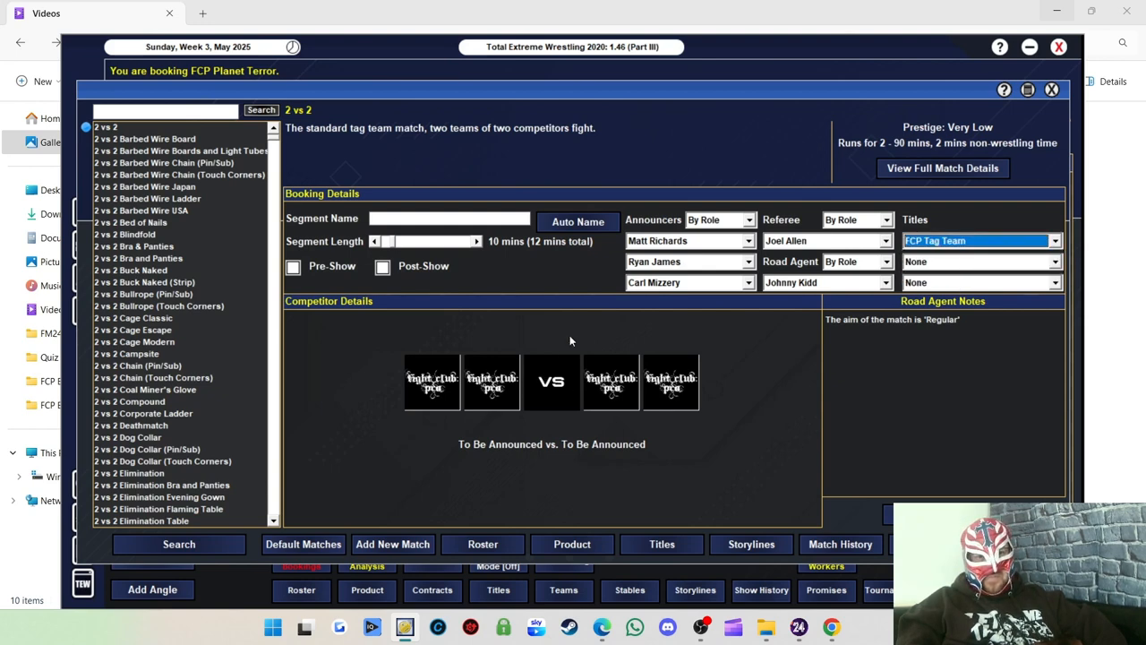
Pick The UK Hooligans and The Hunter Brothers from Tag Team View and auto-name the match.
left_click(432, 380)
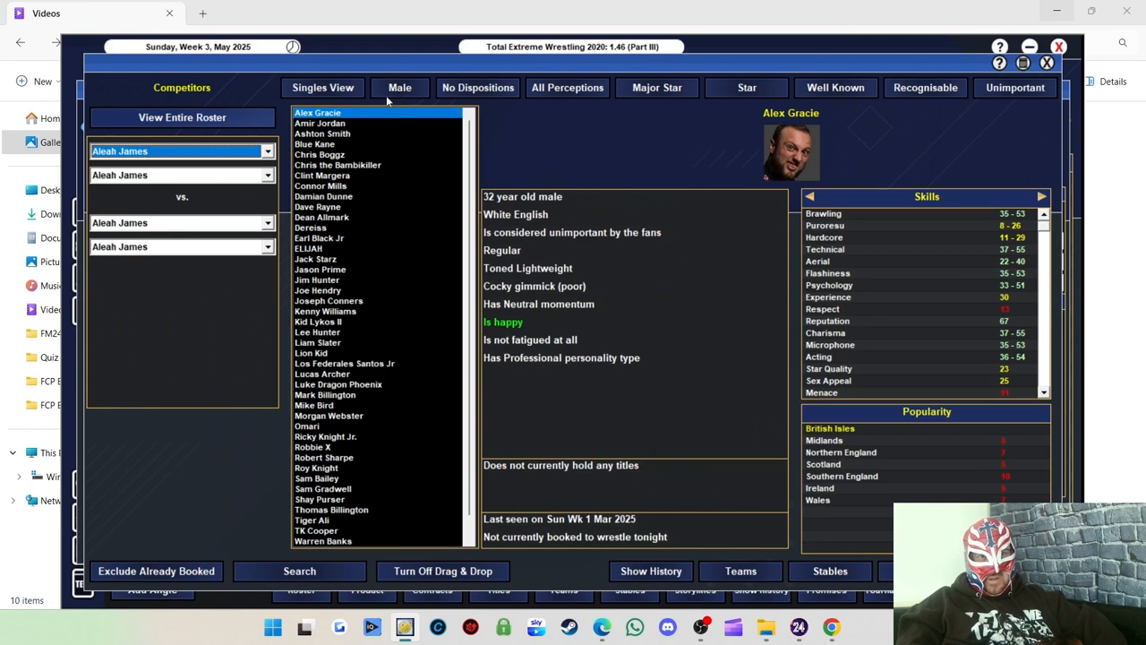
left_click(323, 86)
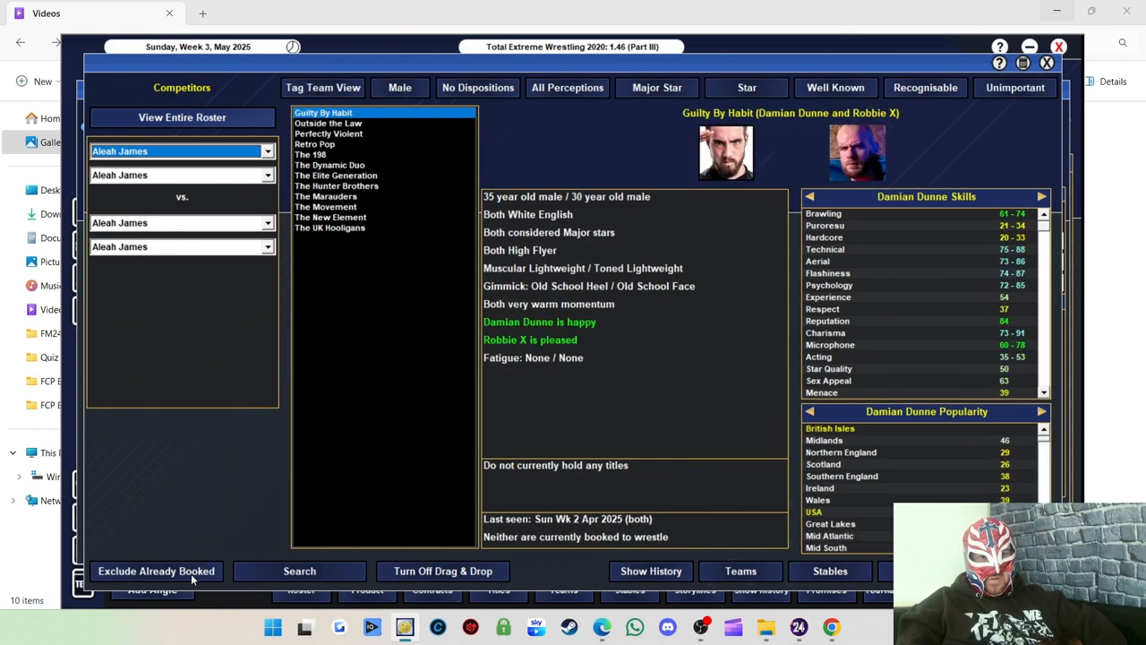
left_click(330, 216)
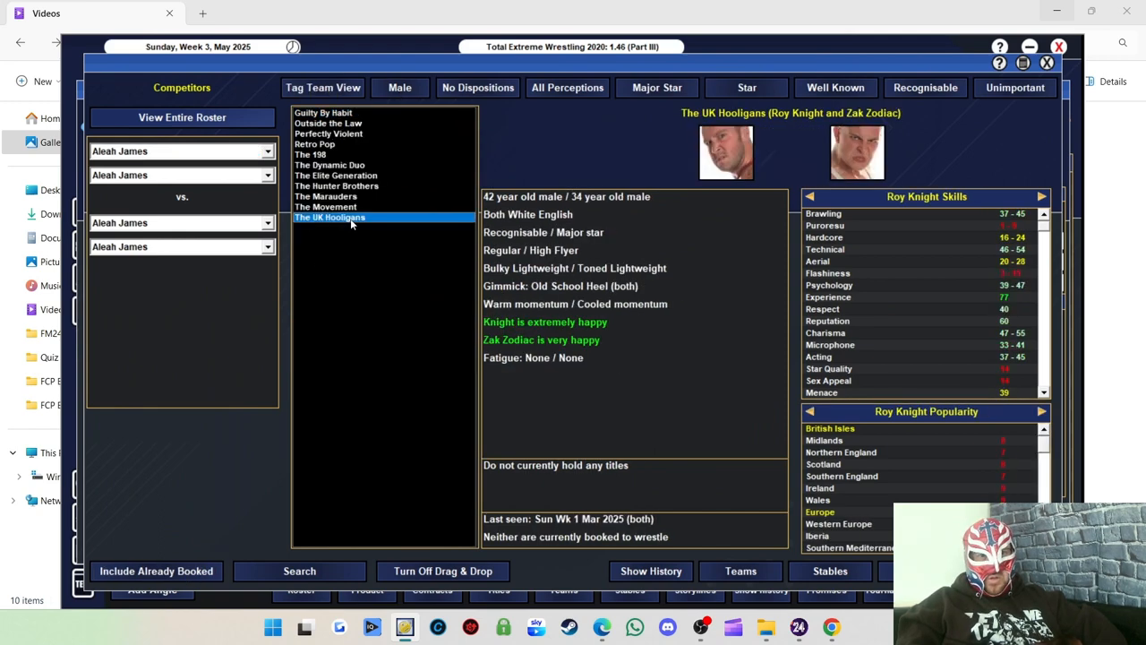
left_click(330, 216)
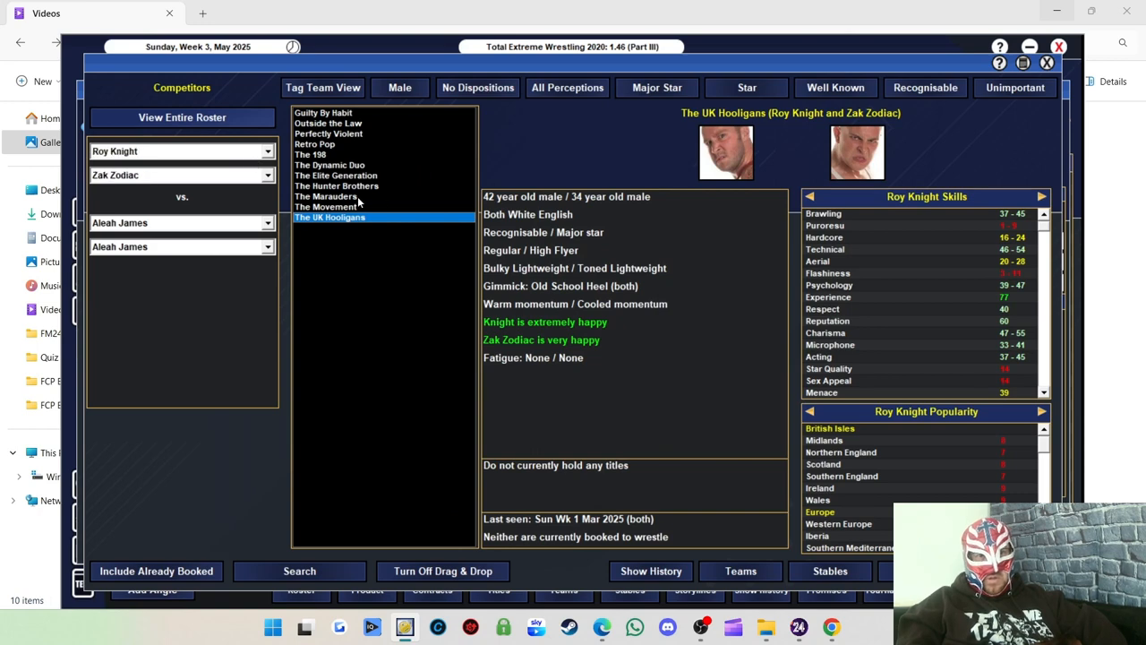
left_click(337, 185)
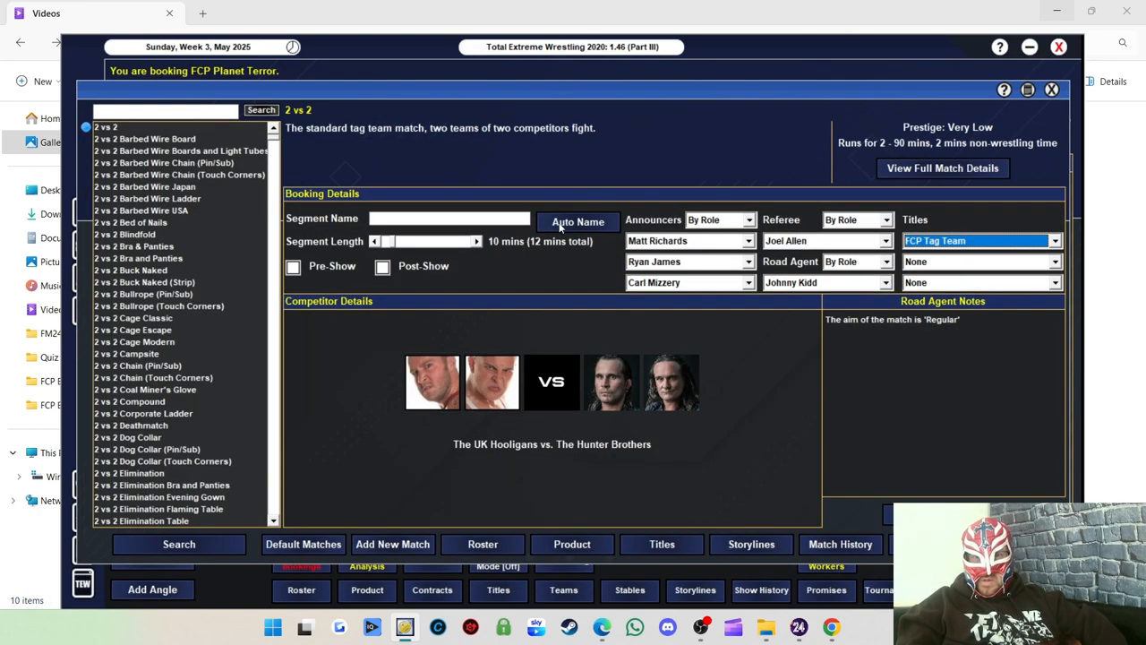
left_click(577, 222)
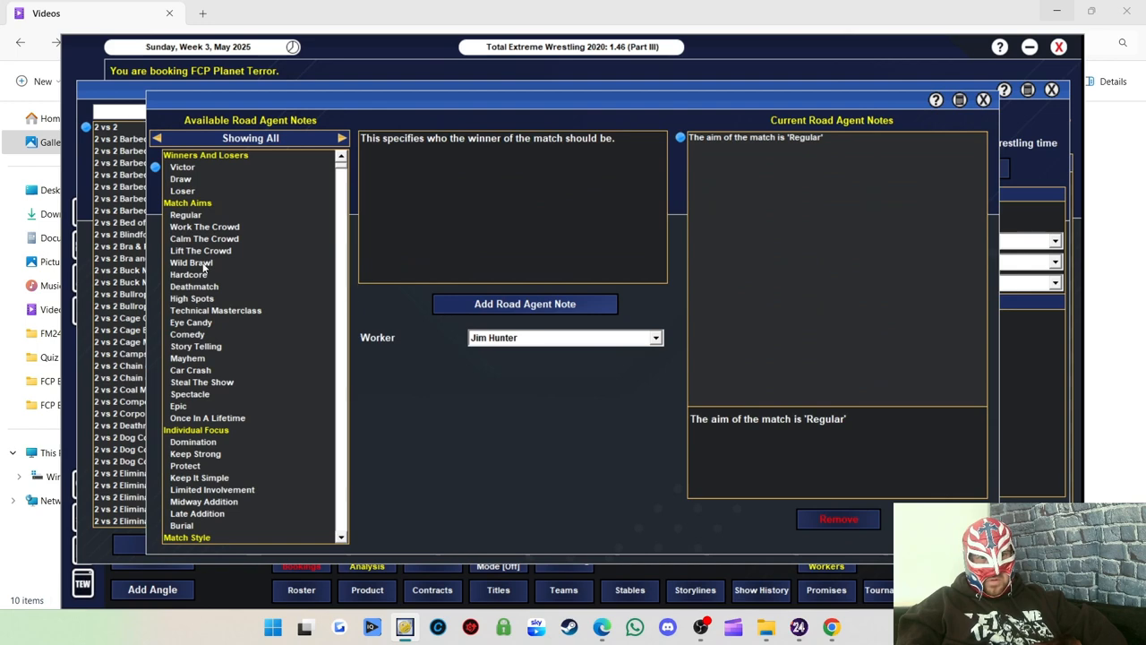
Add a Wild Brawl aim, book past the stamina warning and leave the winner to the road agent.
left_click(190, 262)
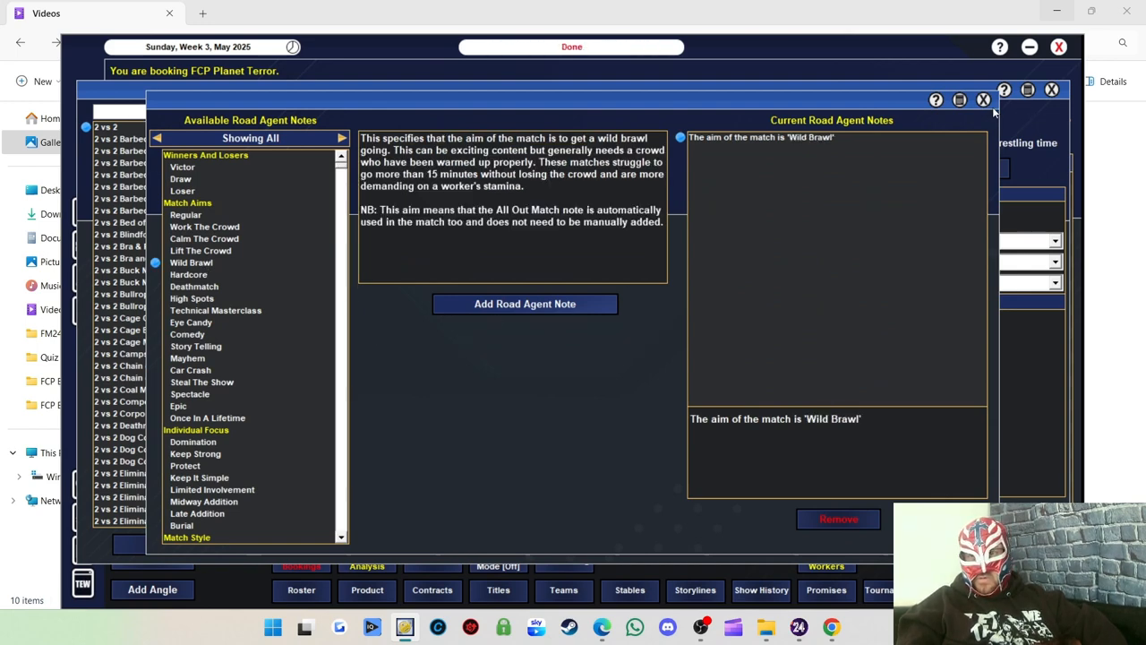
left_click(984, 100)
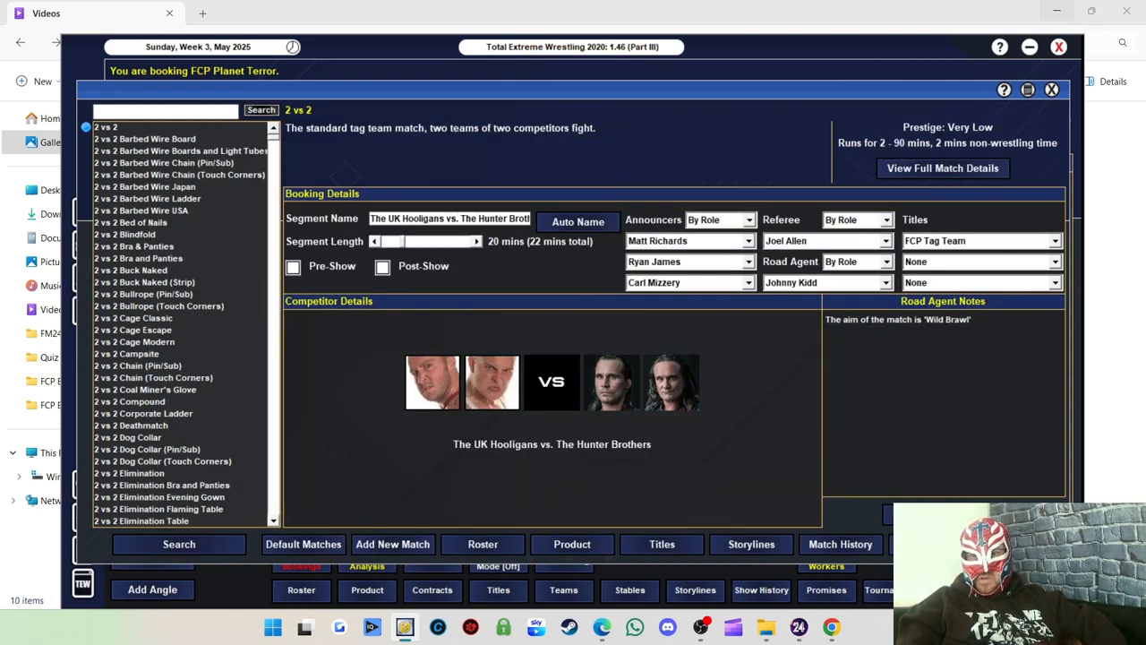
left_click(792, 283)
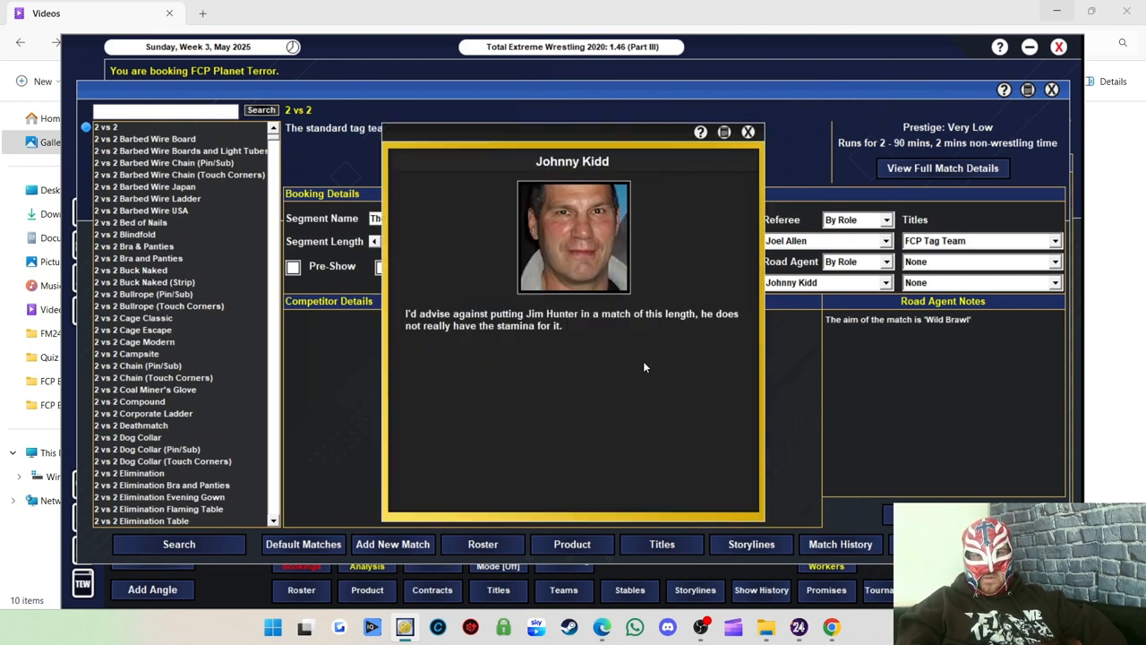
left_click(749, 133)
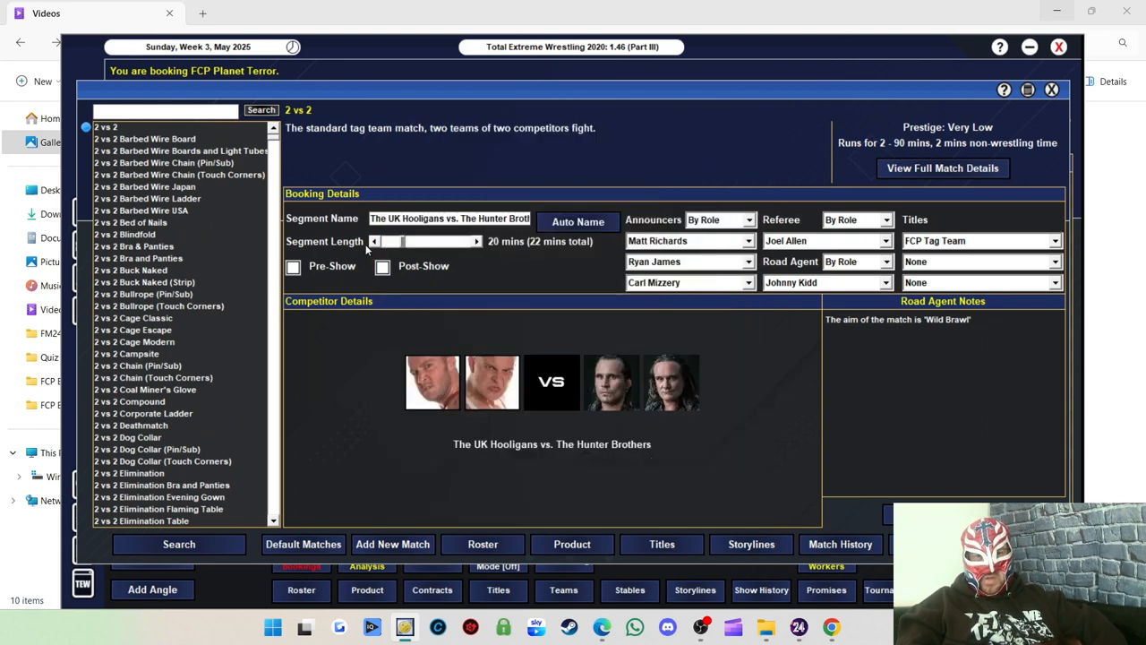
left_click(373, 240)
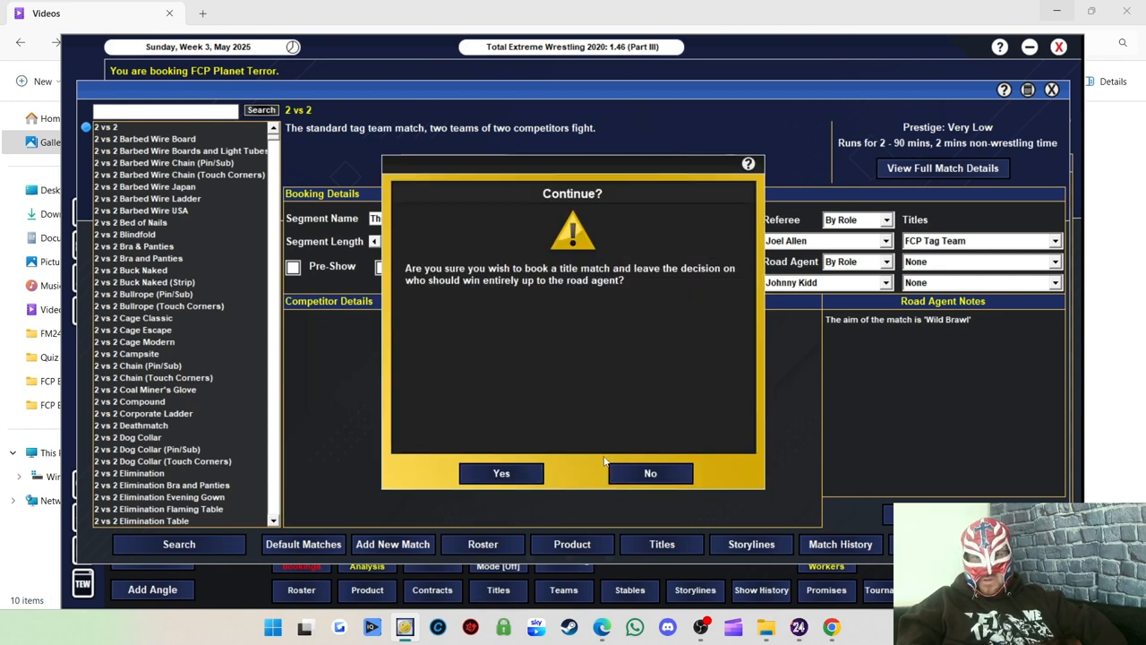
left_click(502, 473)
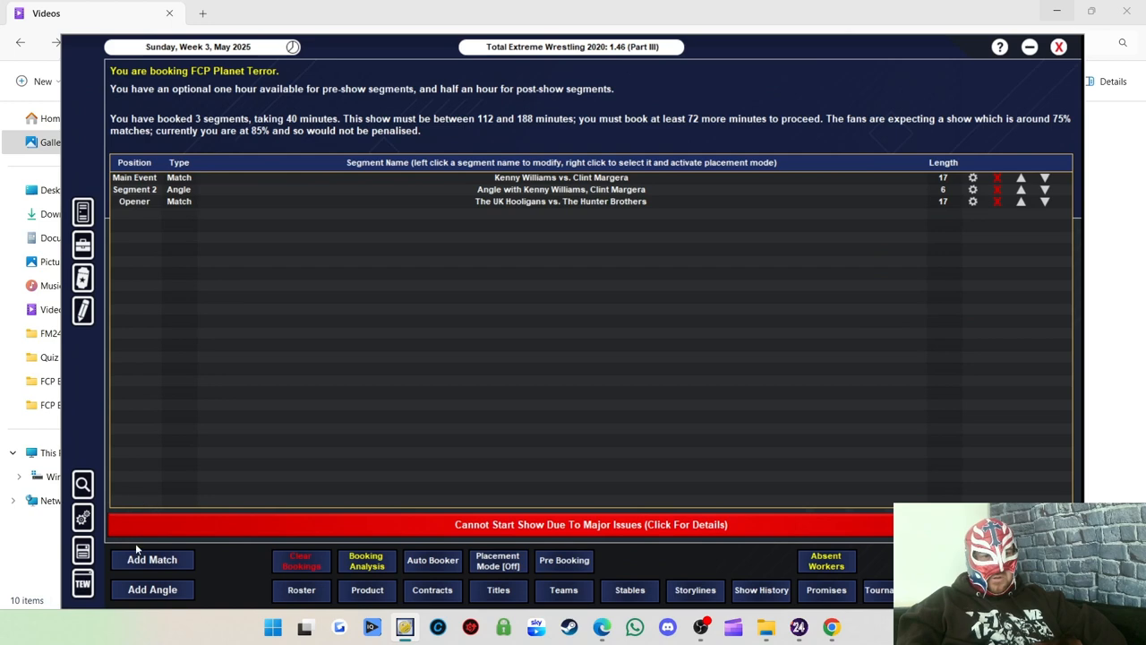
Add an auto-named angle featuring Zak Zodiac, Roy Knight and Lee Hunter among four participants.
left_click(152, 589)
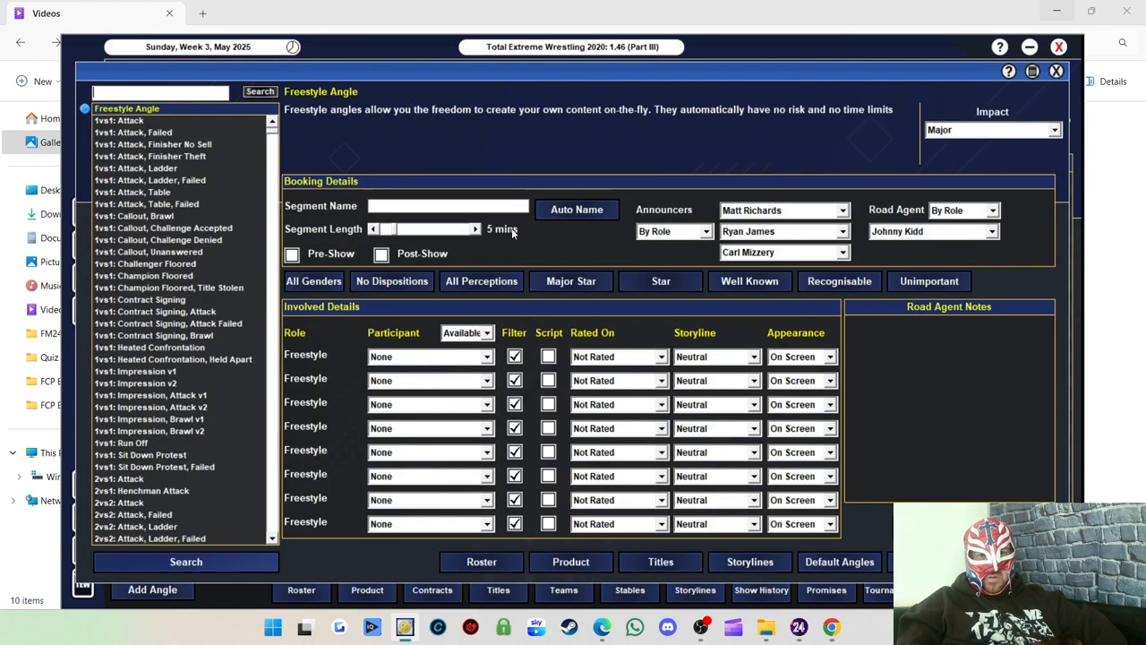
left_click(427, 357)
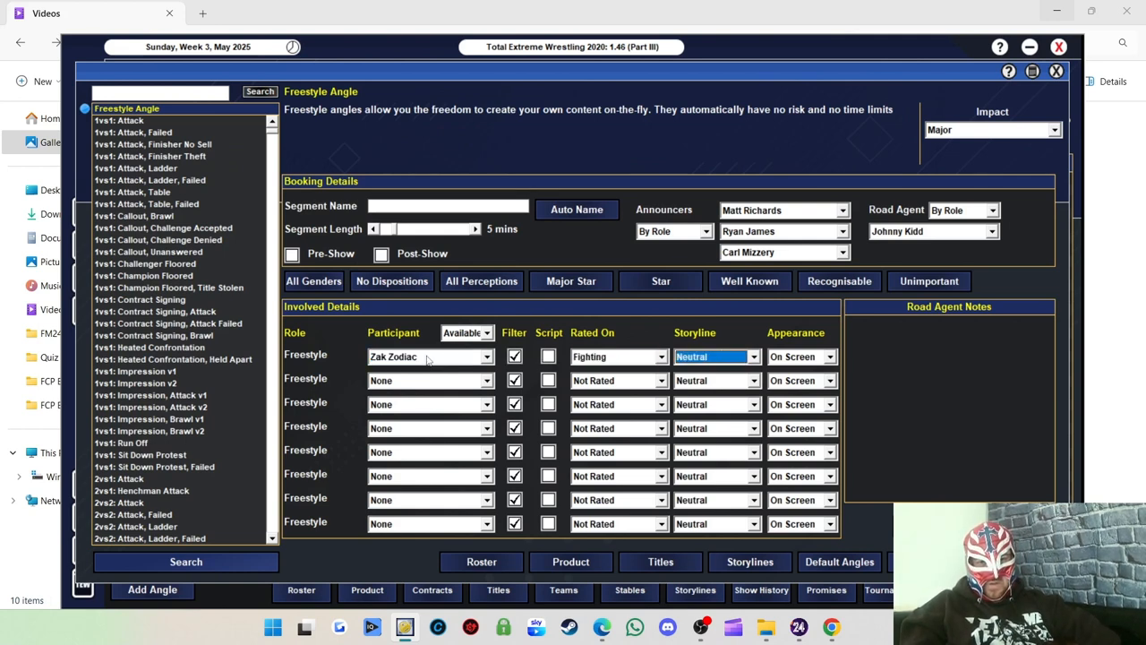
left_click(430, 380)
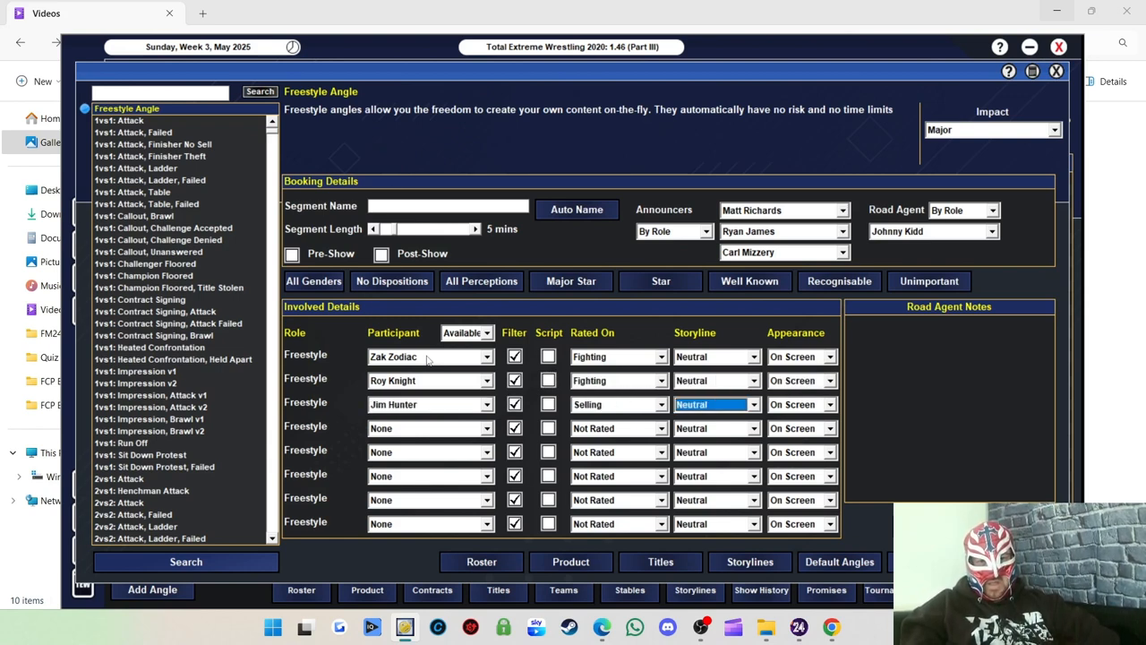
left_click(430, 427)
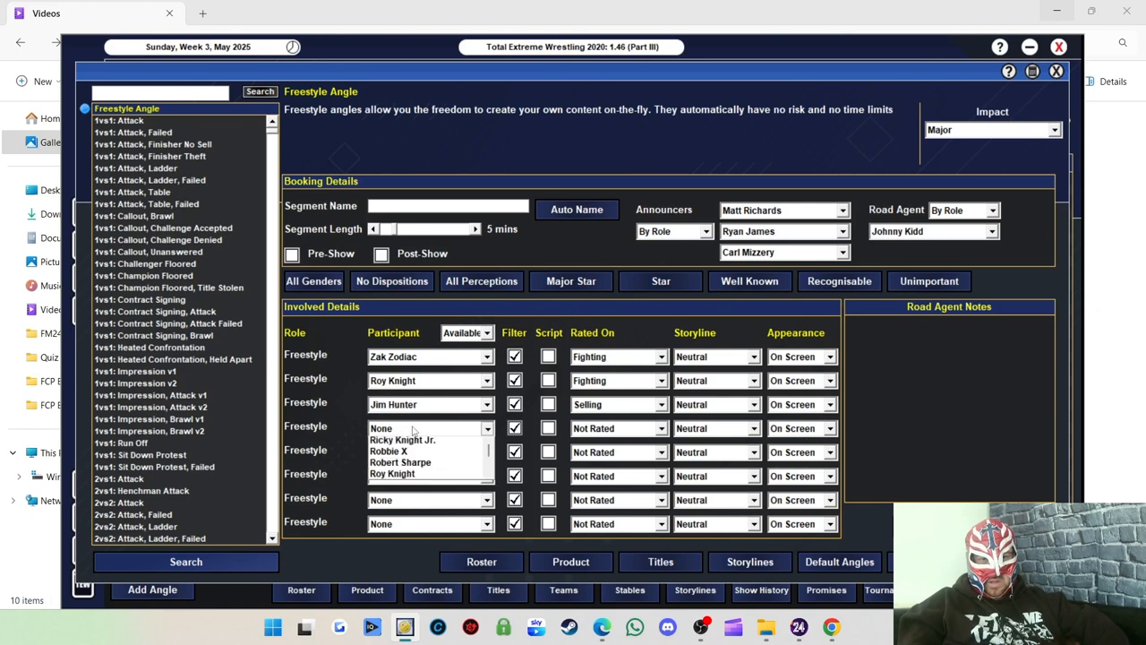
left_click(421, 429)
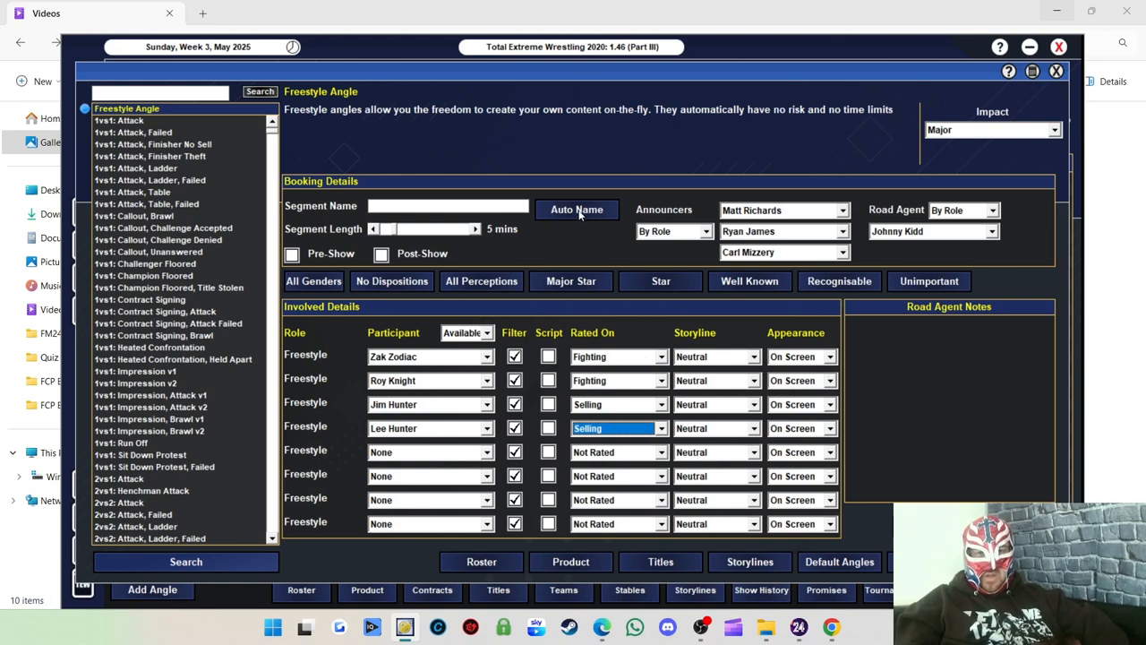
left_click(577, 207)
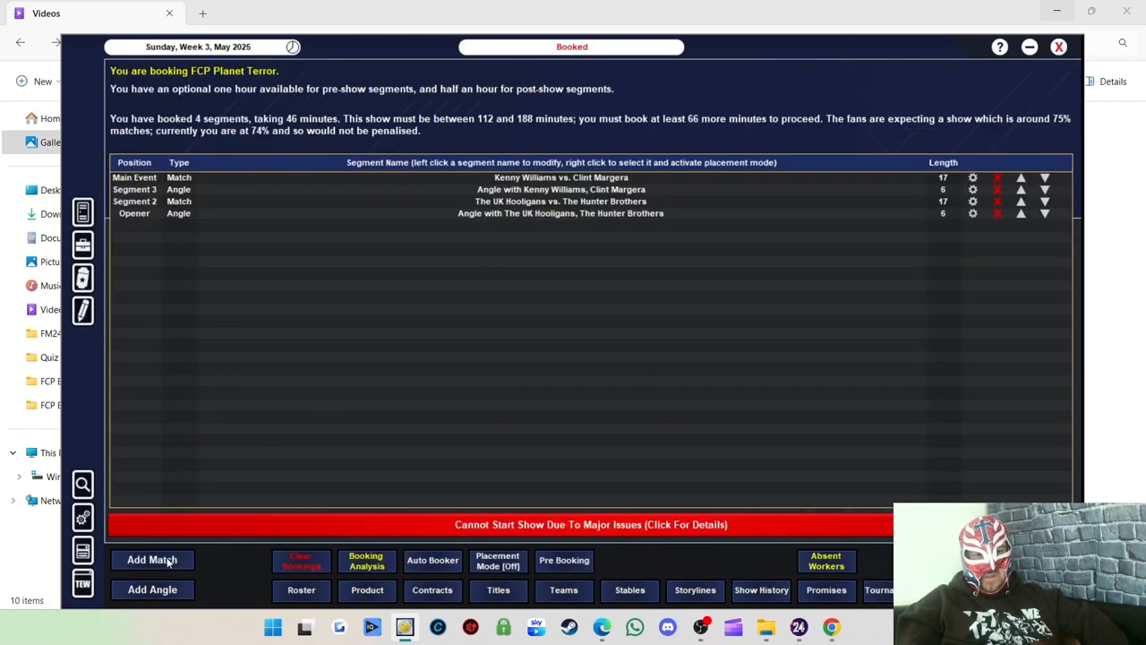
Start a new 1 vs 1 match and filter the competitor picker to female wrestlers.
left_click(150, 559)
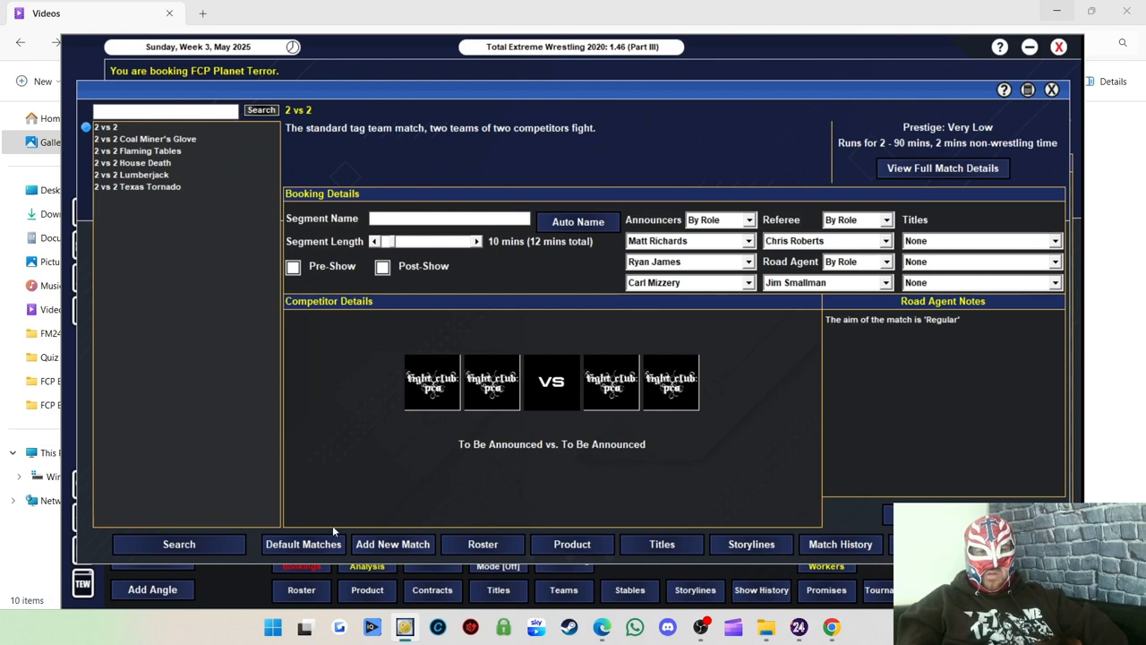
left_click(179, 544)
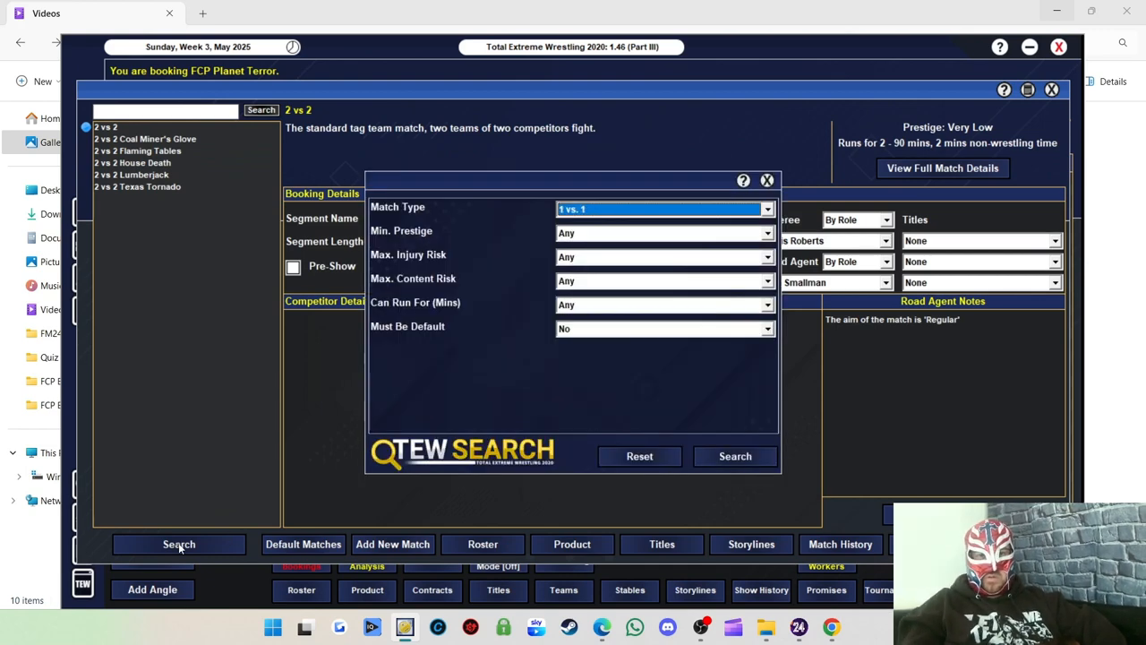
left_click(734, 457)
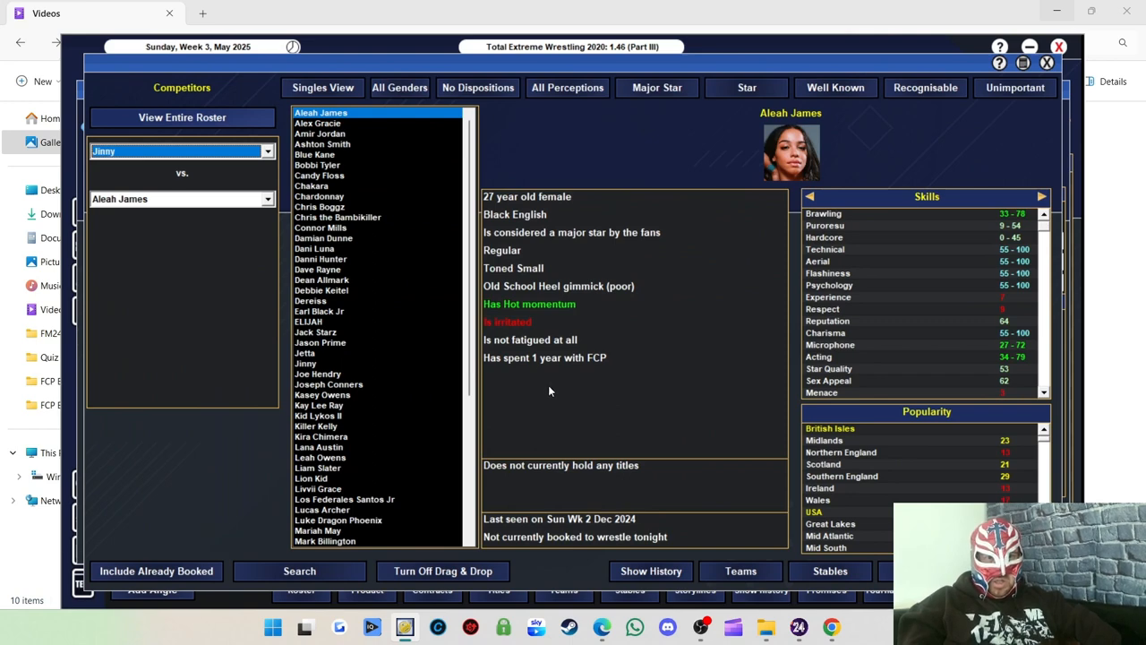
left_click(399, 86)
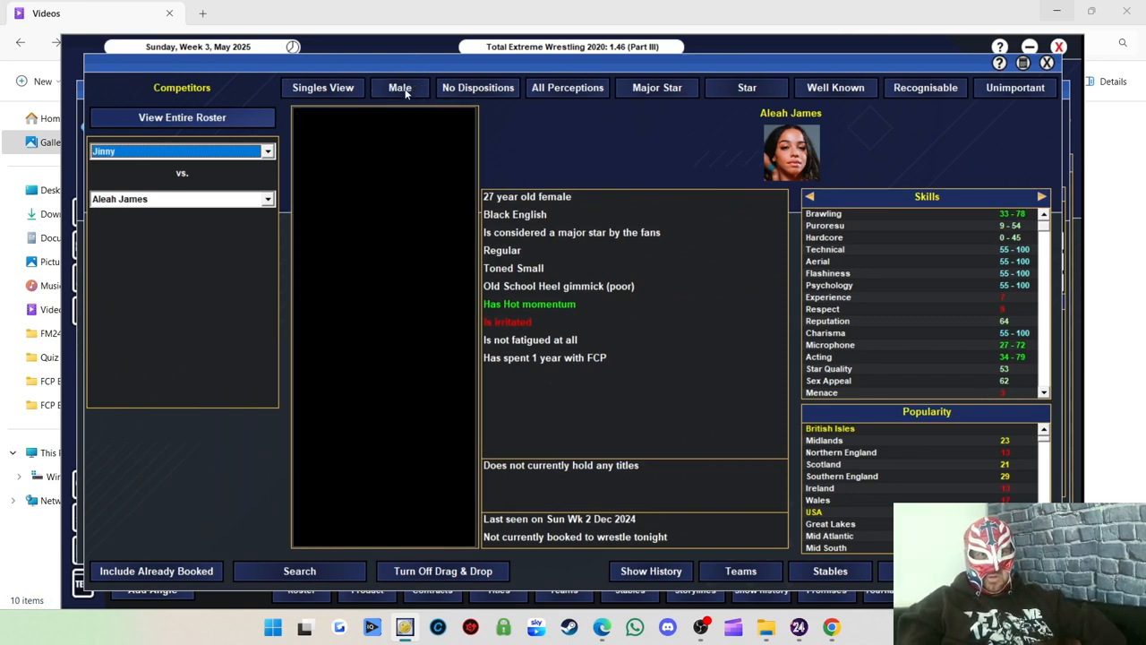
left_click(399, 86)
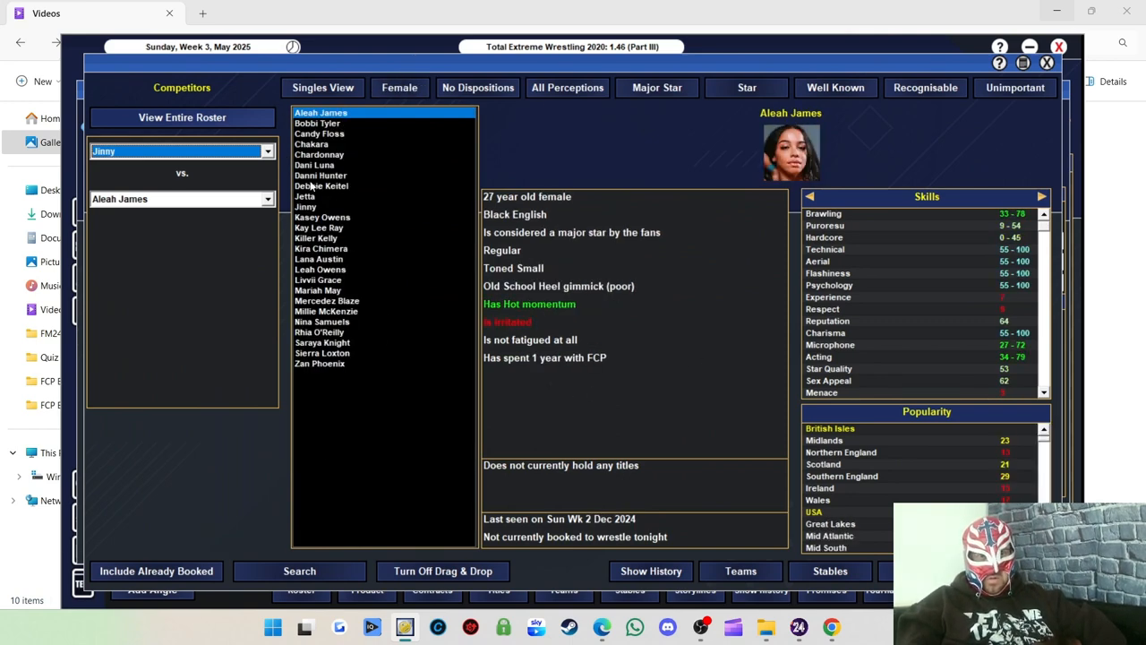
Browse the female roster profiles and make Kay Lee Ray Jinny's opponent.
left_click(317, 122)
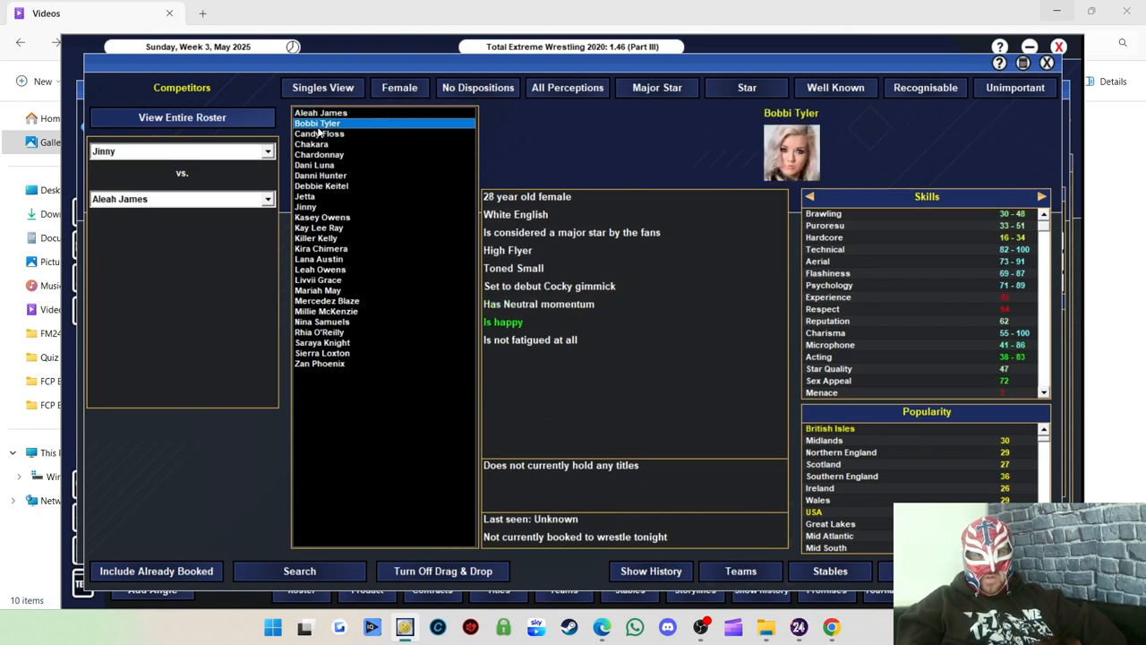
left_click(312, 144)
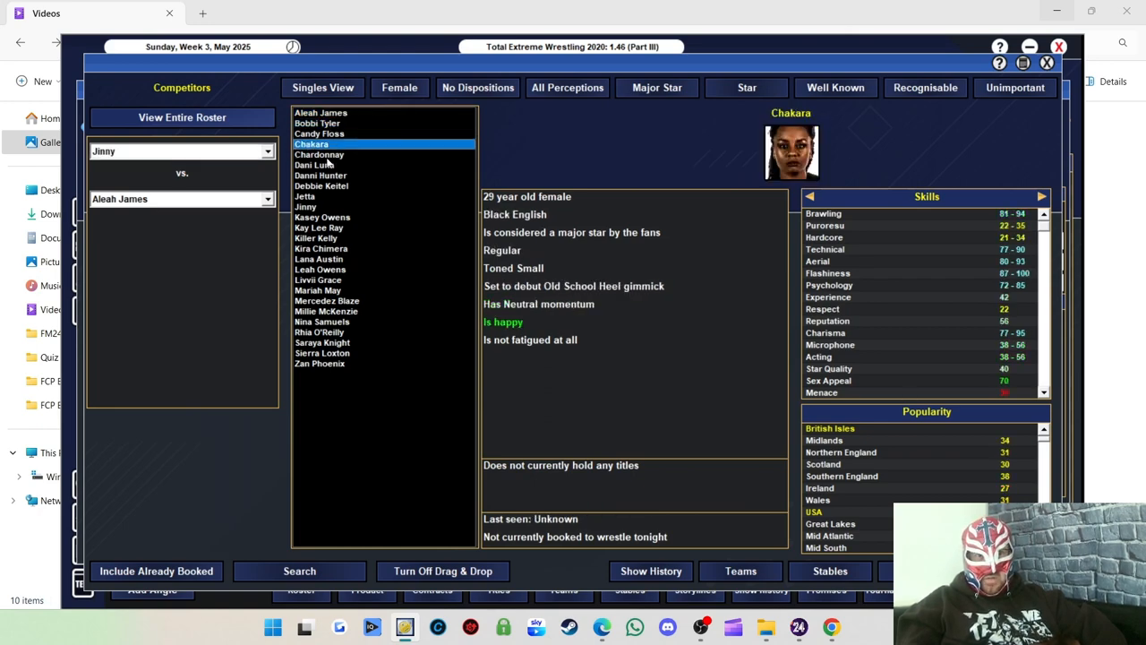
left_click(321, 176)
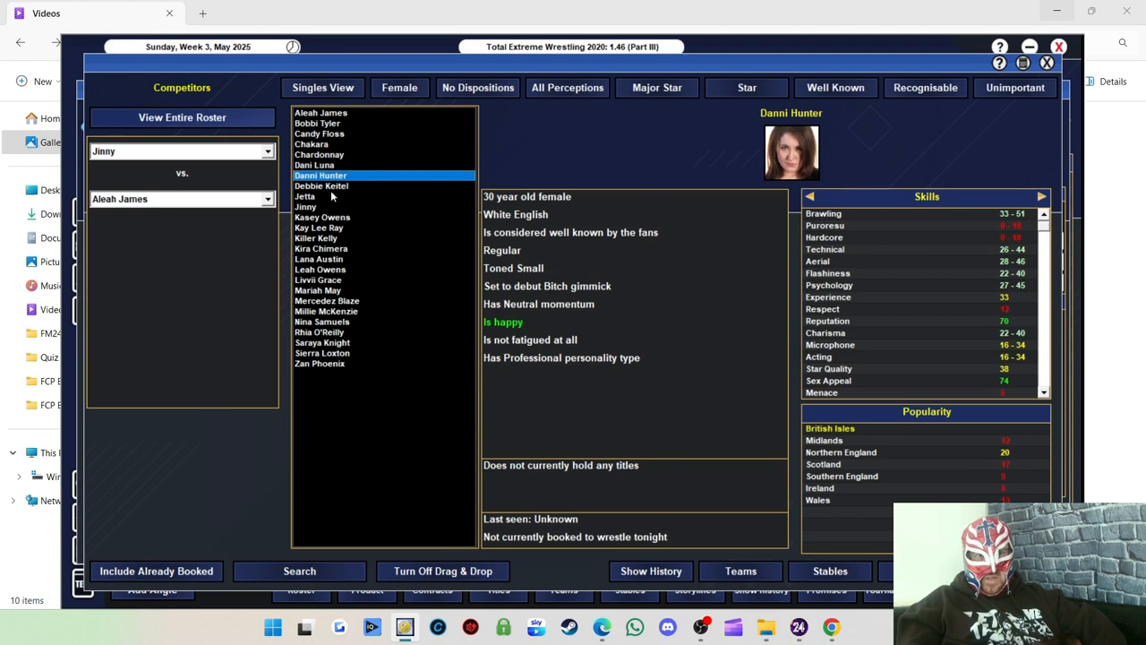
left_click(320, 185)
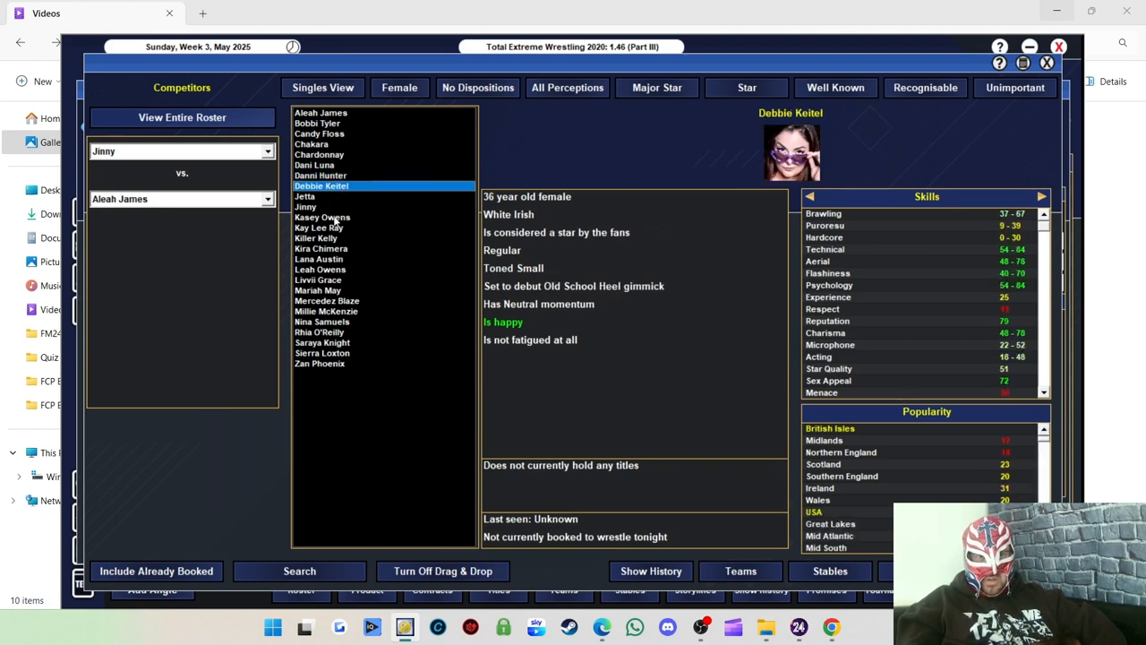
left_click(319, 227)
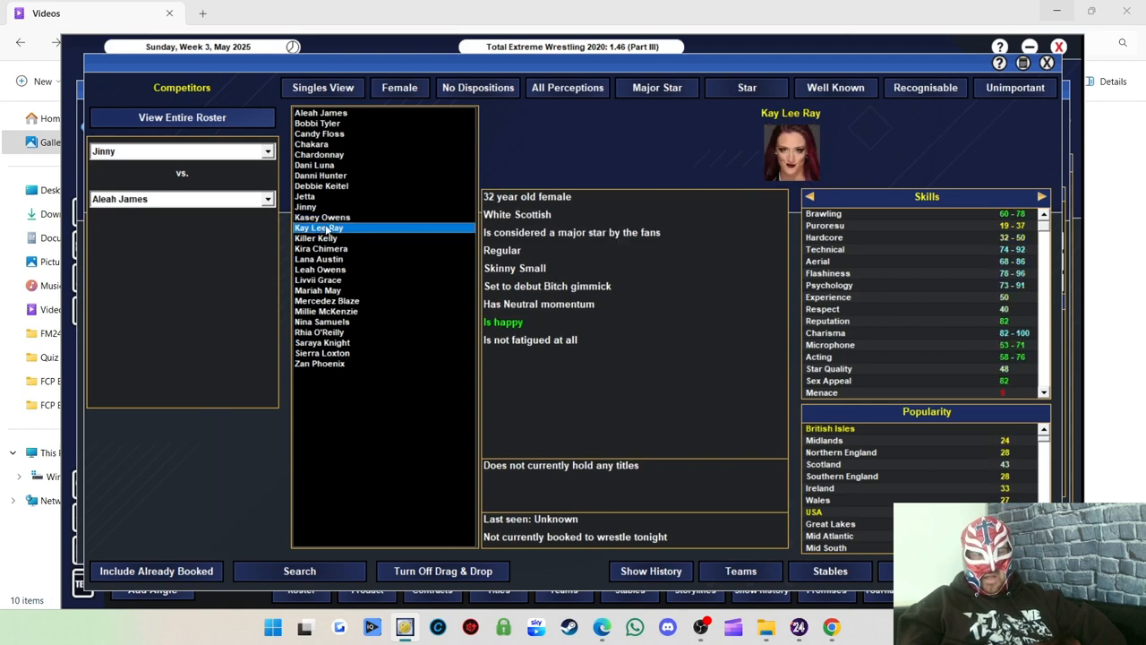
mouse_move(152, 199)
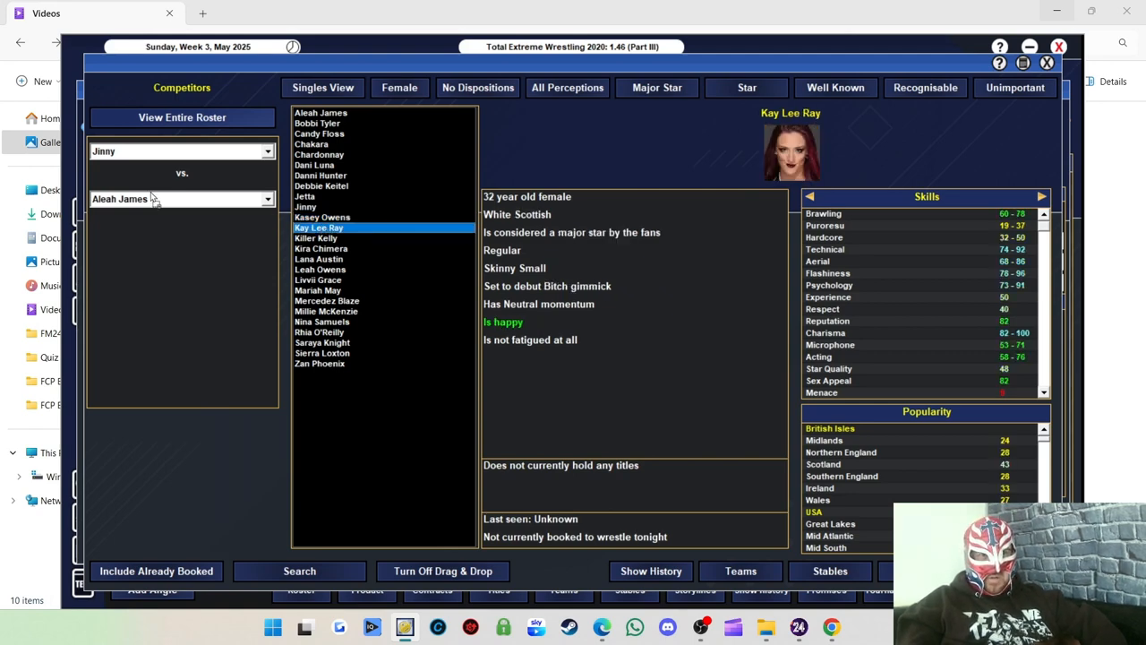
left_click(319, 226)
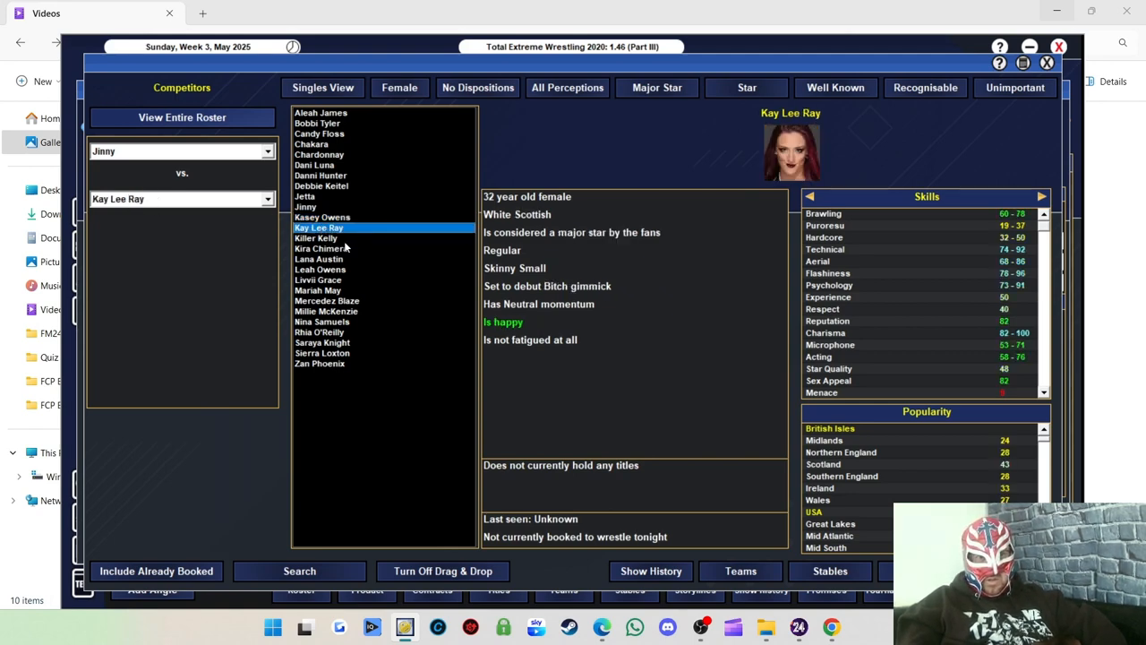
Review the remaining female profiles and confirm Jinny vs. Kay Lee Ray as the competitors.
left_click(319, 258)
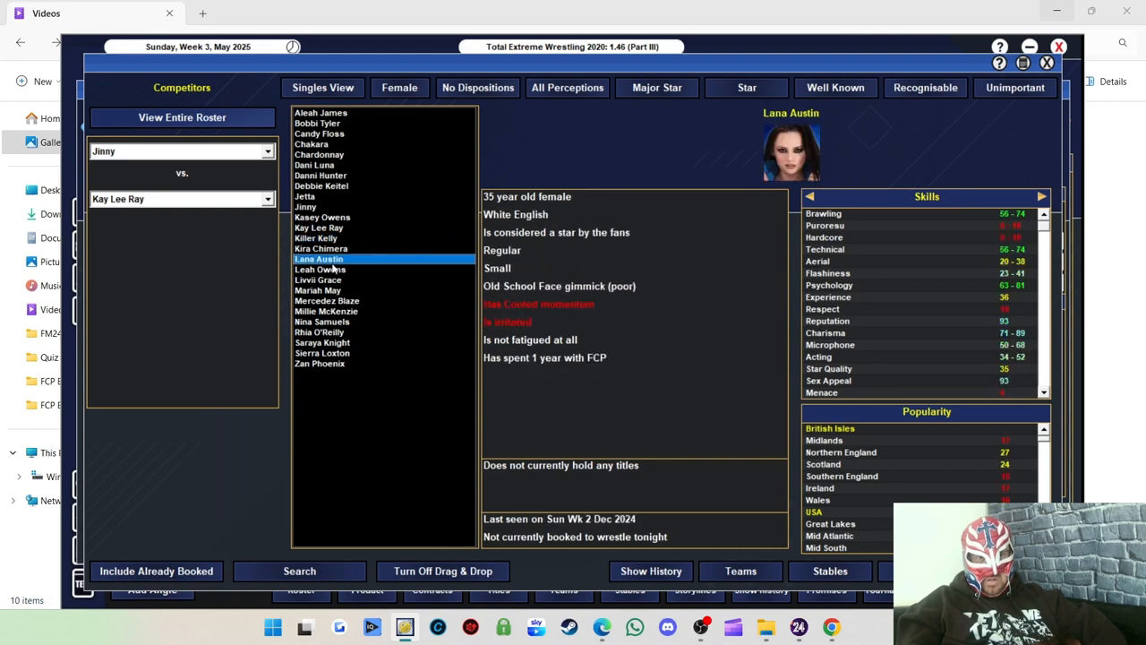
left_click(318, 279)
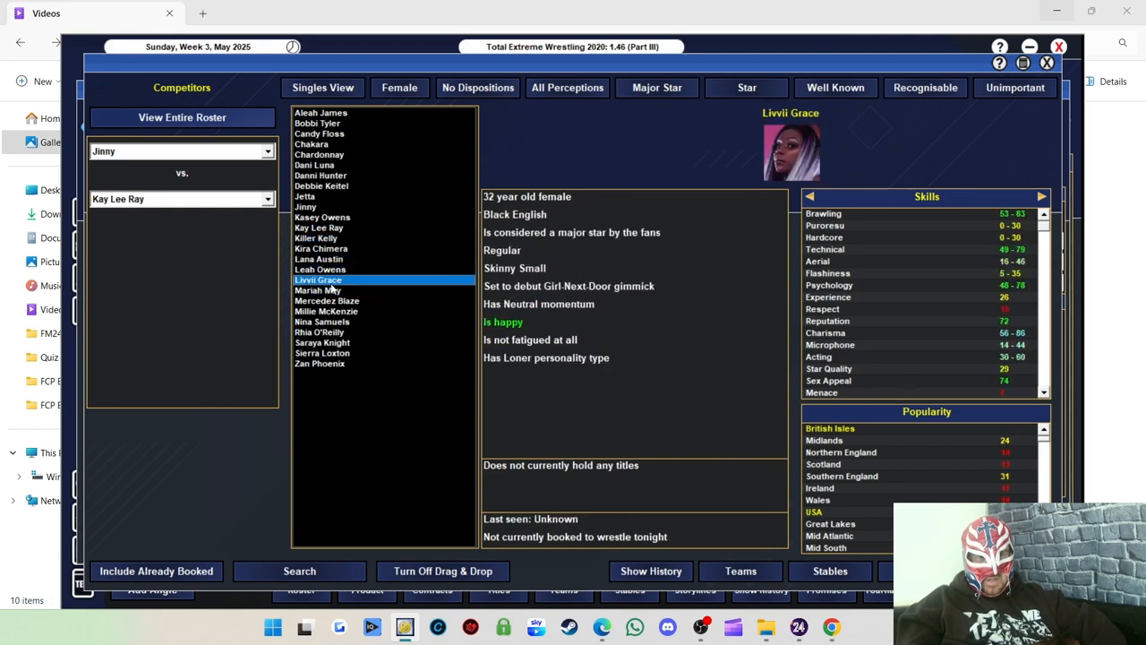
left_click(319, 290)
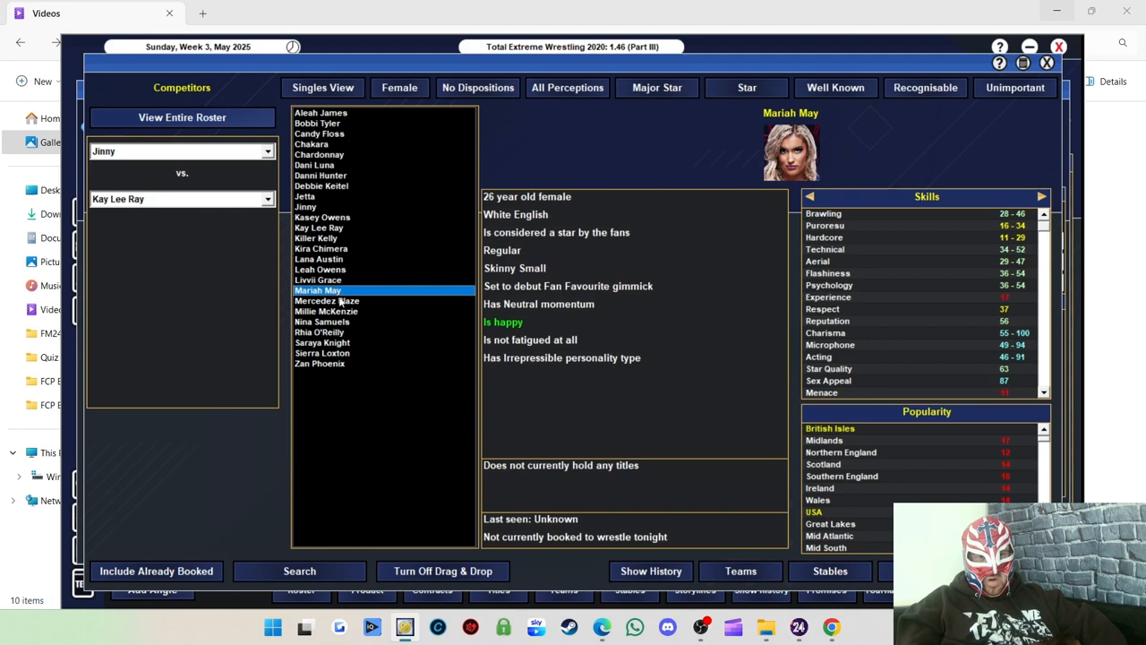
left_click(326, 301)
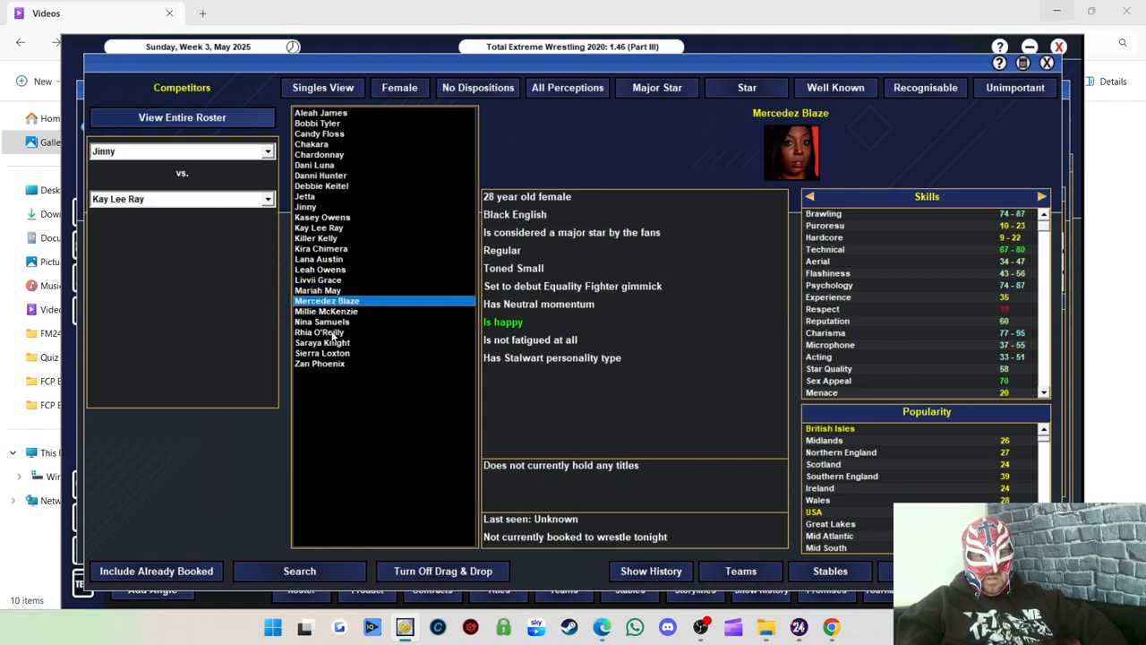
left_click(319, 332)
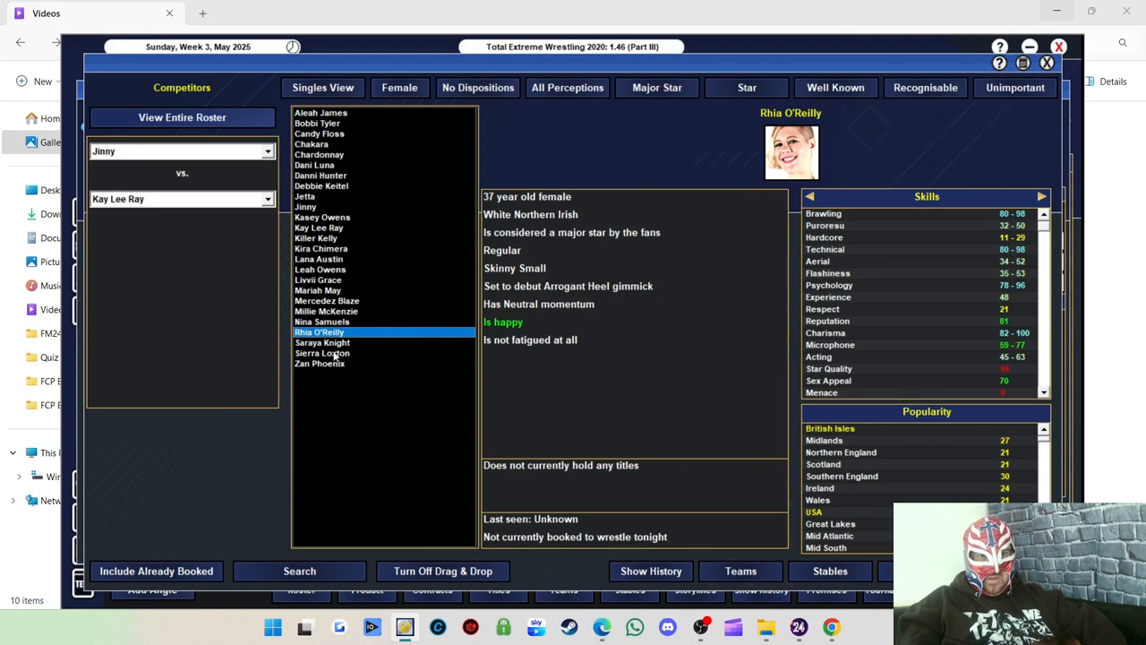
left_click(322, 342)
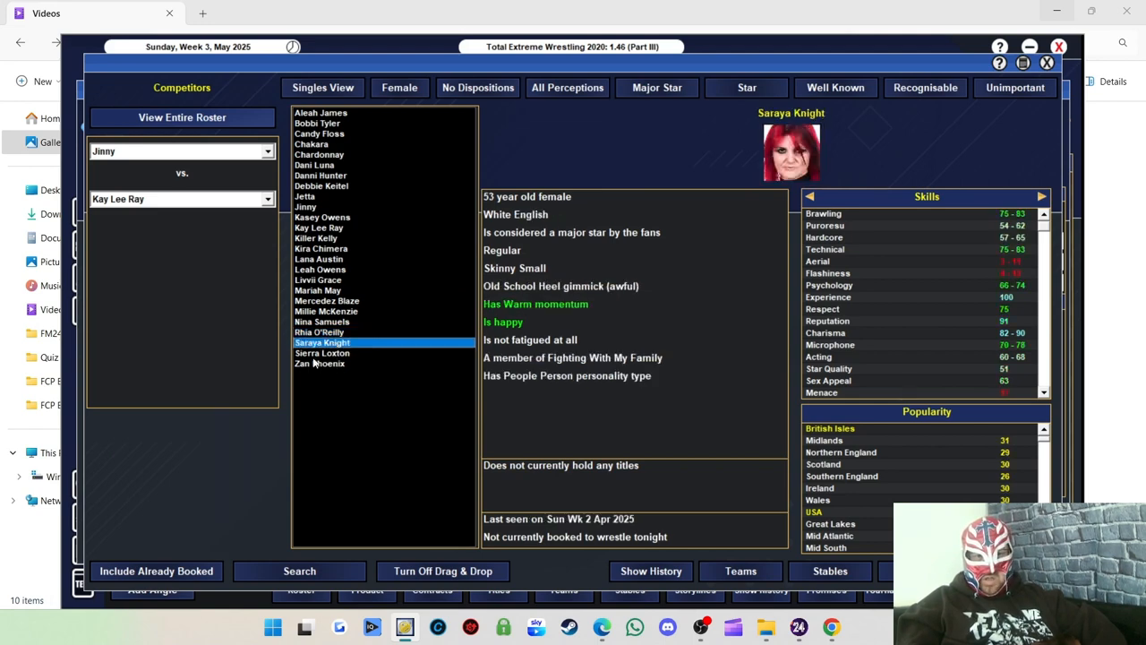
left_click(322, 353)
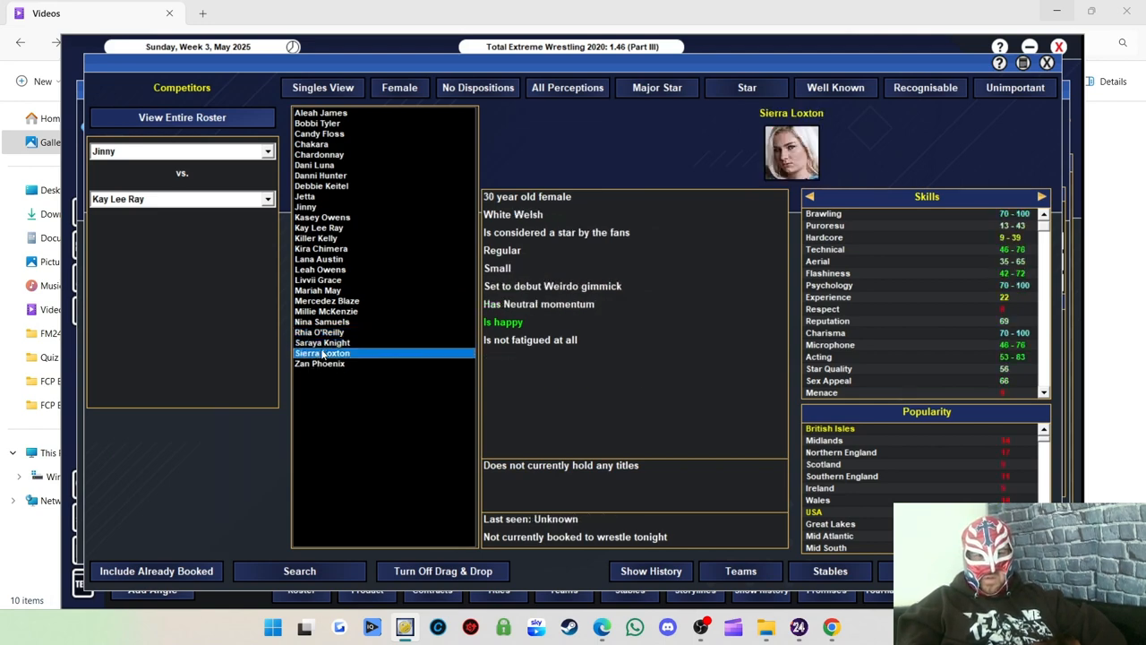
left_click(319, 362)
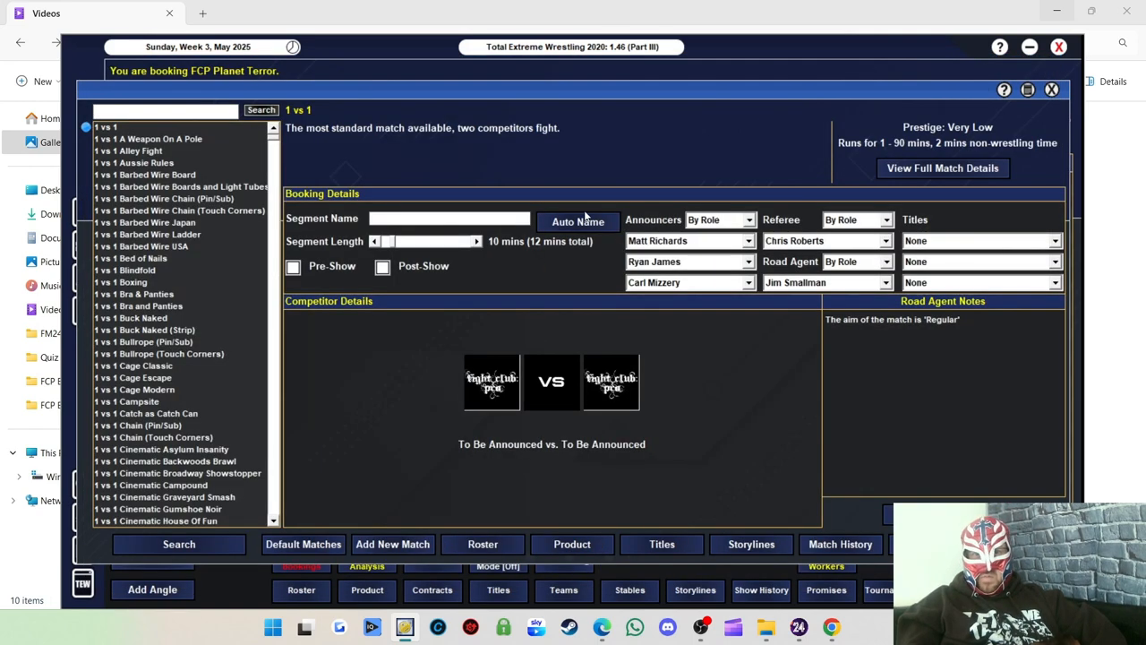
Auto-name Jinny vs. Kay Lee Ray, review its road agent notes and back out of the warnings.
left_click(576, 223)
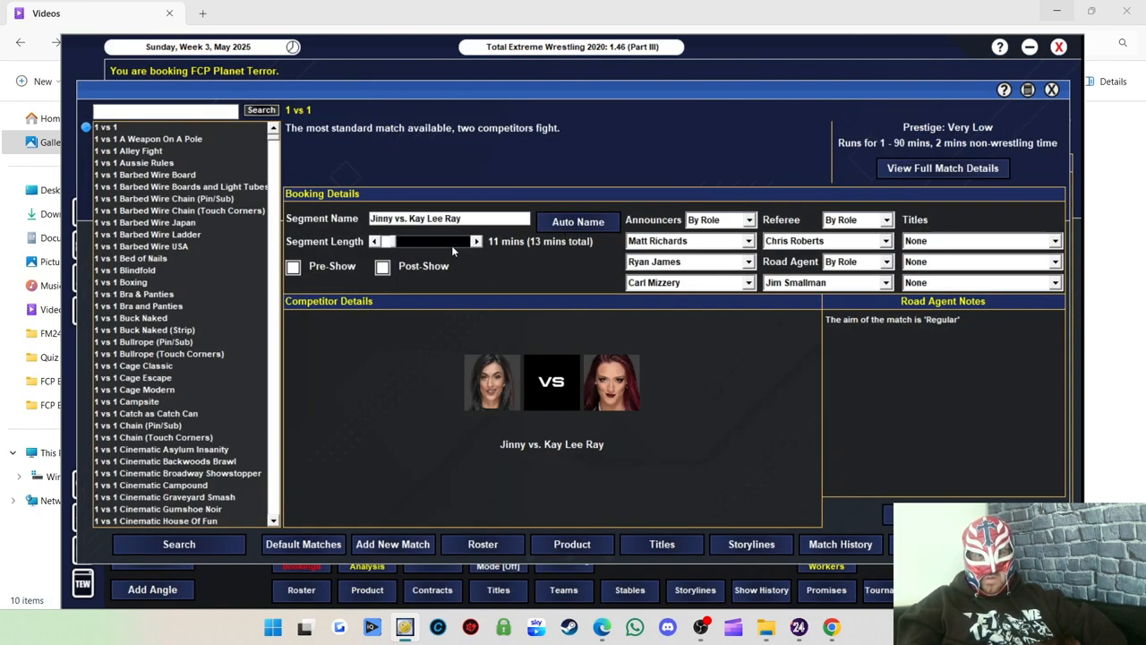
left_click(477, 240)
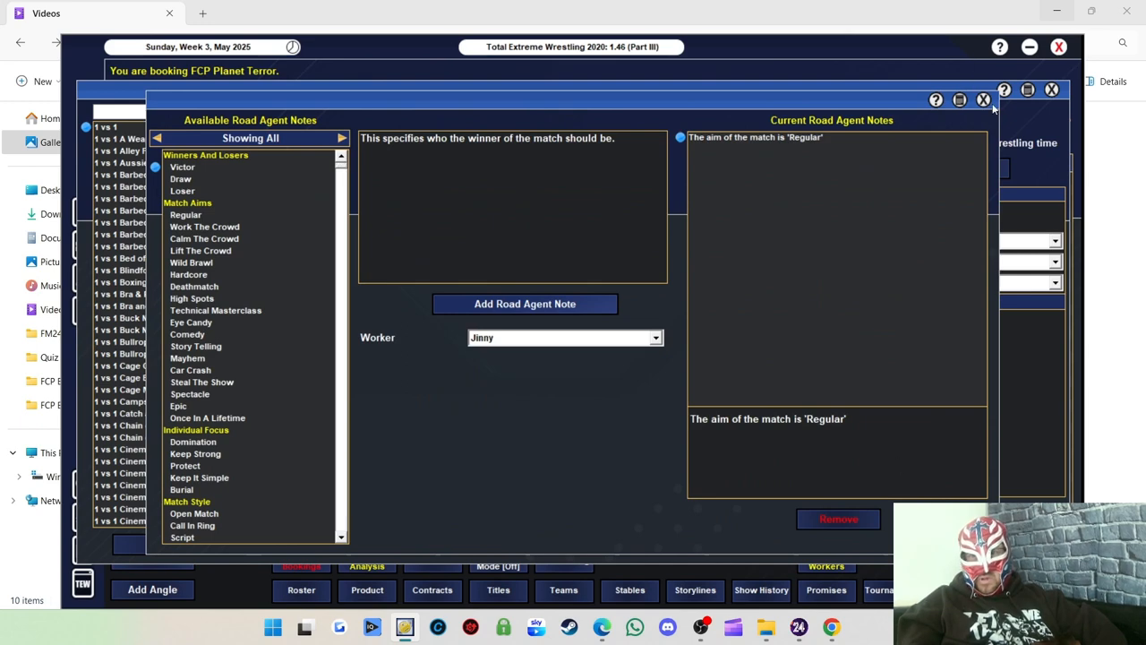
mouse_move(735, 342)
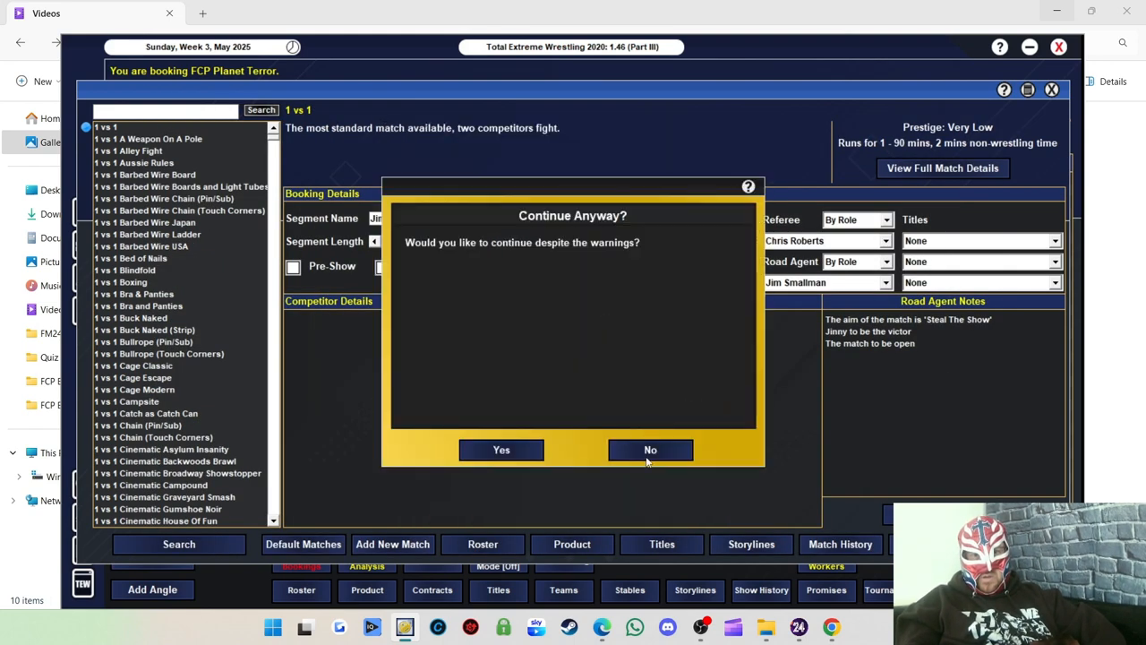
left_click(502, 449)
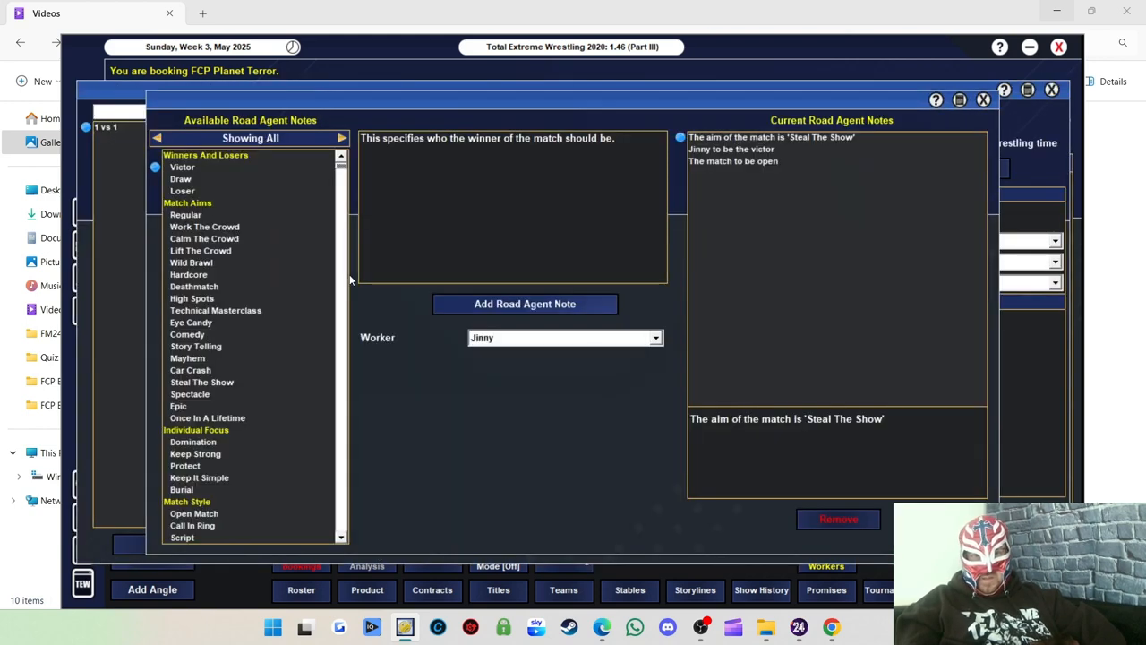
mouse_move(208, 339)
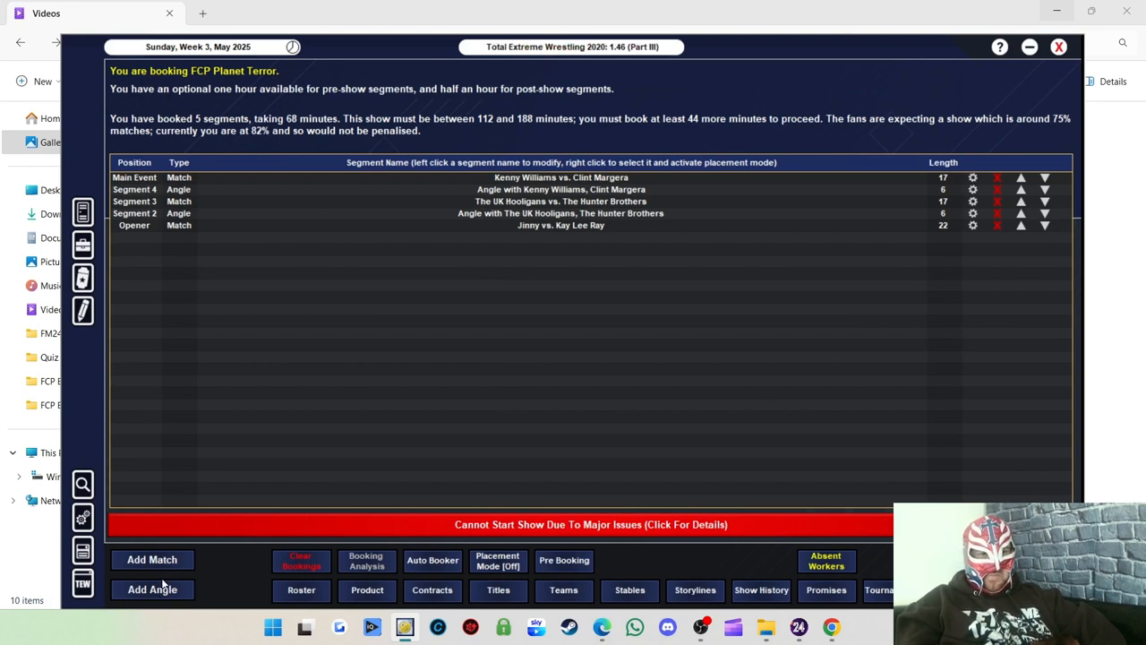
mouse_move(450, 348)
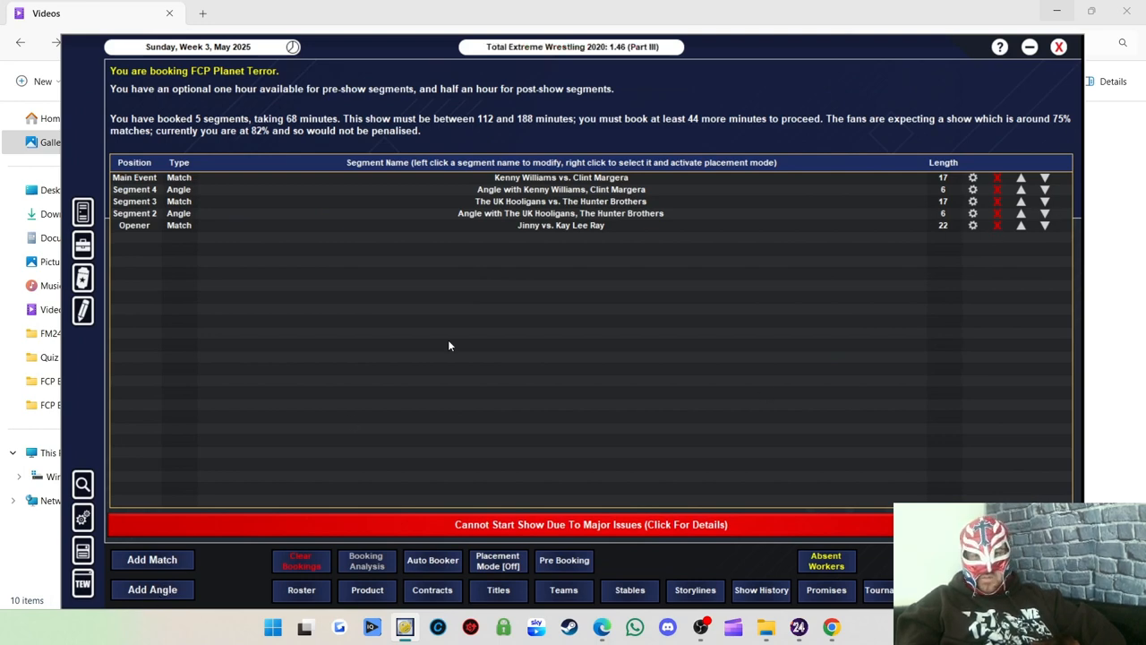
Book a Jinny–Kay Lee Ray angle into the opener slot.
left_click(152, 589)
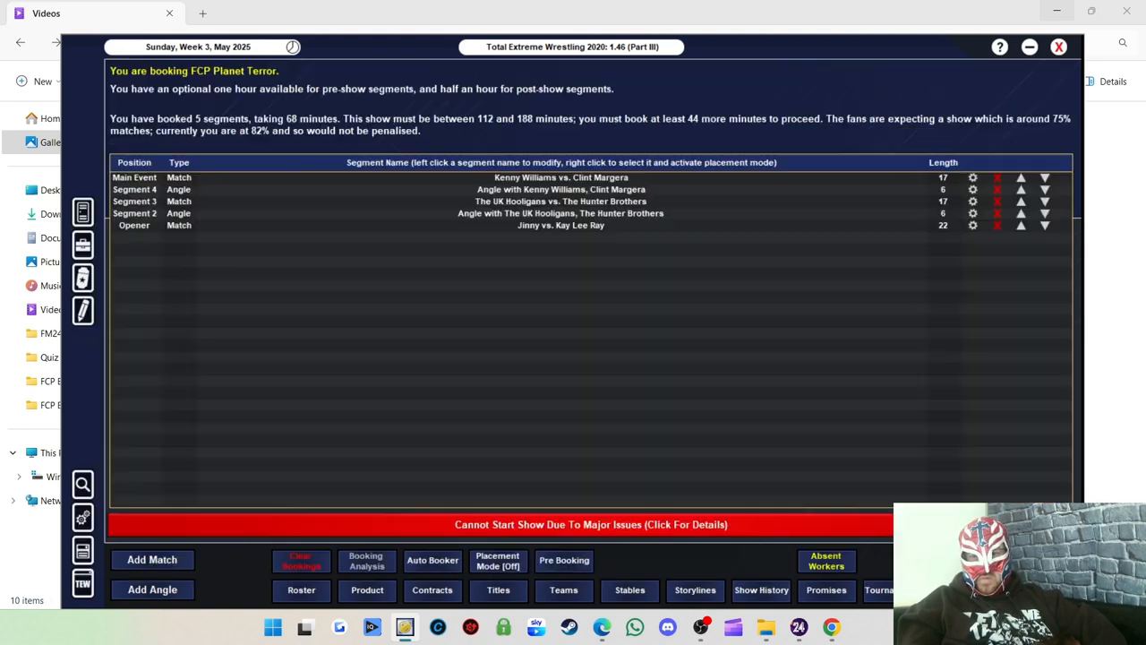
left_click(152, 589)
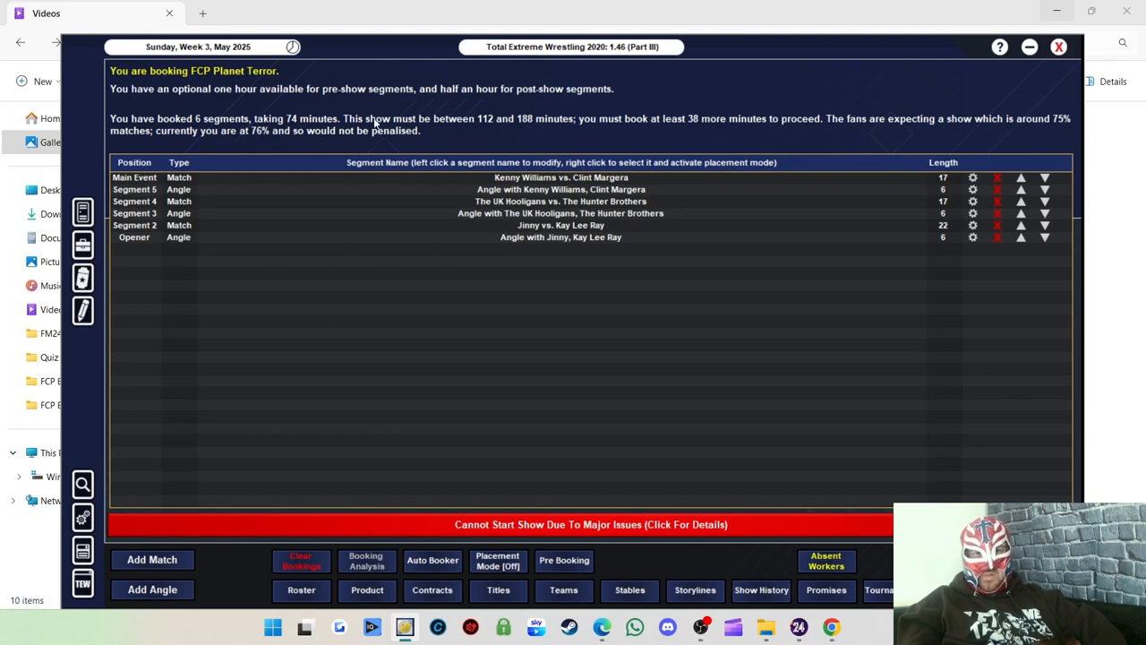
mouse_move(214, 332)
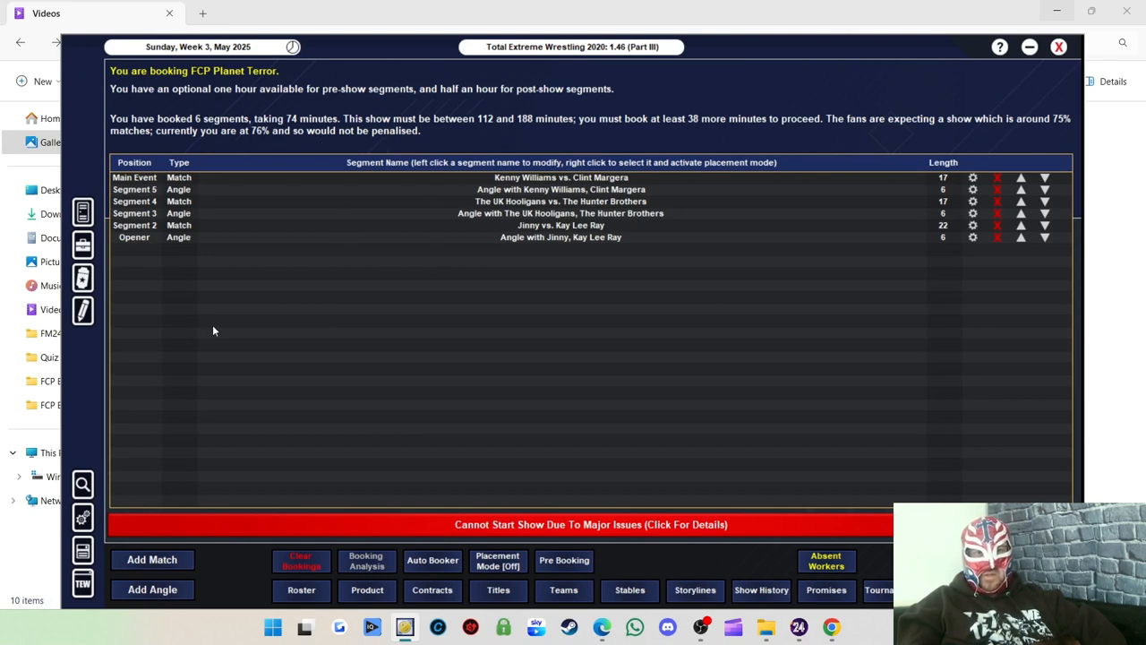
mouse_move(555, 253)
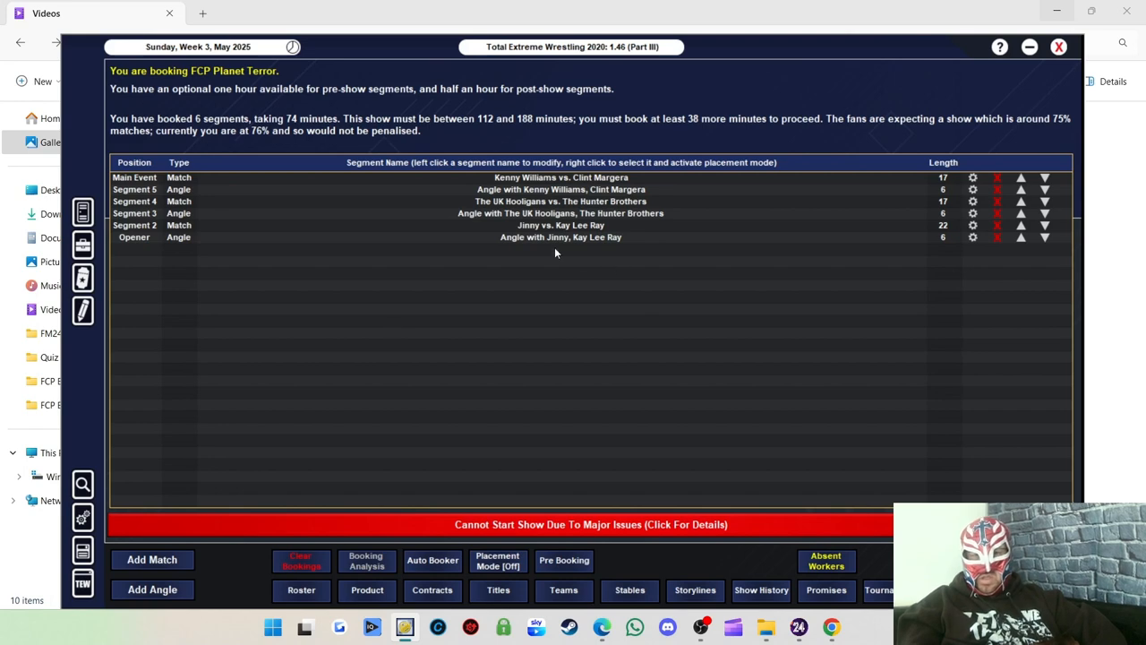
left_click(150, 559)
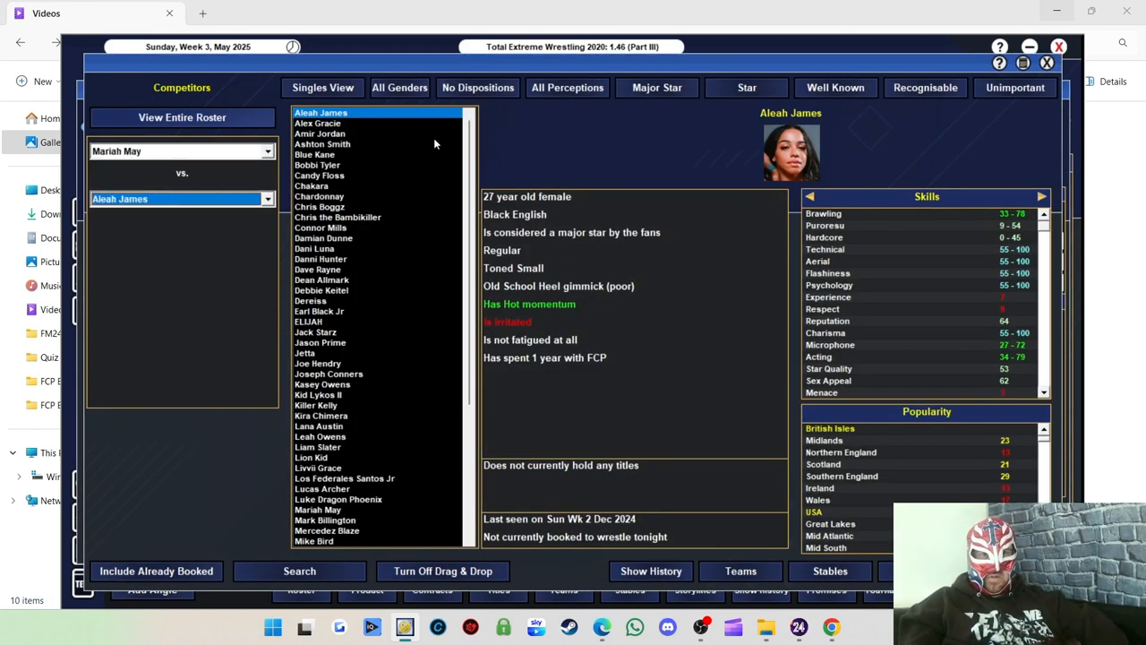
Pick Kasey Owens from the female roster as Mariah May's opponent and book past the stamina warning.
left_click(399, 86)
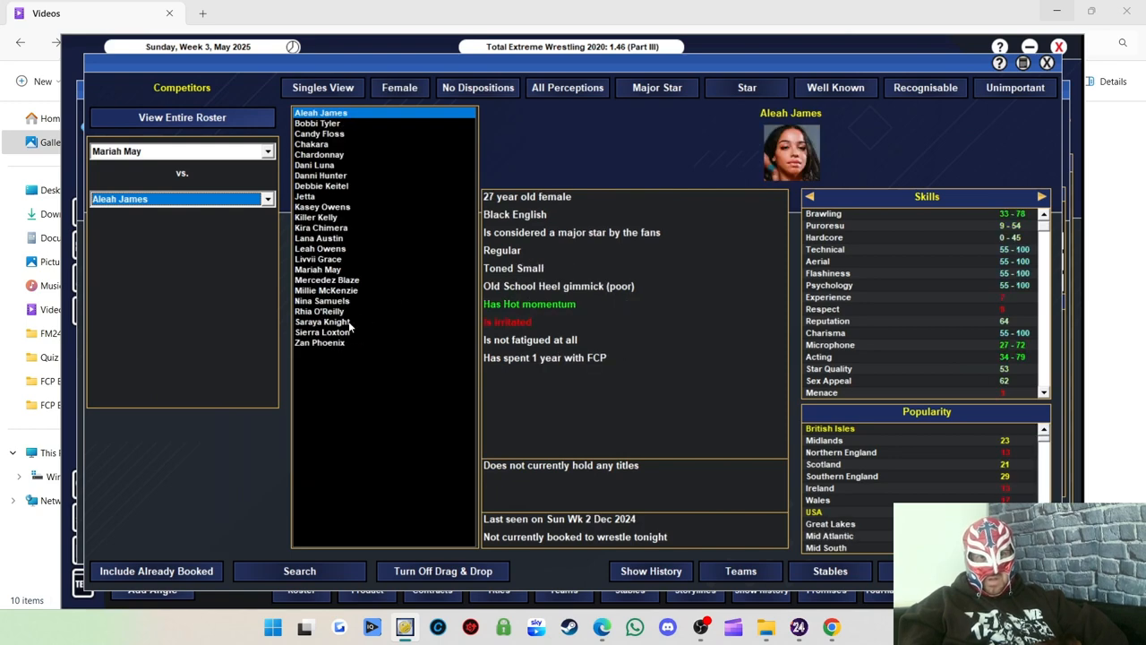
left_click(319, 312)
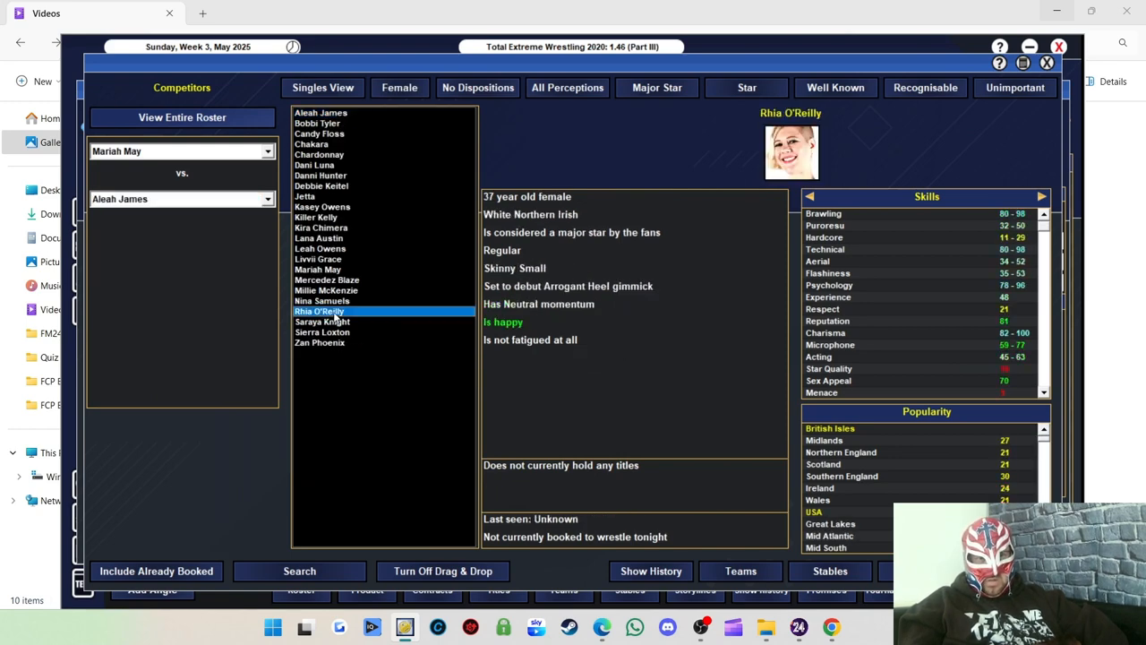
mouse_move(332, 218)
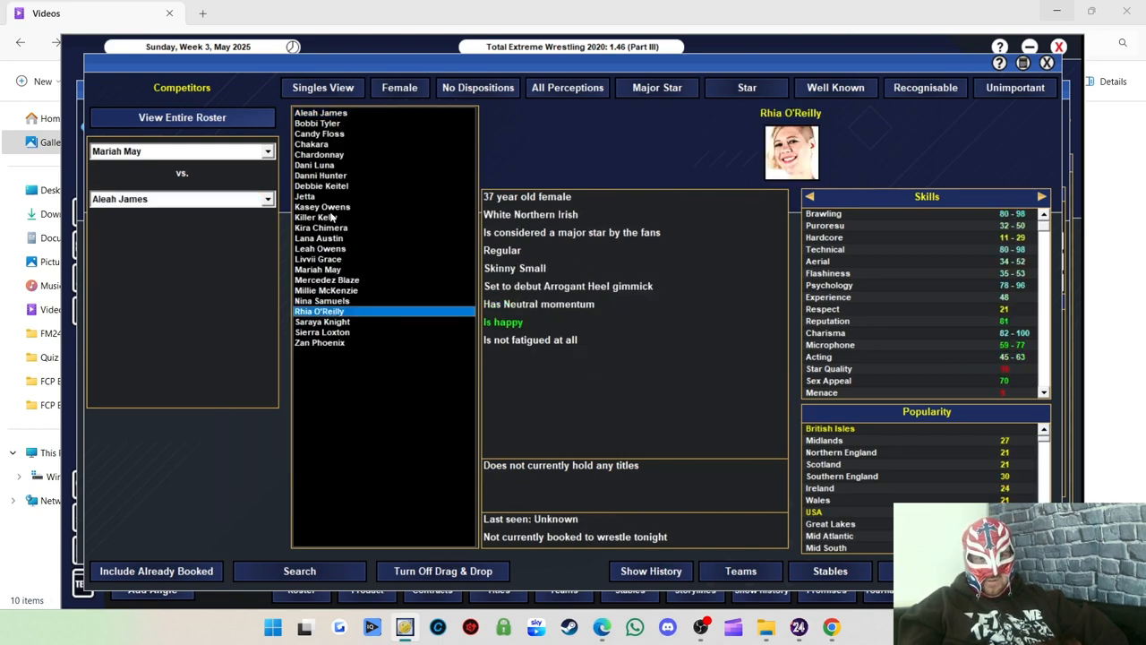
left_click(322, 206)
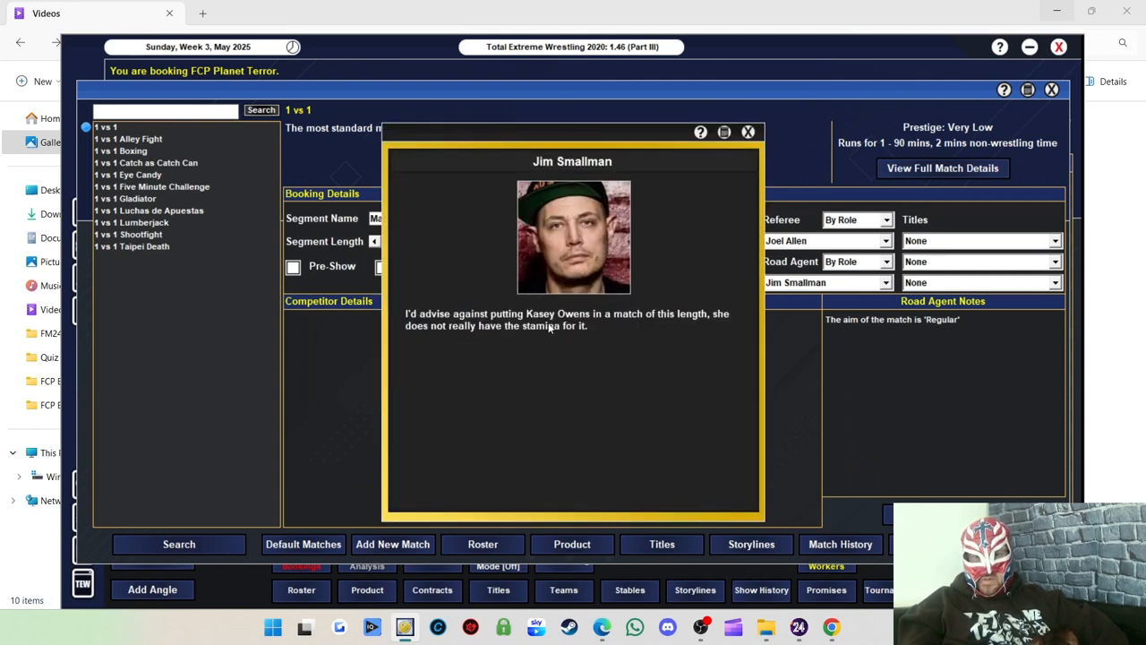
left_click(749, 132)
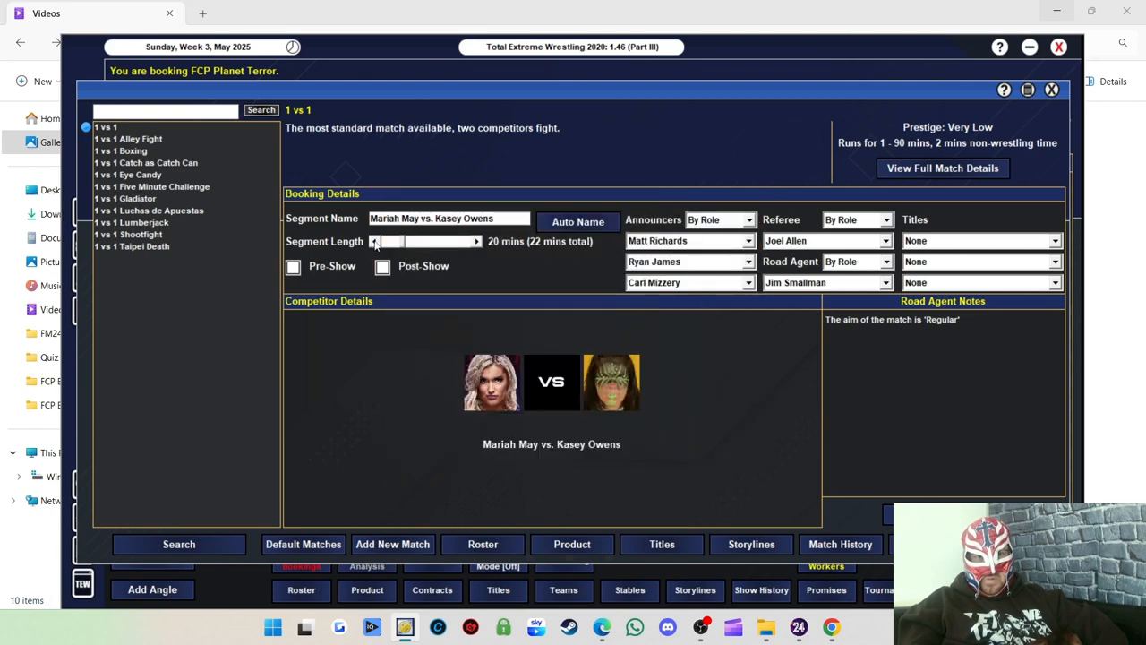
left_click(374, 240)
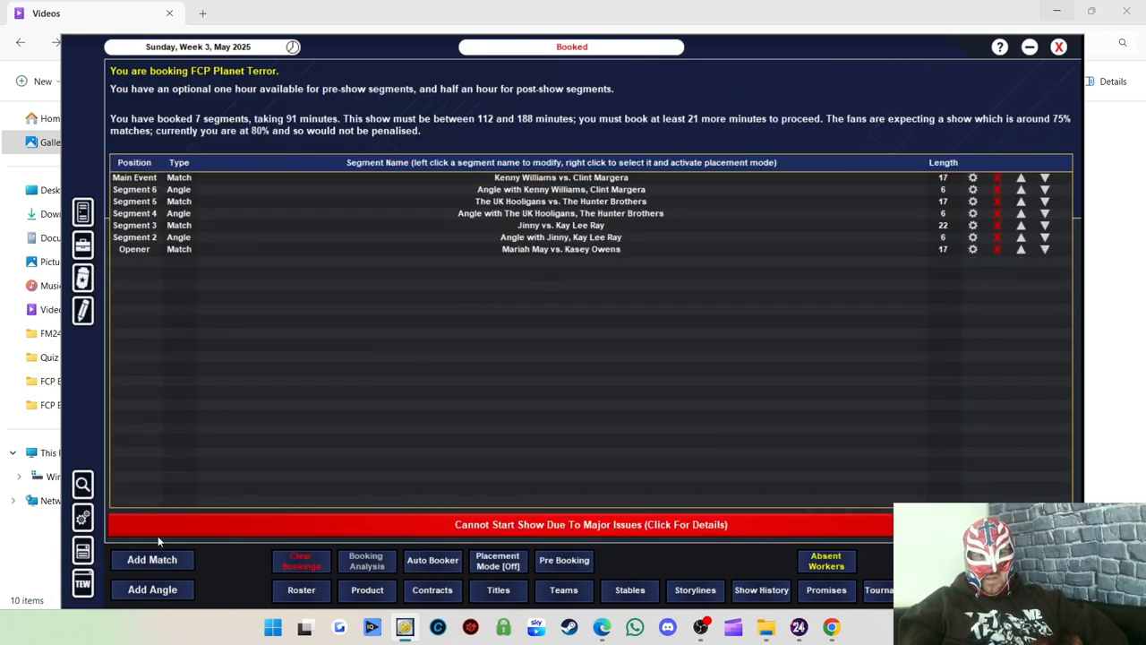
Start a new match and pick Warren Banks from the male roster as Blue Kane's opponent.
left_click(153, 559)
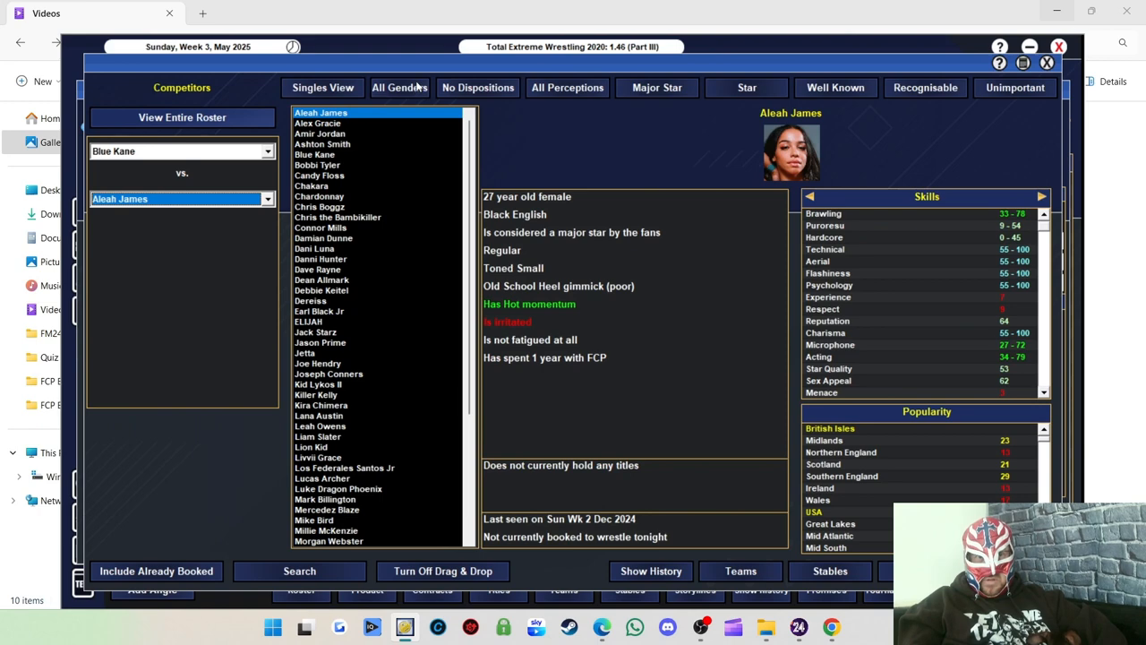
left_click(399, 86)
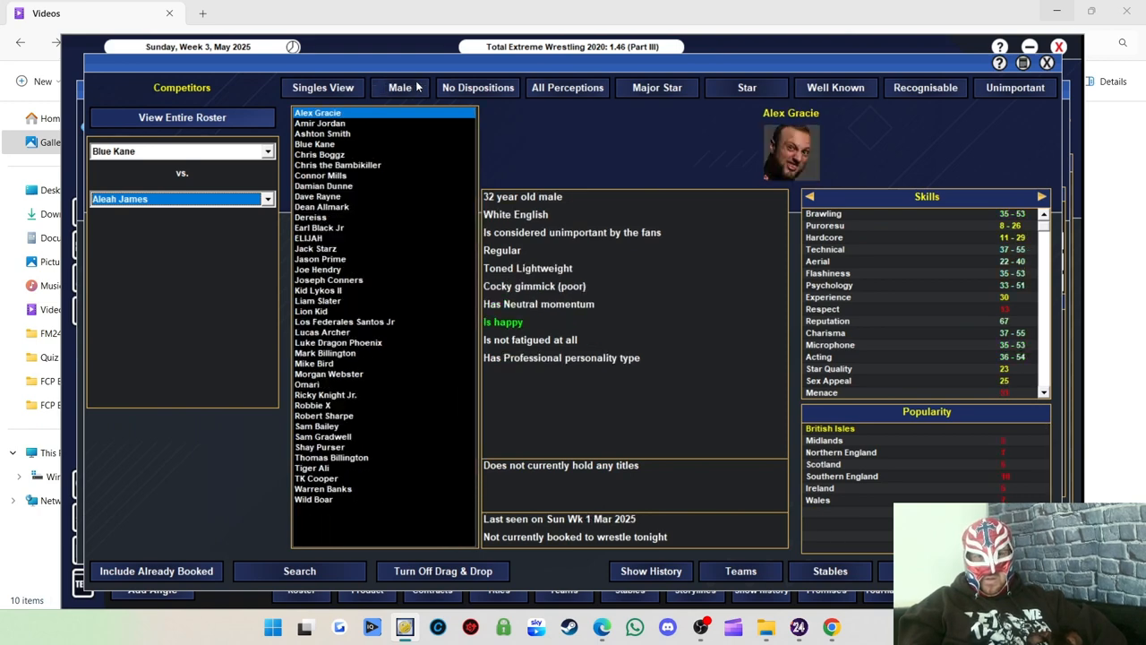
left_click(314, 498)
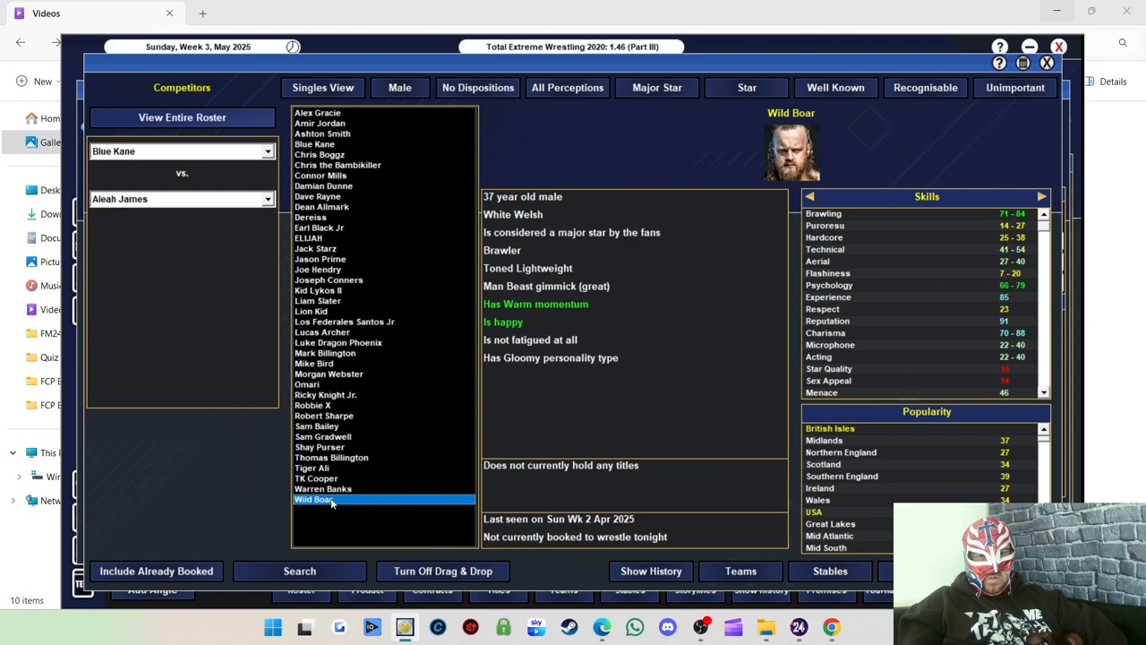
left_click(323, 488)
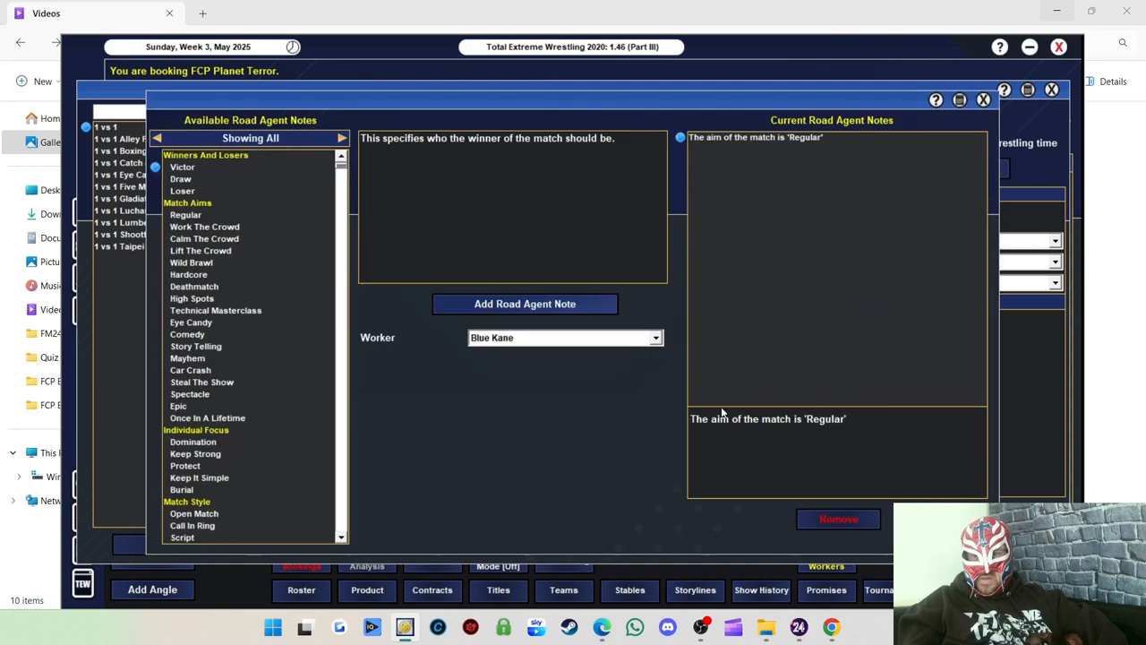
Set road agent notes: Blue Kane as victor, dominating and protected.
left_click(525, 304)
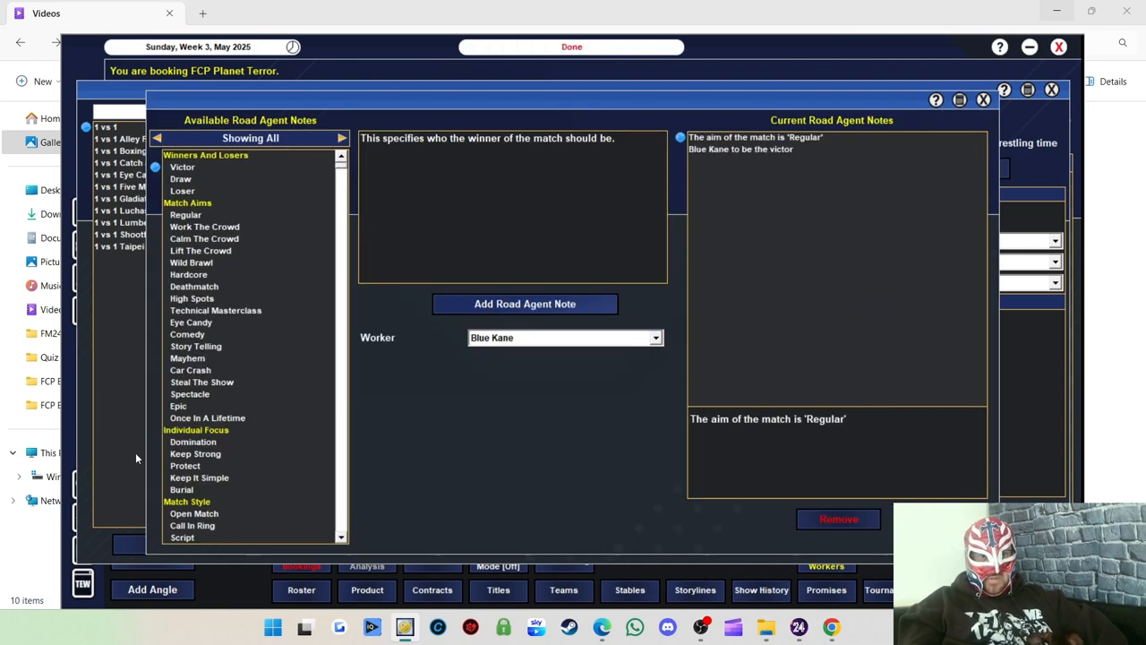
left_click(193, 440)
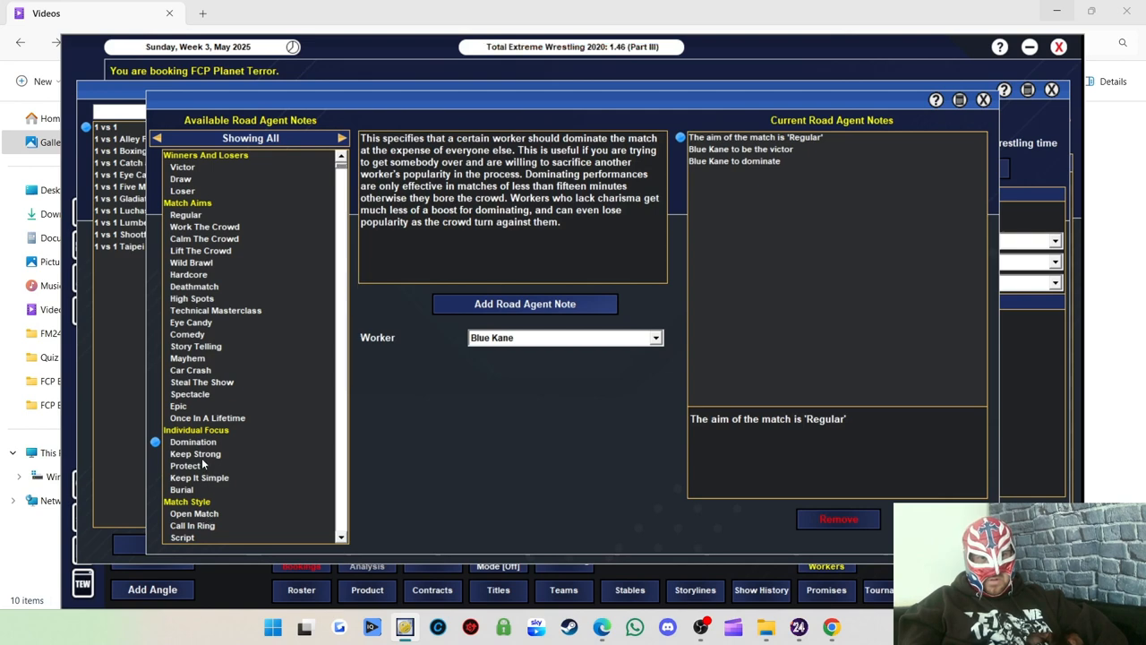
left_click(187, 466)
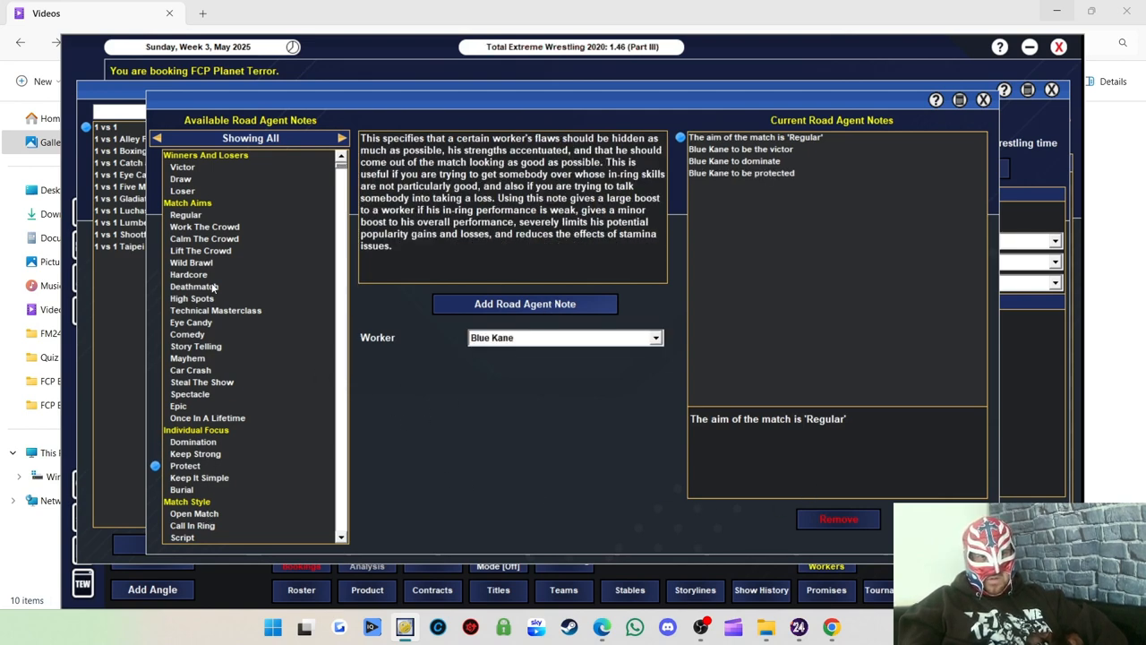
left_click(190, 262)
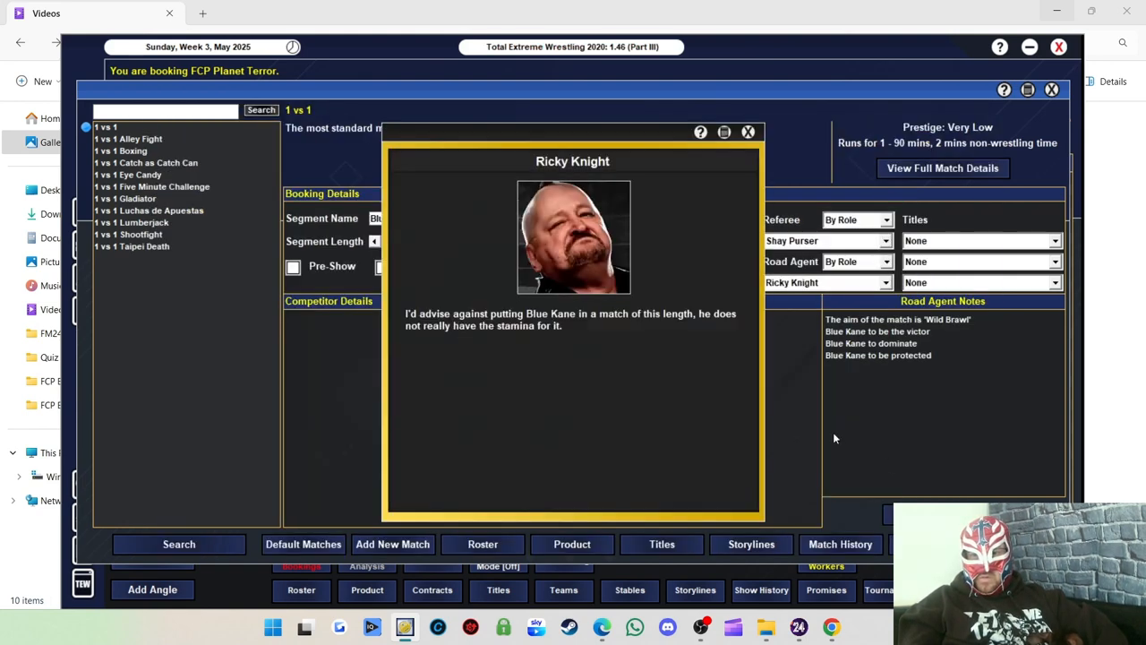
Dismiss the stamina warning, shorten the match to 10 minutes and confirm it.
left_click(749, 132)
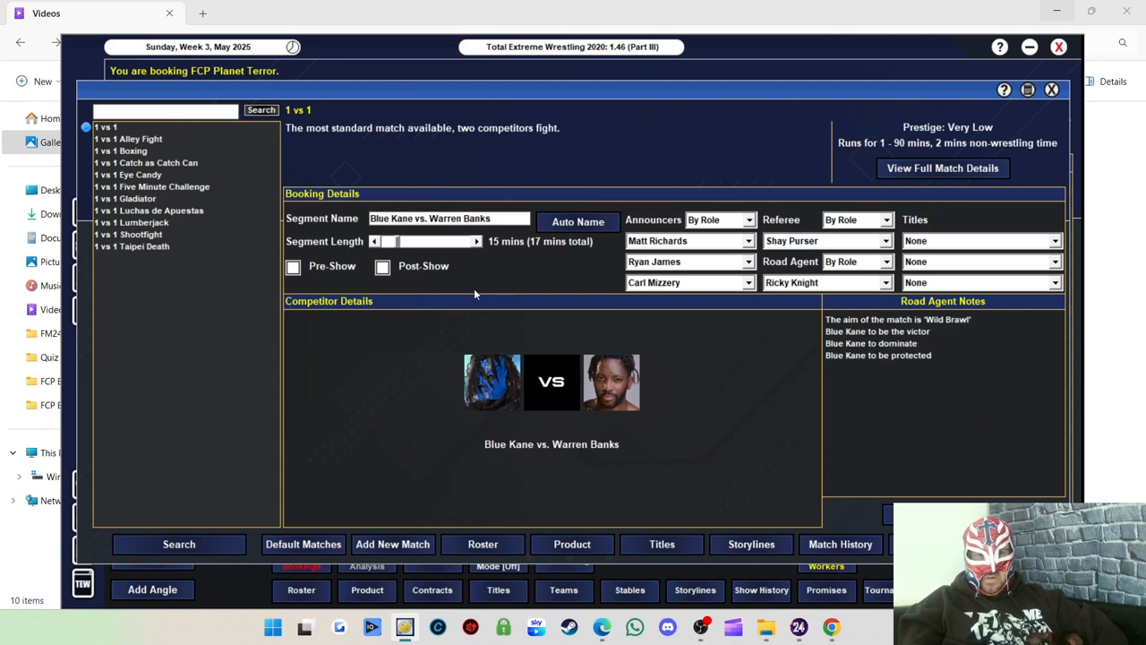
left_click(373, 240)
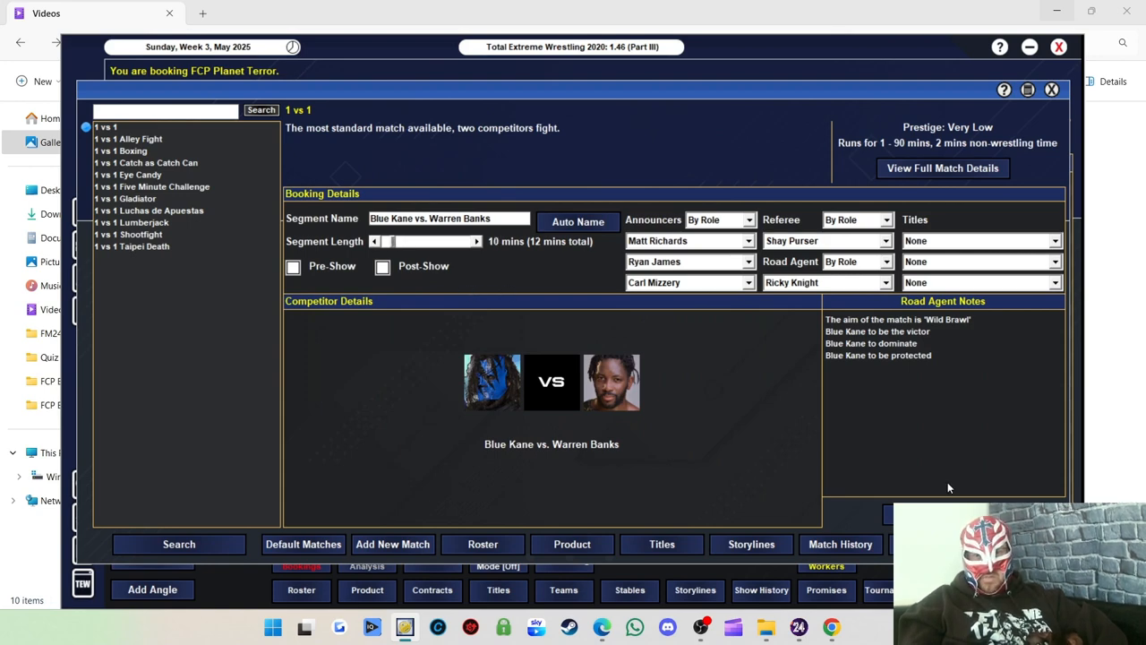
left_click(1051, 90)
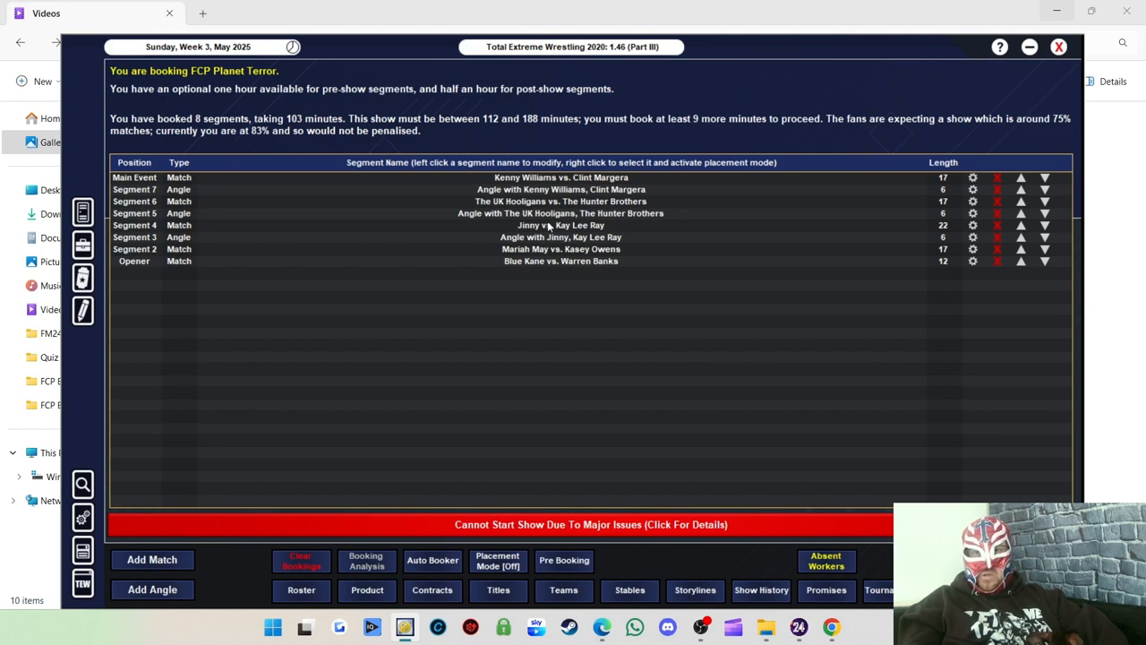
mouse_move(153, 559)
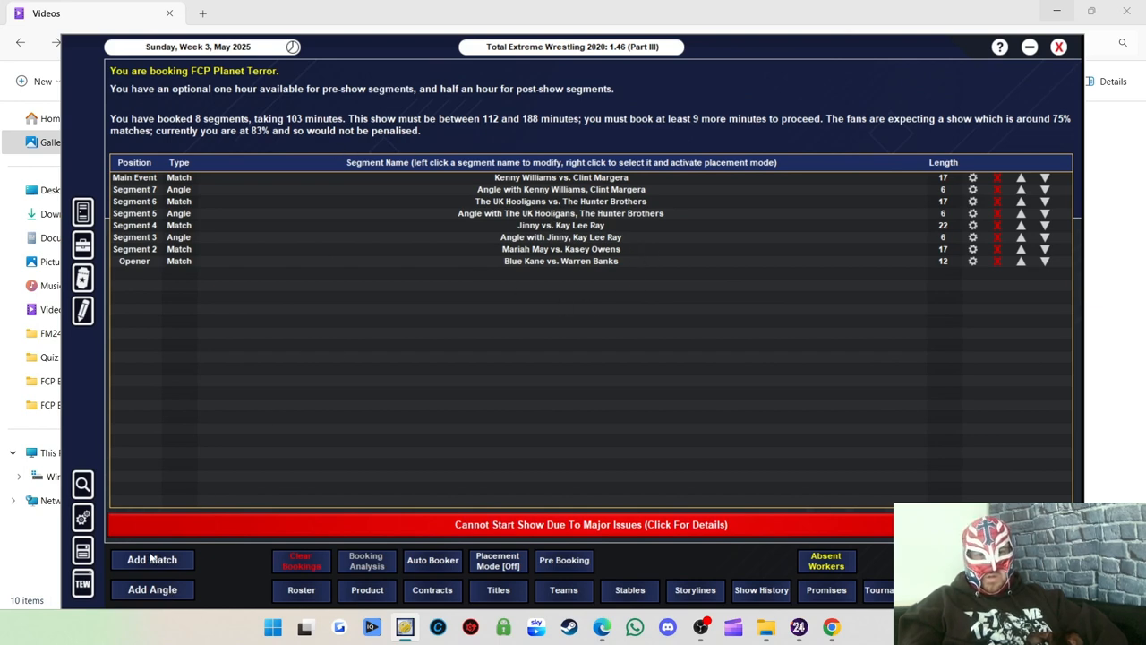
Book Chris Boggz vs. Dereiss as a new match on the FCP Planet Terror card.
left_click(151, 559)
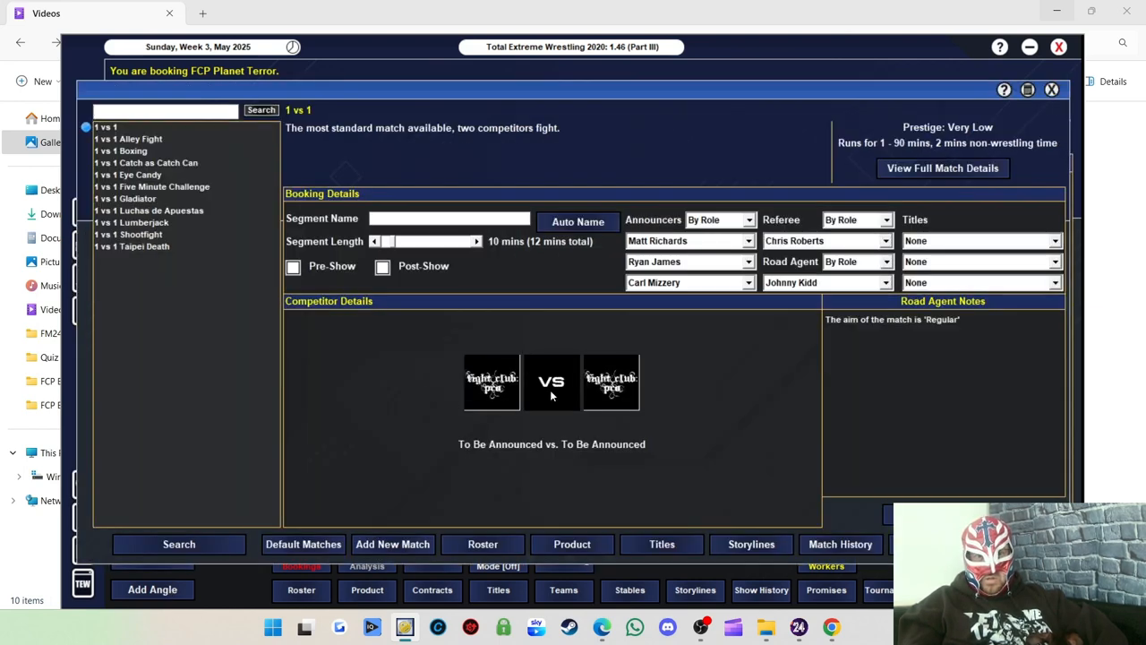
left_click(491, 383)
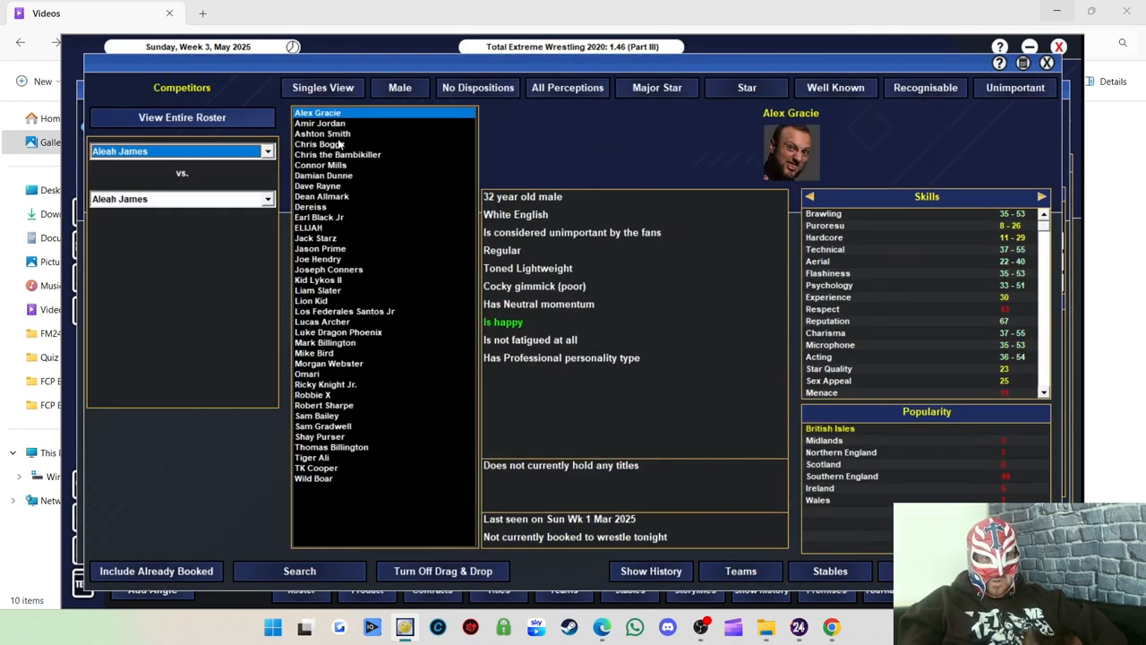
left_click(319, 144)
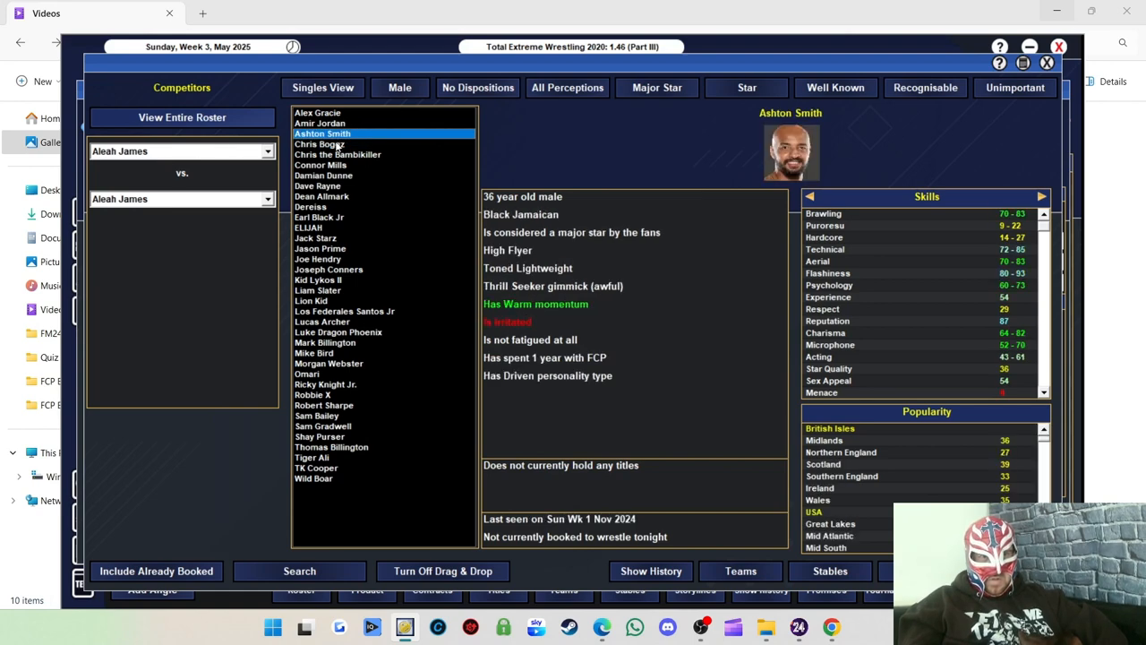
left_click(319, 144)
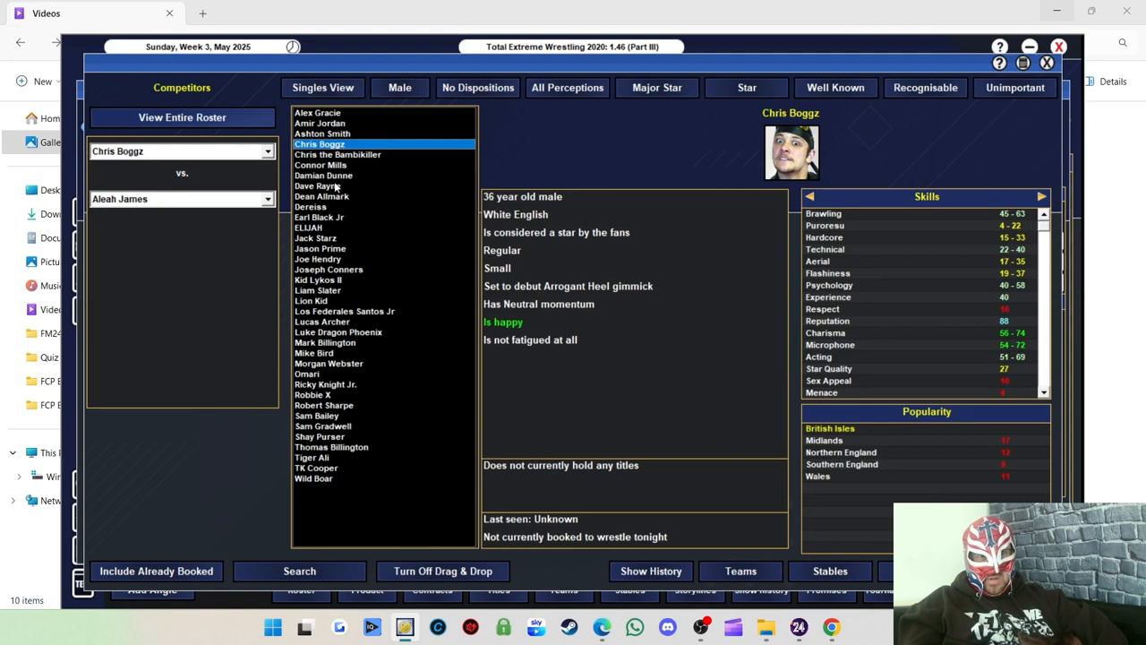
left_click(311, 206)
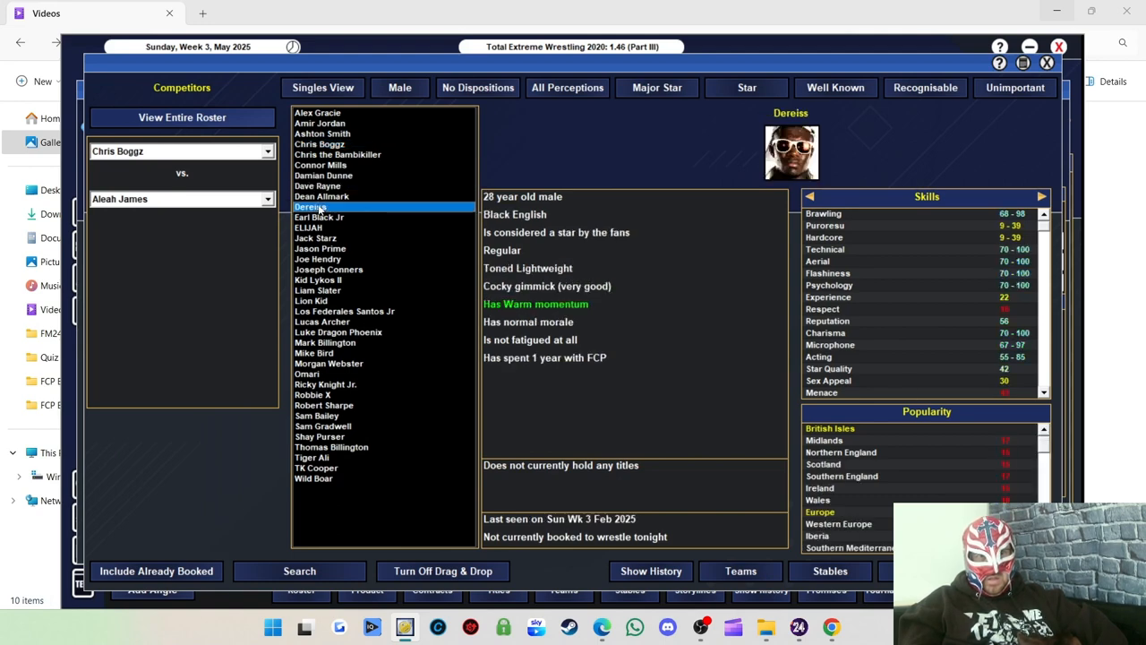
left_click(311, 206)
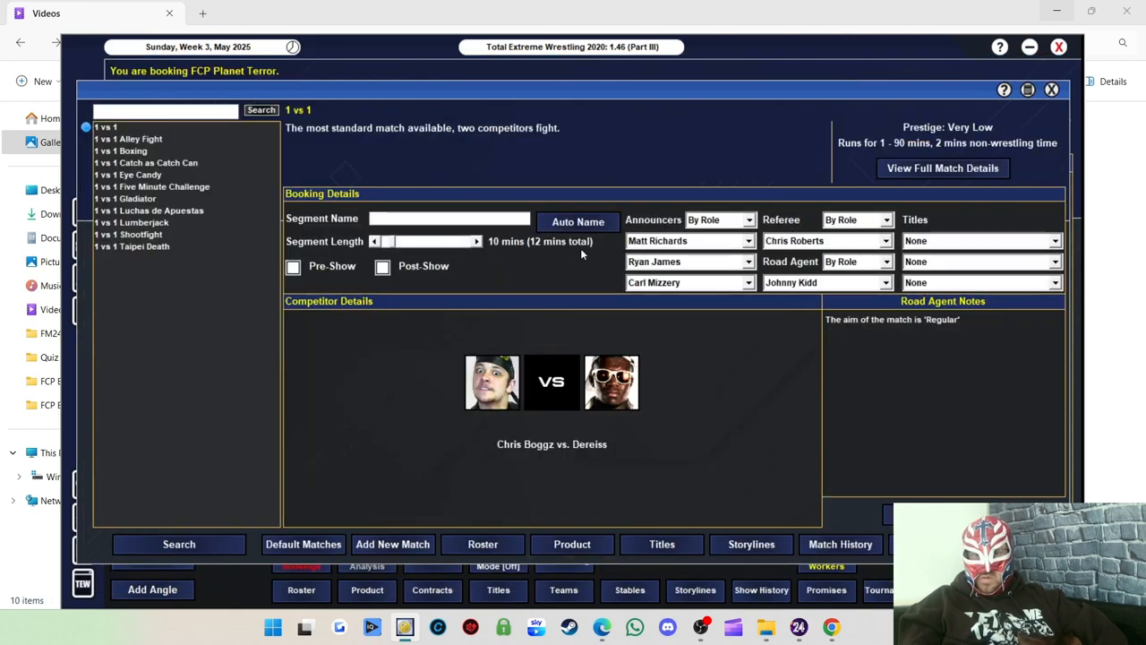
left_click(577, 222)
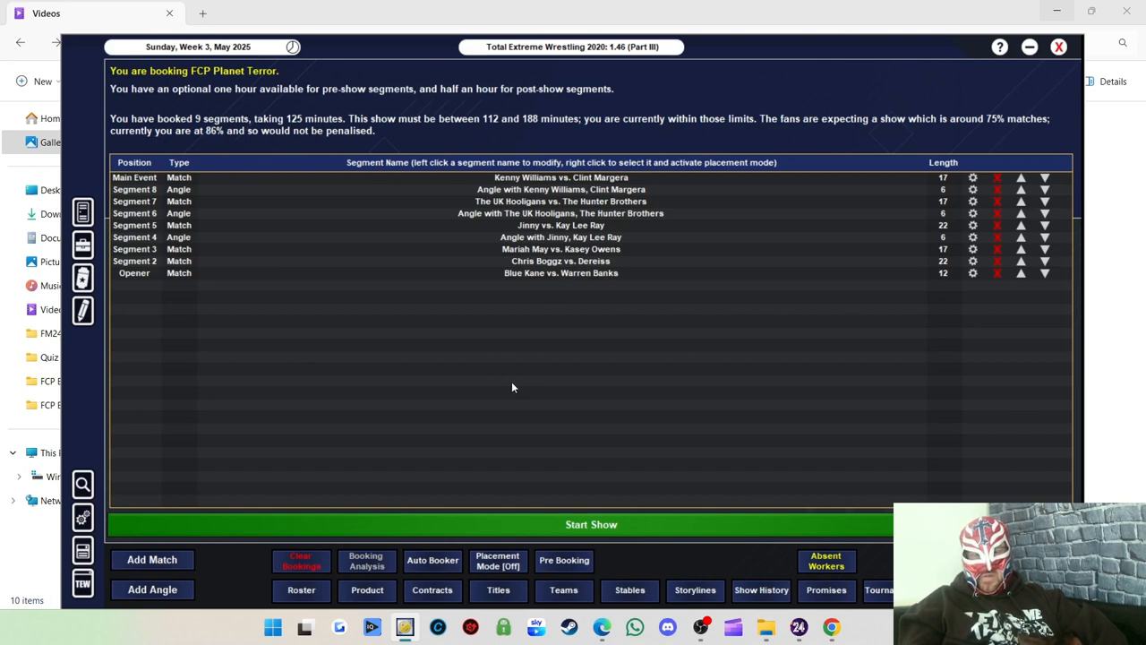
mouse_move(792, 244)
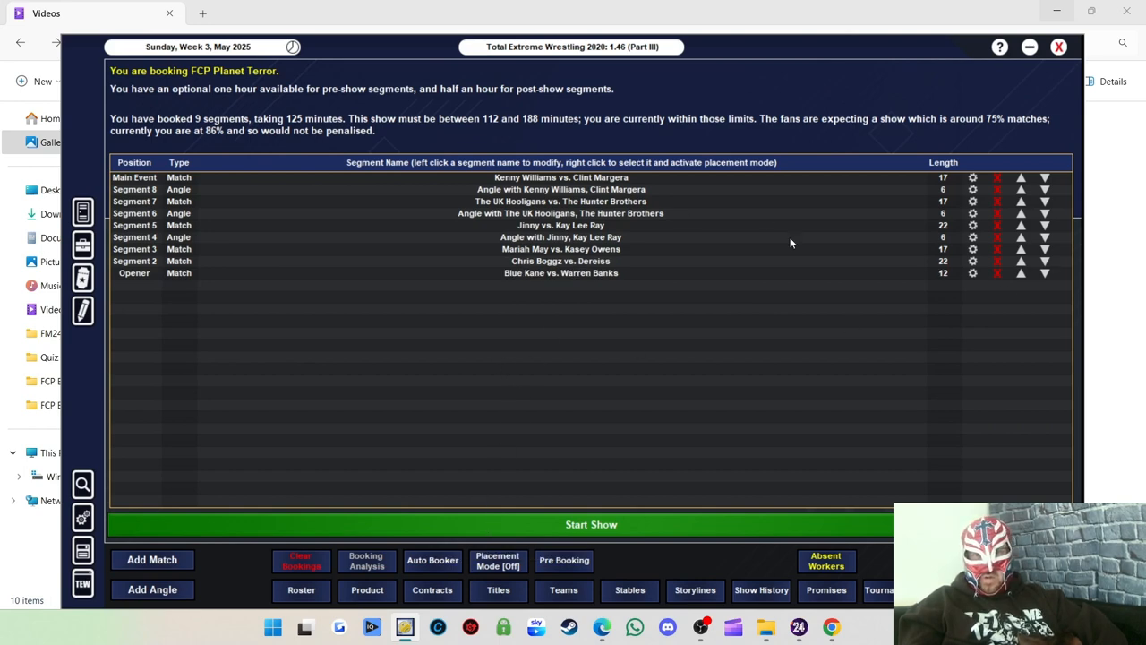
mouse_move(262, 139)
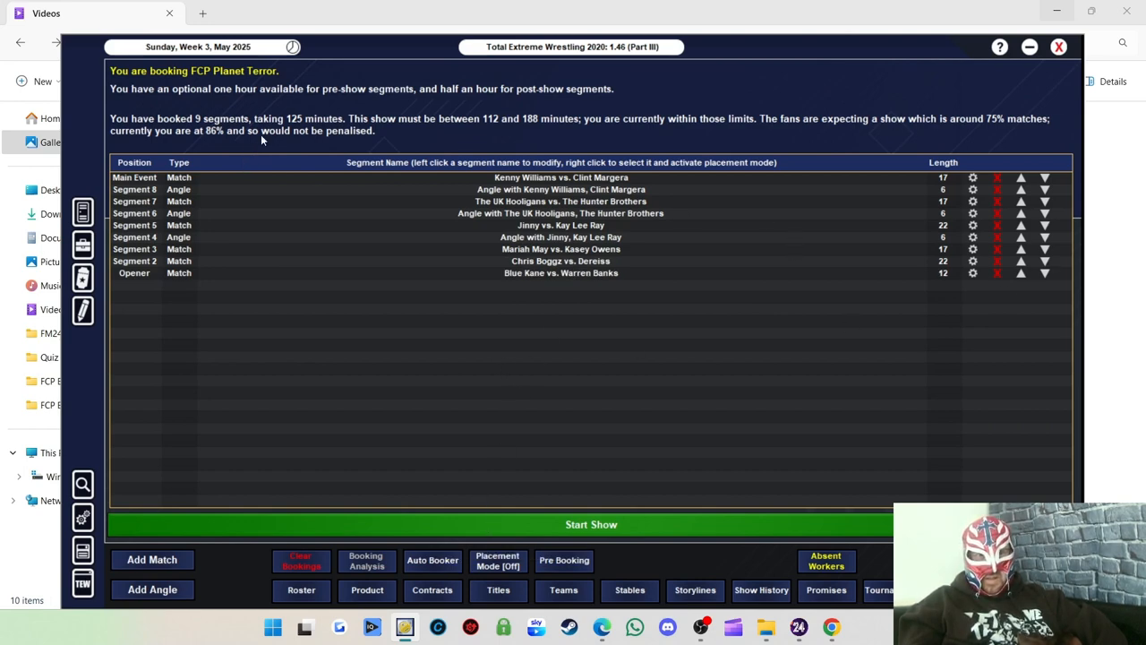
Start the FCP Planet Terror show, reaching the Blue Kane vs. Warren Banks opener.
left_click(592, 523)
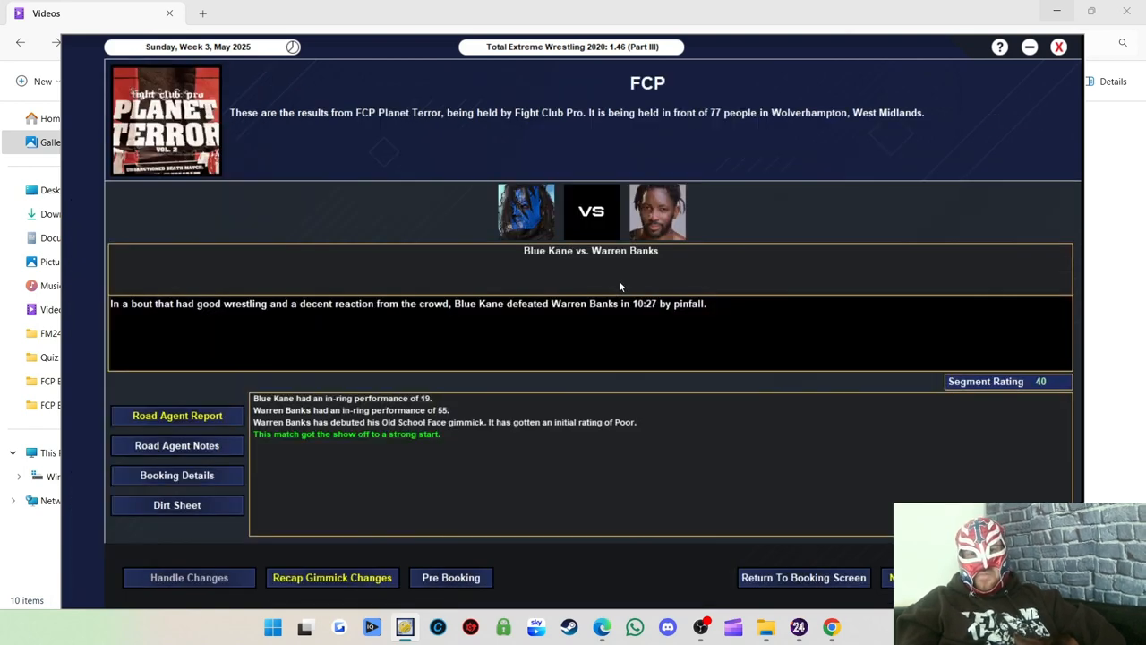
mouse_move(663, 315)
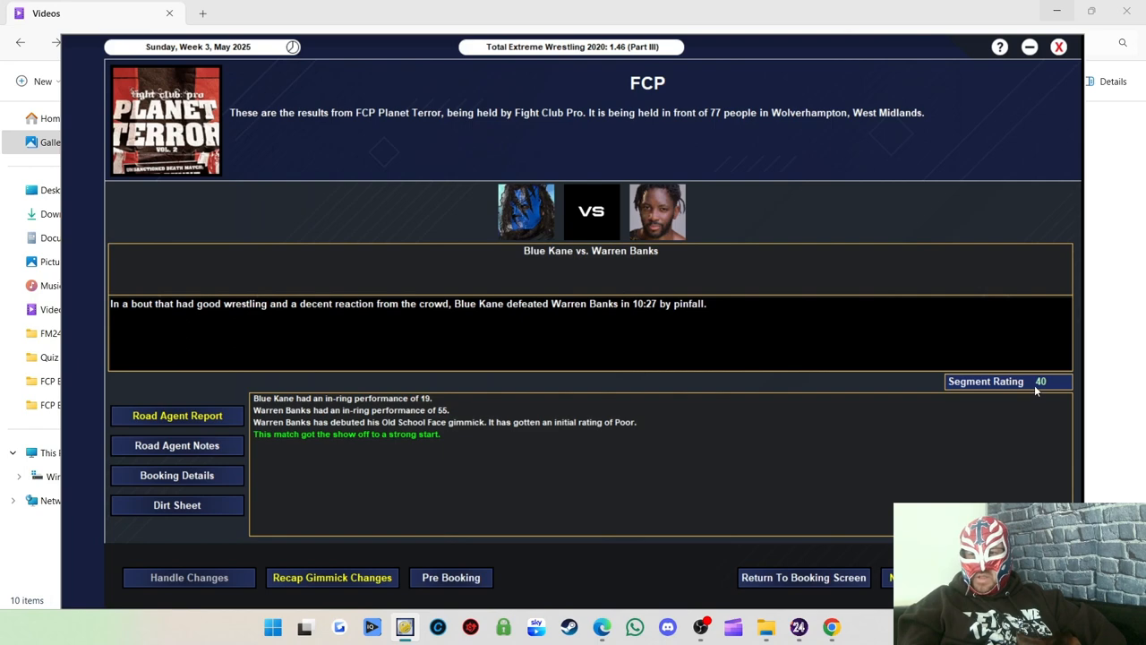
mouse_move(450, 410)
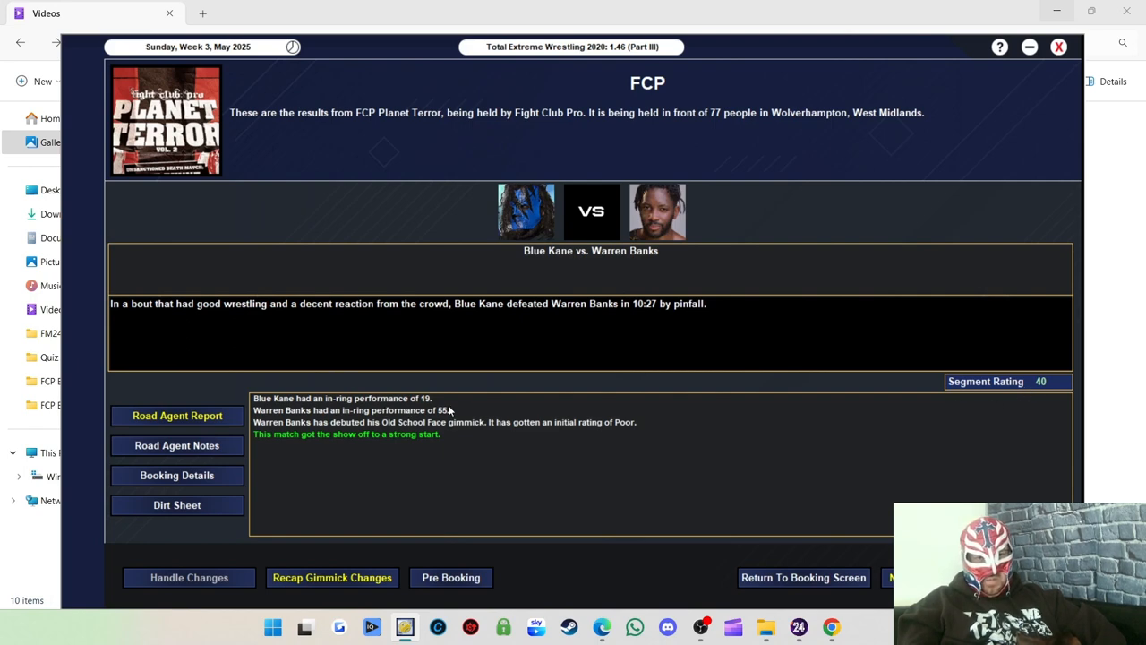
mouse_move(451, 410)
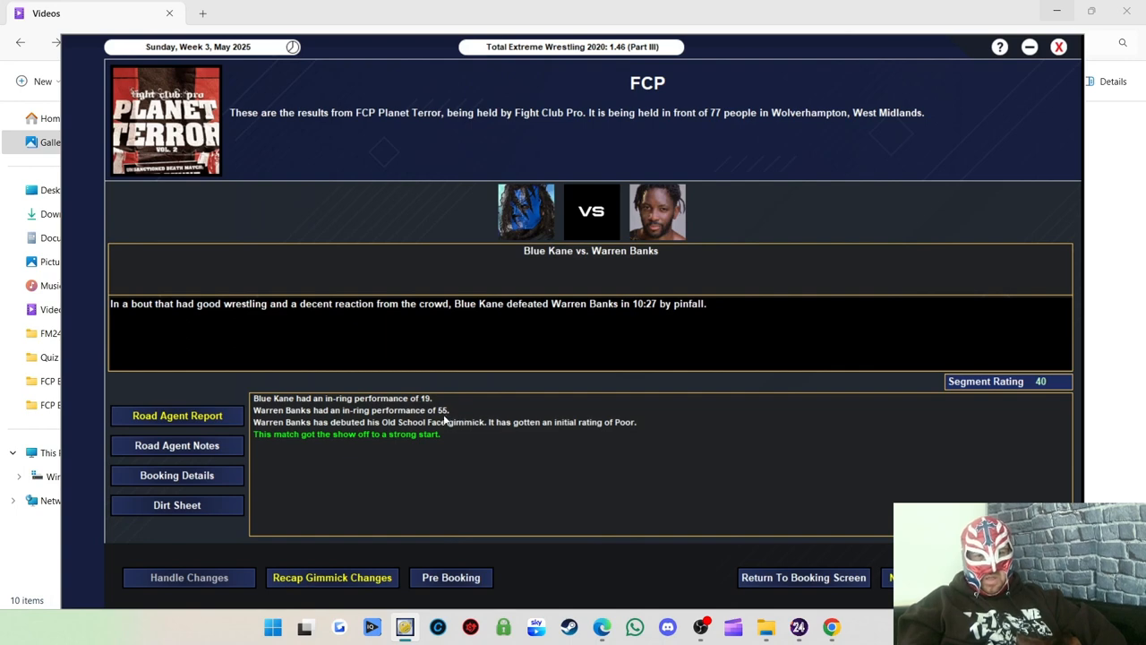
mouse_move(445, 421)
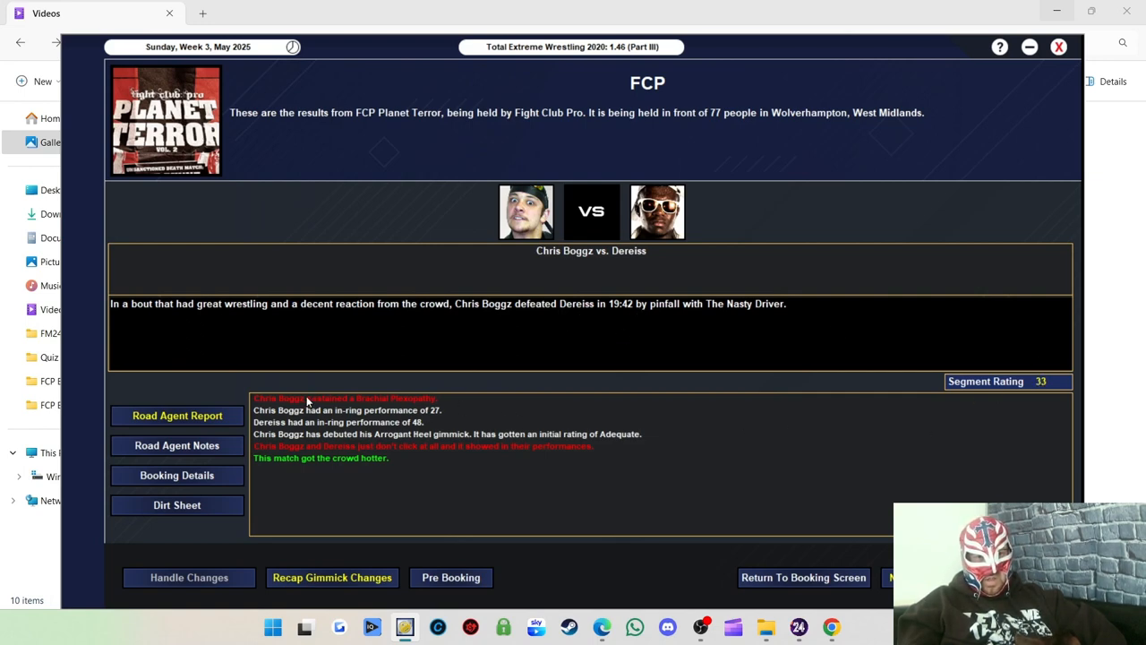
mouse_move(355, 410)
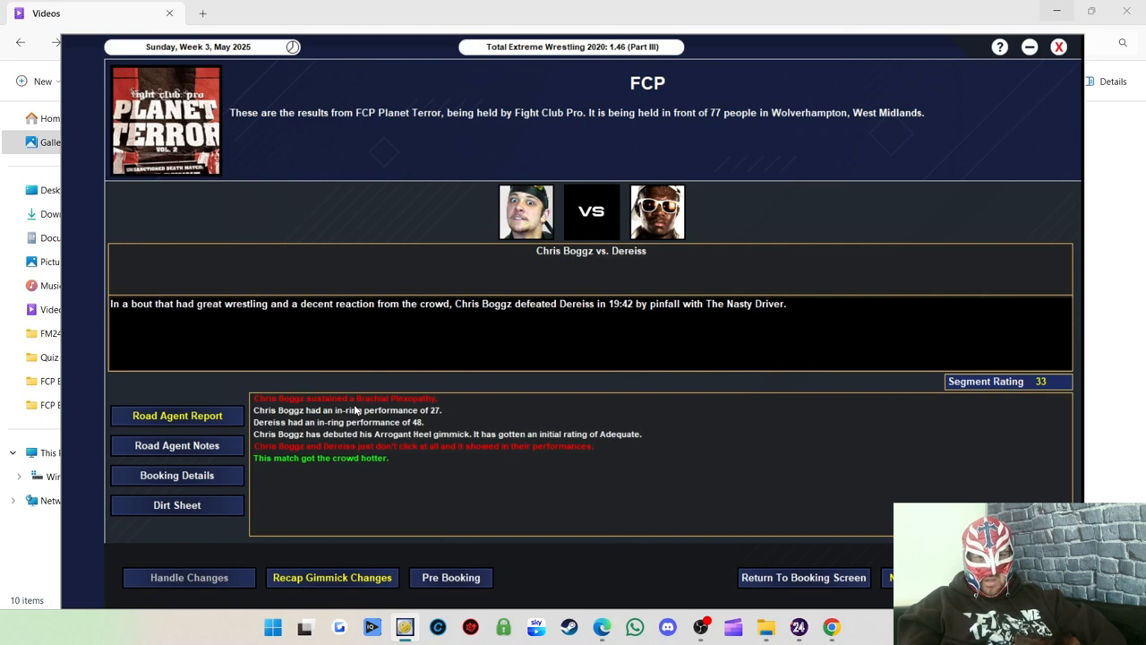
mouse_move(517, 417)
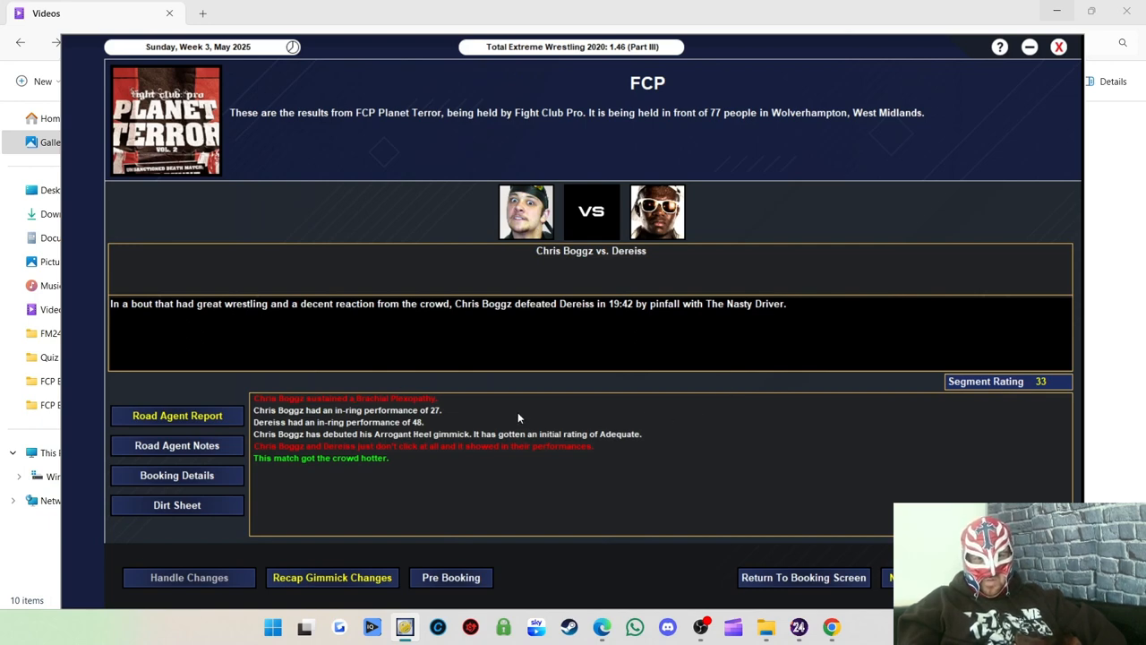
mouse_move(360, 430)
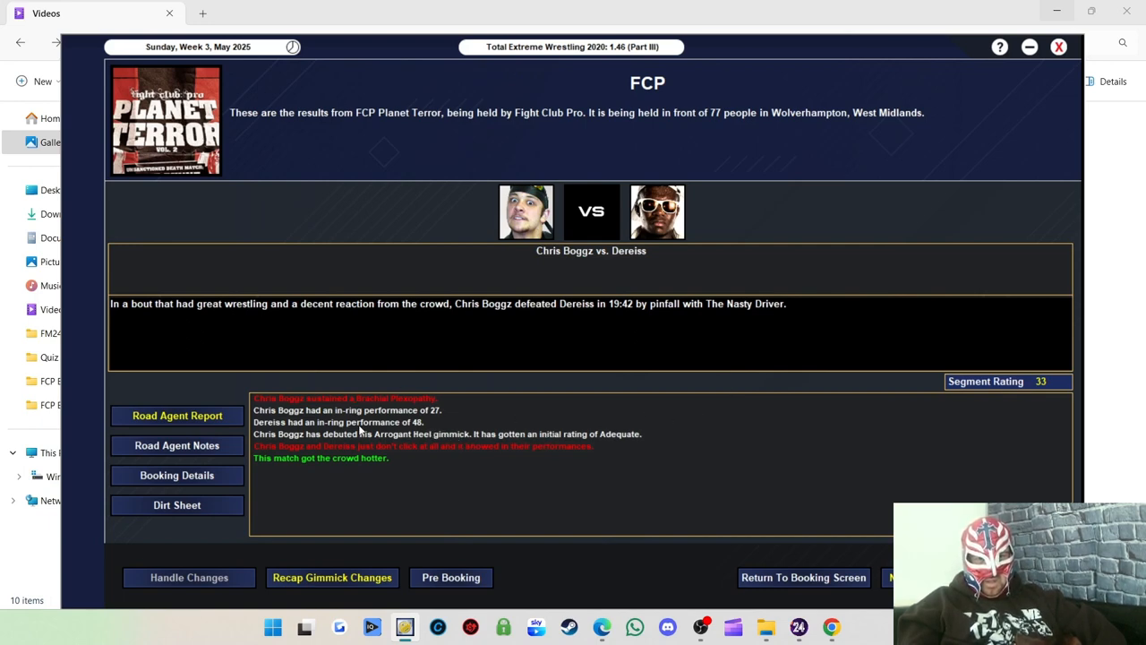
mouse_move(329, 462)
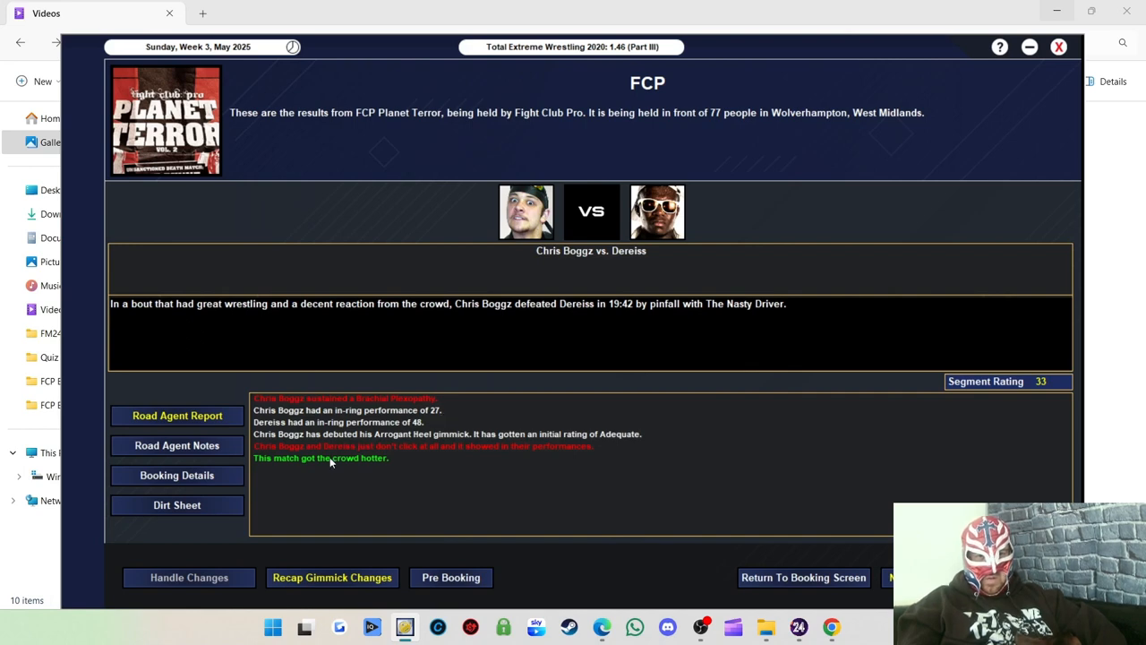
mouse_move(401, 440)
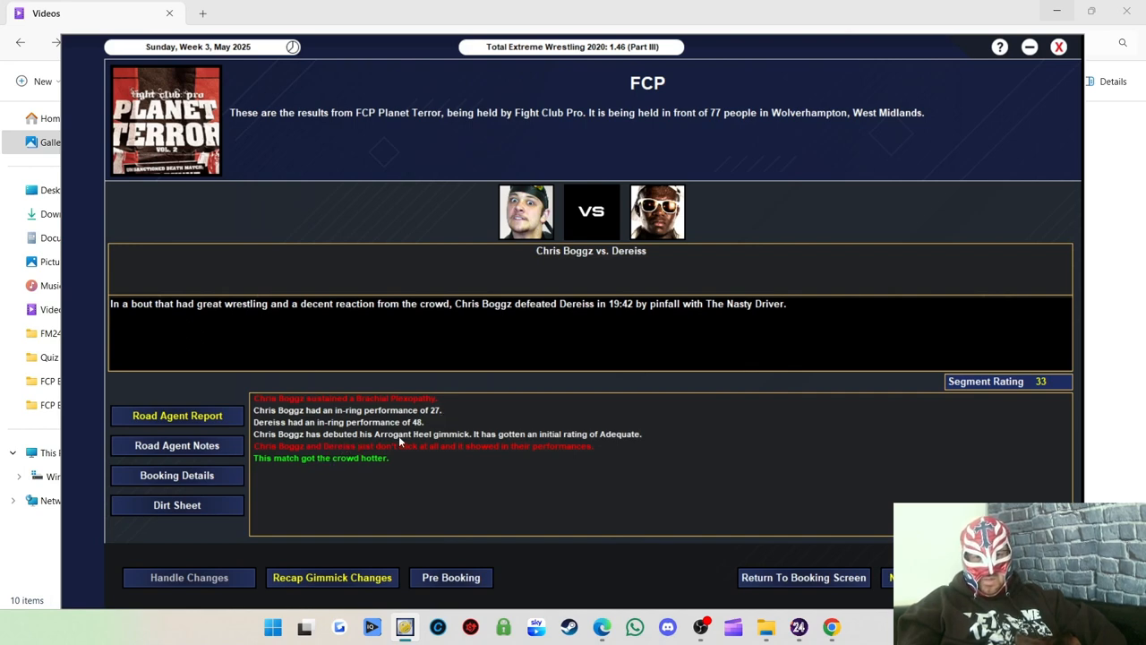
View Chris Boggz's Brachial Plexopathy injury notice and continue to Mariah May vs. Kasey Owens.
left_click(344, 398)
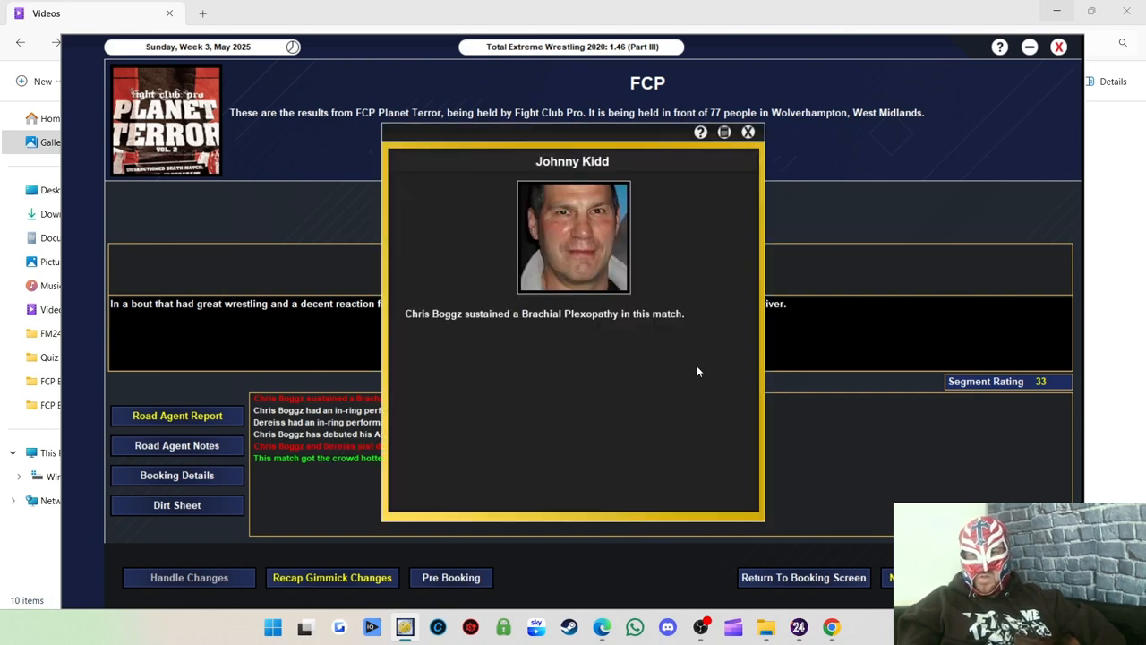
left_click(748, 132)
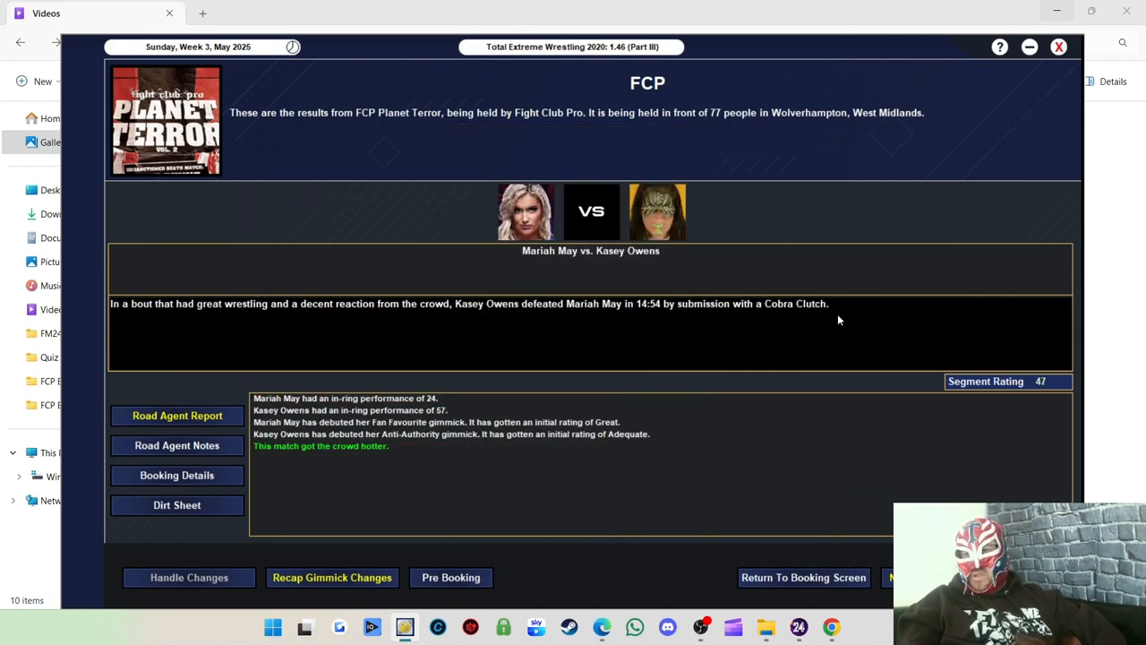
mouse_move(437, 328)
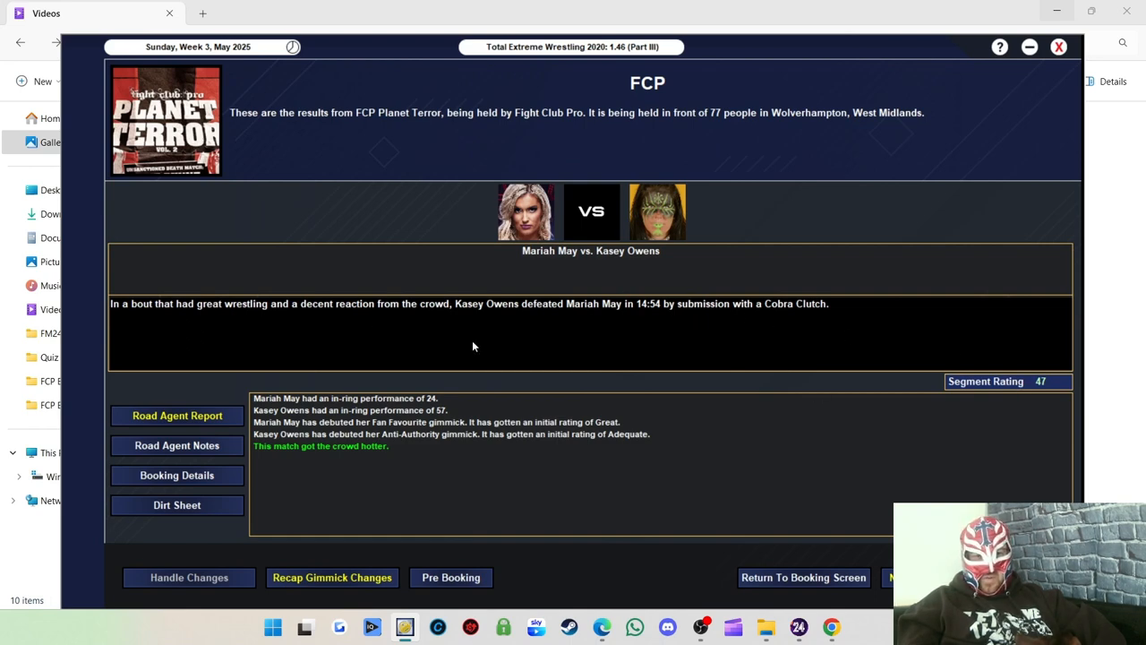
mouse_move(387, 410)
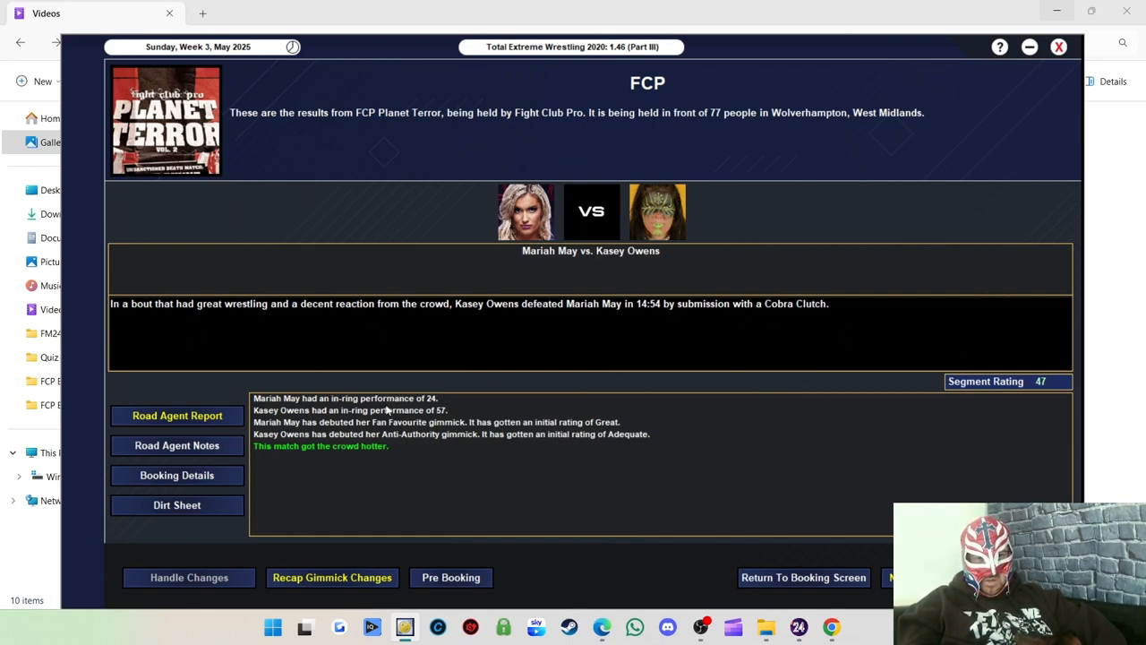
mouse_move(543, 394)
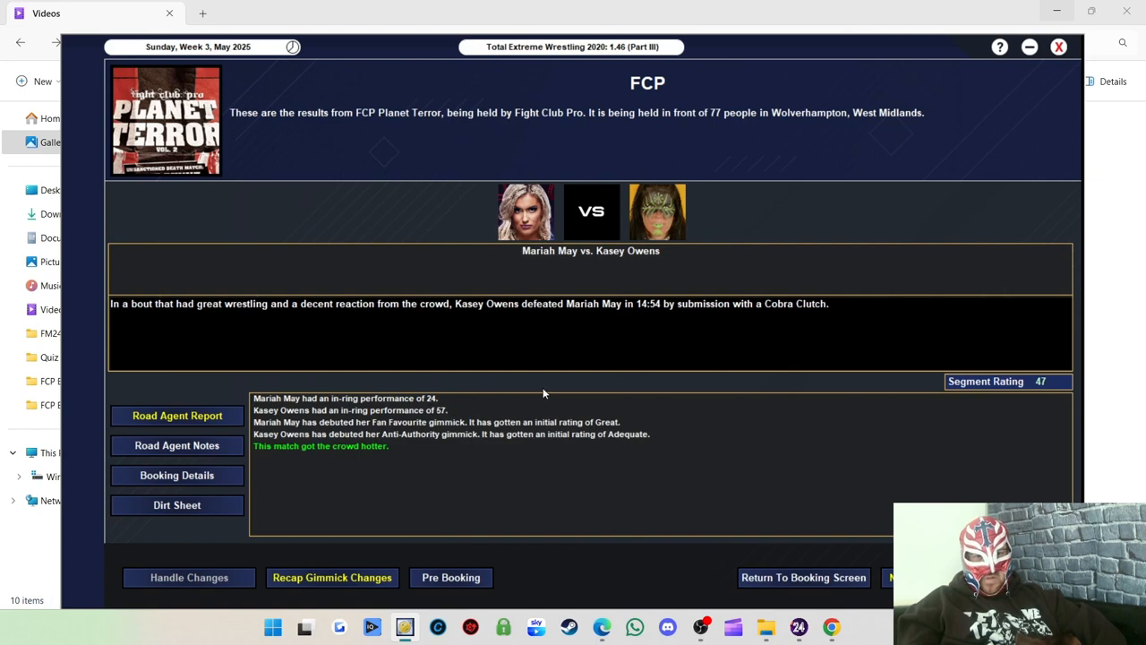
mouse_move(409, 411)
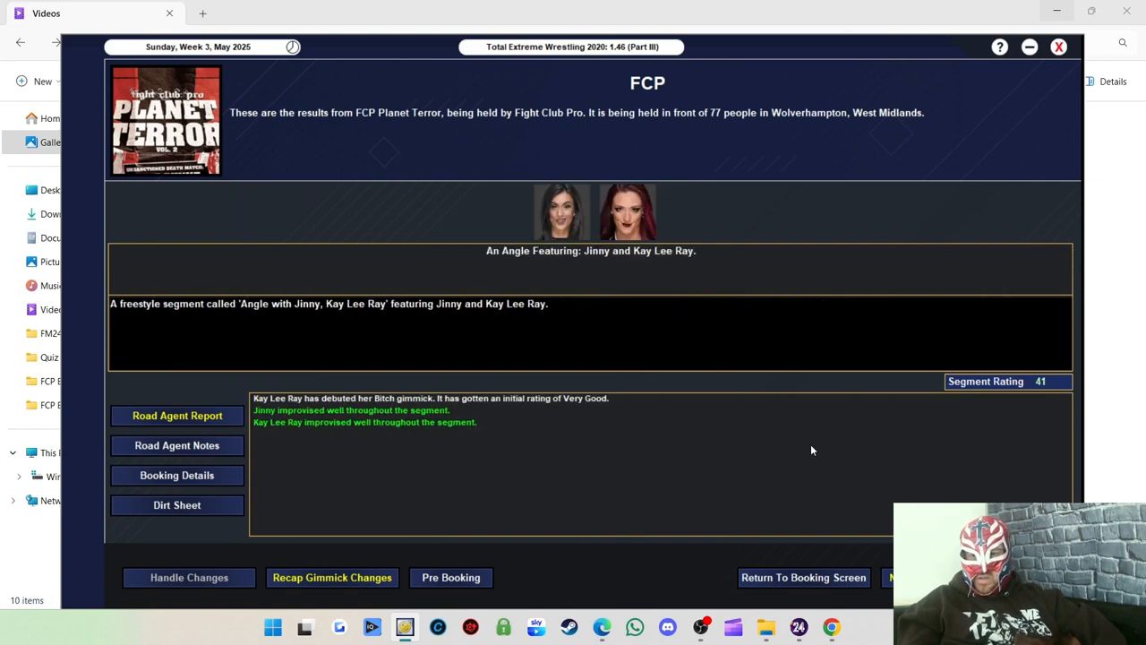
mouse_move(720, 398)
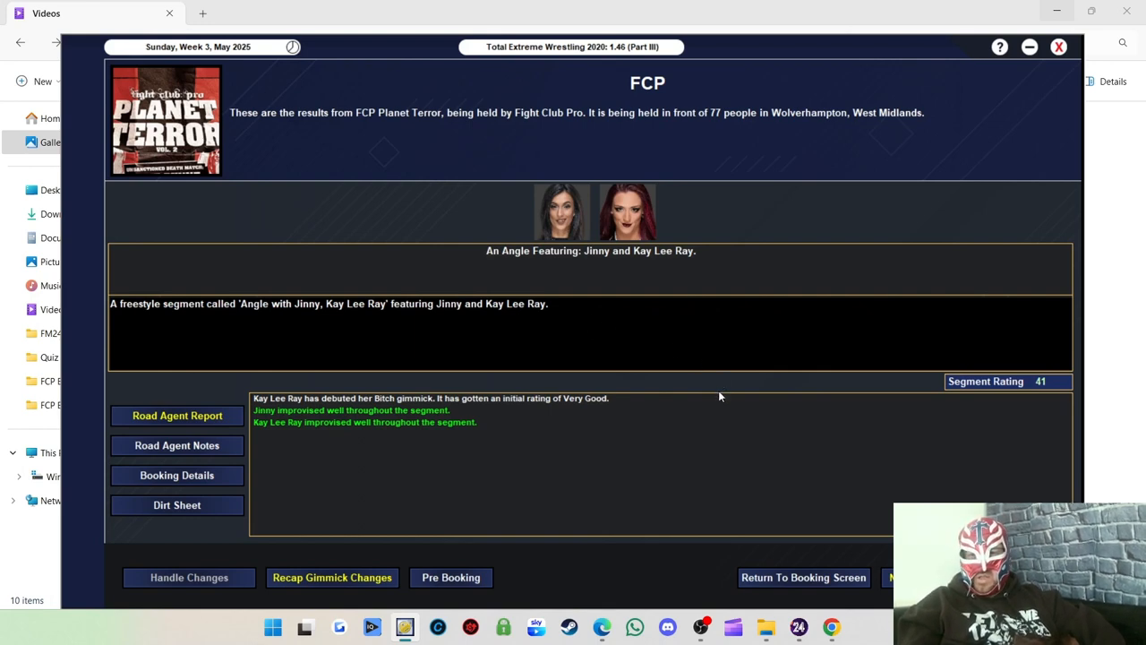
mouse_move(517, 288)
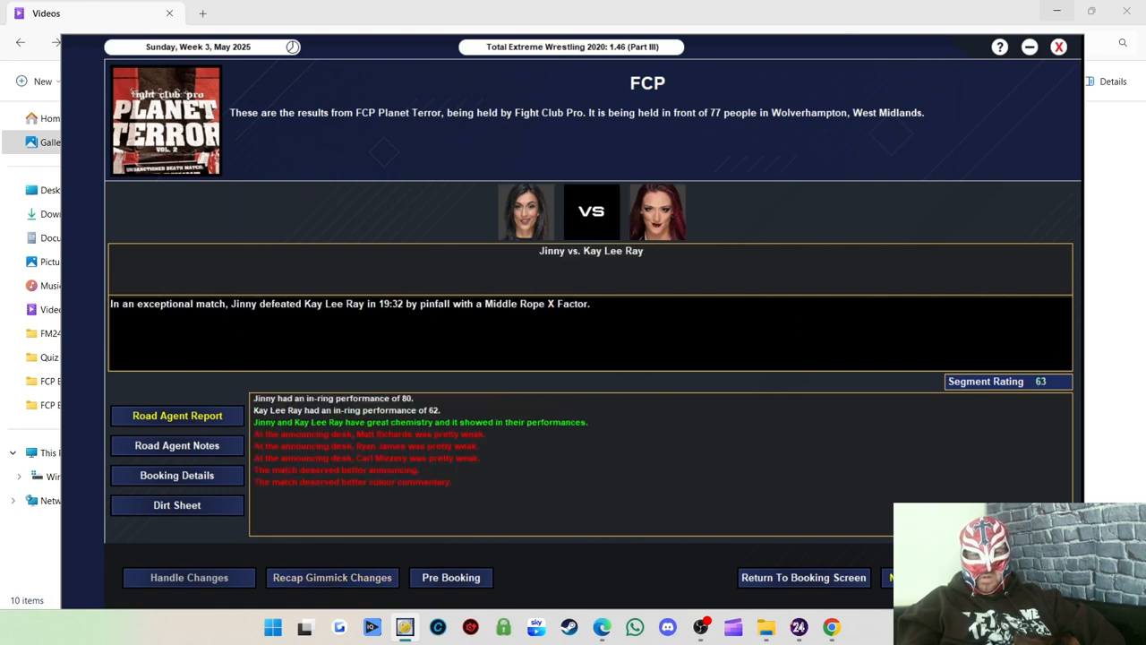
mouse_move(691, 301)
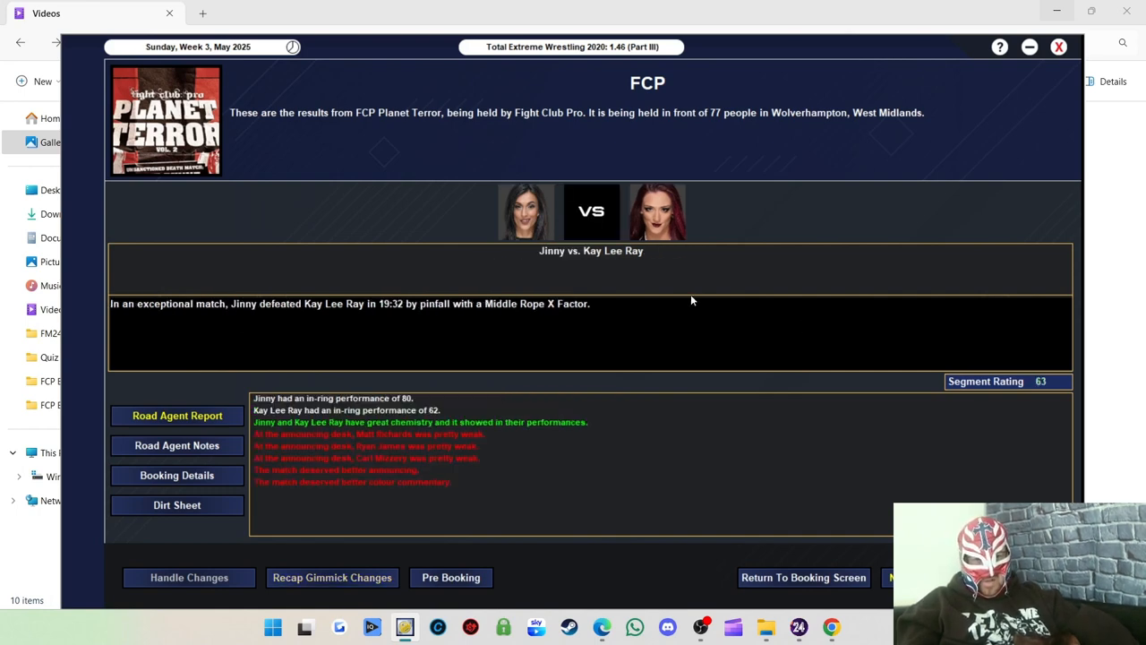
mouse_move(652, 349)
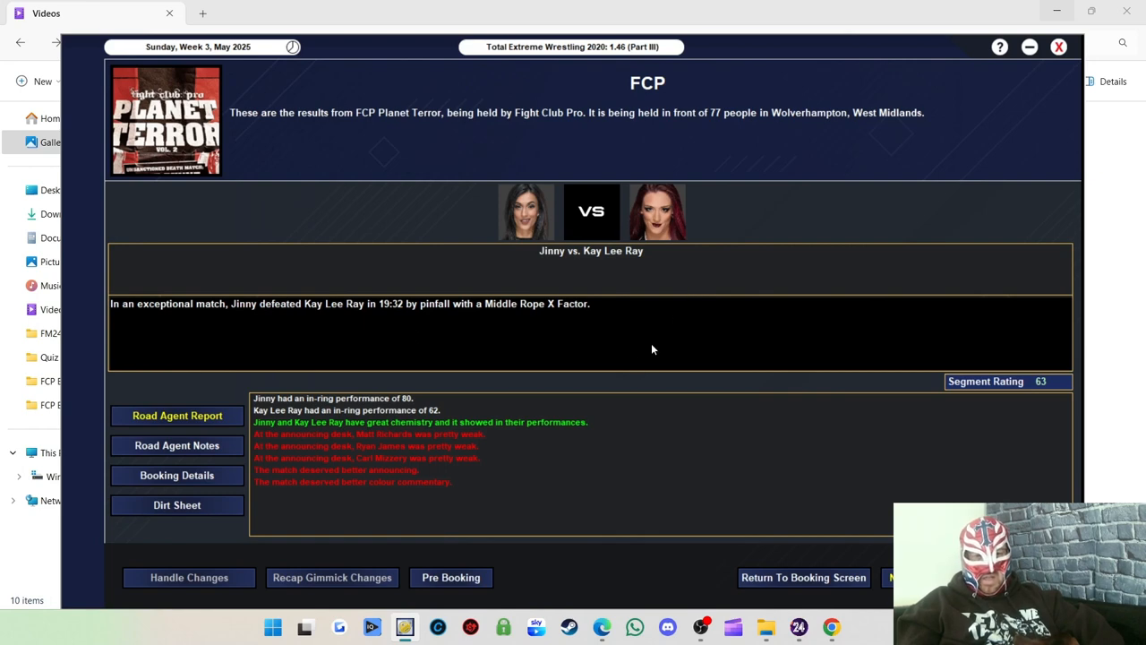
mouse_move(412, 408)
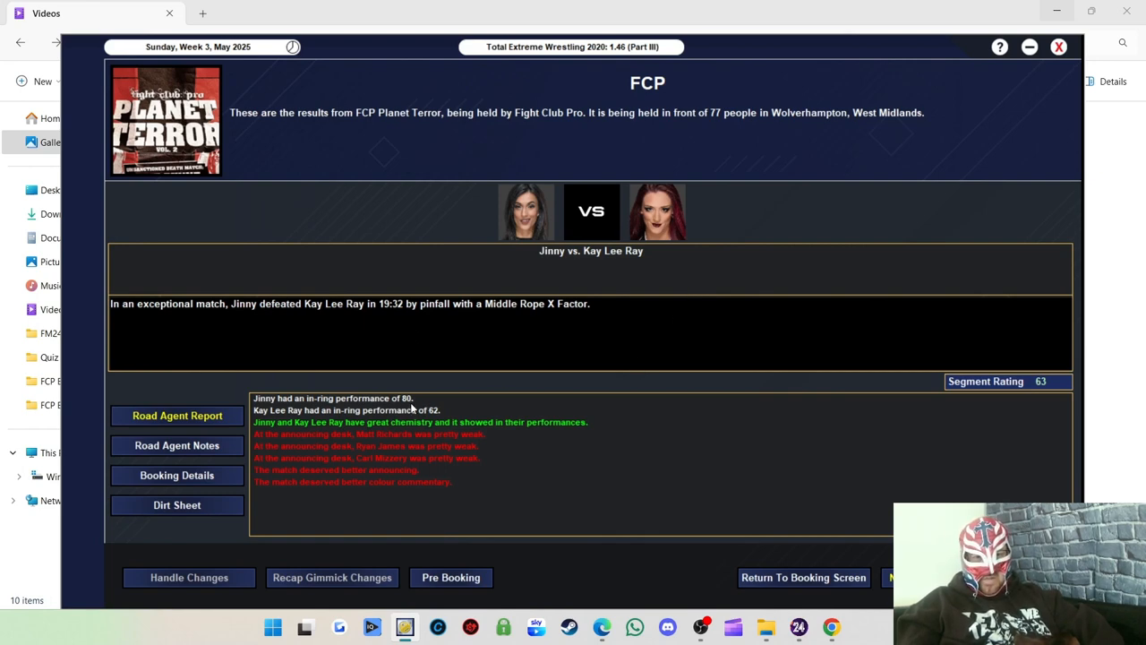
mouse_move(374, 433)
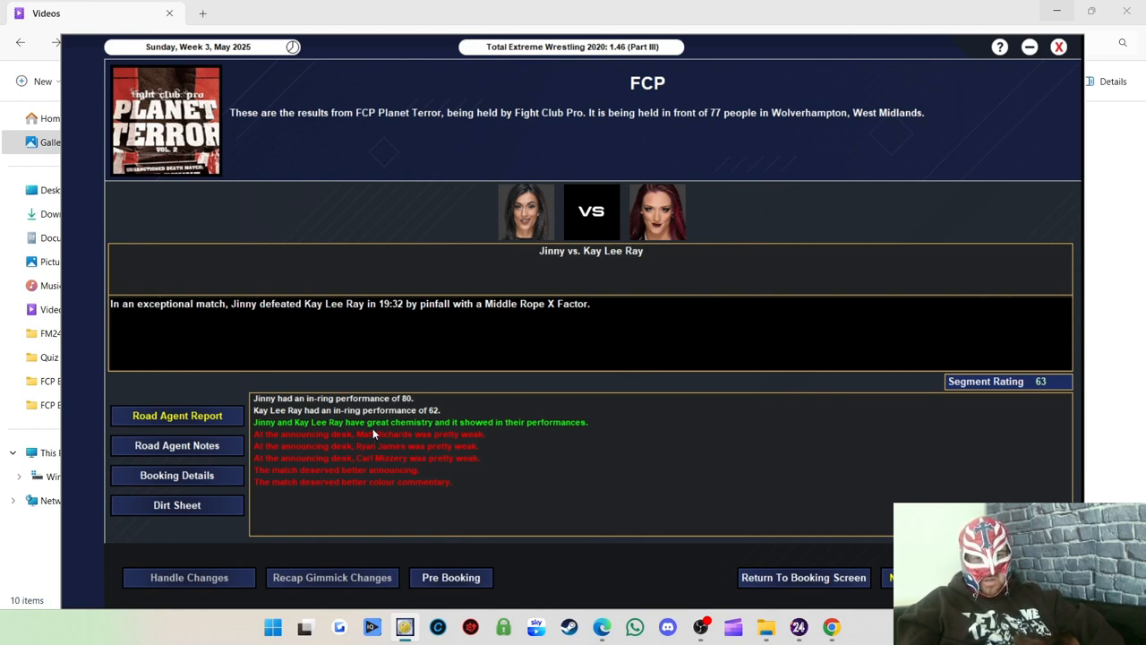
mouse_move(473, 437)
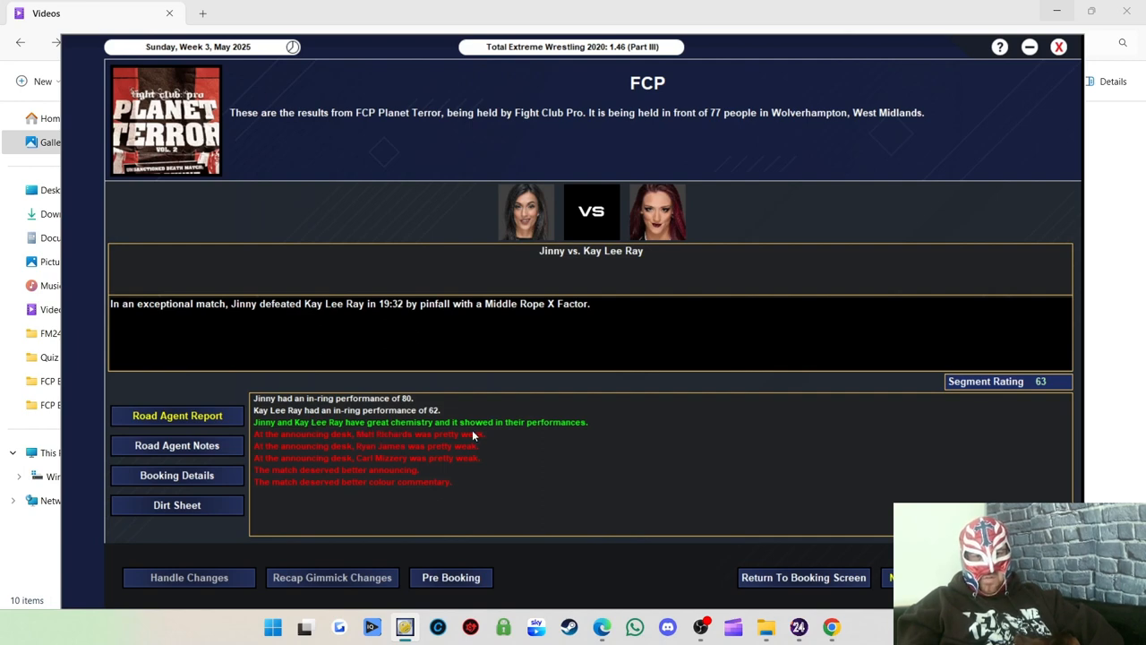
mouse_move(367, 469)
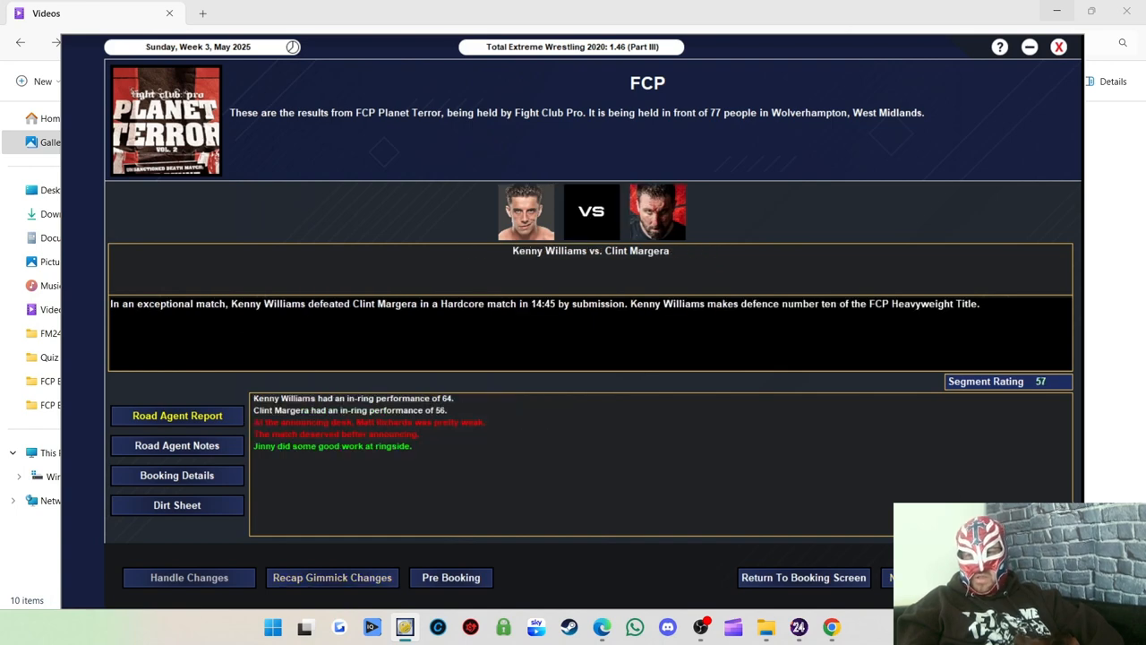
mouse_move(389, 408)
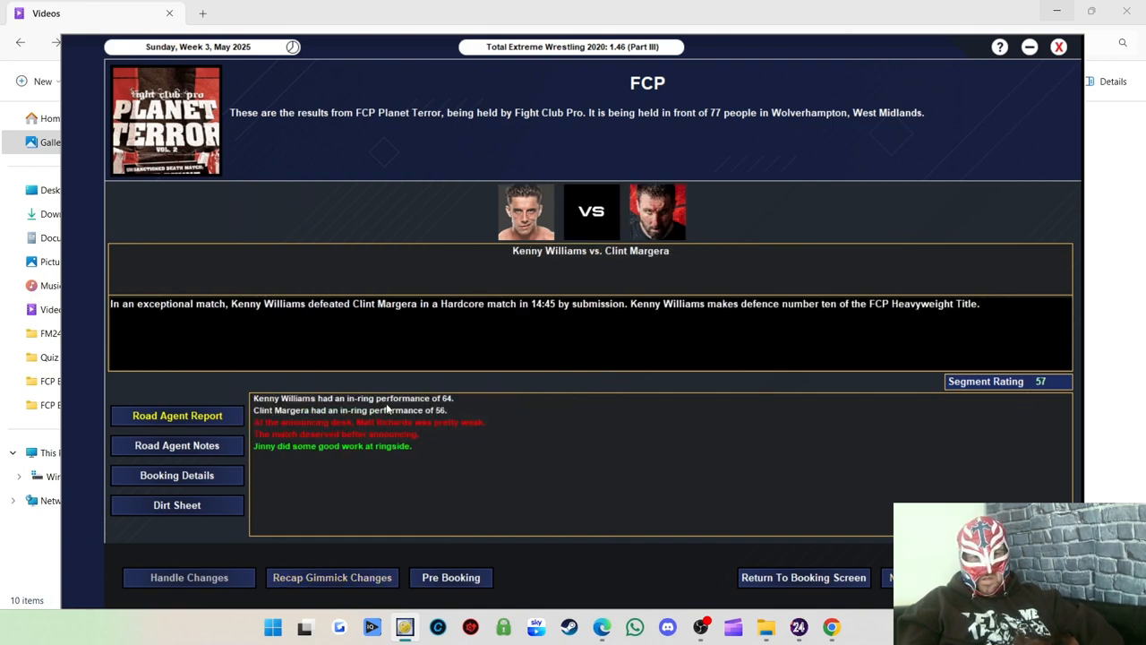
mouse_move(330, 436)
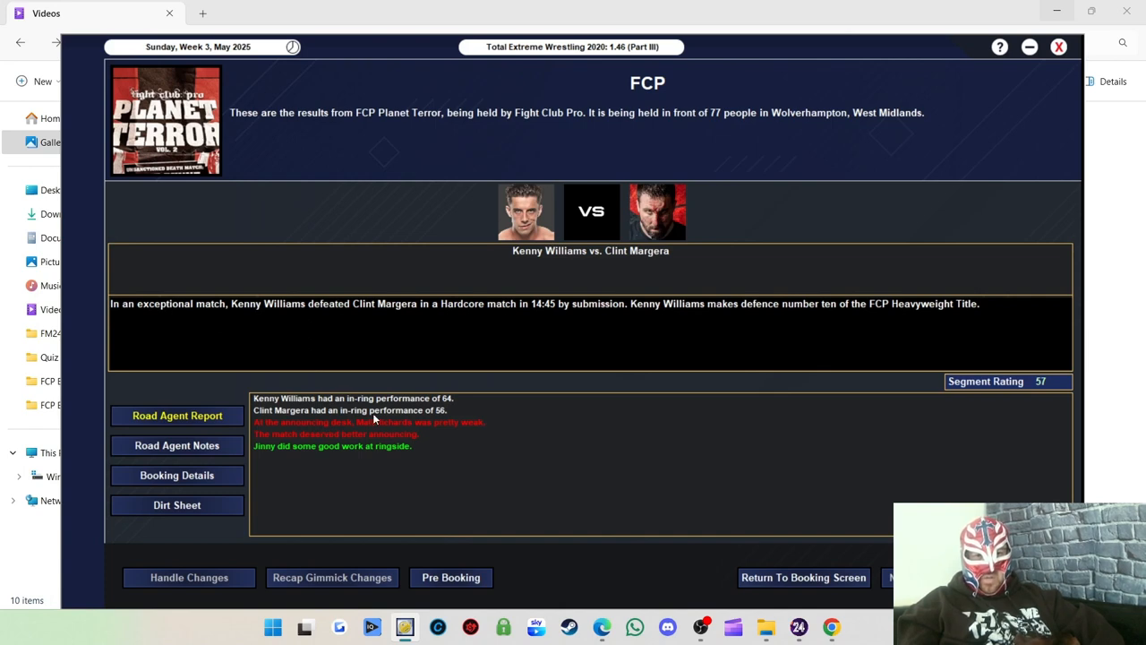
mouse_move(452, 400)
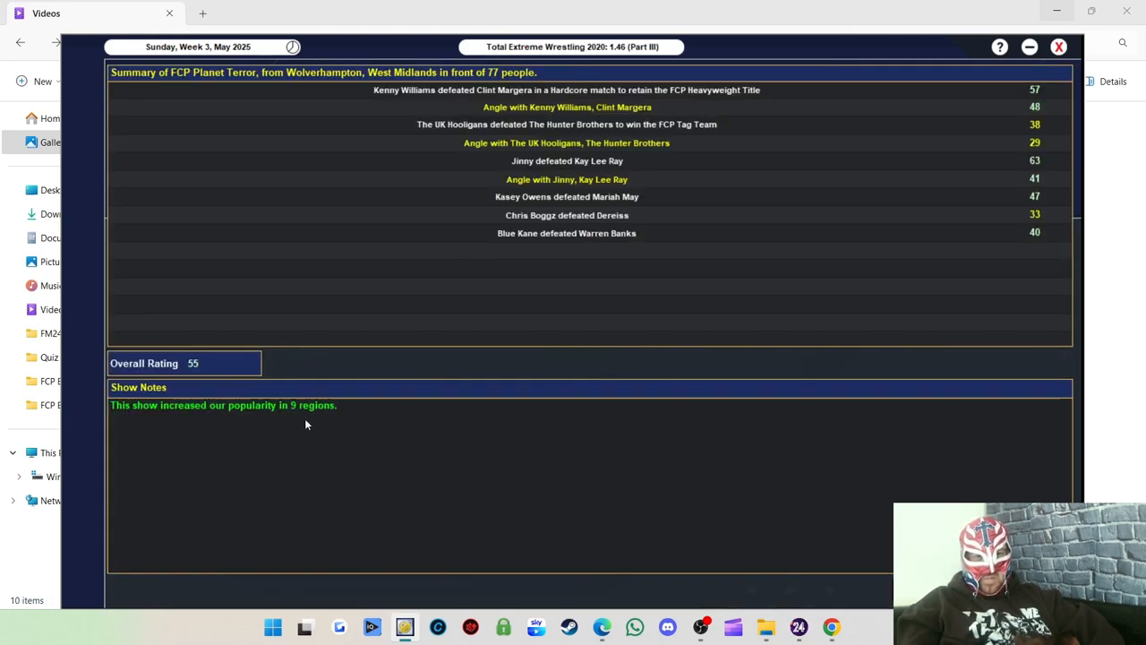
mouse_move(205, 416)
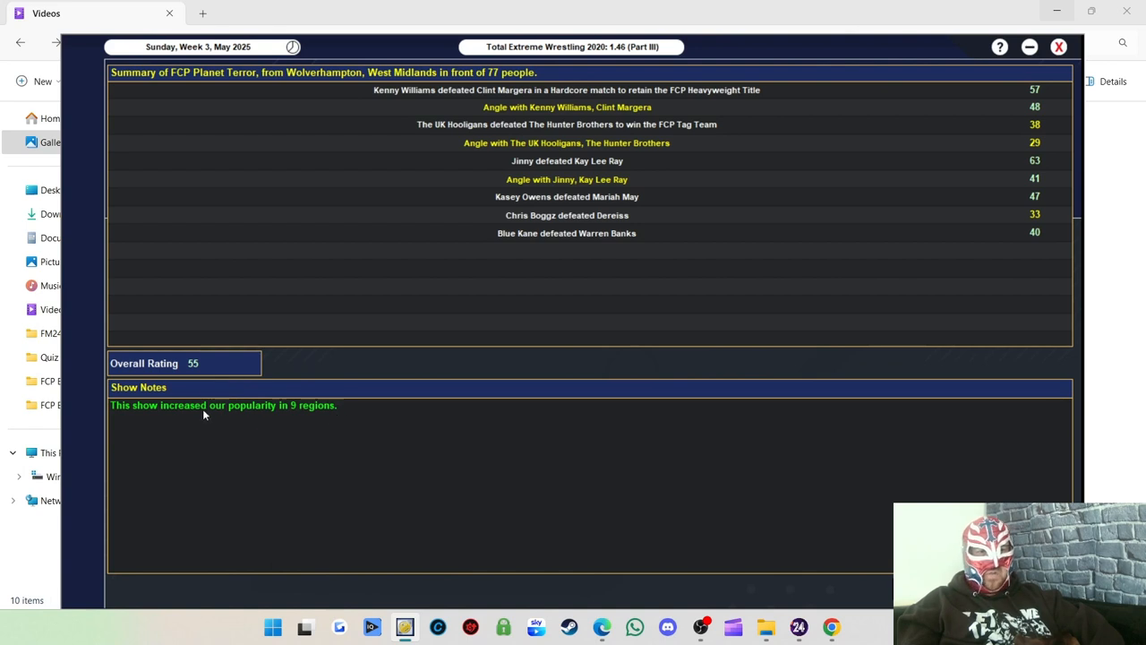
mouse_move(406, 323)
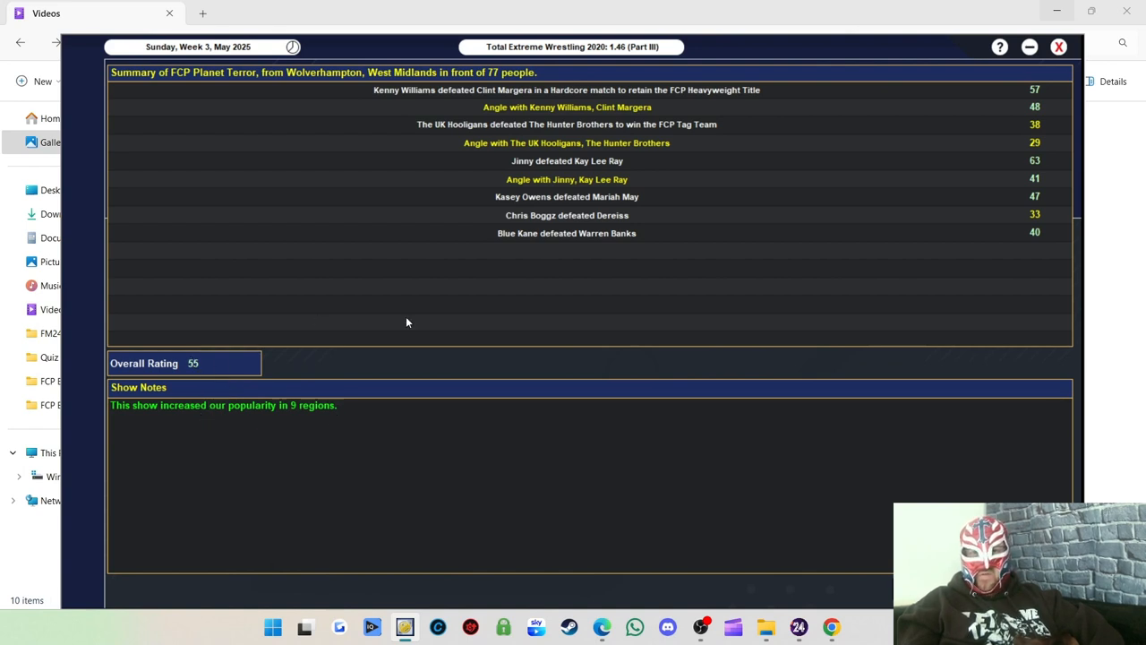
mouse_move(527, 110)
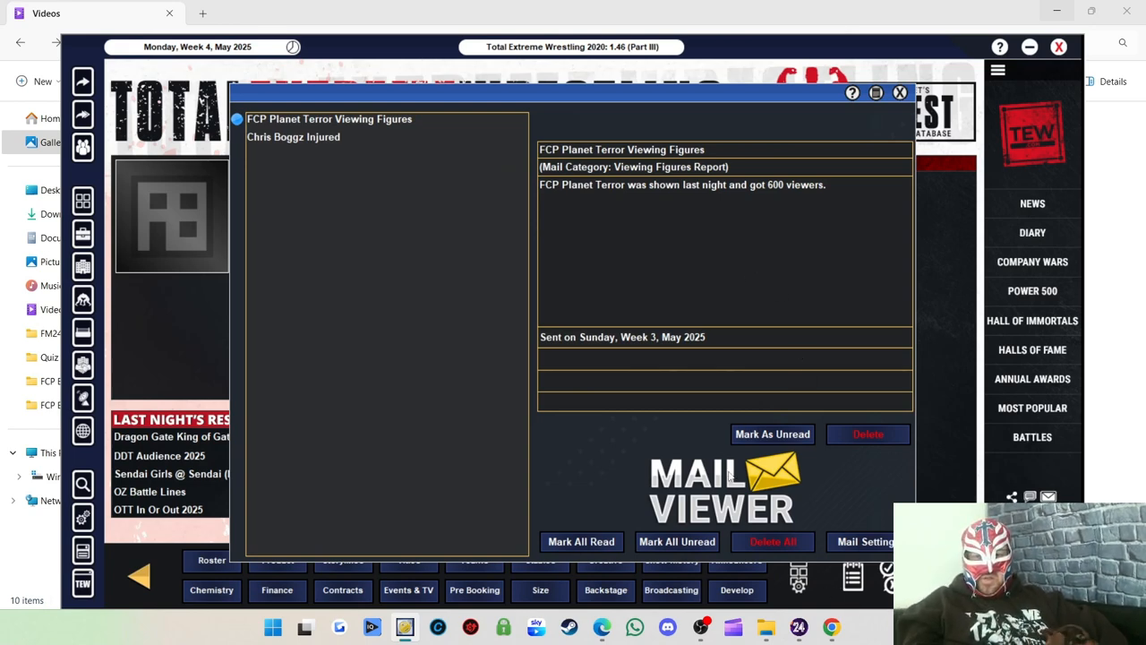
Delete all Planet Terror mail messages and return to the Fight Club Pro office.
left_click(294, 136)
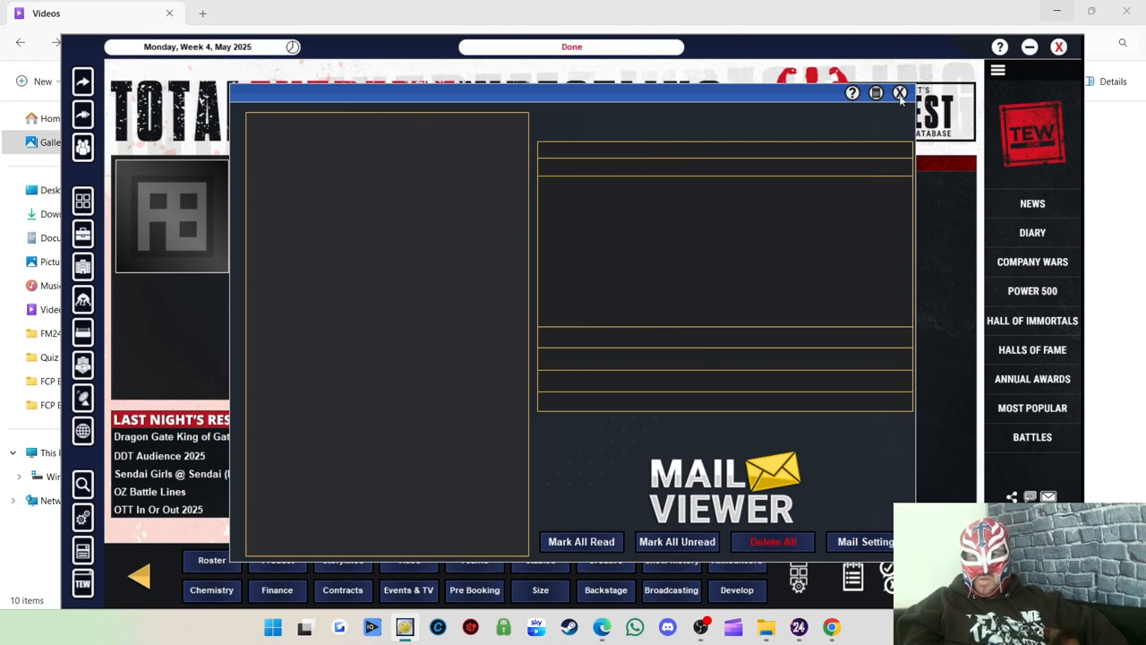
left_click(900, 94)
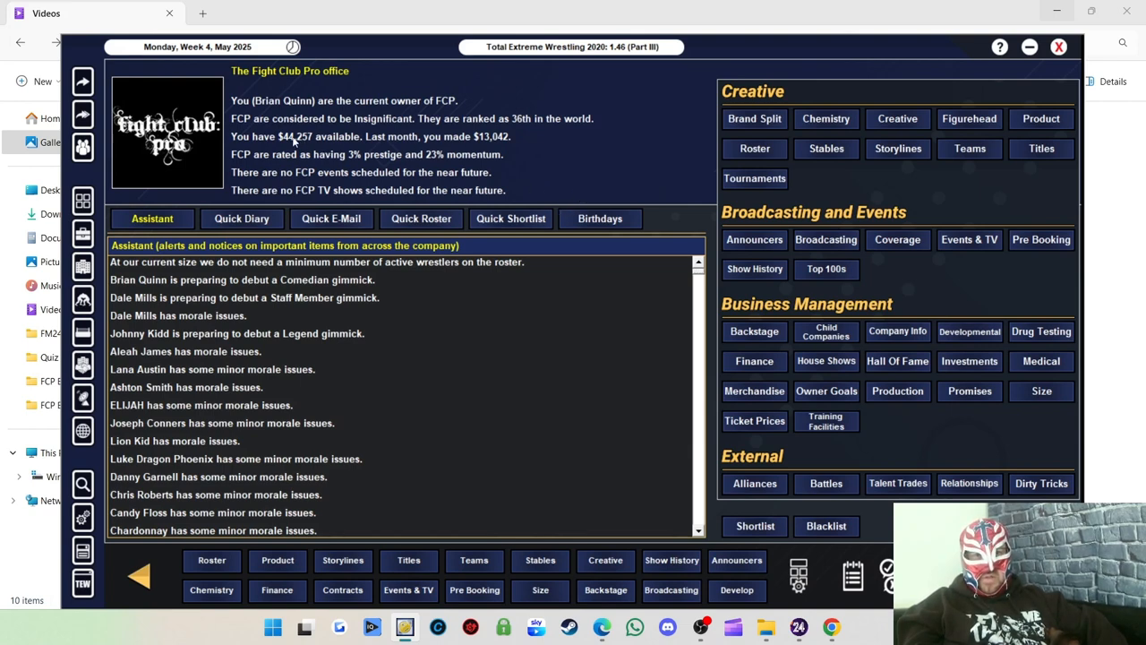
mouse_move(453, 209)
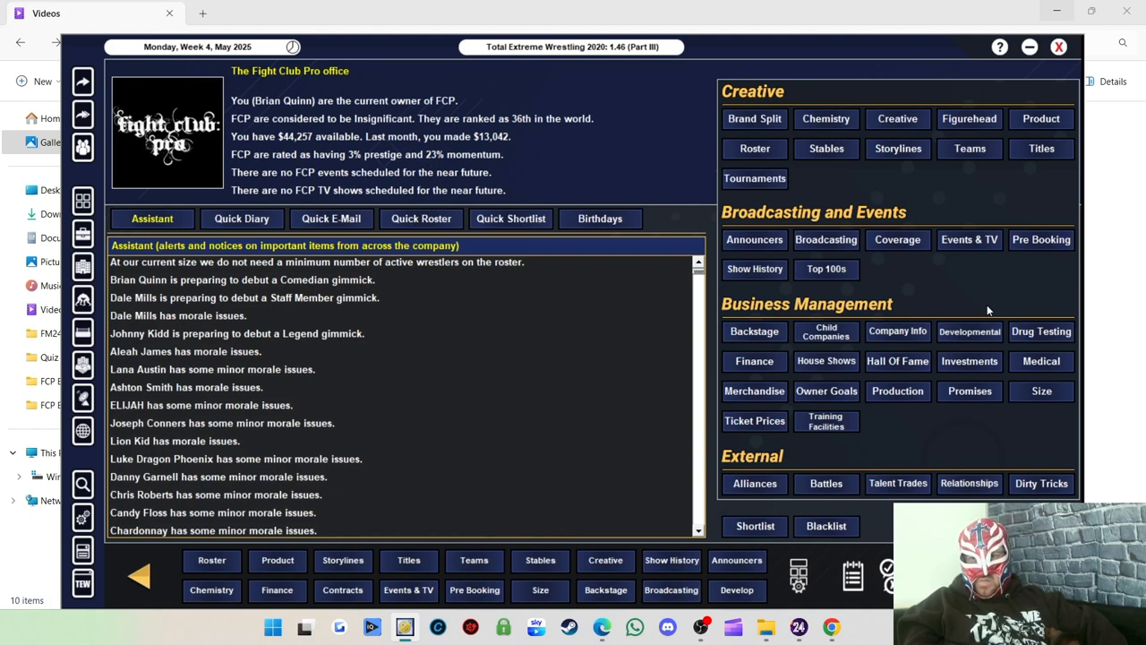
mouse_move(1018, 260)
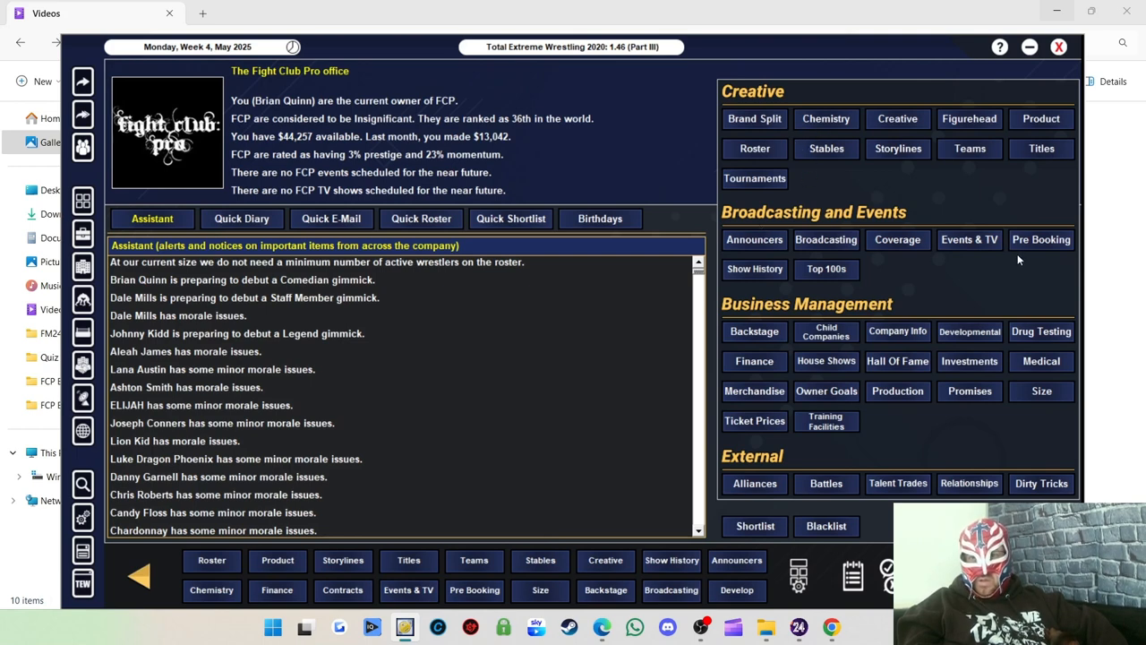
mouse_move(786, 273)
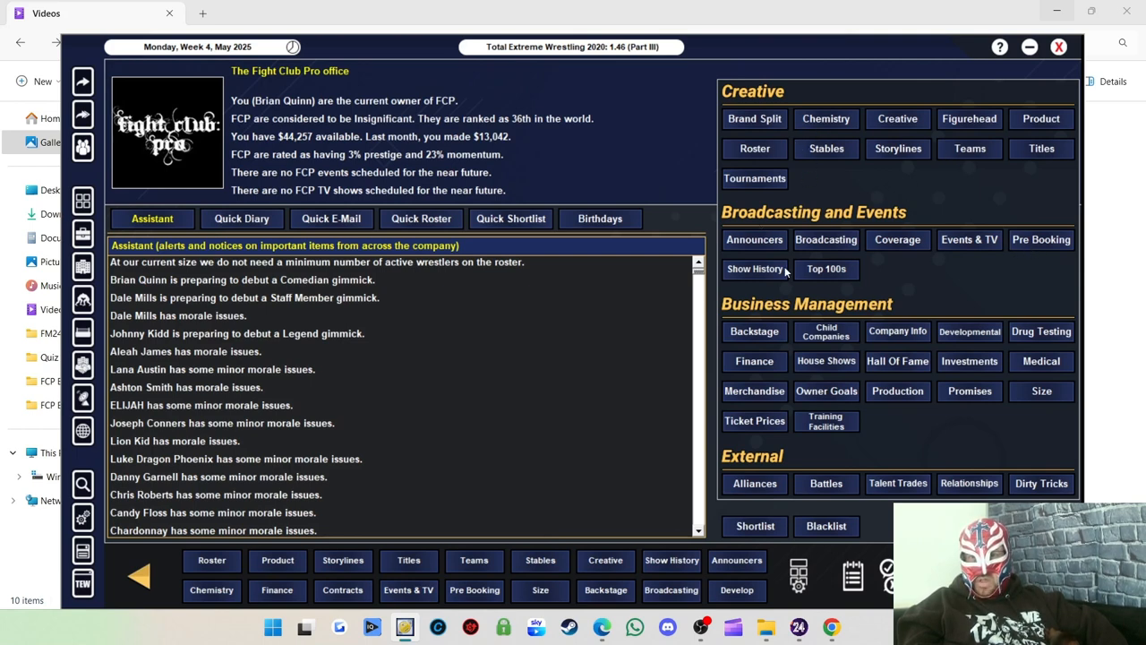
View the 2025 Dream Tag Team Invitational results, then list FCP's 2024 shows.
left_click(754, 268)
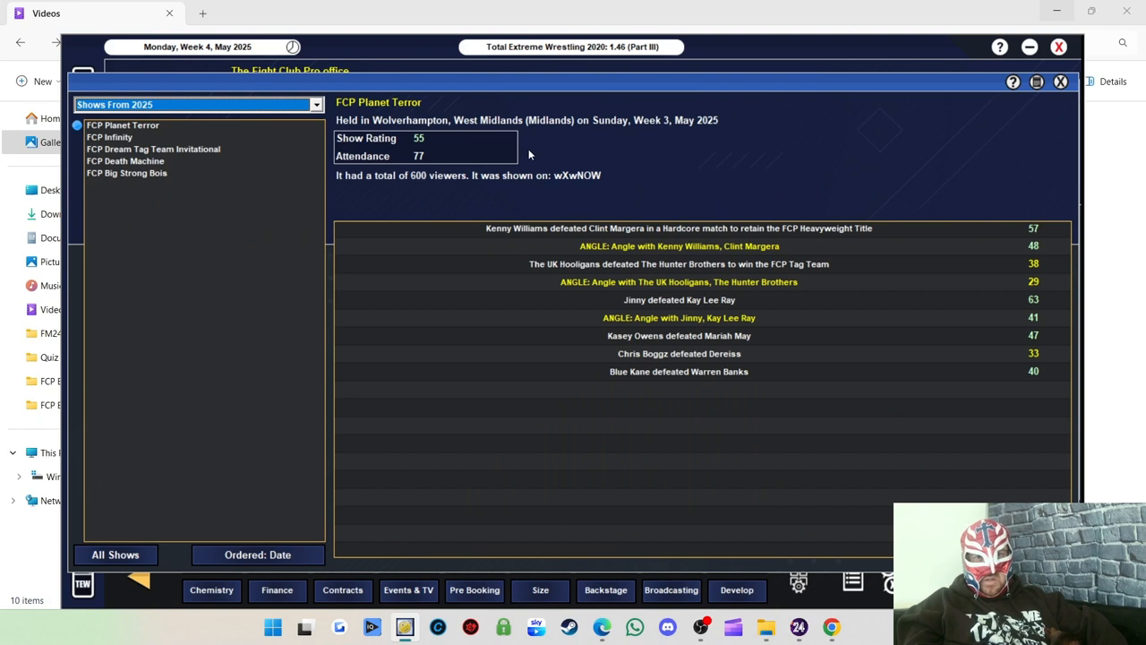
mouse_move(125, 142)
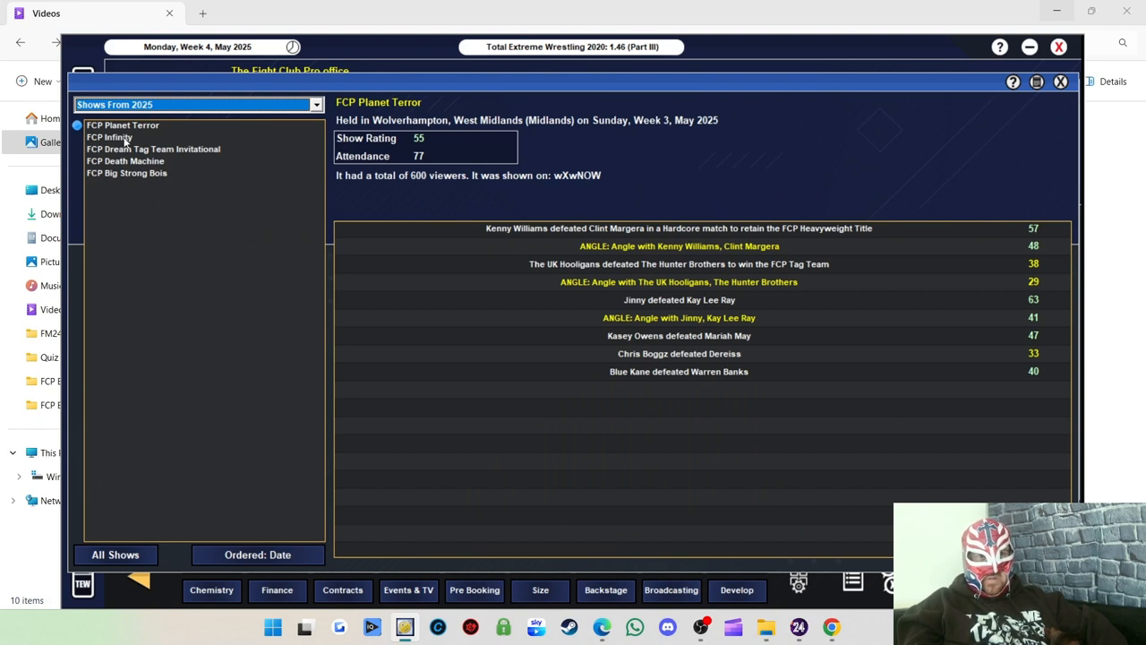
left_click(154, 149)
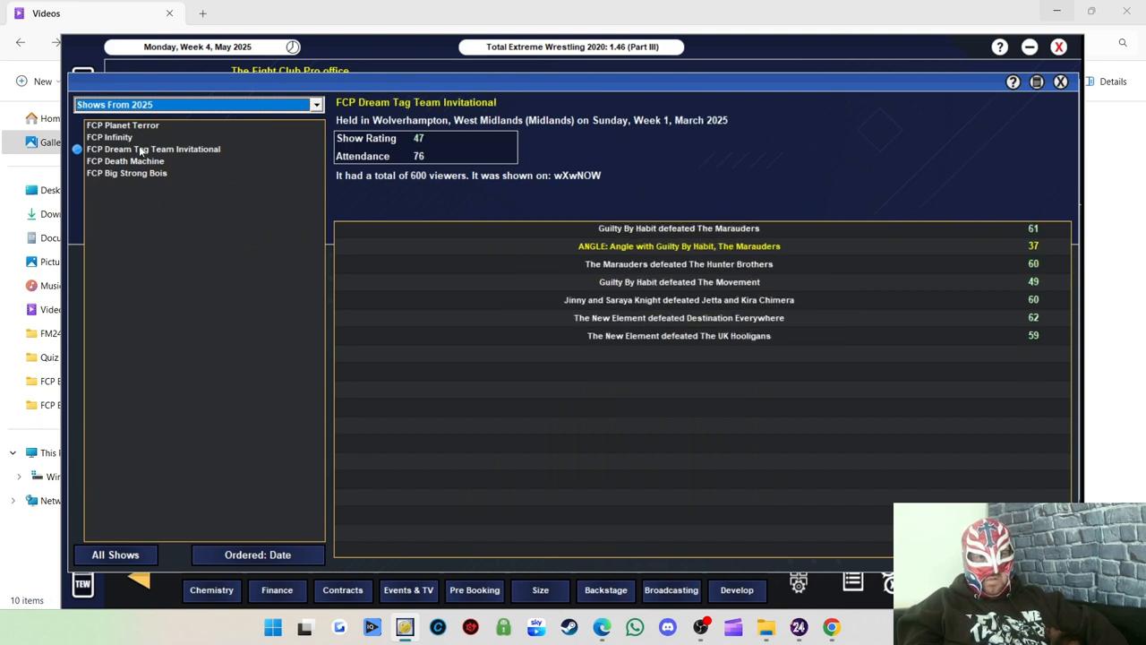
left_click(125, 172)
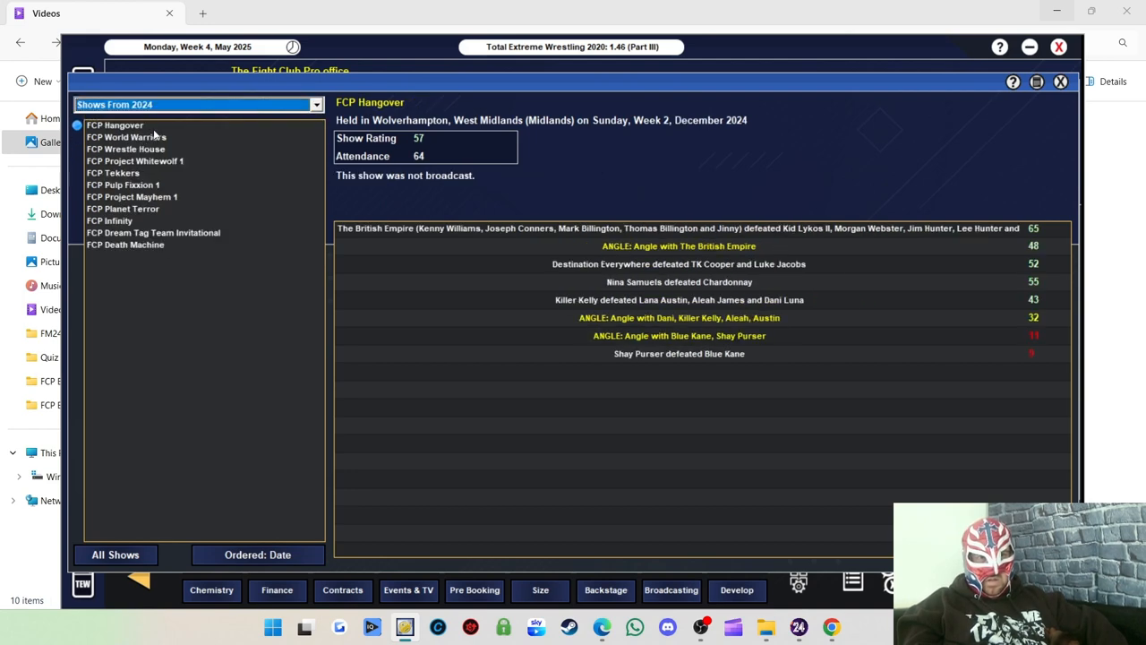
Review each 2024 show from World Warriors through Death Machine, then return to the office.
left_click(126, 136)
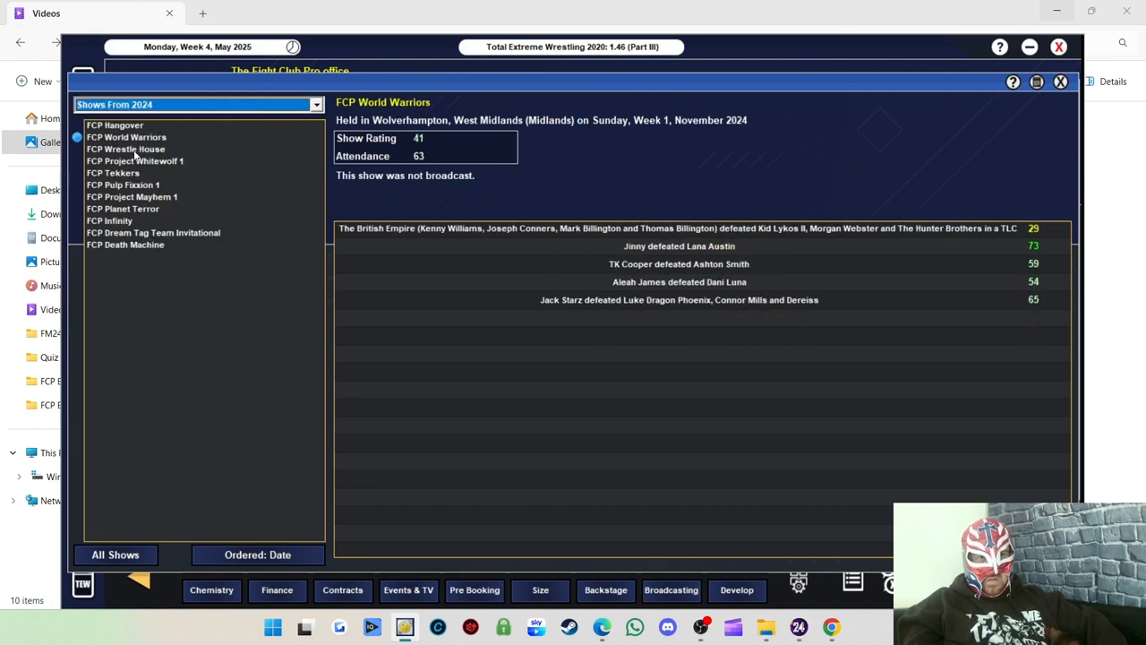
left_click(135, 162)
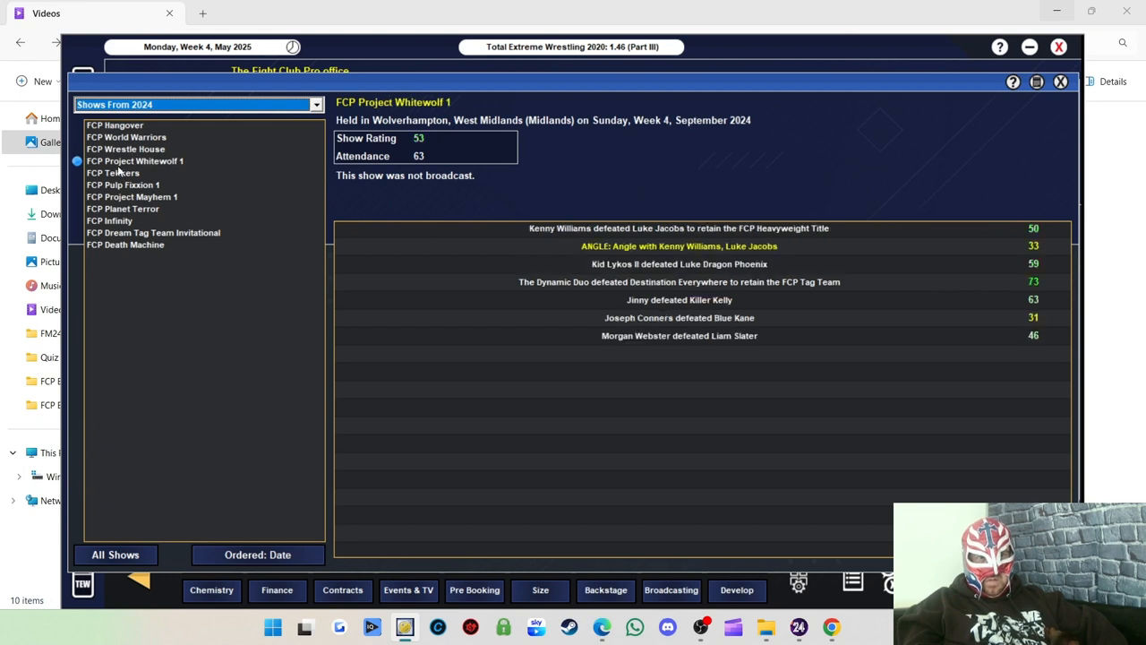
left_click(113, 172)
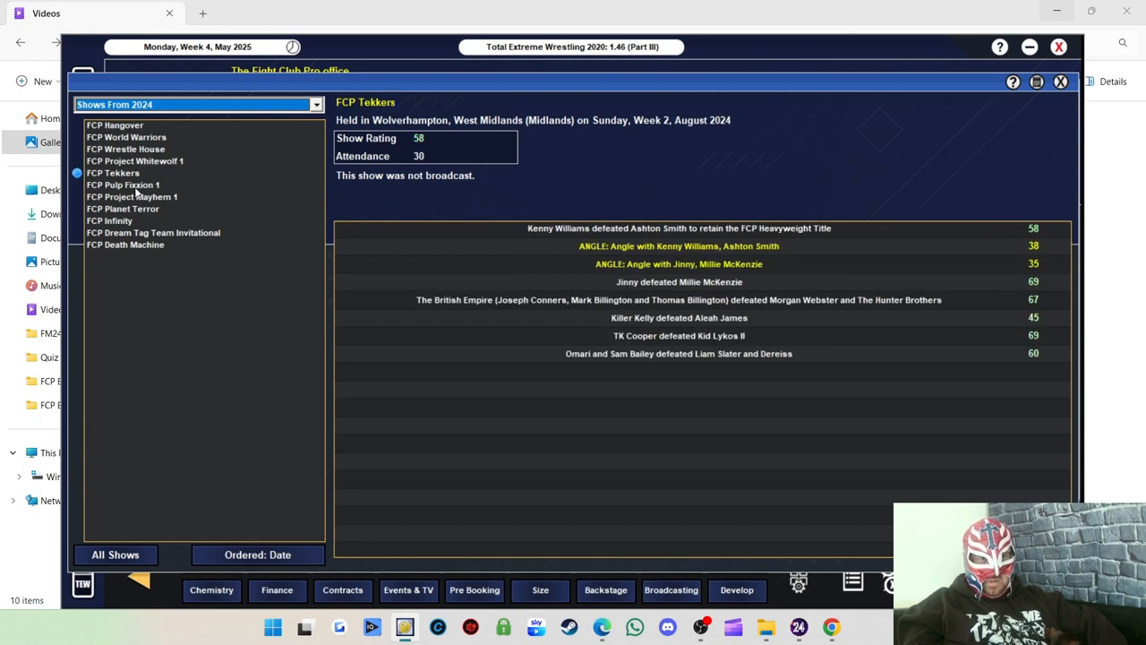
left_click(133, 195)
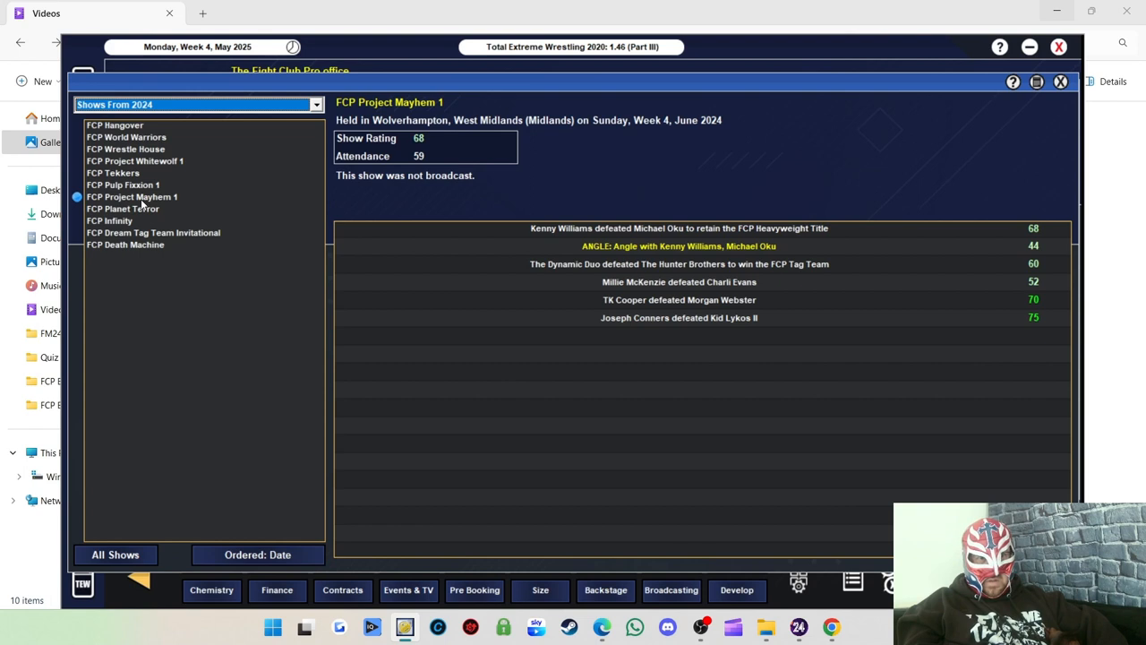
left_click(122, 208)
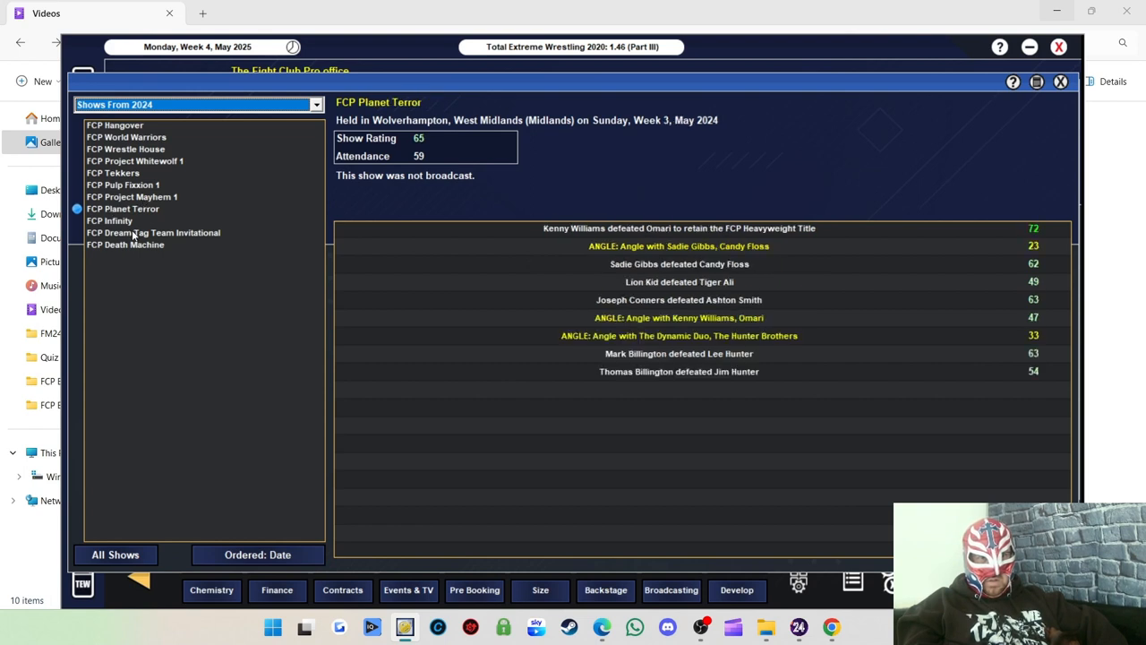
left_click(154, 233)
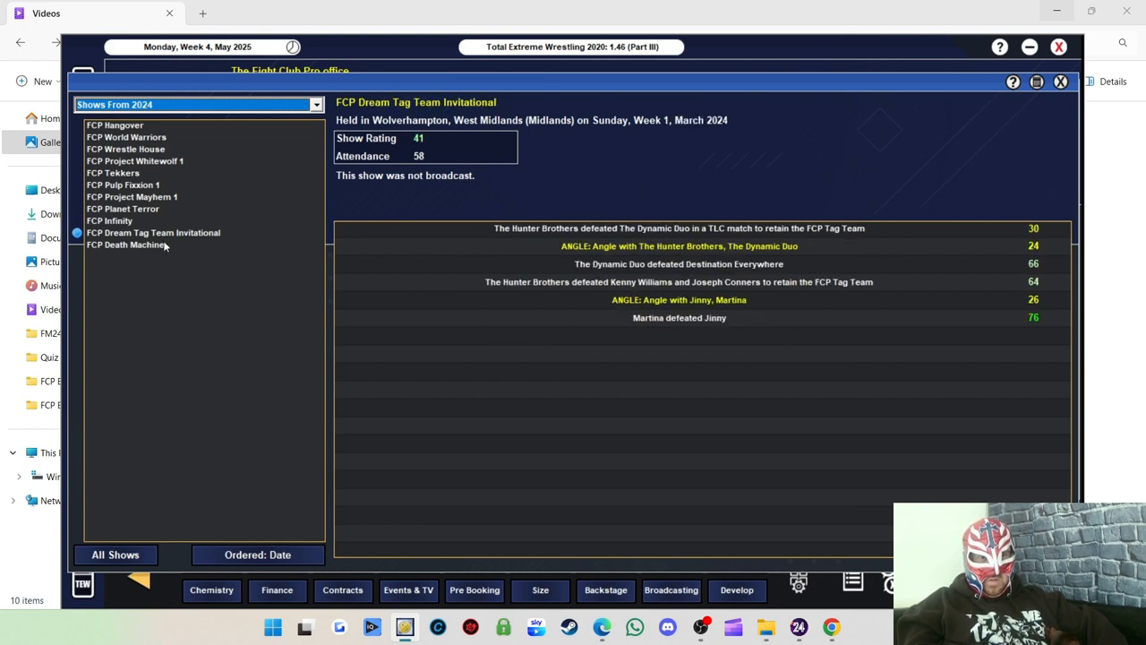
left_click(129, 243)
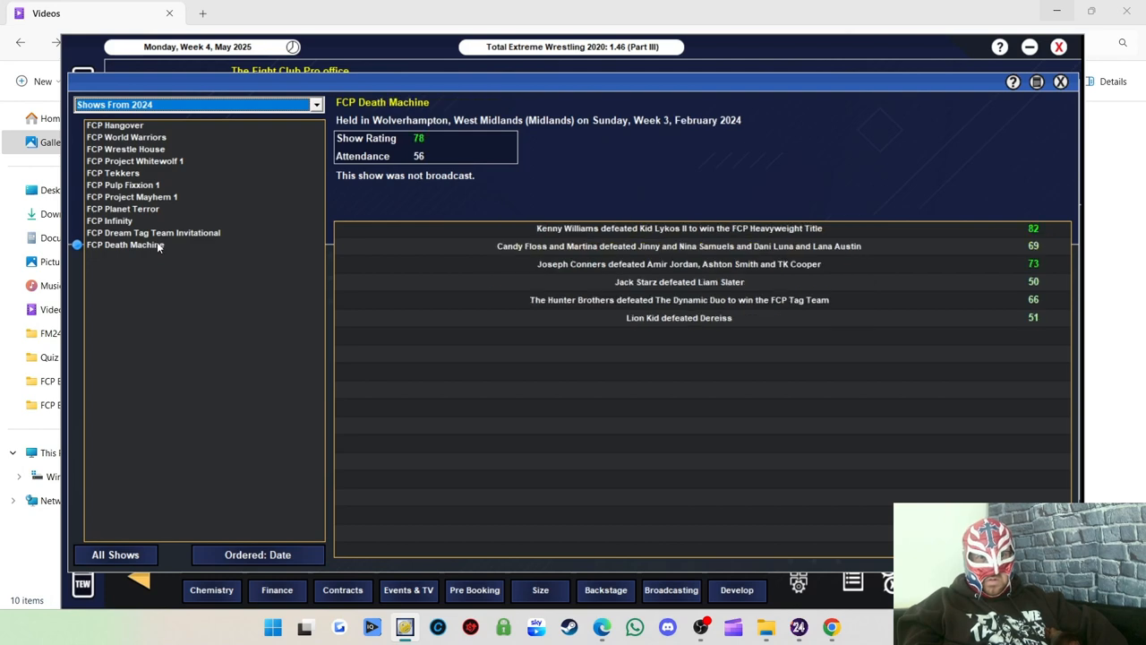
left_click(1060, 83)
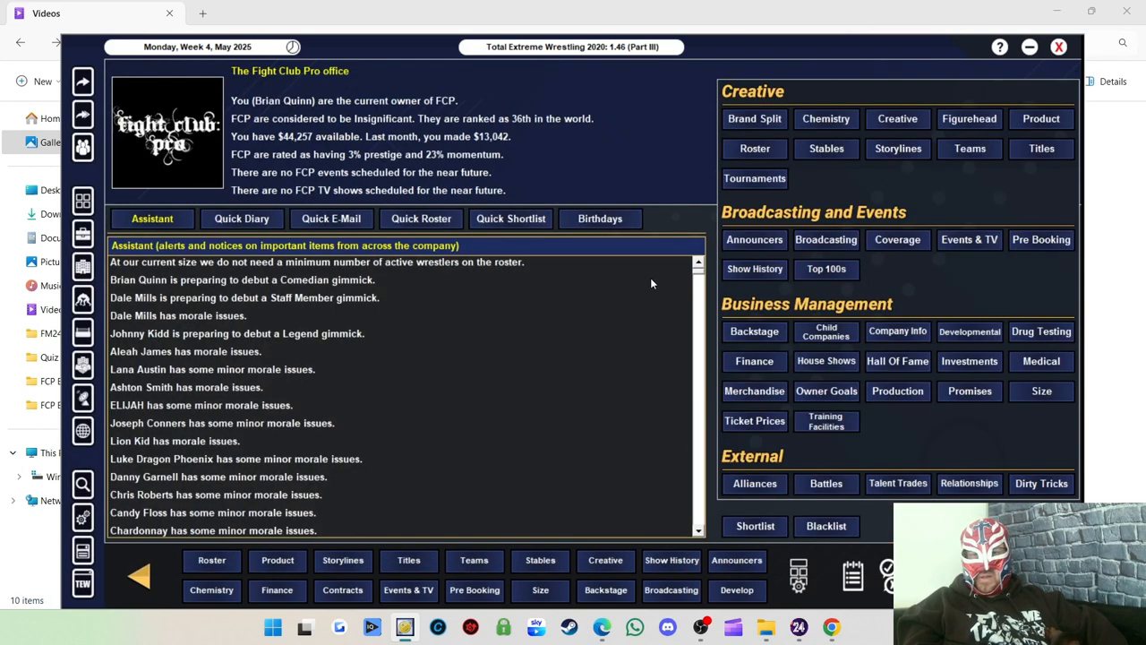
mouse_move(942, 270)
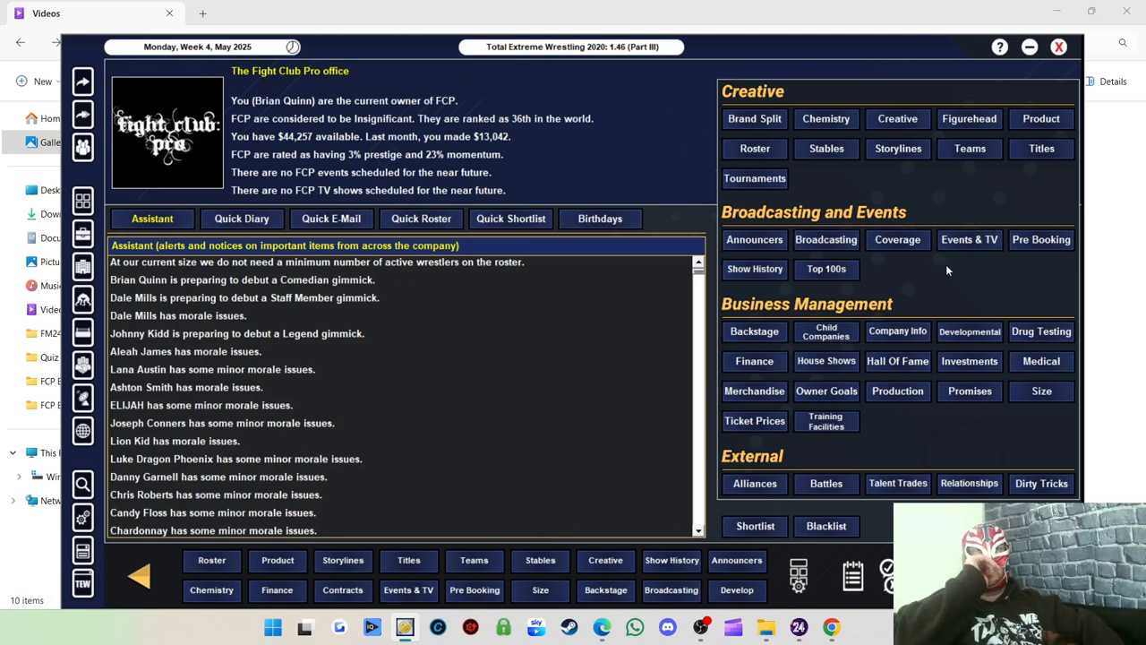
mouse_move(925, 253)
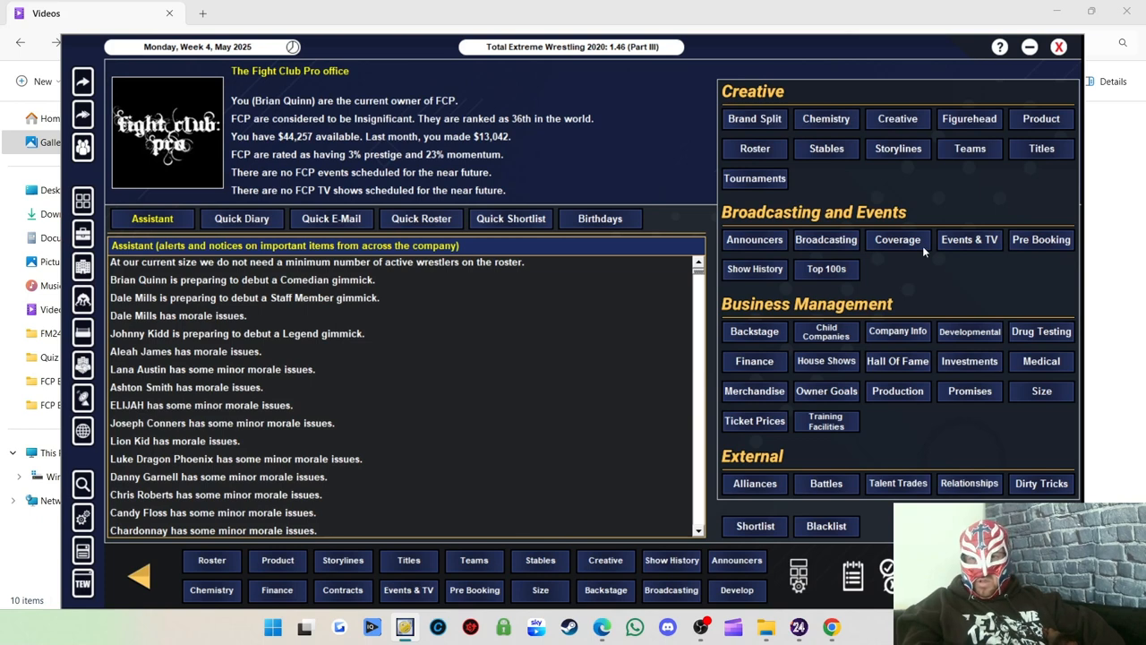
mouse_move(918, 281)
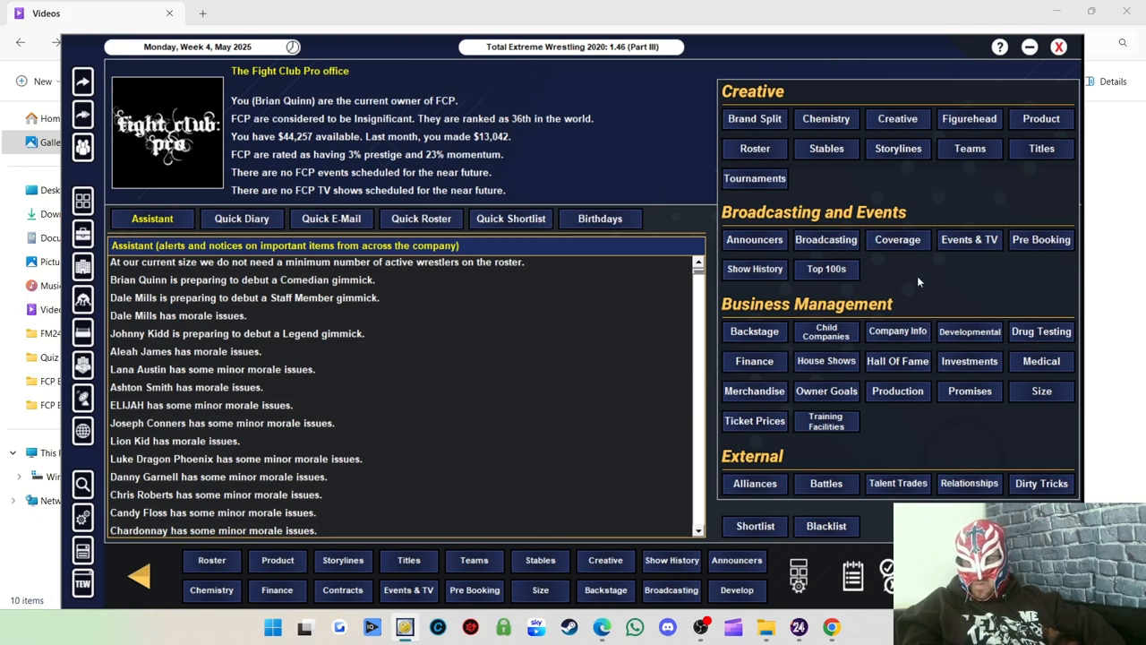
mouse_move(878, 282)
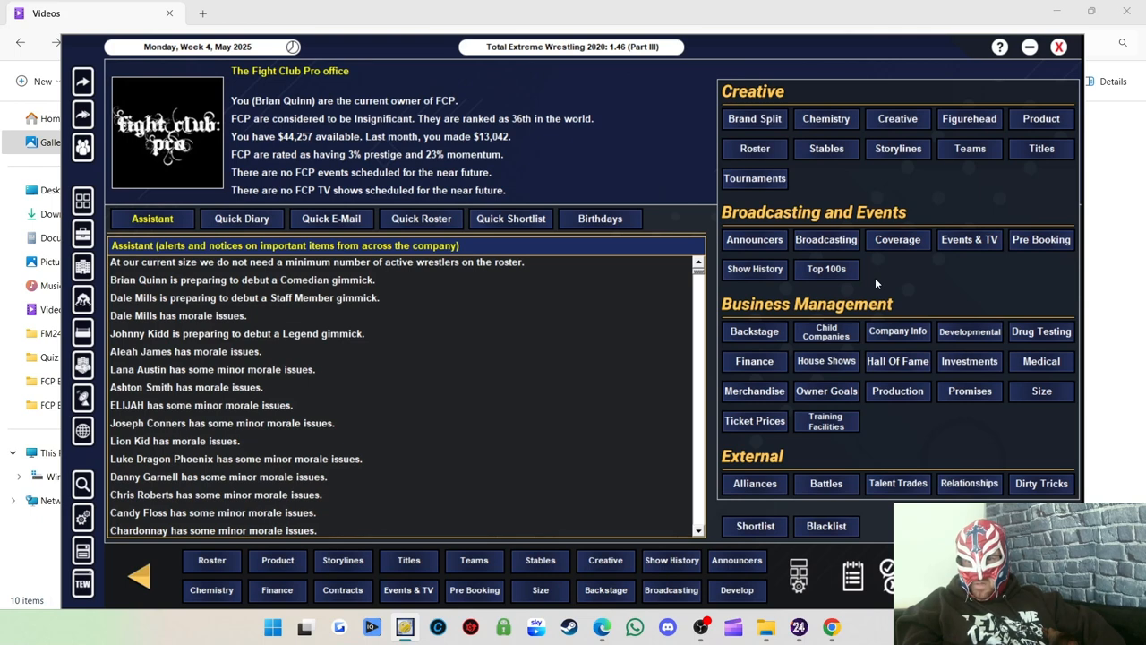
mouse_move(774, 269)
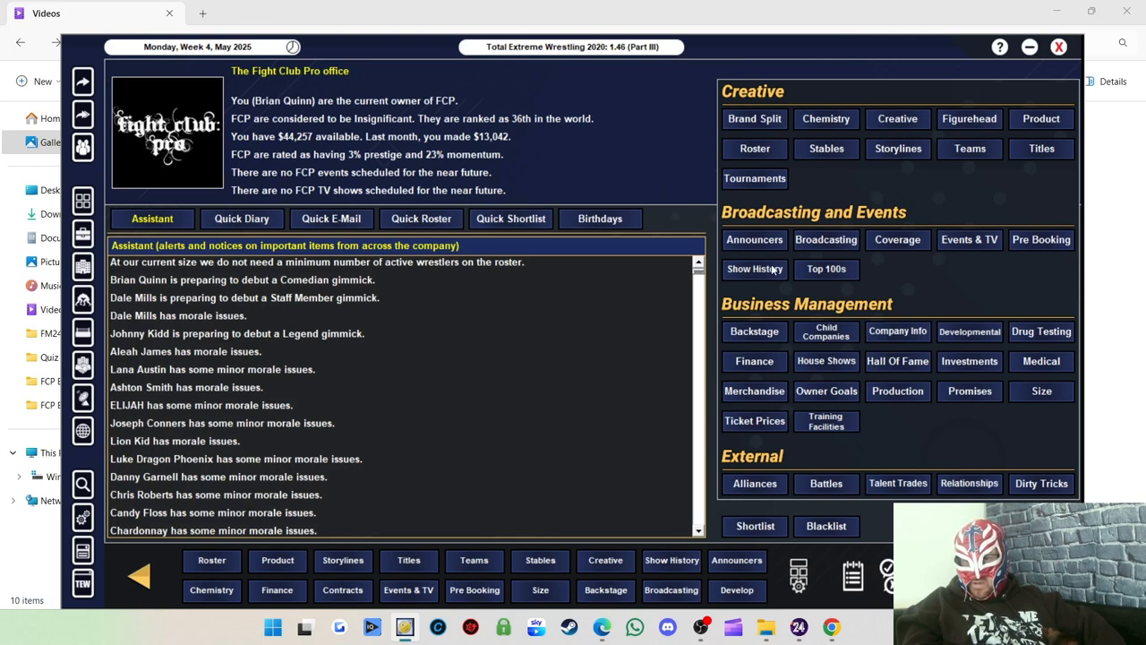
mouse_move(765, 337)
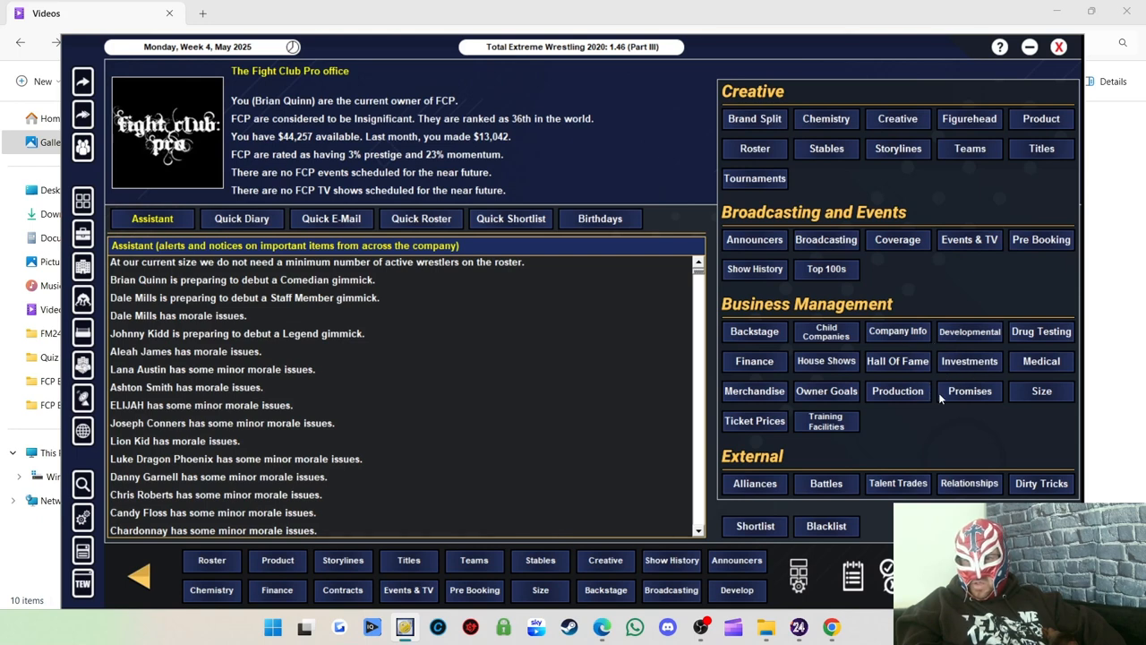
mouse_move(956, 262)
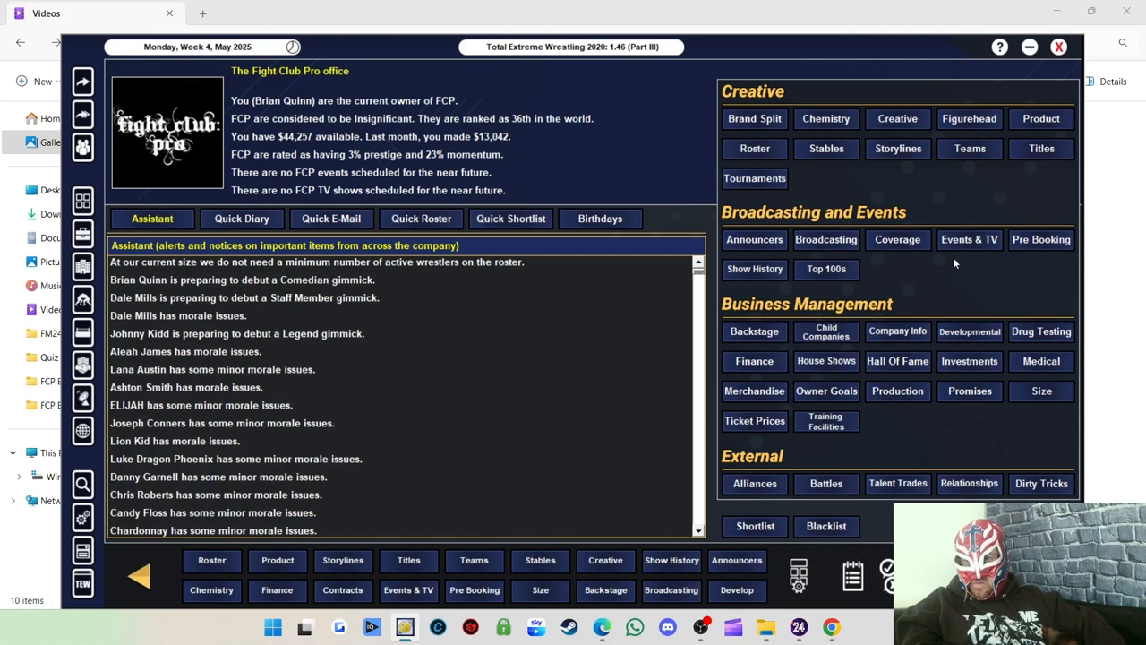
mouse_move(975, 401)
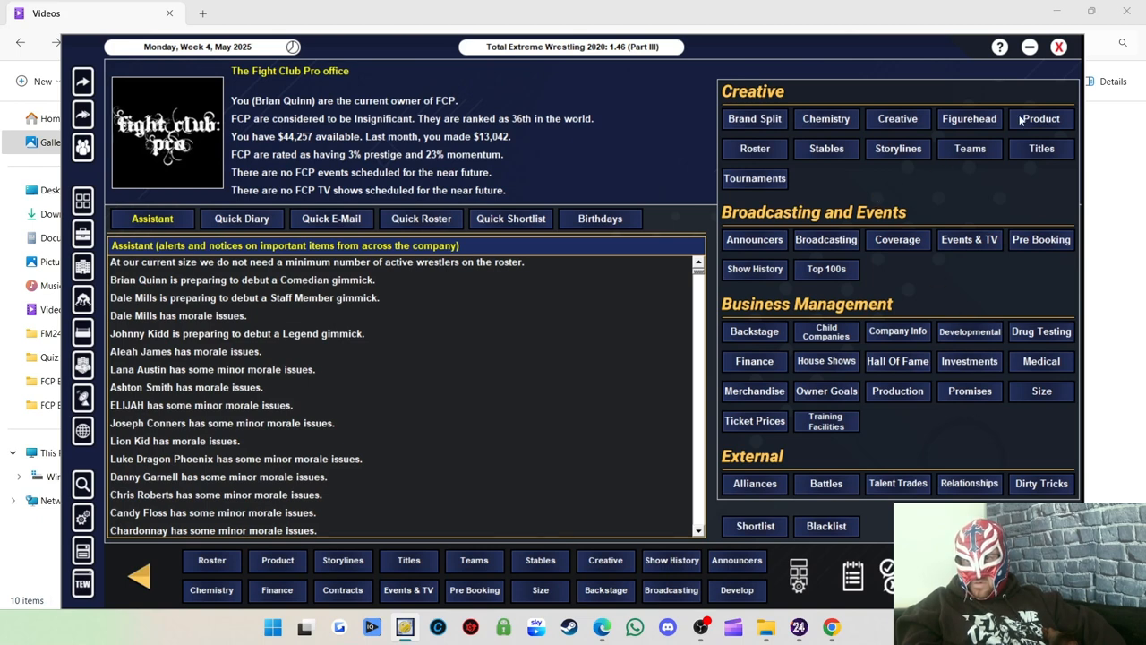
mouse_move(1039, 149)
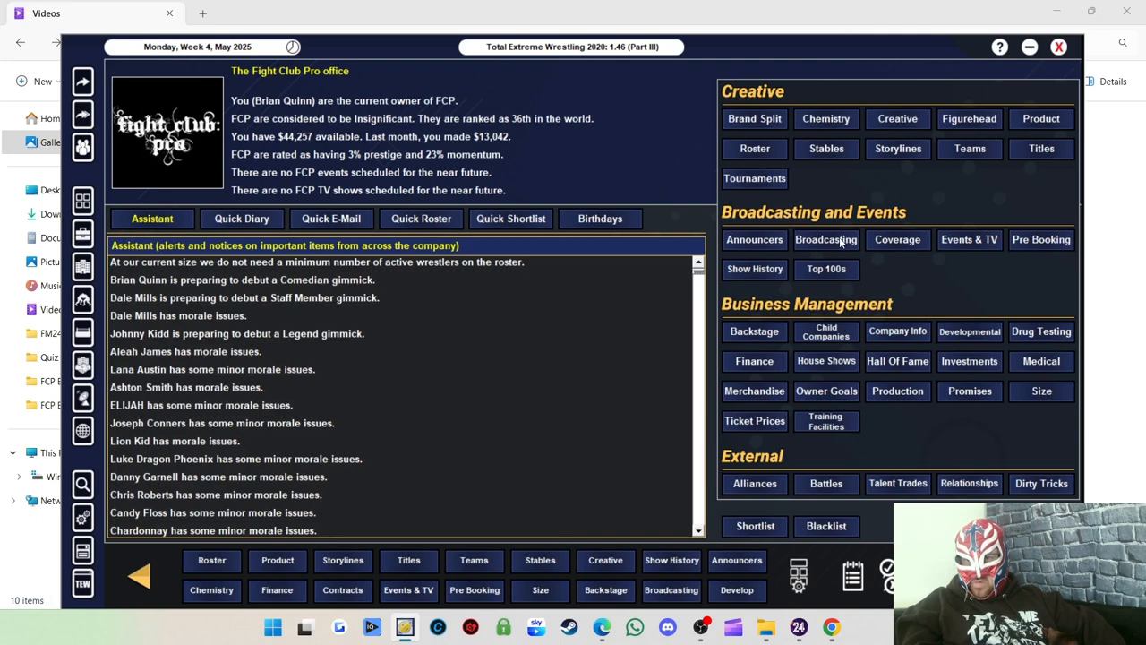
left_click(824, 240)
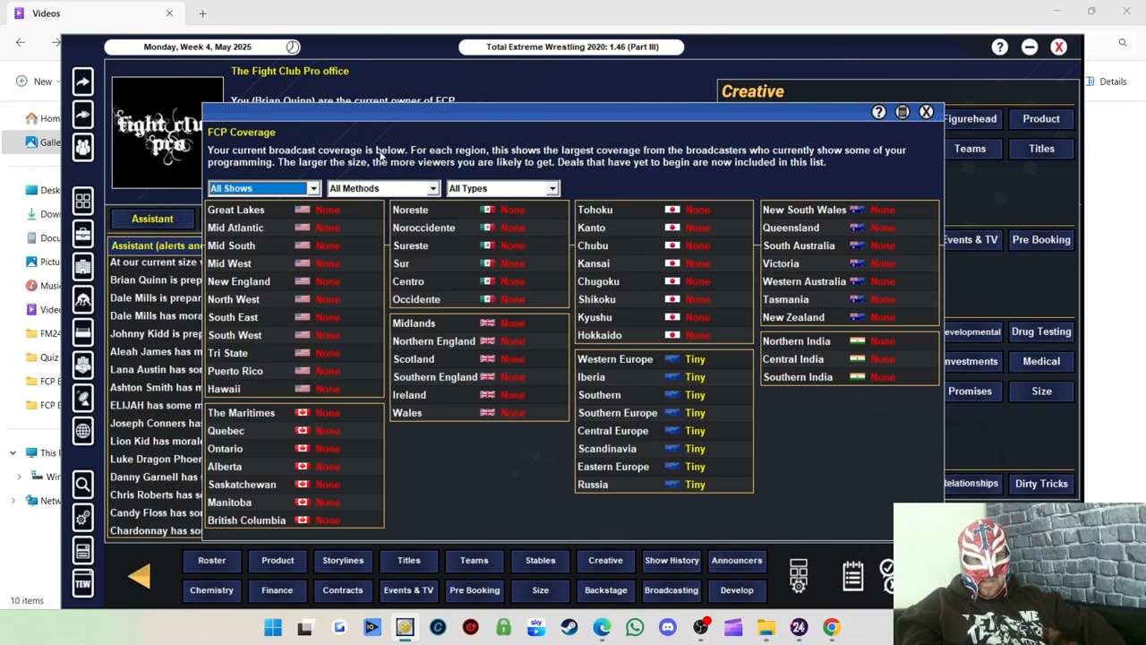
mouse_move(667, 165)
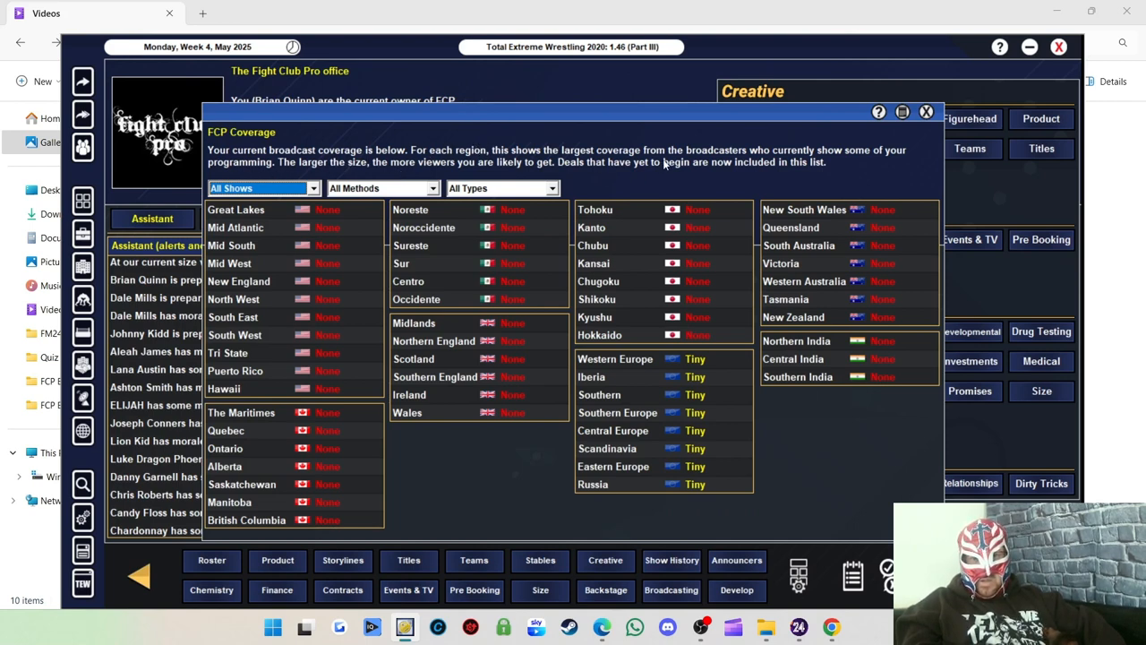
left_click(926, 111)
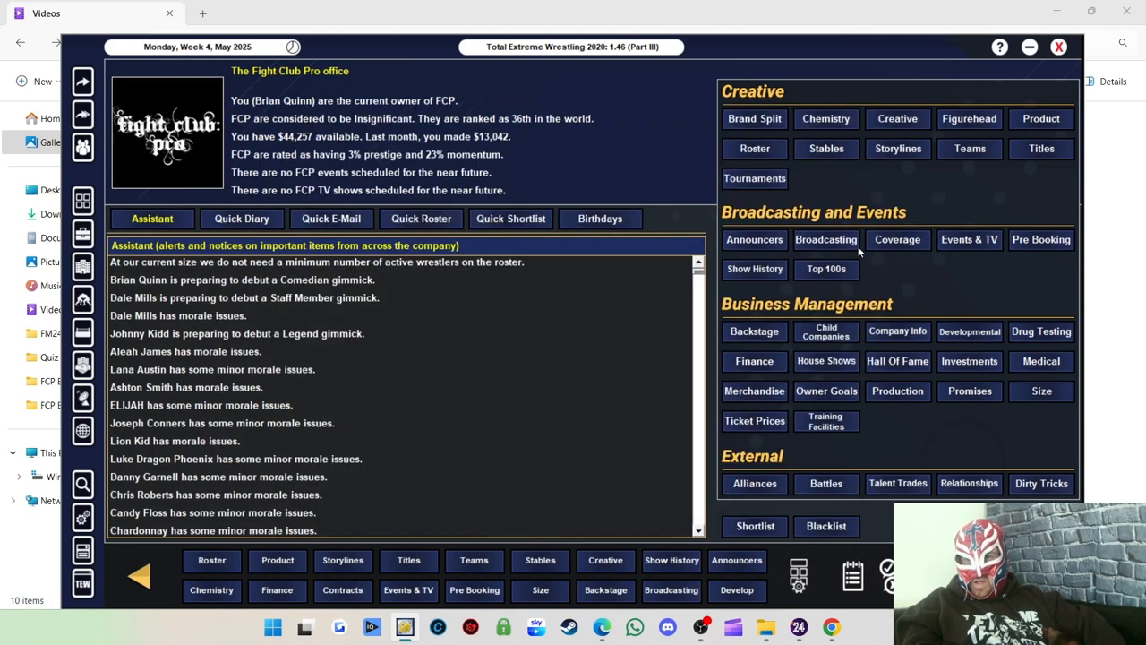
mouse_move(956, 301)
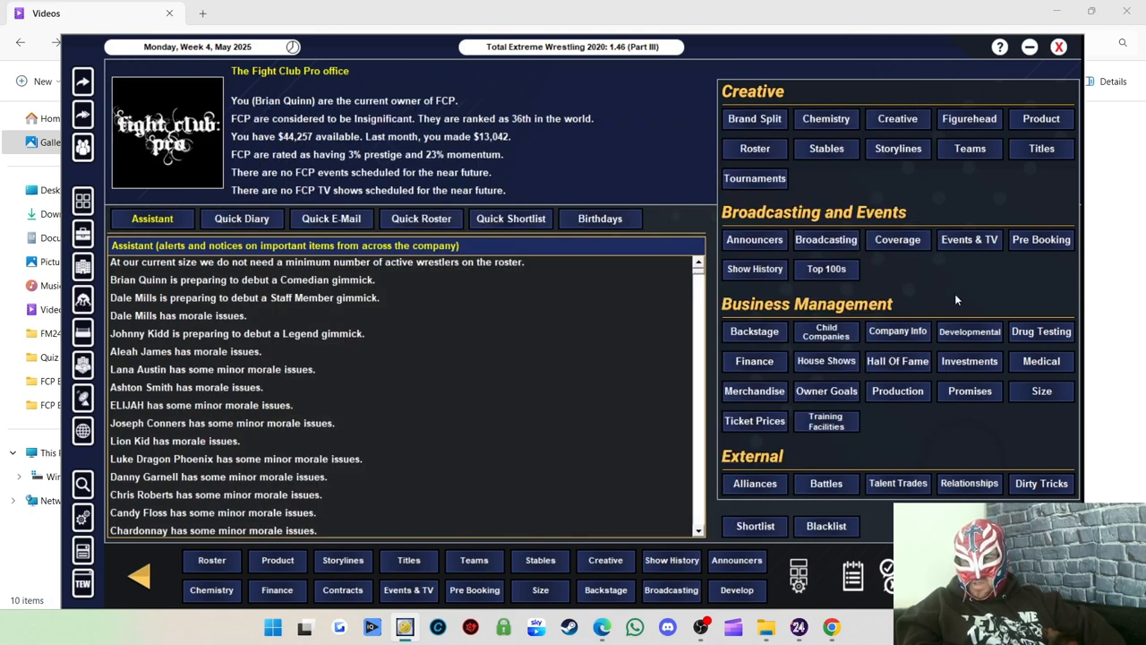
mouse_move(813, 361)
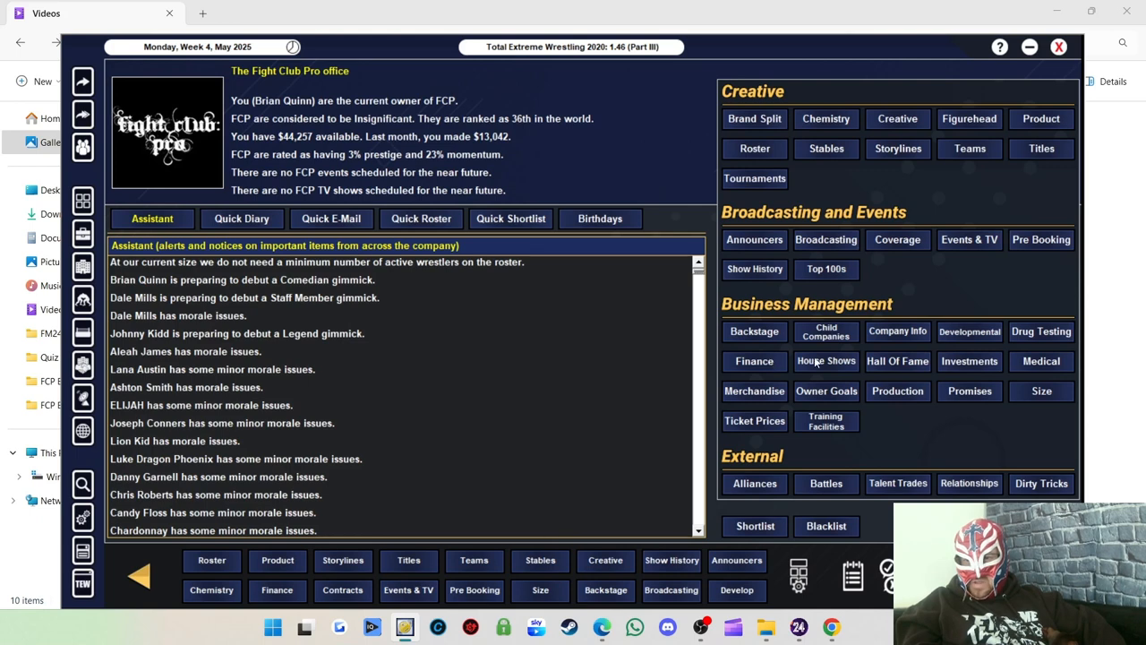
mouse_move(969, 414)
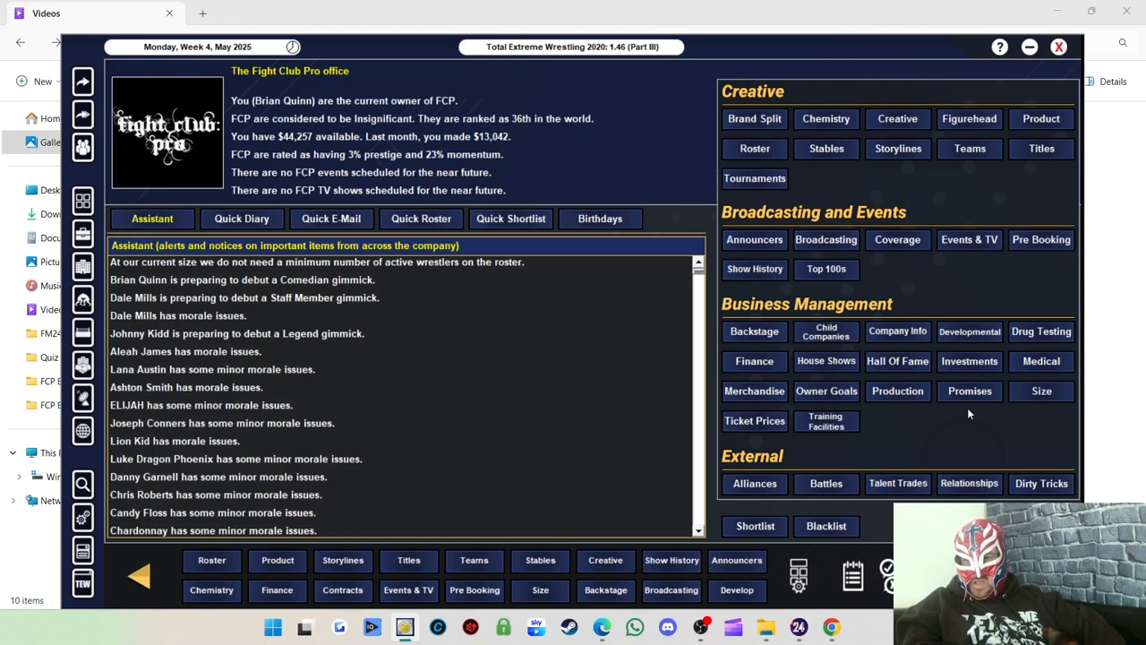
mouse_move(800, 414)
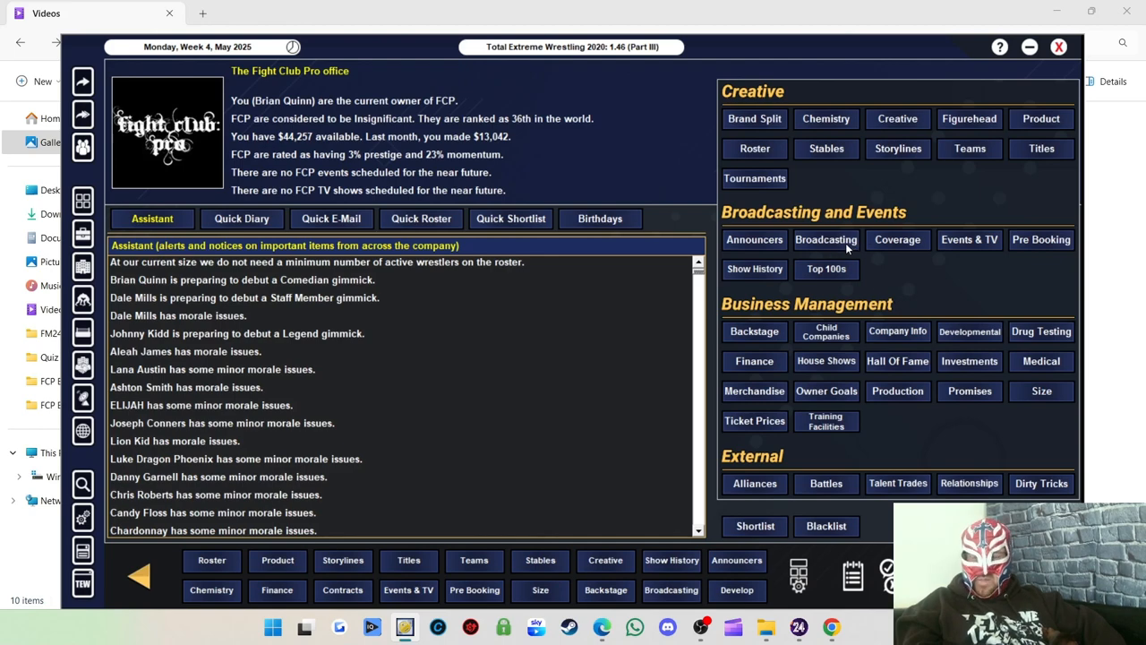
mouse_move(1061, 86)
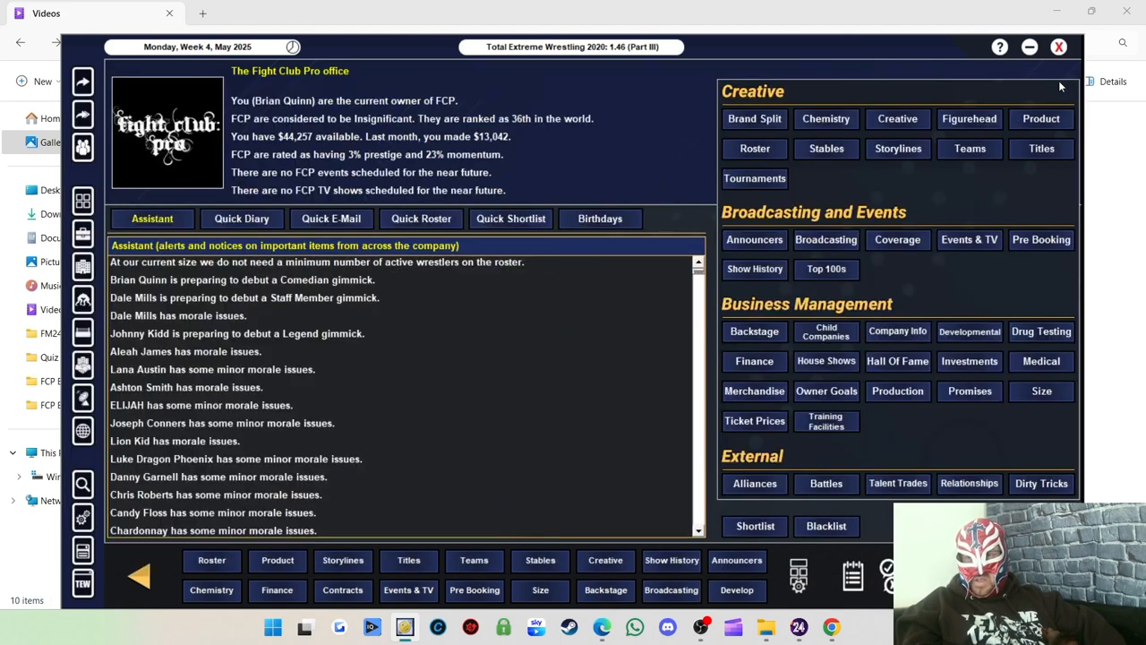
mouse_move(97, 530)
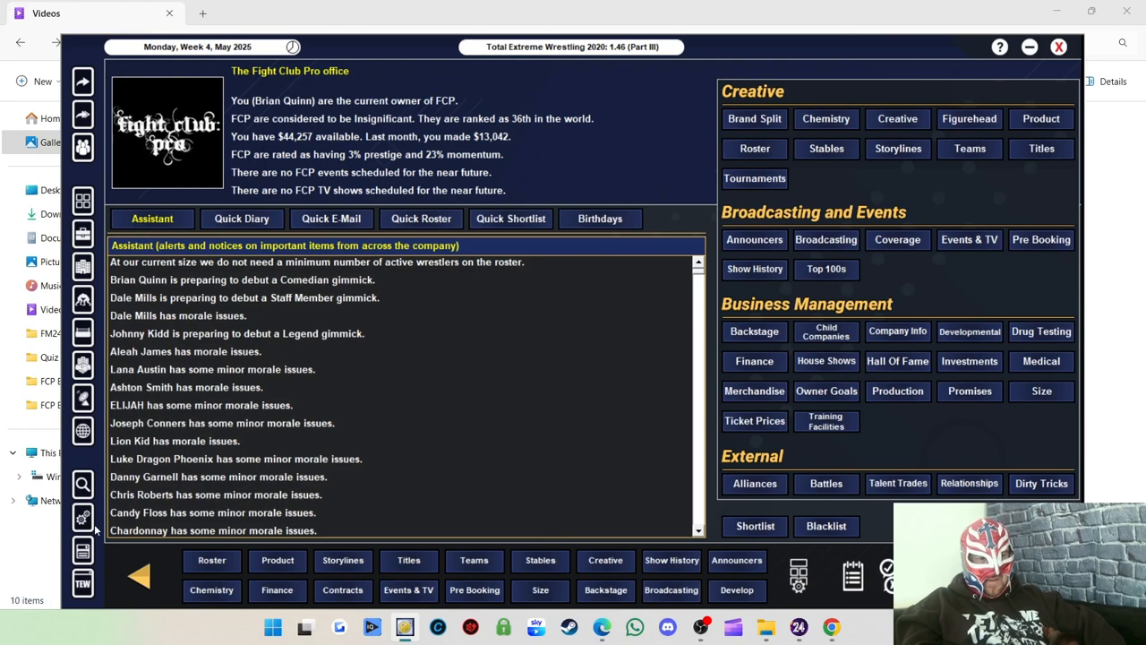